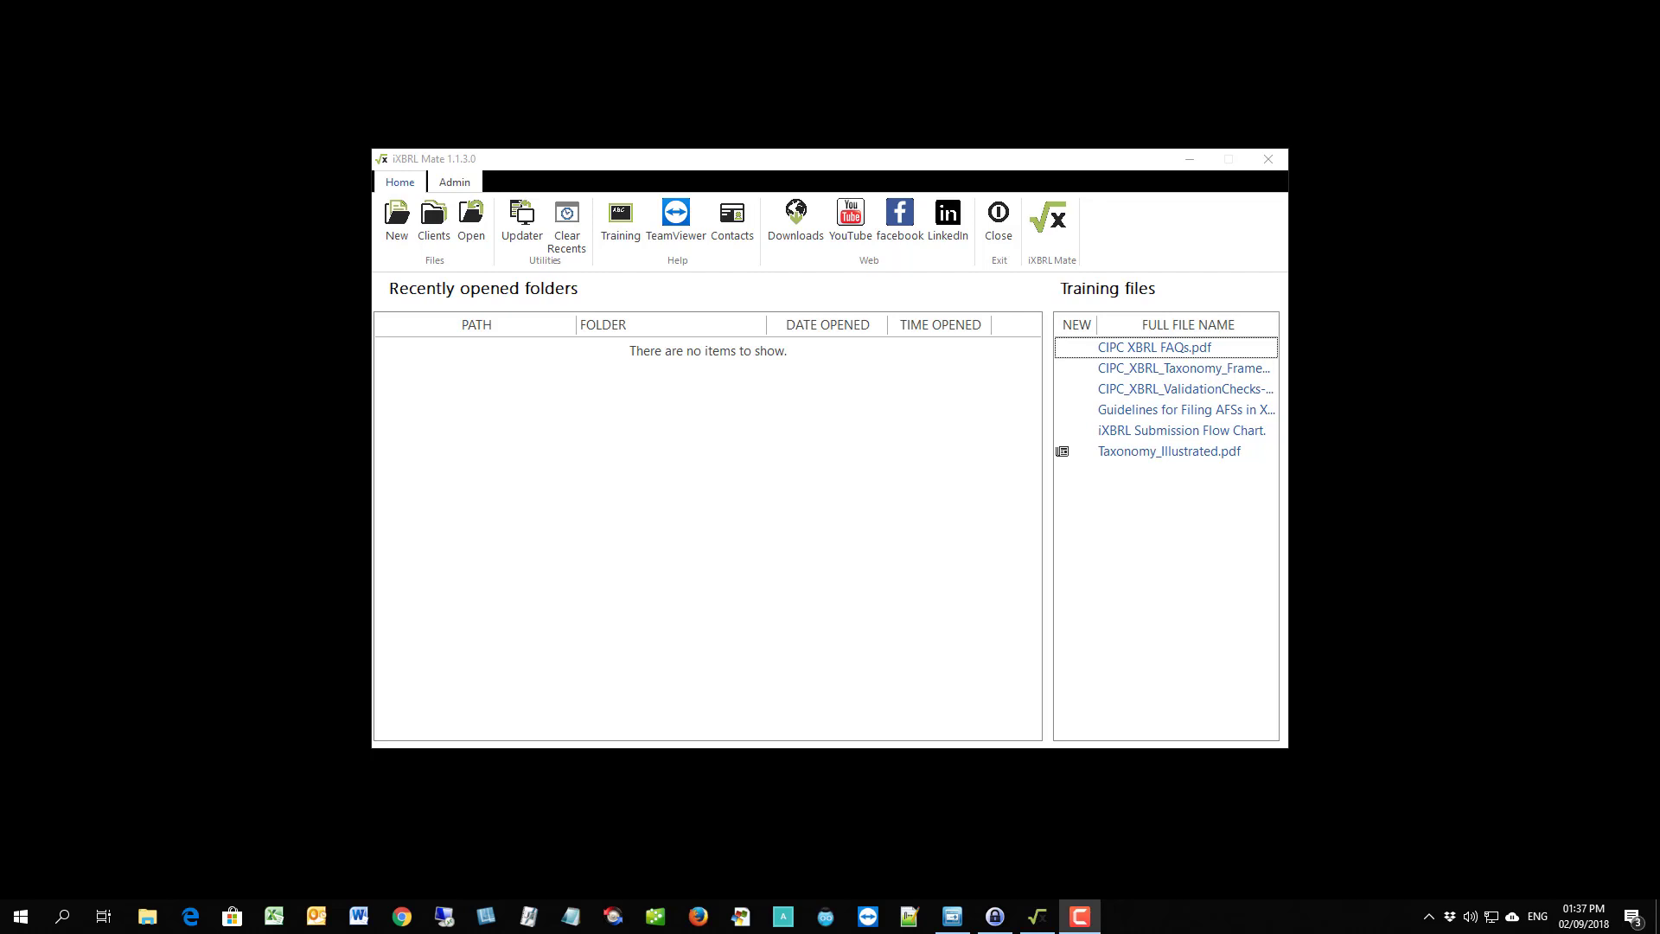
pyautogui.moveTo(1426, 672)
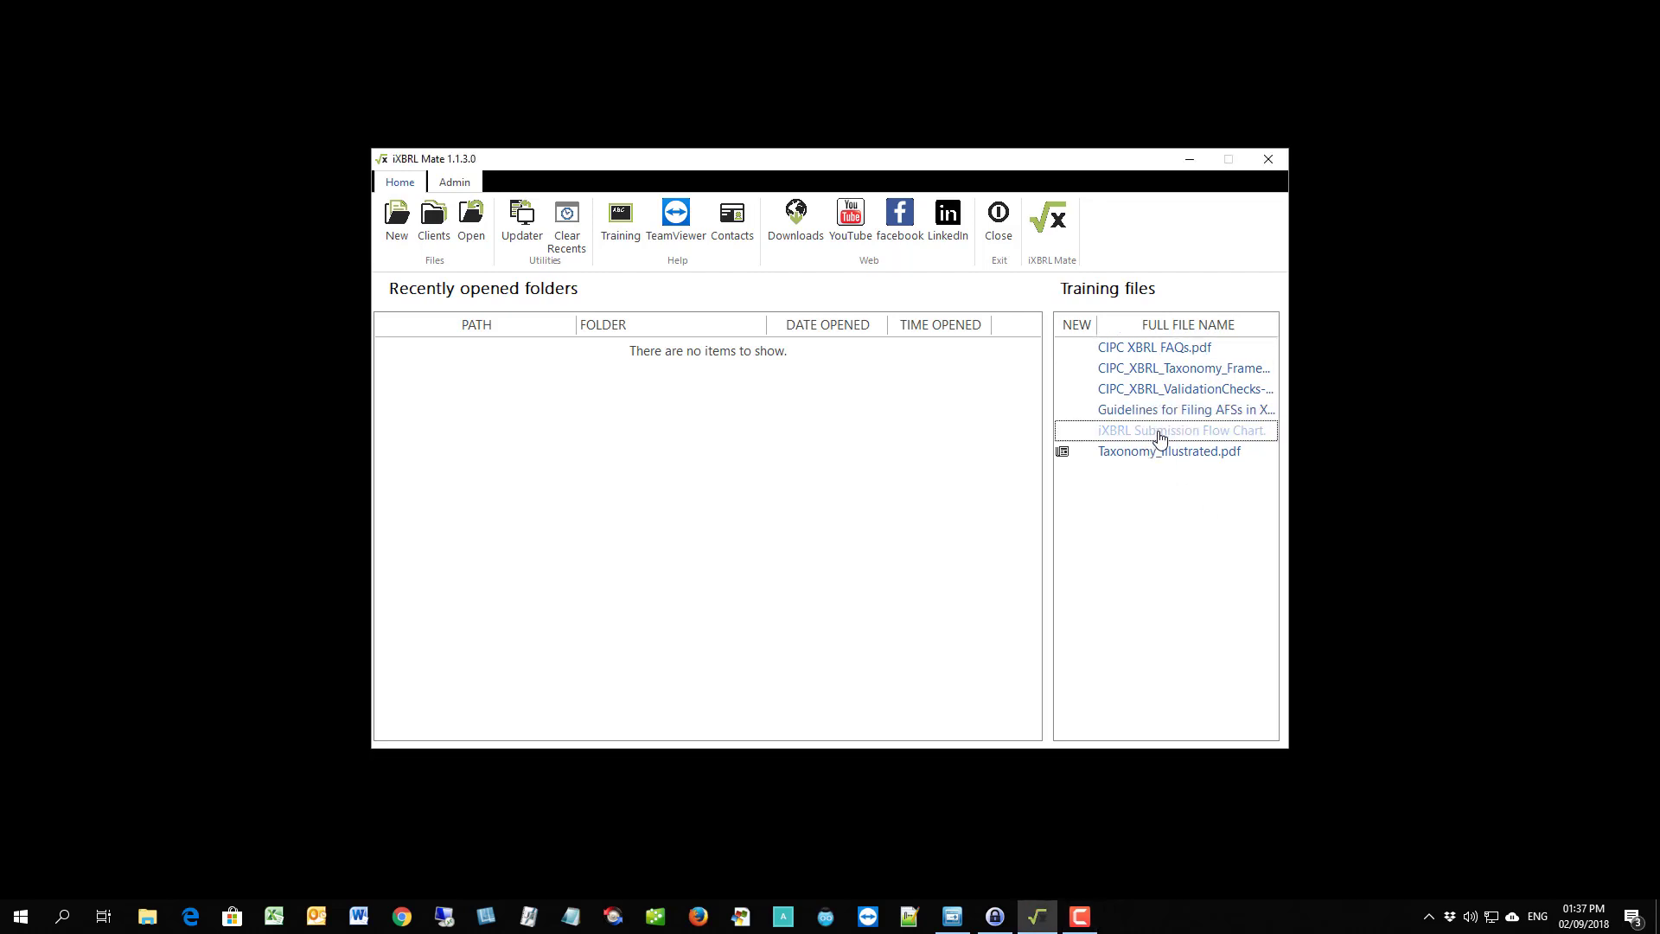
# Step: Launch the iXBRL Submission Flow Chart.pdf training file from the Training files list
pyautogui.click(1180, 429)
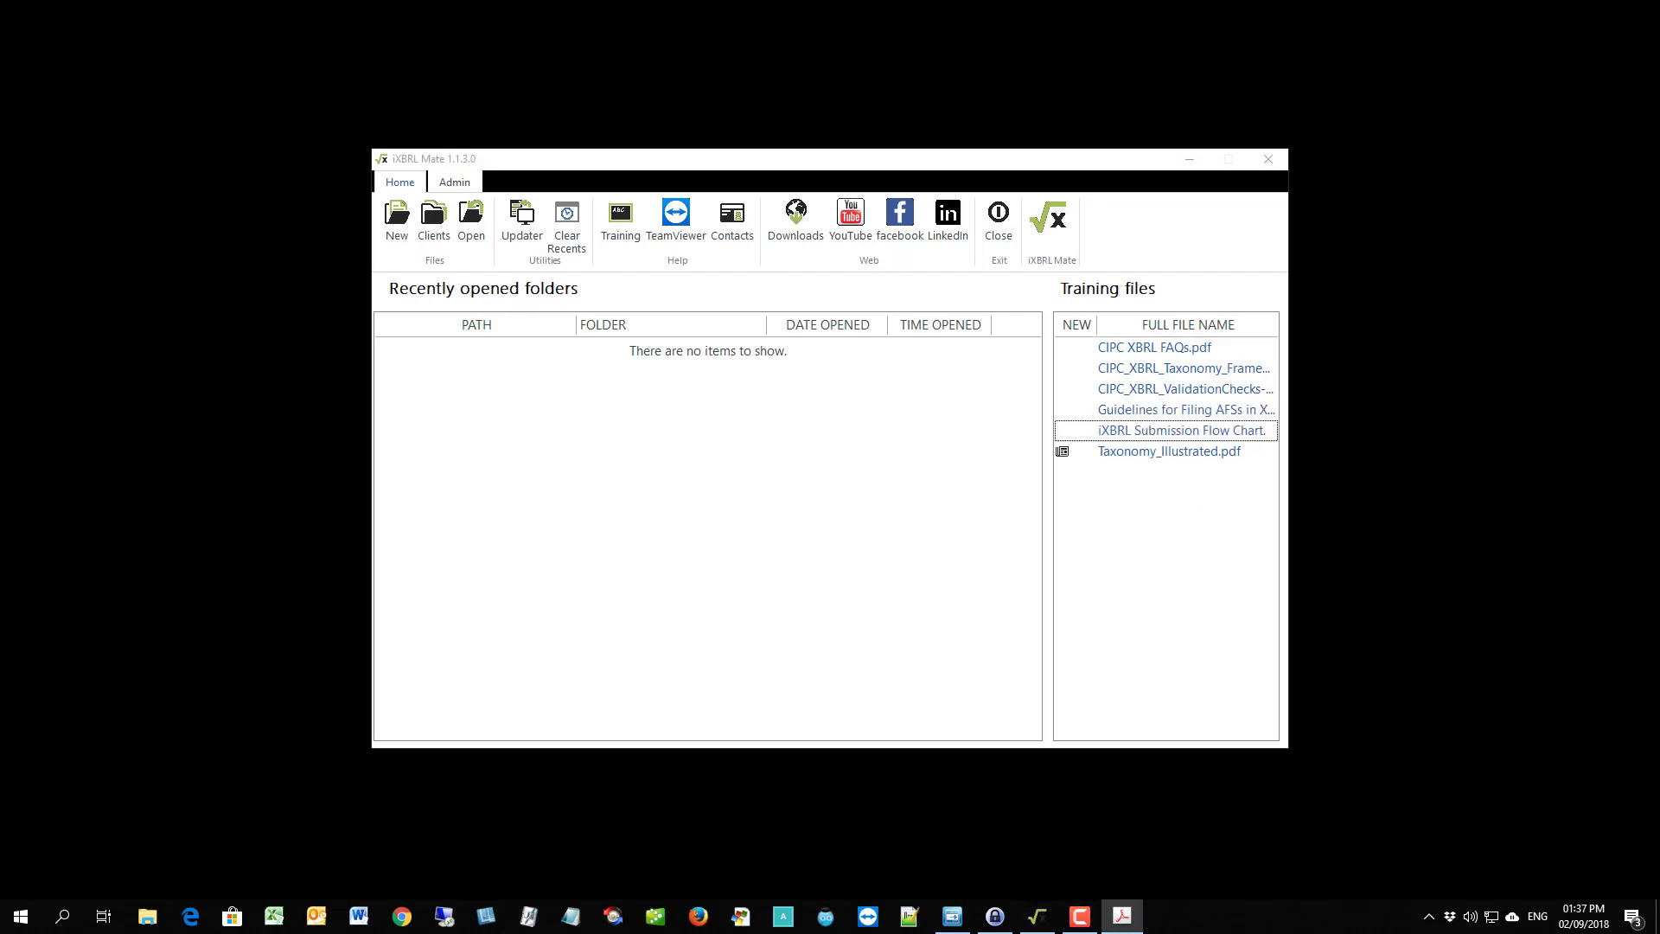
pyautogui.doubleClick(1180, 429)
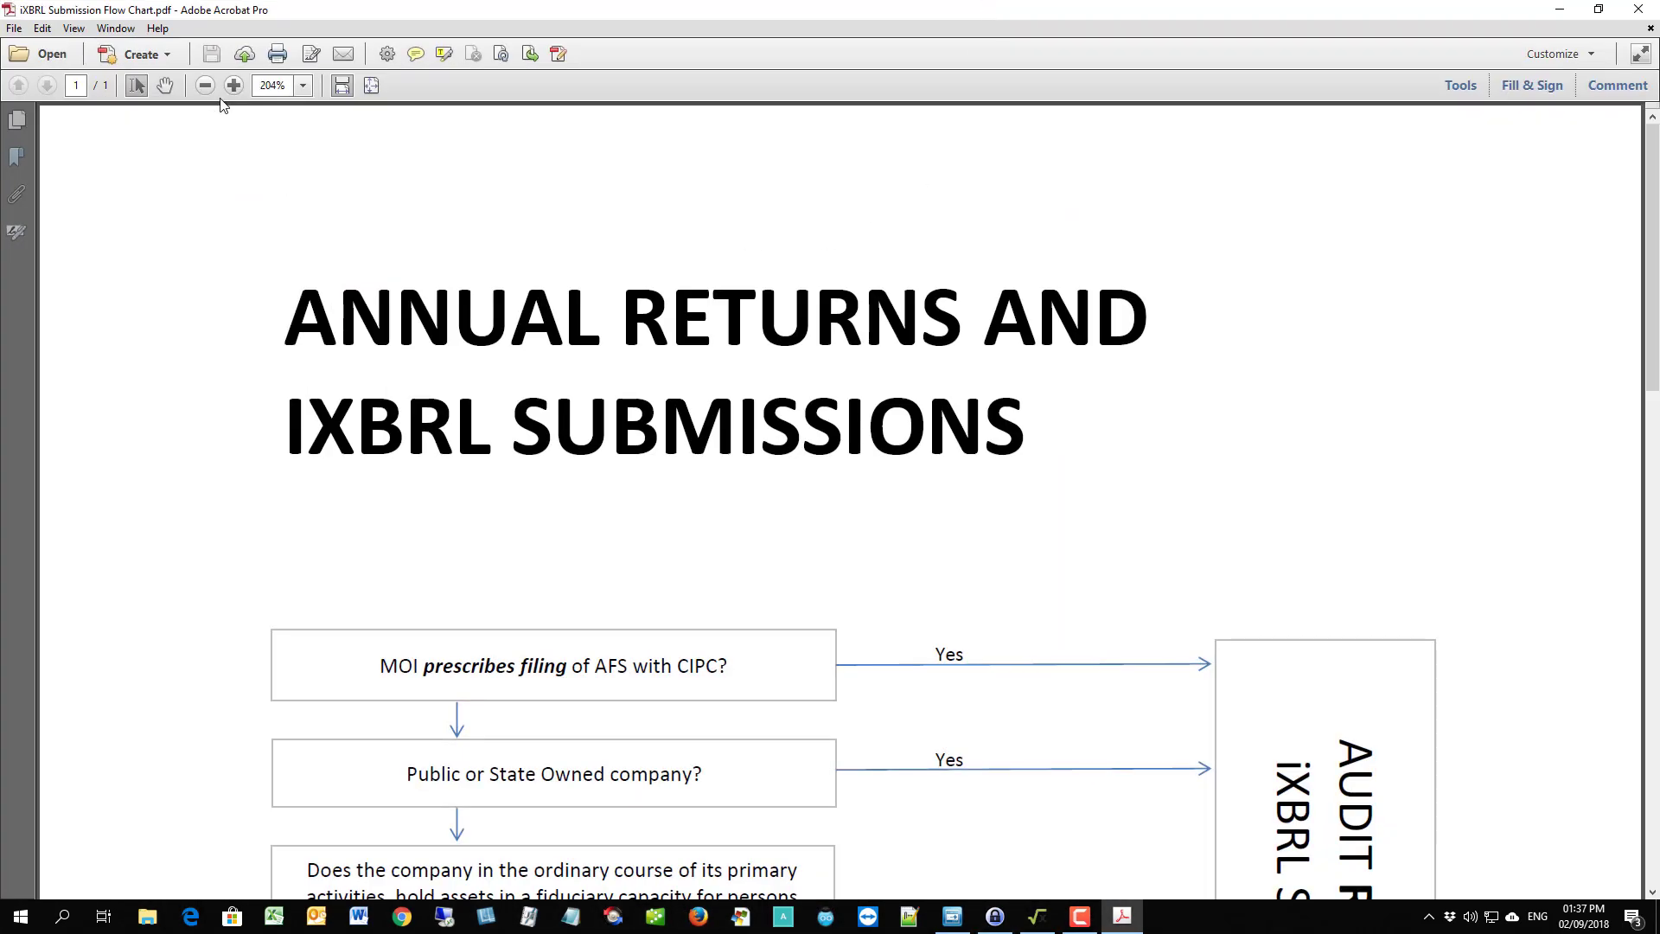
pyautogui.click(203, 85)
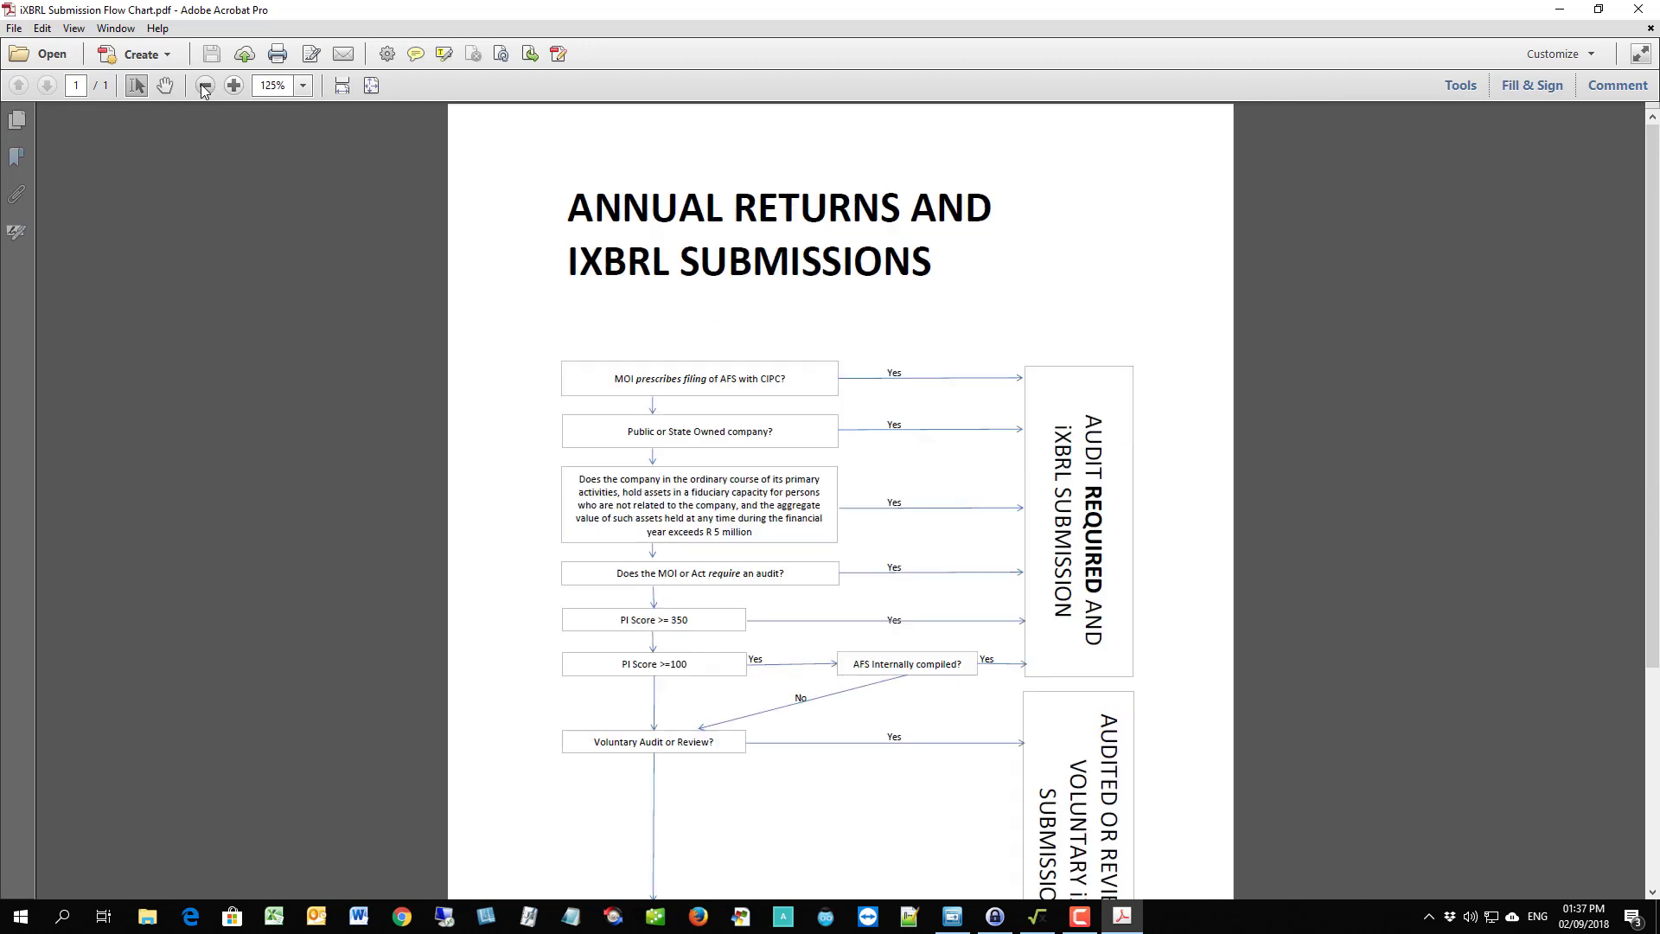
pyautogui.click(203, 85)
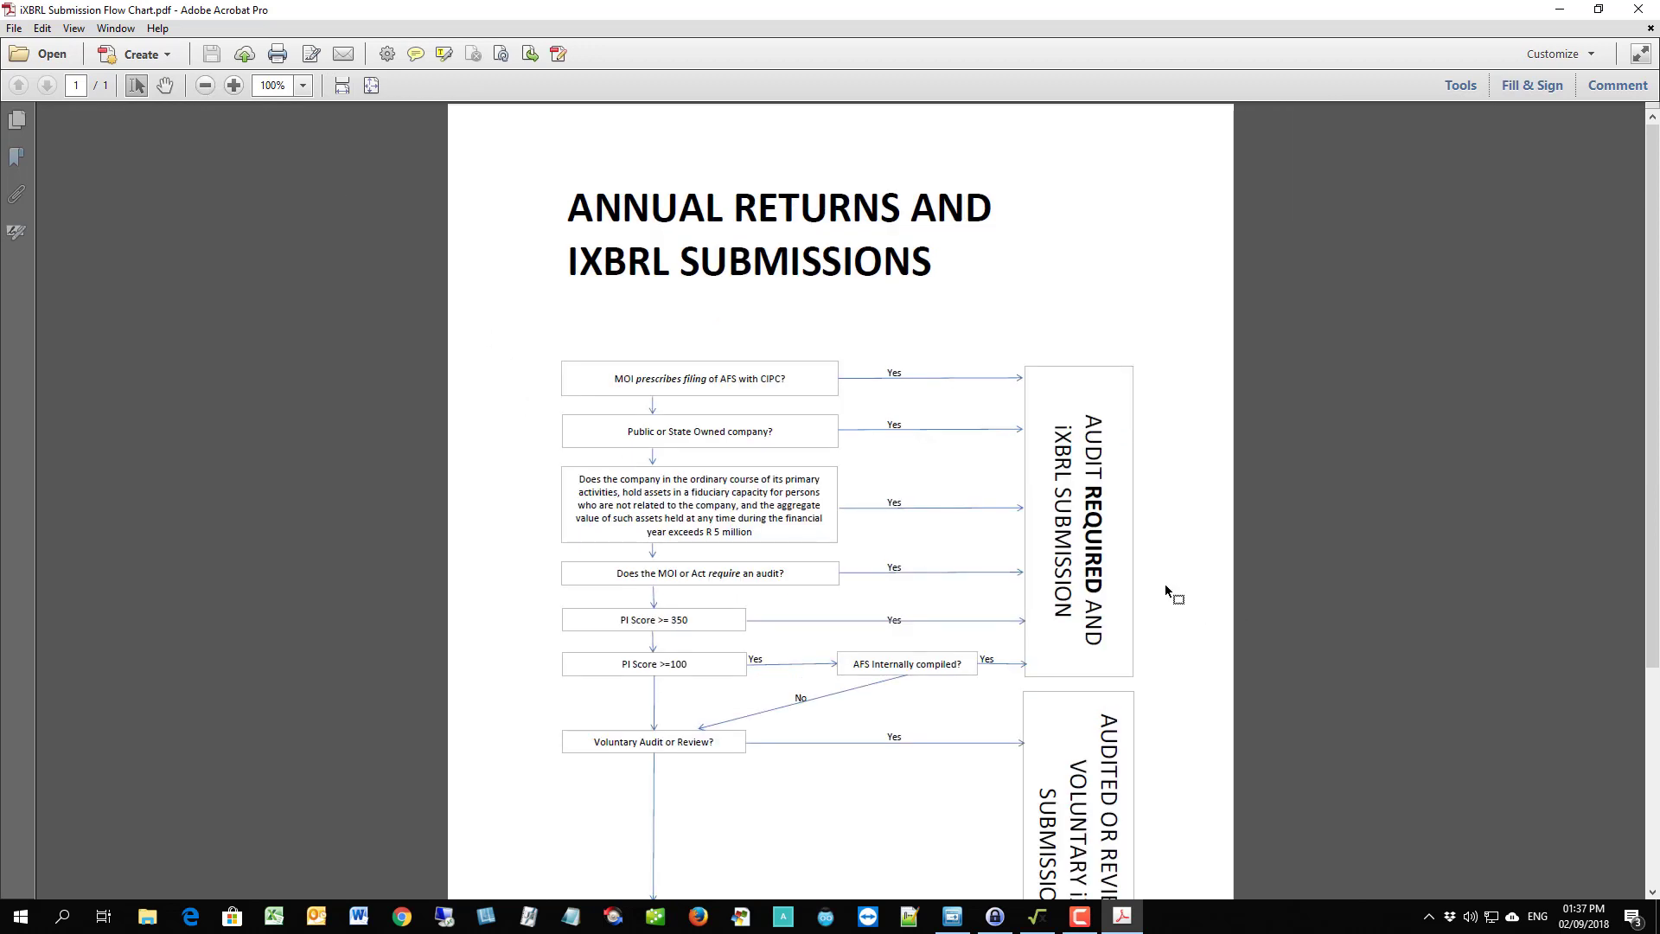
pyautogui.scroll(-3)
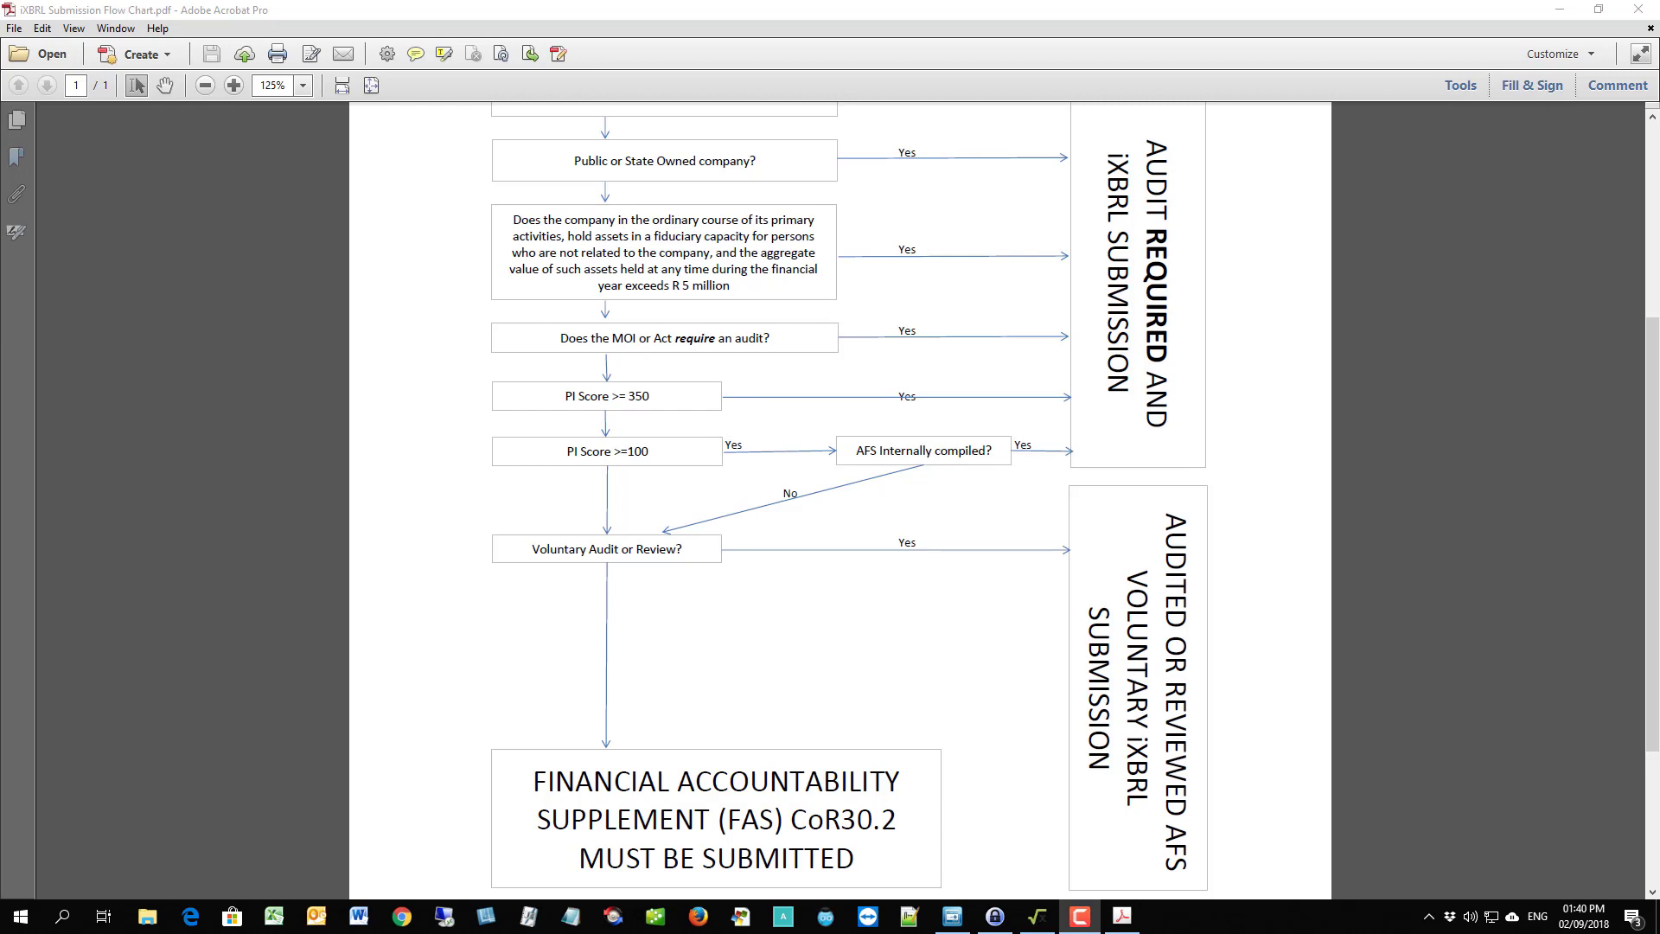
pyautogui.moveTo(1638, 11)
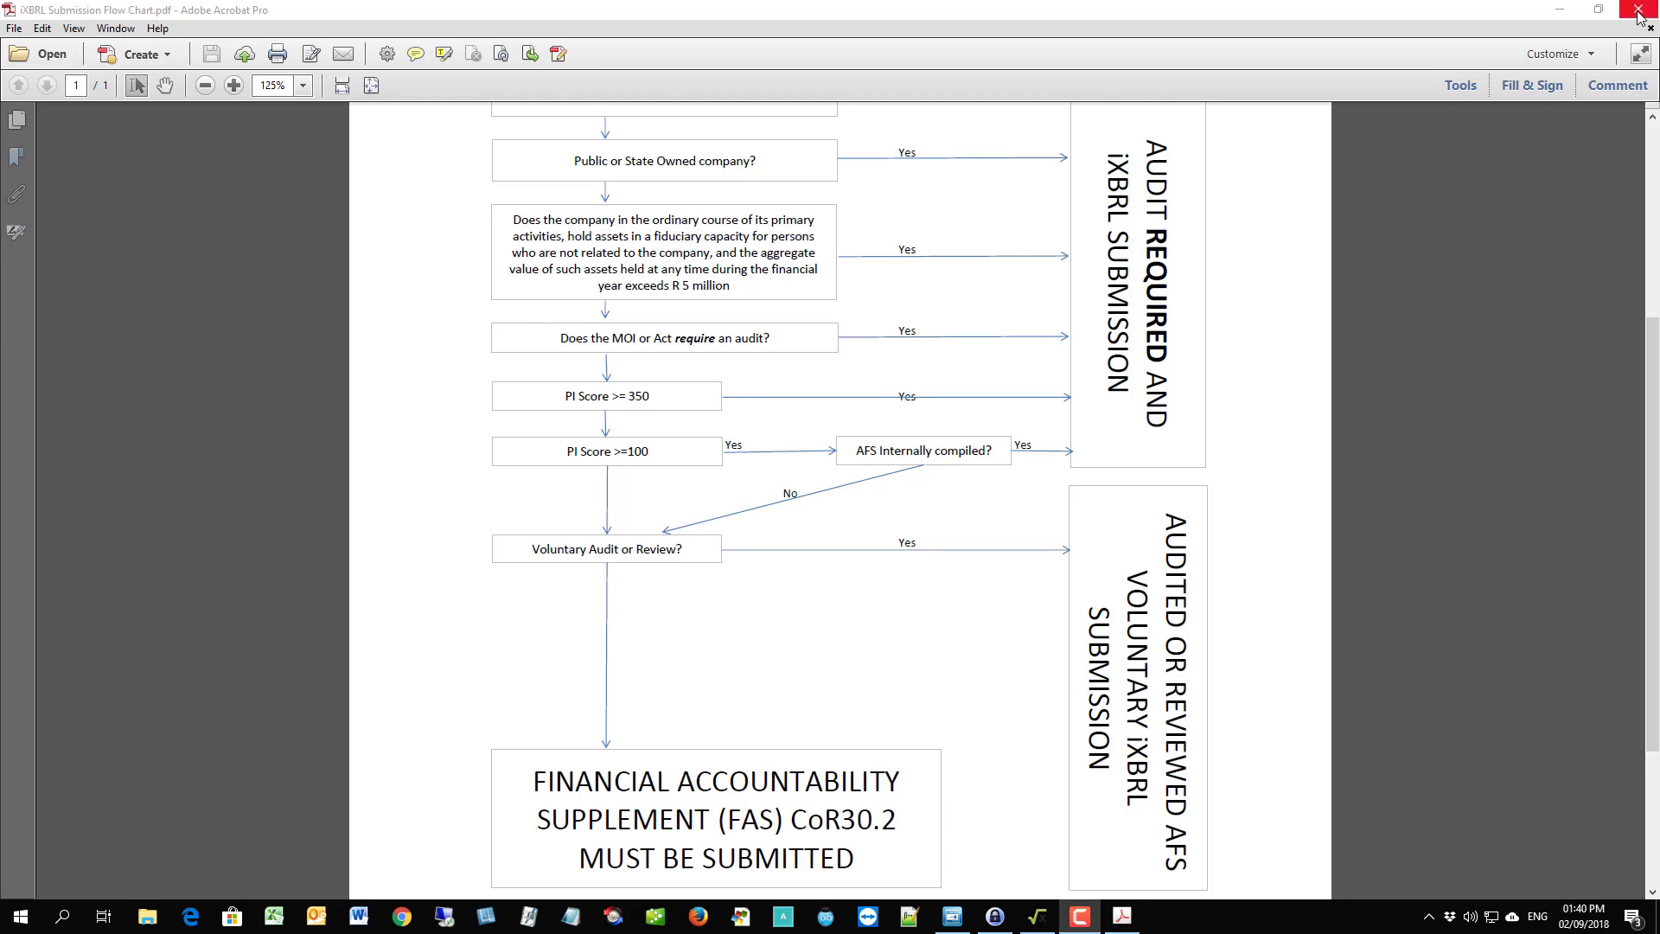
# Step: Close the flow chart PDF and create the client folder 'ITMatesDemo2017' under Clients
pyautogui.click(1639, 9)
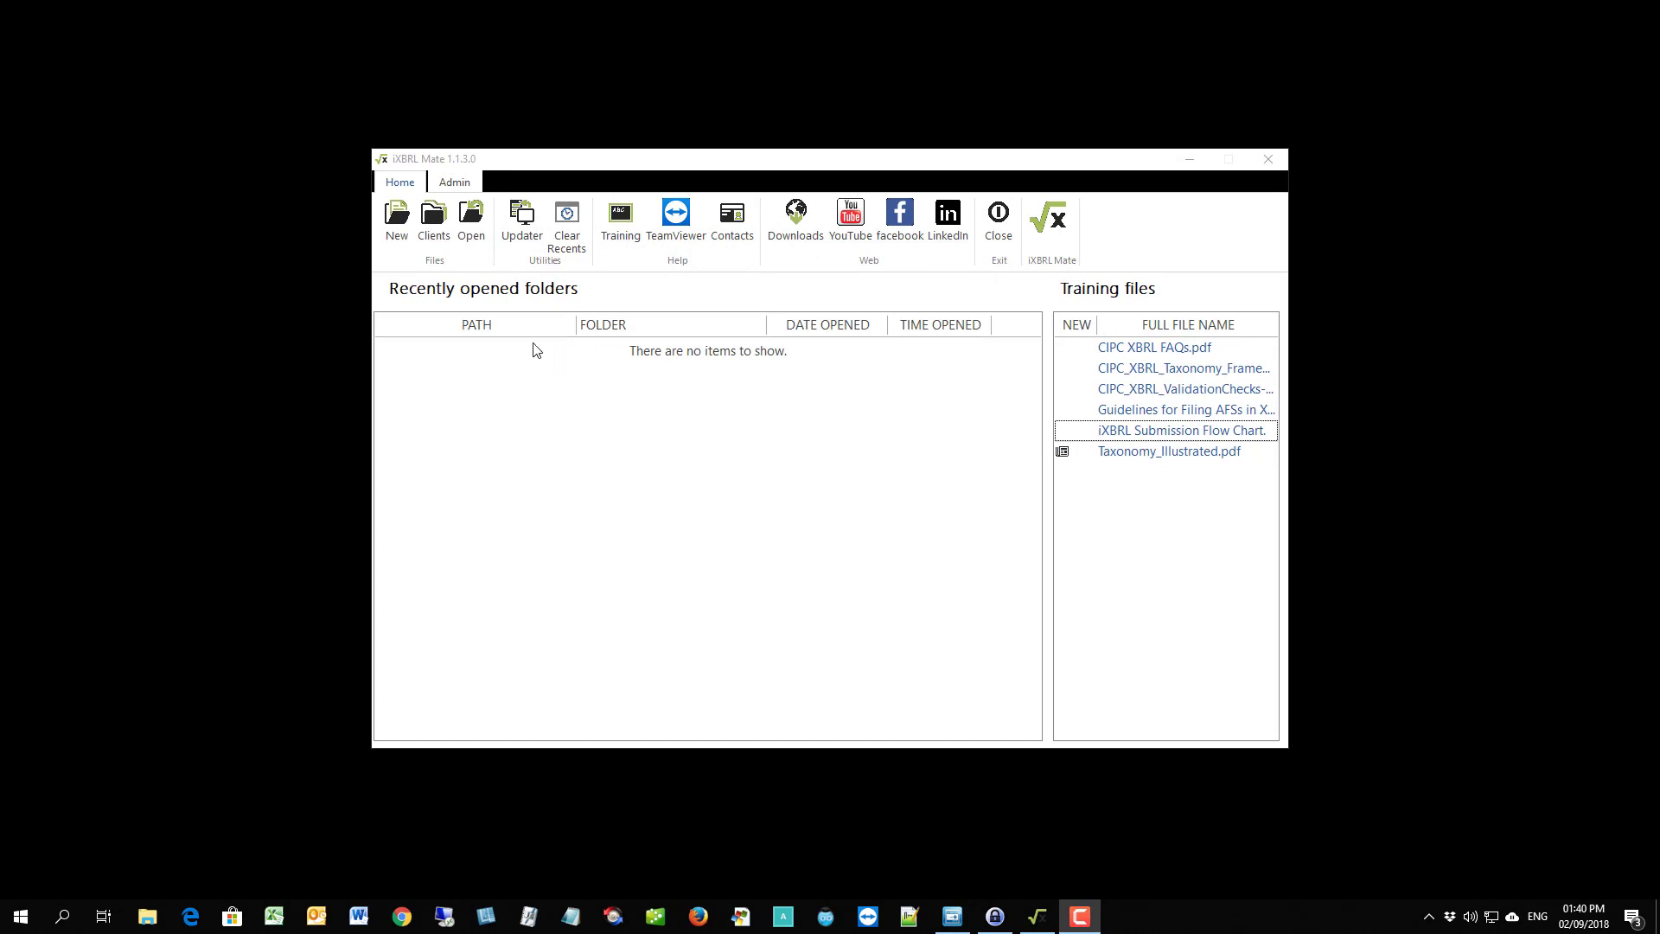
pyautogui.click(396, 222)
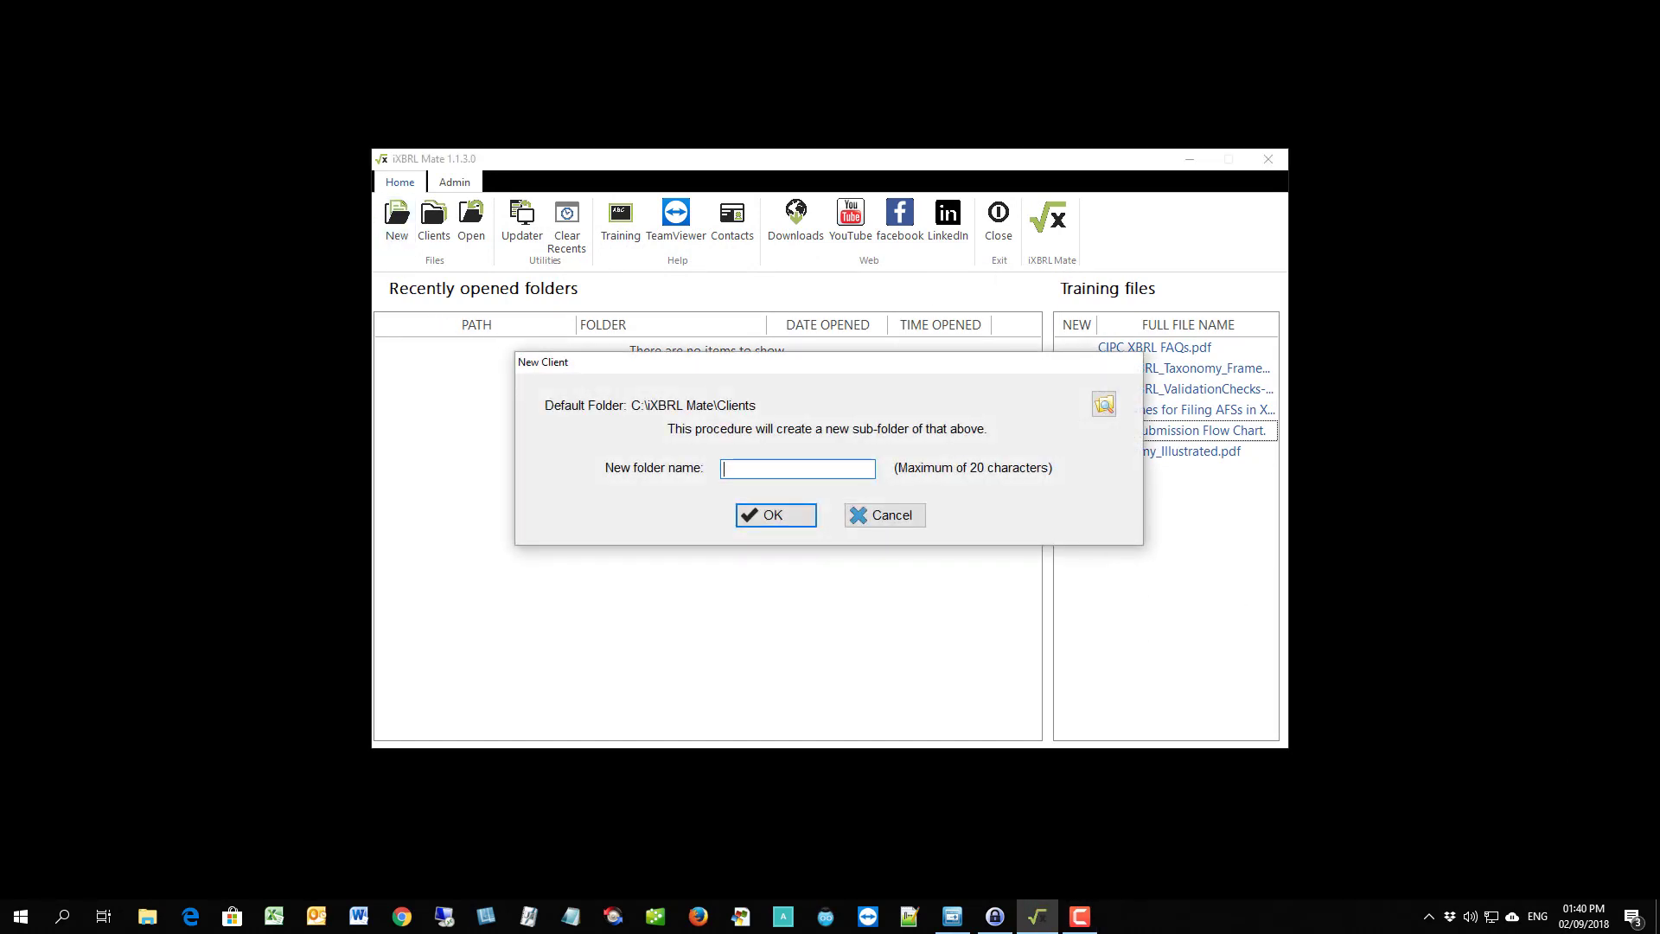
pyautogui.moveTo(798, 458)
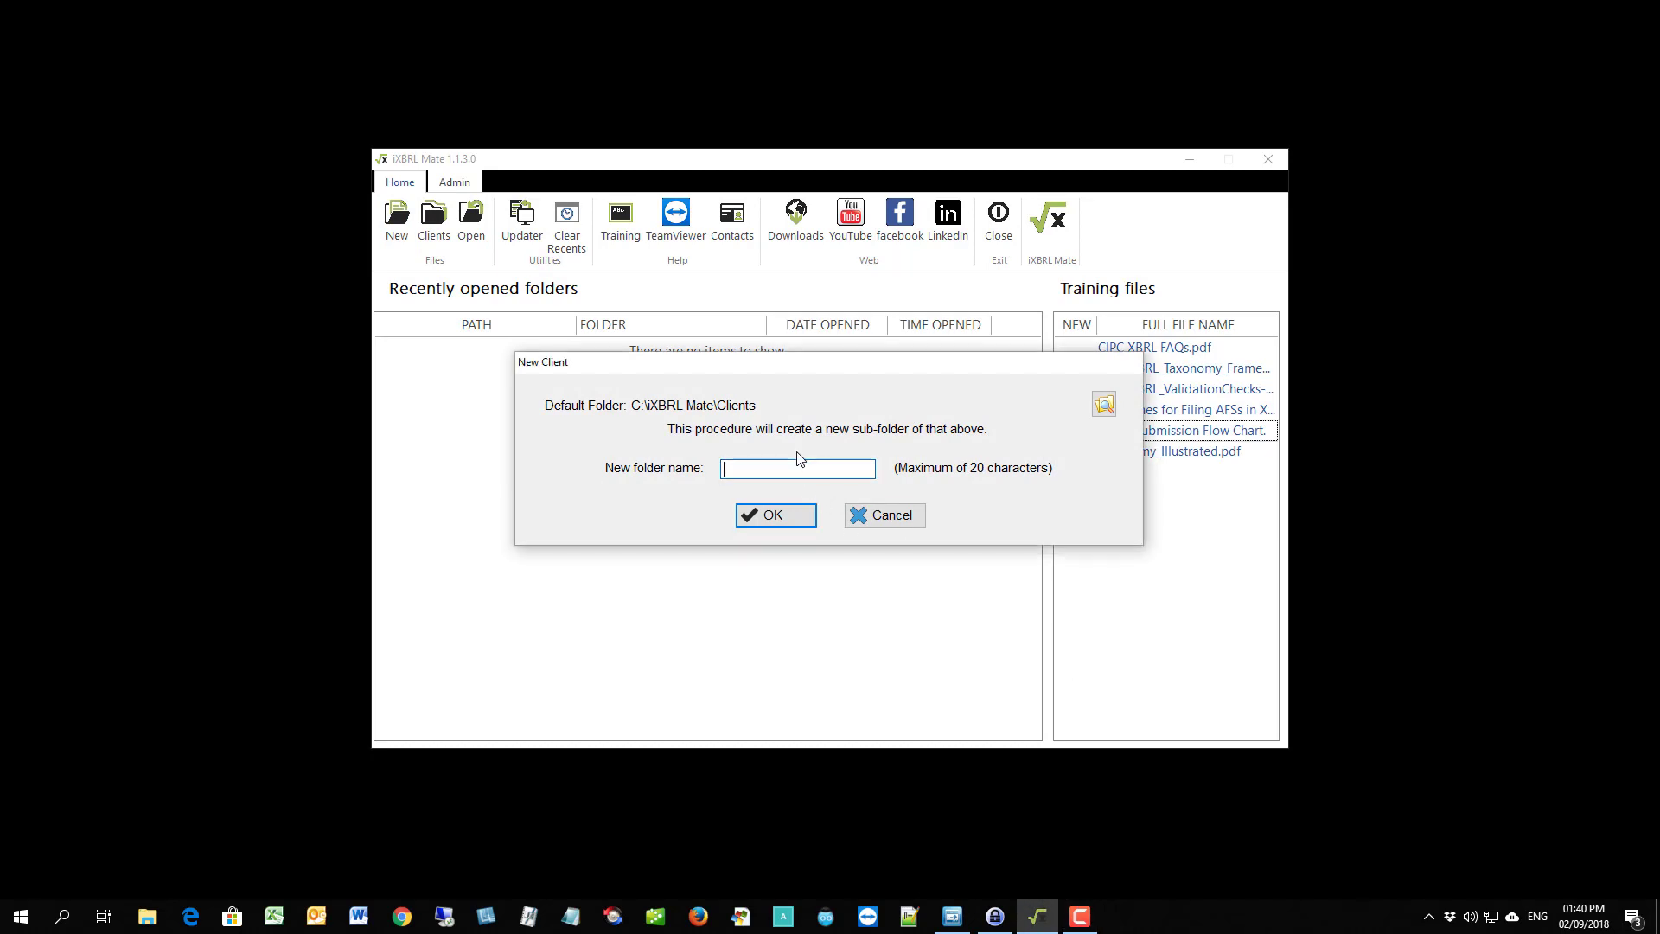
pyautogui.write('ITMate')
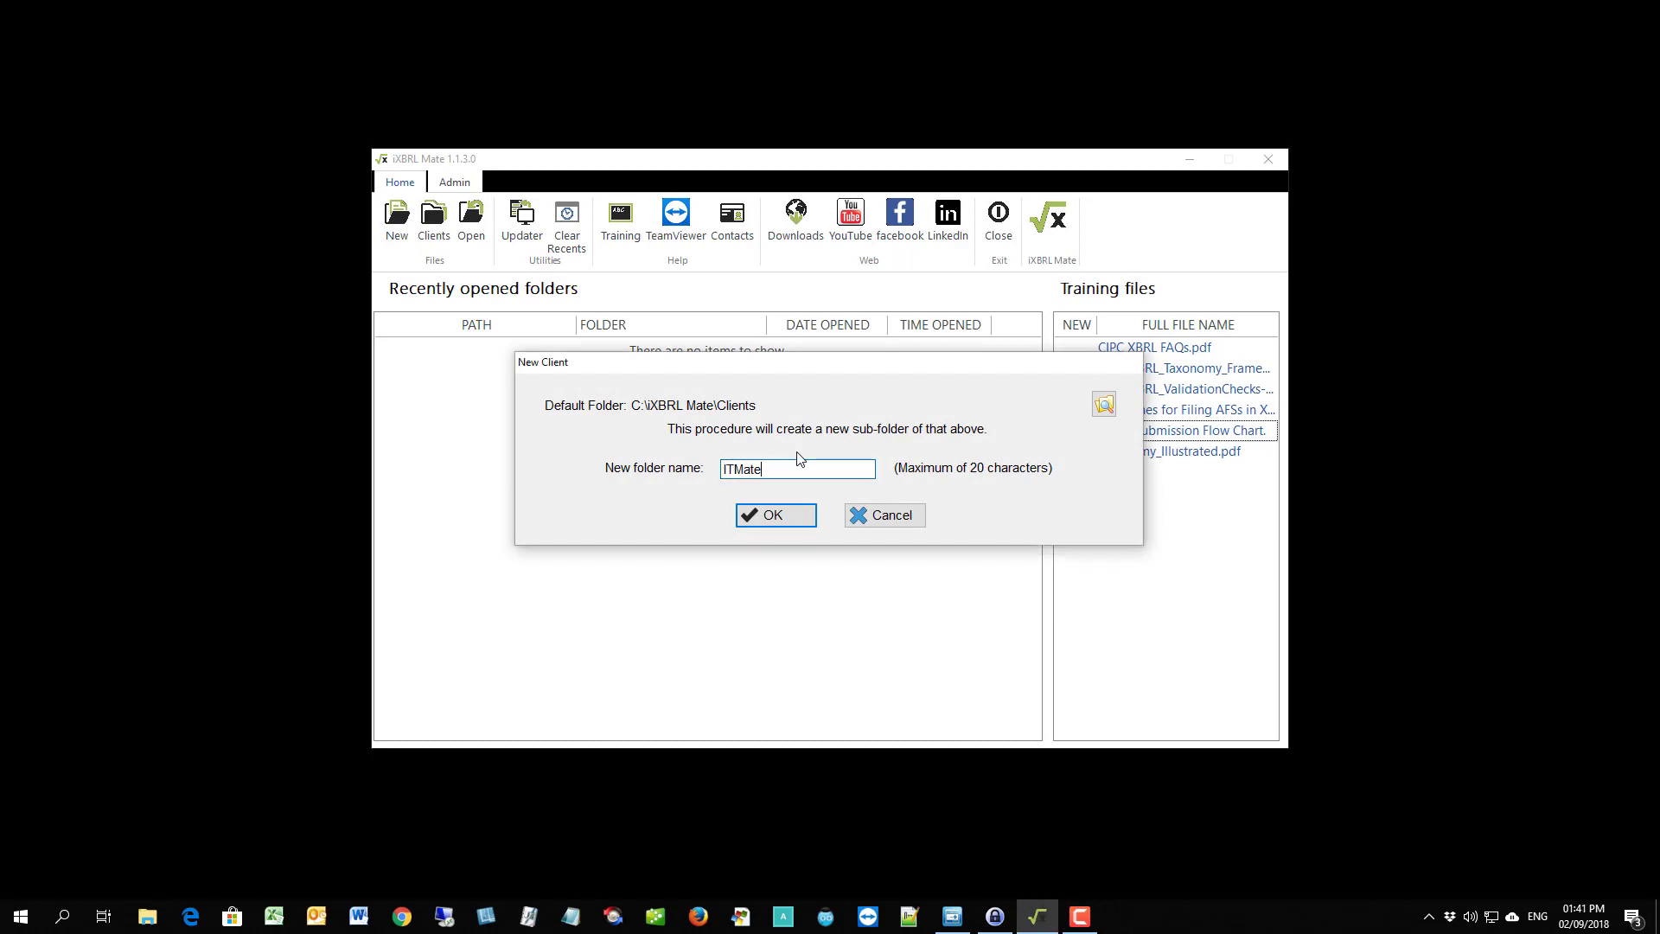
pyautogui.write('sDemo')
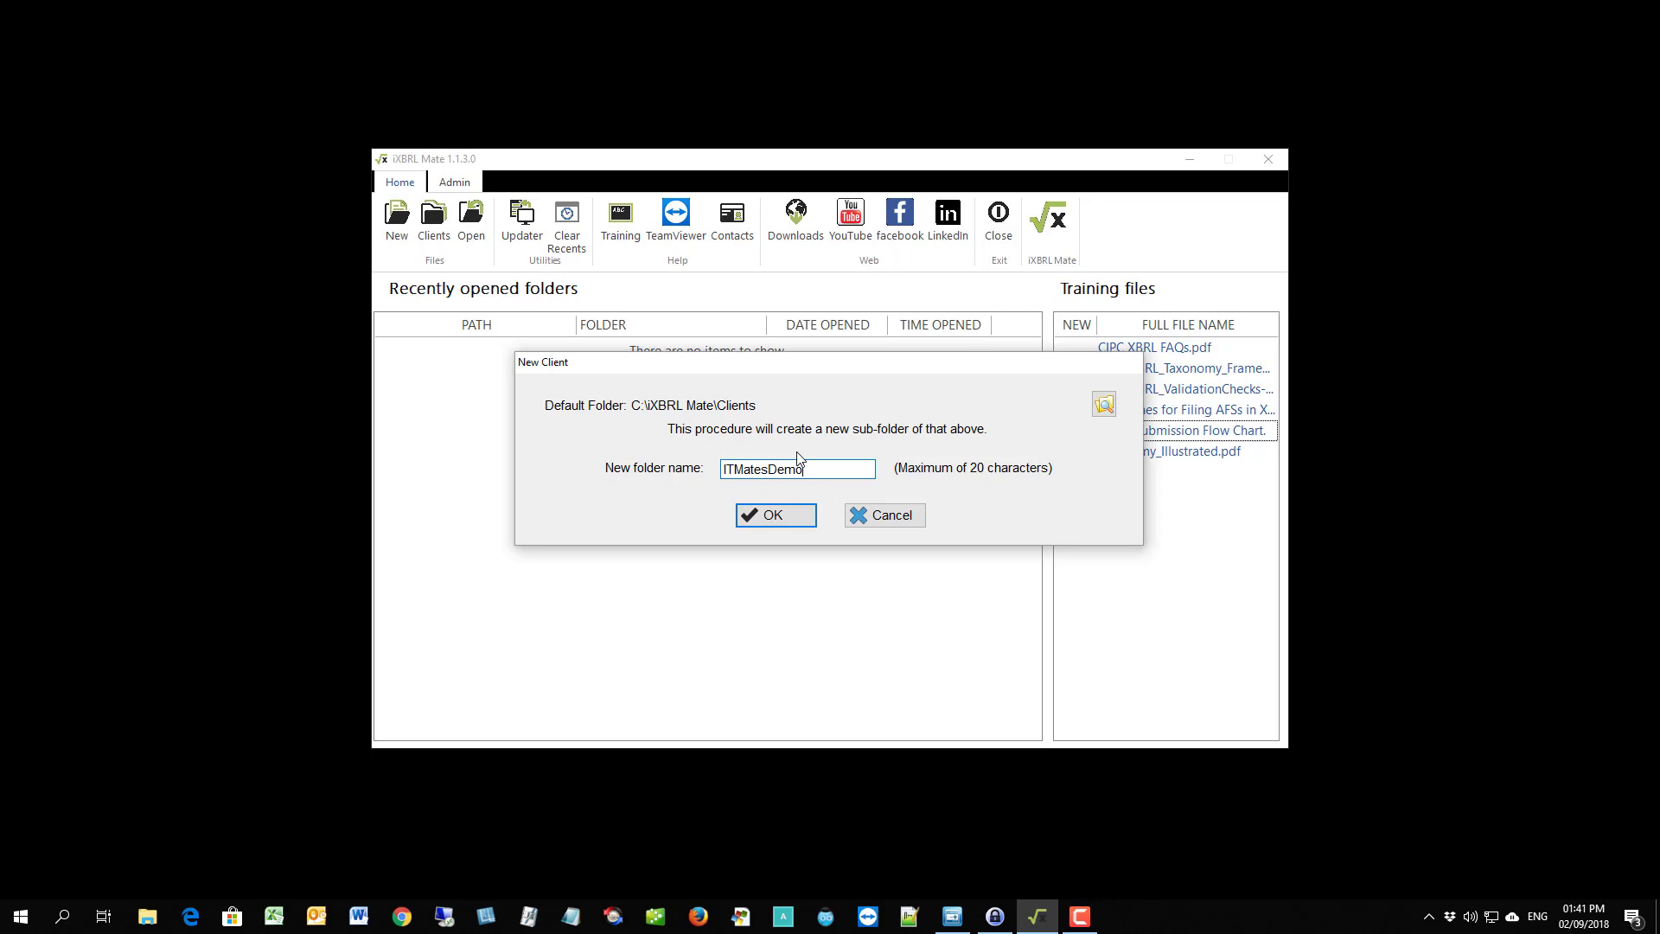
pyautogui.write('2')
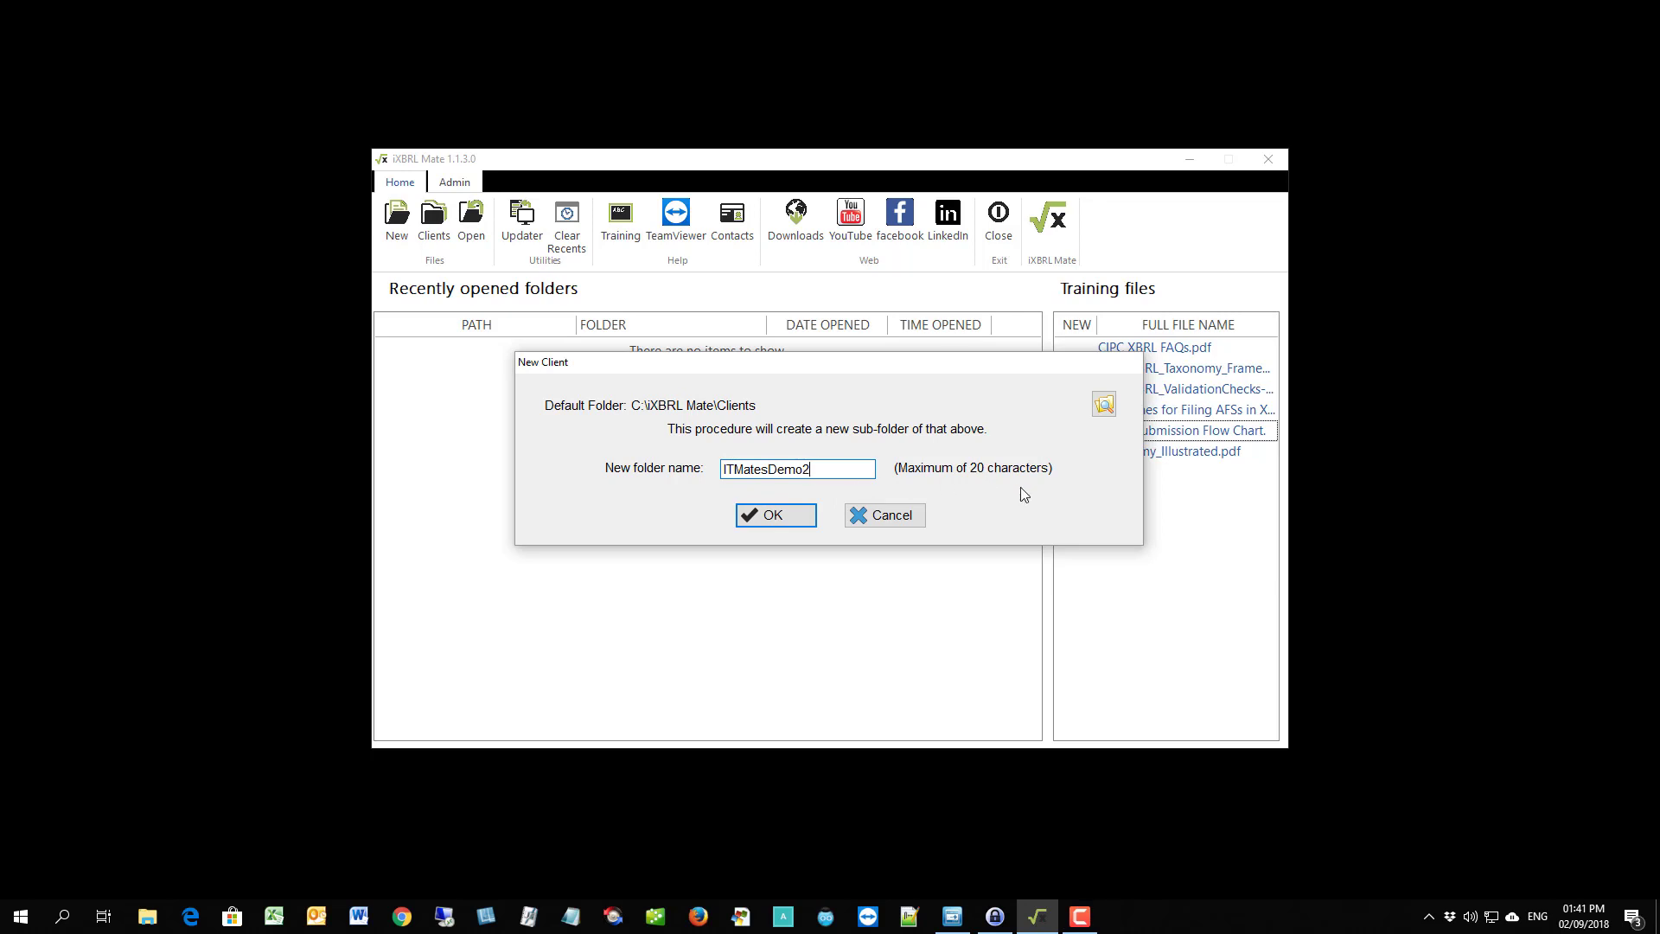
pyautogui.write('017')
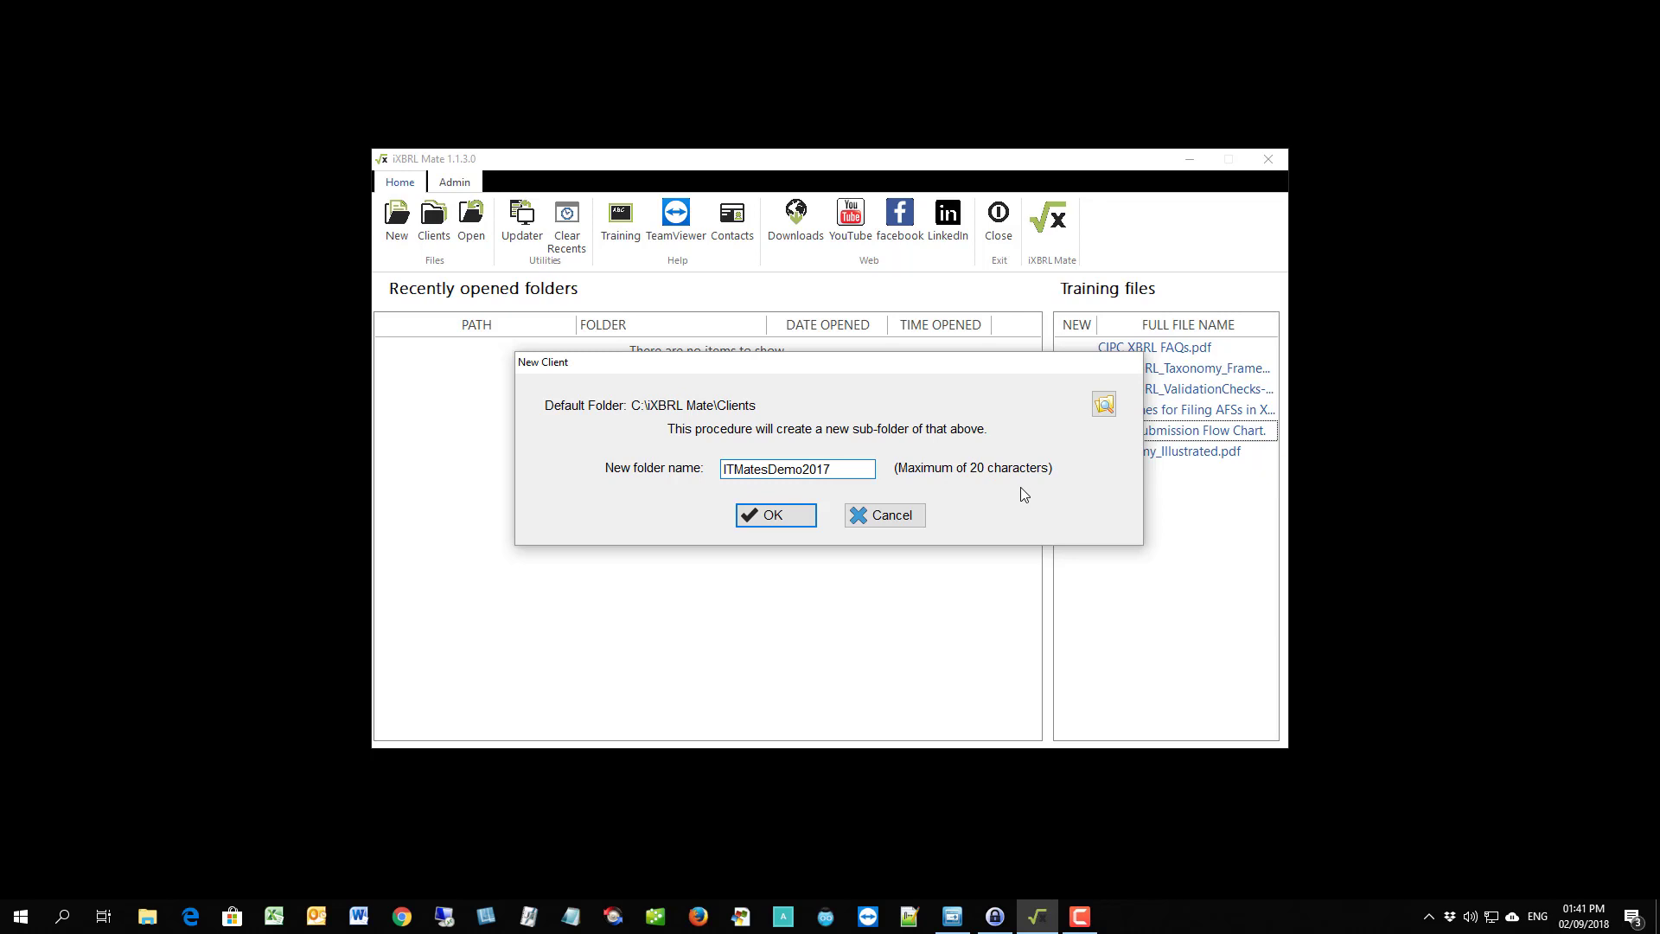
pyautogui.moveTo(802, 498)
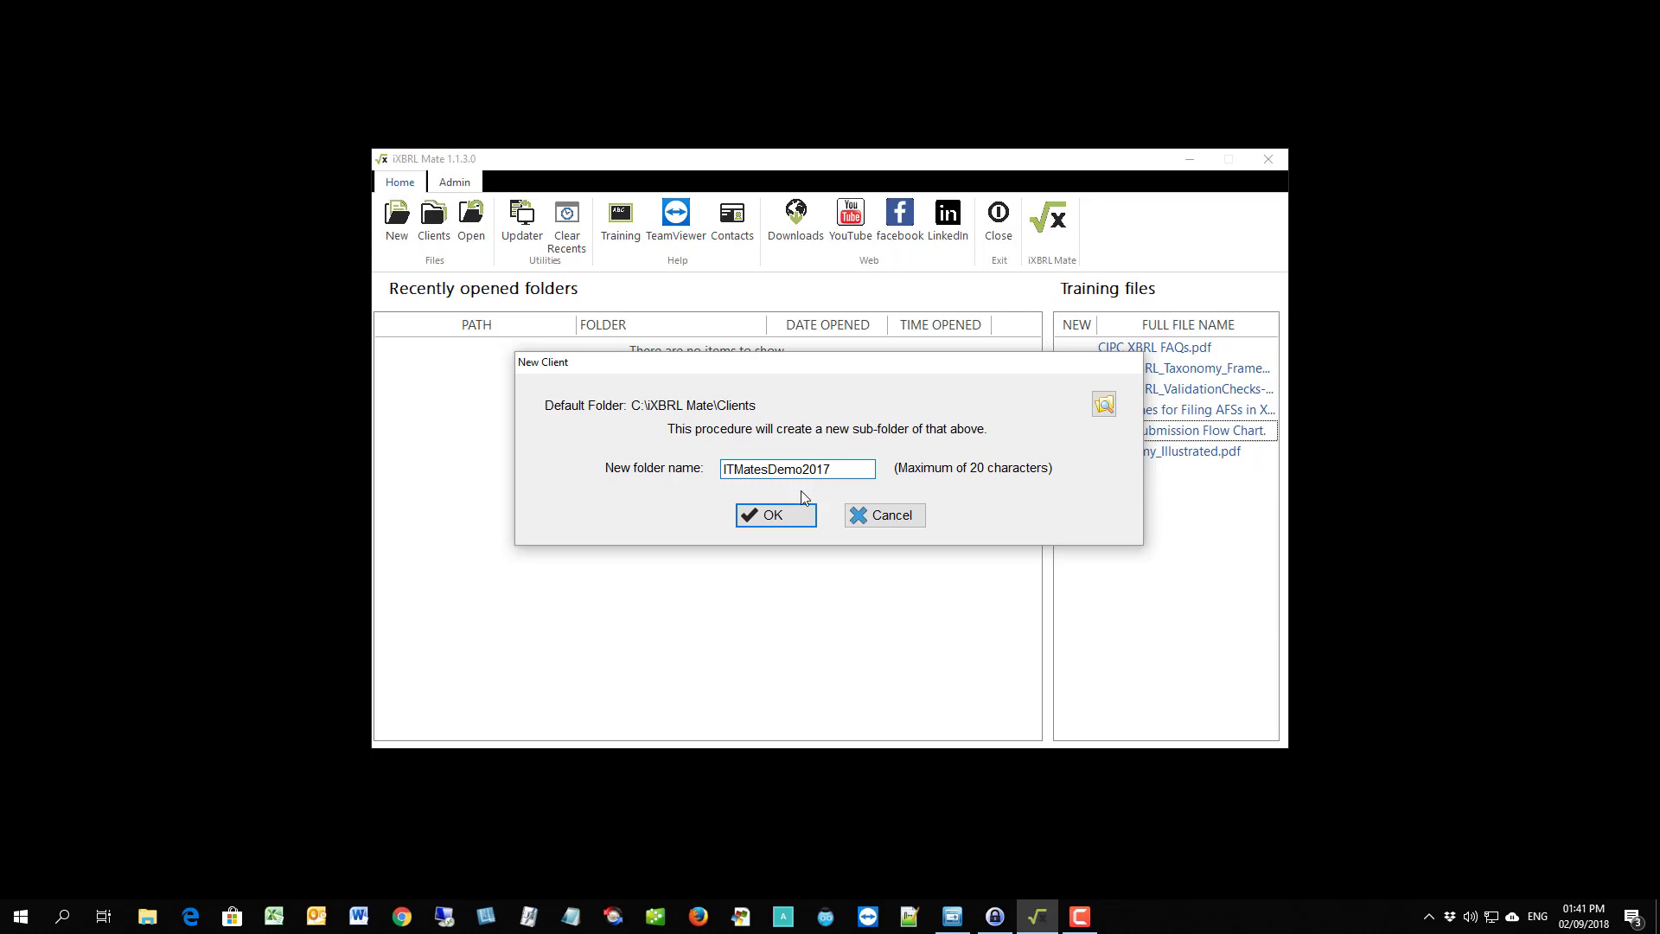
pyautogui.click(769, 514)
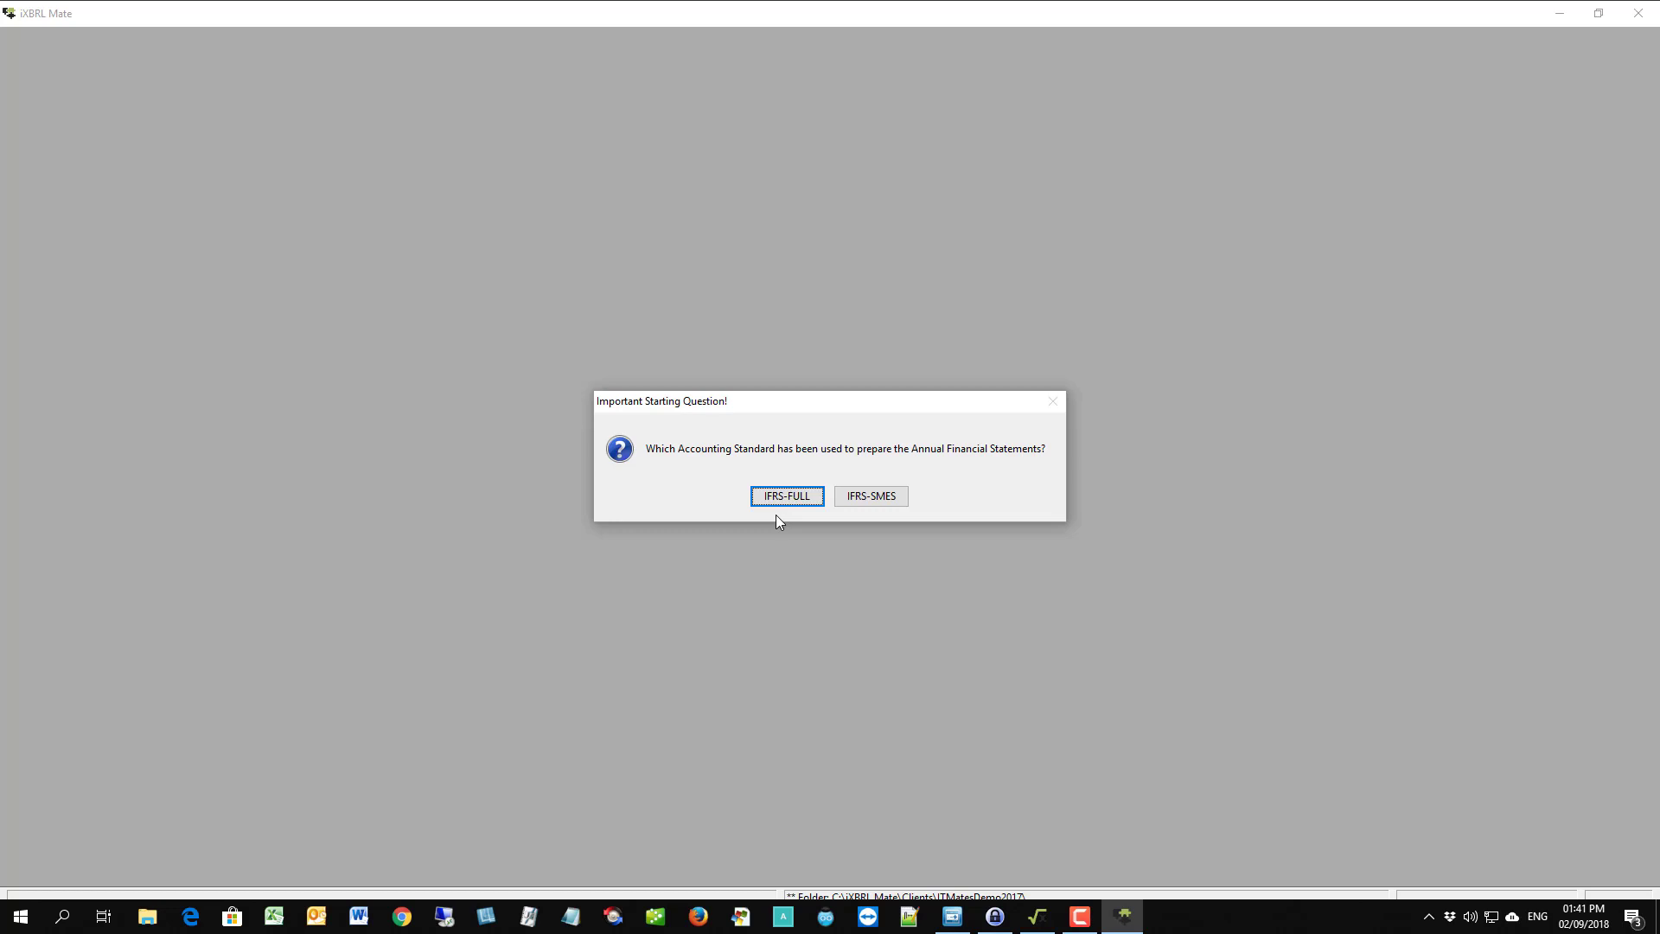
pyautogui.moveTo(897, 529)
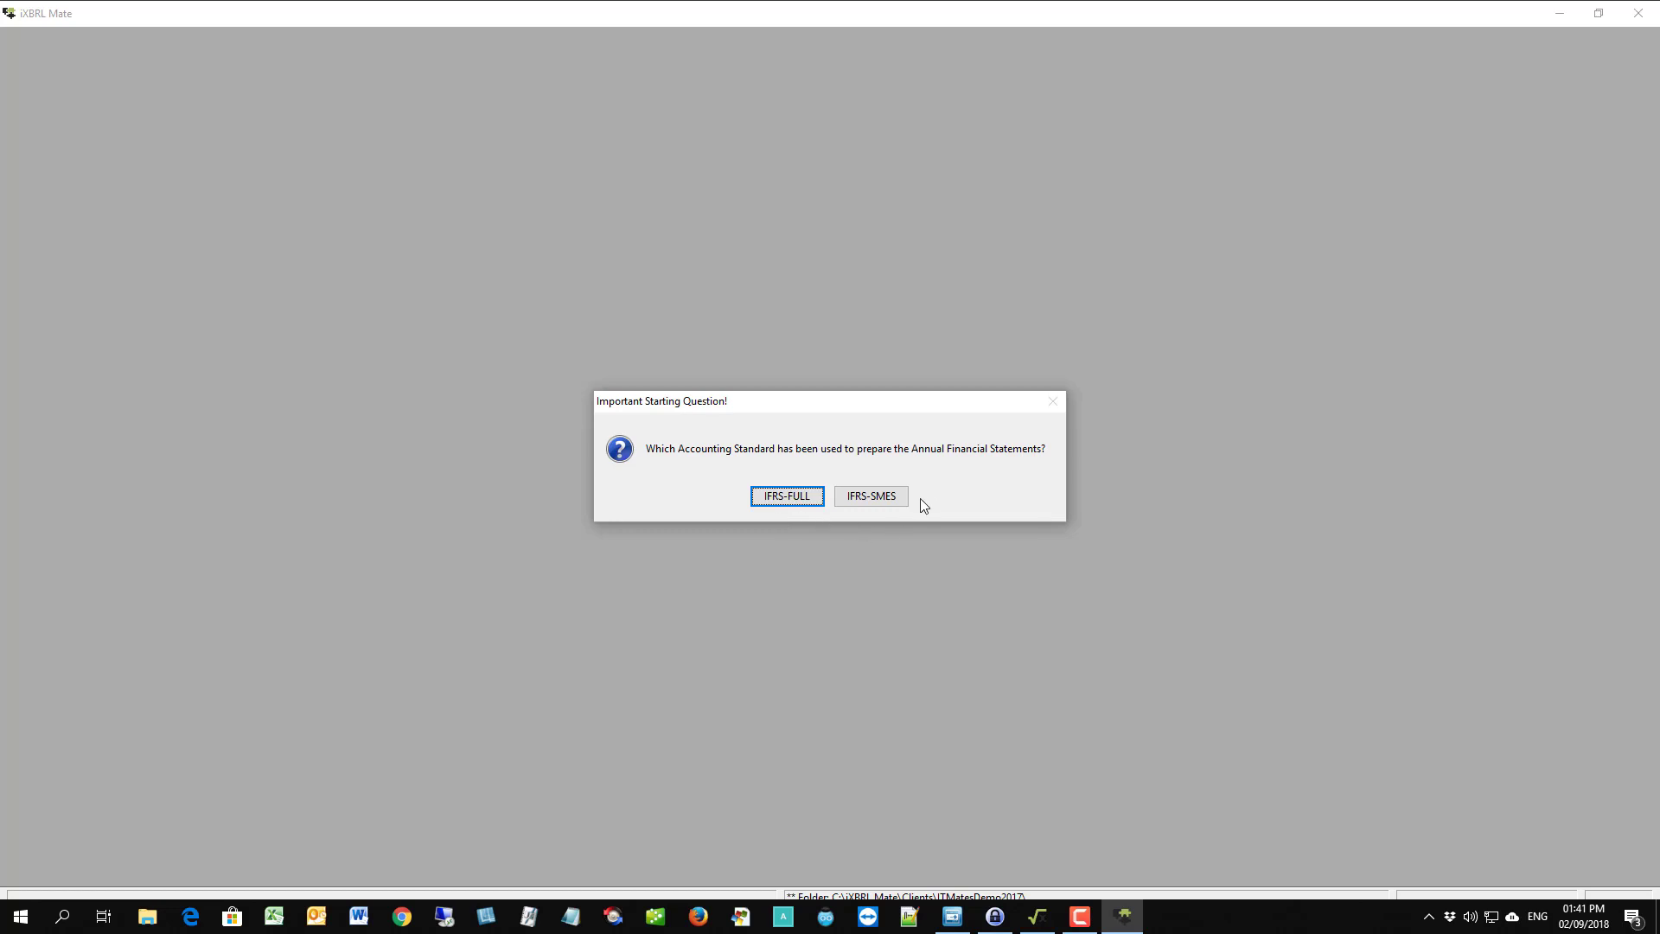
# Step: Choose IFRS-SMES in the Important Starting Question dialog
pyautogui.click(869, 496)
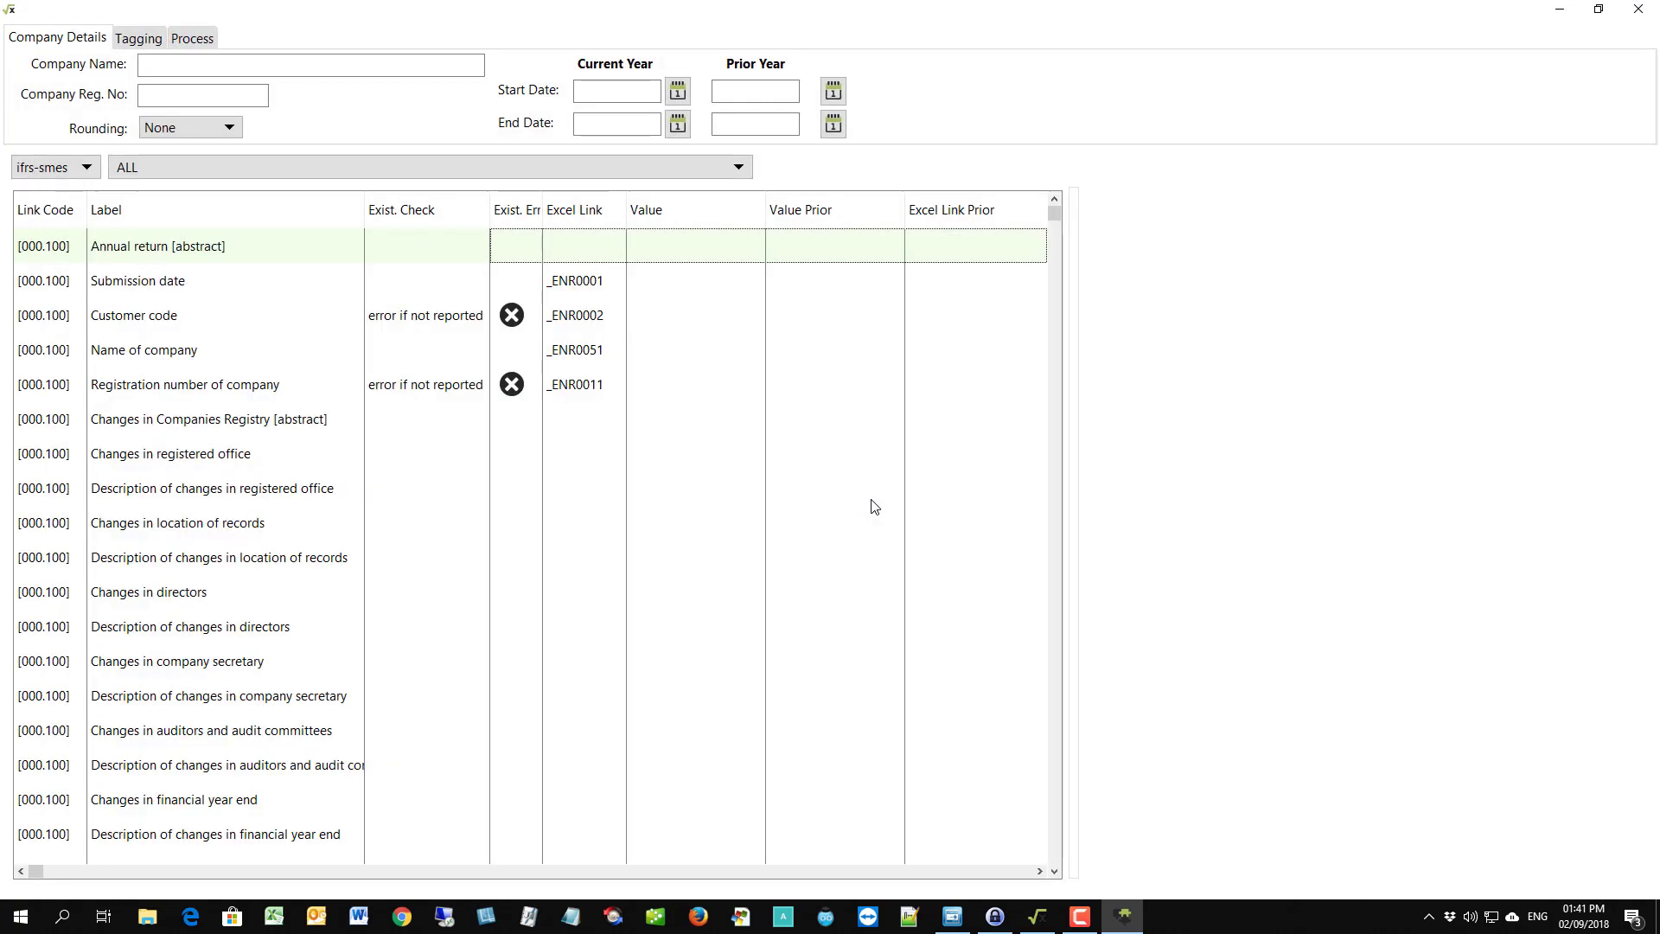
pyautogui.click(52, 166)
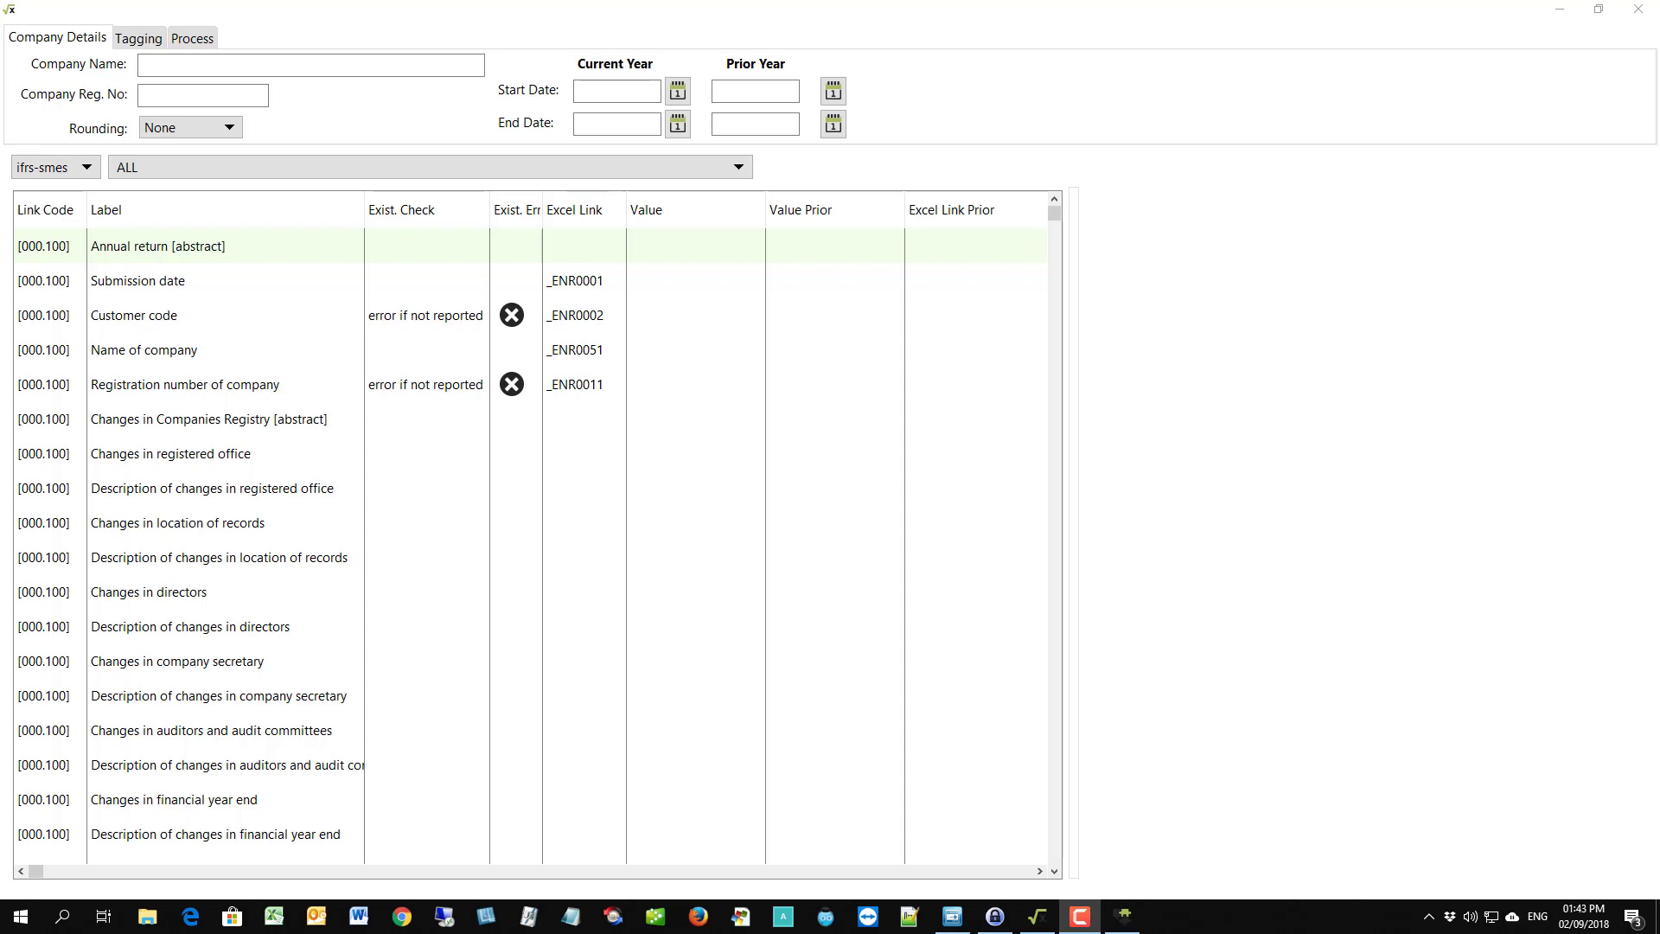
pyautogui.click(311, 65)
pyautogui.write('IT Mates Demo (Pty) Ltd')
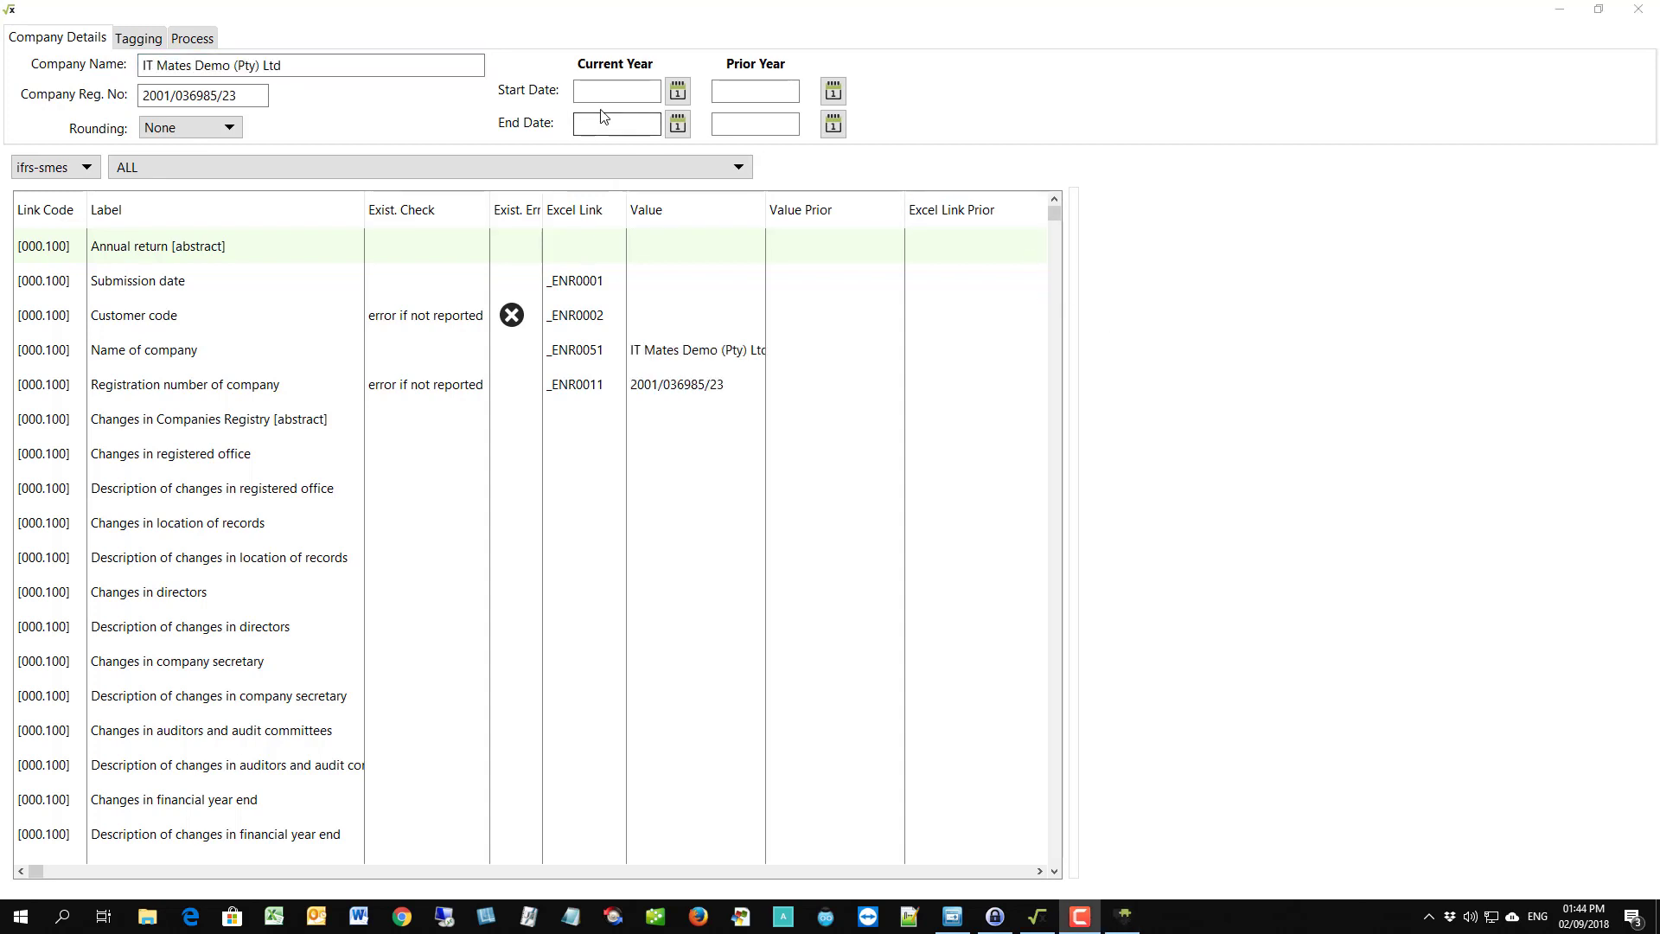
pyautogui.click(676, 124)
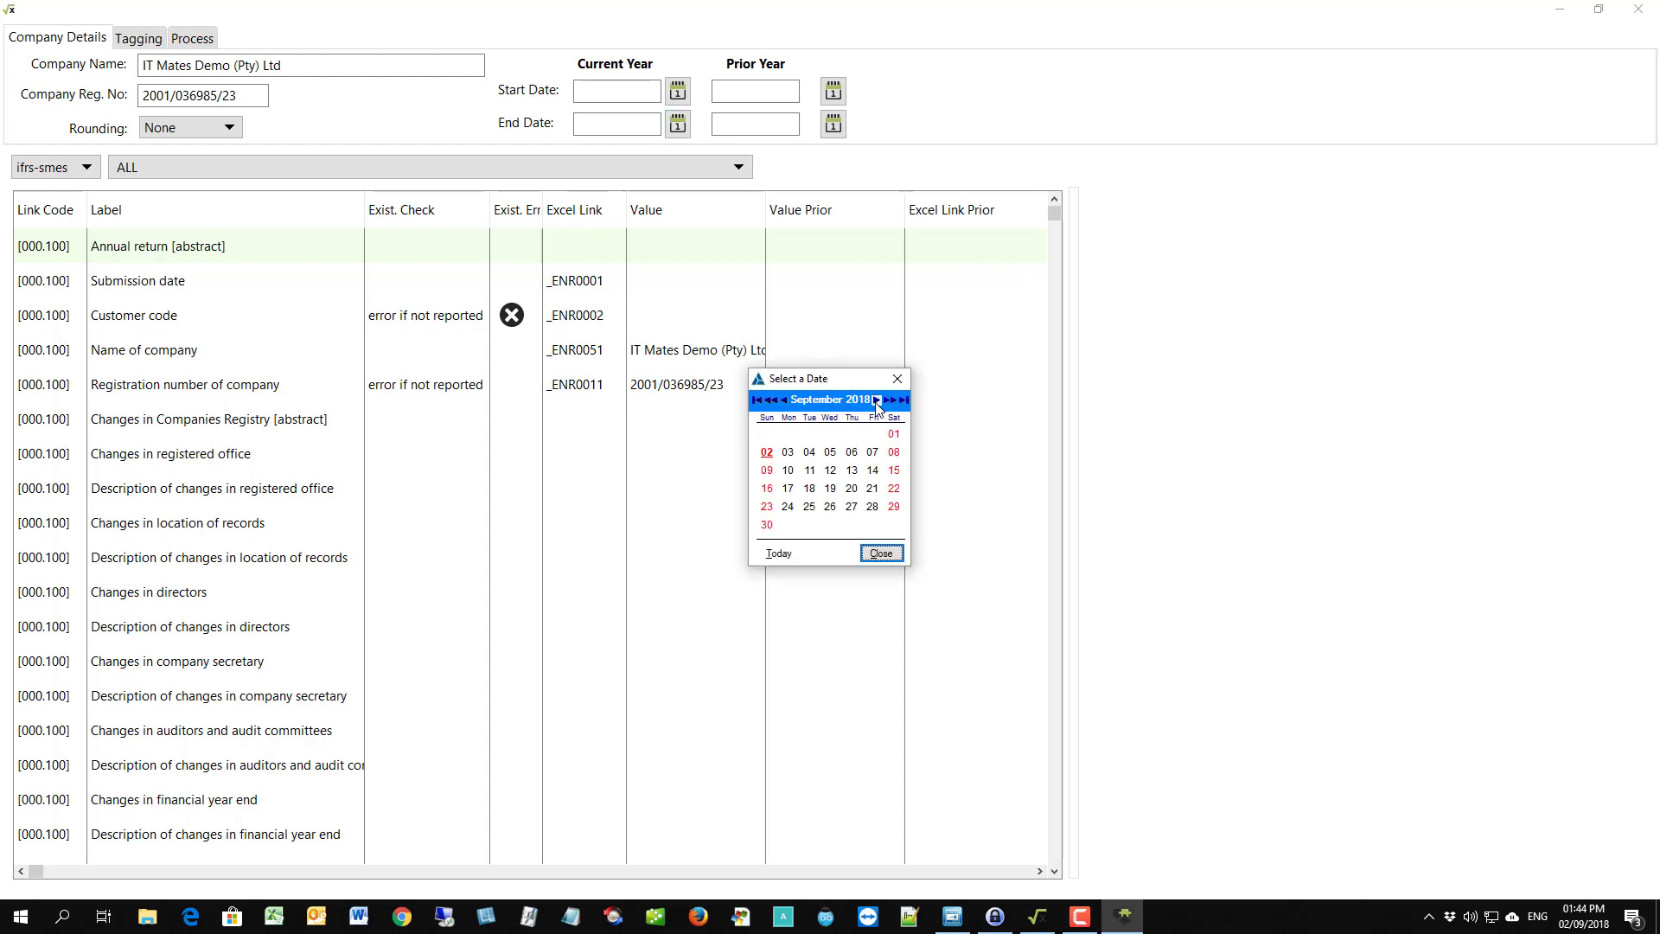
pyautogui.click(880, 552)
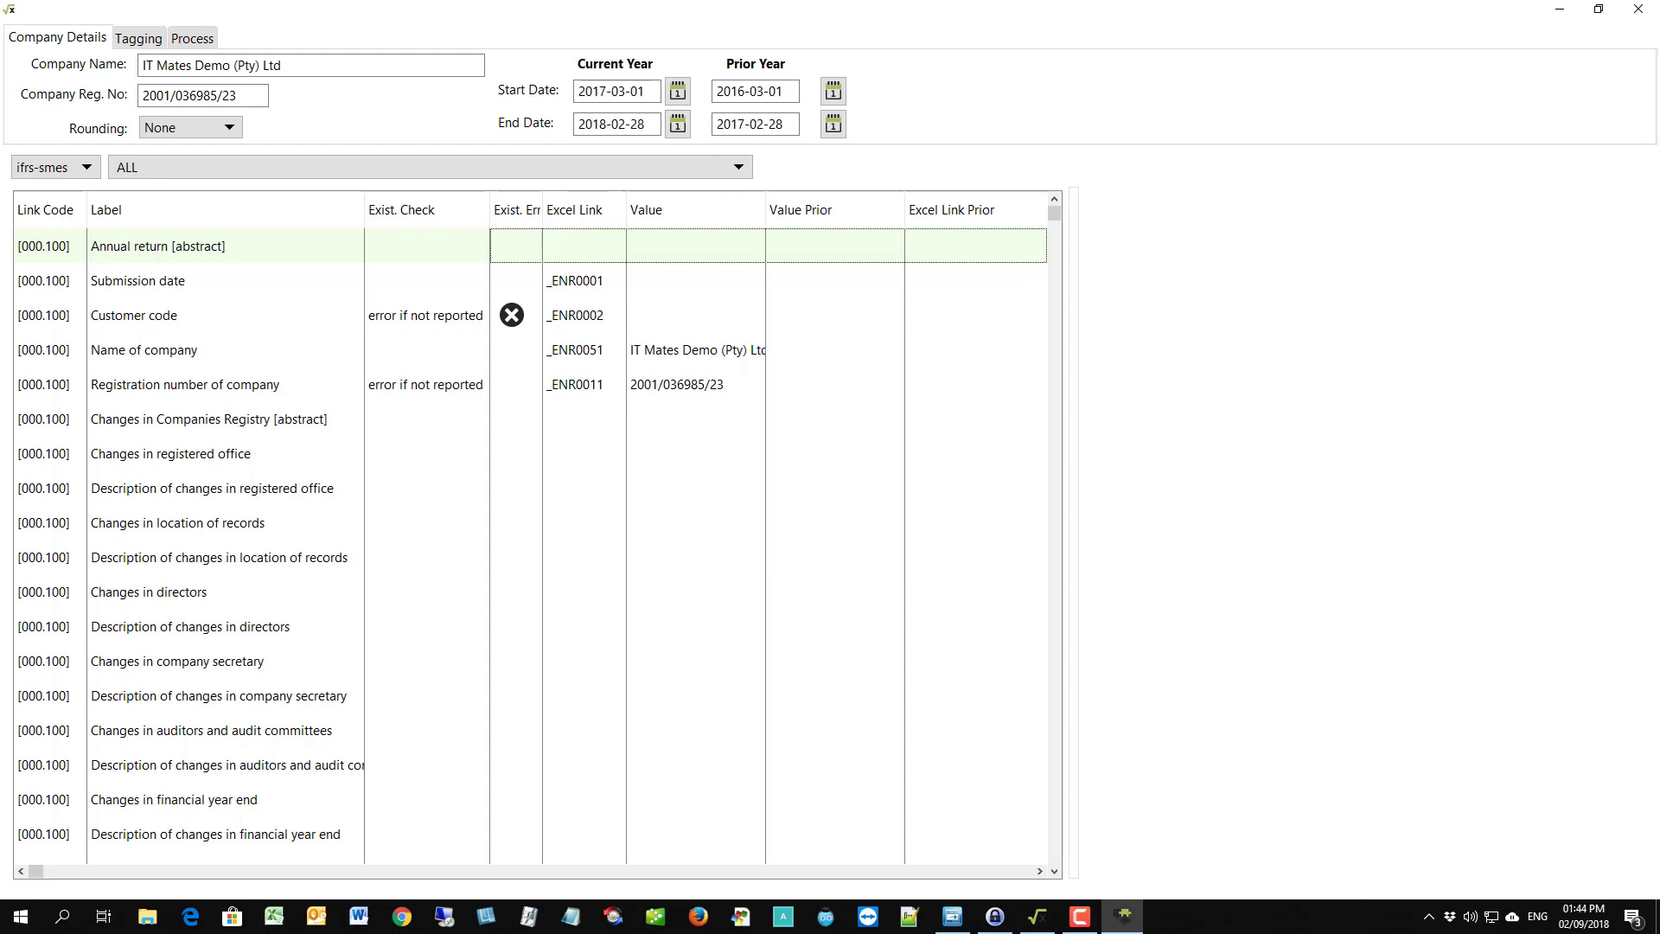
pyautogui.moveTo(859, 131)
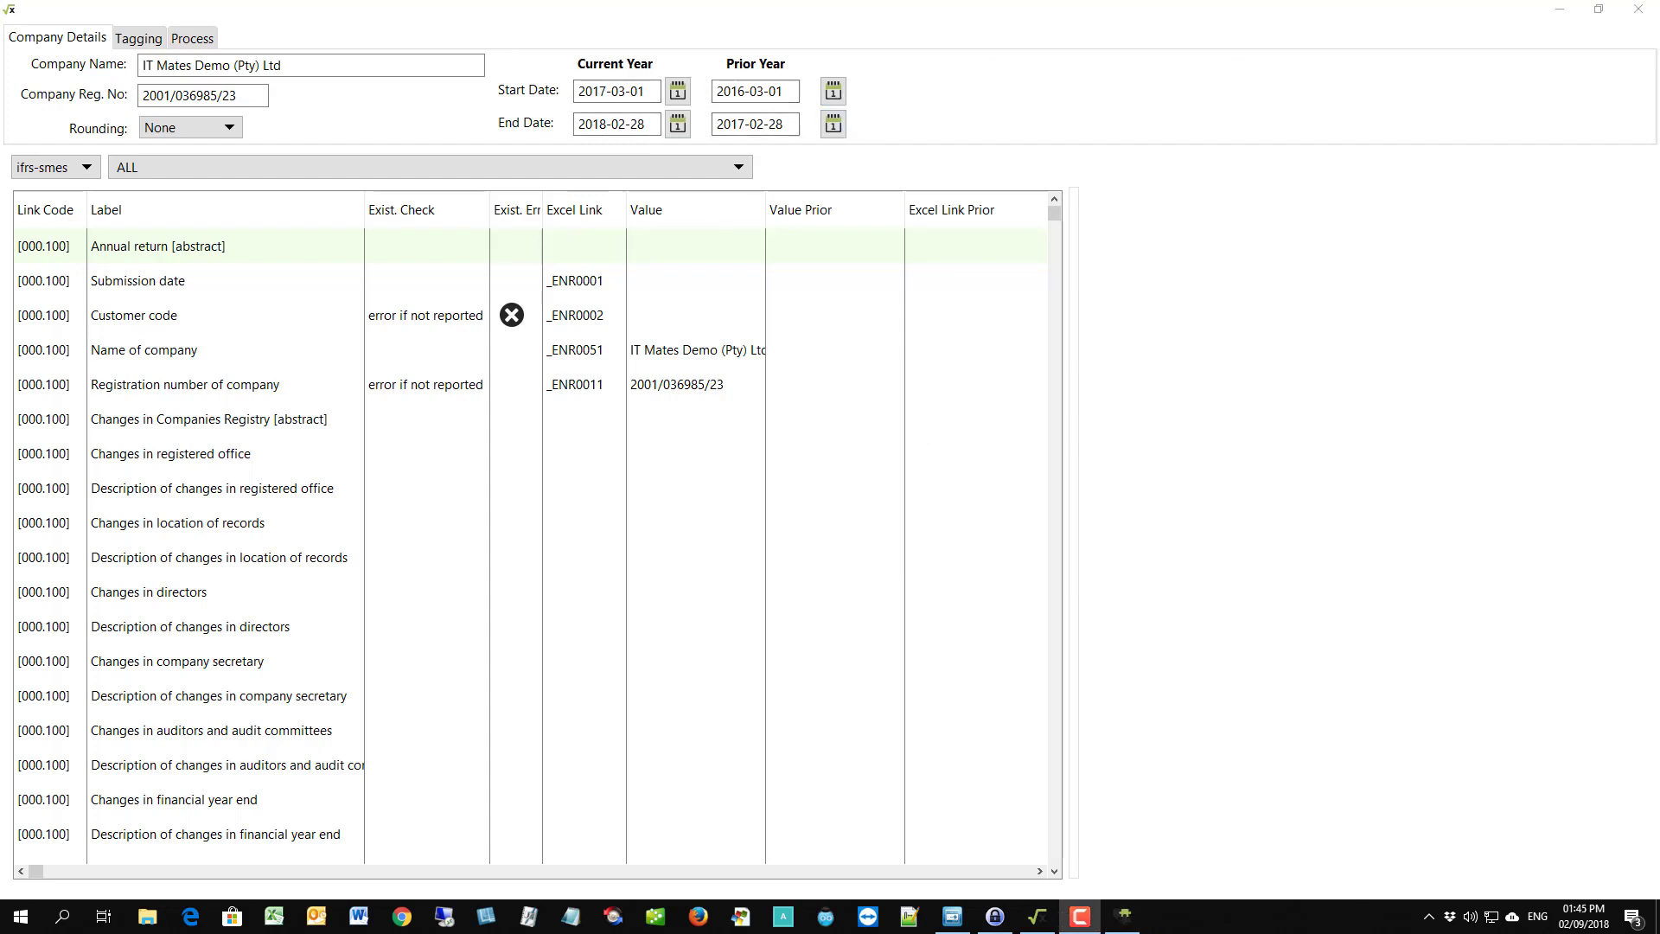
pyautogui.moveTo(982, 330)
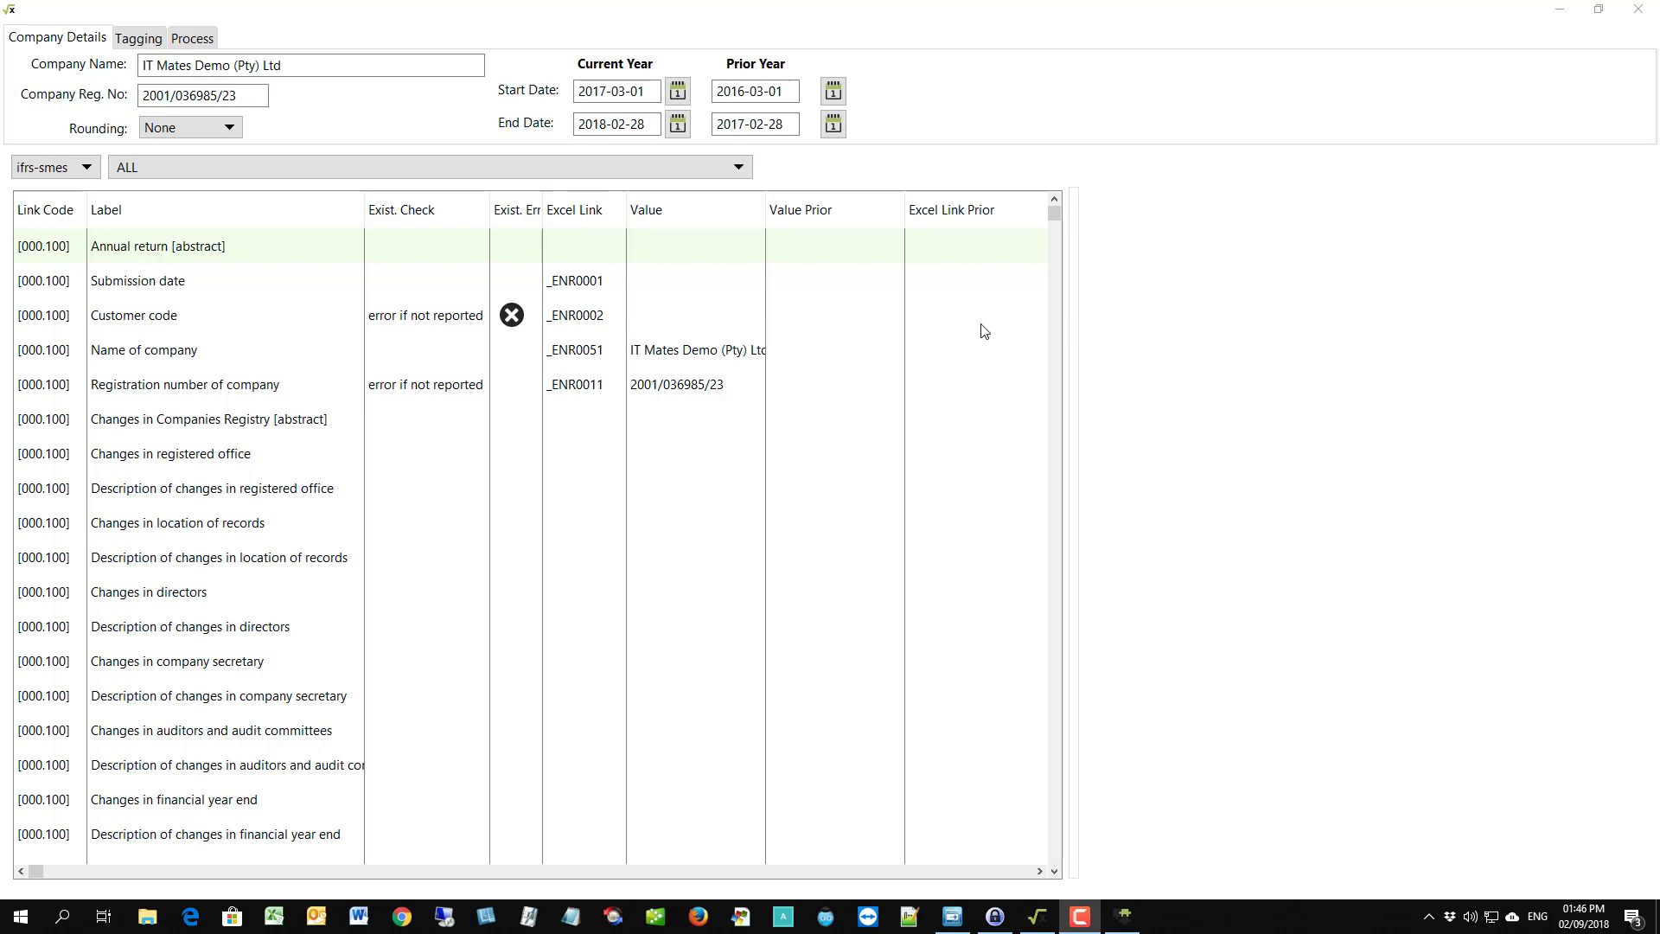
pyautogui.moveTo(1325, 593)
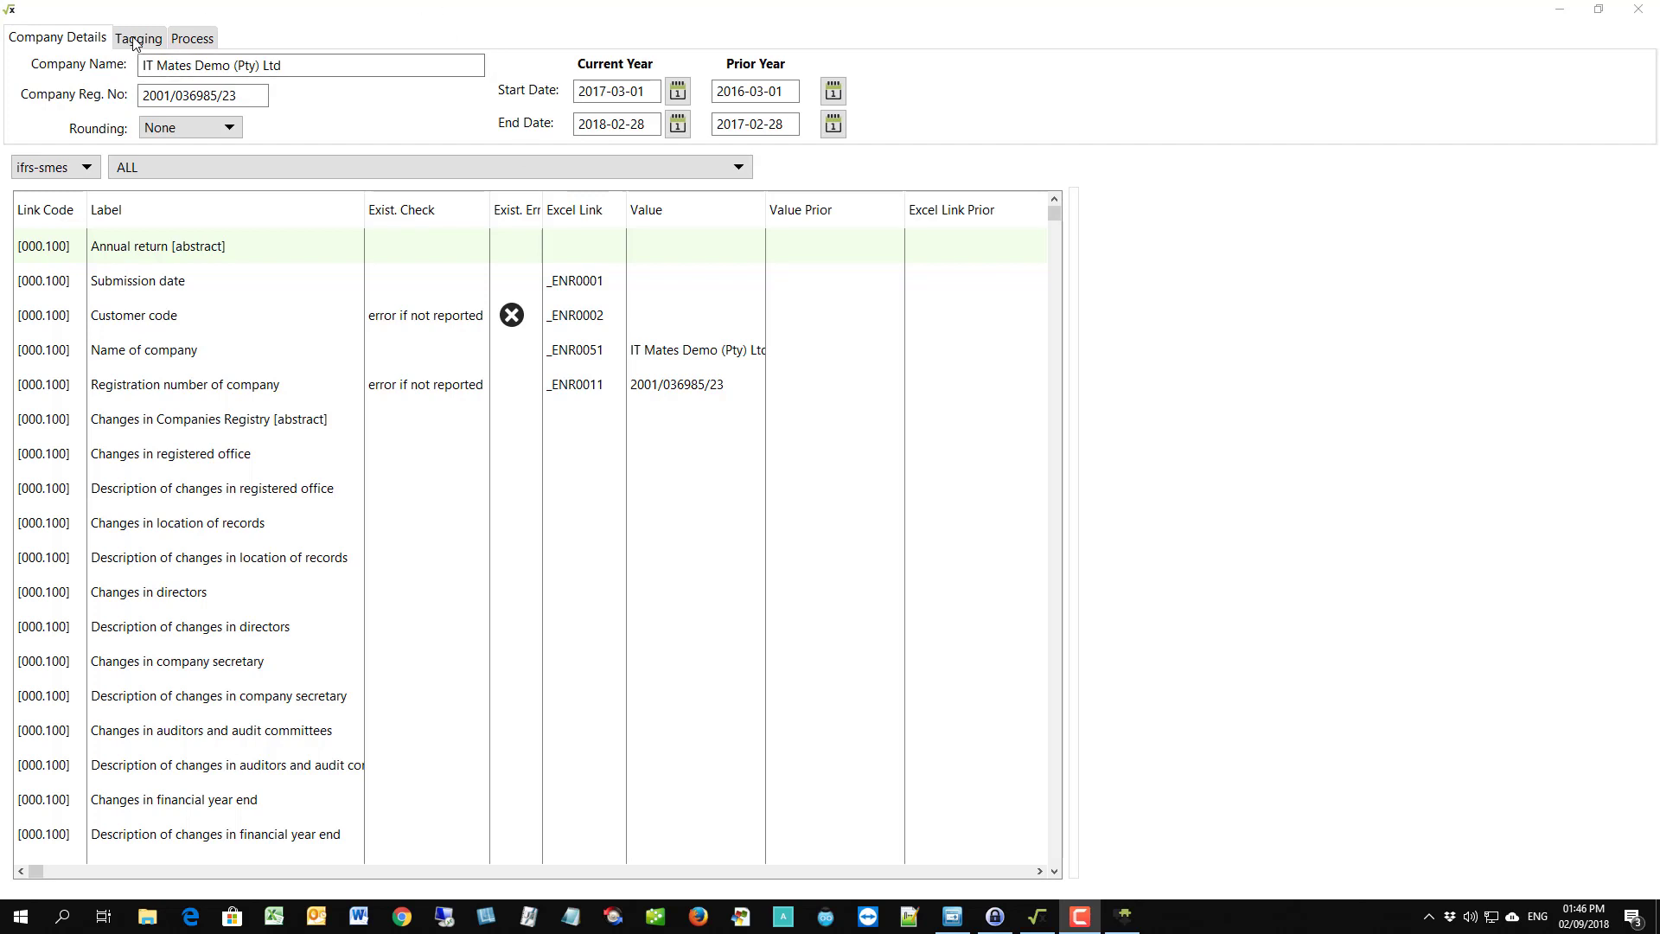
# Step: On the Tagging stage, link iXBRL_Input_ClientForm.xlsx as the Excel file and open it
pyautogui.click(138, 37)
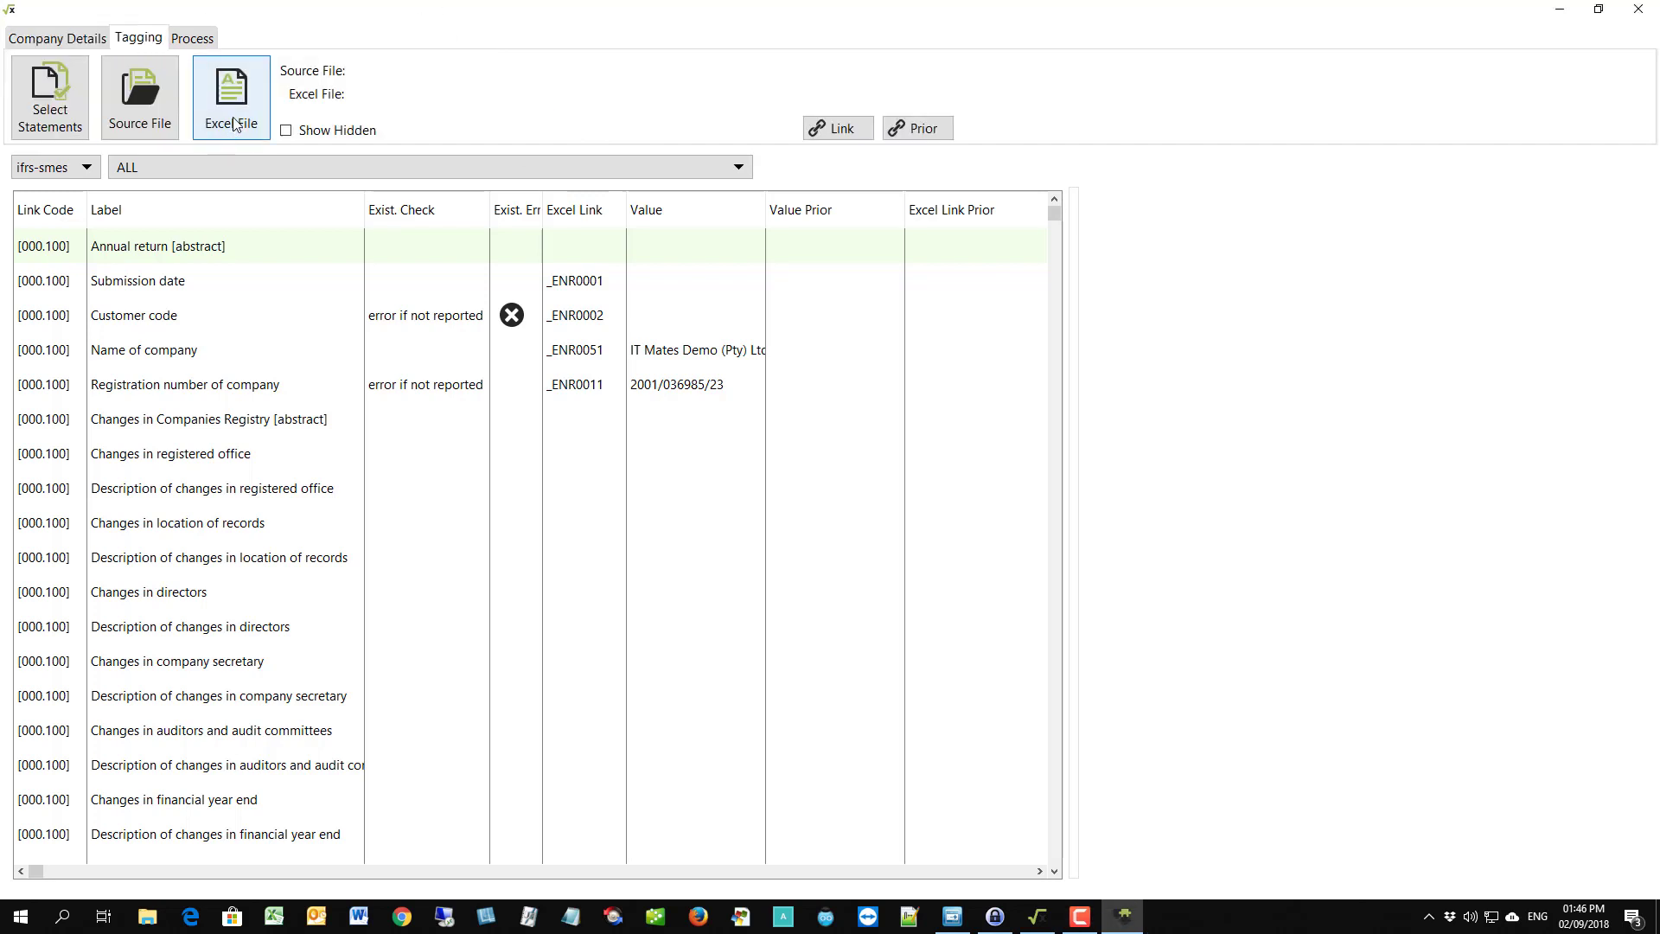
pyautogui.click(230, 95)
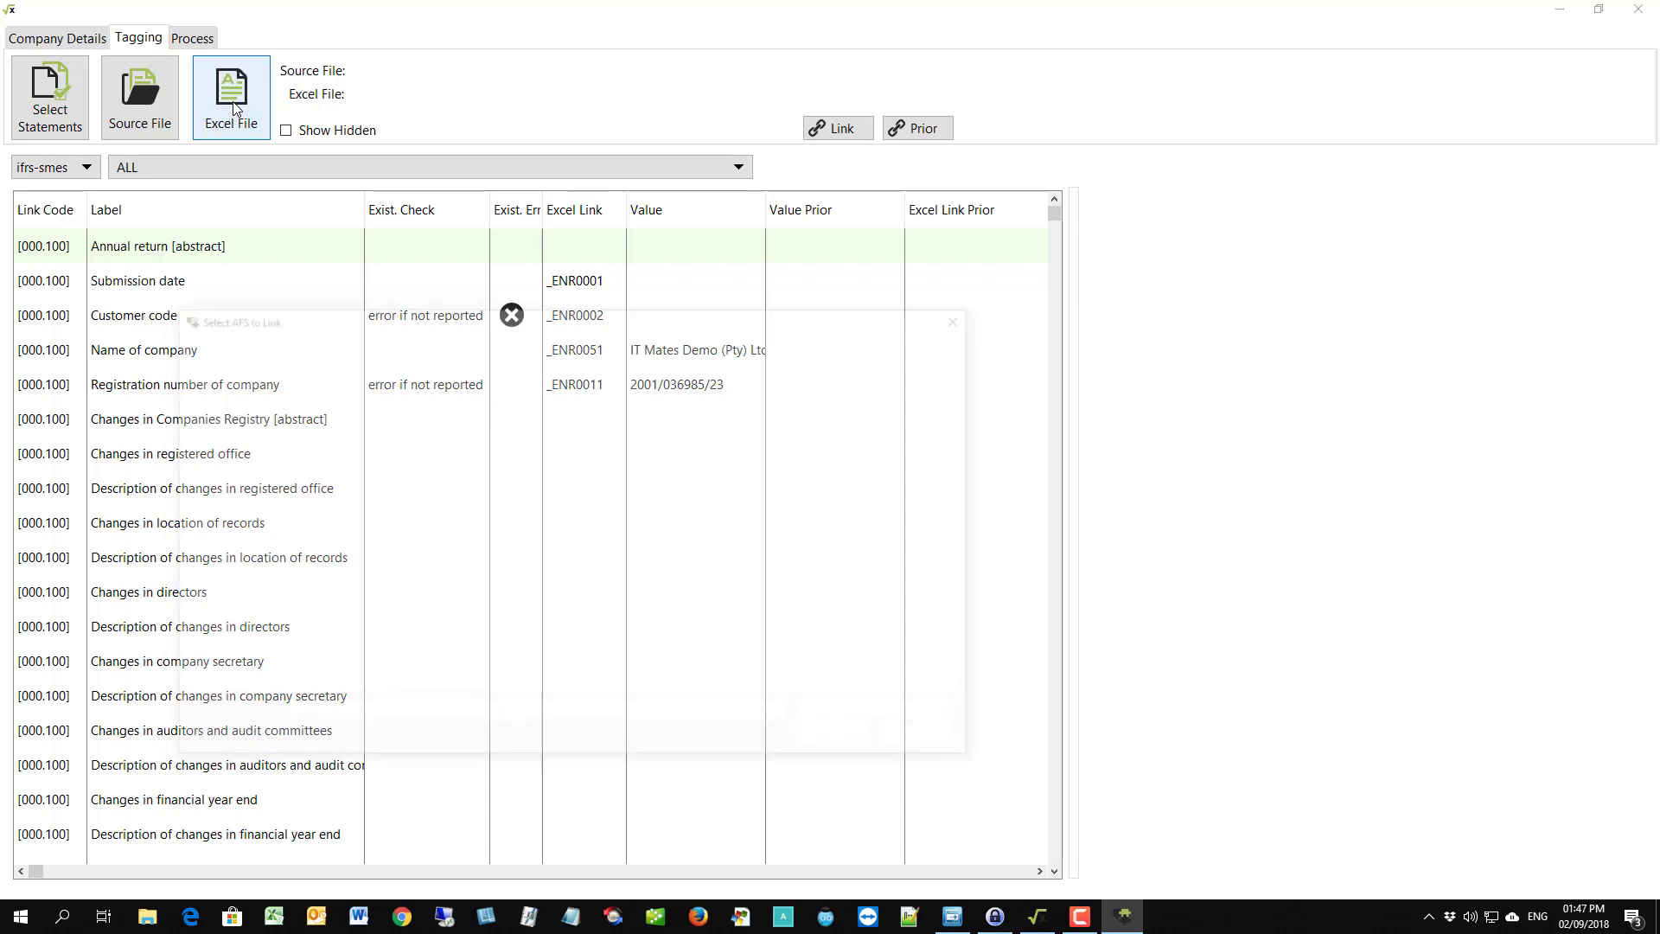
pyautogui.click(230, 96)
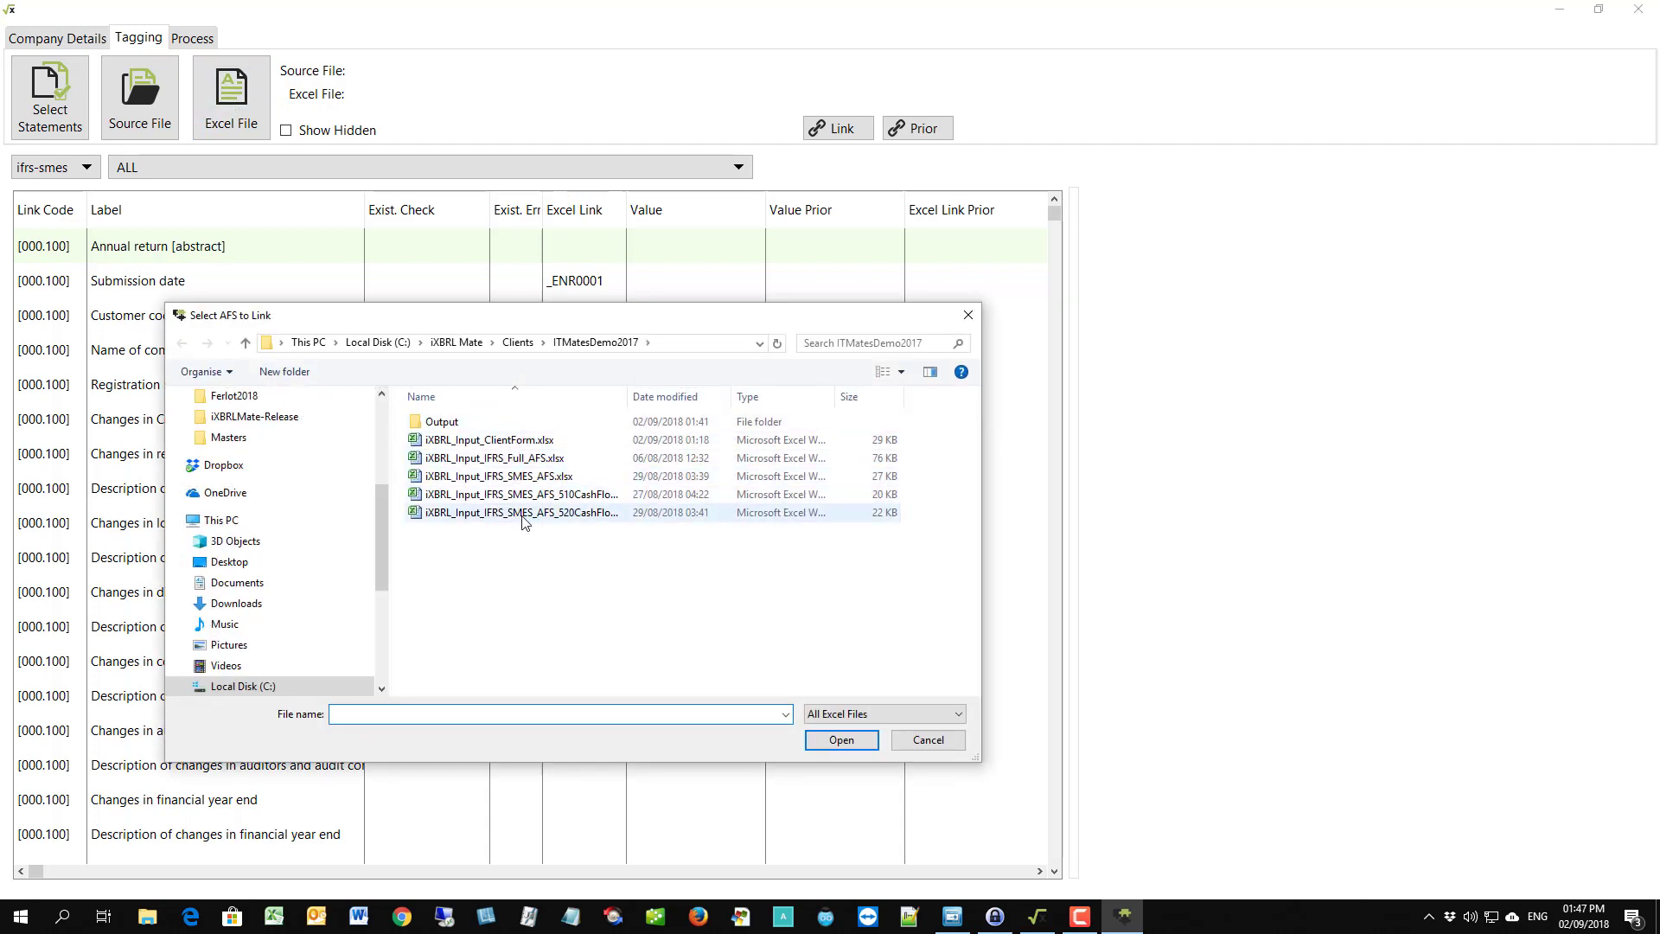
pyautogui.moveTo(519, 513)
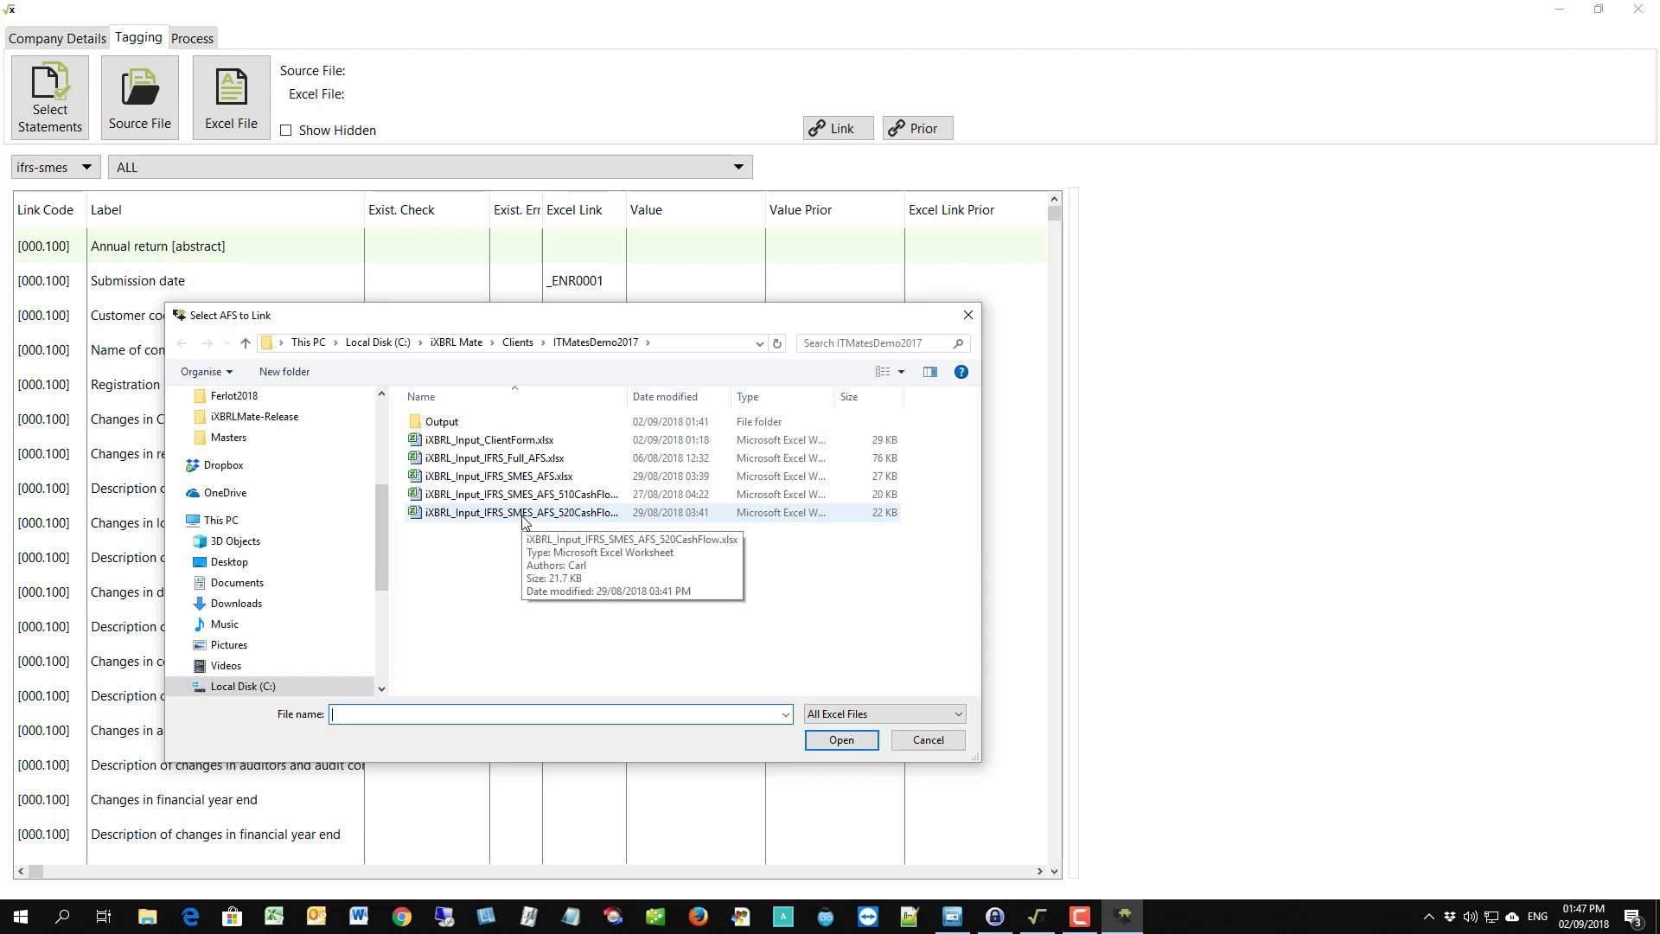
pyautogui.moveTo(624, 351)
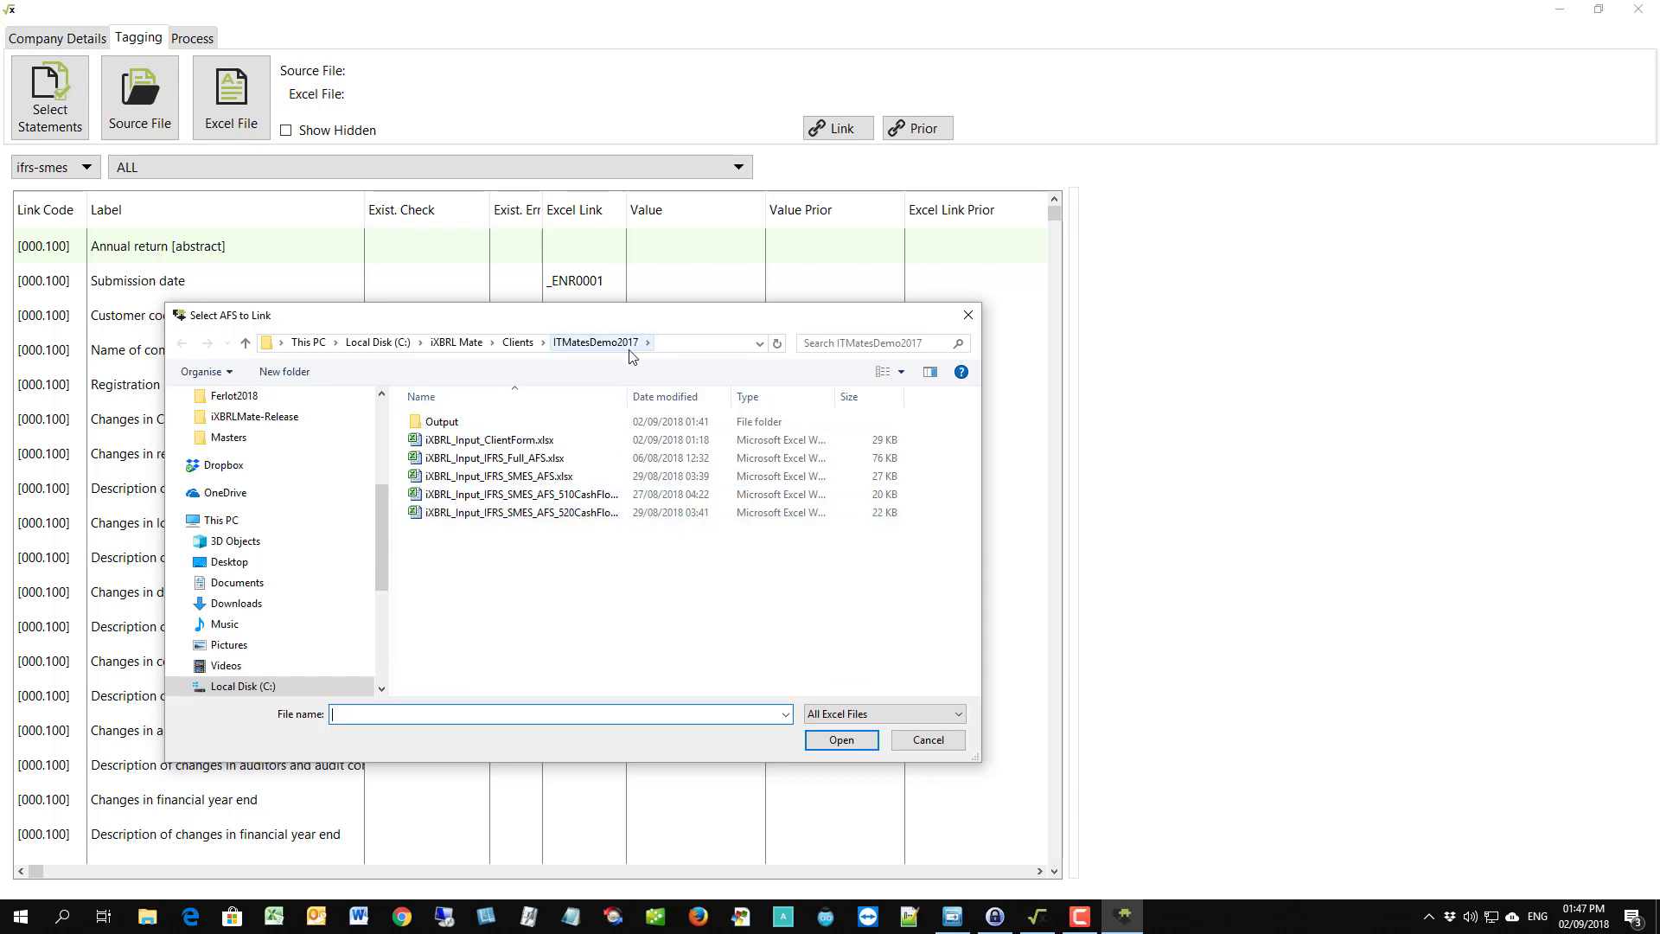
pyautogui.click(488, 440)
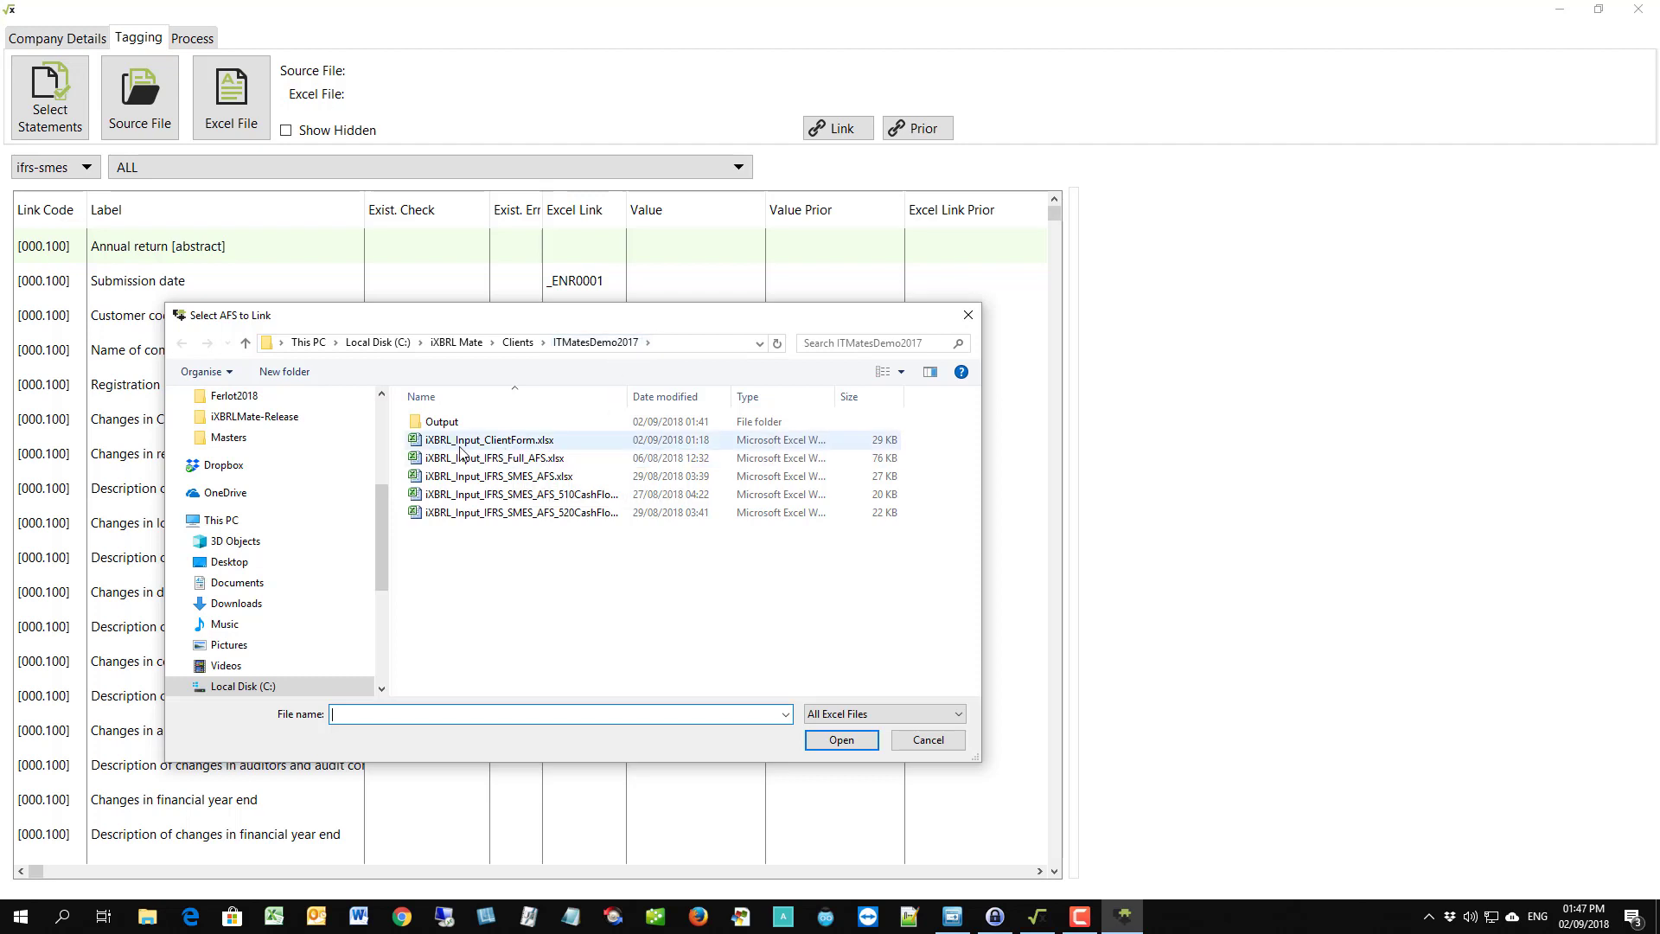
pyautogui.moveTo(505, 444)
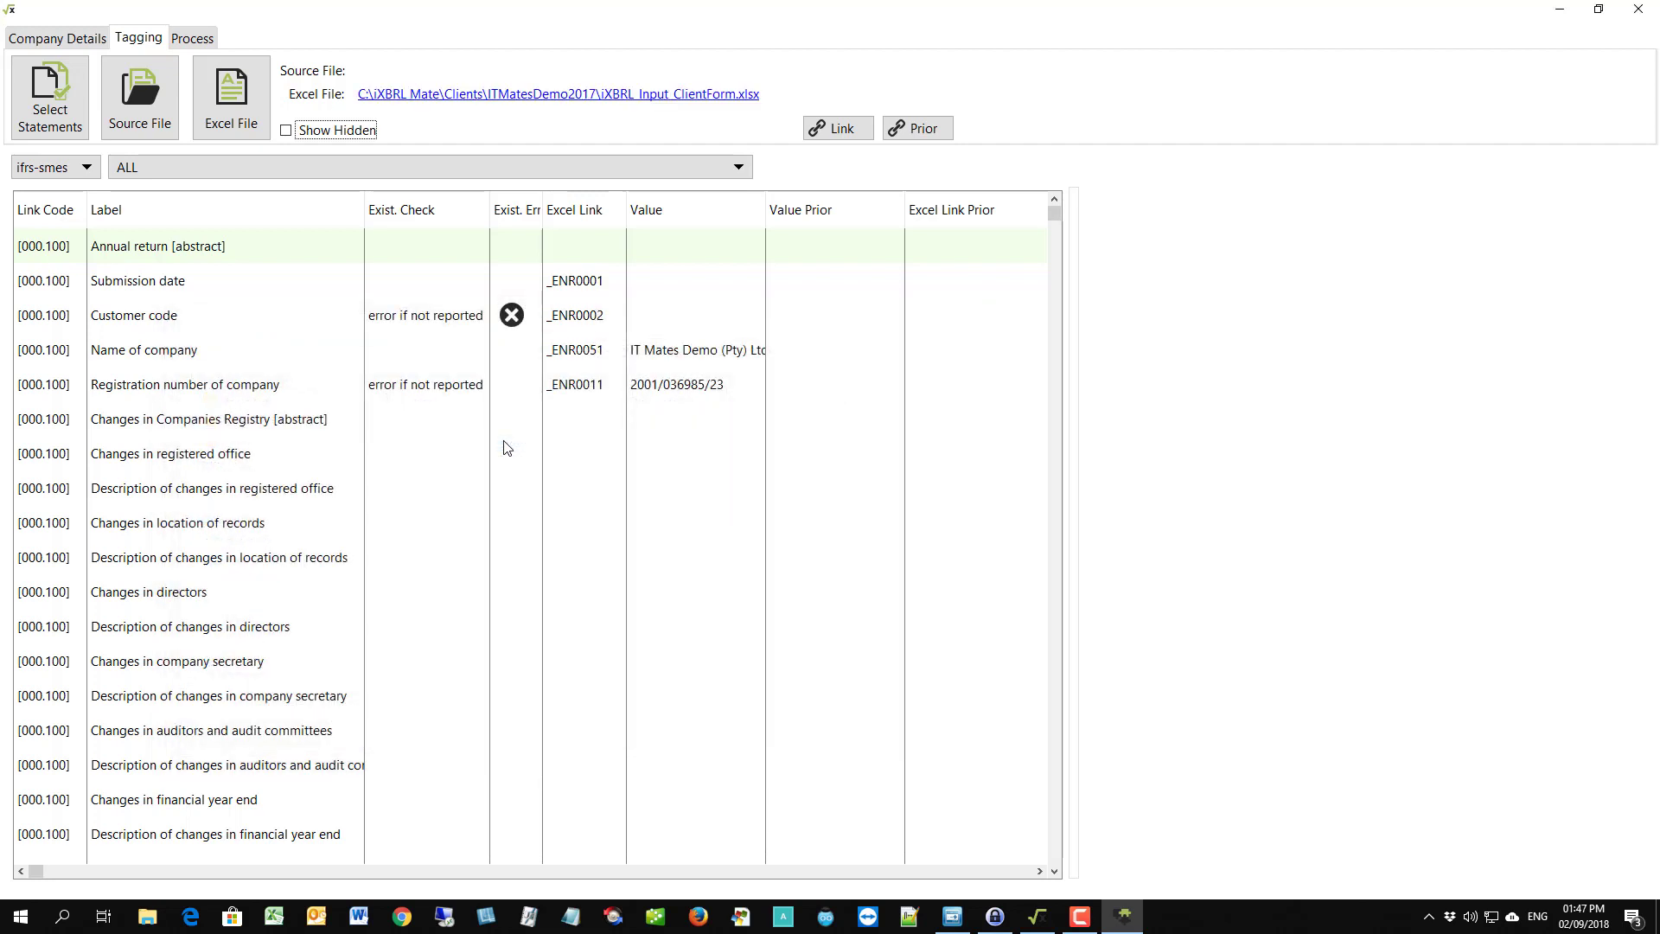
pyautogui.moveTo(564, 94)
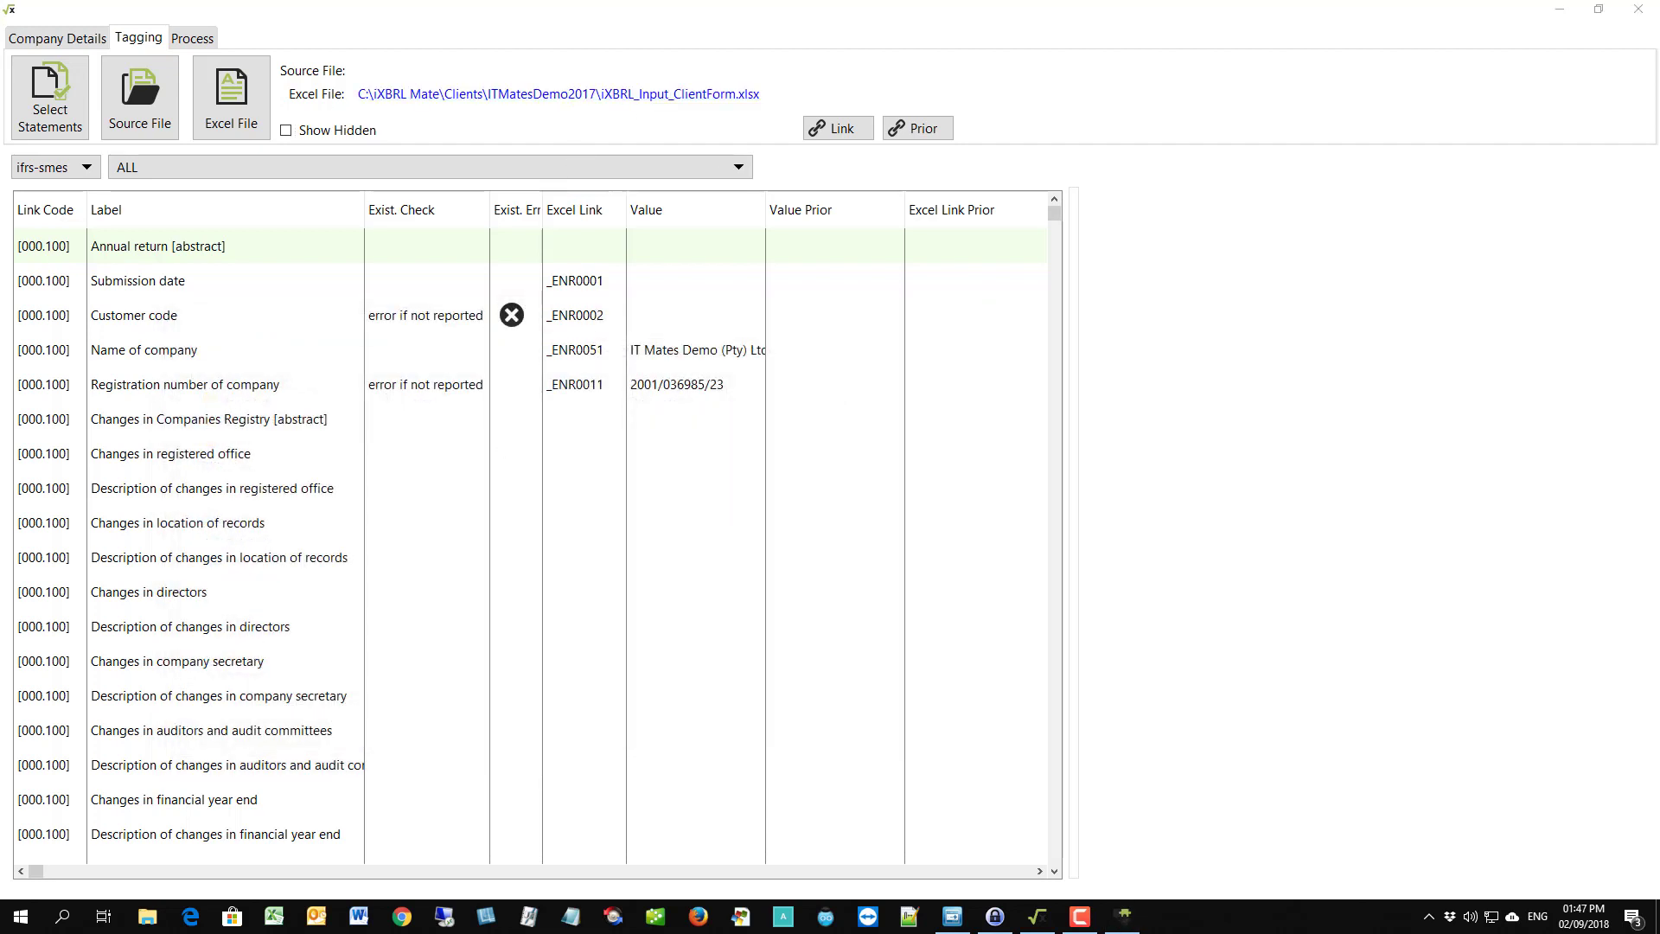
pyautogui.click(230, 96)
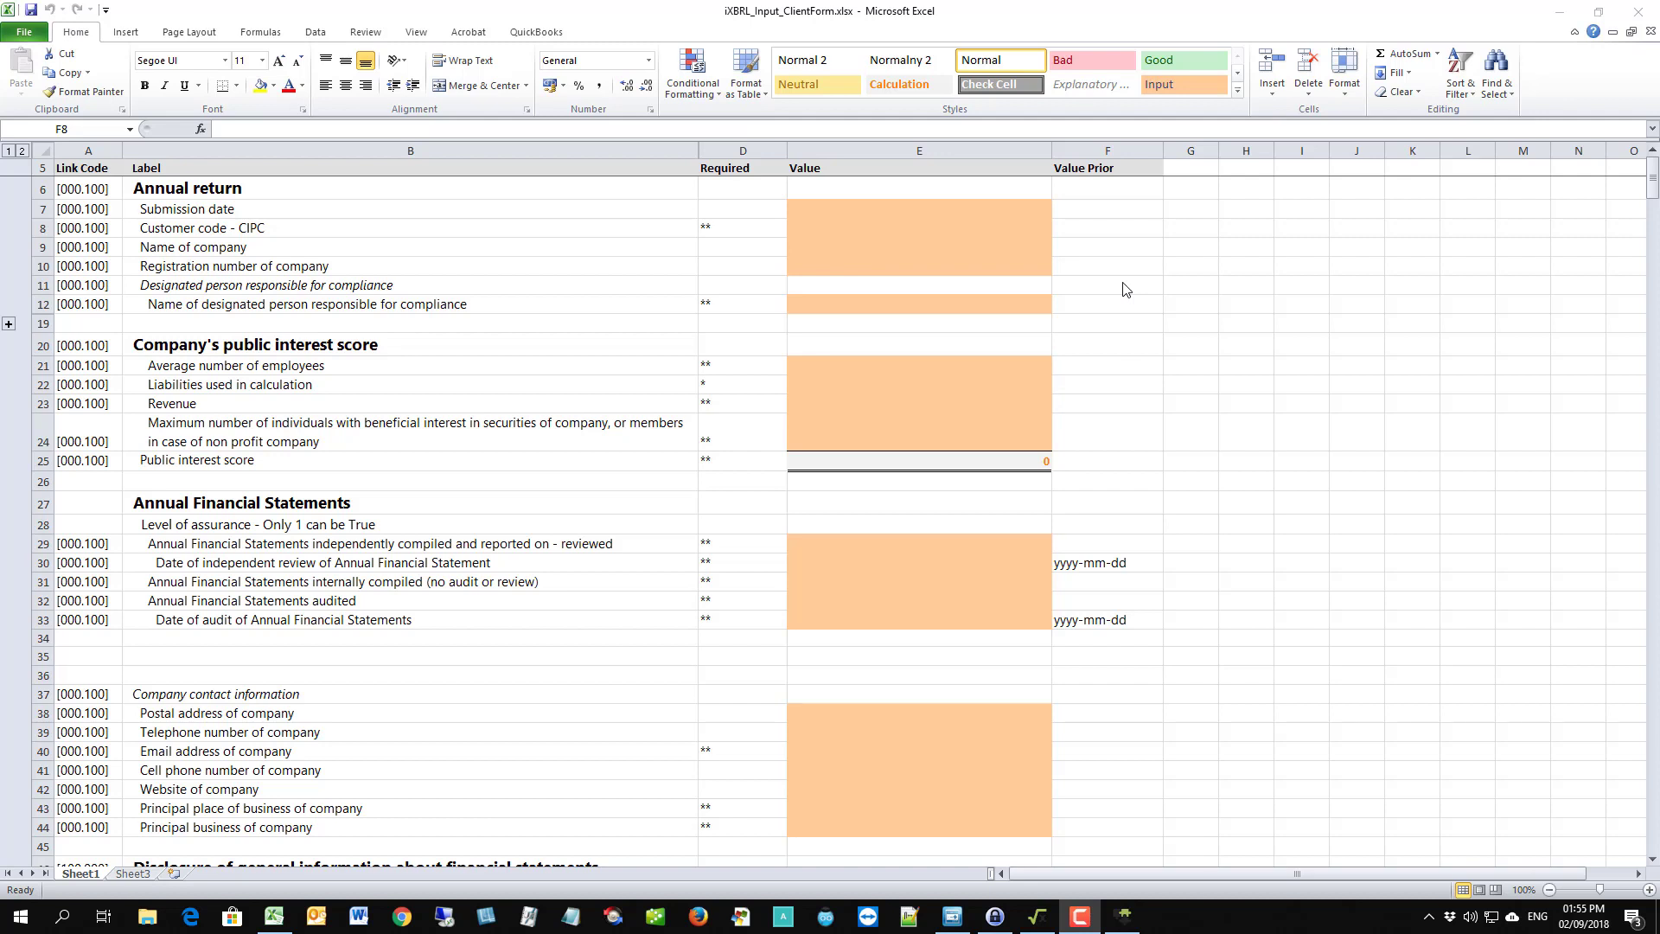
pyautogui.moveTo(1065, 217)
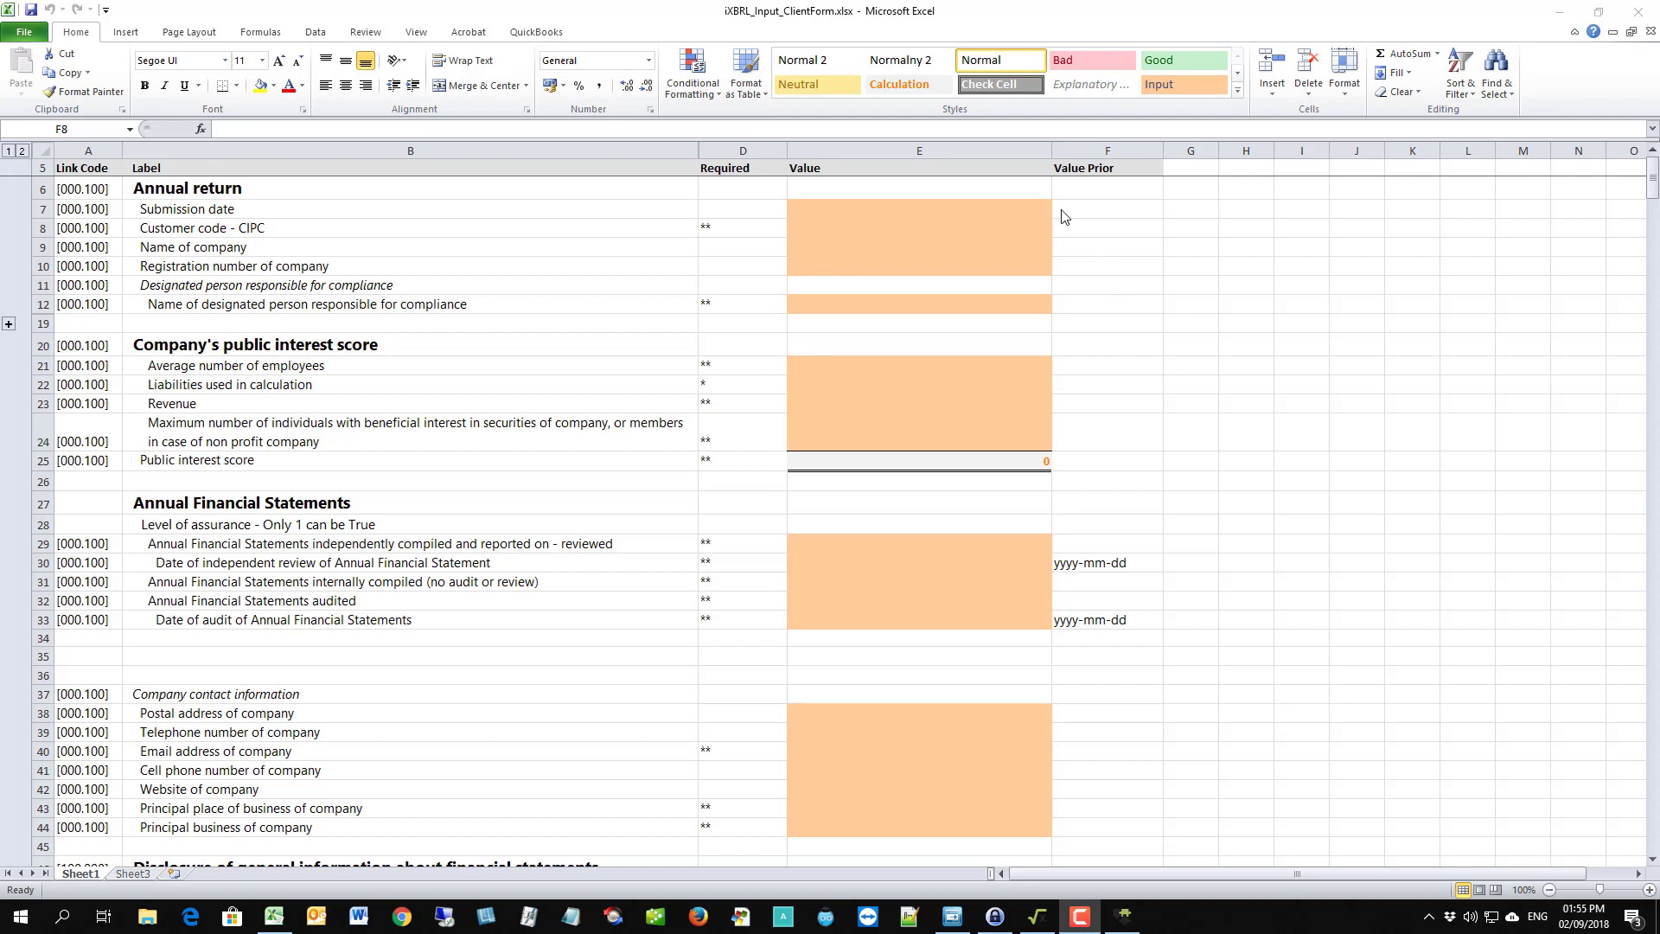
pyautogui.moveTo(910, 227)
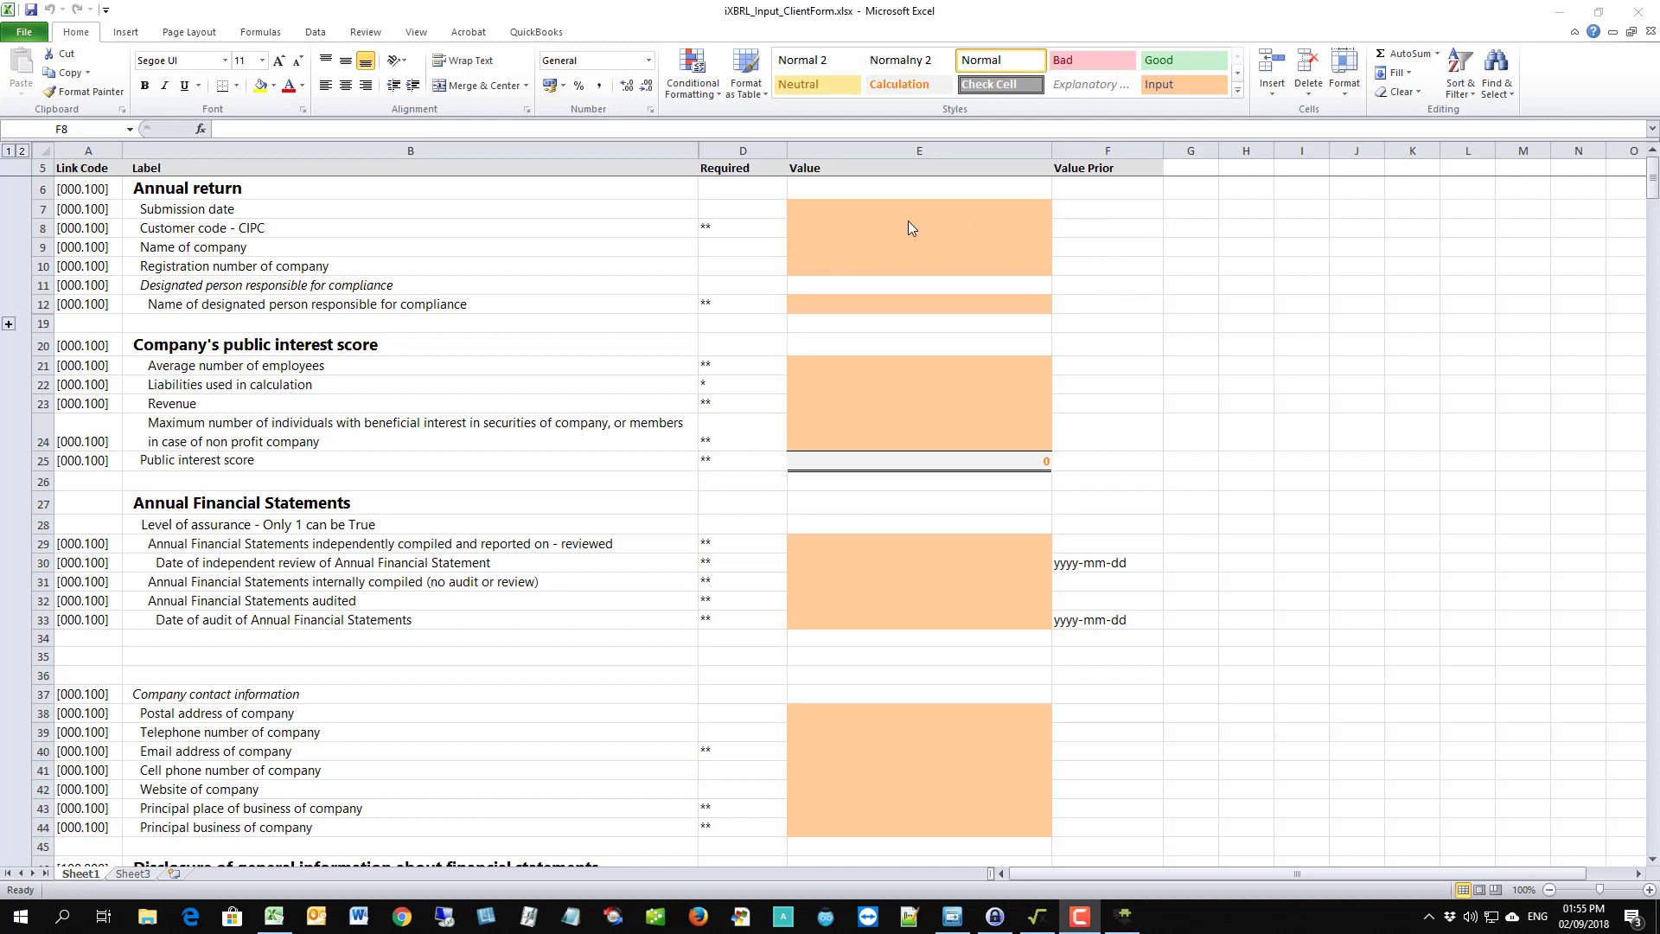
pyautogui.moveTo(726, 319)
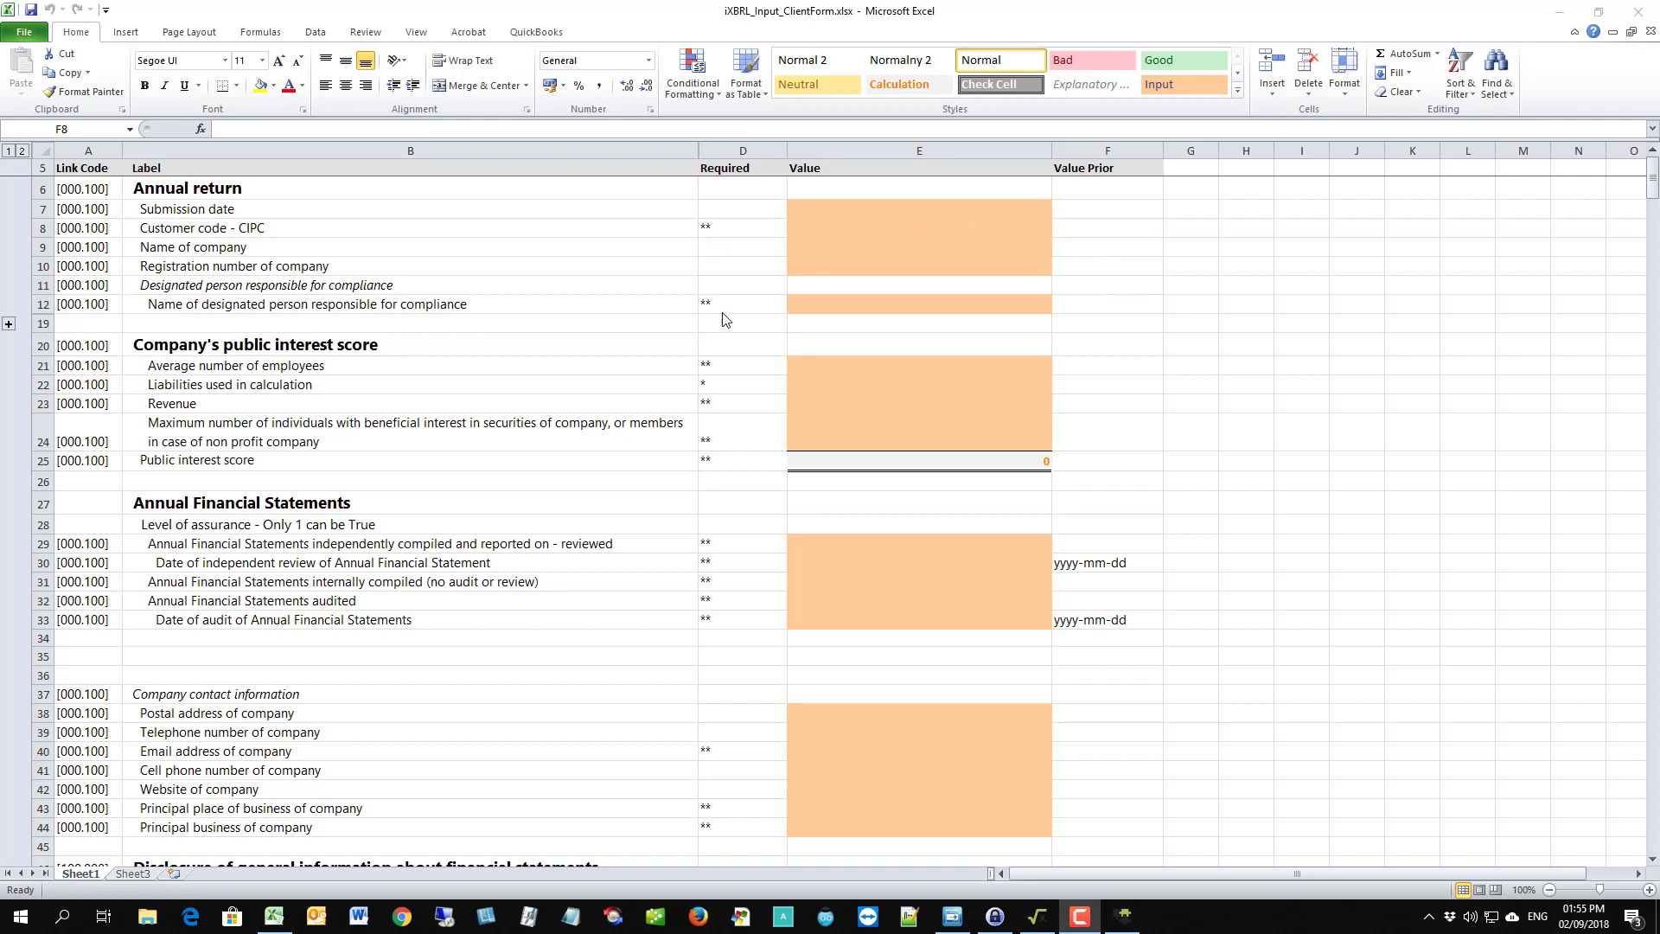
pyautogui.moveTo(713, 382)
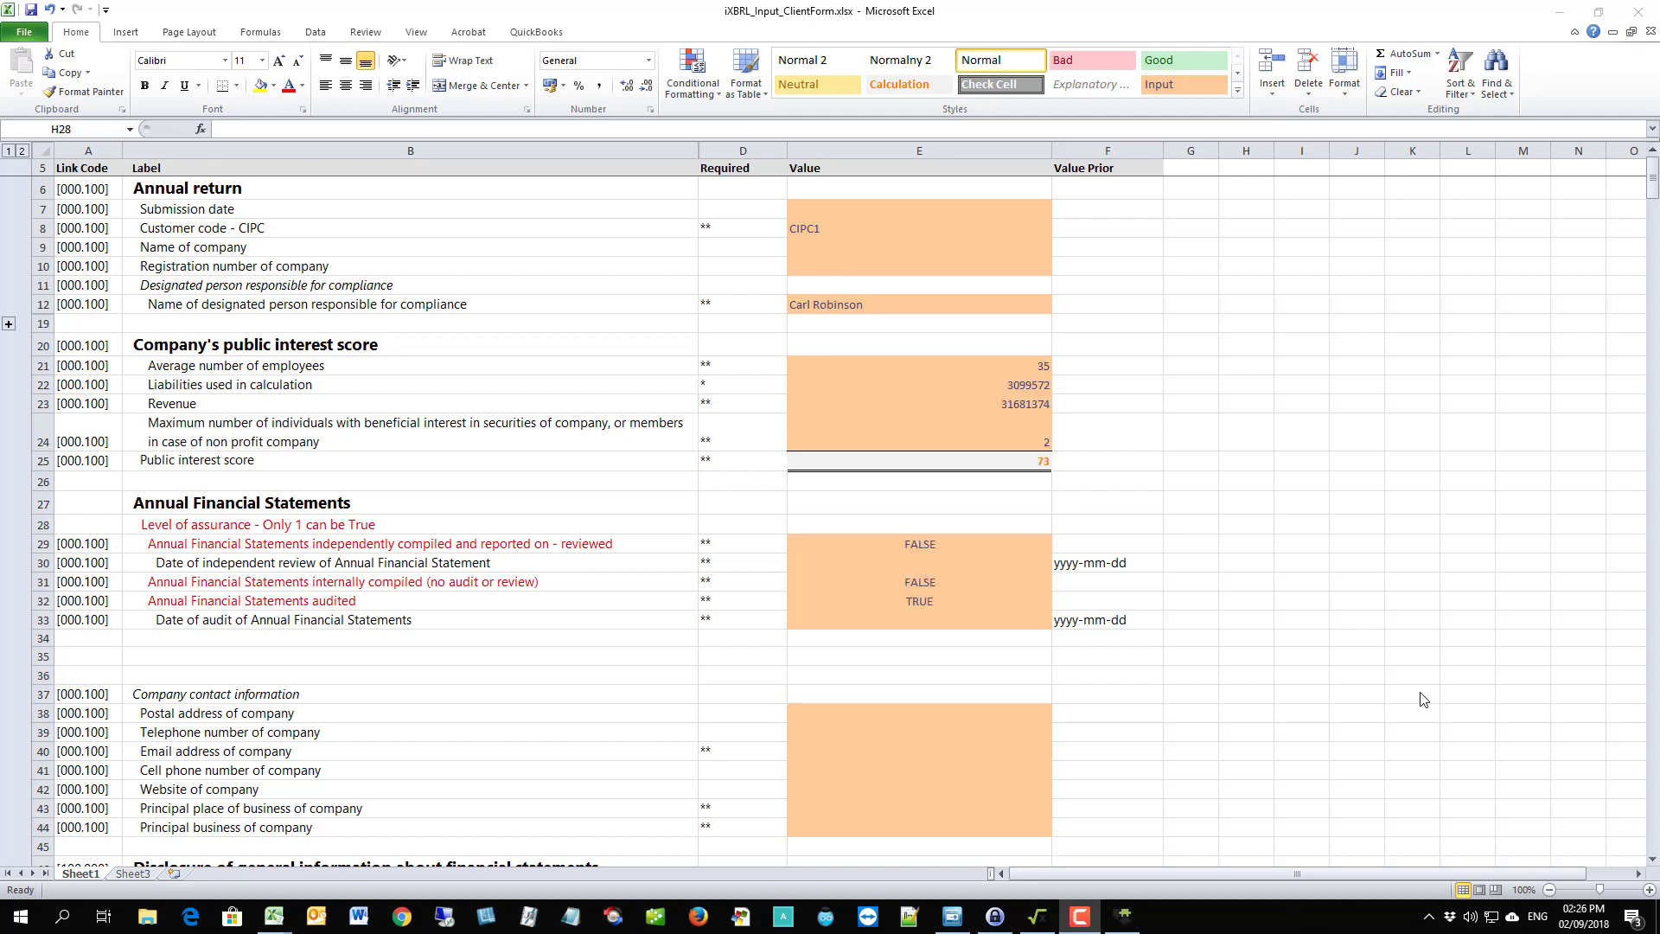
pyautogui.moveTo(182, 602)
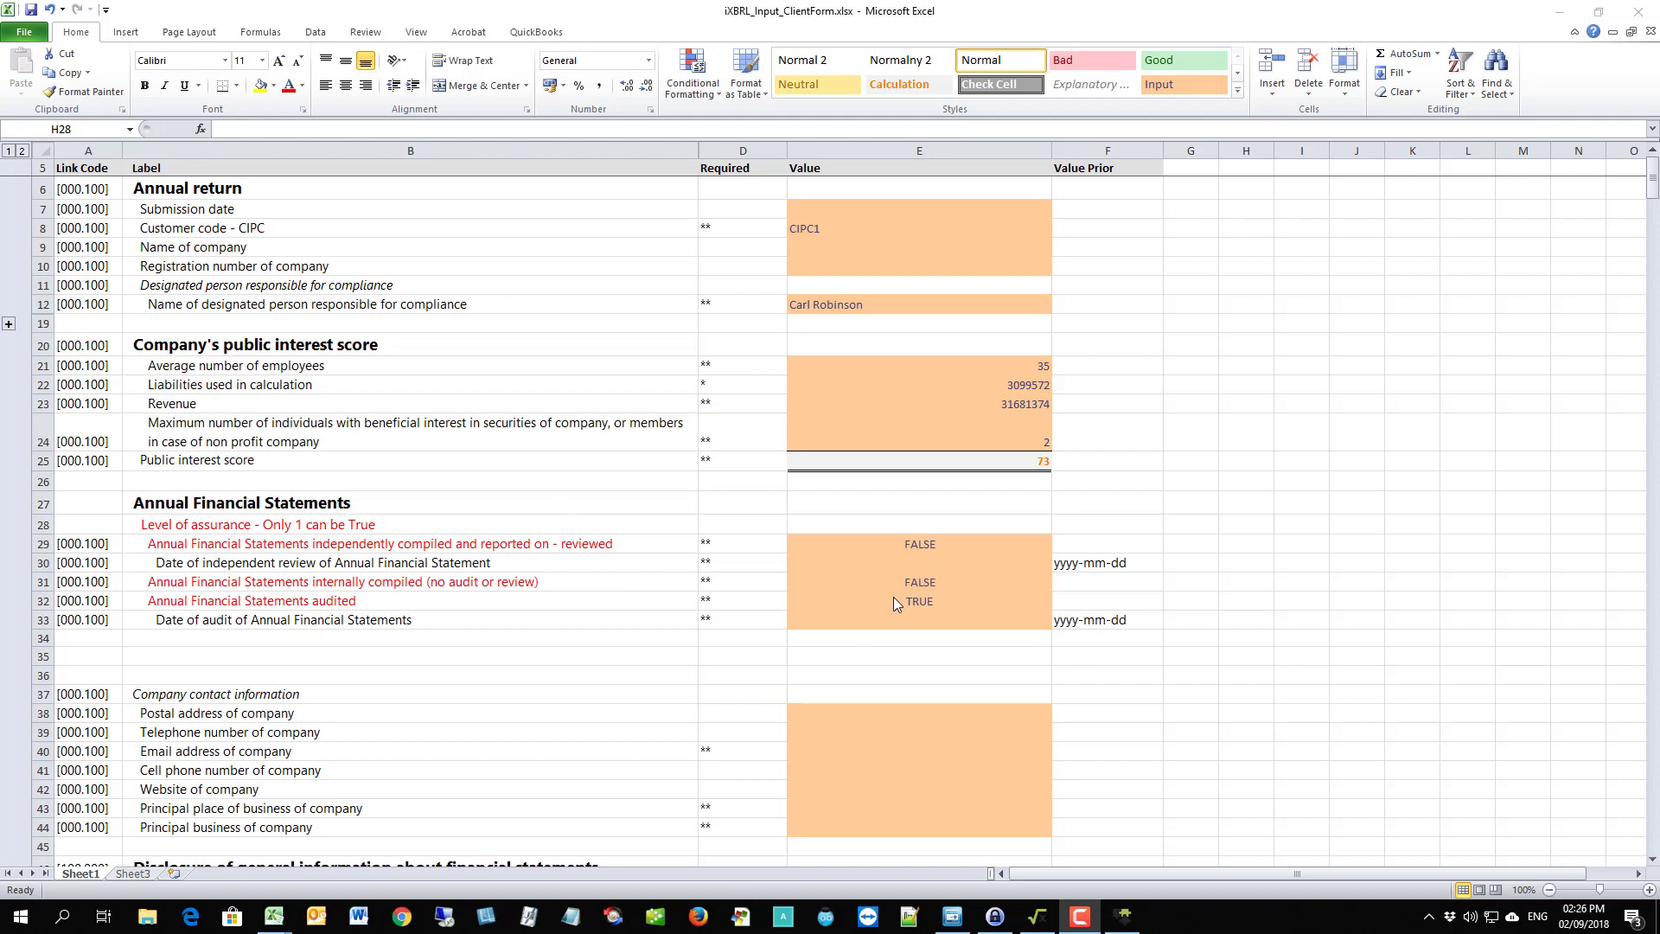
pyautogui.moveTo(896, 604)
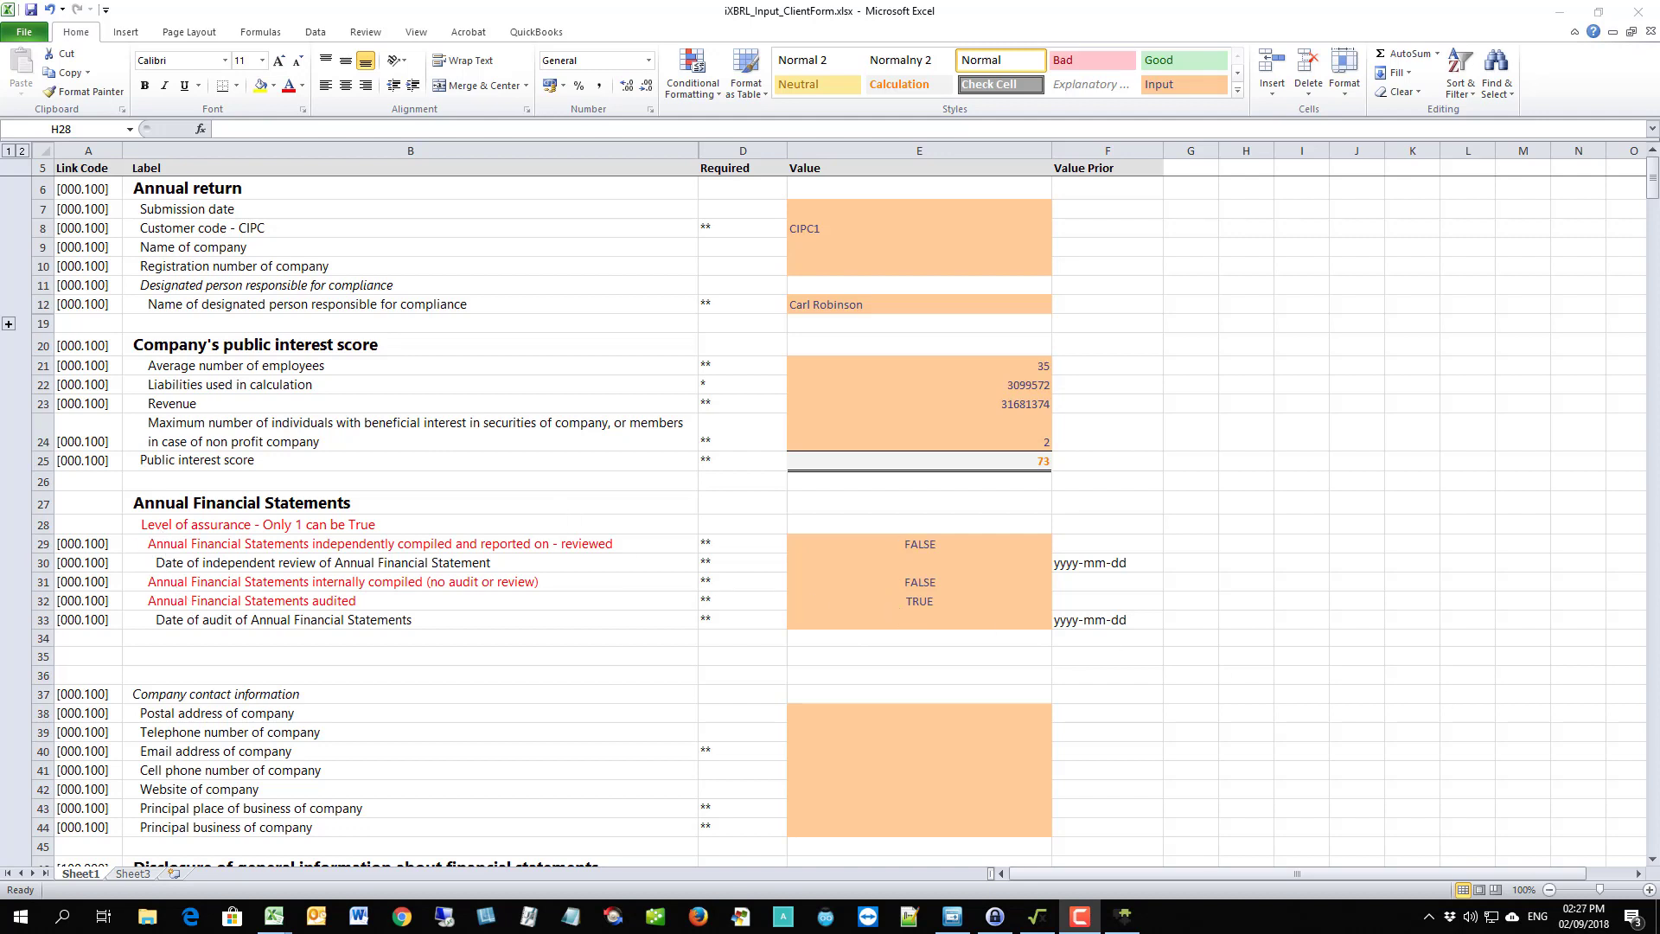
# Step: Scroll down the client form and choose the company type from its dropdown
pyautogui.scroll(-3)
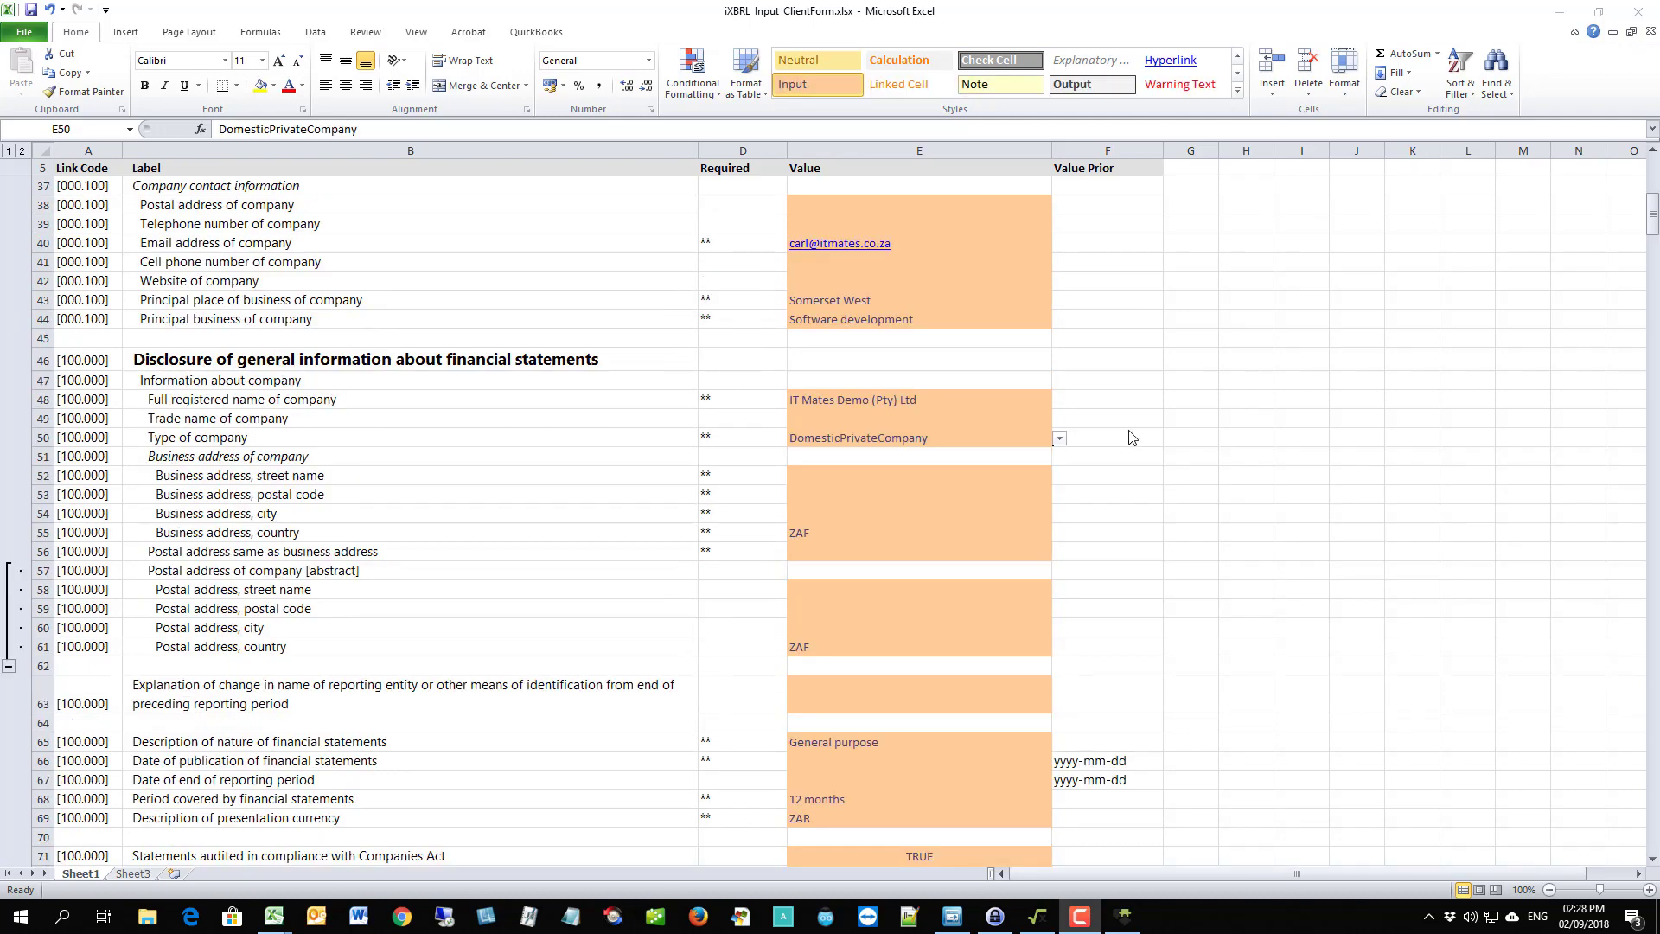
pyautogui.moveTo(1013, 449)
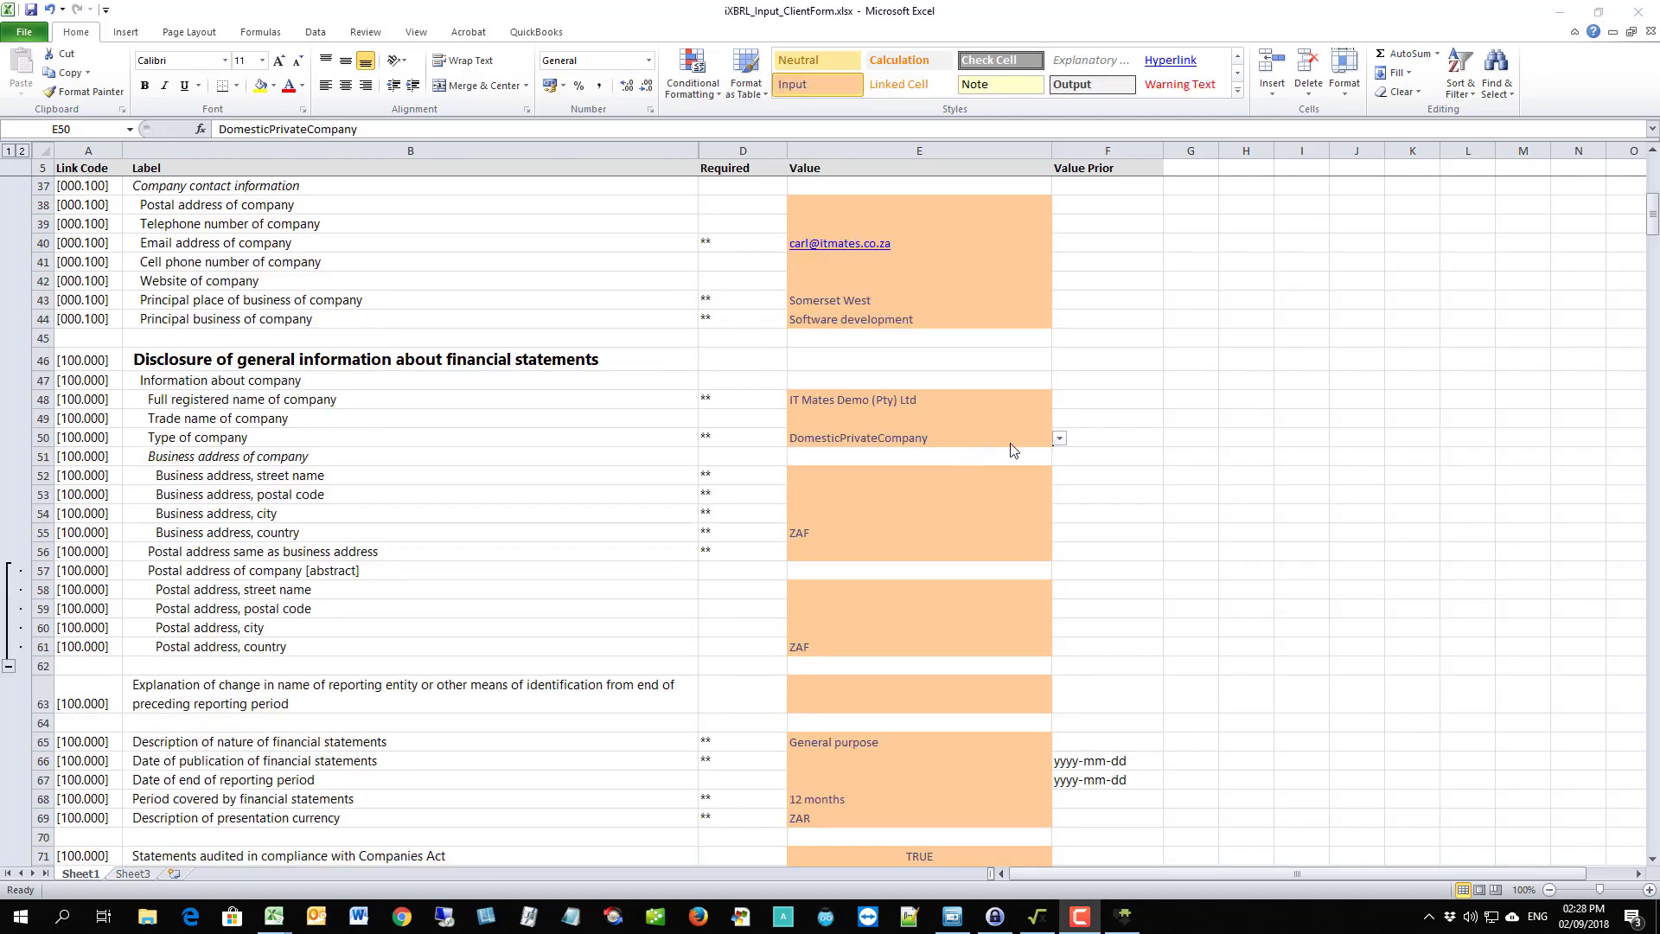
pyautogui.click(918, 436)
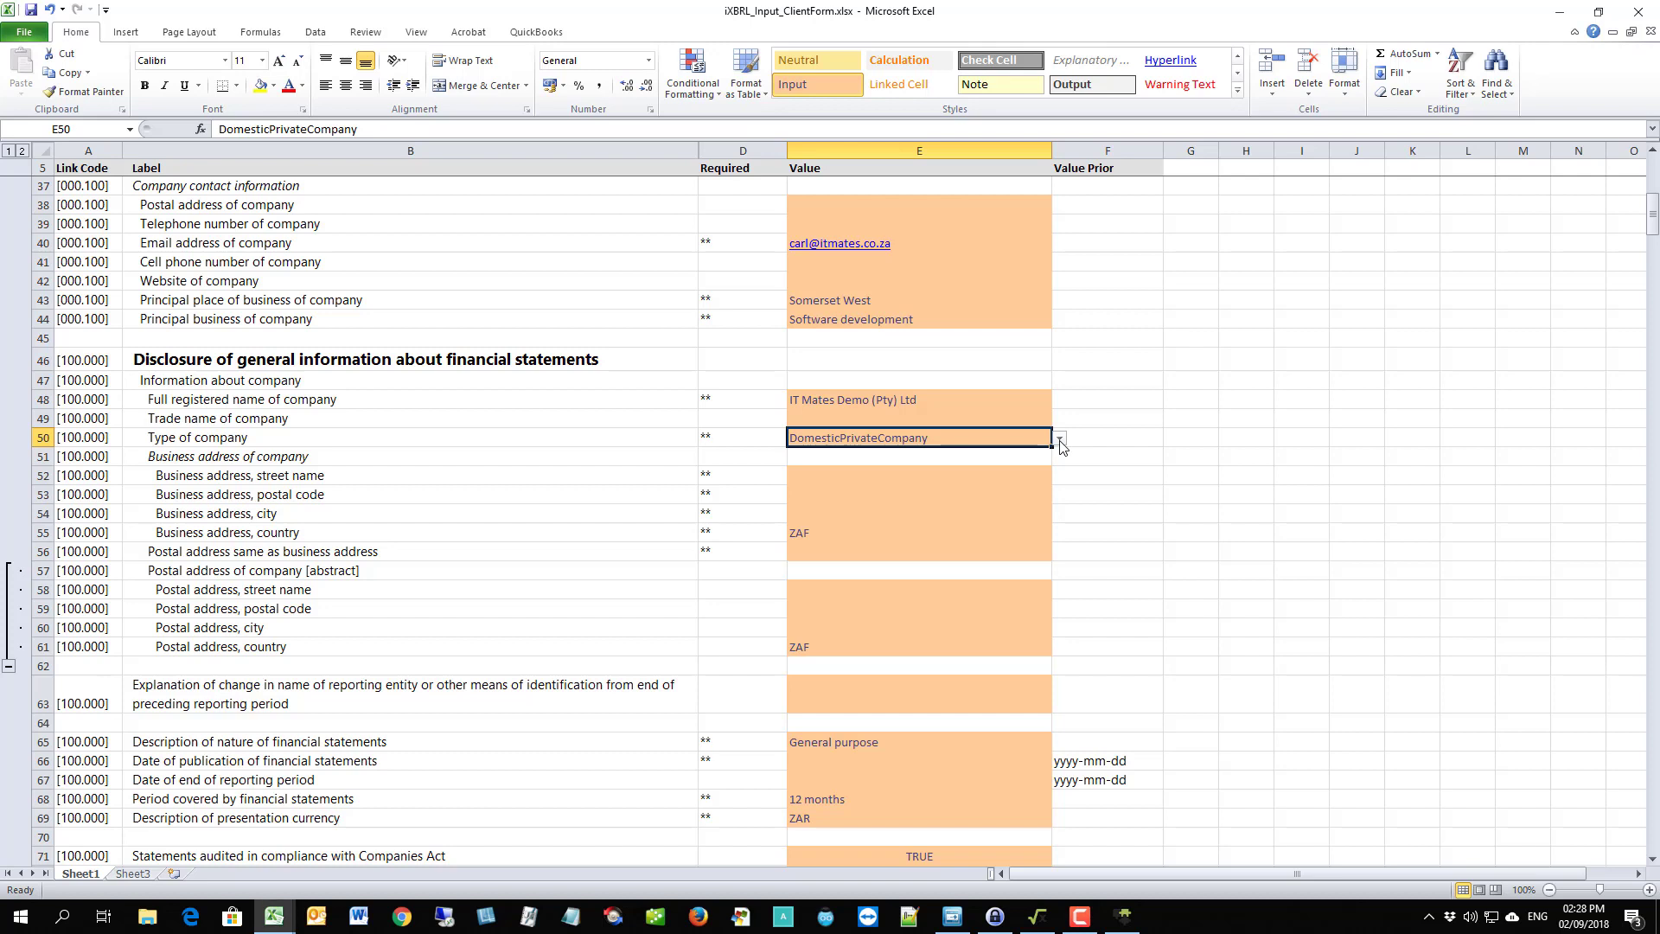
pyautogui.click(1057, 439)
pyautogui.write('Somerset west')
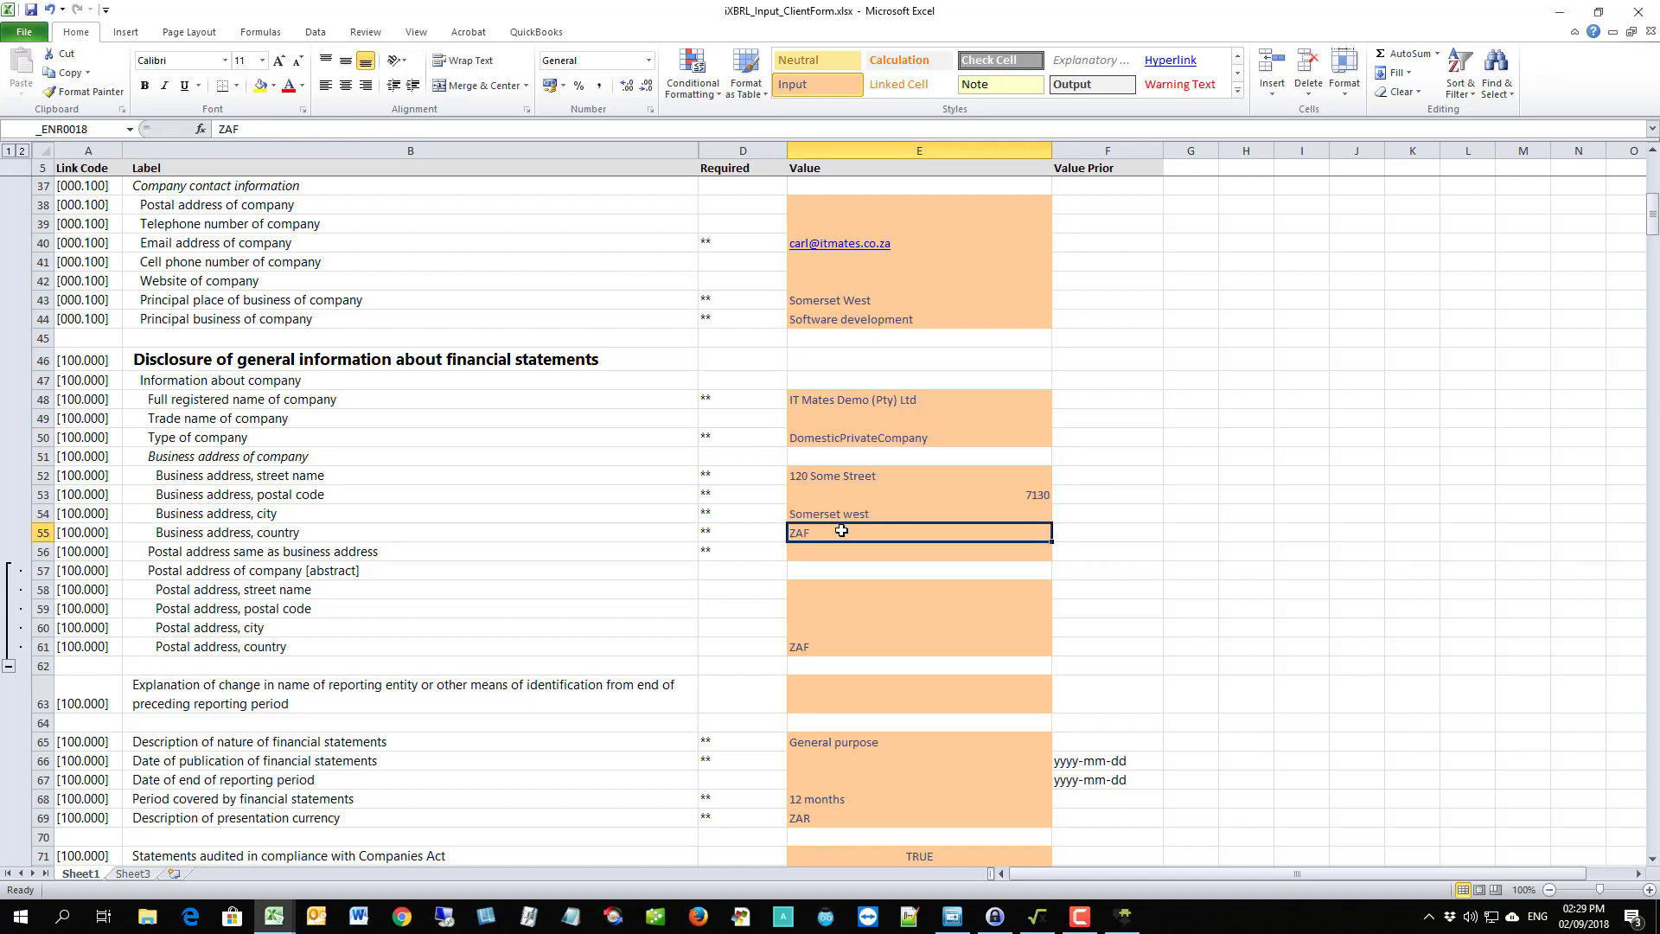
pyautogui.moveTo(810, 533)
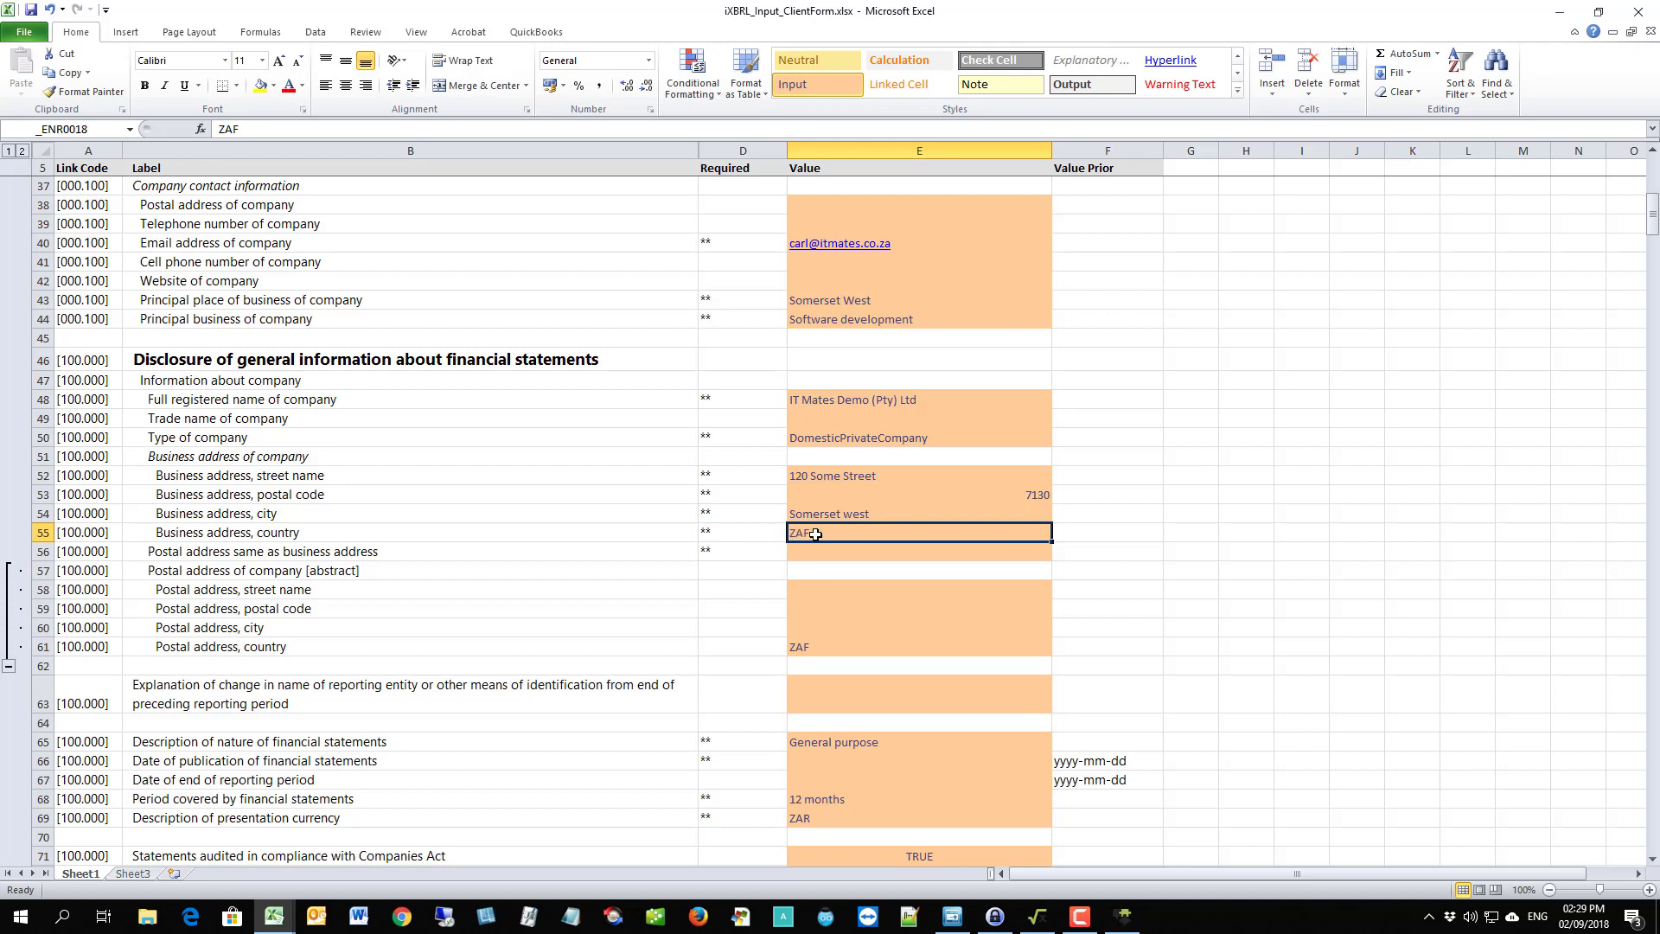
pyautogui.moveTo(886, 546)
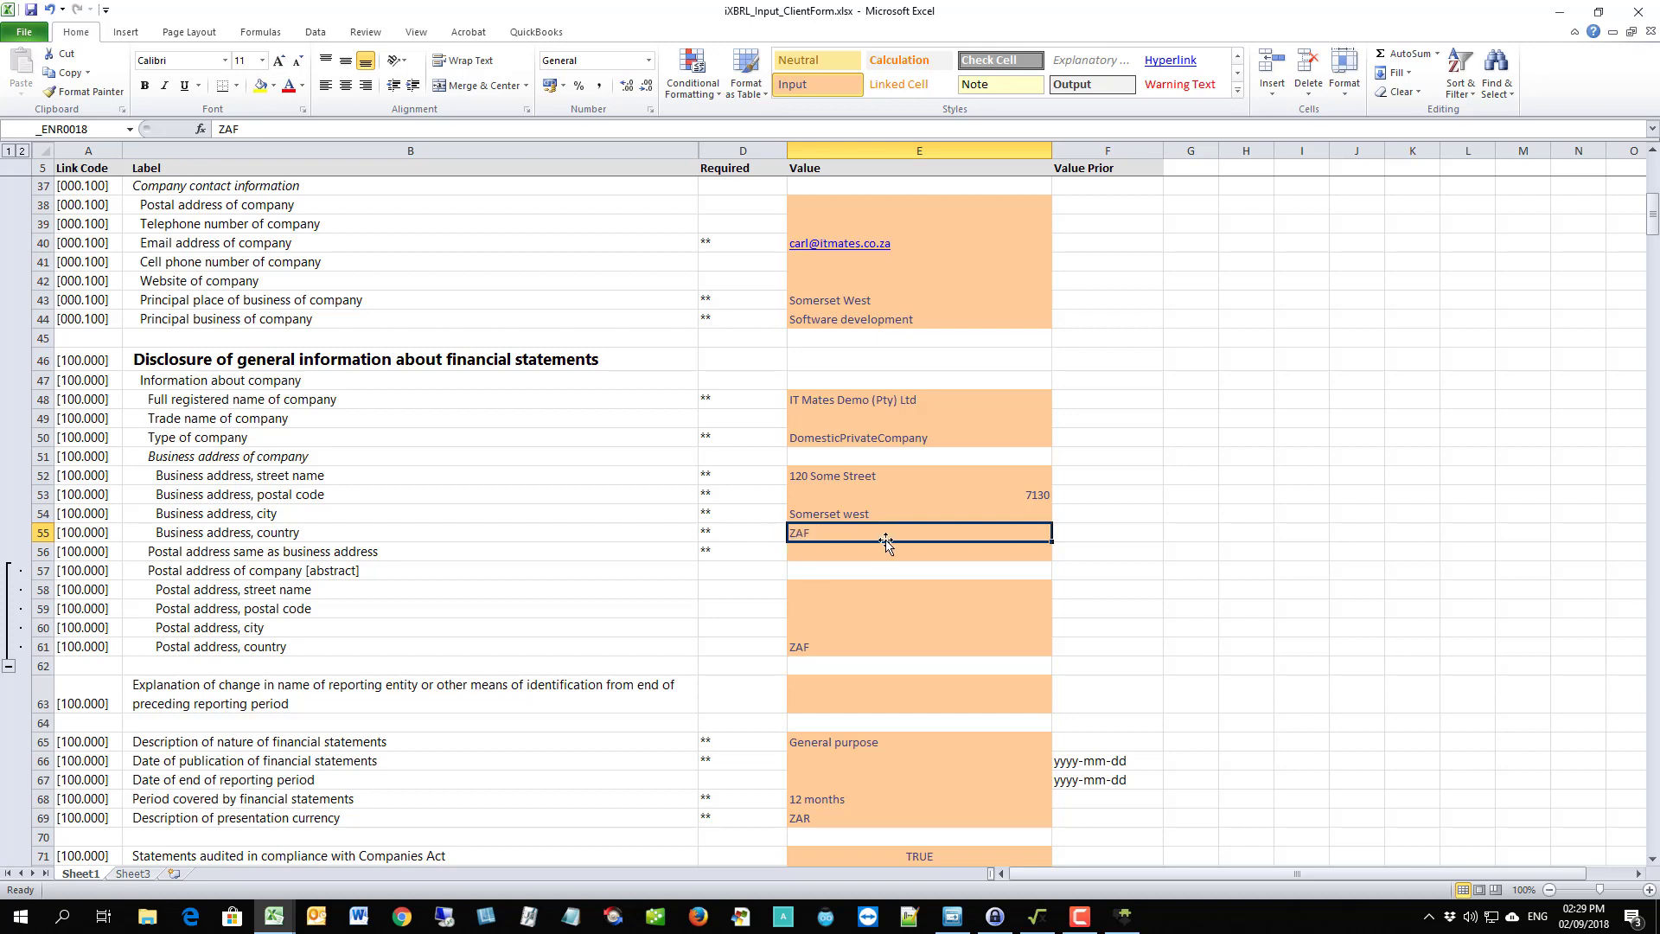
pyautogui.moveTo(844, 542)
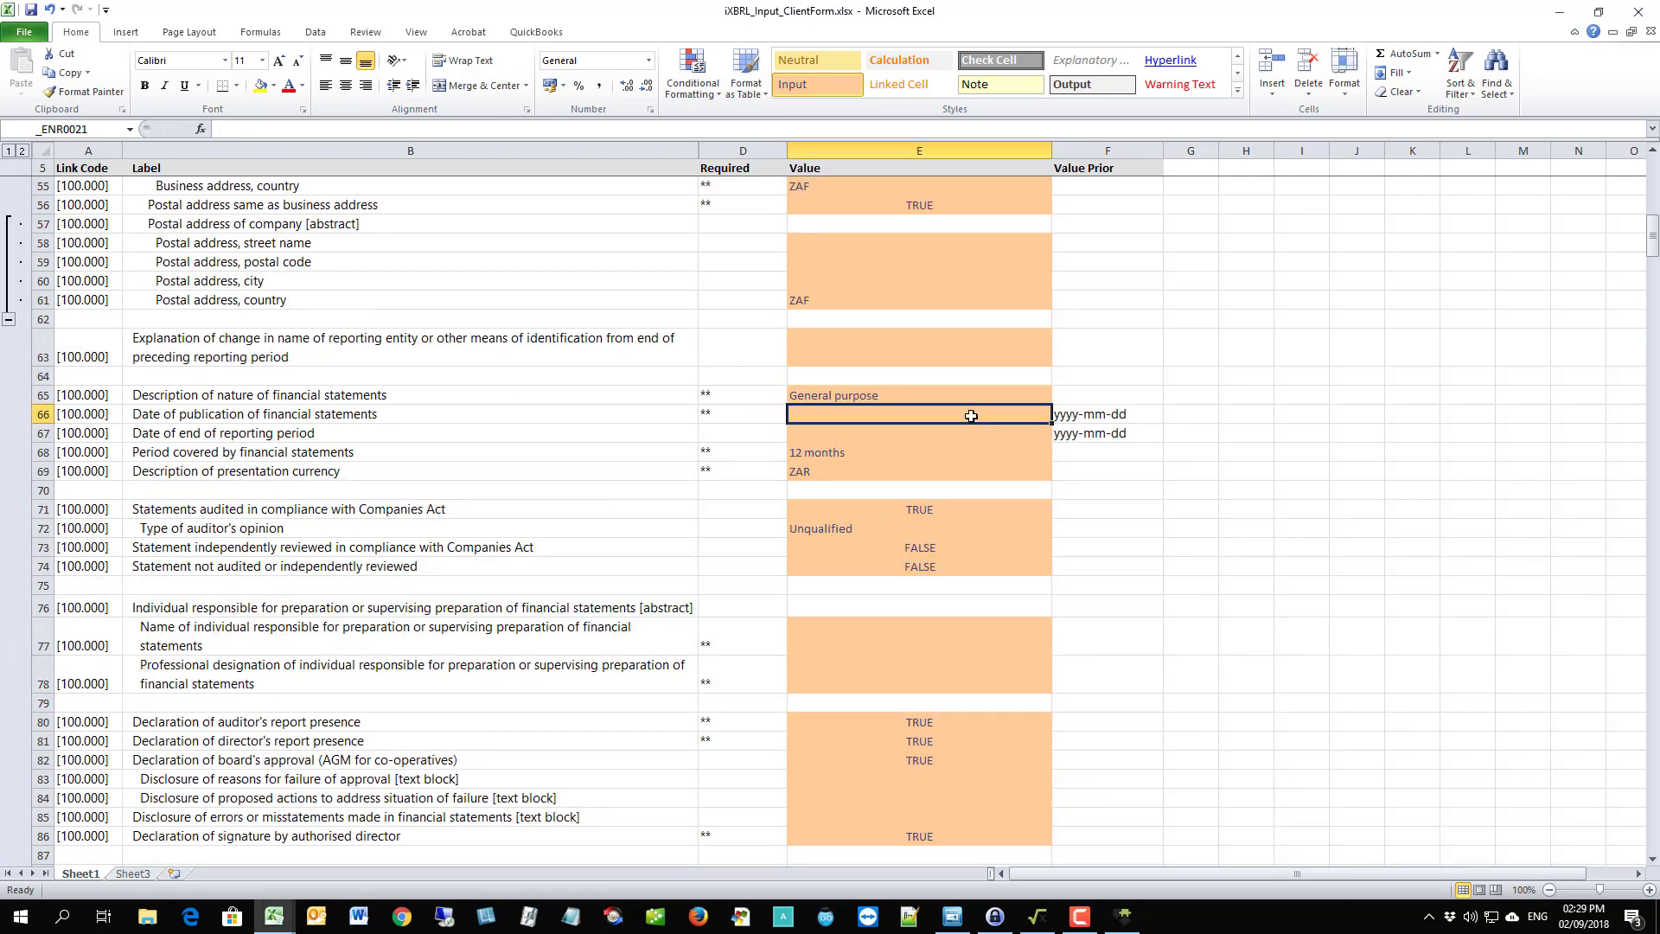
pyautogui.moveTo(867, 412)
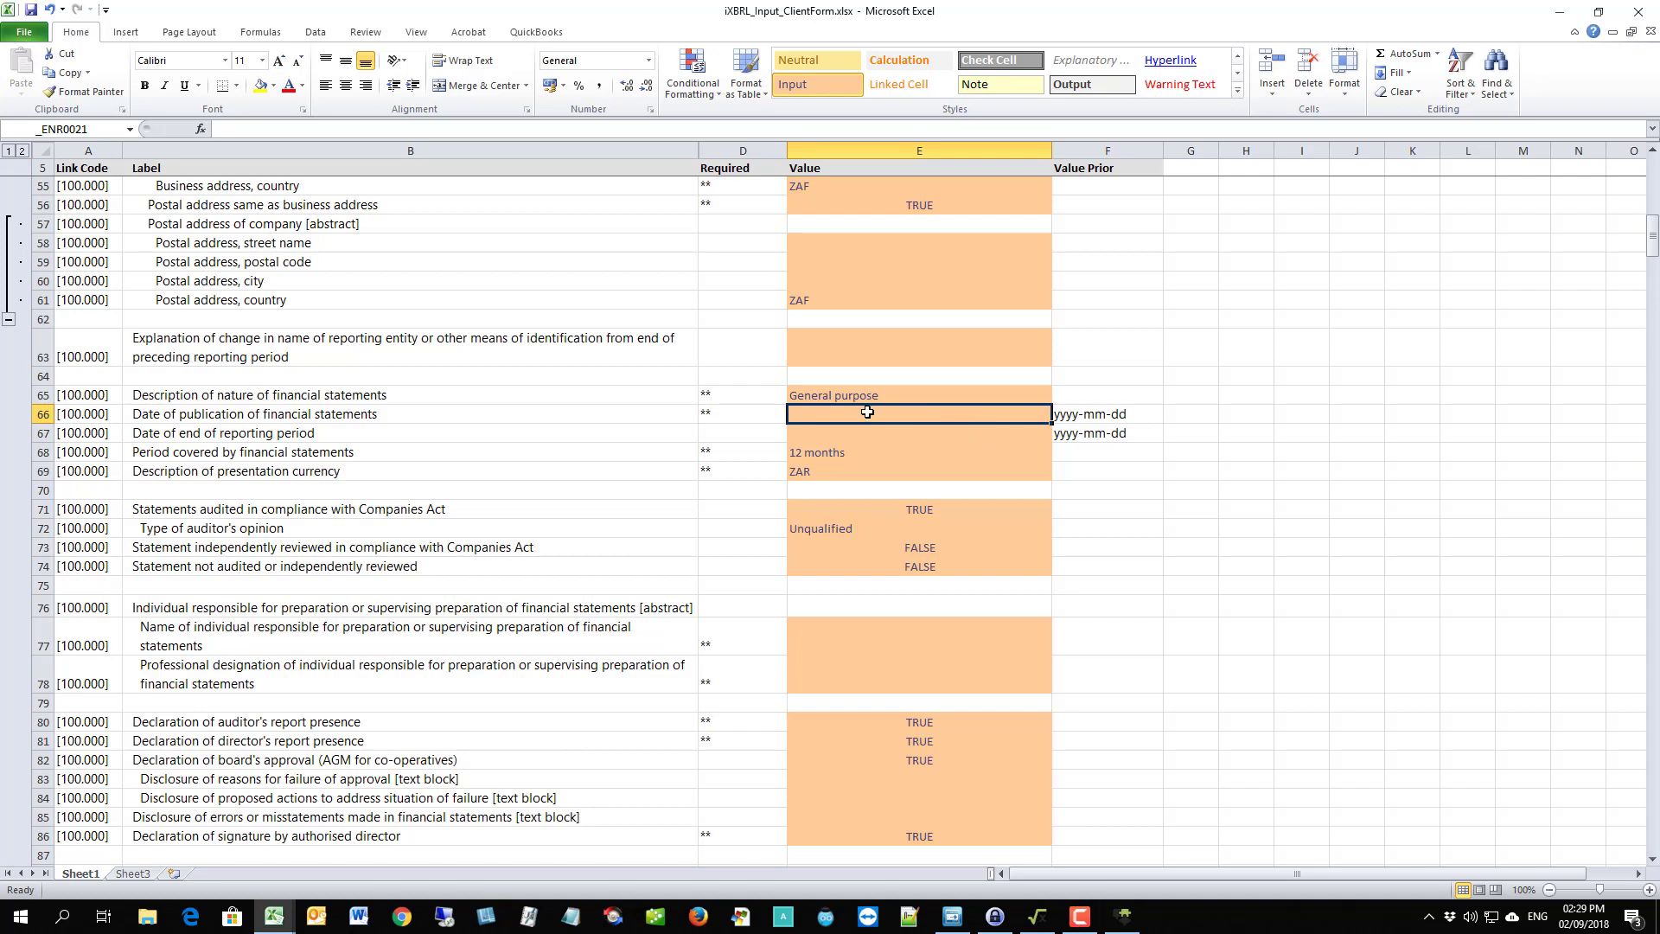
pyautogui.moveTo(1074, 429)
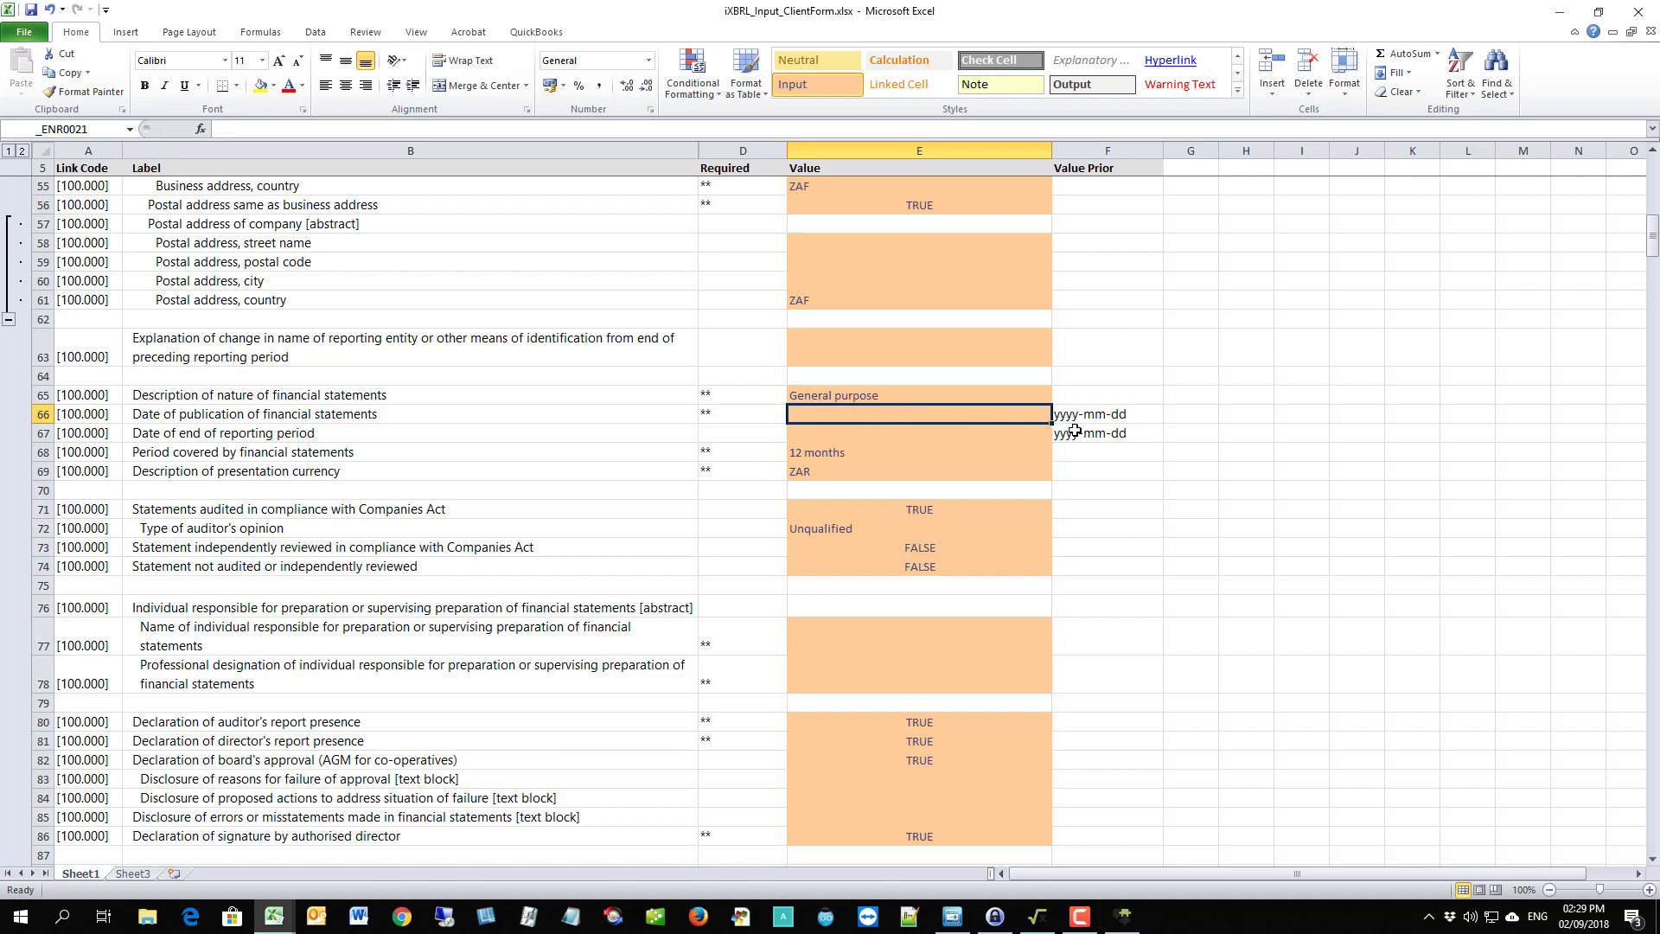
# Step: Set the end of reporting period, choose the chartered accountants designation, and close the workbook
pyautogui.click(1107, 414)
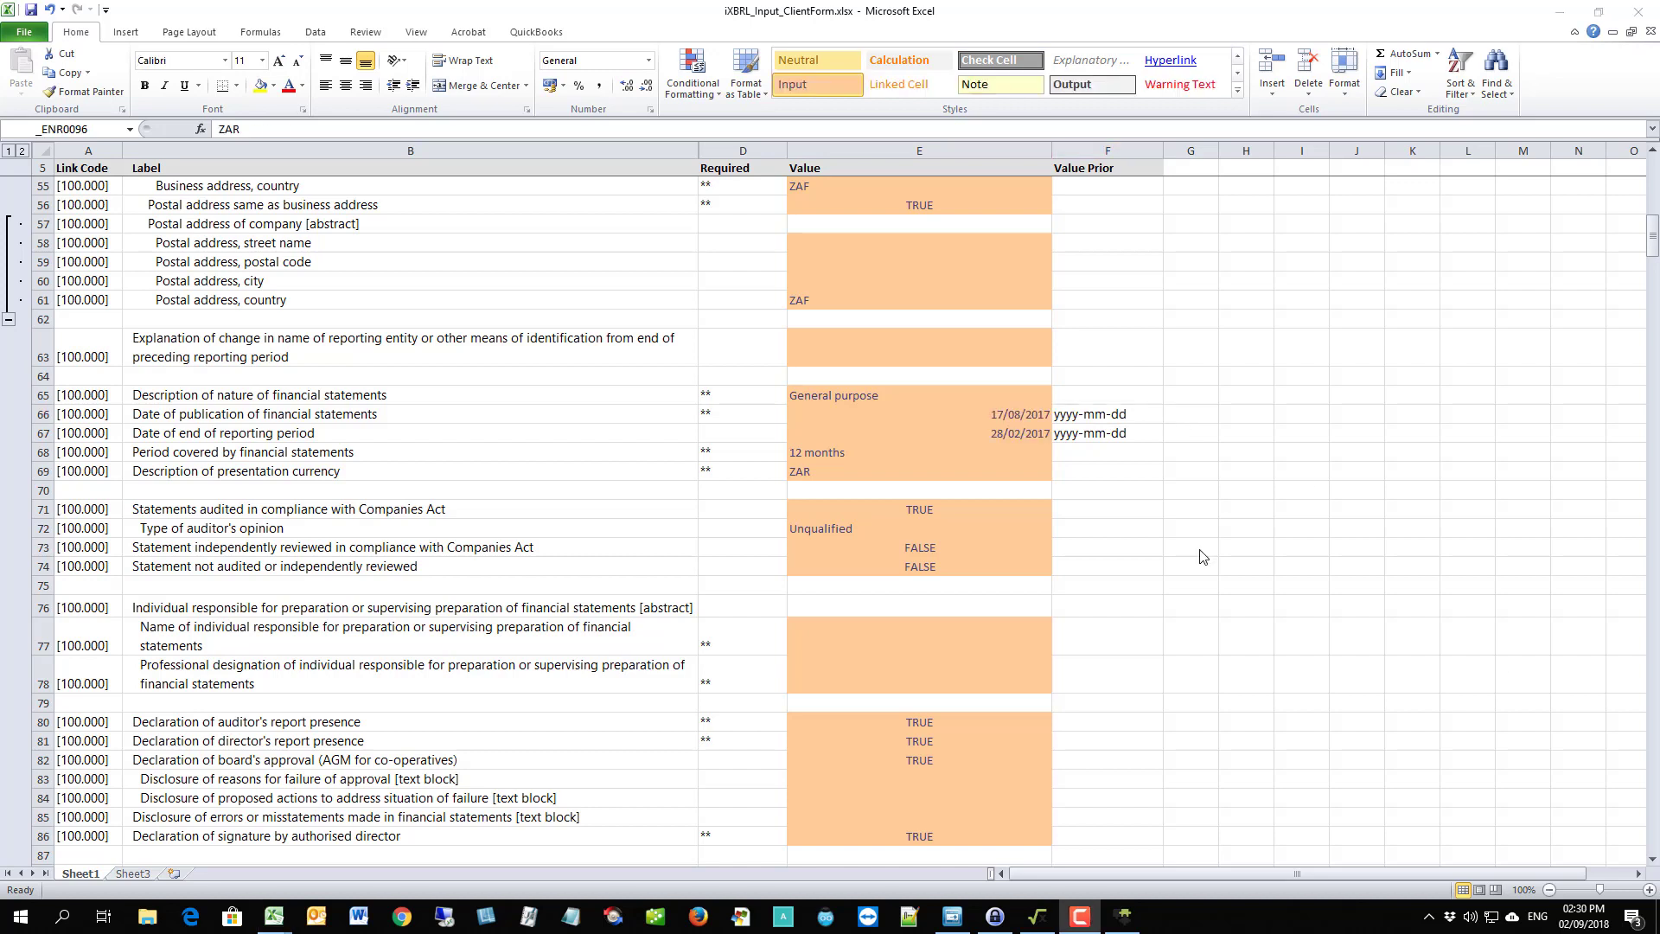
pyautogui.click(919, 470)
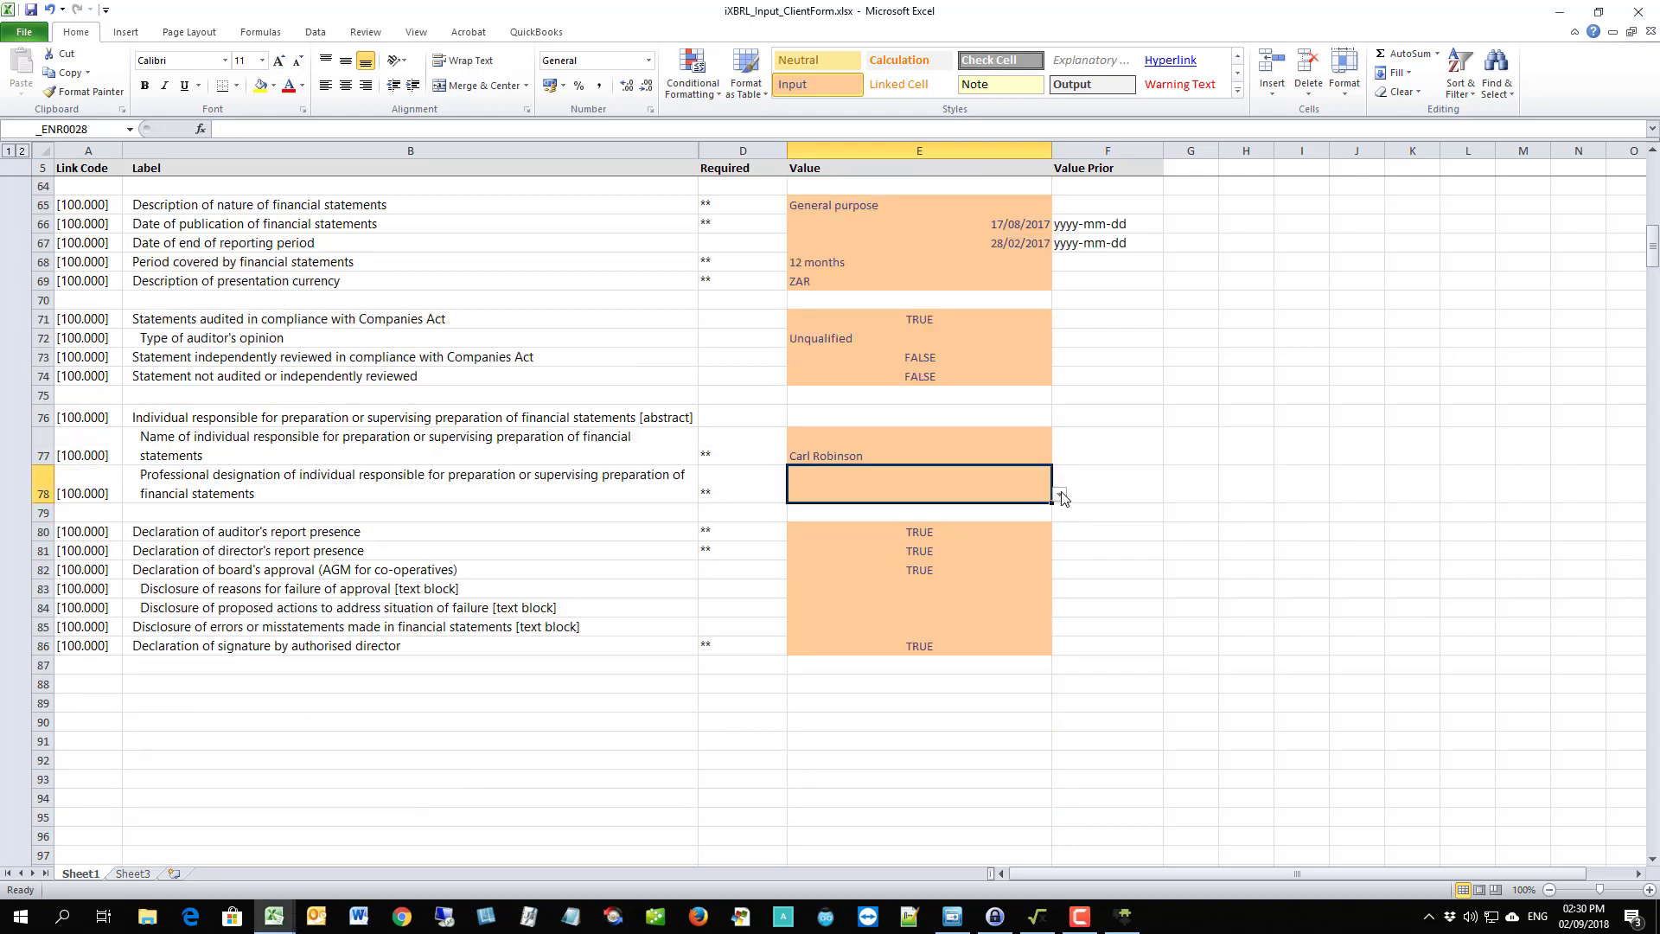
pyautogui.click(1057, 498)
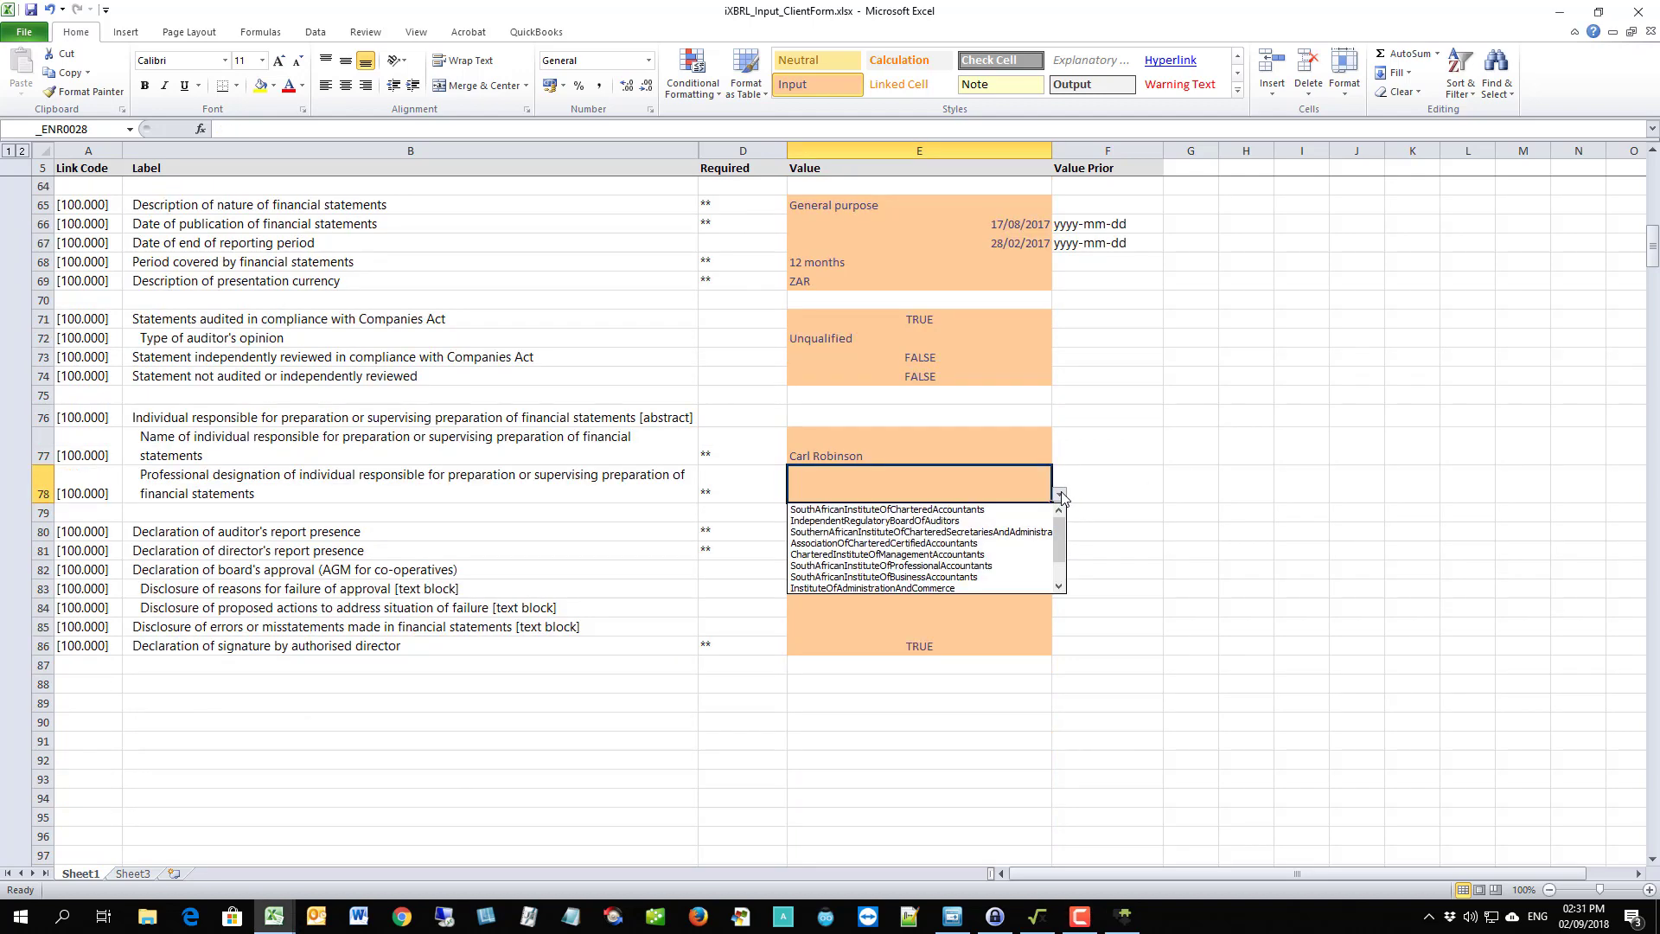
pyautogui.click(887, 509)
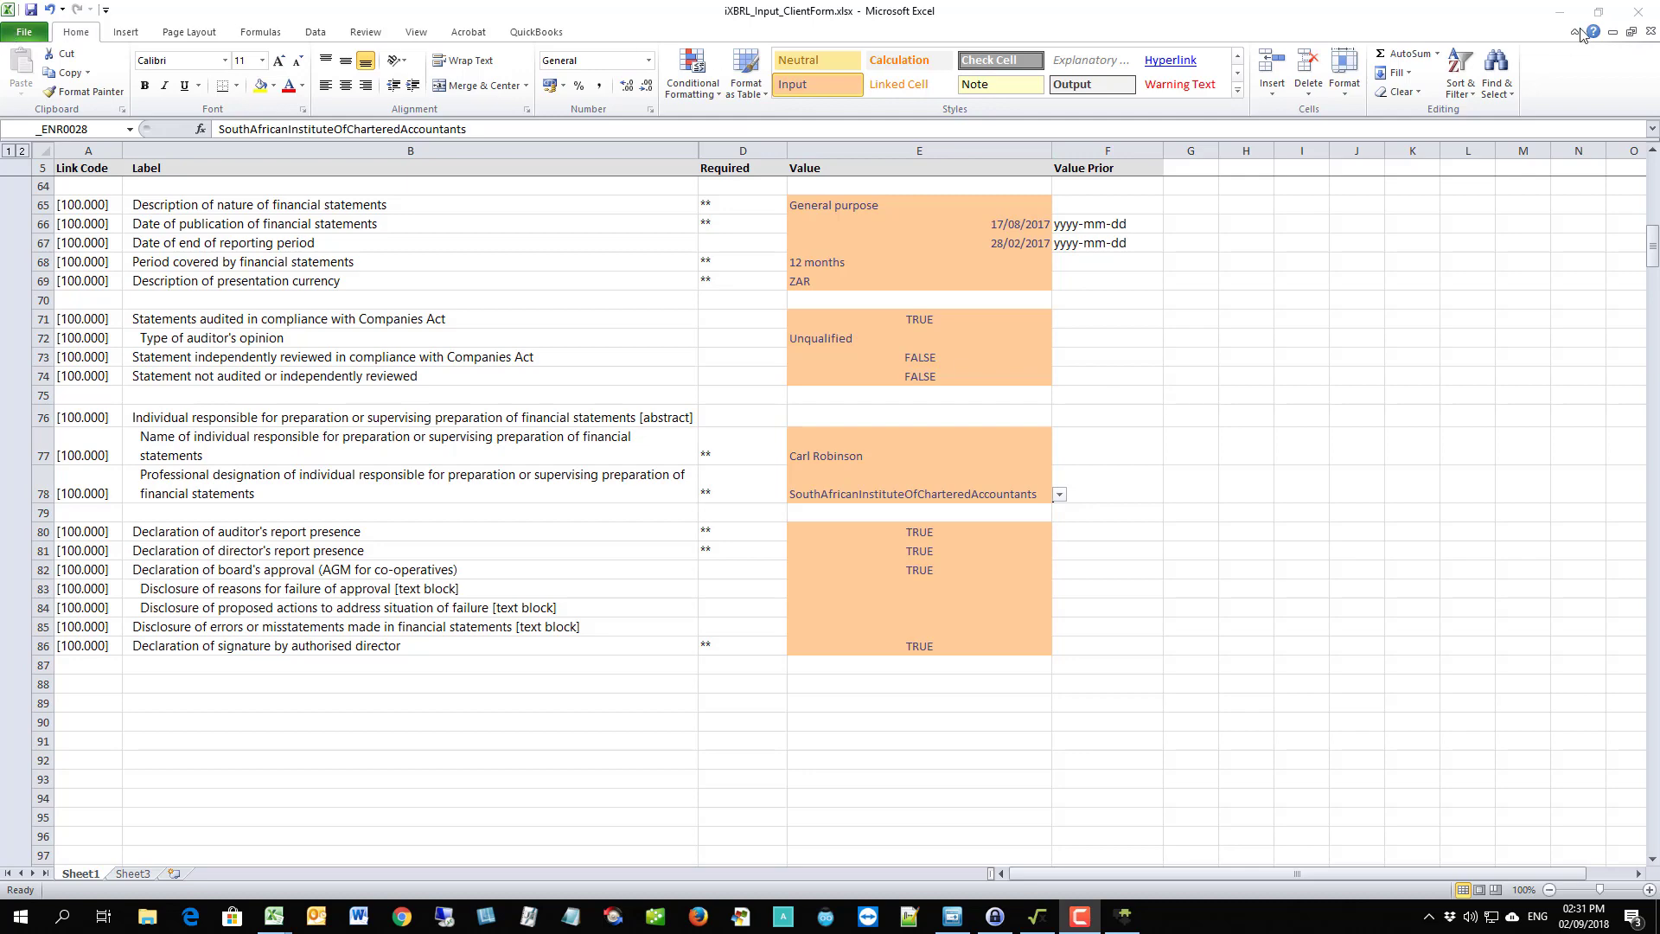
pyautogui.click(1646, 10)
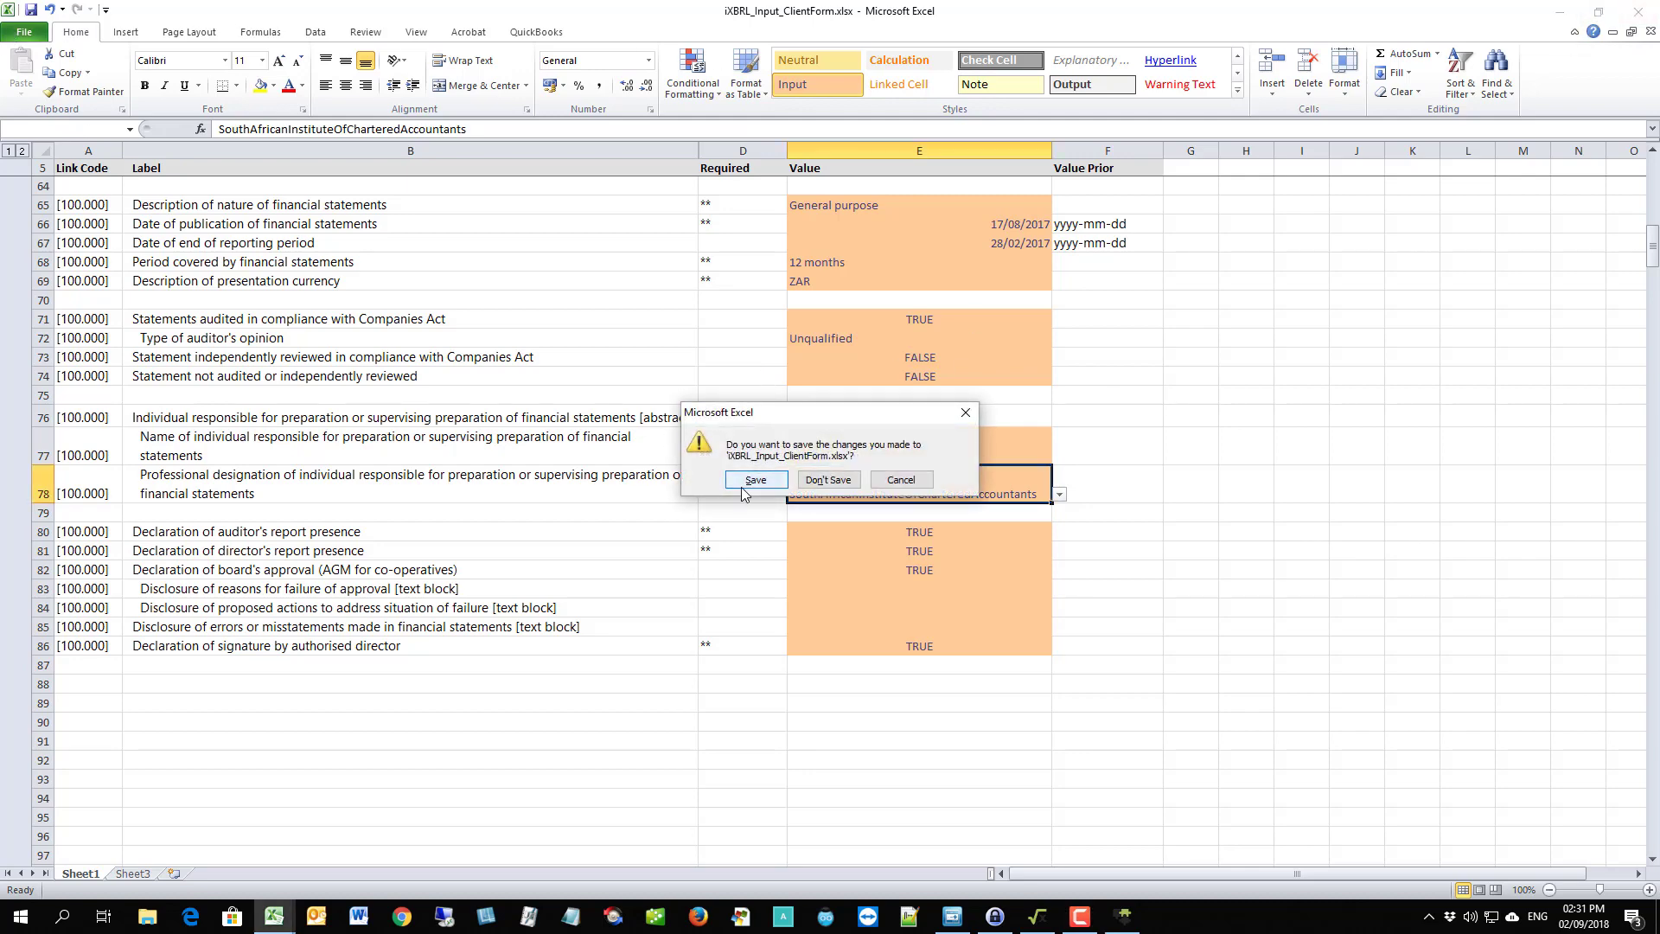
# Step: Save the client form changes and move to the Process stage's annual return values
pyautogui.click(755, 480)
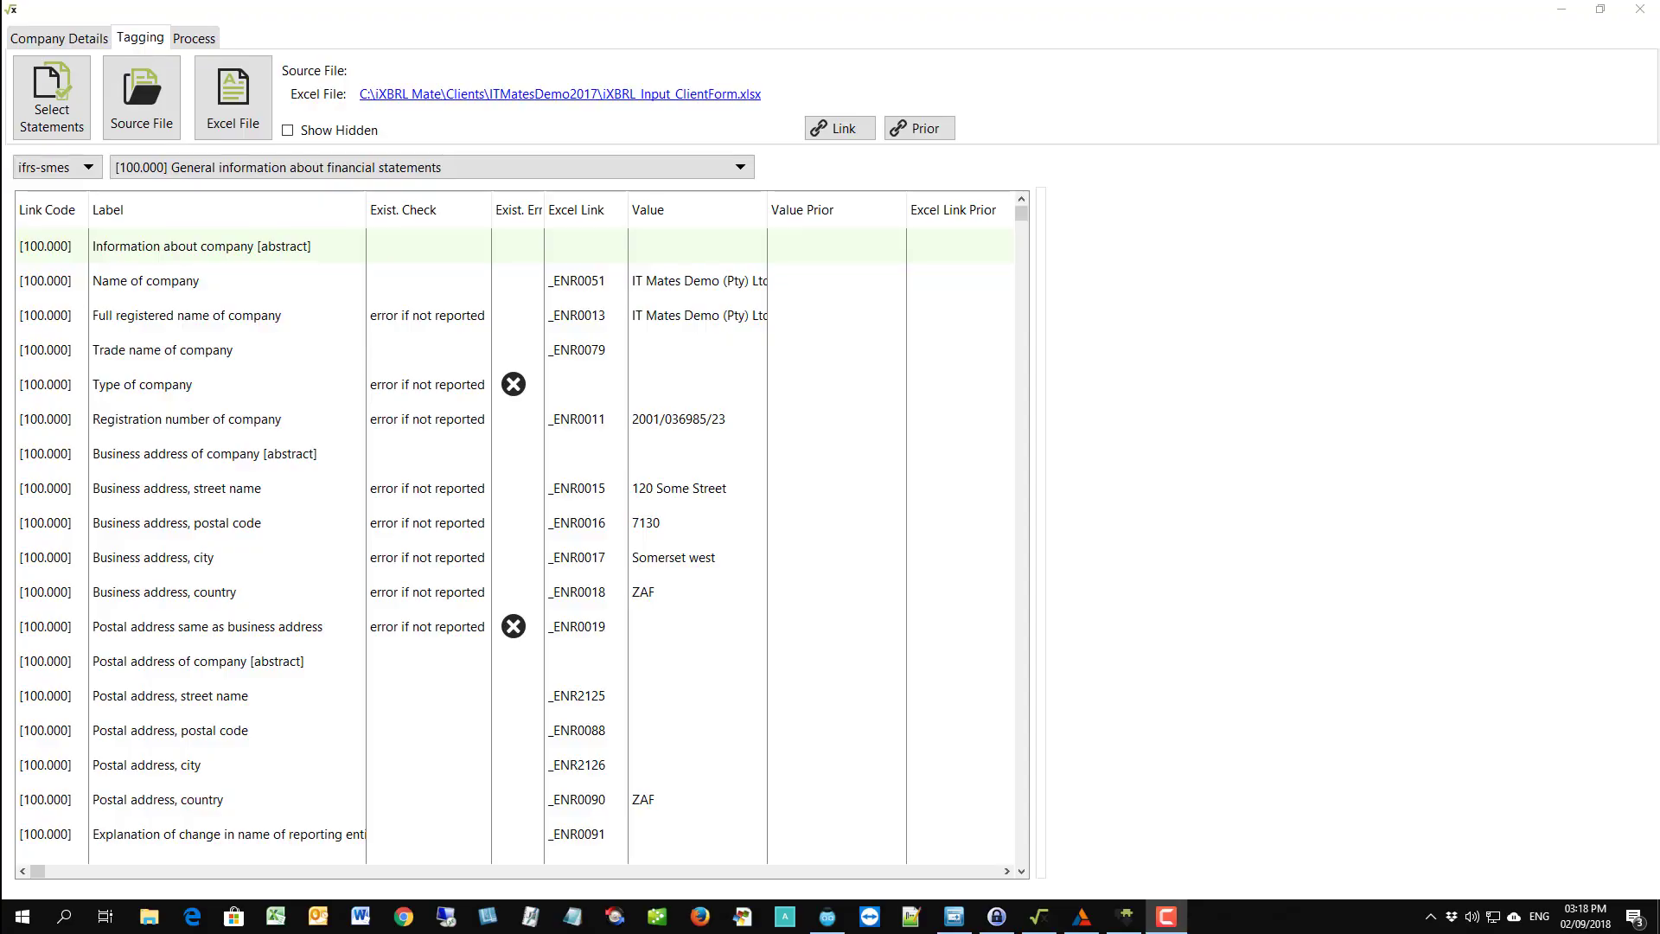
pyautogui.moveTo(543, 396)
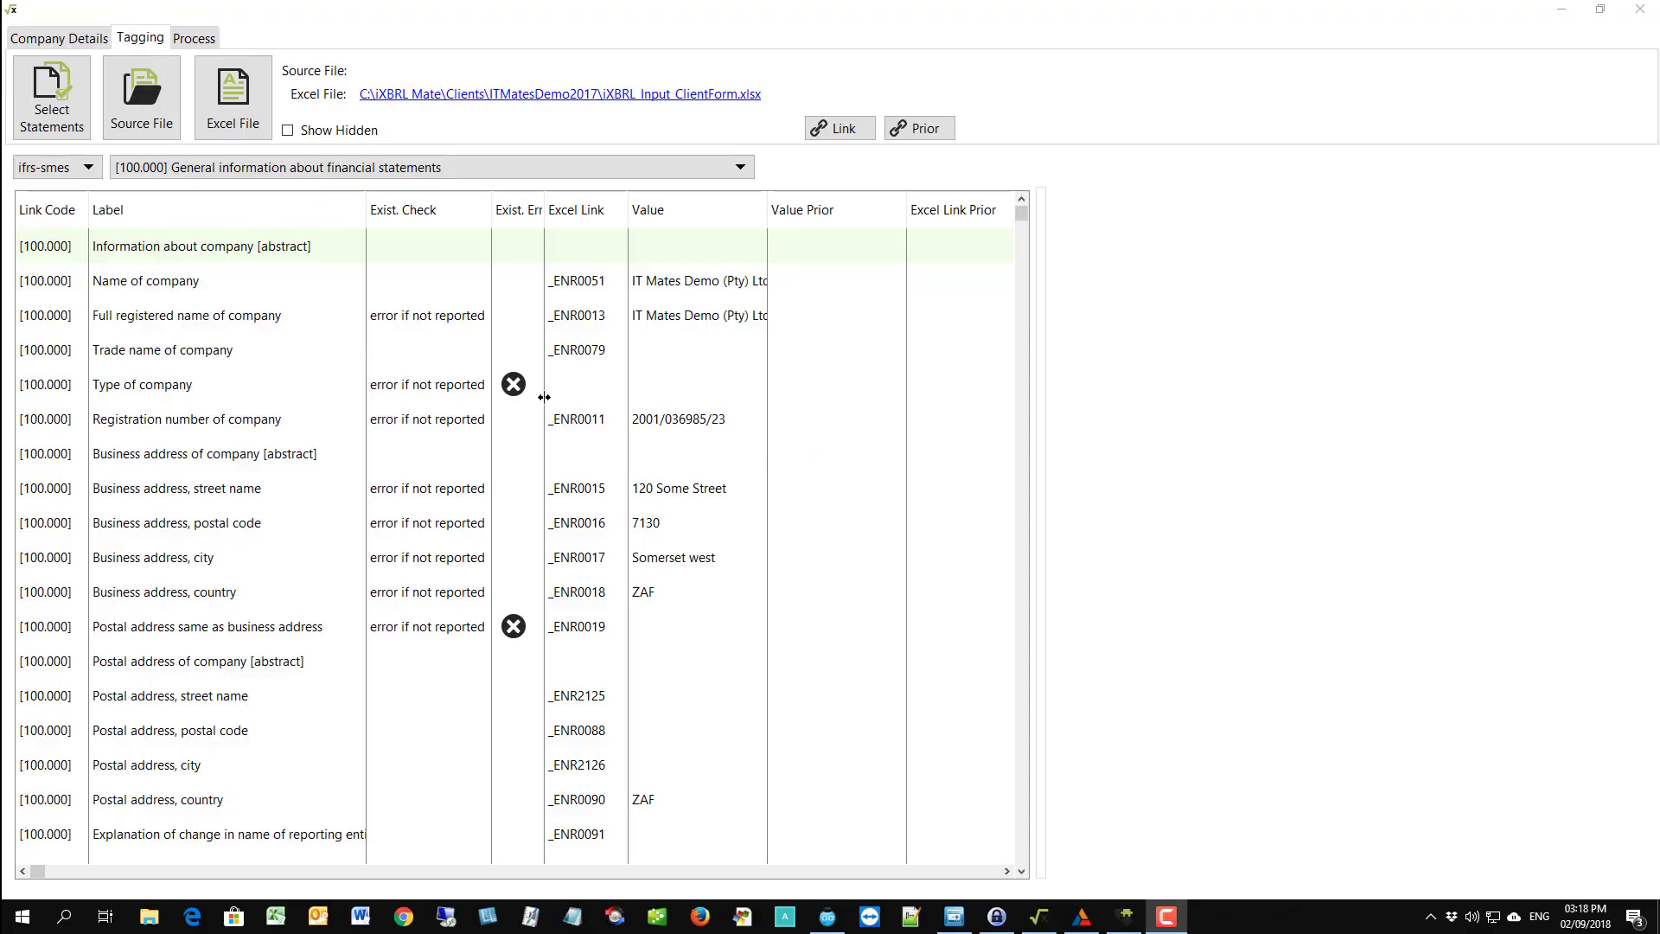
pyautogui.moveTo(432, 124)
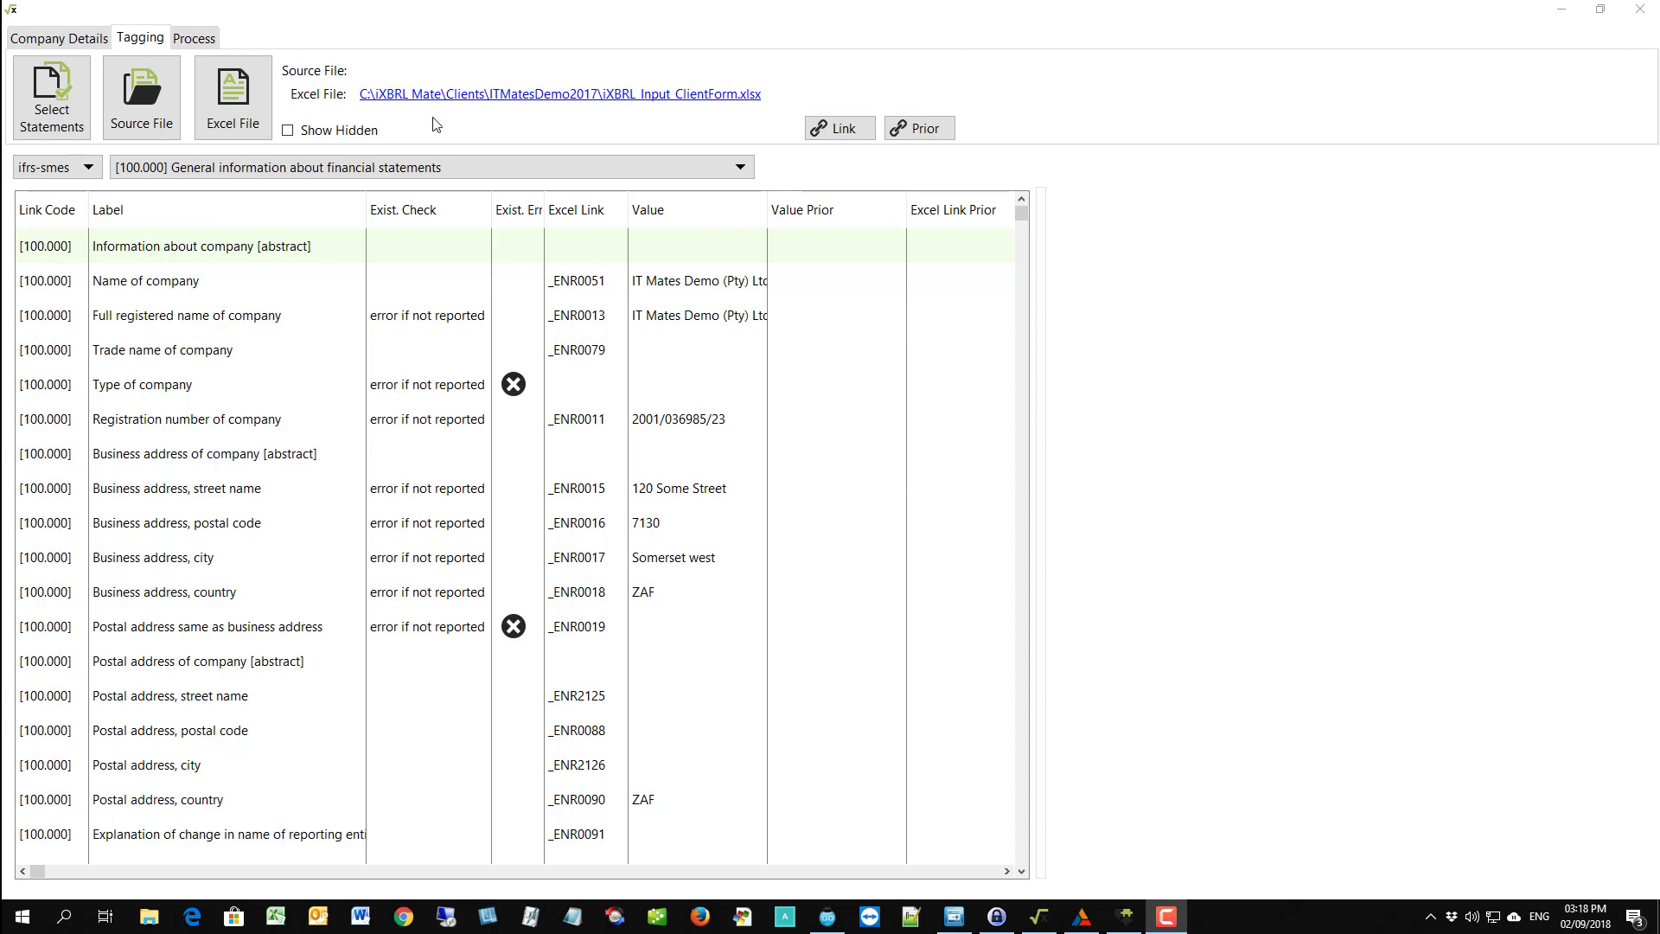
pyautogui.moveTo(317, 105)
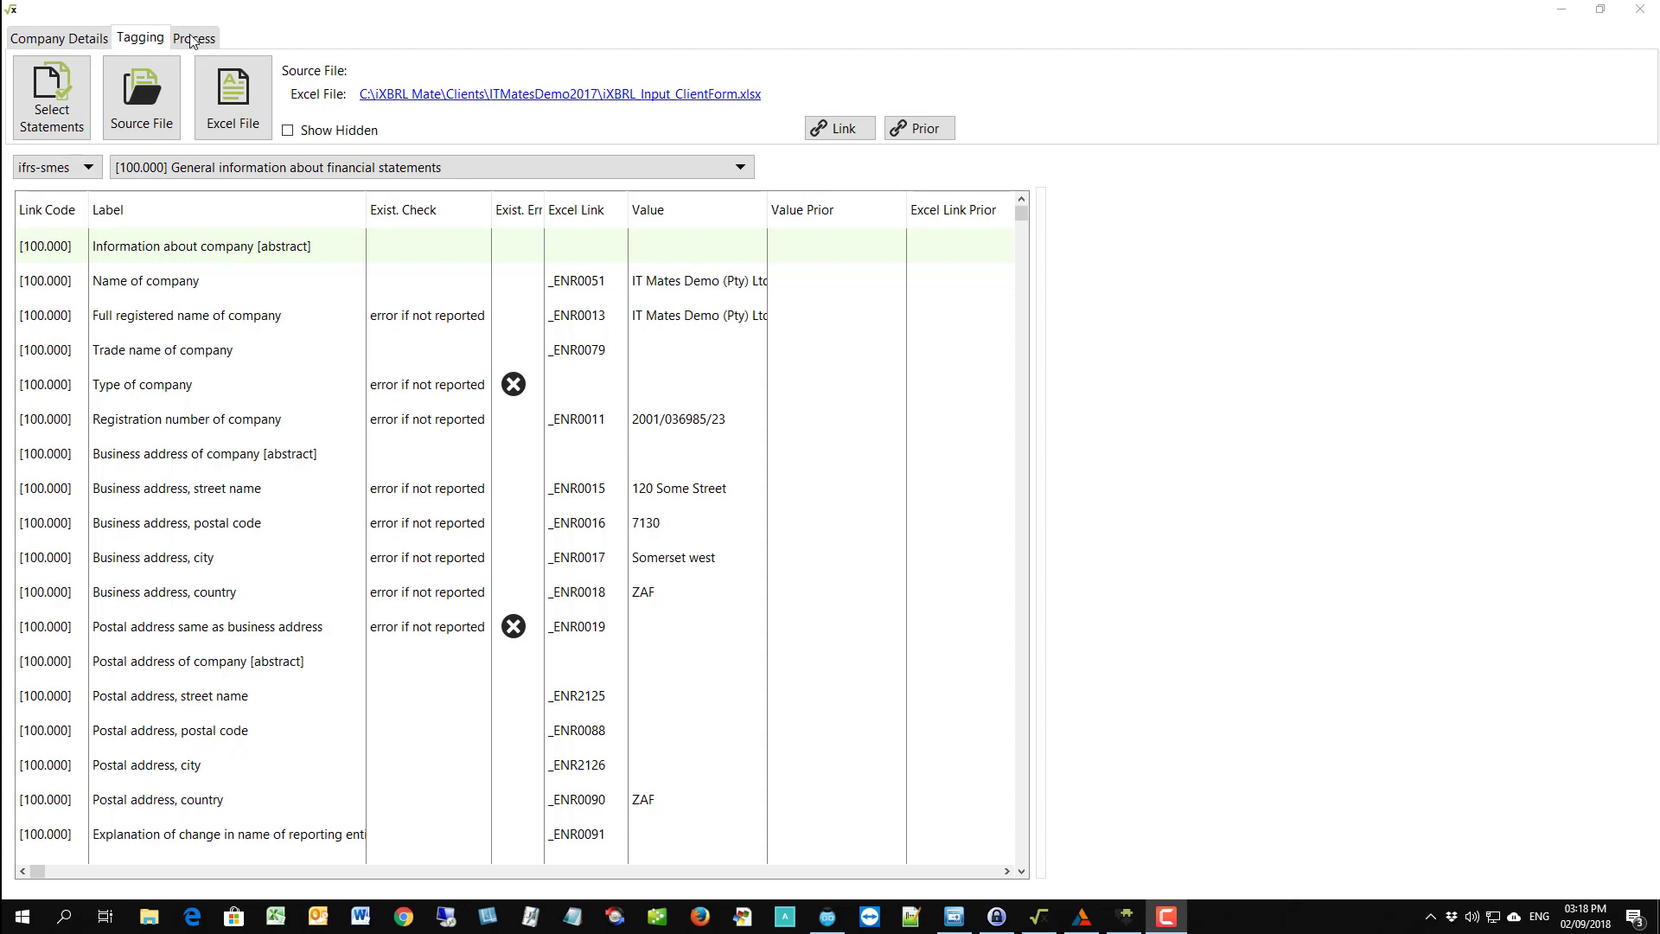
pyautogui.click(194, 37)
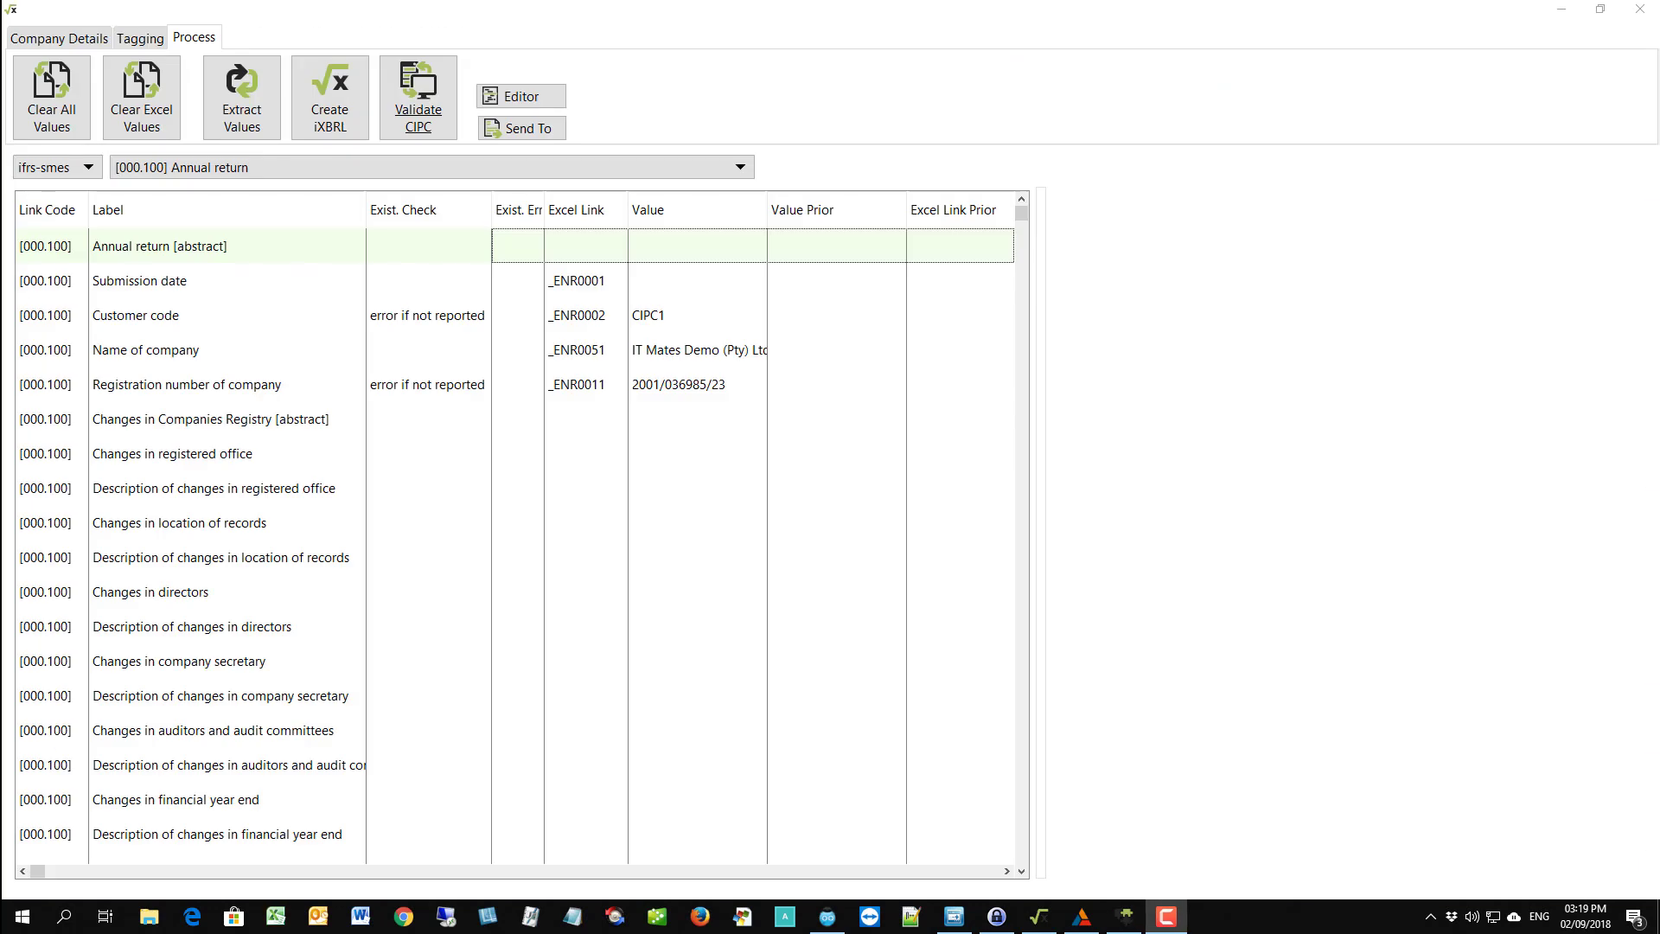
pyautogui.moveTo(873, 409)
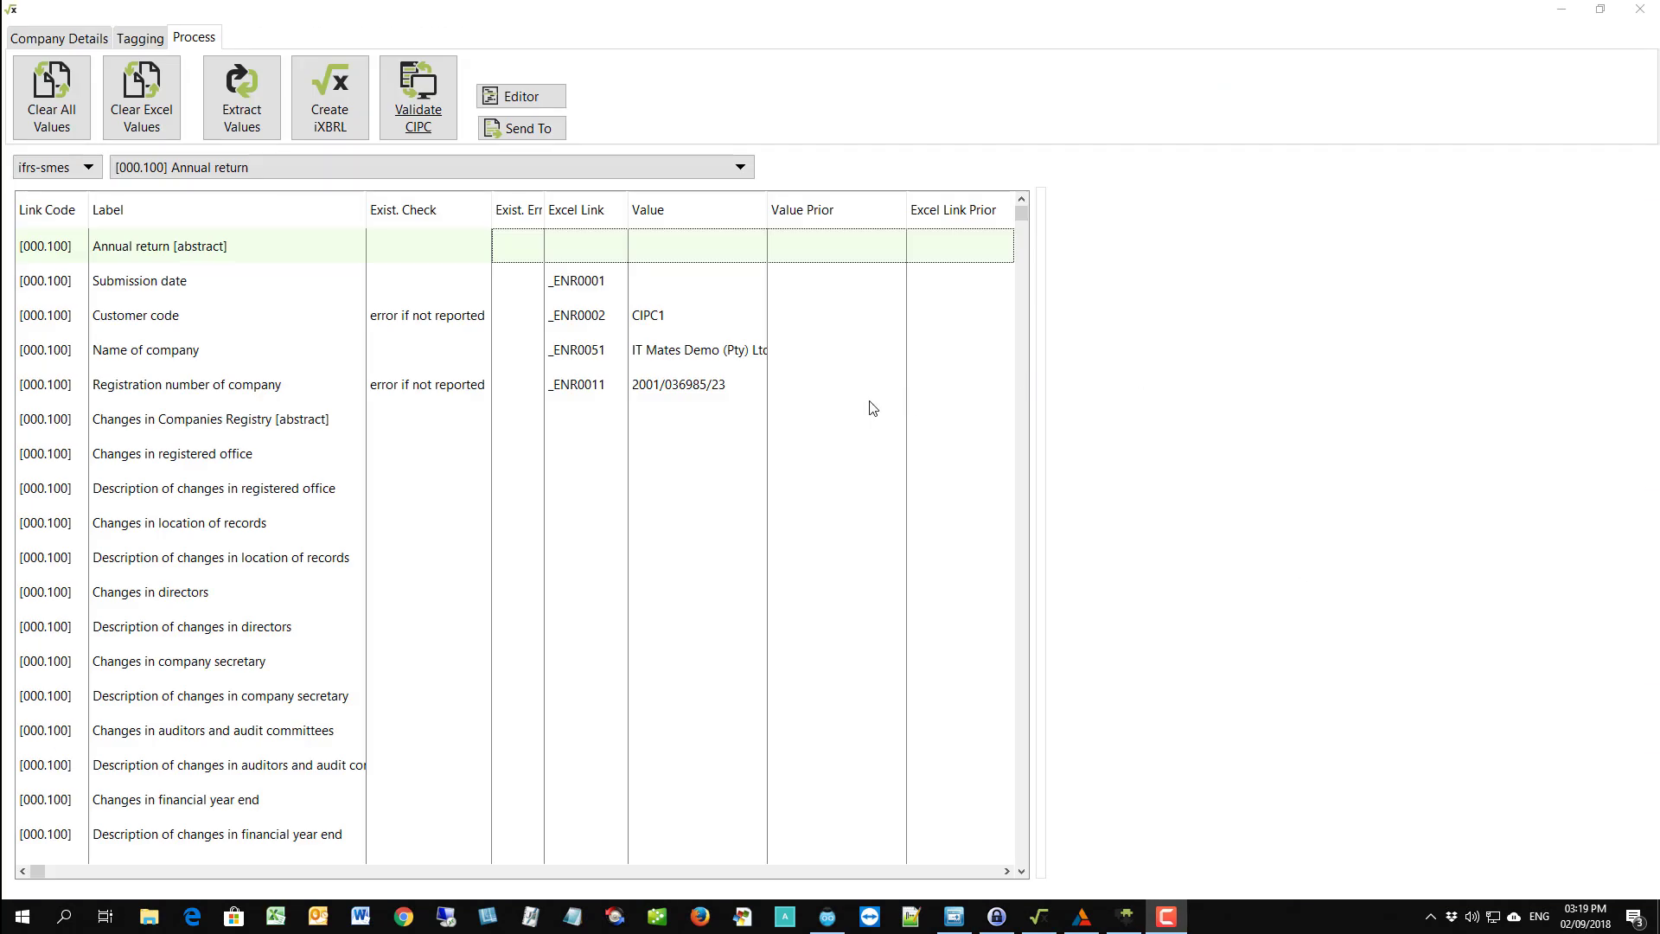
pyautogui.moveTo(674, 415)
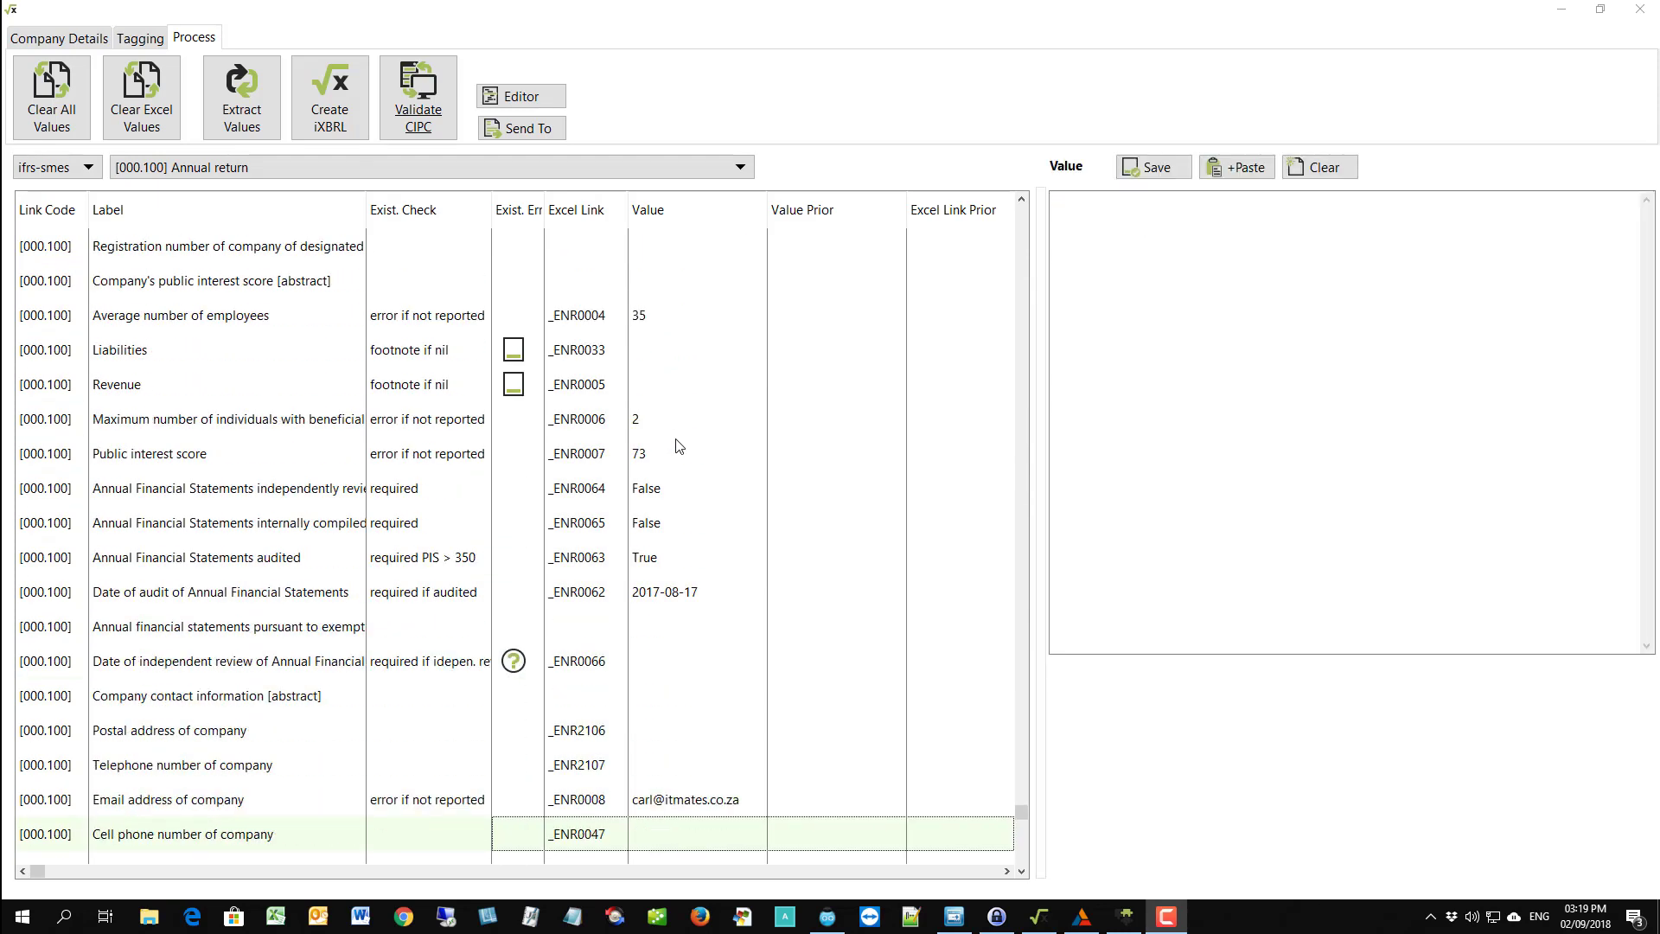
pyautogui.moveTo(646, 489)
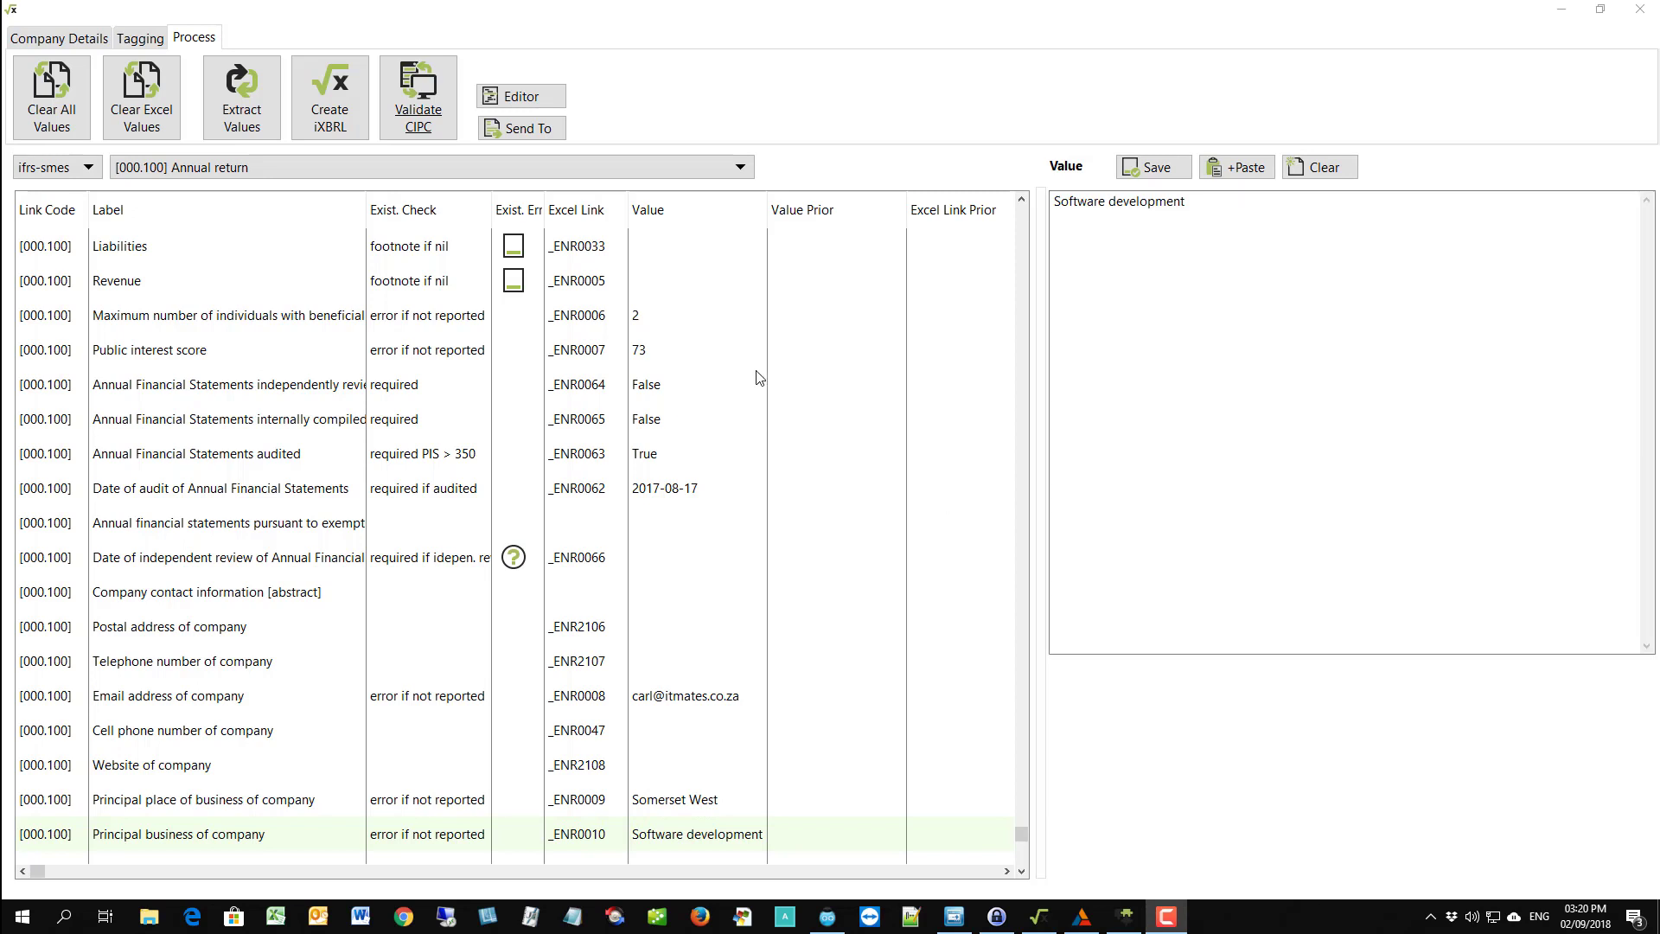
pyautogui.moveTo(541, 392)
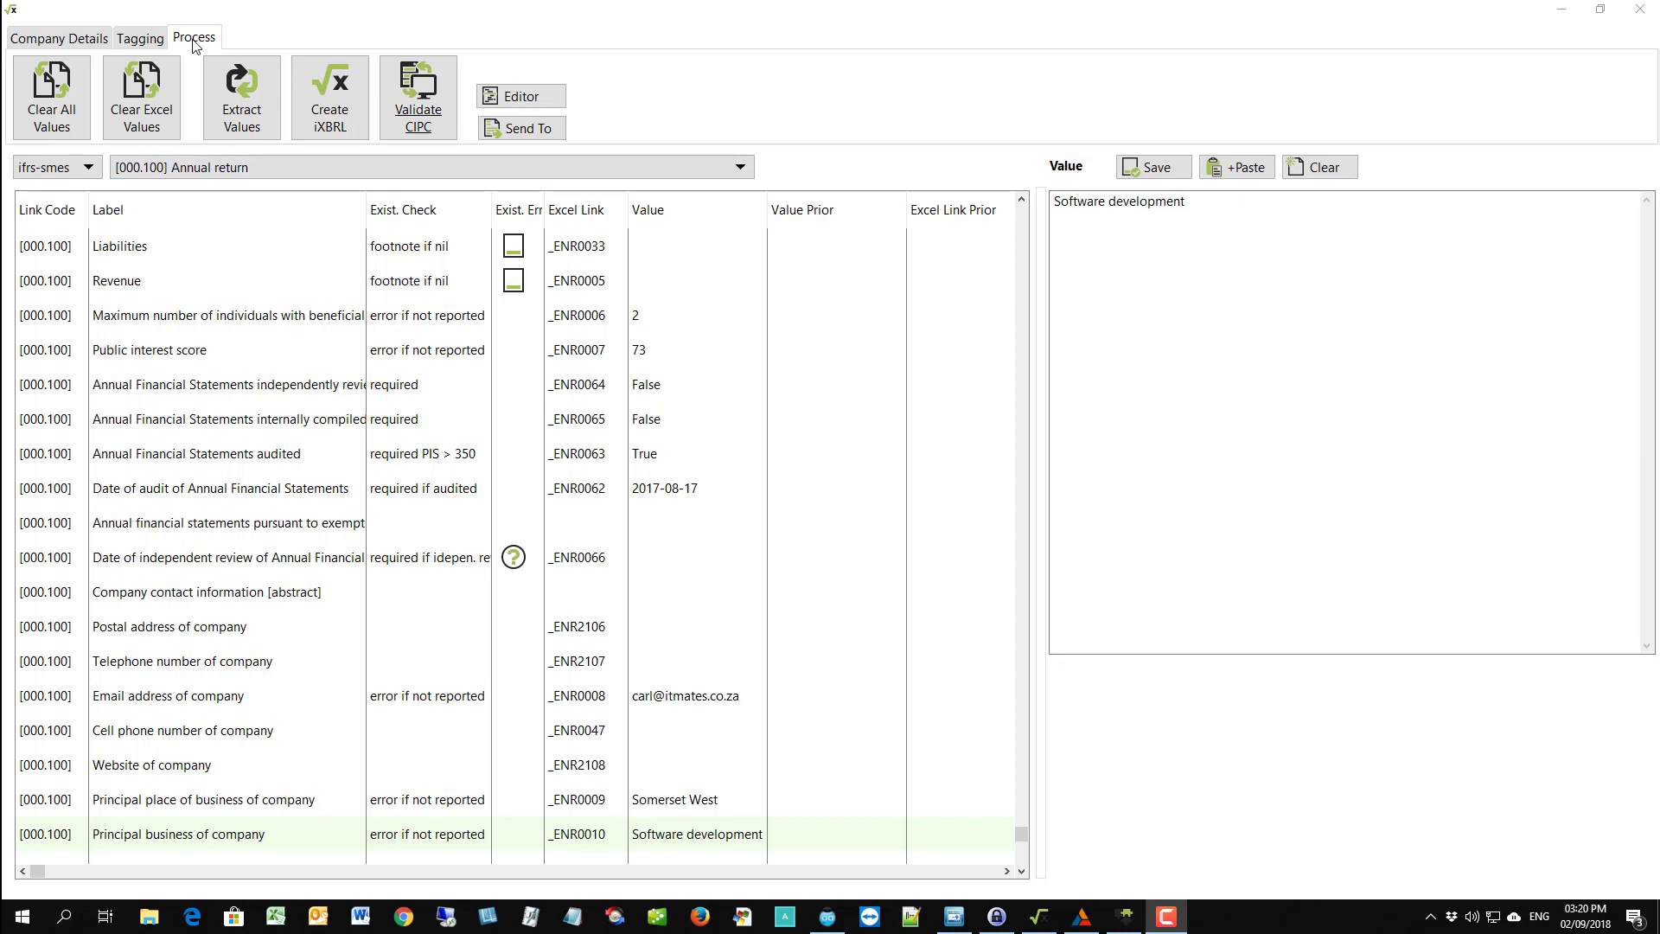
# Step: Link AFS.xls as the source workbook and open it in Excel on the balance sheet
pyautogui.click(140, 38)
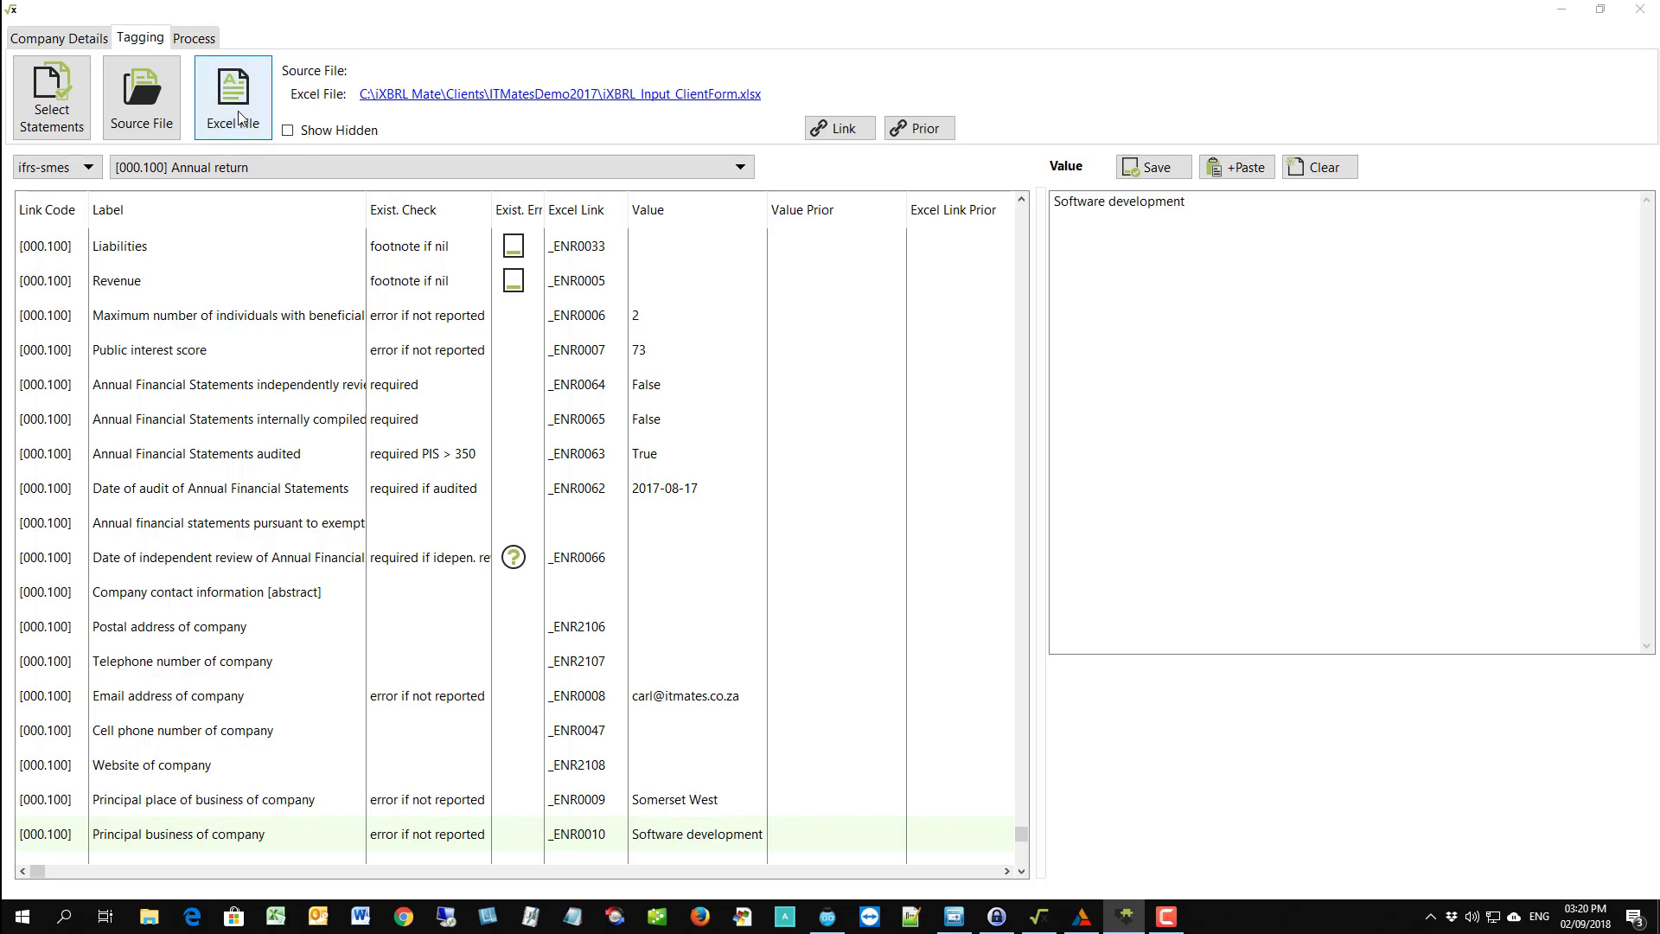
pyautogui.click(232, 96)
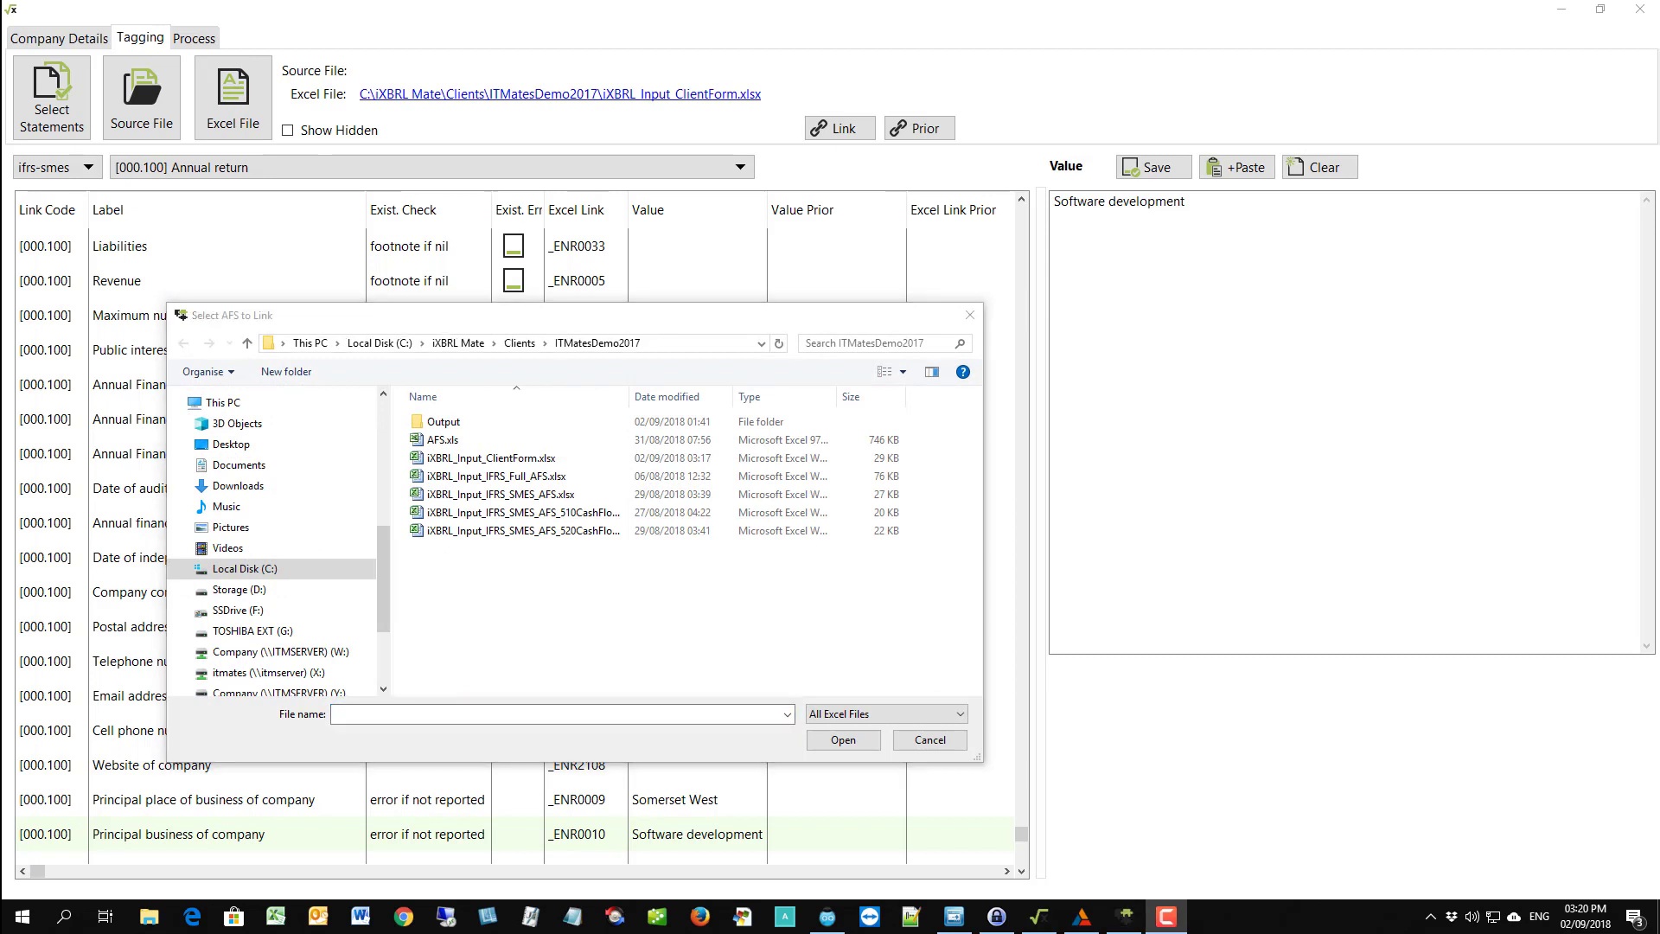
pyautogui.click(441, 439)
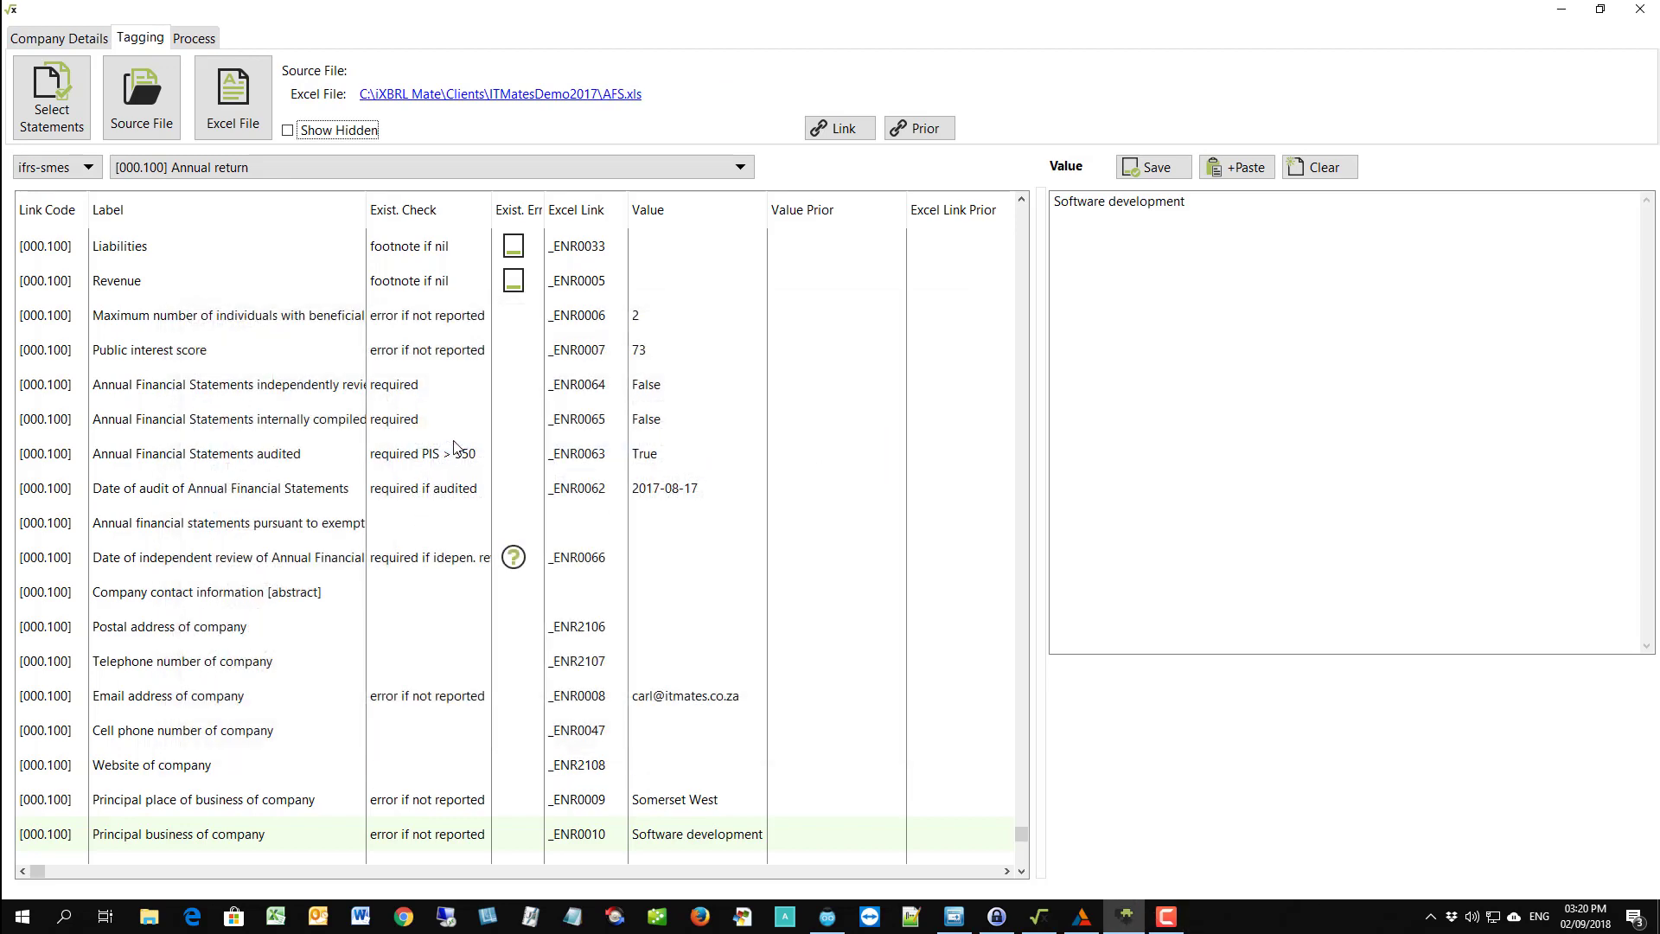
pyautogui.click(499, 94)
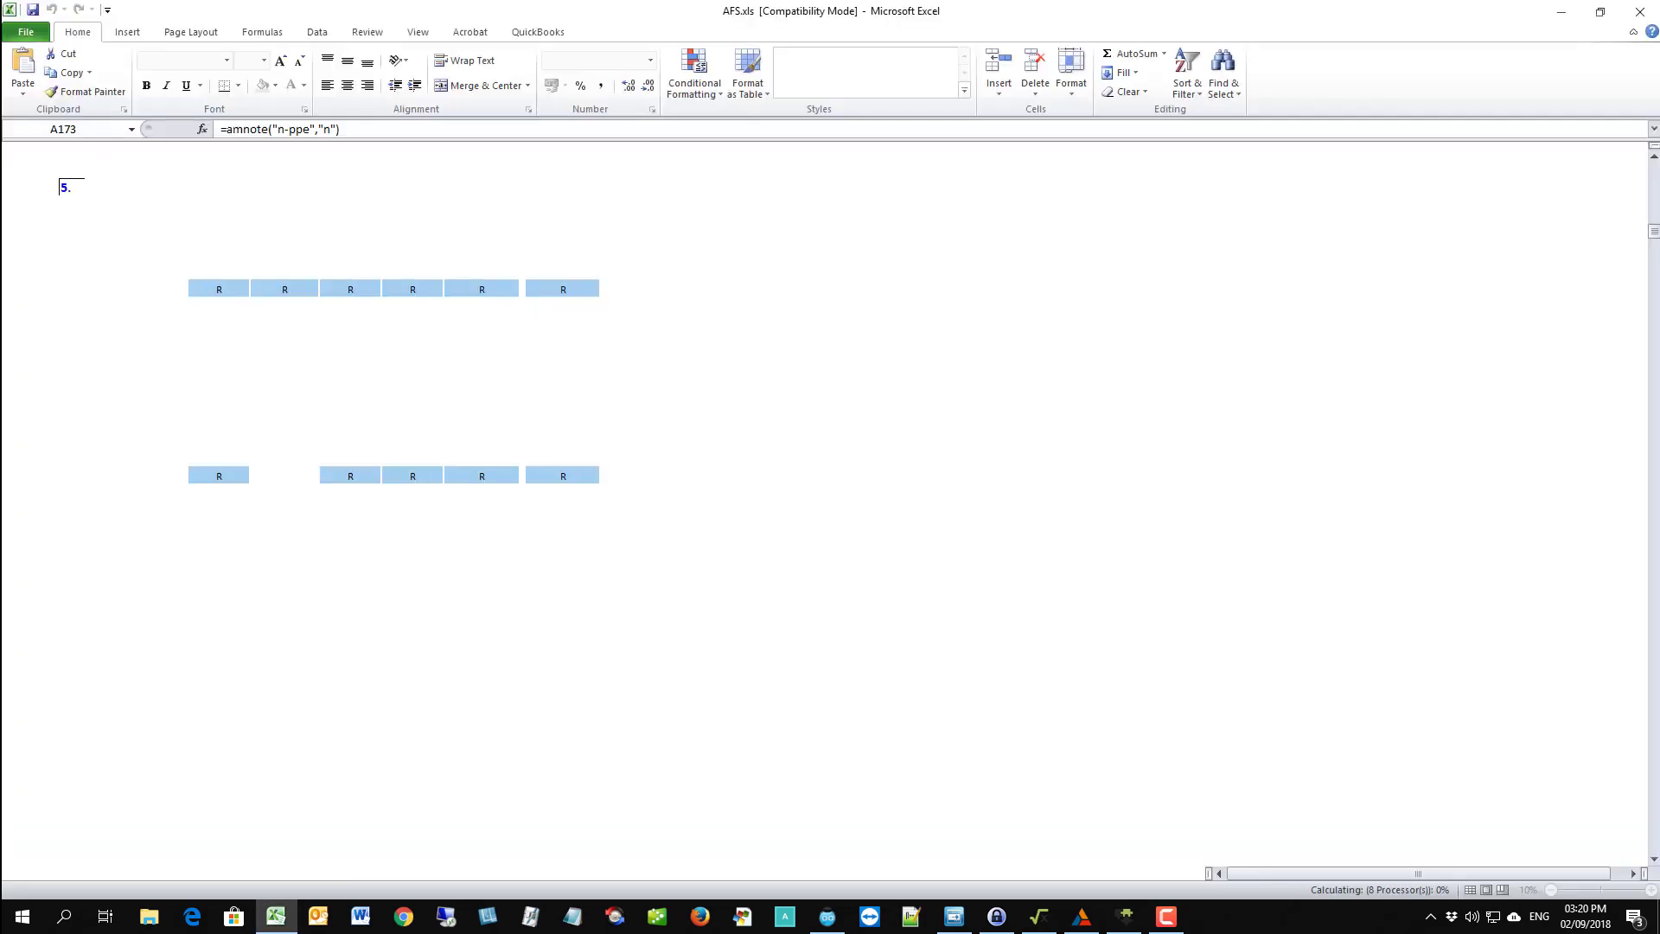
pyautogui.click(607, 873)
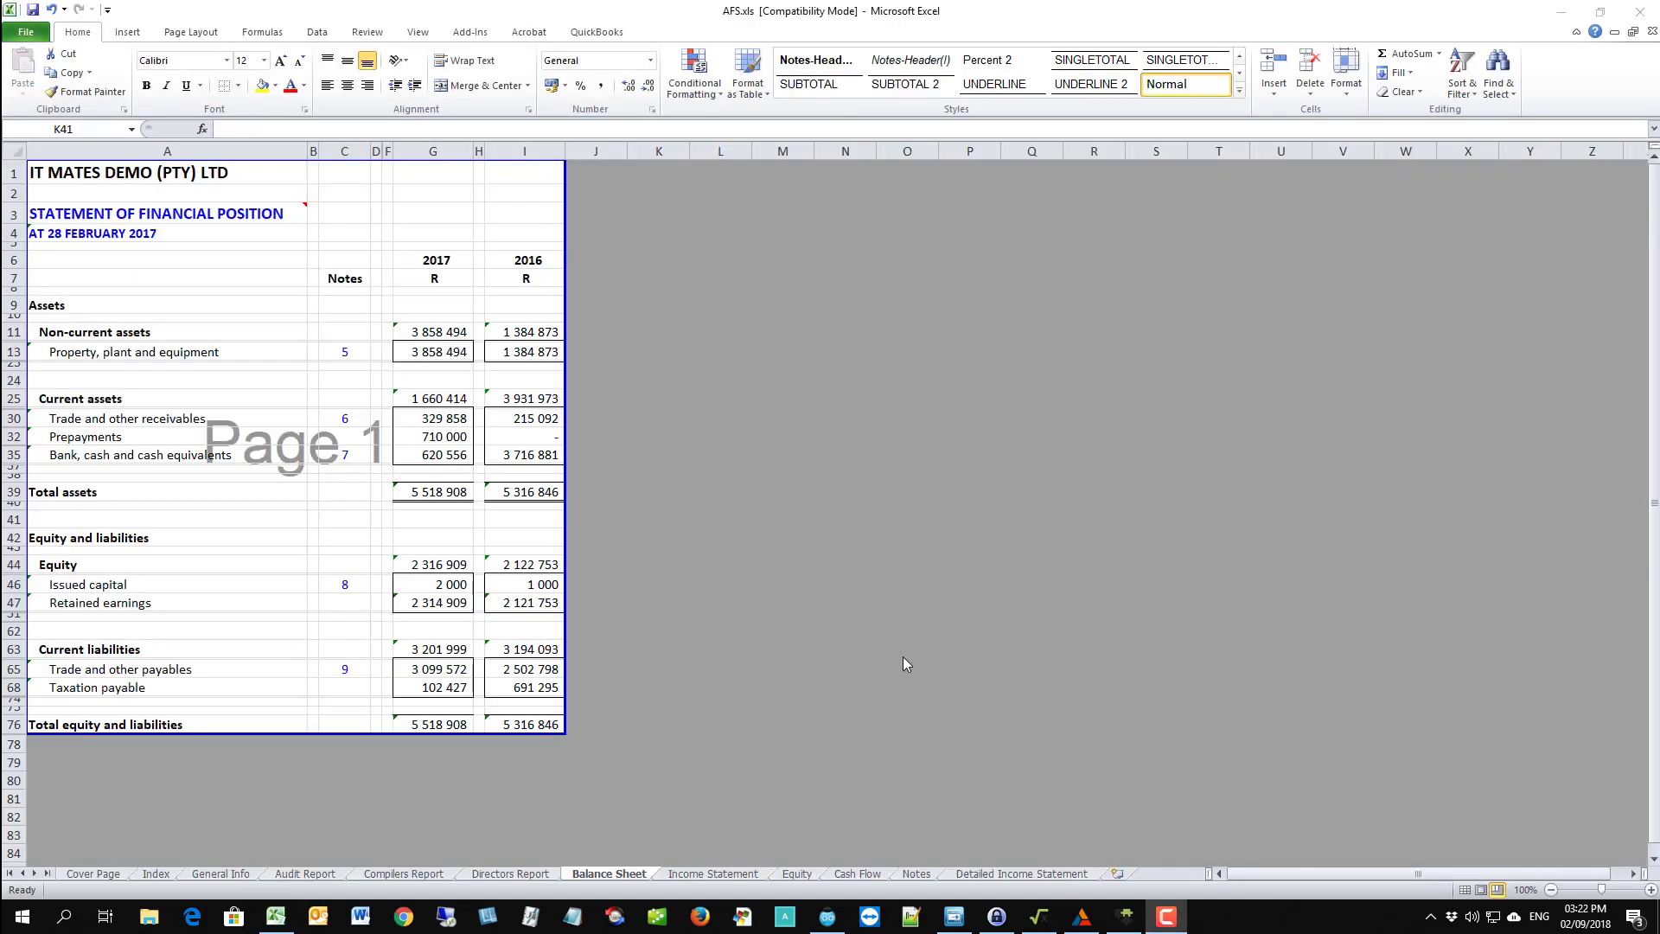
pyautogui.moveTo(291, 515)
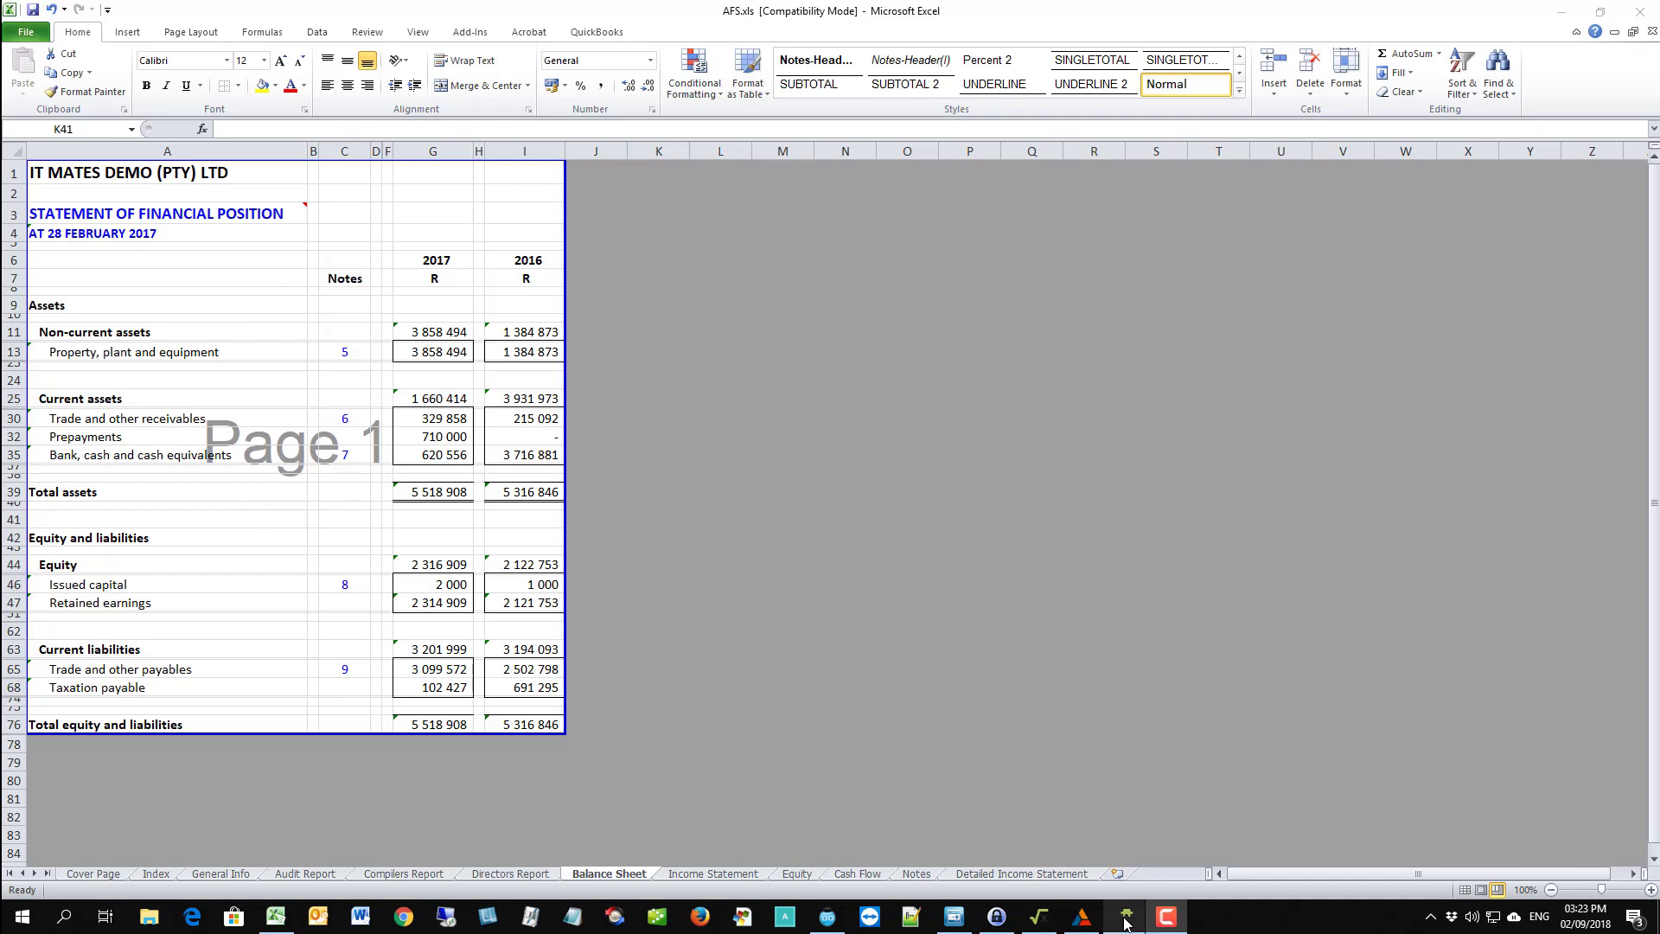
# Step: Back in iXBRL Mate, show the [210.000] Statement of financial position tags
pyautogui.click(1124, 915)
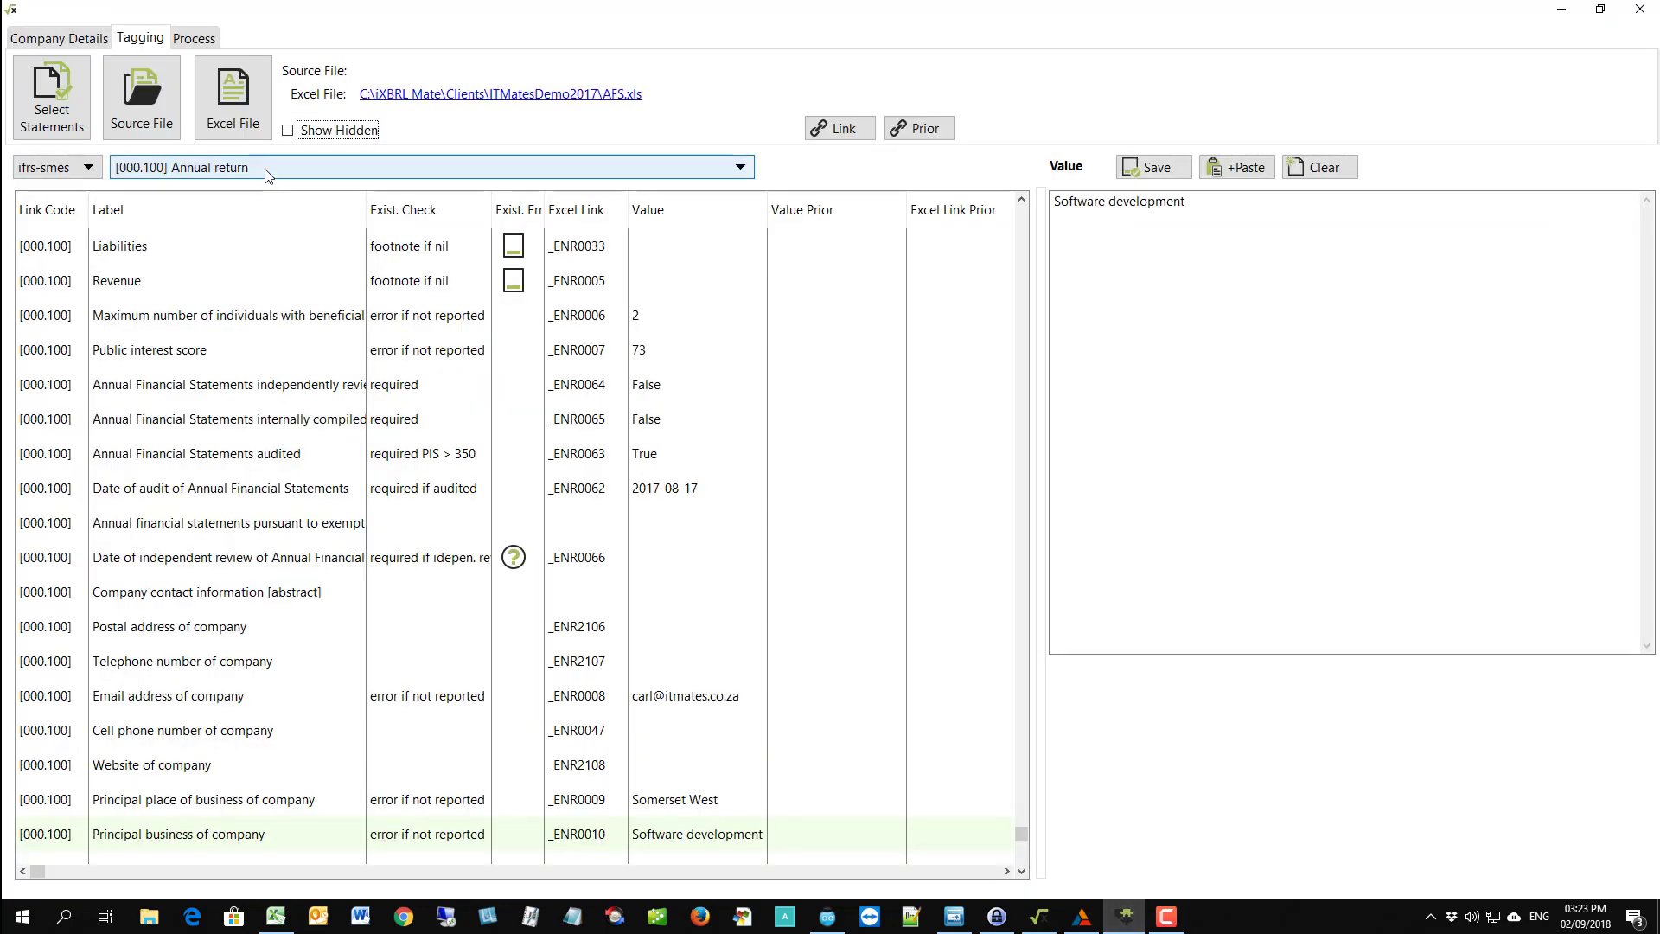
pyautogui.click(737, 166)
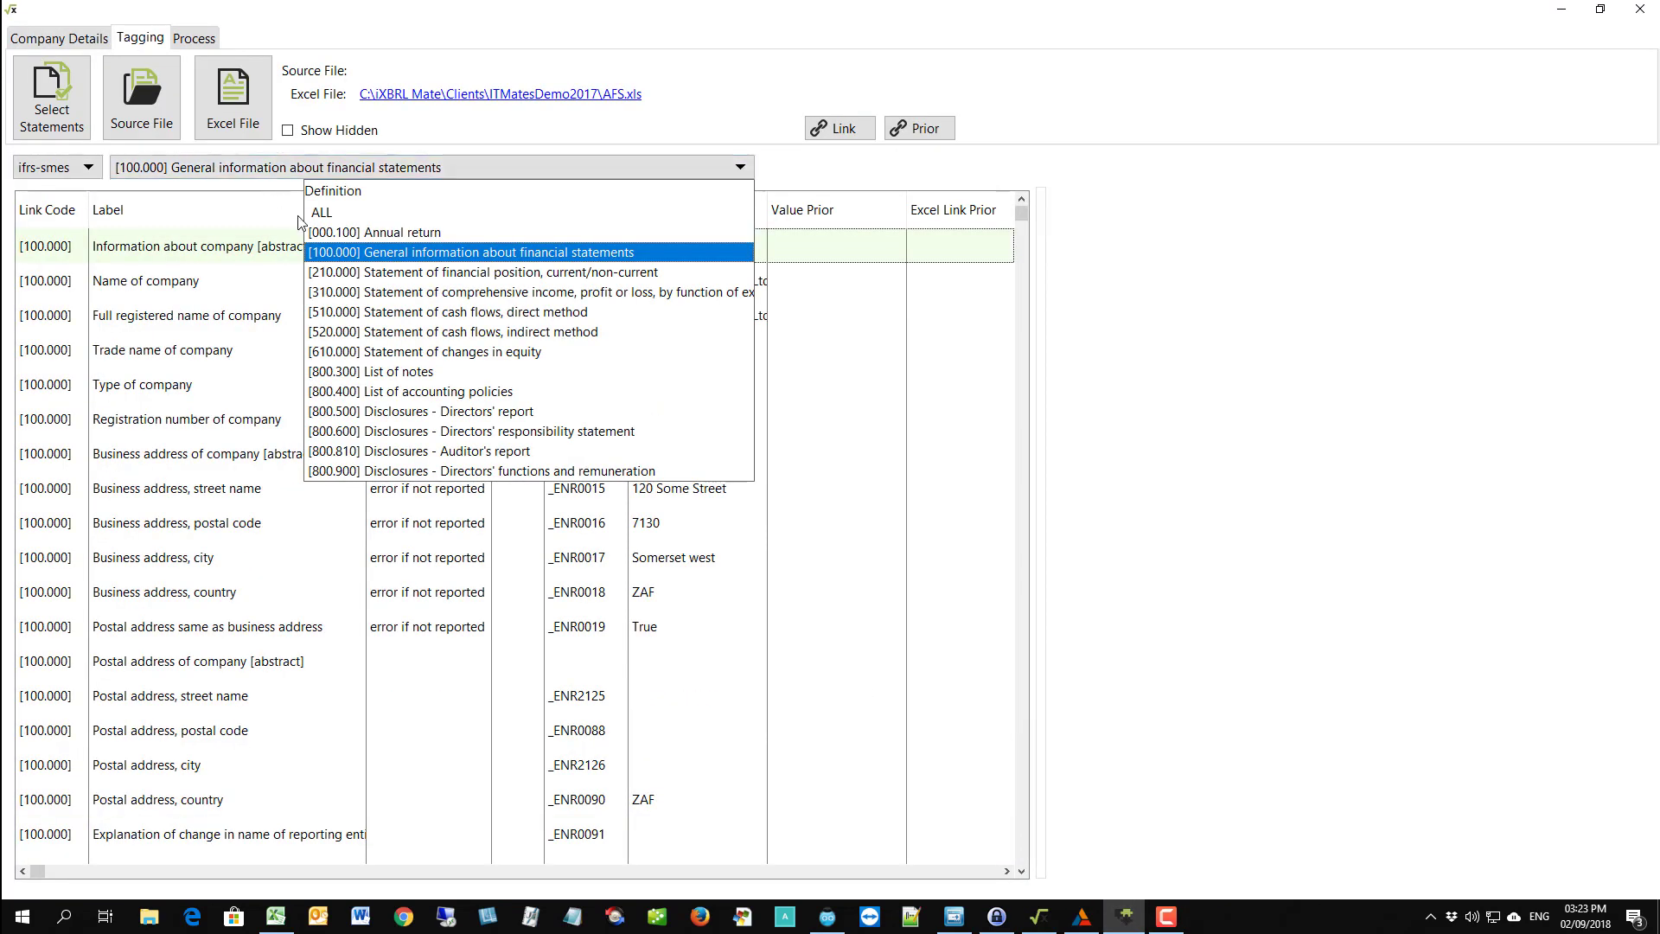
pyautogui.moveTo(400, 282)
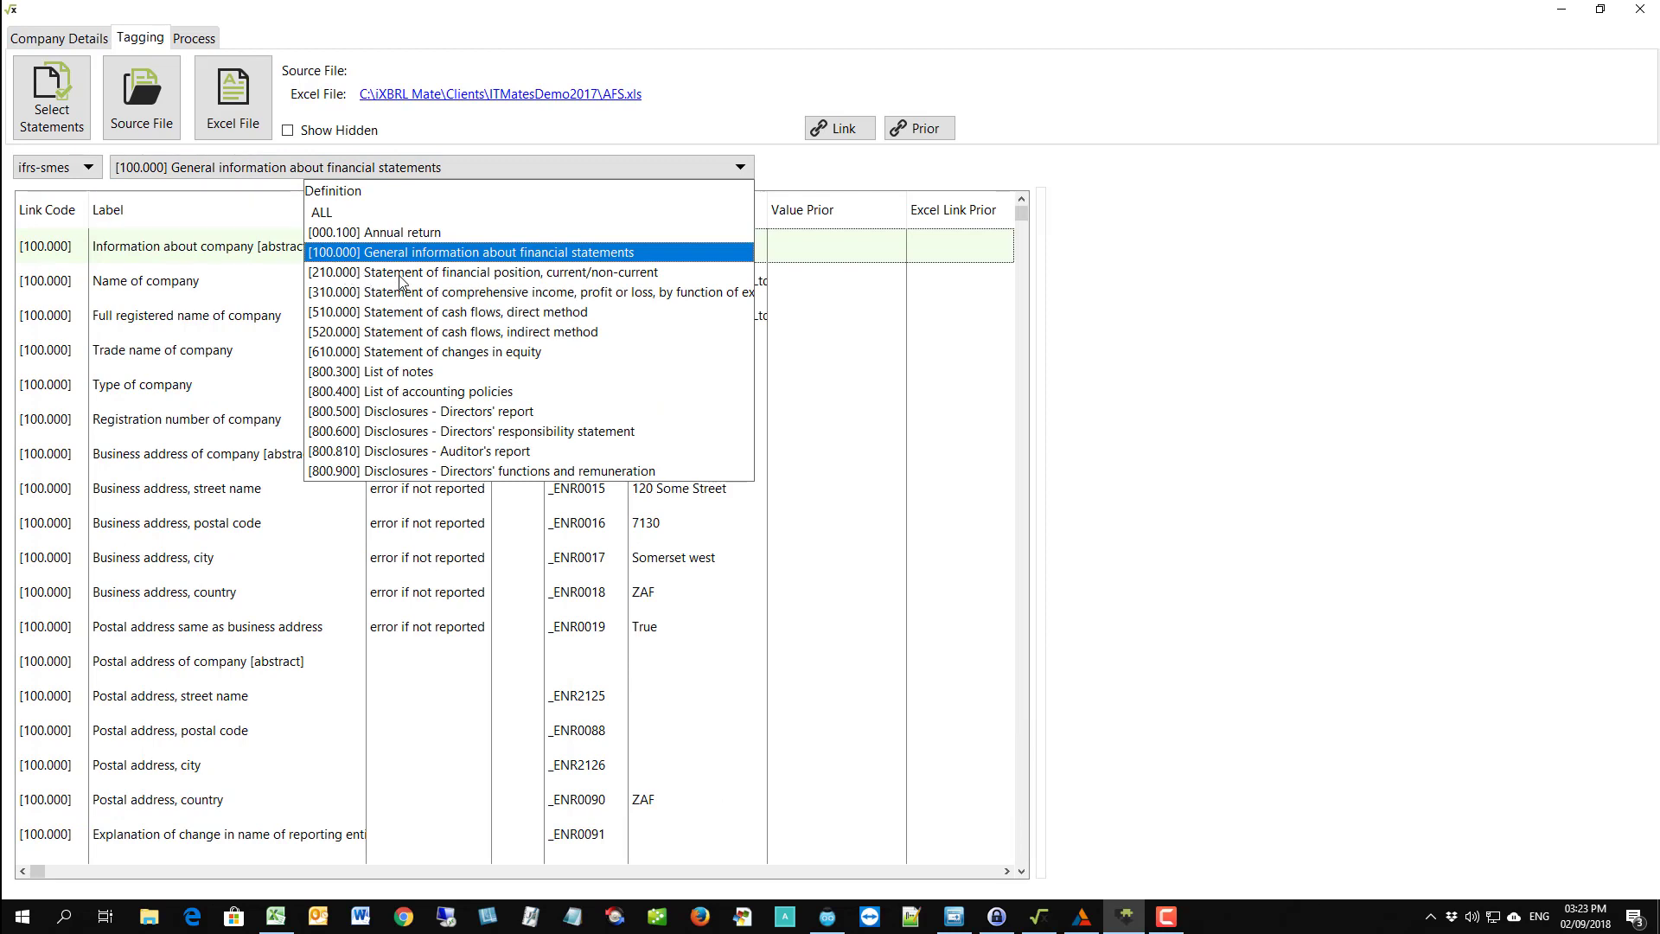
pyautogui.click(461, 272)
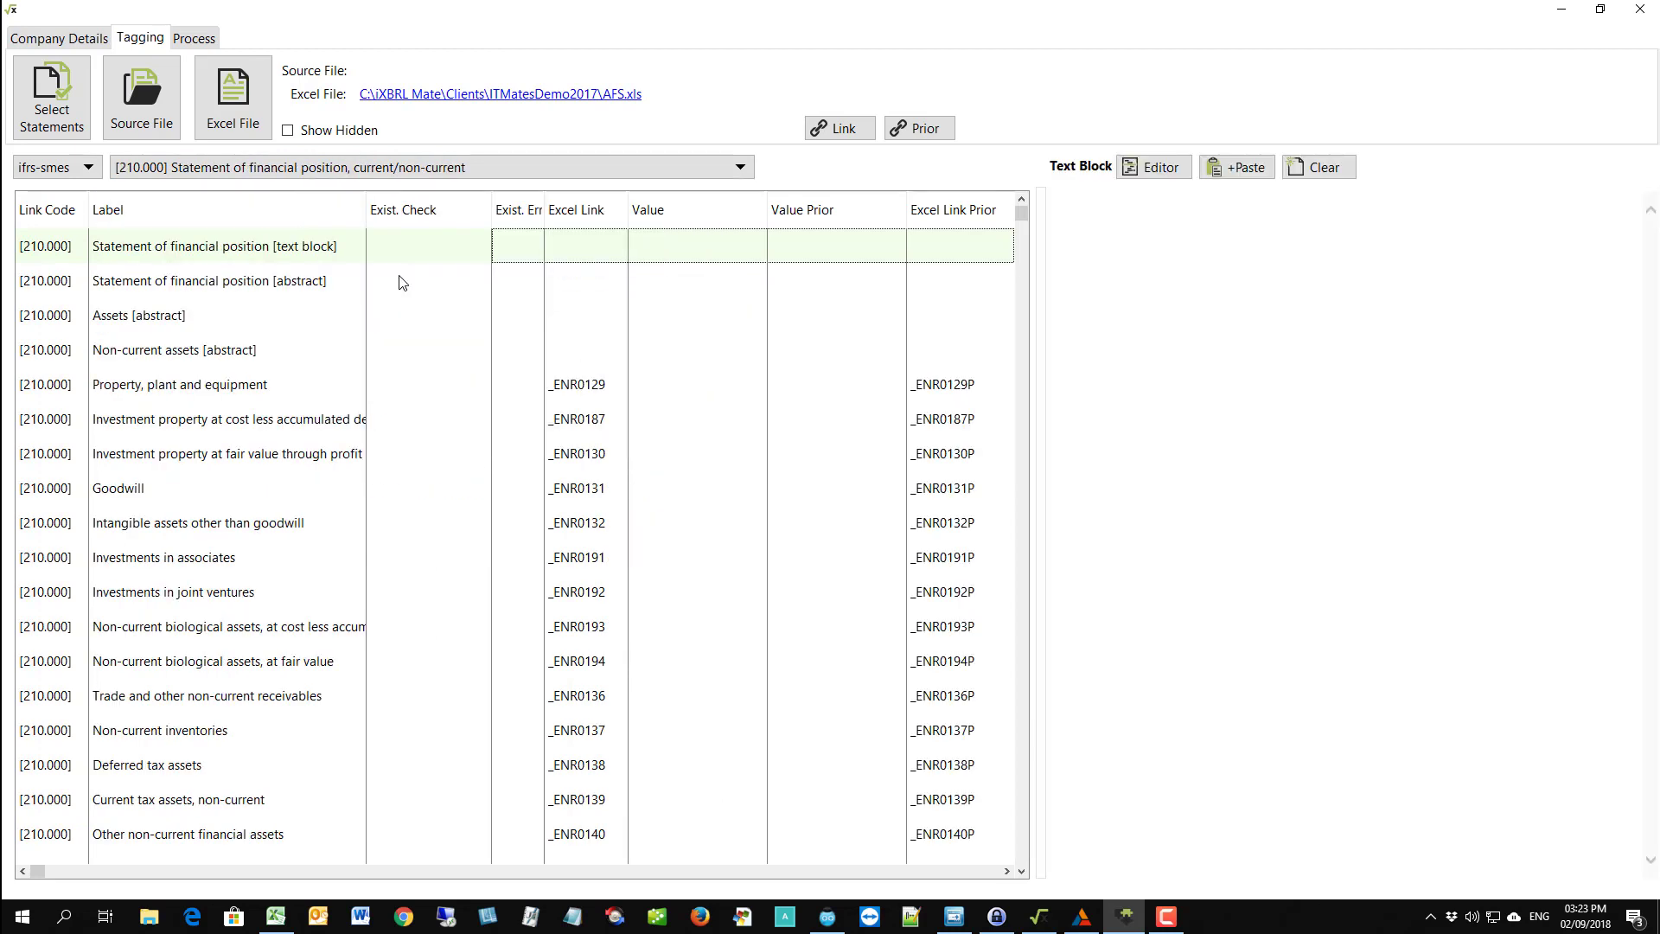
pyautogui.moveTo(715, 365)
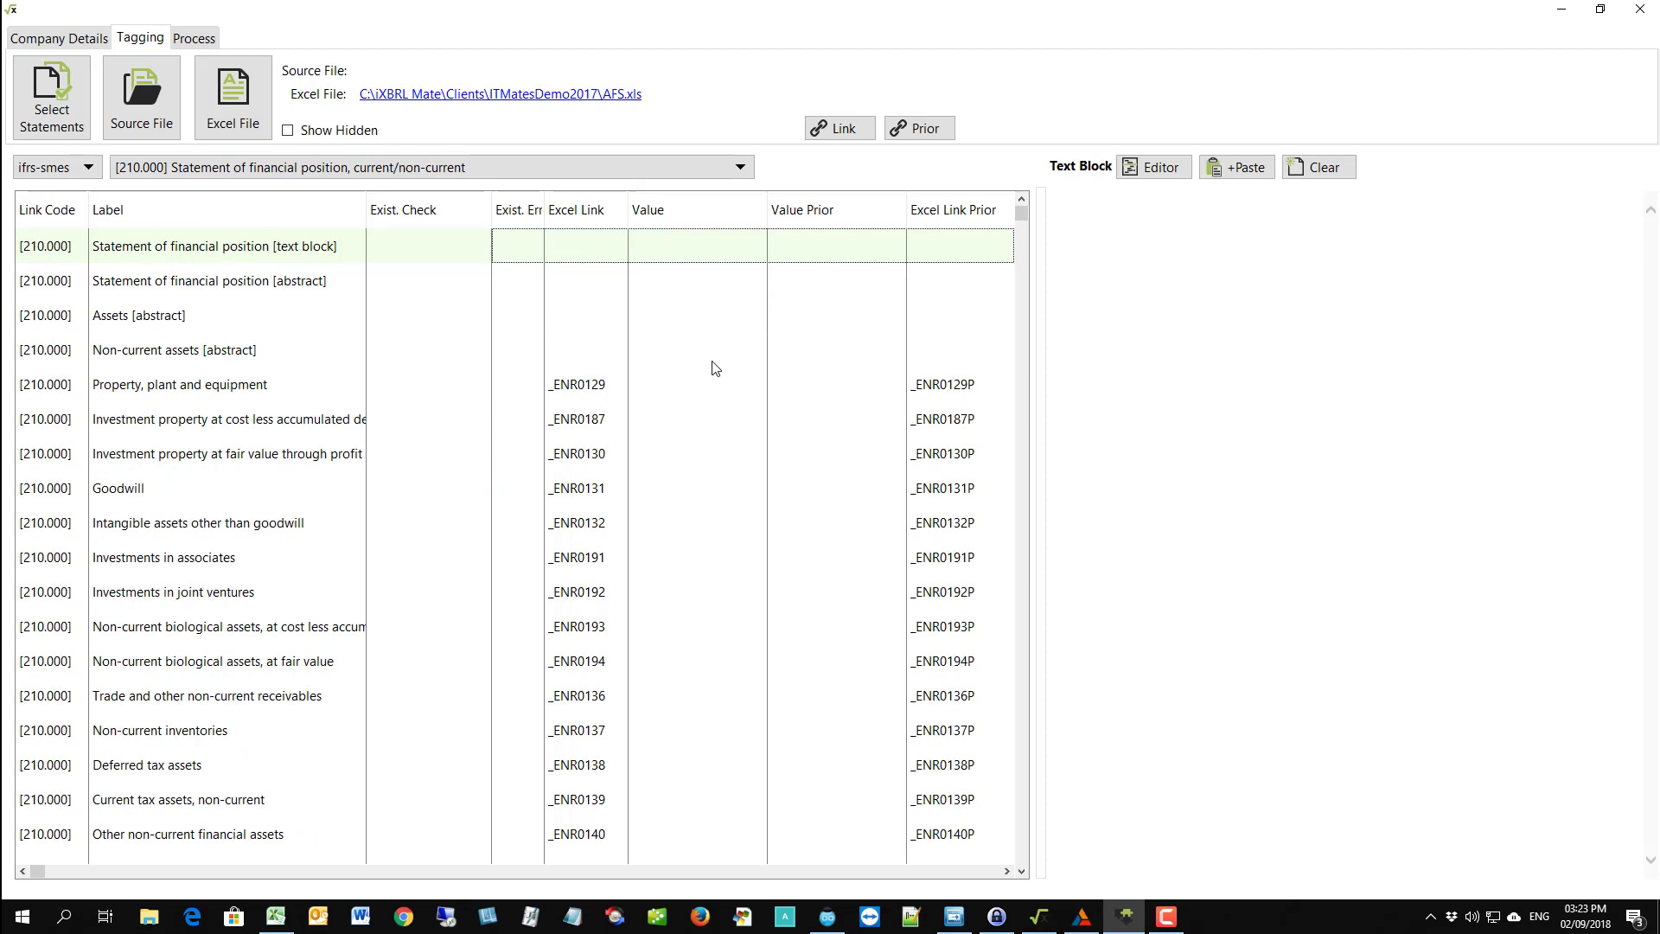
pyautogui.moveTo(363, 350)
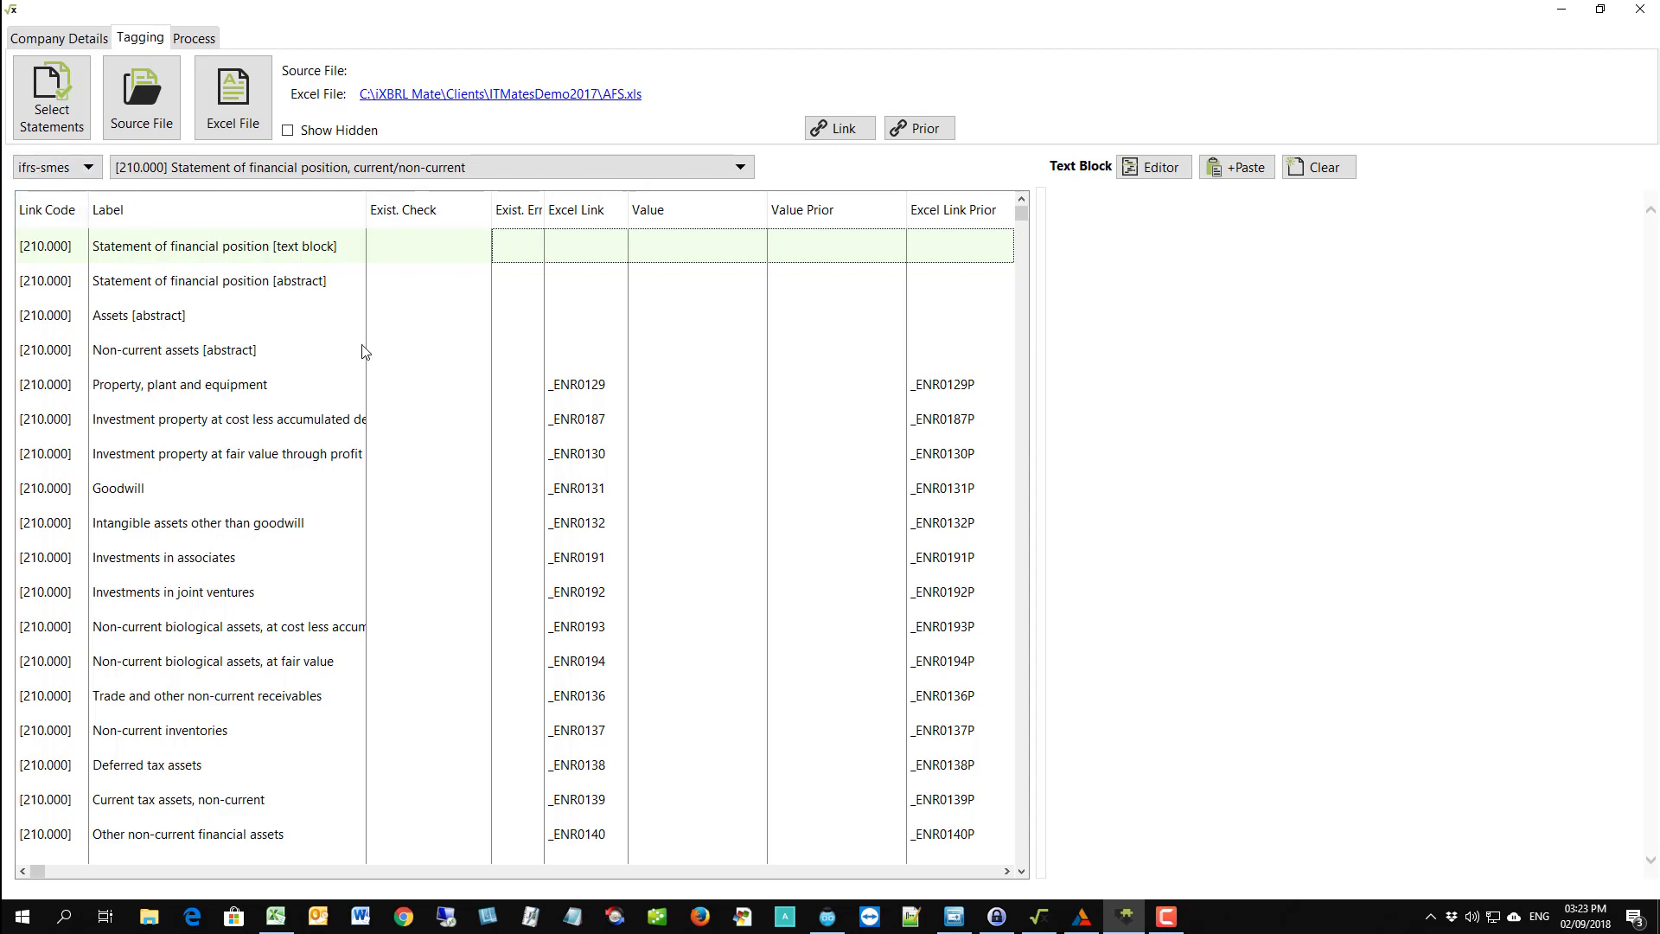
pyautogui.moveTo(720, 472)
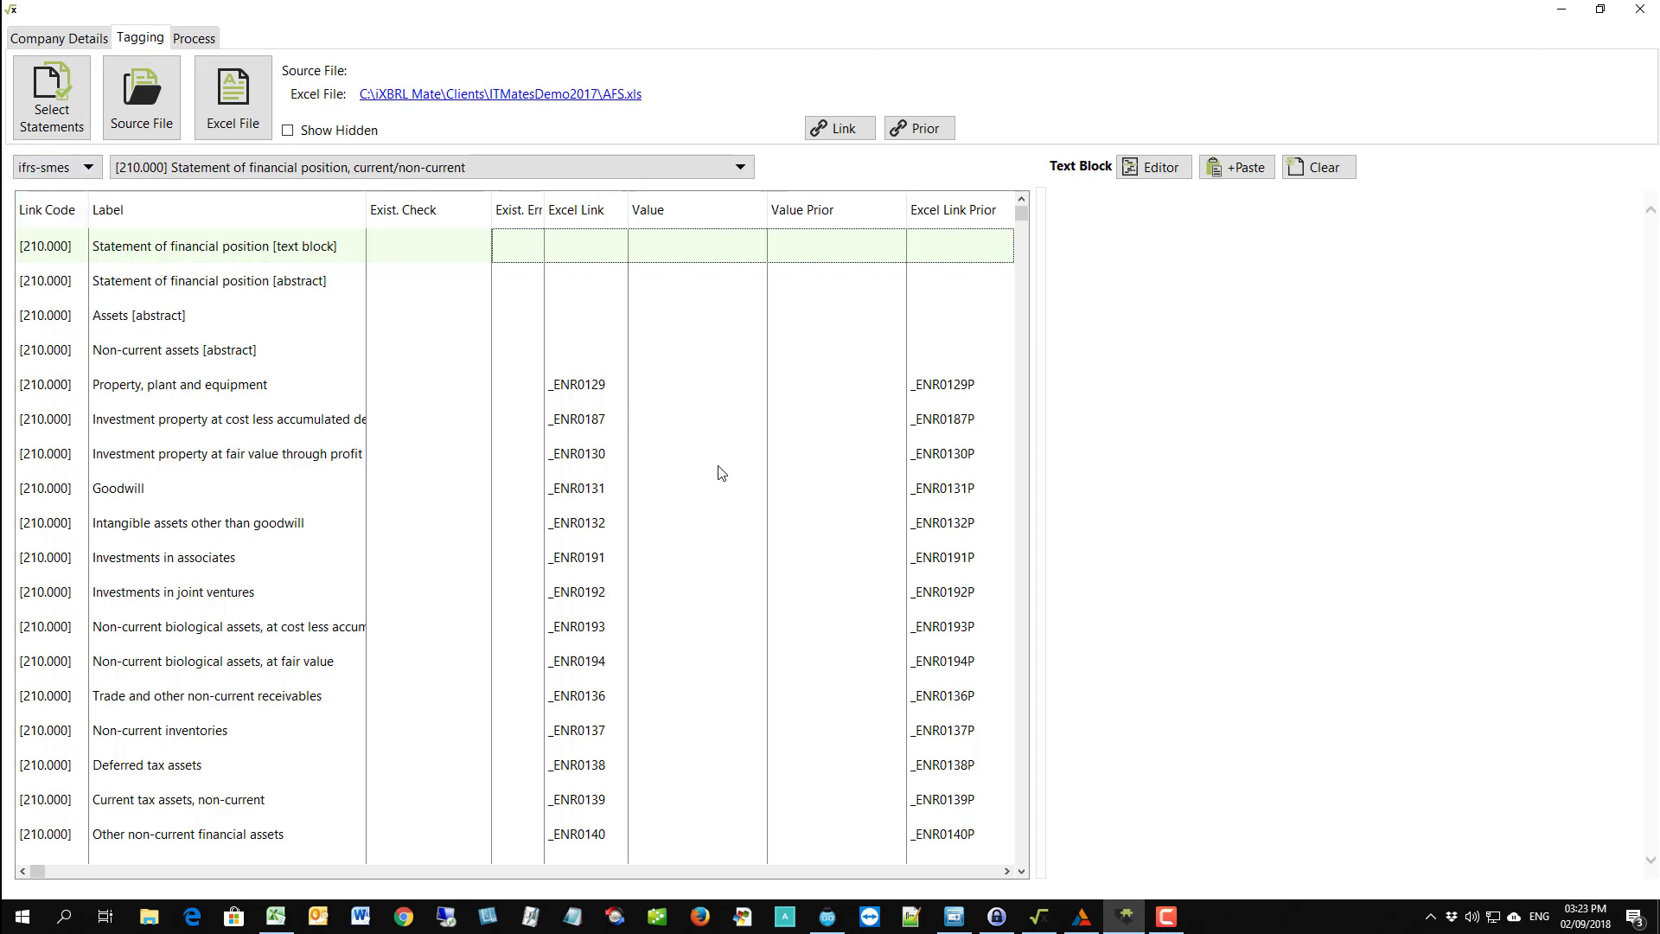
pyautogui.moveTo(580, 400)
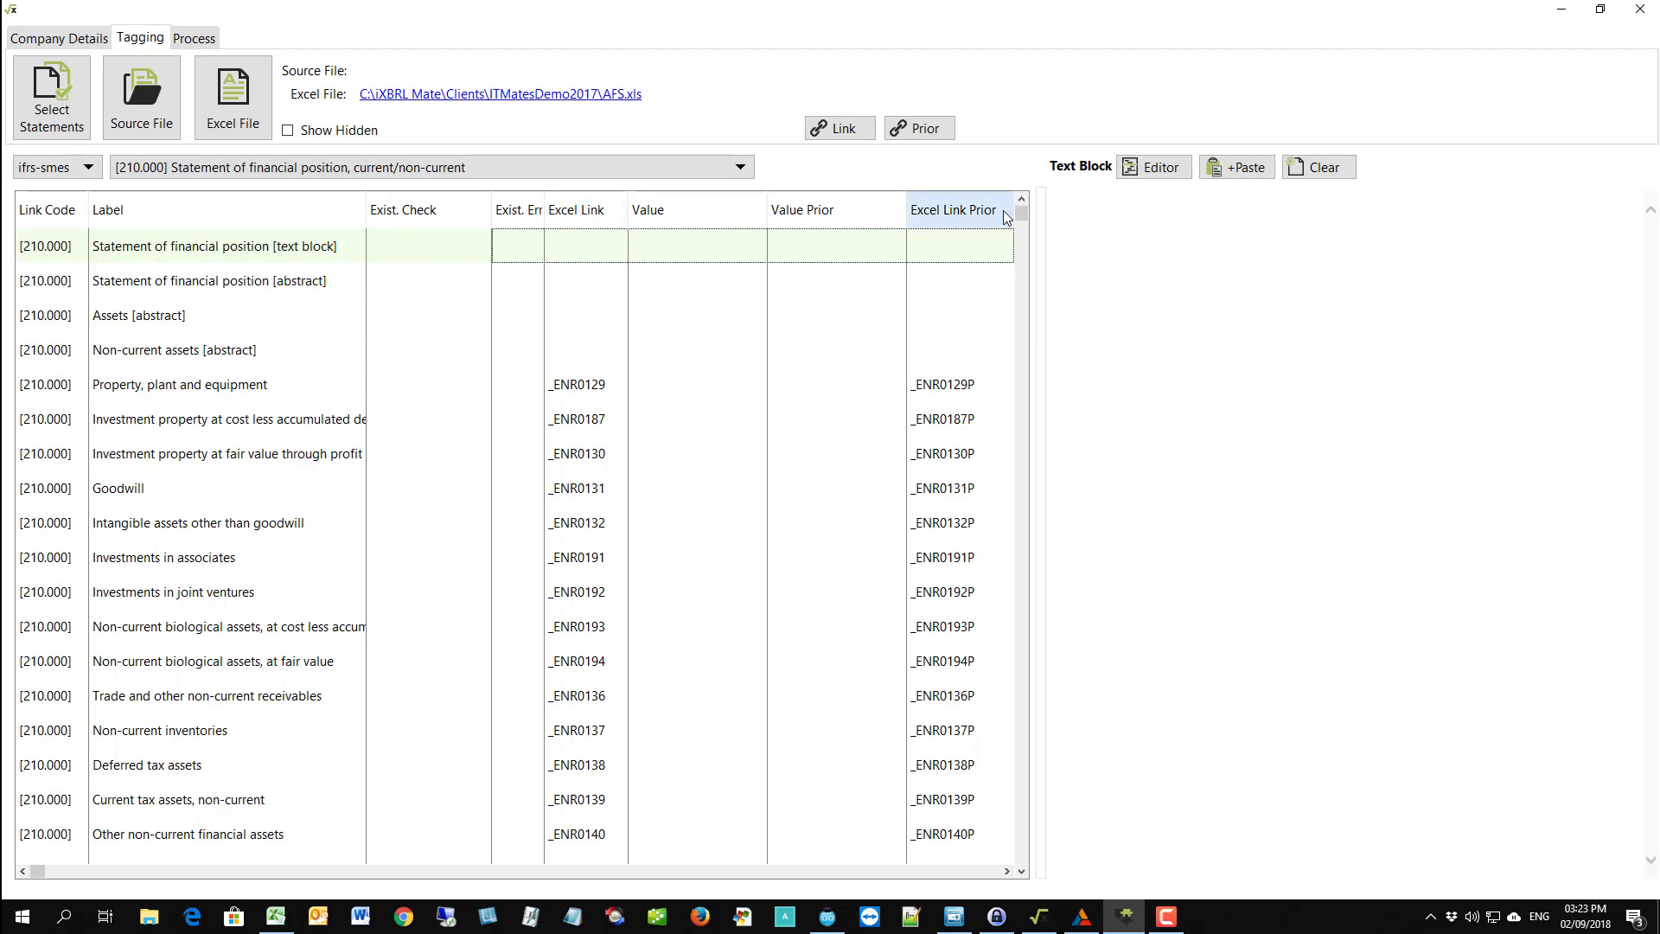
pyautogui.moveTo(586, 395)
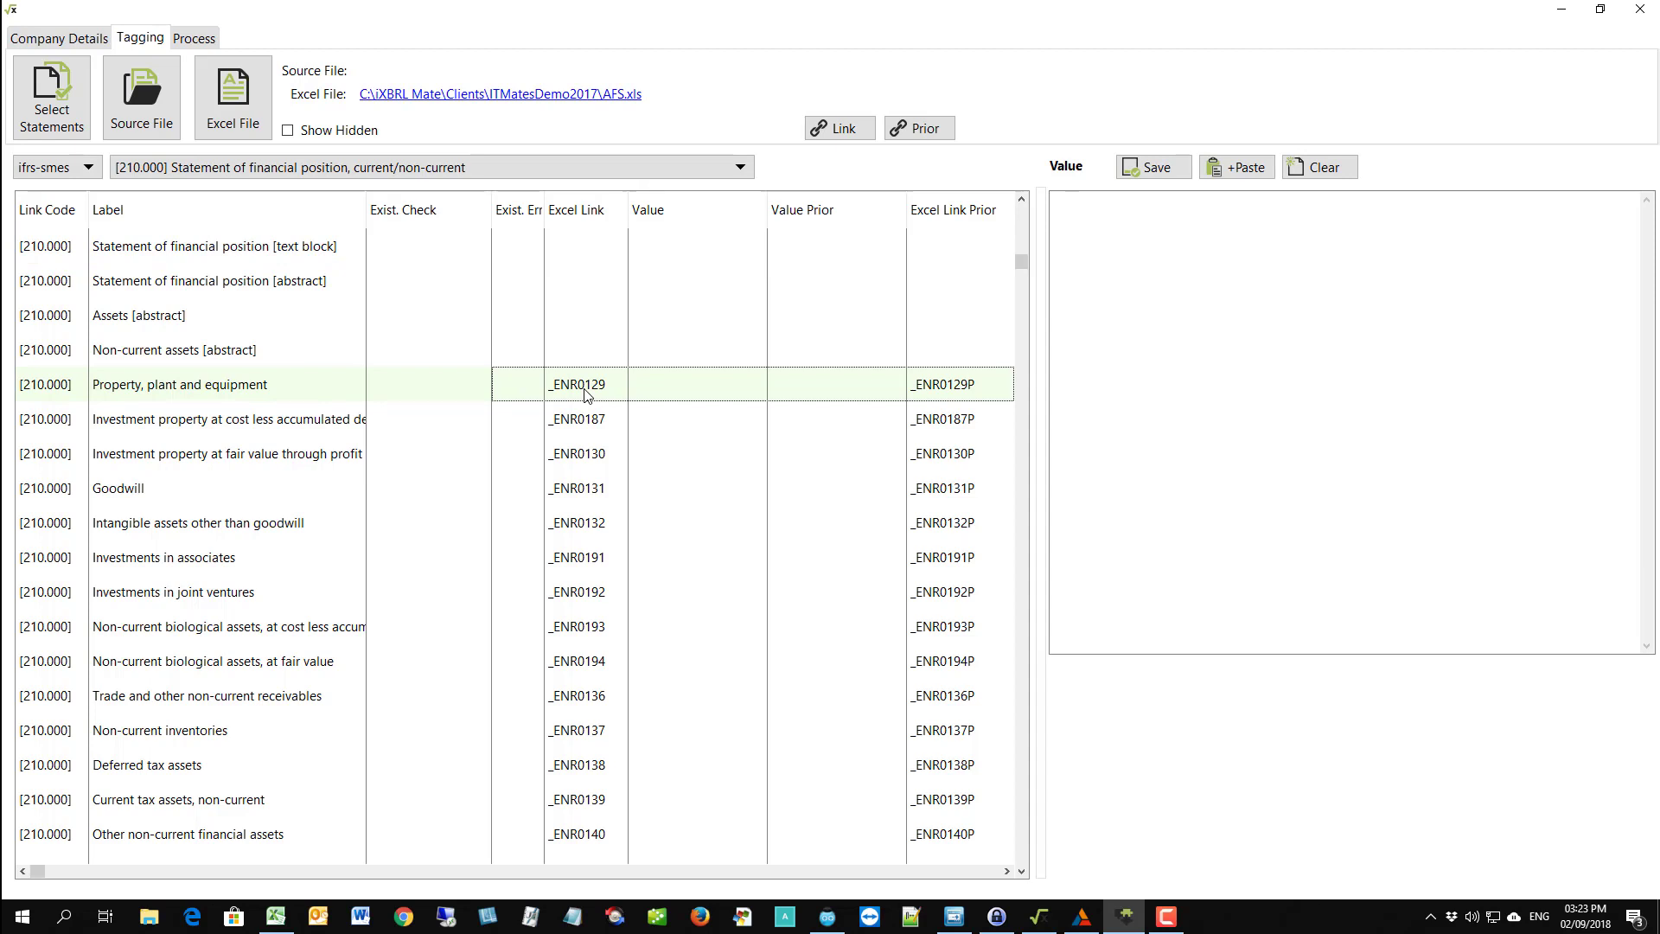
pyautogui.moveTo(533, 404)
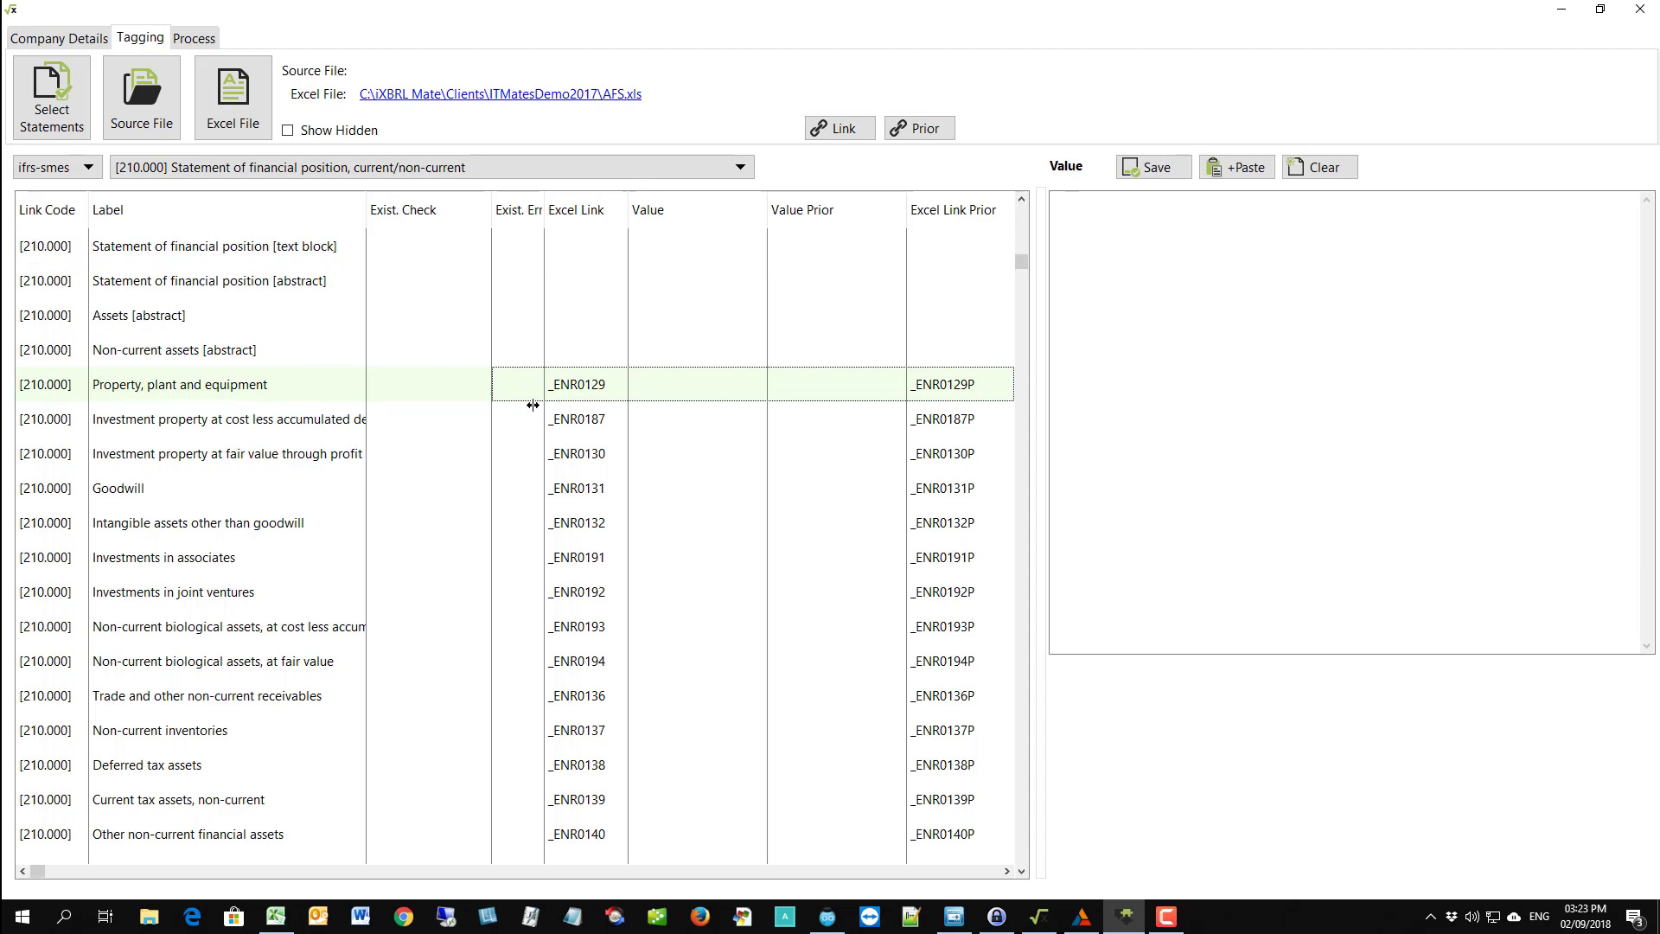
pyautogui.moveTo(529, 398)
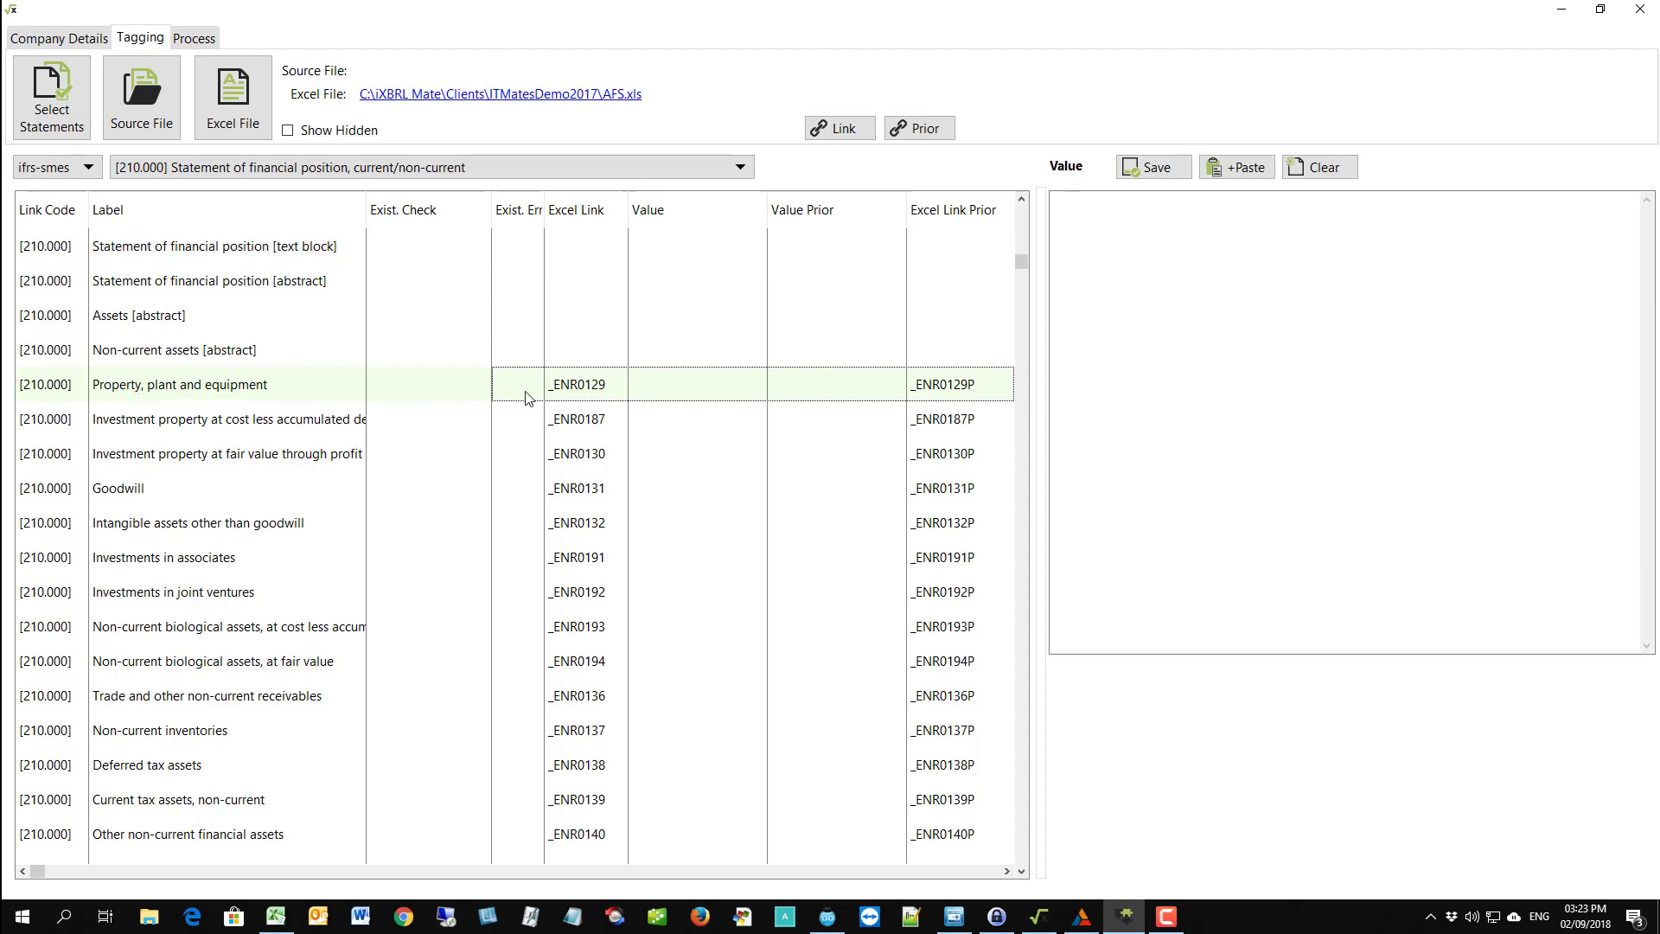
pyautogui.moveTo(301, 429)
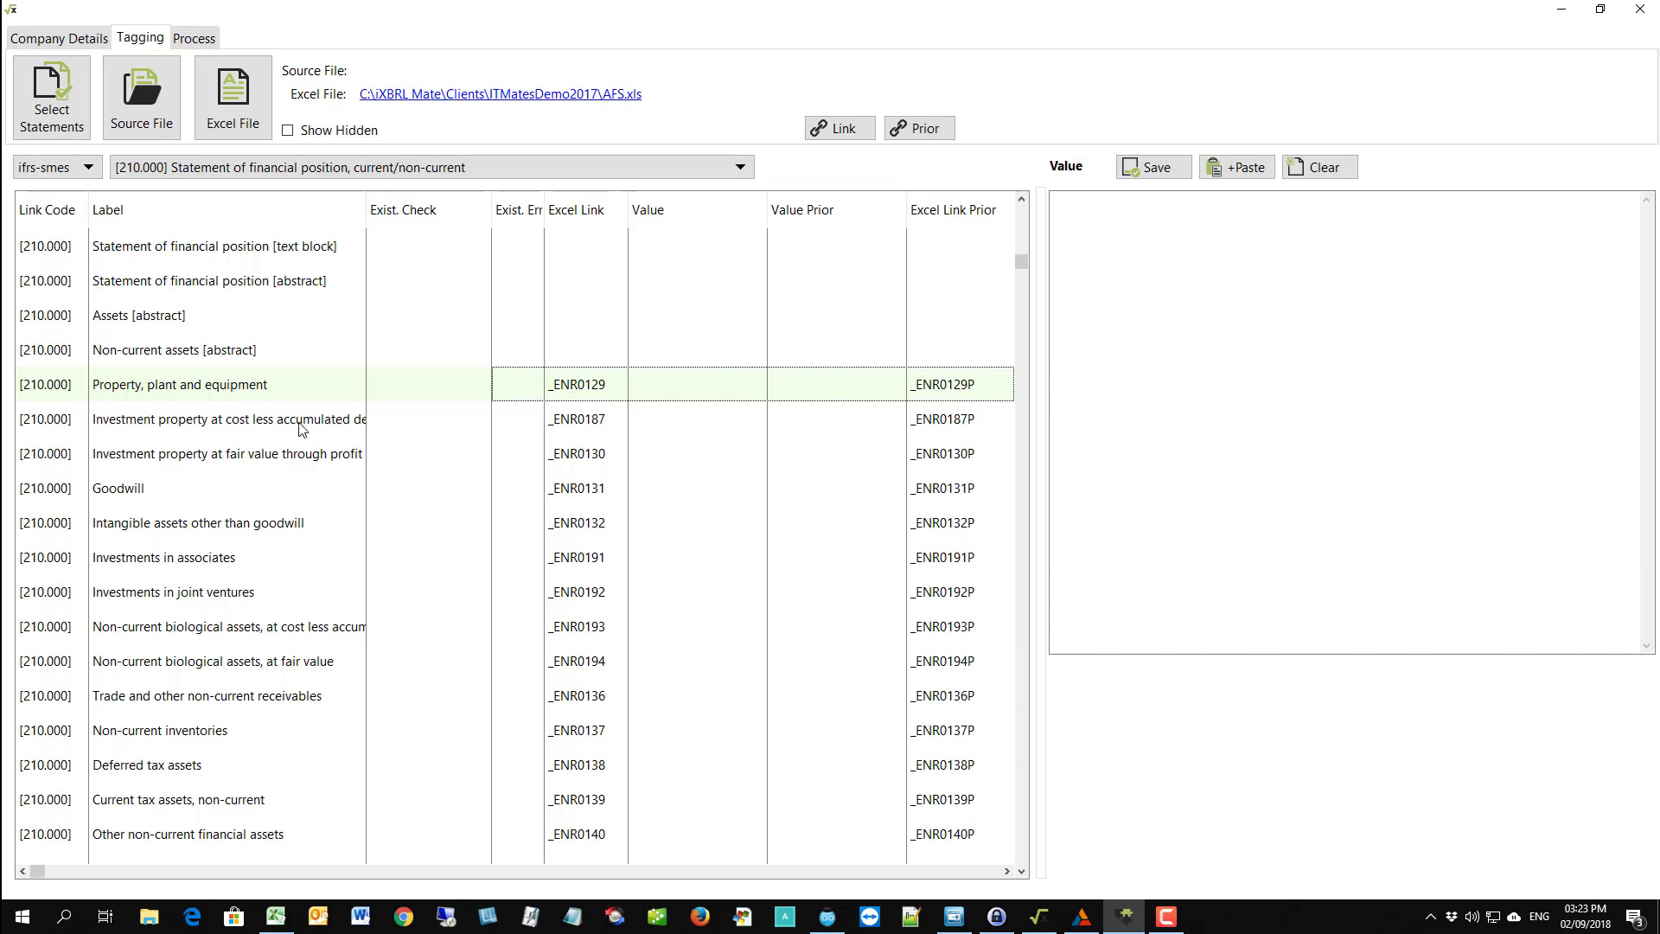
pyautogui.moveTo(520, 407)
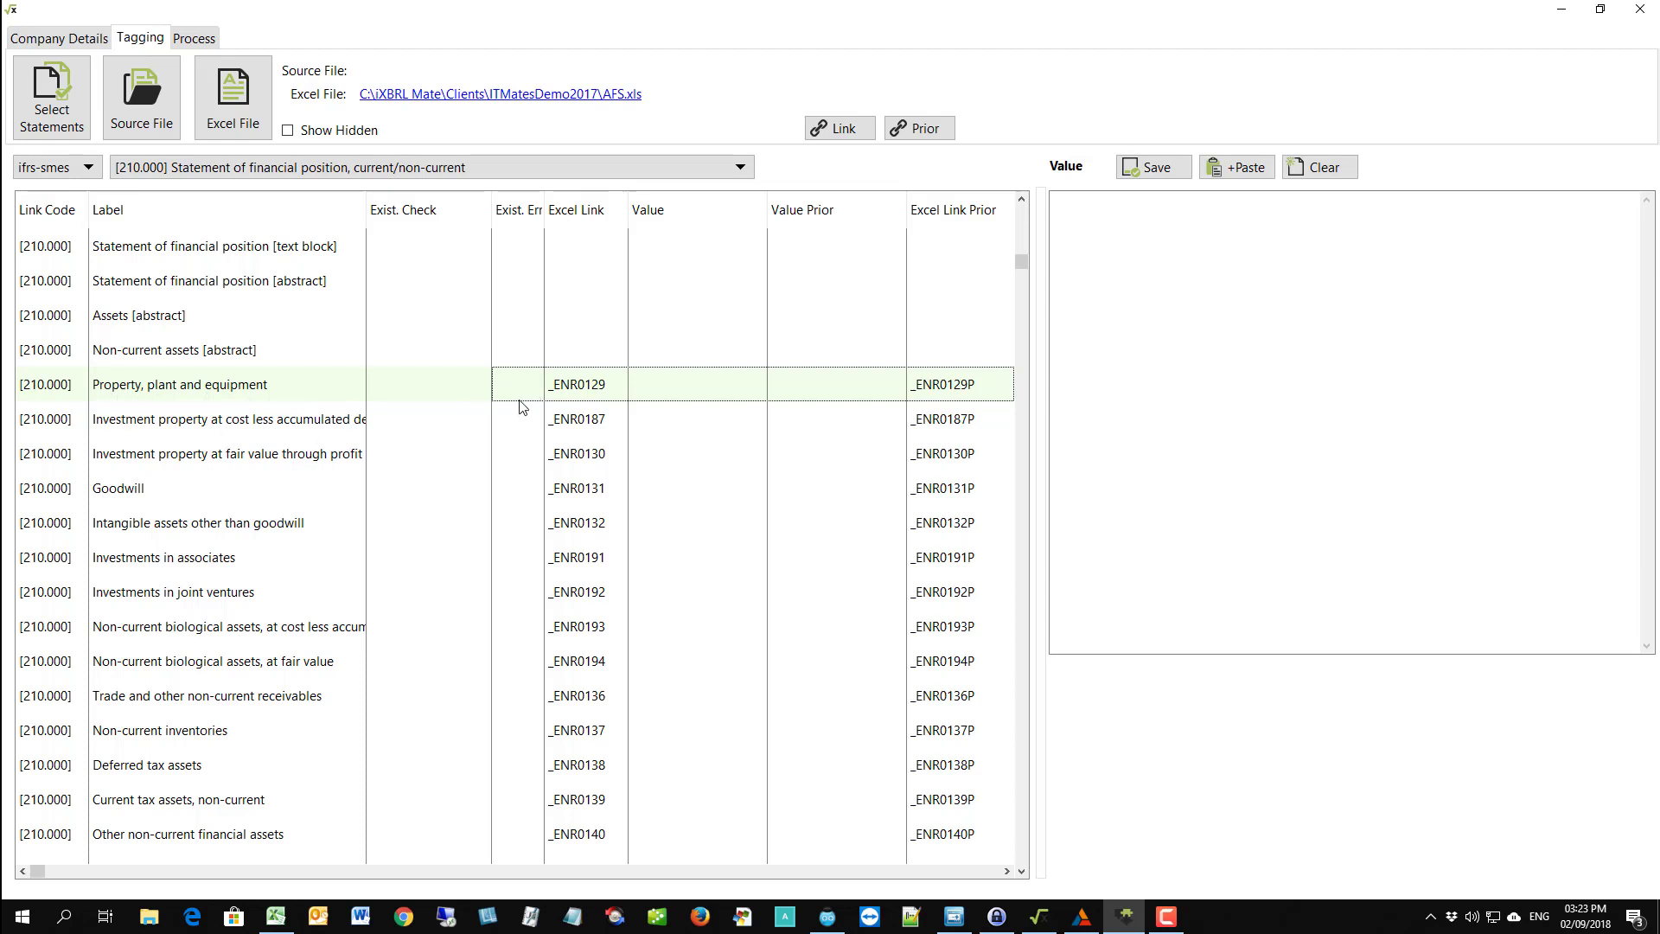
pyautogui.moveTo(838, 128)
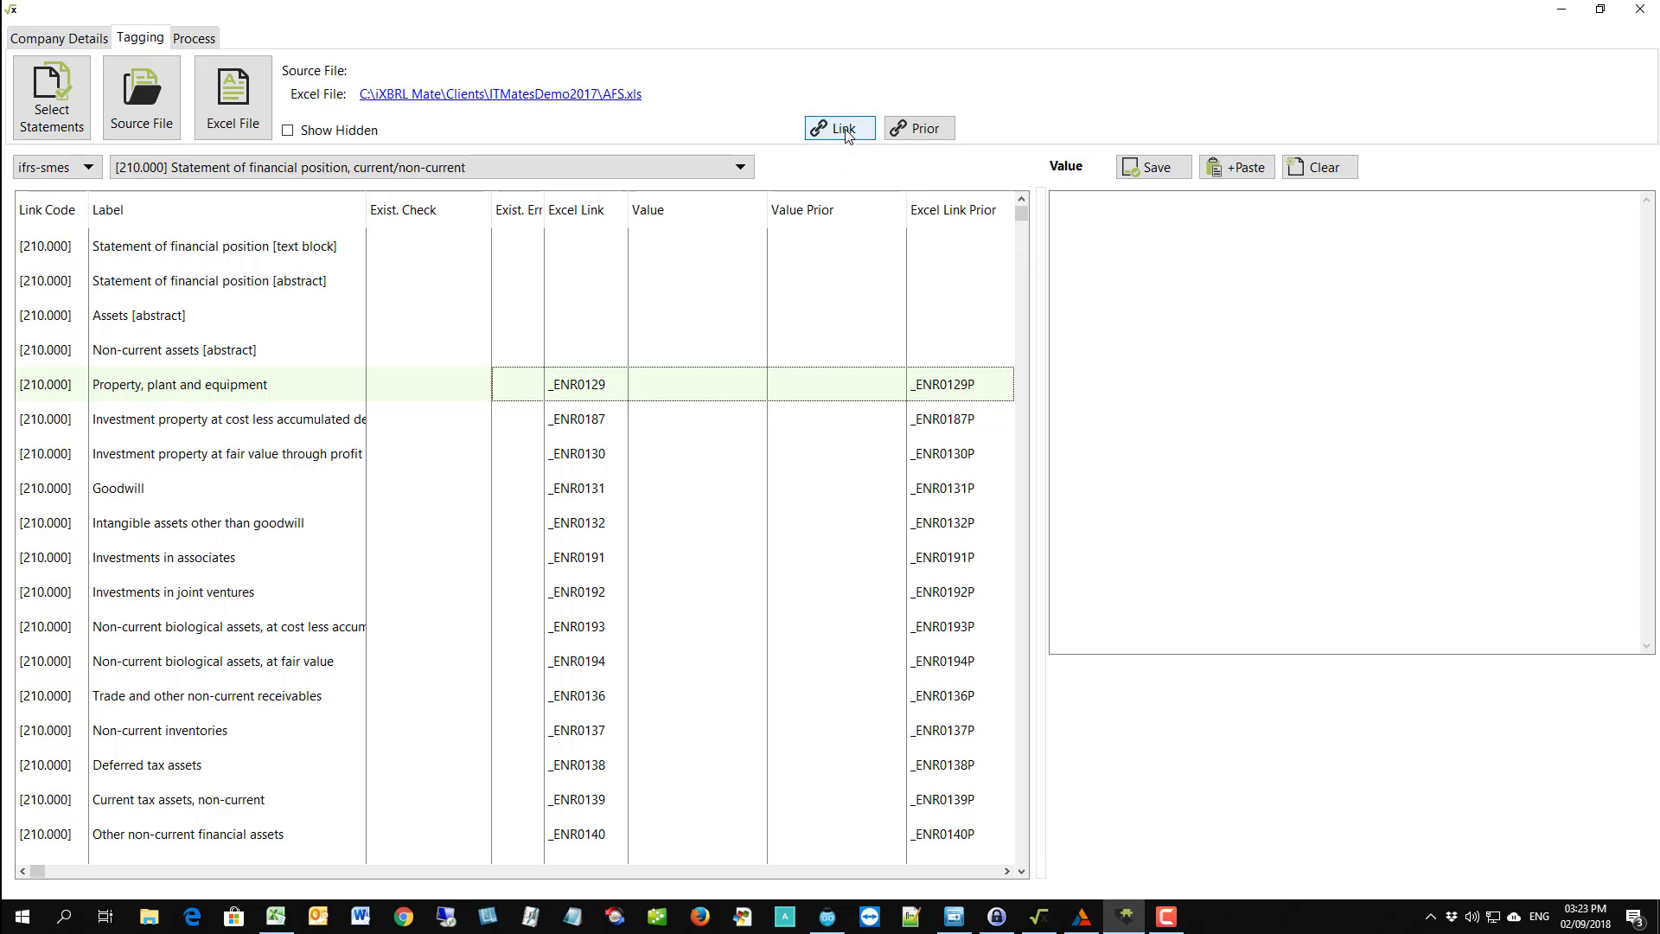
pyautogui.moveTo(561, 390)
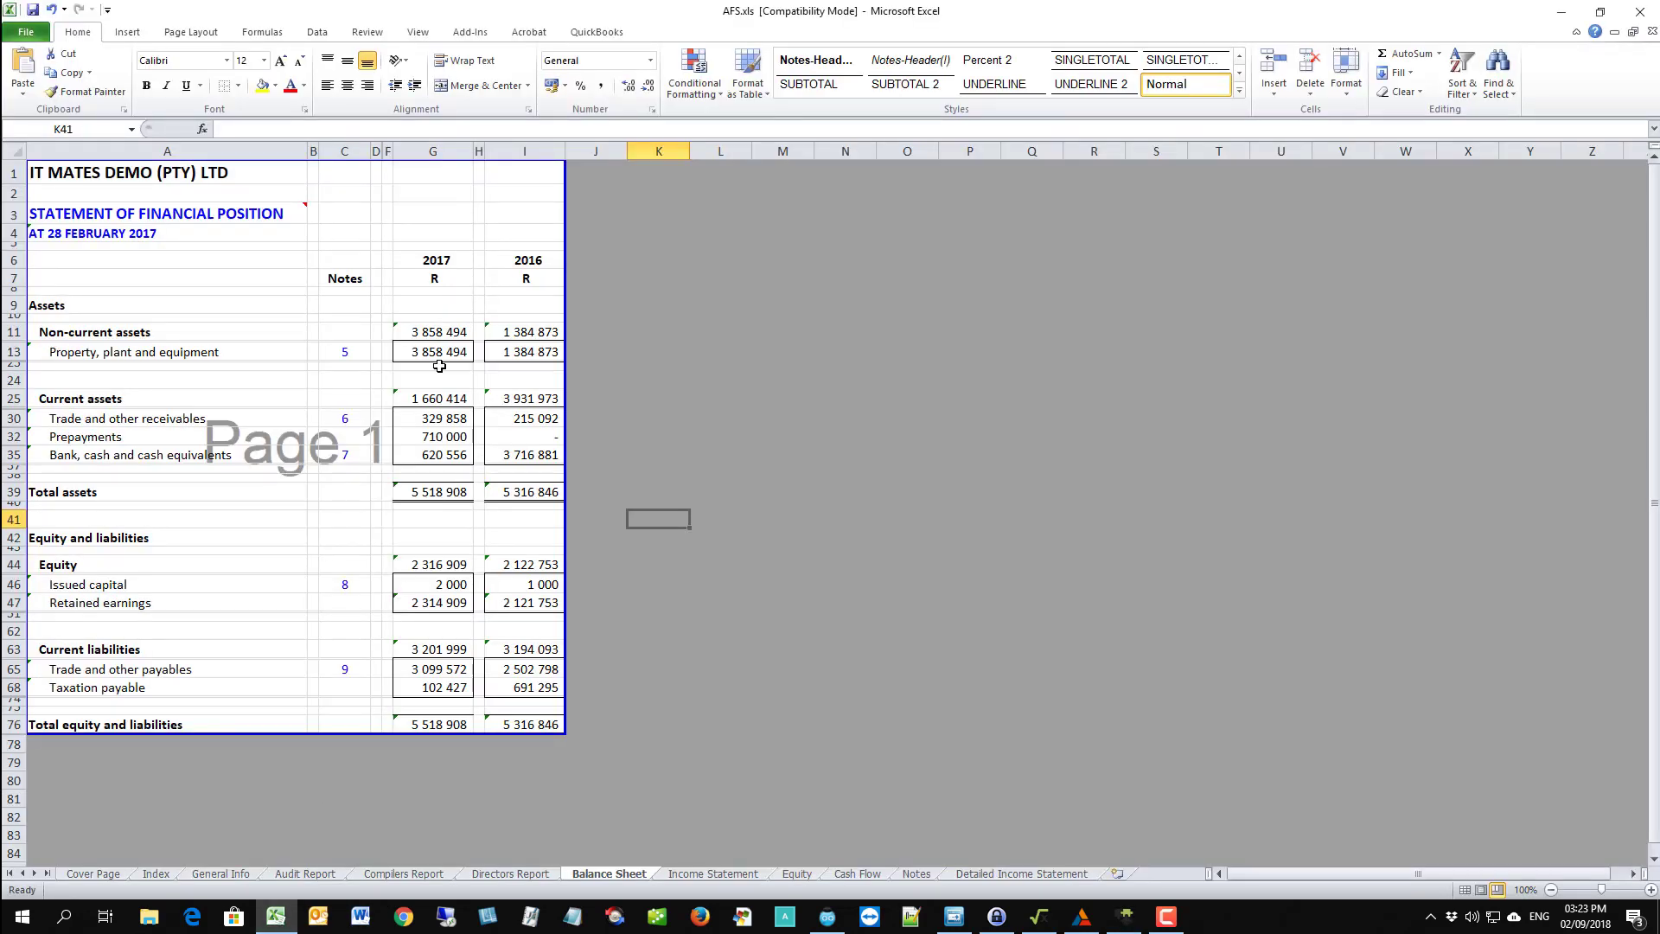
# Step: Name the 2017 PPE amount _ENR0129 and confirm the 2016 amount is _ENR0129P
pyautogui.click(432, 352)
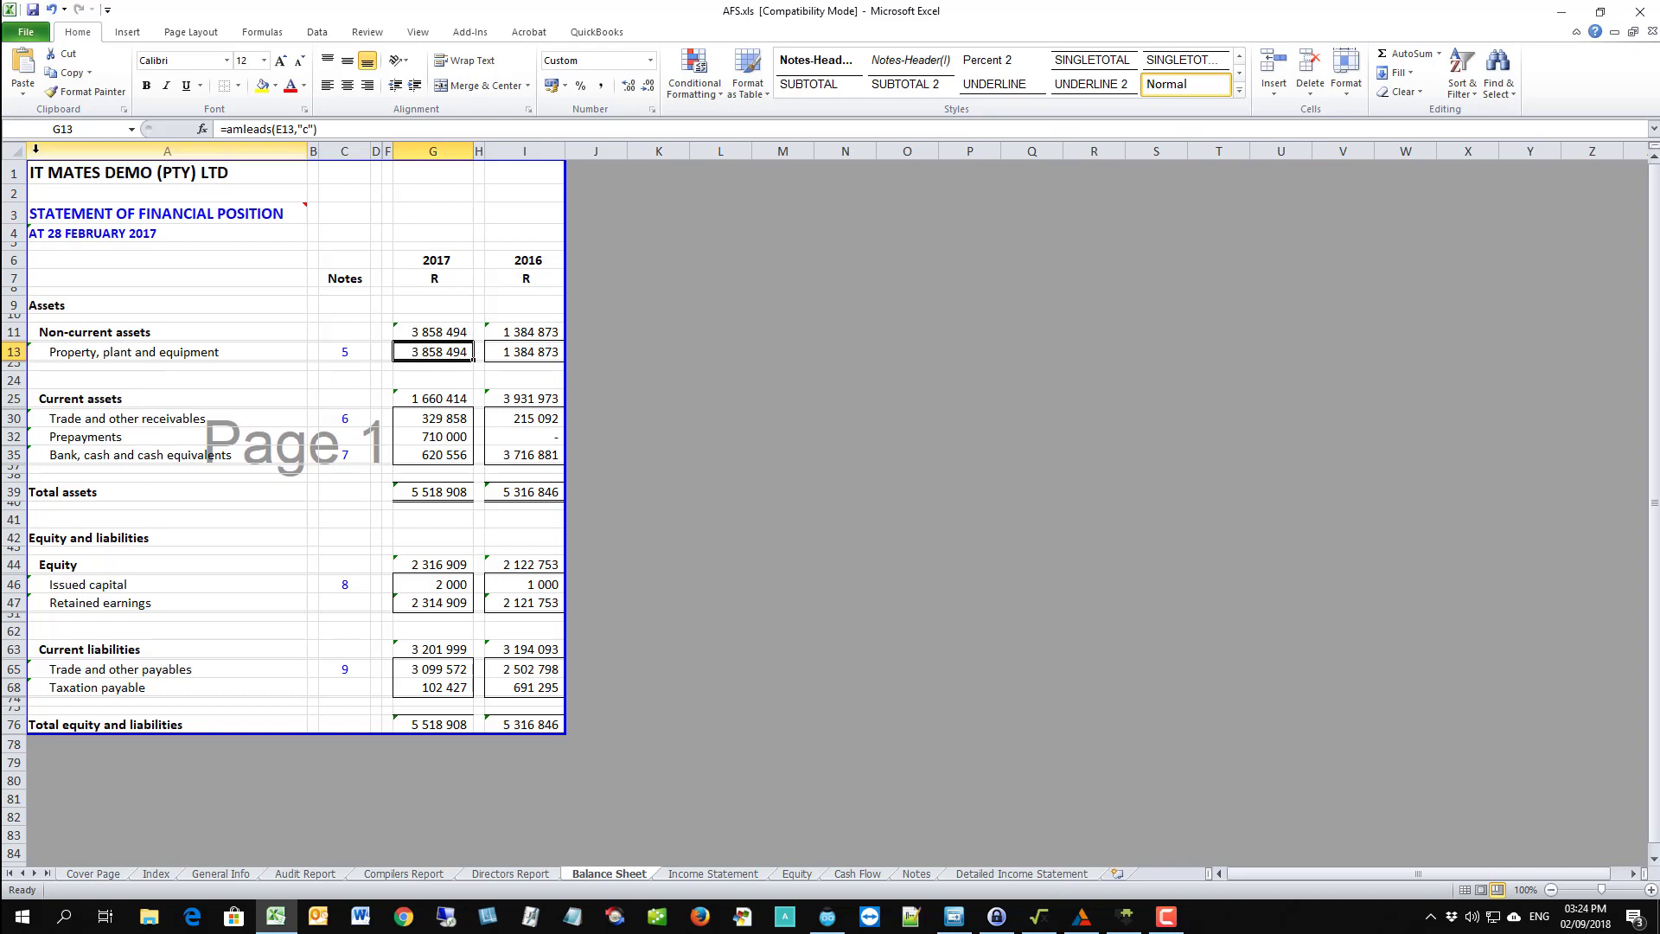
pyautogui.click(63, 128)
pyautogui.write('_ENR0129')
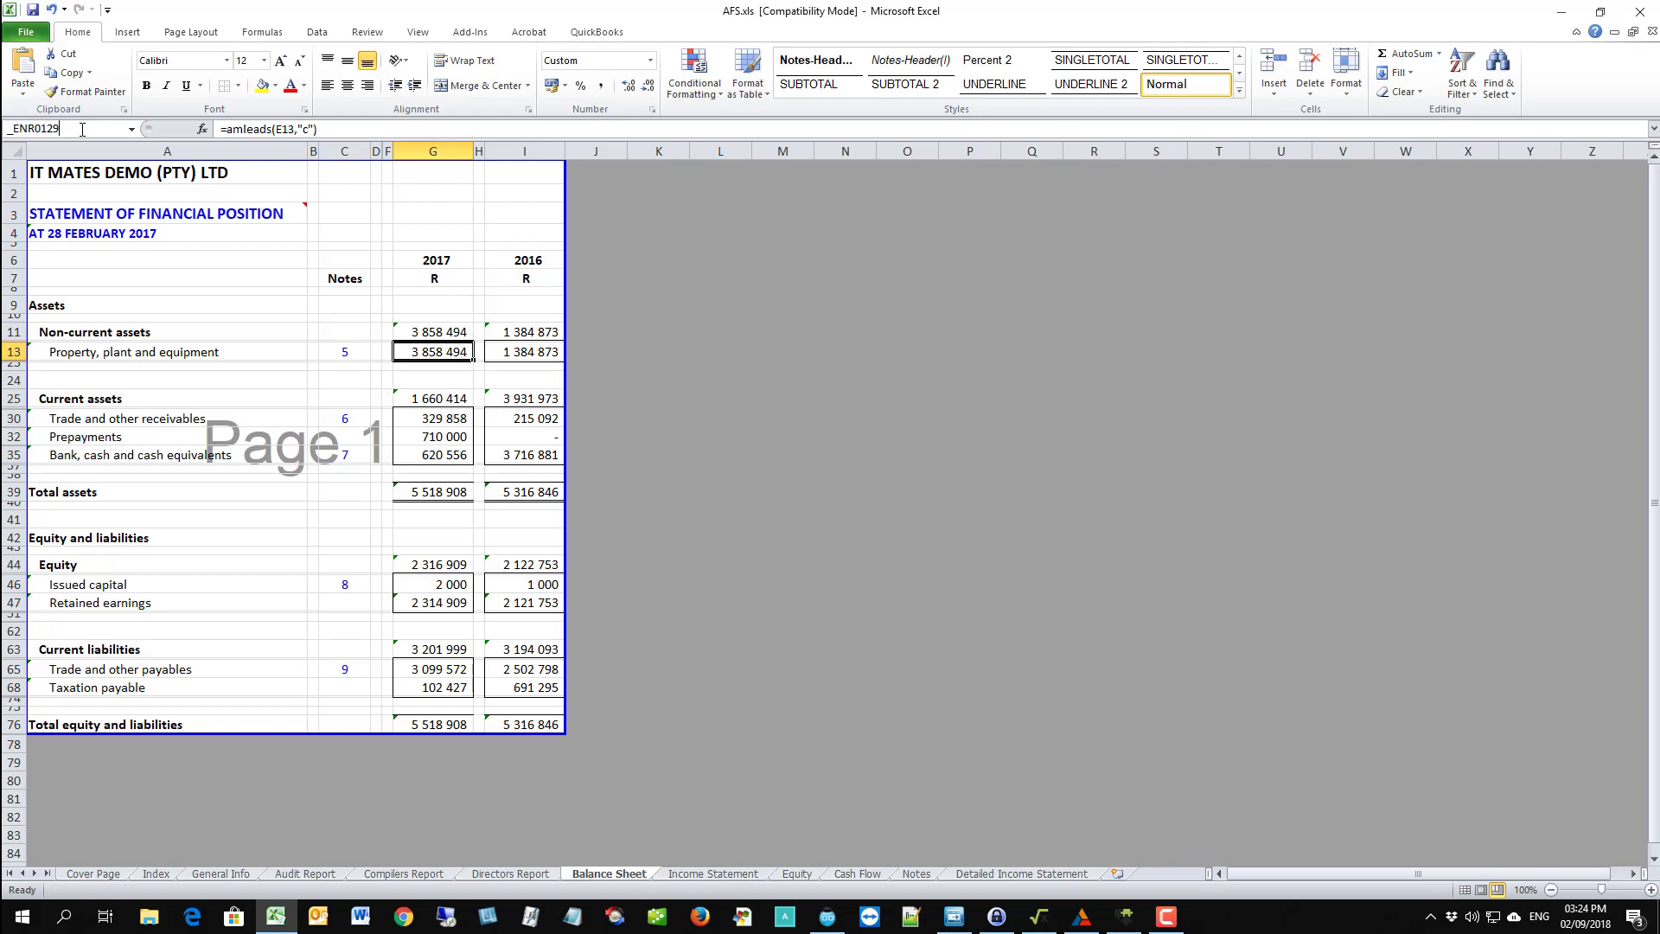
pyautogui.moveTo(75, 129)
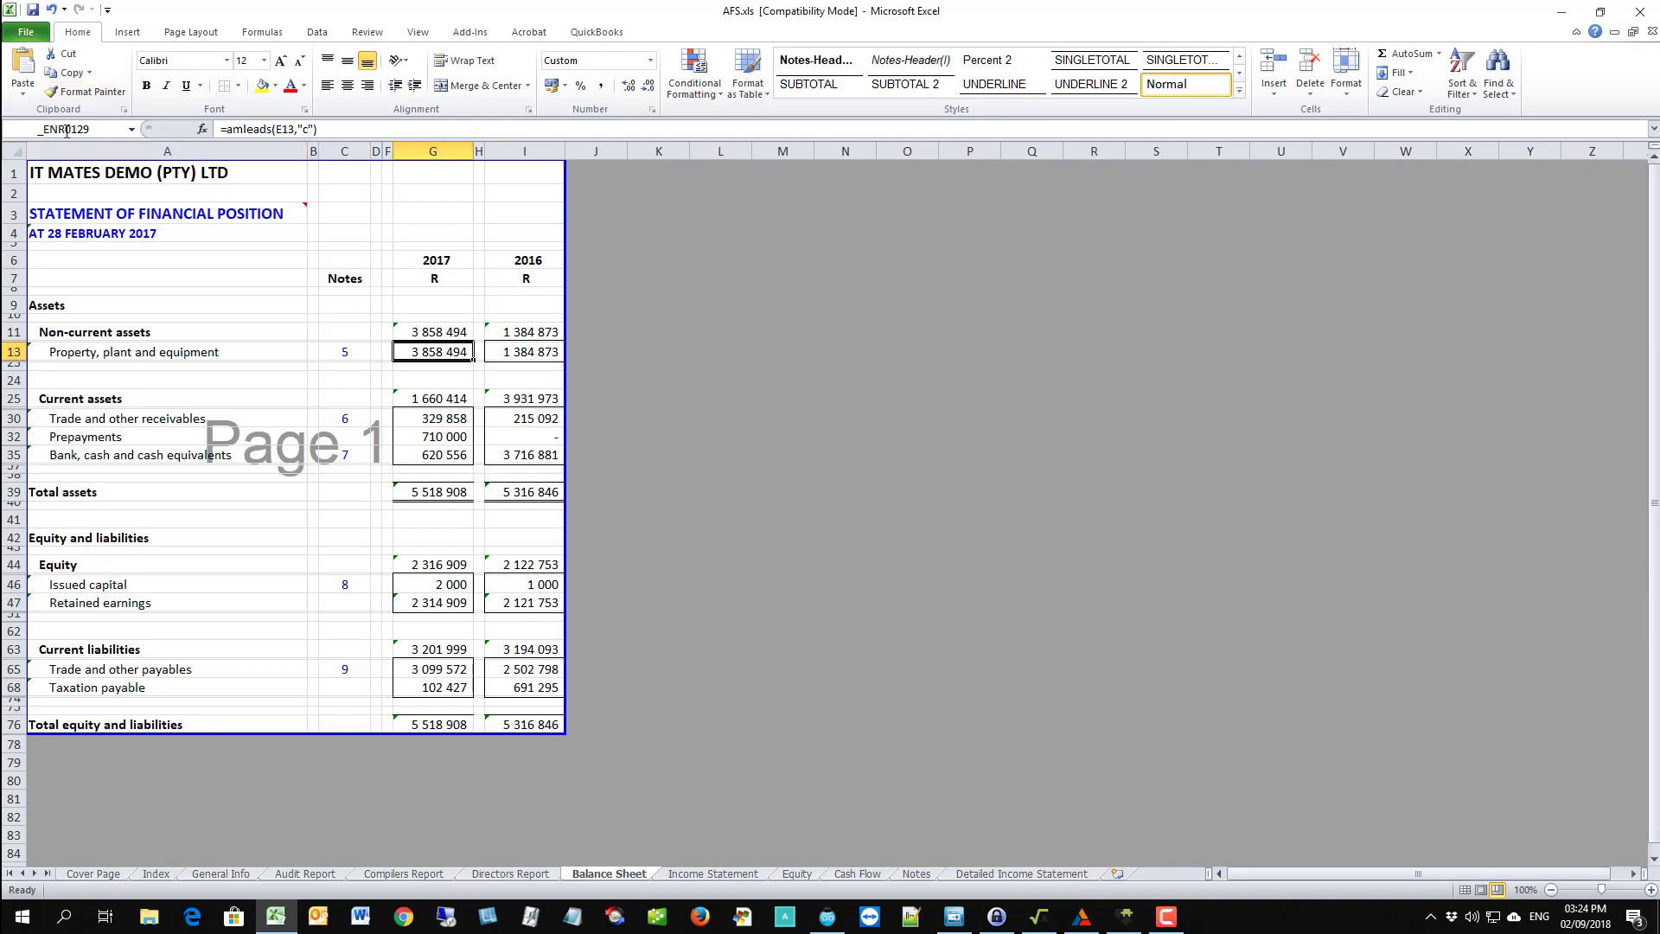
pyautogui.moveTo(67, 128)
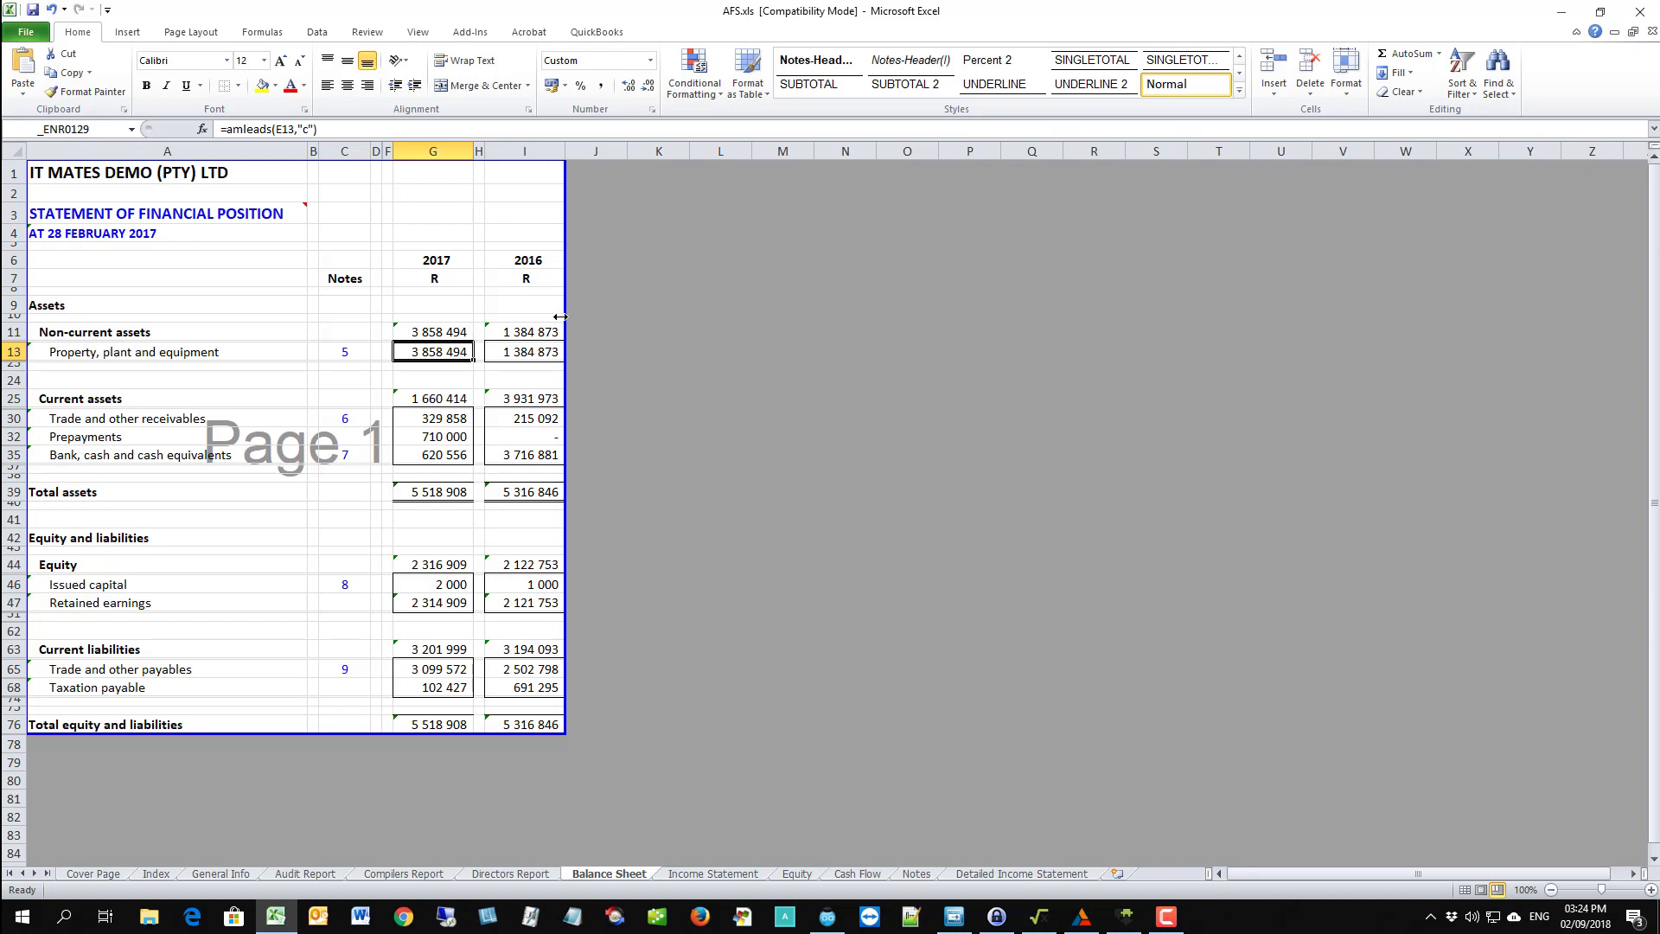
pyautogui.click(524, 352)
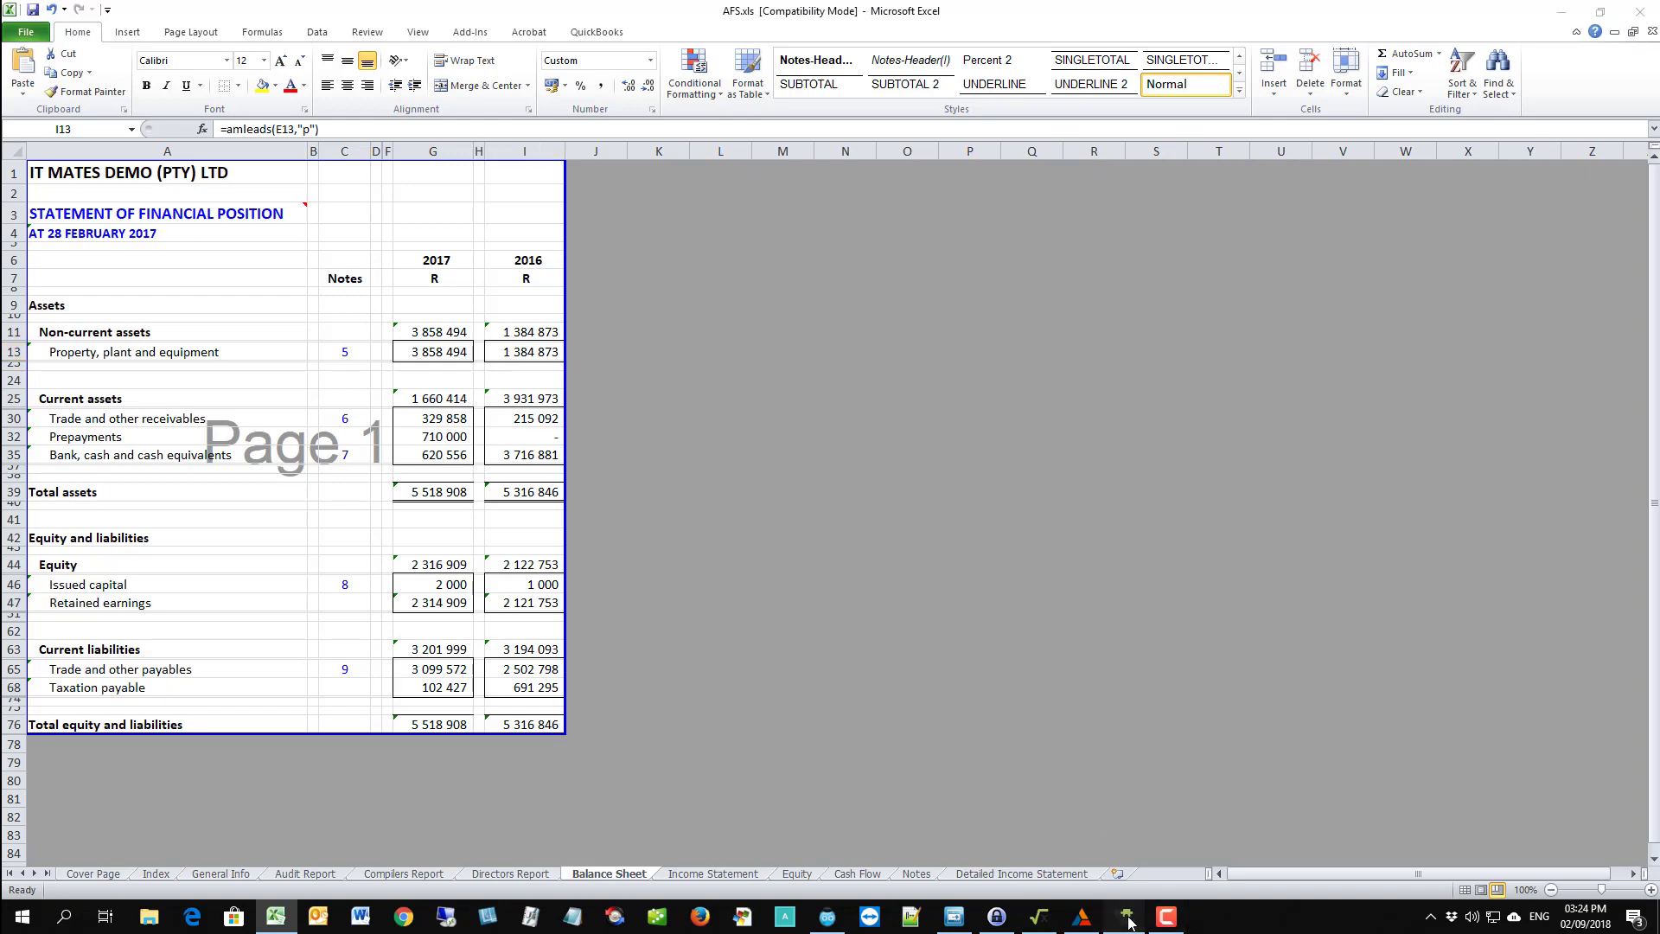
pyautogui.click(1124, 916)
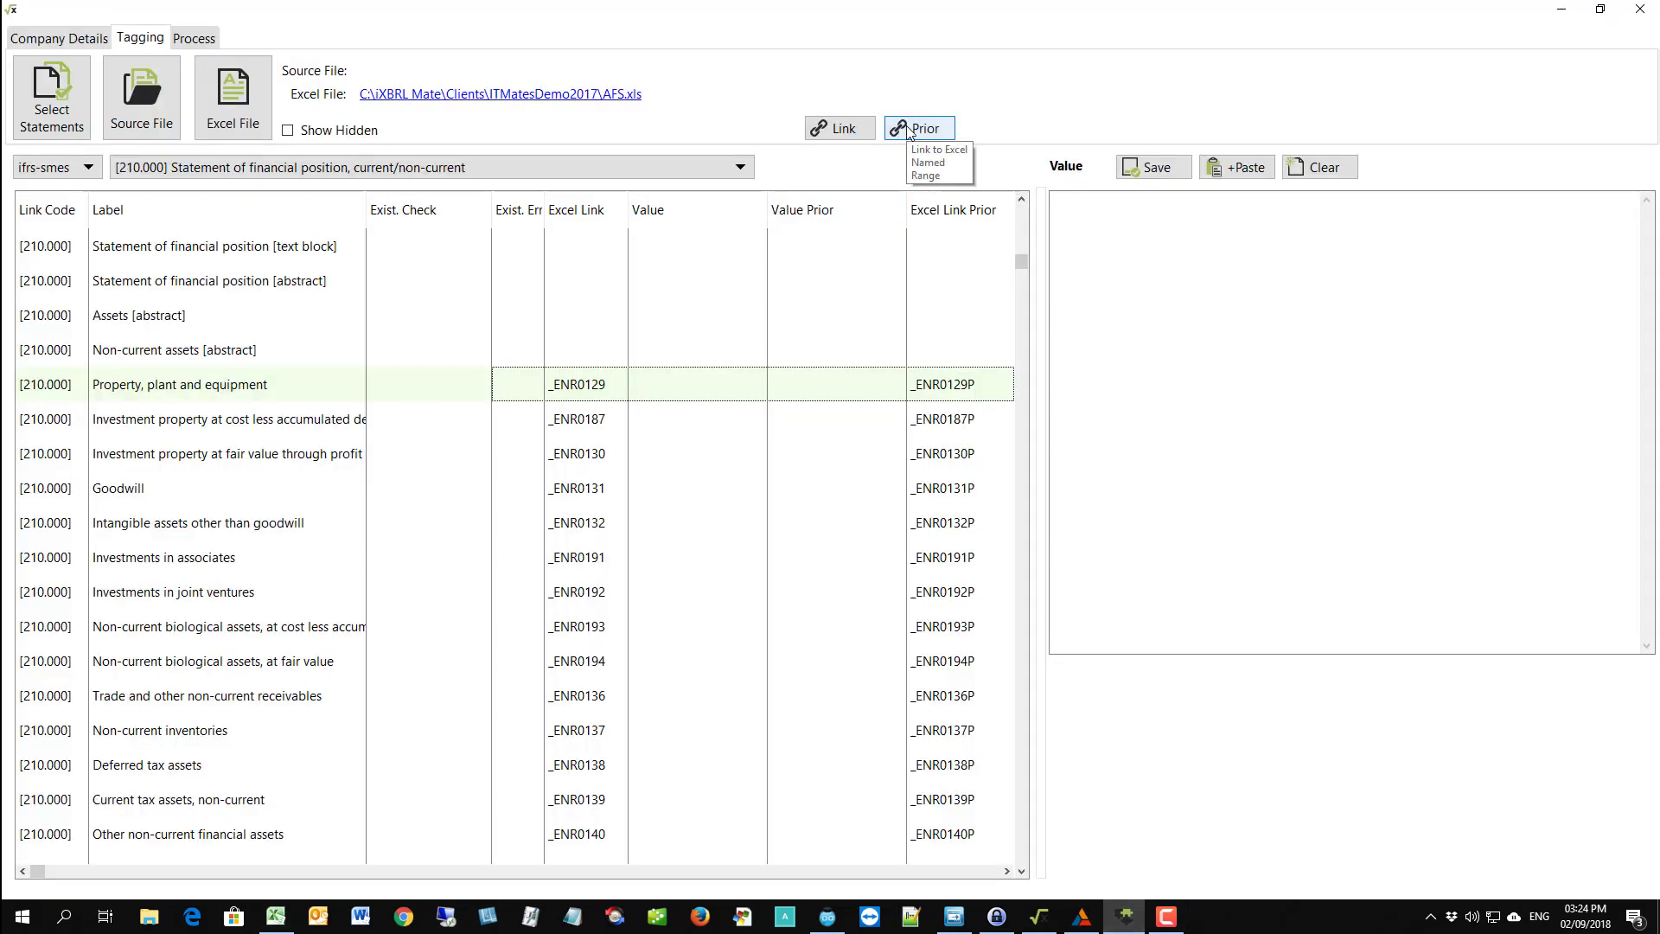
pyautogui.moveTo(296, 924)
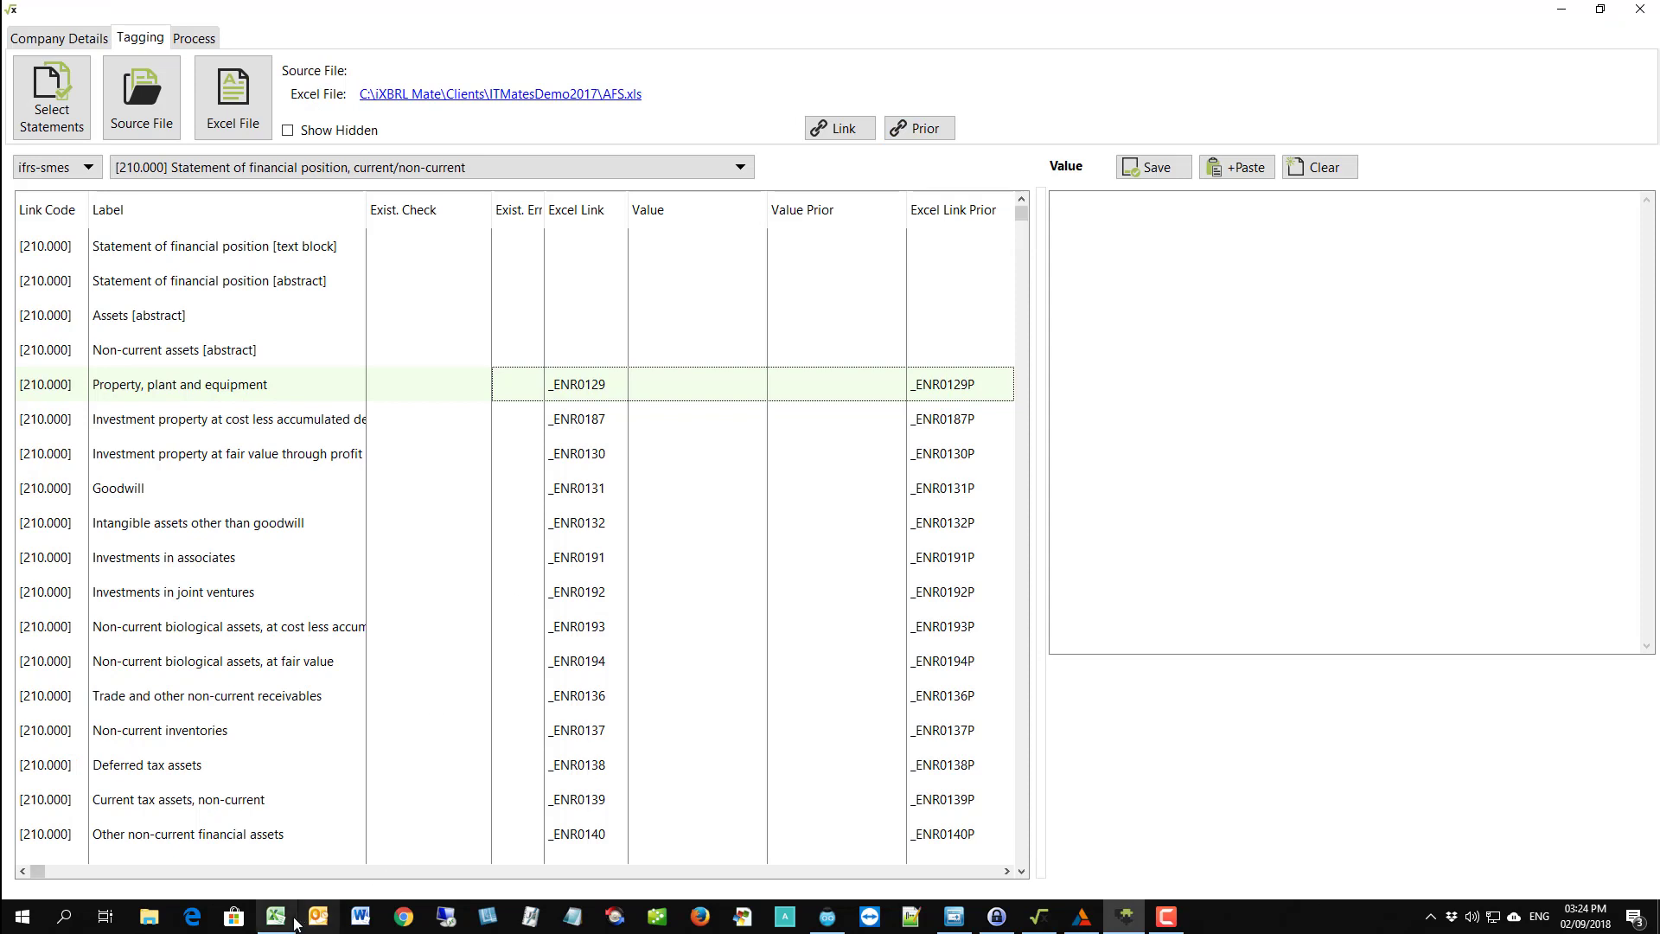
pyautogui.click(274, 916)
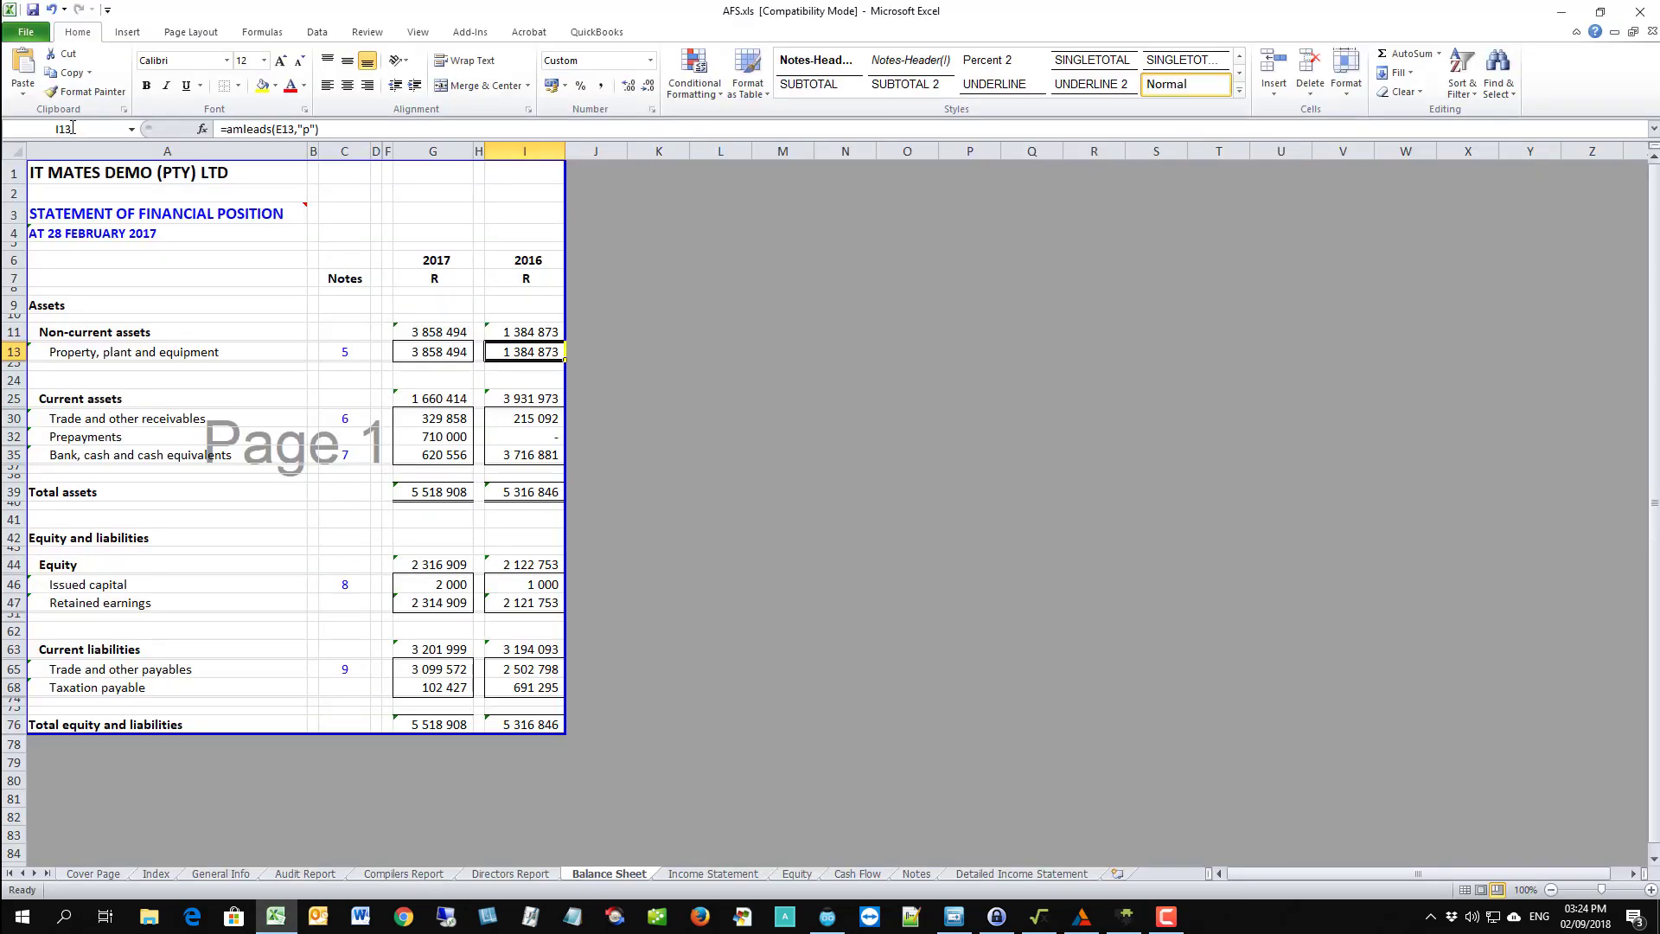
pyautogui.click(58, 128)
pyautogui.write('_ENR0125P')
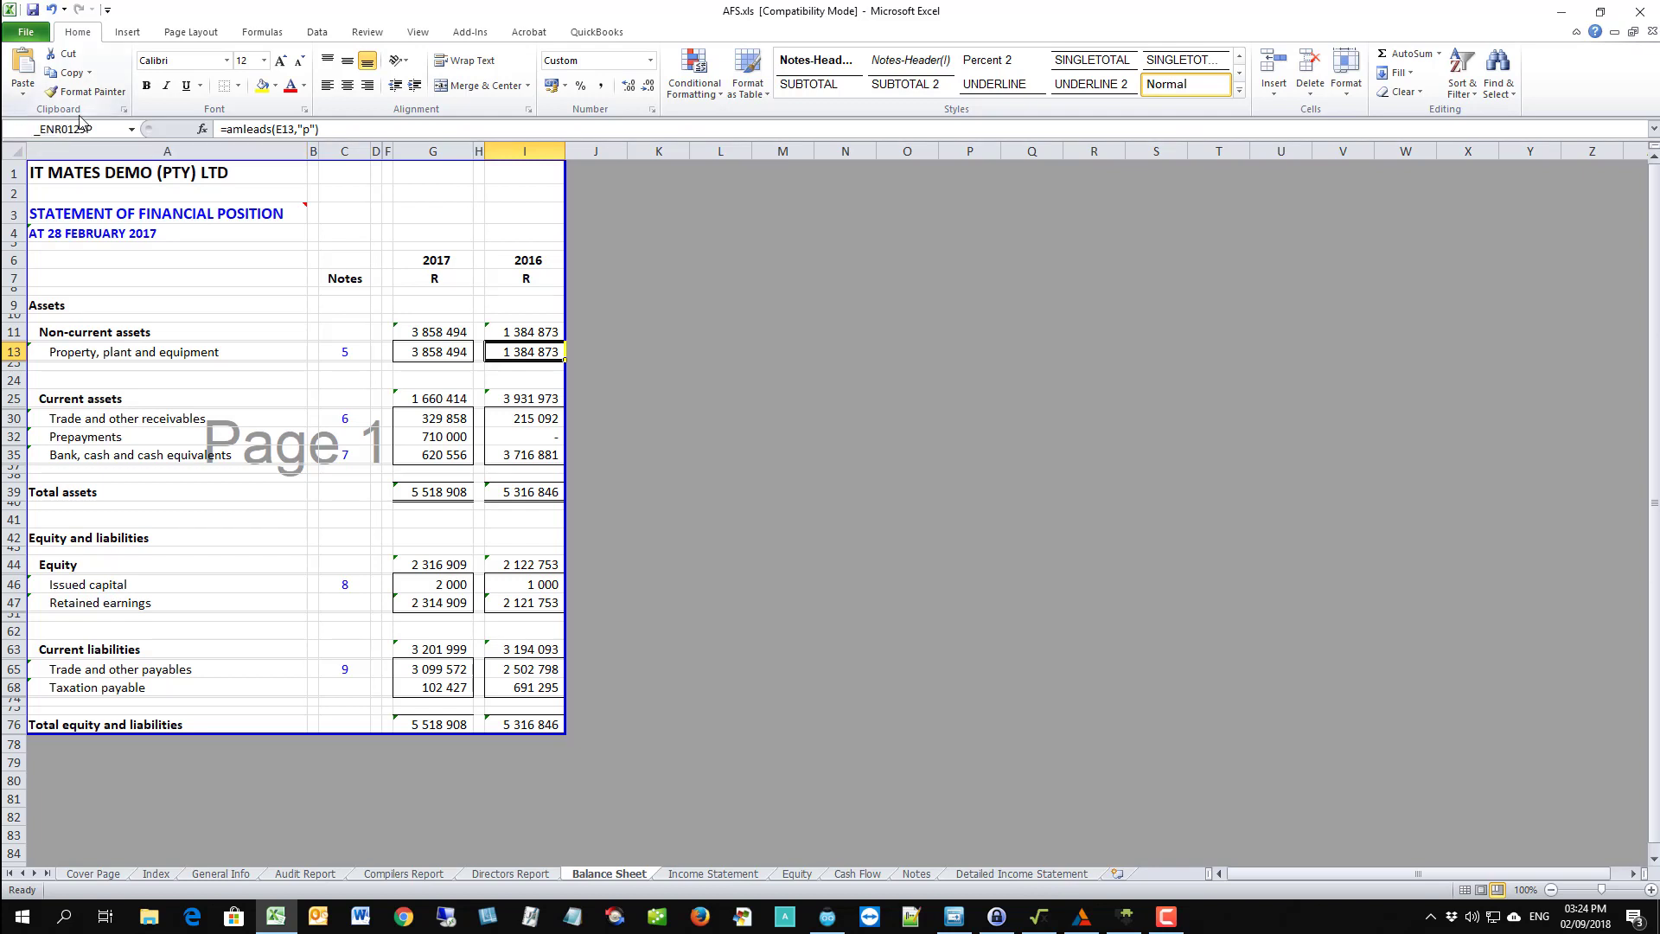
pyautogui.moveTo(75, 128)
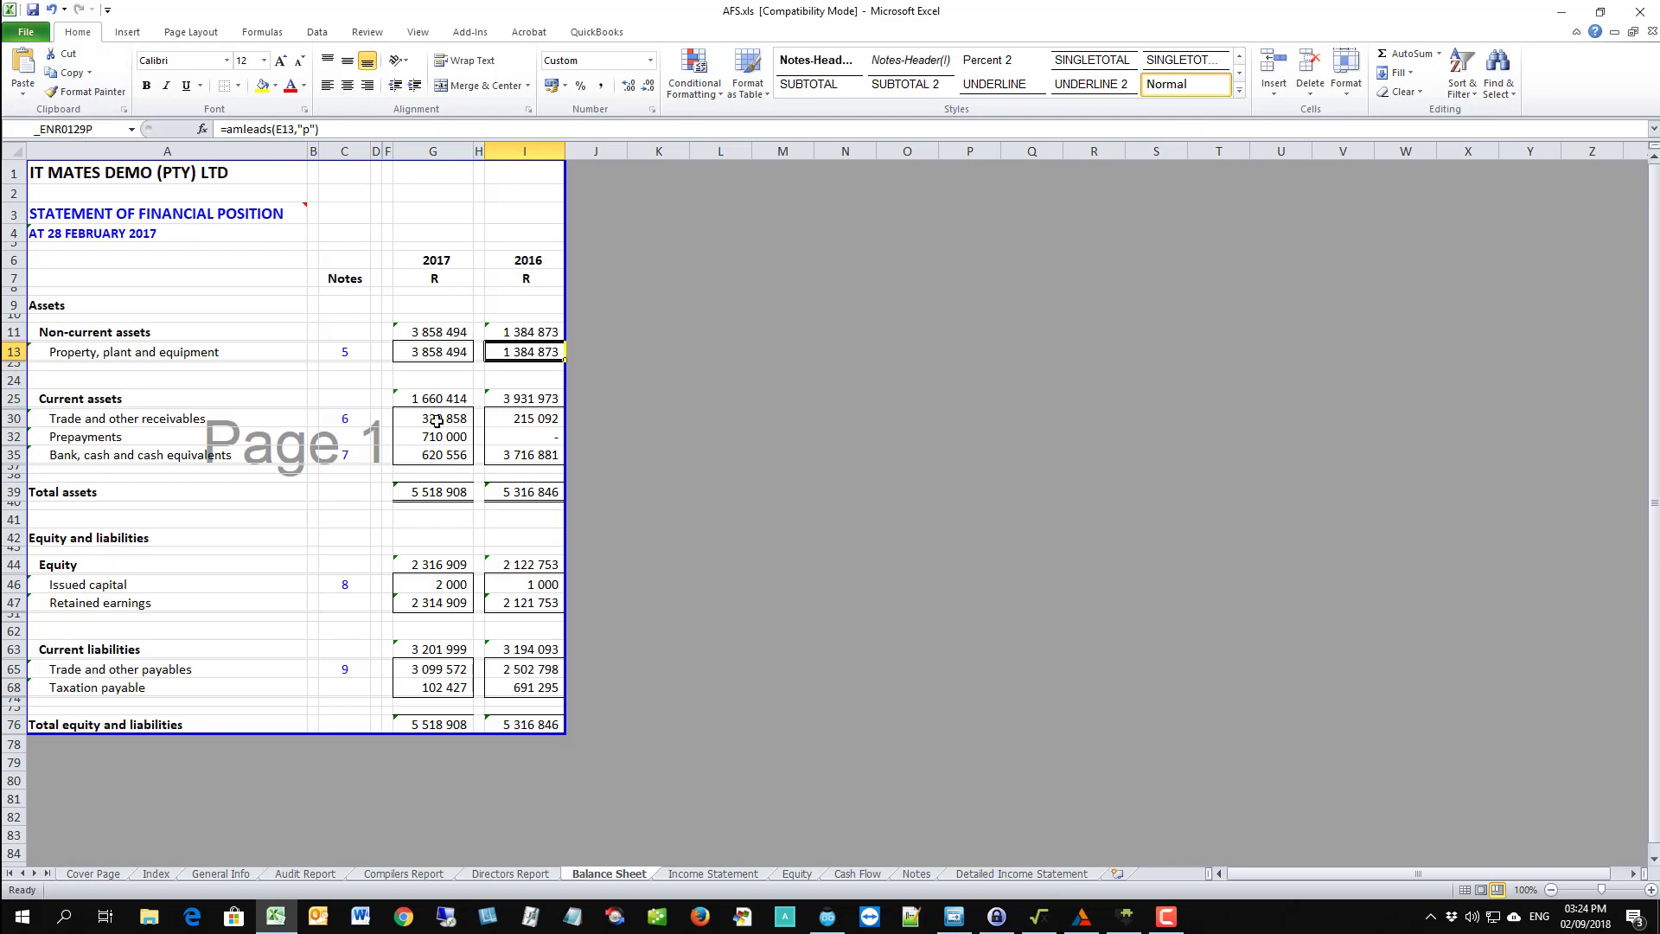
# Step: Check the 2017 trade receivables cell, then scroll iXBRL Mate's grid to Trade and other current receivables
pyautogui.click(432, 417)
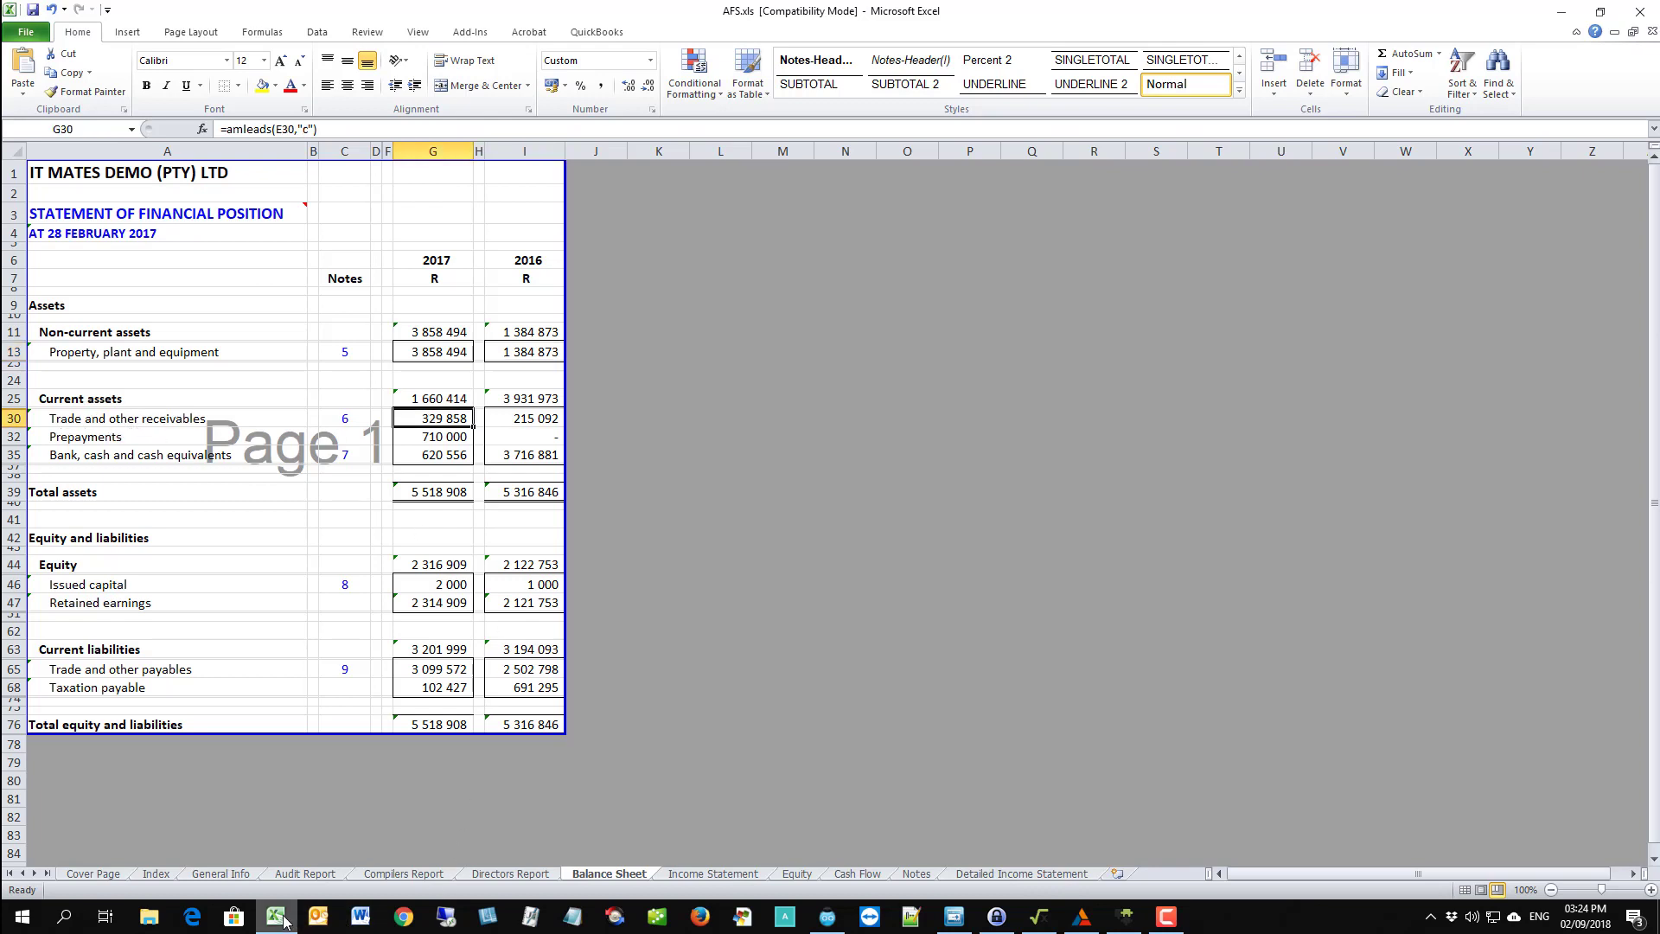
pyautogui.click(1123, 917)
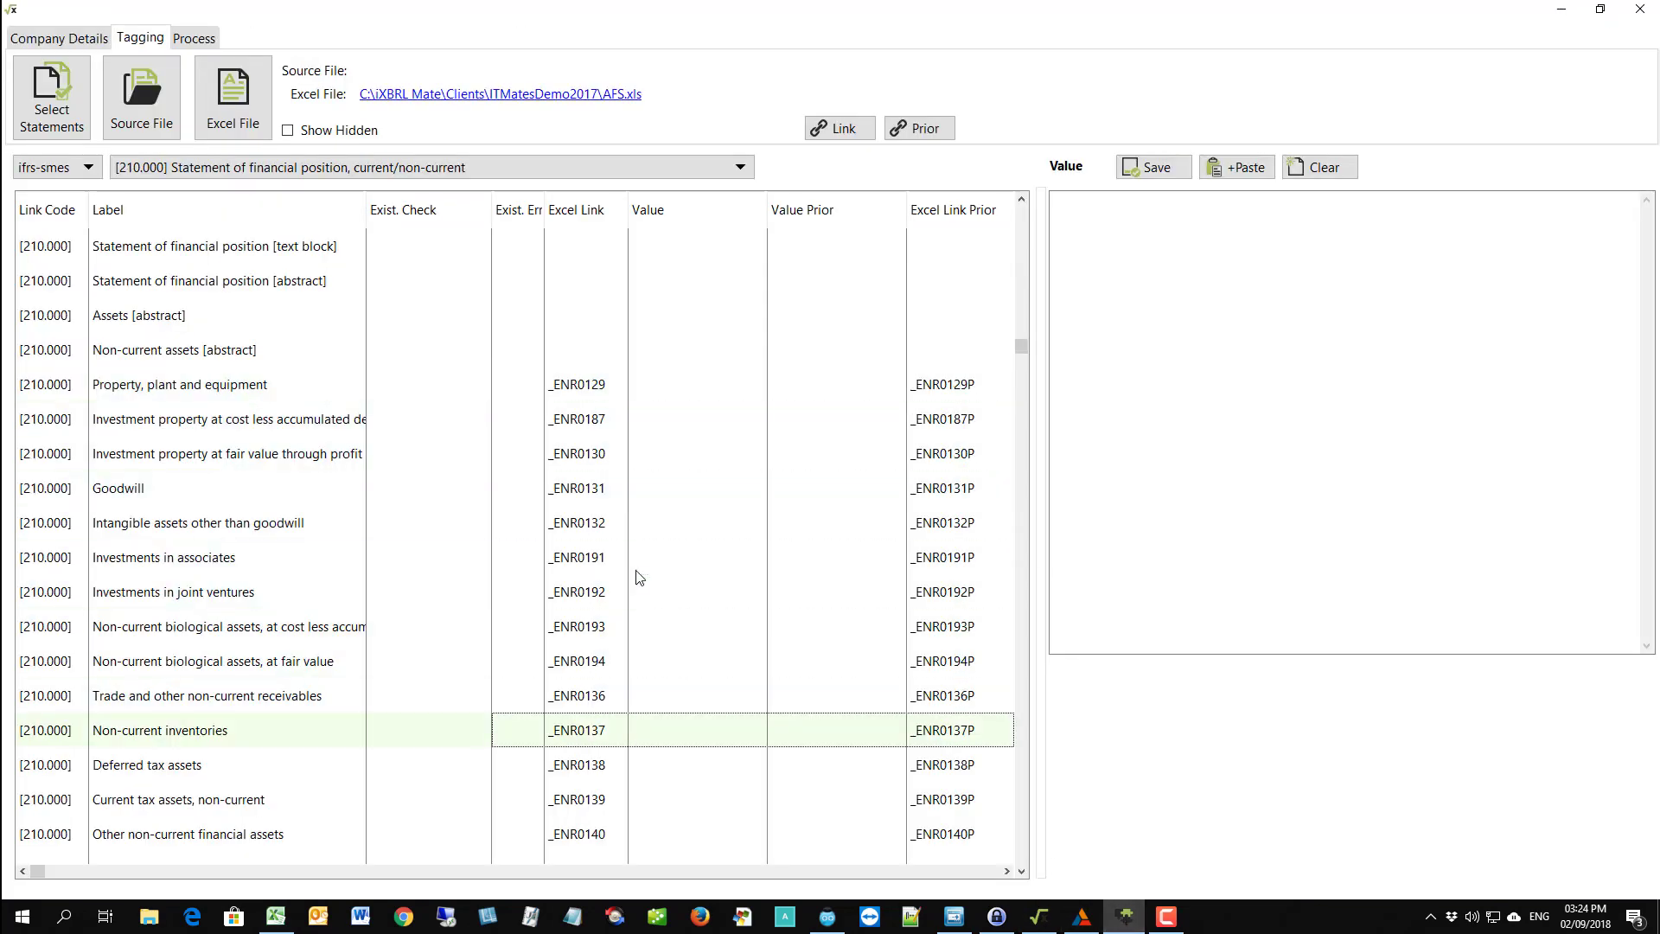
pyautogui.moveTo(274, 707)
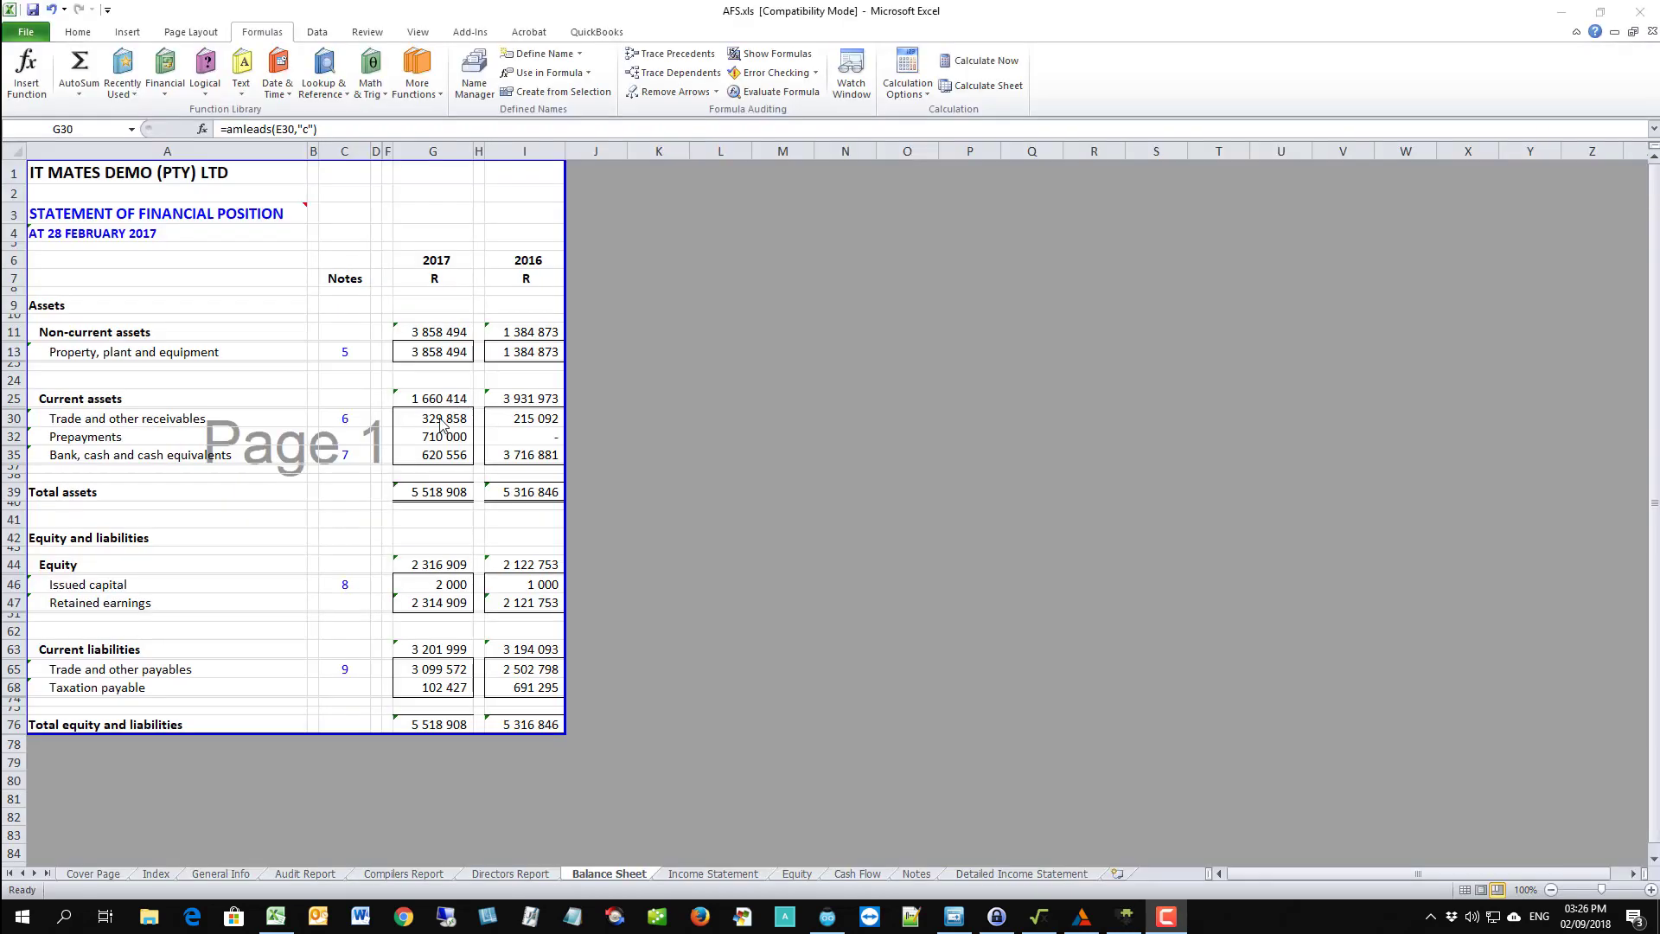
pyautogui.click(432, 418)
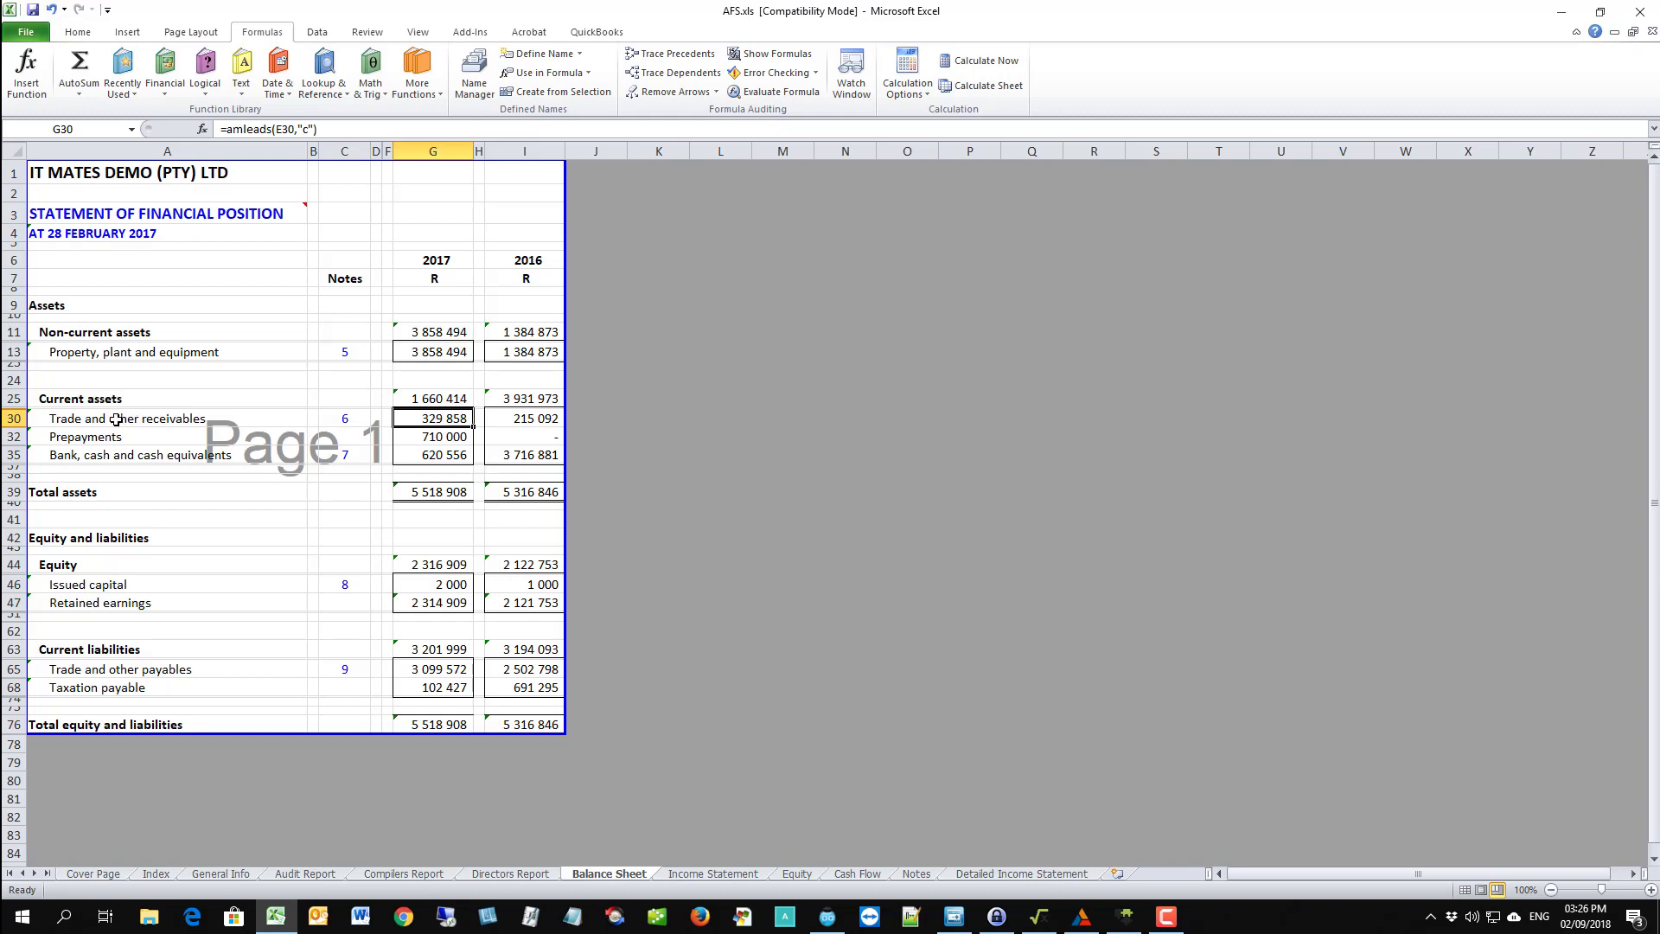
pyautogui.moveTo(60, 394)
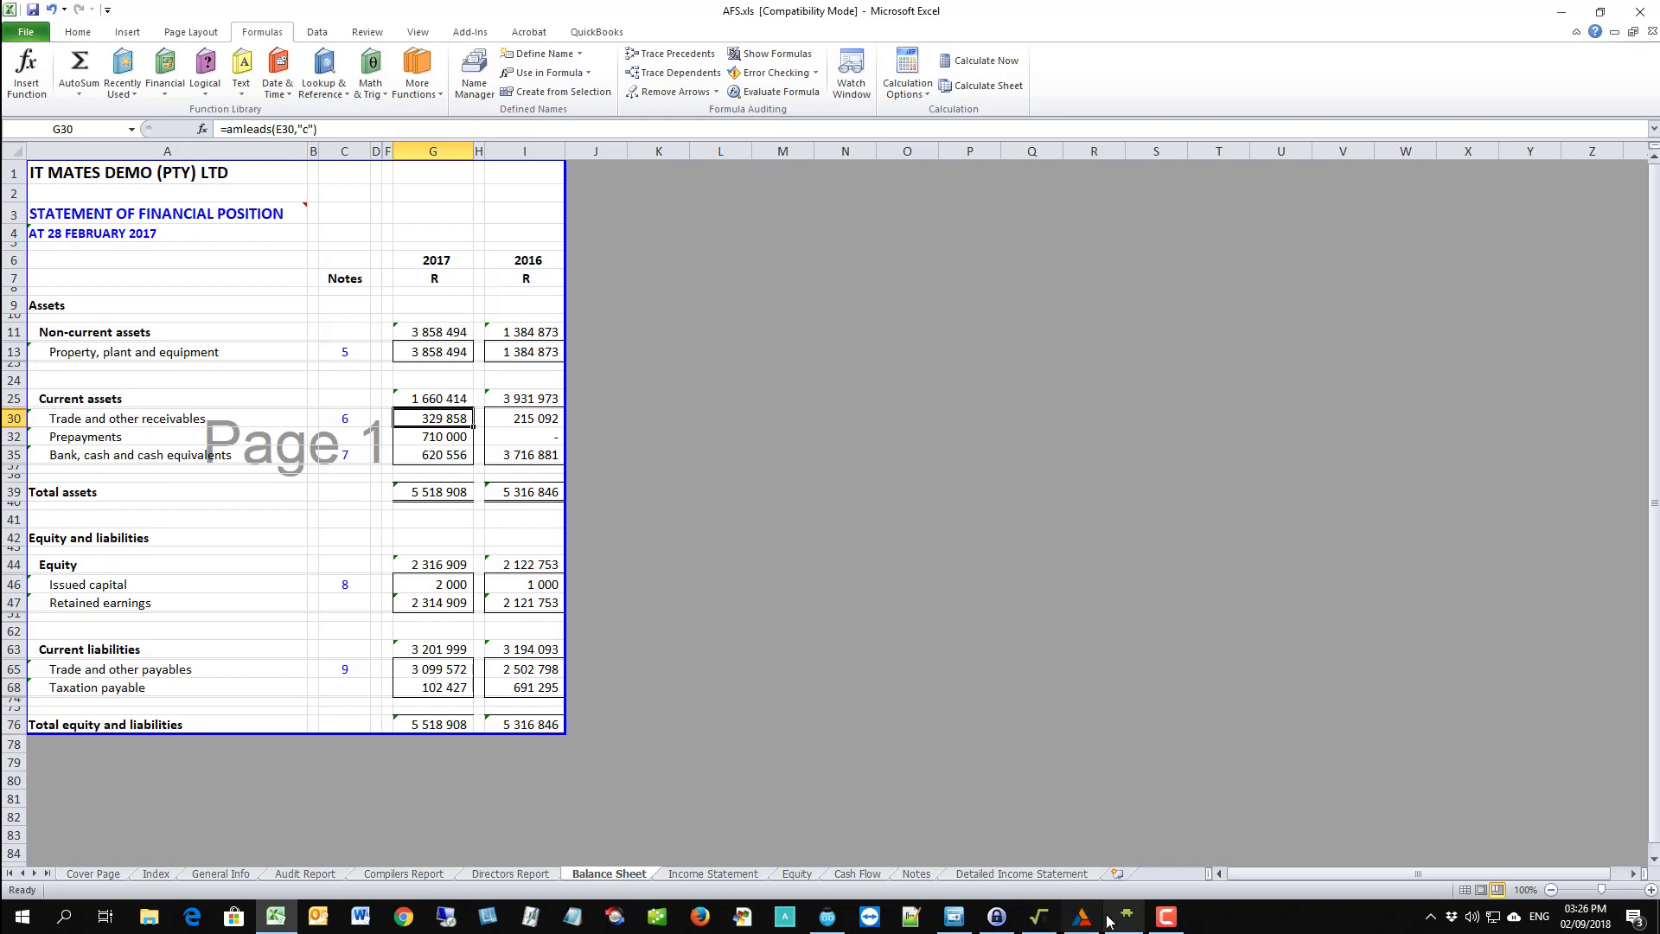
pyautogui.click(1122, 915)
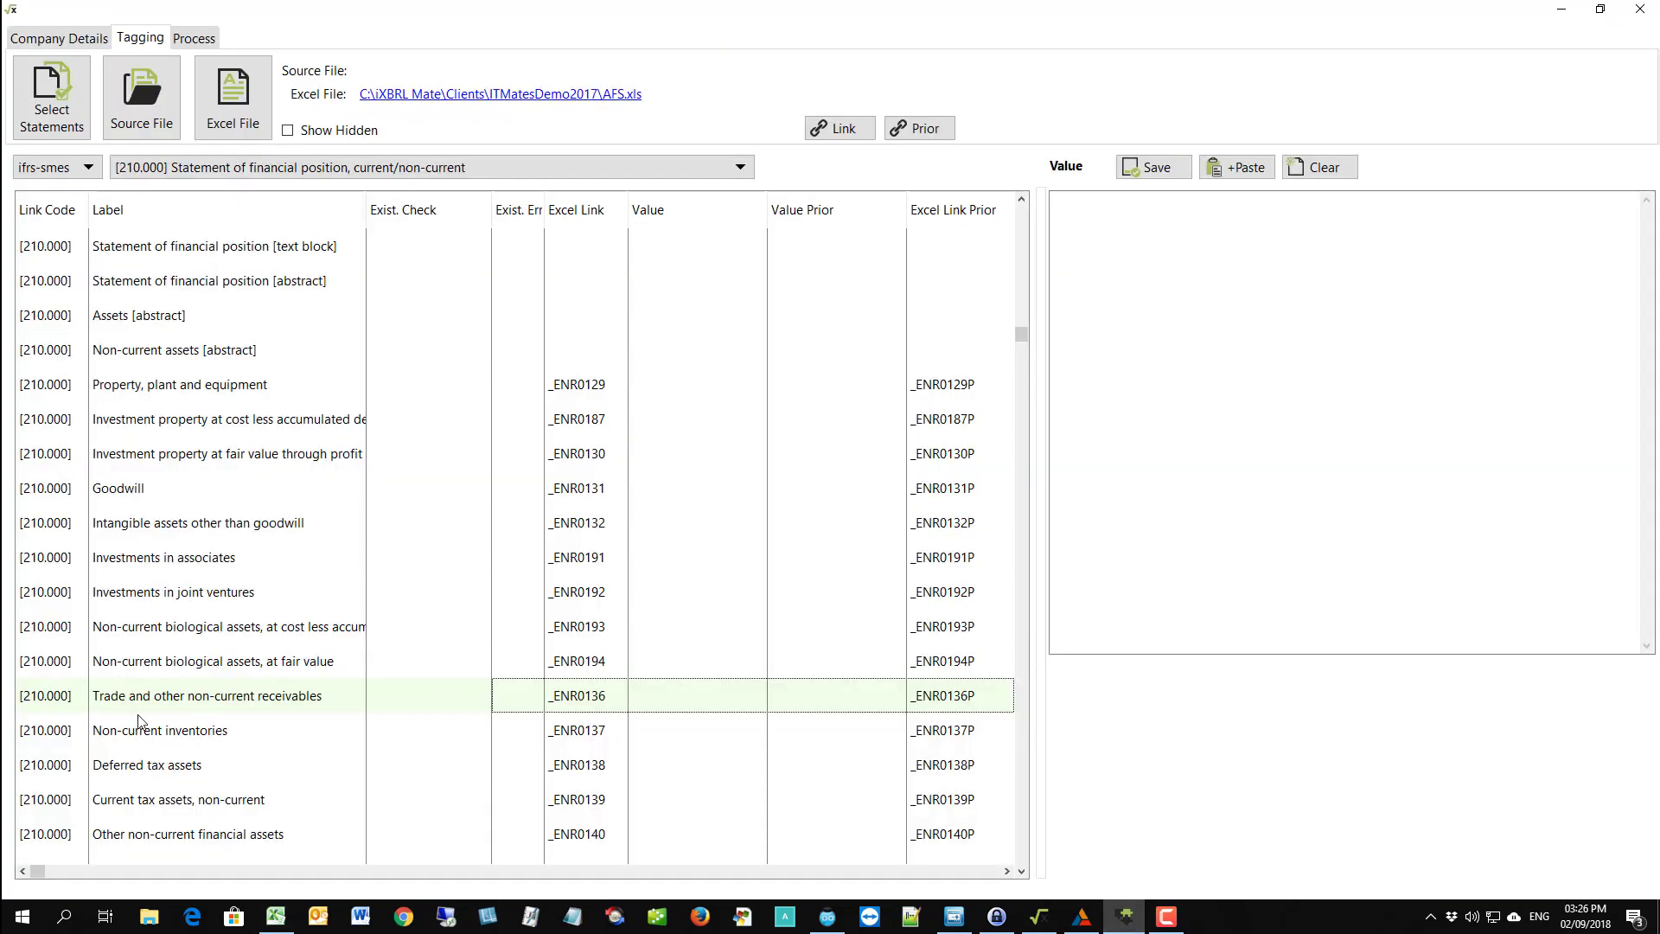
pyautogui.moveTo(233, 711)
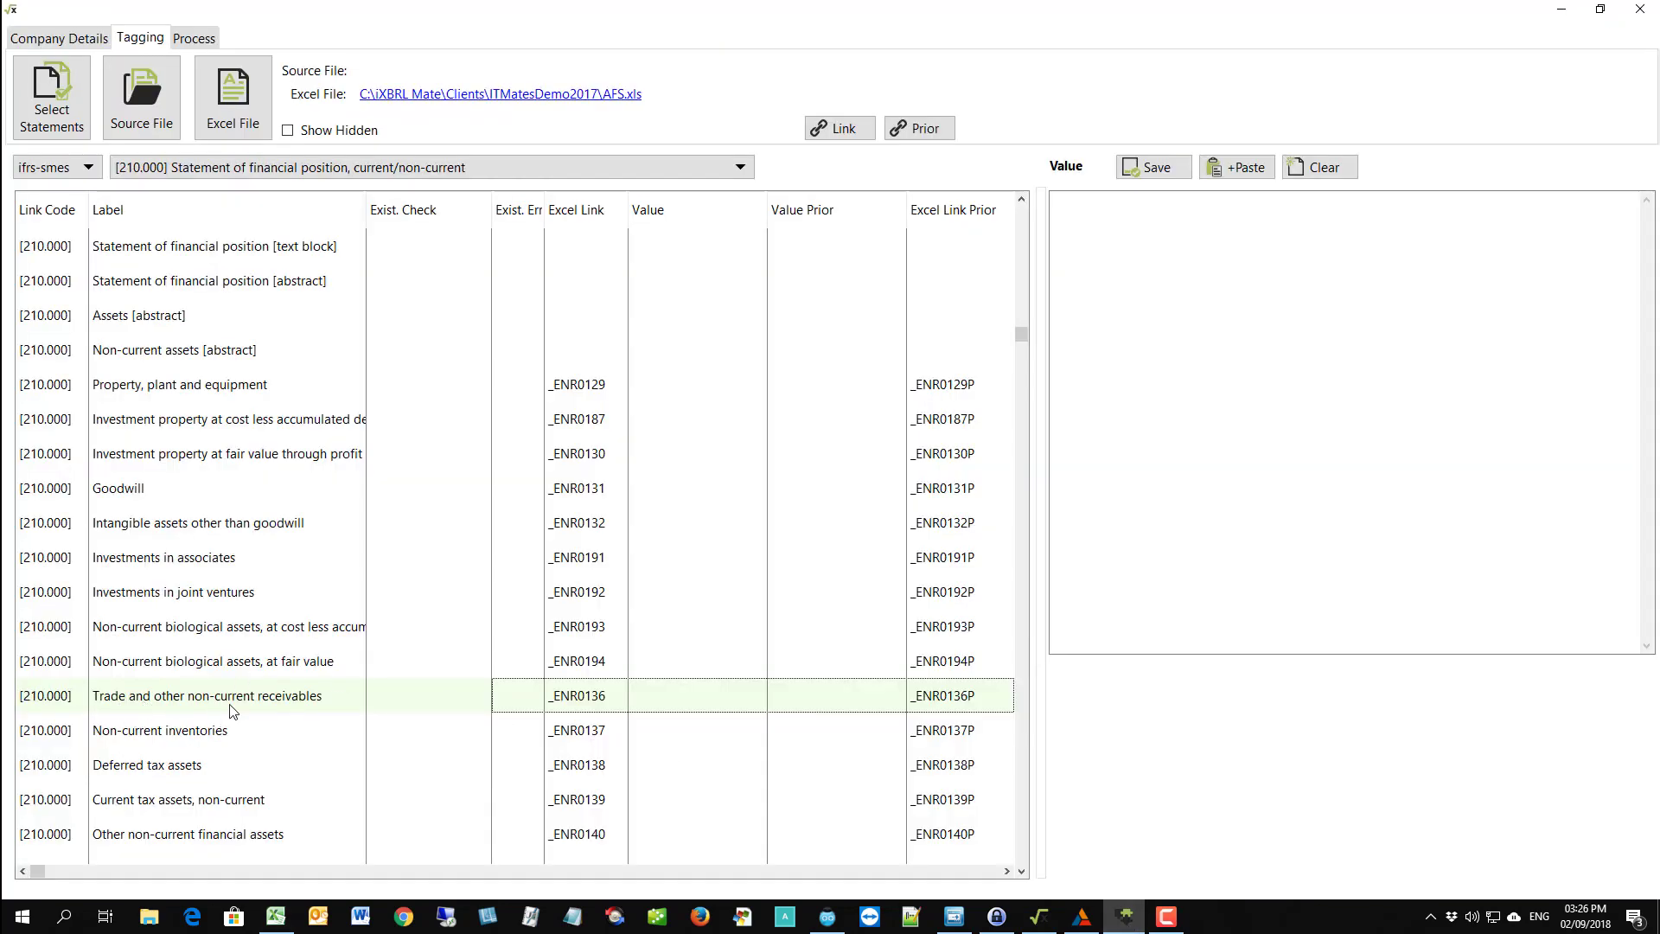
pyautogui.moveTo(321, 713)
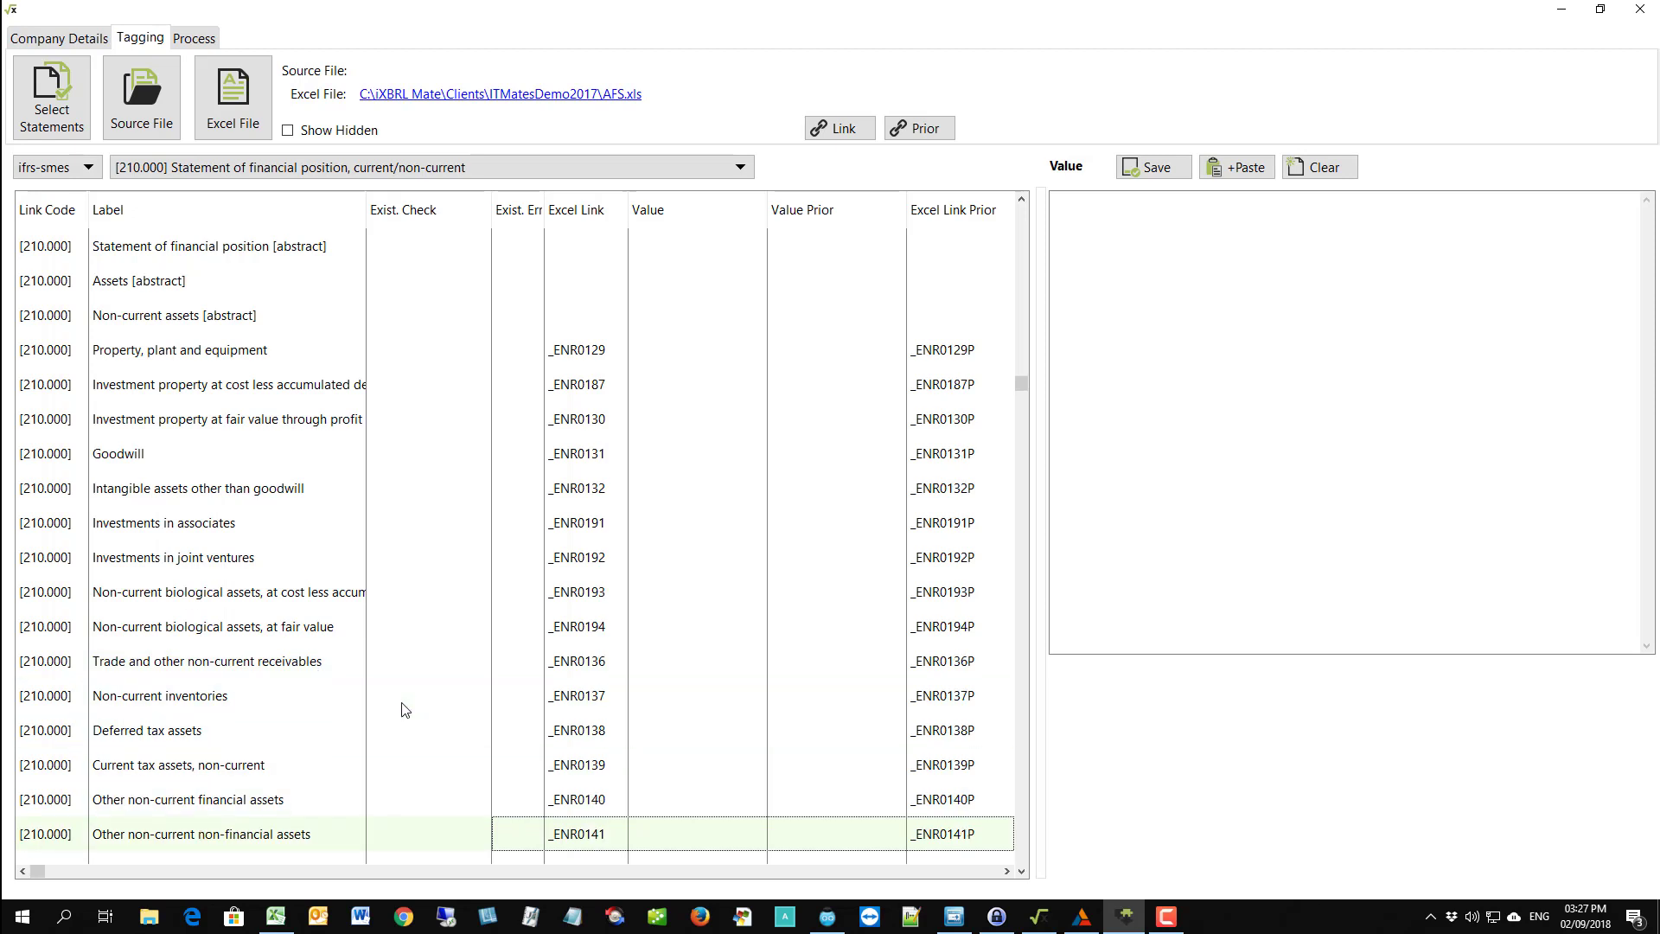
pyautogui.scroll(-3)
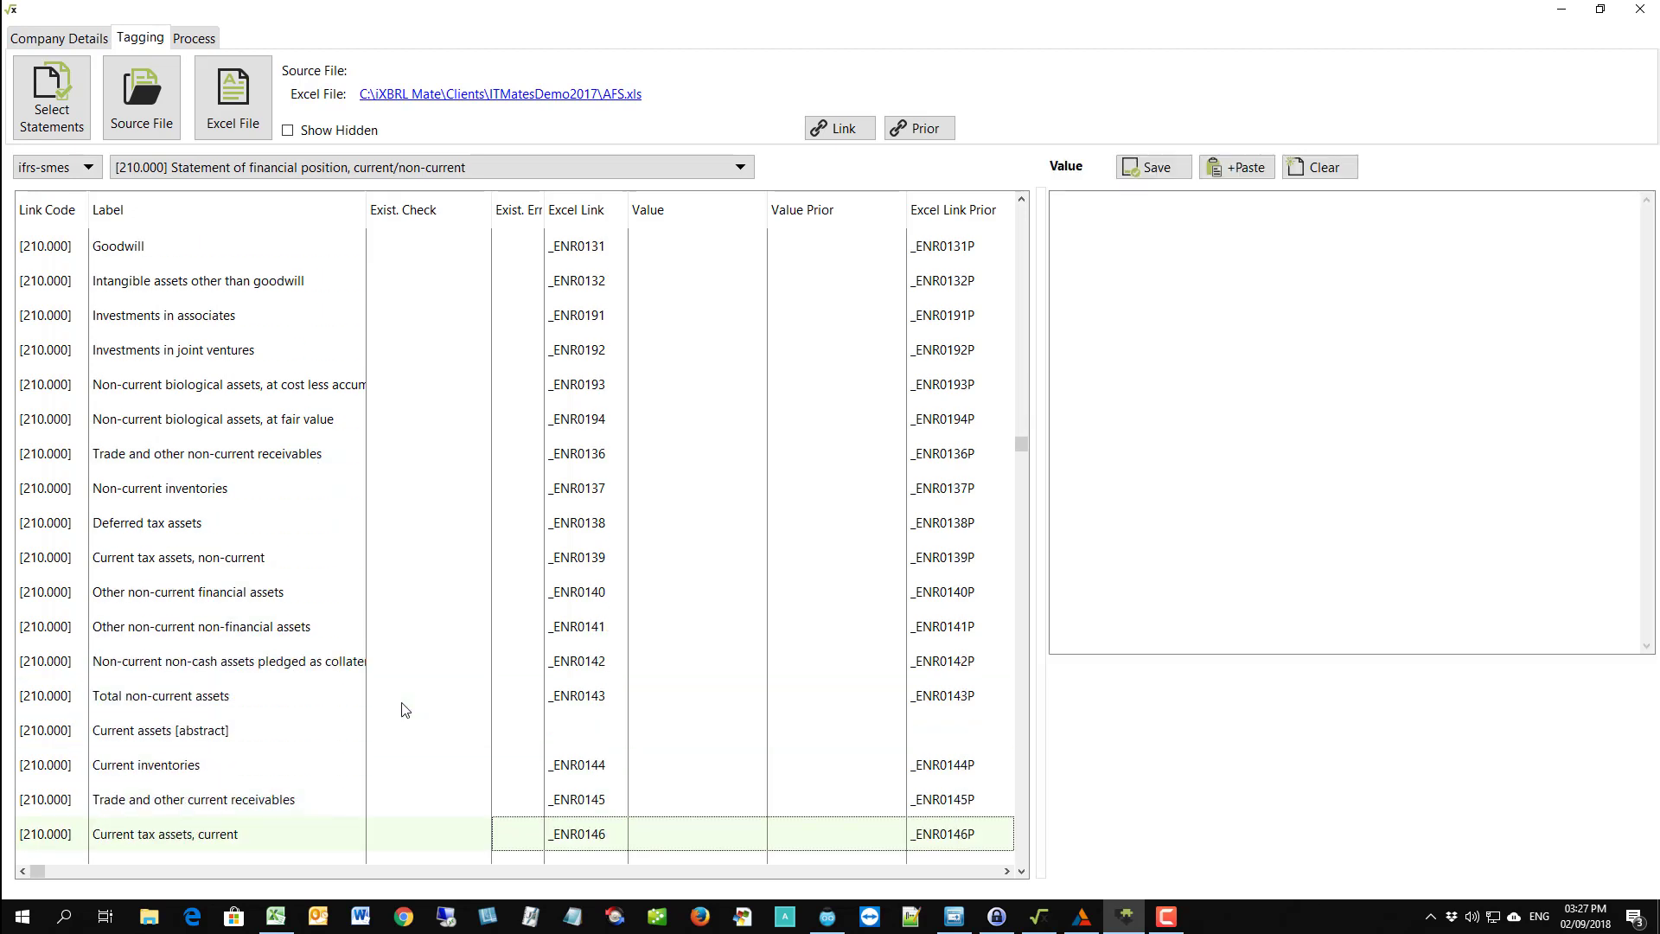
pyautogui.scroll(-3)
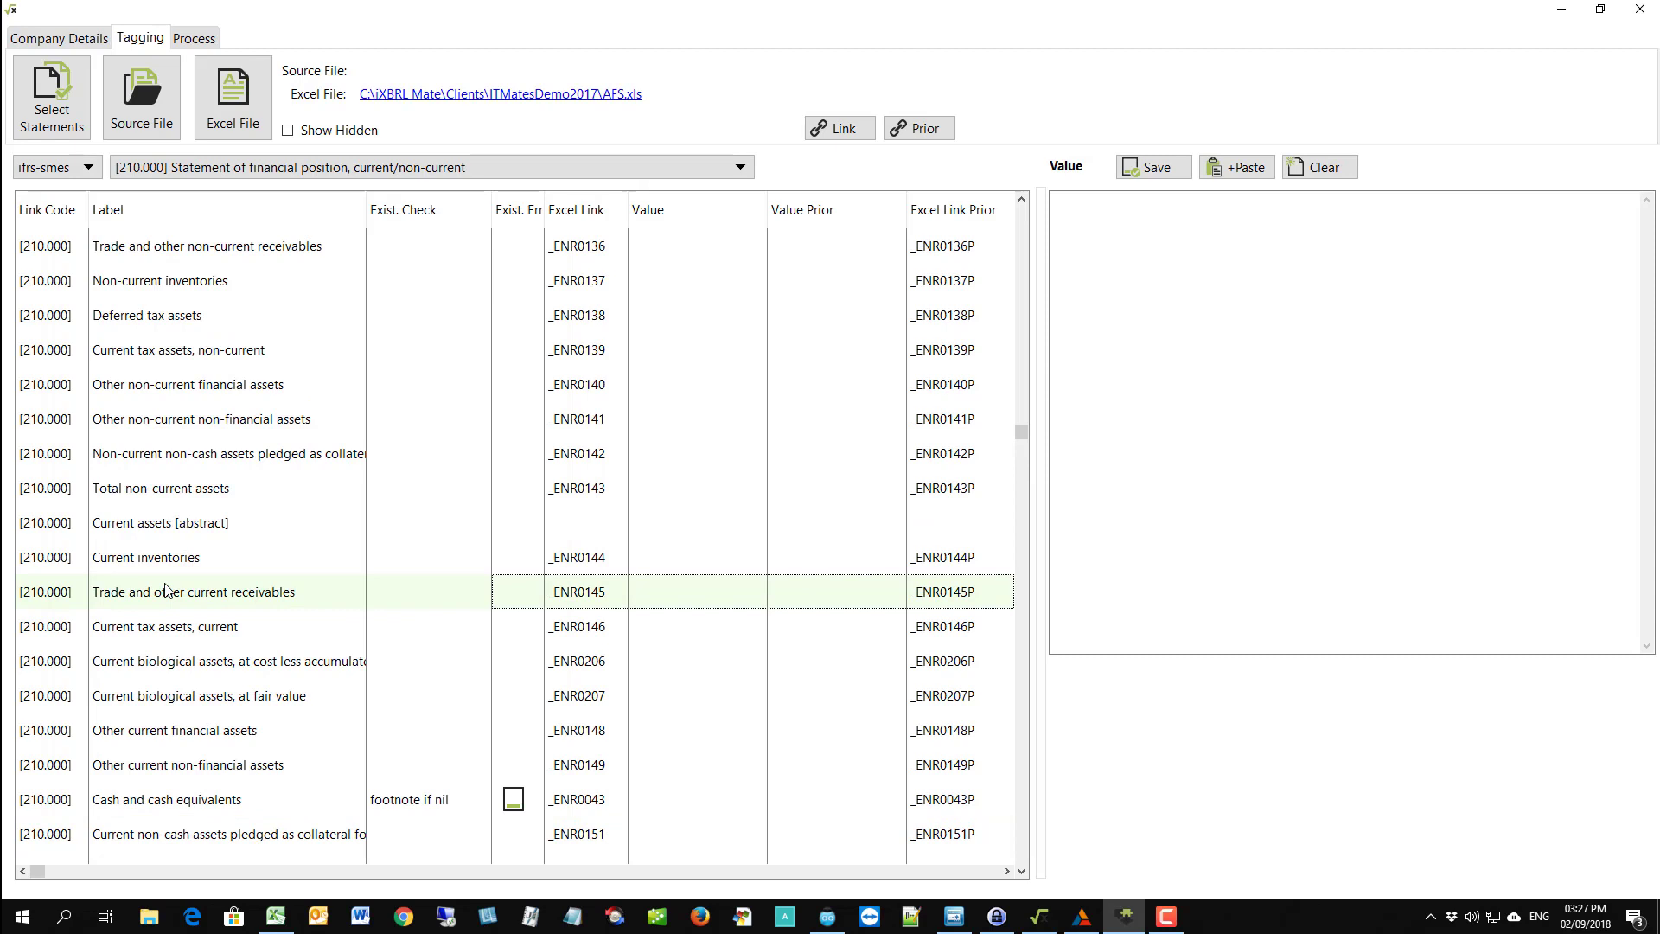
pyautogui.moveTo(178, 379)
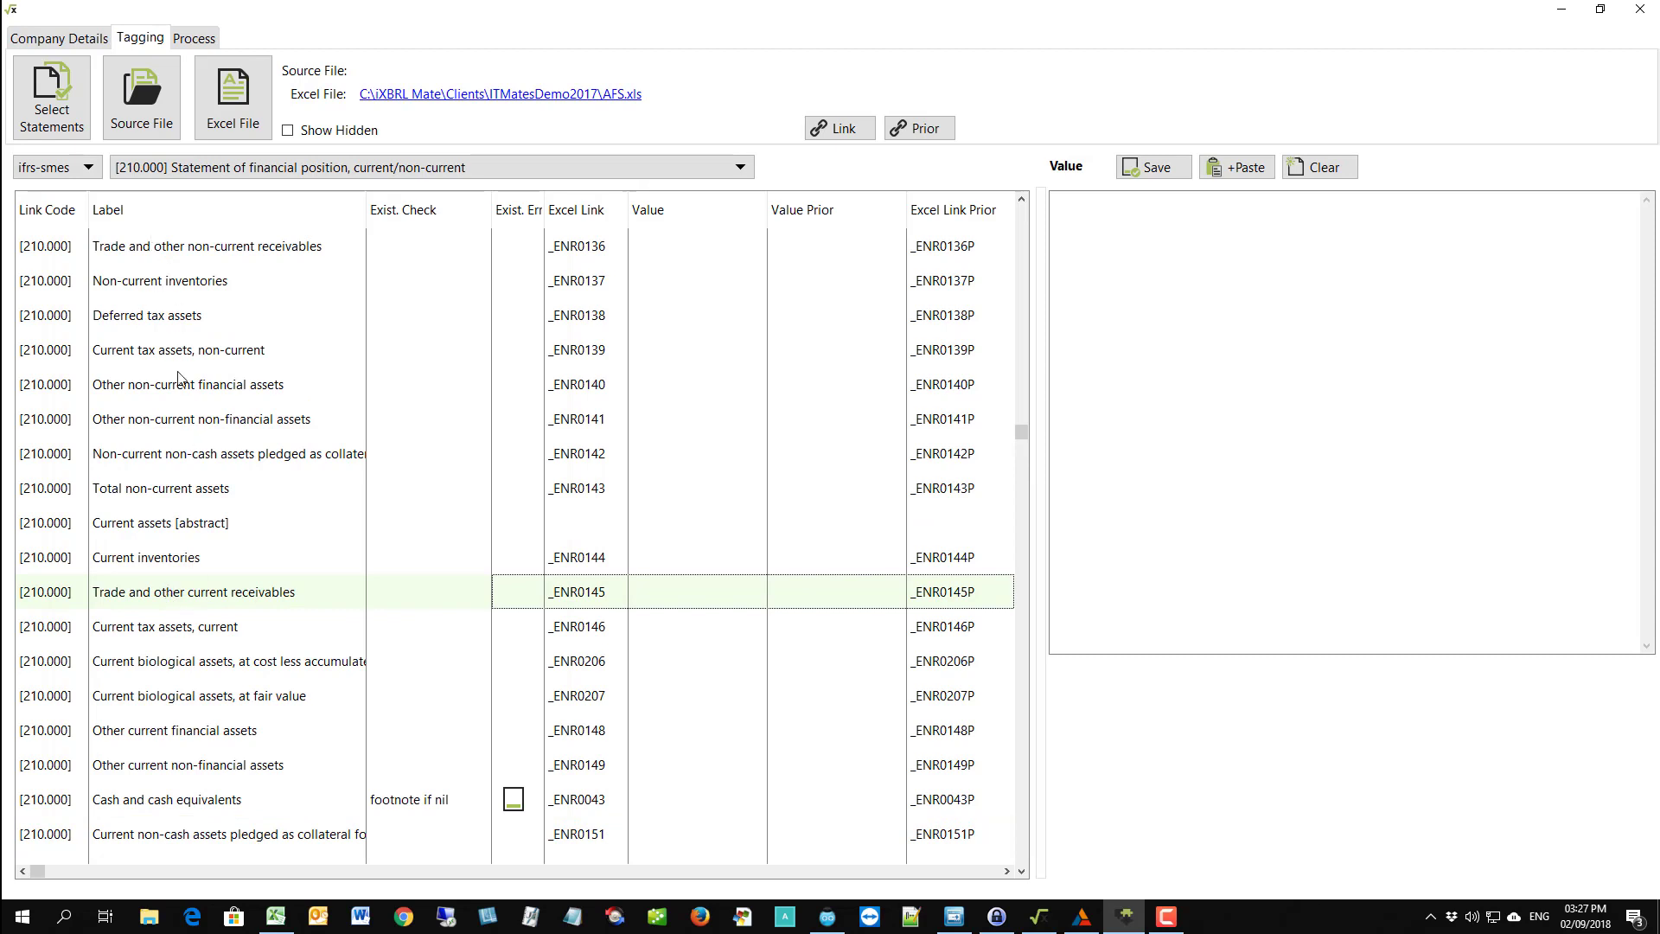
pyautogui.moveTo(185, 721)
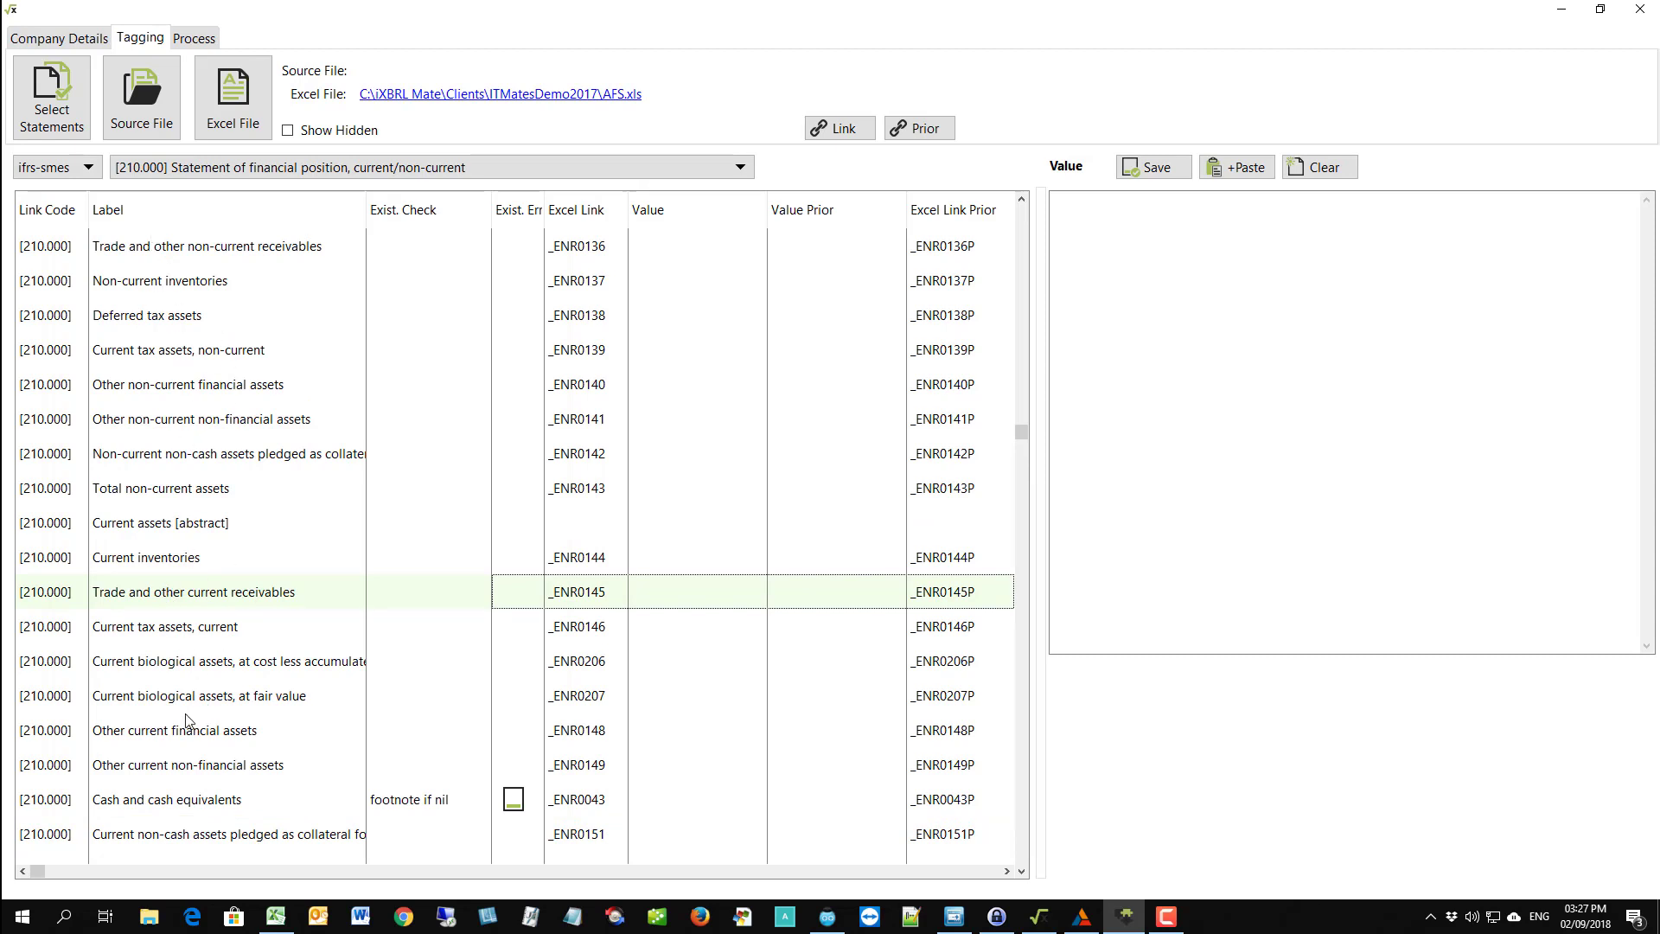
pyautogui.moveTo(173, 622)
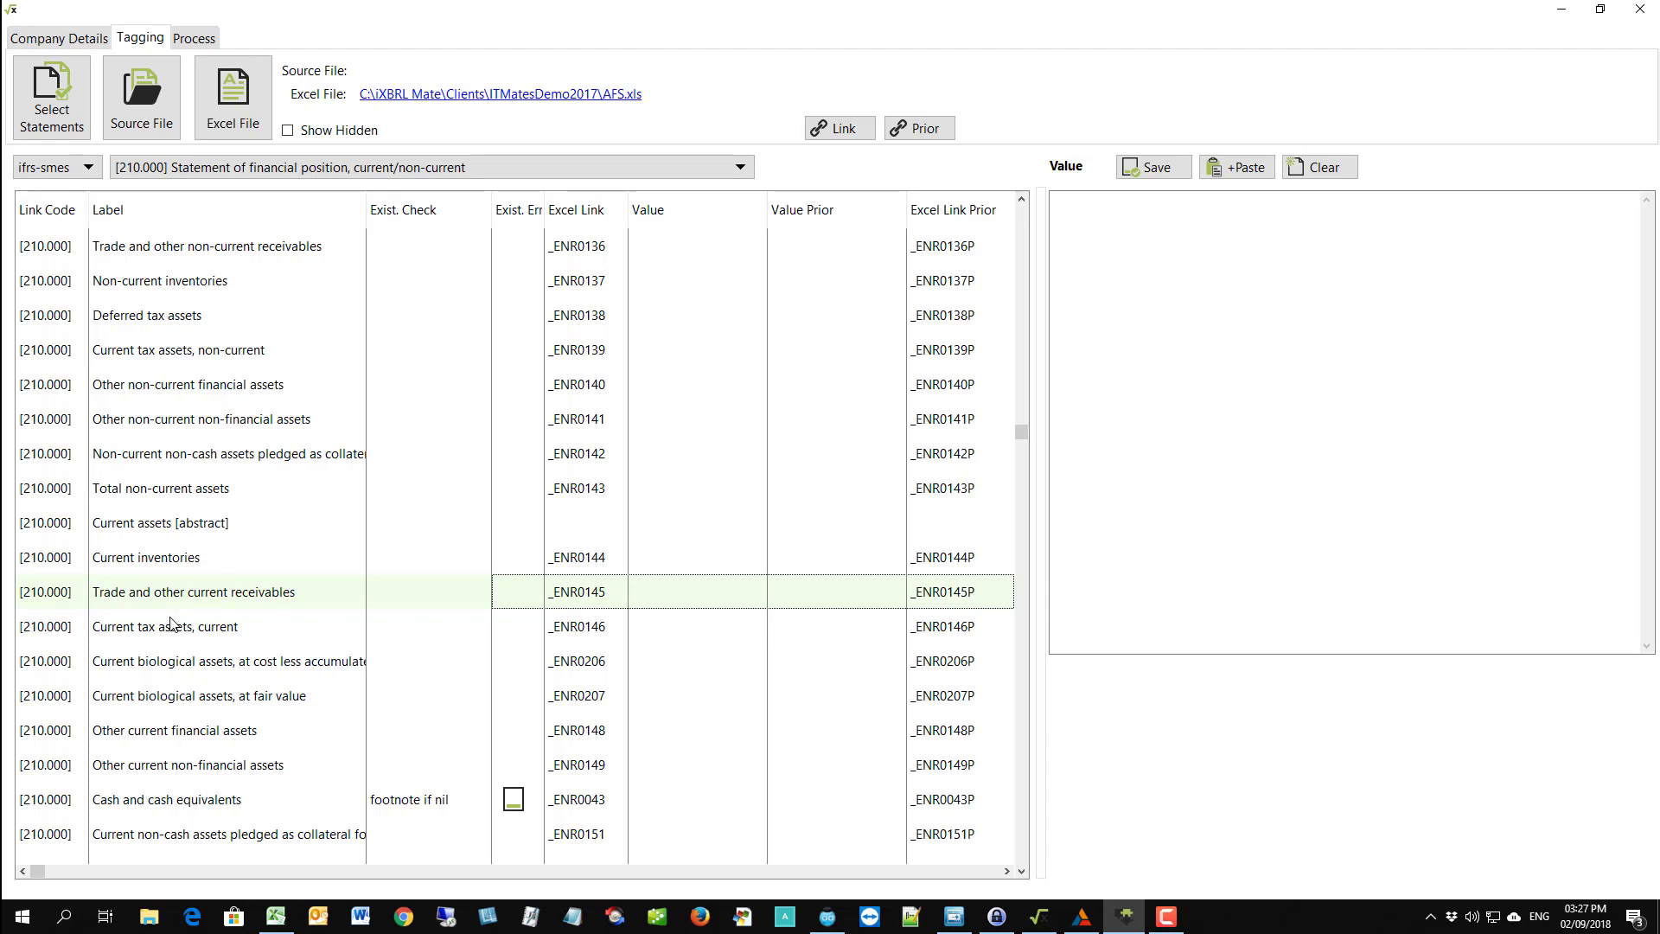
pyautogui.moveTo(178, 647)
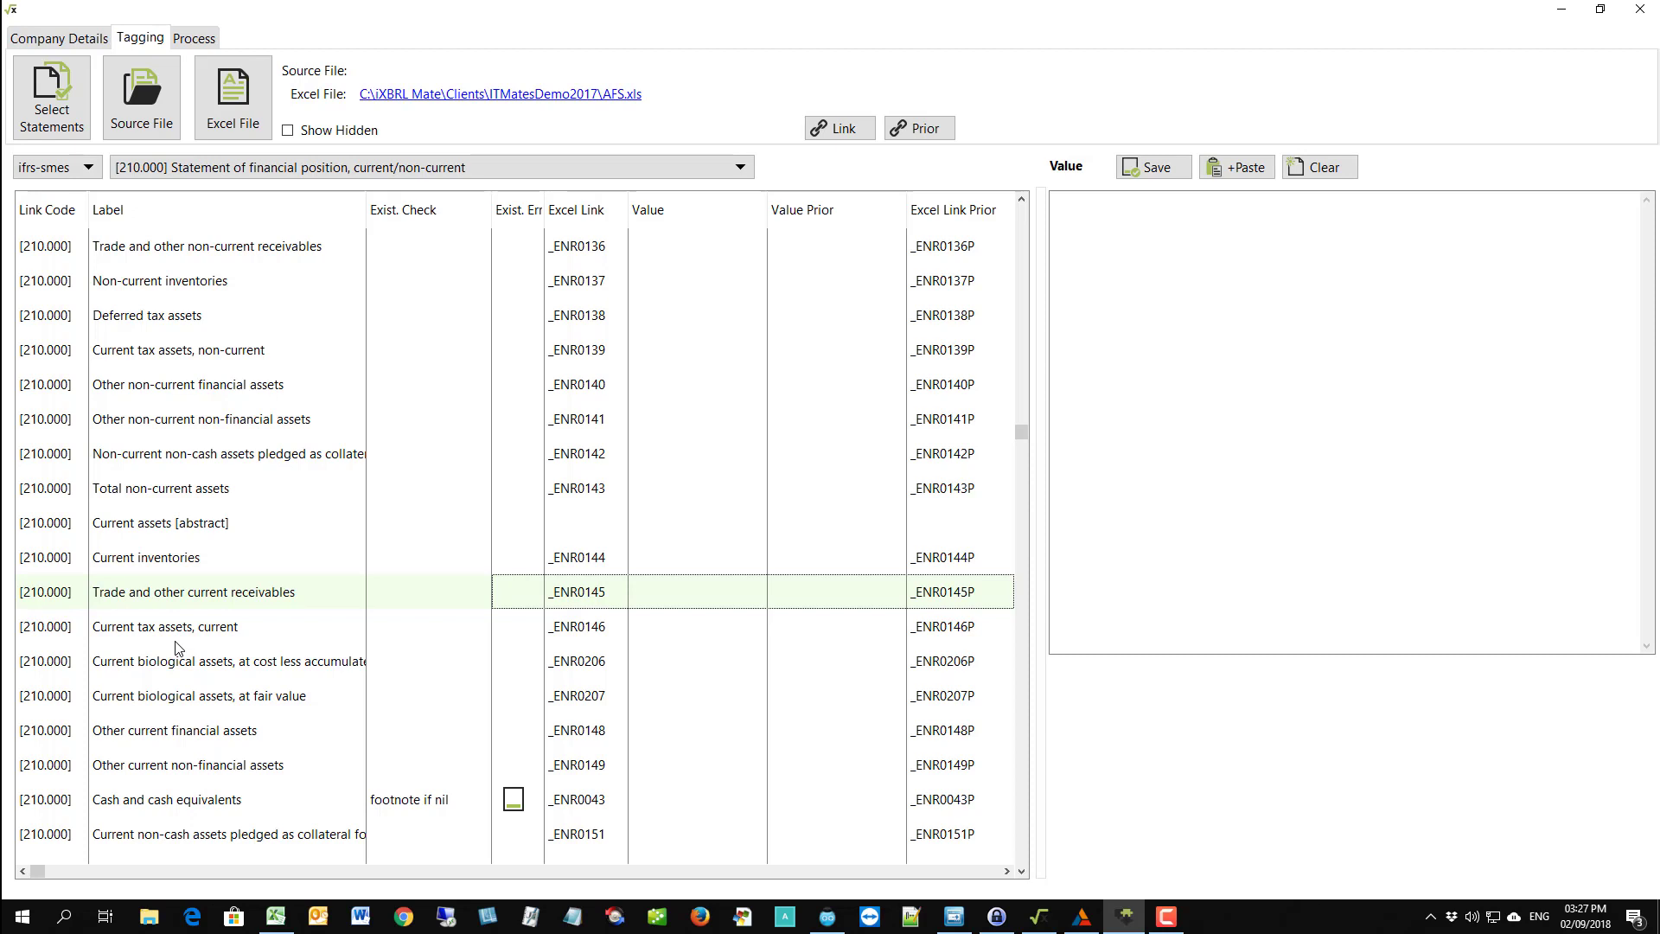
pyautogui.moveTo(274, 699)
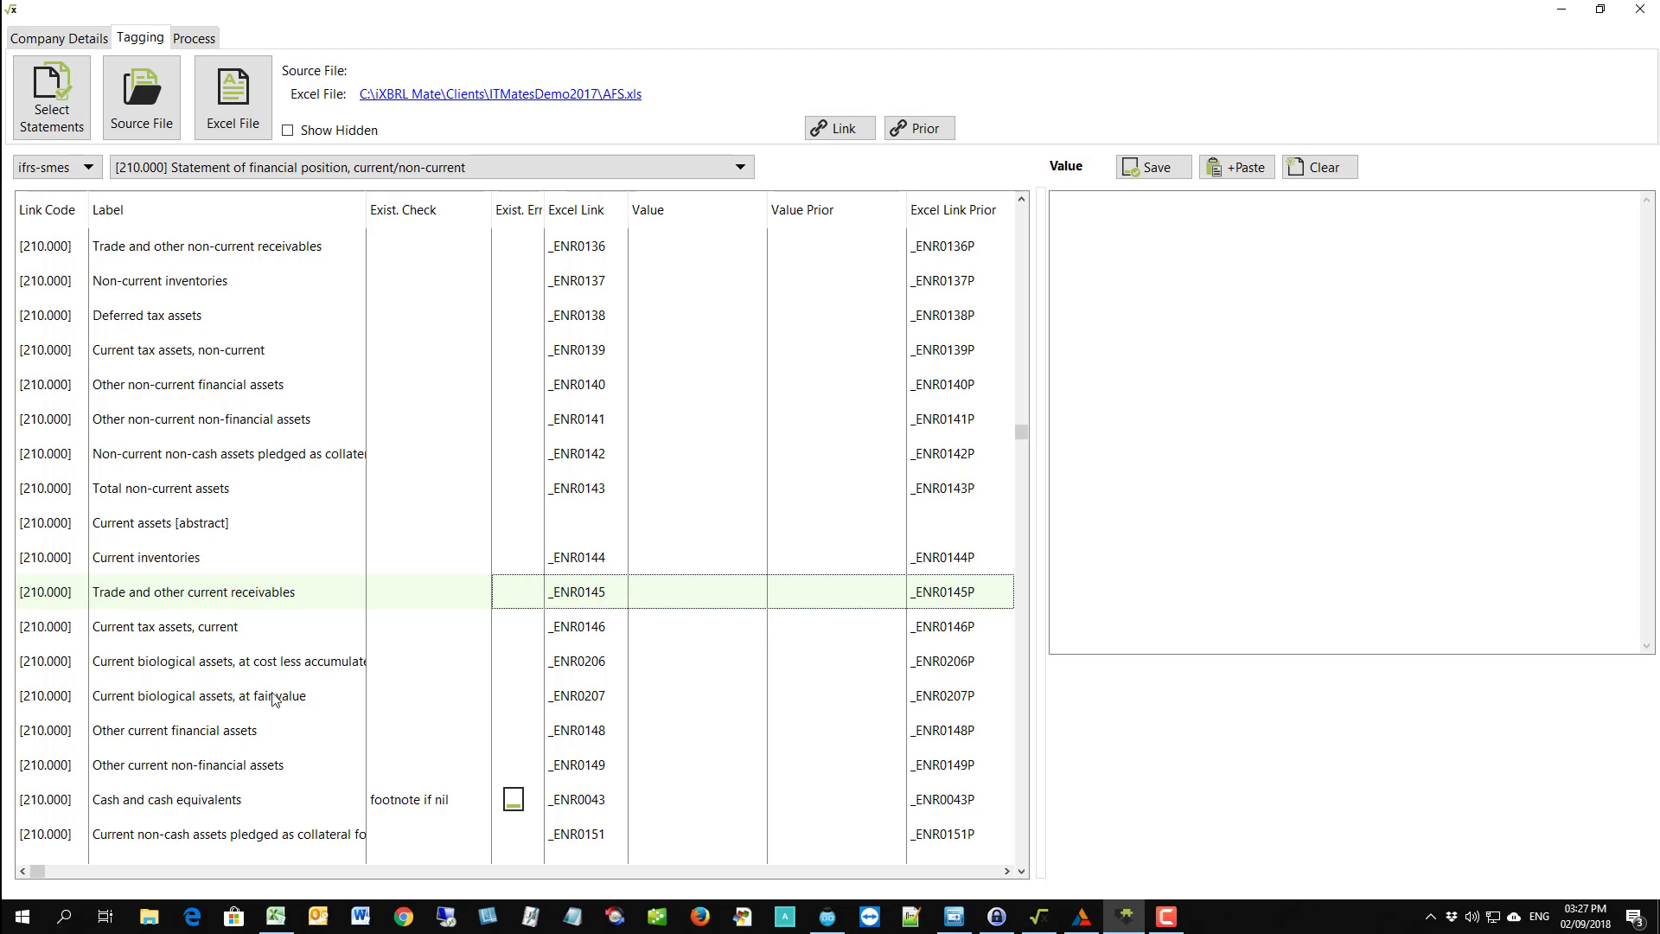
pyautogui.moveTo(192, 689)
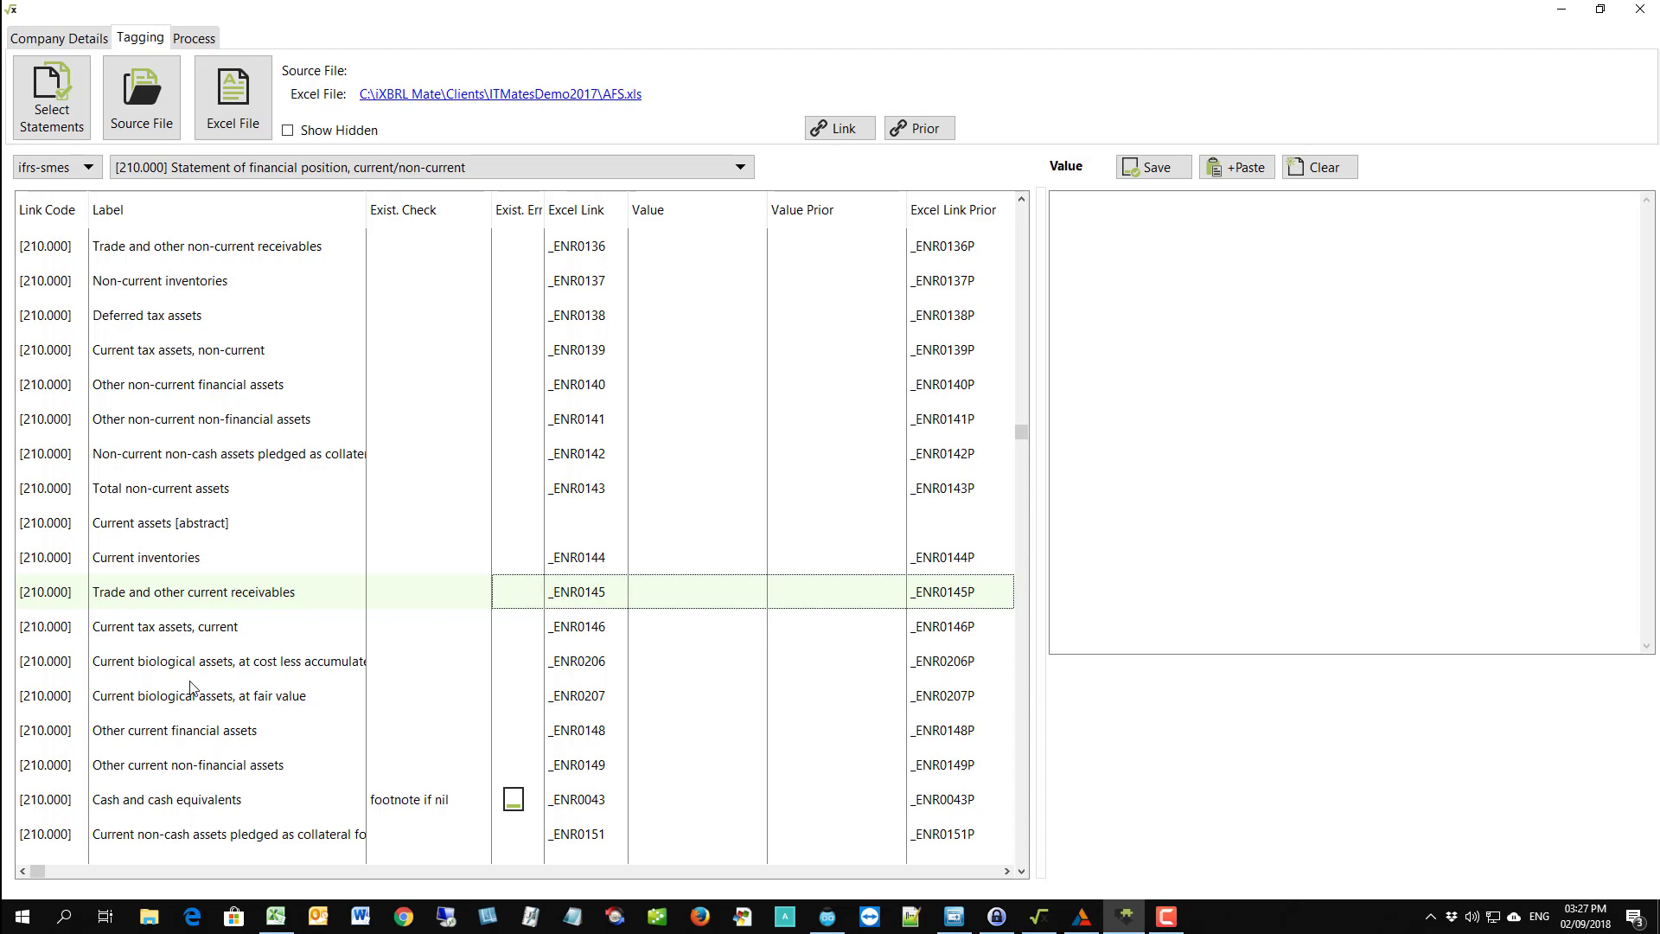
pyautogui.moveTo(665, 517)
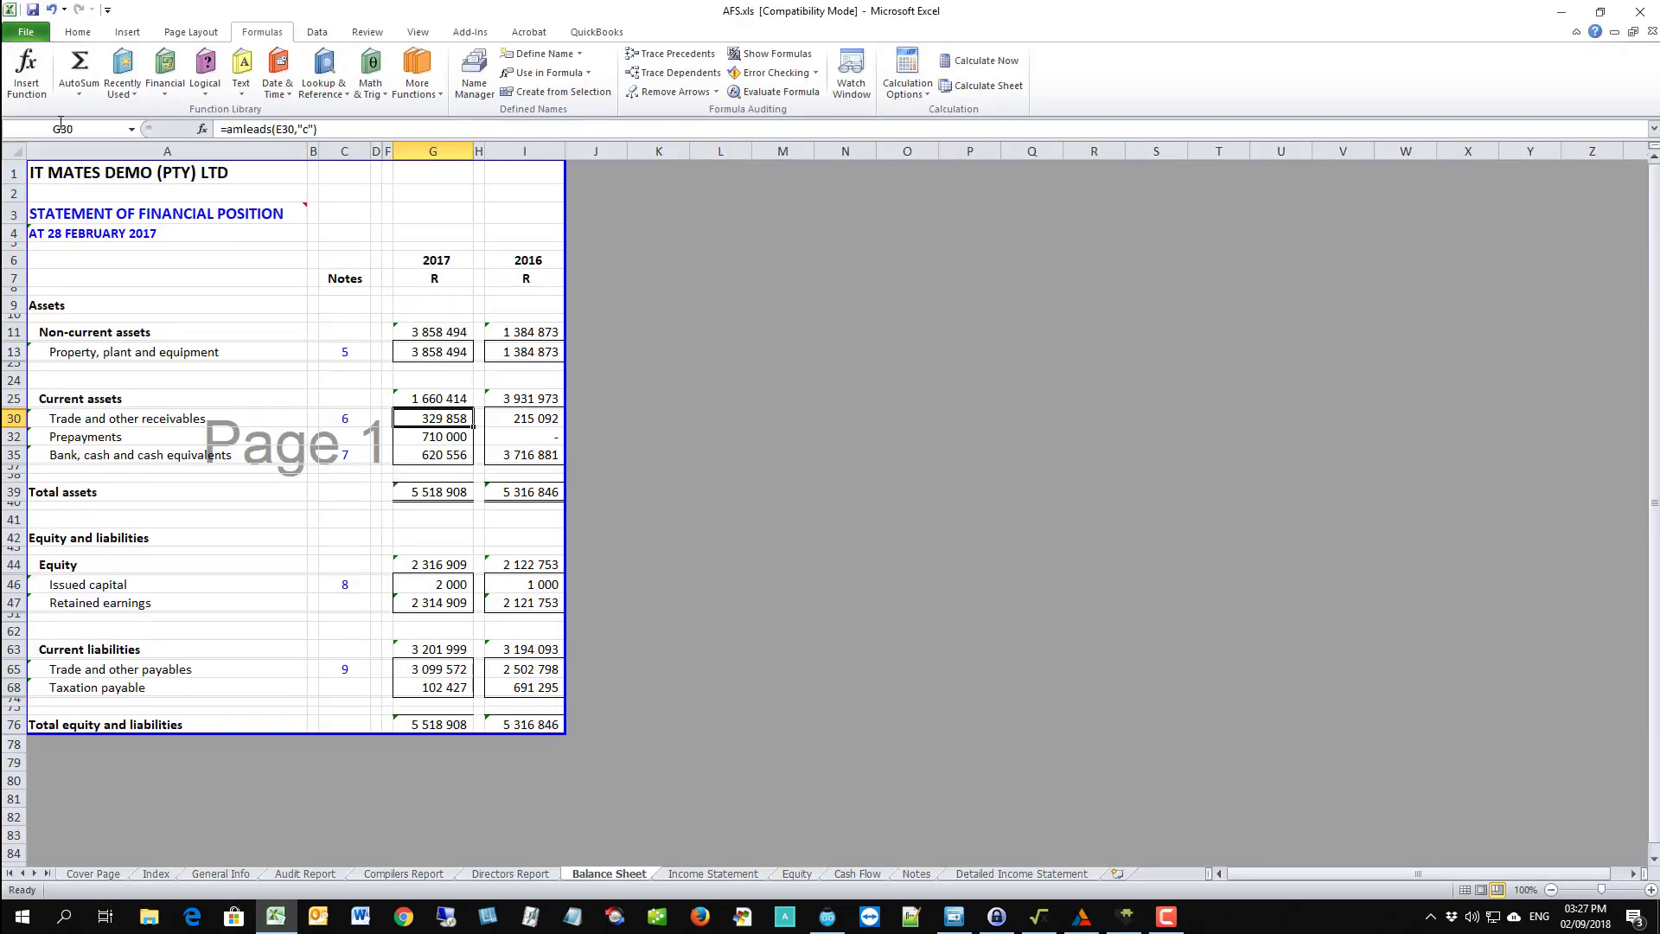
pyautogui.click(63, 128)
pyautogui.write('_ENR0145')
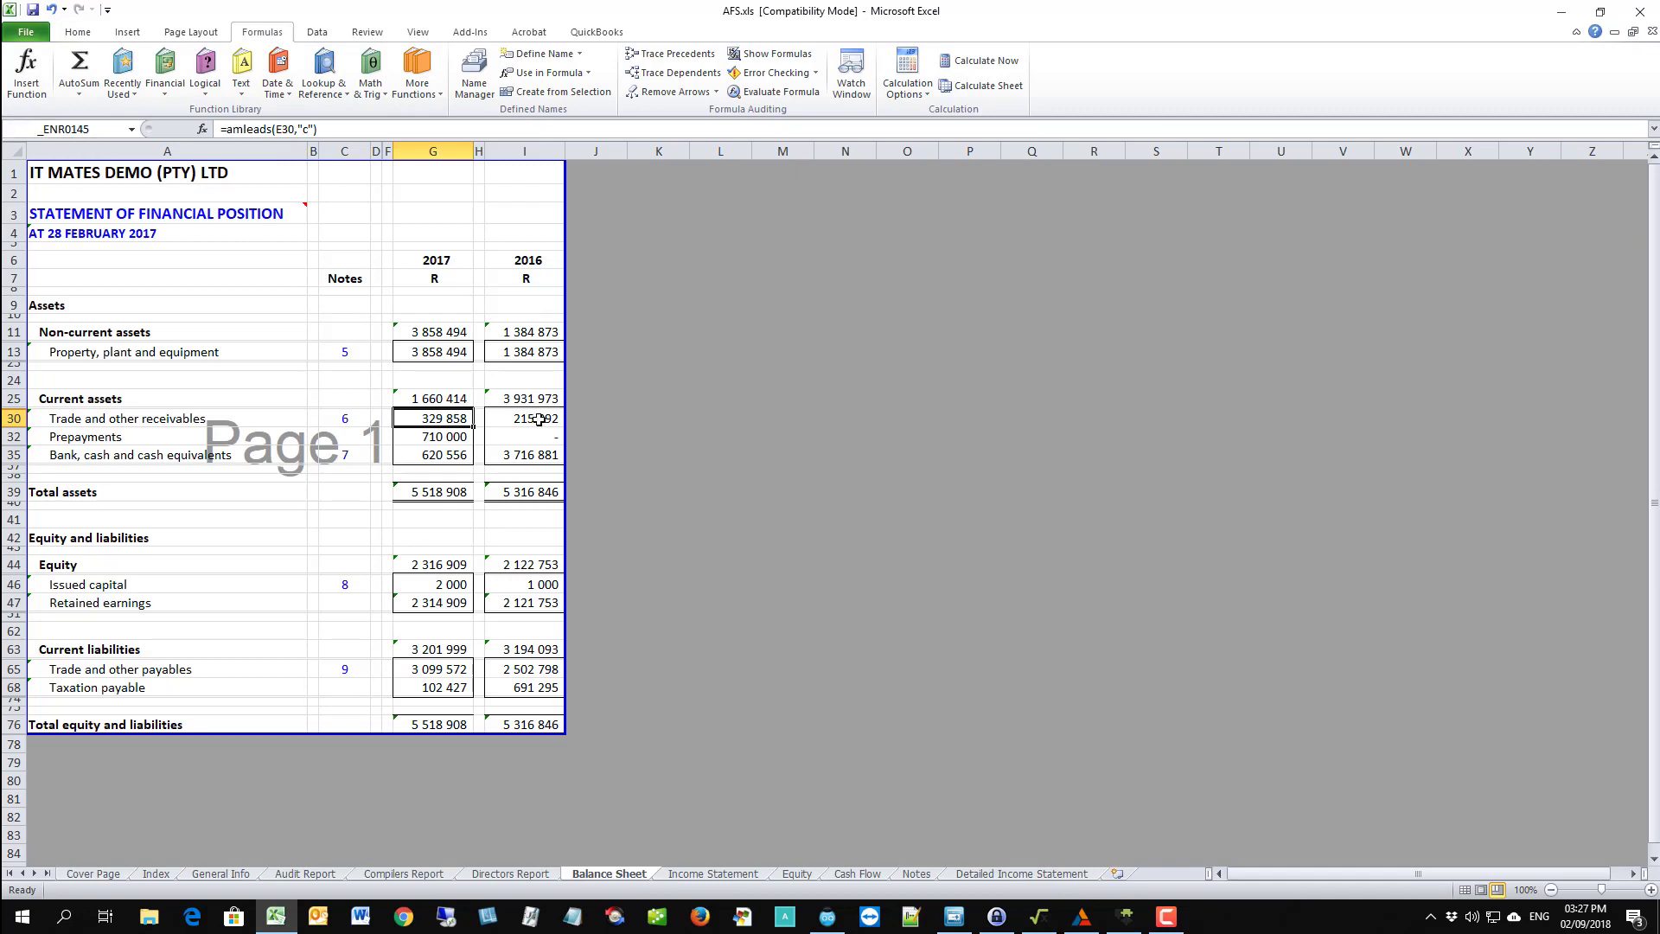
pyautogui.click(523, 416)
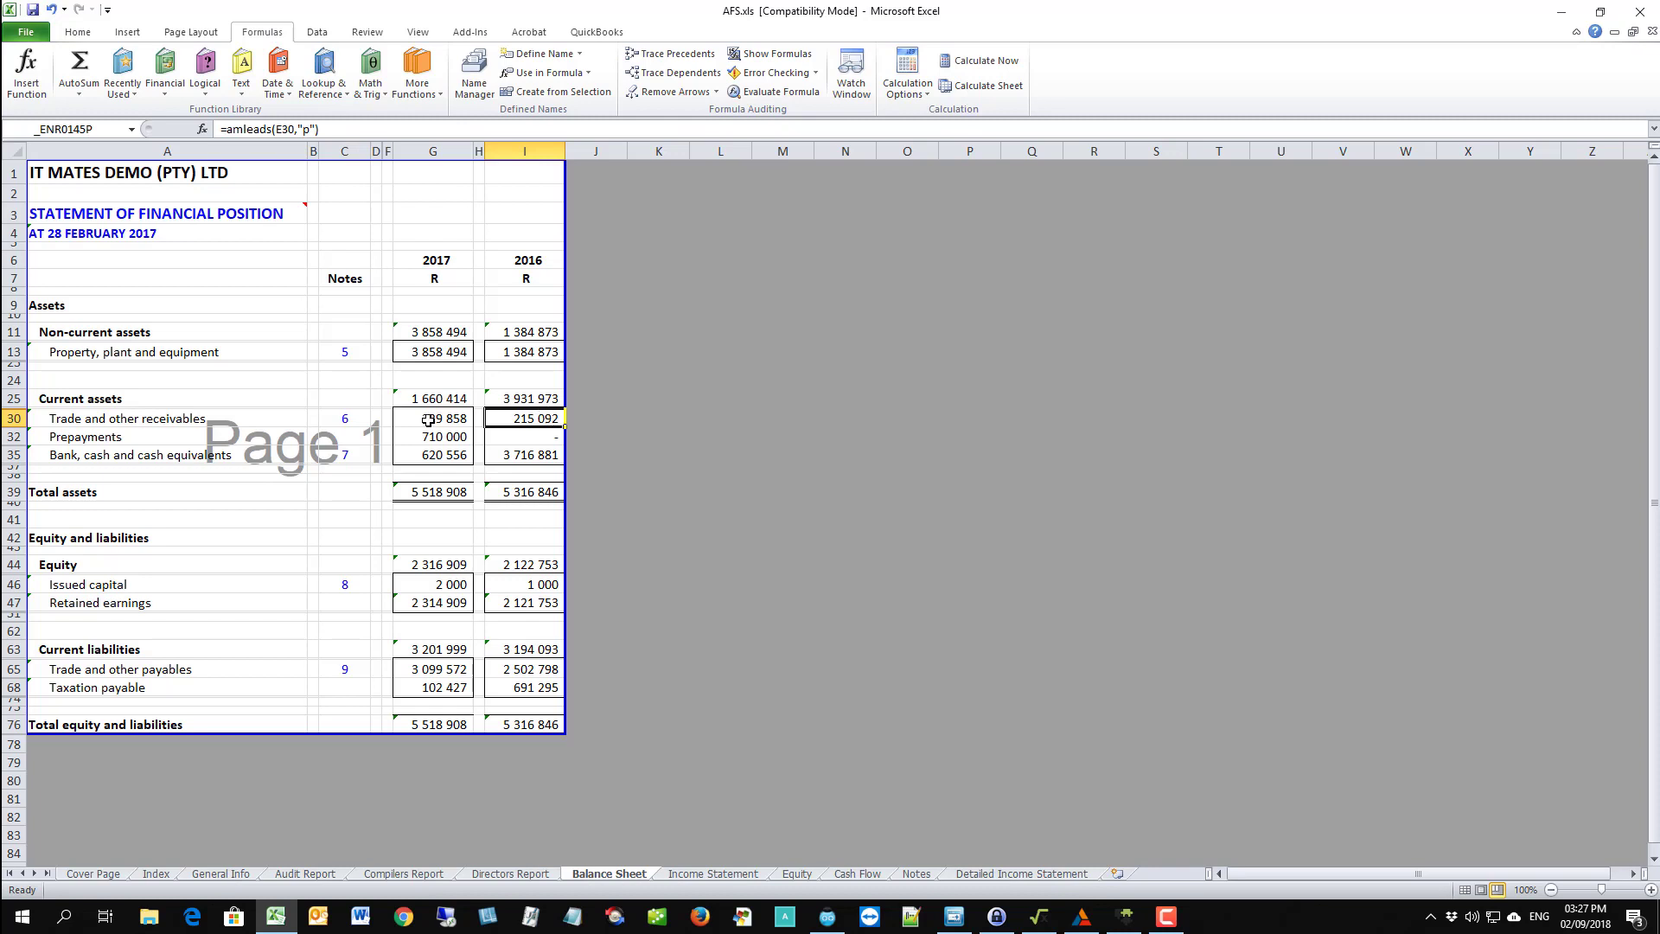
pyautogui.click(432, 417)
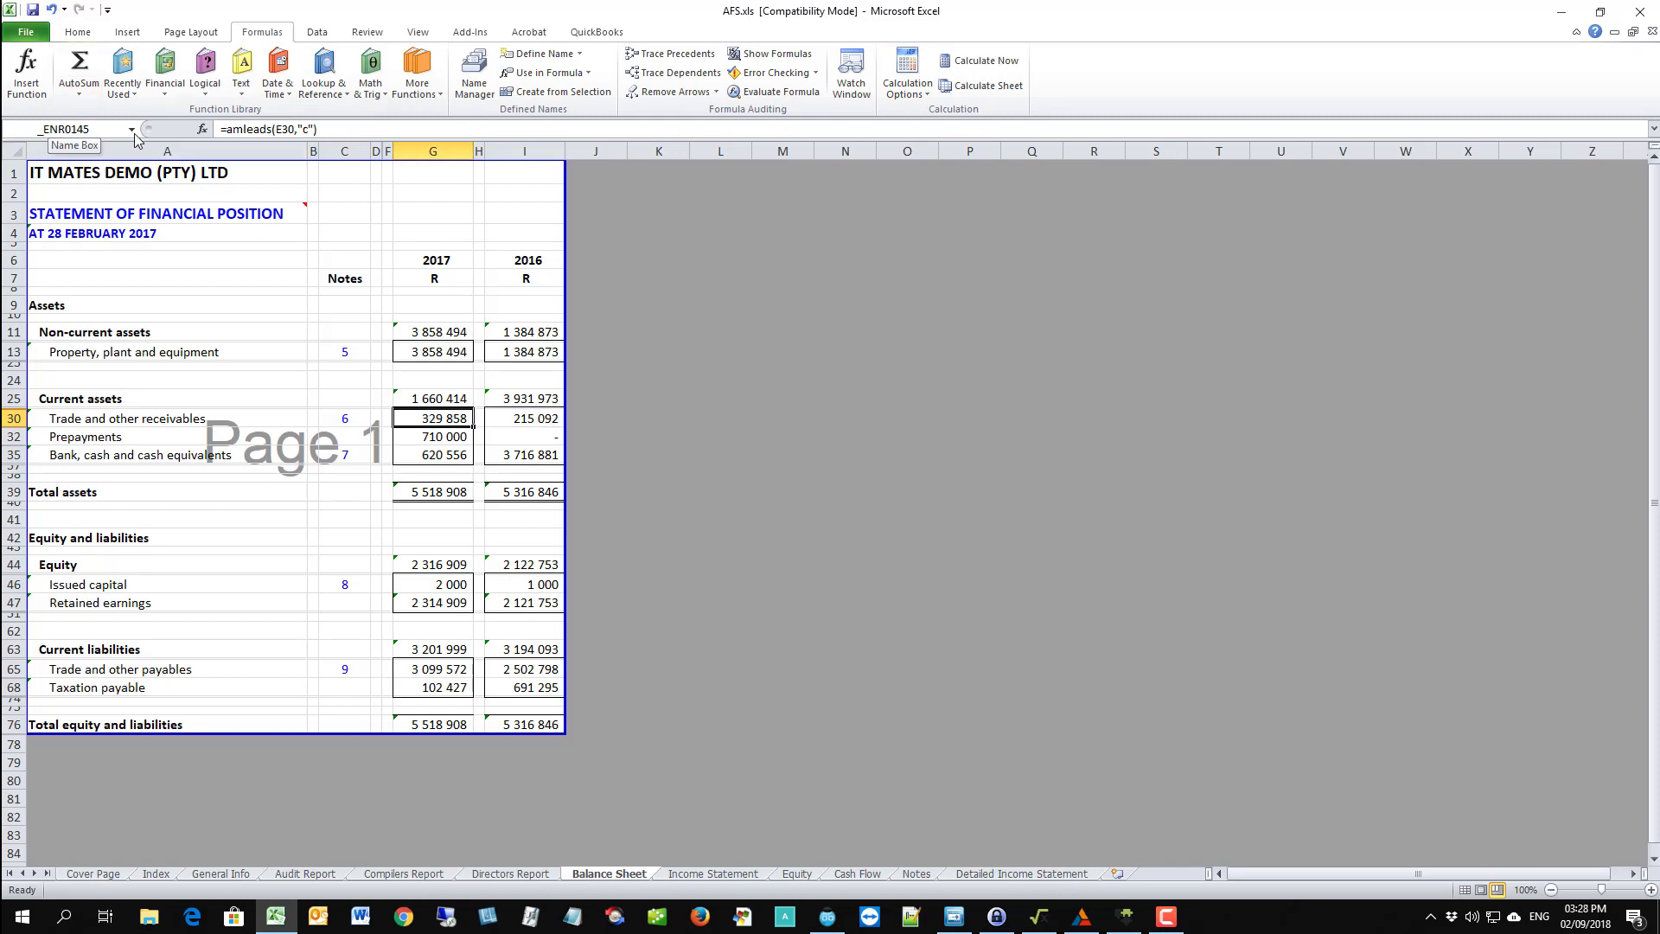
# Step: Pick the 2017 Prepayments cell and the Other current financial assets row for _ENR0148
pyautogui.click(432, 435)
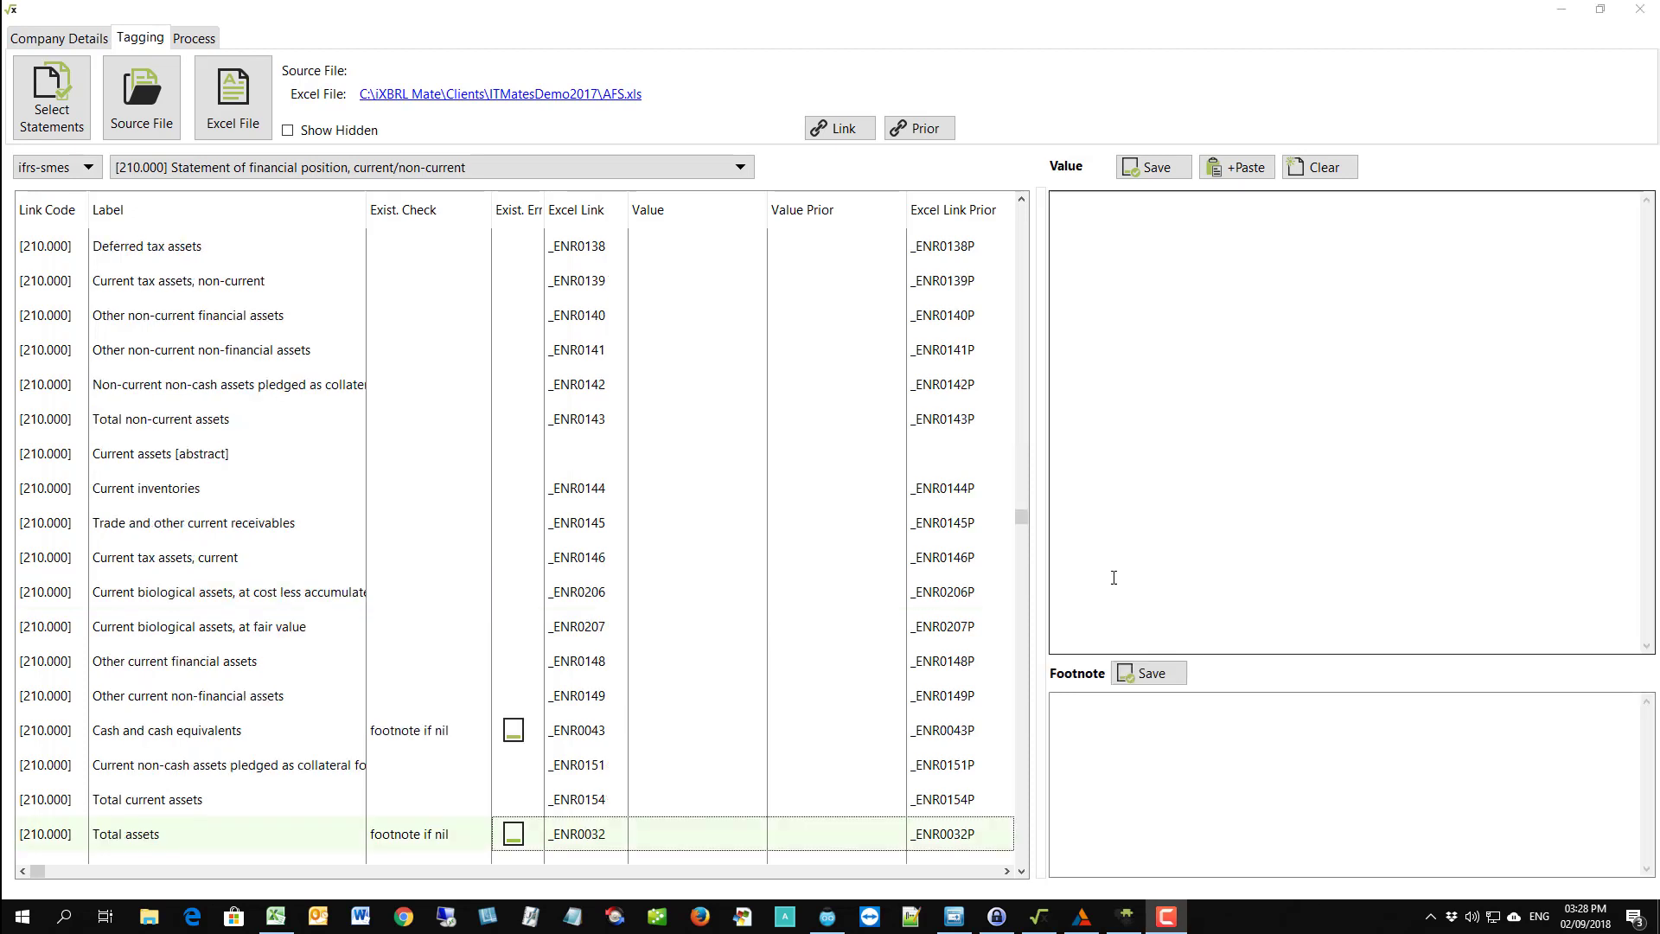
pyautogui.moveTo(358, 533)
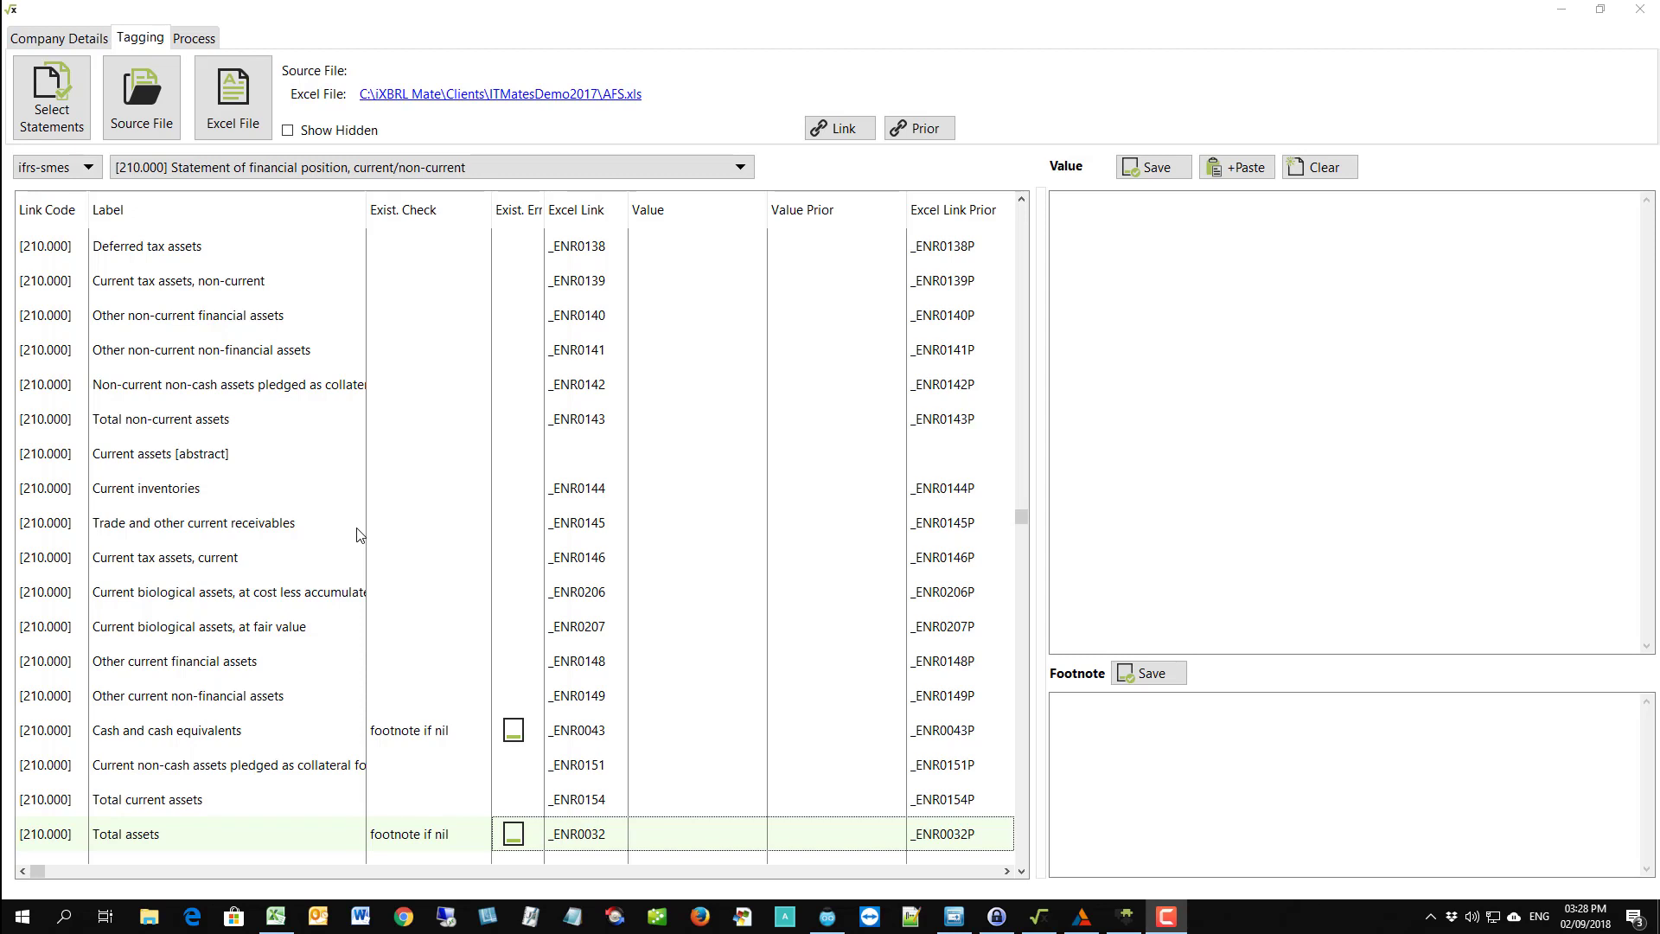
pyautogui.moveTo(176, 660)
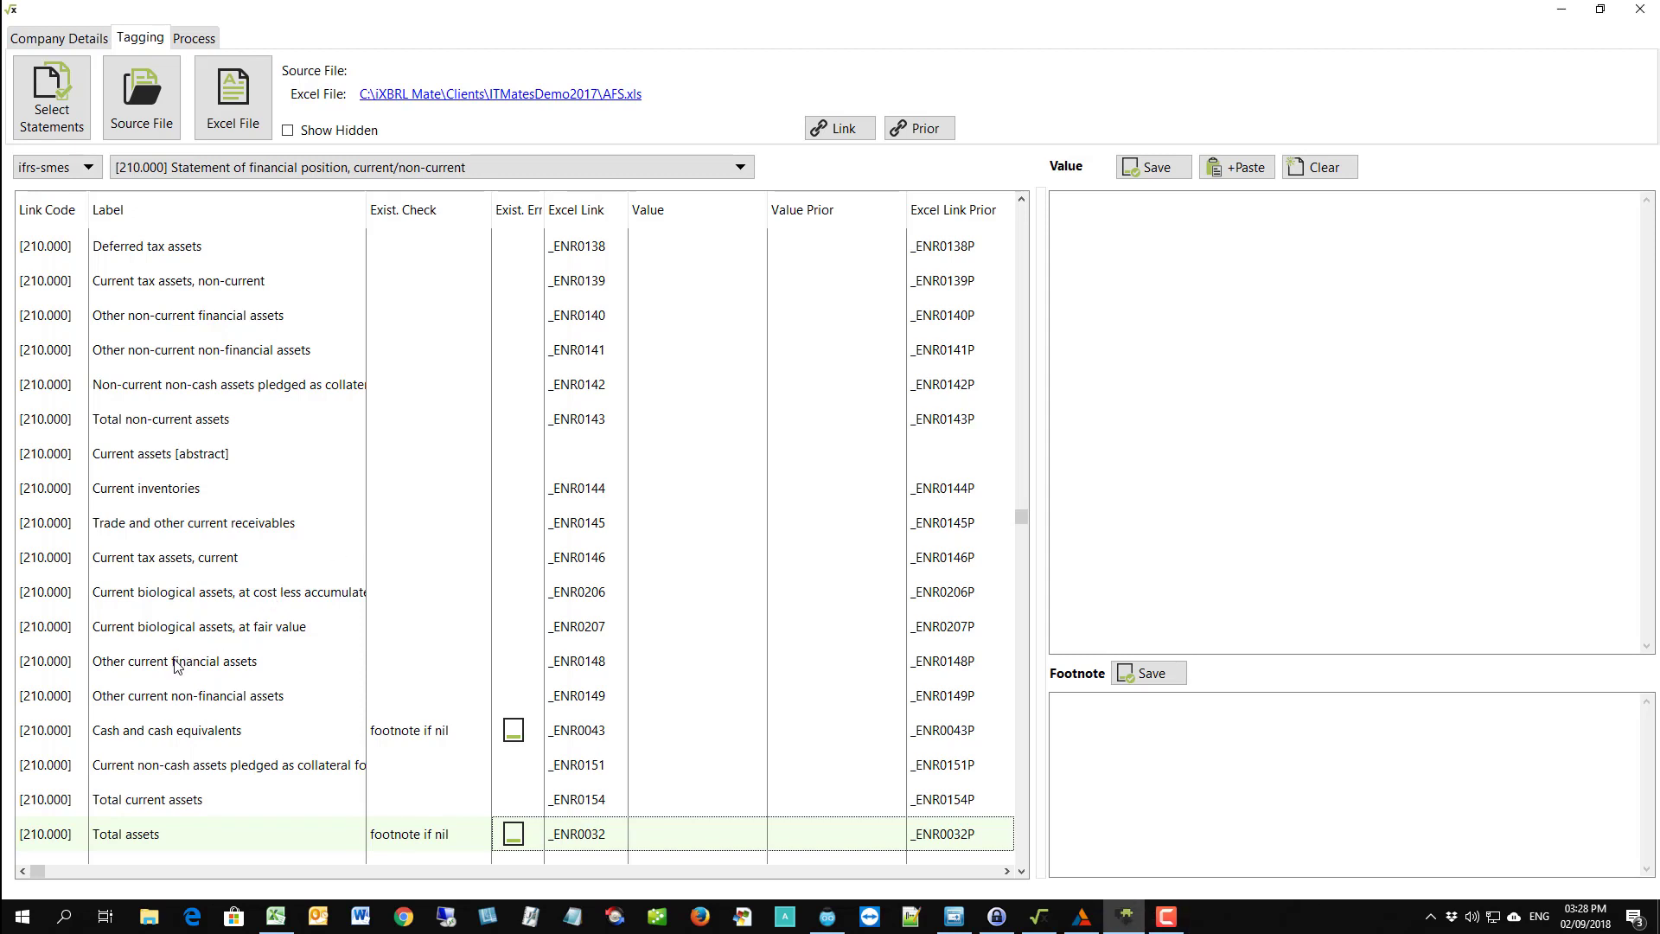
pyautogui.click(175, 660)
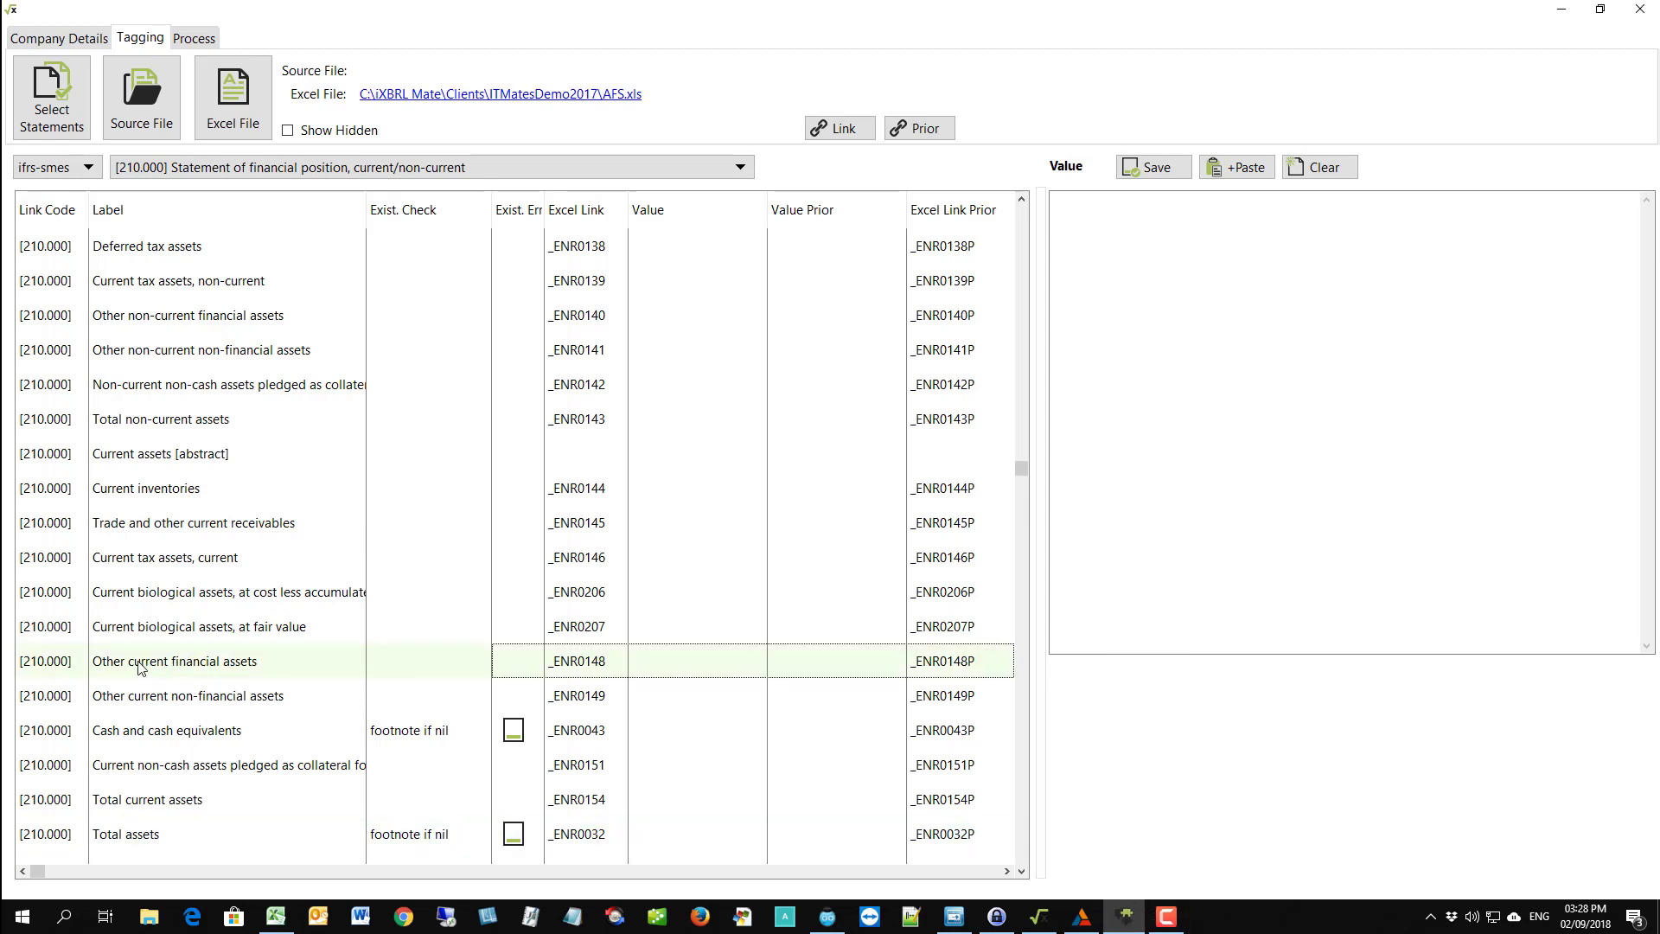
pyautogui.moveTo(588, 664)
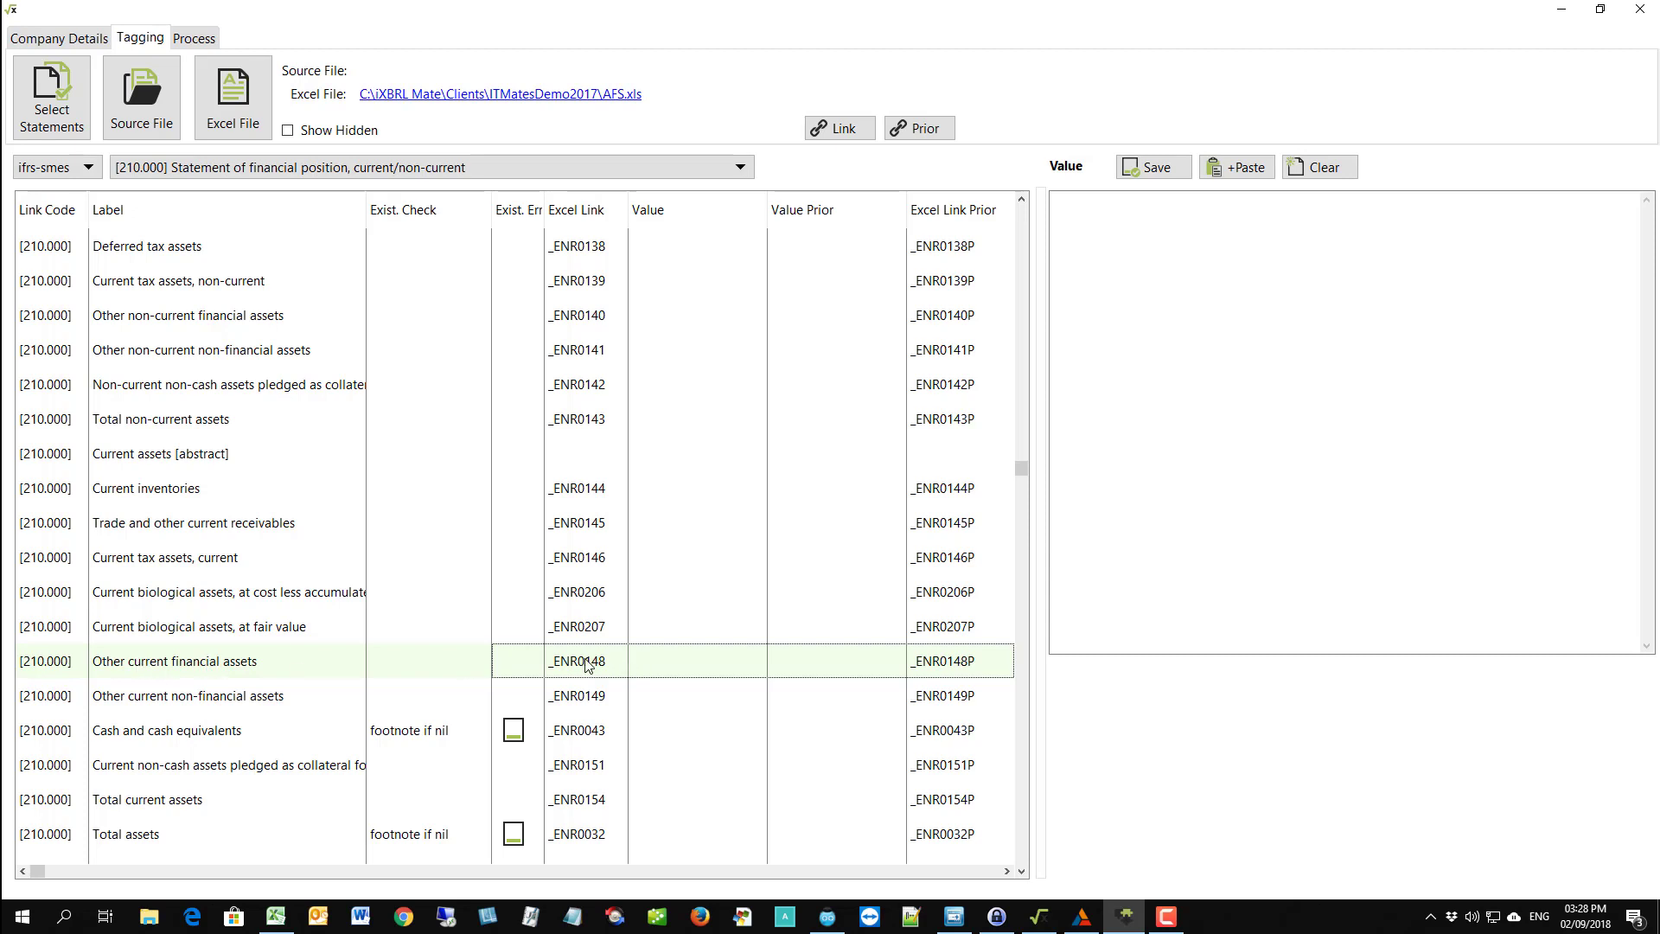
pyautogui.moveTo(232, 839)
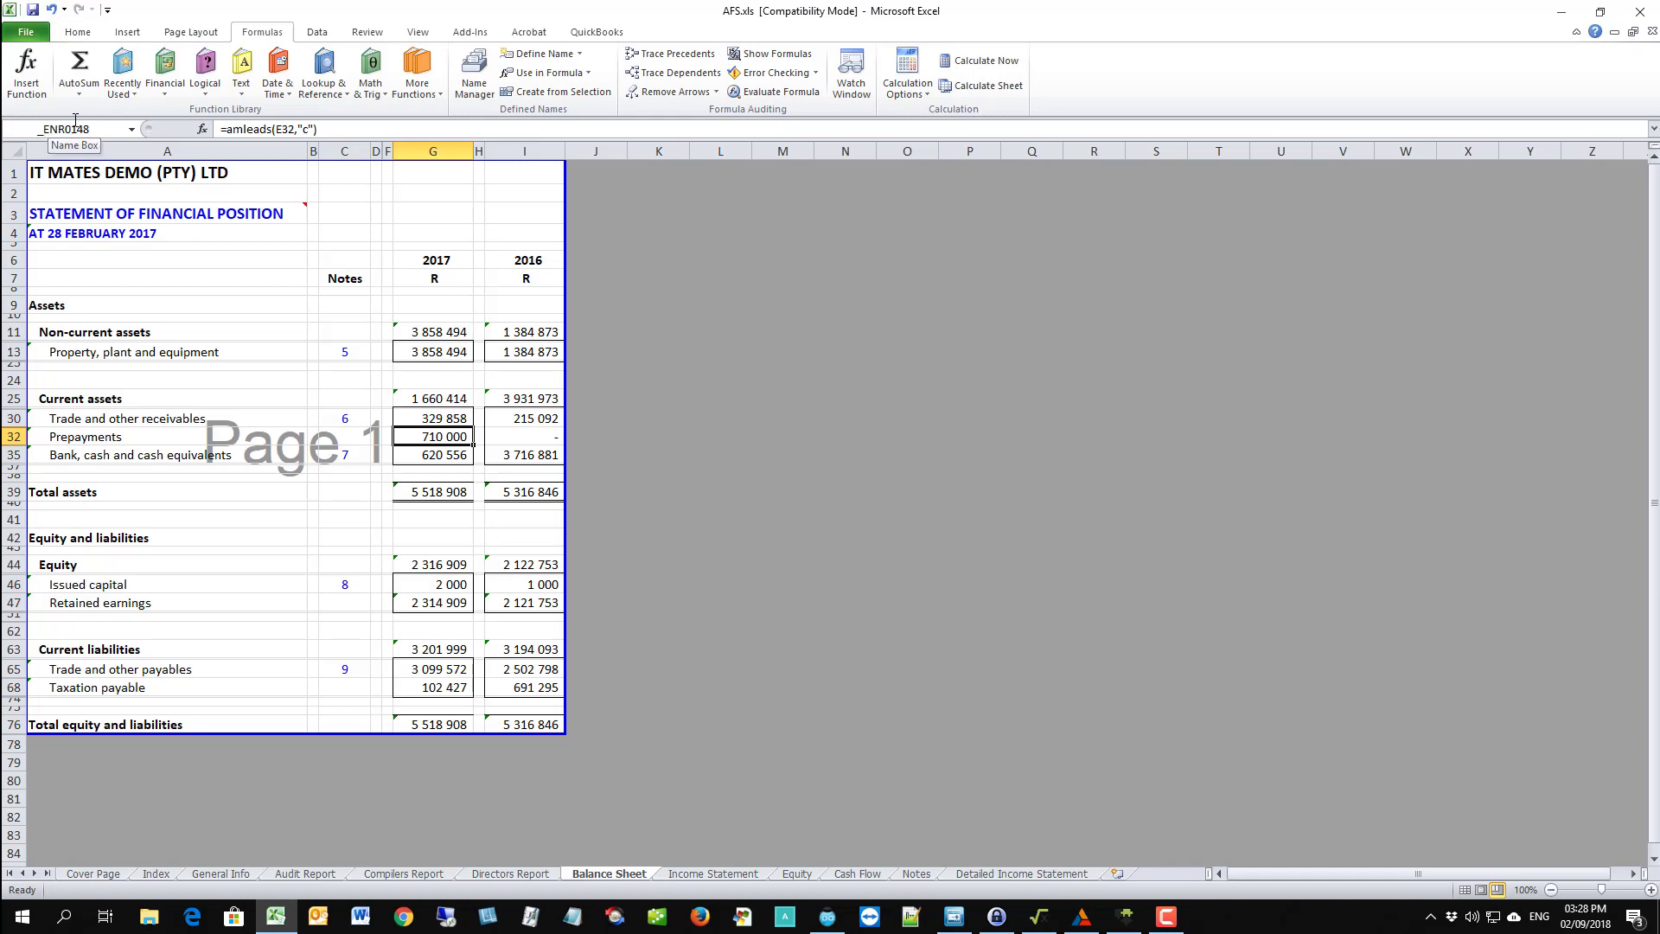
# Step: Name the 2016 Prepayments cell _ENR0148P and link 2017 bank and cash to Cash and cash equivalents
pyautogui.click(523, 436)
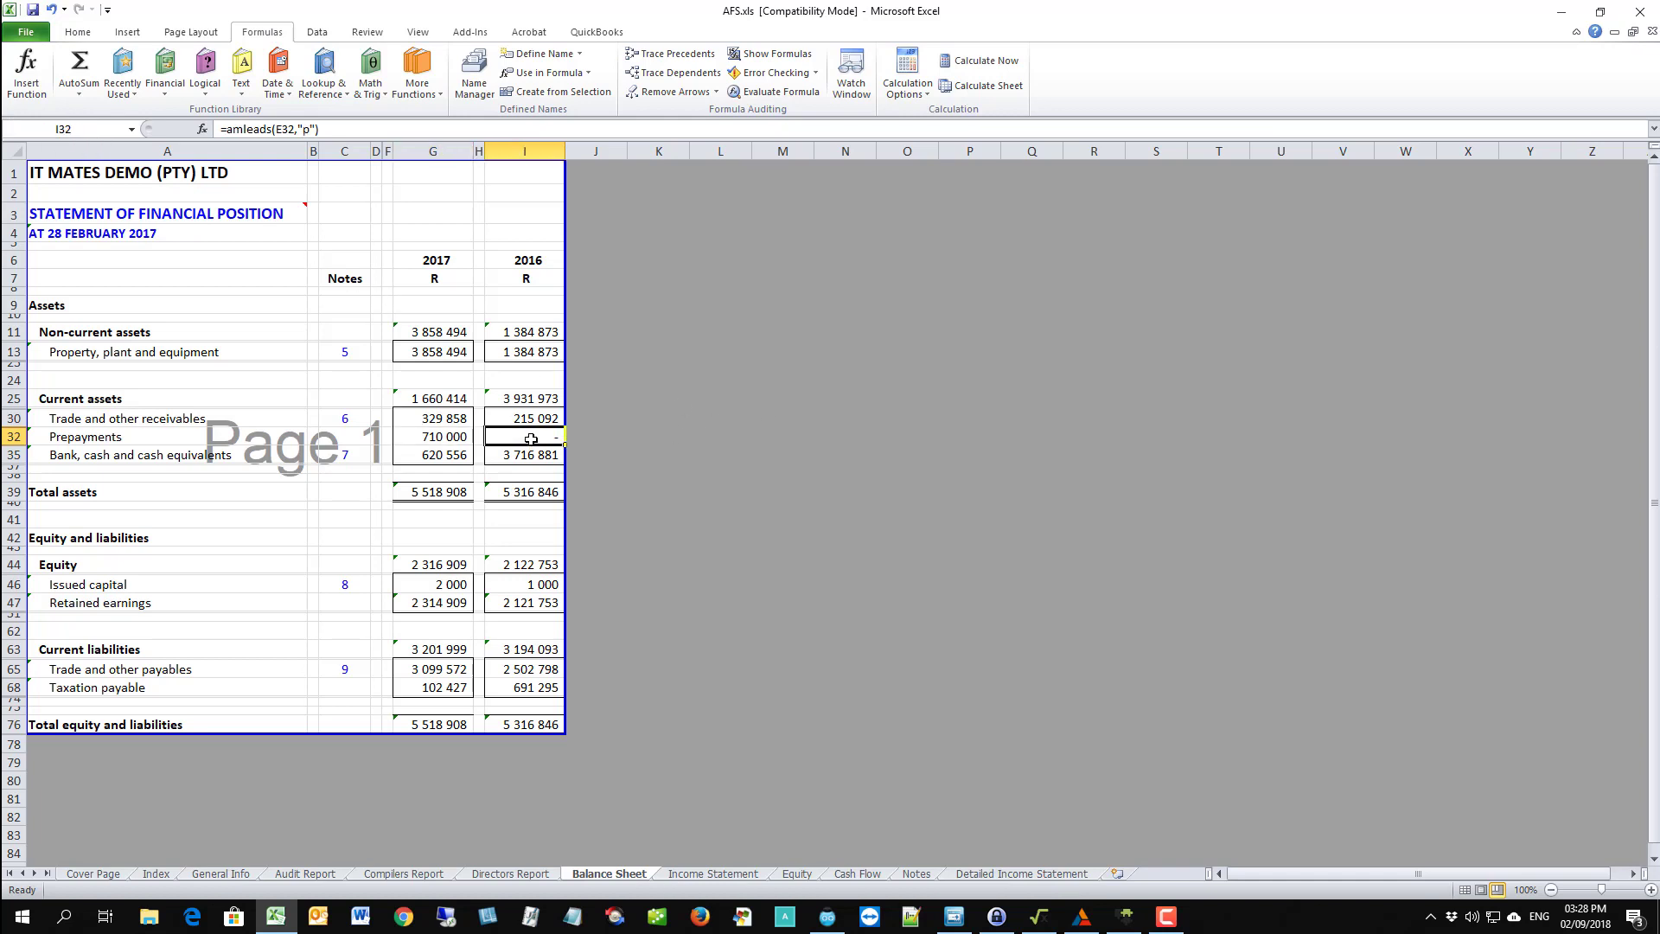
pyautogui.click(63, 128)
pyautogui.write('_ENR0148P')
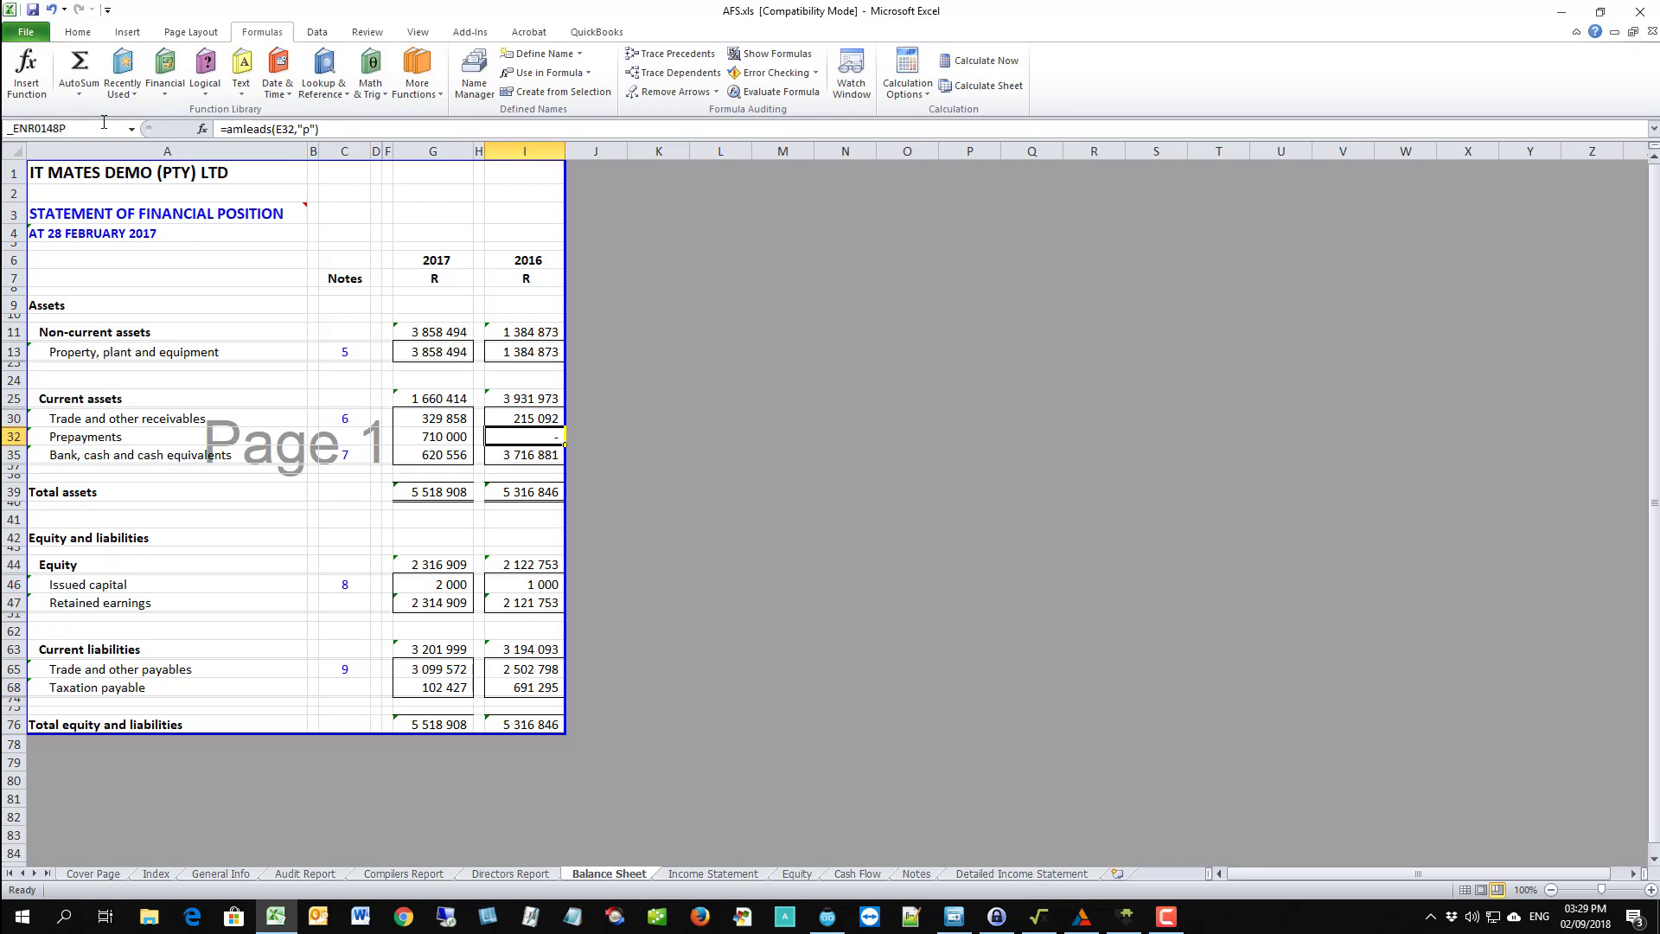
pyautogui.moveTo(617, 322)
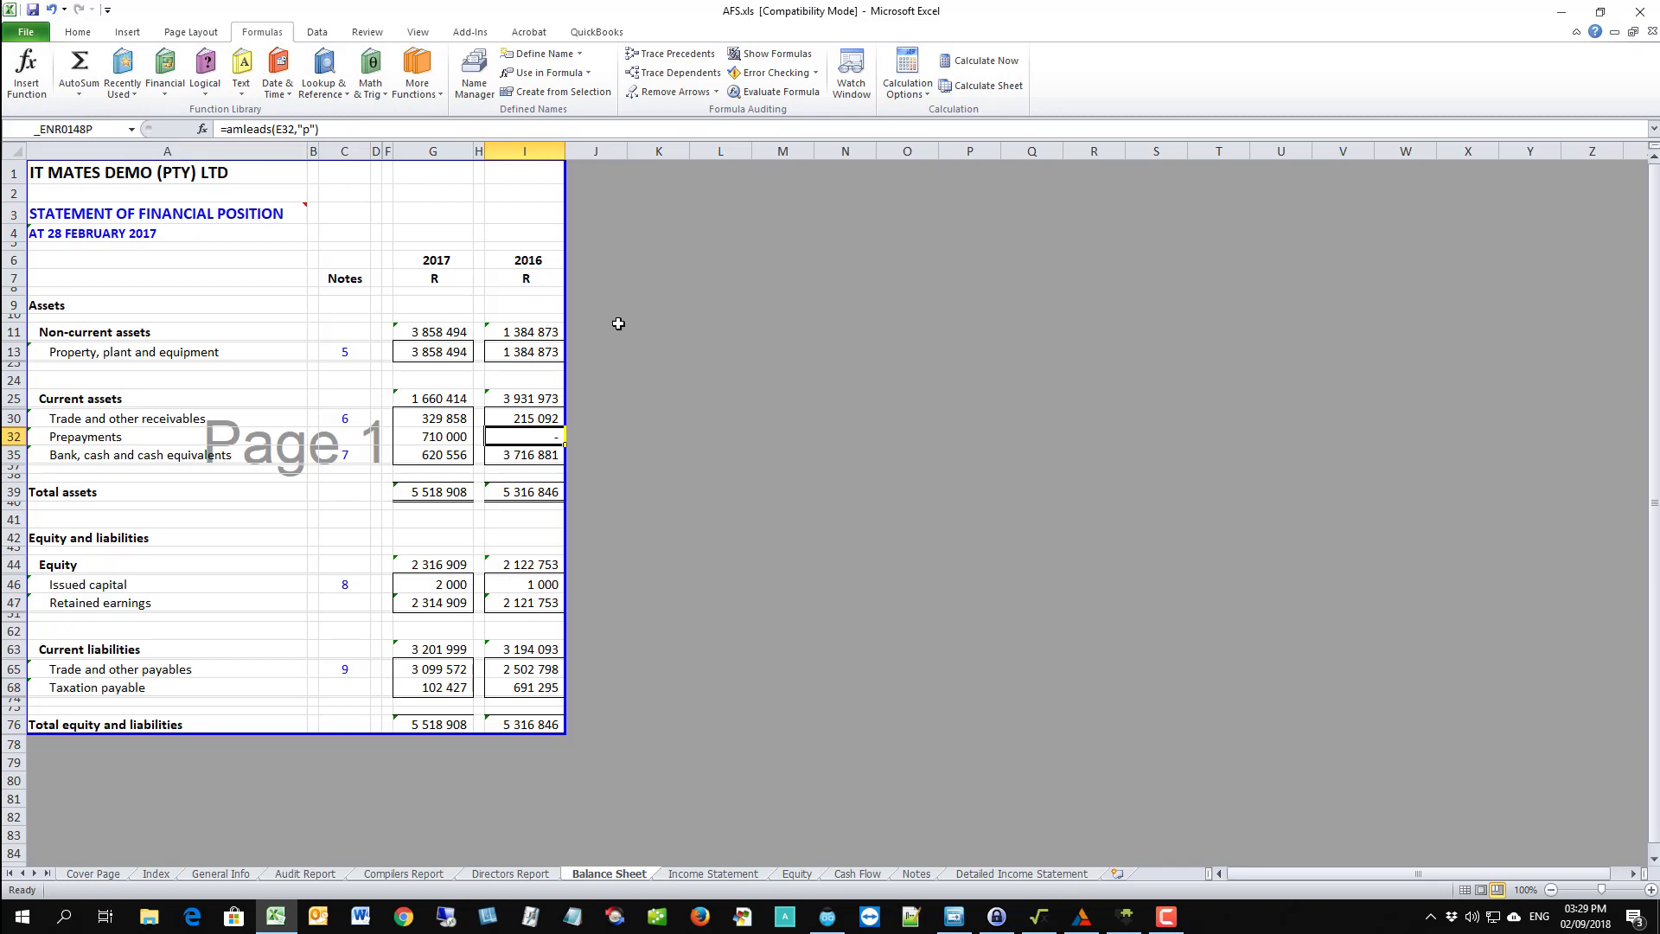
pyautogui.moveTo(590, 432)
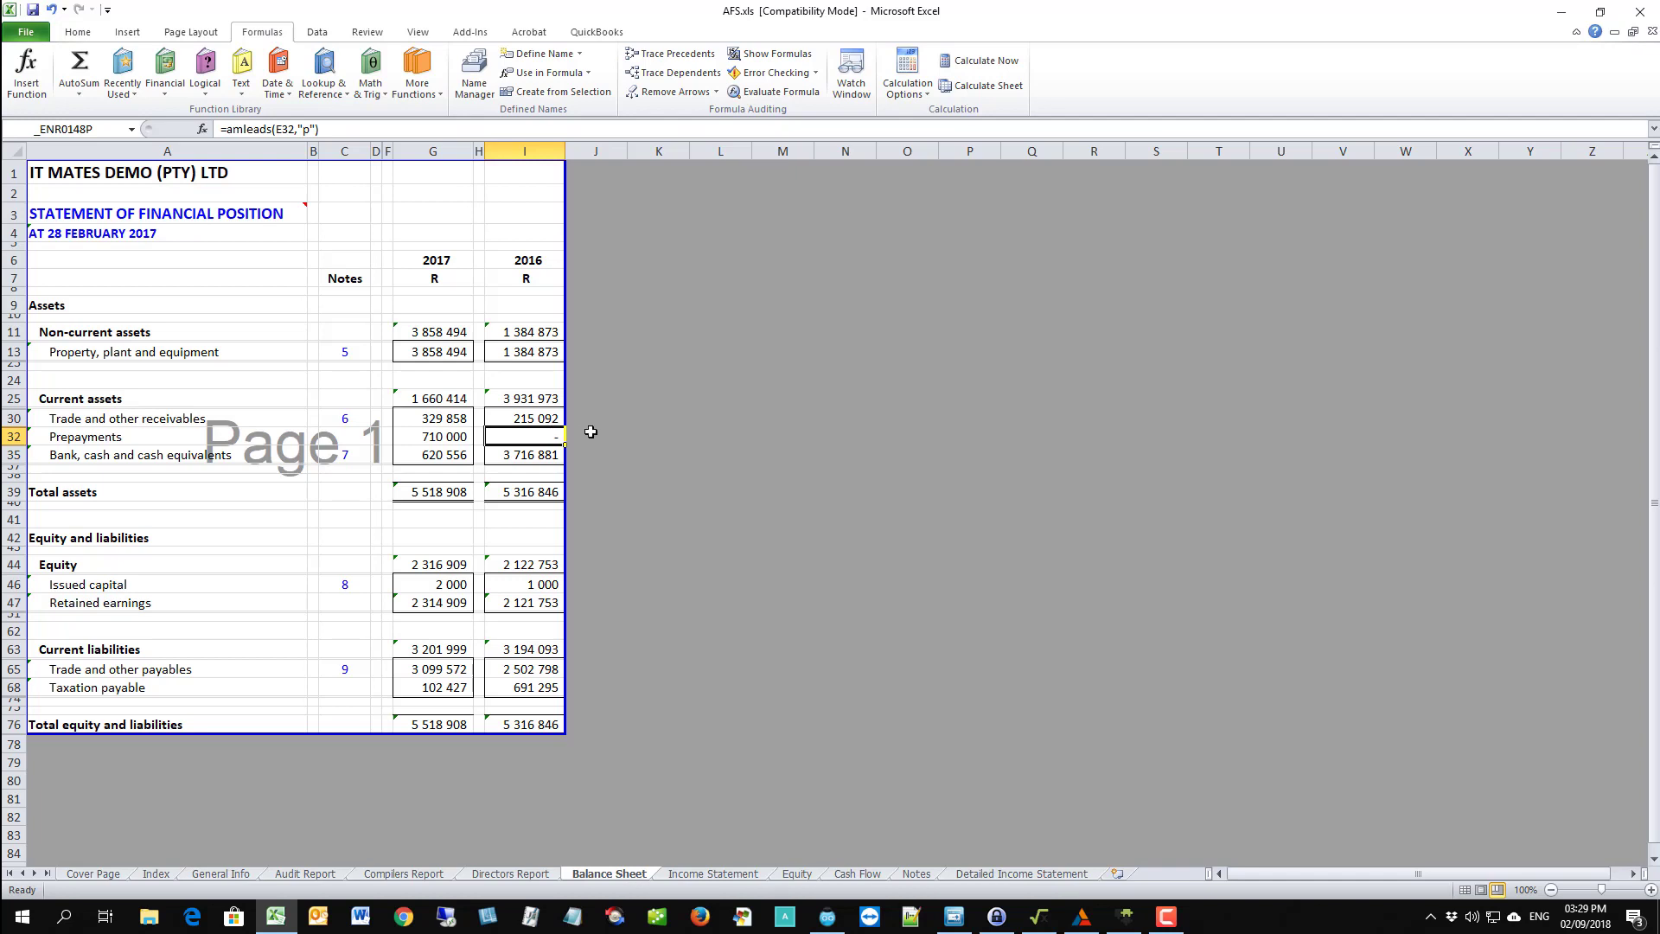
pyautogui.moveTo(442, 454)
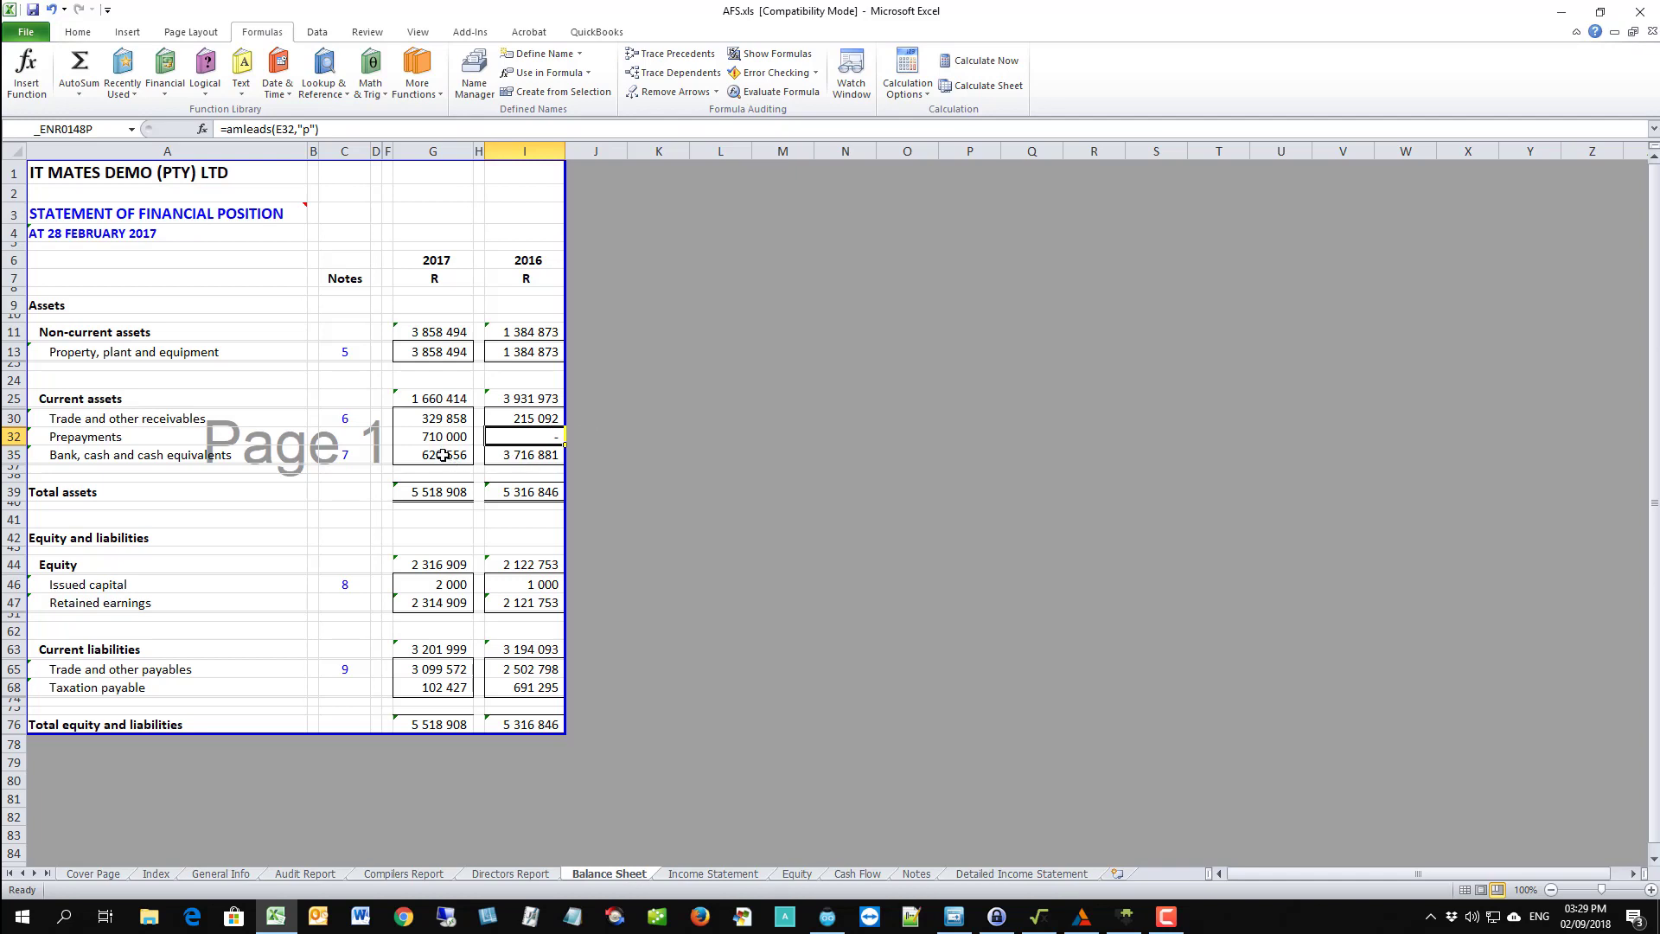
pyautogui.click(432, 455)
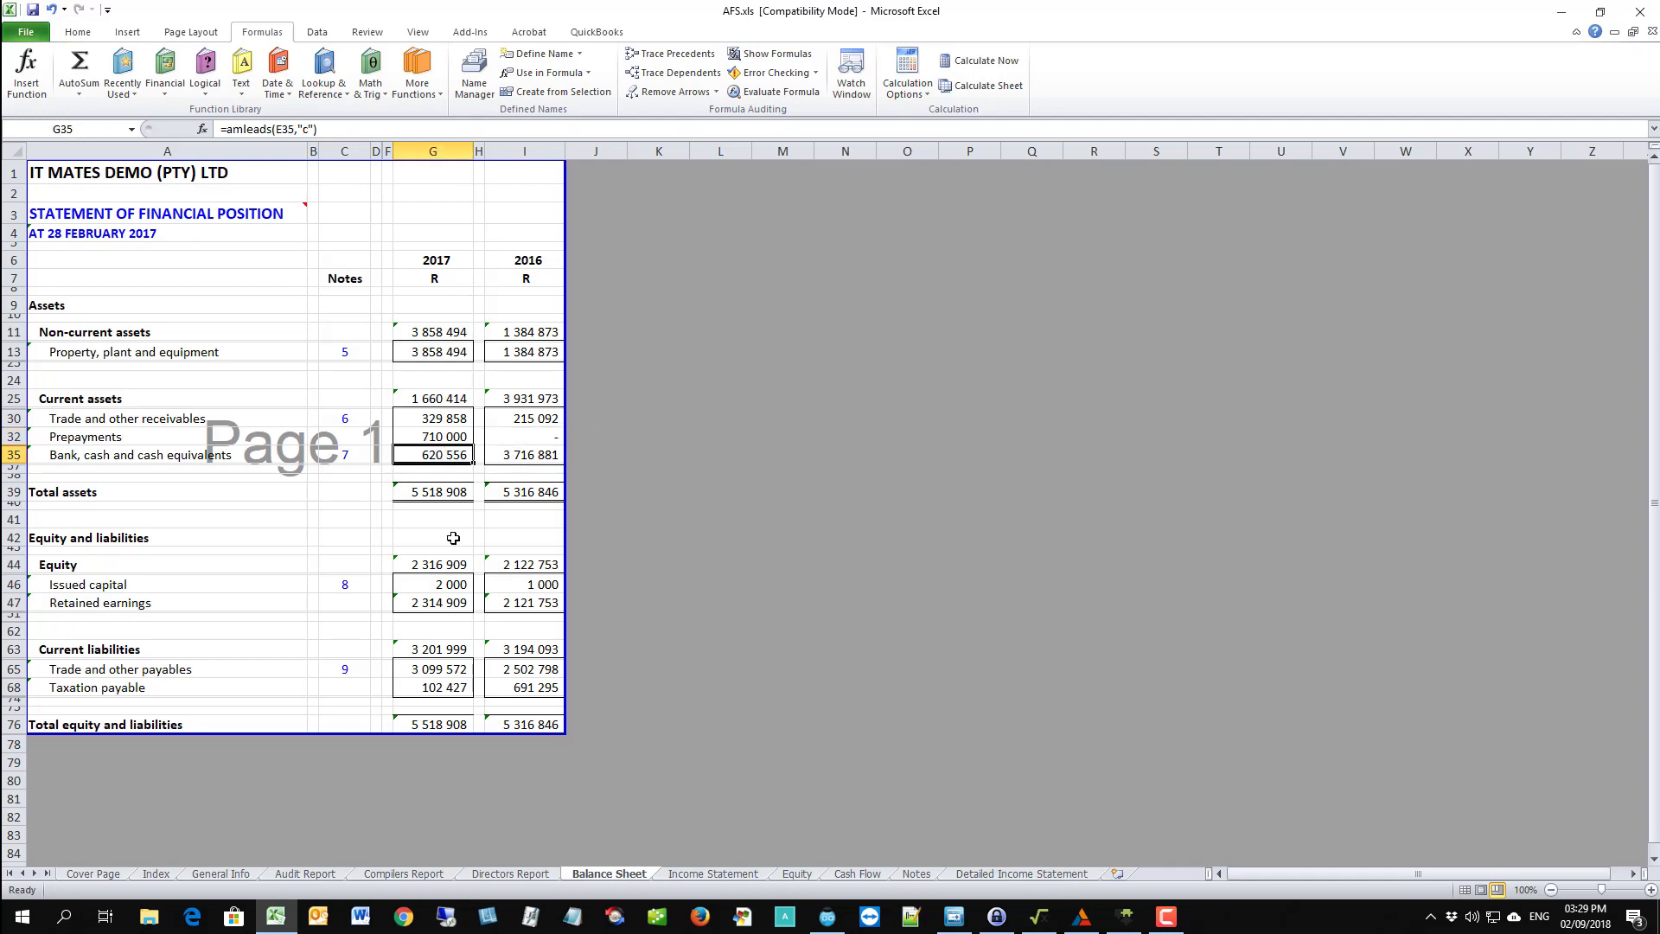
pyautogui.moveTo(280, 916)
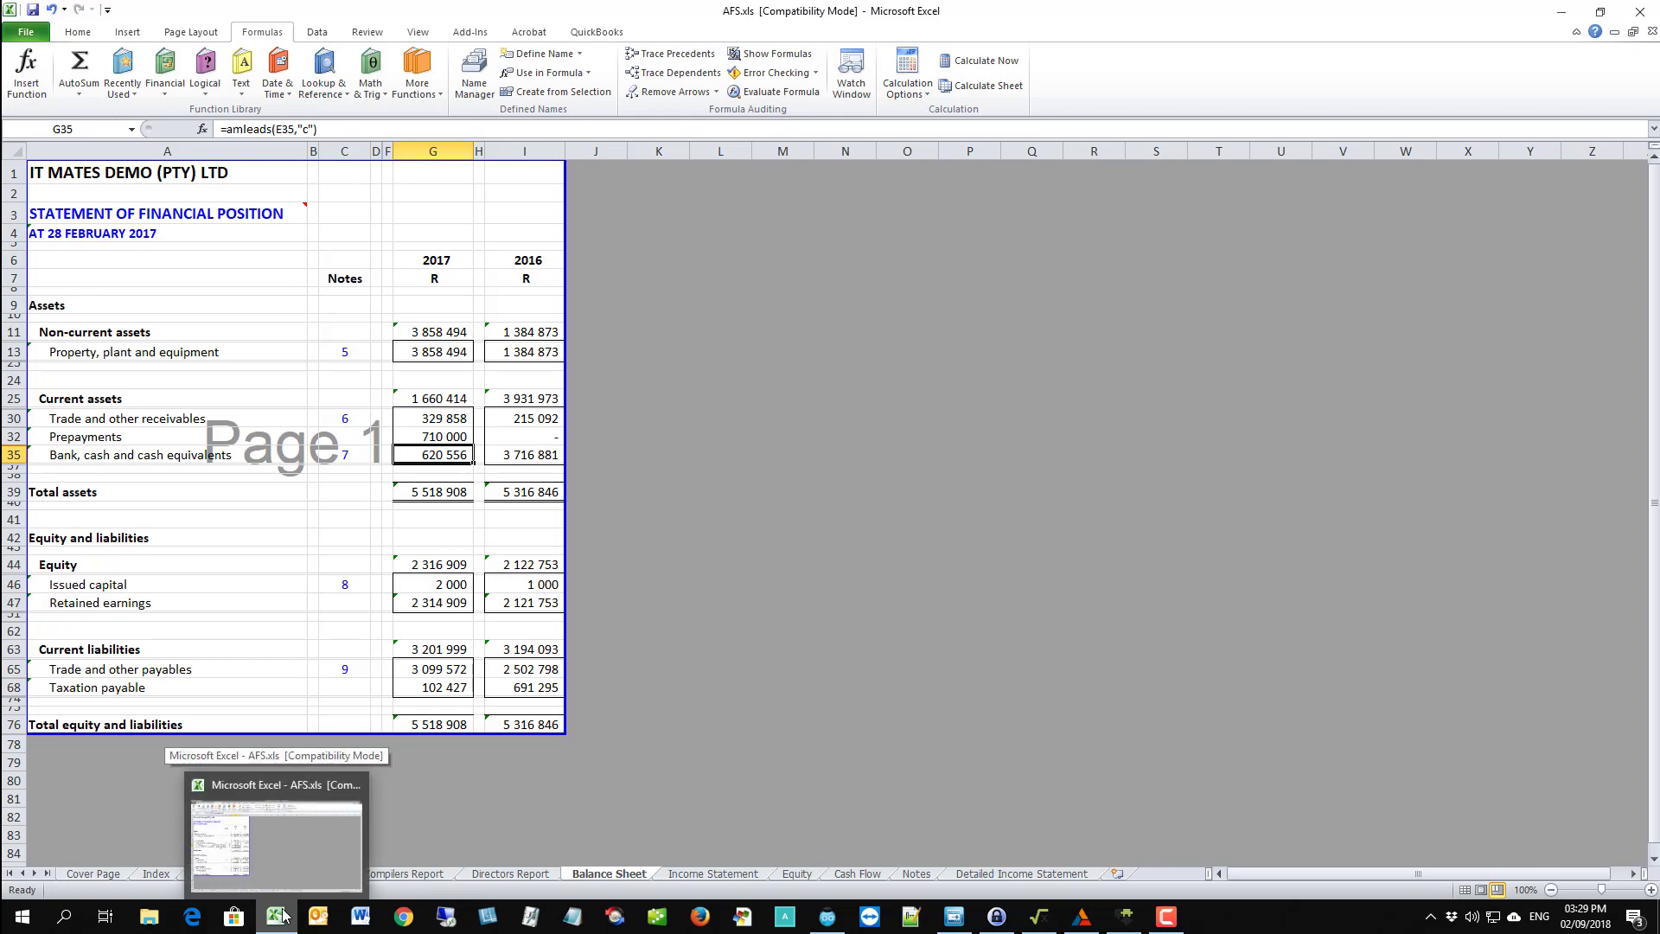
pyautogui.moveTo(320, 883)
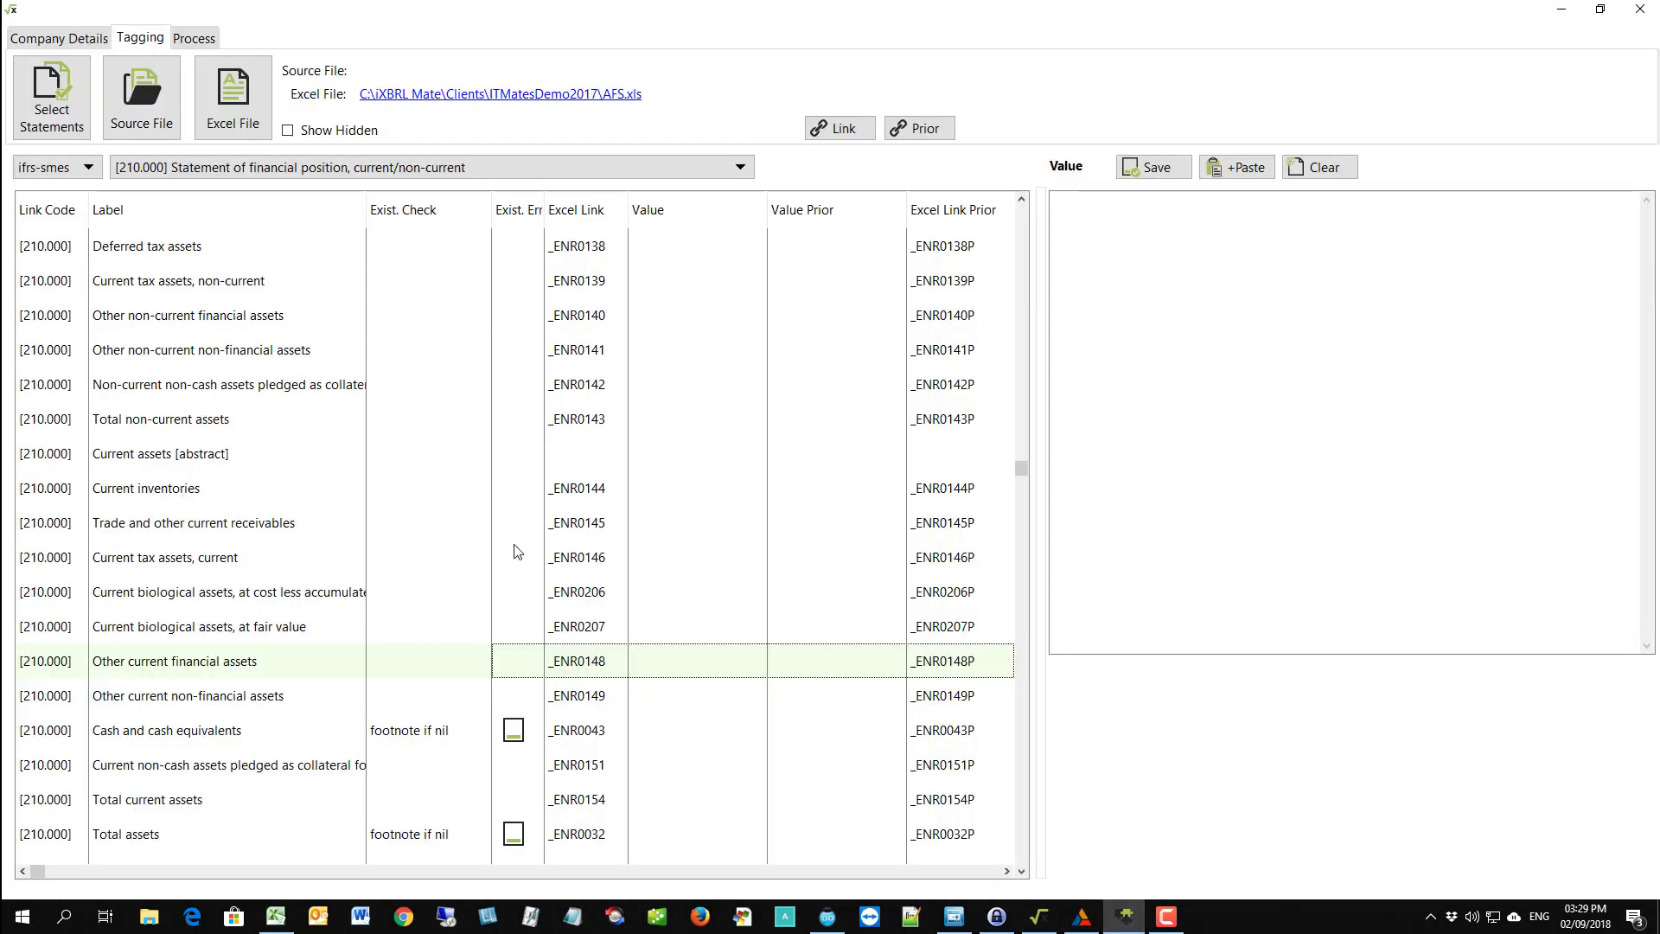
pyautogui.moveTo(612, 738)
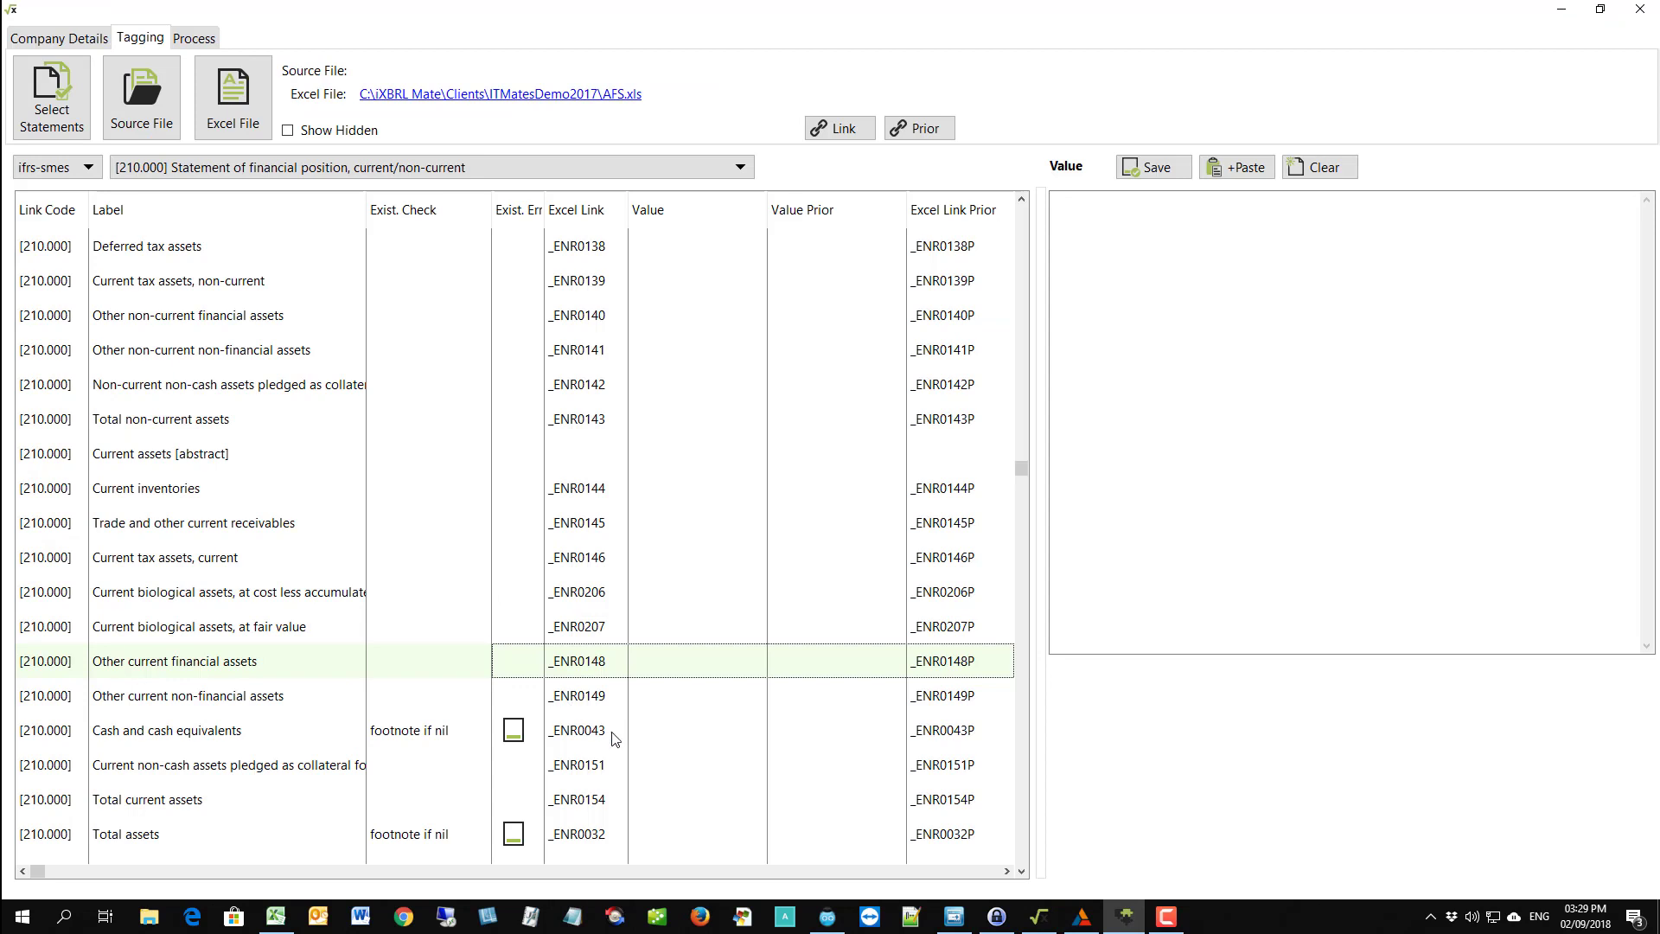
pyautogui.click(576, 729)
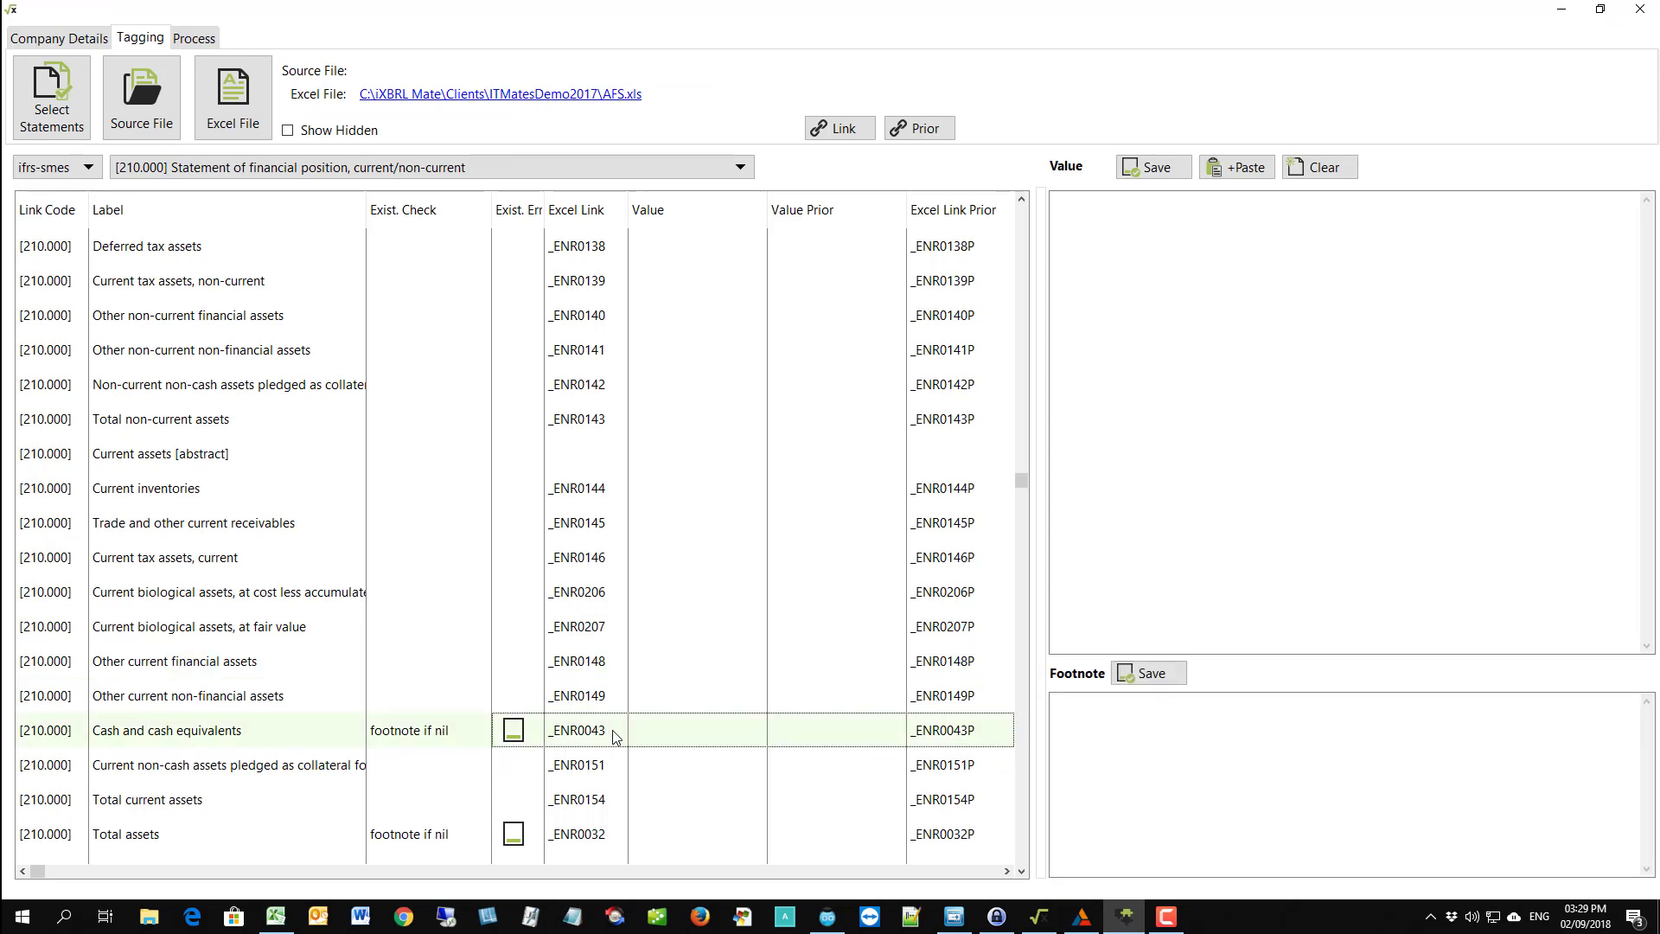
pyautogui.moveTo(567, 669)
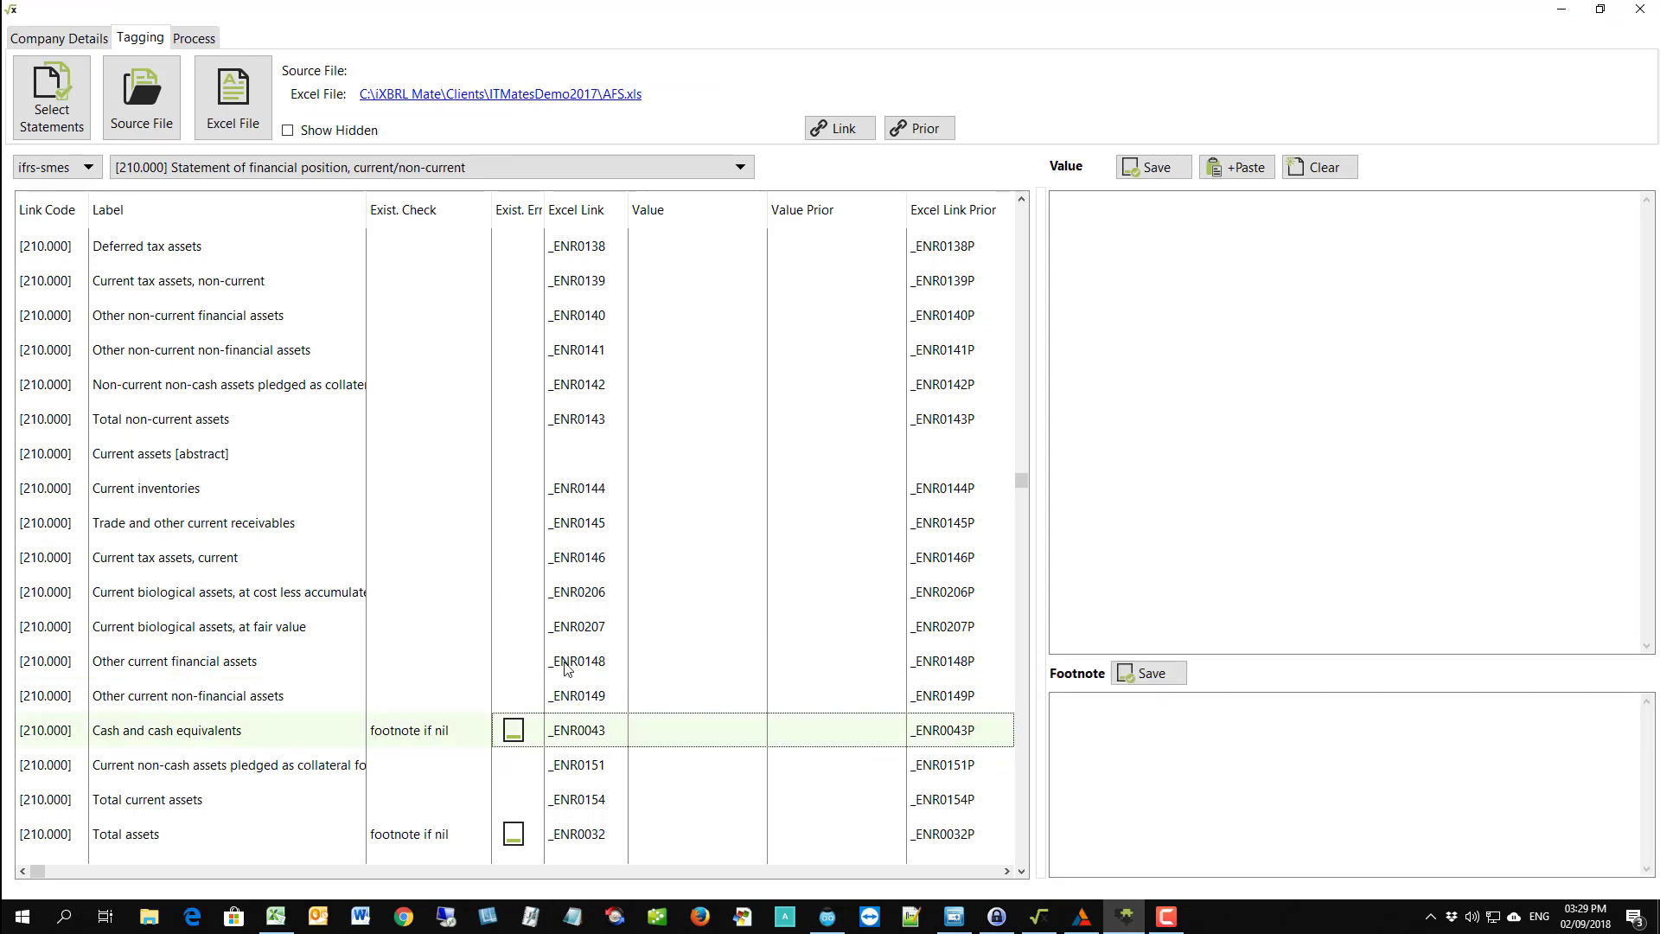
pyautogui.moveTo(840, 828)
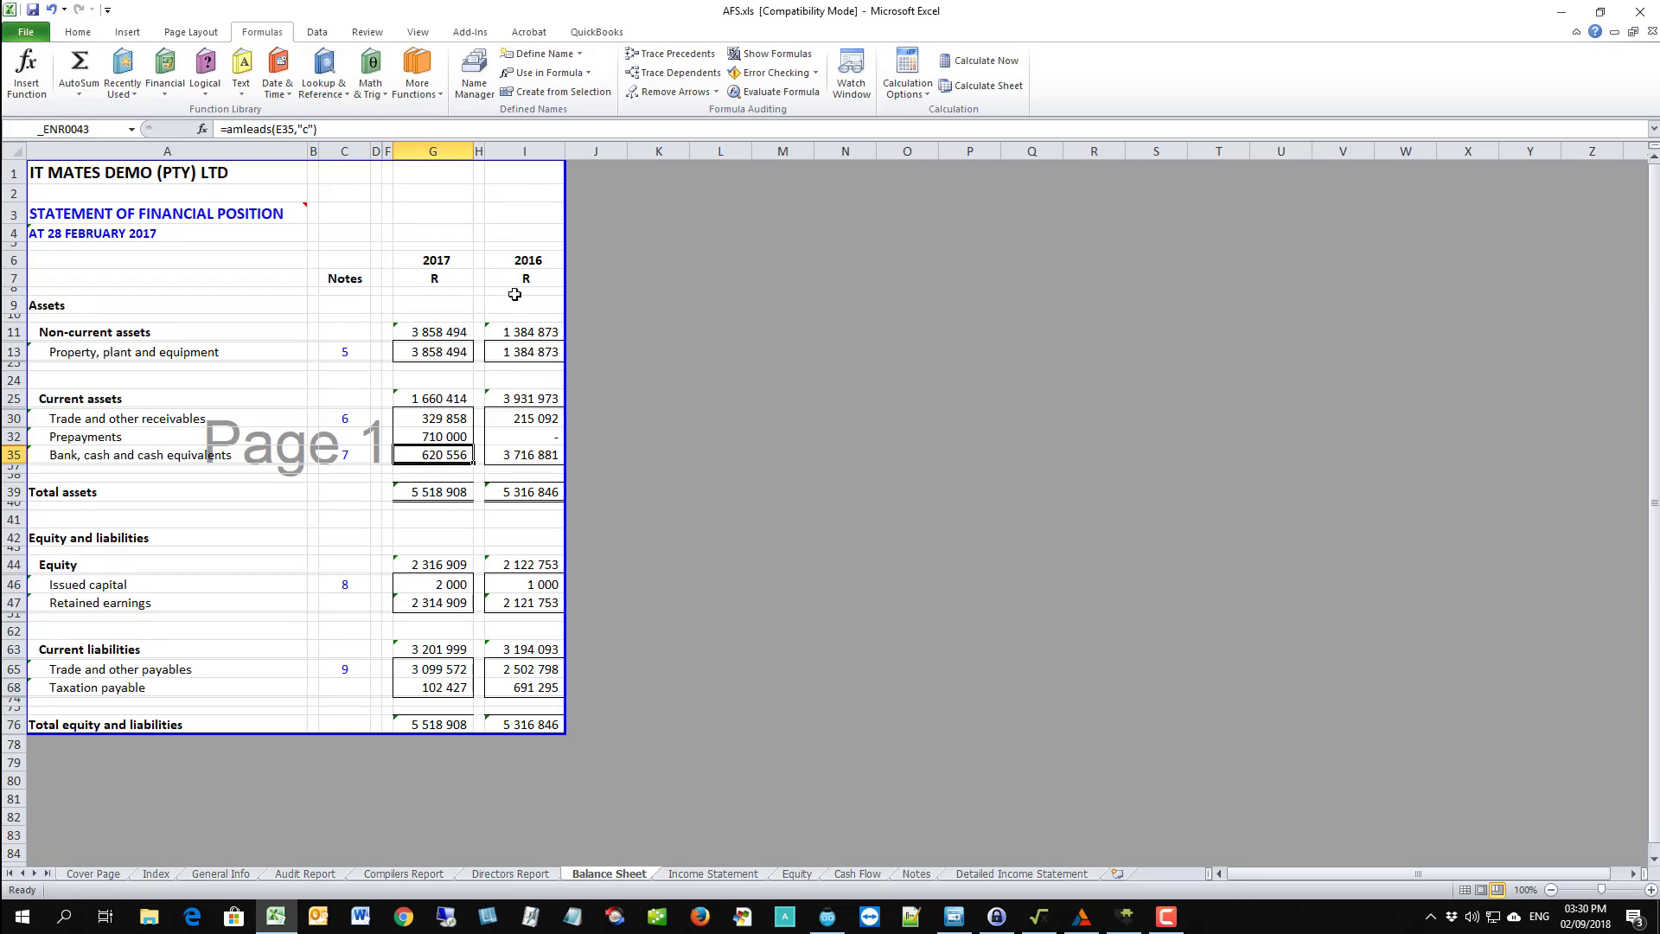
# Step: Name the 2016 bank and cash cell _ENR0043P and check the 2017 Total assets formula
pyautogui.click(523, 454)
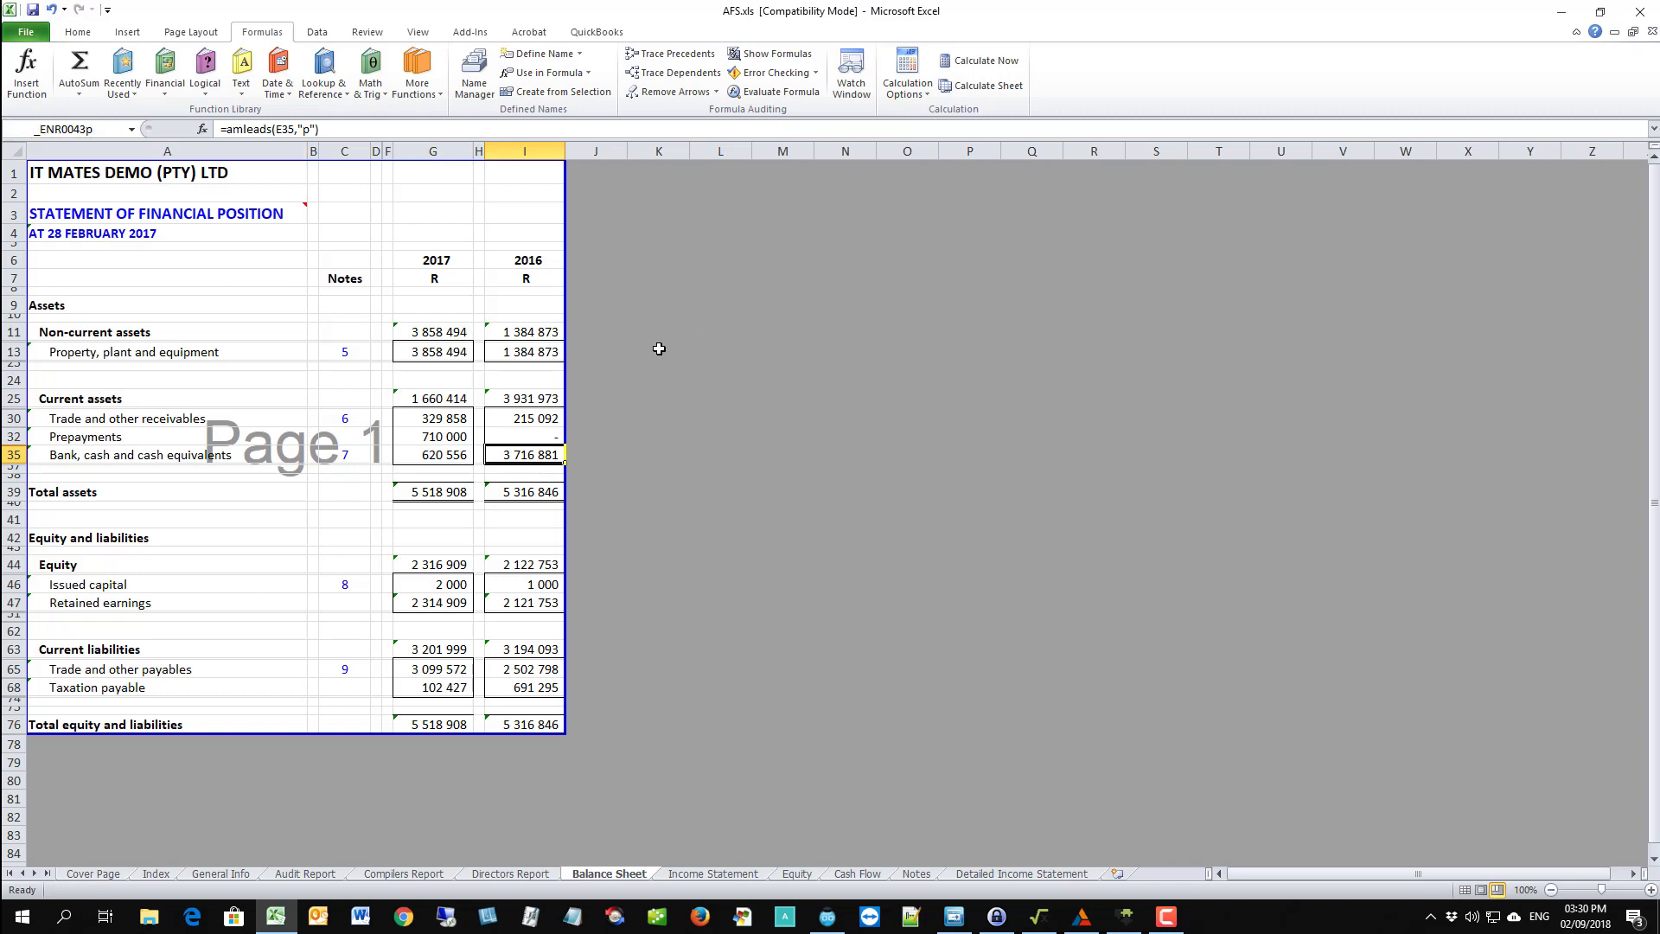
pyautogui.click(77, 32)
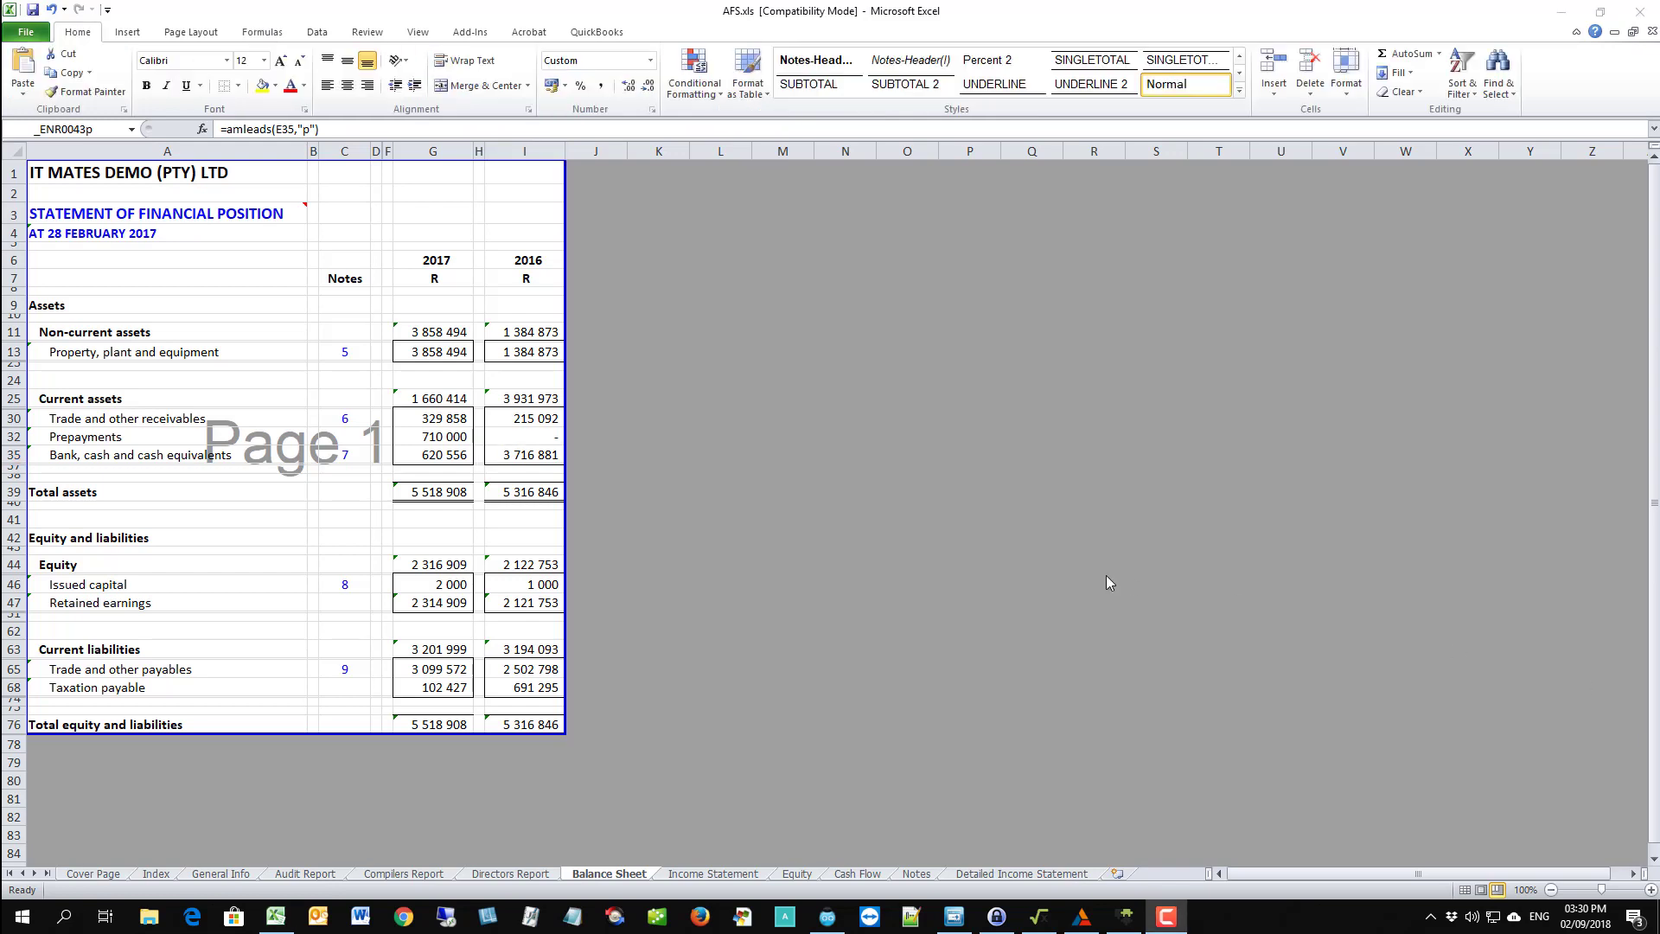
pyautogui.moveTo(1326, 683)
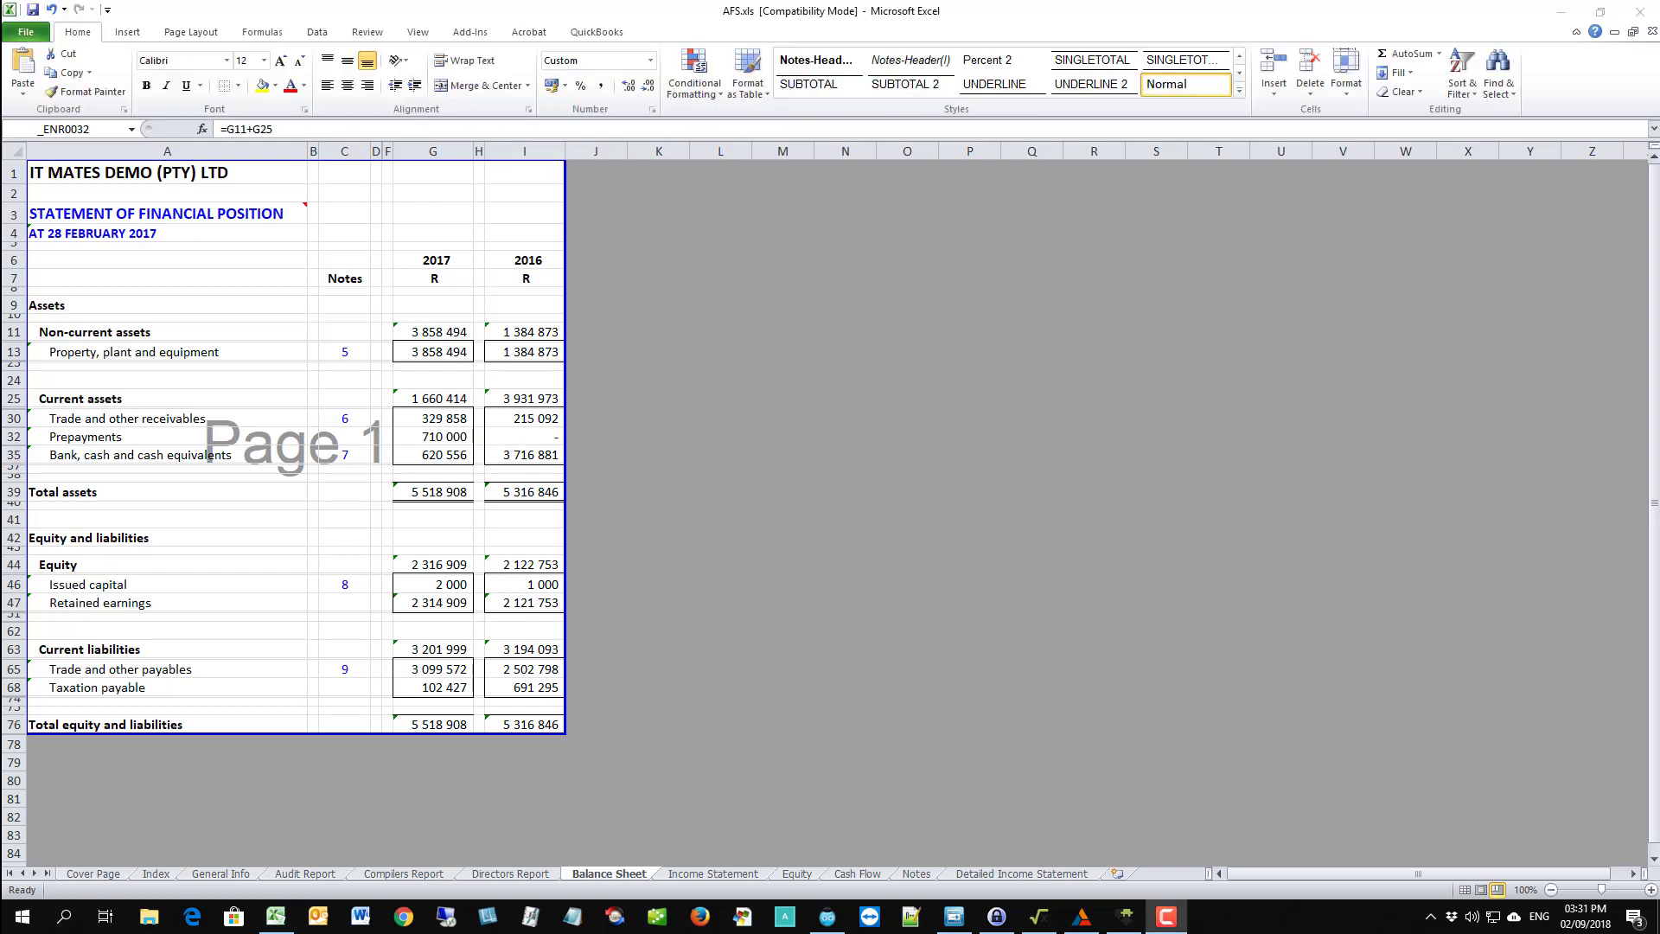
pyautogui.moveTo(1023, 614)
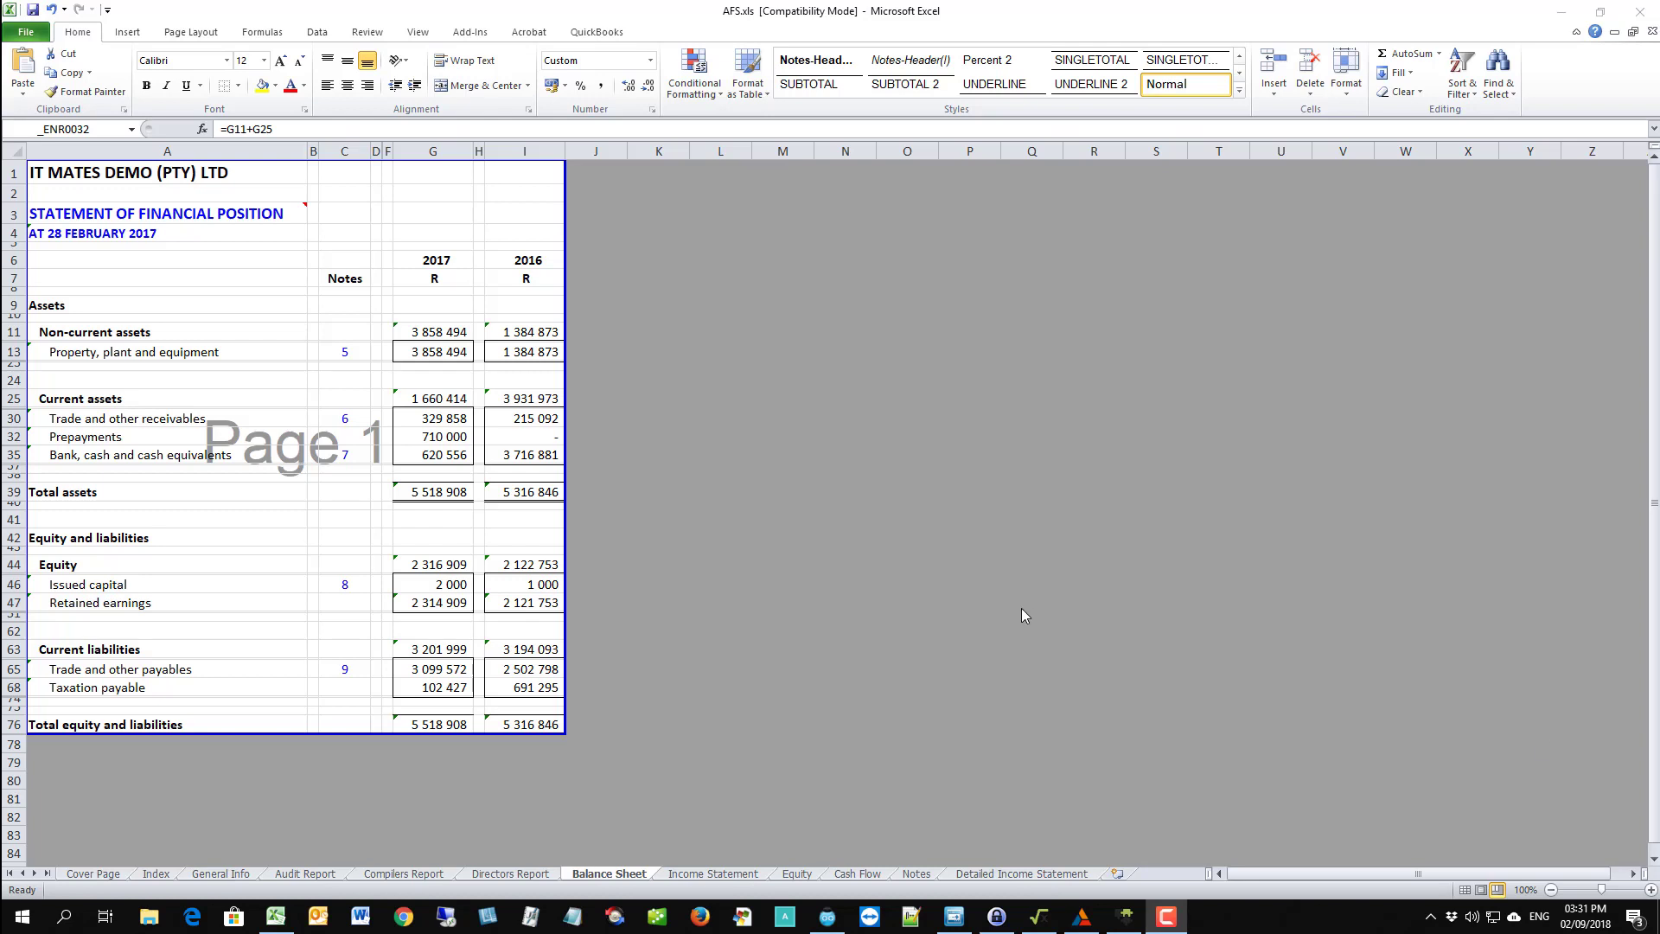
pyautogui.doubleClick(432, 491)
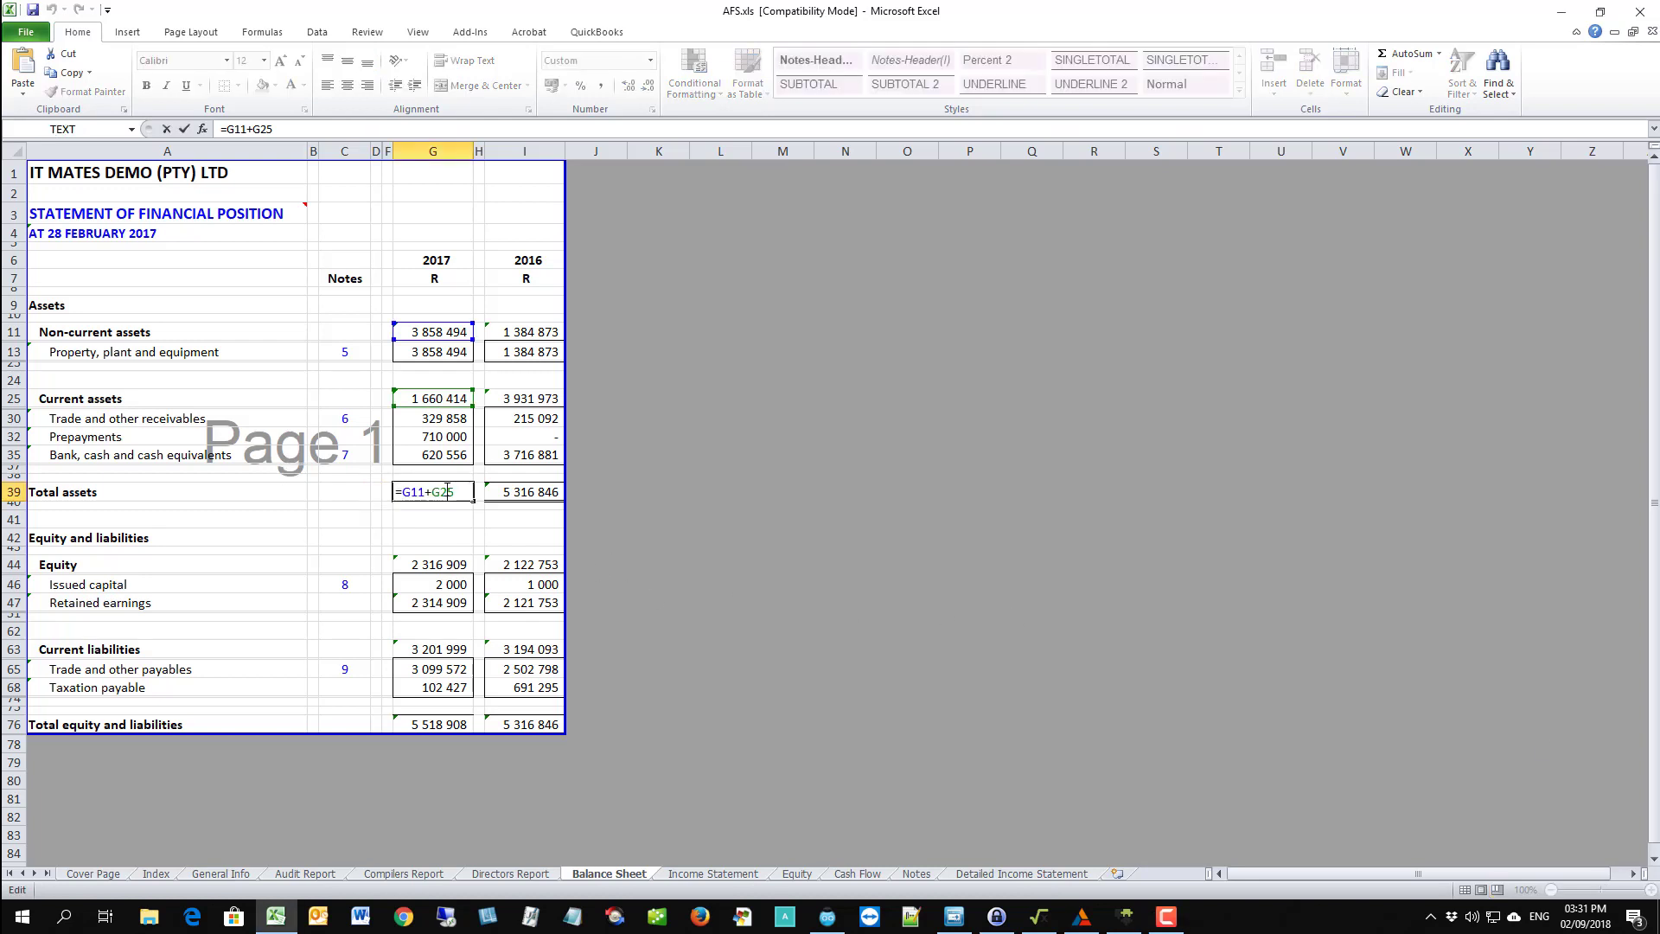
pyautogui.press('Return')
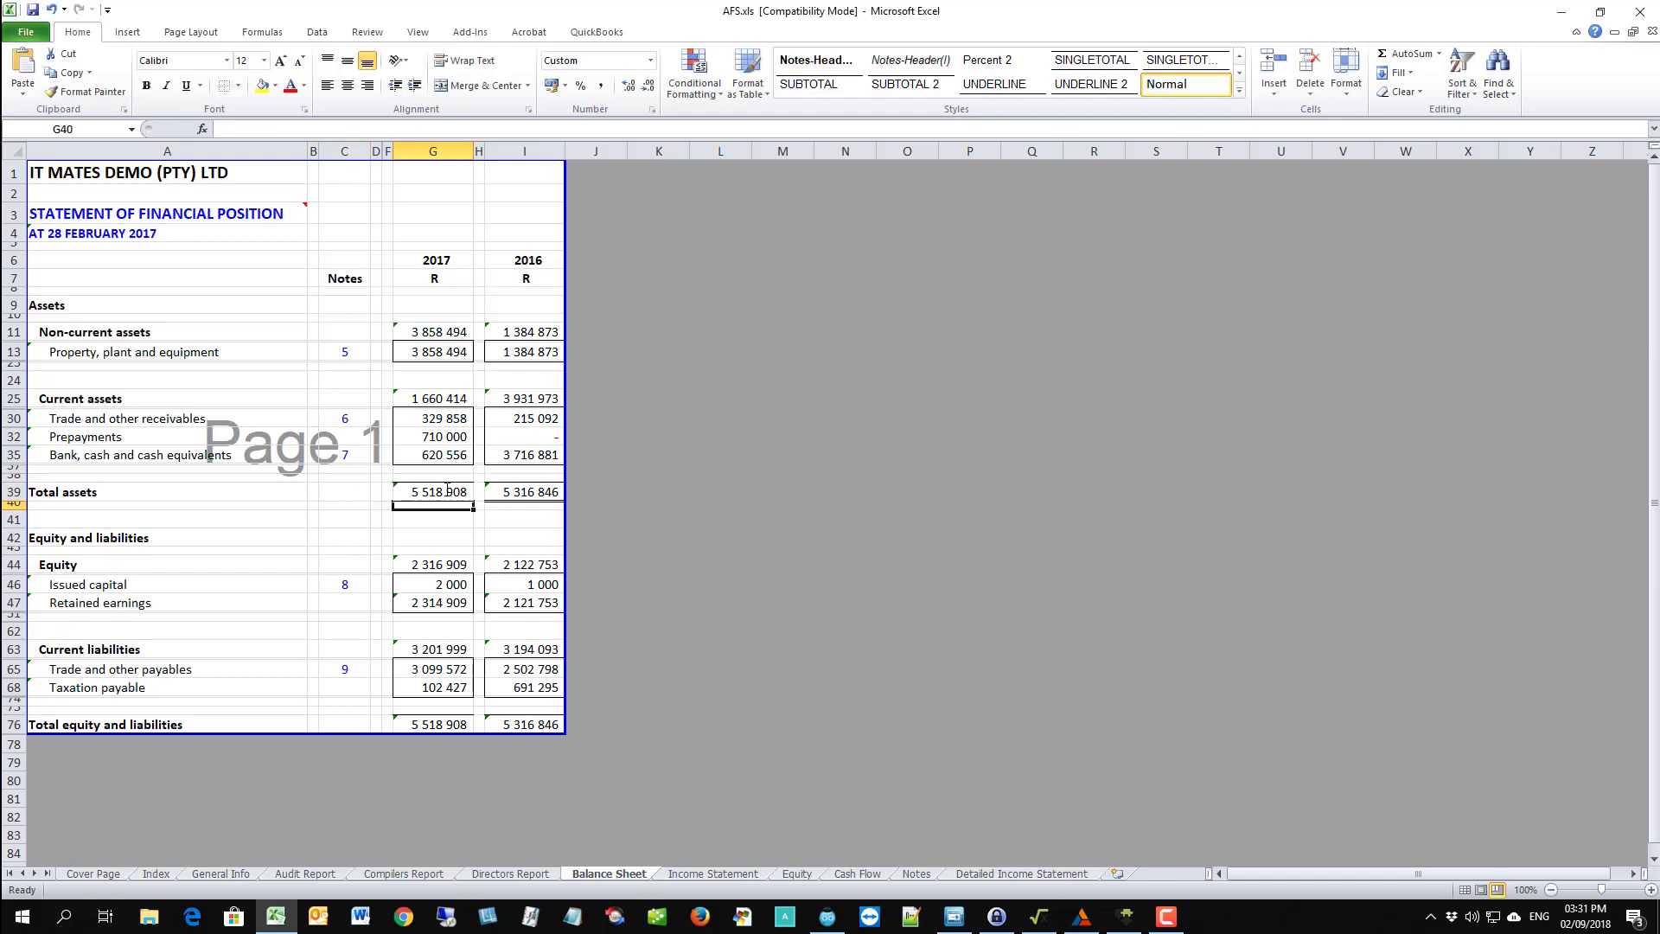
pyautogui.click(433, 491)
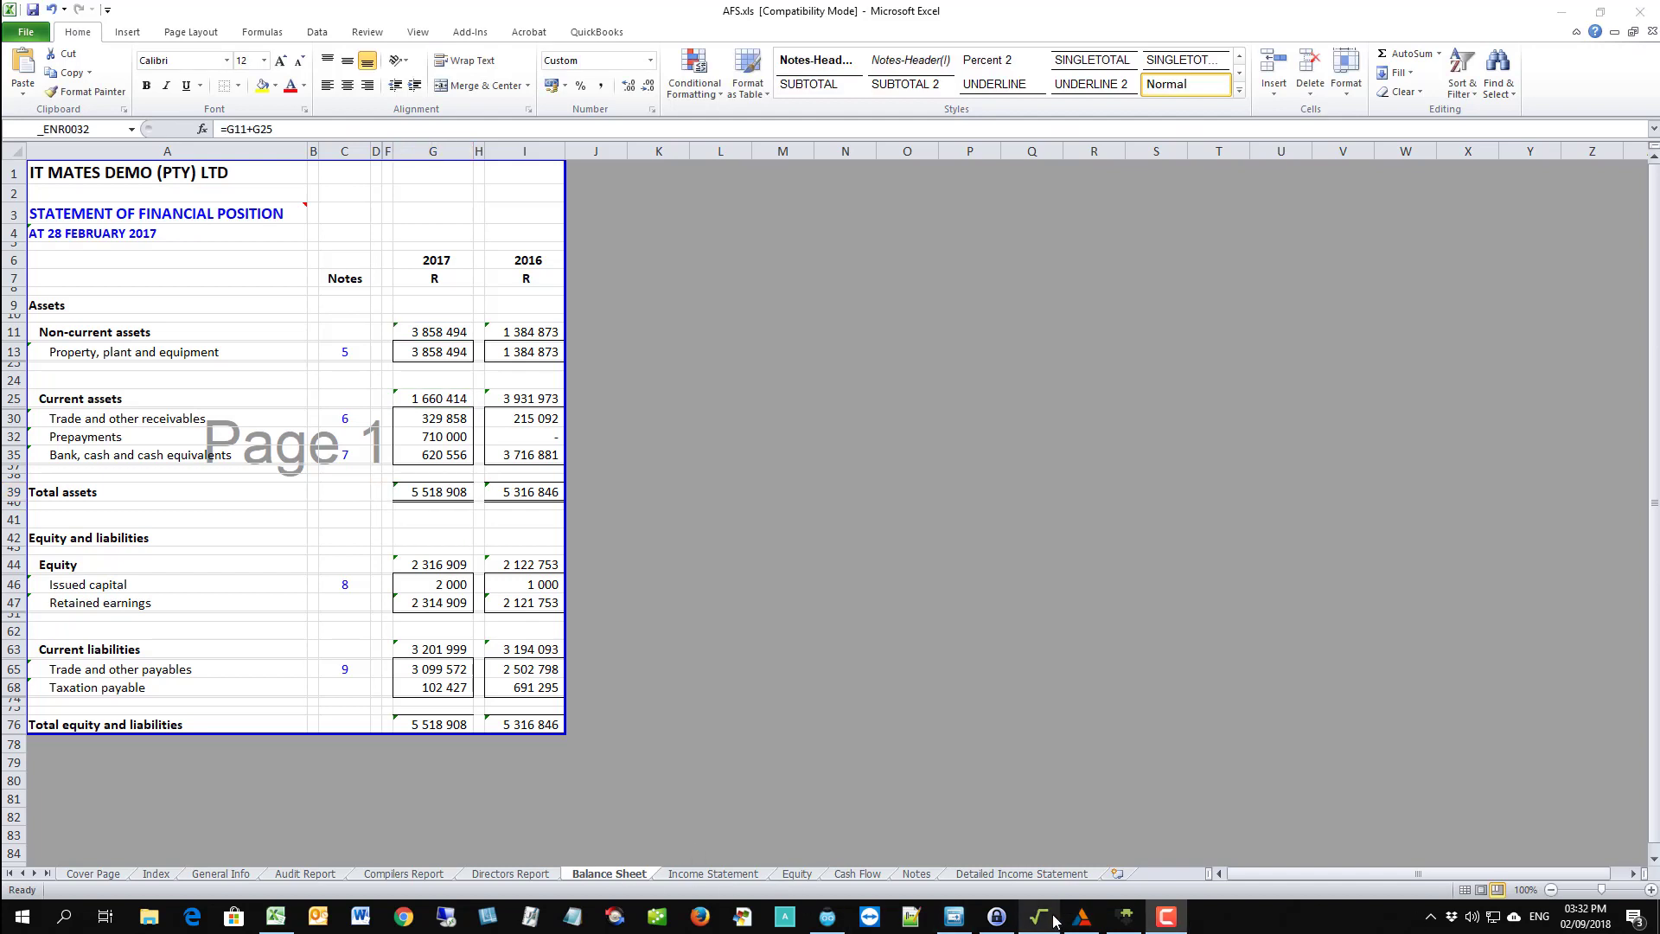
# Step: Link cell G25 (1 660 414) to Total current assets as _ENR0154, then select the 2016 total
pyautogui.click(1037, 916)
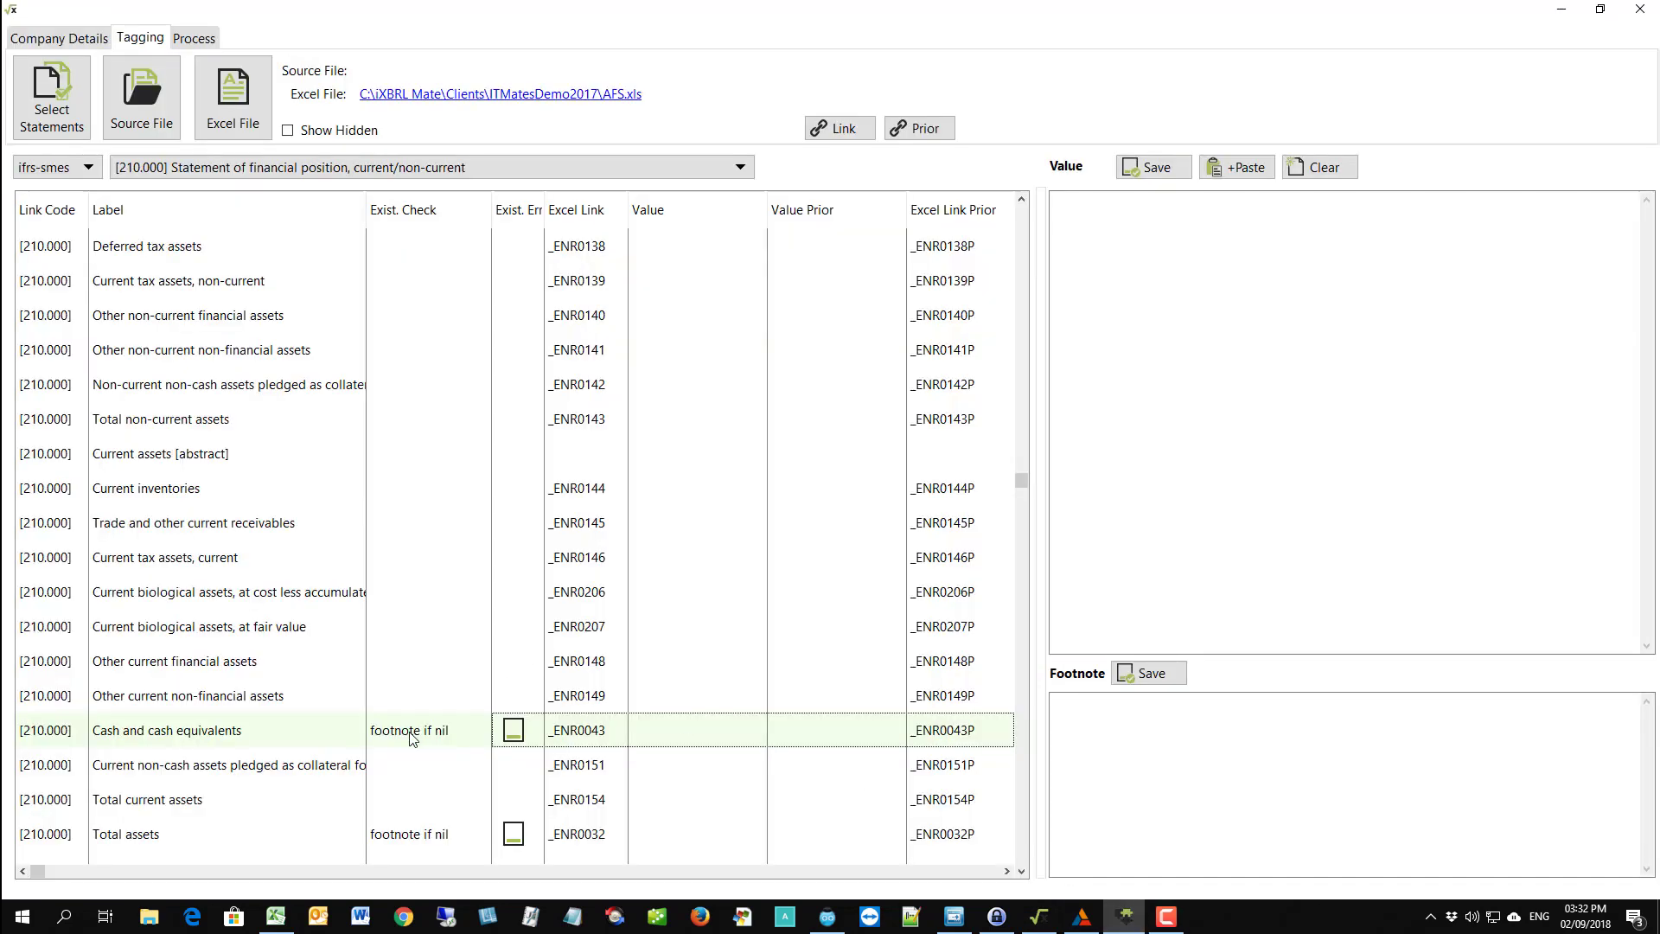
pyautogui.scroll(-3)
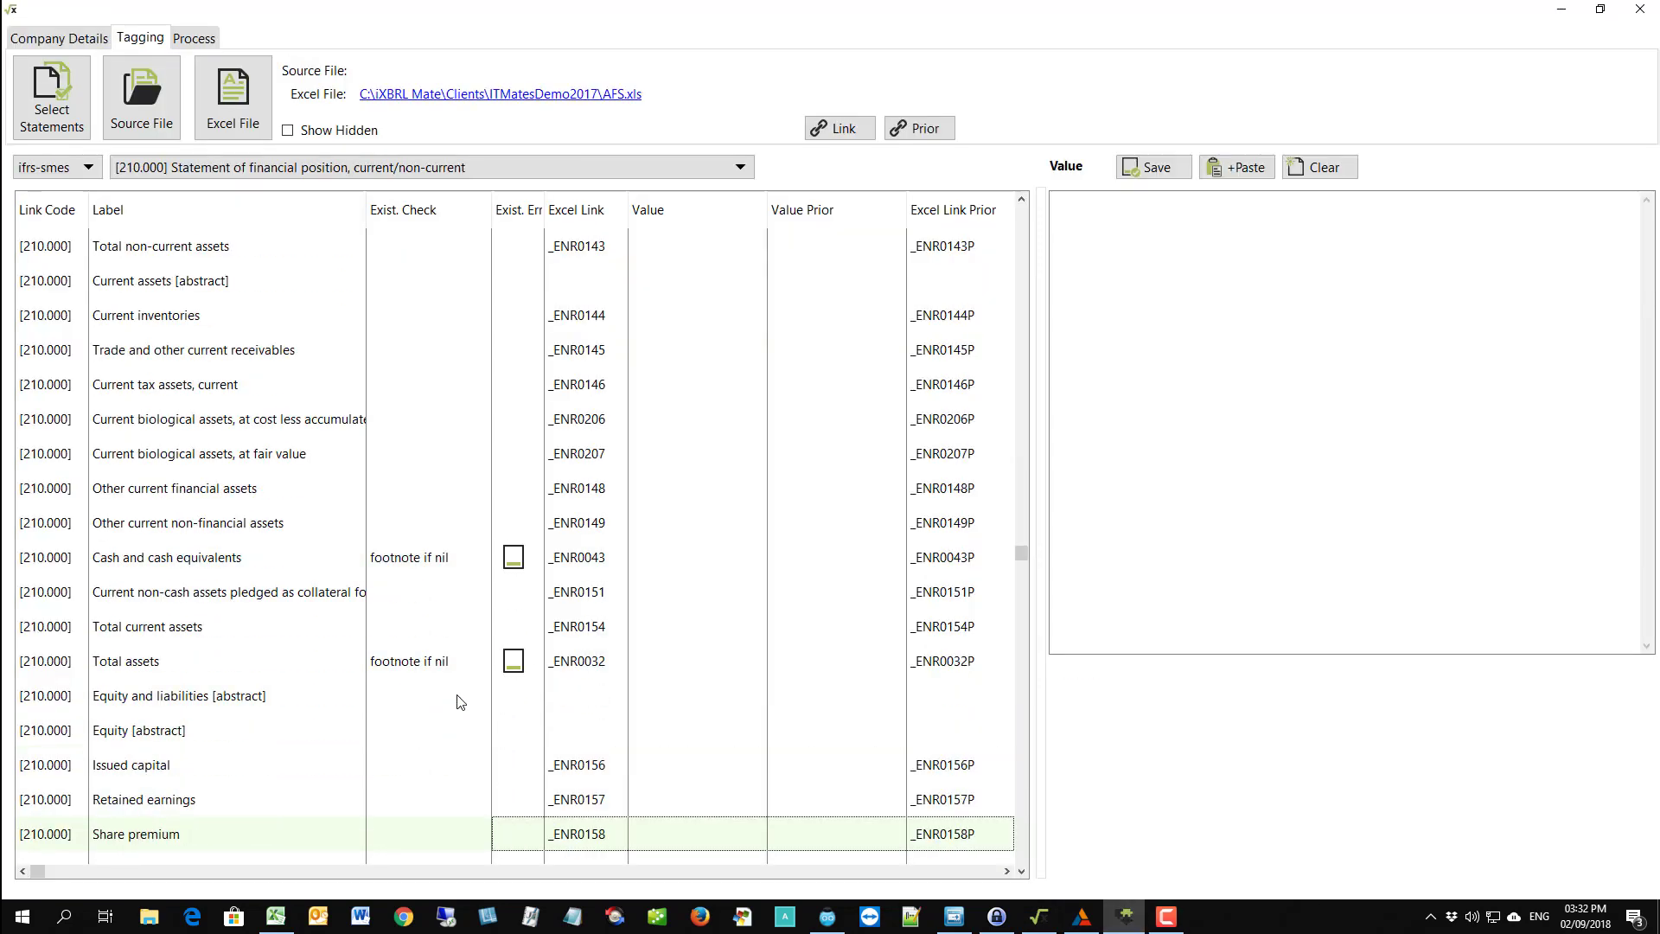
pyautogui.click(688, 626)
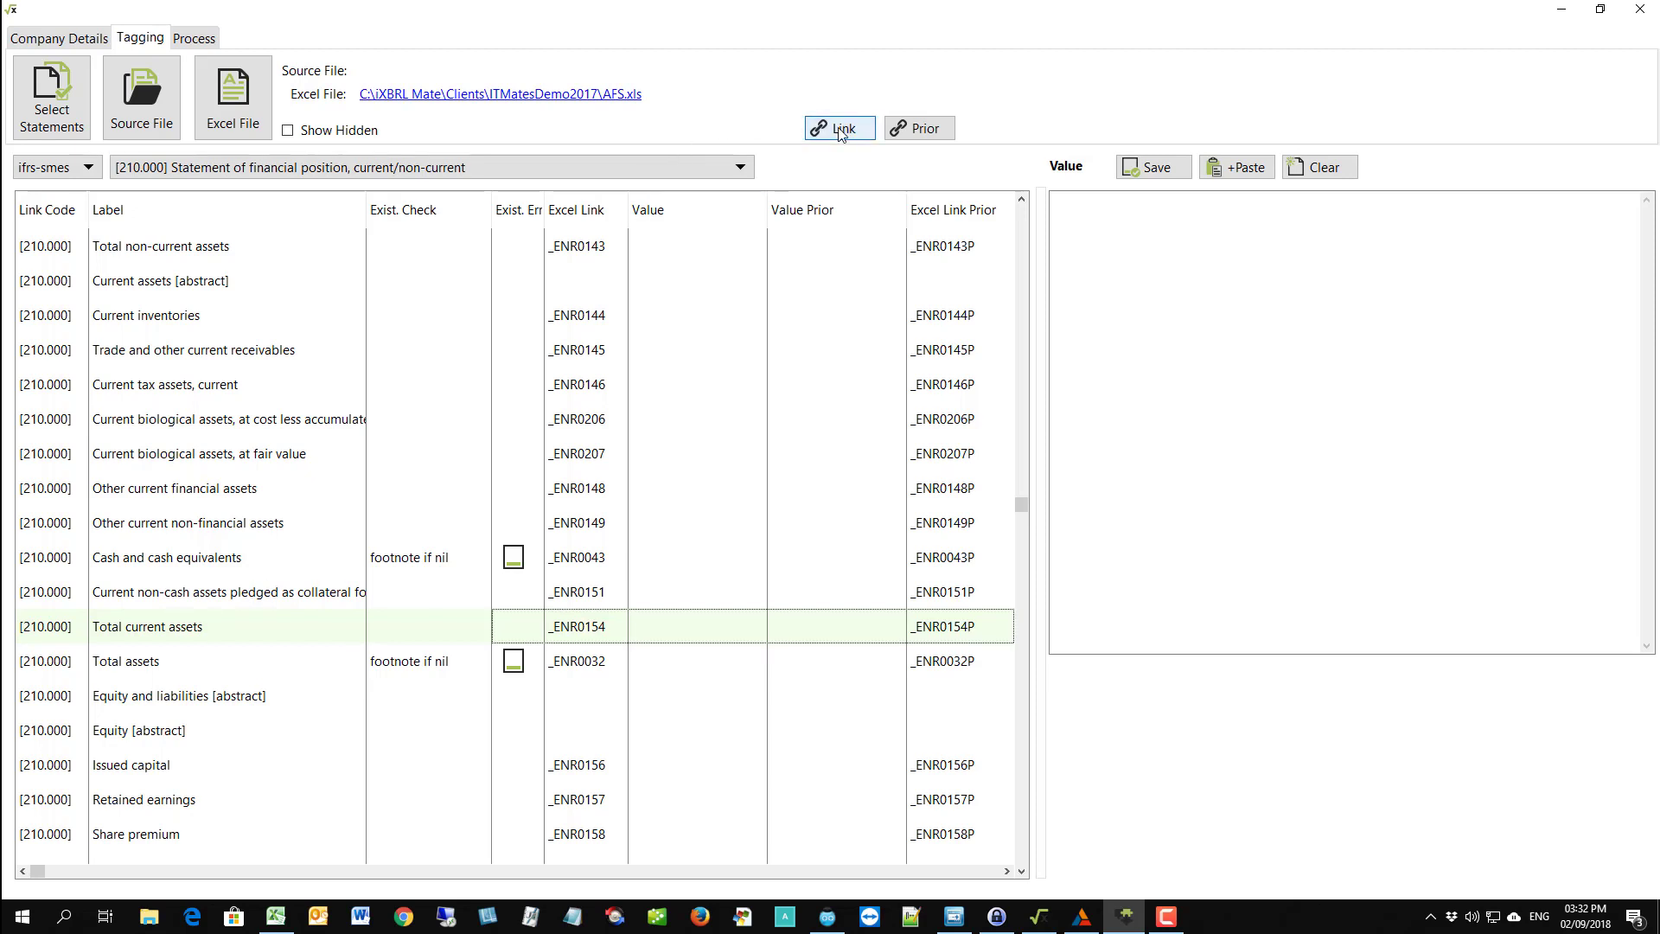
pyautogui.click(837, 127)
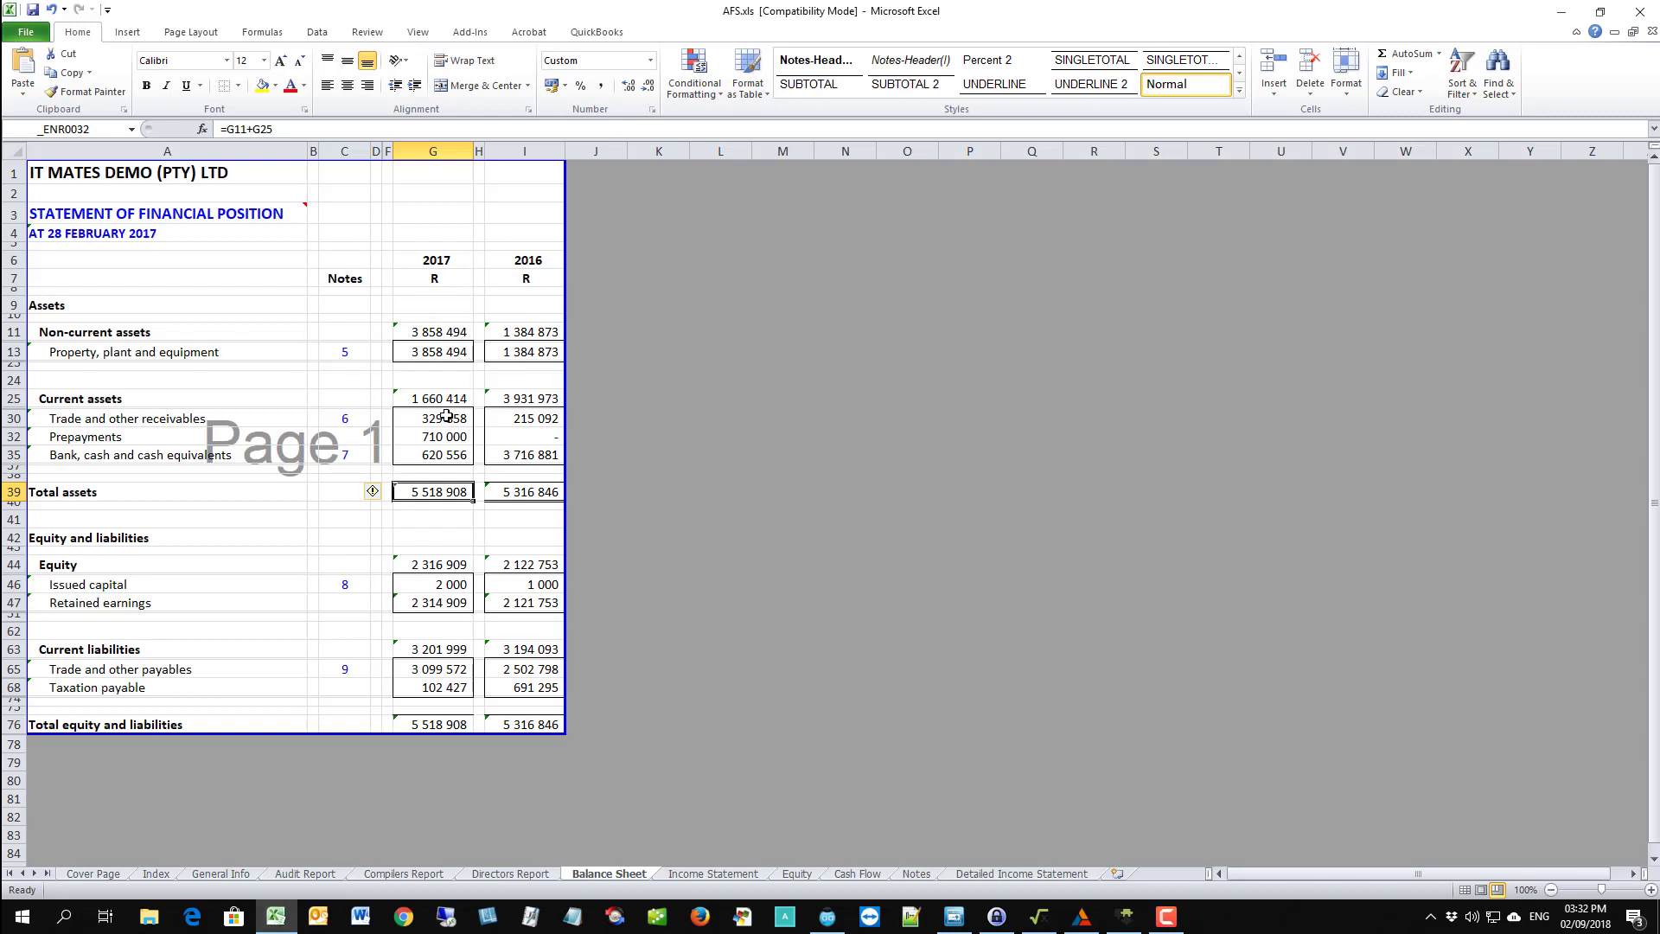
pyautogui.click(432, 397)
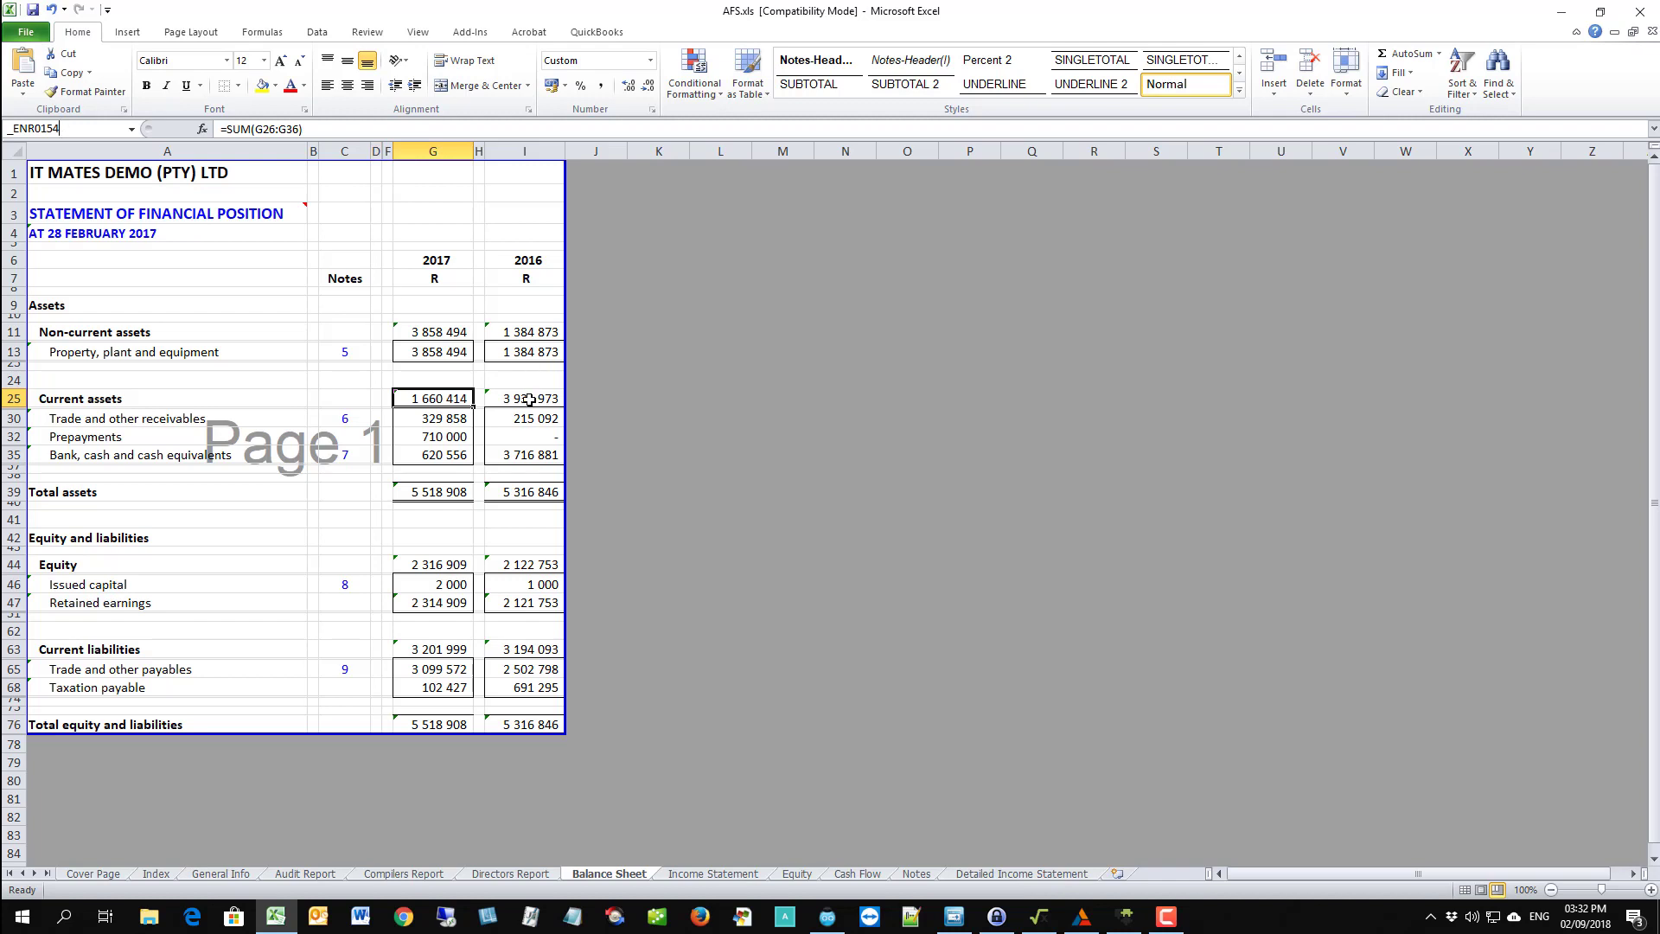
pyautogui.click(523, 398)
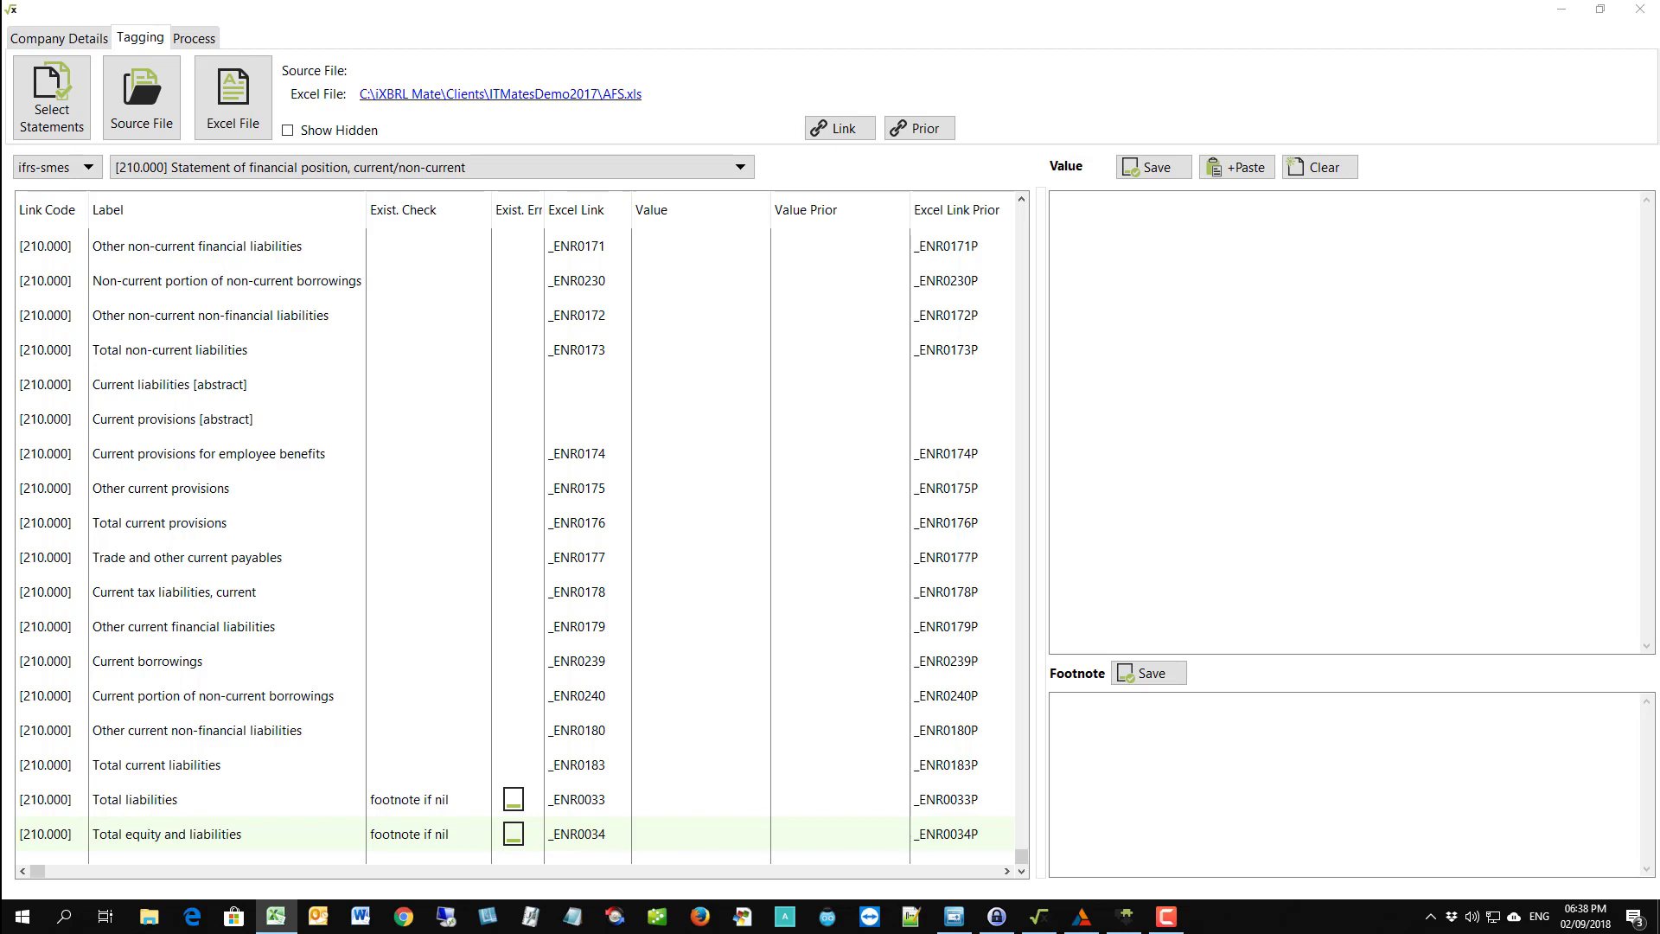
pyautogui.moveTo(371, 57)
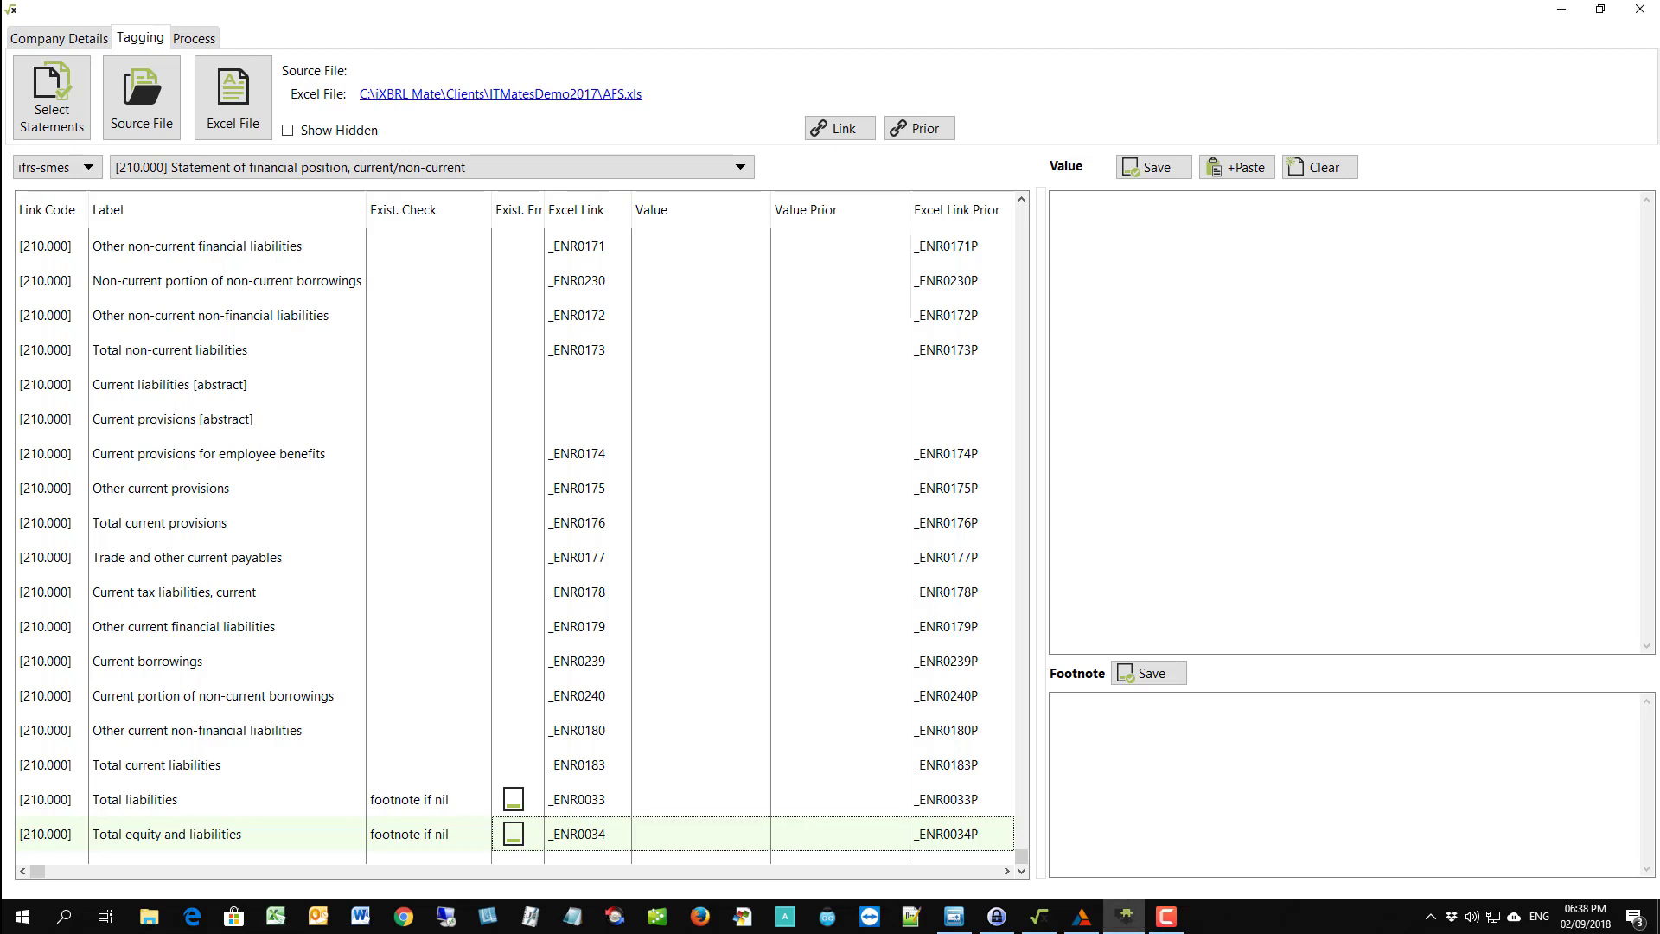
pyautogui.click(194, 37)
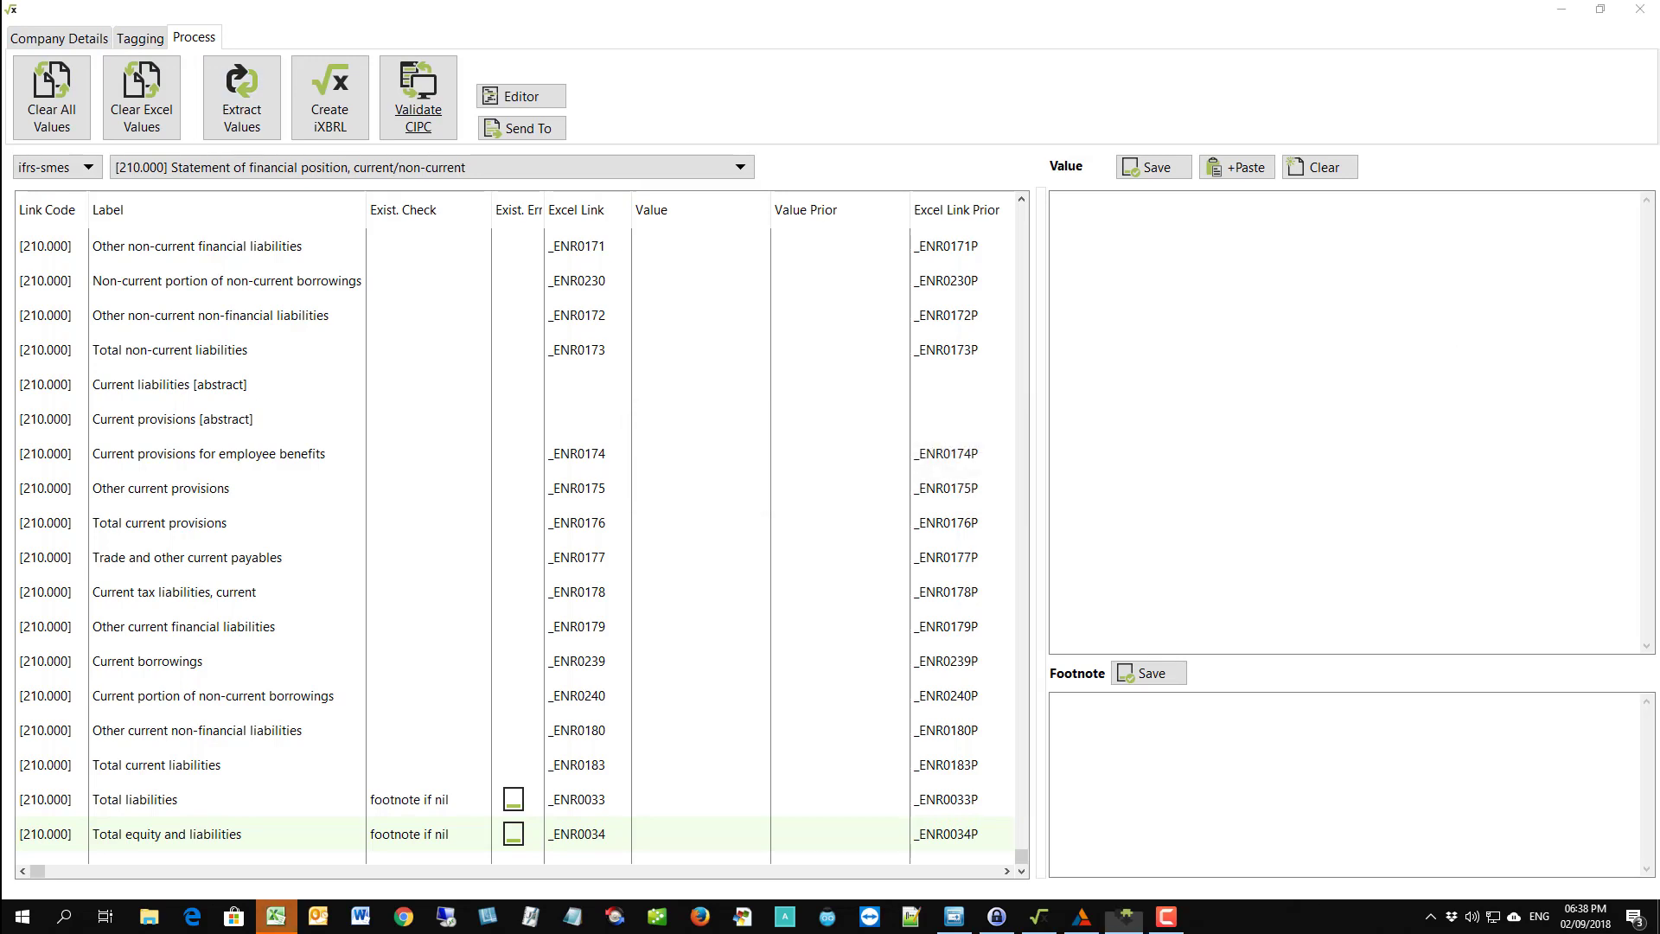
pyautogui.moveTo(820, 389)
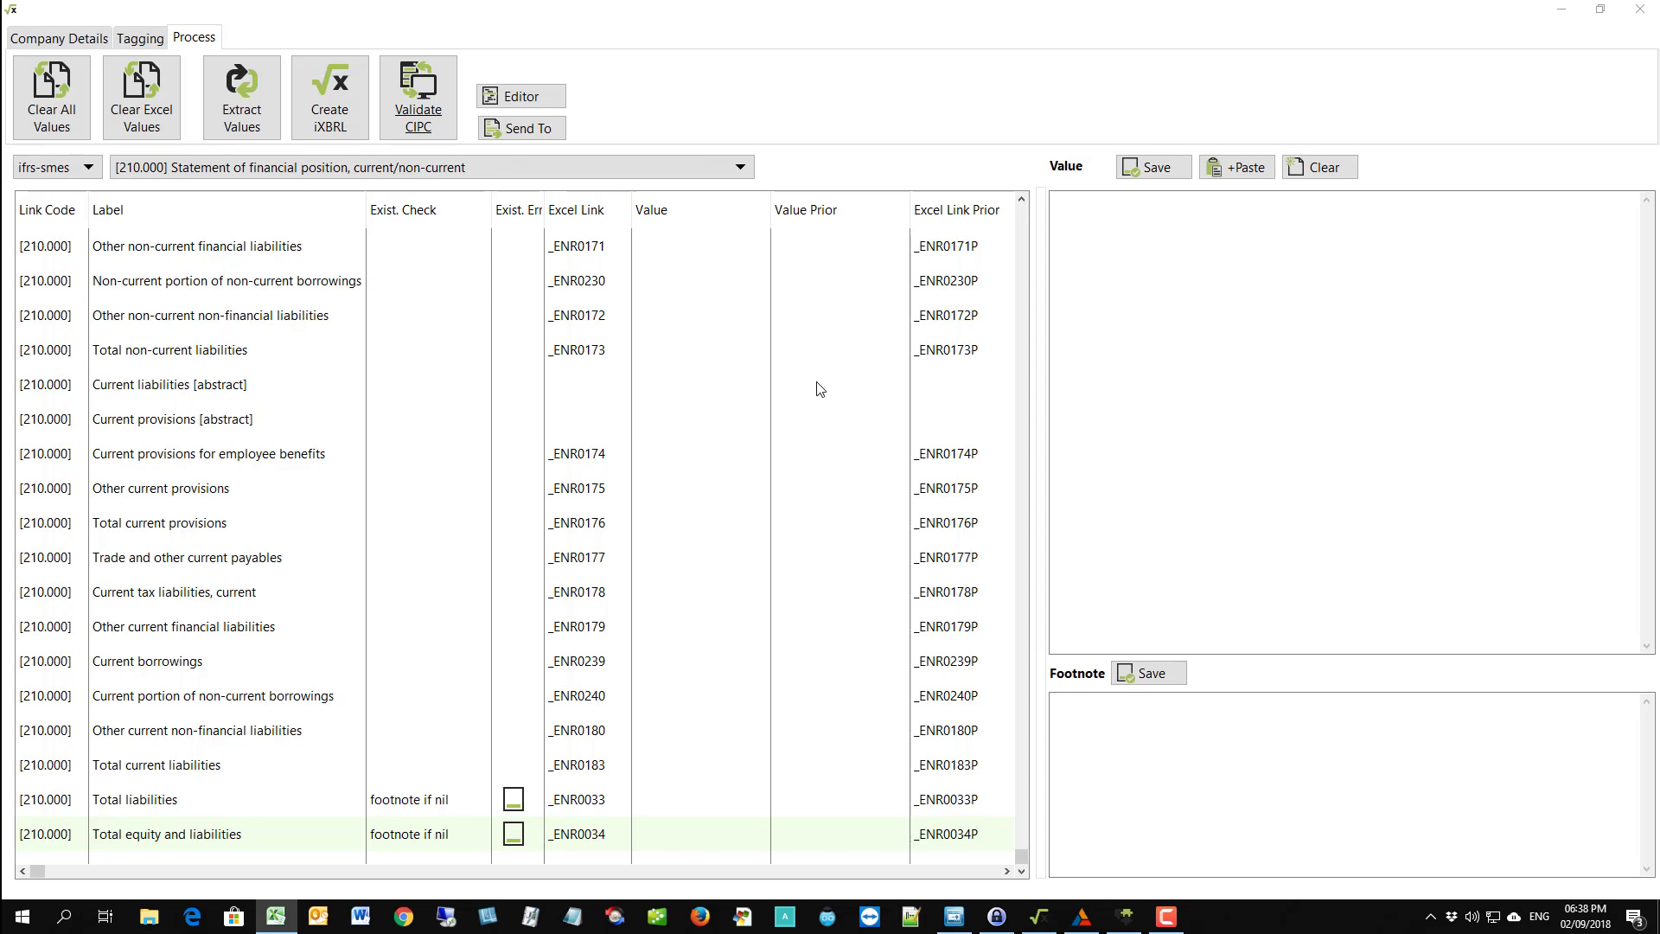
pyautogui.click(240, 97)
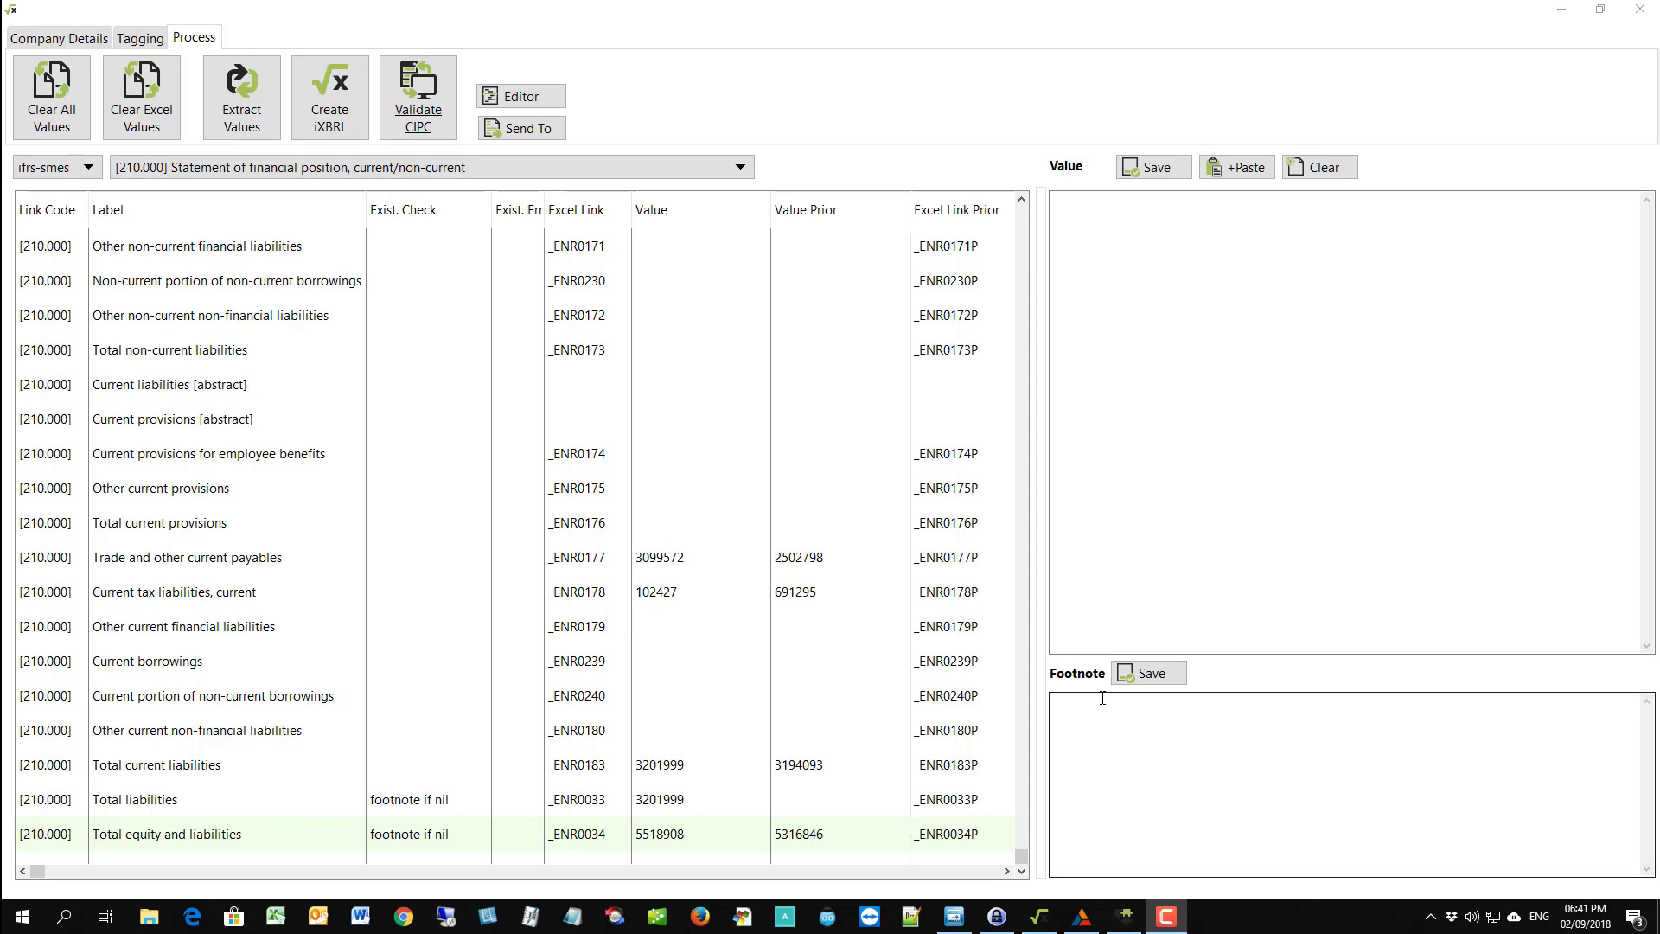
pyautogui.moveTo(838, 523)
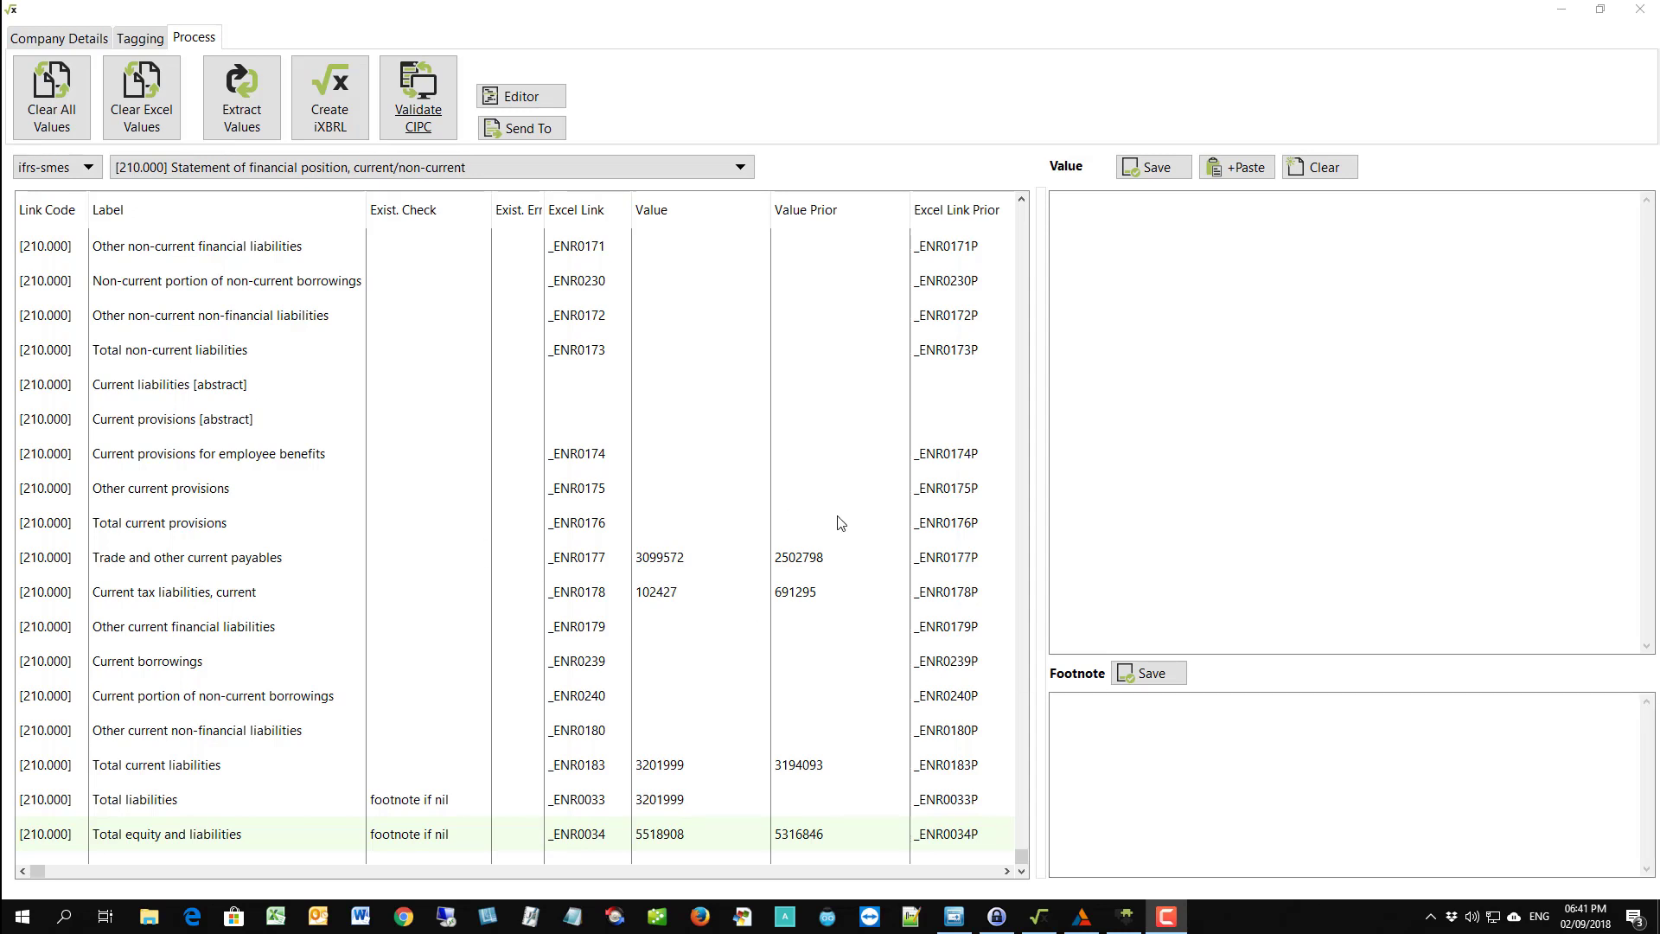
pyautogui.moveTo(669, 572)
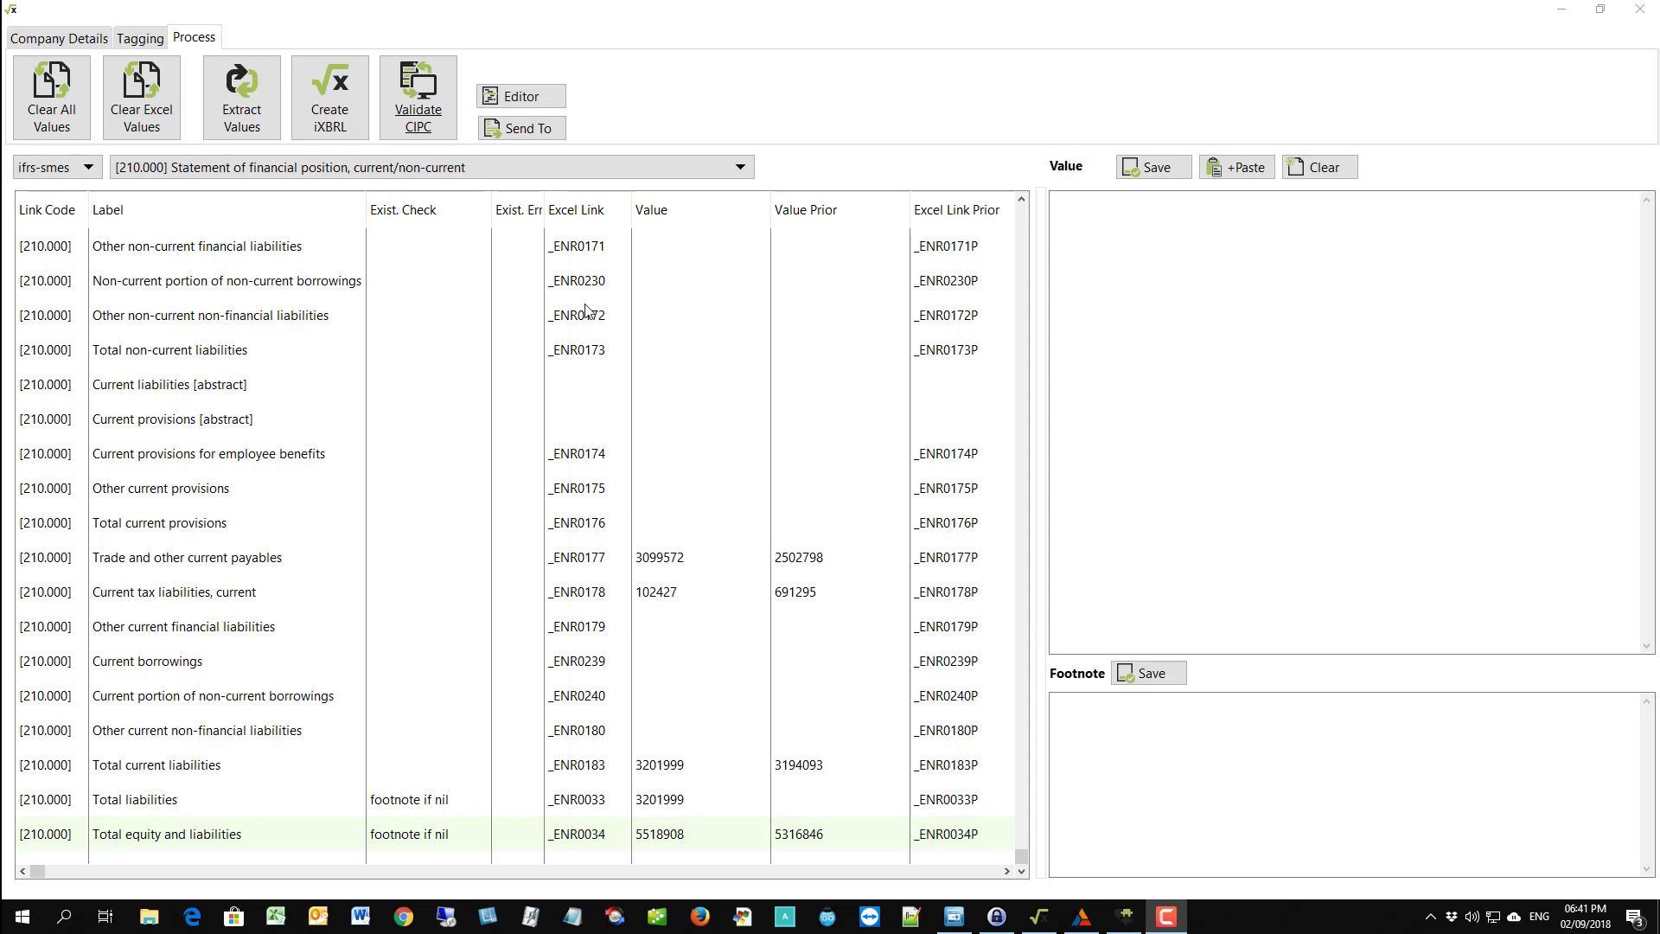
pyautogui.moveTo(581, 254)
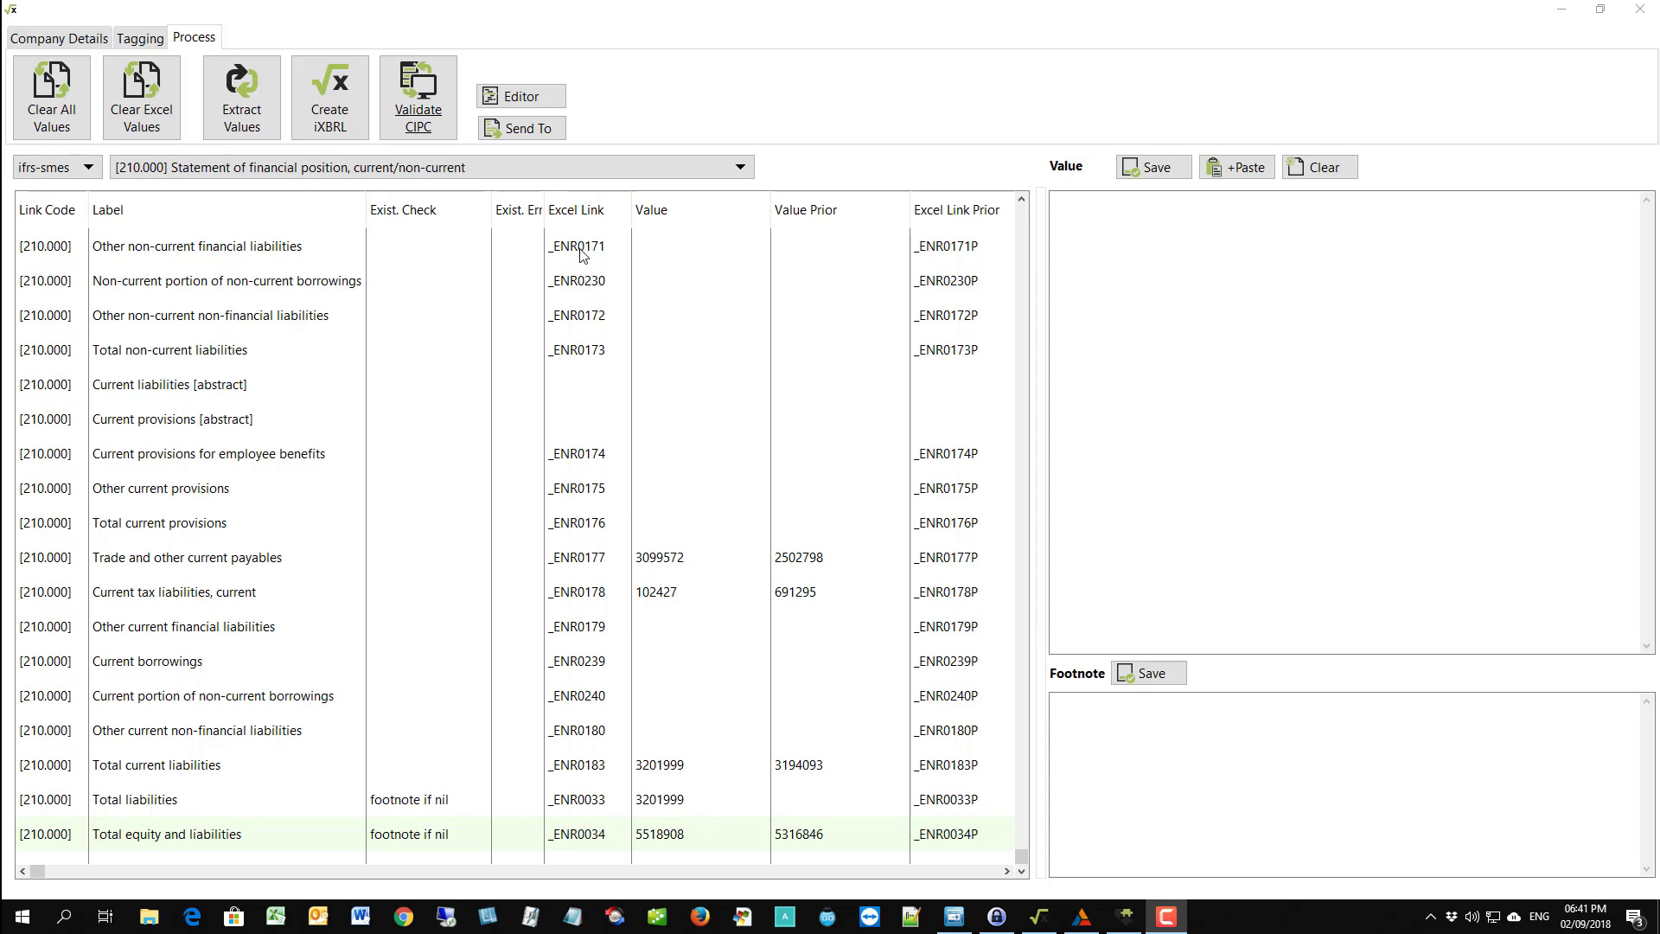
pyautogui.moveTo(670, 436)
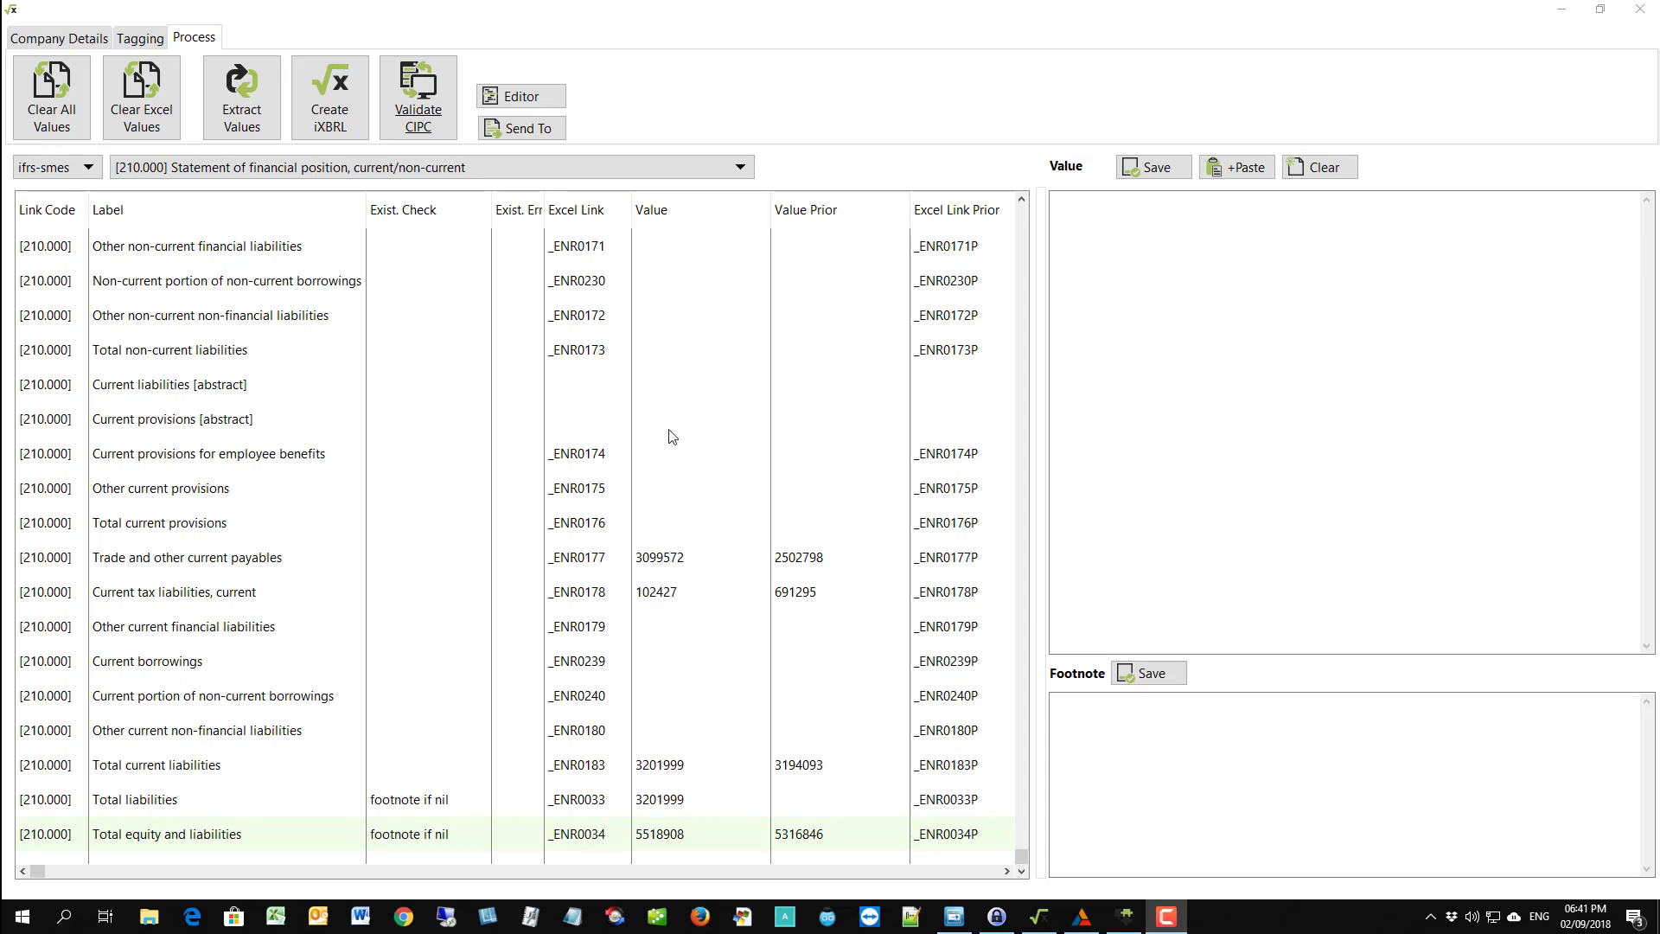
pyautogui.moveTo(631, 486)
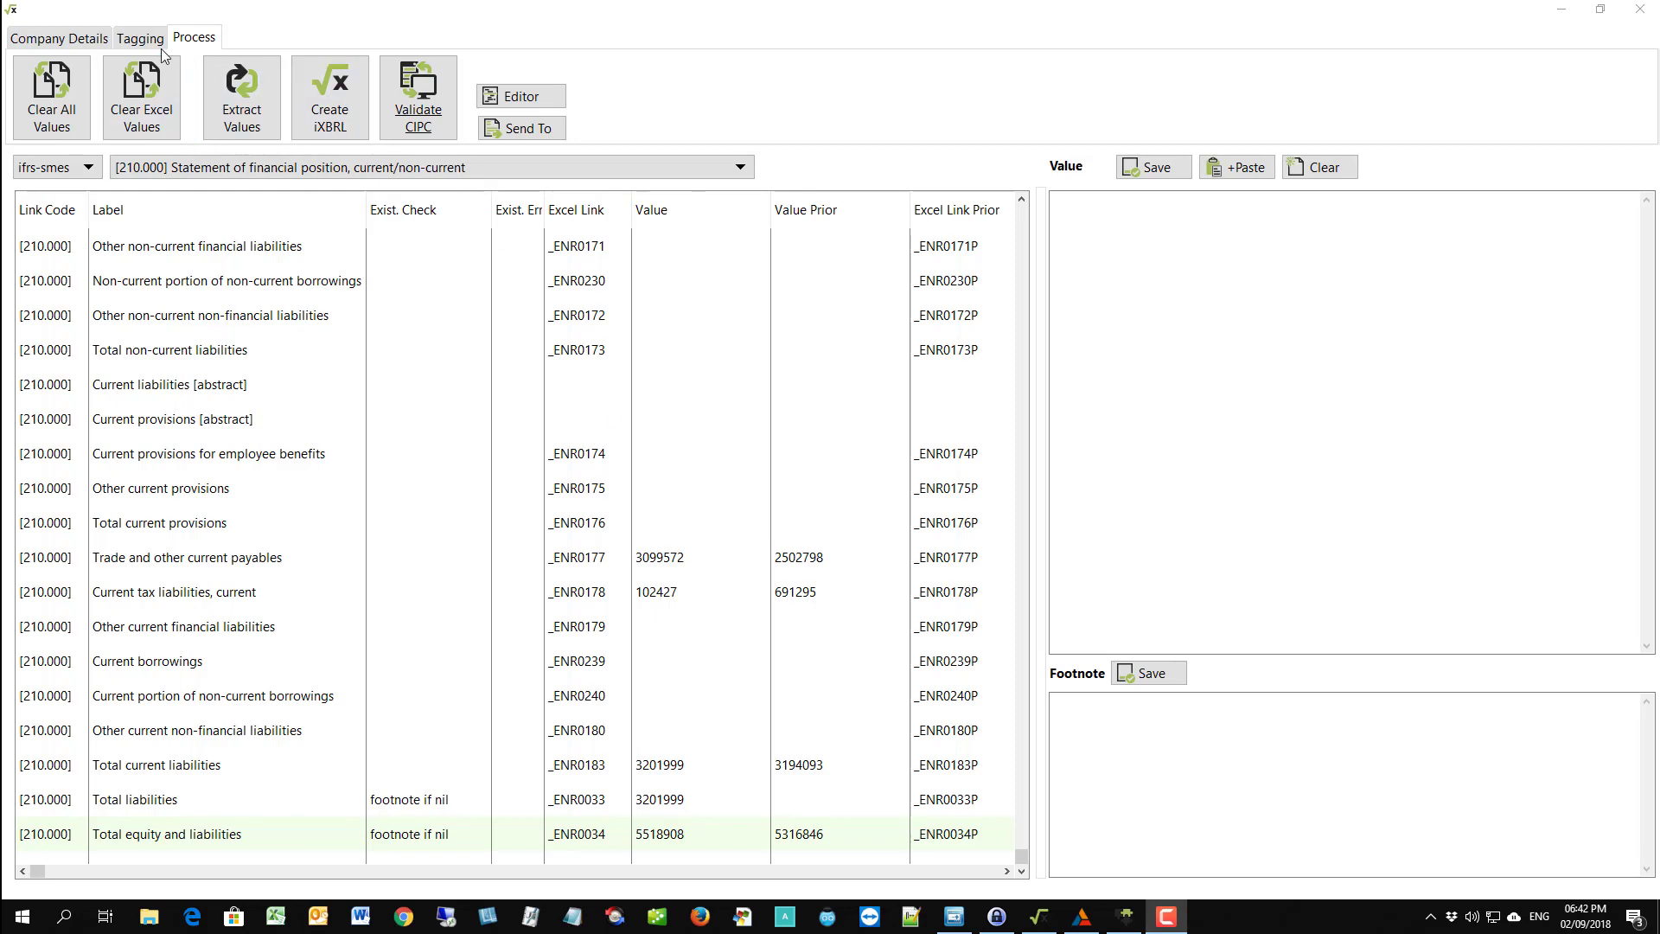
# Step: Replace the linked source AFS.xls with the iXBRL_Input_IFRS_SMES_AFS.xlsx workbook
pyautogui.click(140, 37)
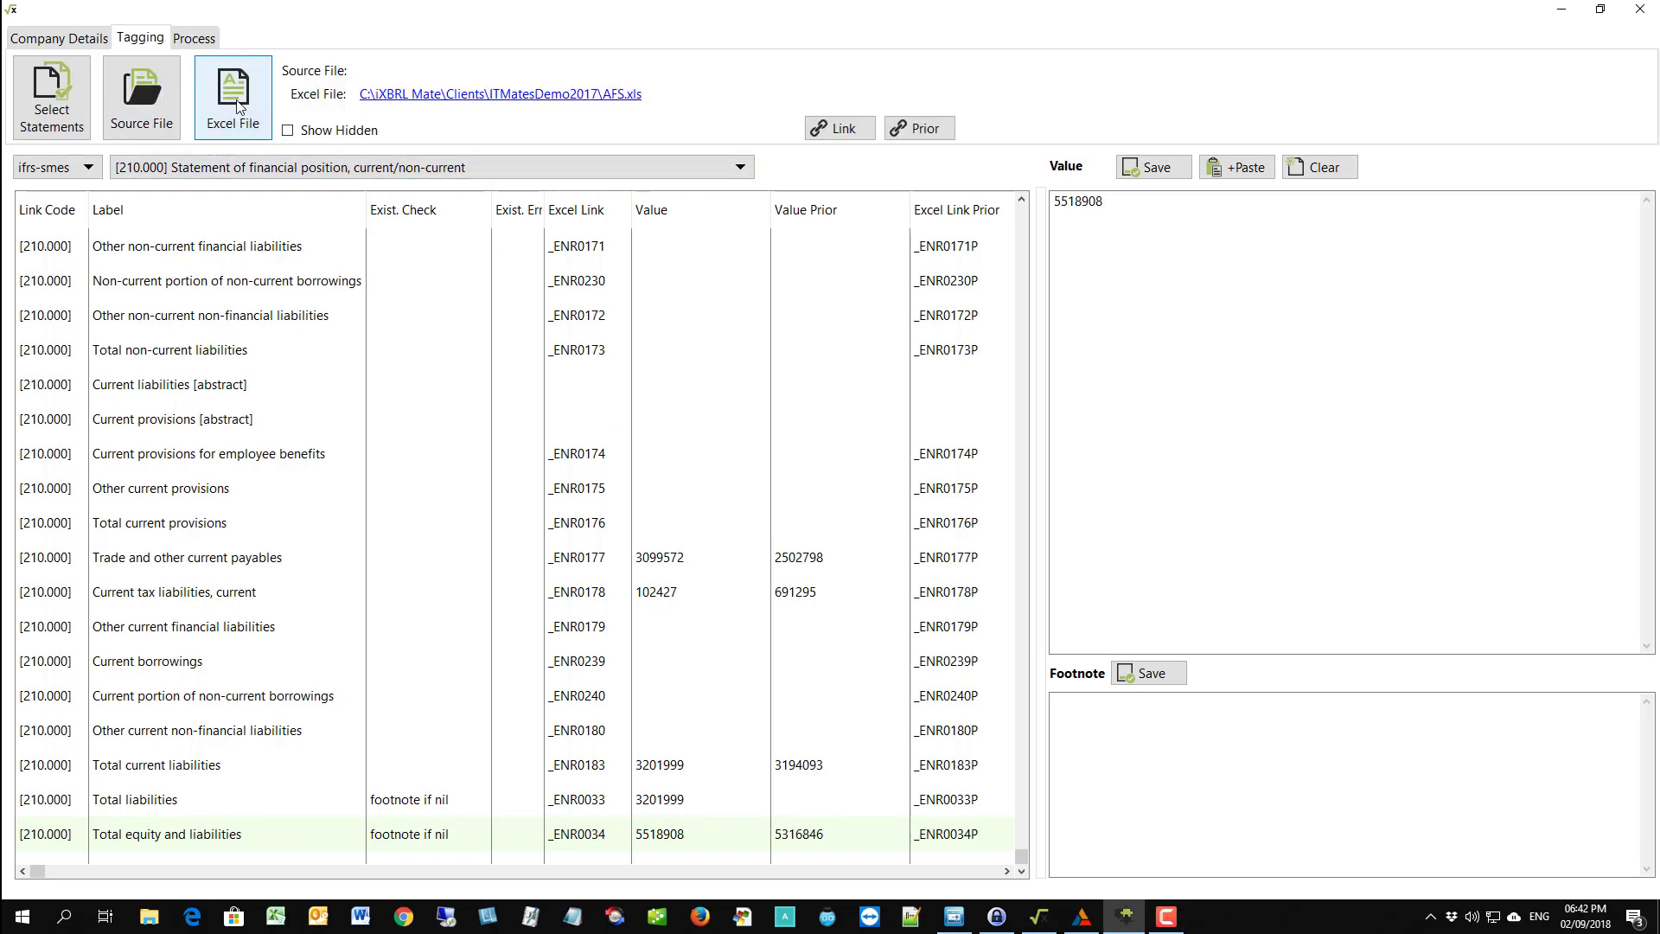
pyautogui.click(232, 95)
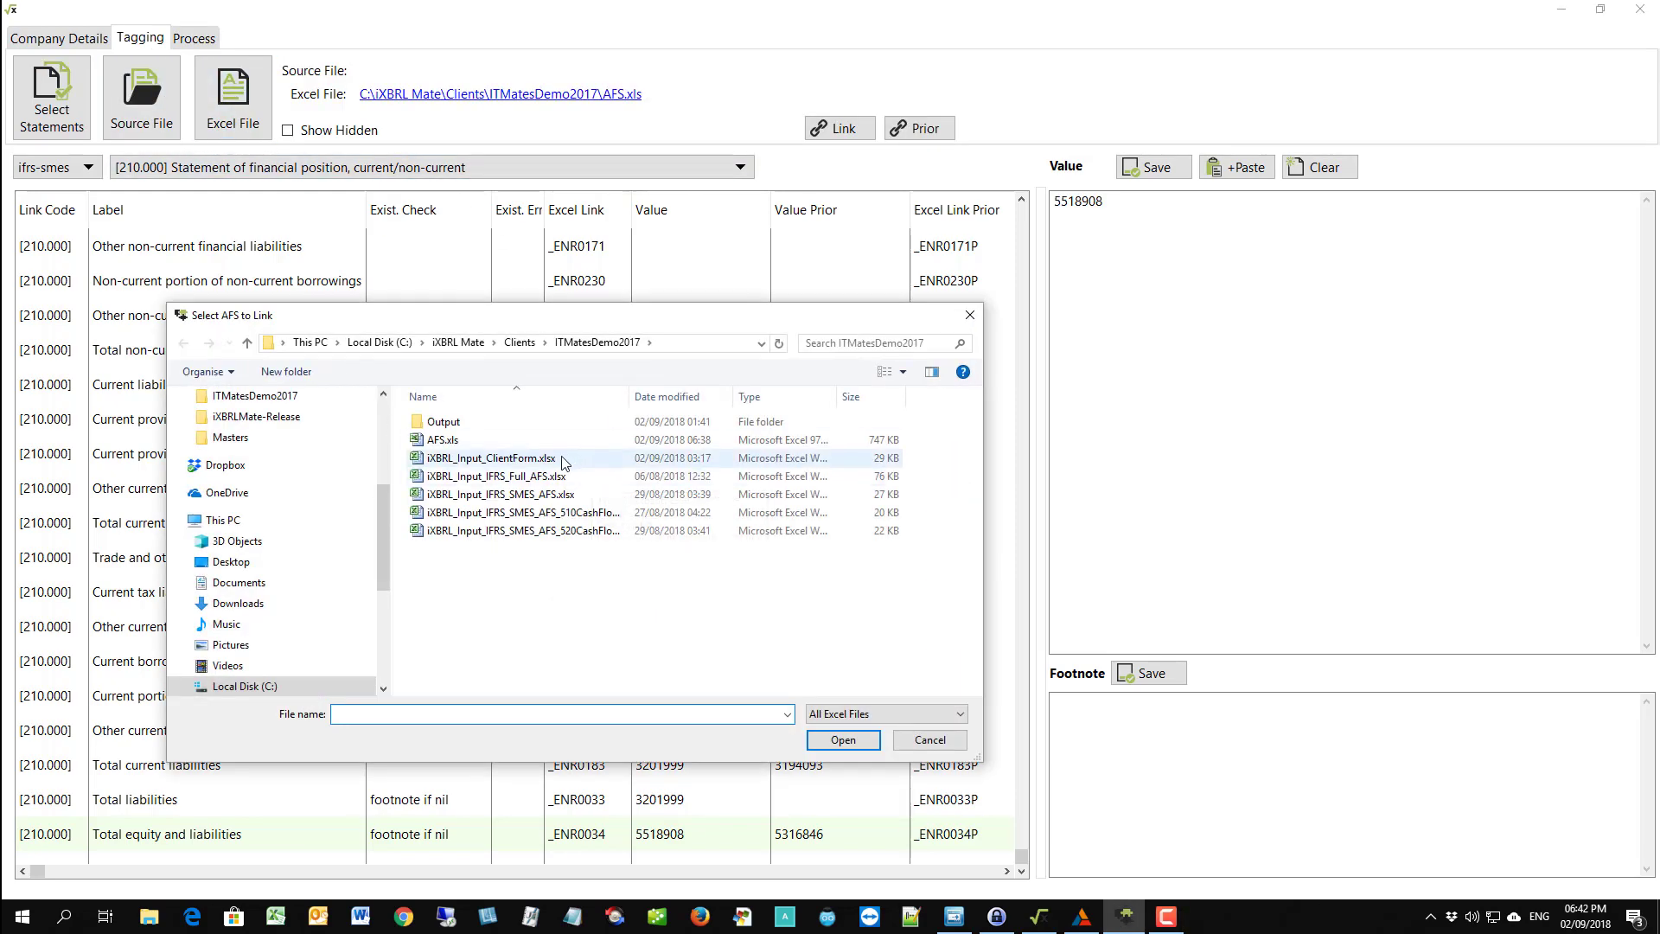
pyautogui.click(500, 495)
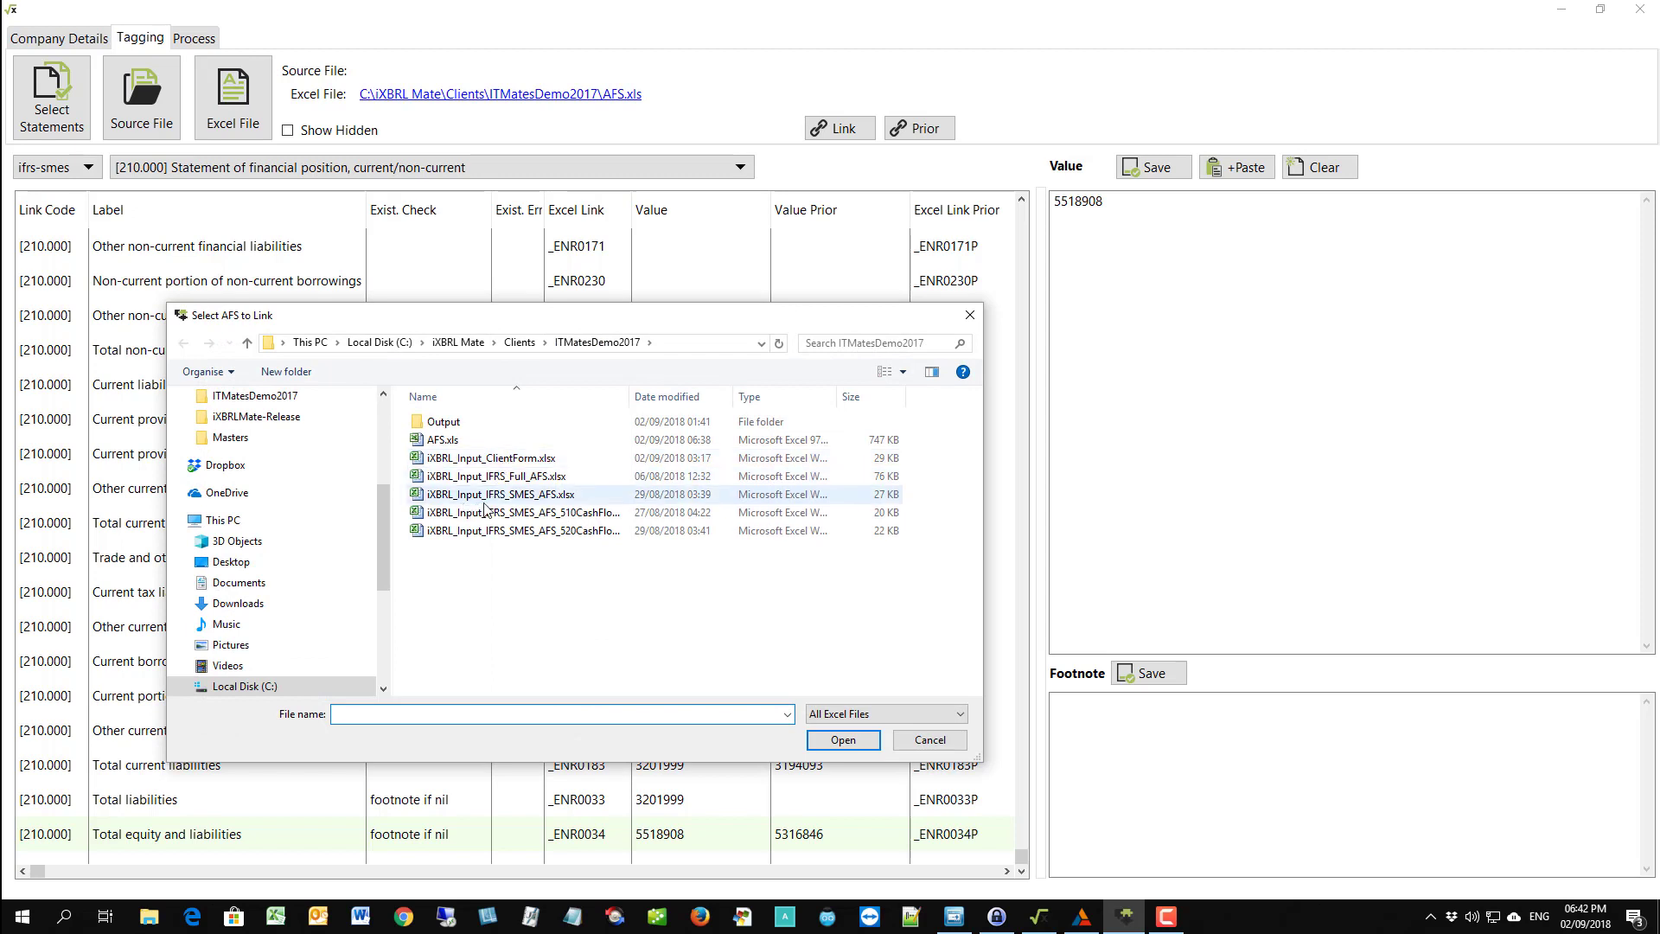
pyautogui.moveTo(545, 509)
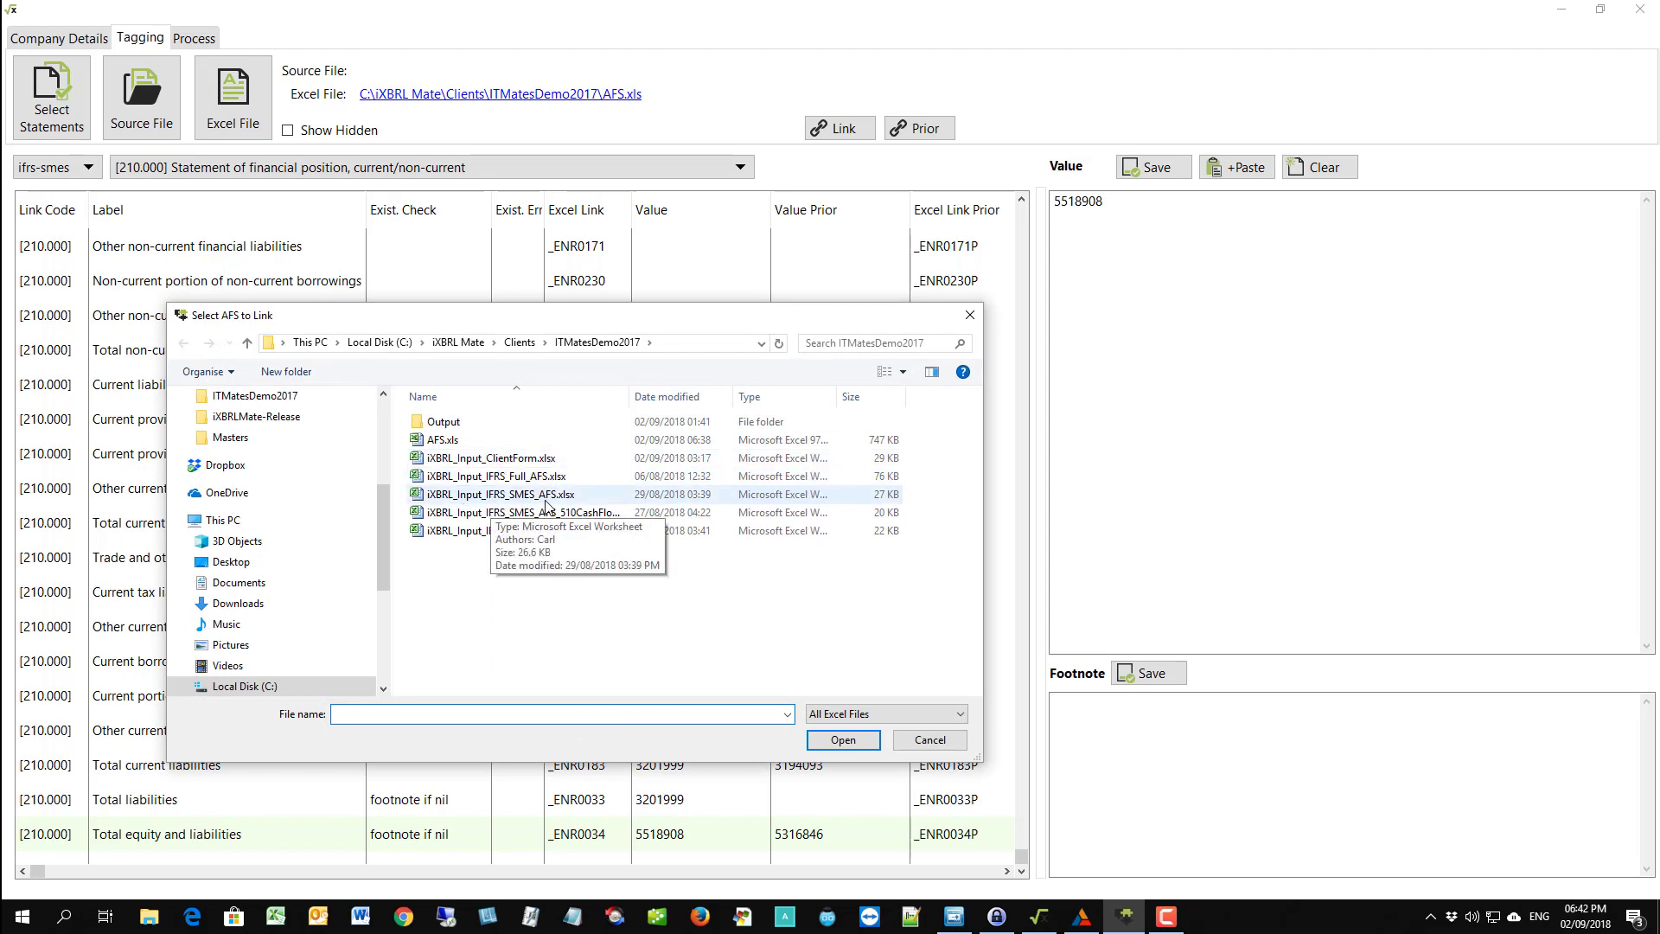
pyautogui.click(499, 494)
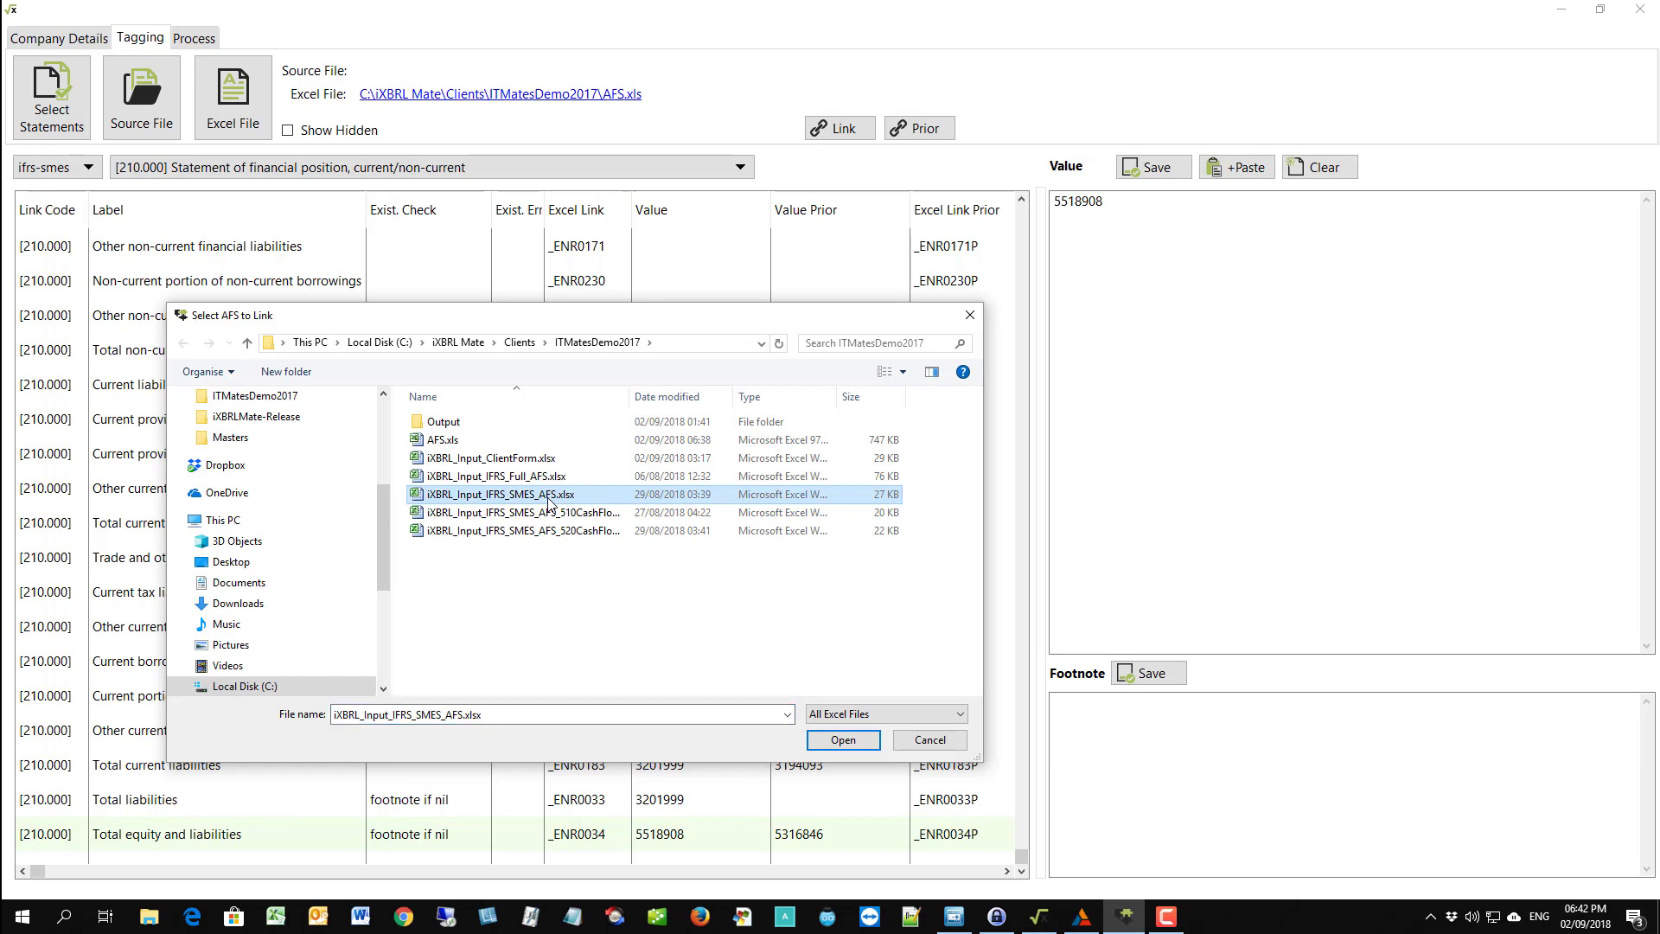
pyautogui.click(841, 739)
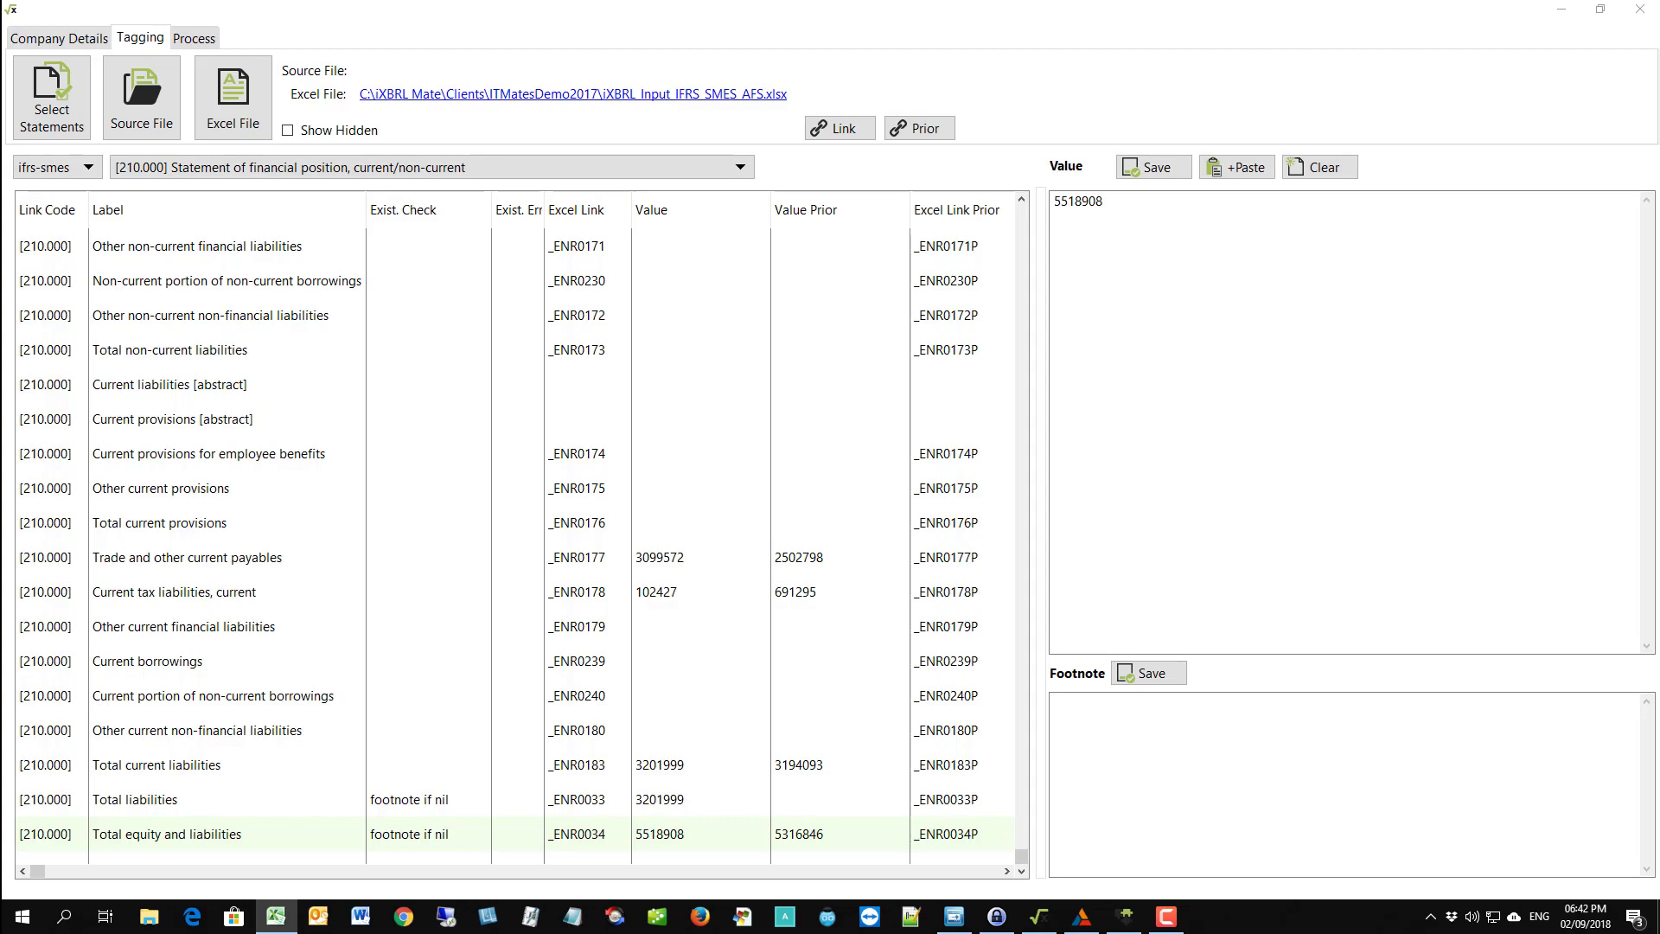
# Step: Open iXBRL_Input_IFRS_SMES_AFS.xlsx and scroll through Sheet1's financial position, profit or loss and cash flow sections
pyautogui.click(231, 95)
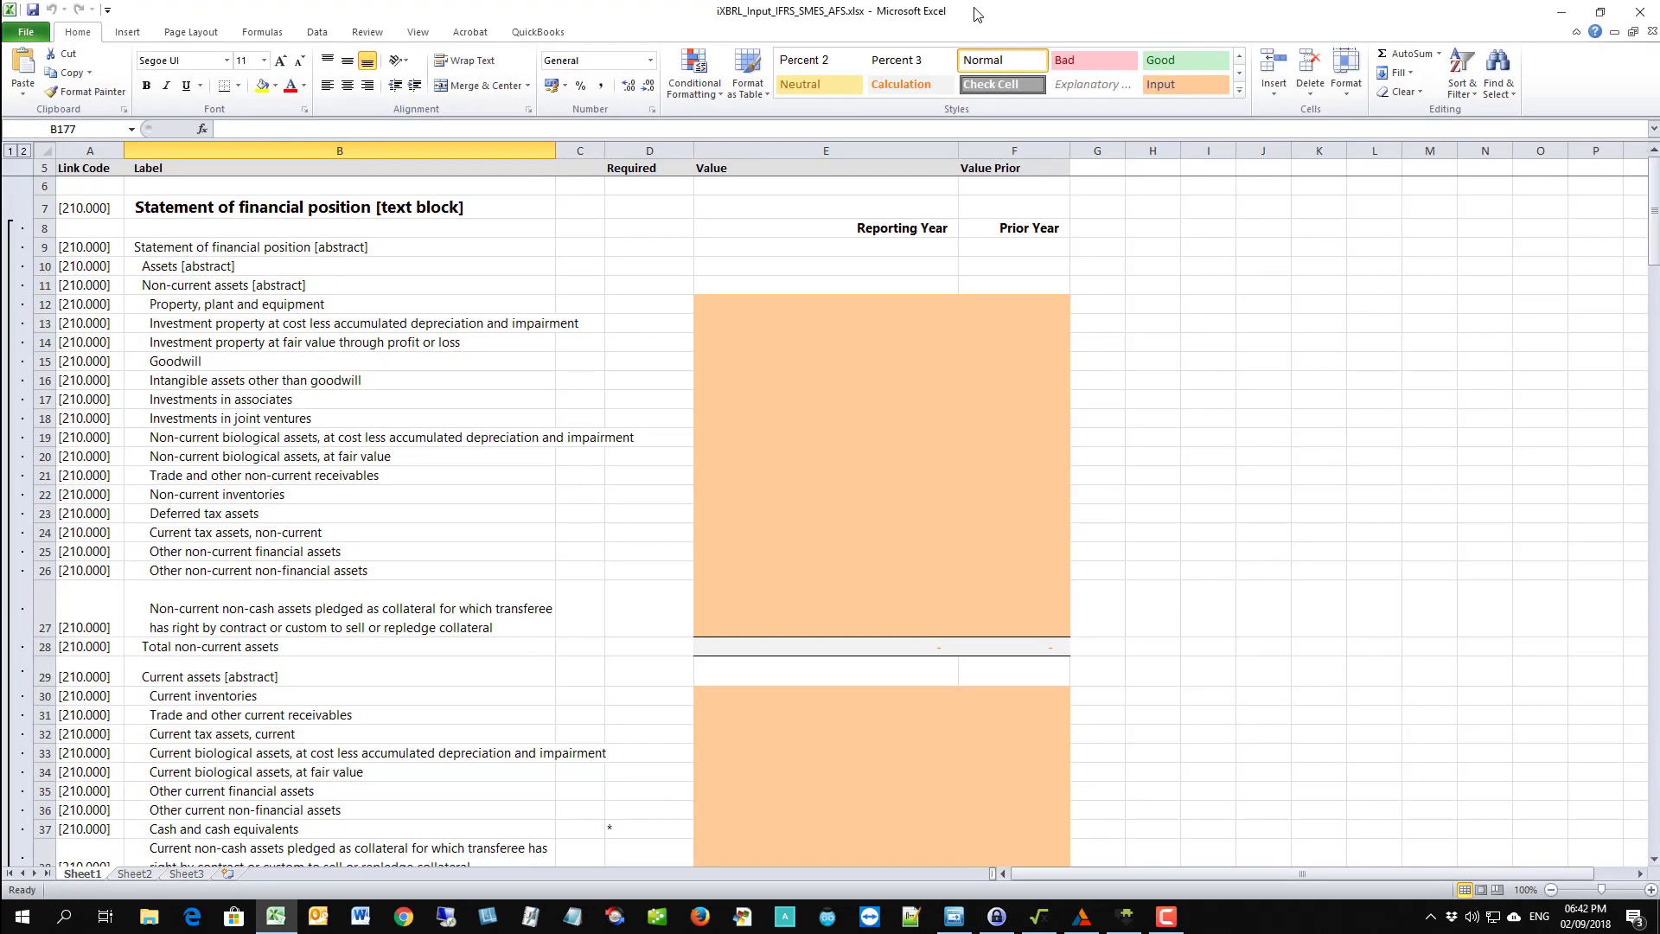
pyautogui.moveTo(482, 409)
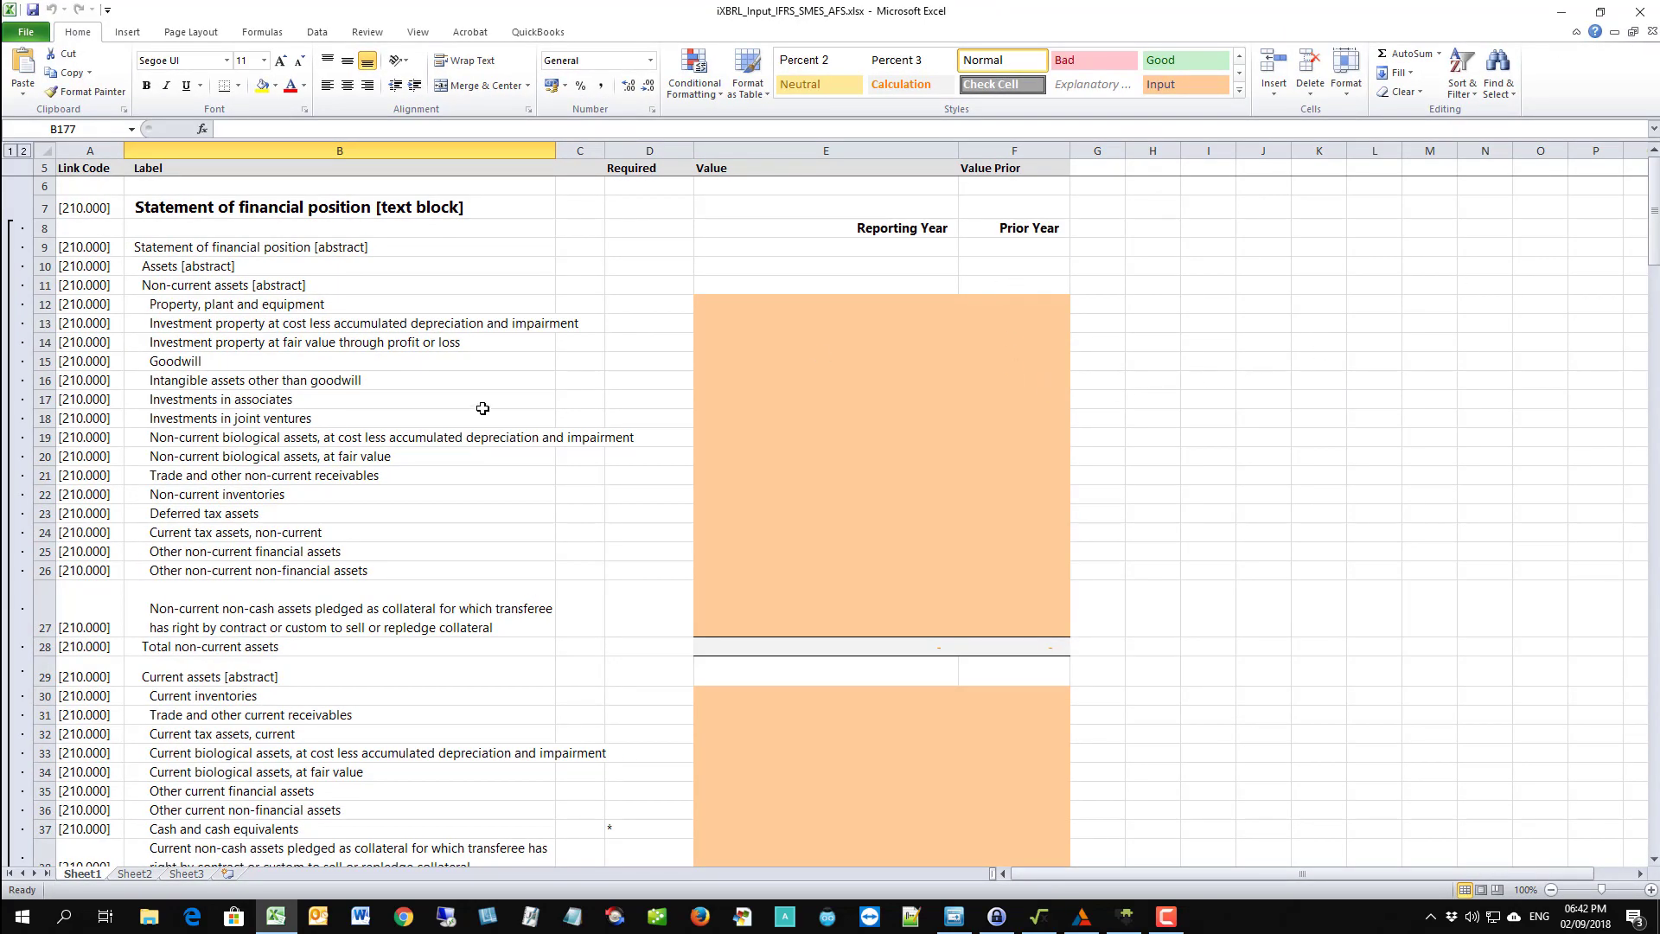
pyautogui.scroll(-3)
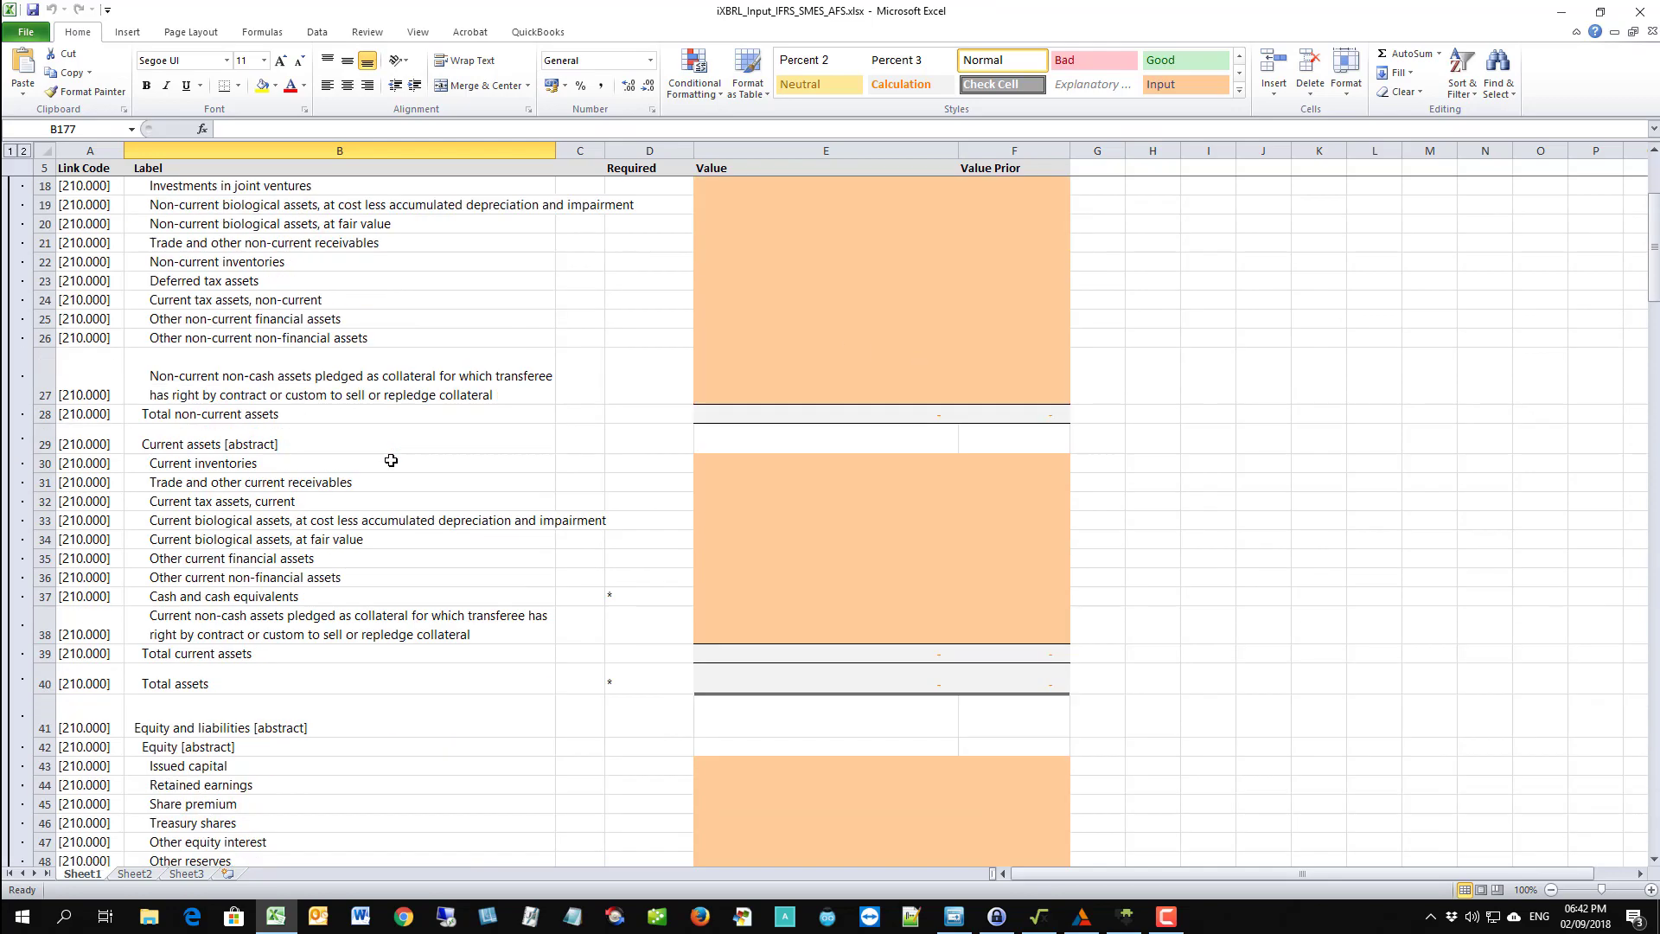
pyautogui.scroll(-3)
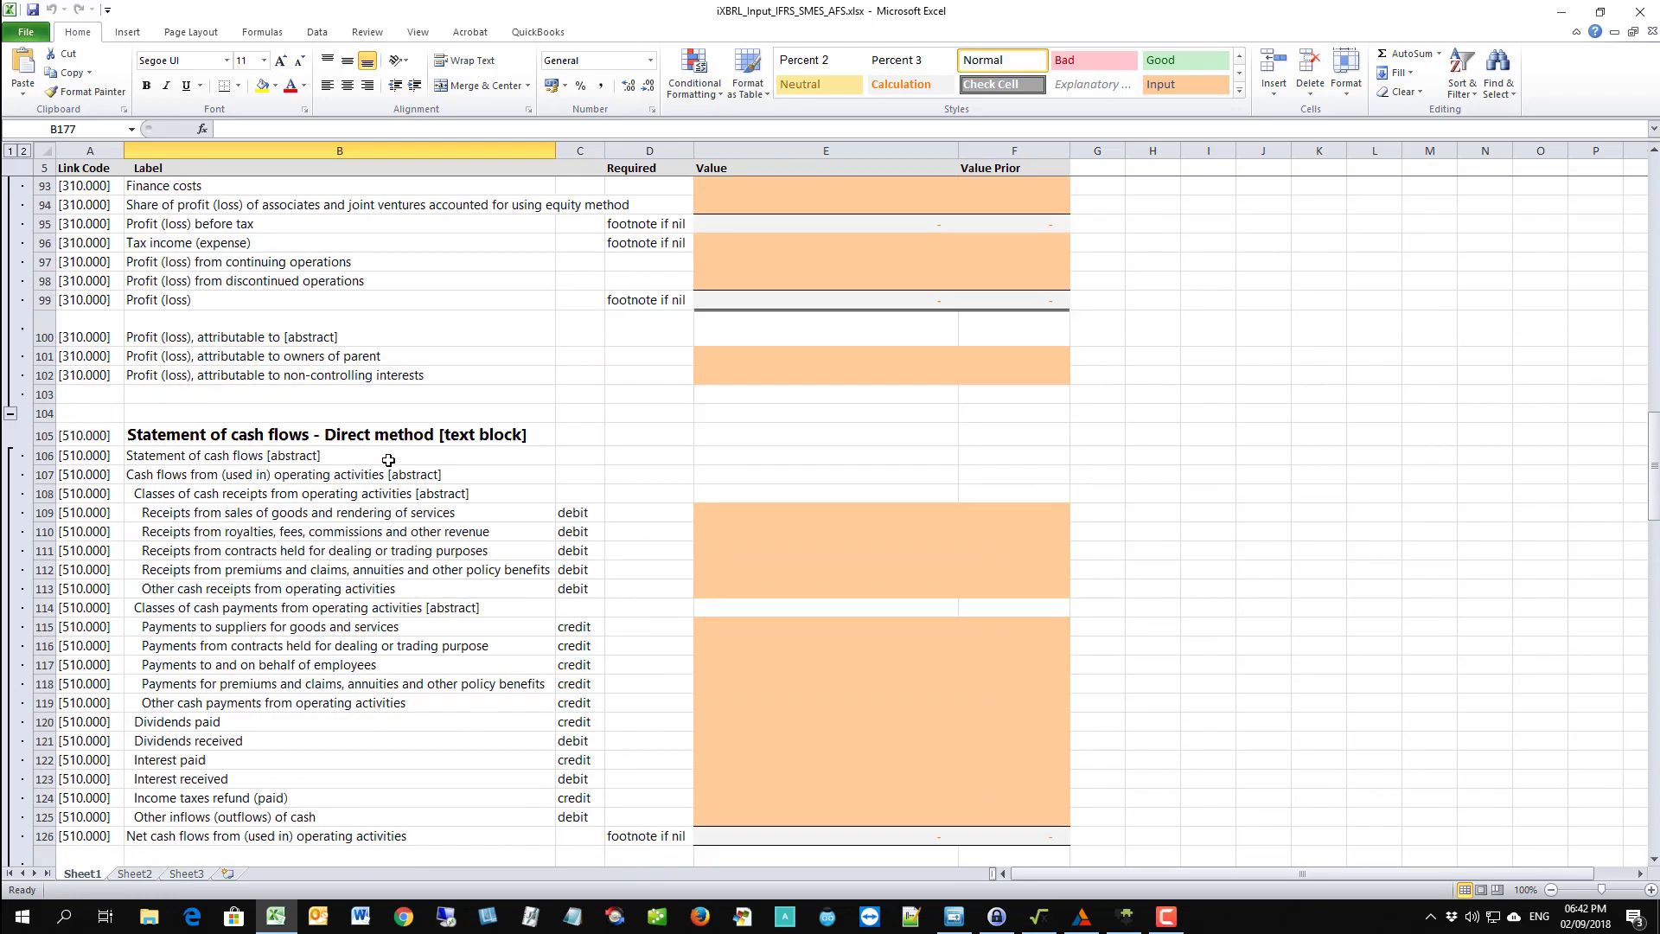
pyautogui.scroll(-3)
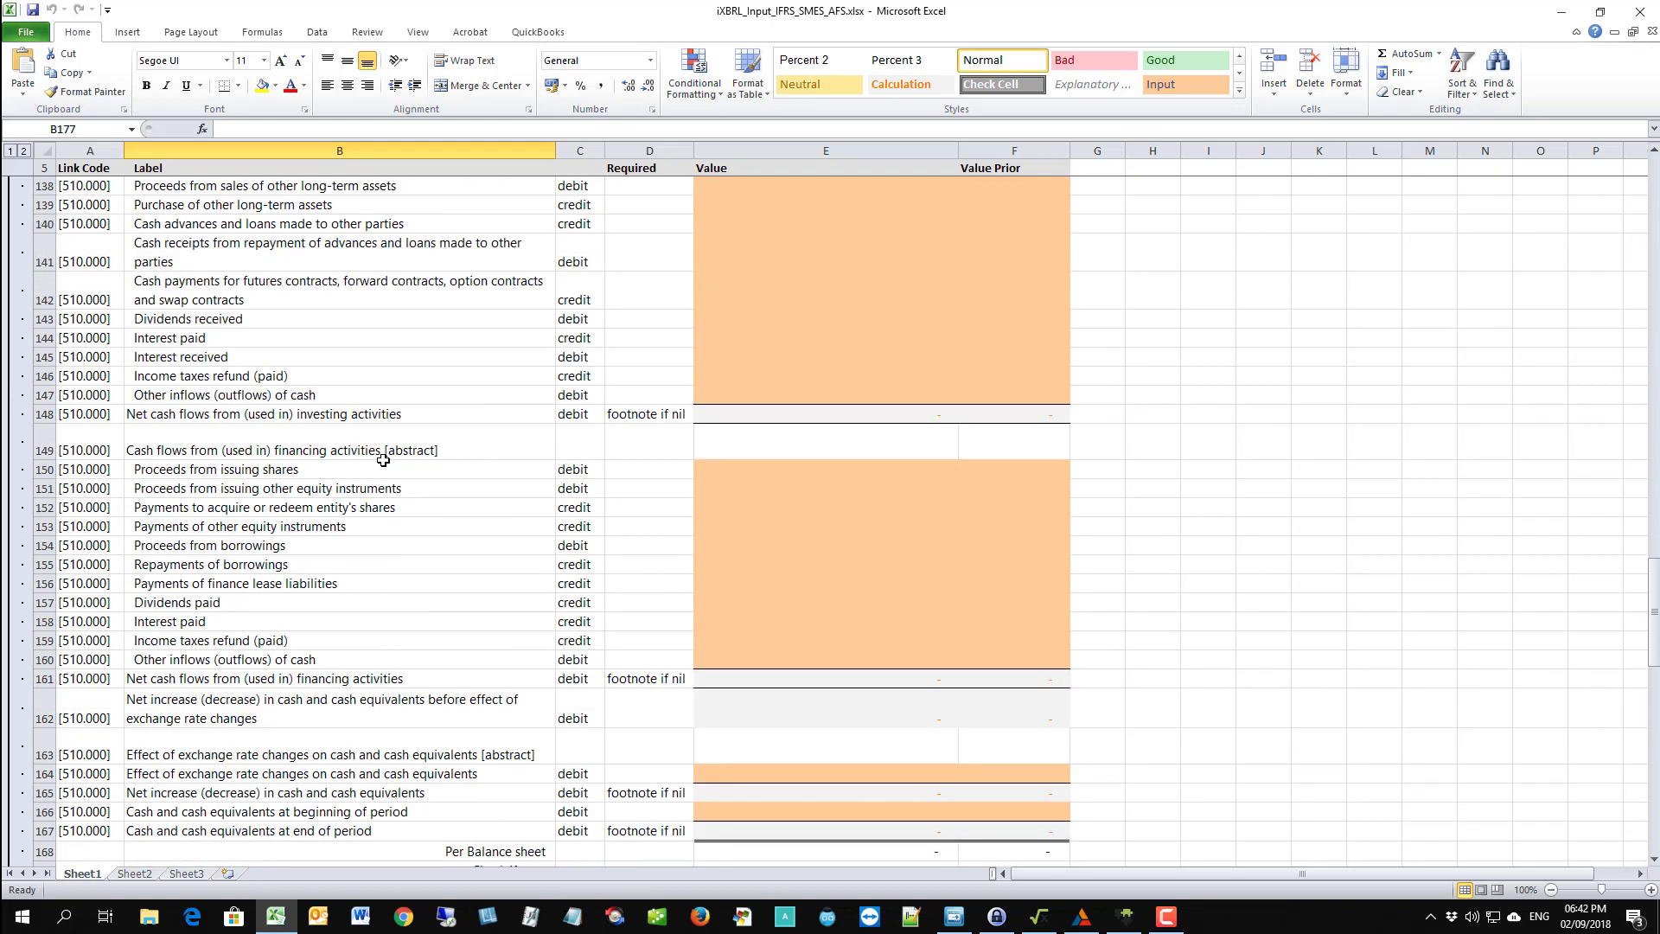
pyautogui.scroll(3)
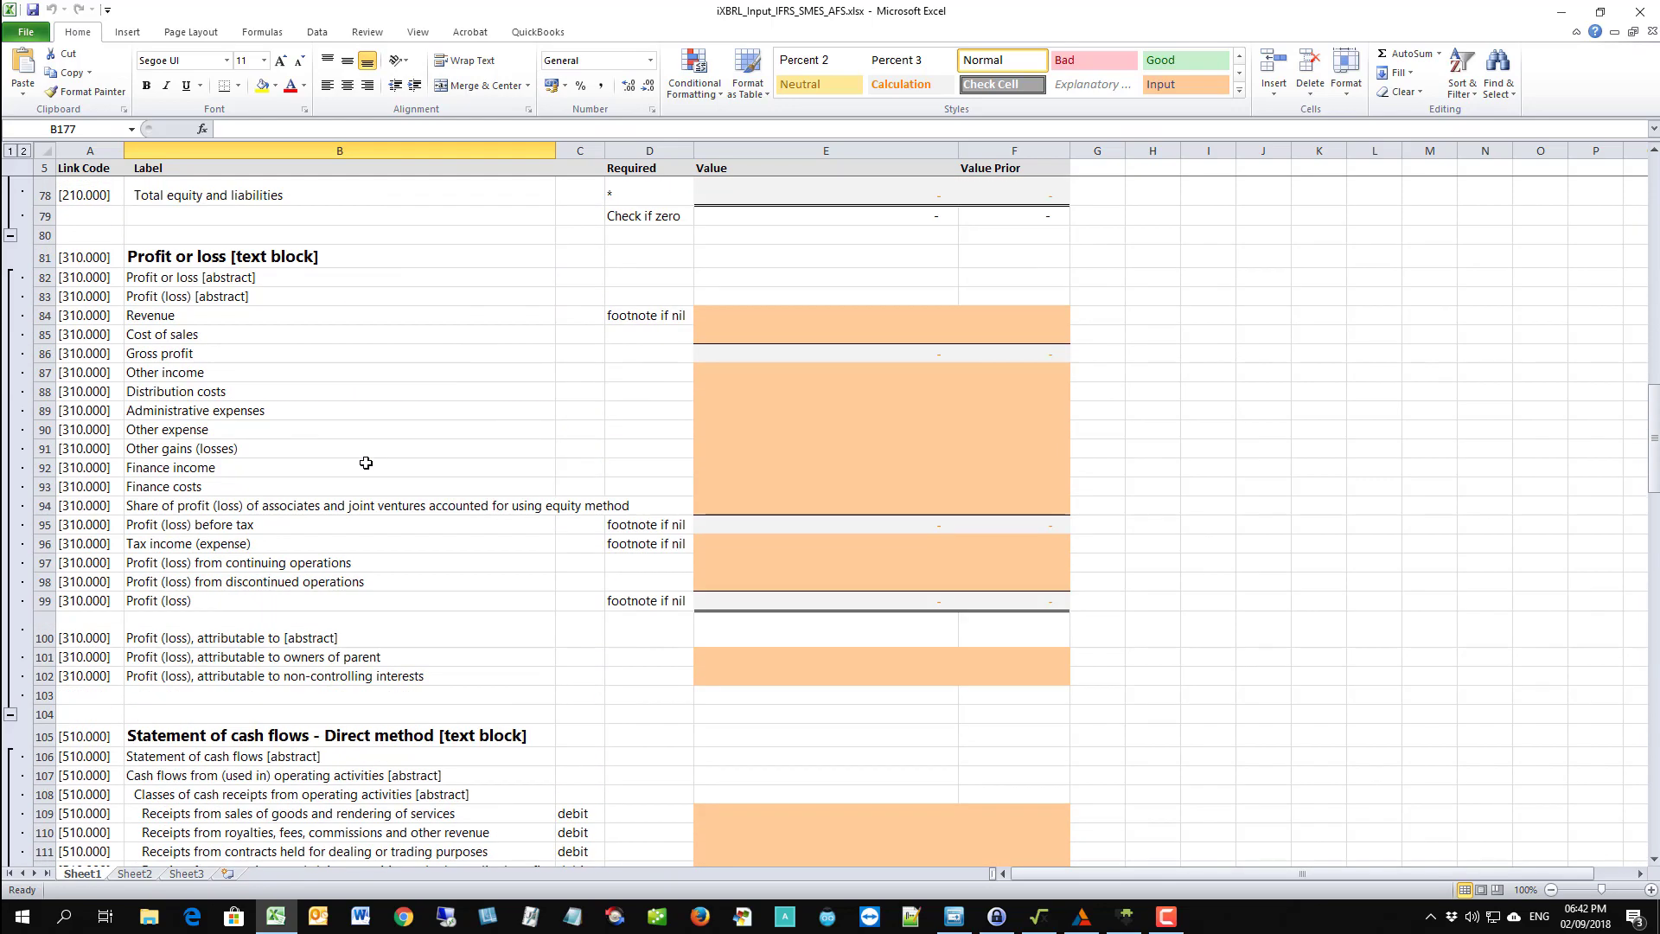
pyautogui.scroll(3)
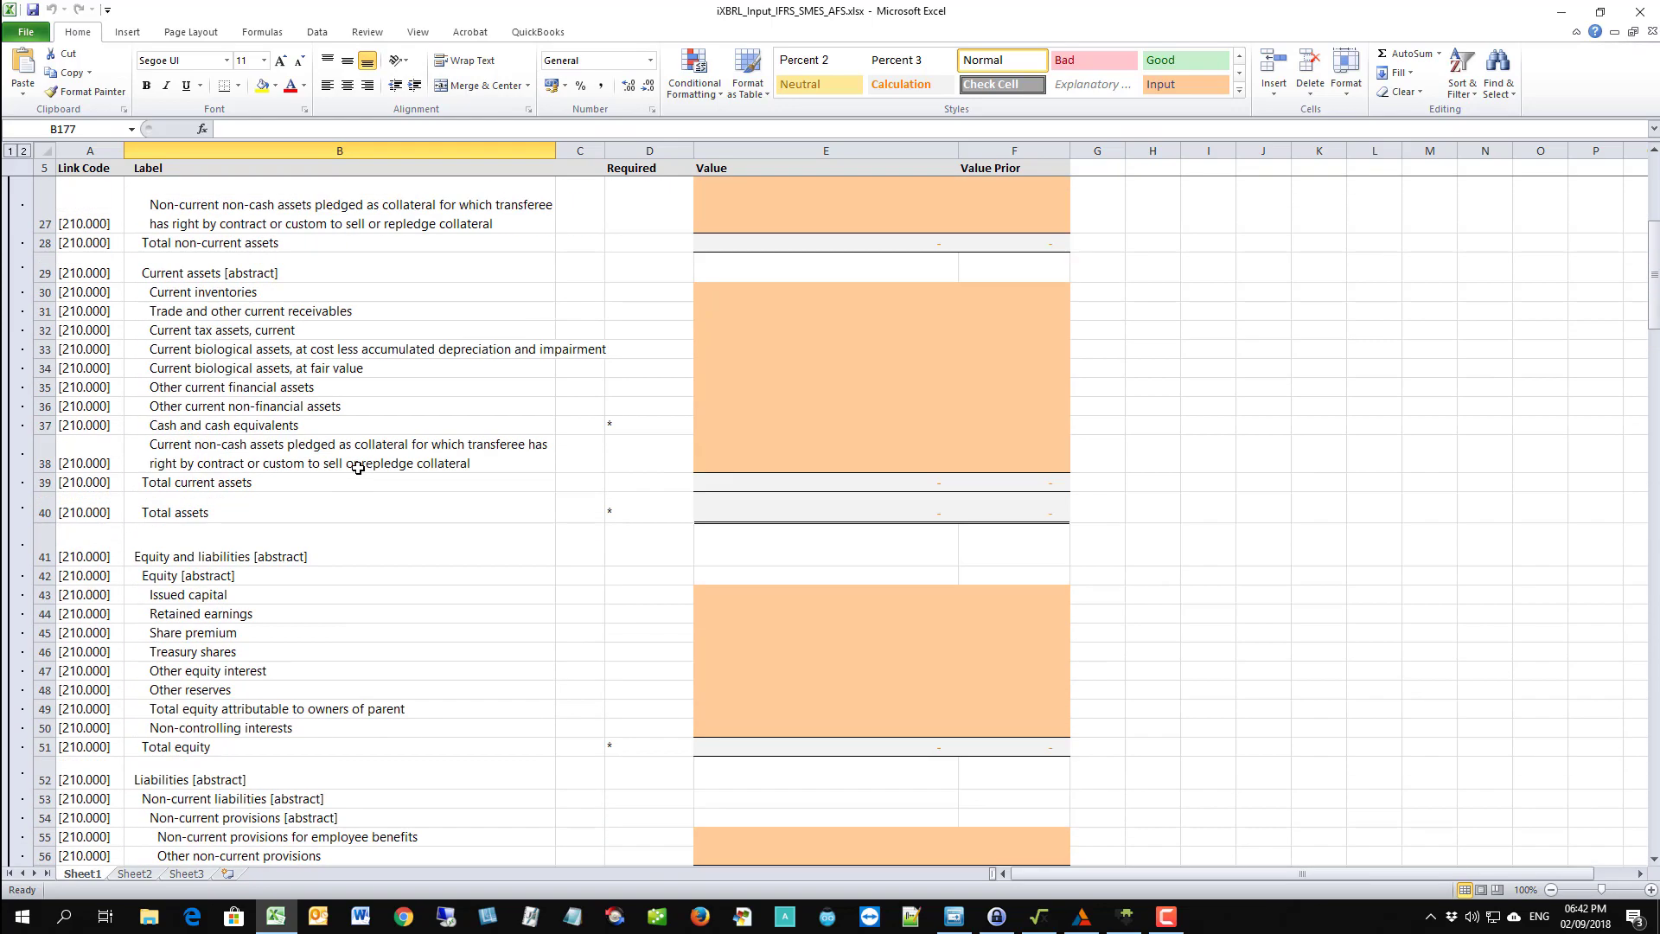
pyautogui.scroll(3)
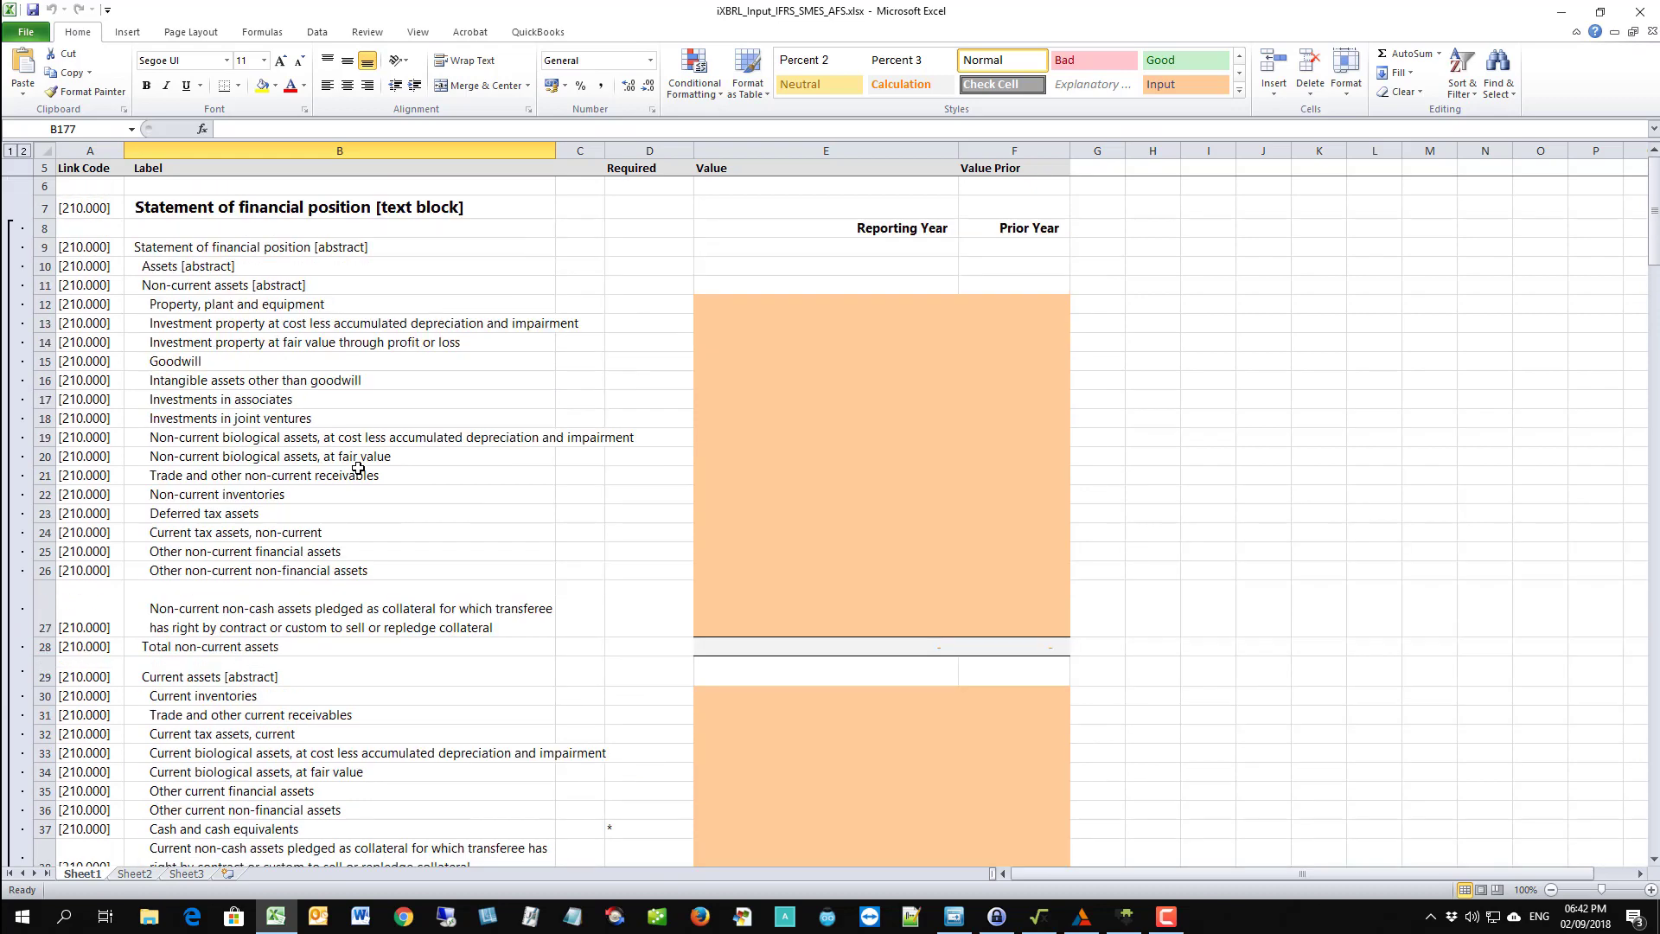
pyautogui.moveTo(278, 235)
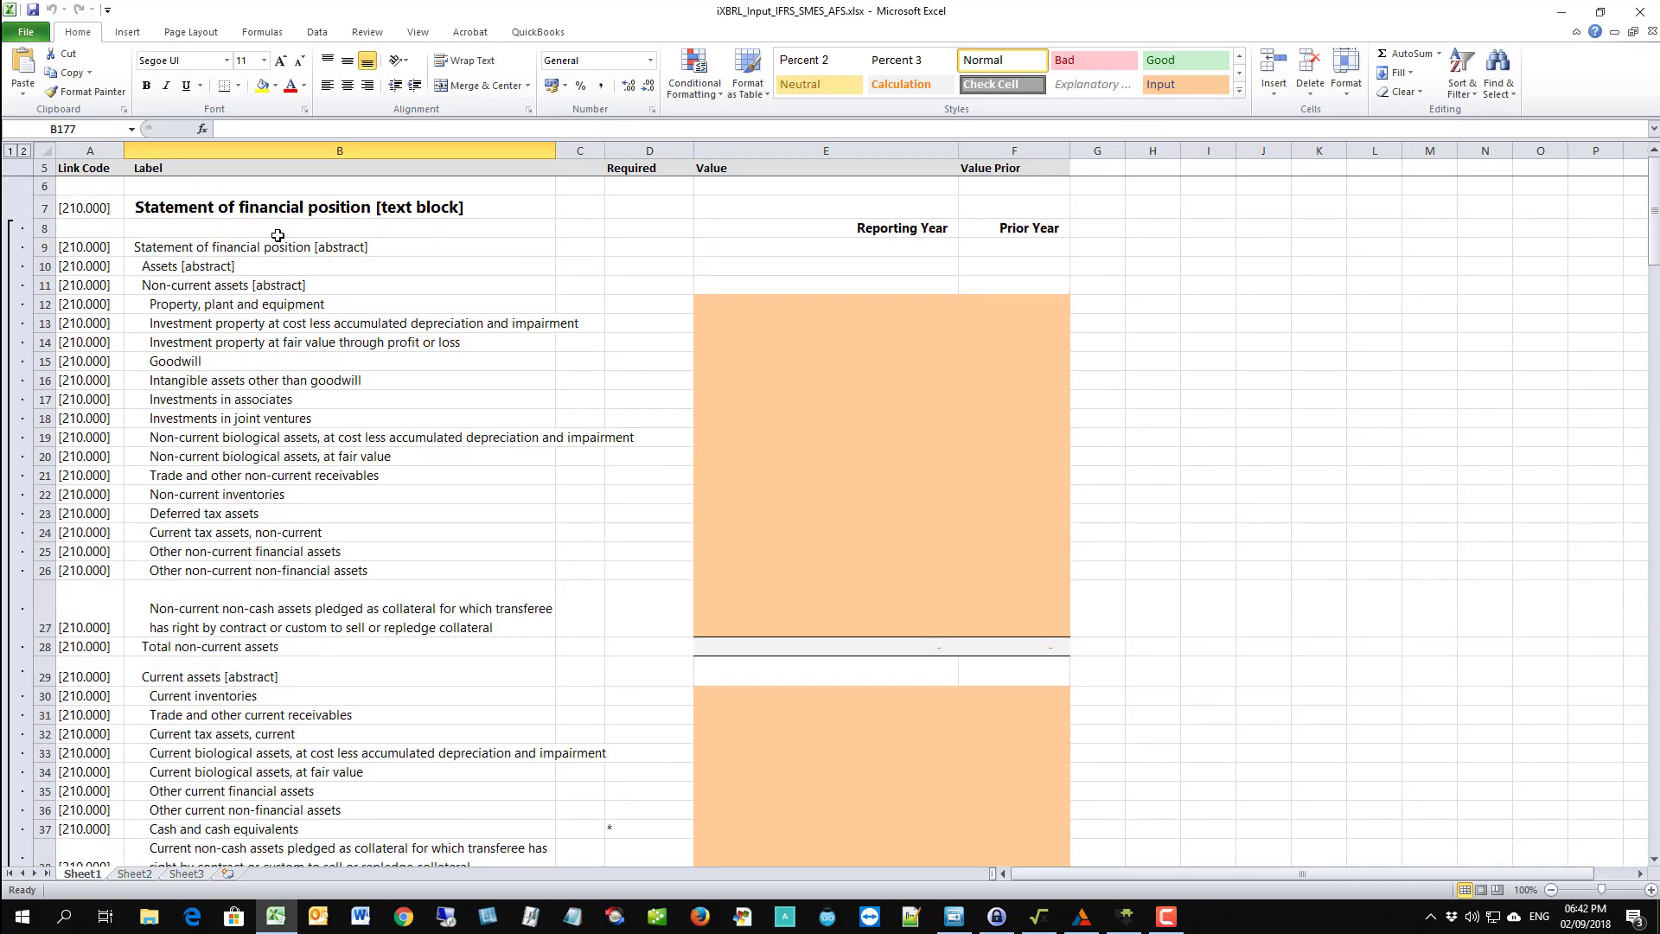
pyautogui.moveTo(213, 228)
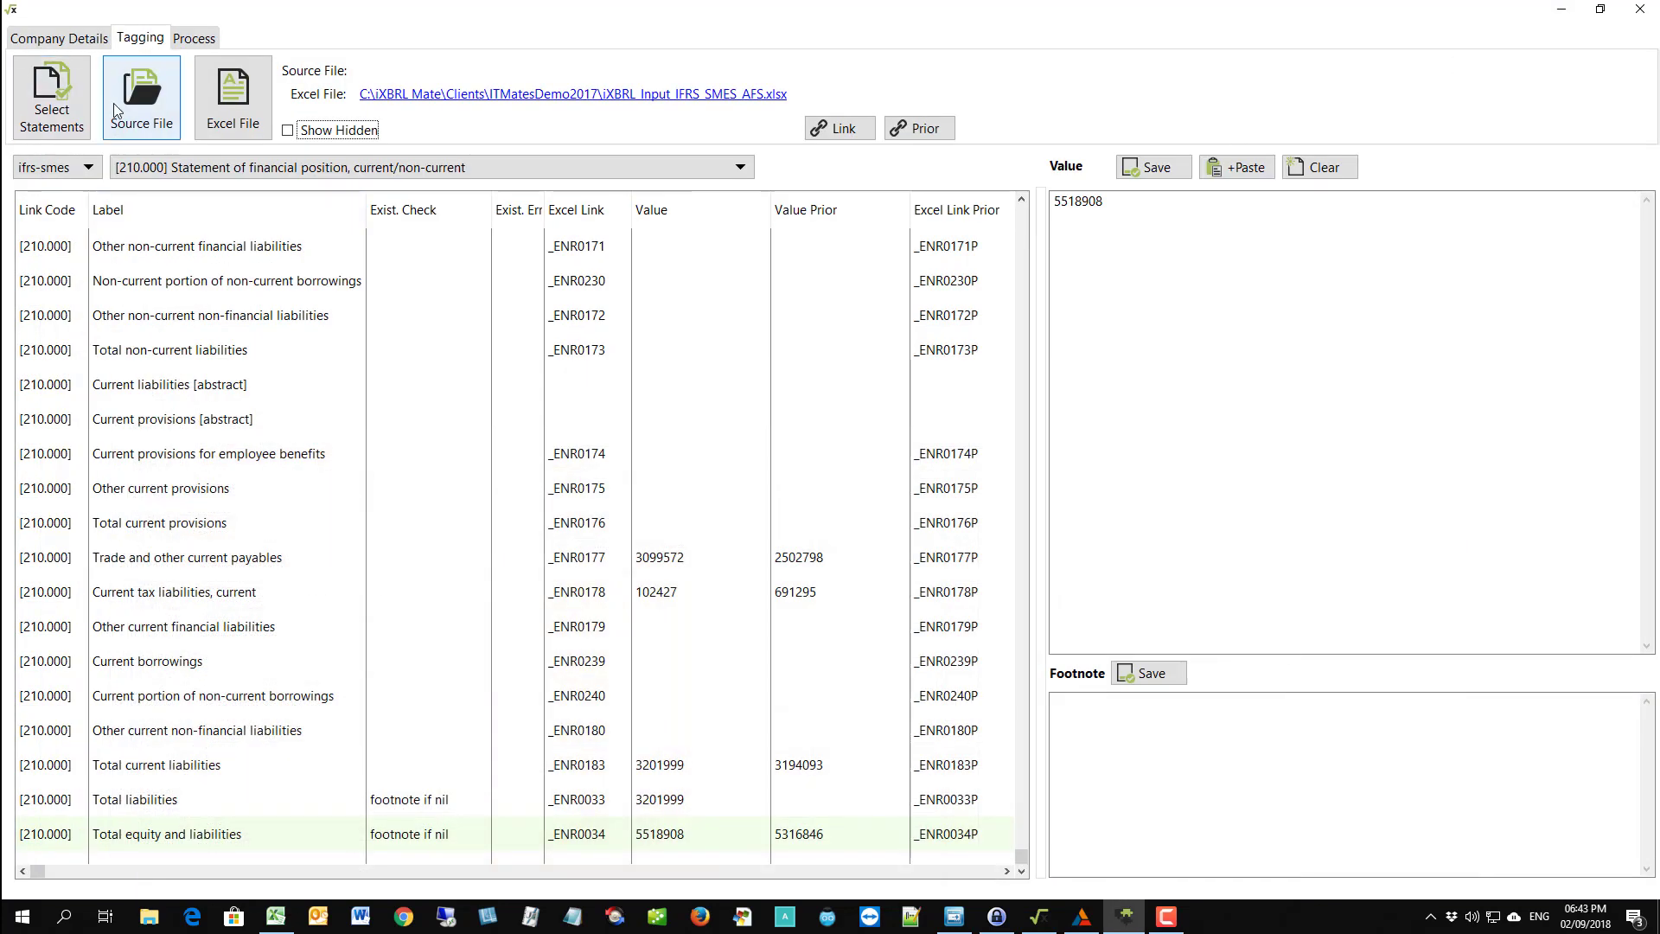
pyautogui.click(51, 96)
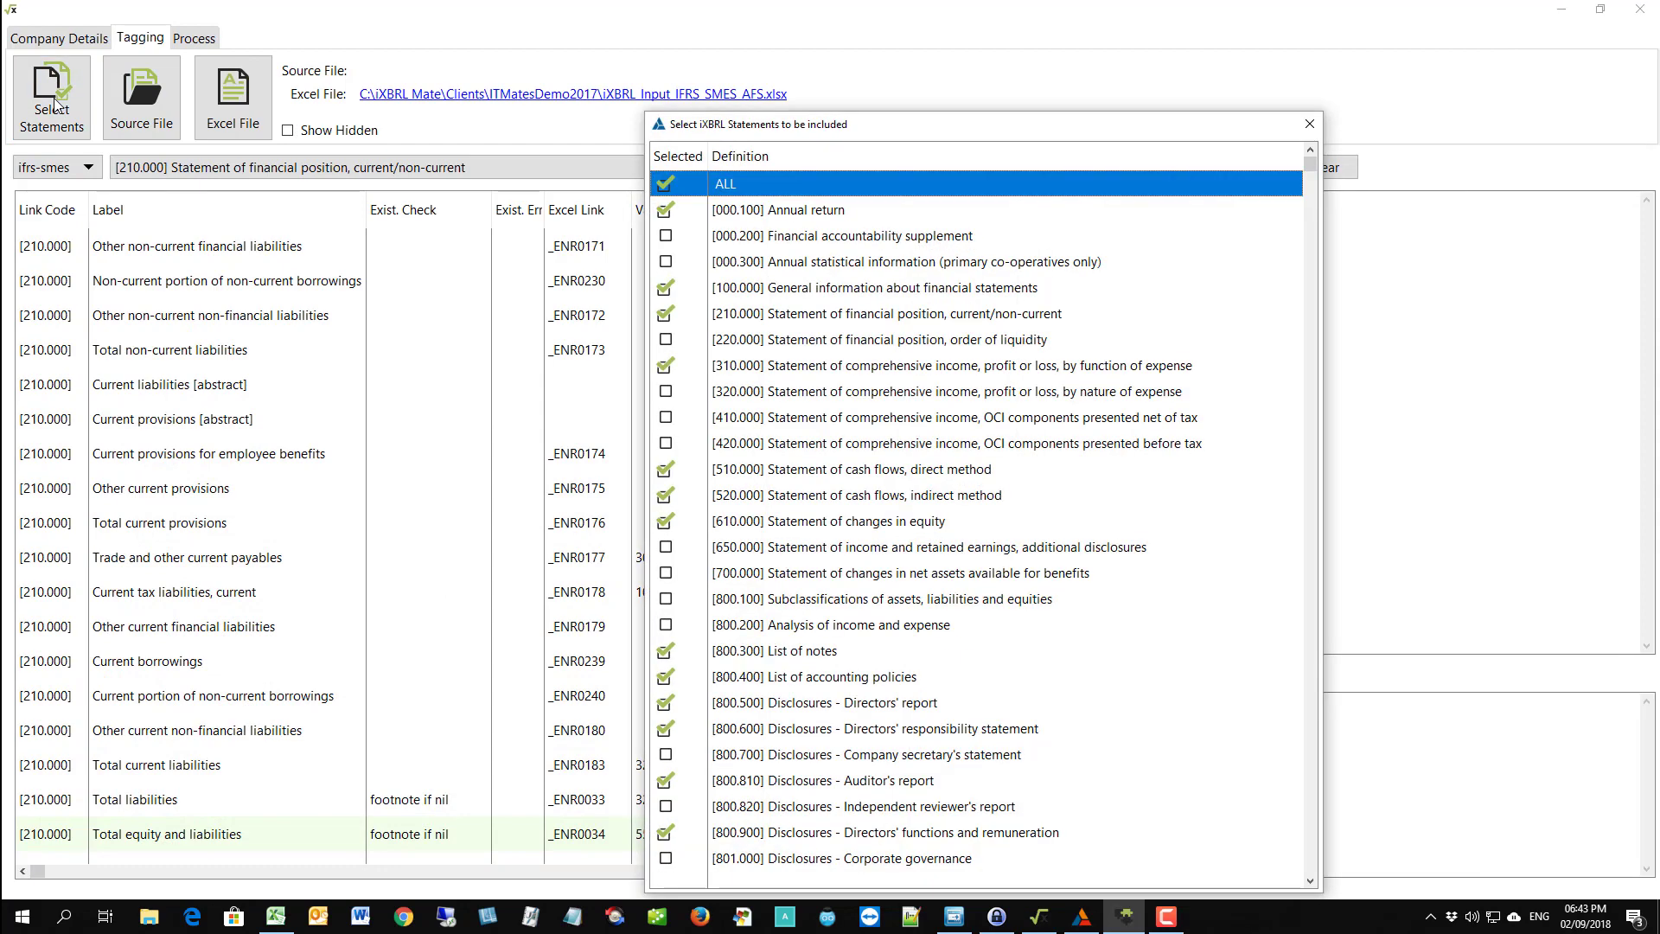
pyautogui.moveTo(974, 347)
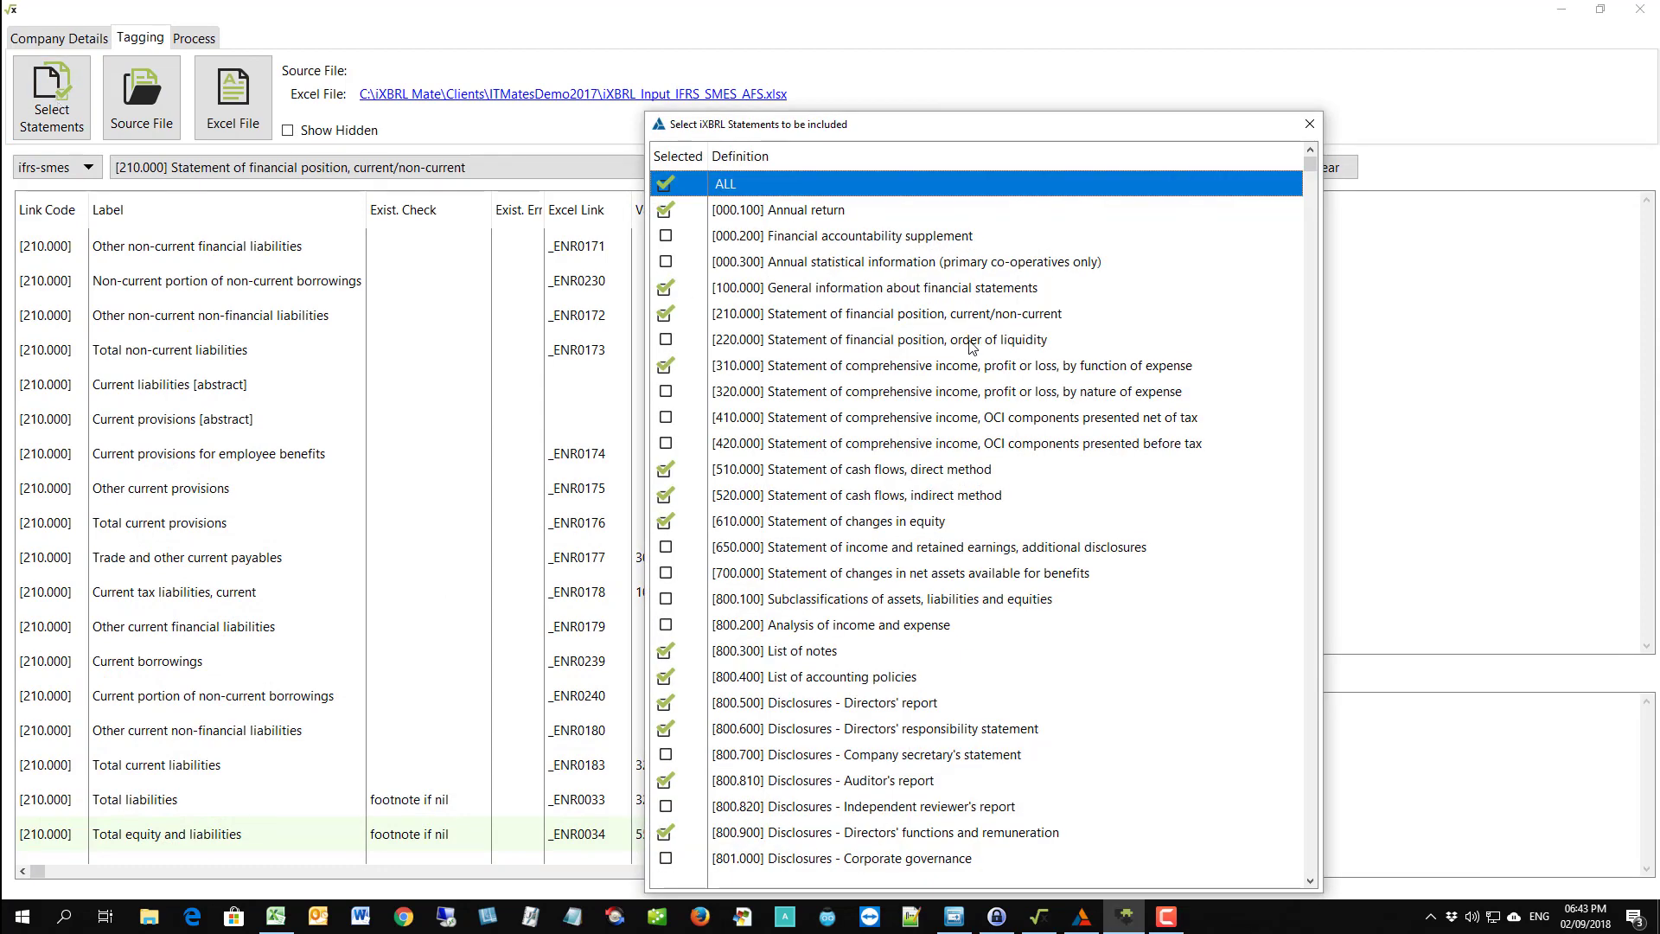
pyautogui.moveTo(951, 526)
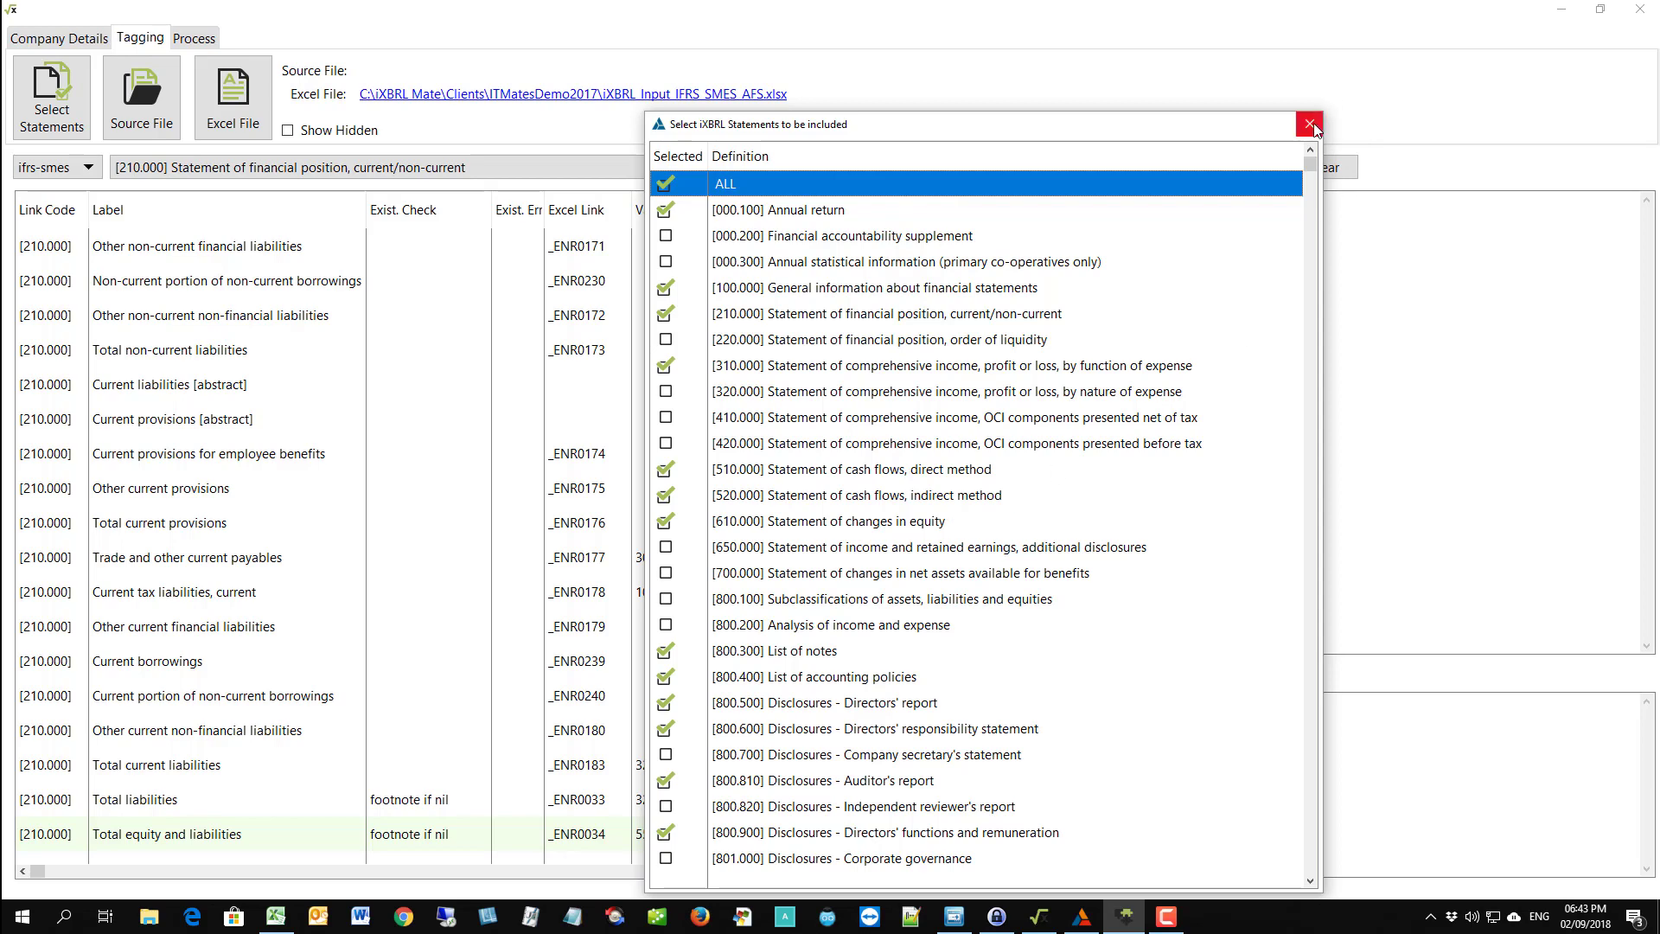
pyautogui.click(1311, 124)
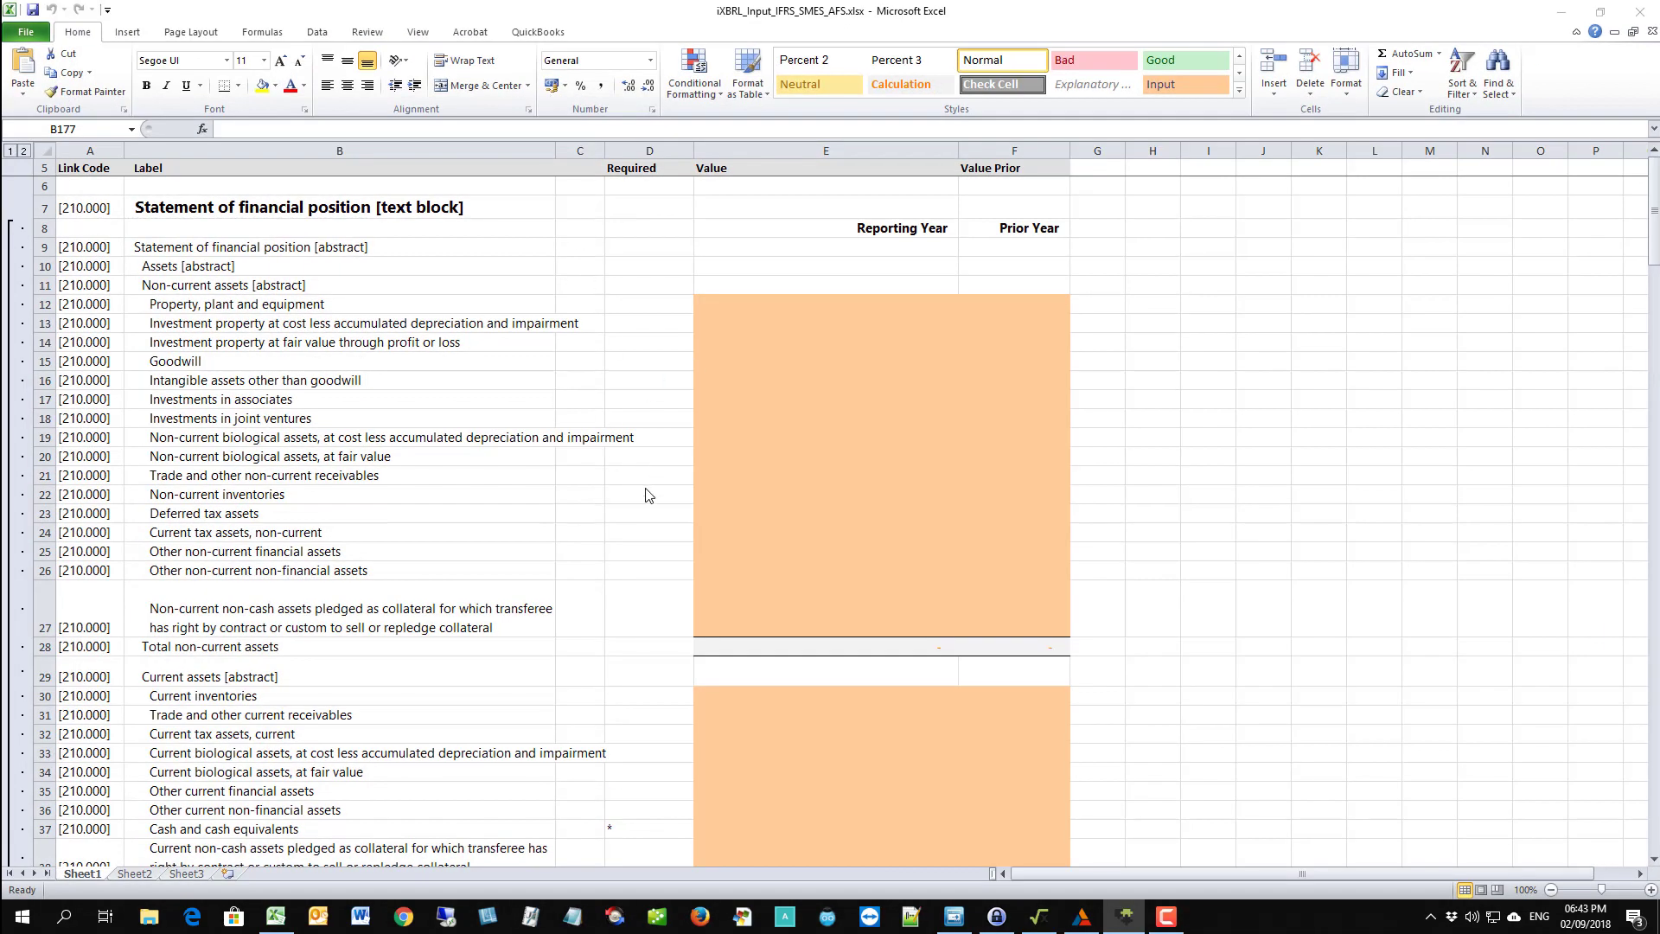
pyautogui.moveTo(576, 435)
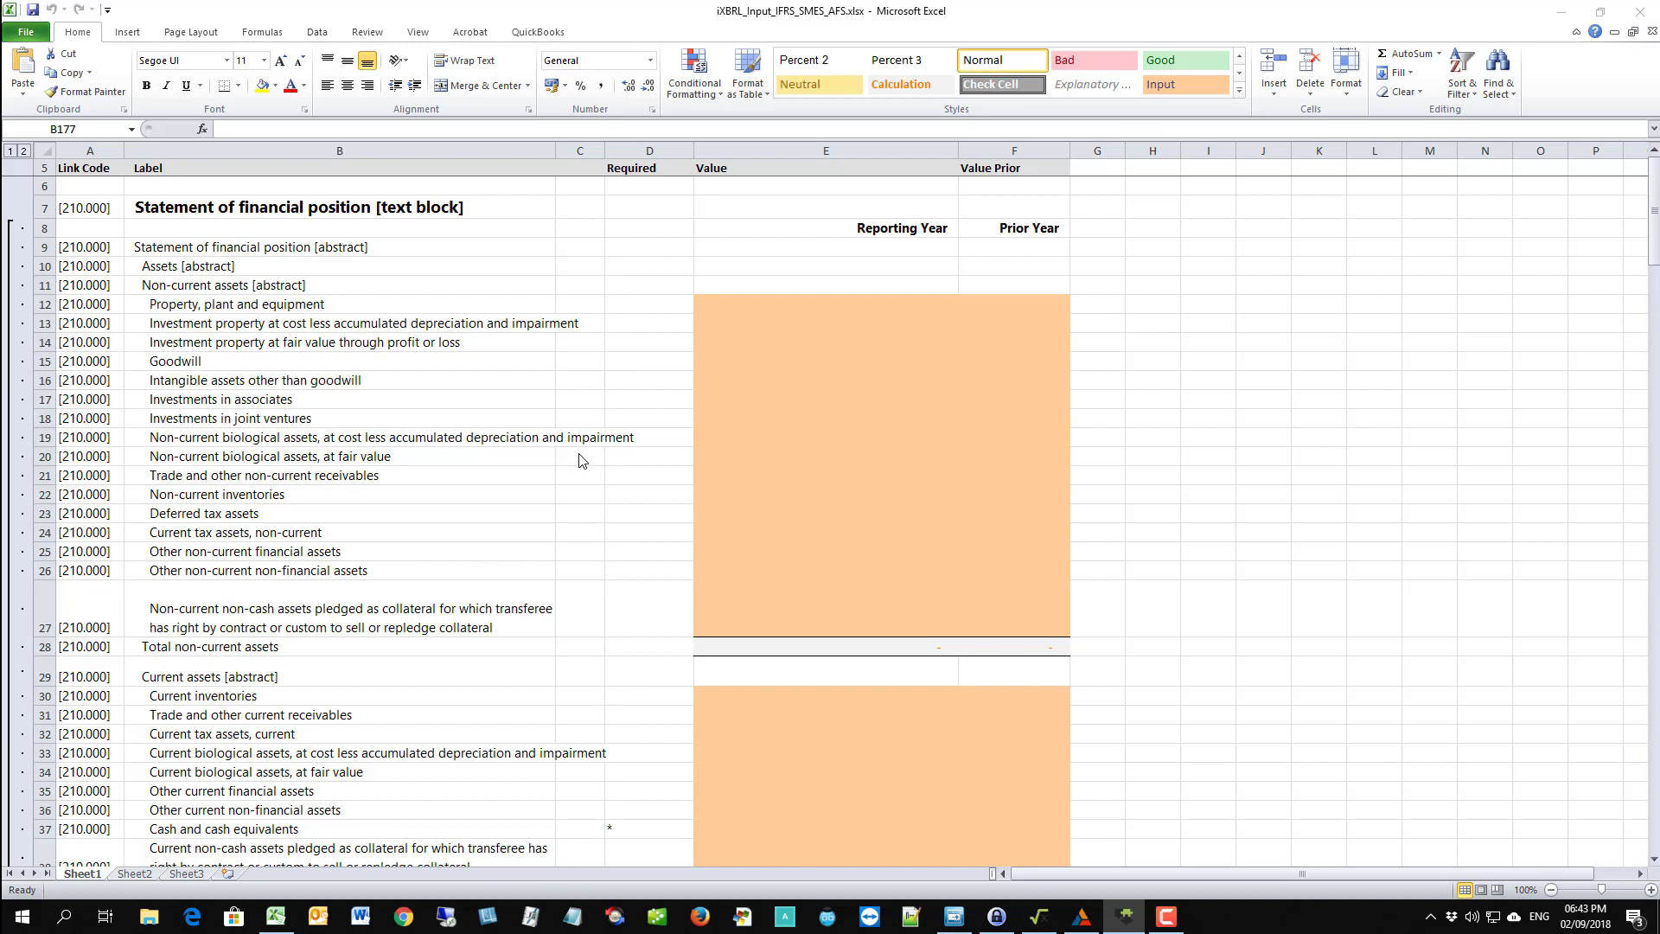
# Step: Select the Property, plant and equipment value cell and scroll down to the direct-method cash flow block
pyautogui.click(826, 305)
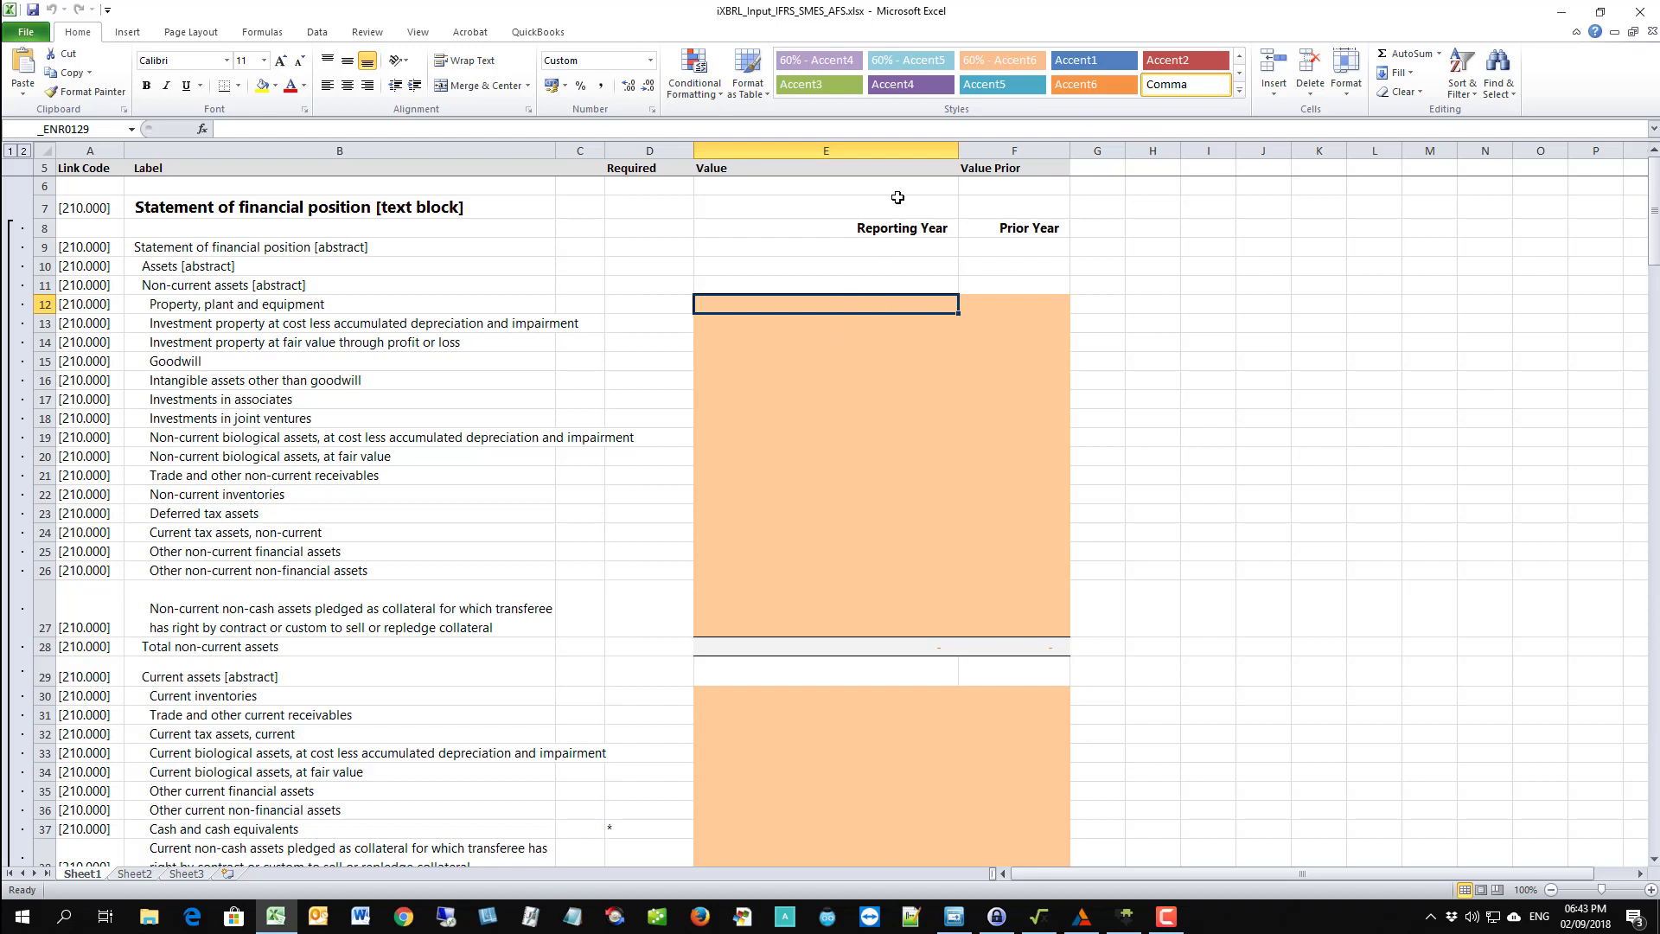
pyautogui.moveTo(976, 417)
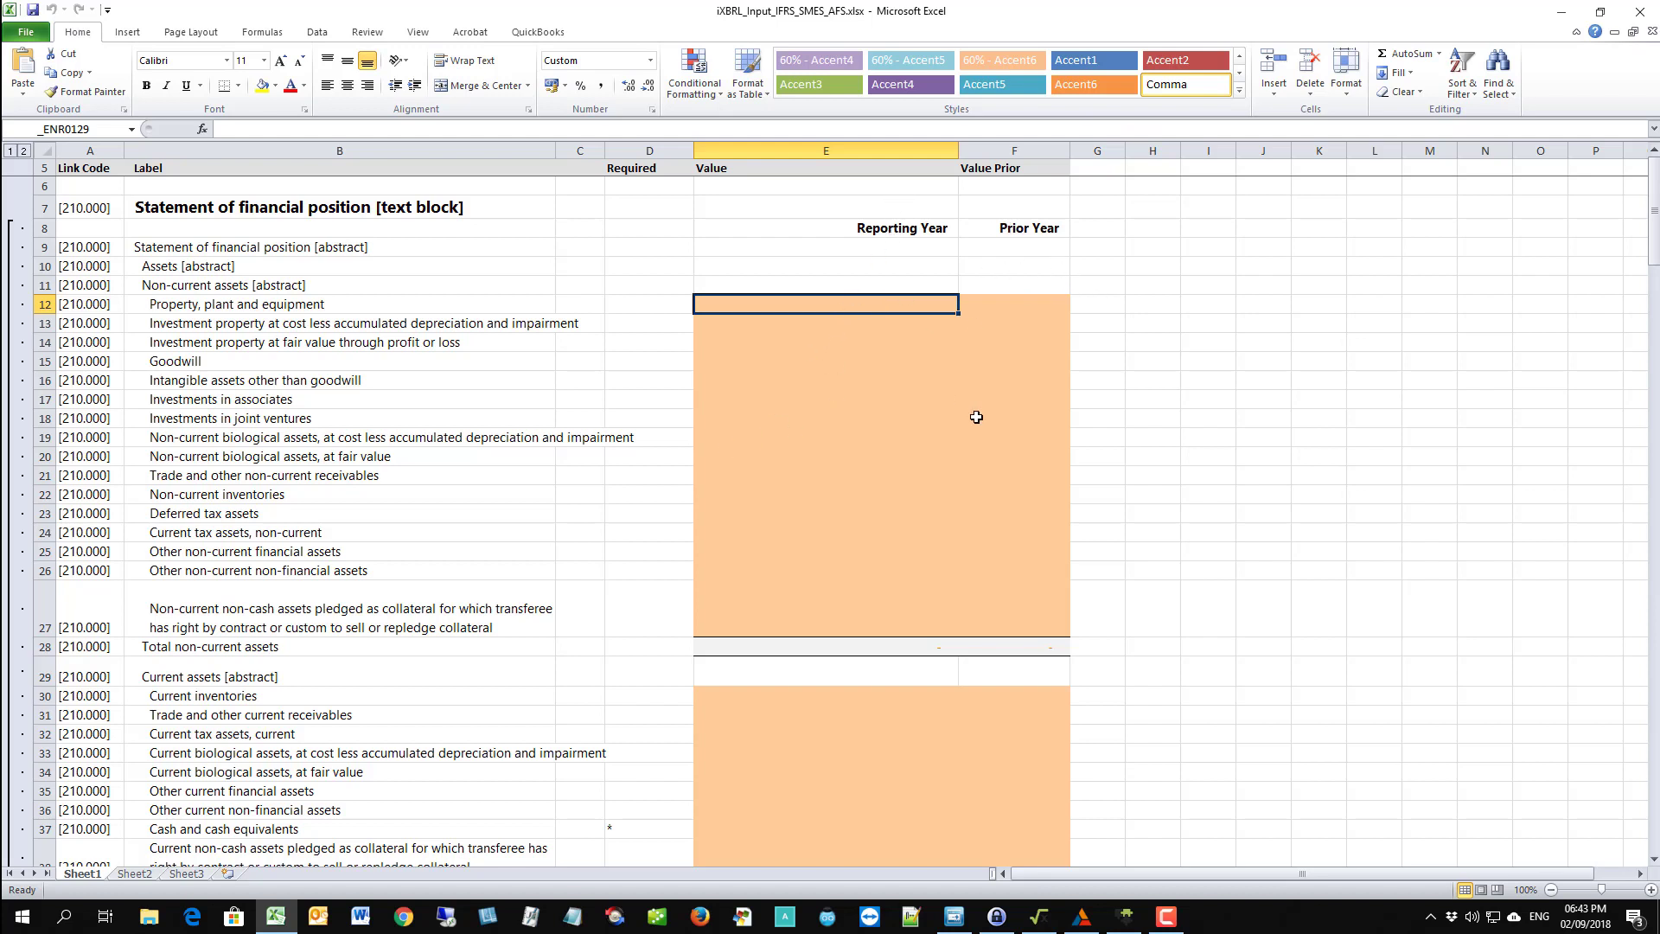
pyautogui.moveTo(858, 367)
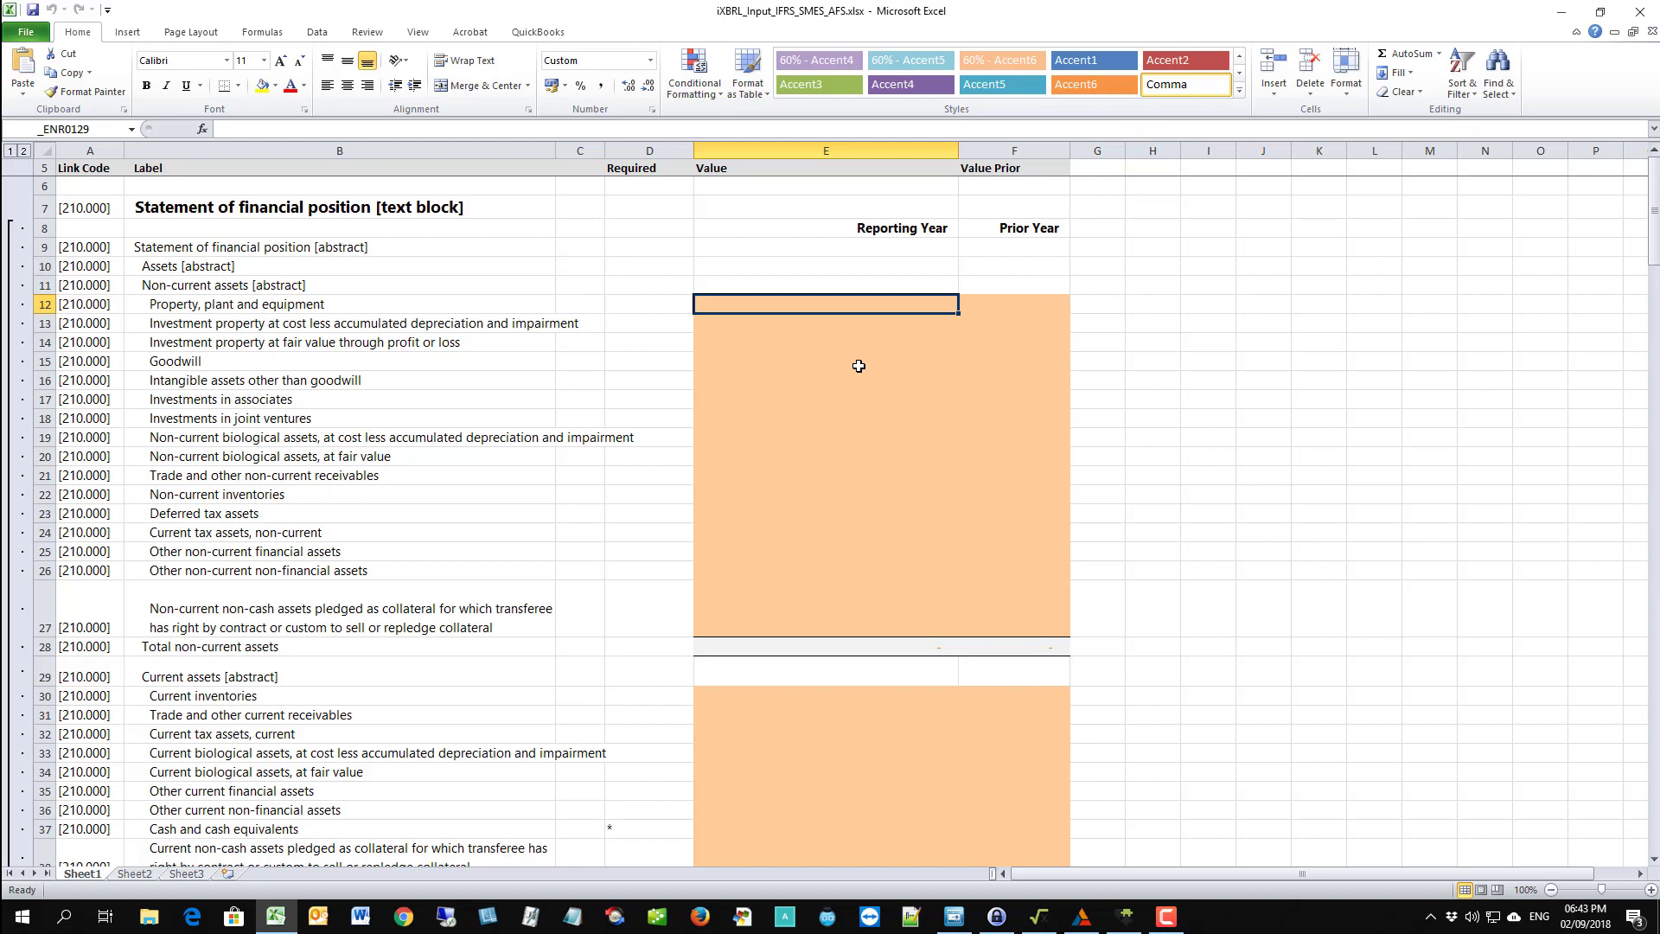
pyautogui.moveTo(850, 373)
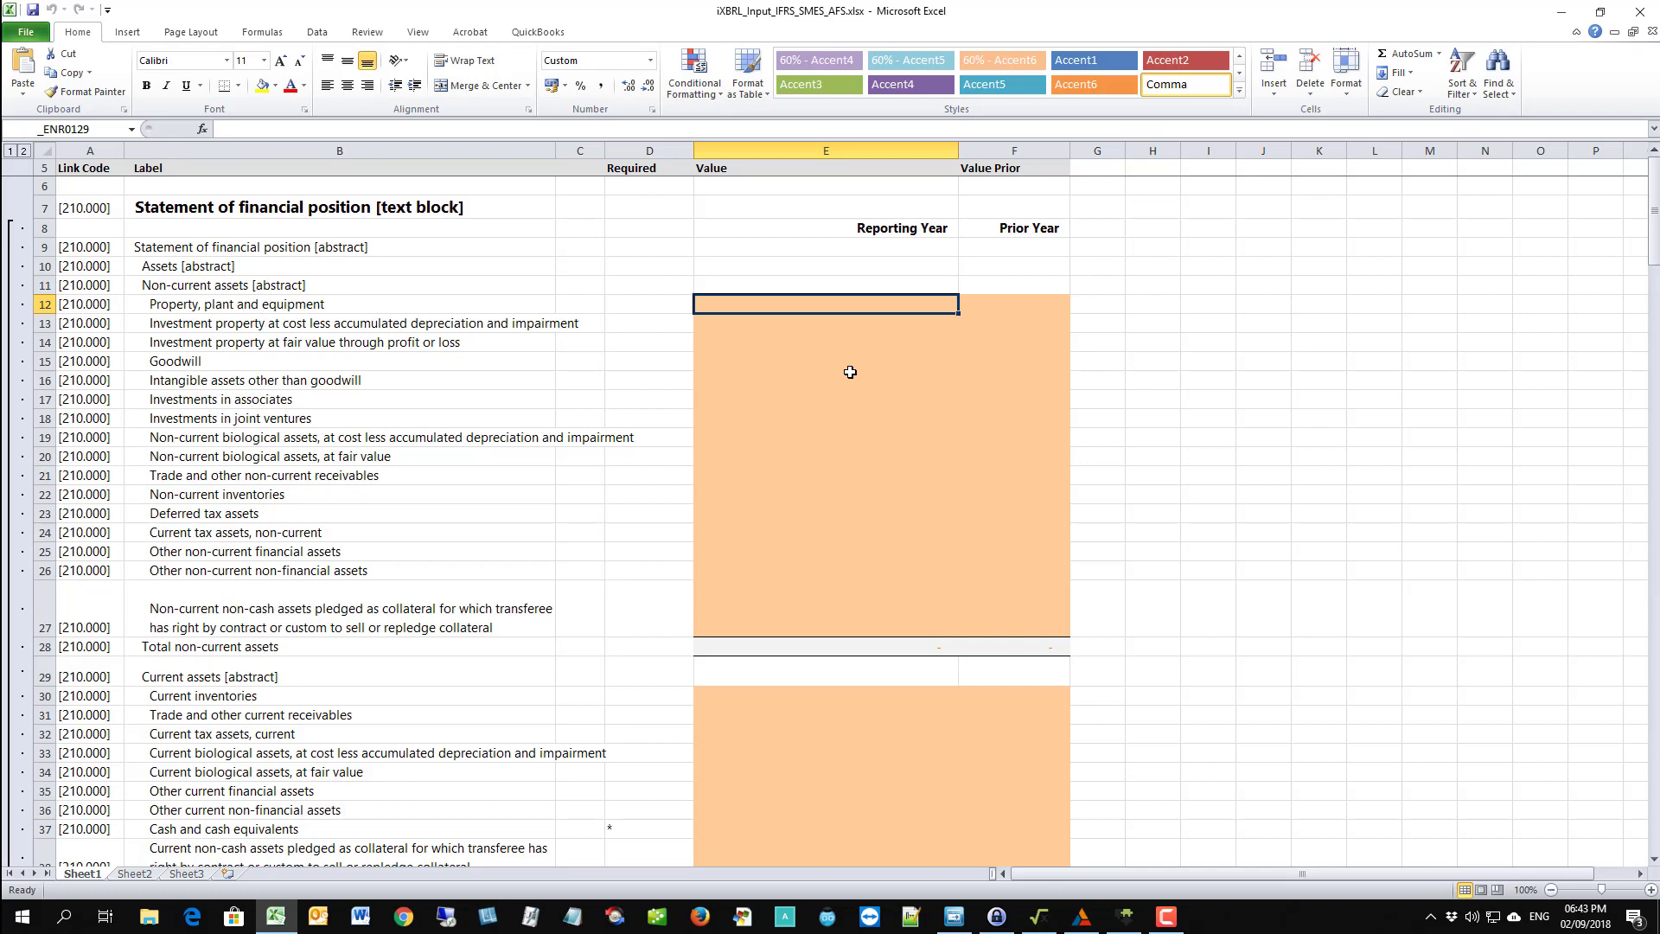
pyautogui.scroll(-3)
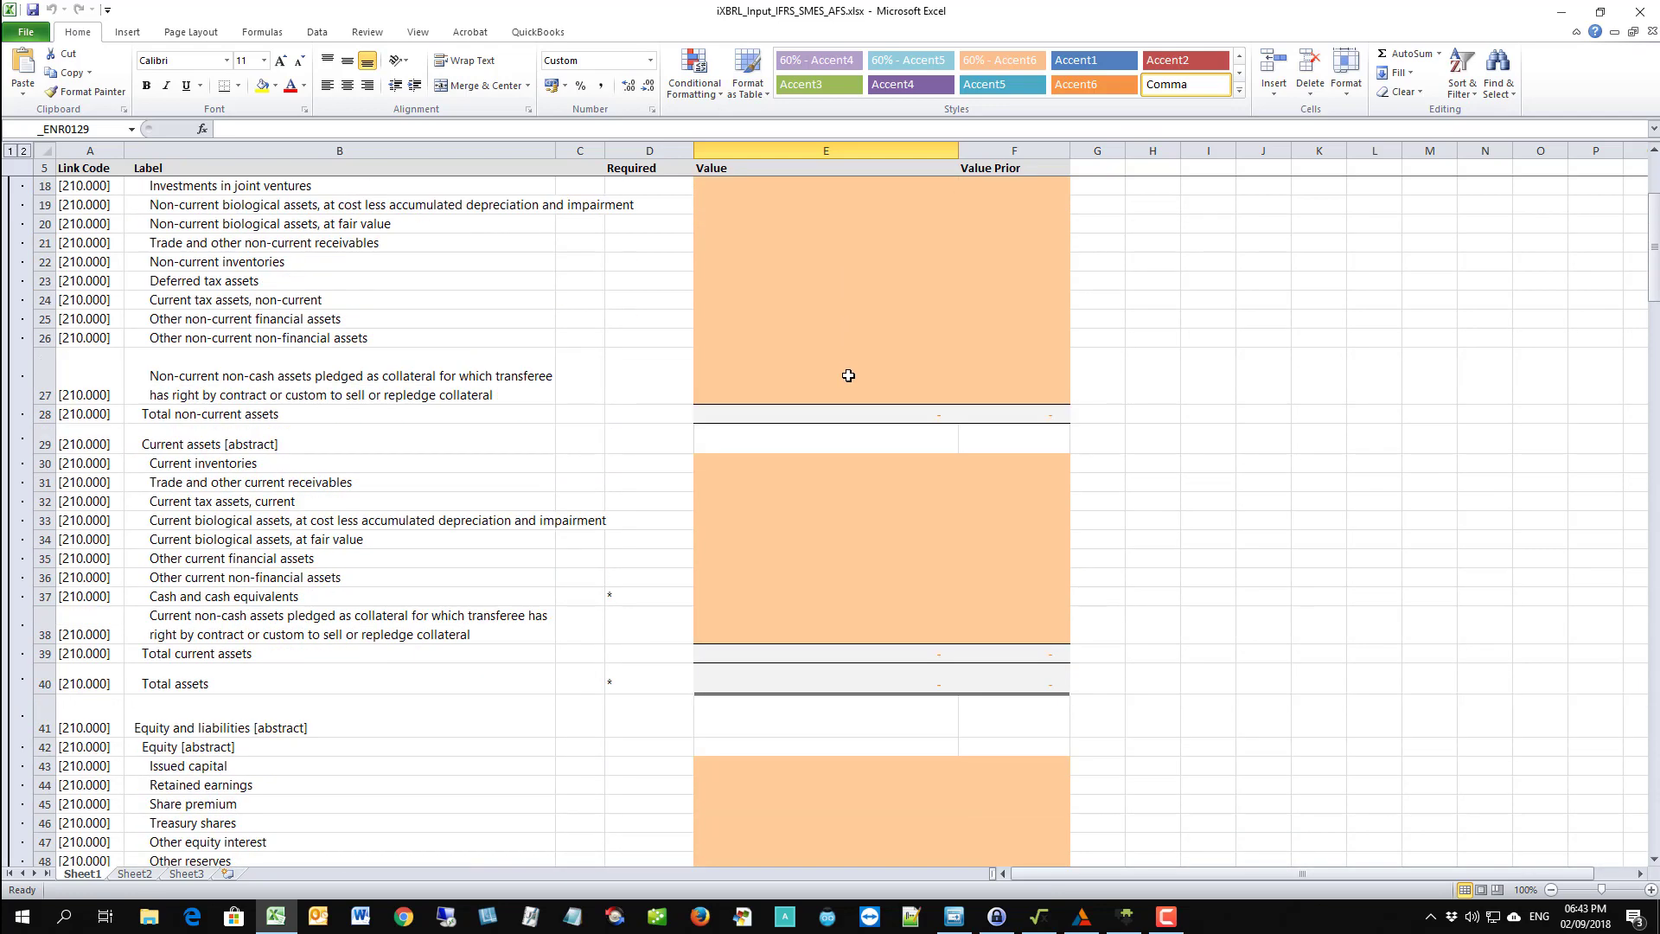
pyautogui.scroll(-3)
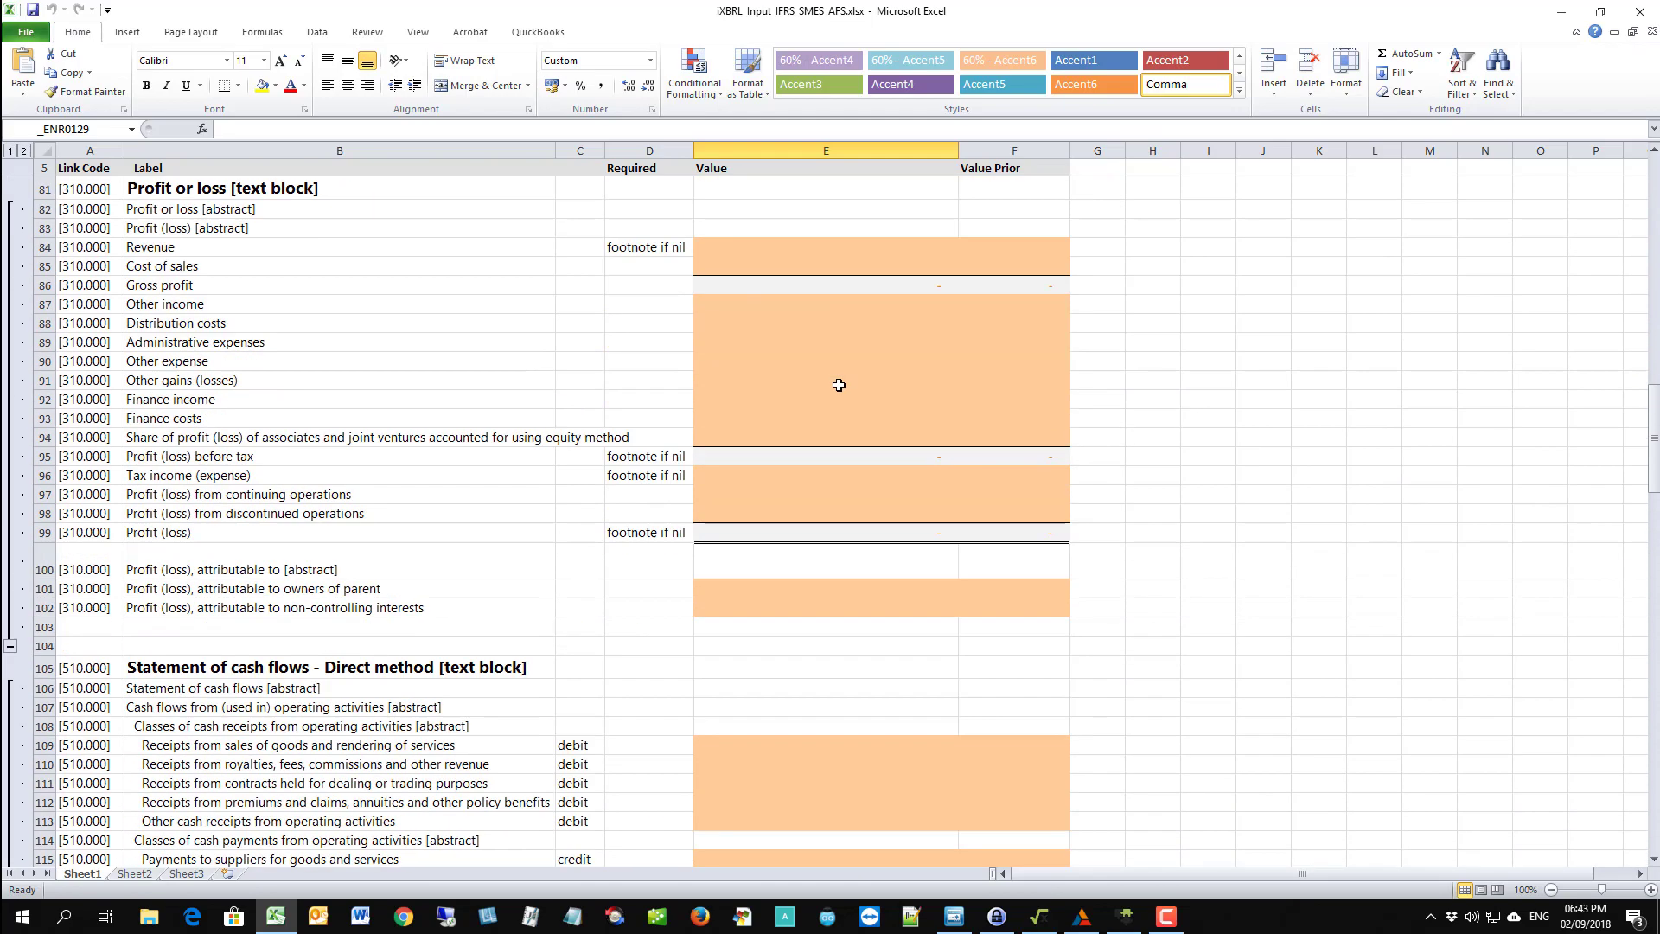
pyautogui.scroll(-3)
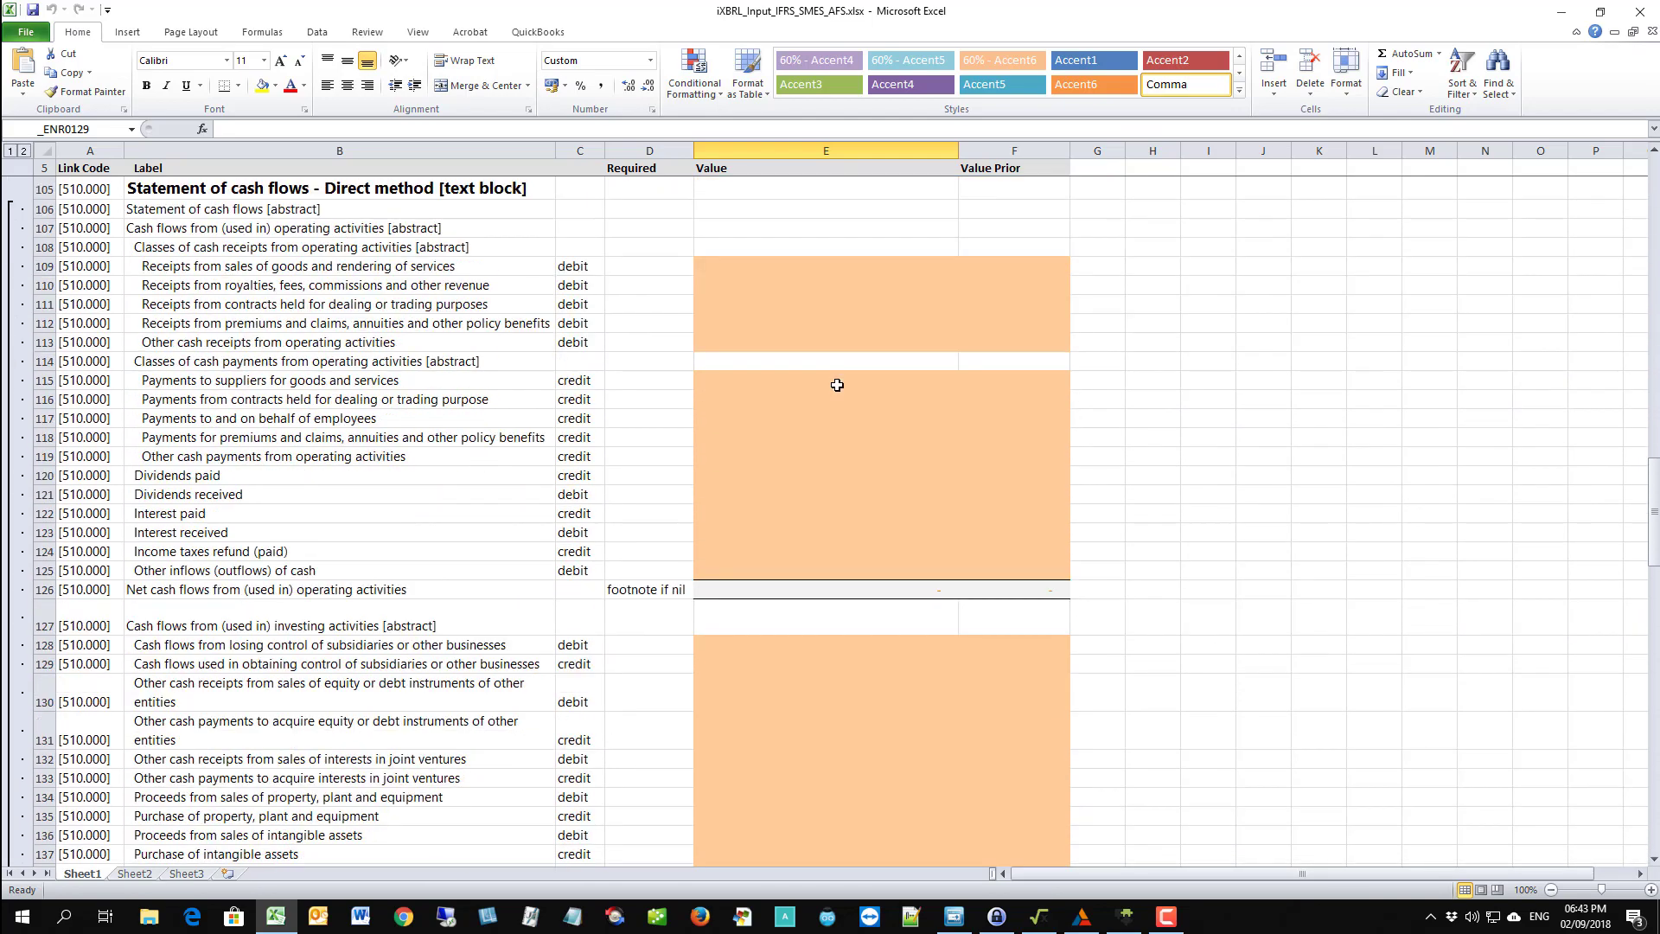
pyautogui.scroll(3)
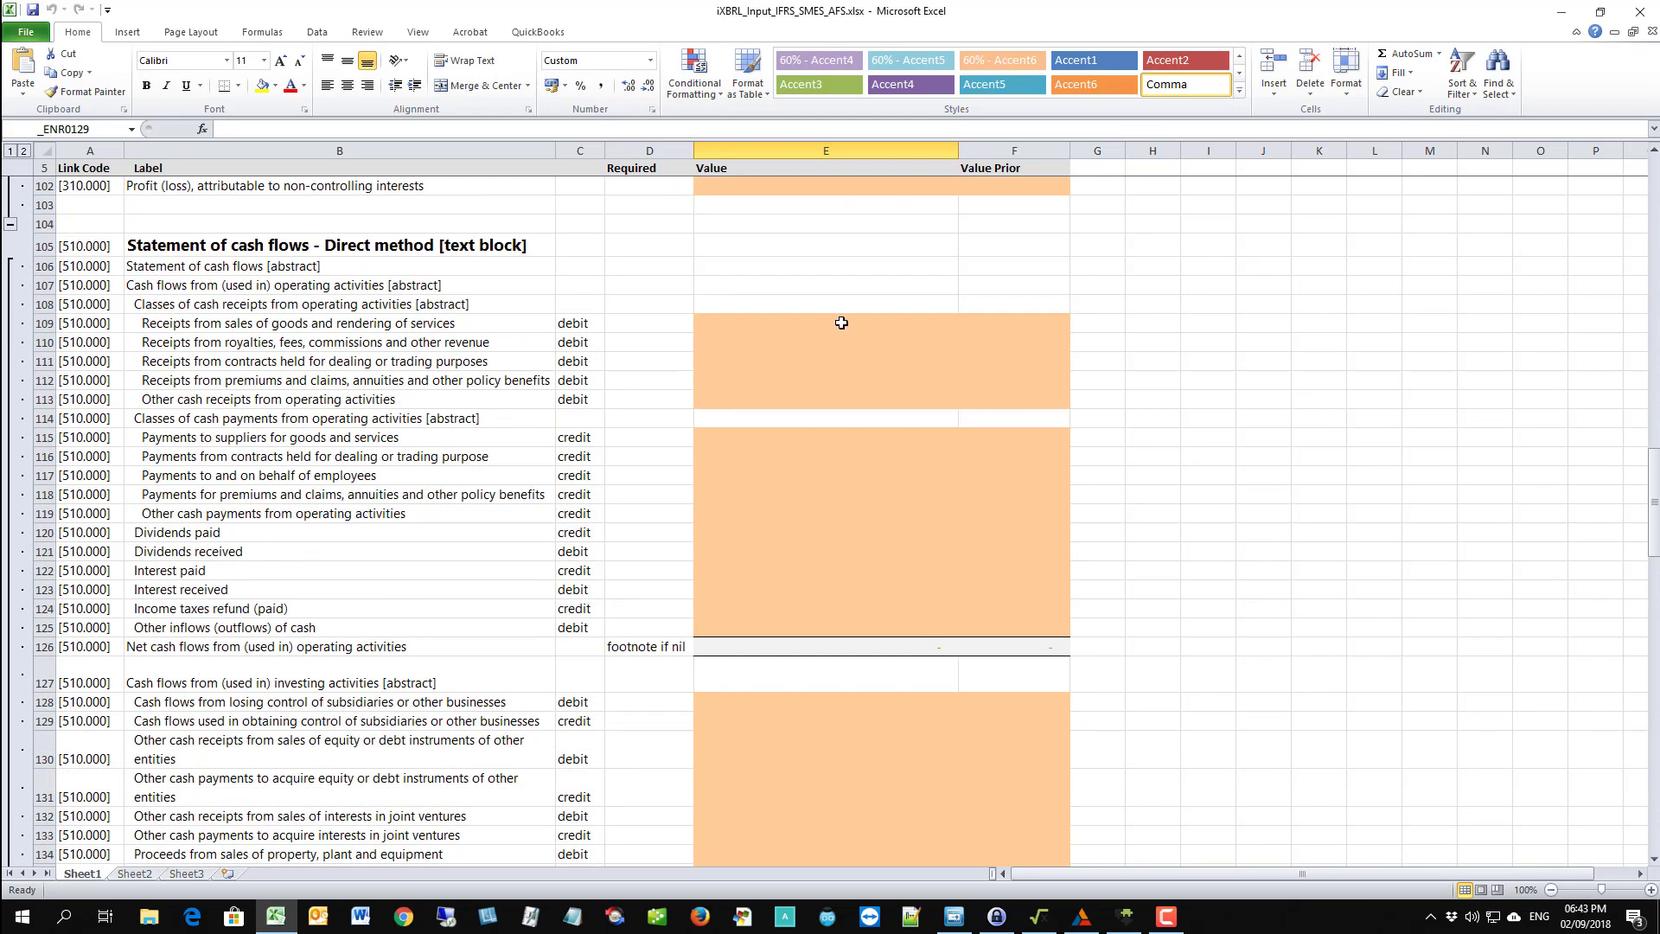
pyautogui.click(824, 323)
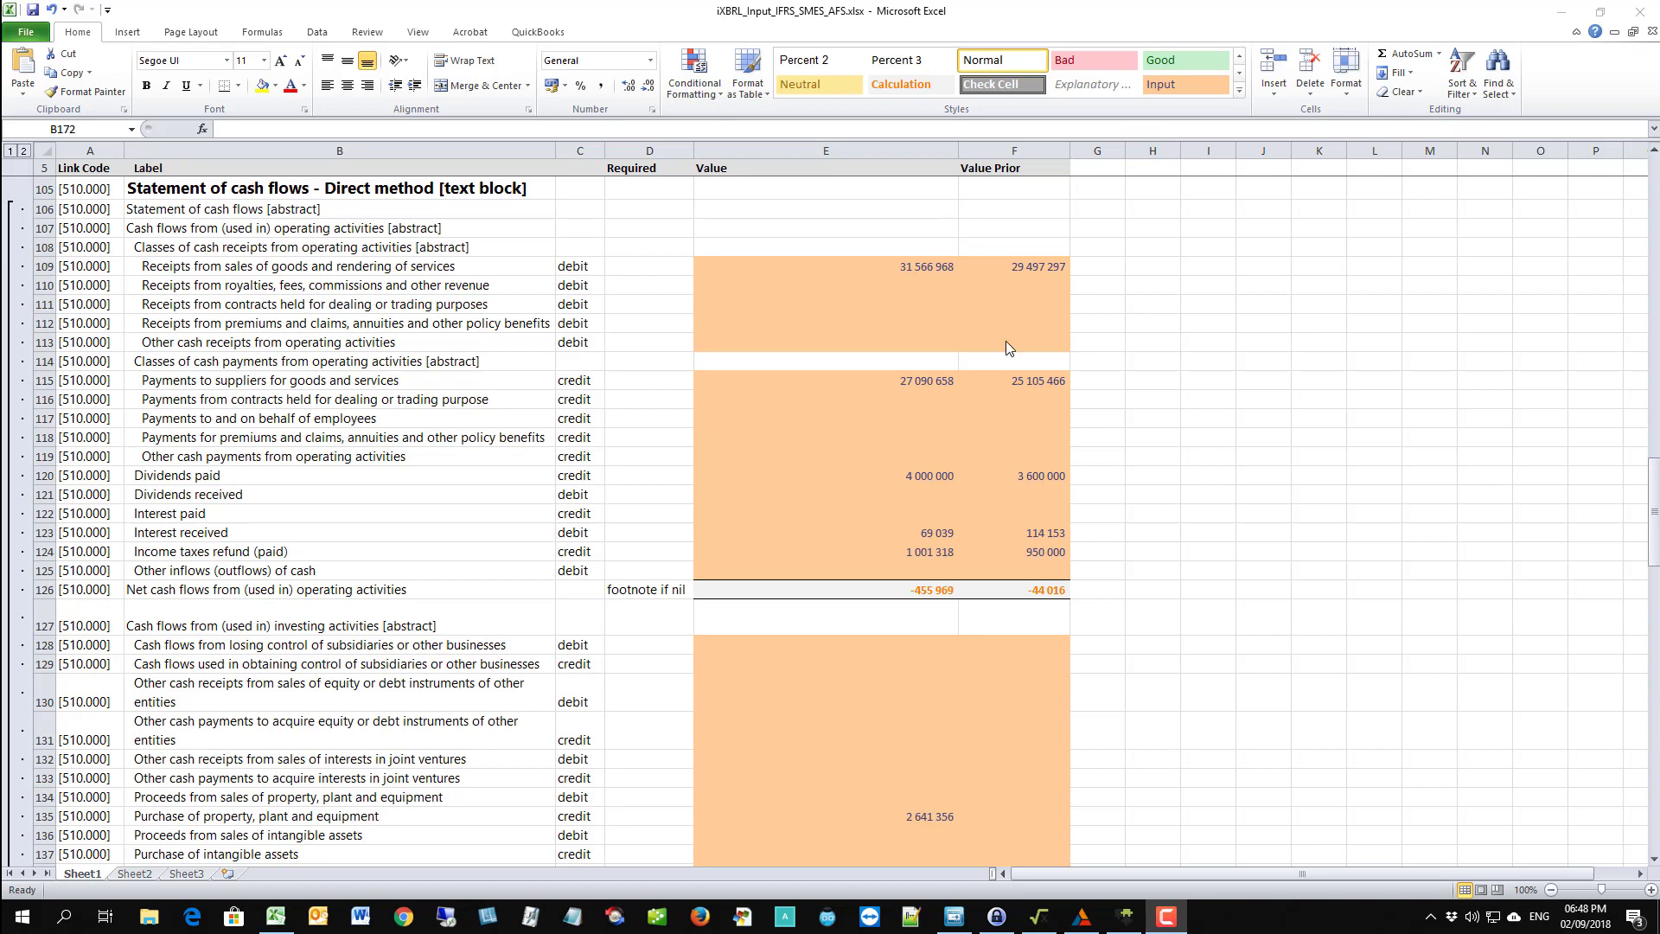
pyautogui.moveTo(989, 419)
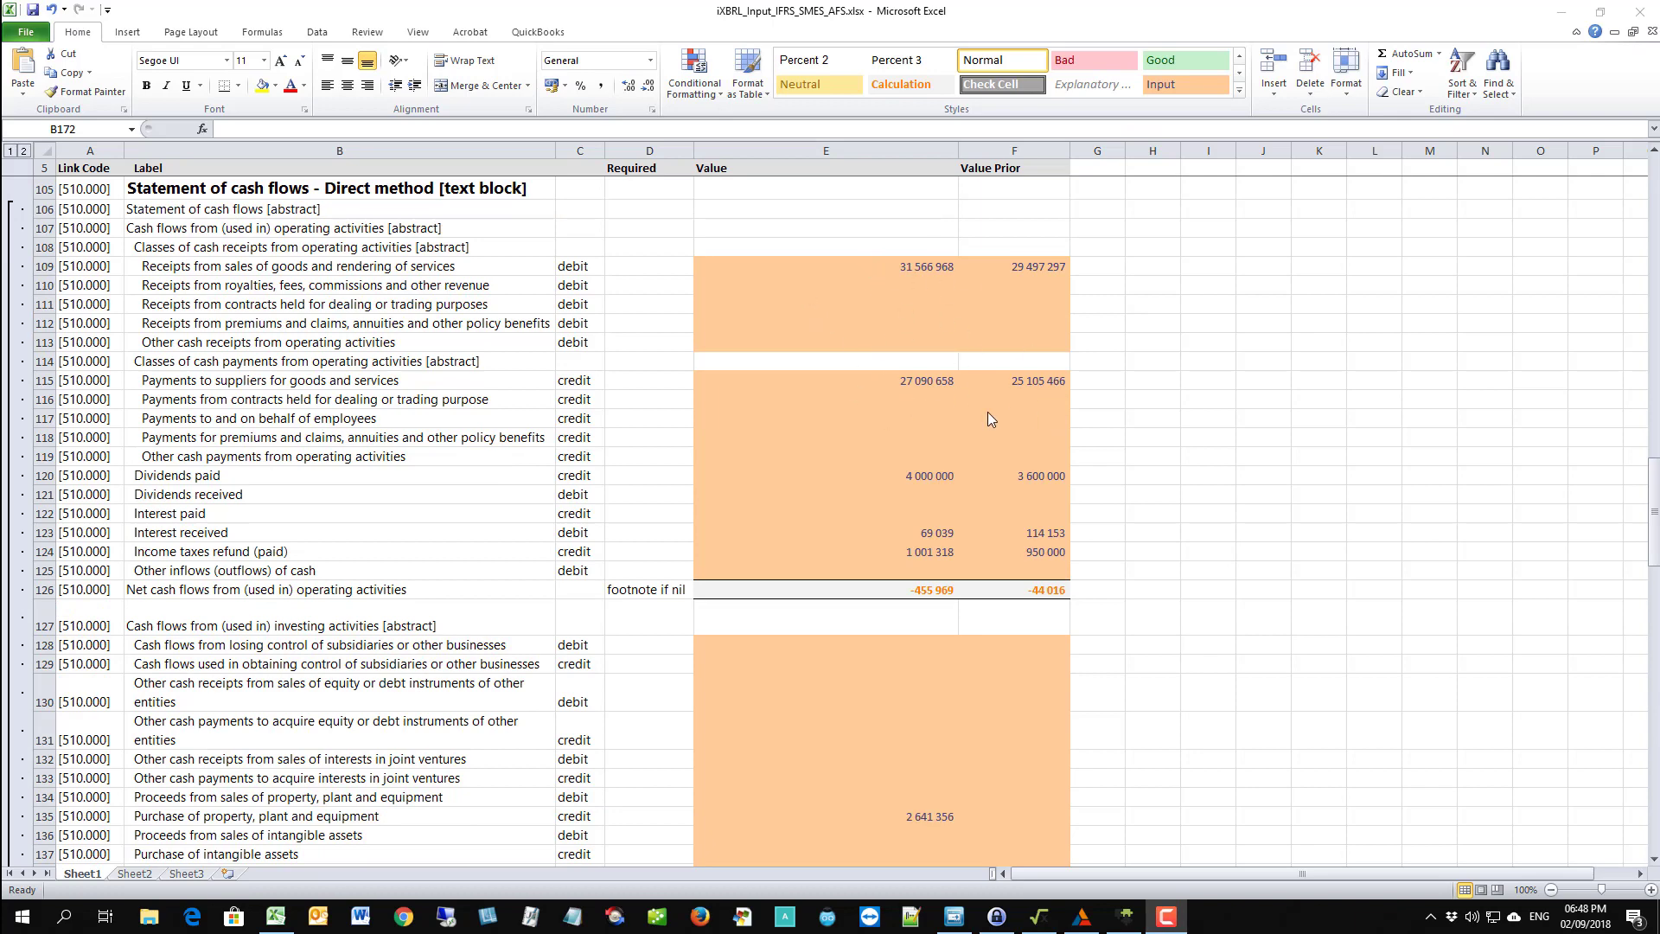
pyautogui.moveTo(815, 467)
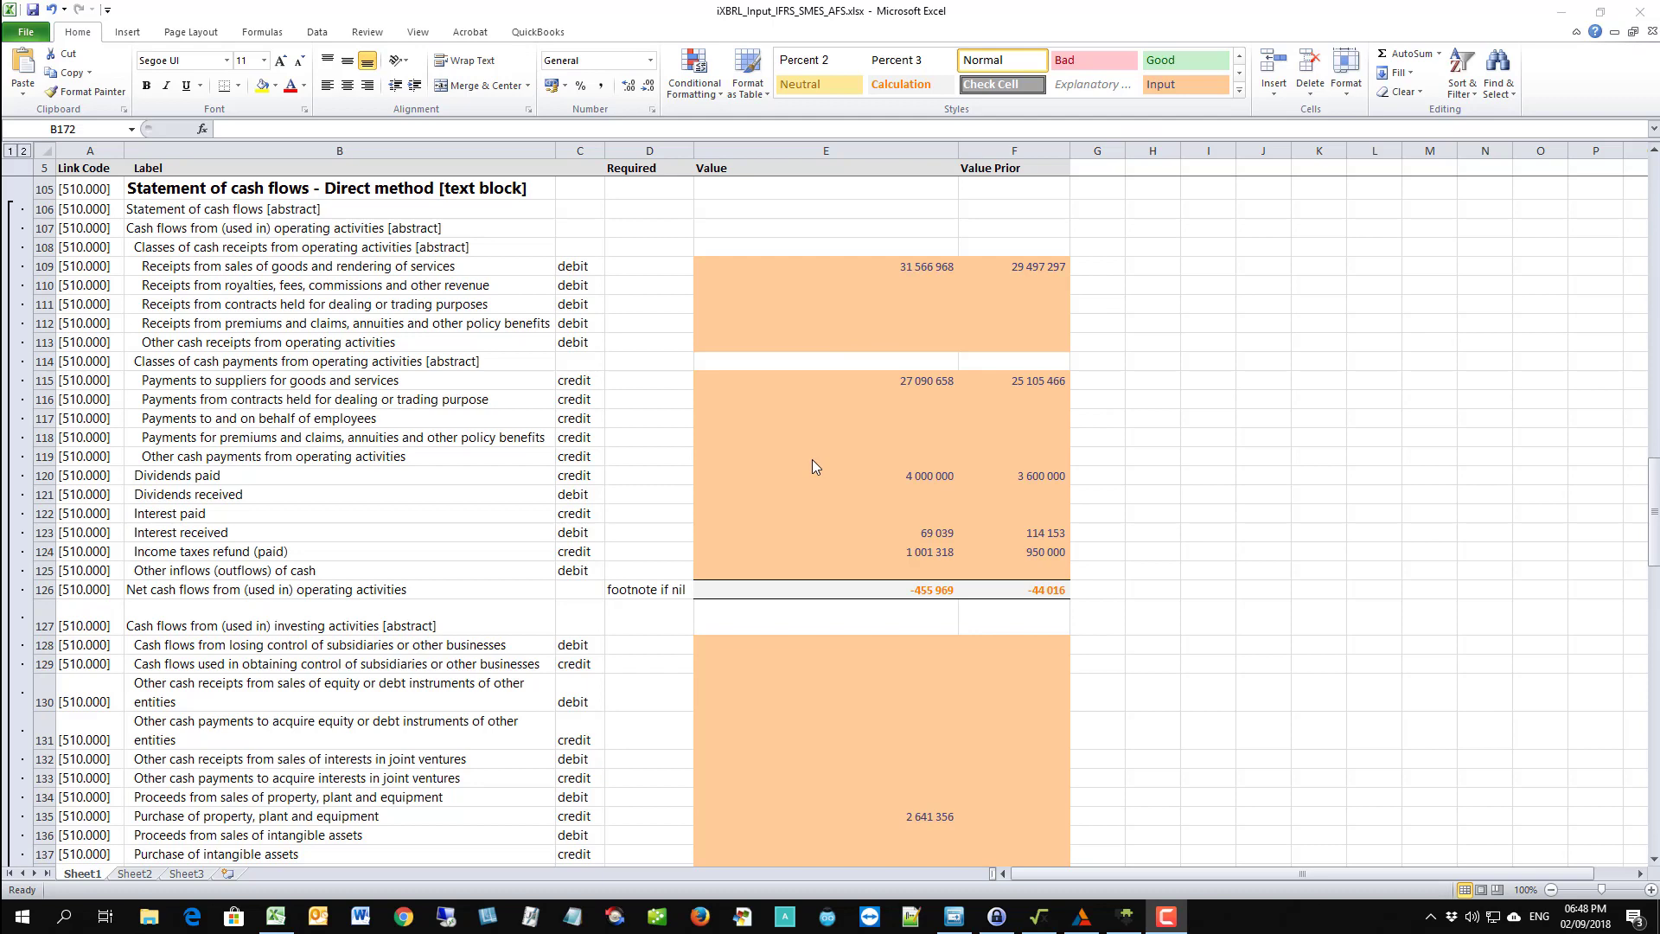
# Step: Scroll to ending cash of 620 556, then close the workbook and answer the save prompt
pyautogui.scroll(-3)
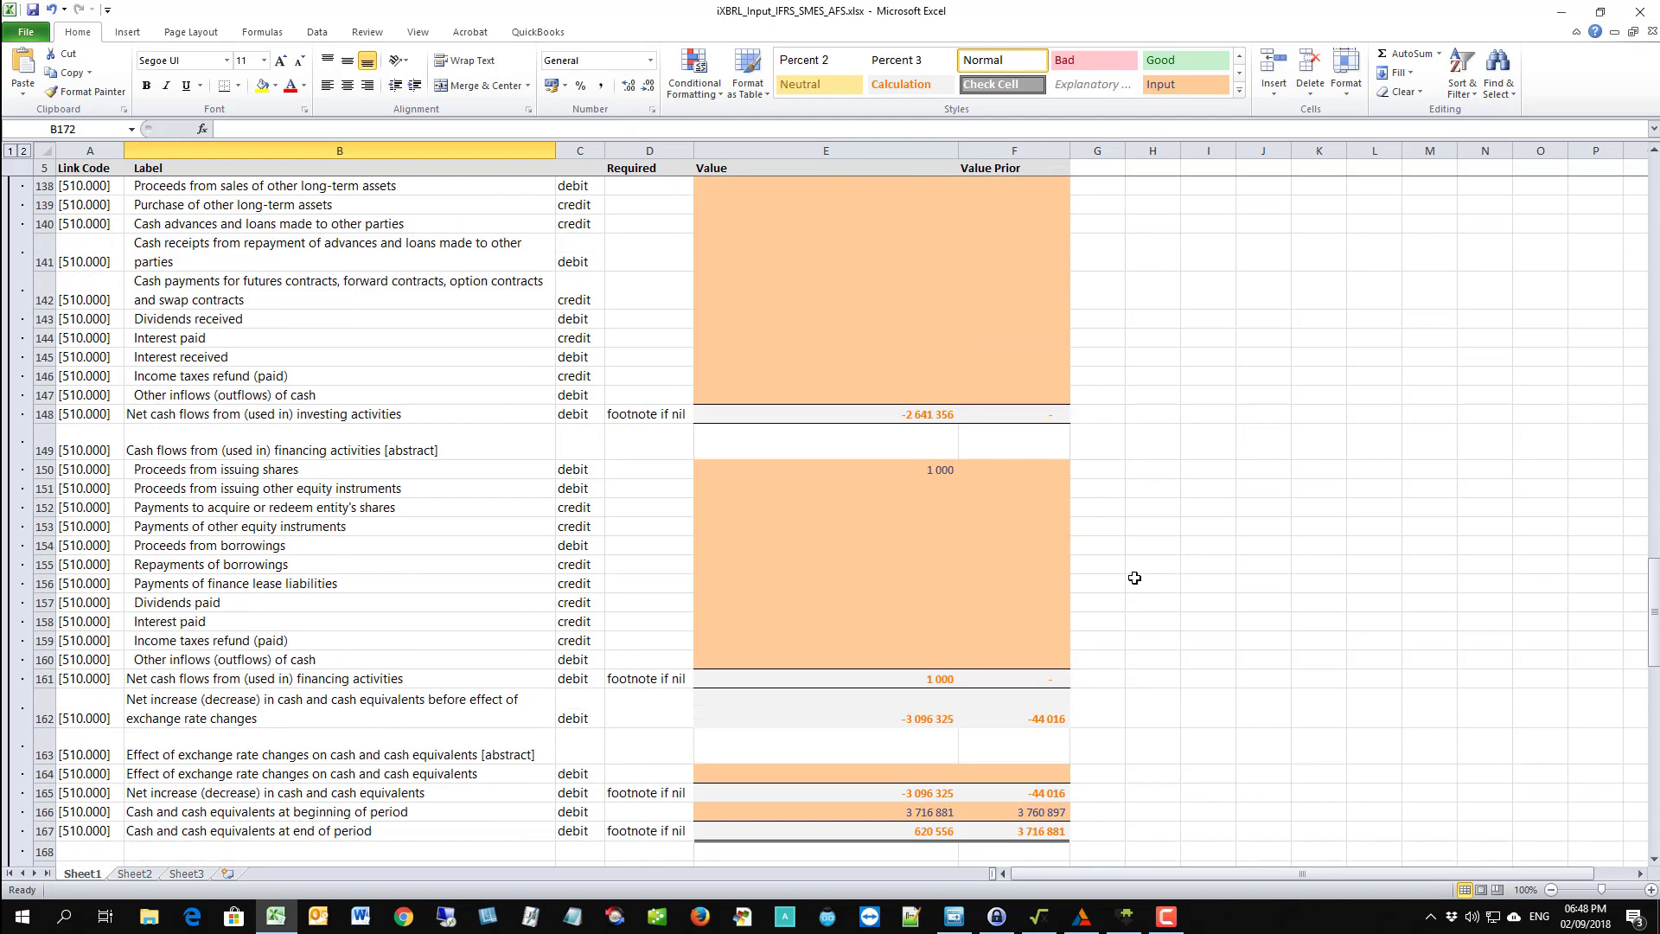
pyautogui.scroll(-3)
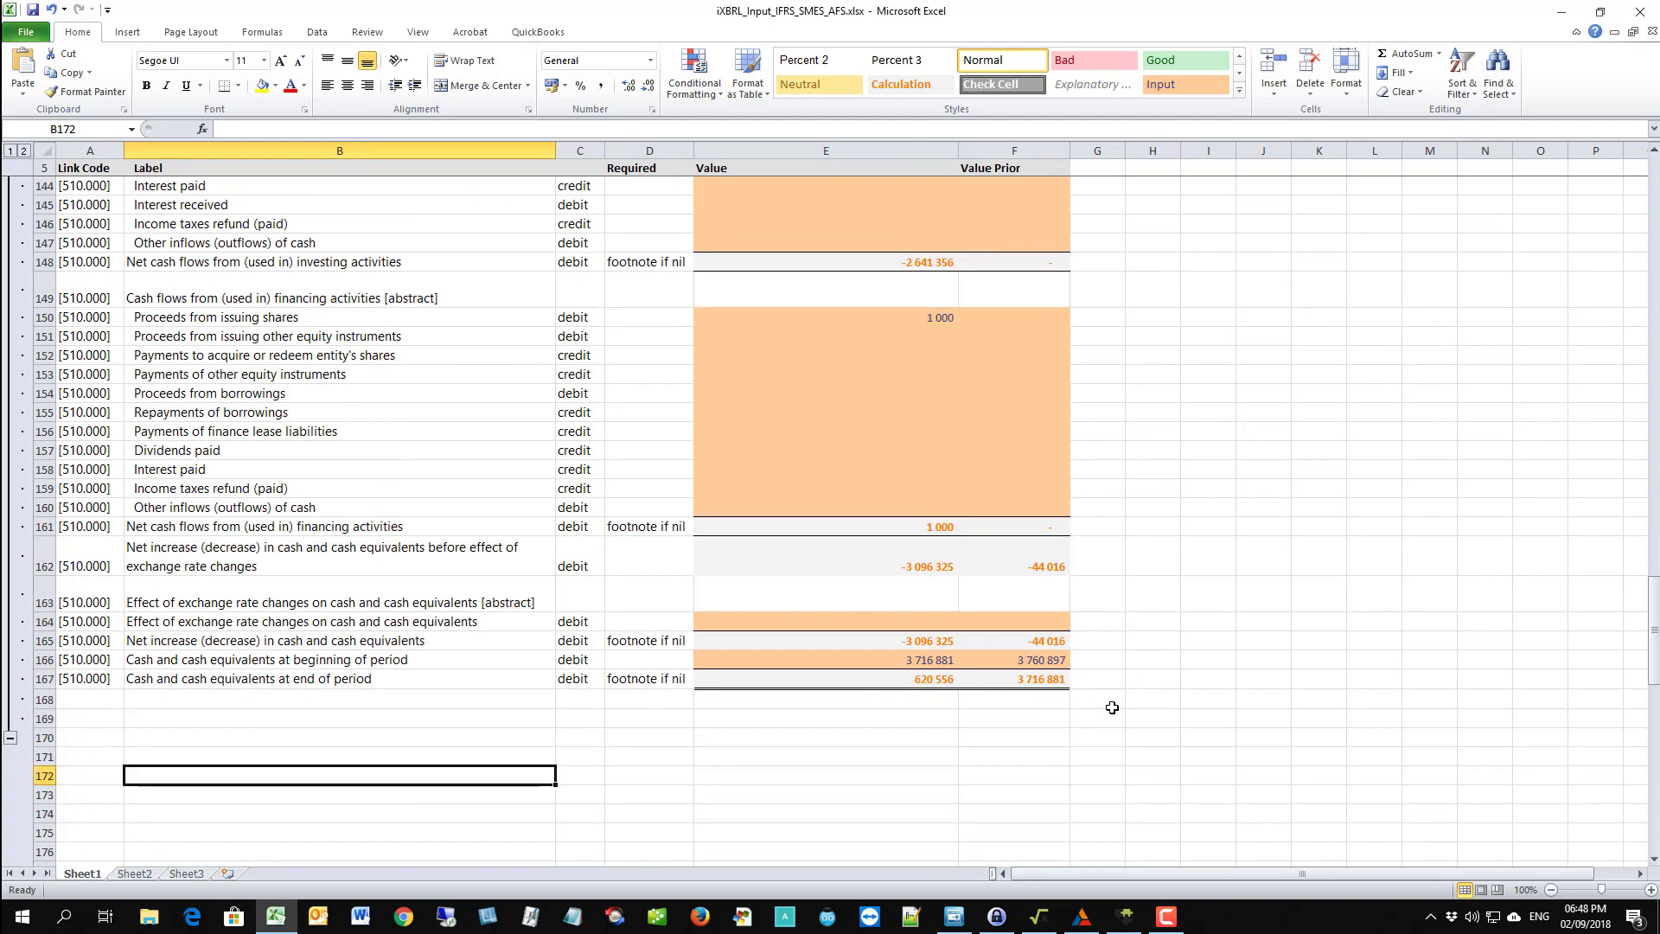
pyautogui.moveTo(966, 649)
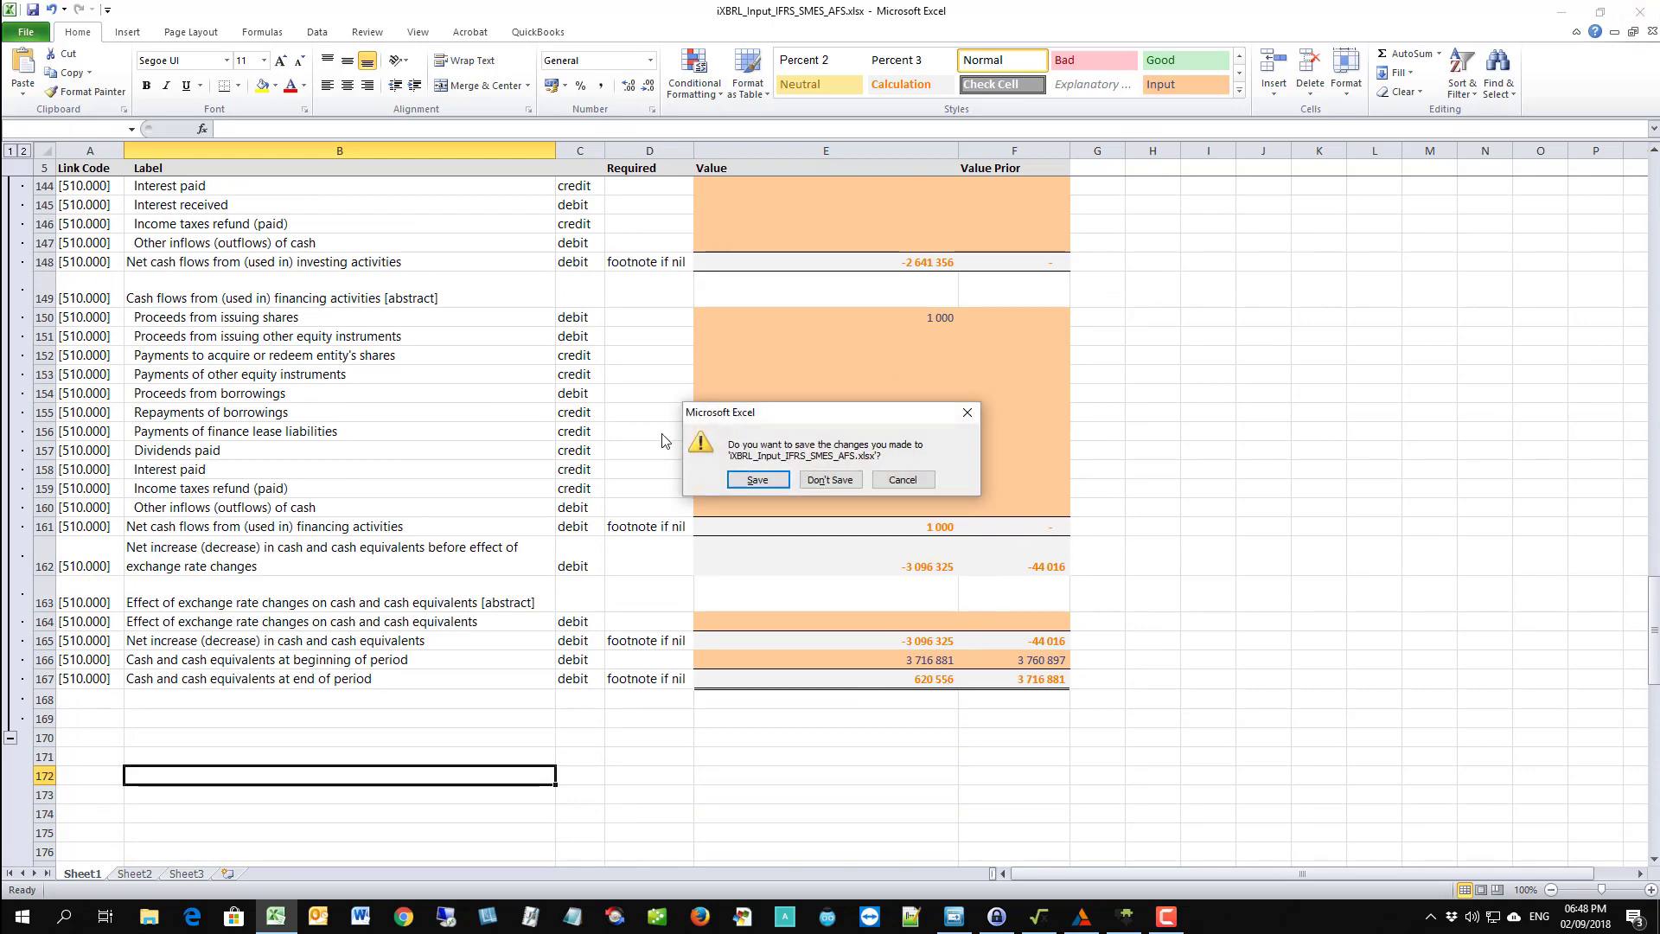
pyautogui.click(830, 480)
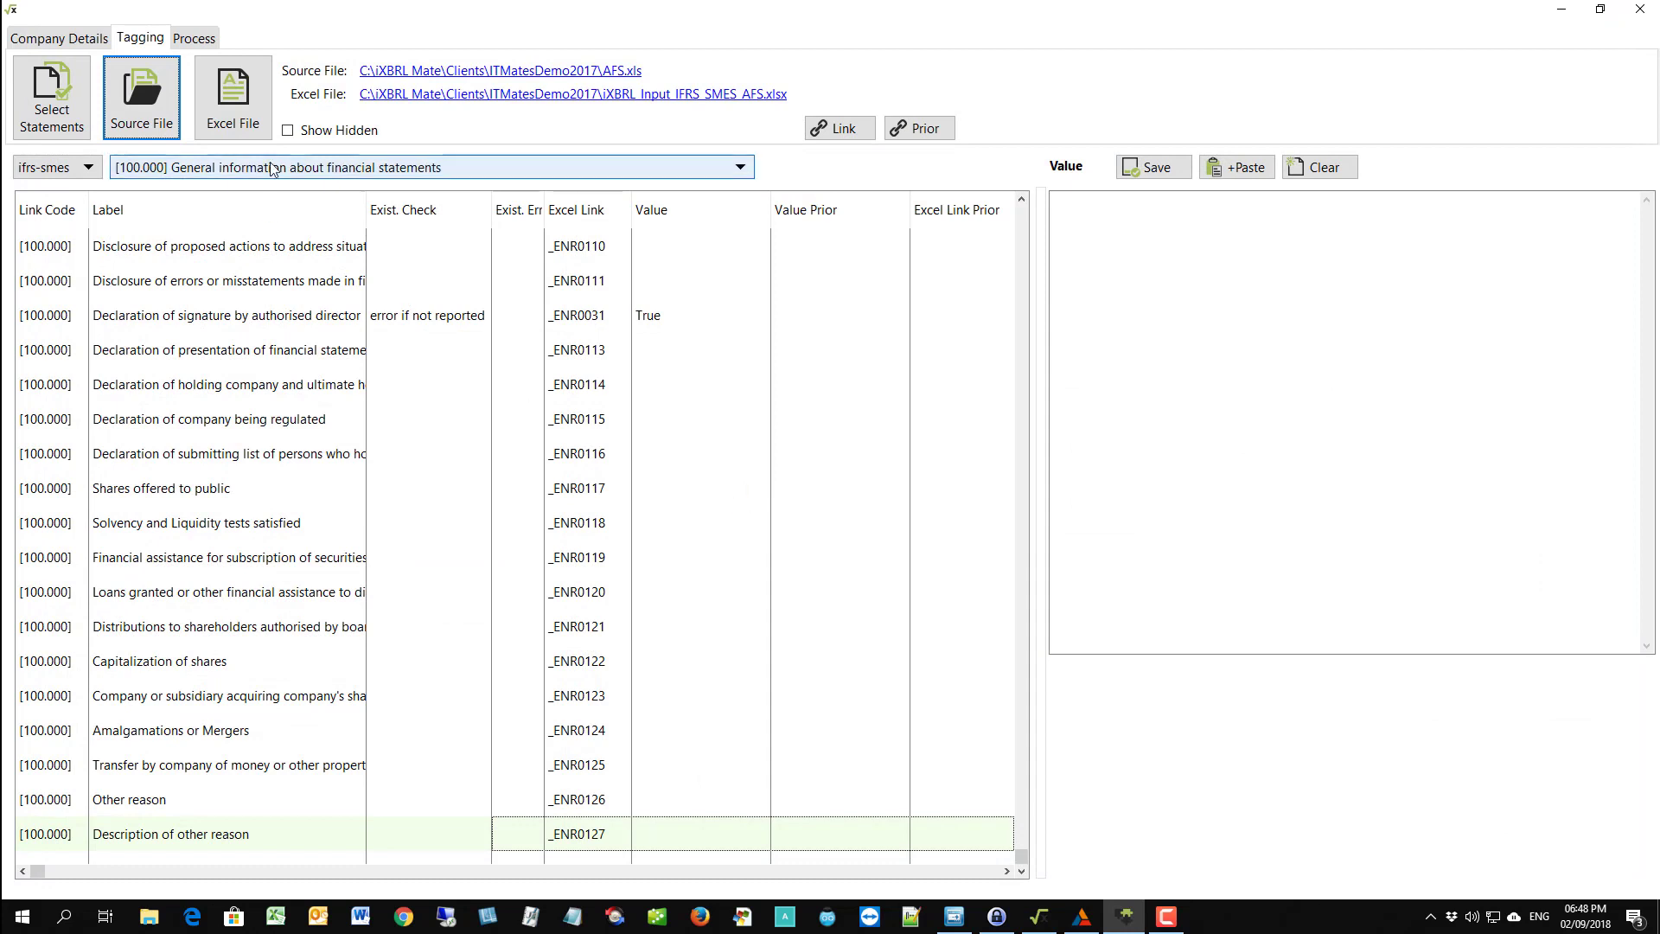
# Step: Visit the Process tools and return to the statement list for [510.000] direct-method cash flows
pyautogui.click(193, 37)
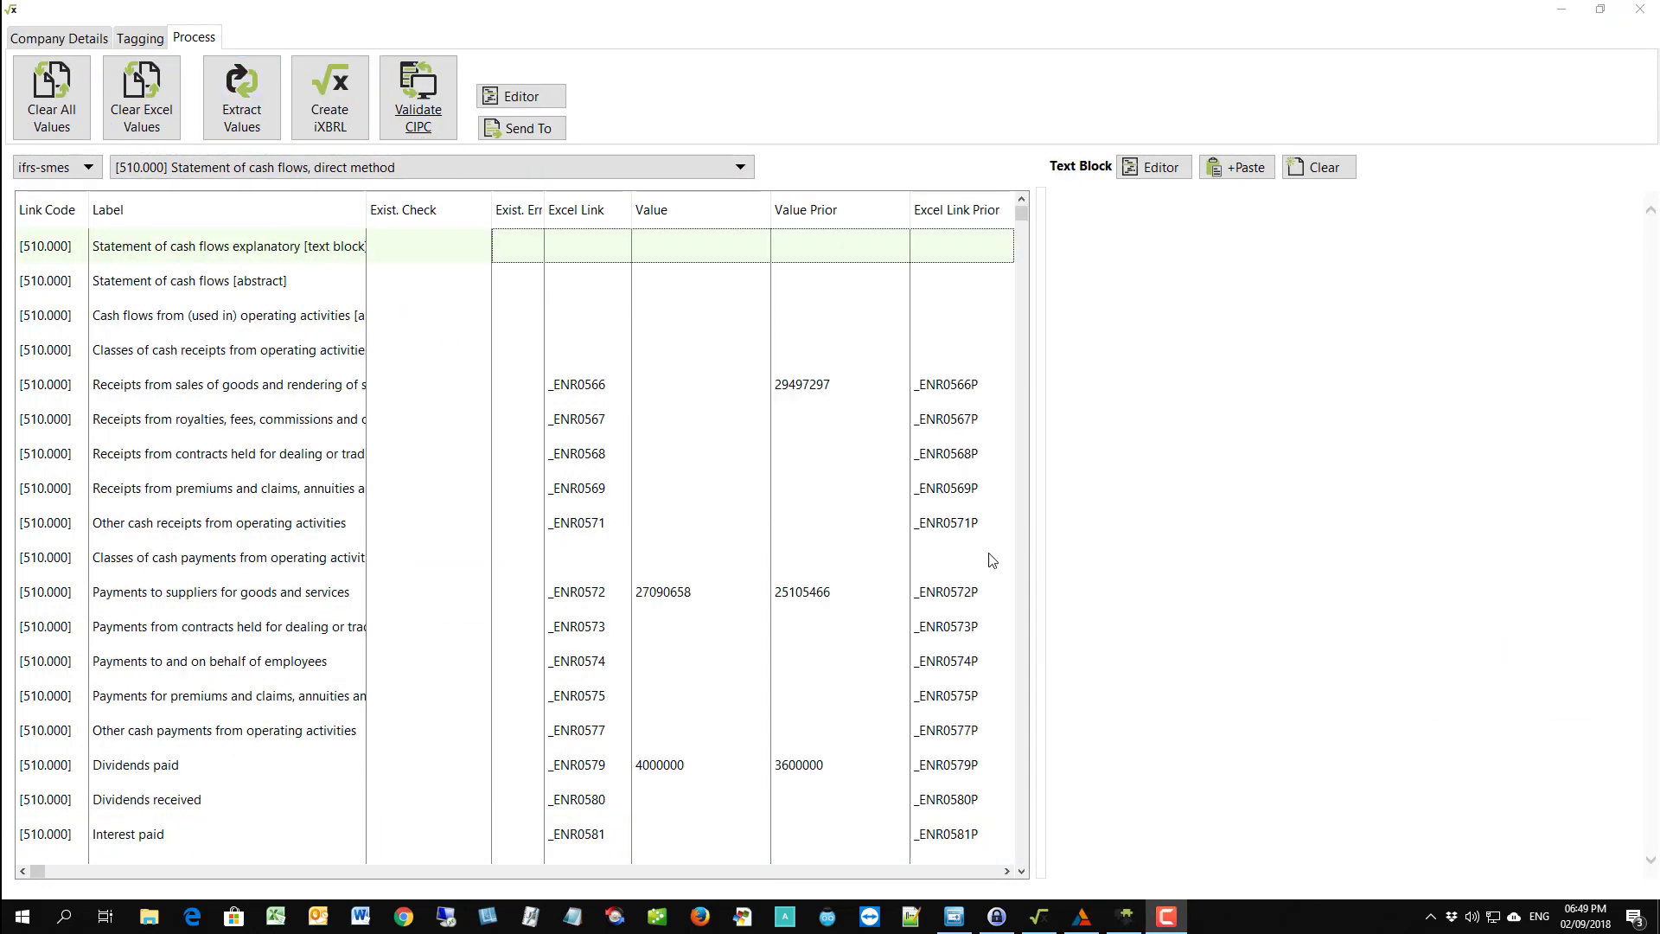
pyautogui.moveTo(780, 414)
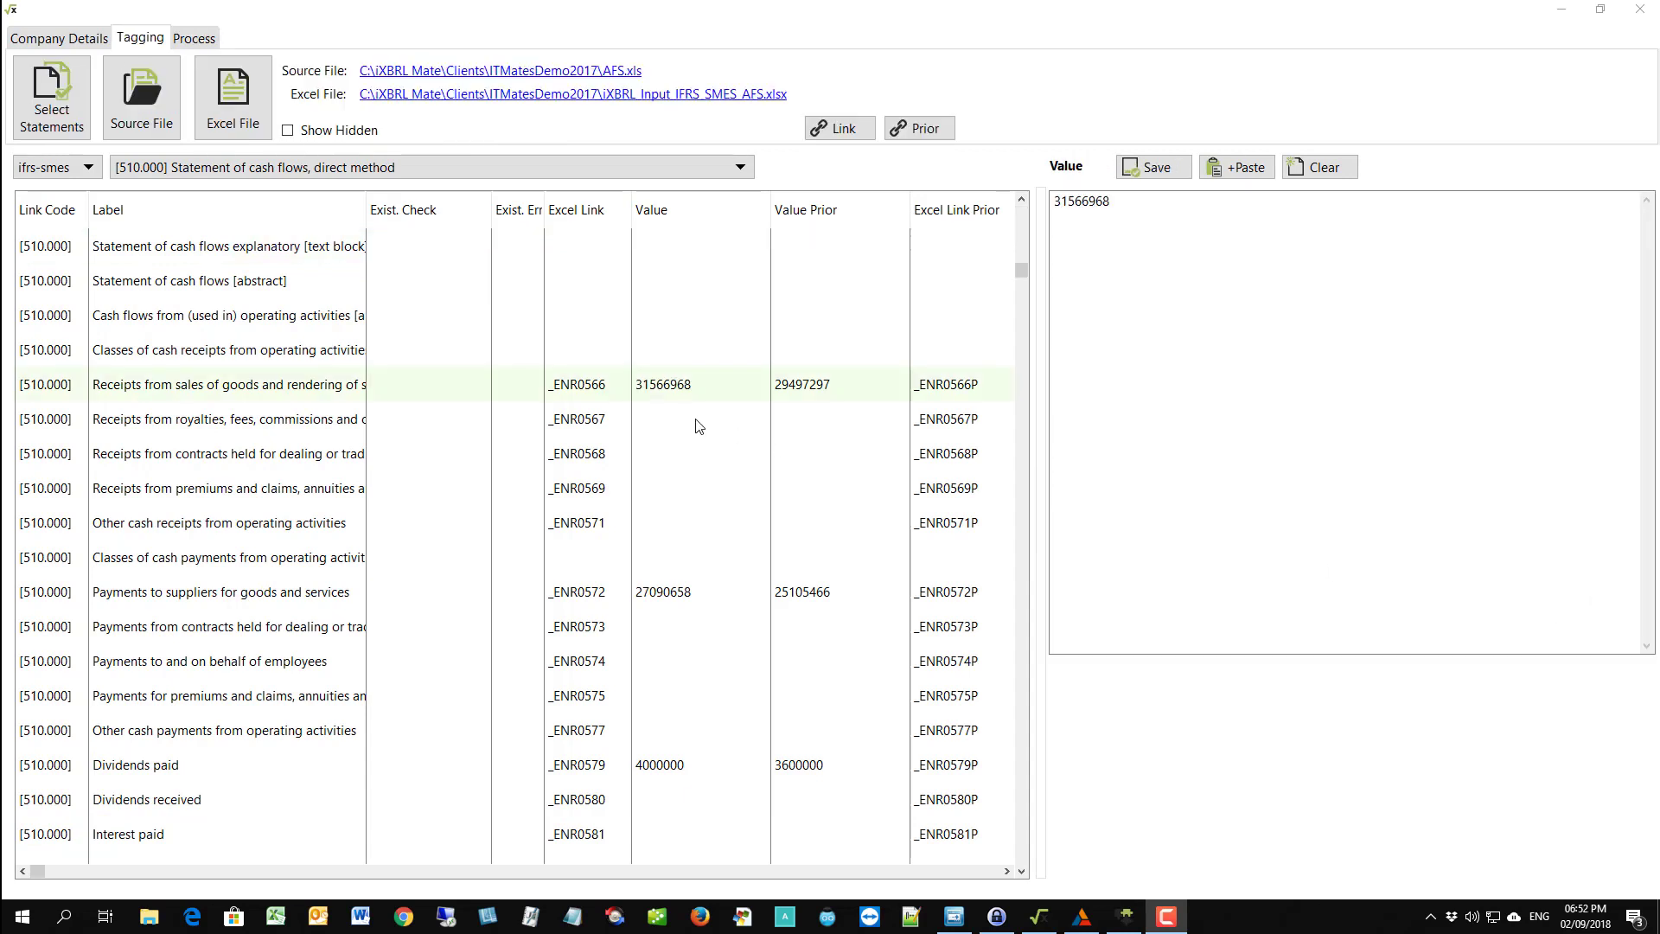
pyautogui.moveTo(691, 423)
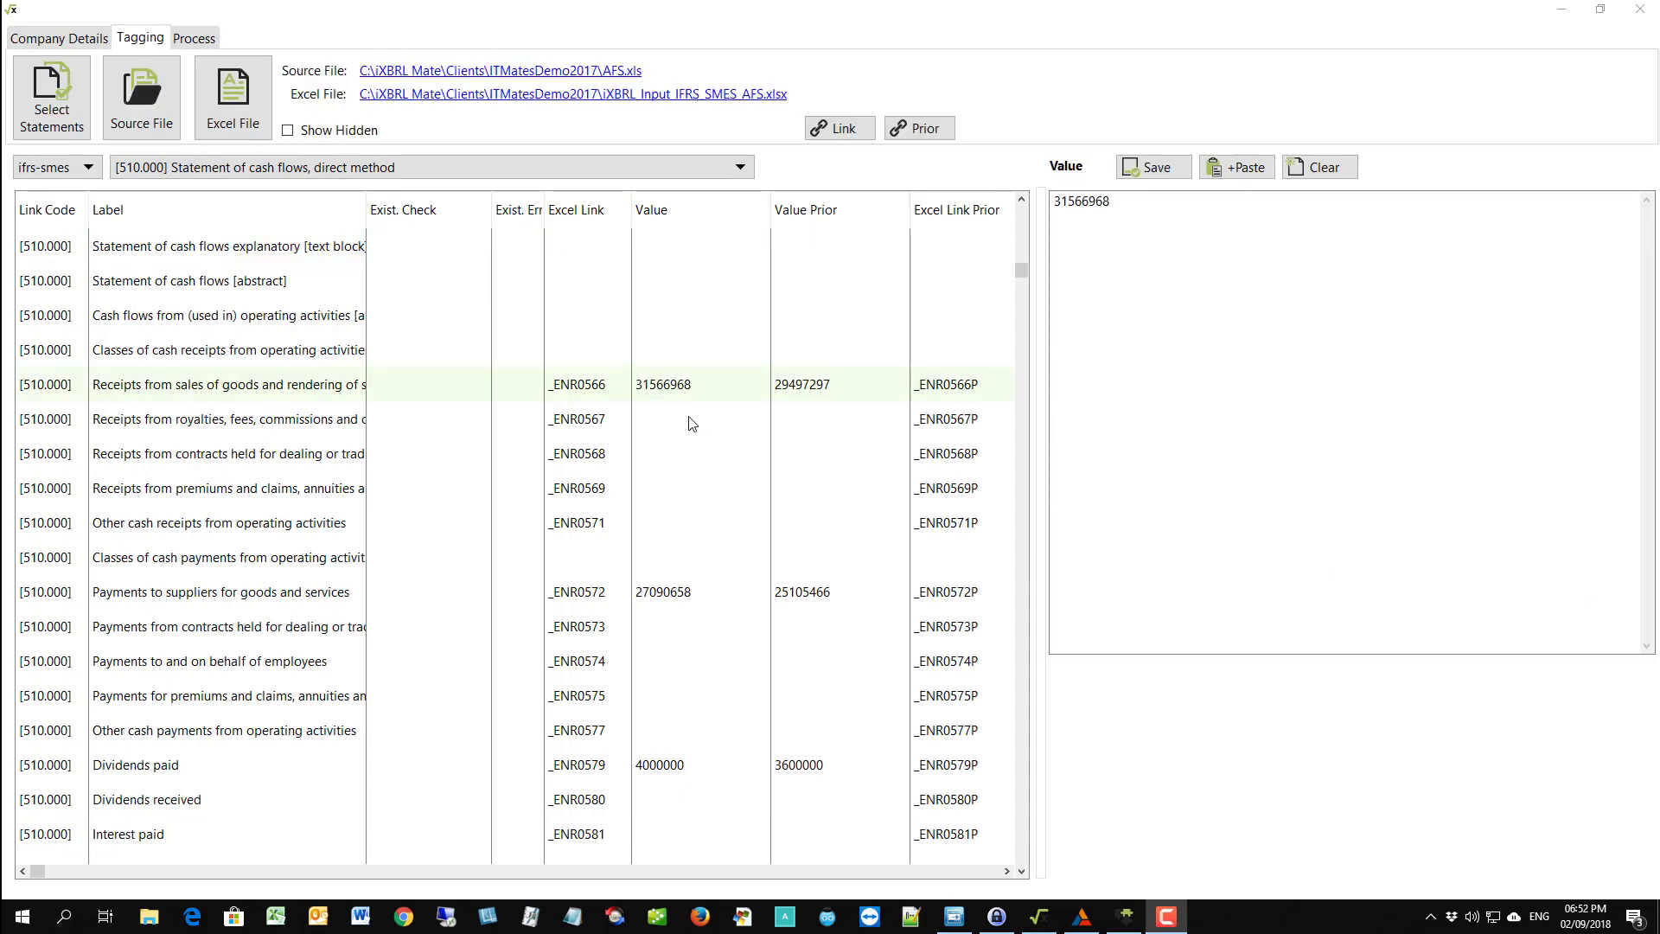
pyautogui.moveTo(684, 464)
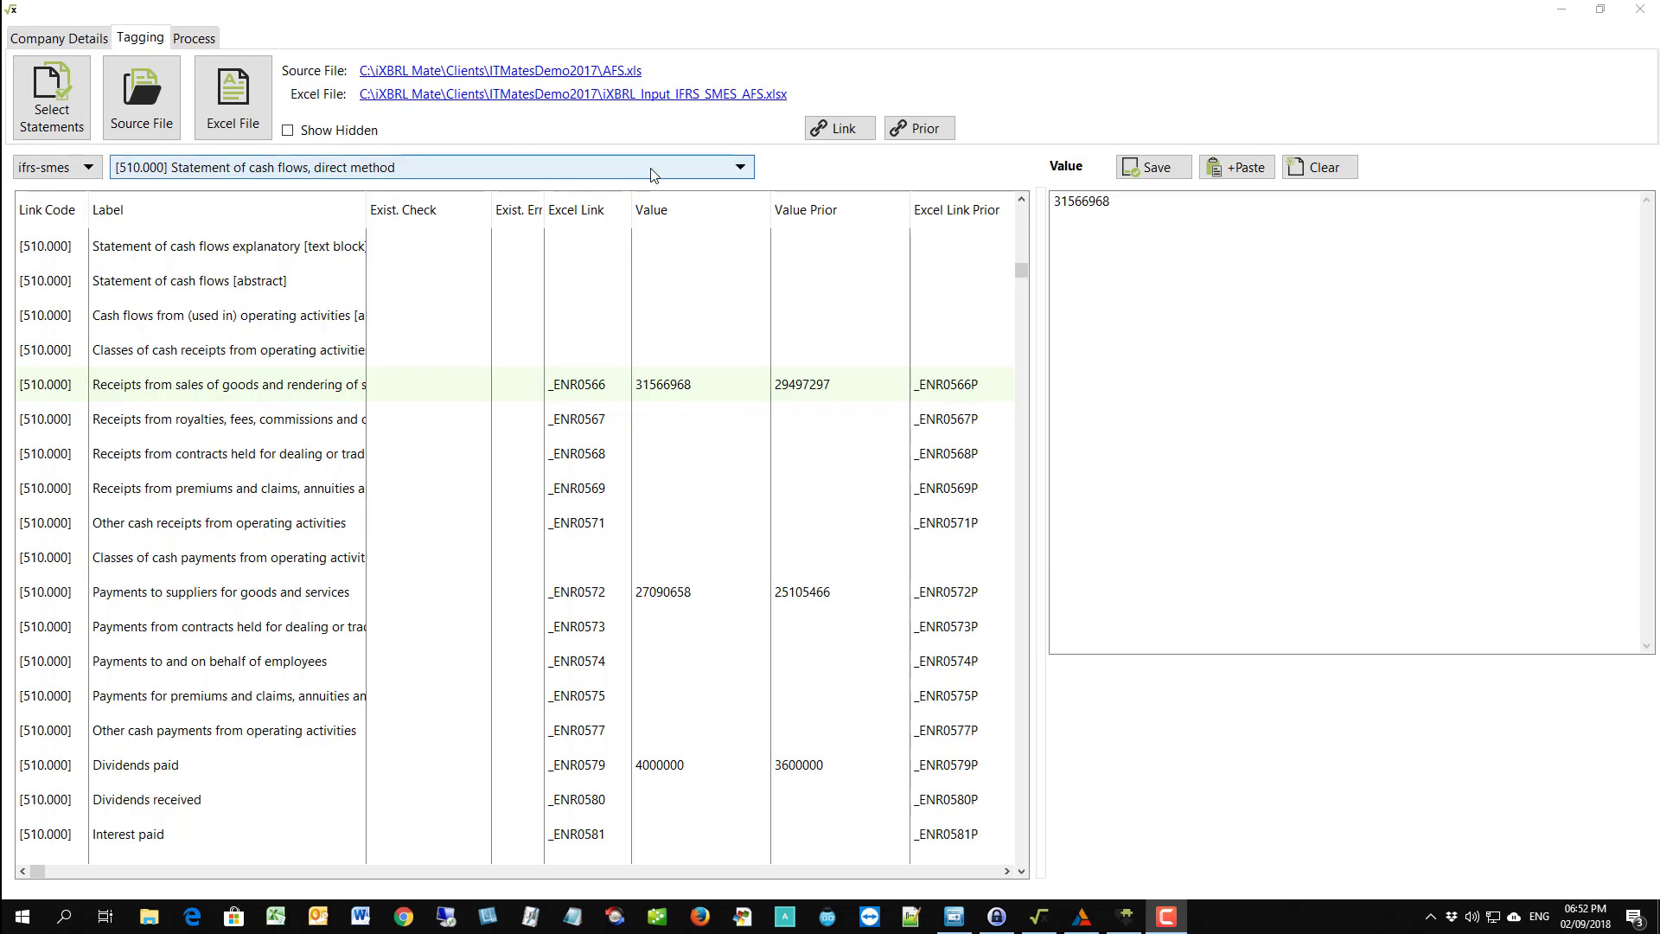
pyautogui.click(737, 166)
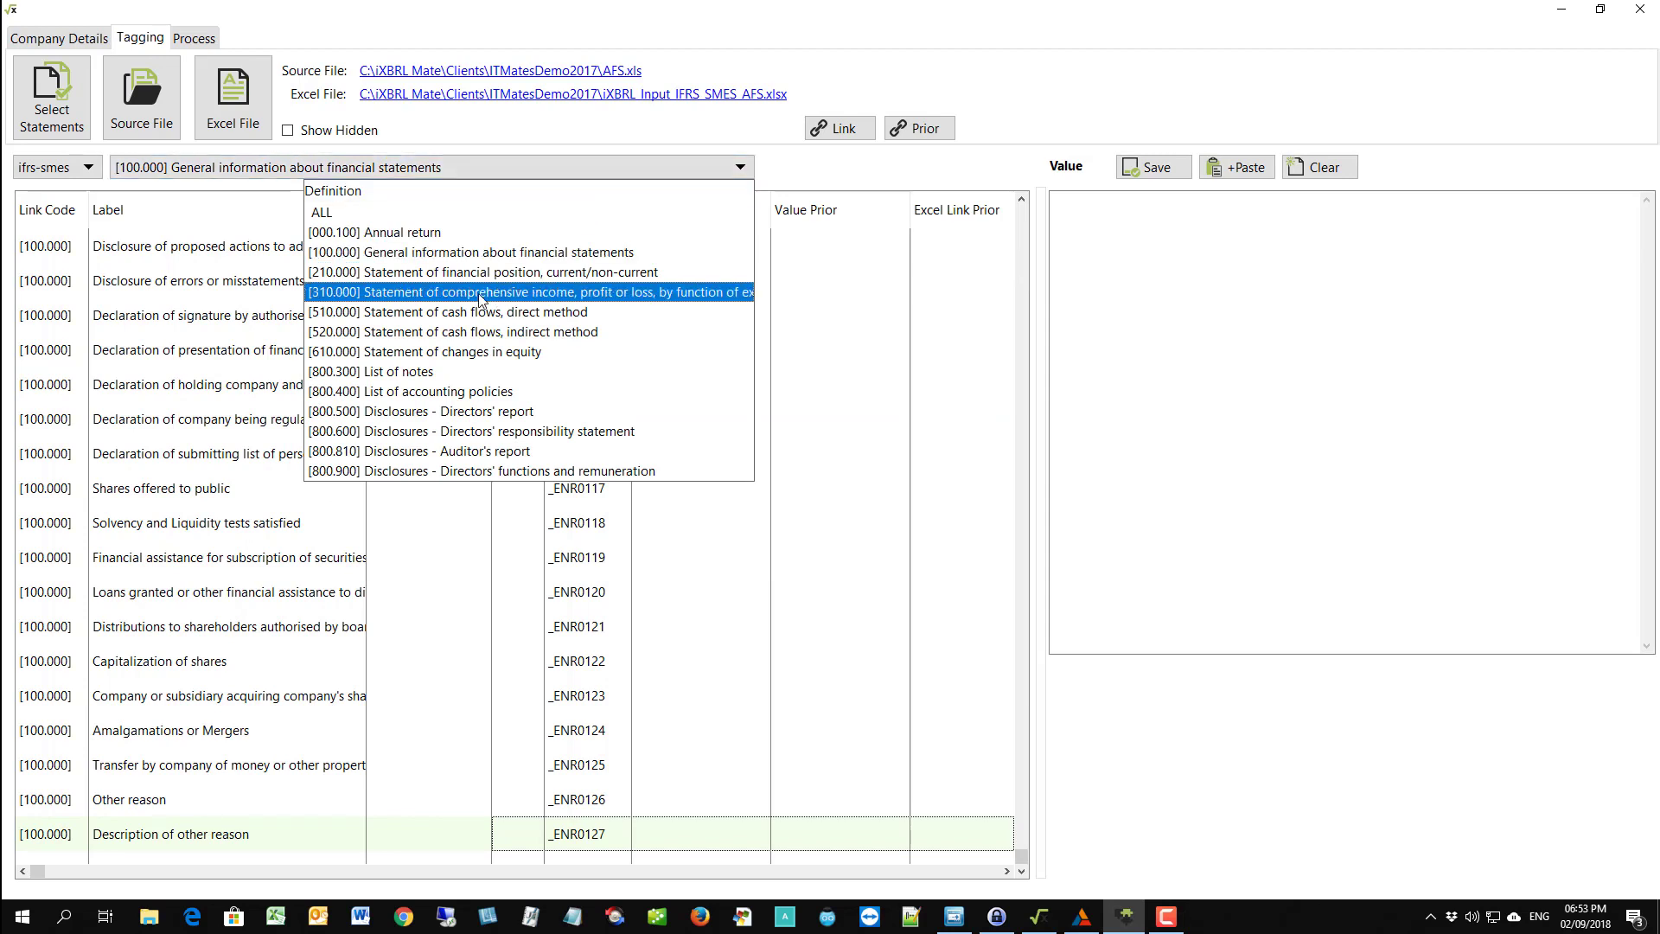
# Step: Show the [310.000] profit or loss statement and enter gross profit 10 066 217
pyautogui.click(529, 292)
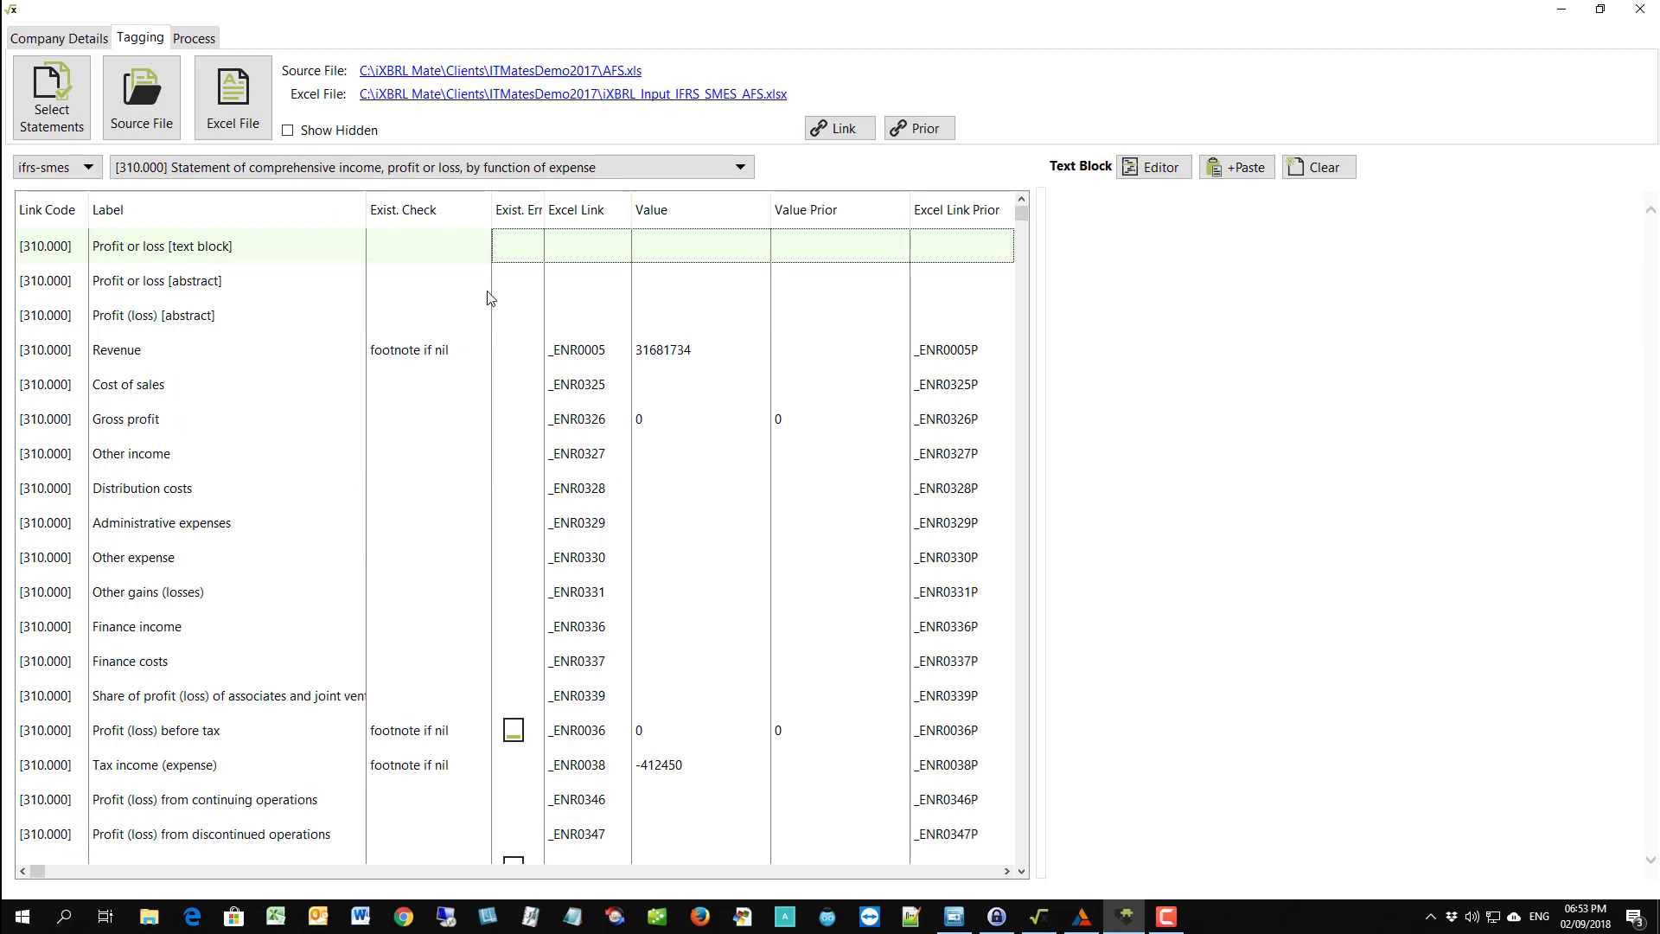
pyautogui.moveTo(697, 364)
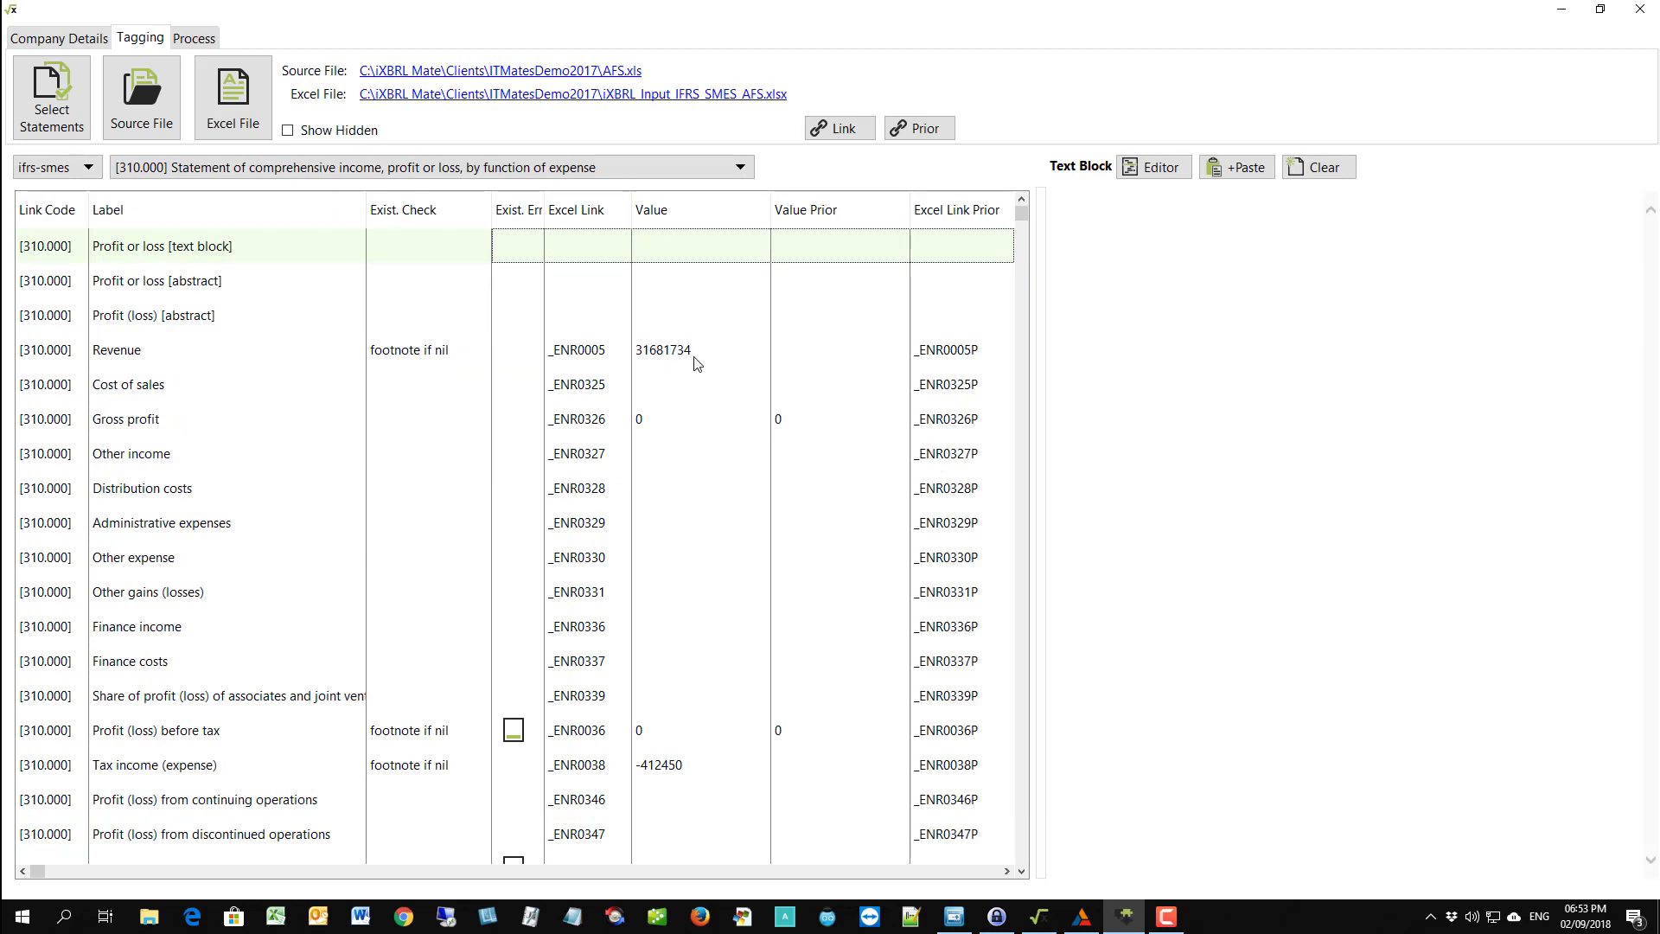
pyautogui.moveTo(684, 355)
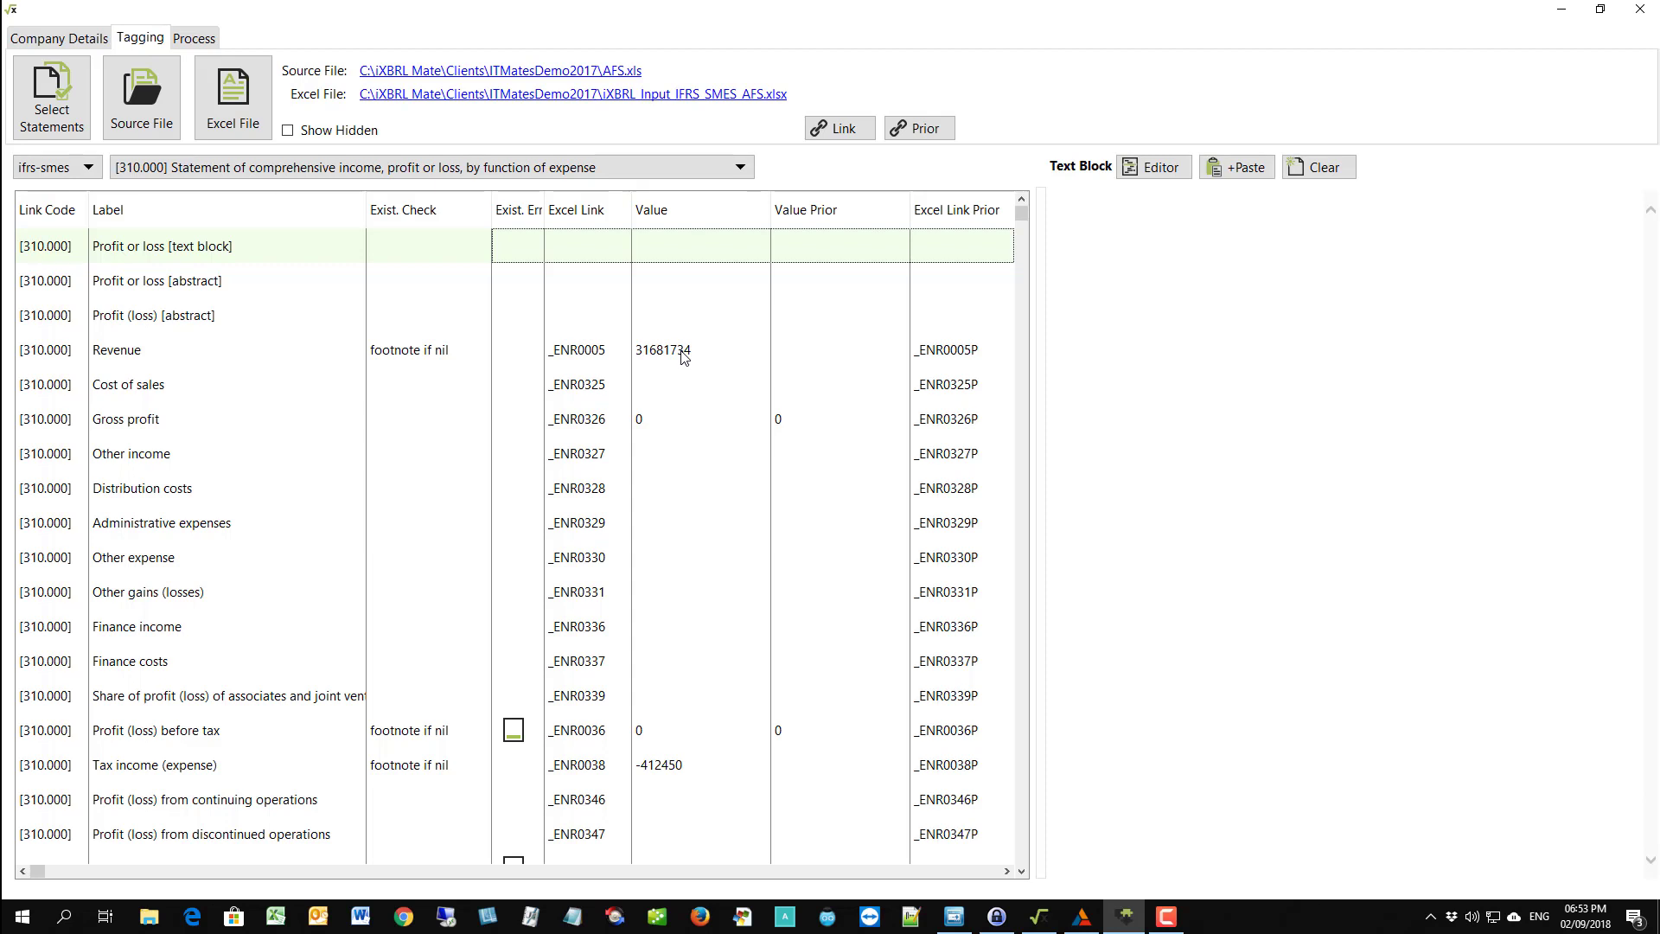
pyautogui.moveTo(670, 425)
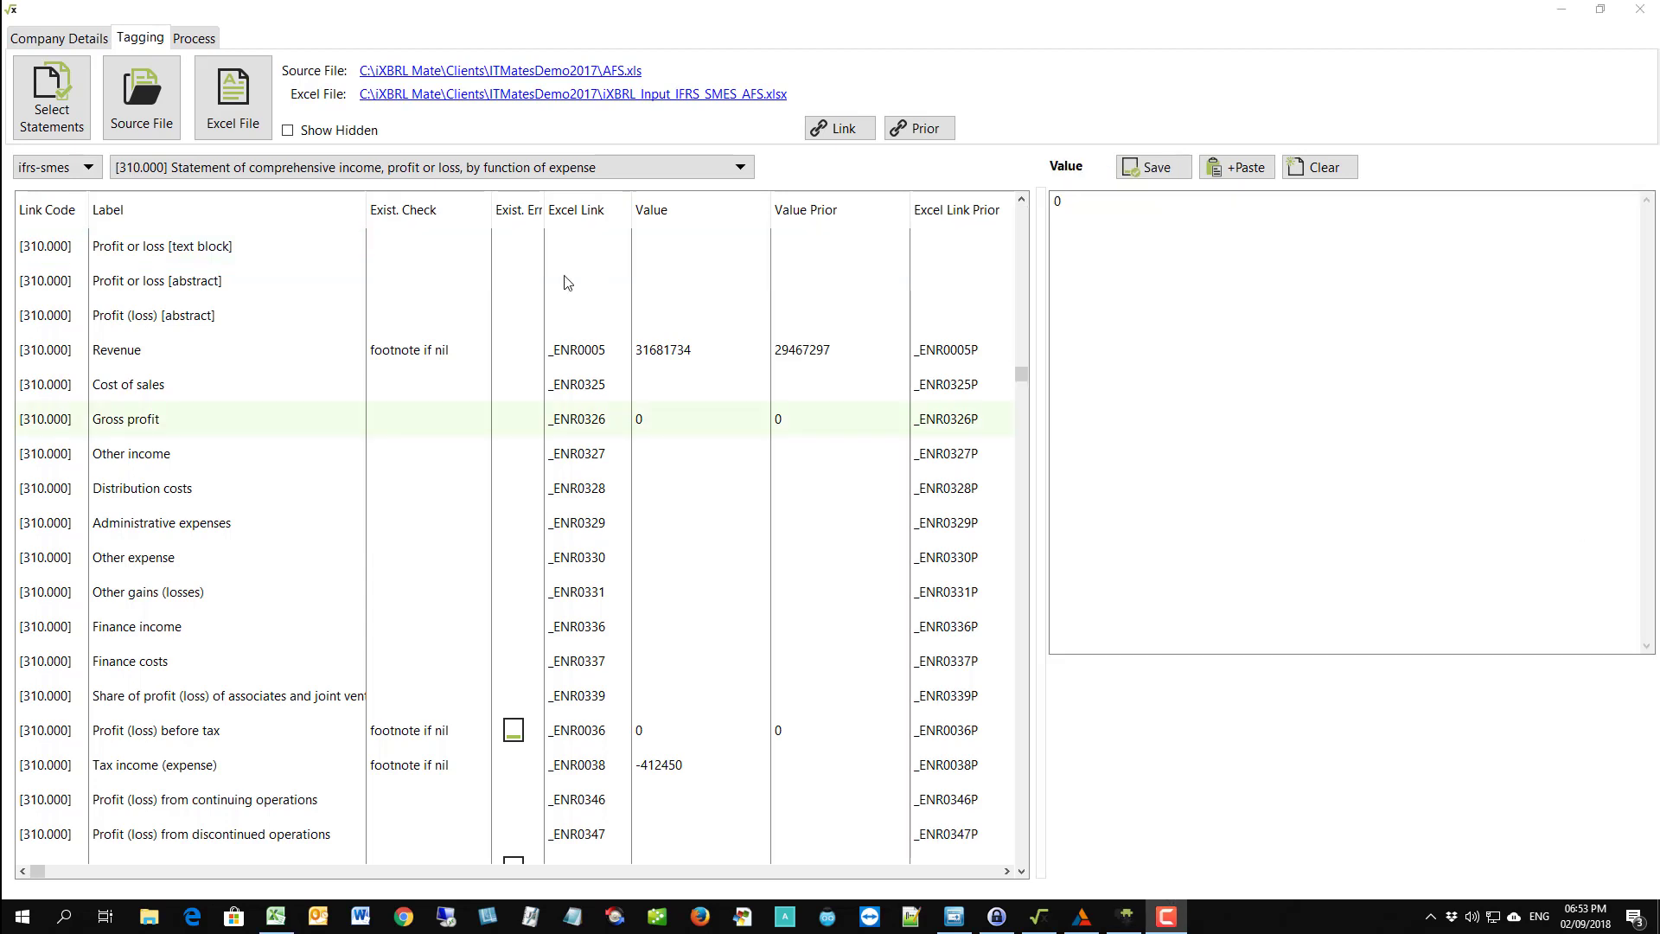
pyautogui.moveTo(559, 281)
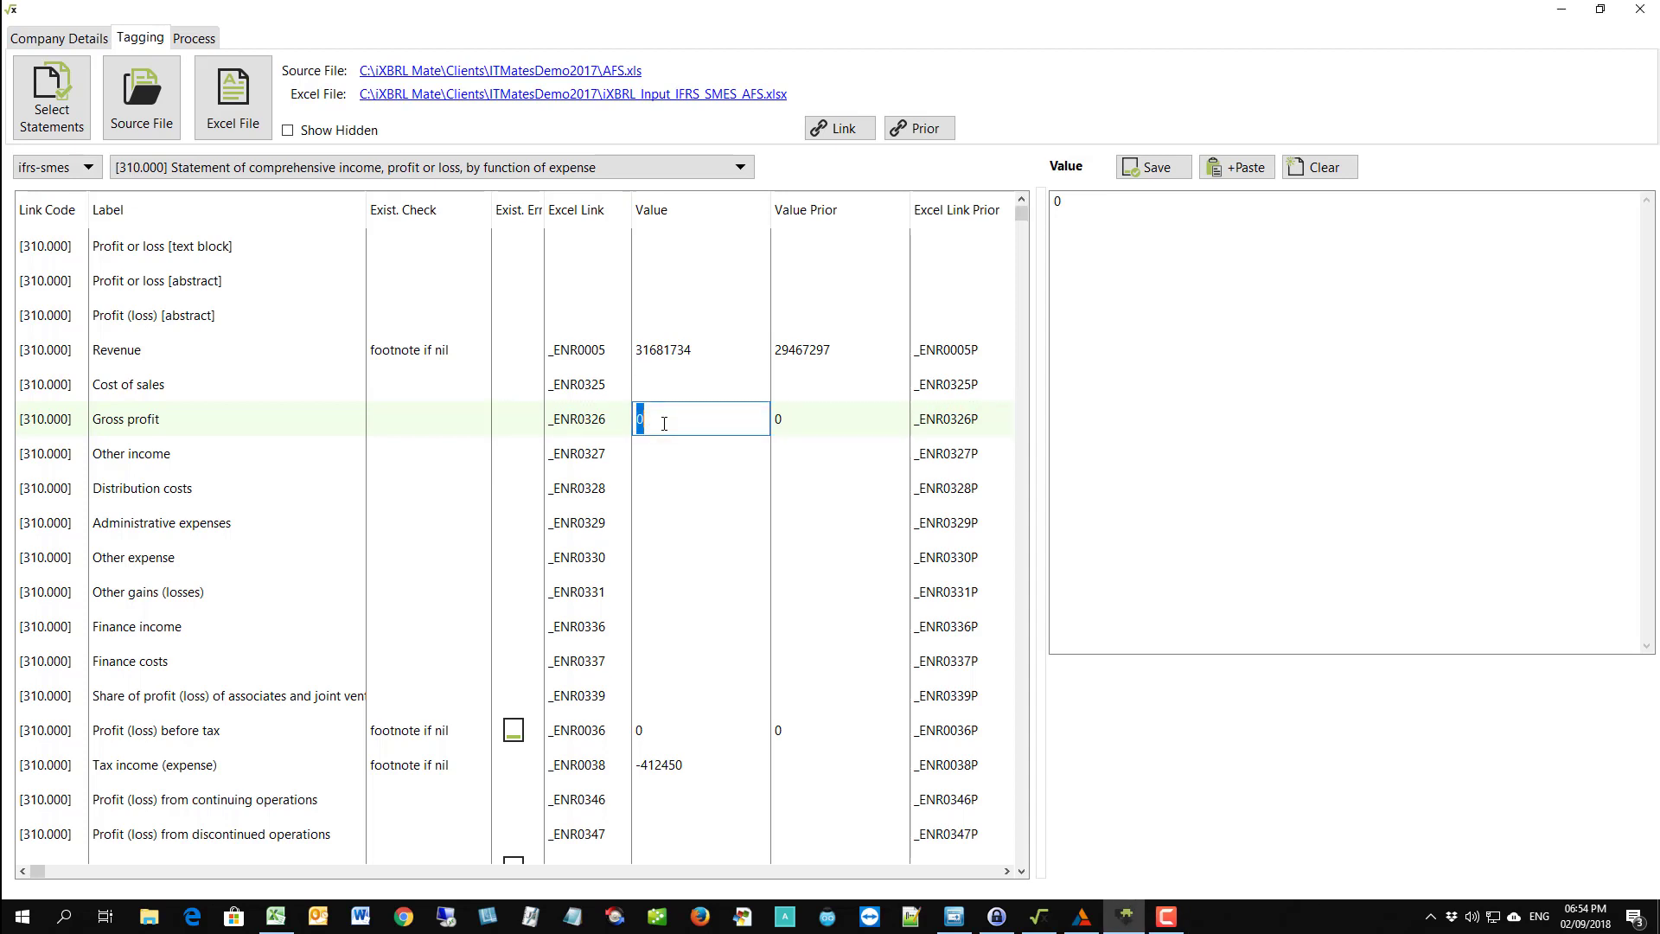
pyautogui.write('1')
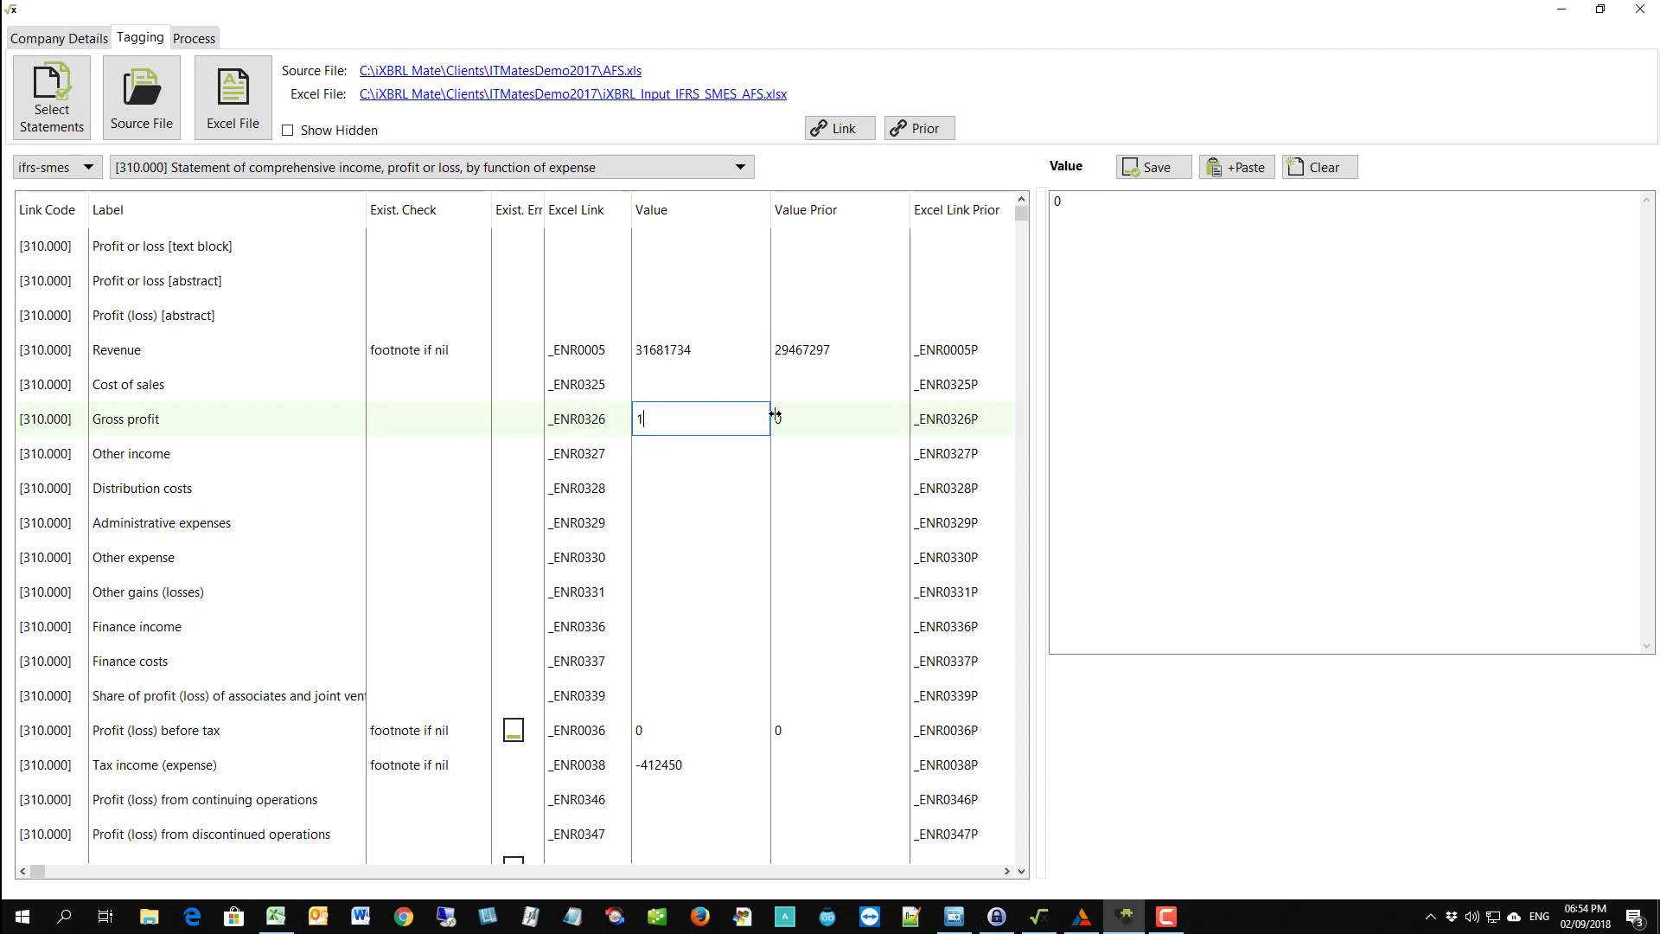
pyautogui.write('0066')
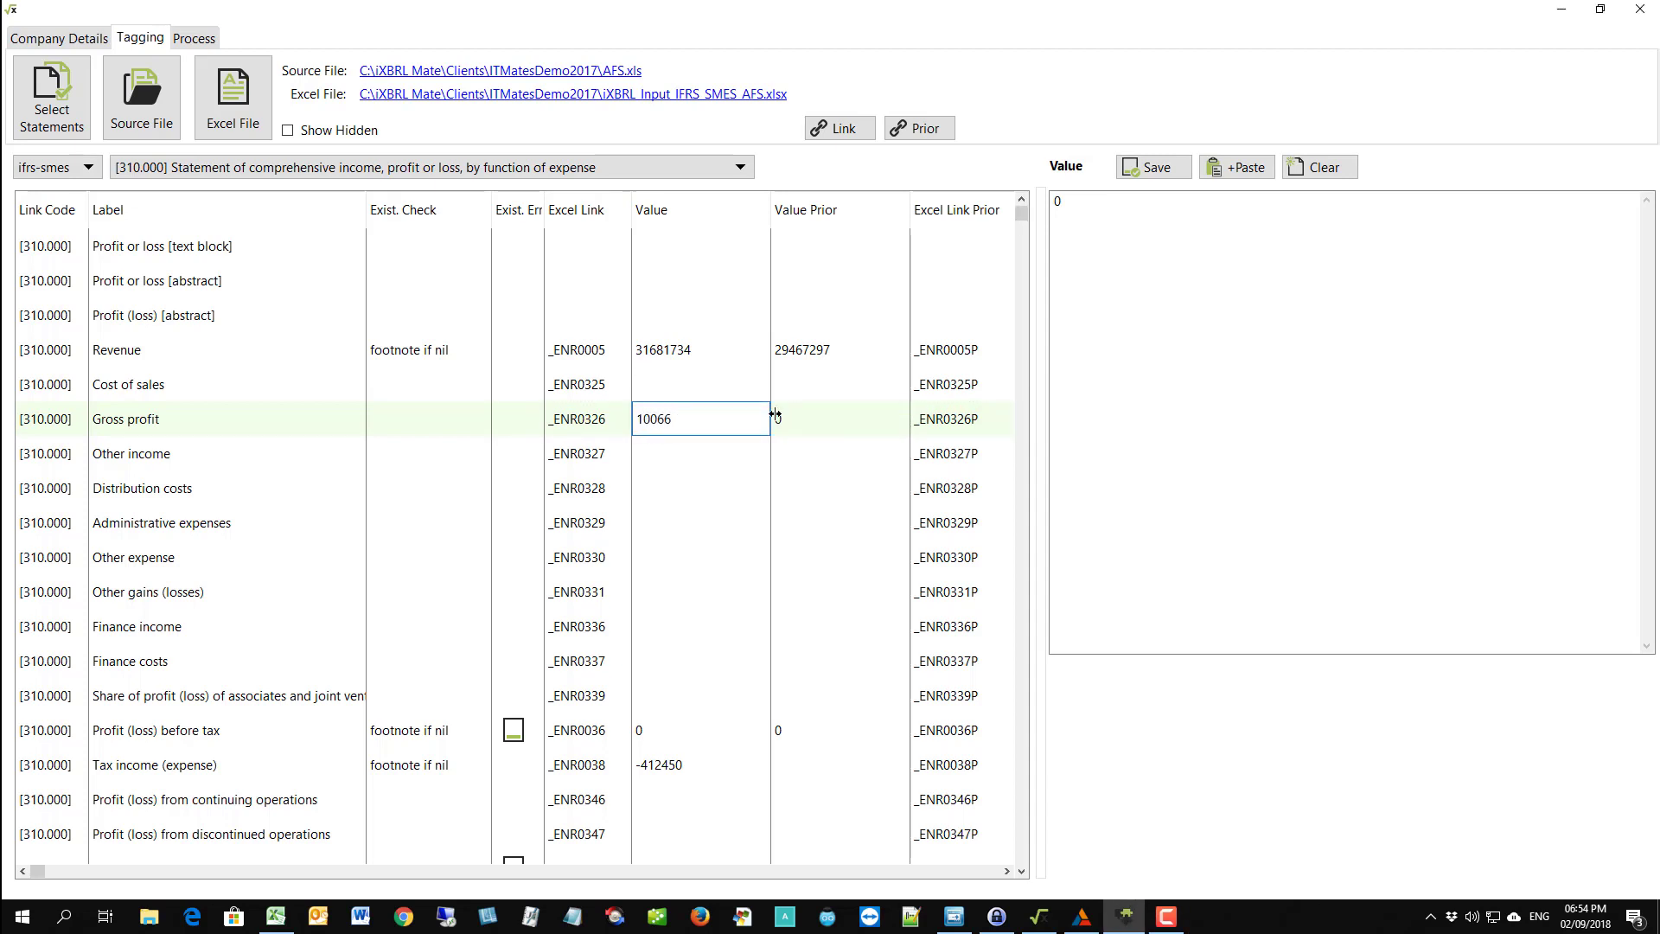
pyautogui.click(661, 383)
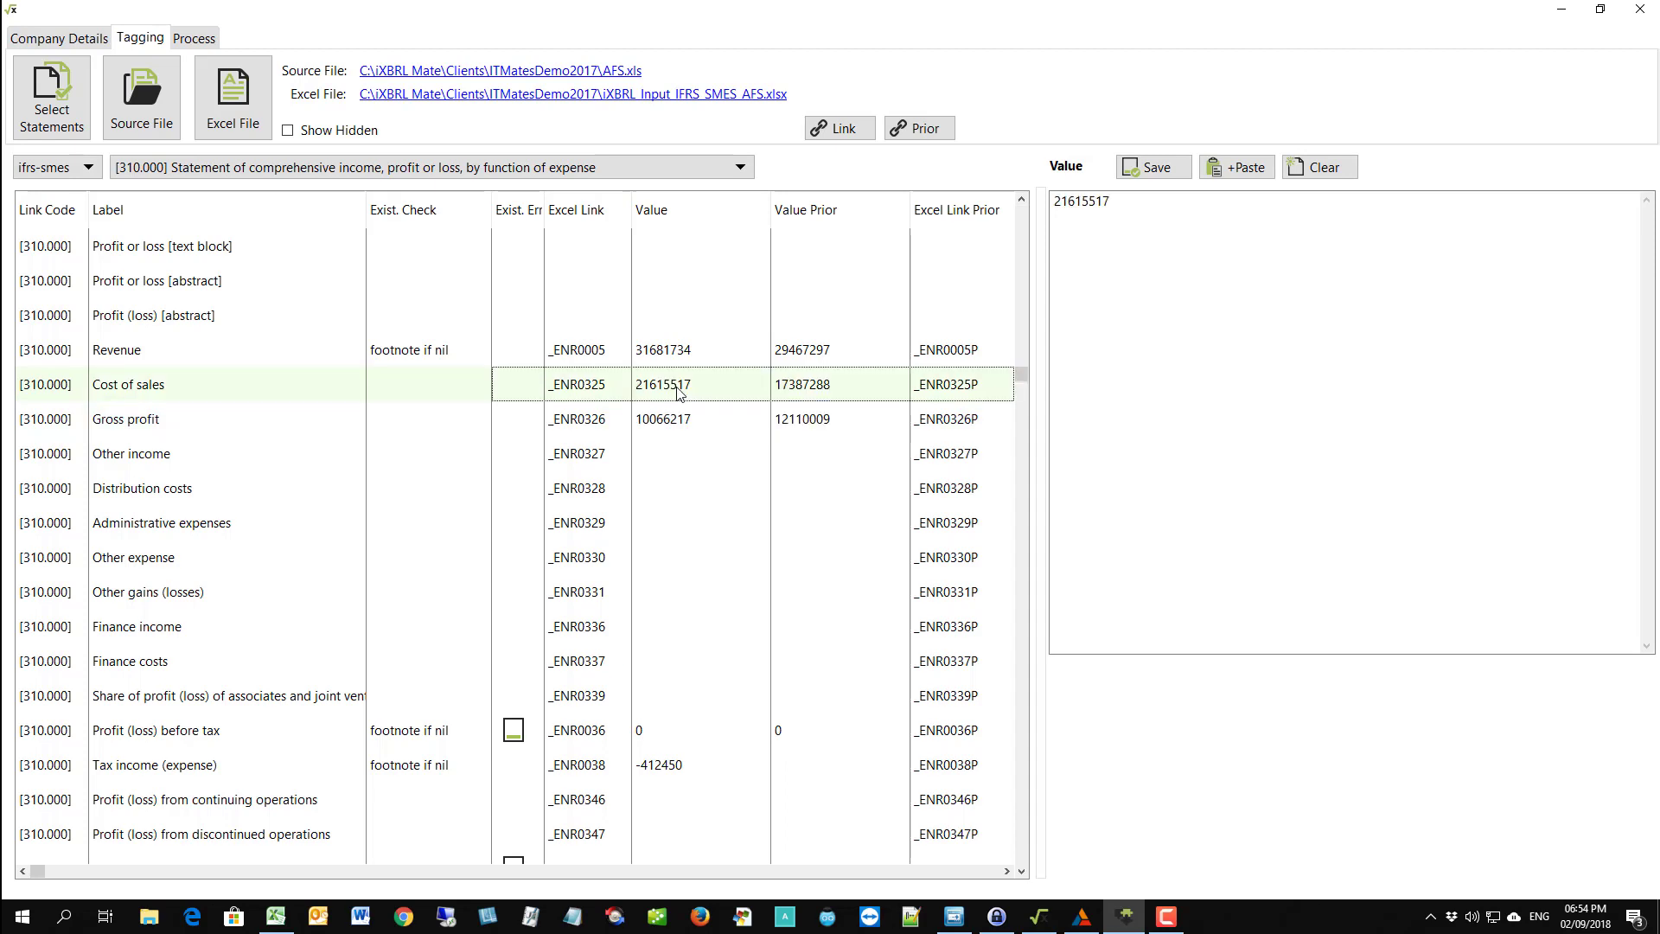
pyautogui.moveTo(945, 614)
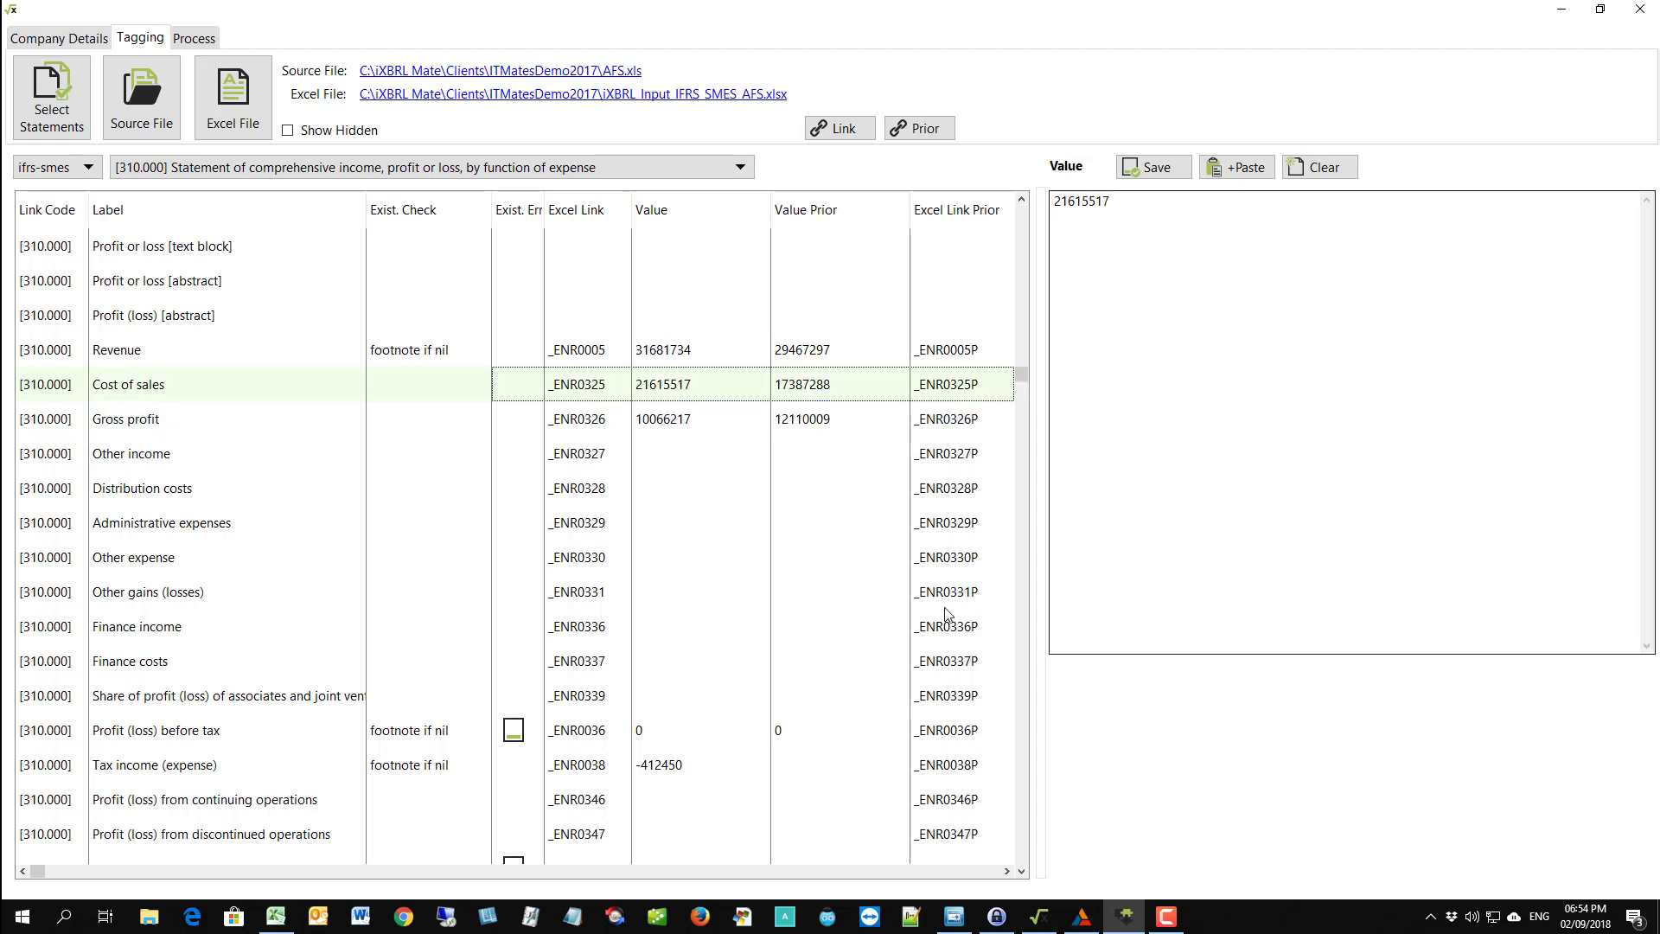
pyautogui.scroll(-3)
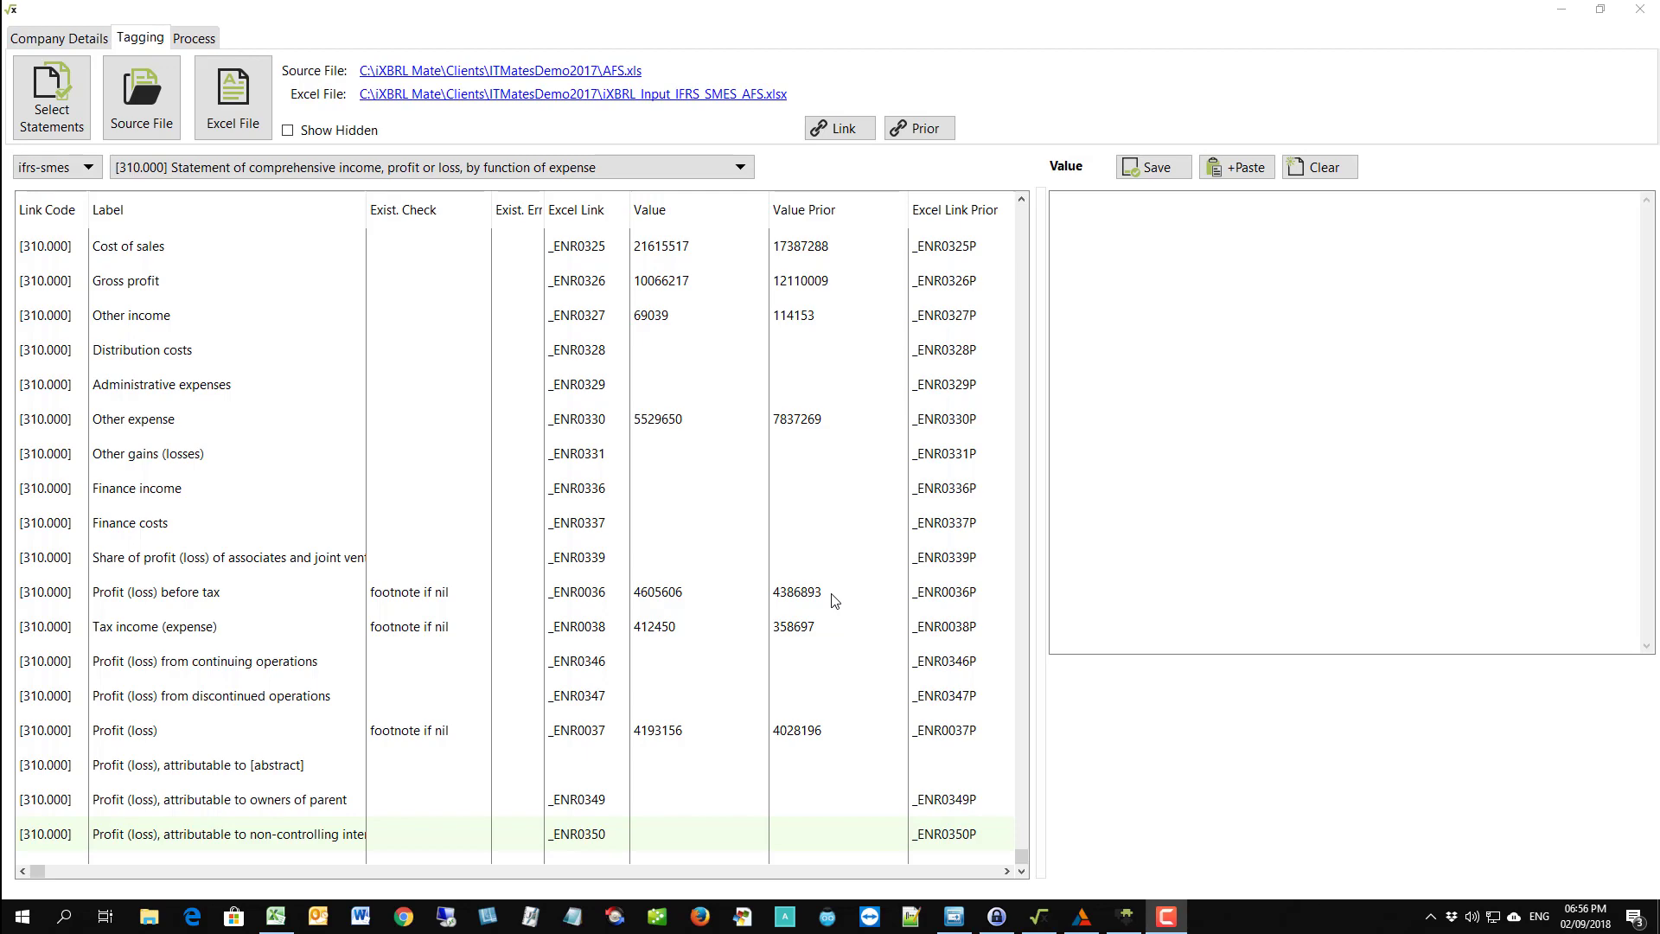
pyautogui.click(738, 166)
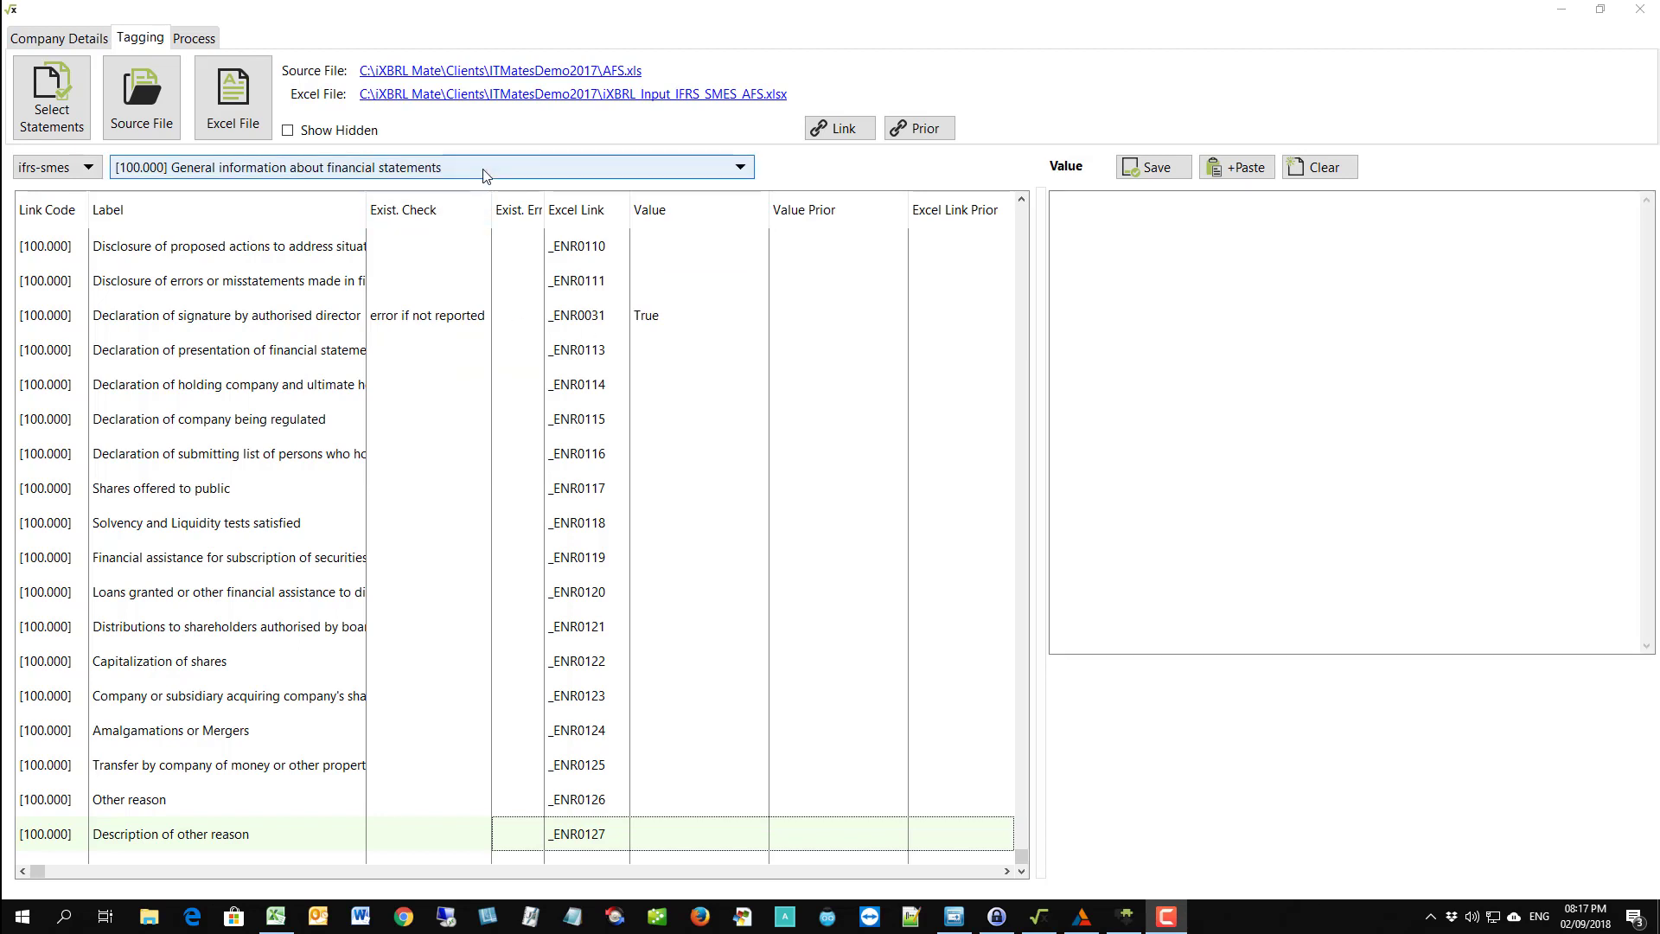
pyautogui.click(738, 166)
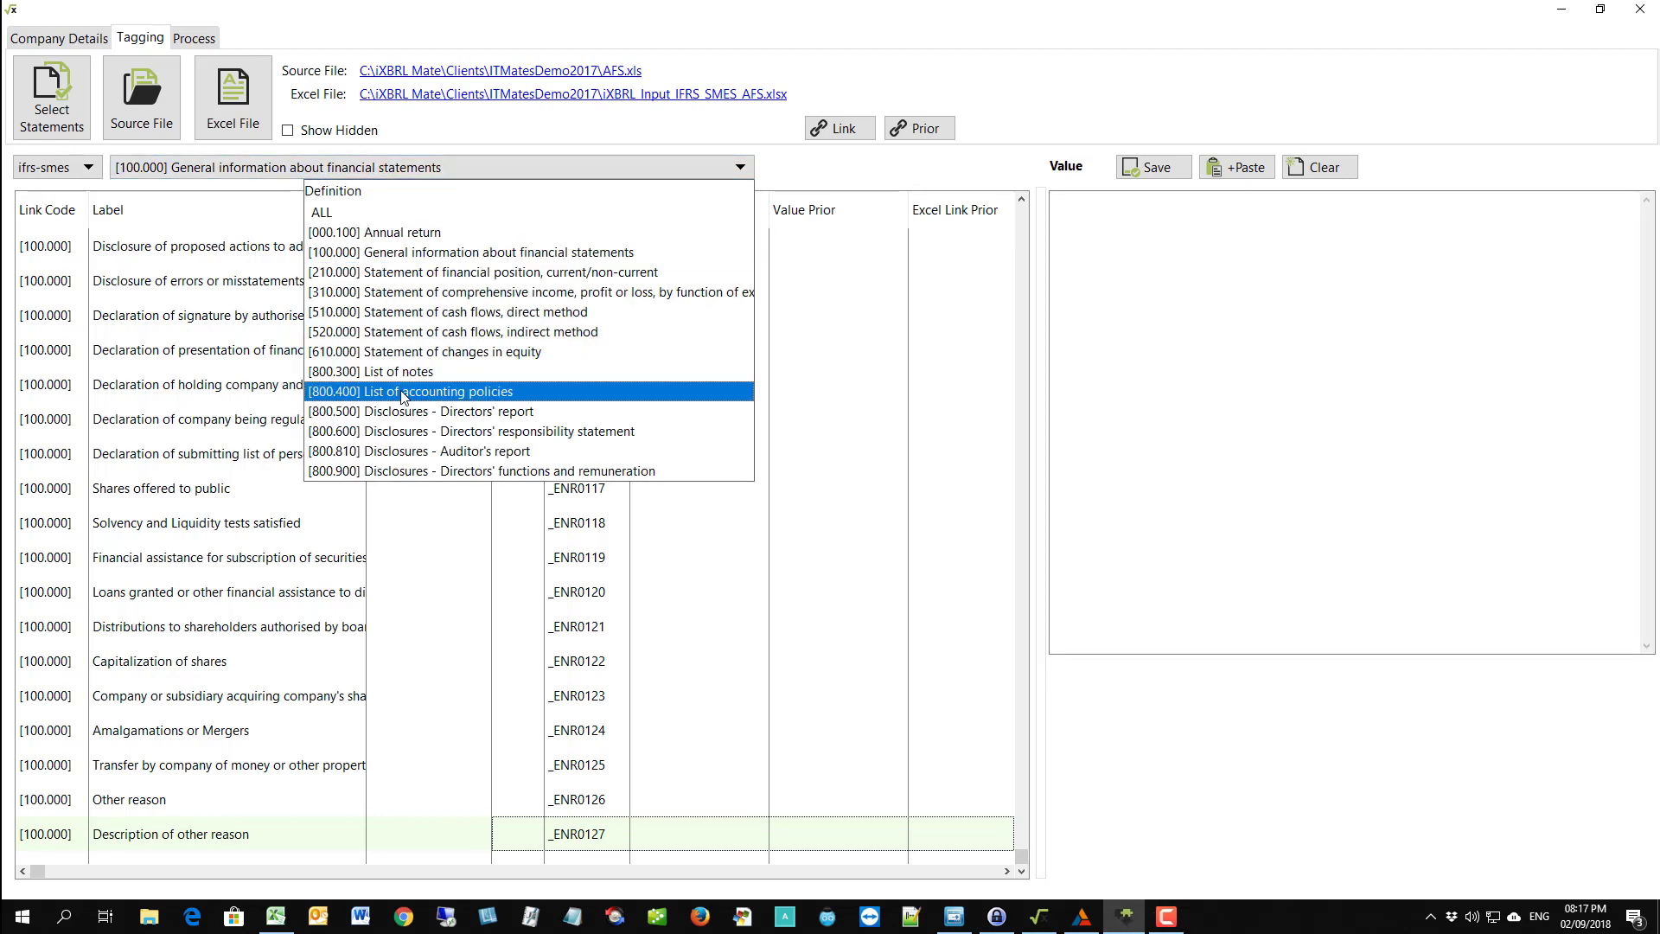
pyautogui.click(411, 391)
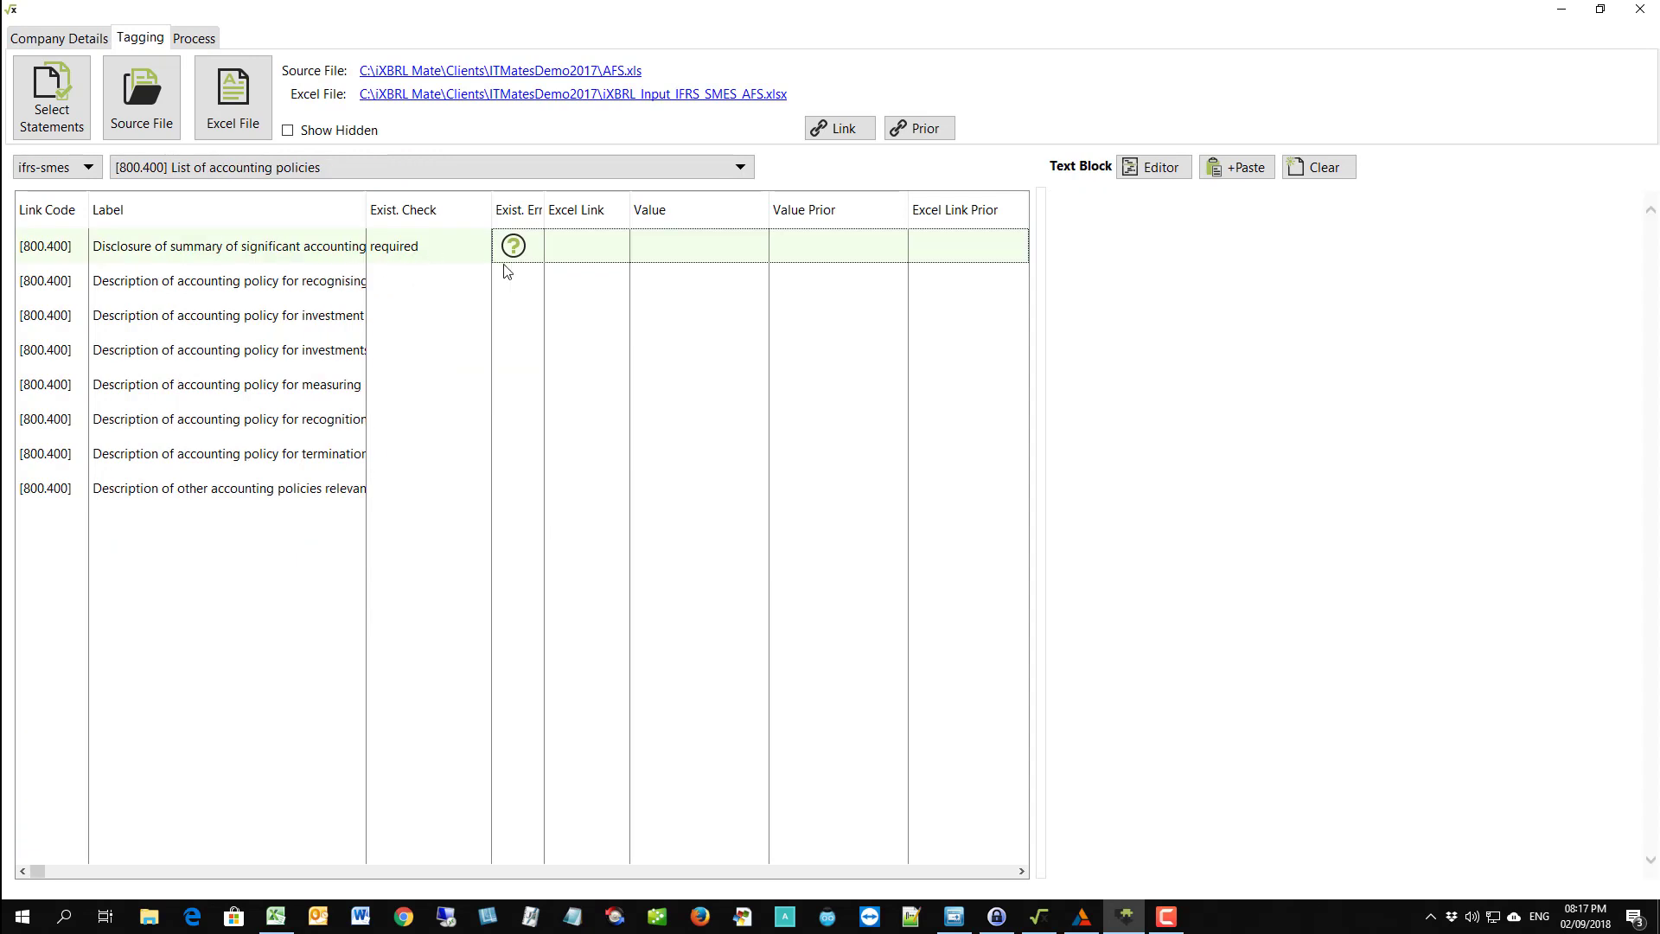
pyautogui.moveTo(517, 254)
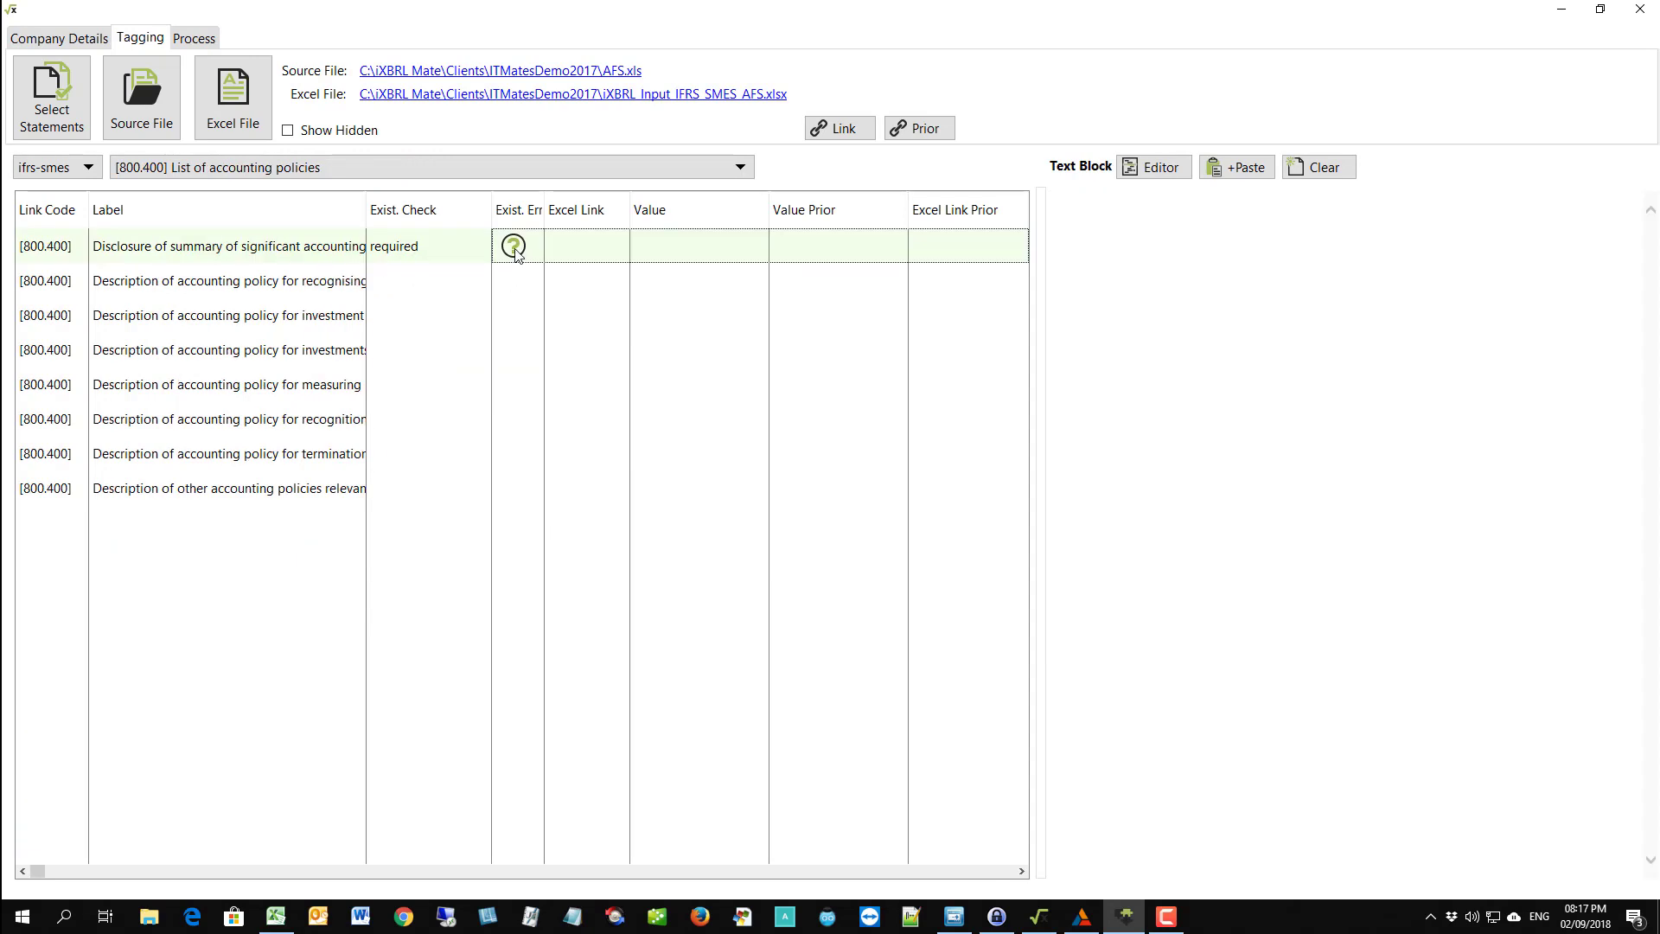
pyautogui.moveTo(388, 252)
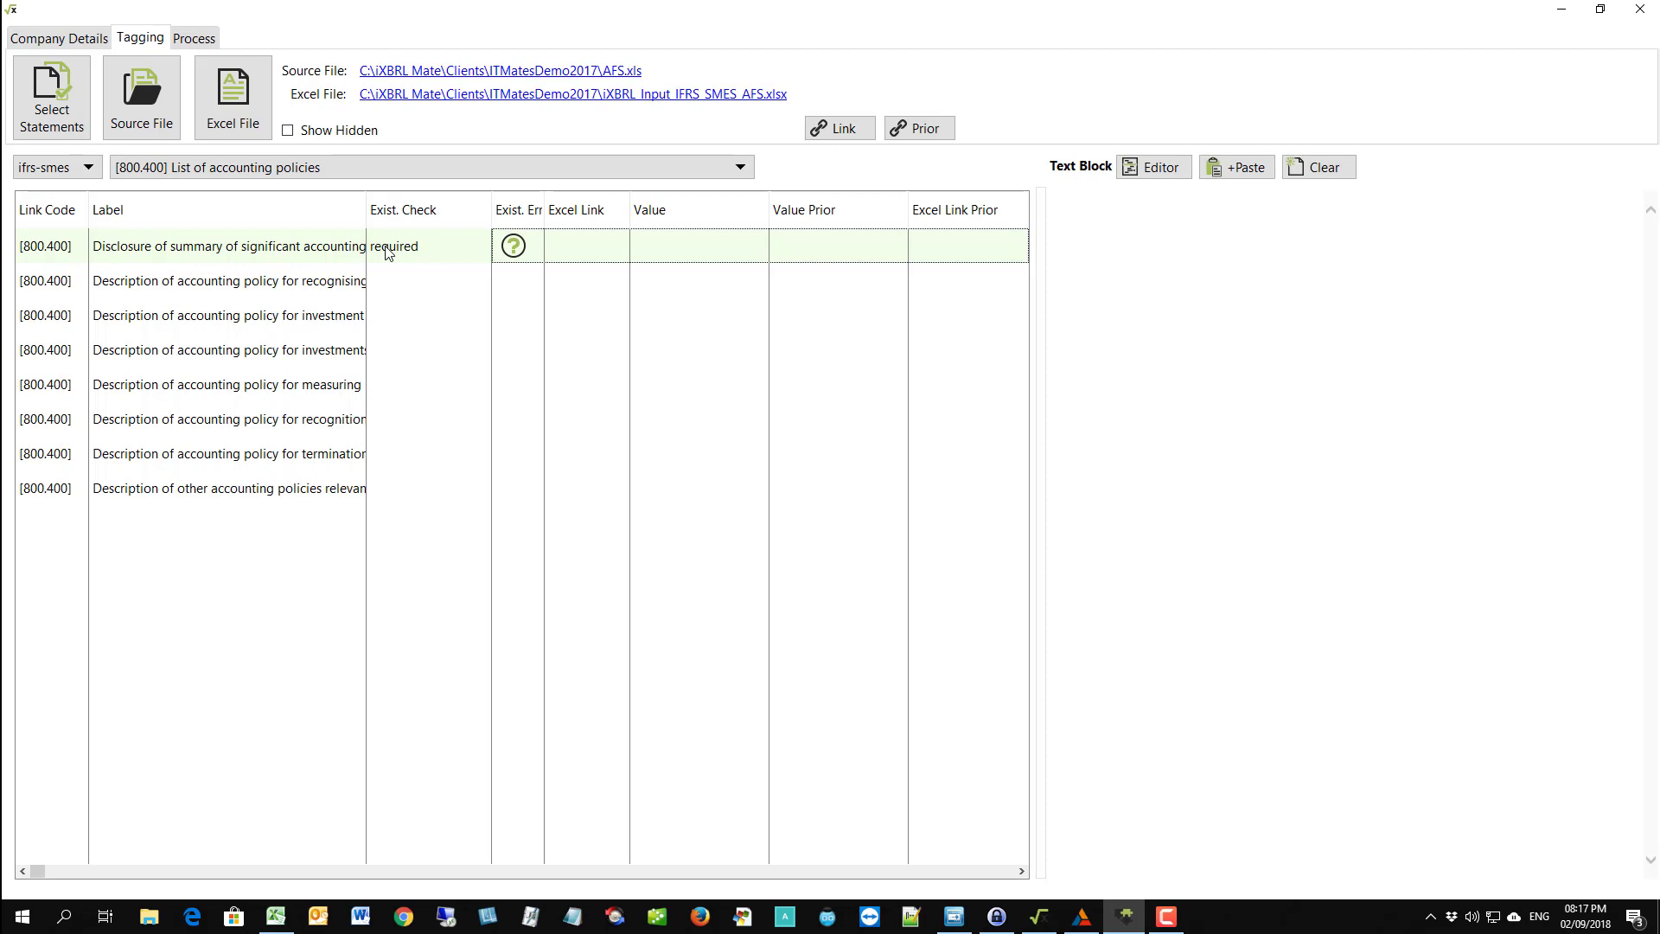
pyautogui.moveTo(180, 286)
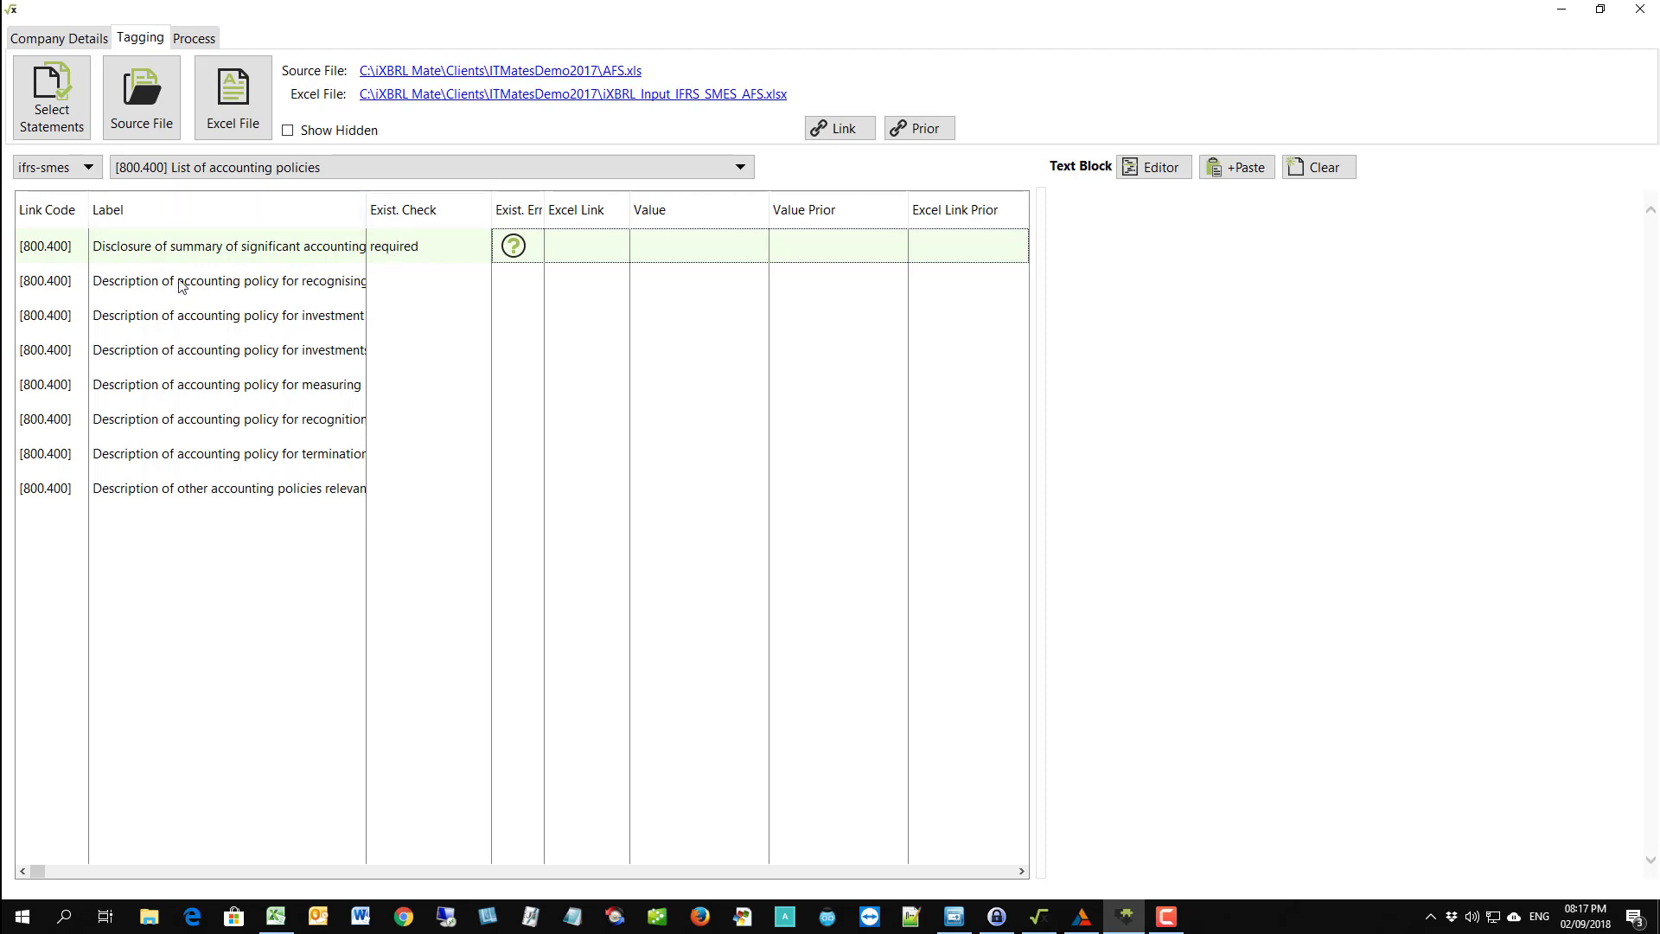
pyautogui.moveTo(202, 381)
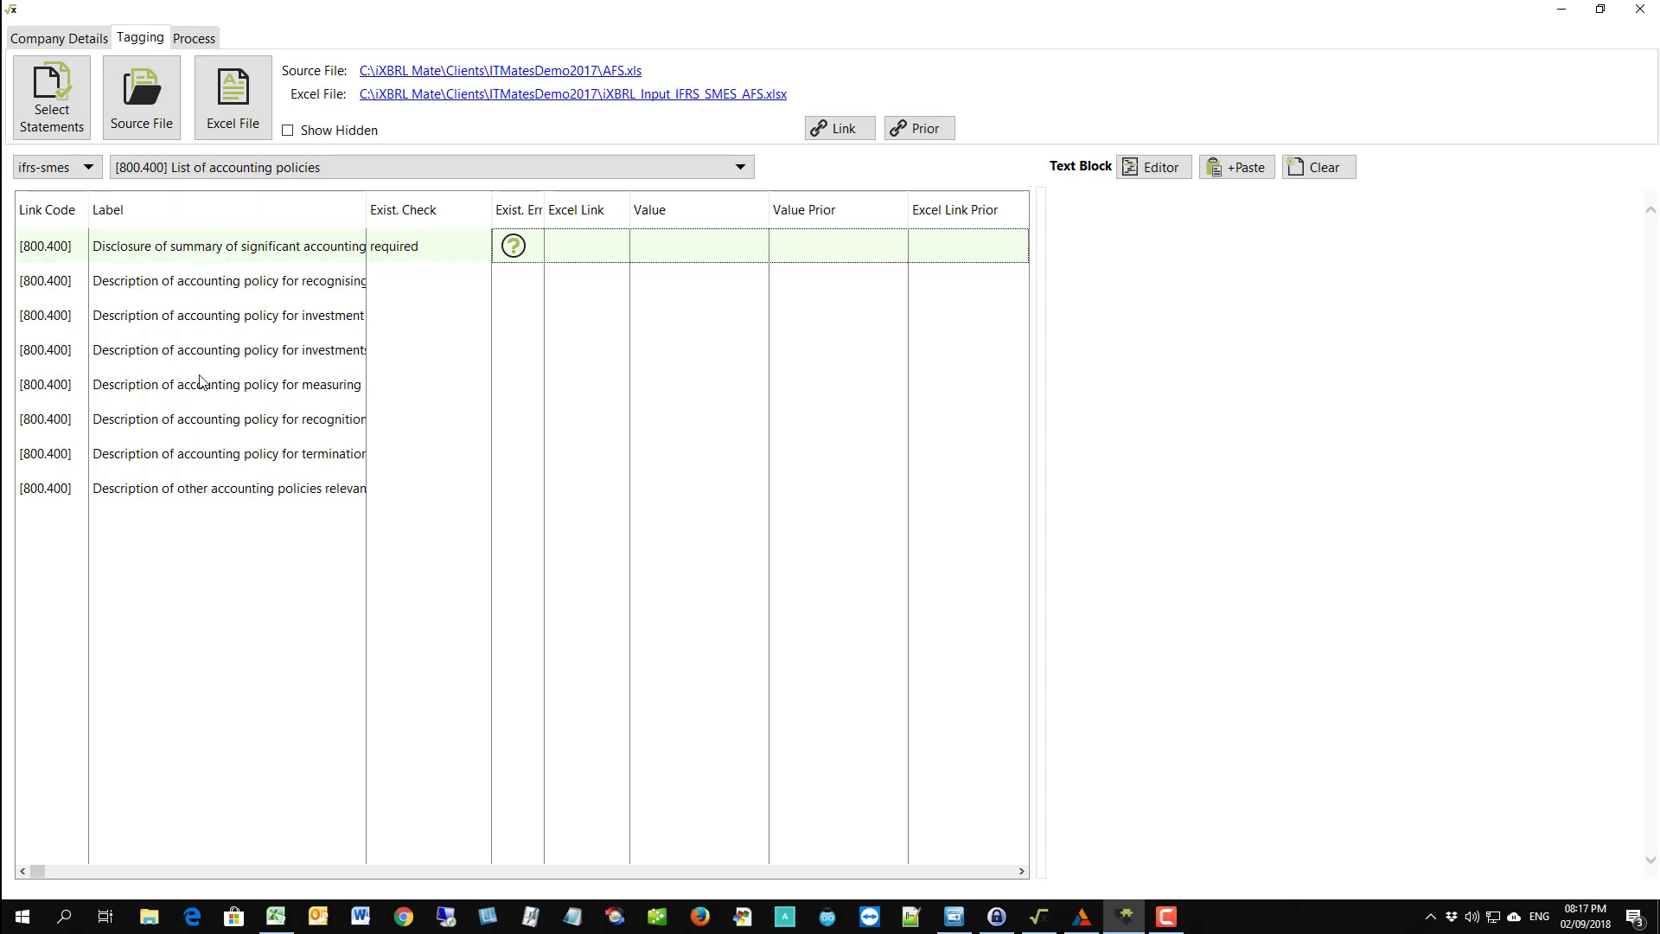
pyautogui.moveTo(275, 252)
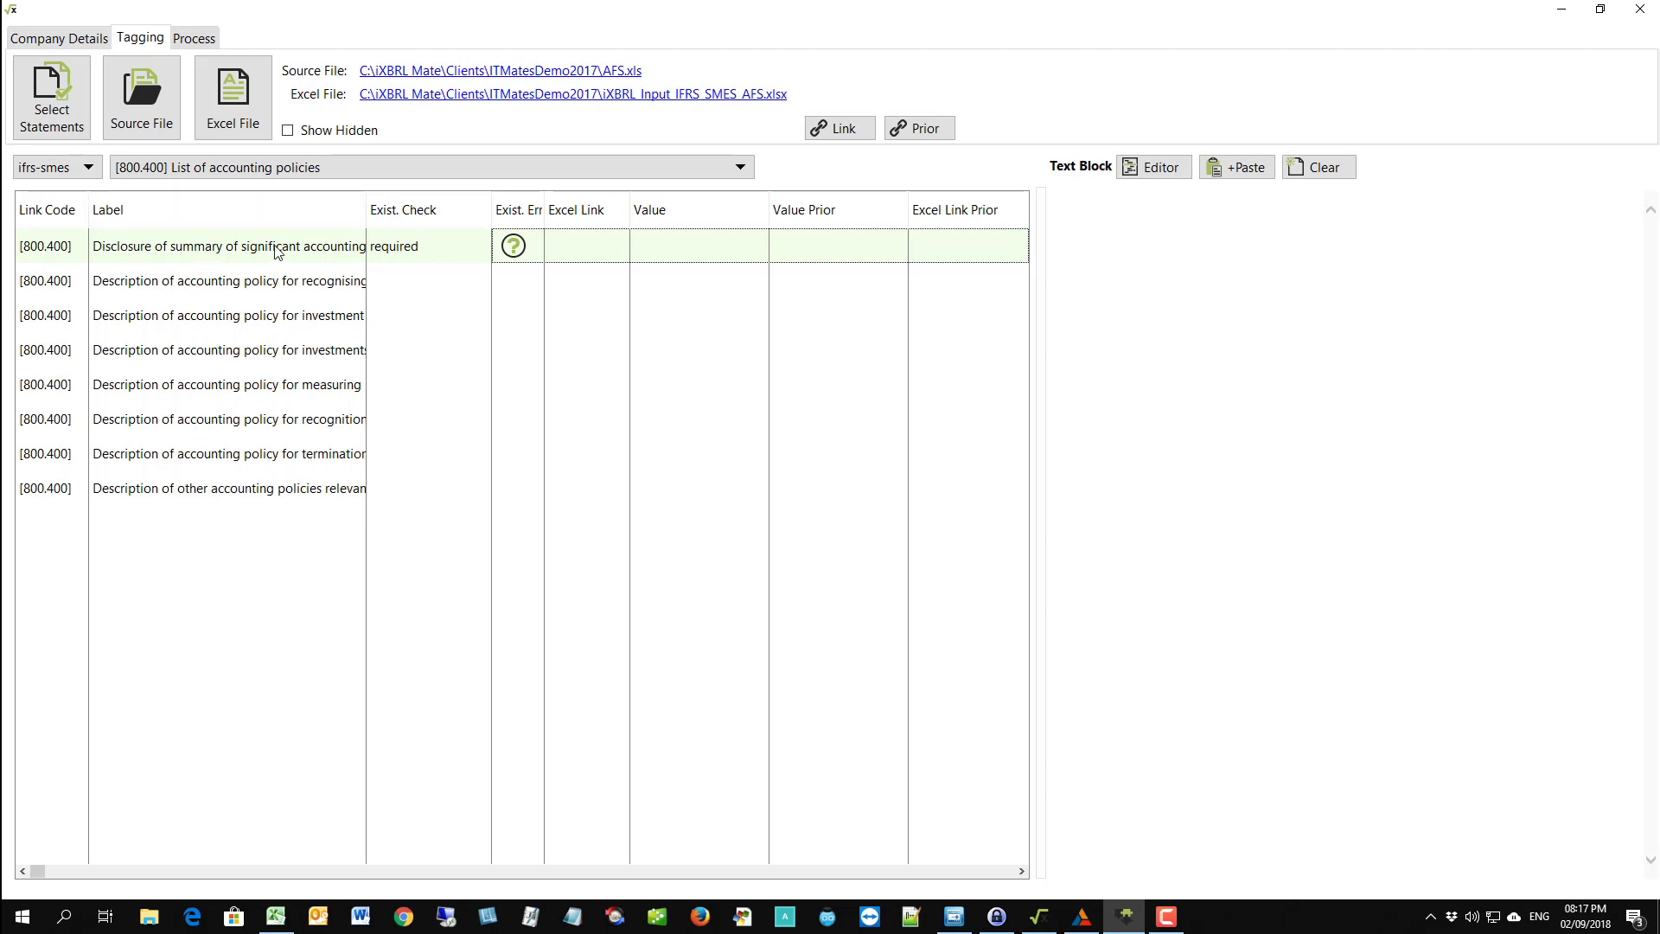
pyautogui.moveTo(1457, 348)
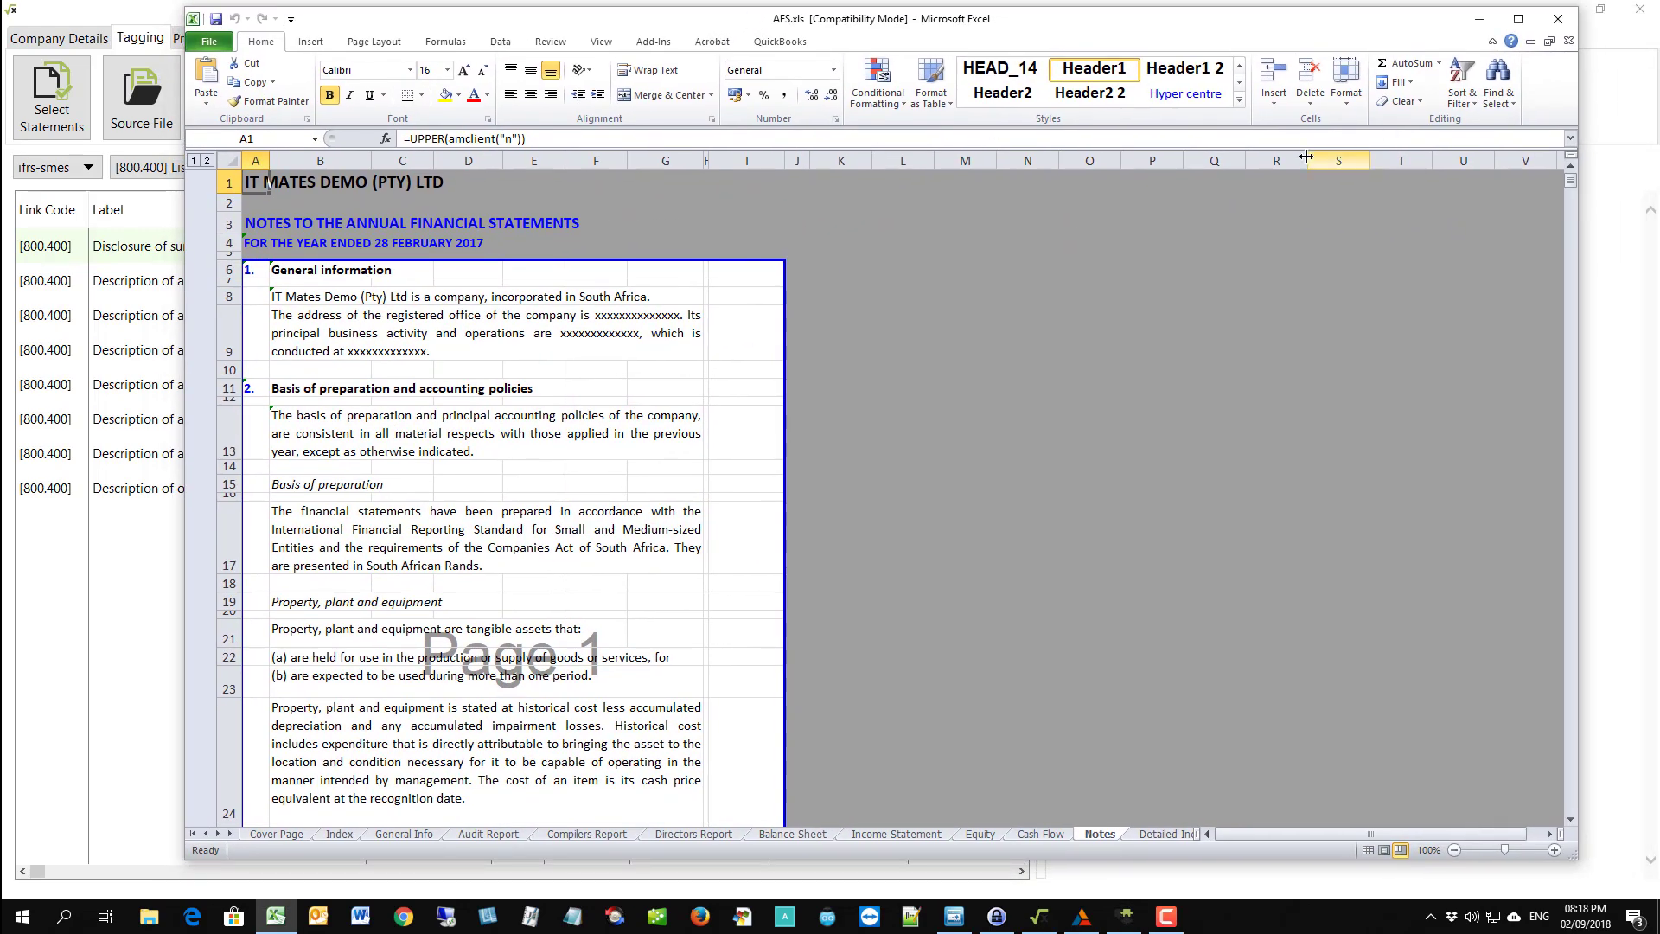
pyautogui.moveTo(901, 410)
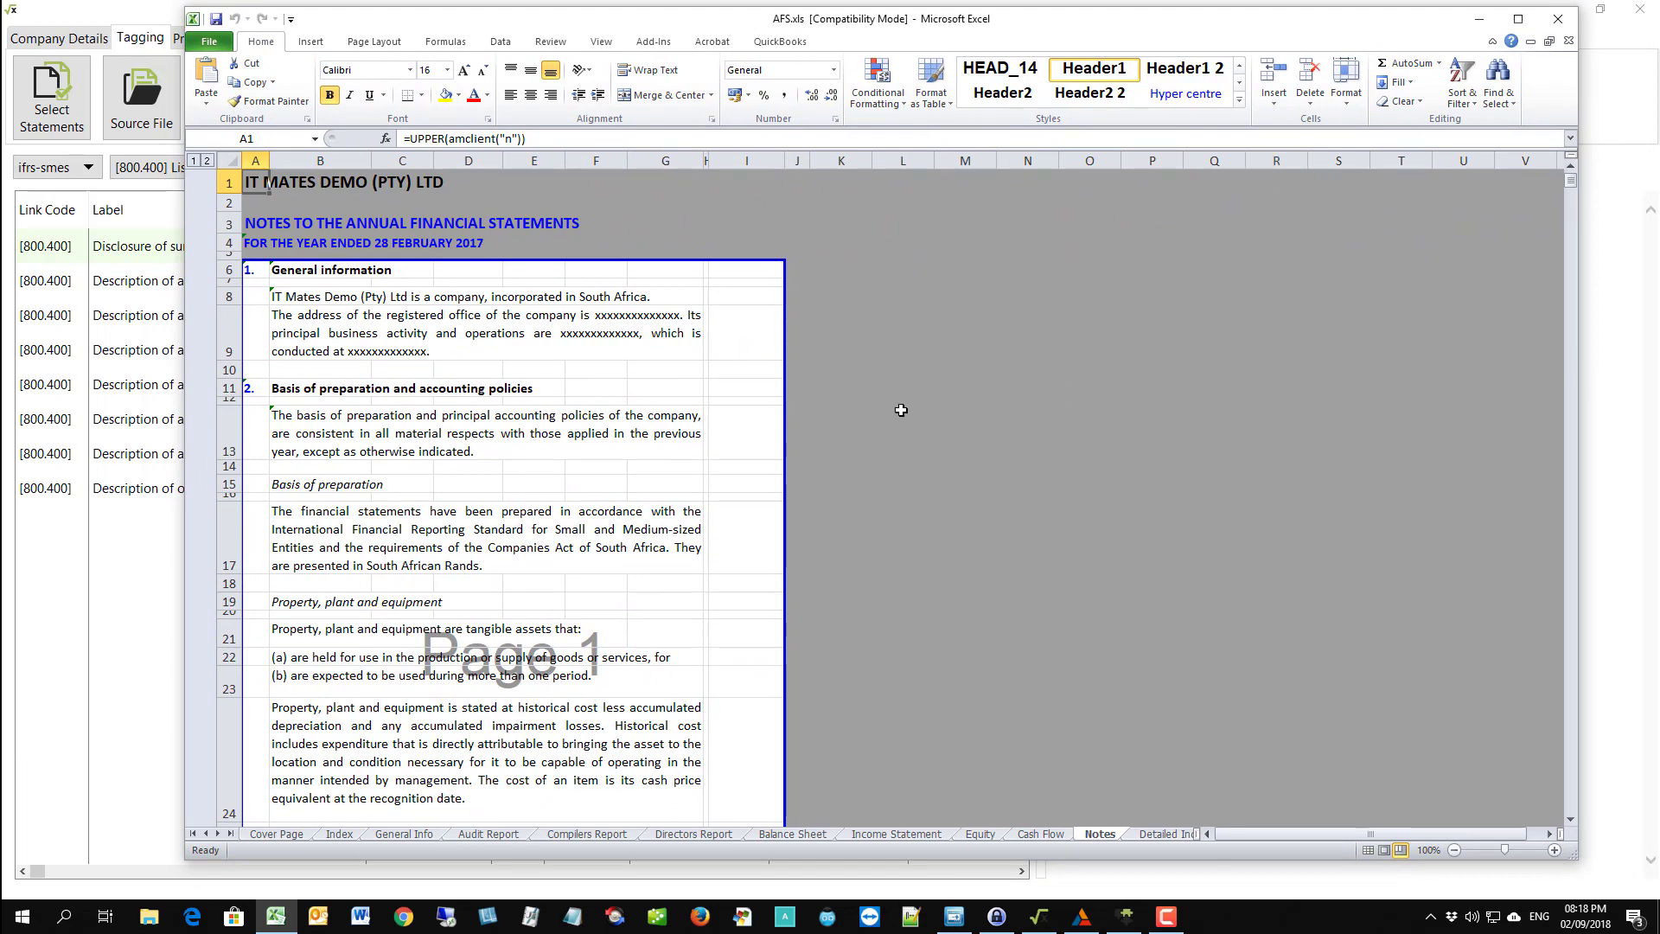
pyautogui.moveTo(250, 273)
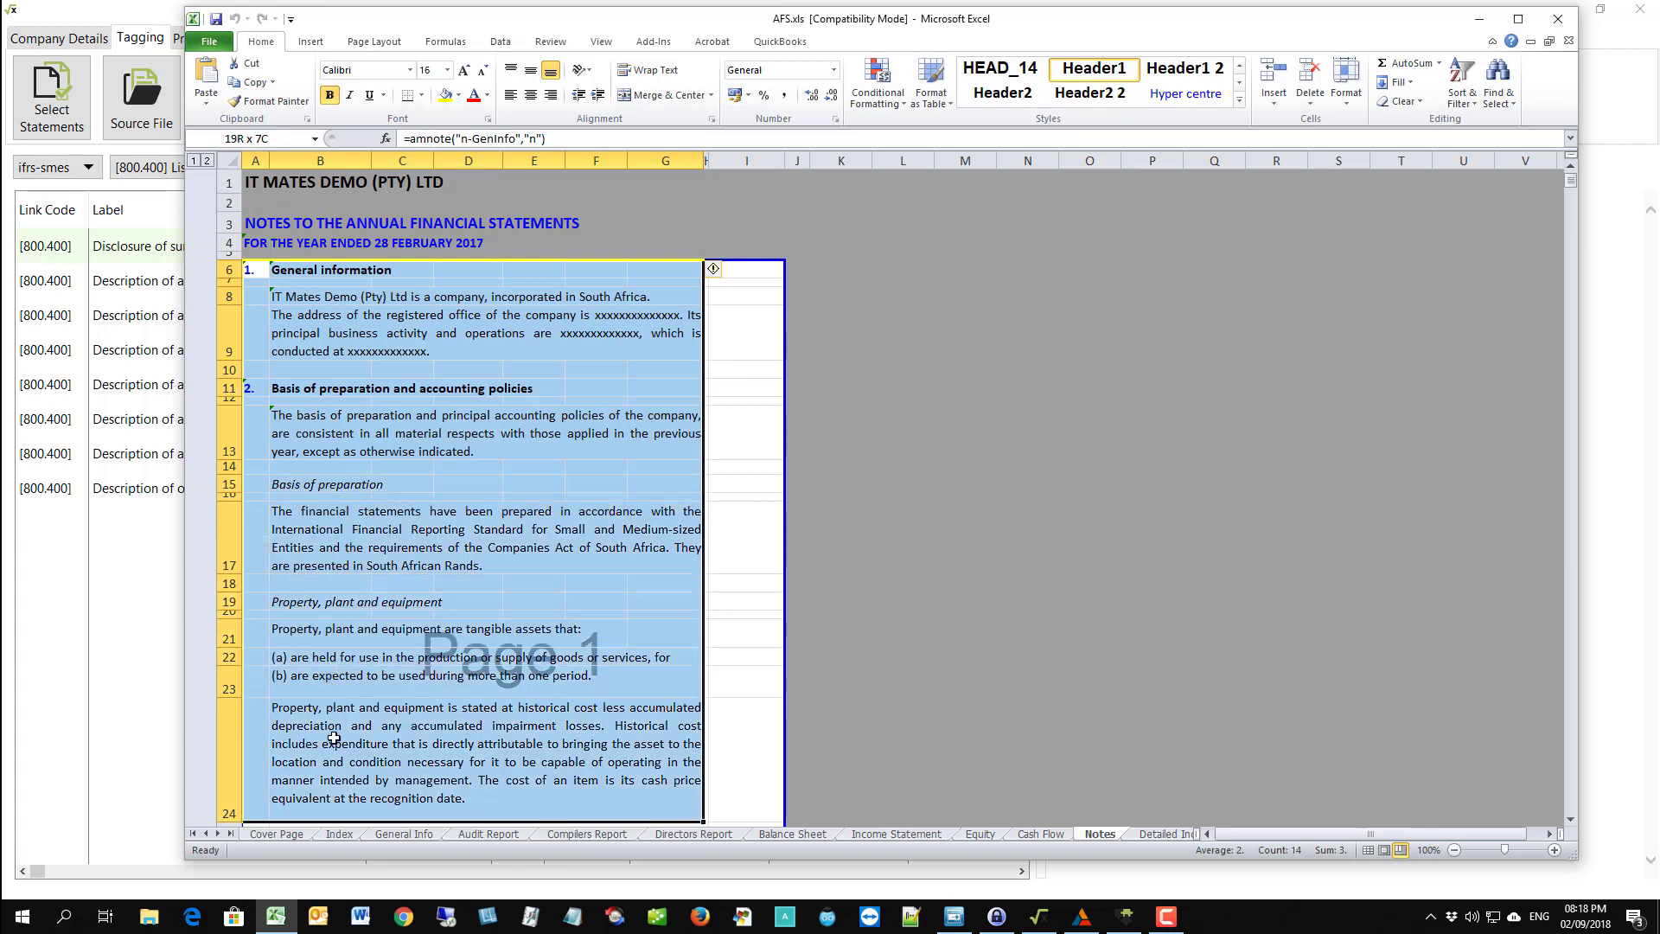
# Step: Copy Notes sheet rows 6–169, general information through key sources of estimation uncertainty
pyautogui.scroll(-3)
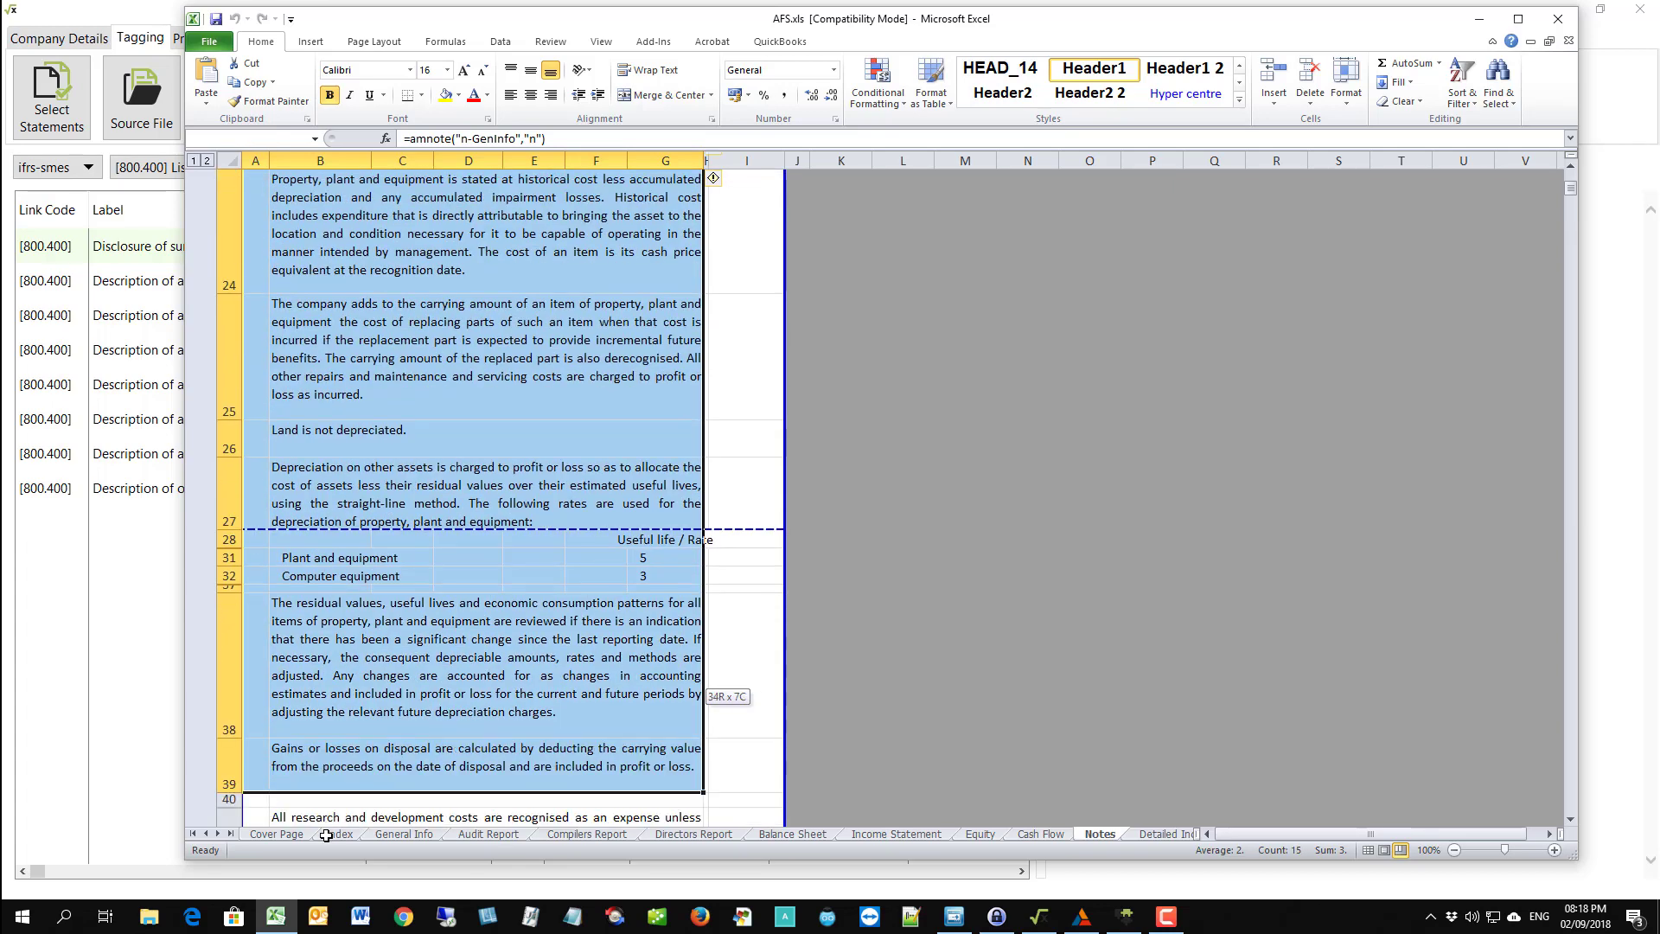
pyautogui.scroll(-3)
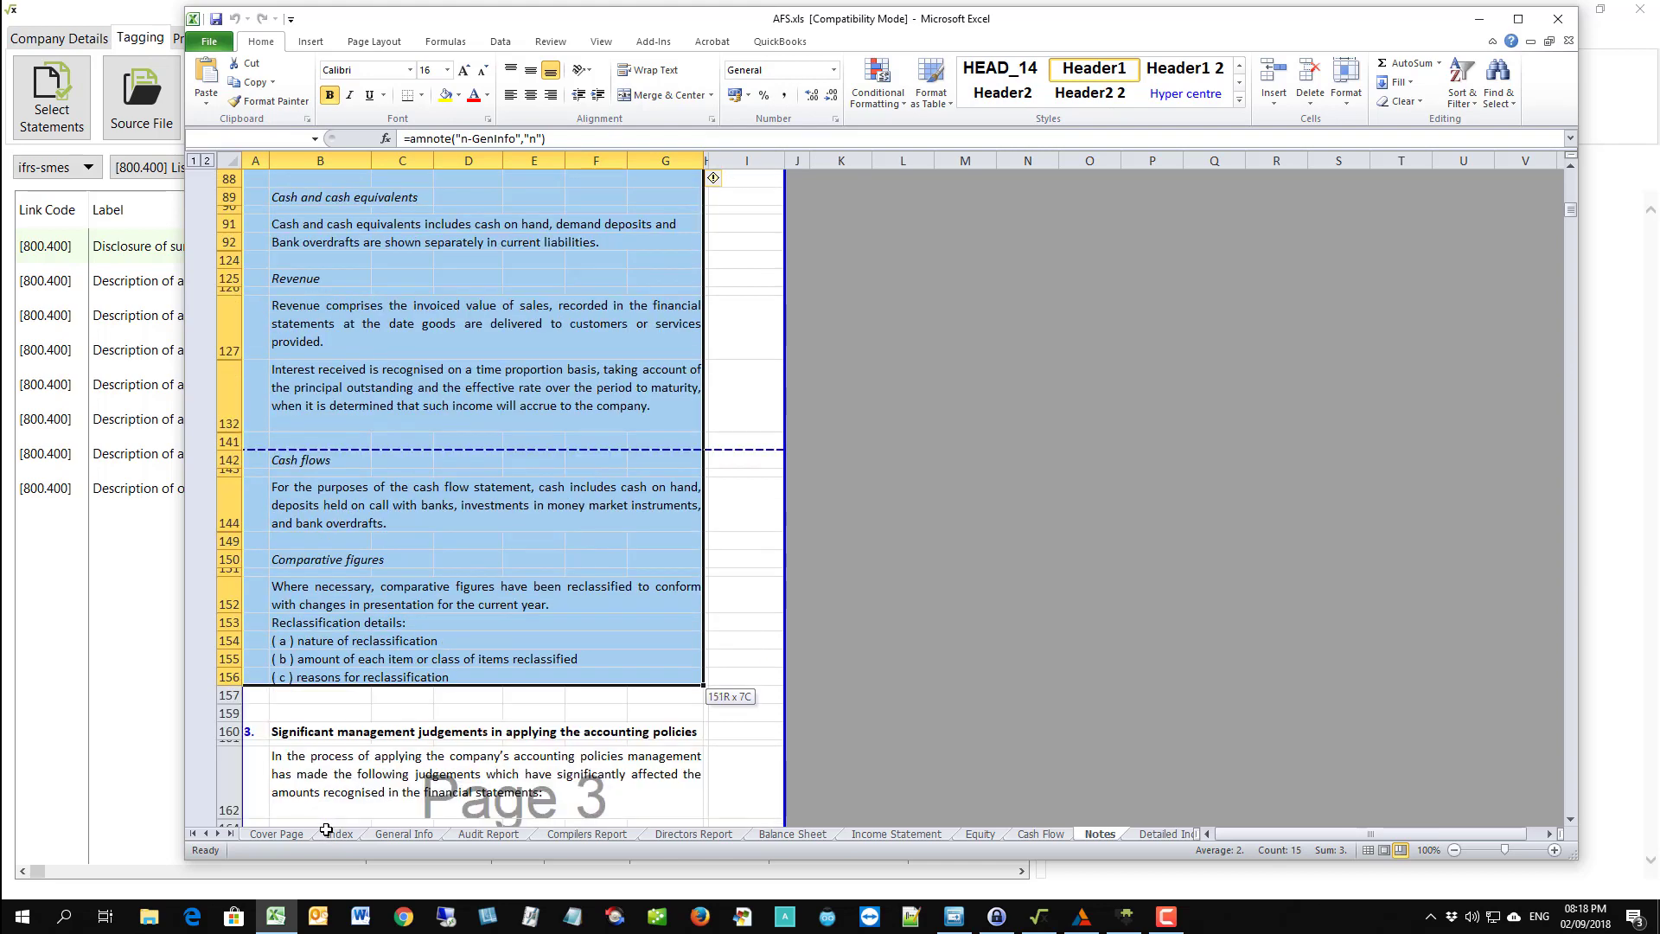
pyautogui.scroll(-3)
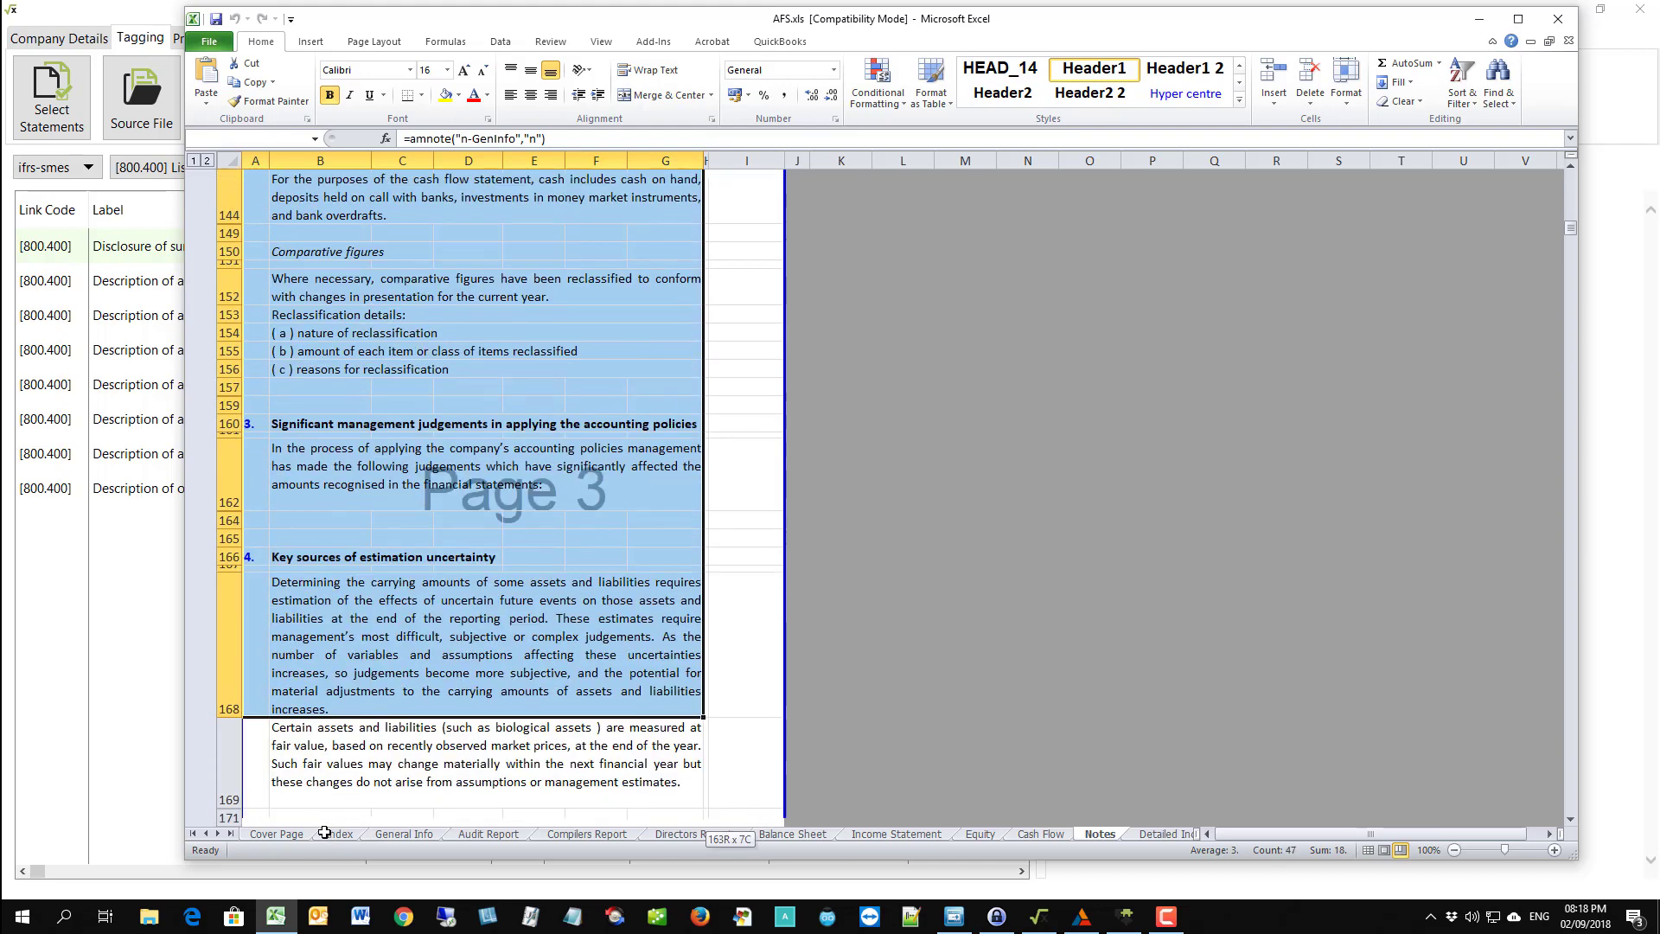
pyautogui.scroll(-3)
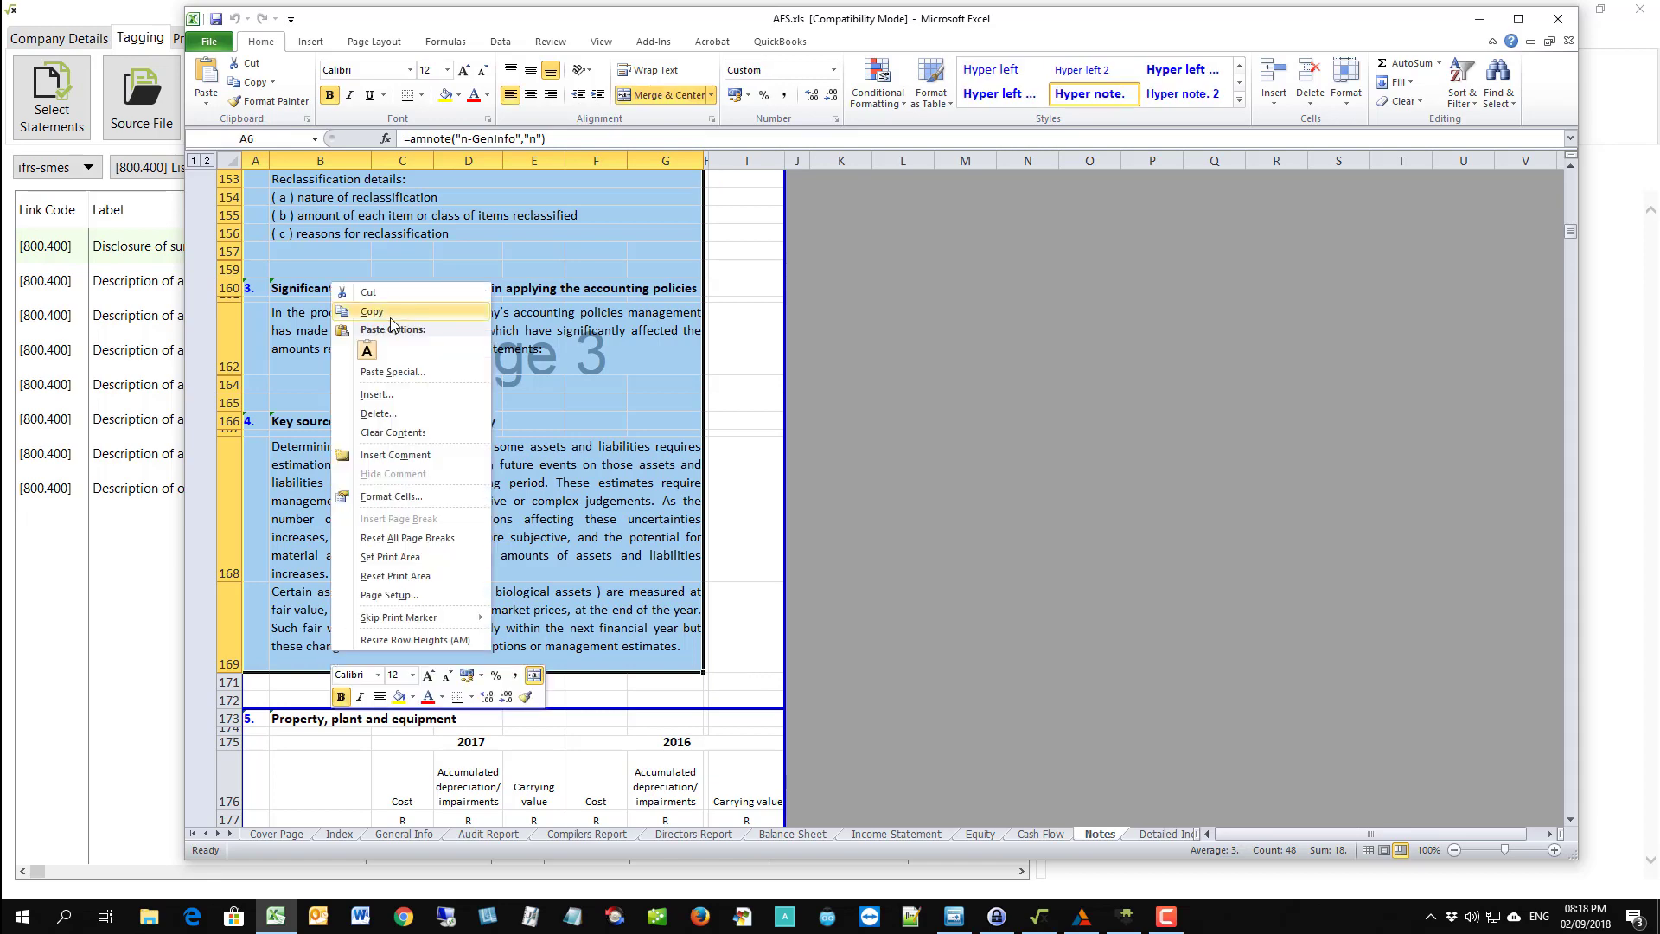
pyautogui.click(371, 312)
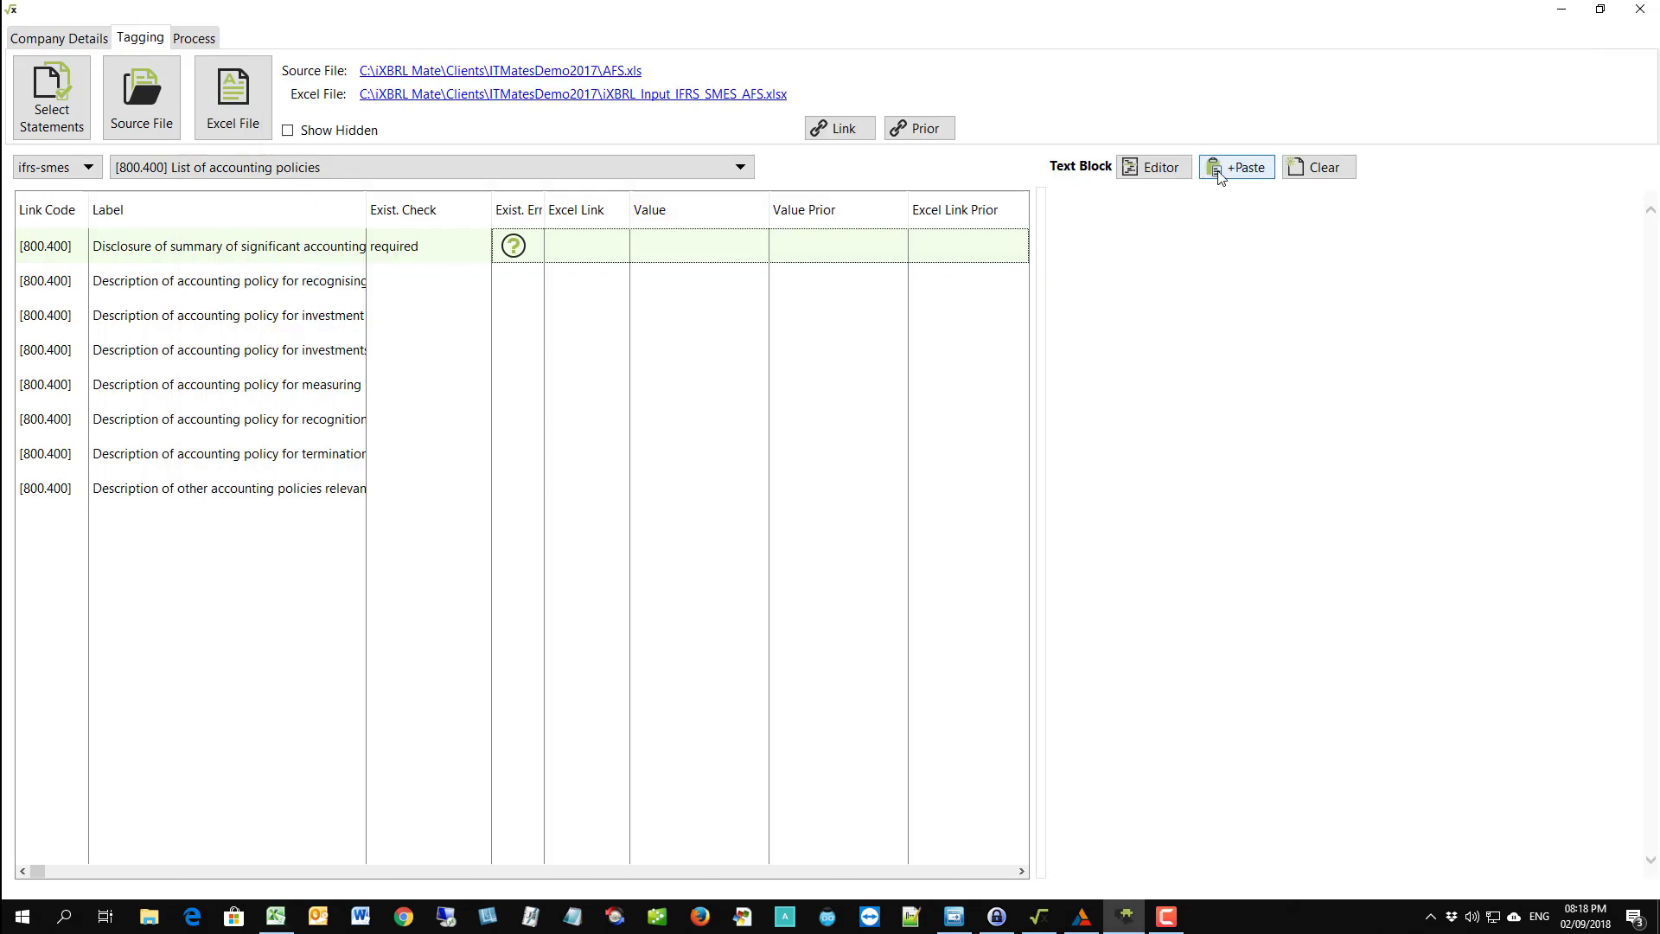
# Step: Paste the copied notes into the summary of significant accounting policies text block and review it
pyautogui.click(1236, 166)
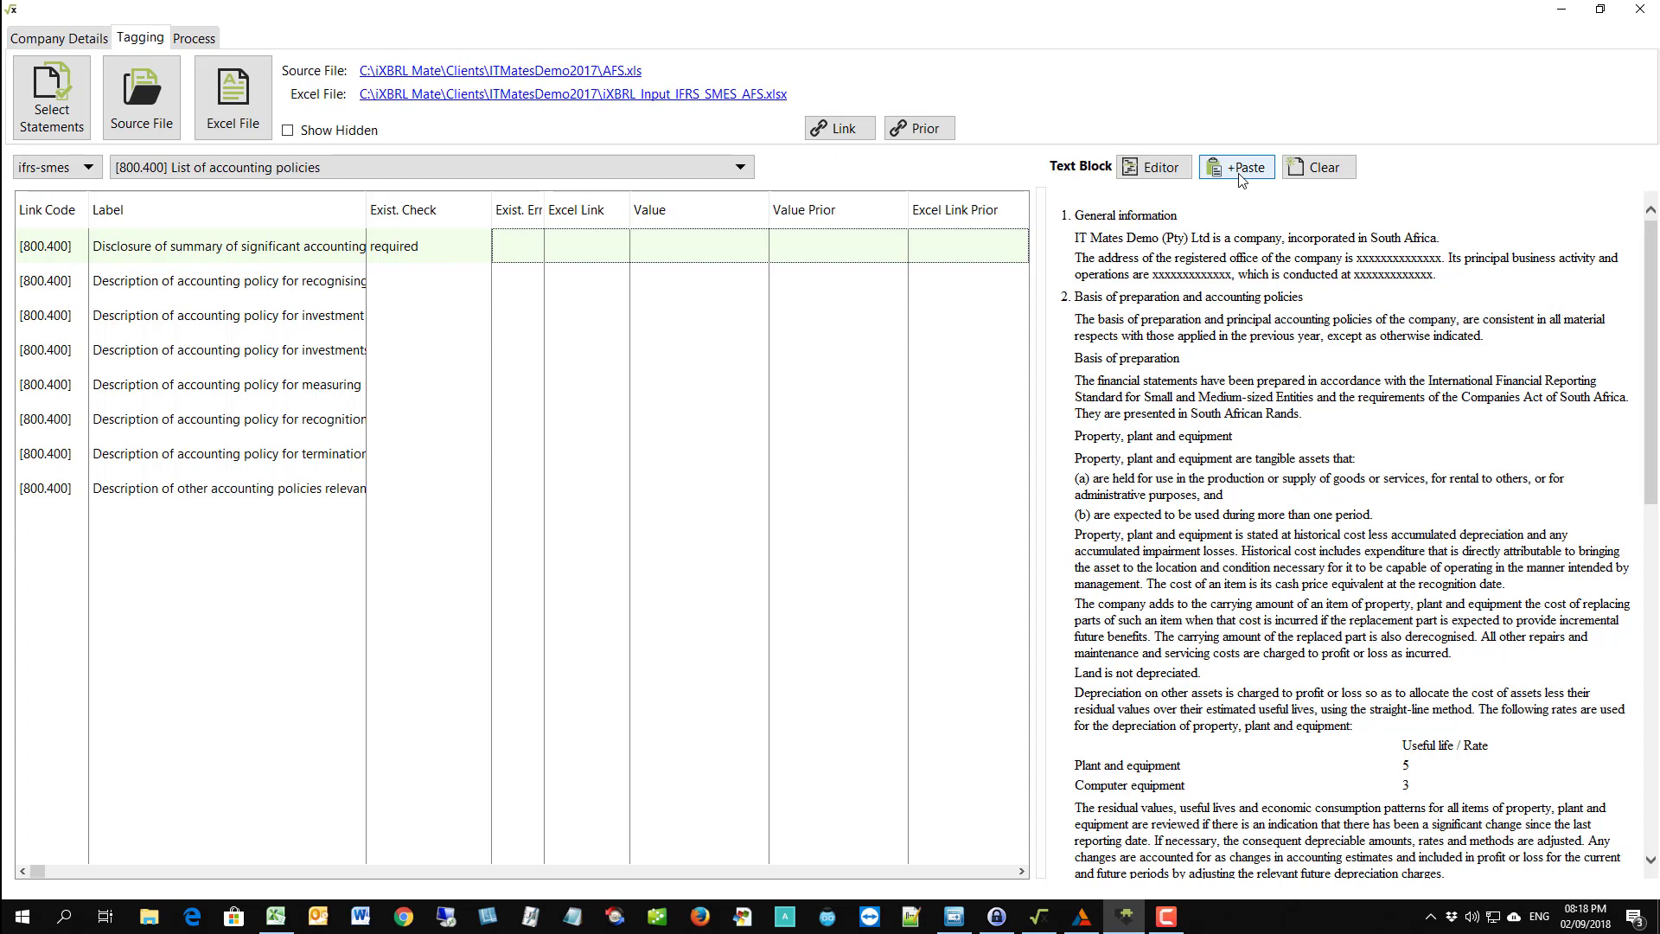
pyautogui.moveTo(1212, 368)
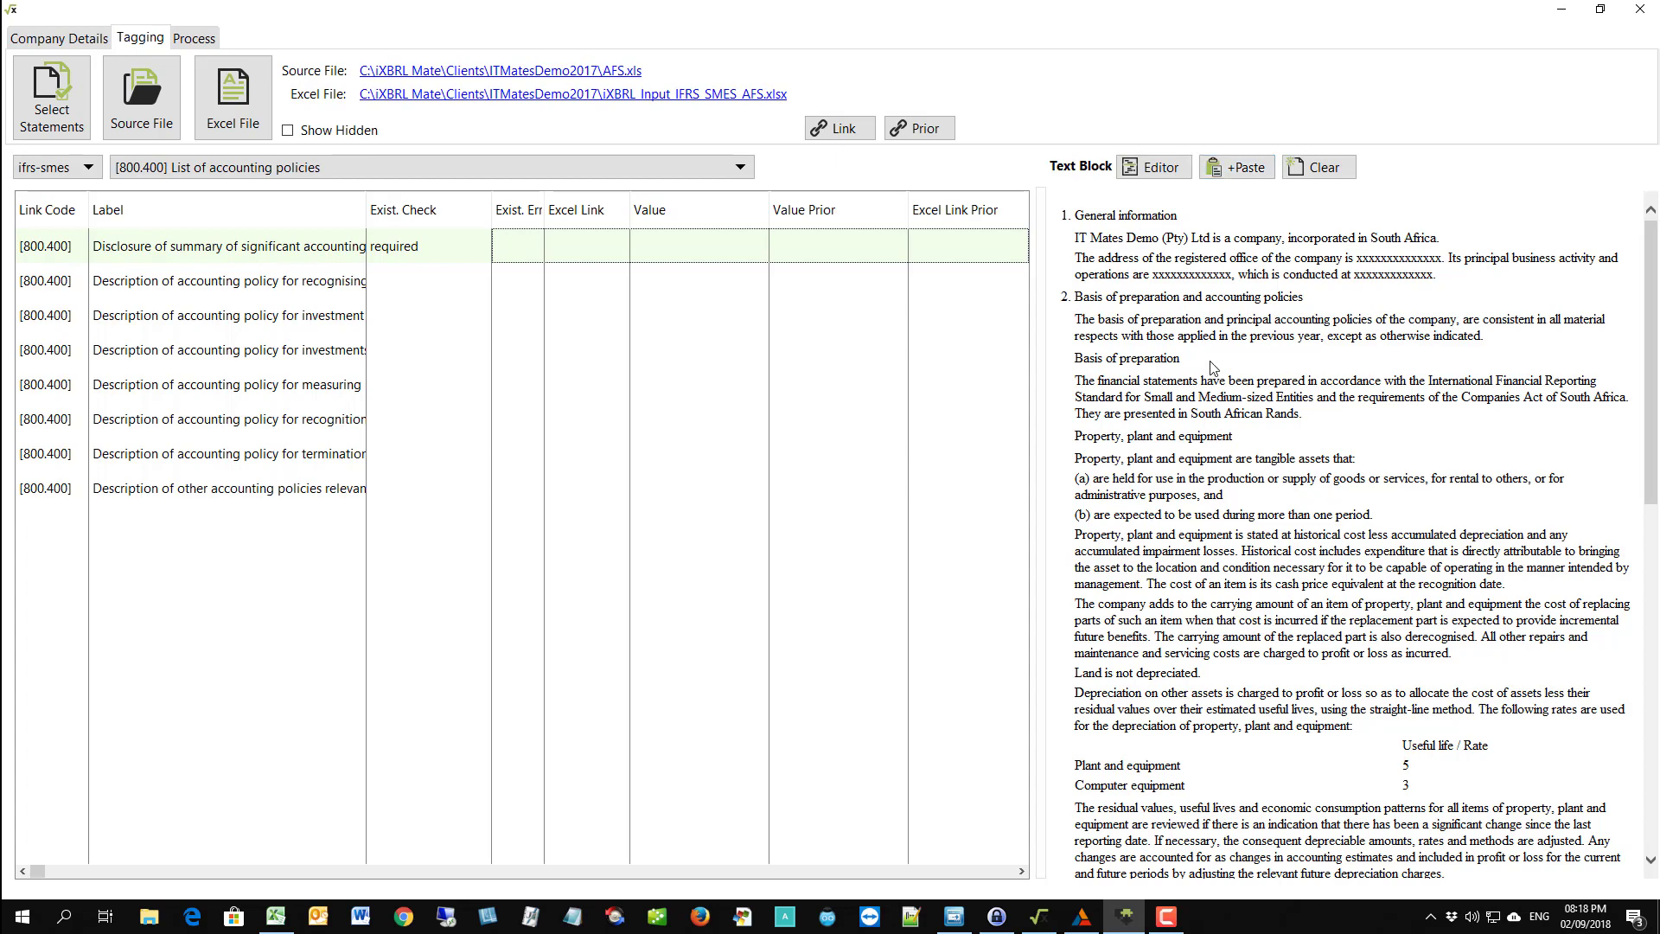
pyautogui.scroll(-3)
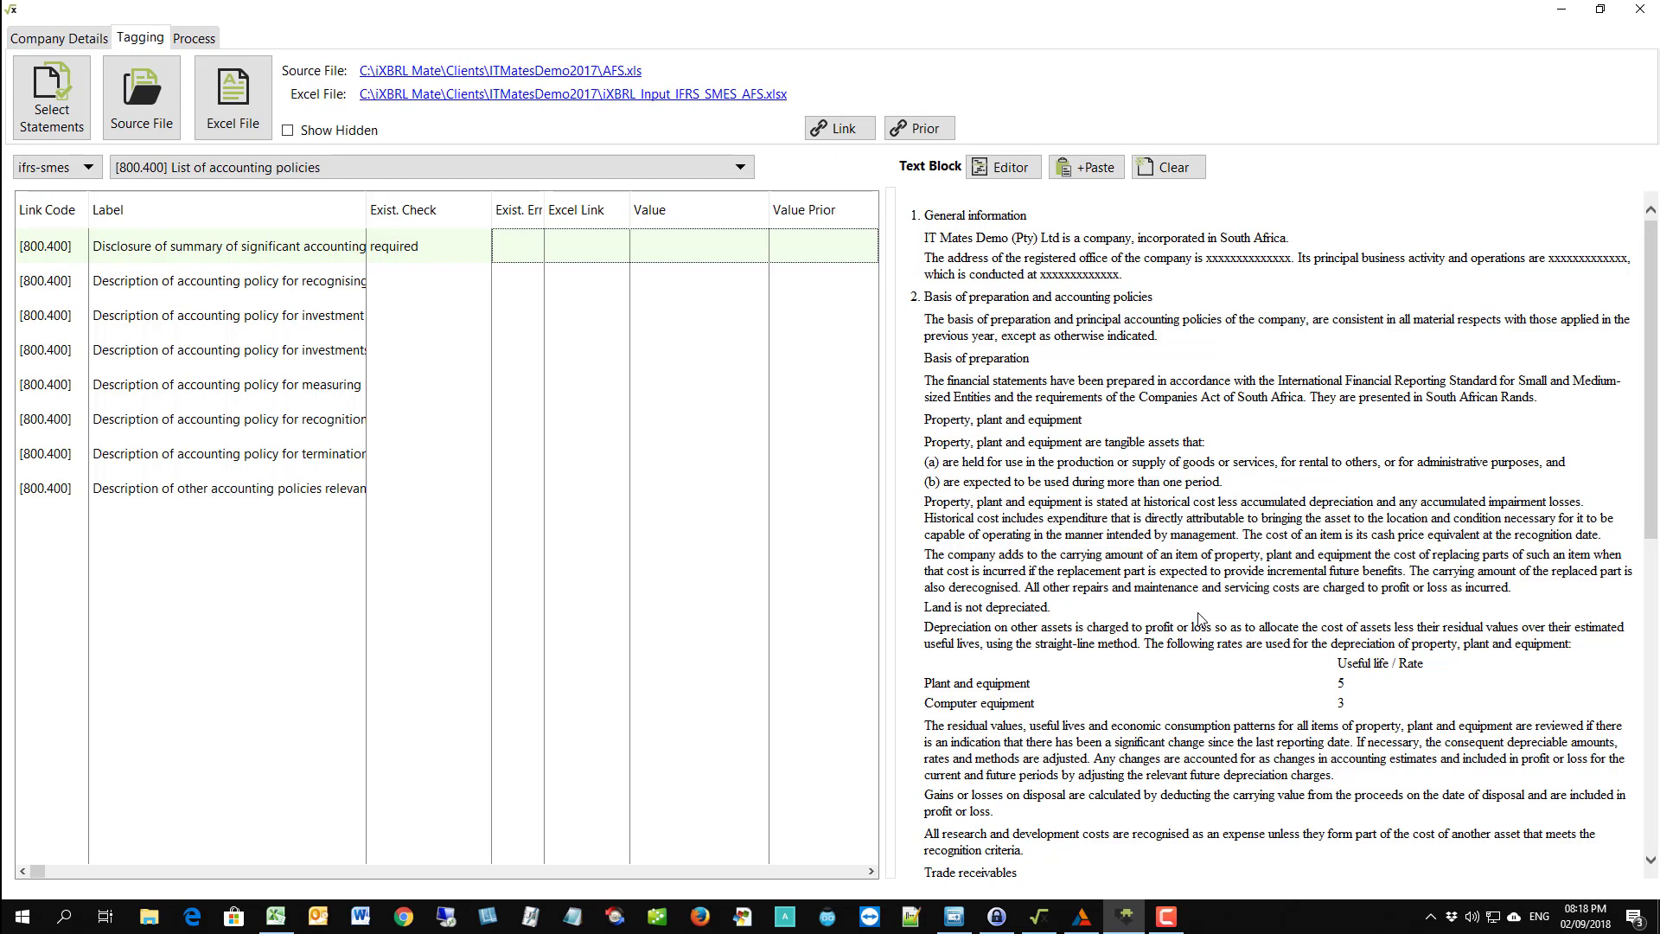
pyautogui.moveTo(401, 267)
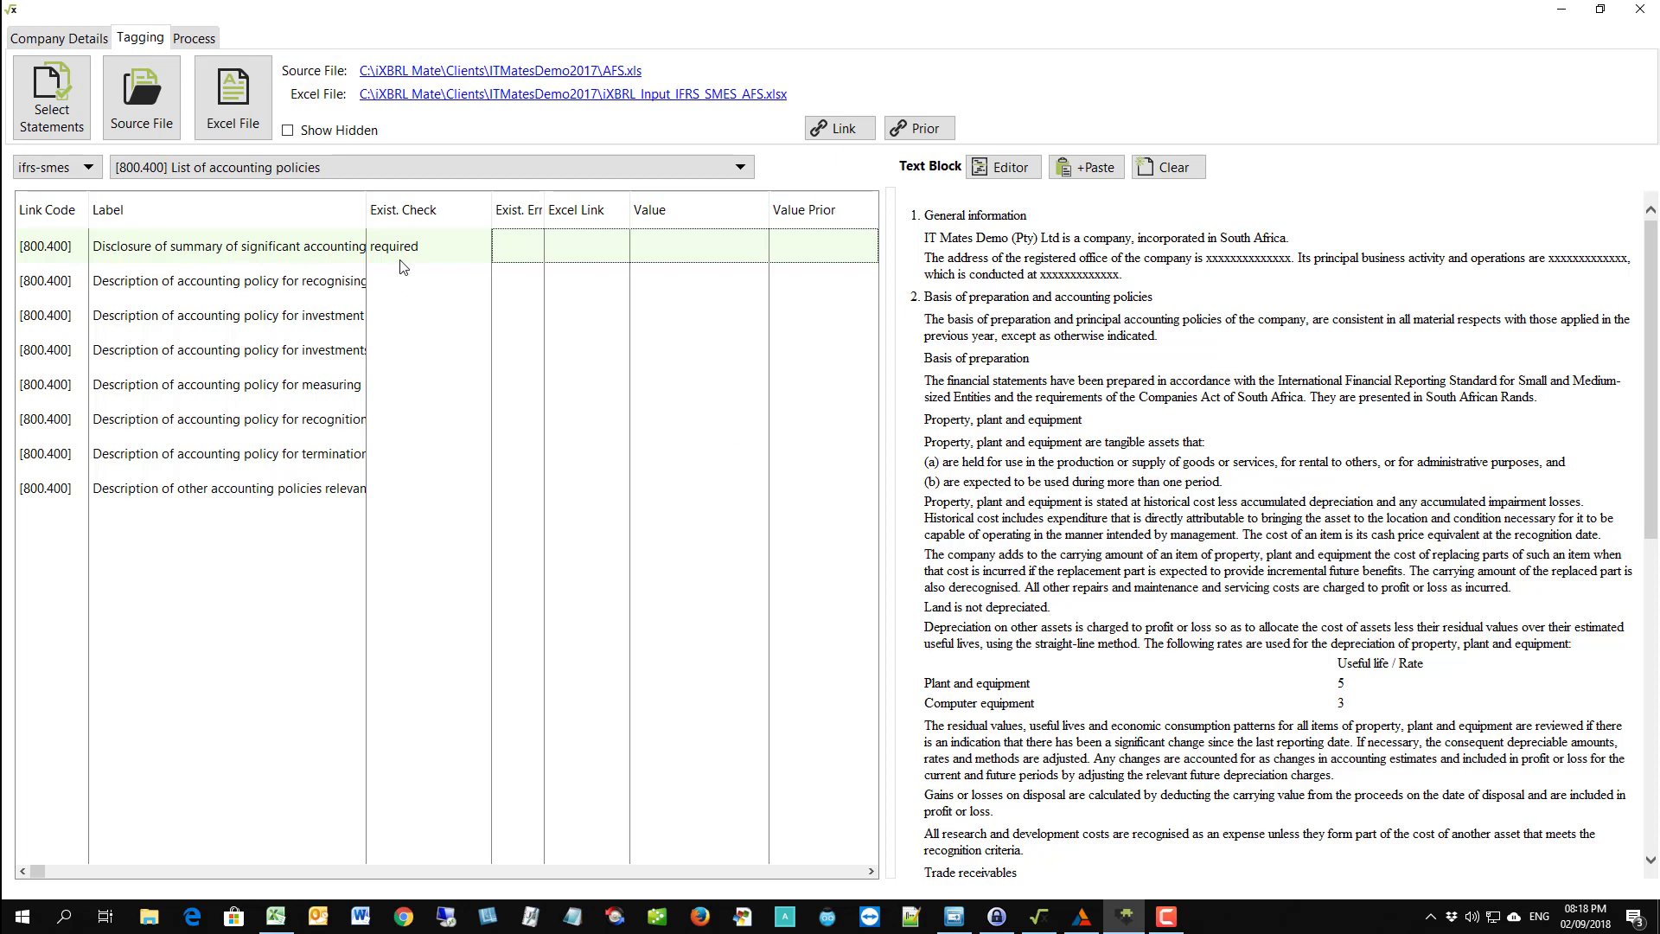
# Step: Switch the statement dropdown to [800.300] List of notes
pyautogui.click(737, 166)
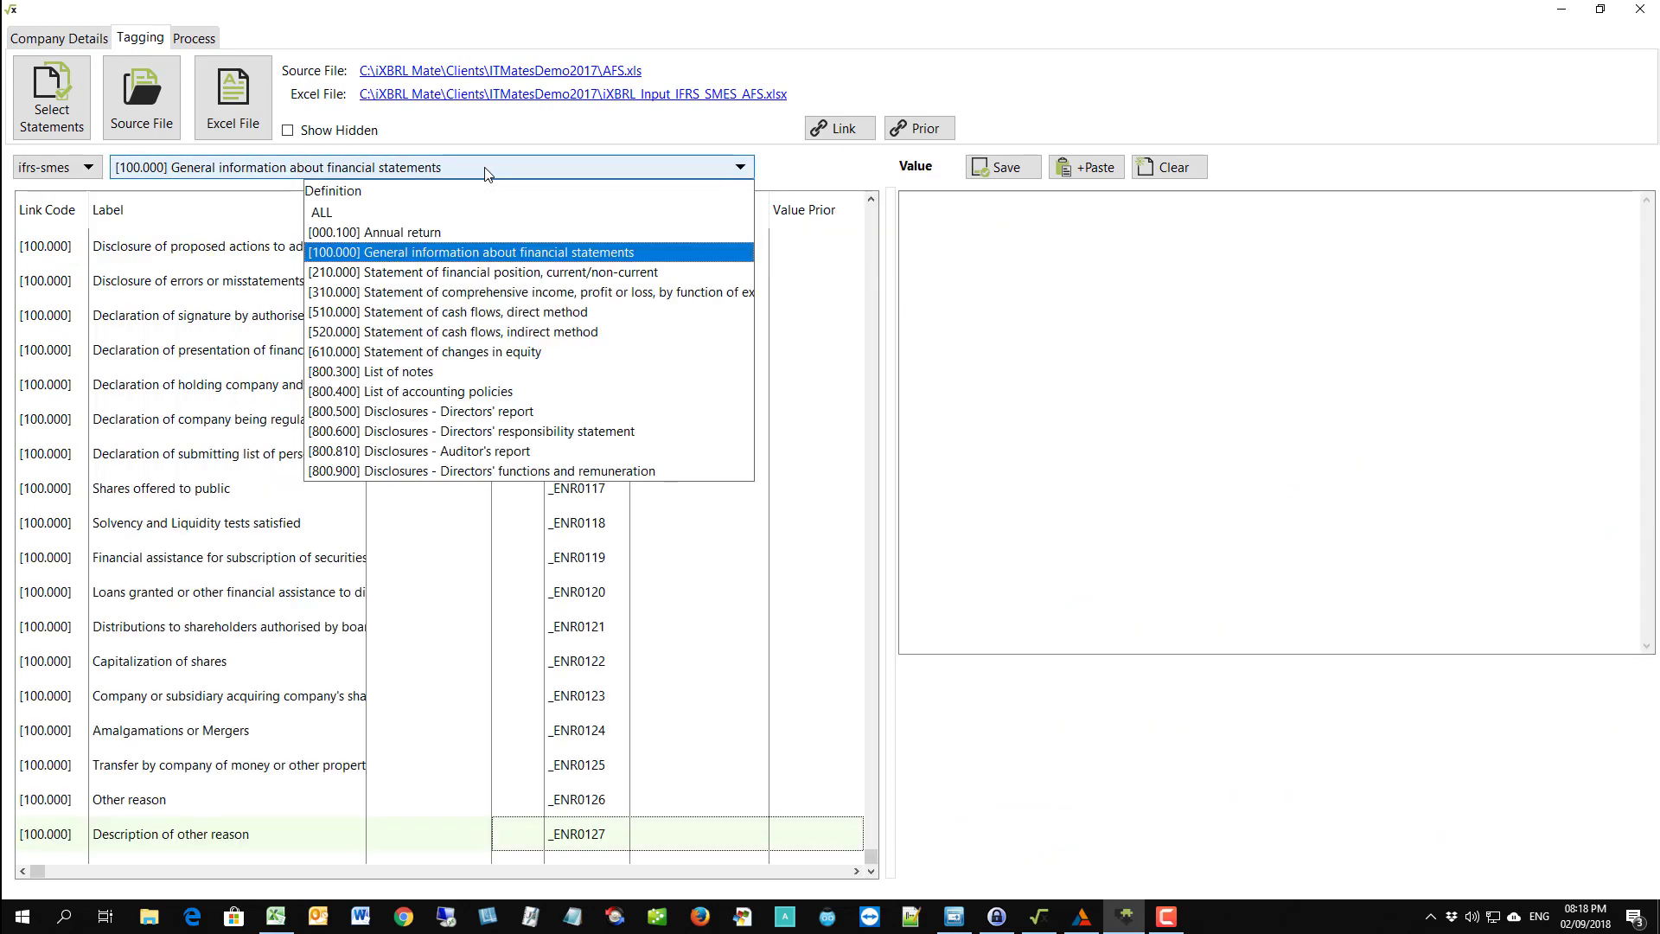
pyautogui.click(398, 372)
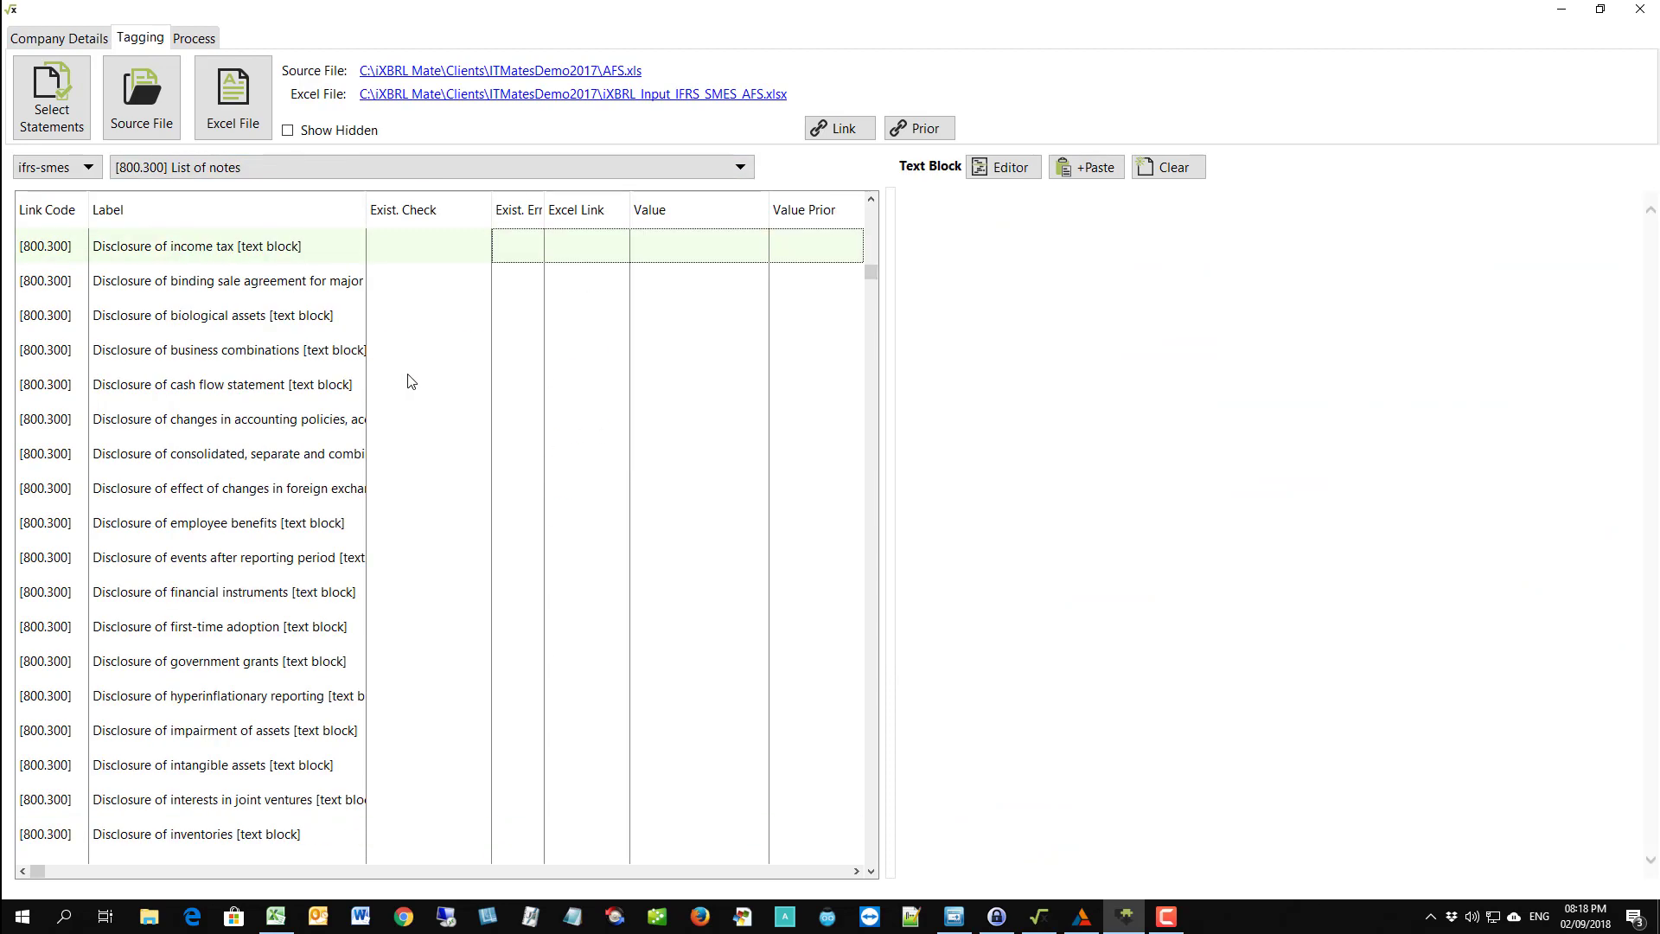
pyautogui.moveTo(313, 258)
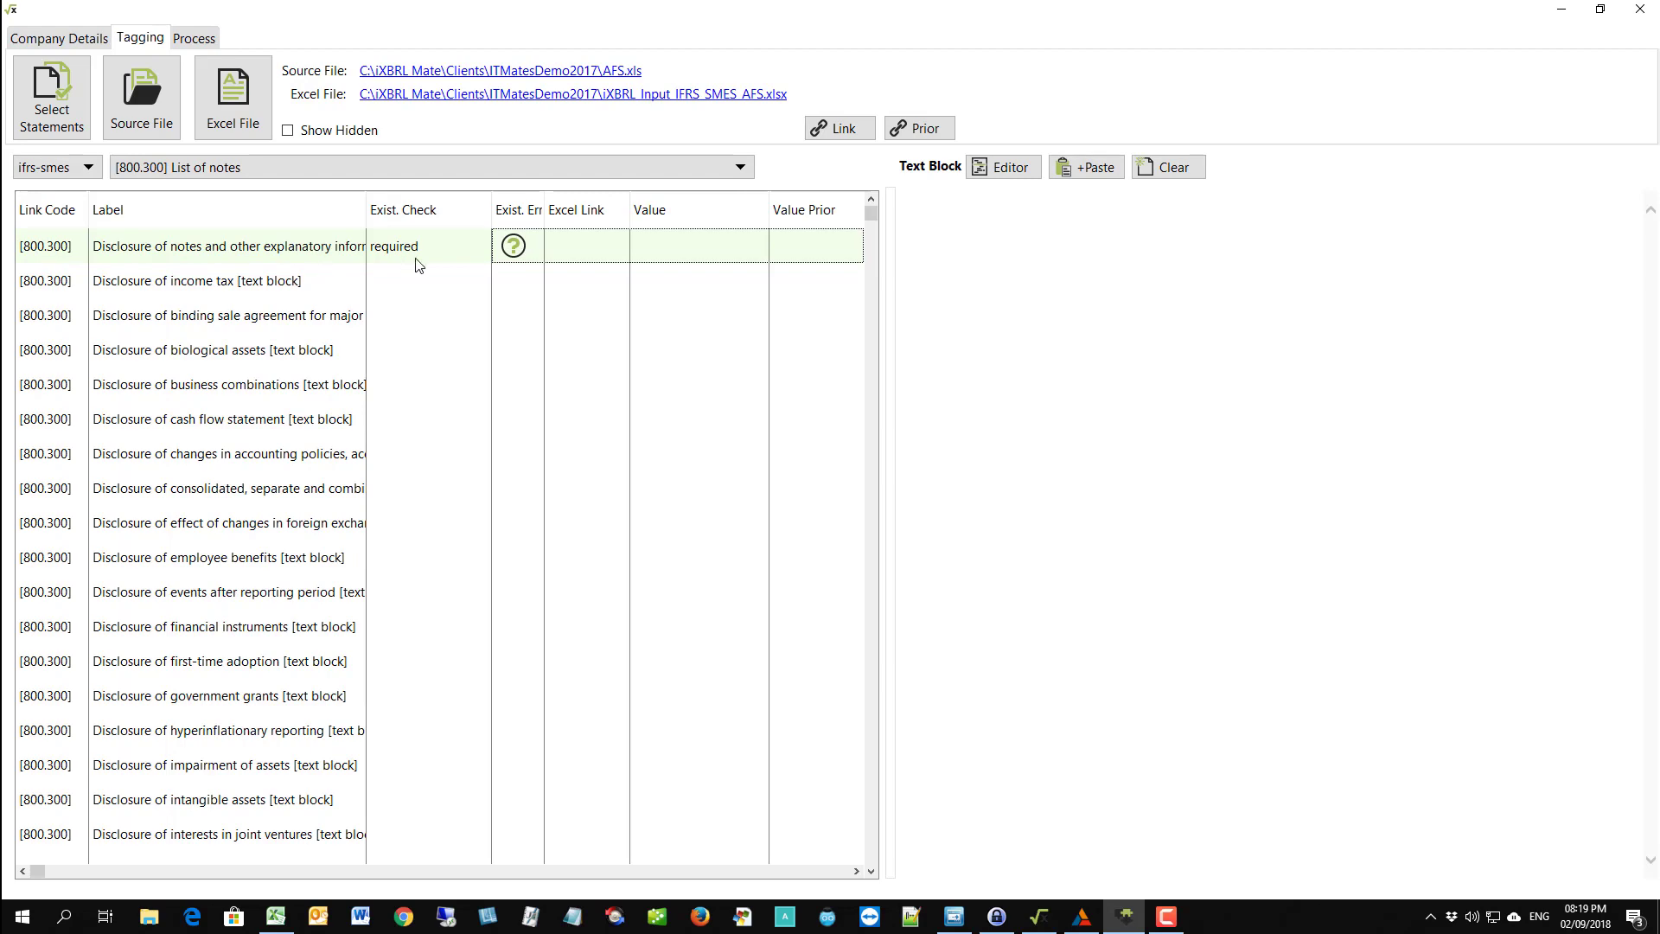
pyautogui.moveTo(432, 261)
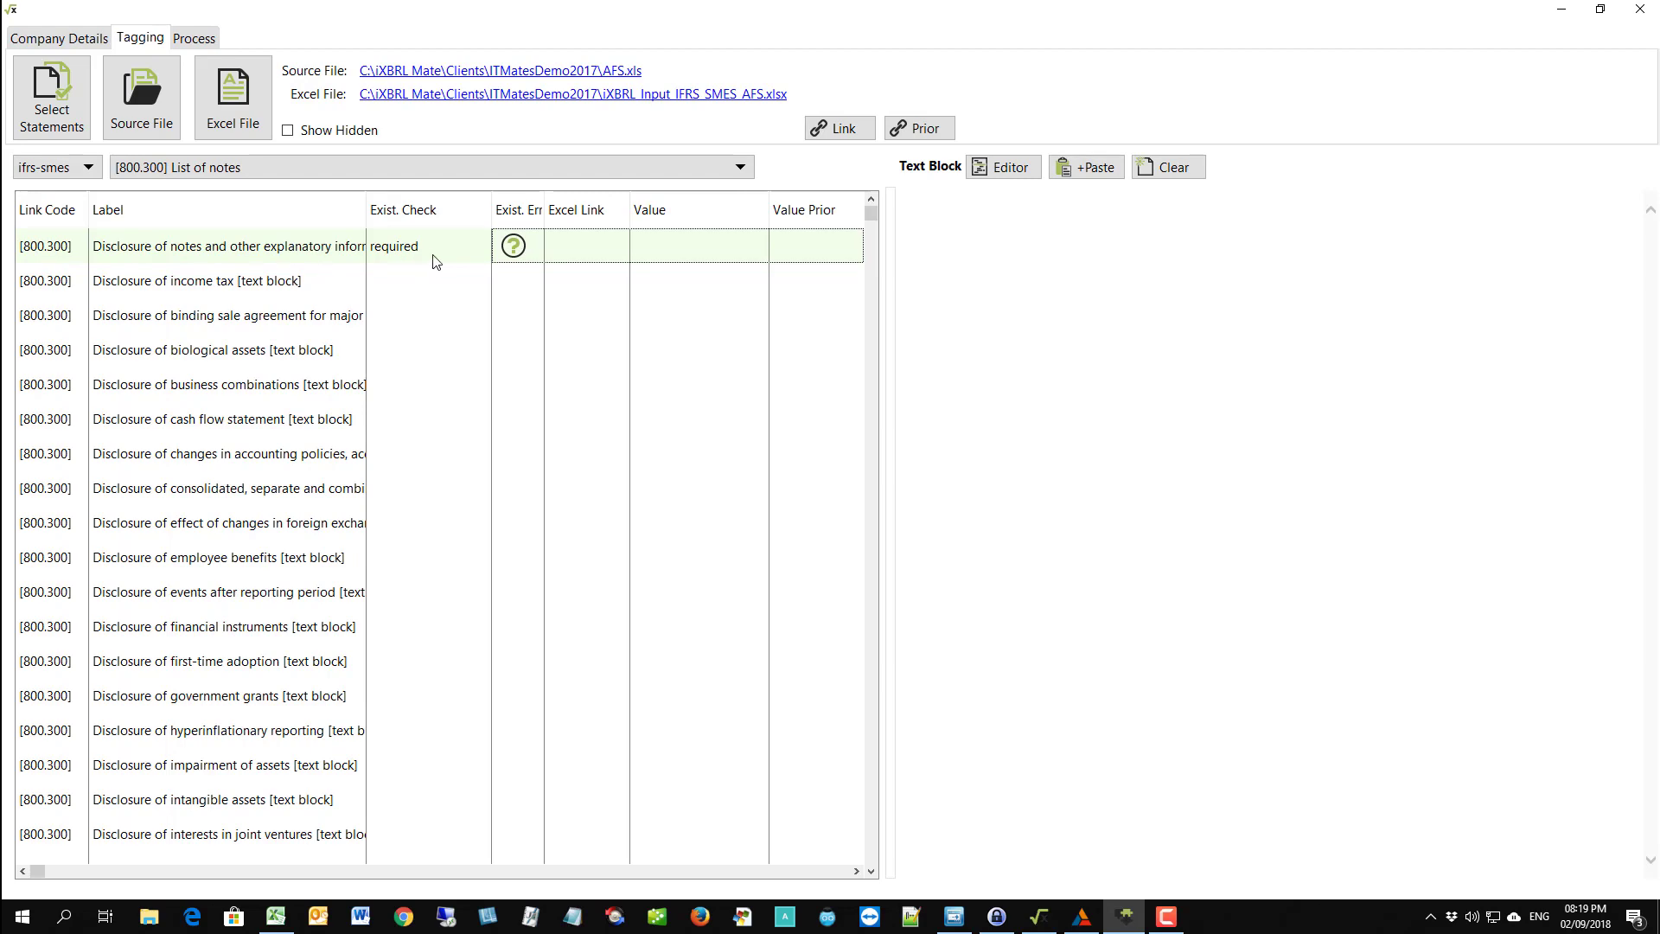
pyautogui.moveTo(275, 916)
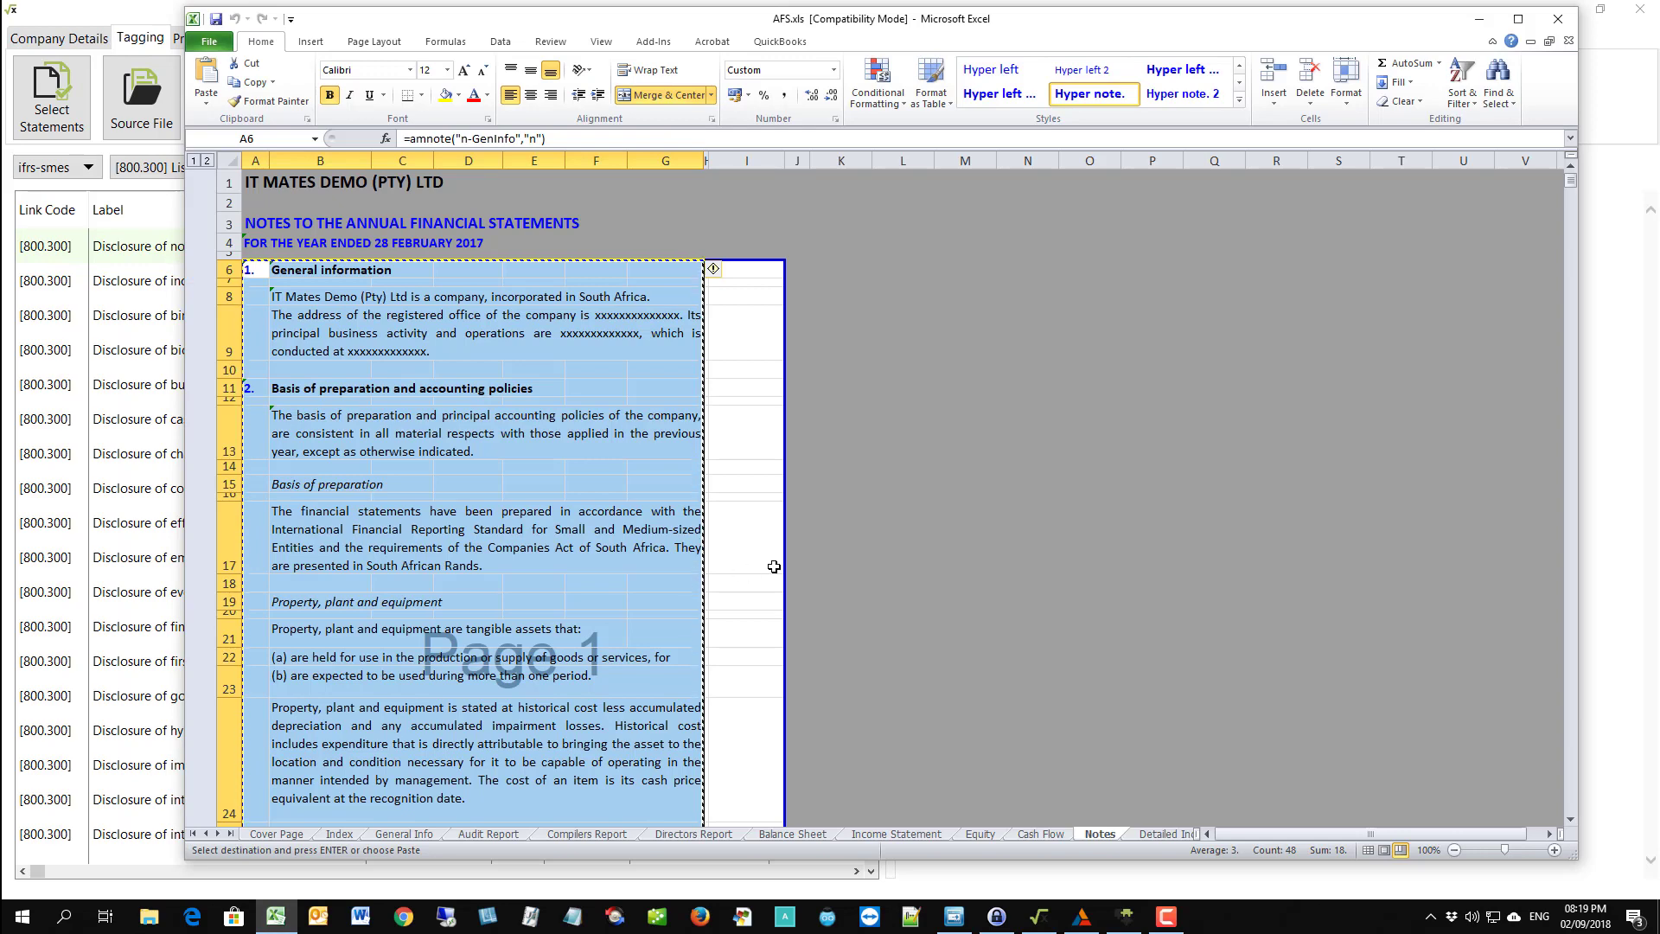
# Step: Scroll the Notes sheet and copy the notes from Property, plant and equipment onward
pyautogui.scroll(-3)
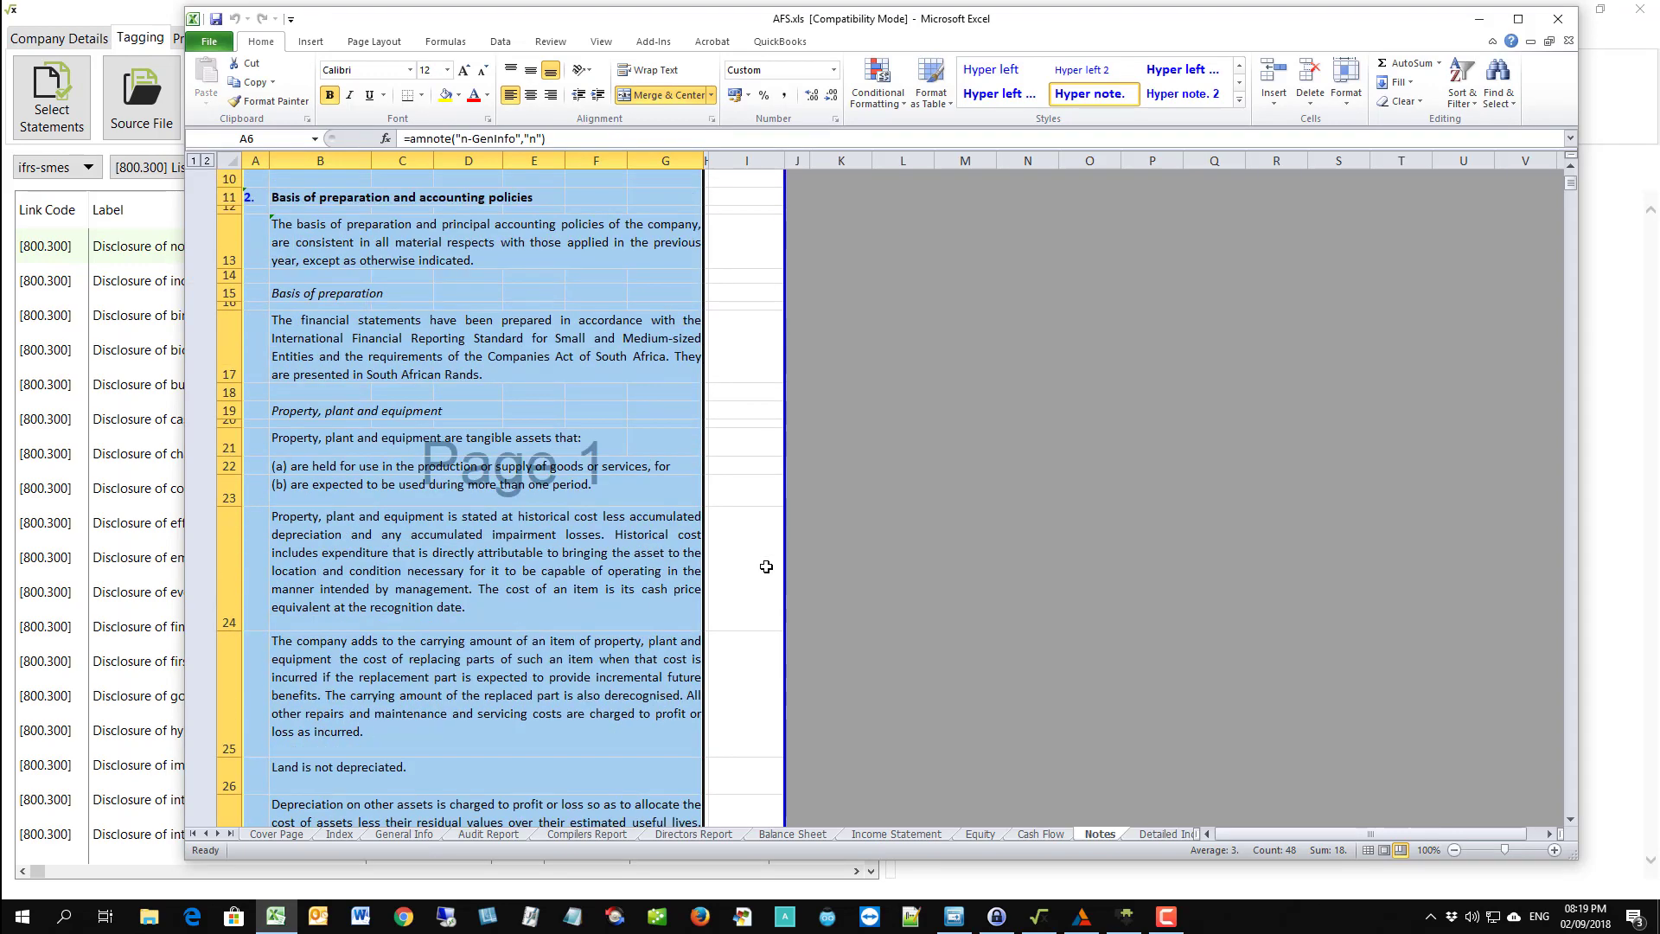
pyautogui.scroll(-3)
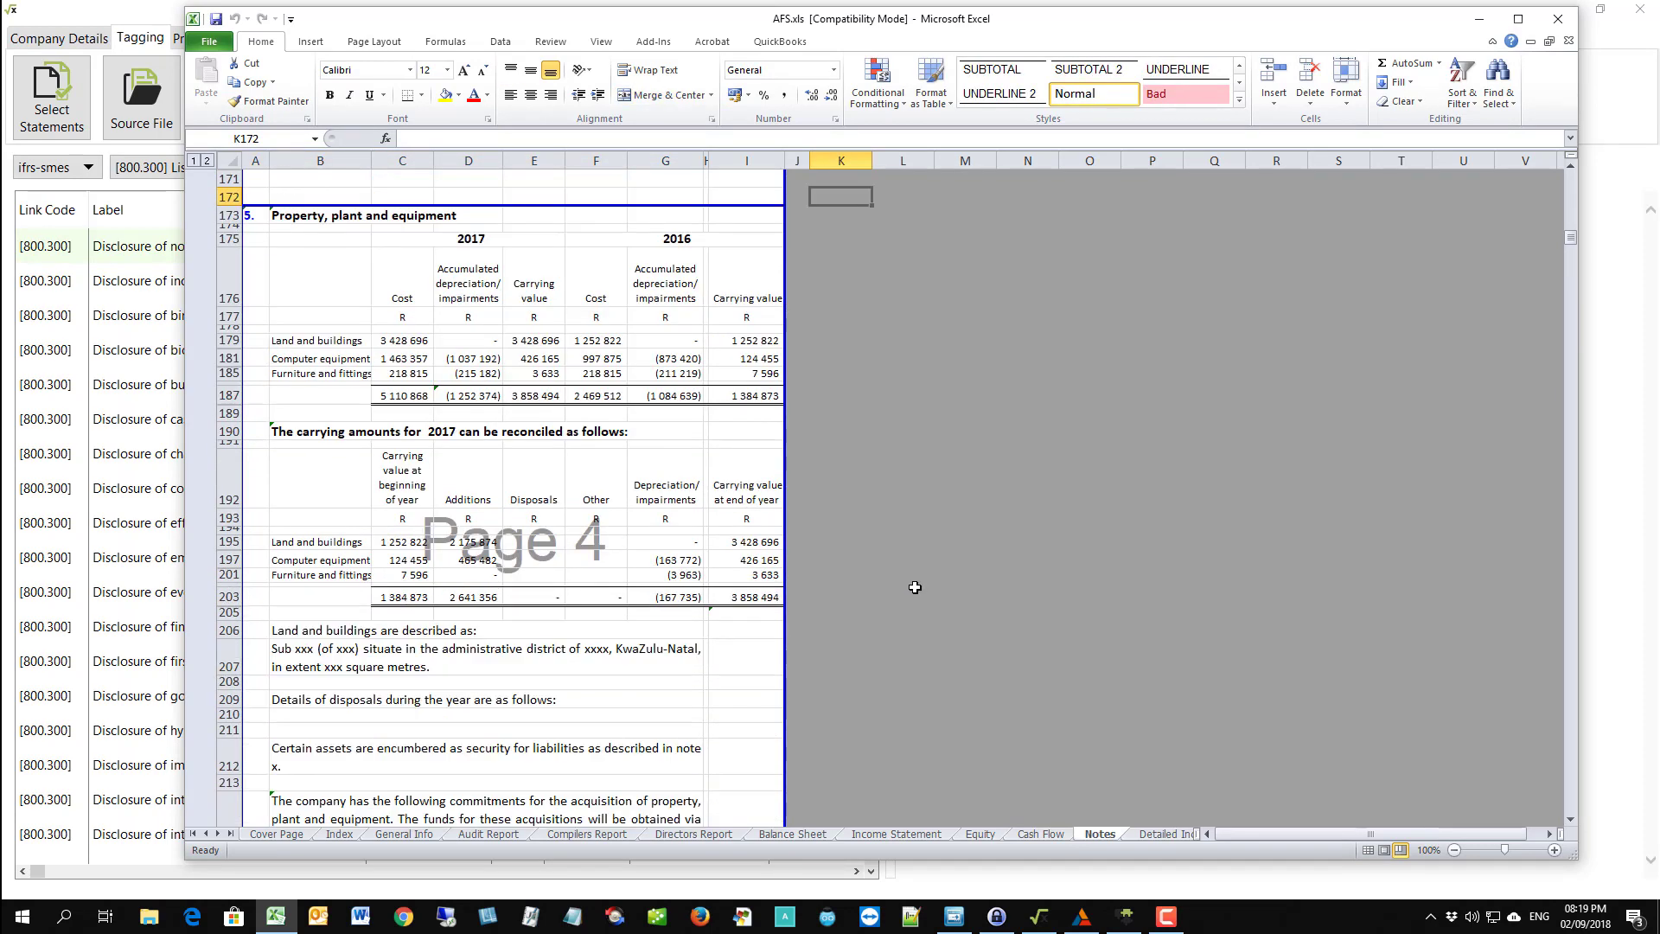
pyautogui.moveTo(256, 222)
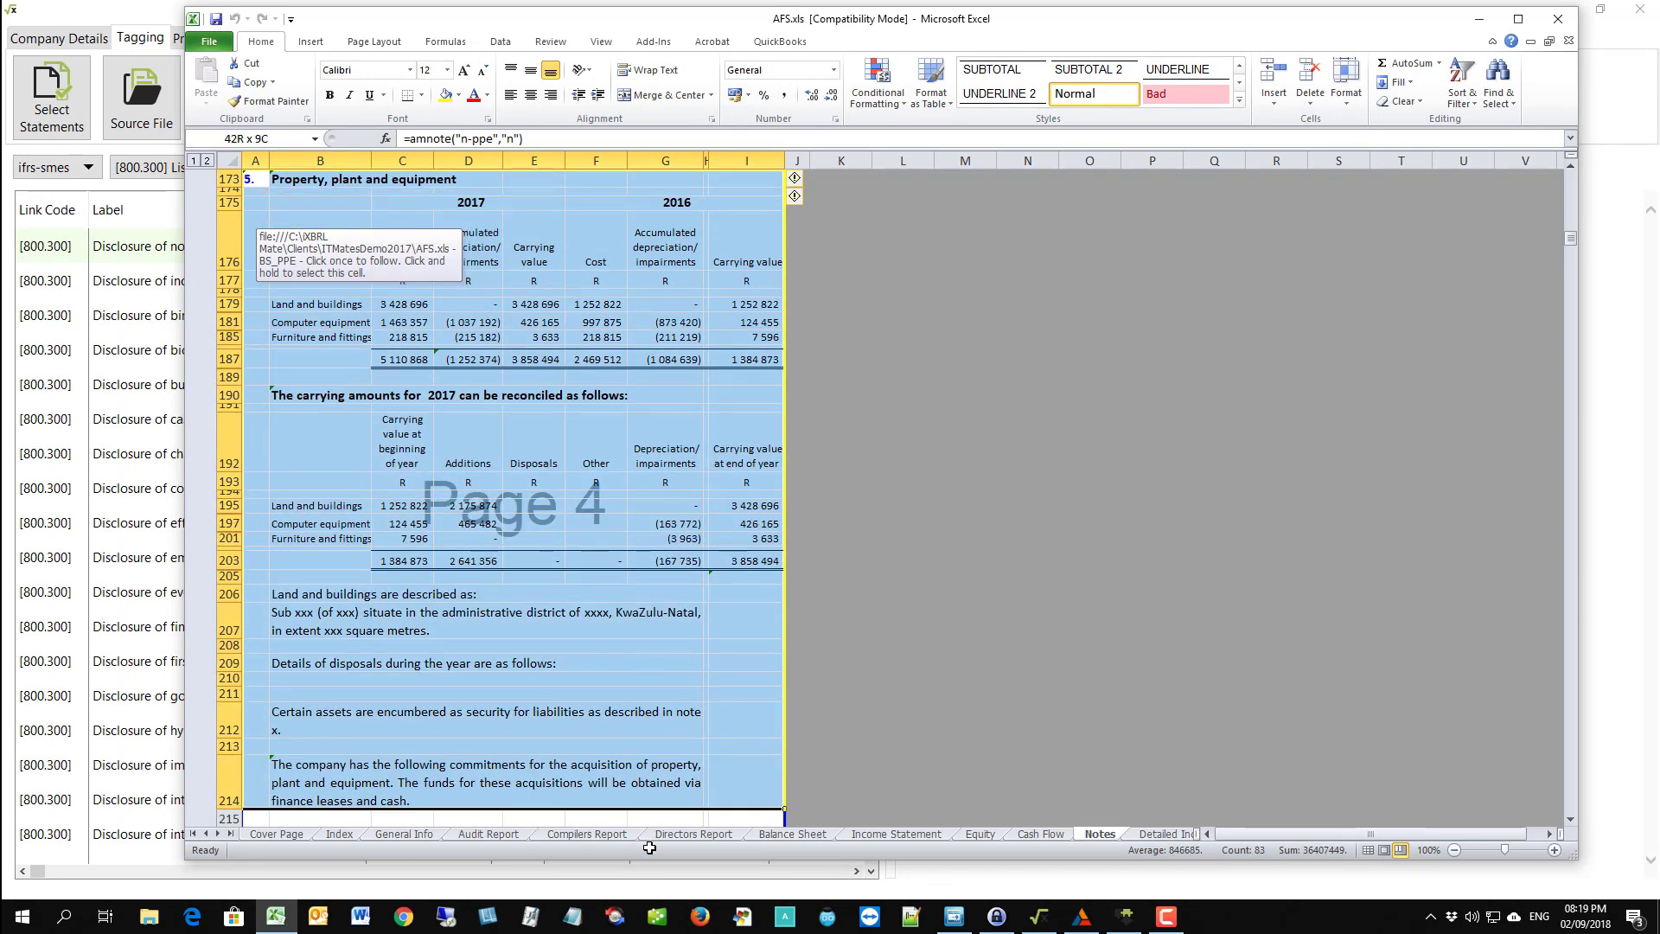
pyautogui.scroll(-3)
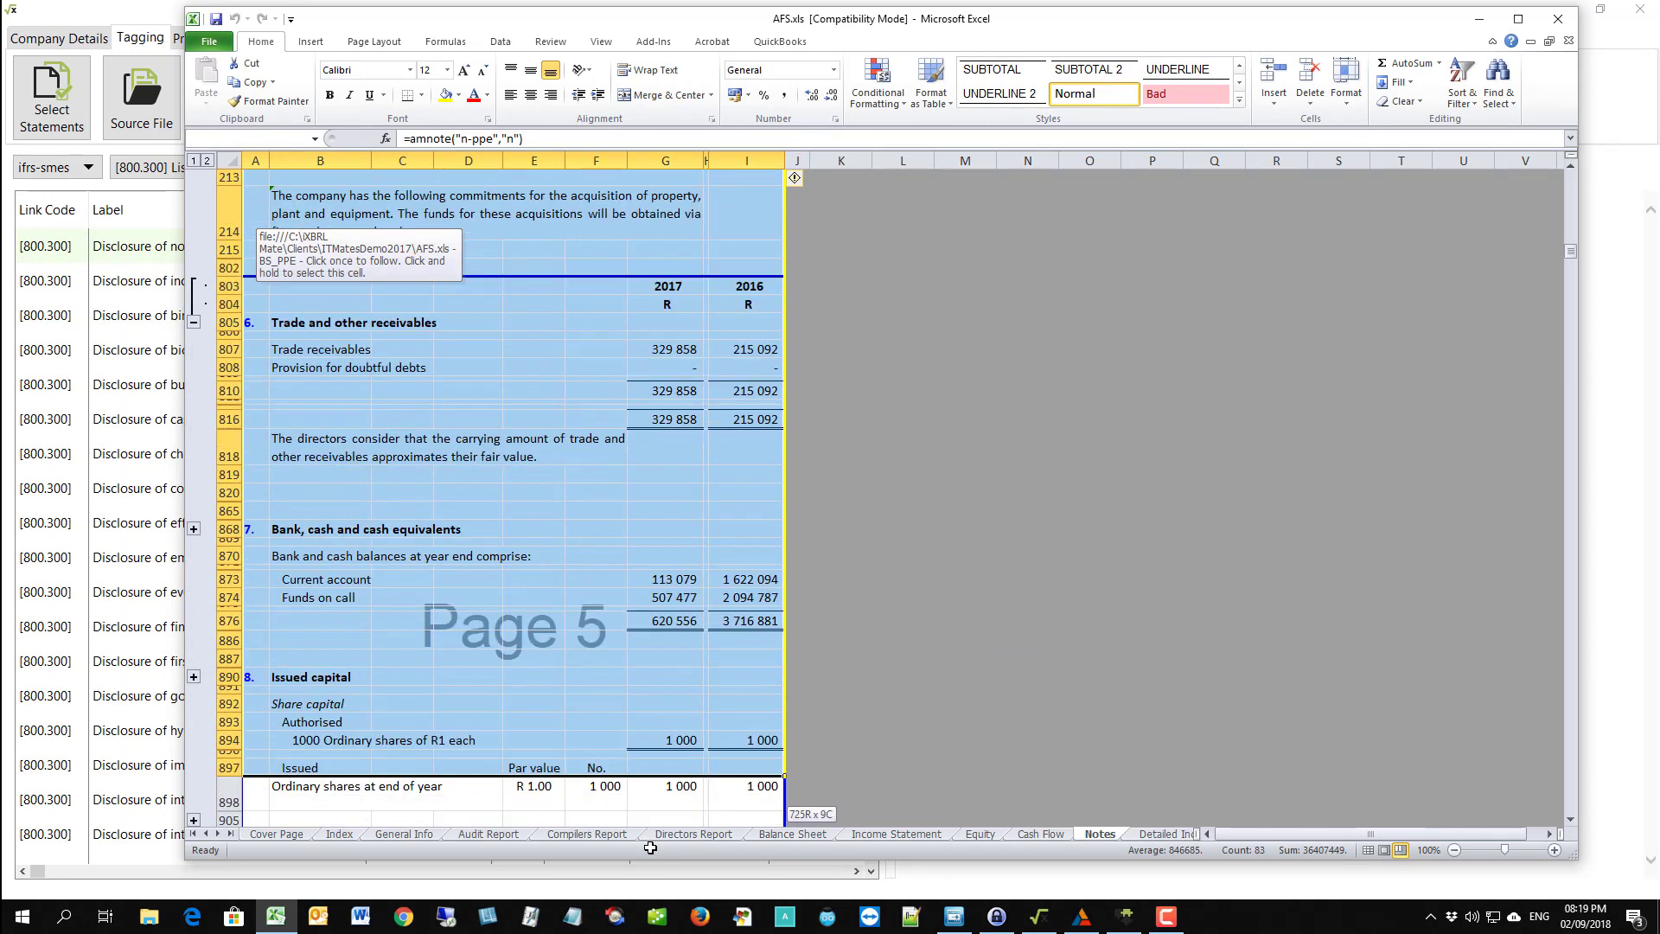
pyautogui.scroll(-3)
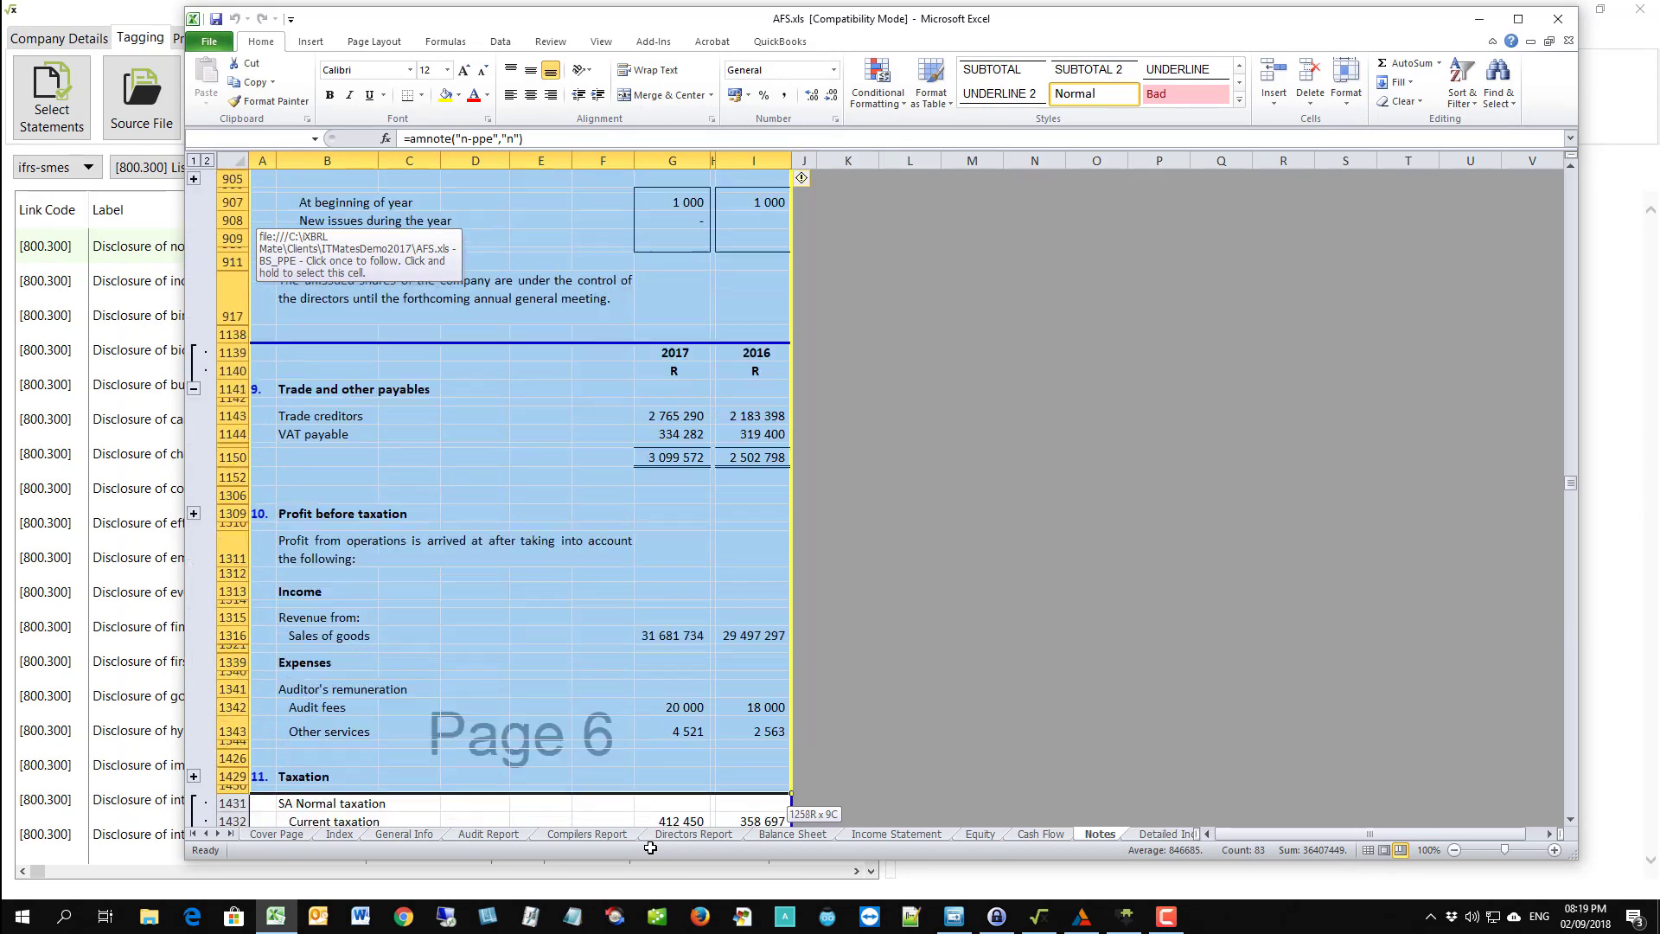
pyautogui.scroll(-3)
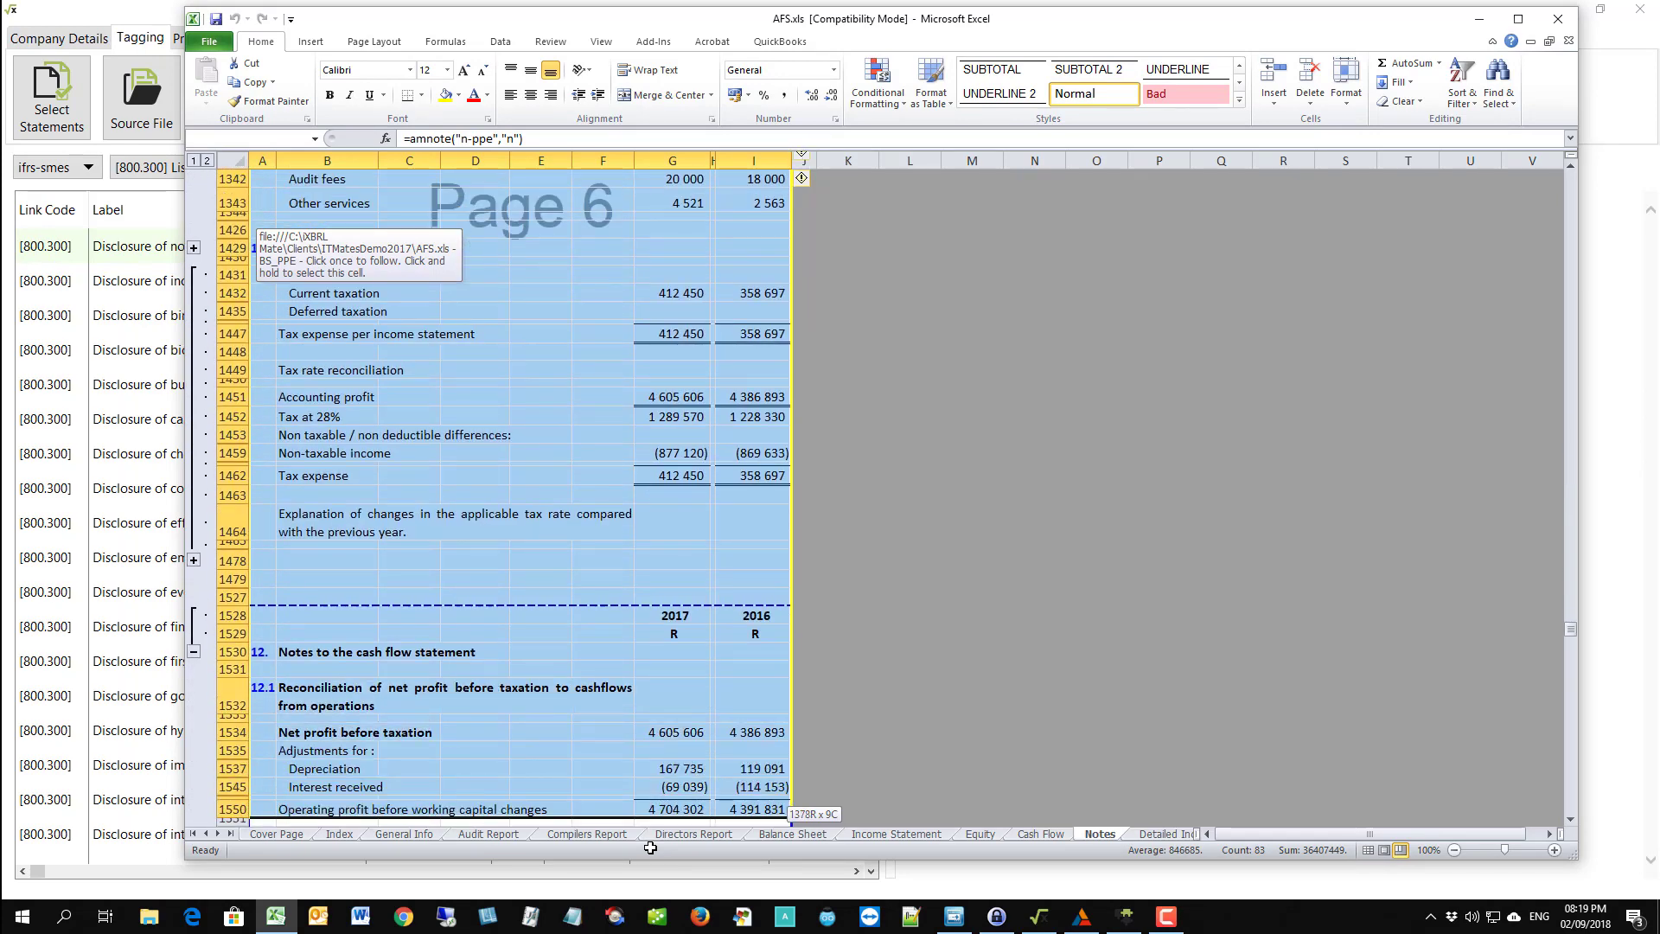
pyautogui.scroll(-3)
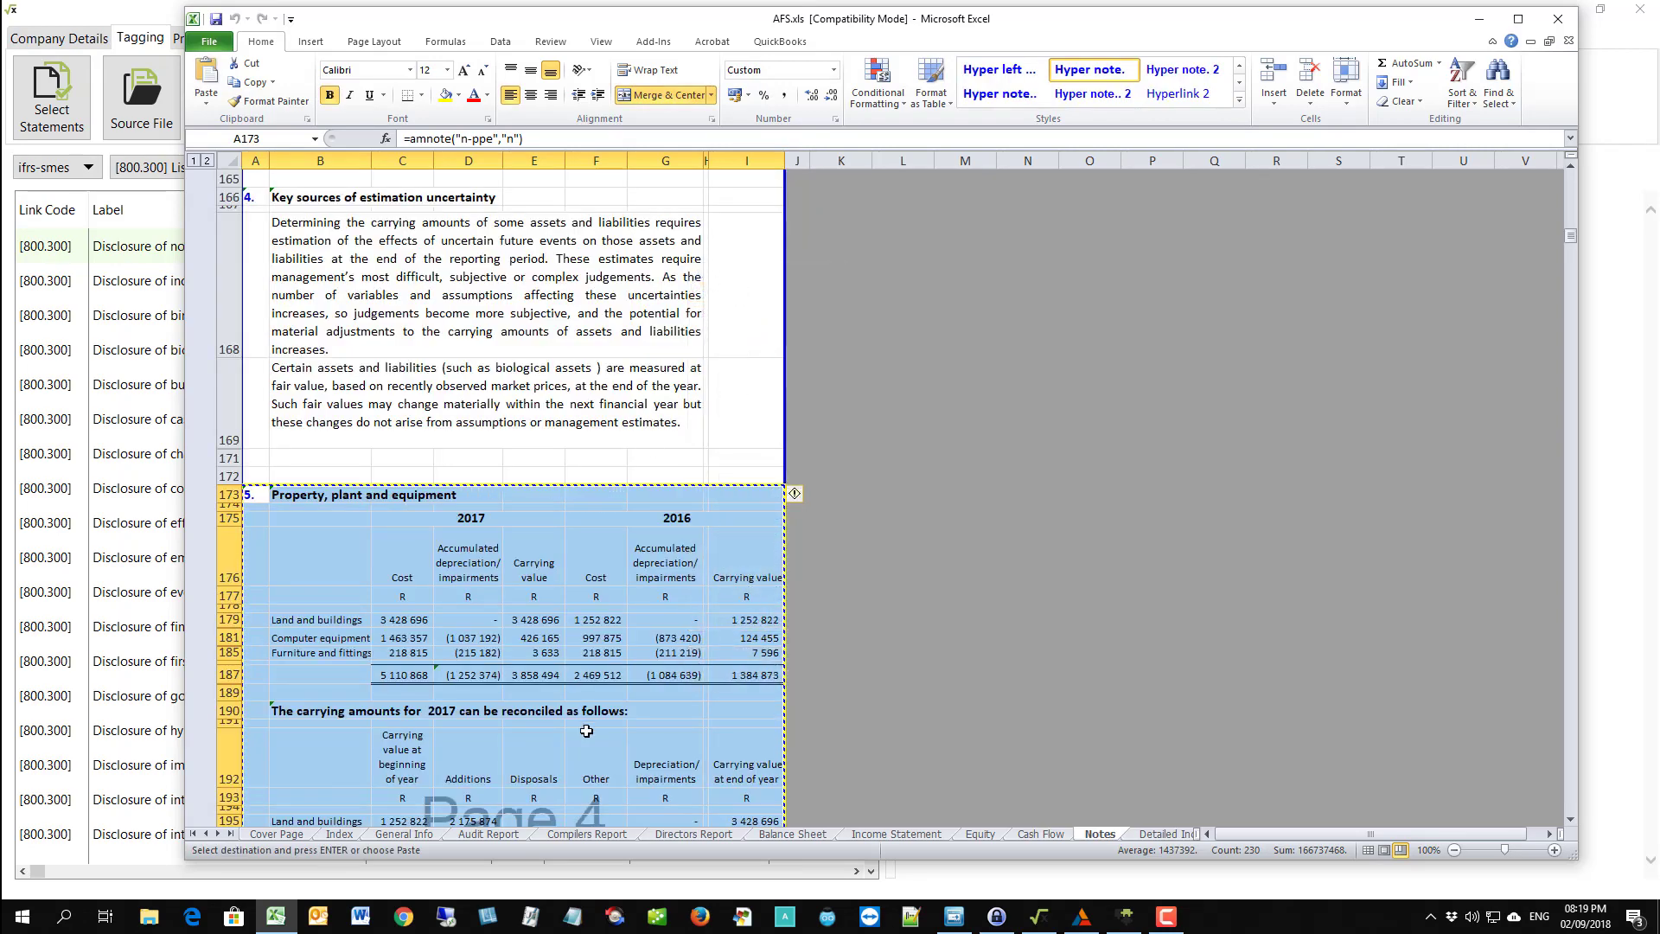
pyautogui.moveTo(883, 916)
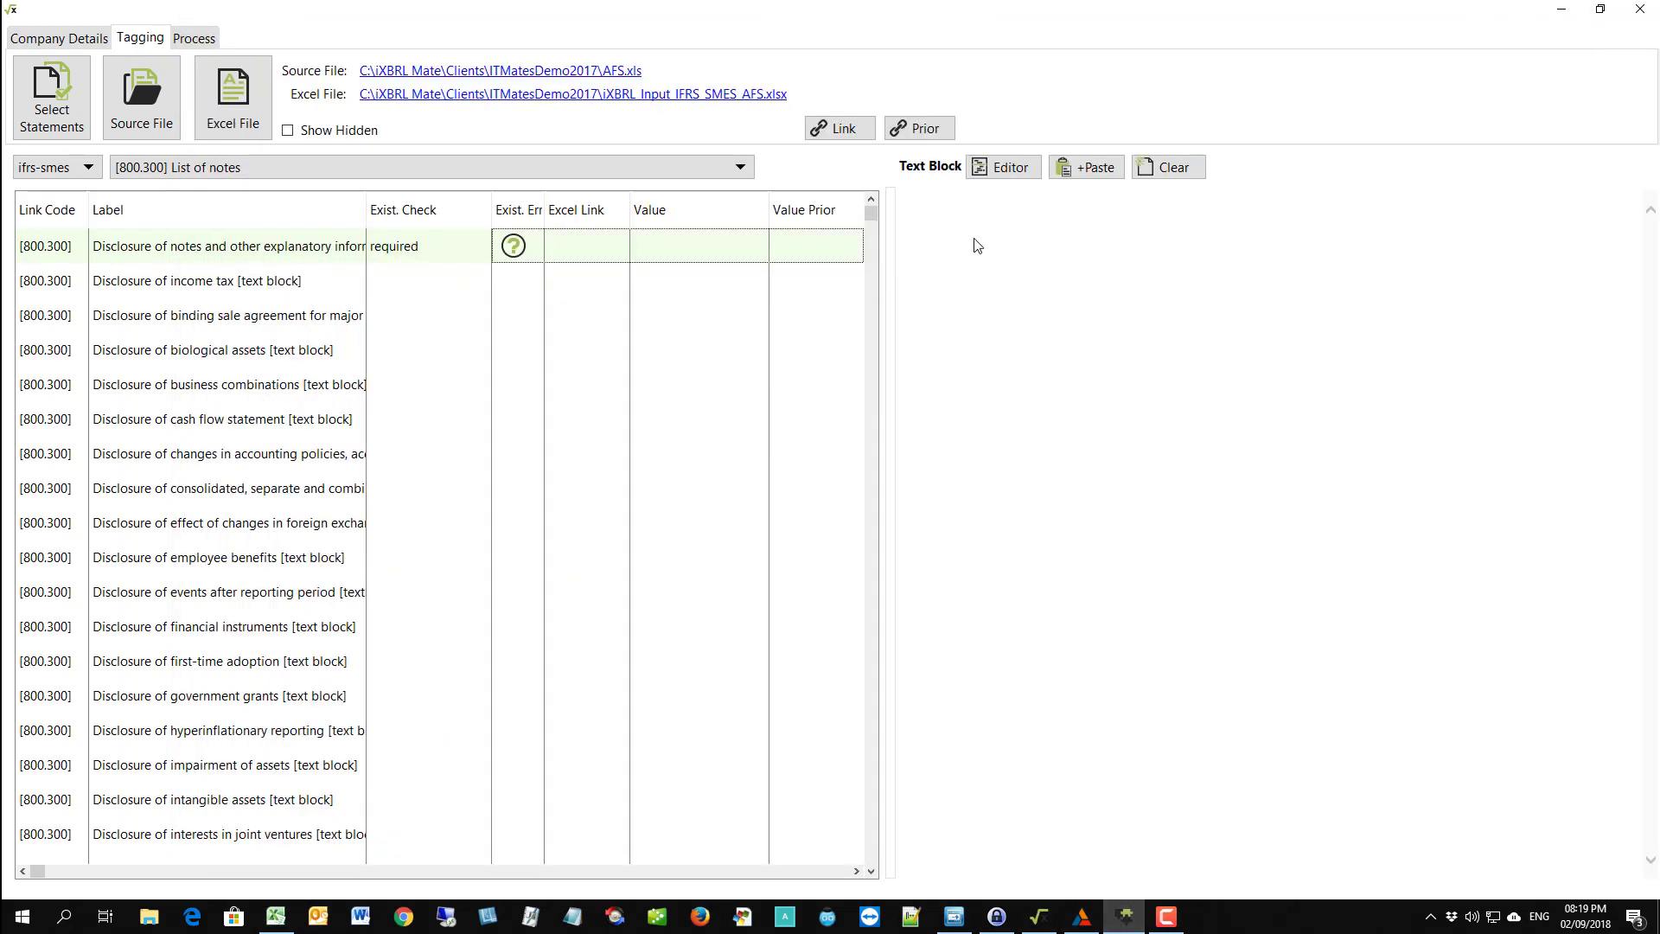
# Step: Paste and review the notes text block, then switch to [800.500] Directors' report disclosures
pyautogui.click(1087, 166)
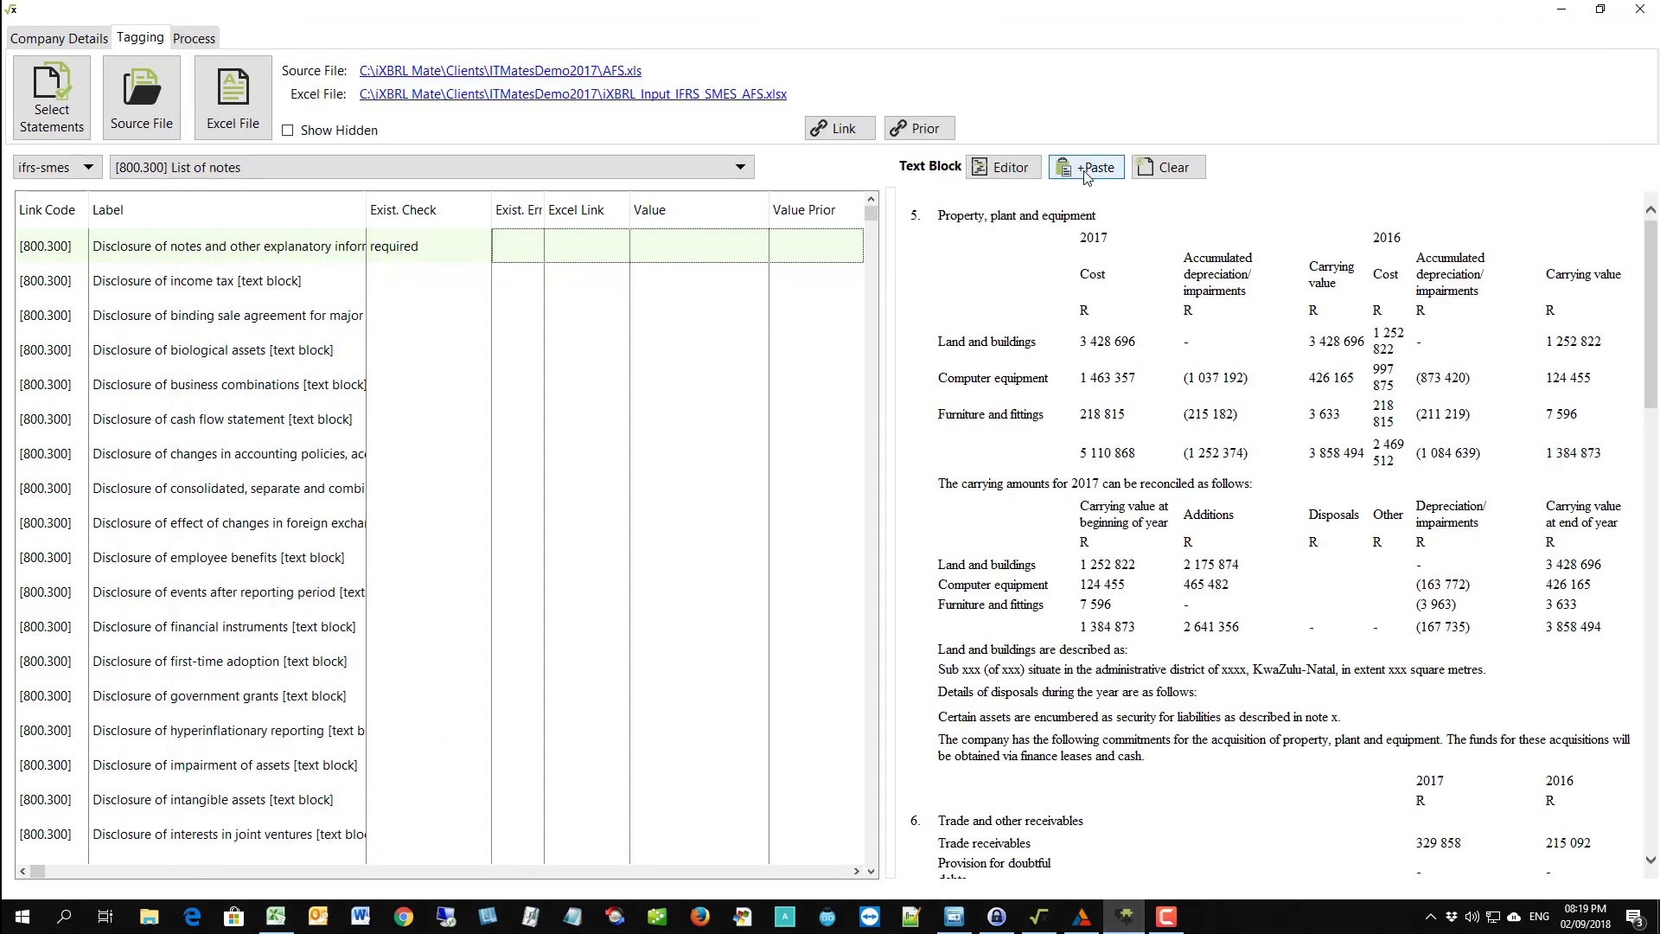
pyautogui.moveTo(1362, 319)
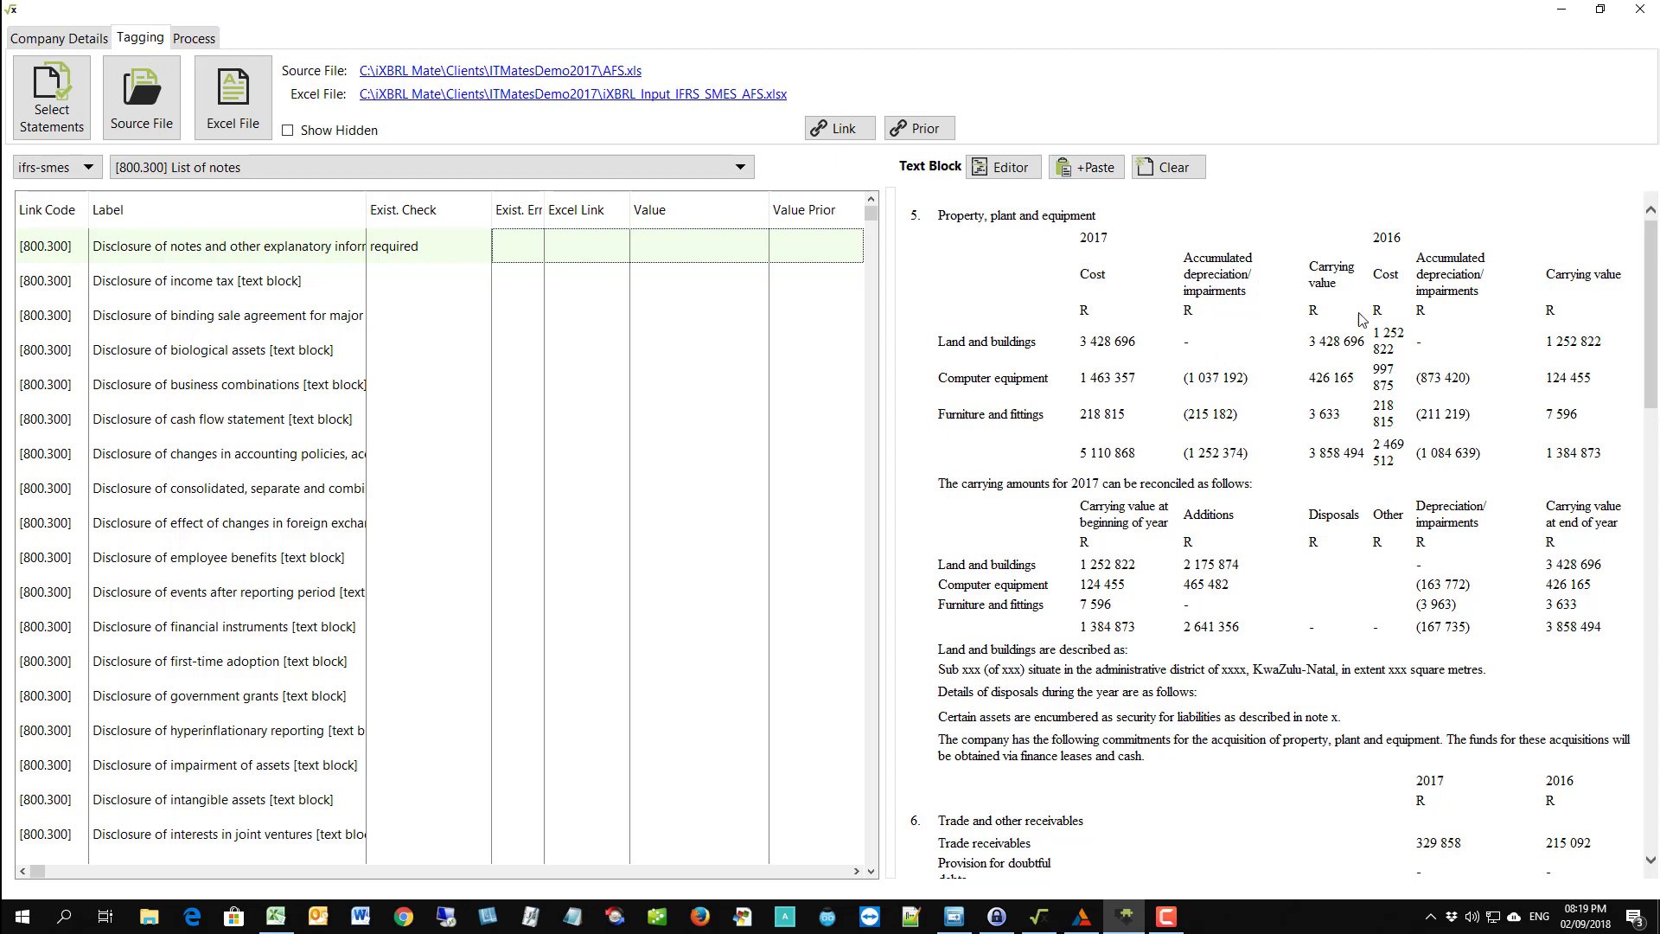
pyautogui.moveTo(1491, 415)
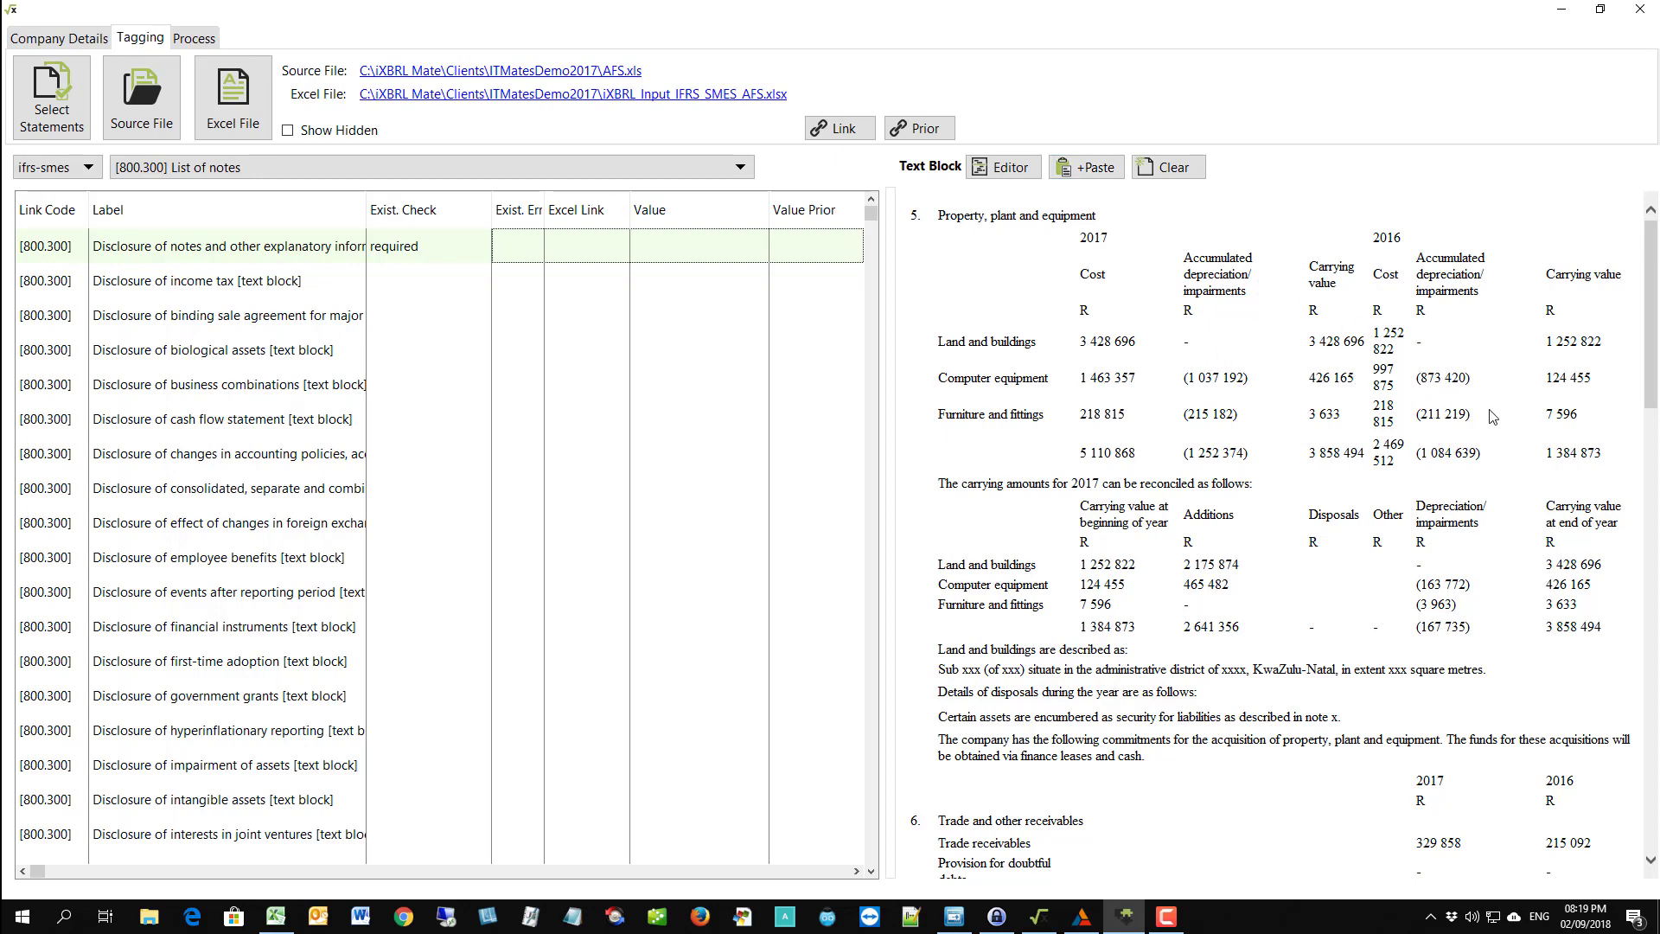
pyautogui.scroll(-3)
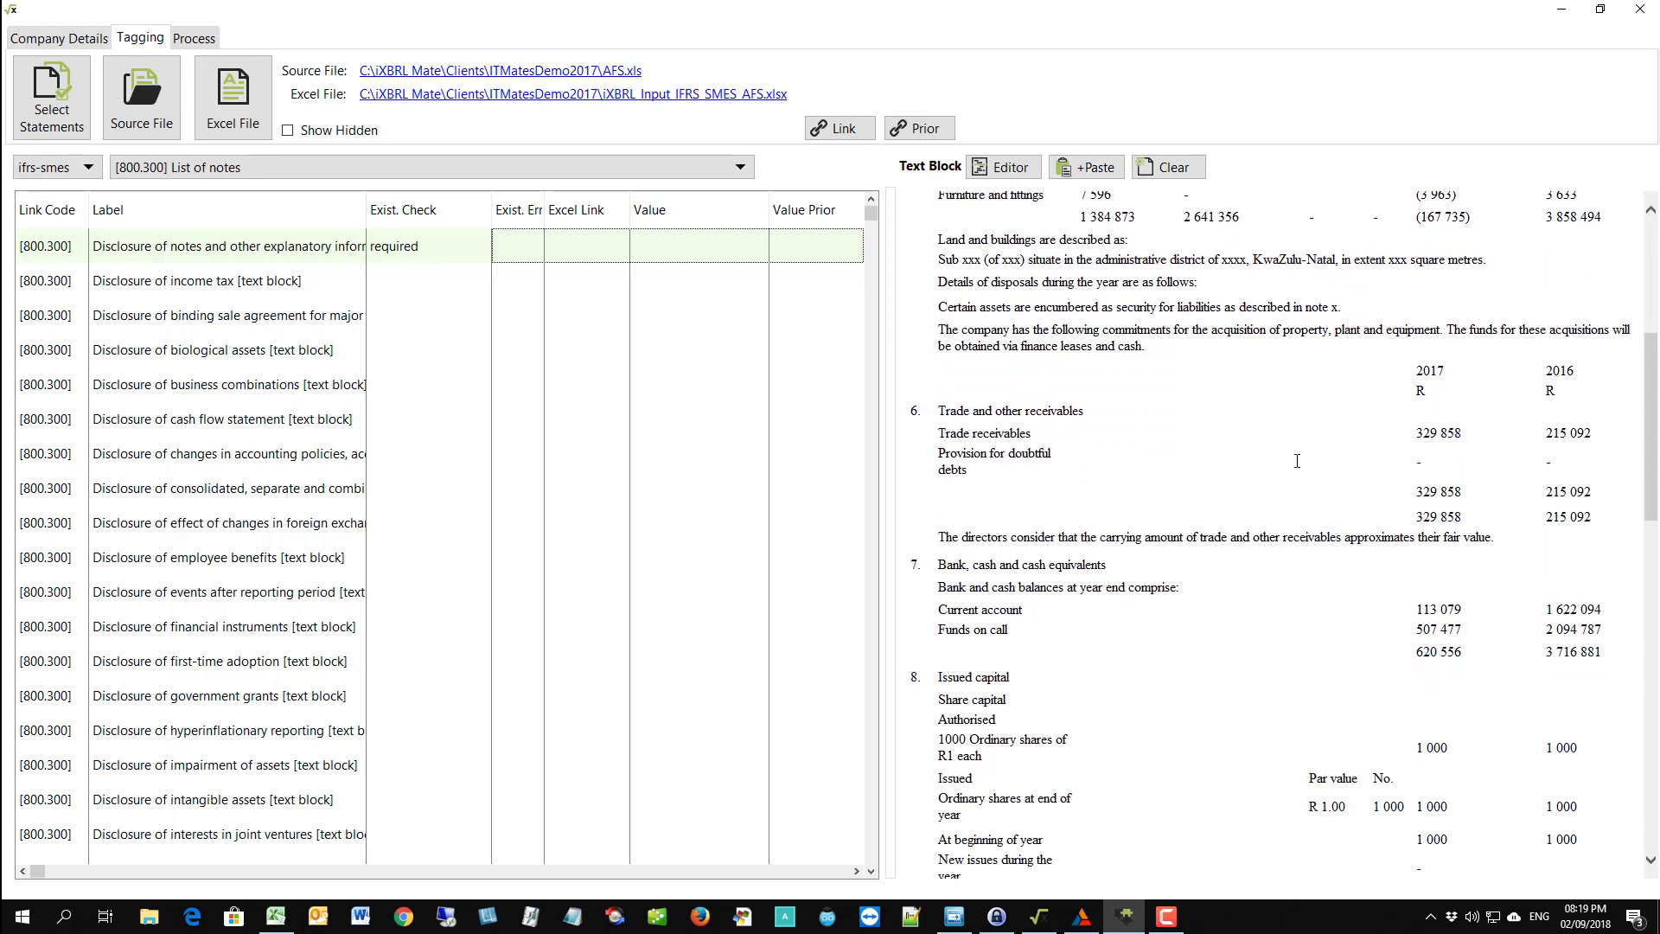
pyautogui.scroll(-3)
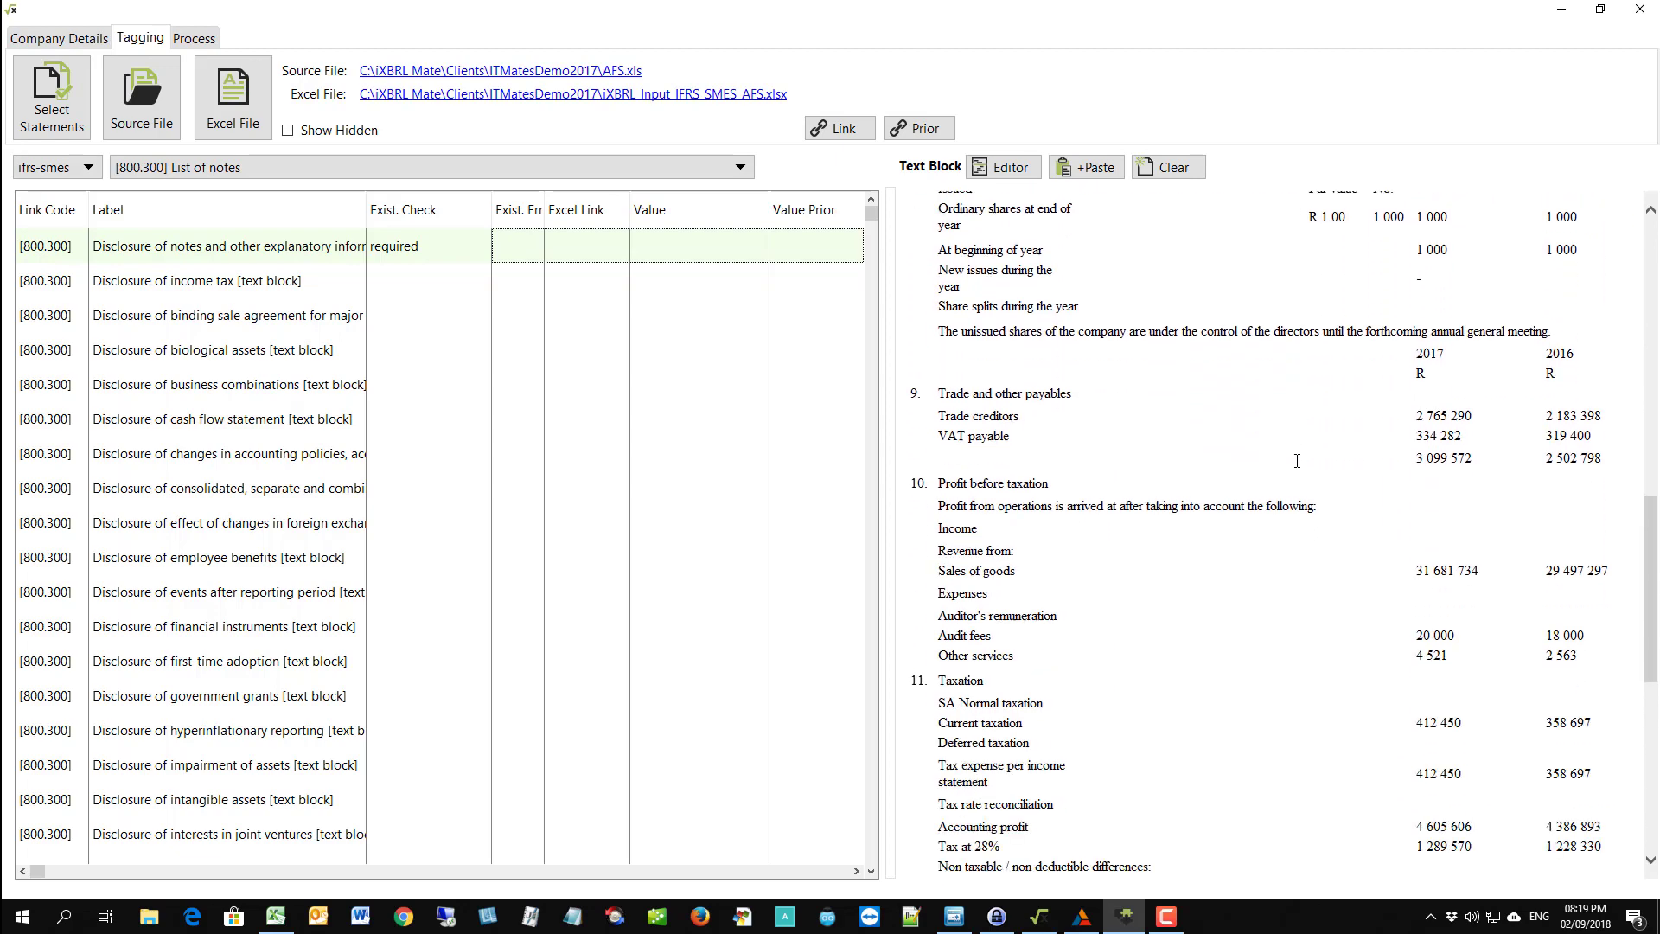
pyautogui.scroll(-3)
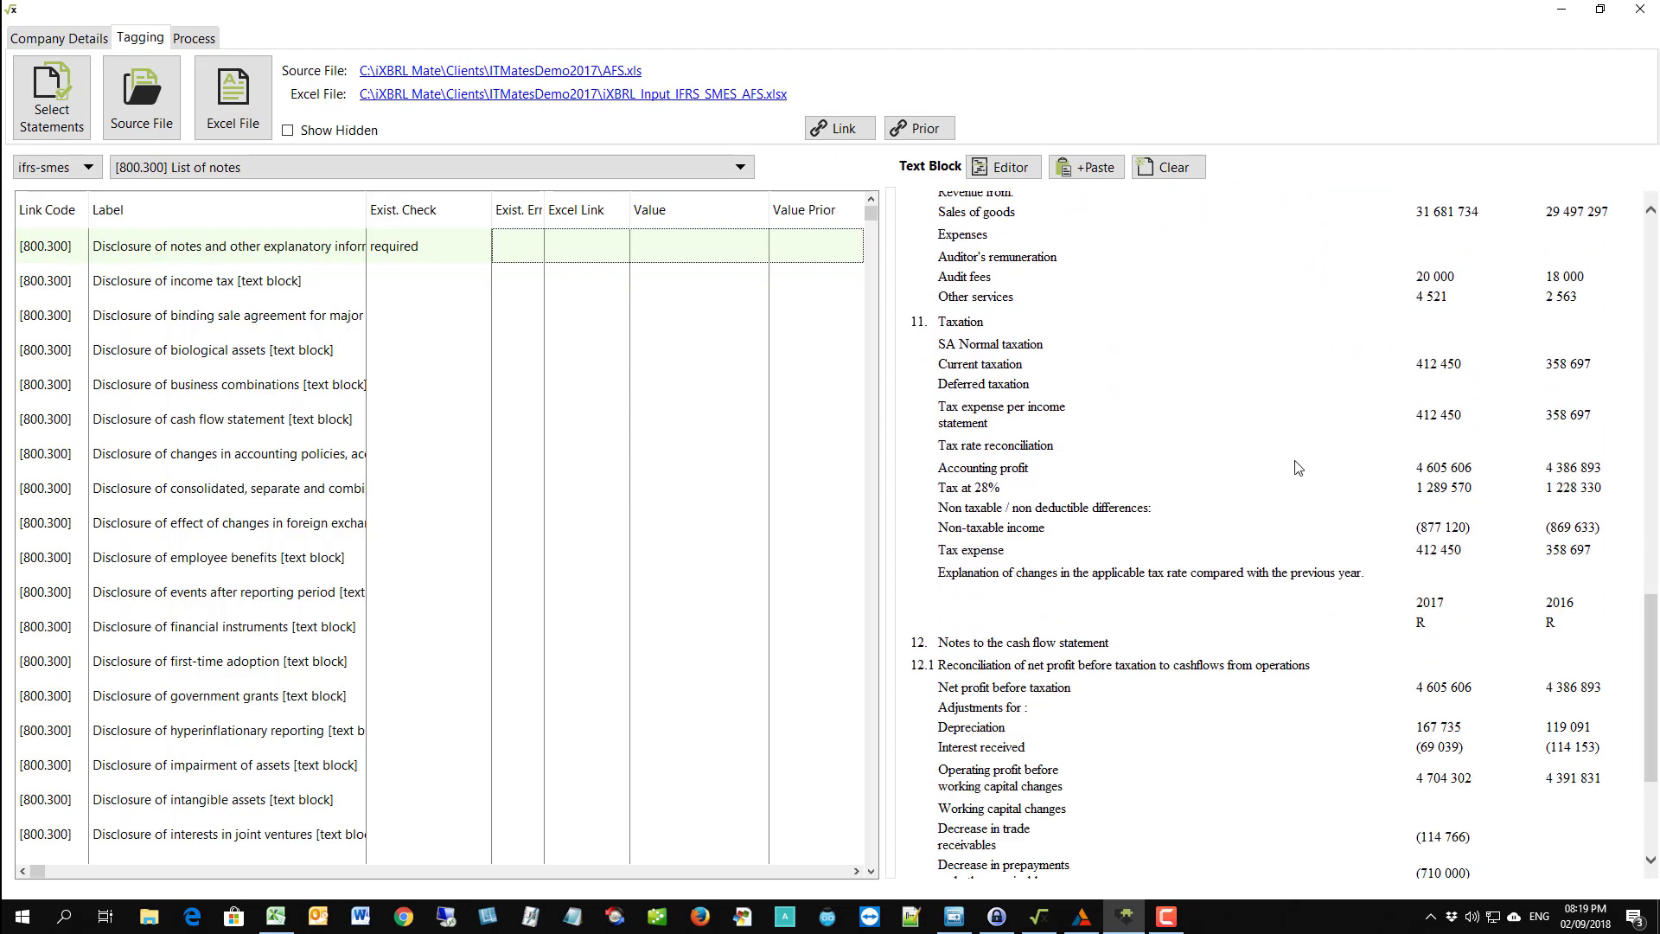
pyautogui.scroll(3)
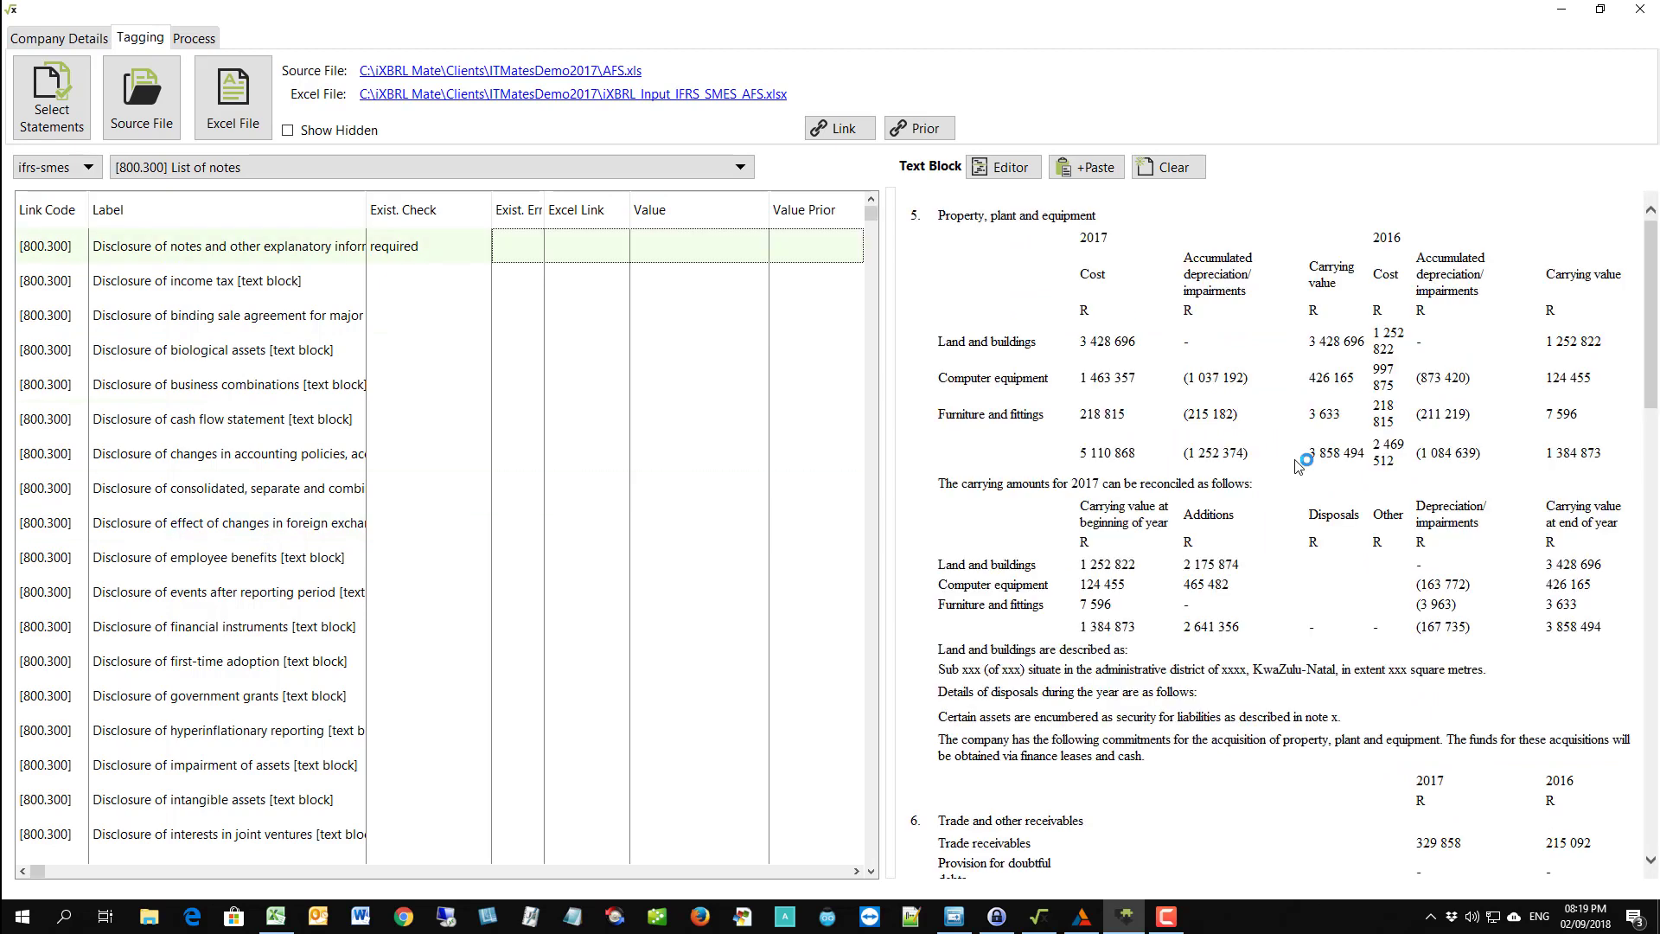
pyautogui.moveTo(1299, 466)
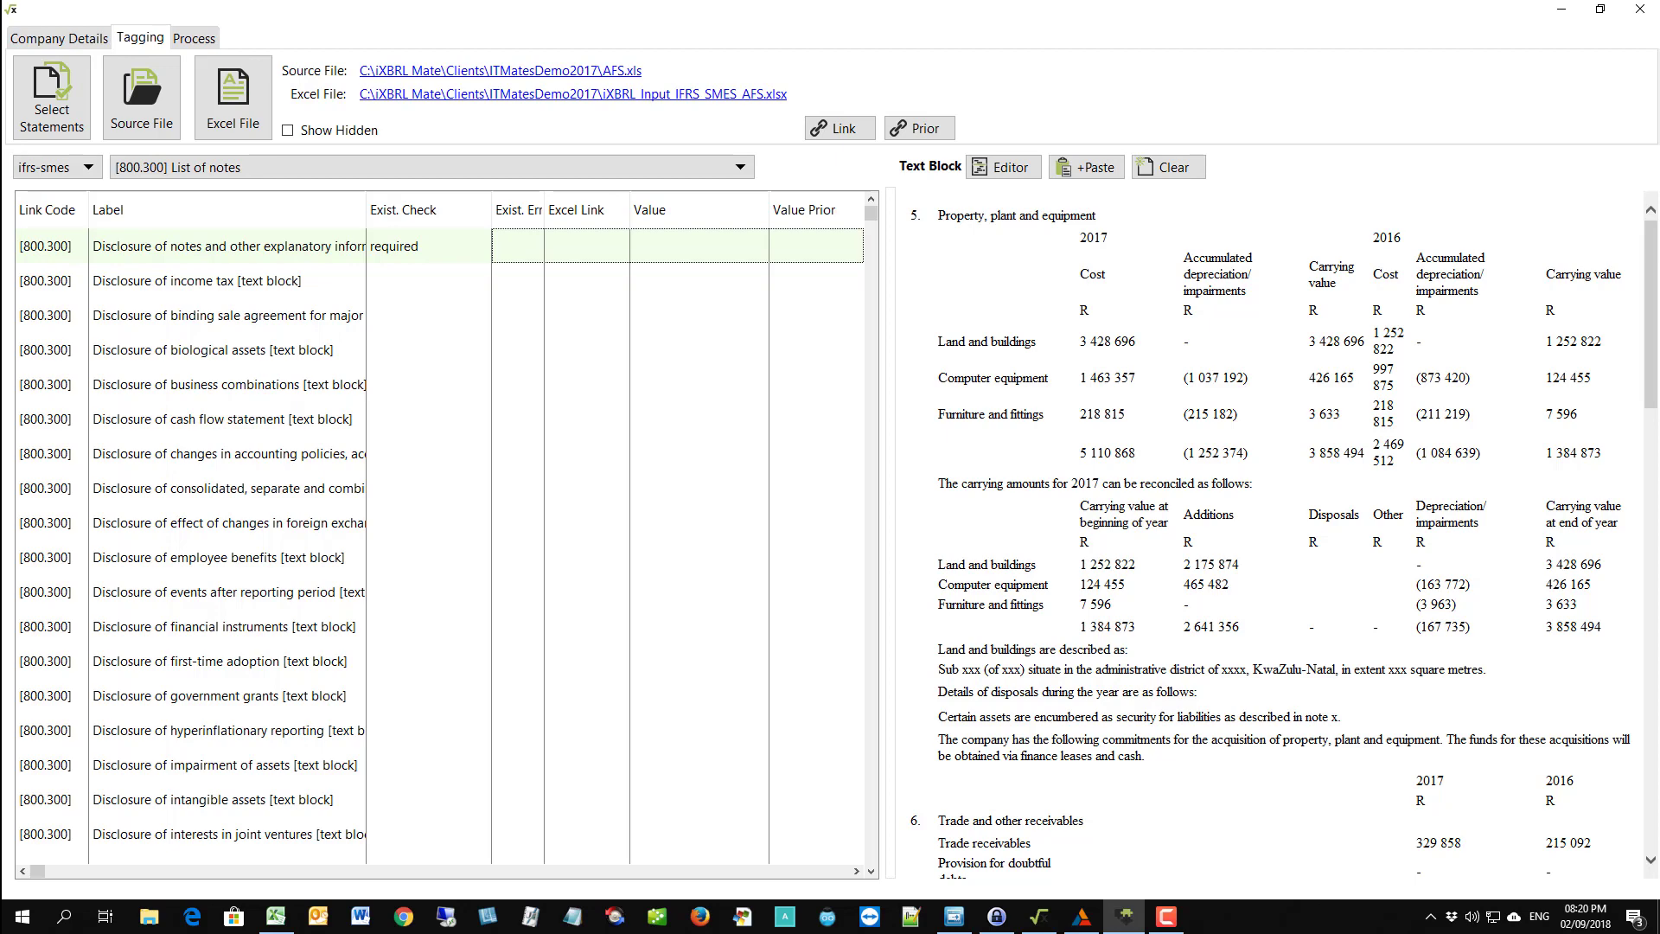
pyautogui.click(741, 167)
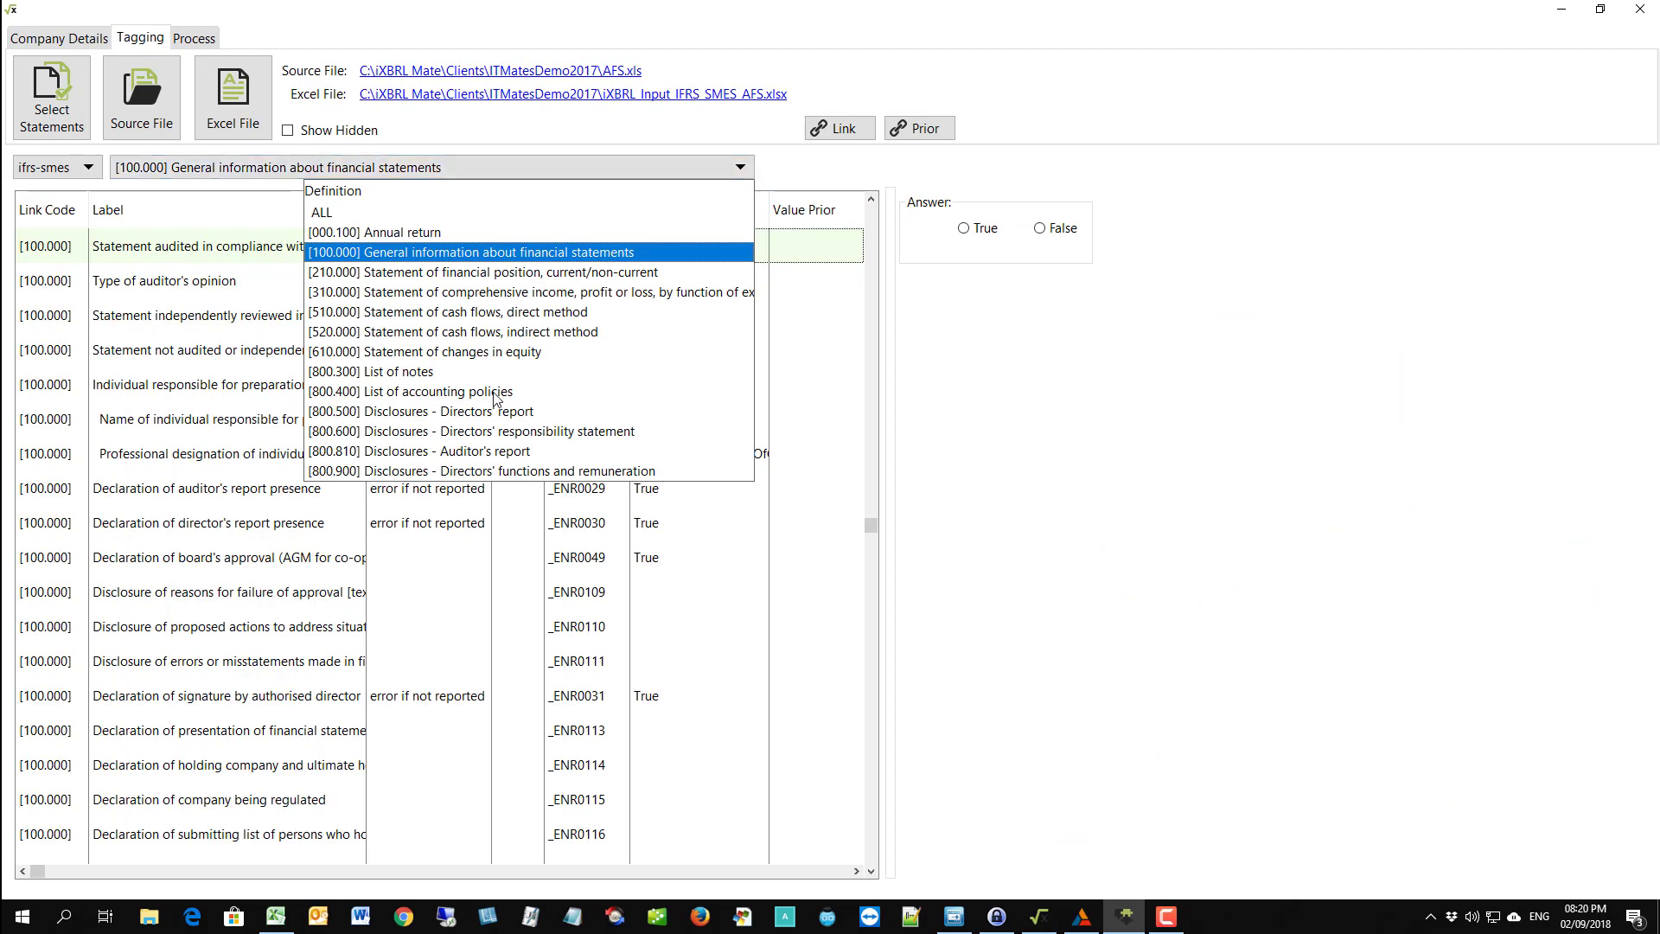
pyautogui.click(448, 410)
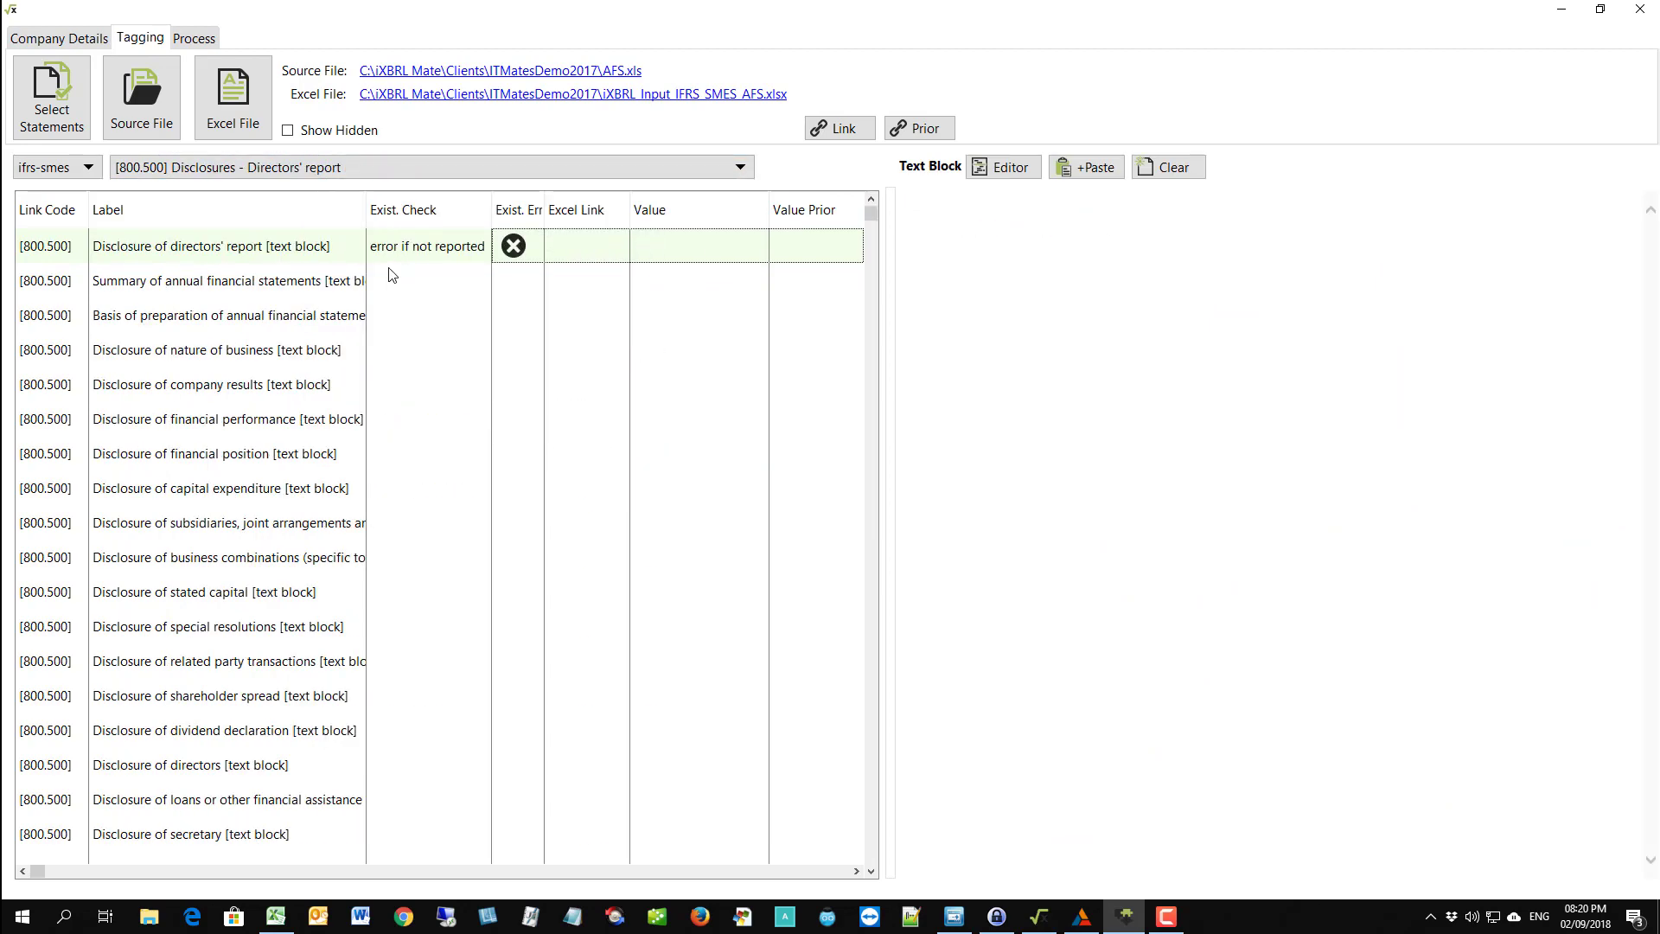
pyautogui.moveTo(513, 245)
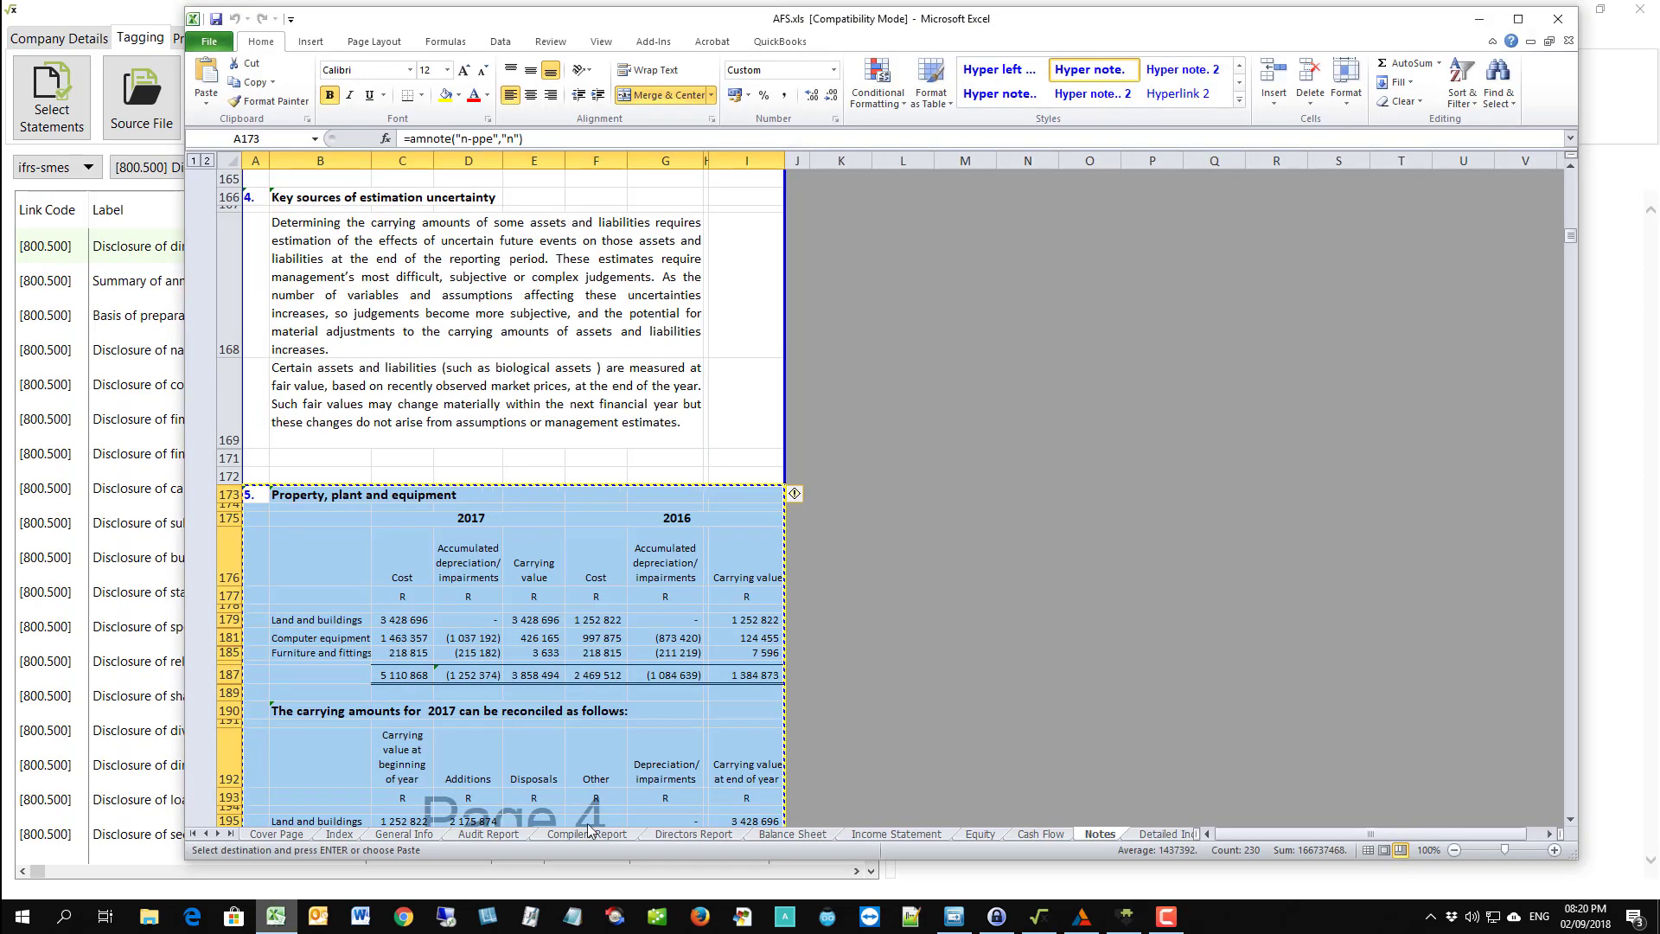
# Step: Copy the Directors Report sheet text, from the heading through auditors
pyautogui.click(1150, 475)
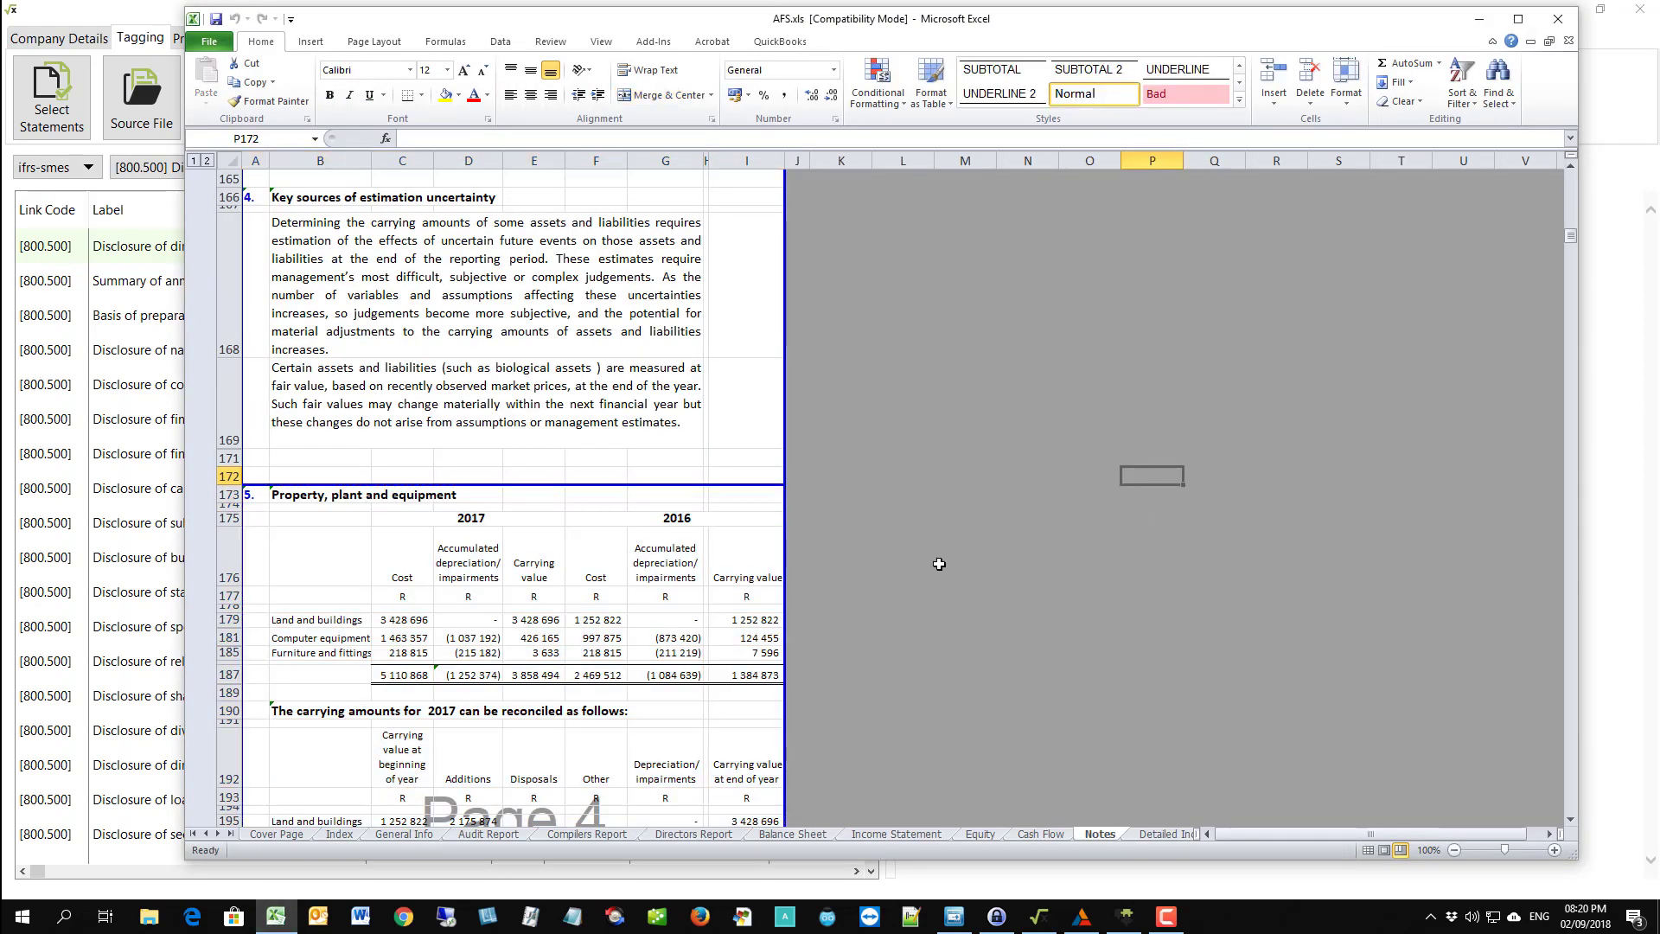
pyautogui.click(692, 834)
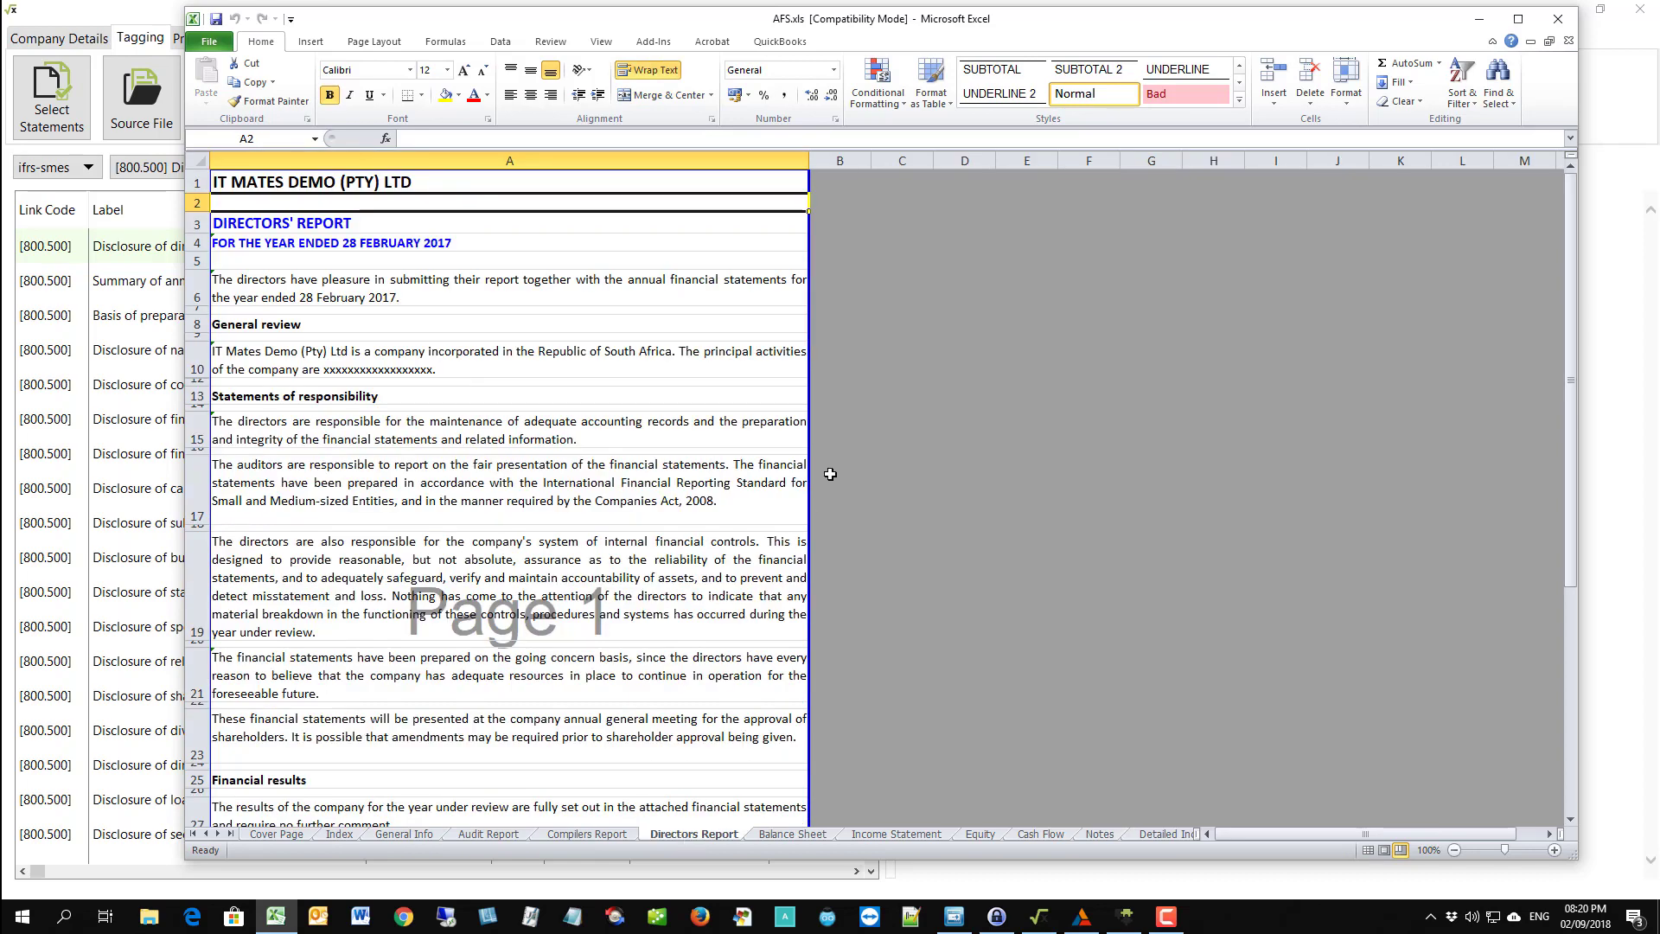
pyautogui.click(282, 222)
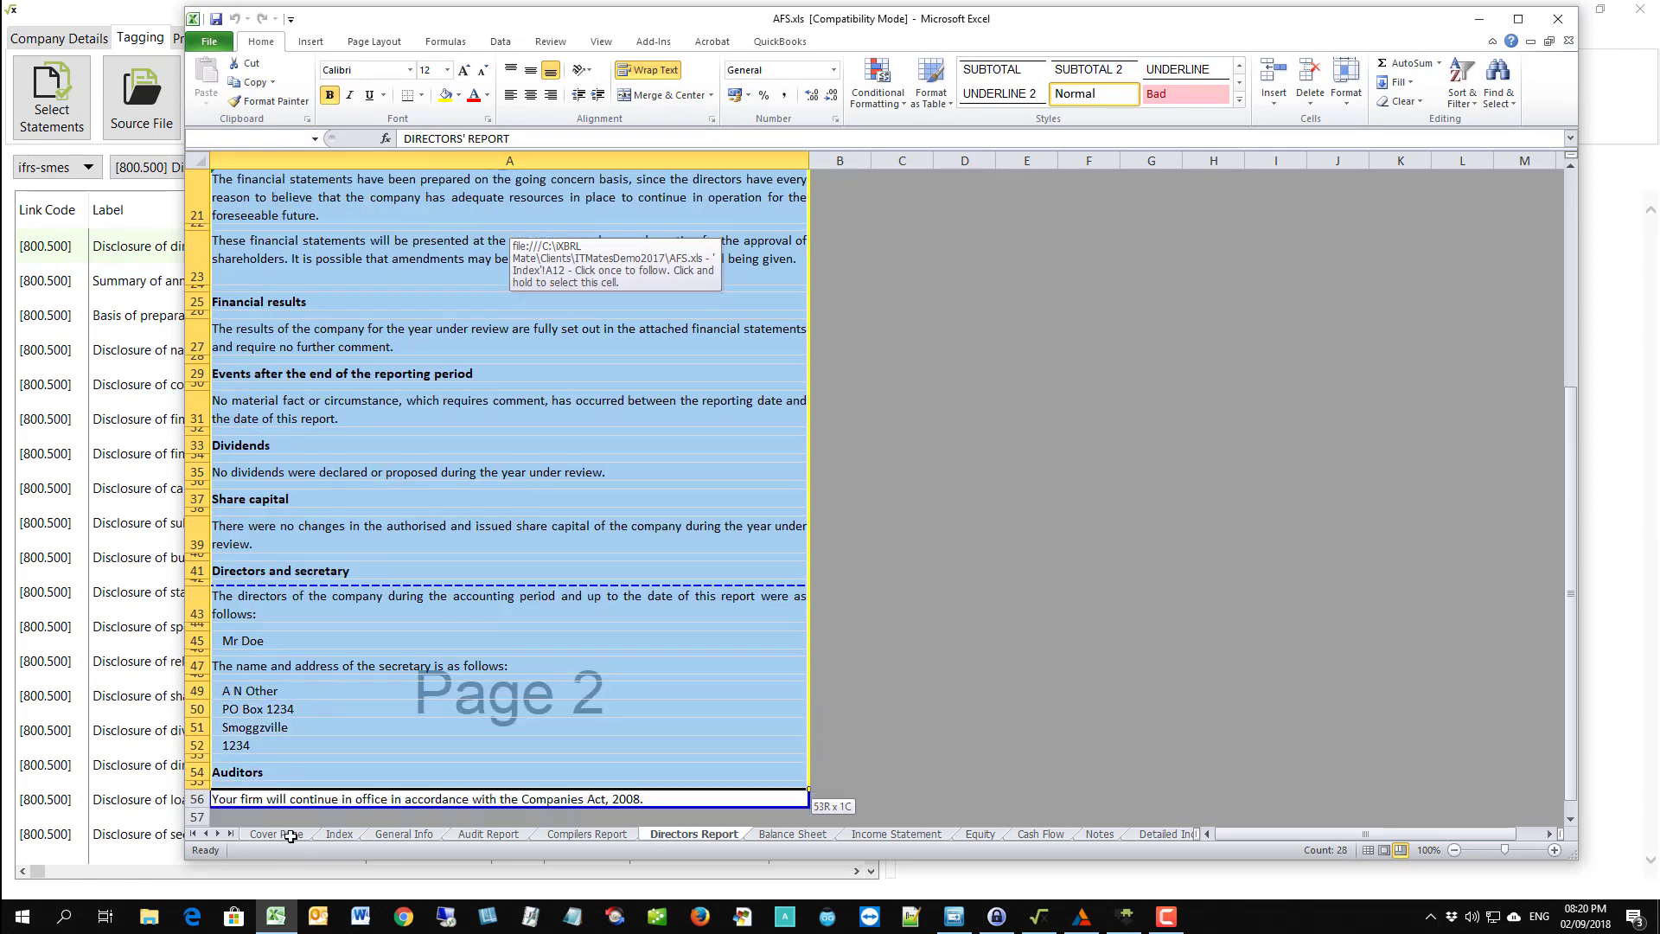
pyautogui.rightClick(371, 498)
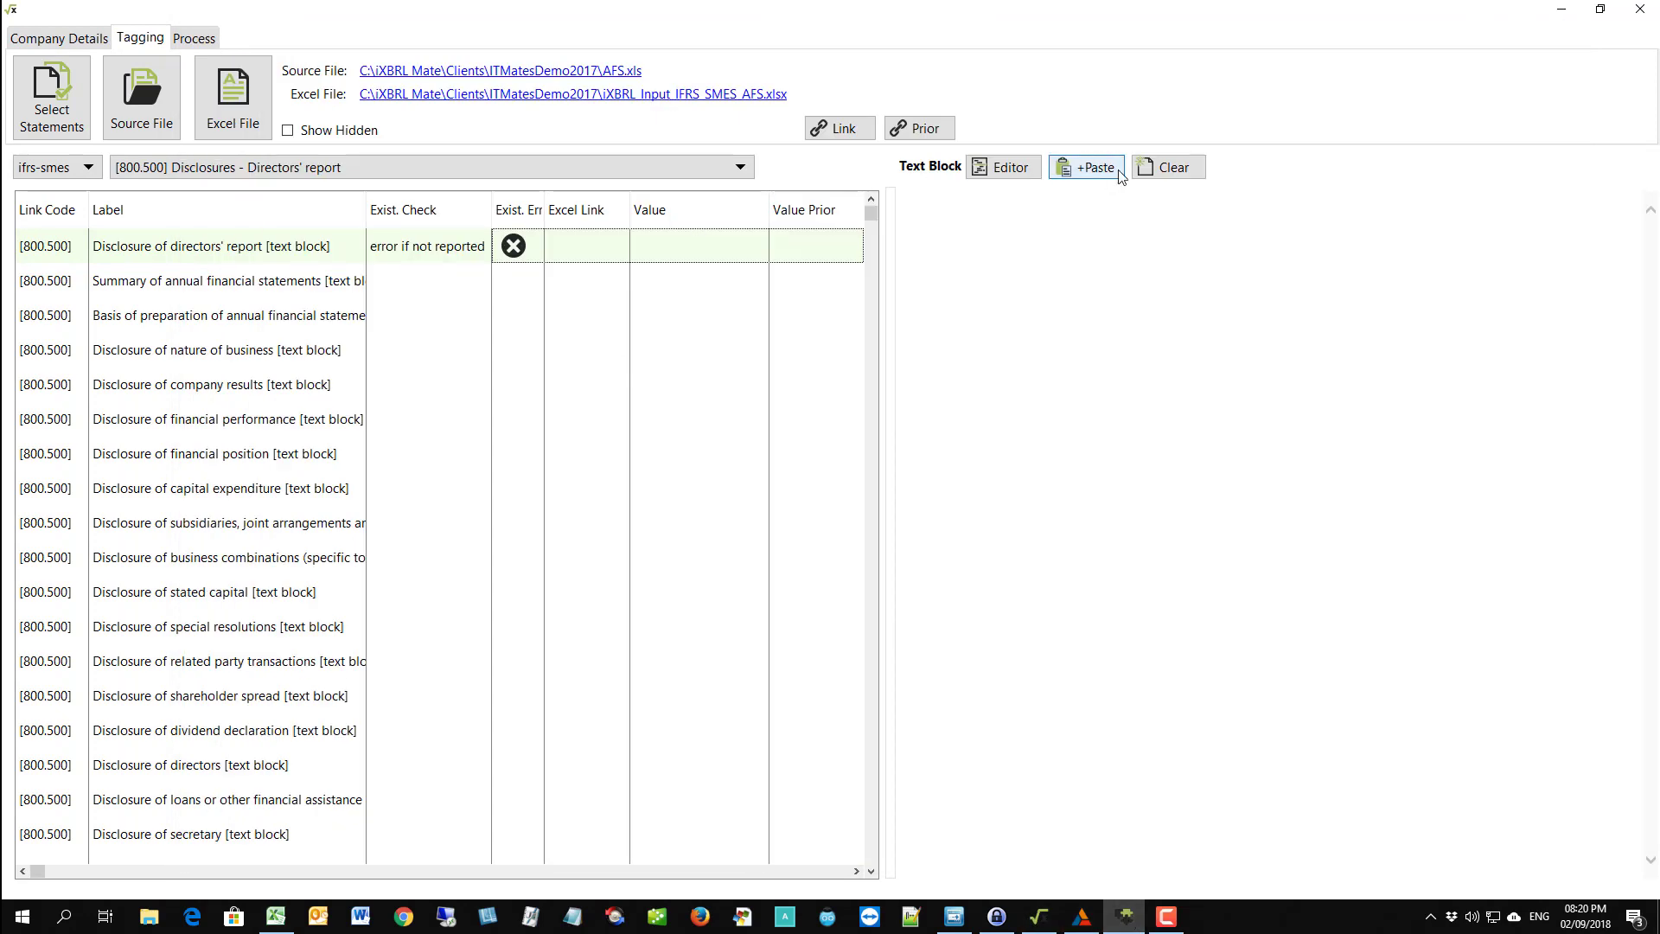
# Step: Paste the Directors' report text block, then switch to [800.600] Directors' responsibility statement
pyautogui.click(1085, 166)
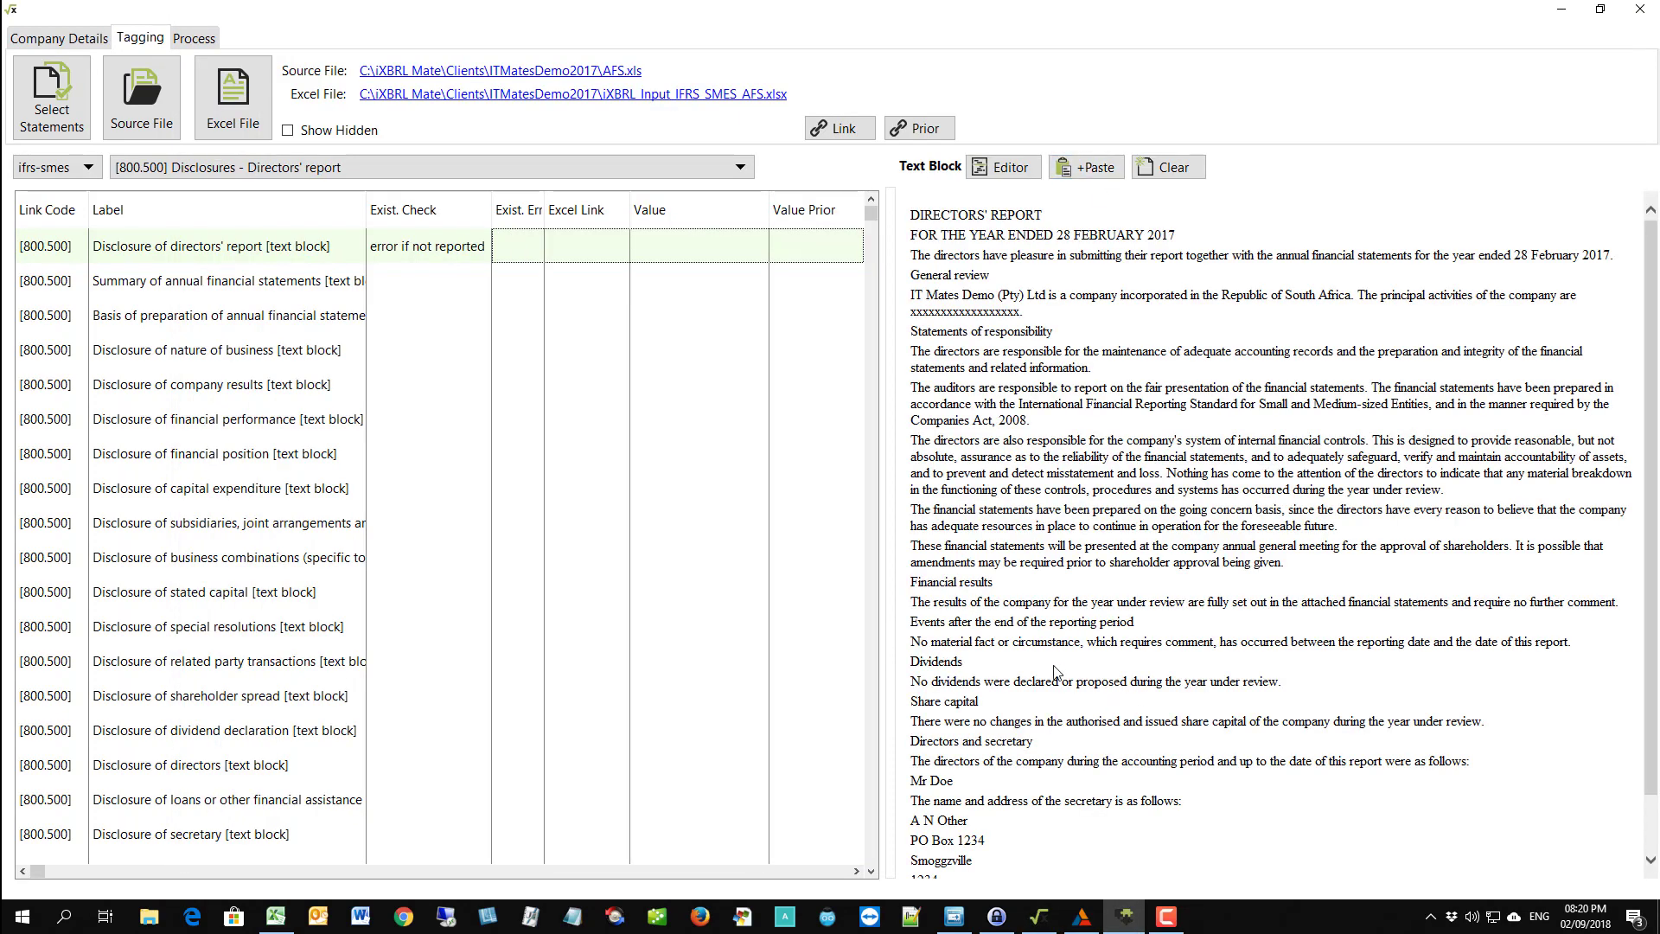
pyautogui.click(739, 167)
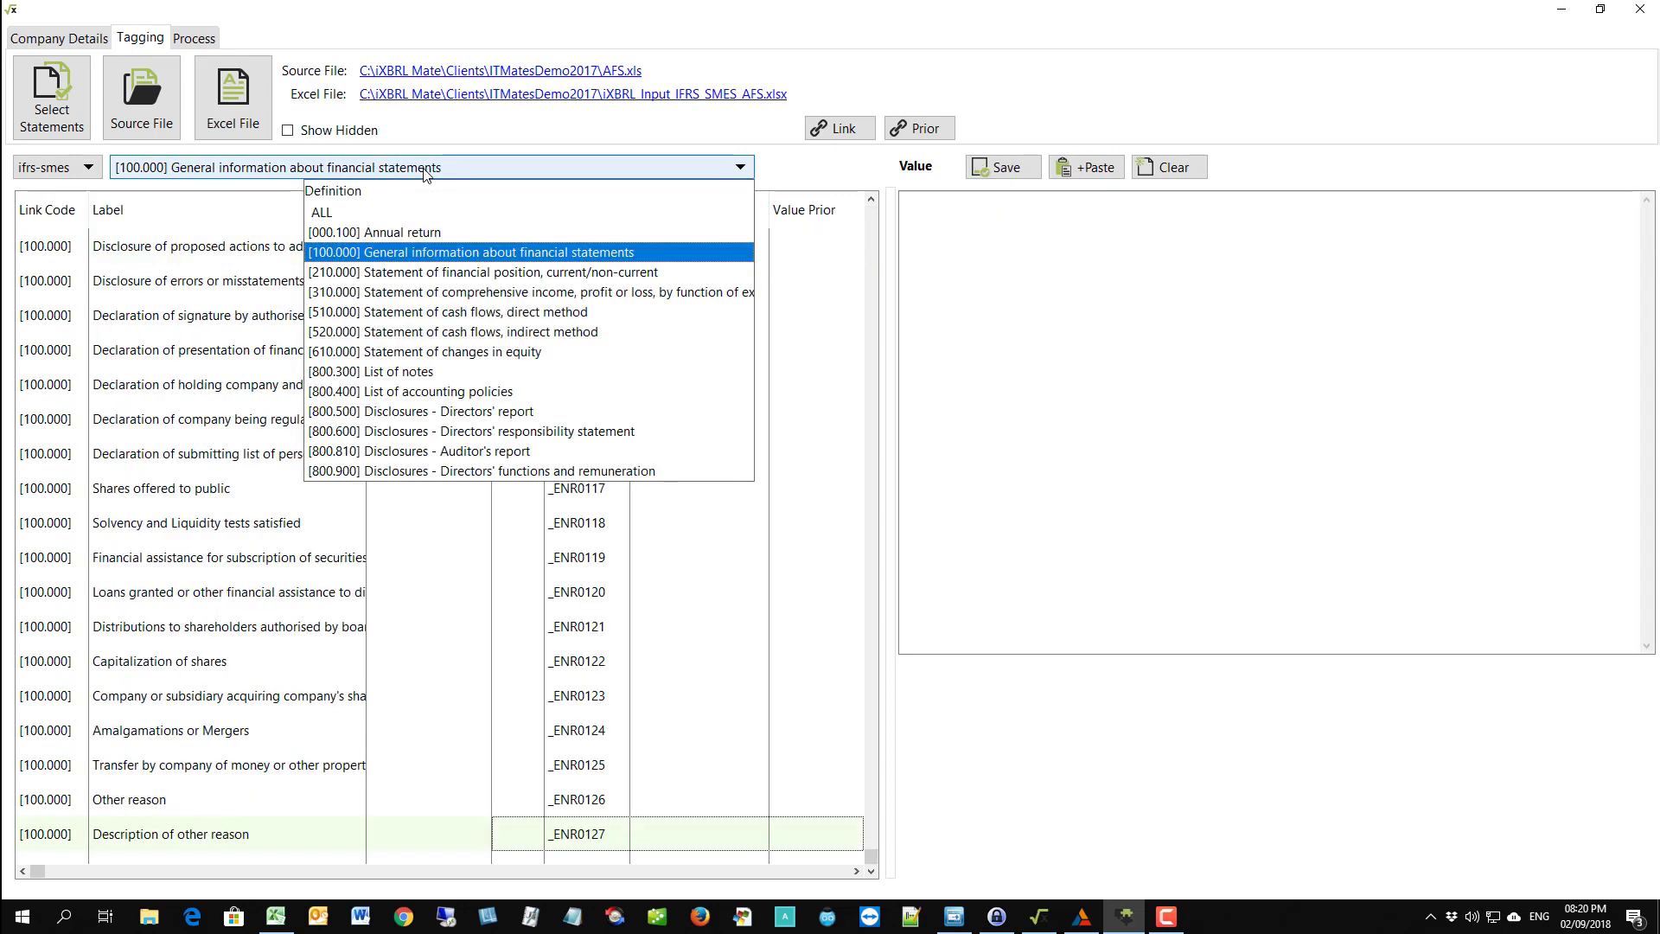
pyautogui.moveTo(485, 432)
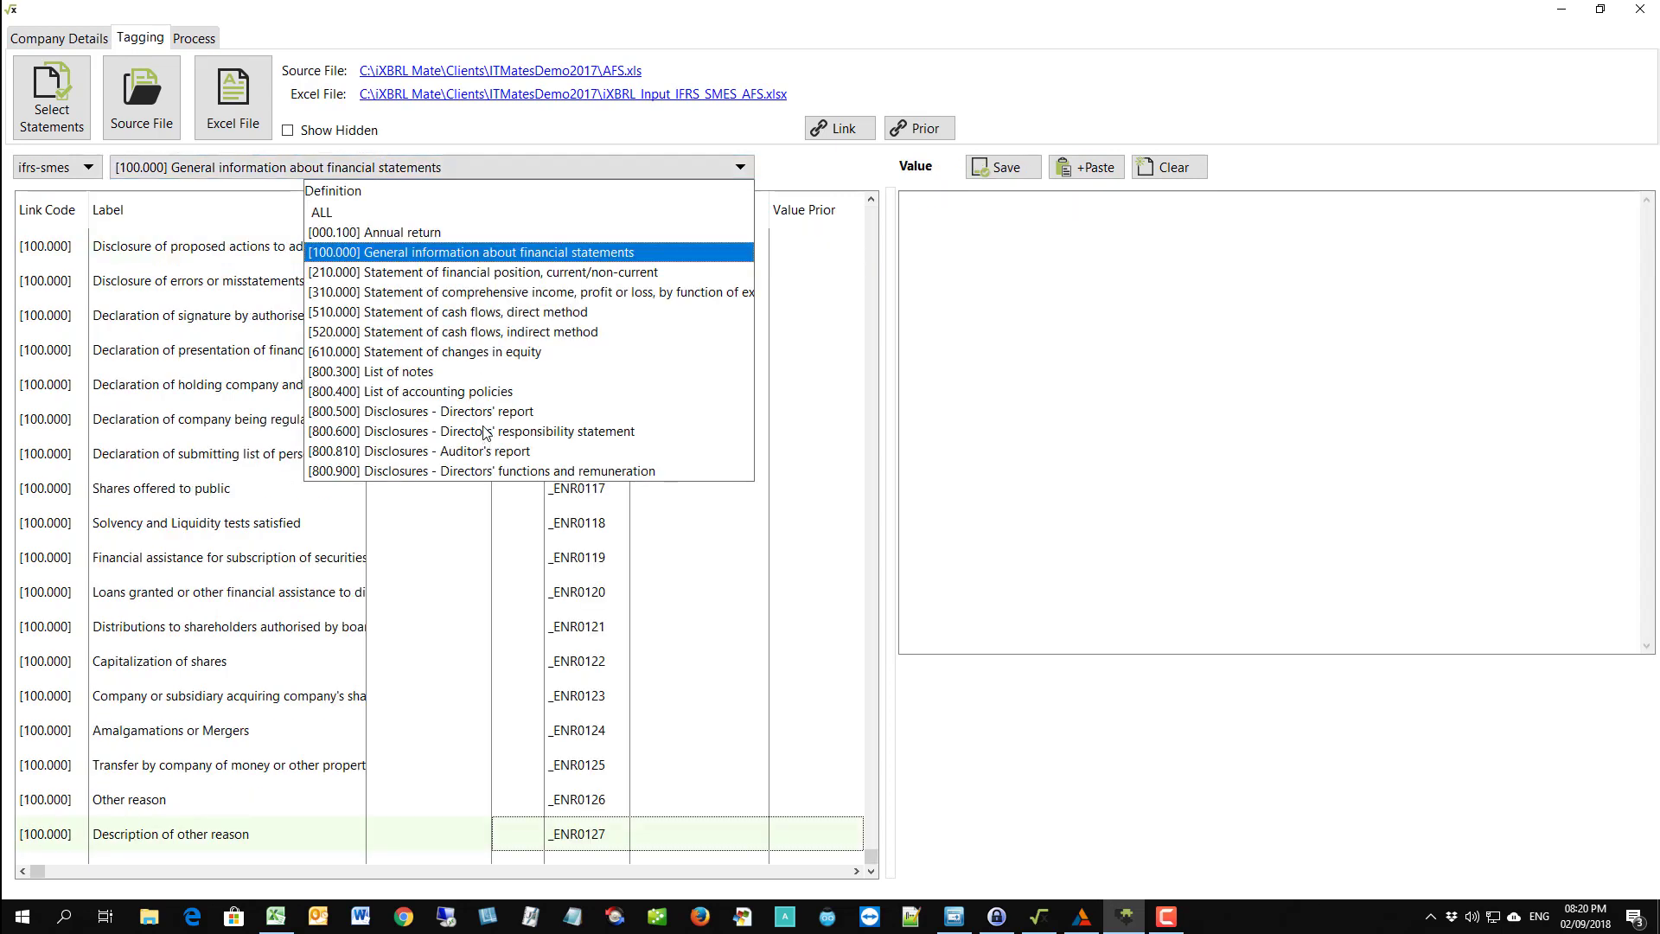
pyautogui.click(499, 430)
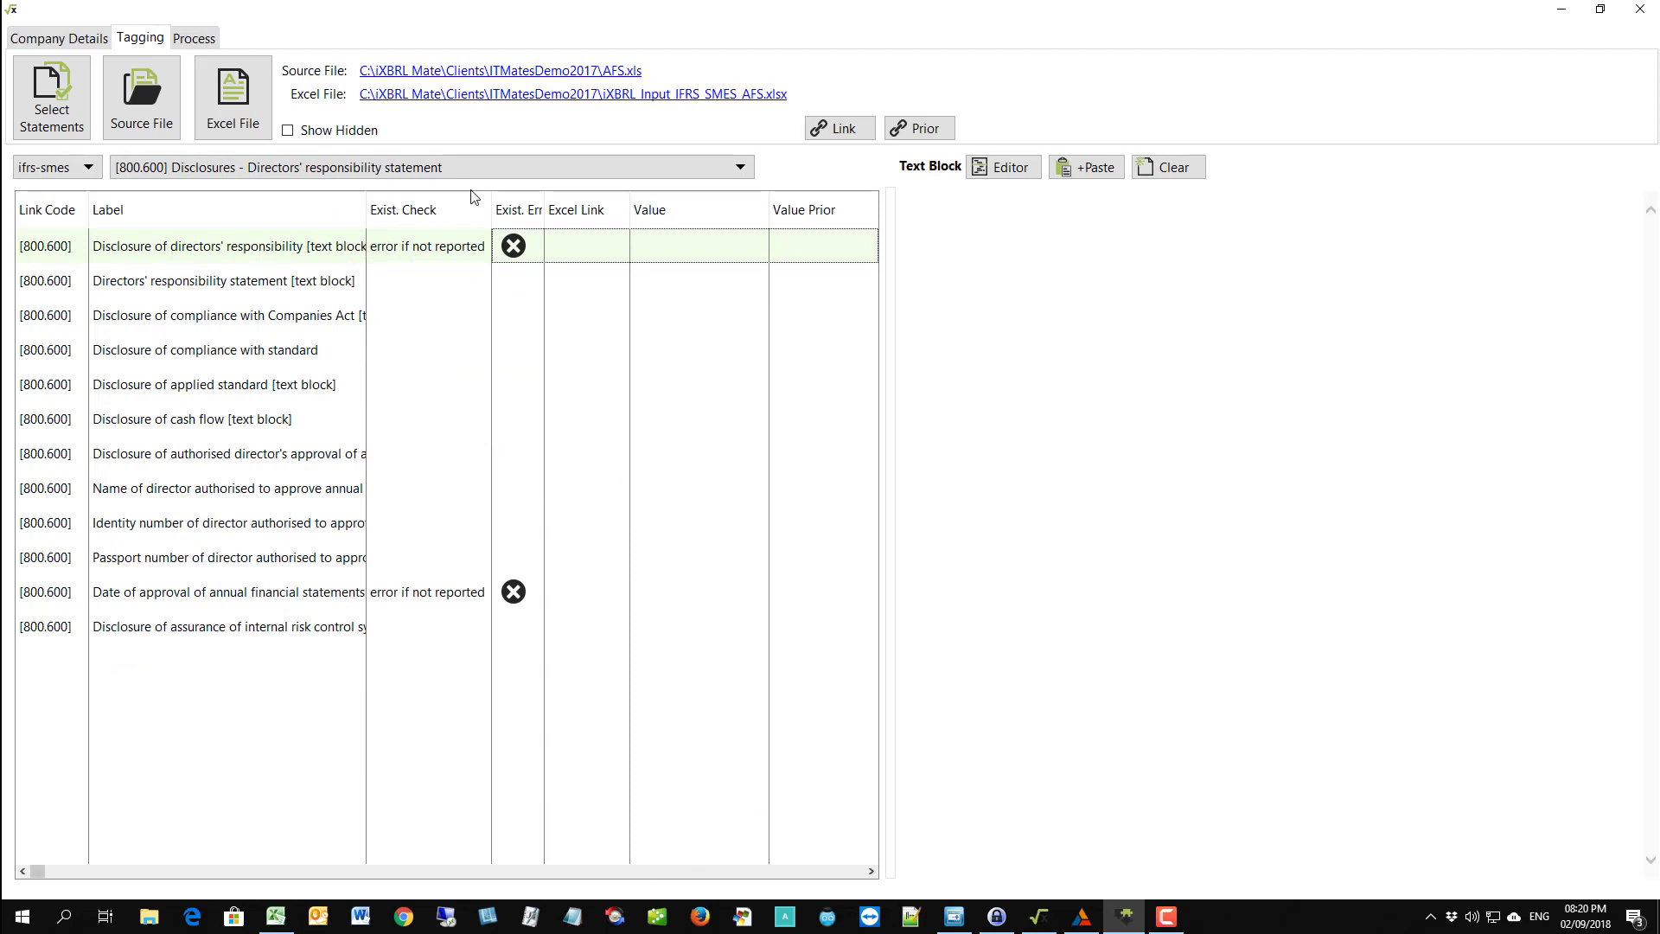
pyautogui.moveTo(451, 261)
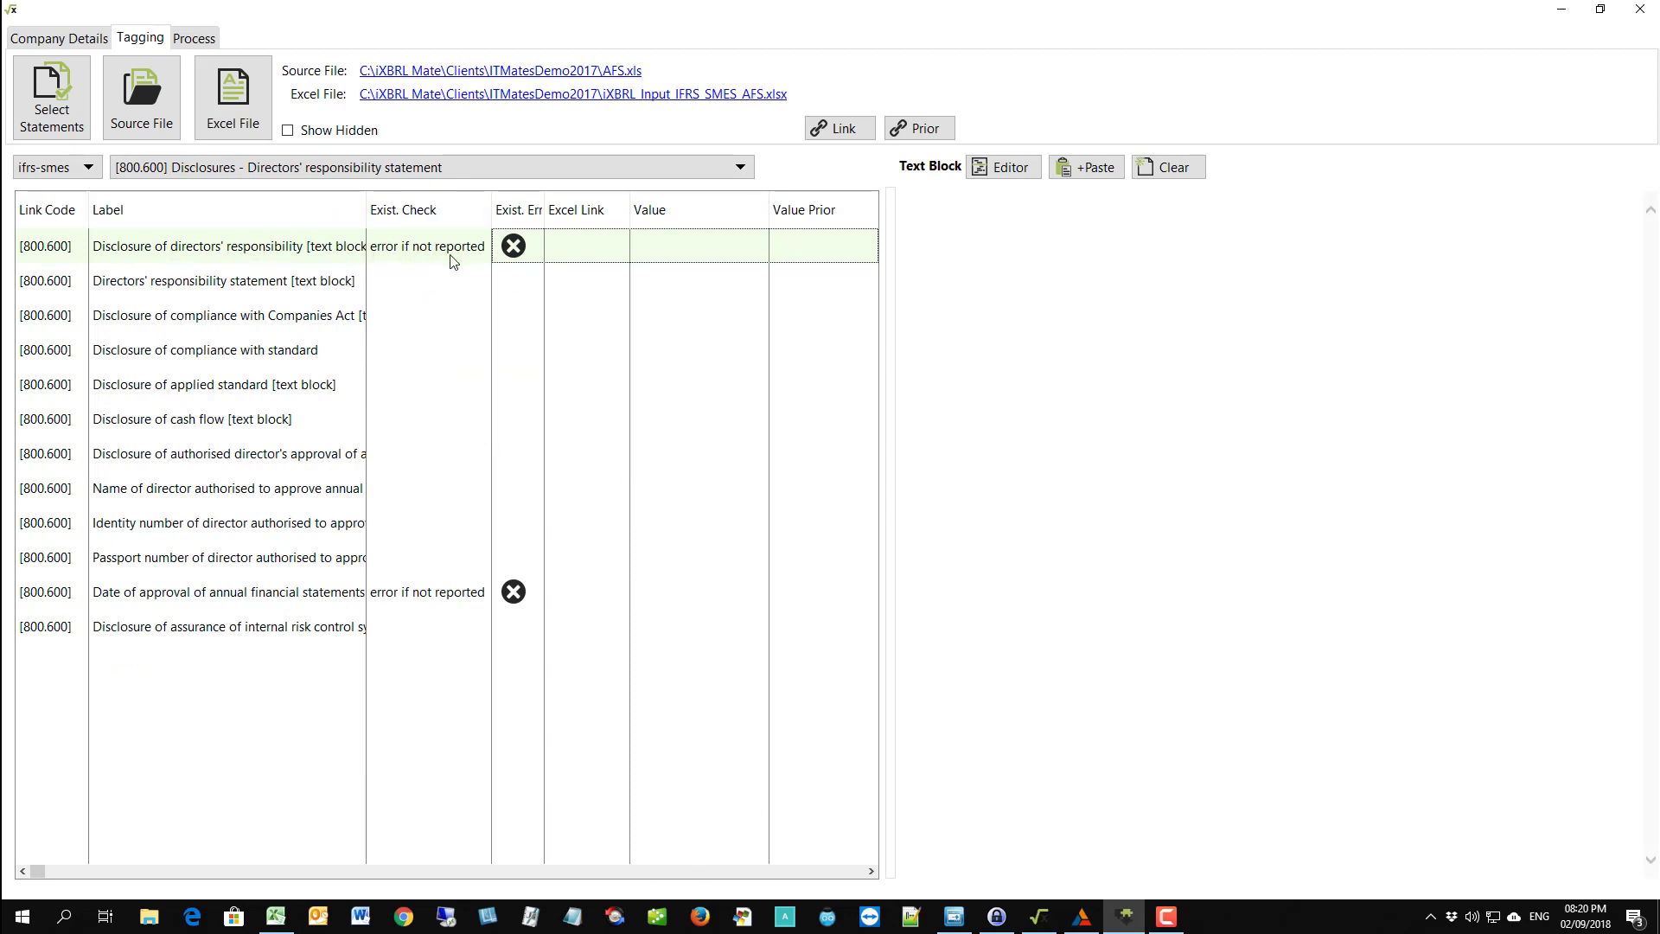
pyautogui.moveTo(315, 916)
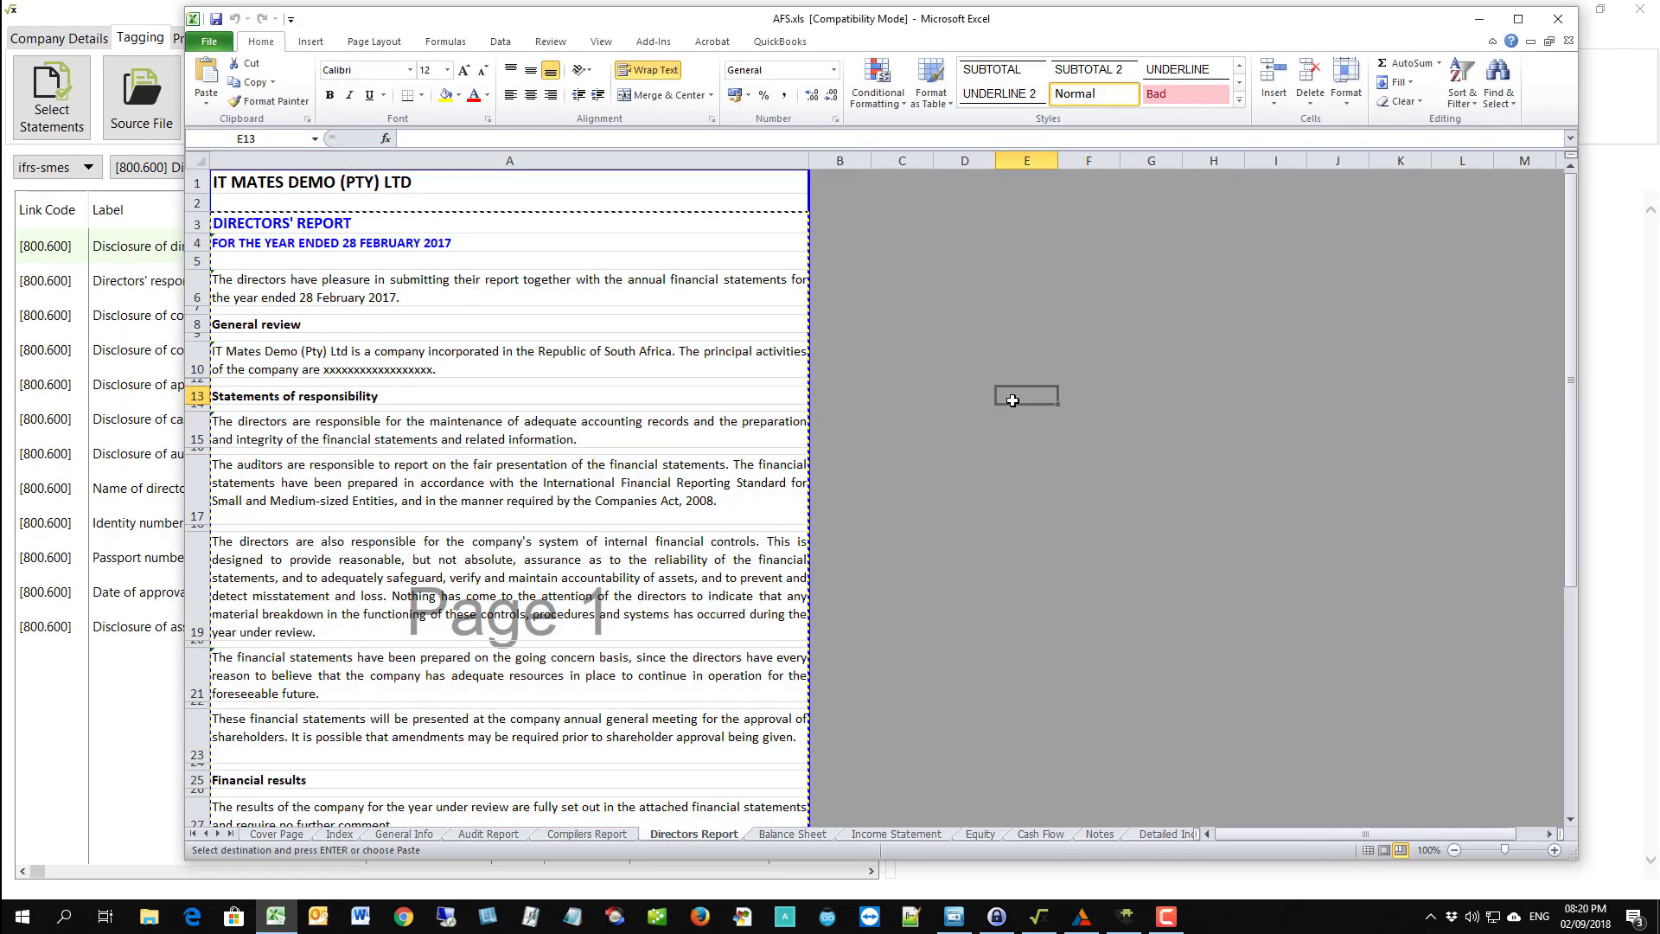
# Step: Copy the Statements of responsibility paragraphs from Excel and paste them as the text block
pyautogui.click(339, 834)
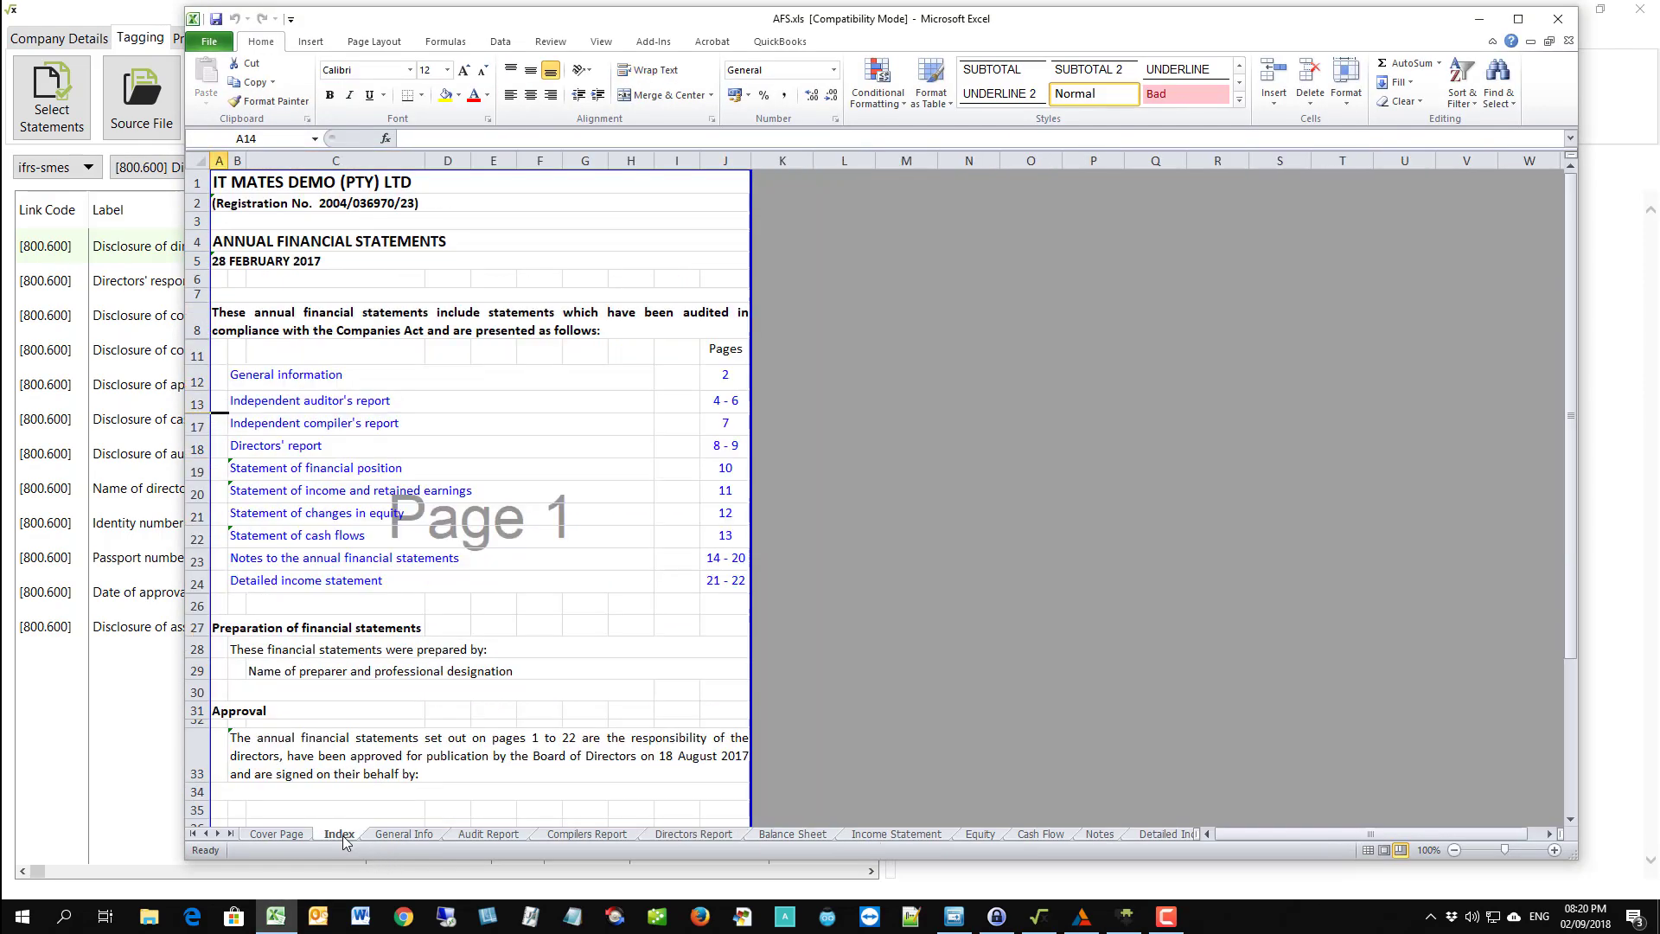
pyautogui.click(404, 833)
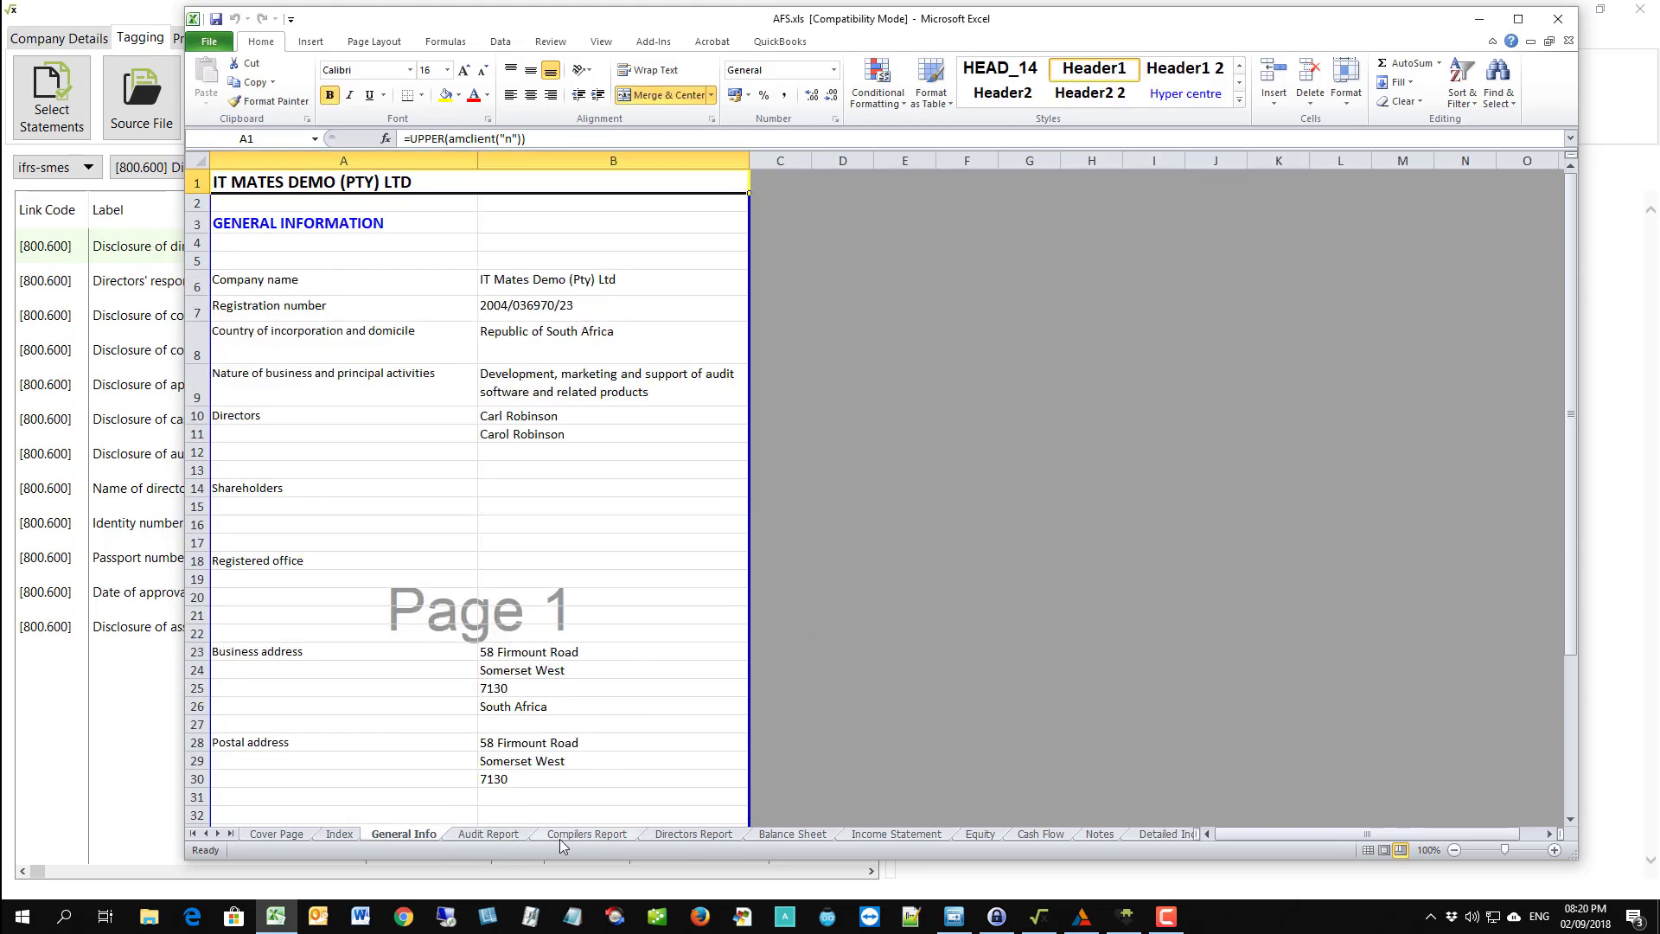
pyautogui.scroll(-3)
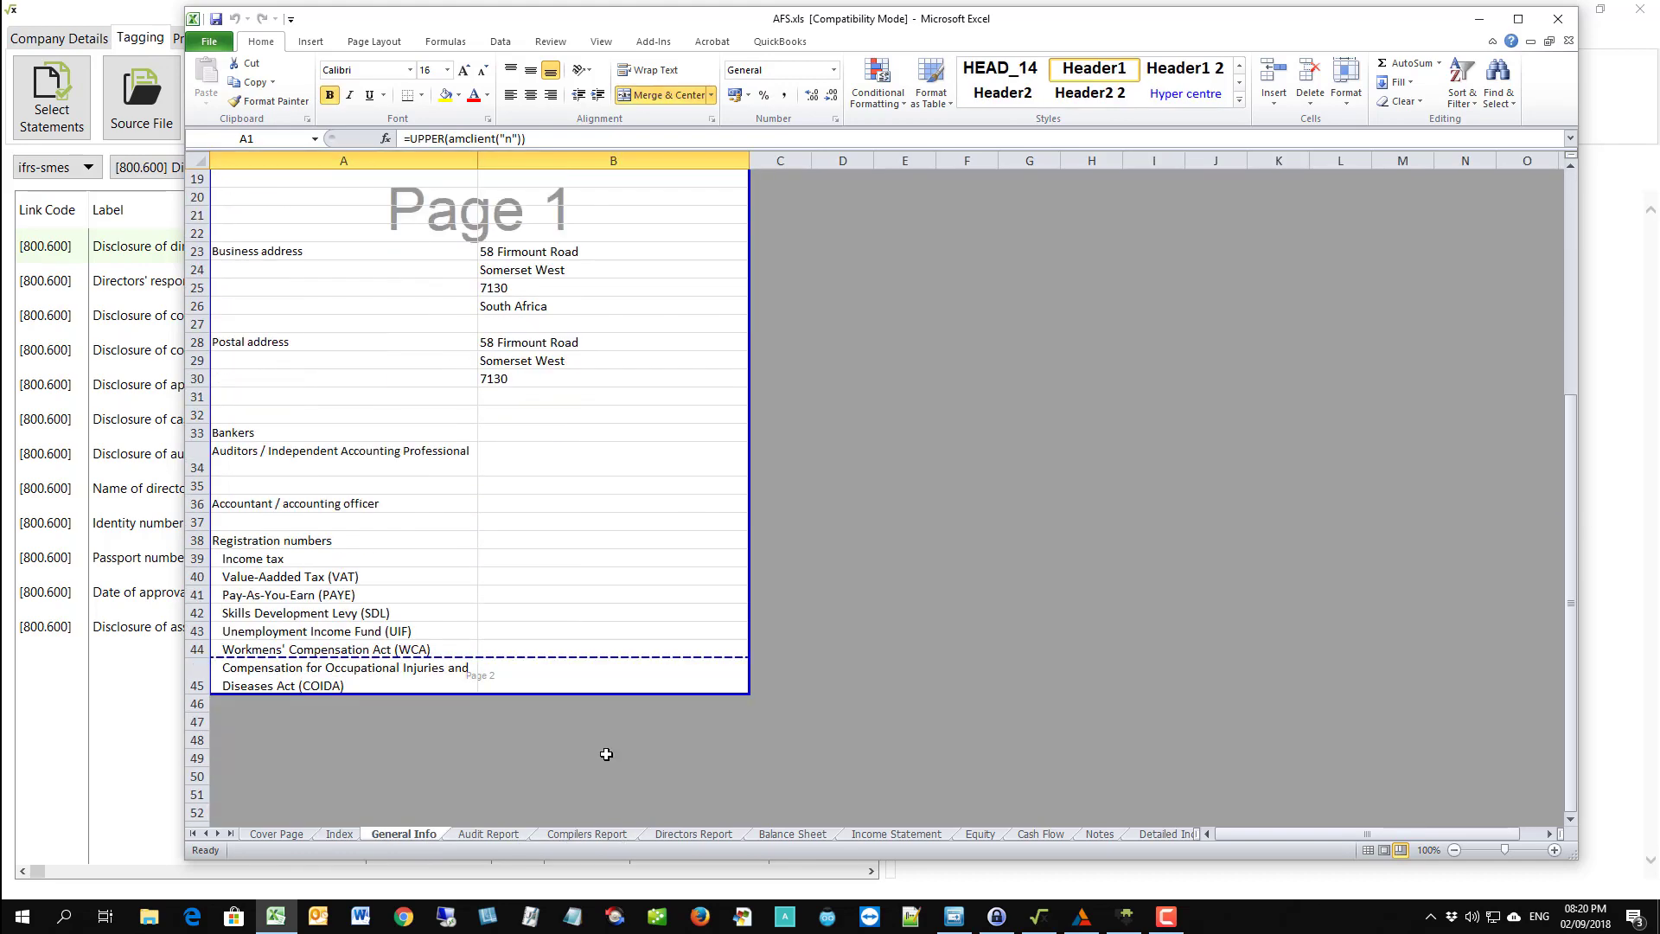
pyautogui.click(692, 833)
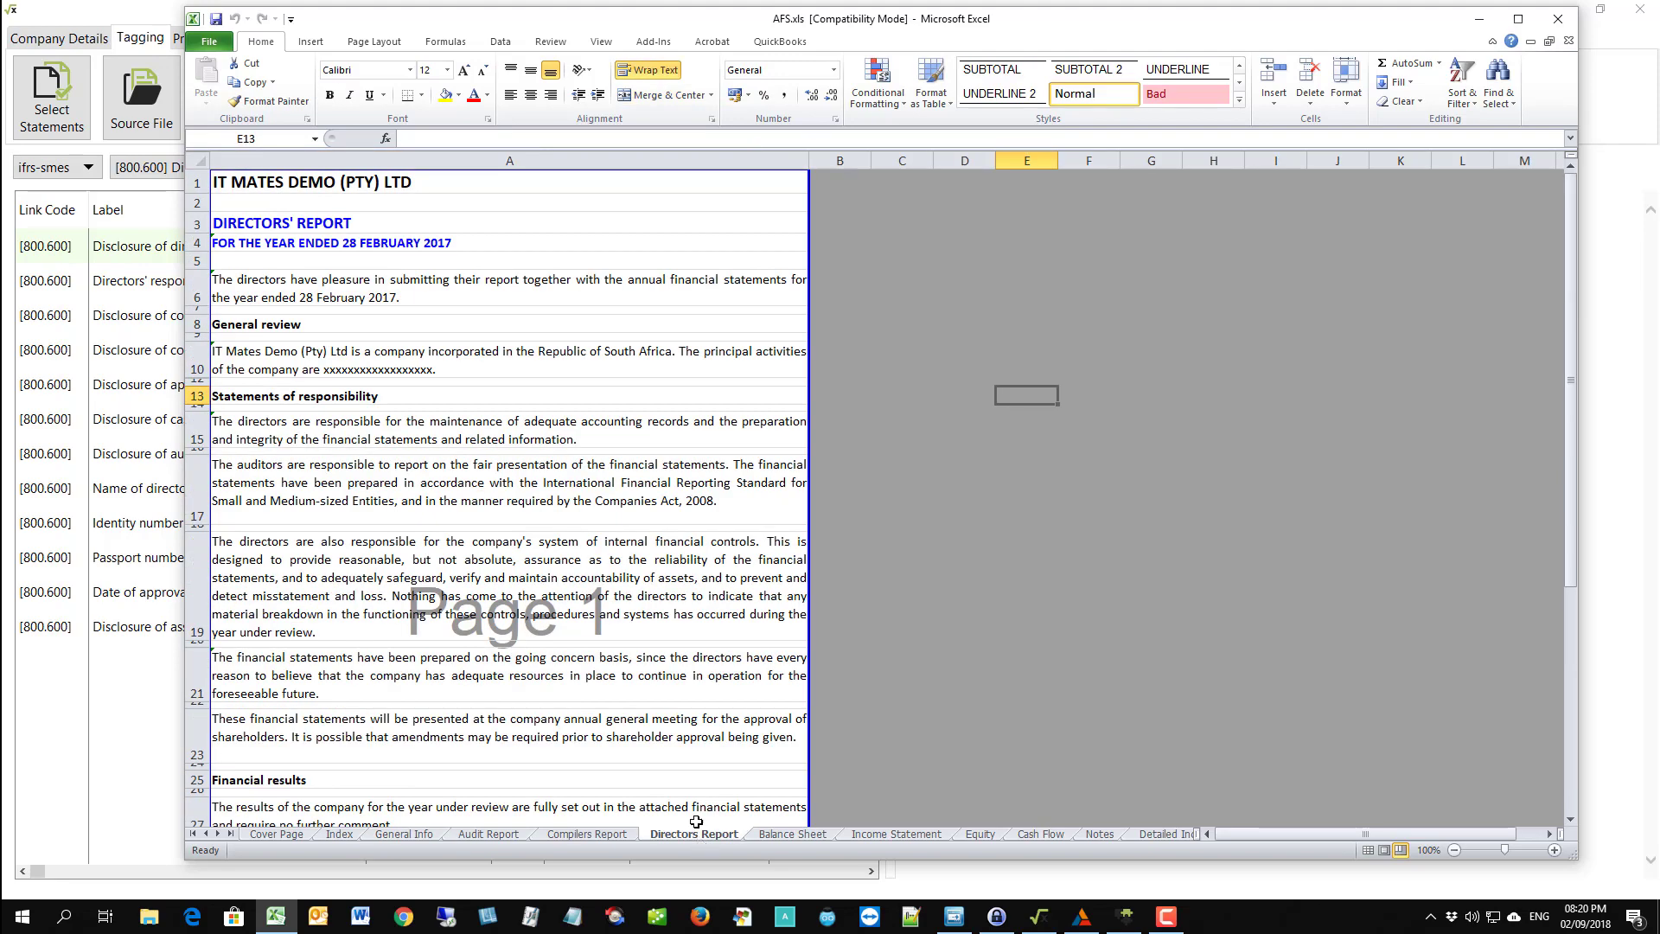
pyautogui.click(963, 428)
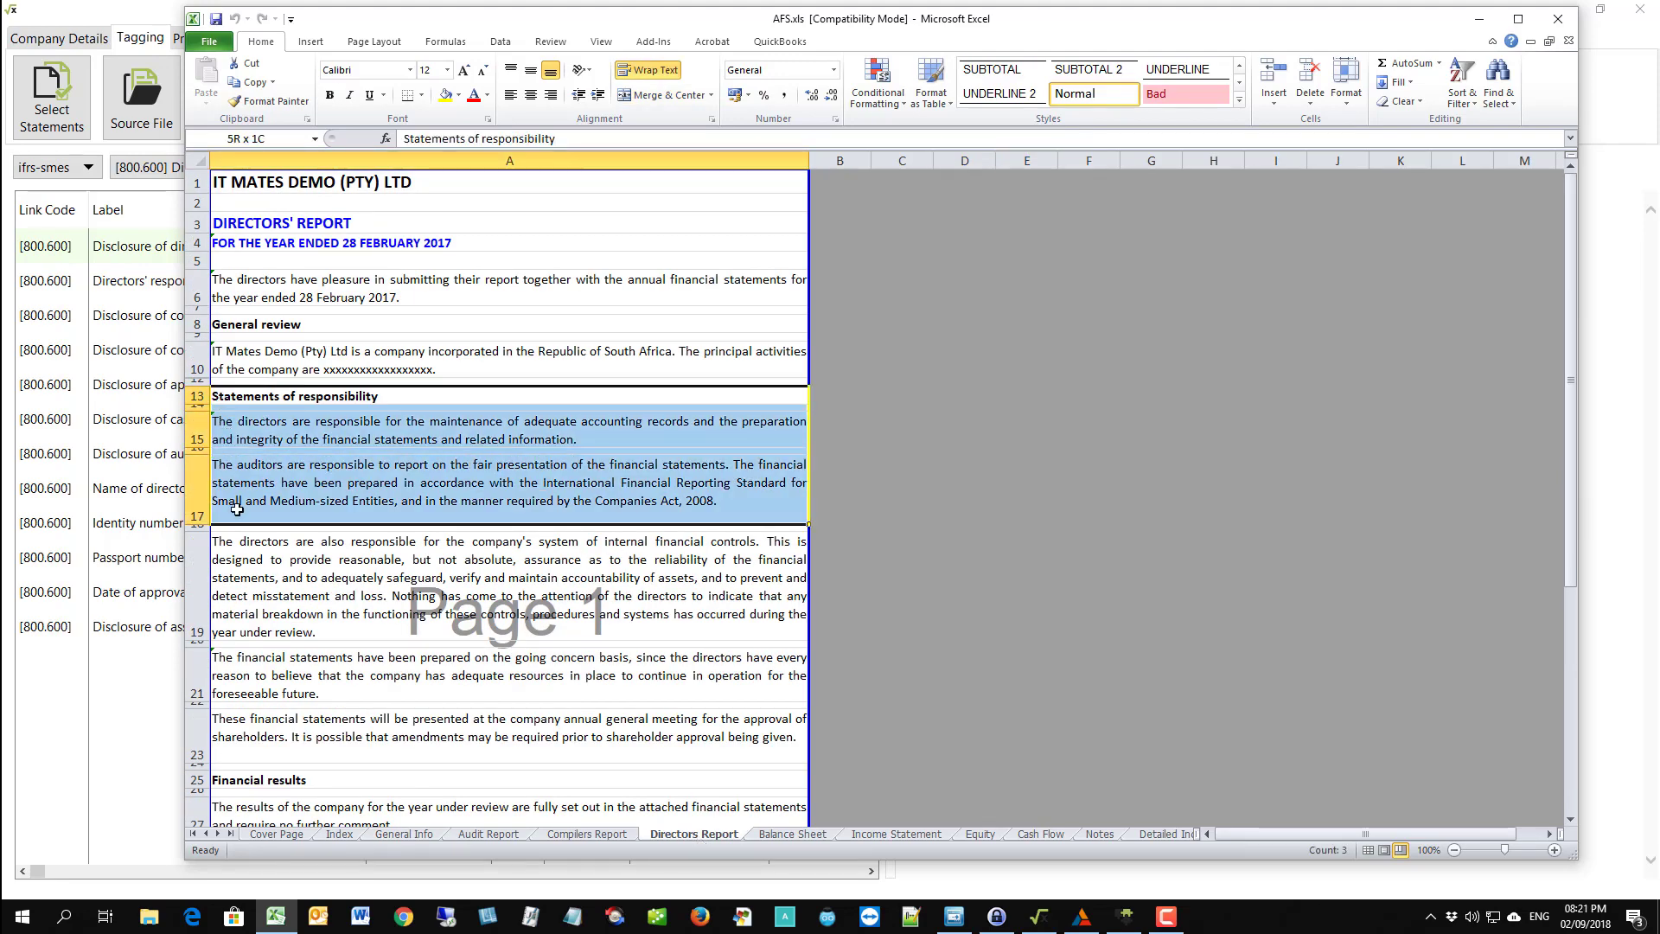
pyautogui.rightClick(236, 509)
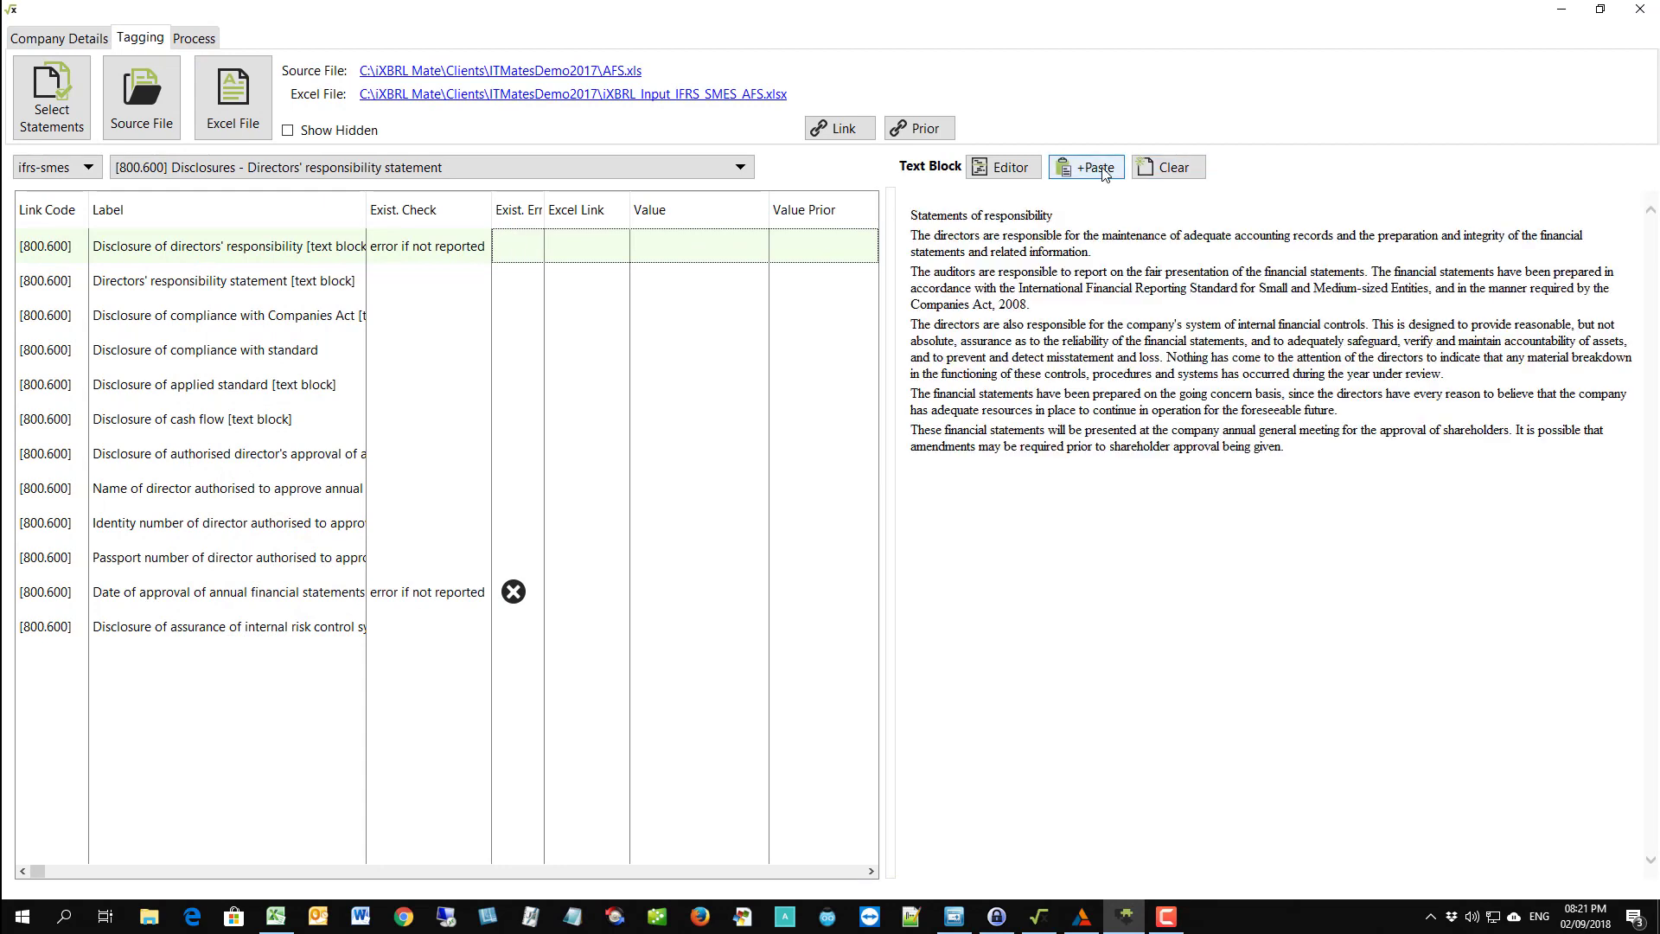
pyautogui.click(737, 166)
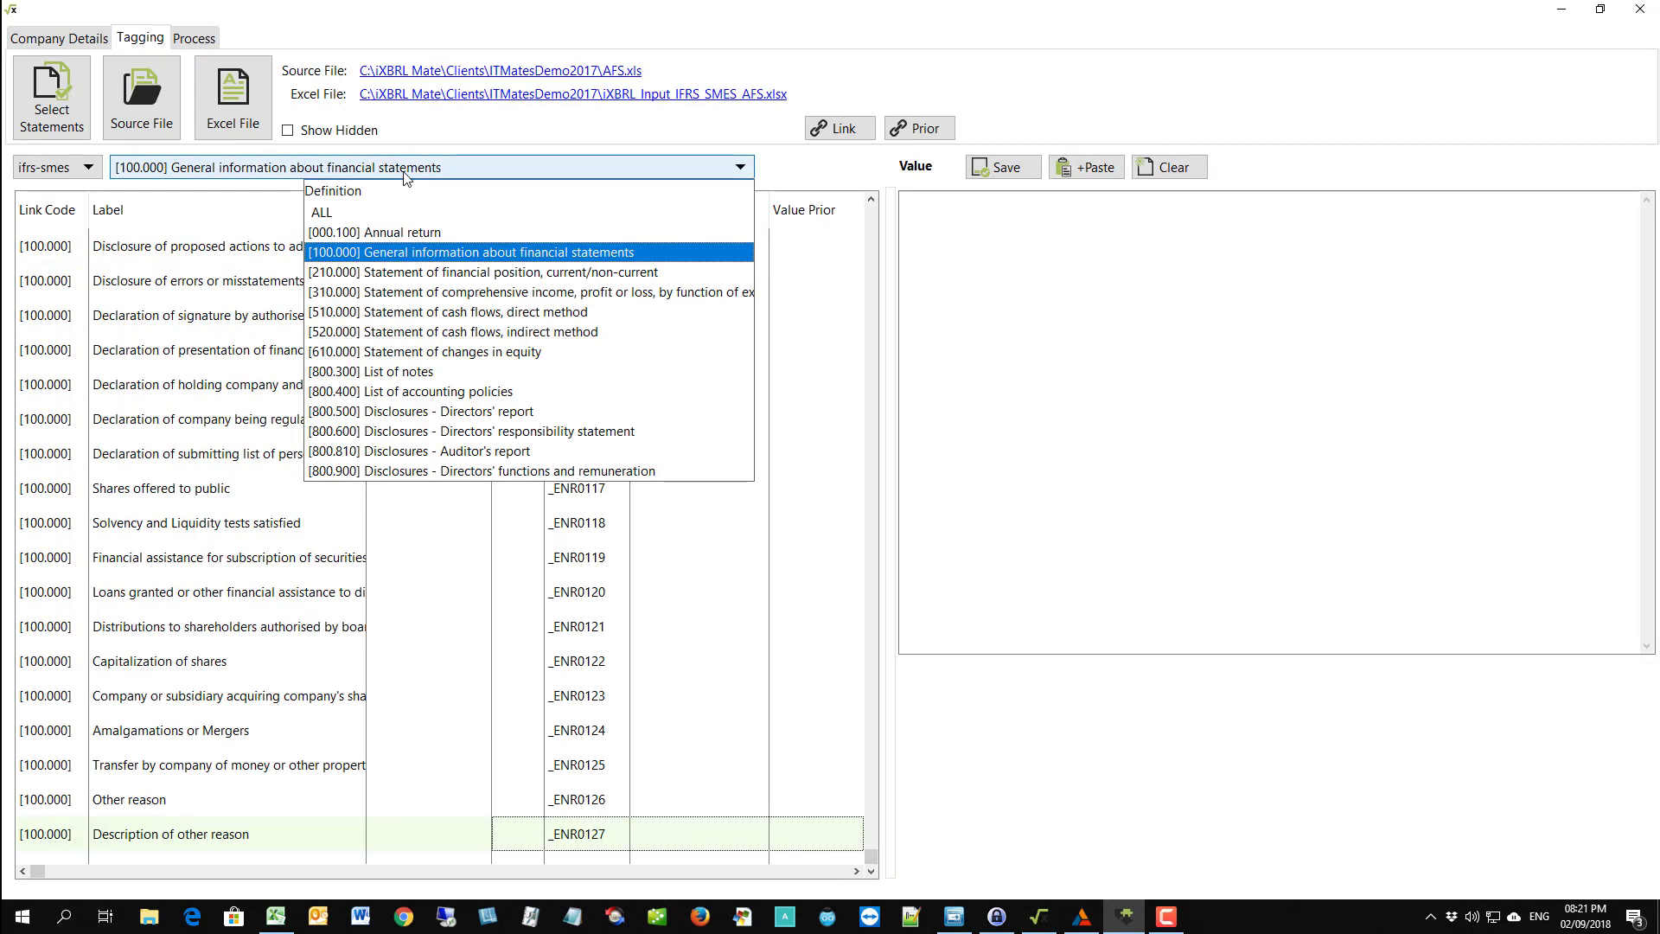
# Step: Open the Auditor's report disclosures and locate the audit report text on the Audit Report sheet
pyautogui.click(459, 451)
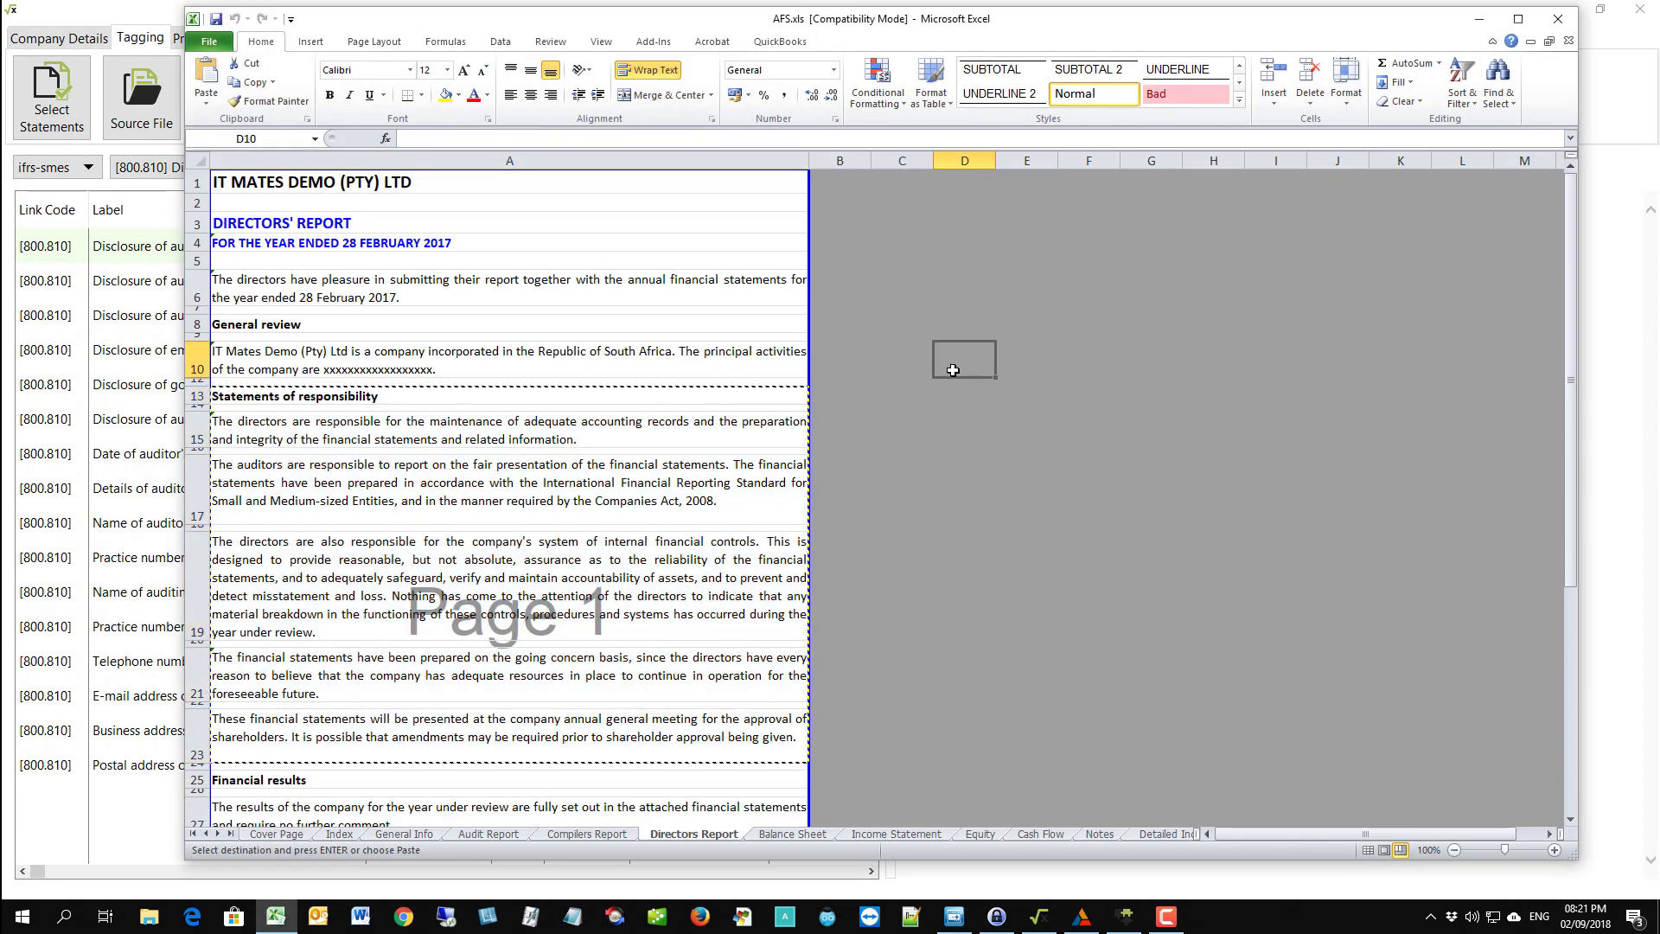
pyautogui.click(487, 833)
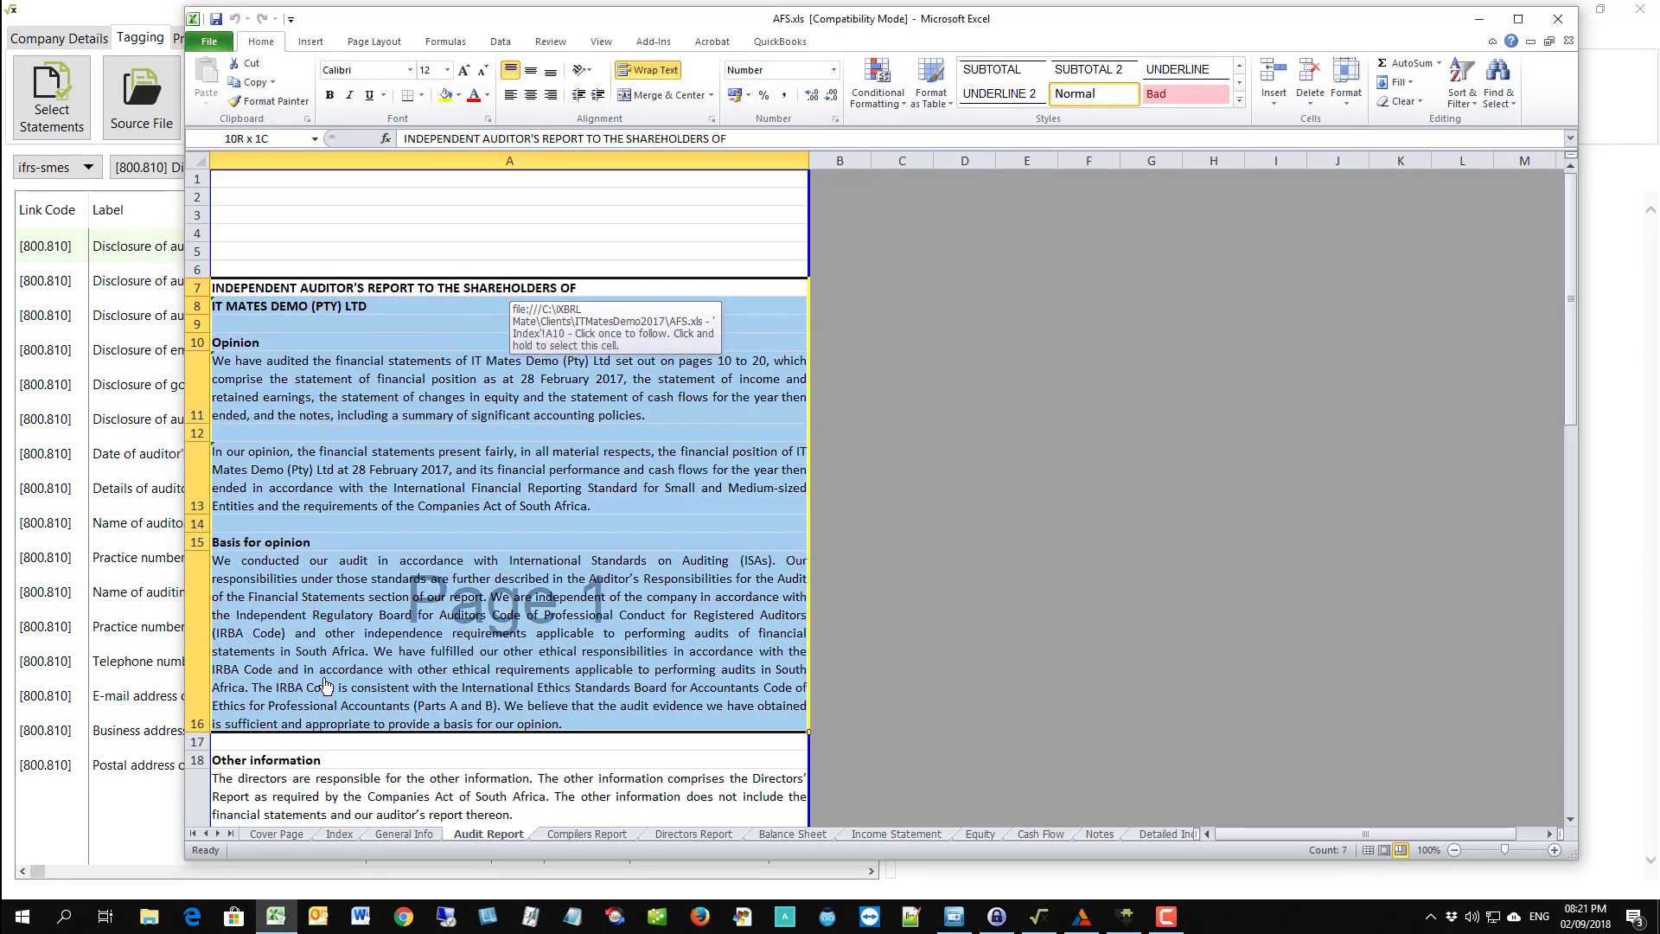
pyautogui.scroll(-3)
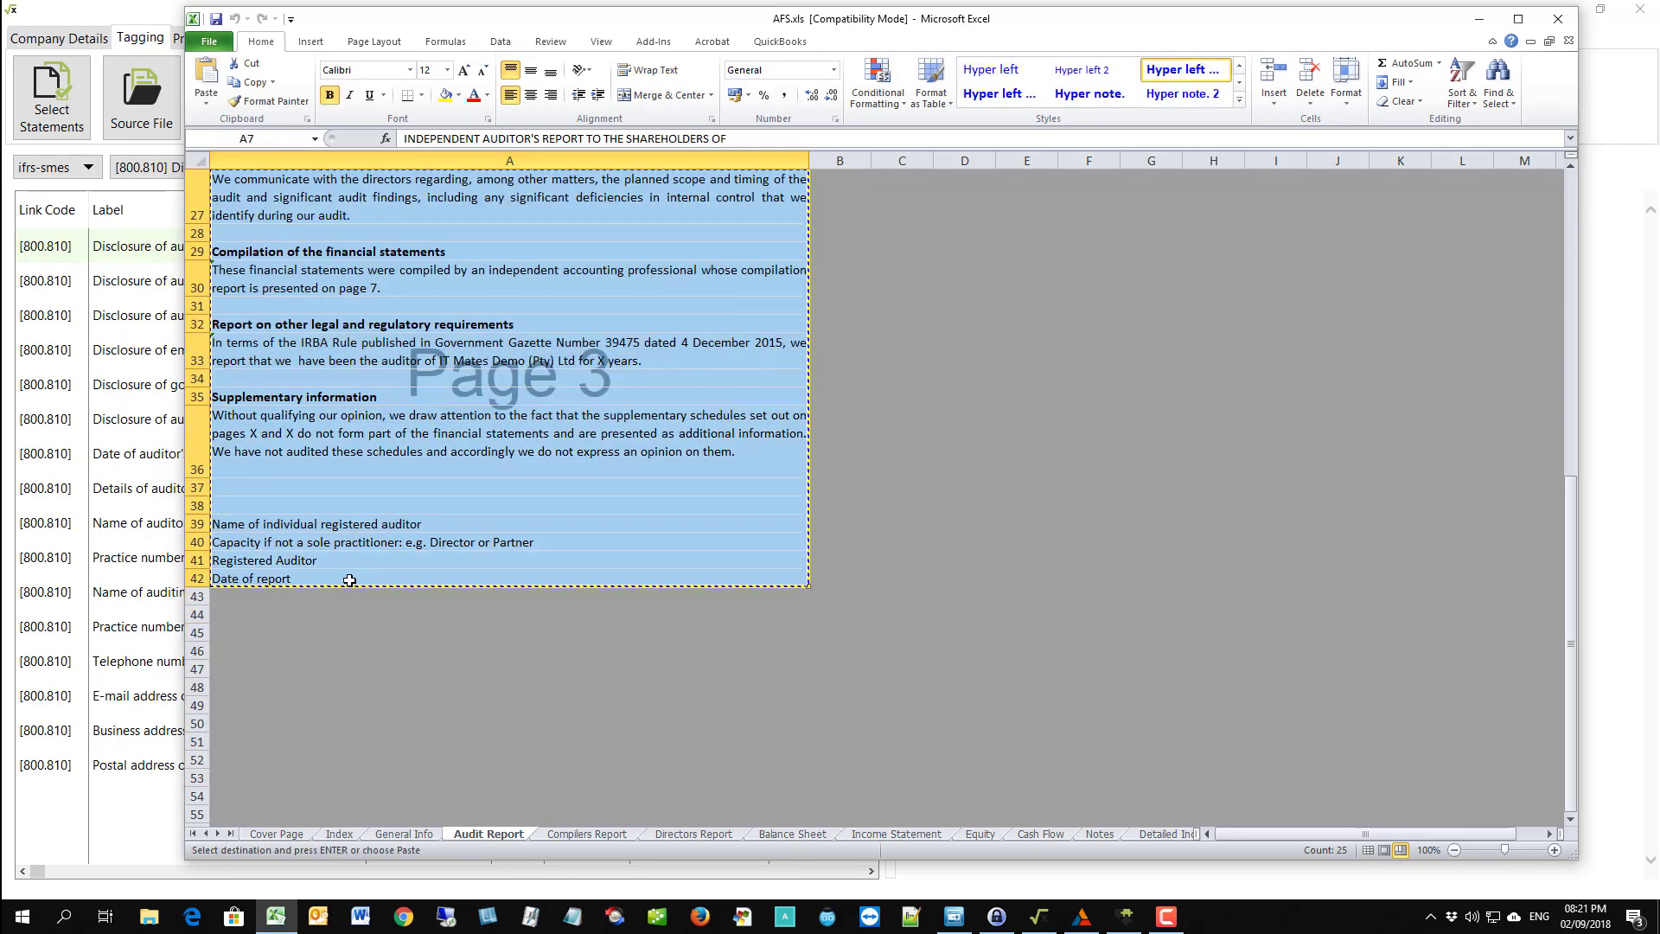
pyautogui.moveTo(880, 764)
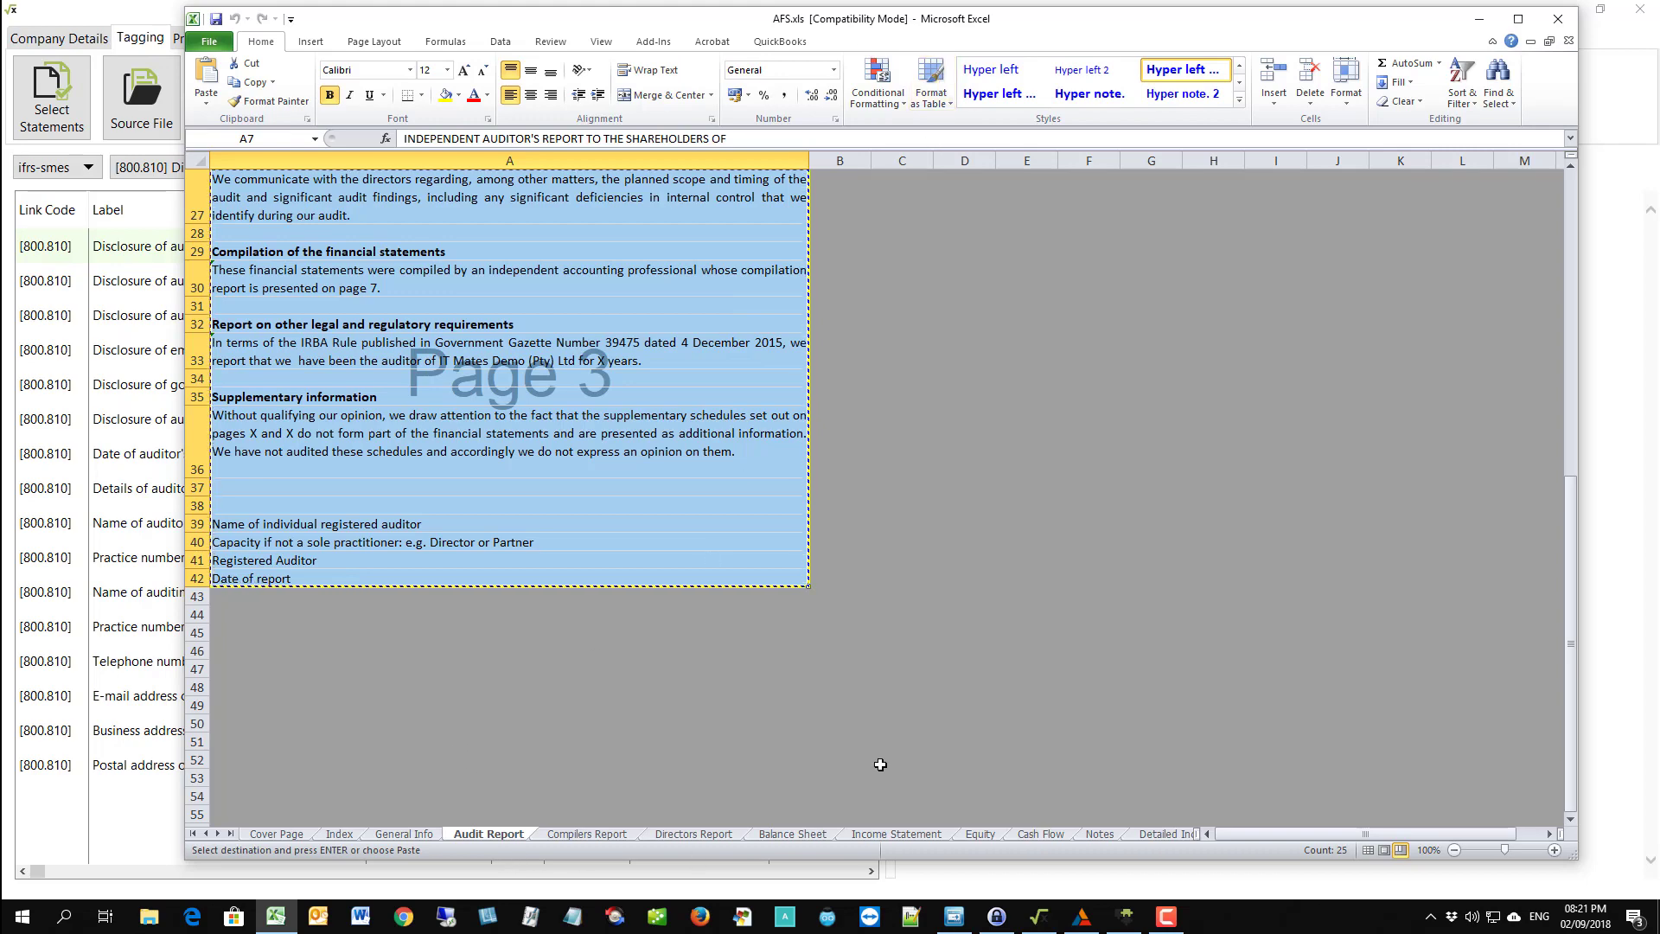
pyautogui.moveTo(616, 406)
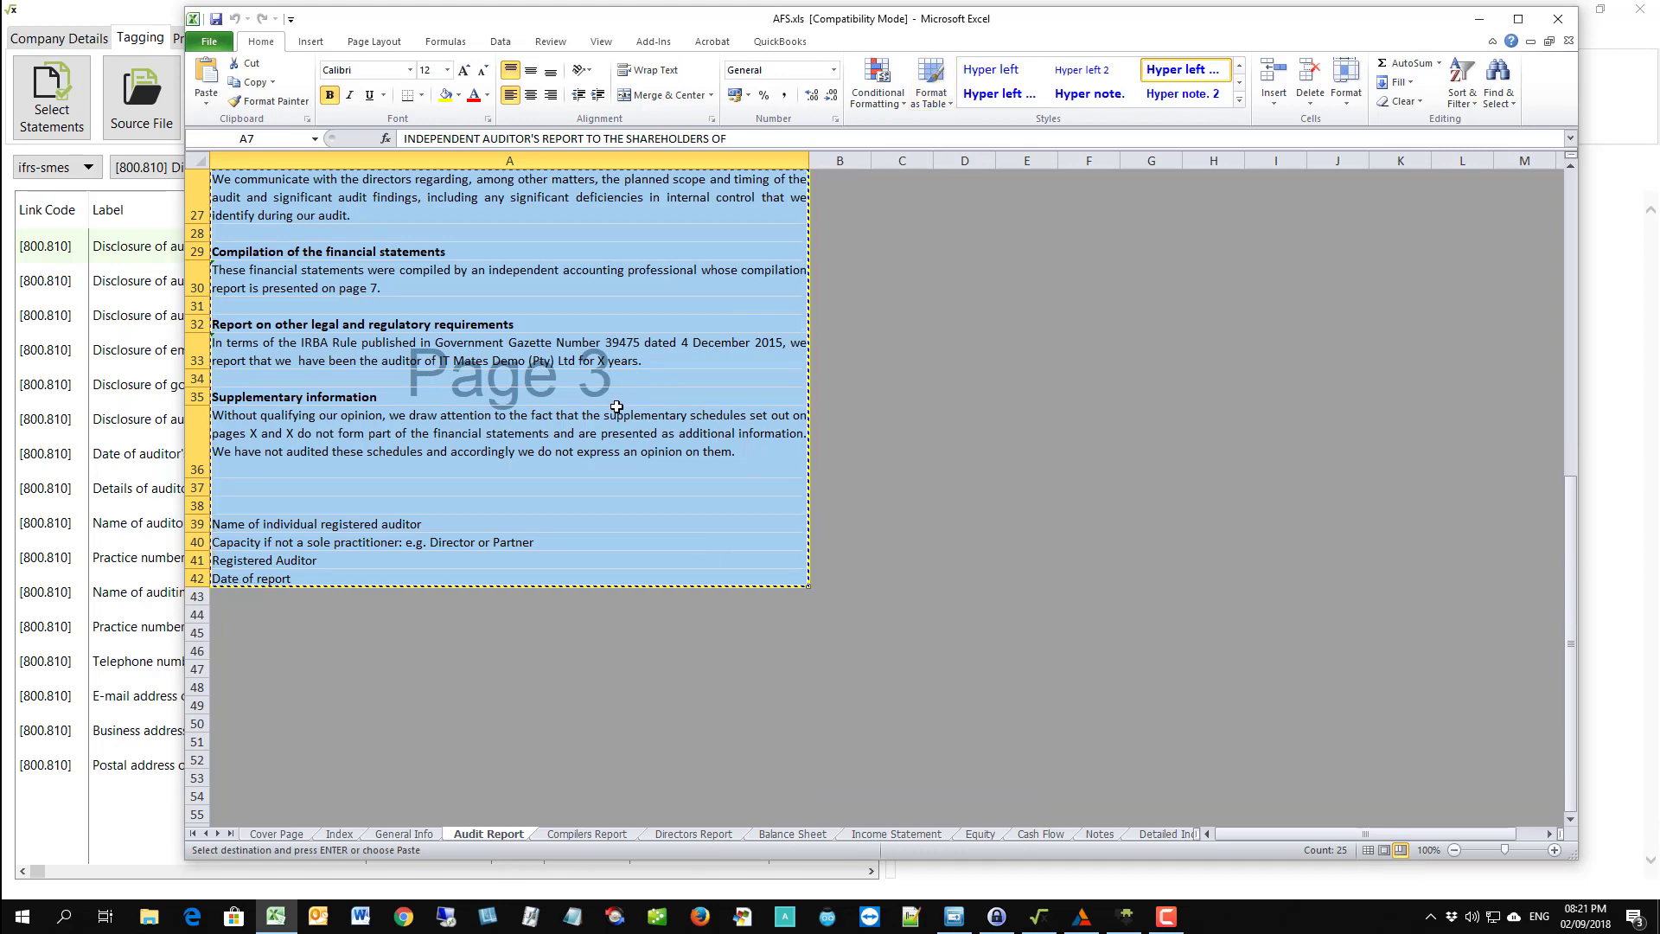
pyautogui.scroll(3)
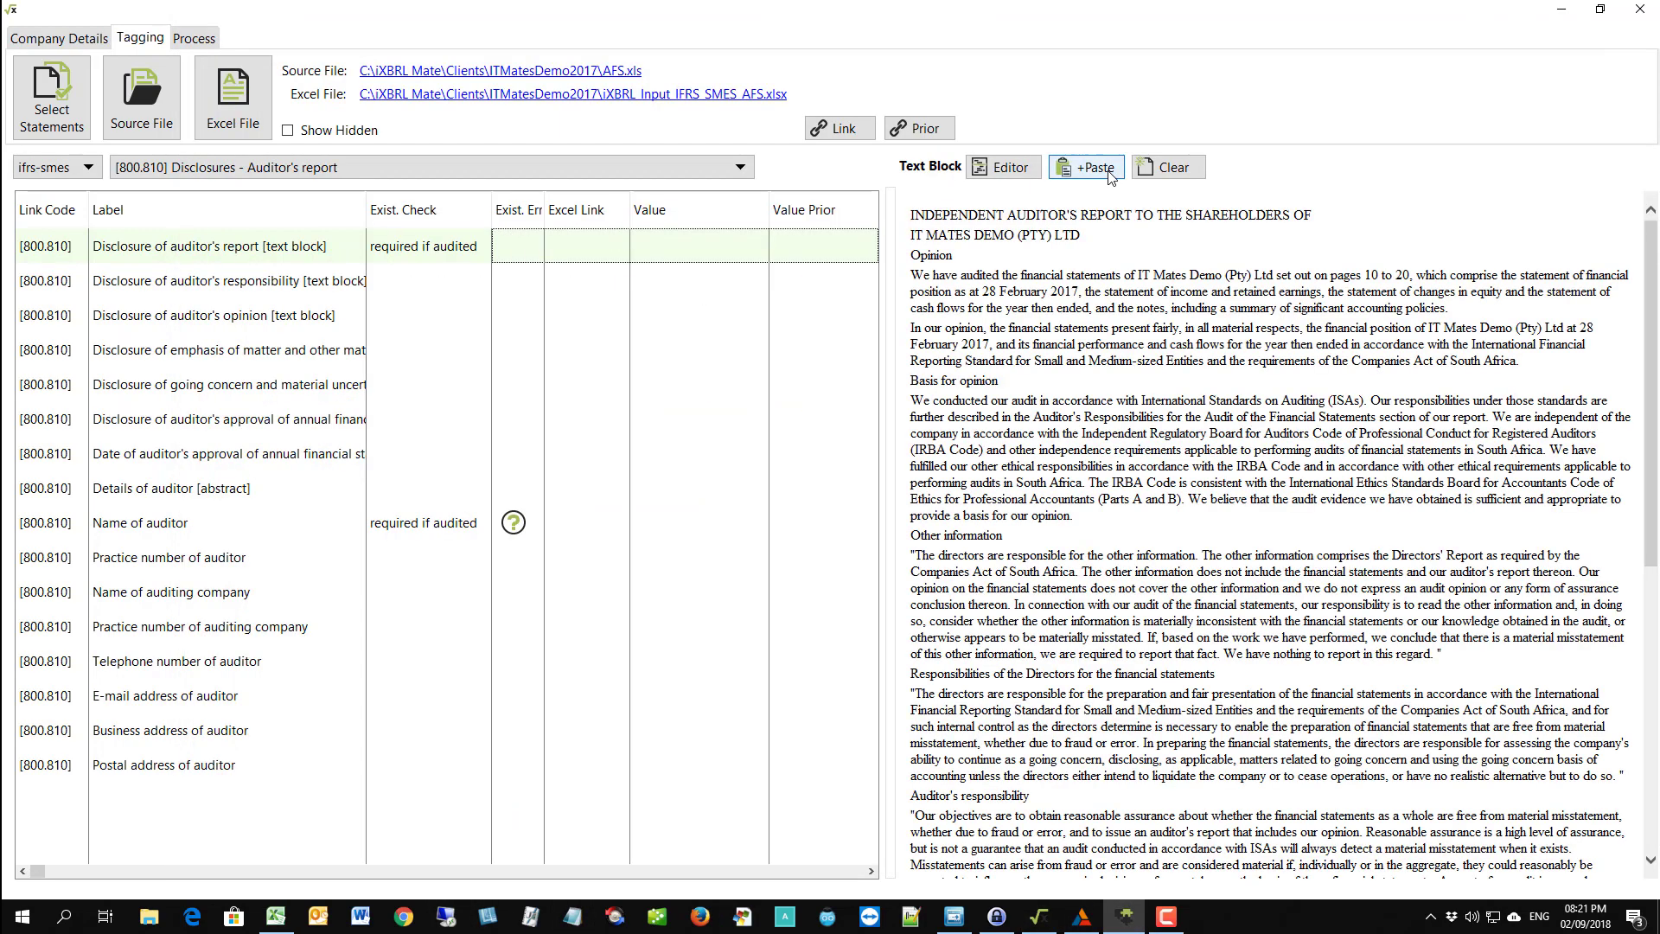
pyautogui.moveTo(1170, 429)
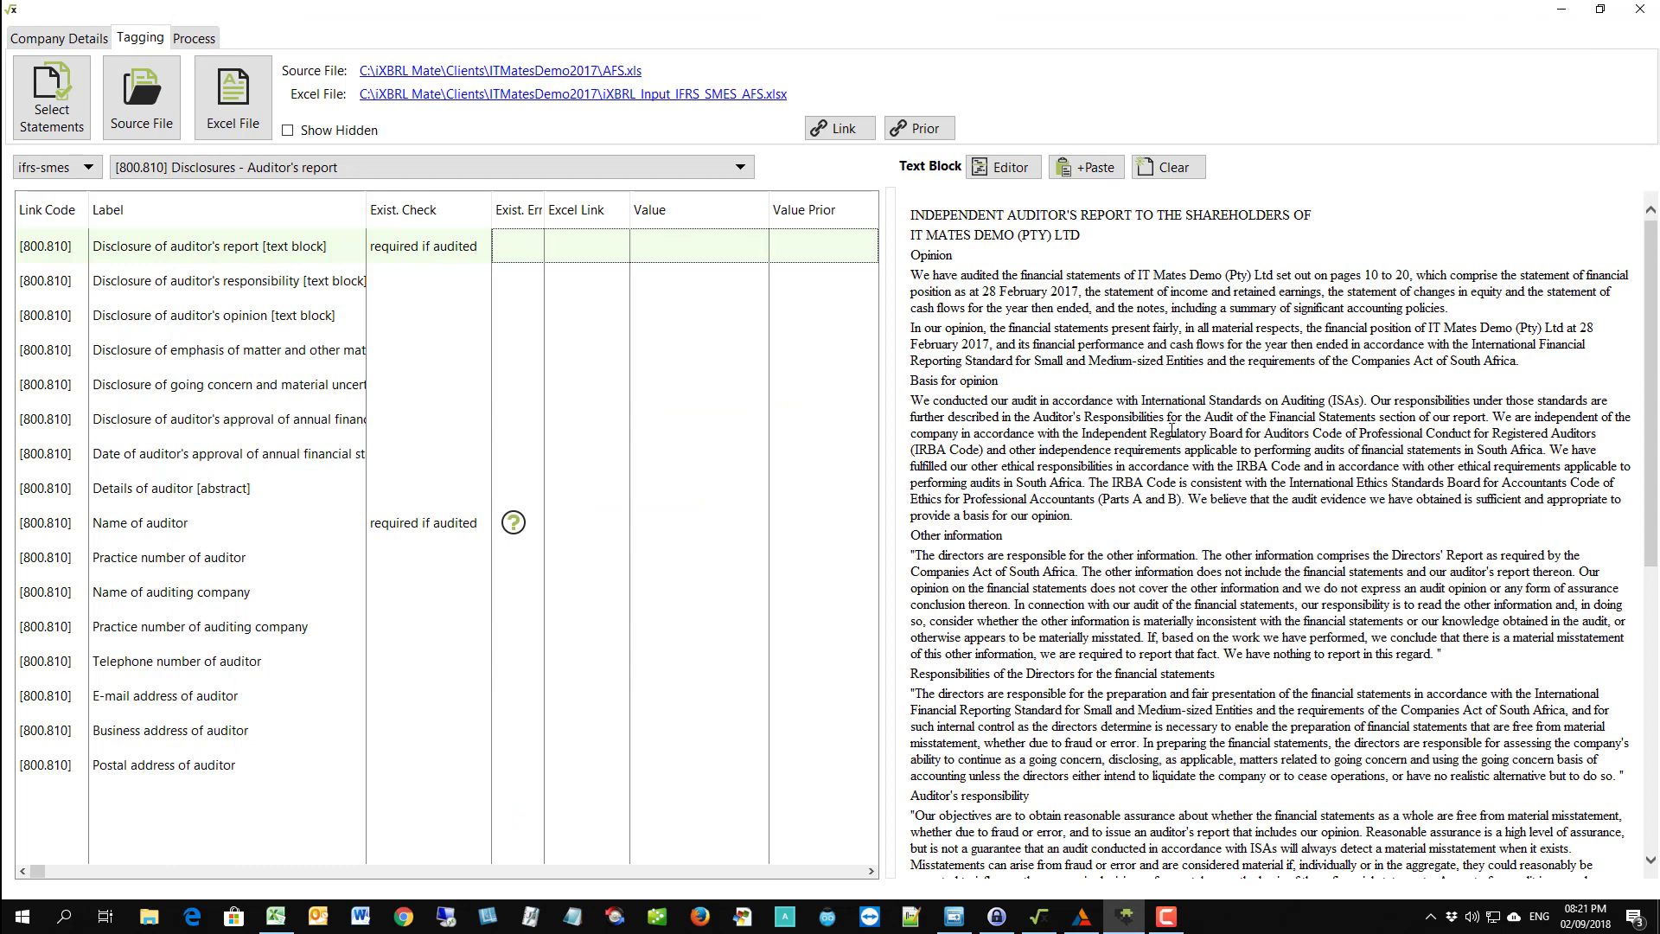
pyautogui.moveTo(430, 529)
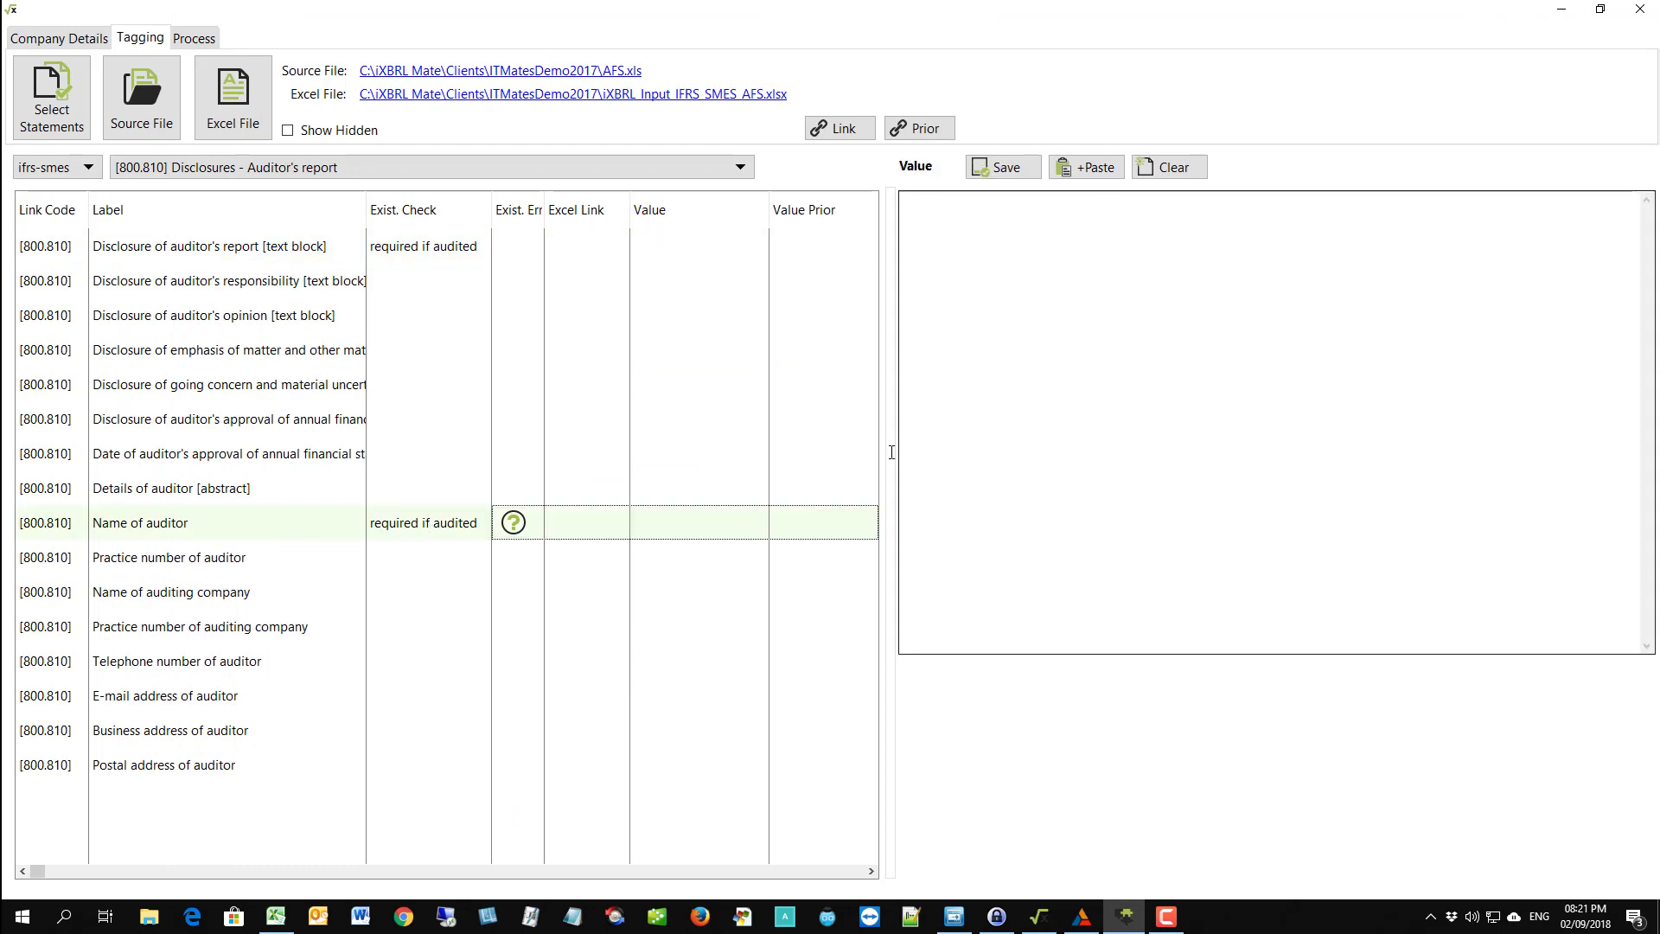
pyautogui.moveTo(924, 350)
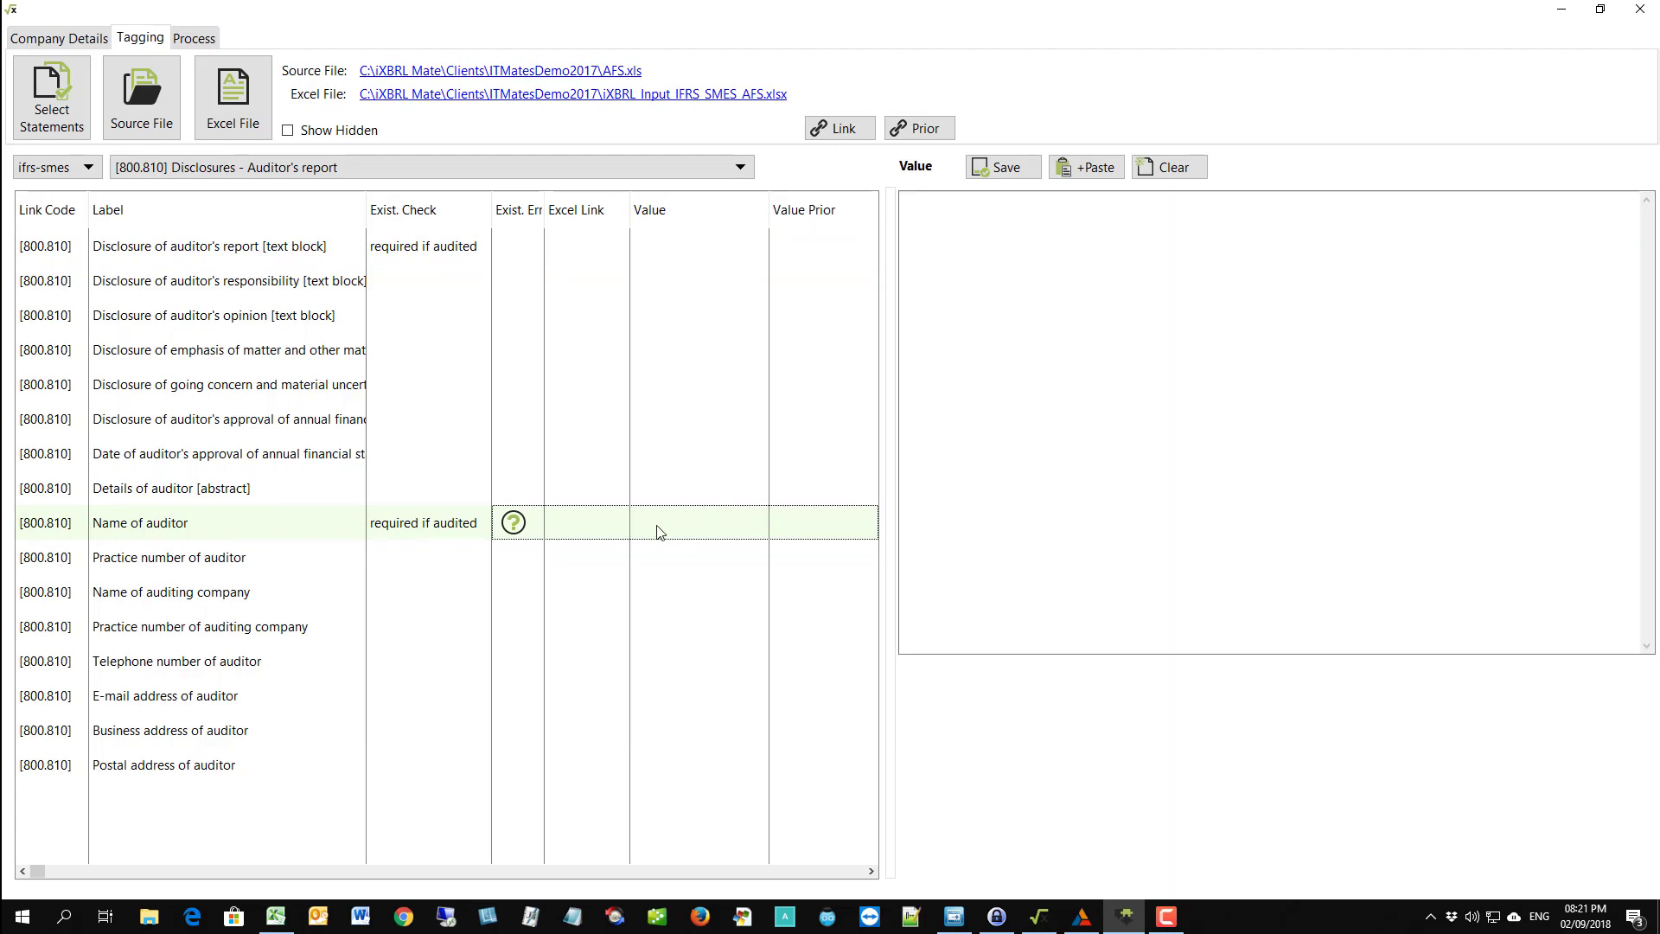
# Step: Enter 'Some Person' as Name of auditor, then select the auditor's report text rows
pyautogui.click(699, 522)
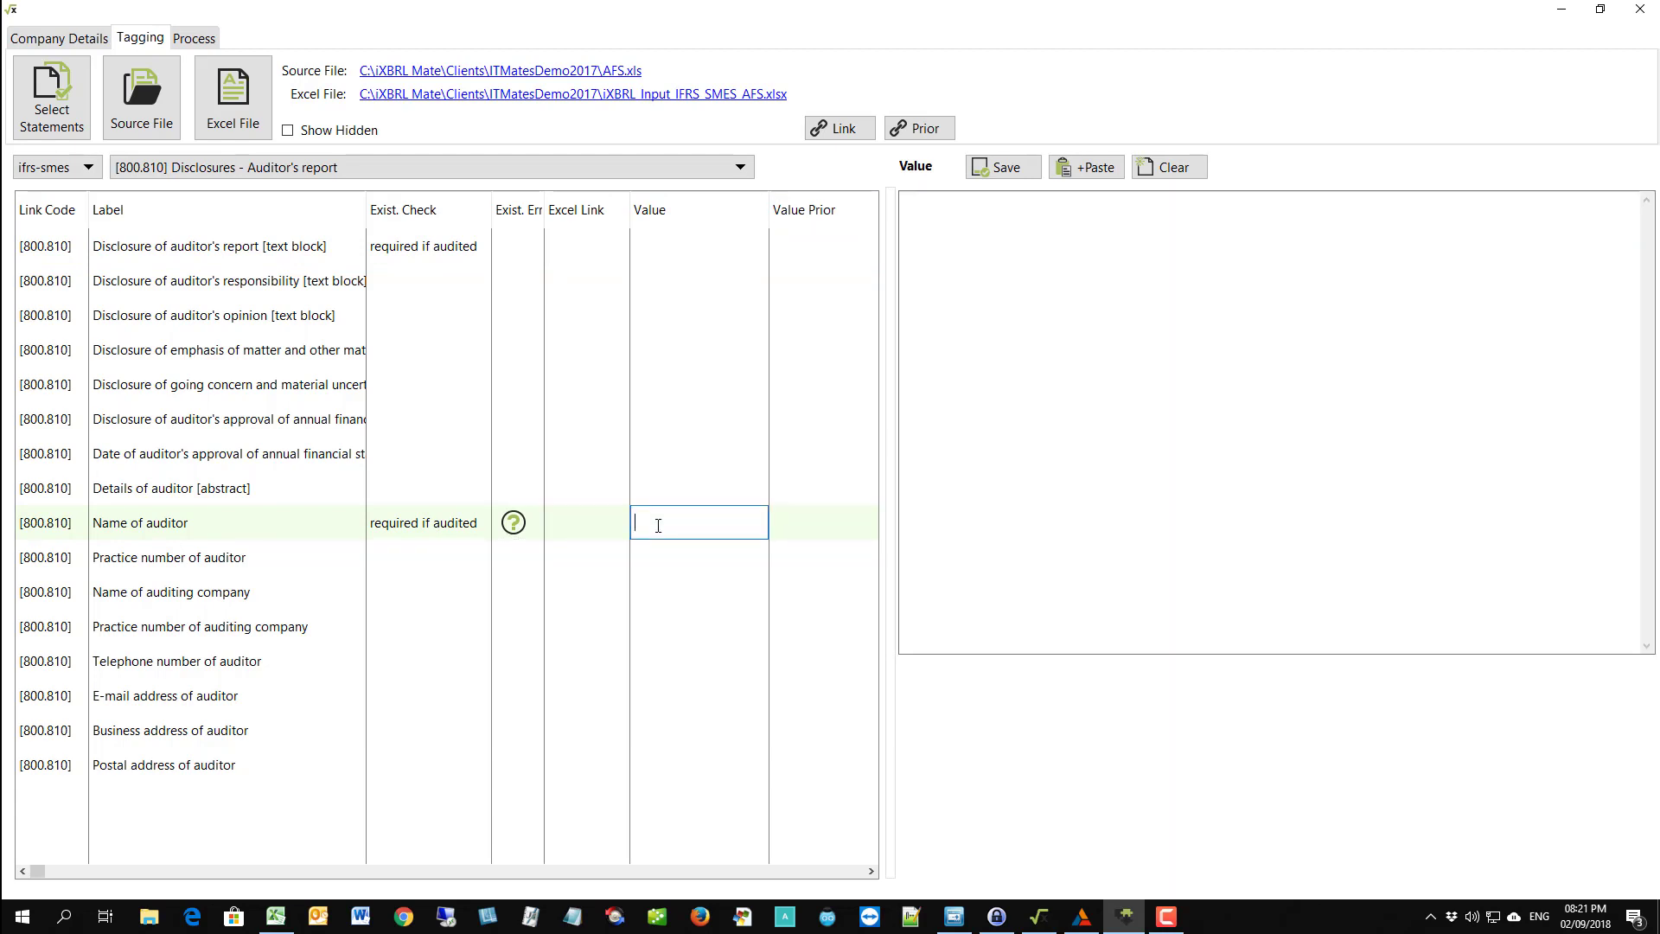
pyautogui.write('Some')
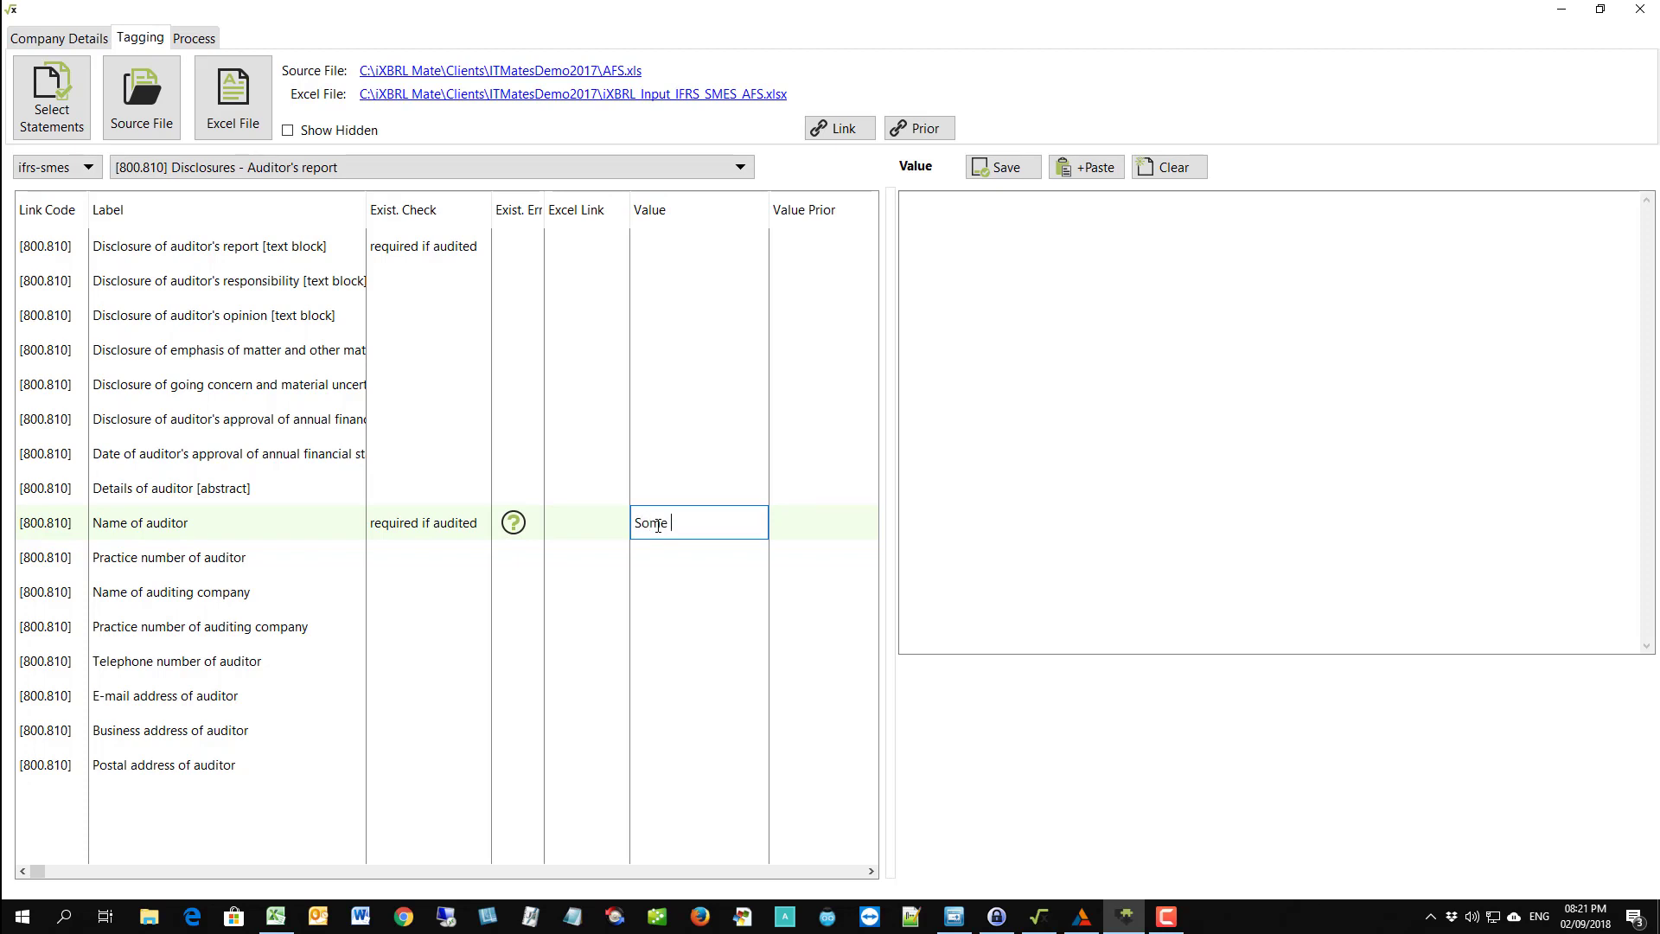
pyautogui.write('Person')
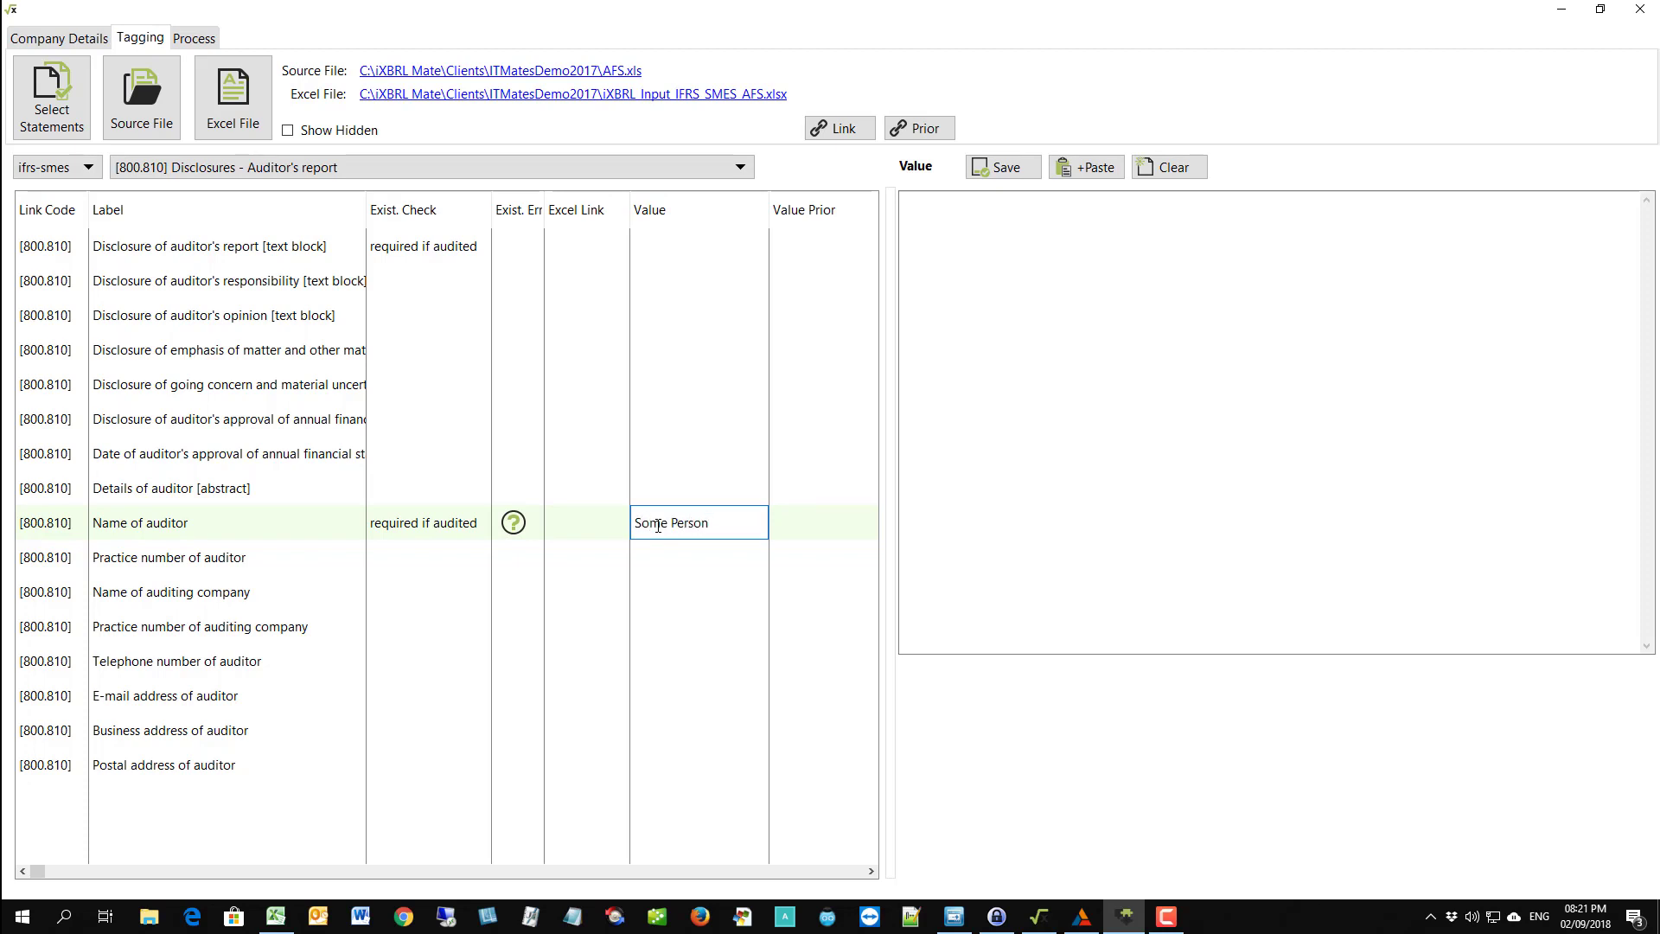
pyautogui.click(698, 522)
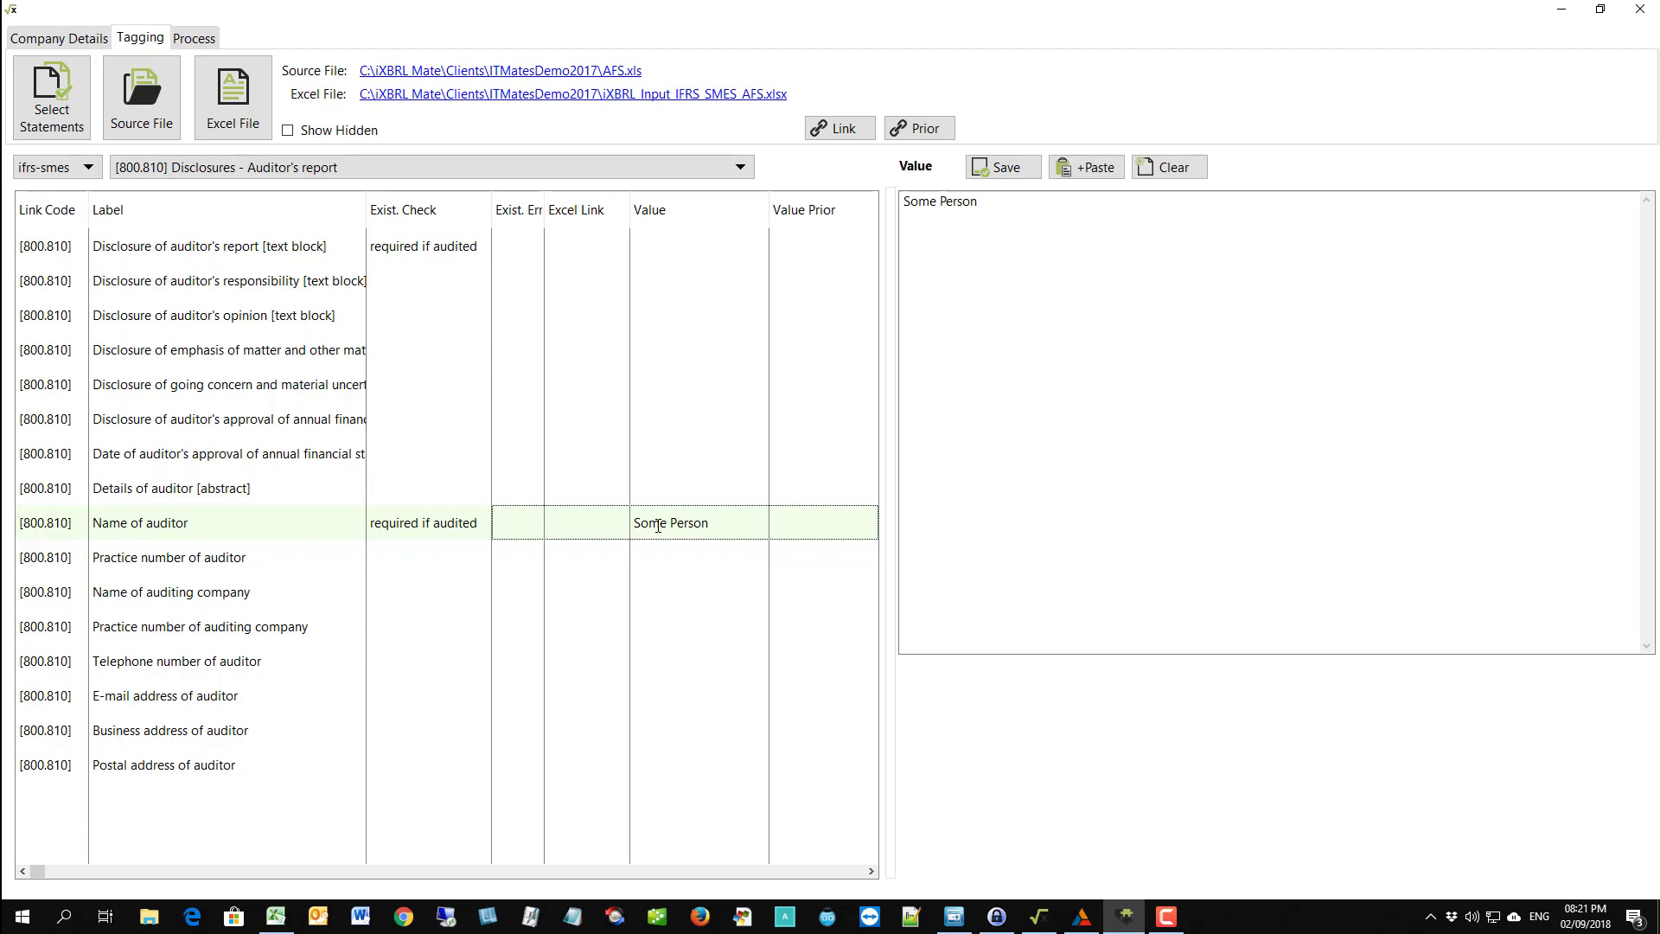
pyautogui.click(209, 245)
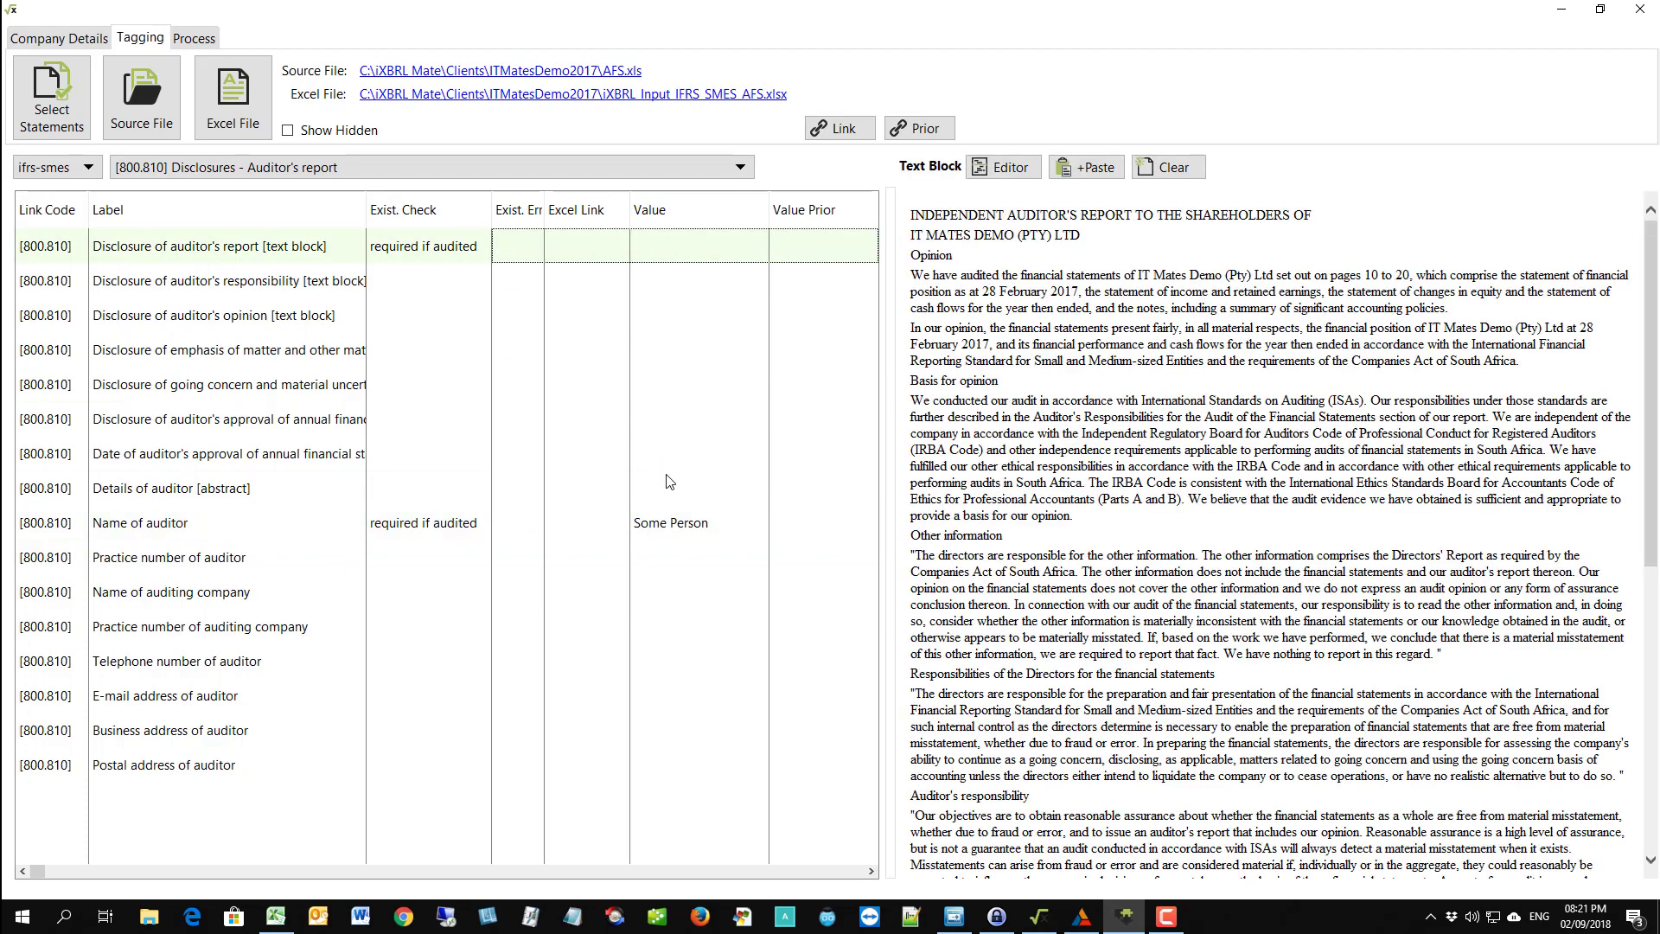
pyautogui.click(227, 280)
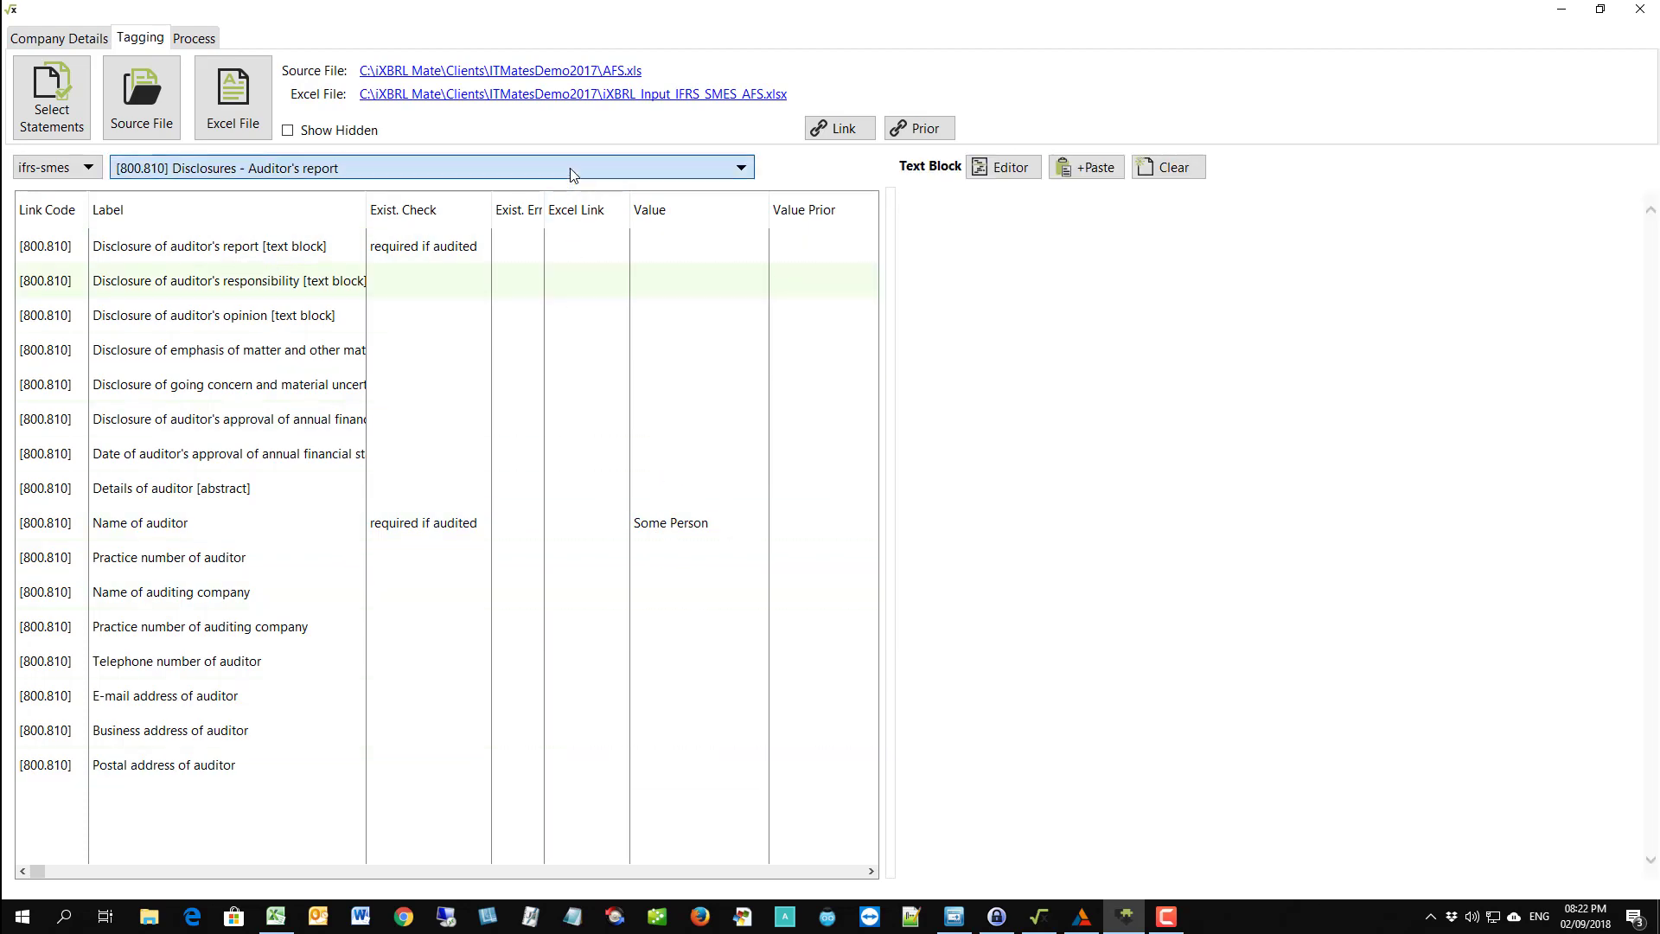
# Step: In Select Statements, untick [800.900] Directors' functions and remuneration and [520.000] indirect cash flows
pyautogui.click(735, 167)
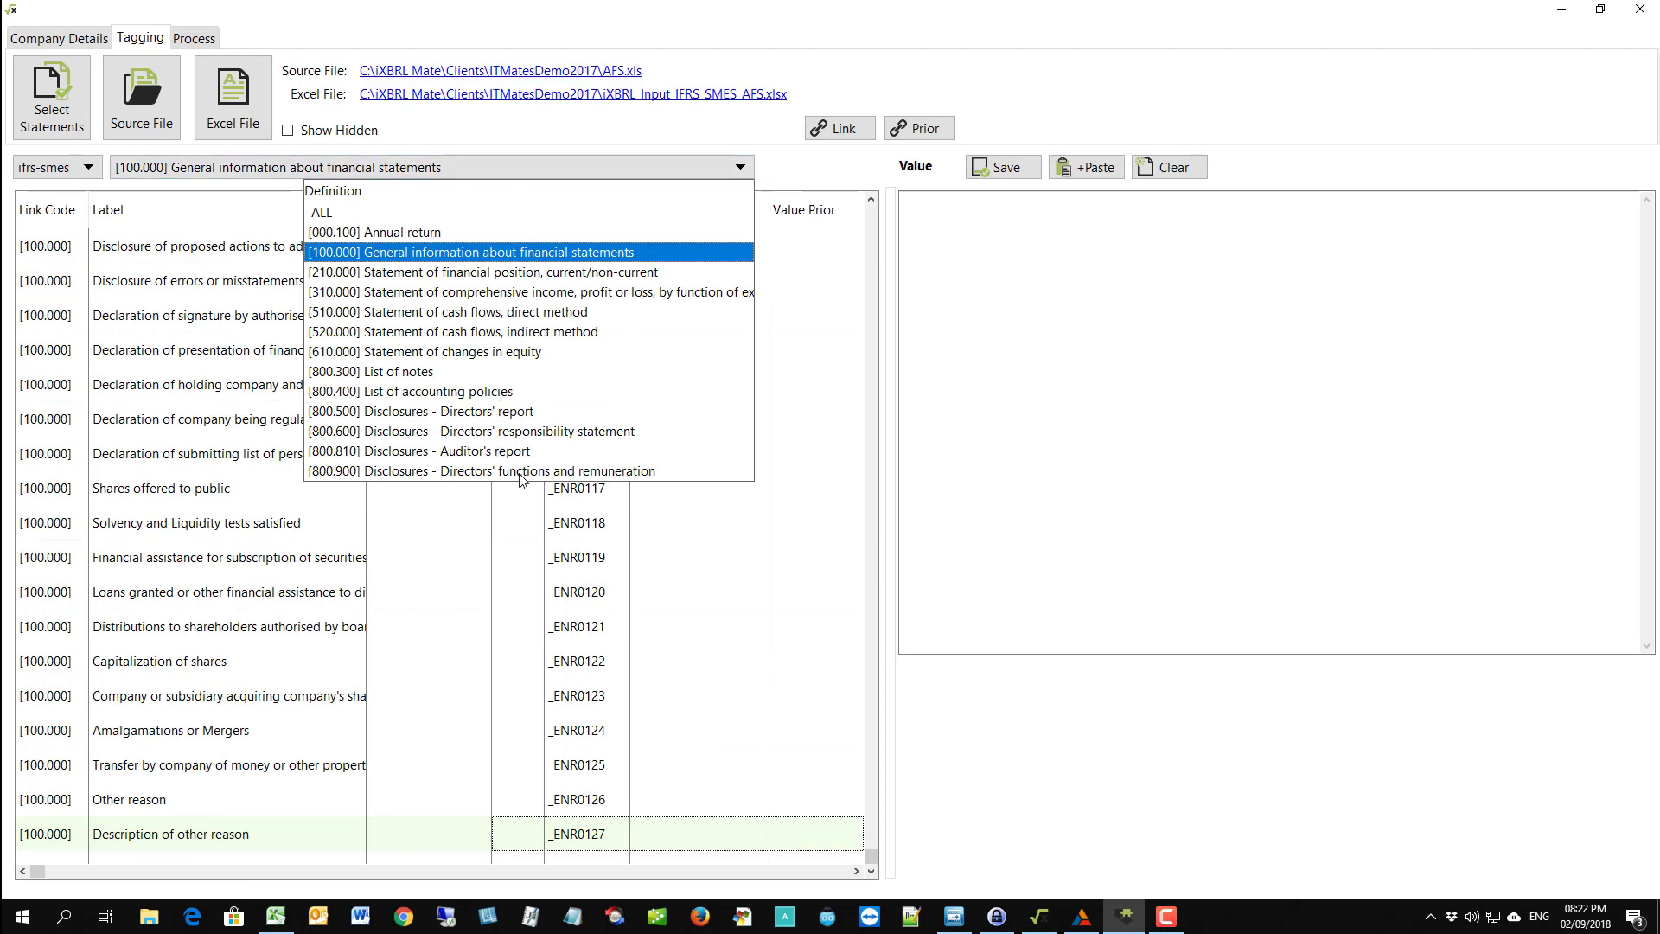
pyautogui.moveTo(543, 471)
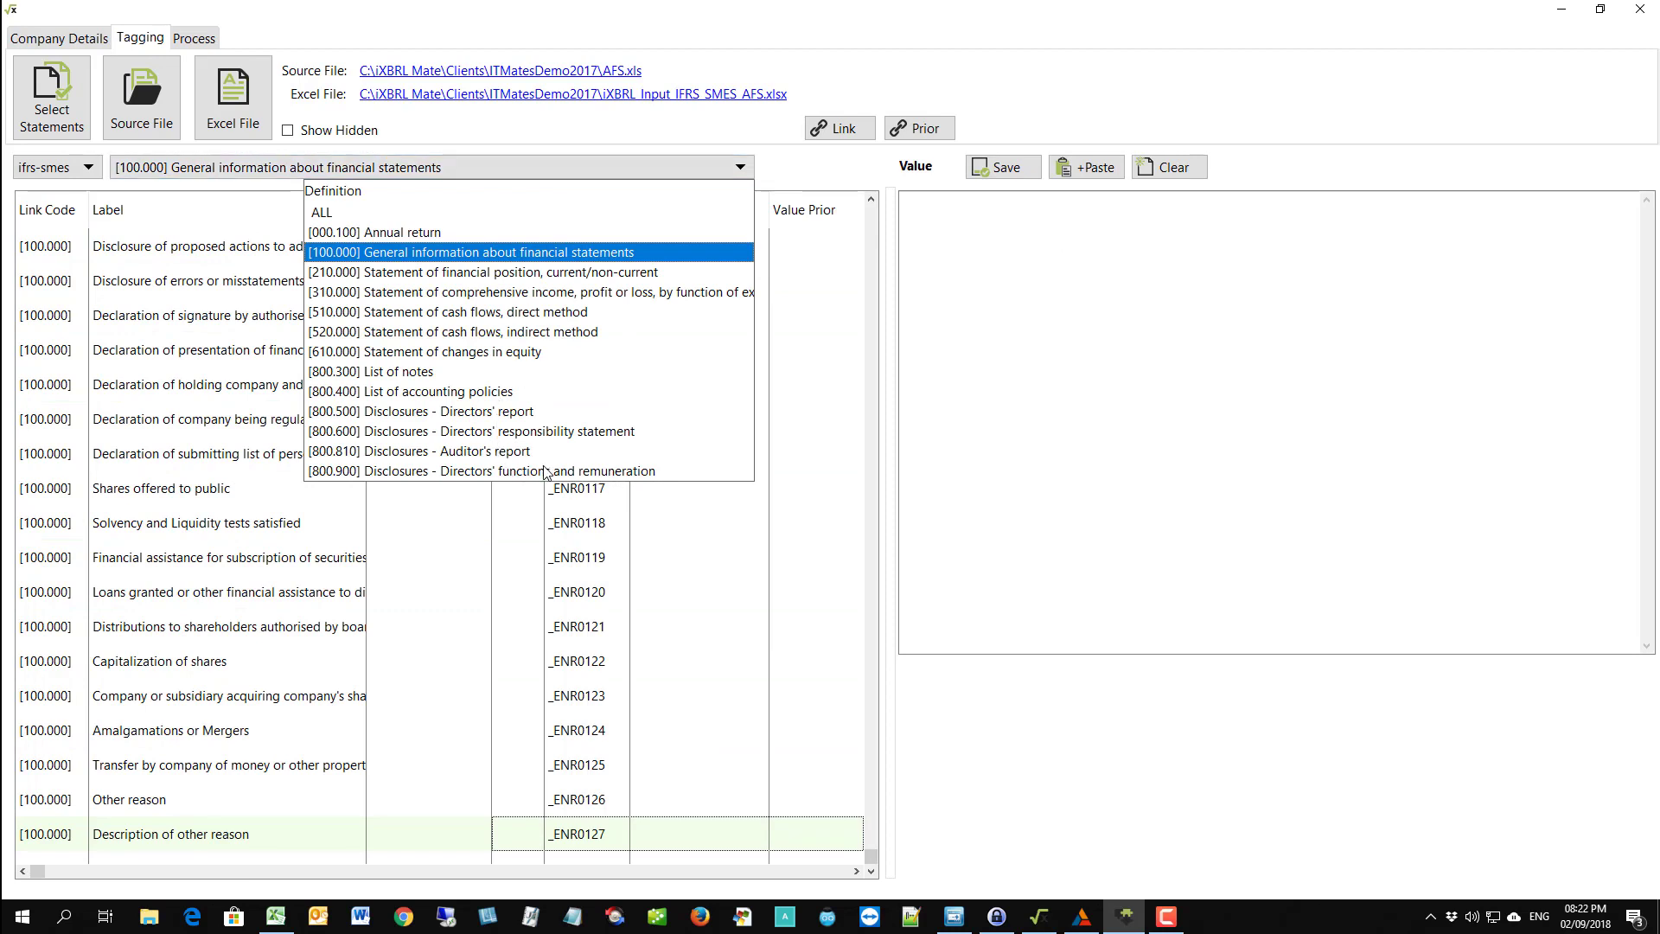
pyautogui.moveTo(405, 478)
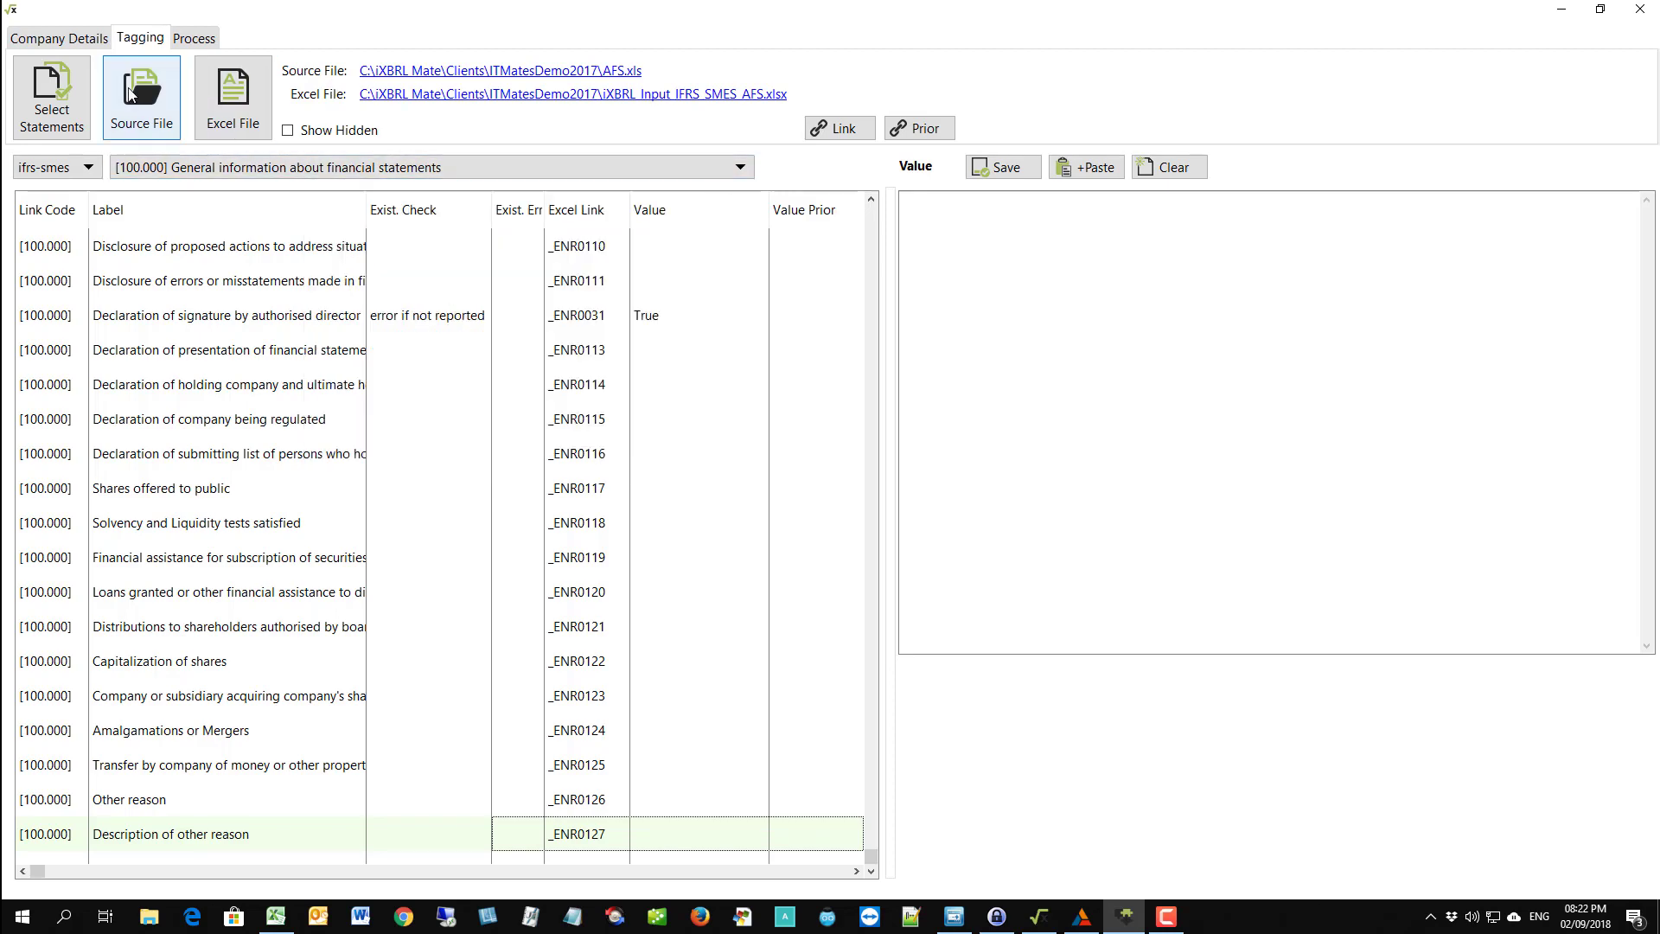
pyautogui.click(51, 96)
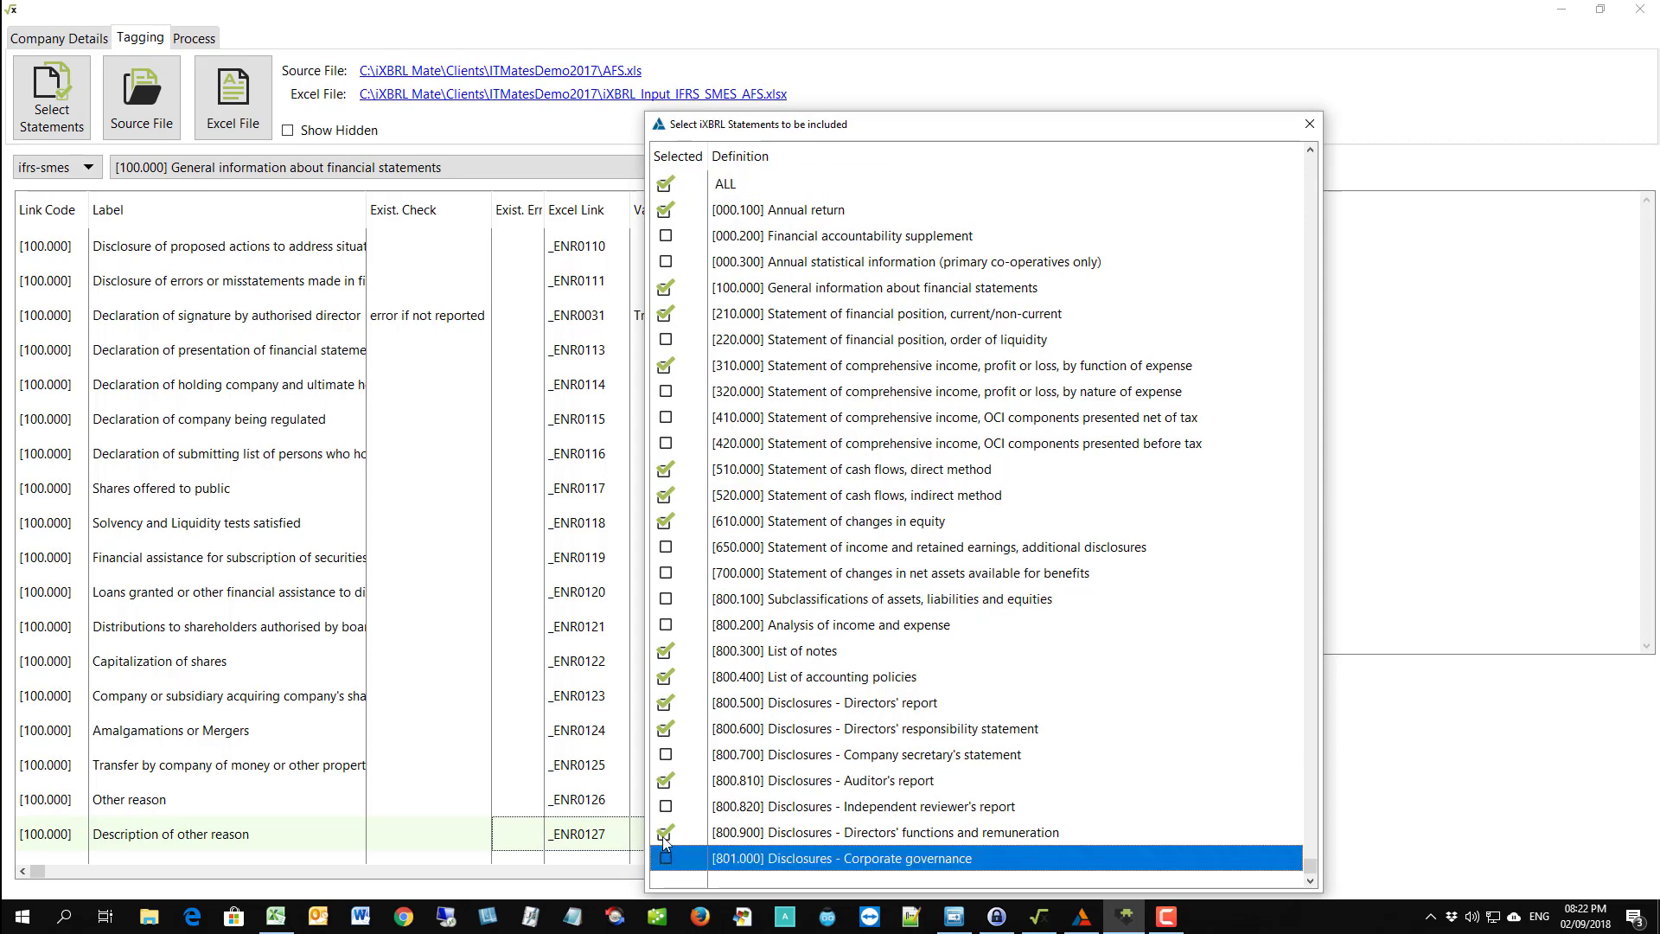
pyautogui.click(666, 832)
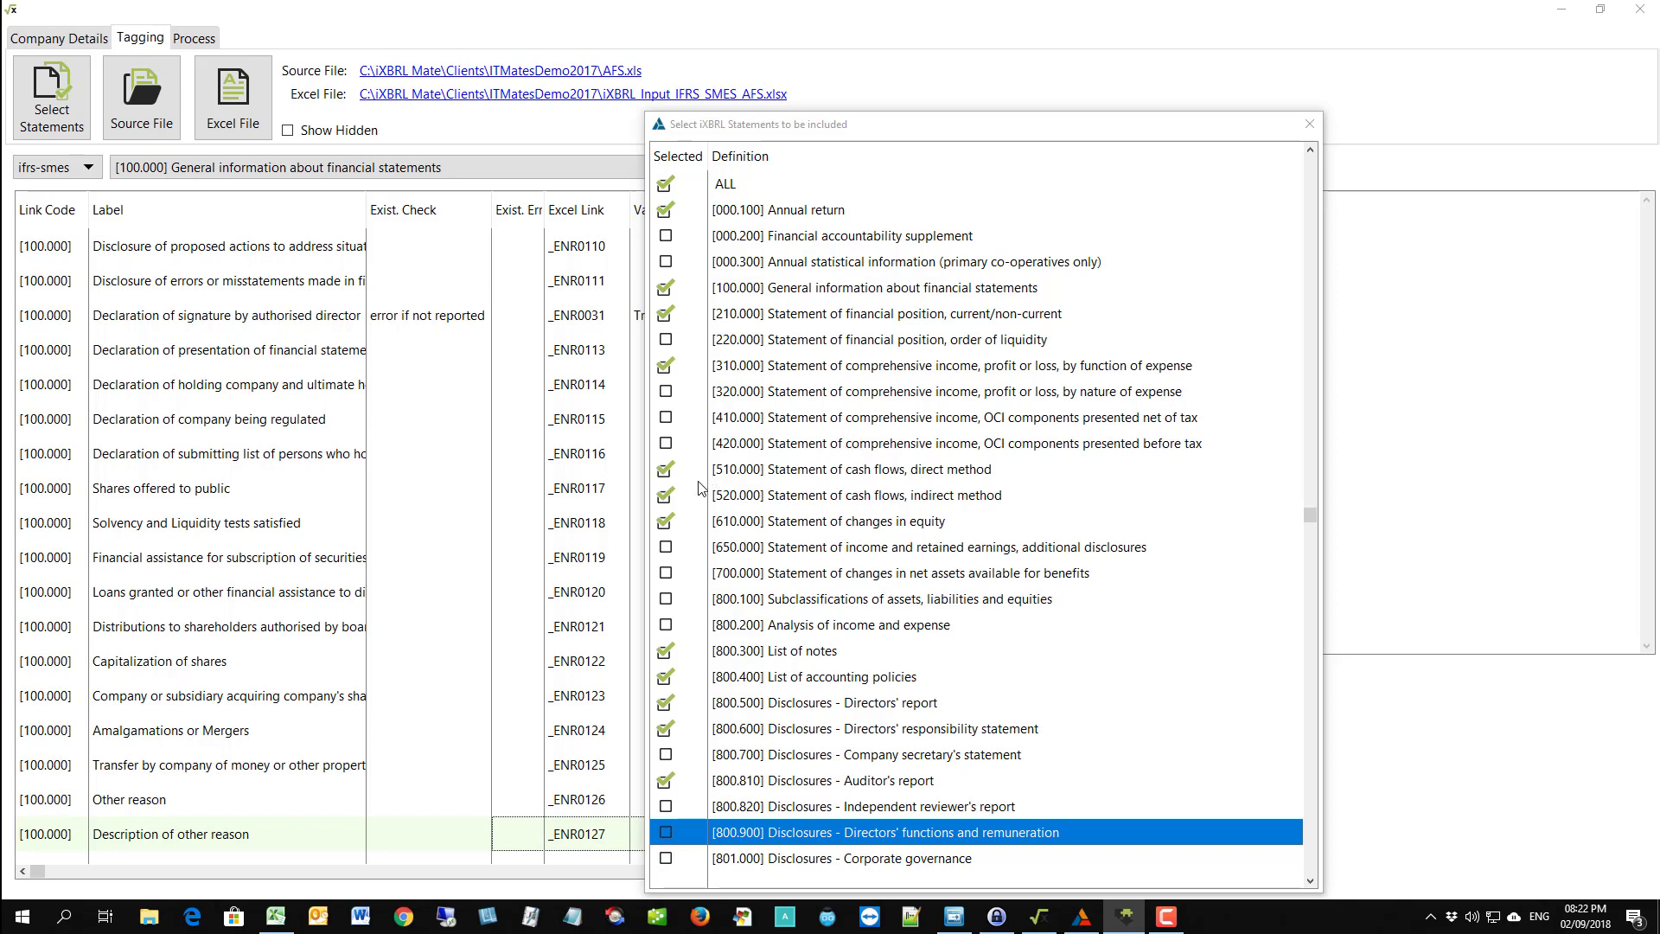
pyautogui.click(857, 469)
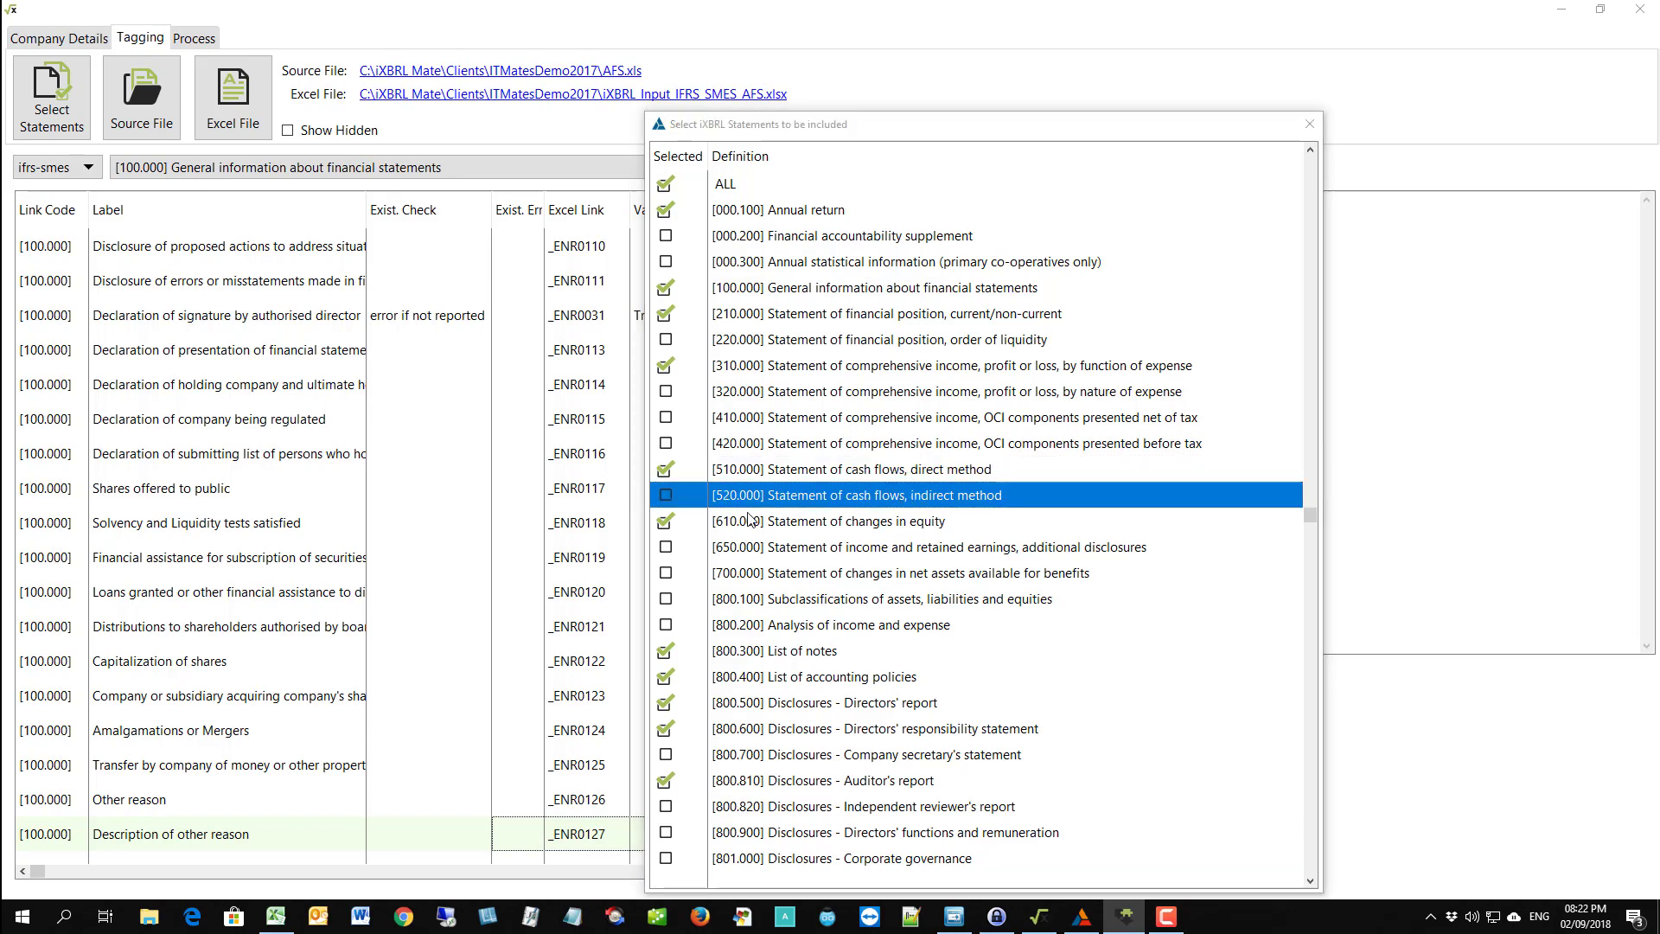
pyautogui.click(847, 521)
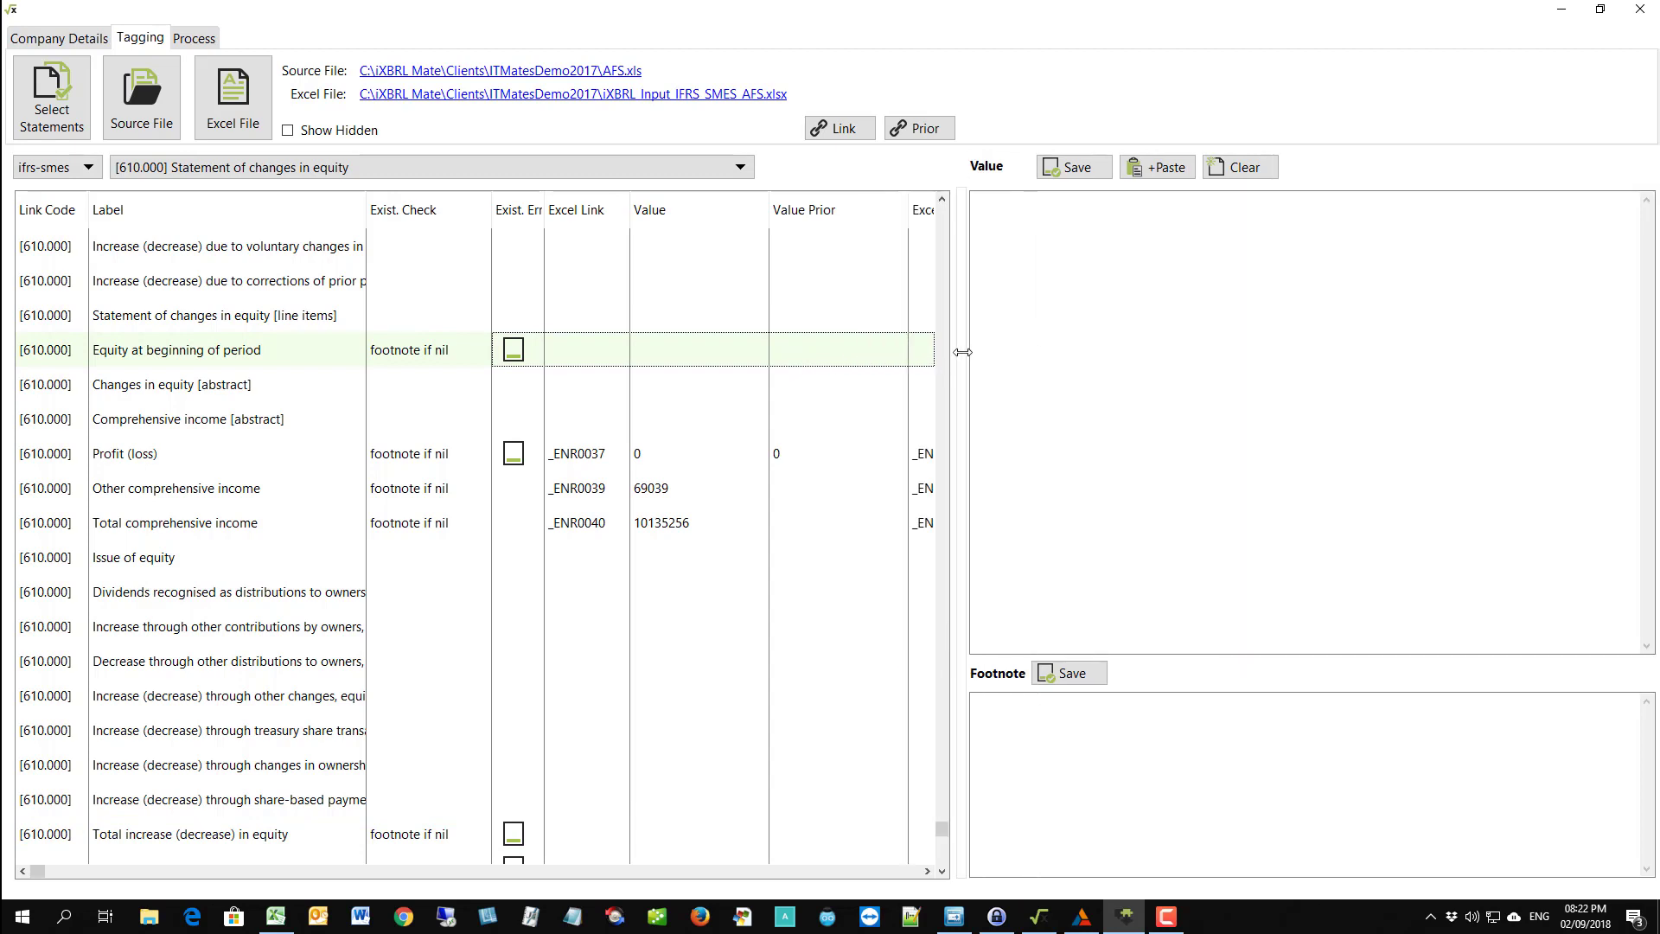
pyautogui.moveTo(955, 621)
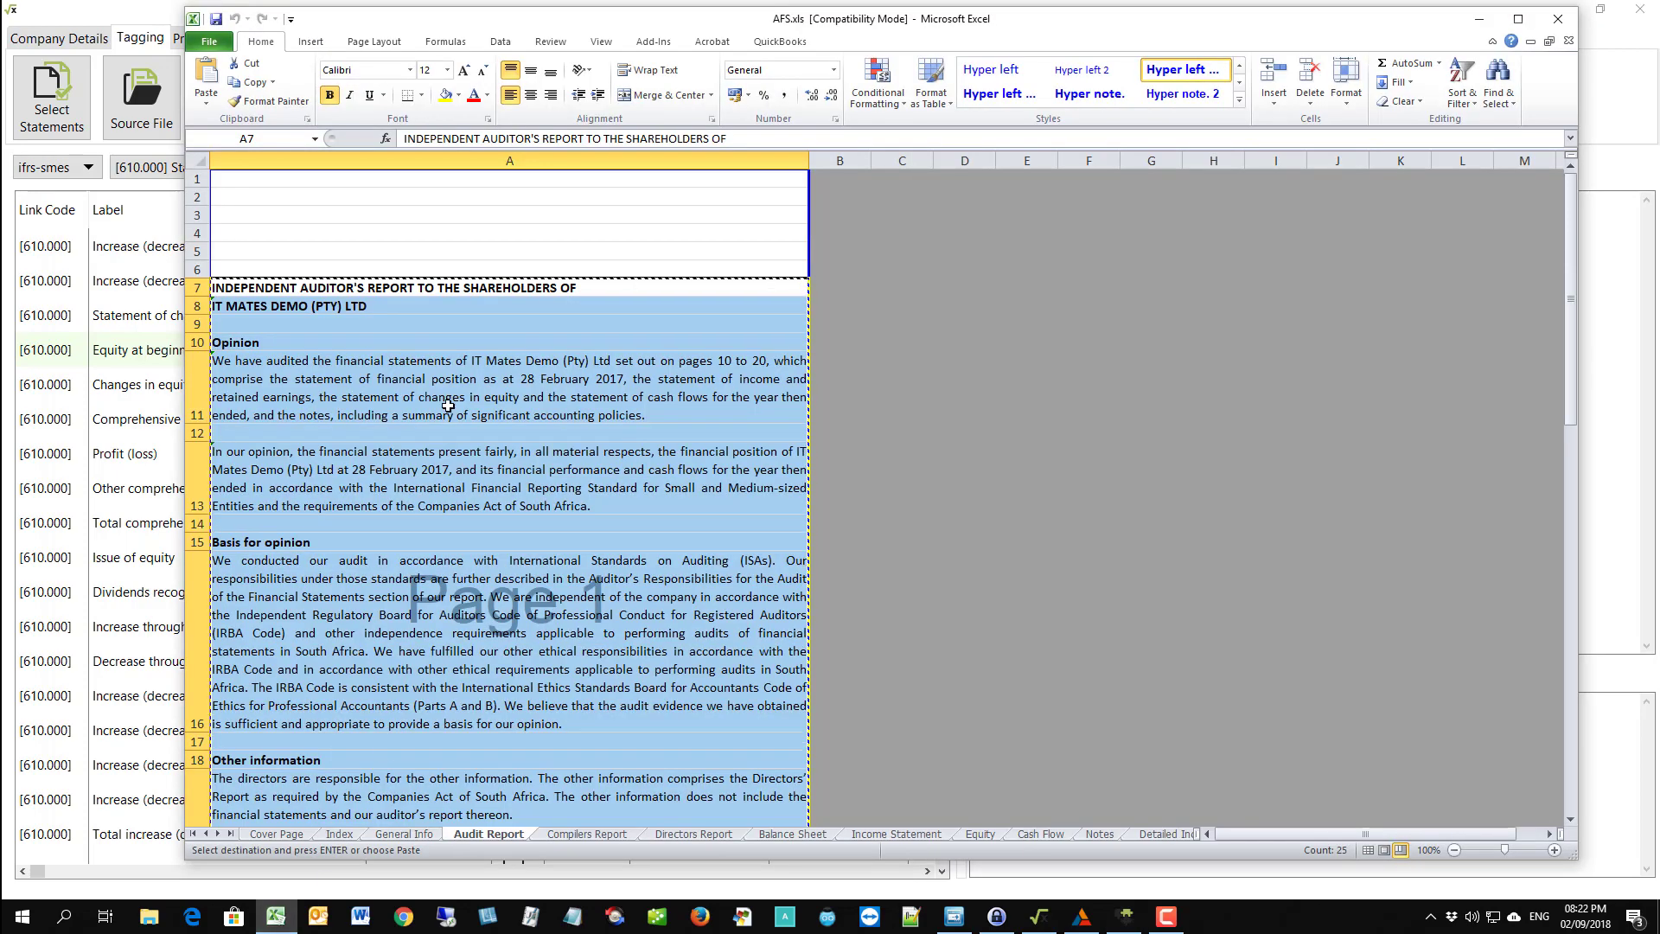
pyautogui.click(838, 477)
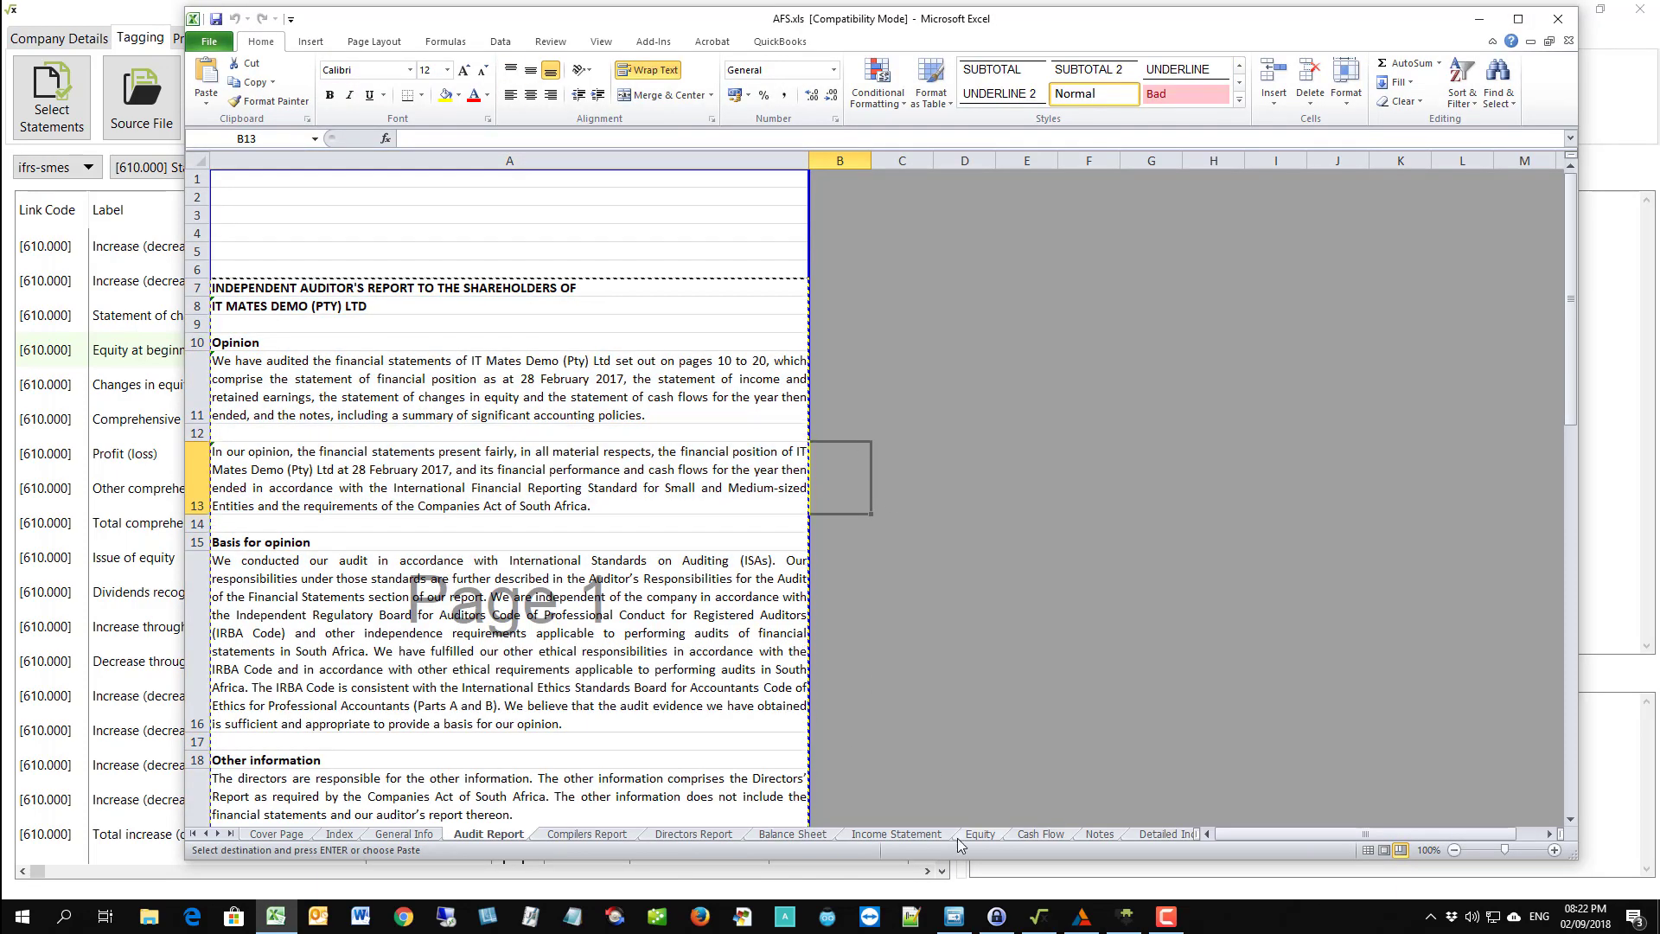
pyautogui.click(978, 833)
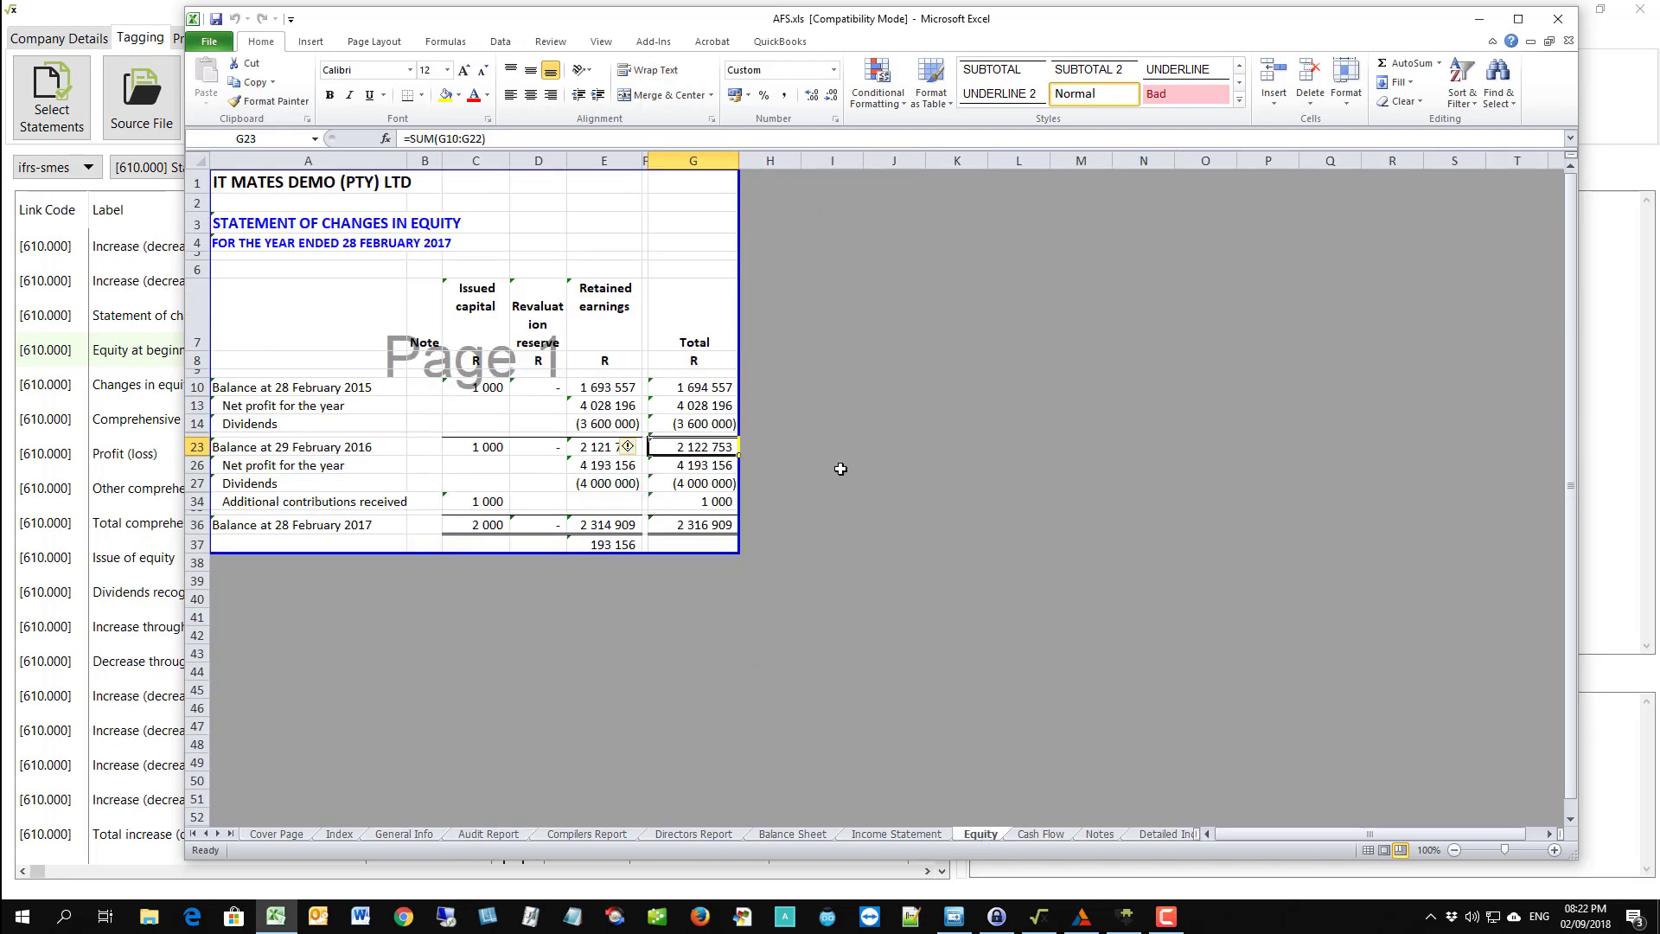
pyautogui.moveTo(692, 387)
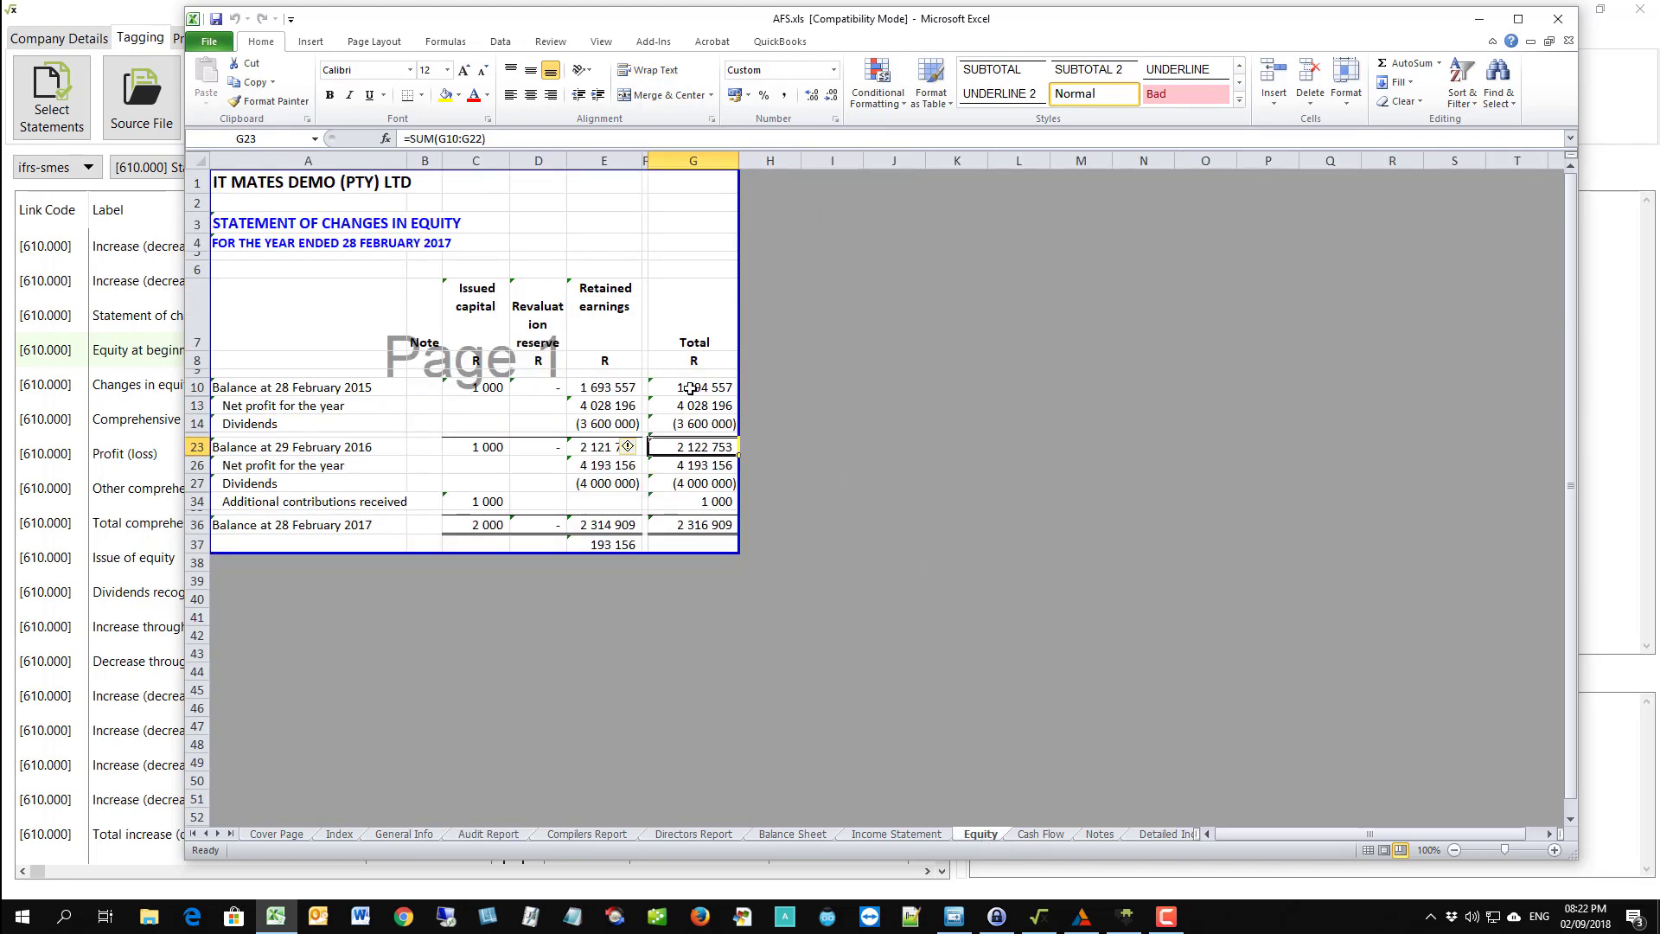
pyautogui.click(693, 386)
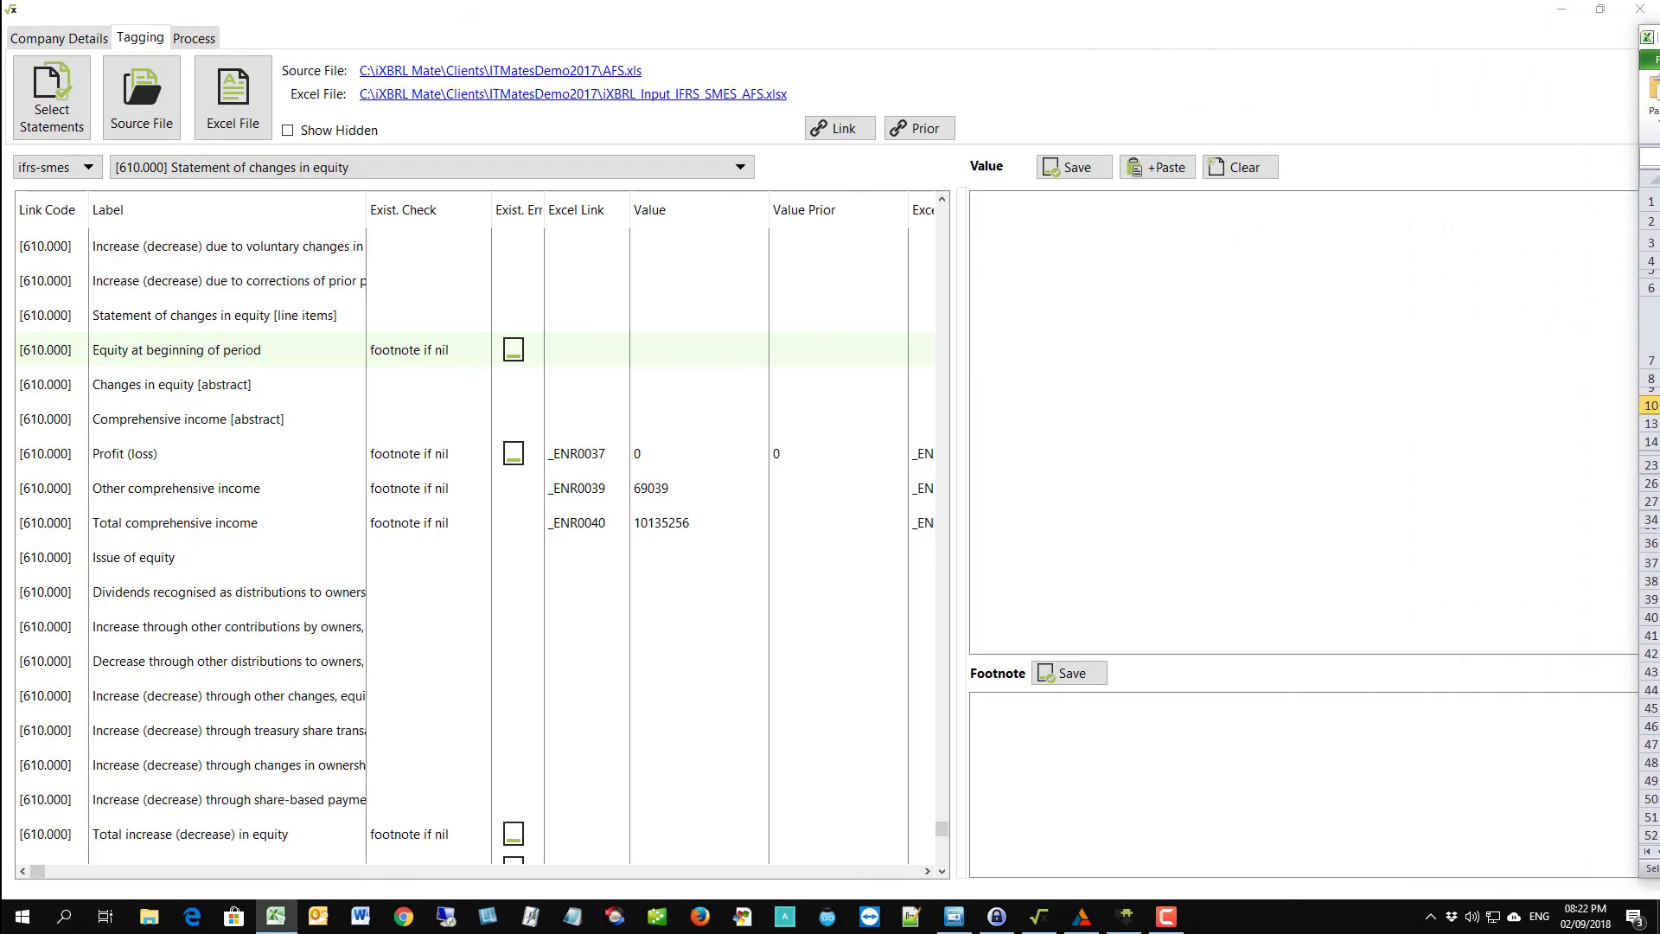
pyautogui.click(863, 349)
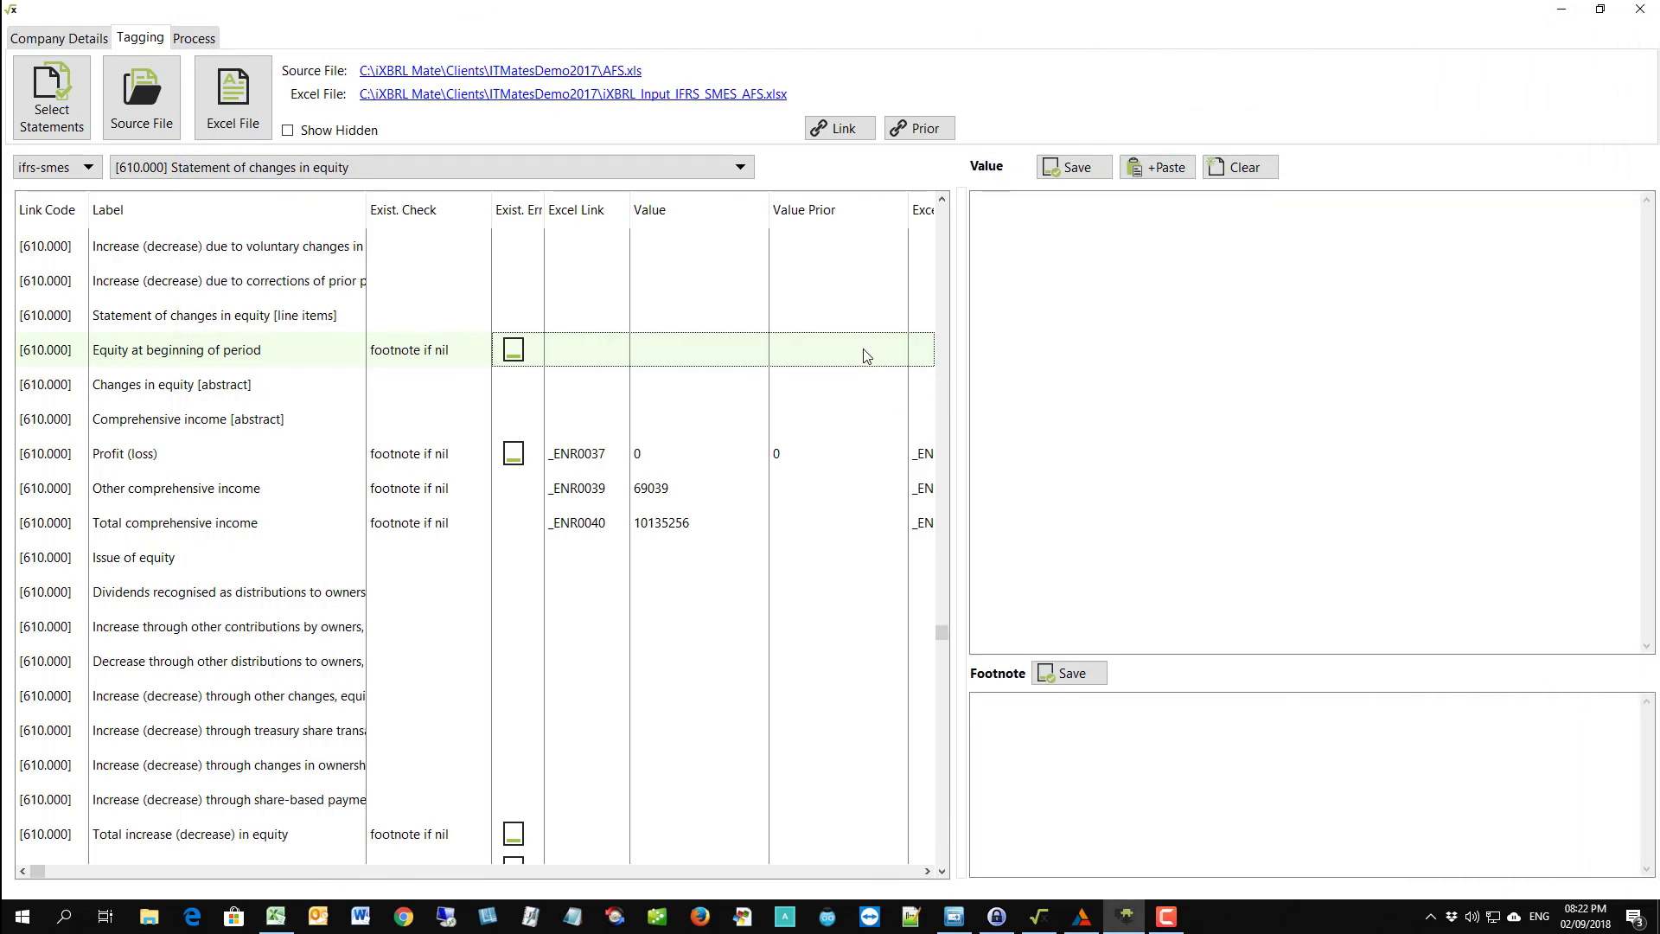
# Step: Enter prior-year opening equity 1694557 and the 4028196 prior comprehensive income figures
pyautogui.write('1 694 557')
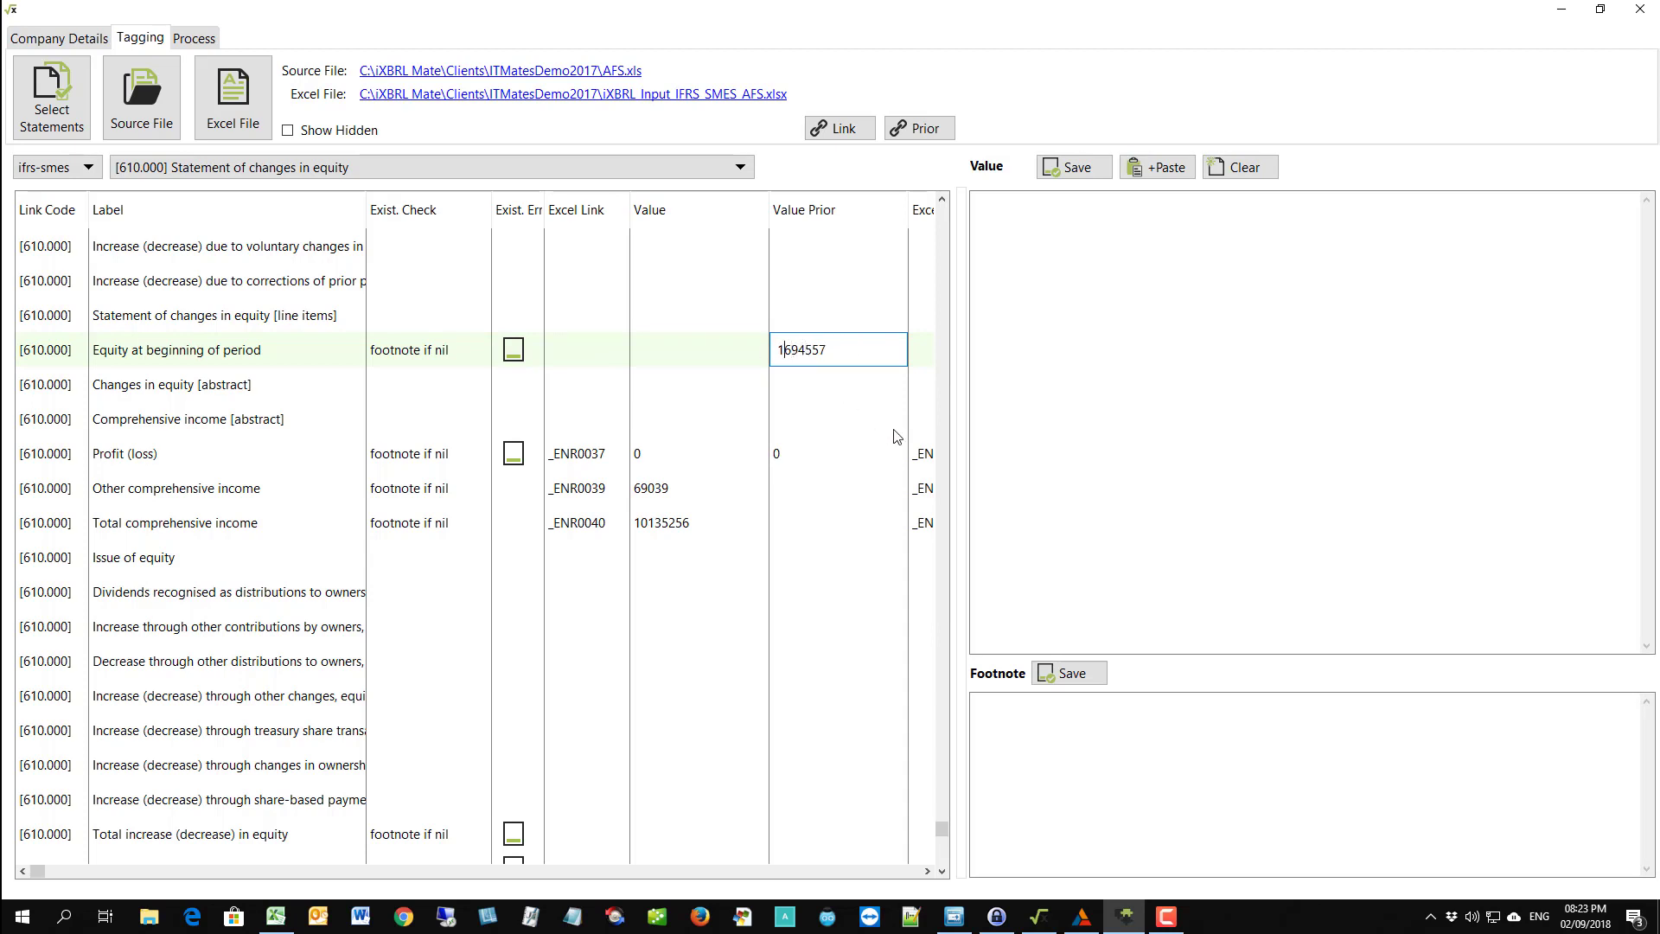
pyautogui.hscroll(3)
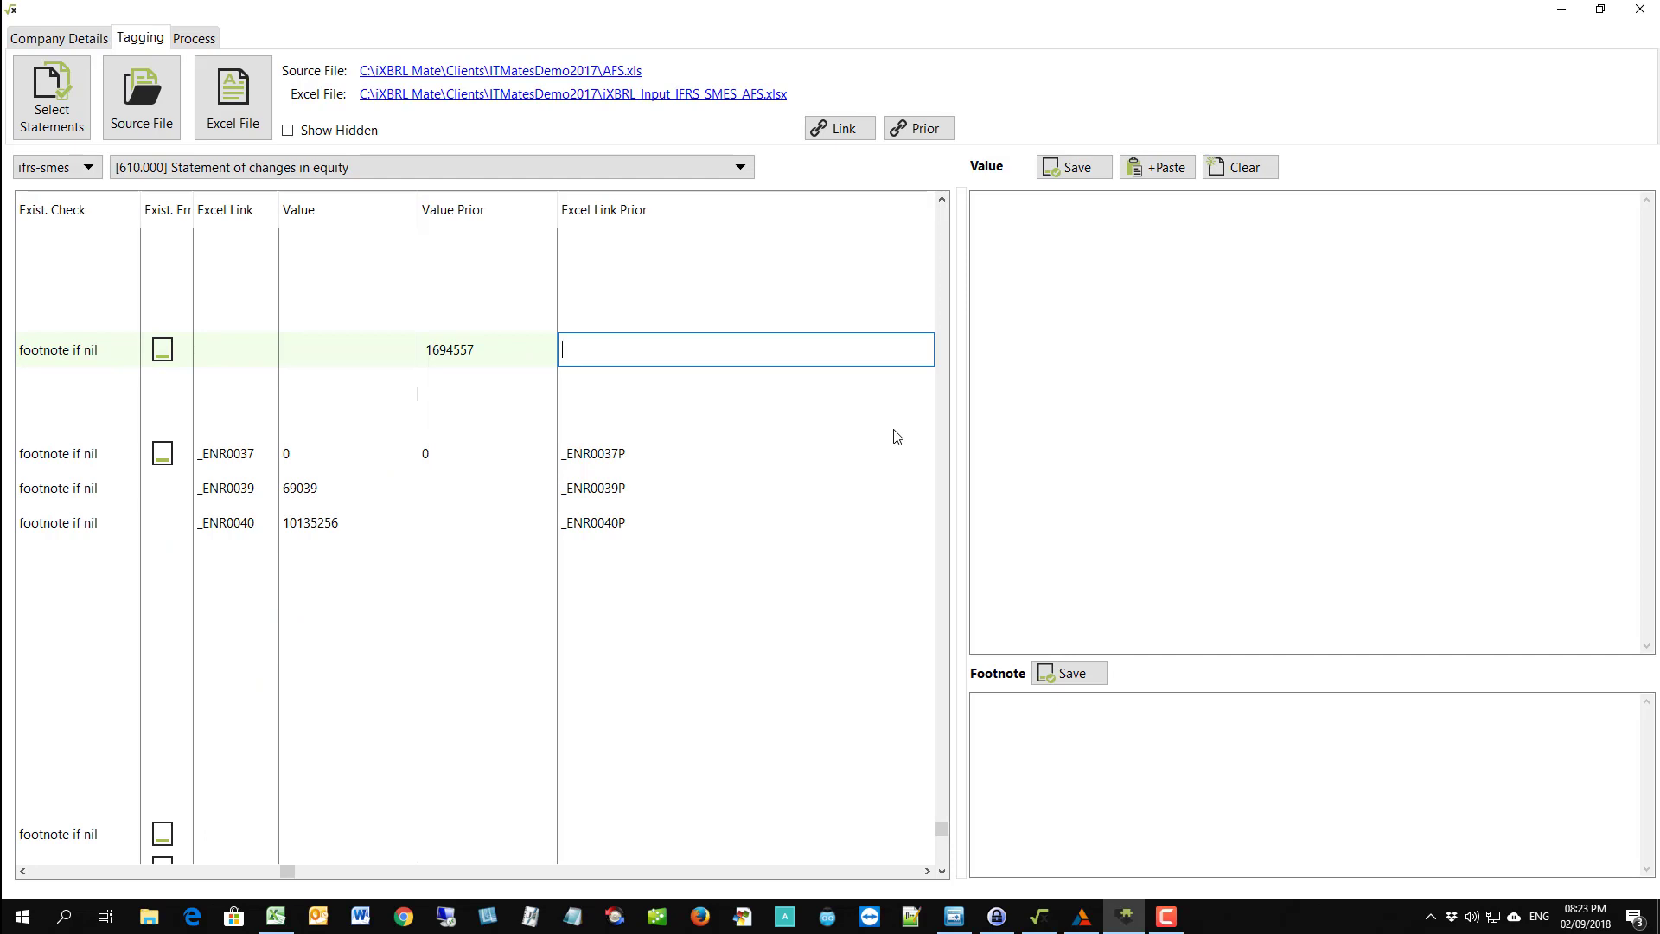
pyautogui.click(486, 350)
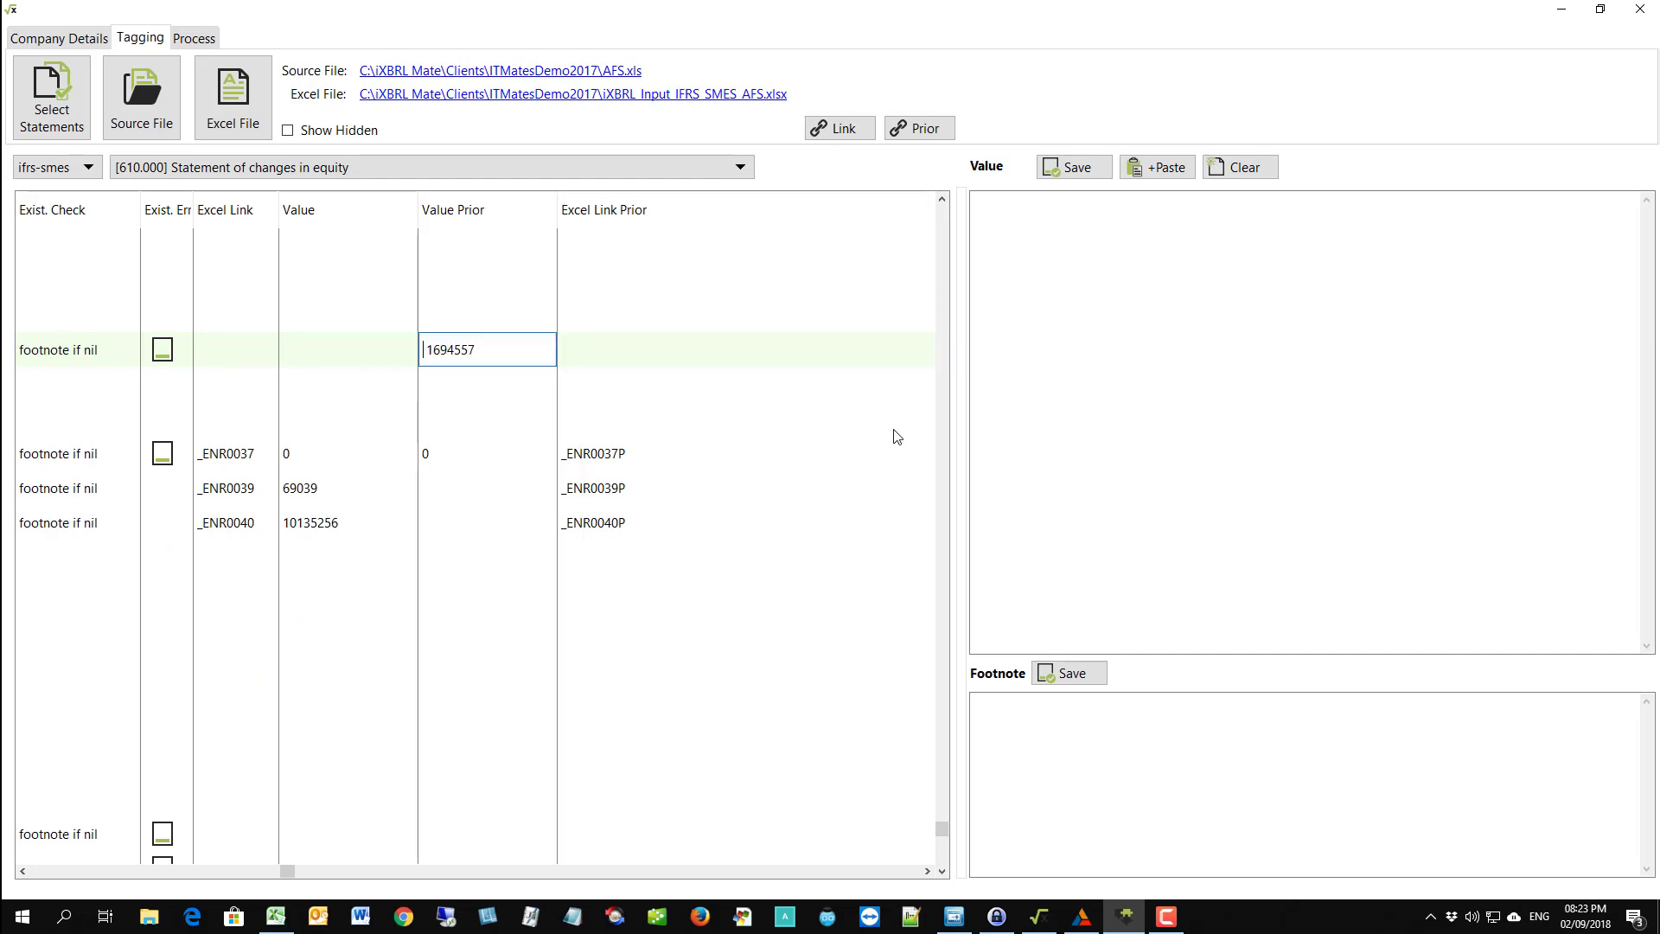
pyautogui.hscroll(-3)
pyautogui.write('40')
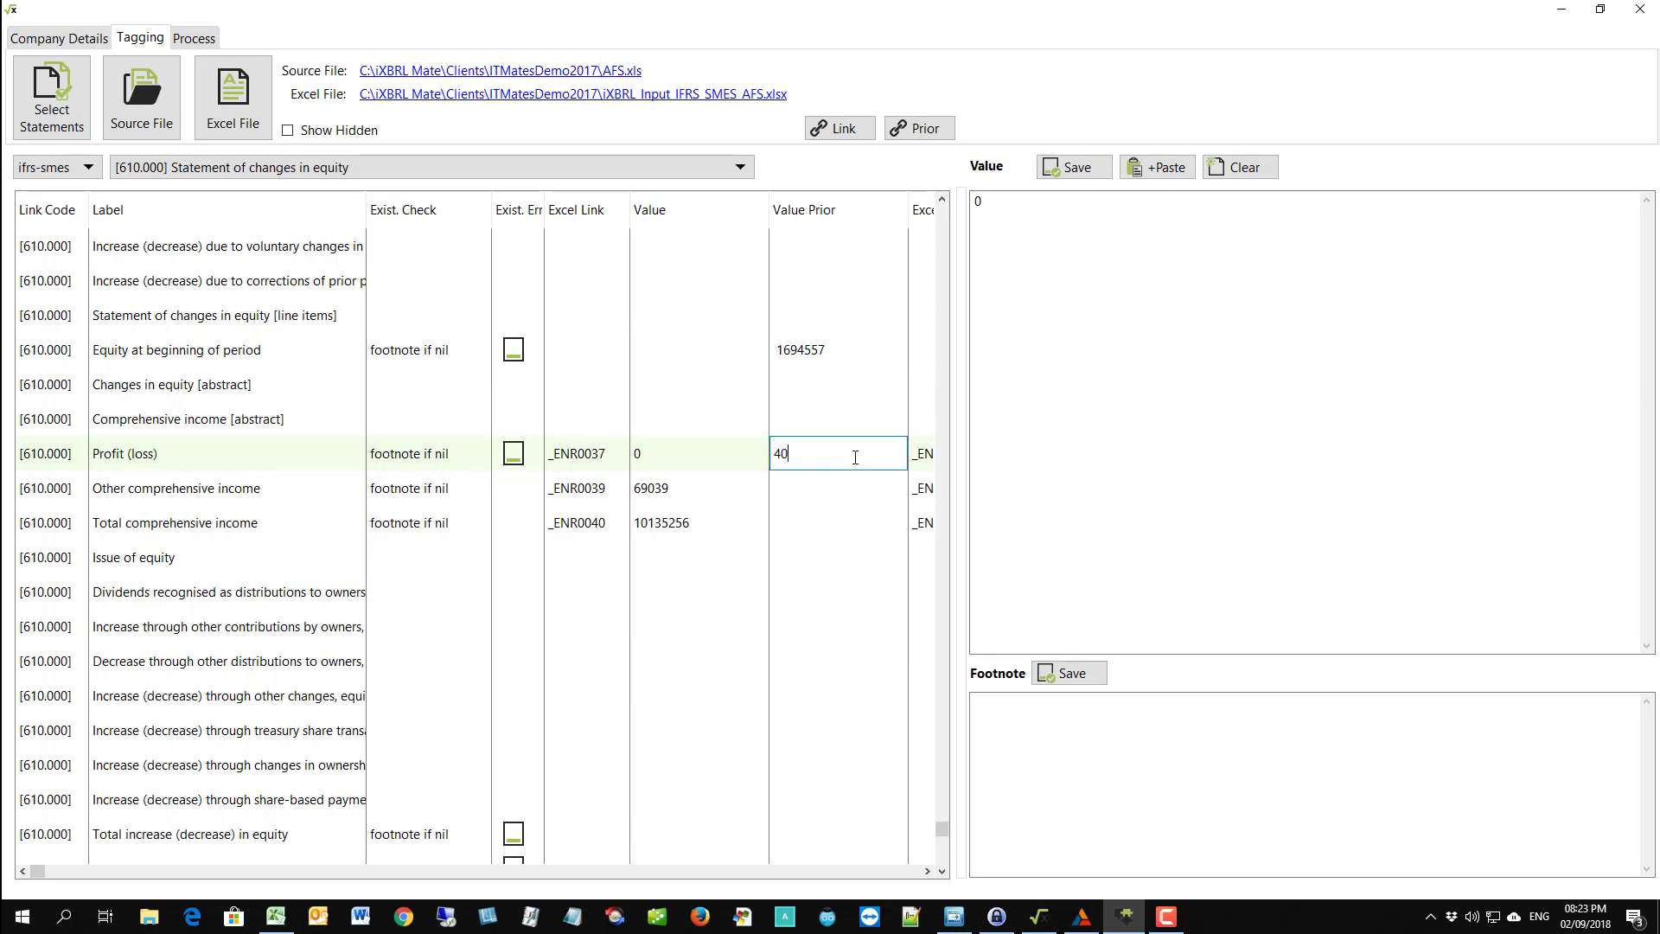
pyautogui.write('2819')
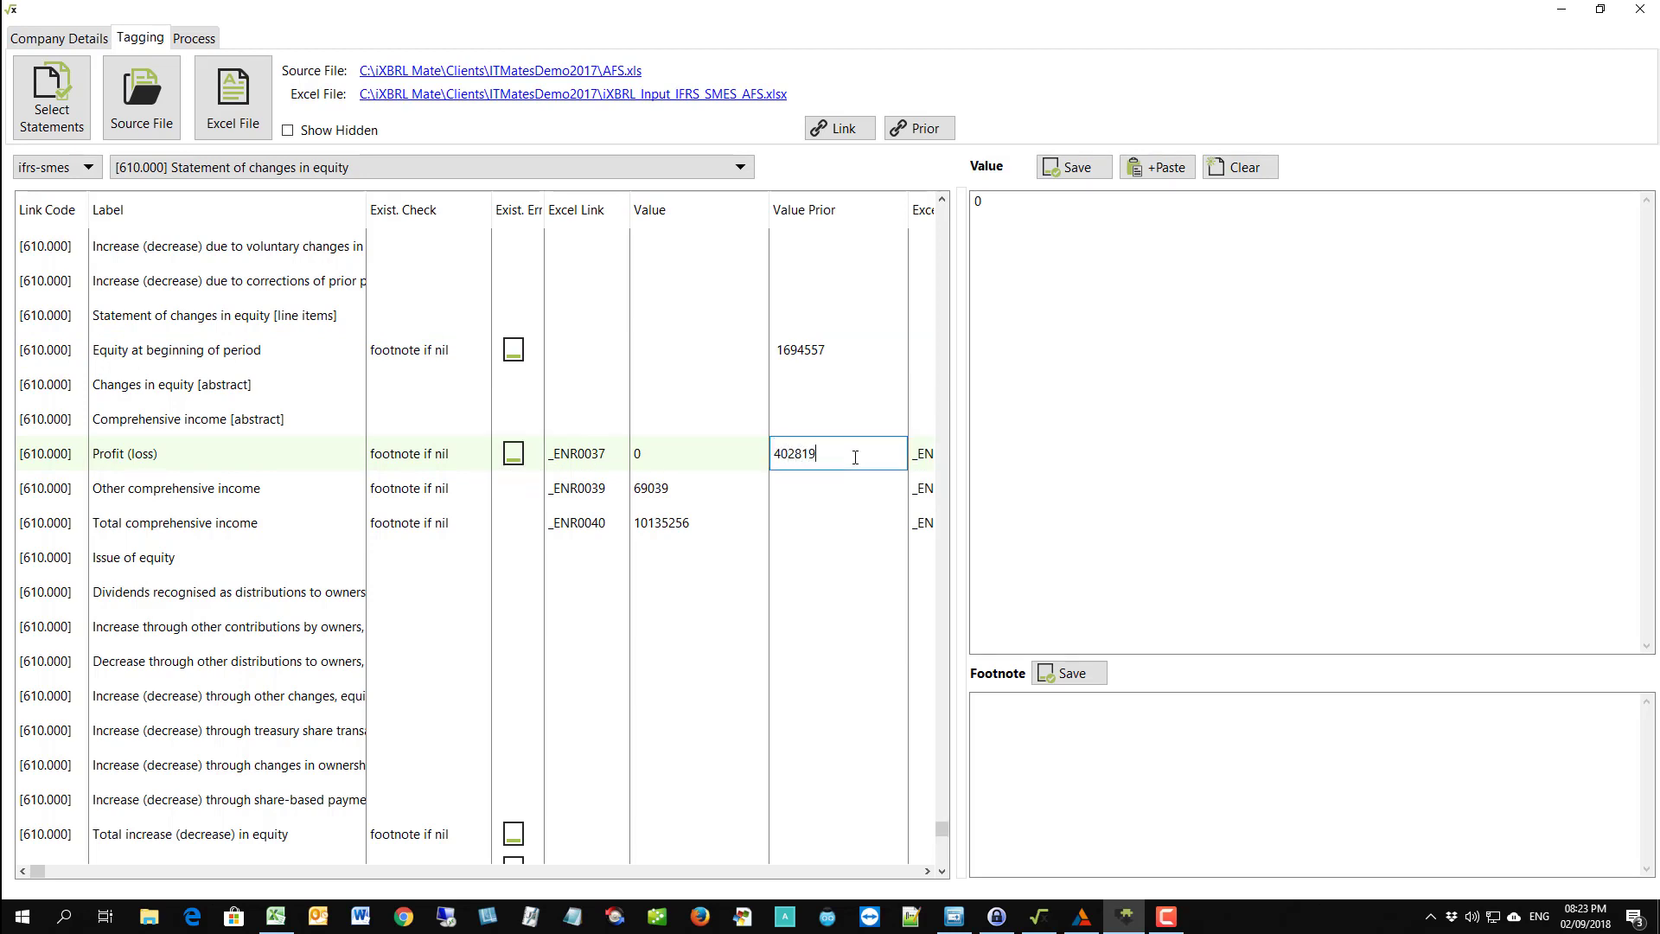
pyautogui.write('6')
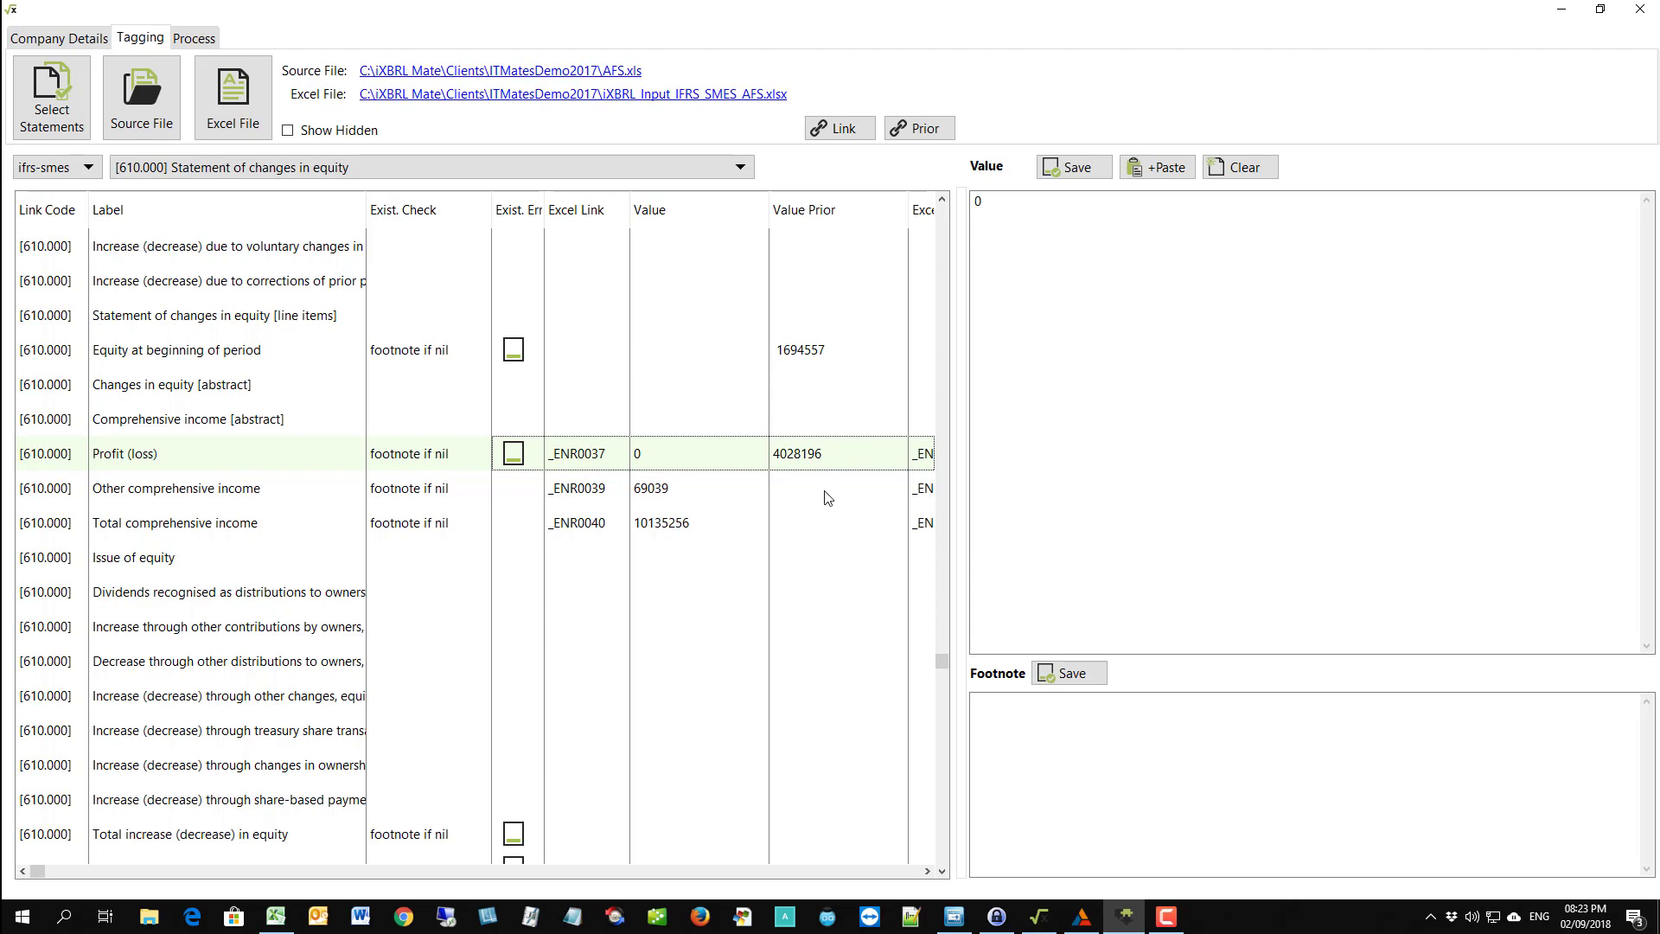
# Step: Clear the Other comprehensive income figure and select Equity at end of period
pyautogui.click(176, 487)
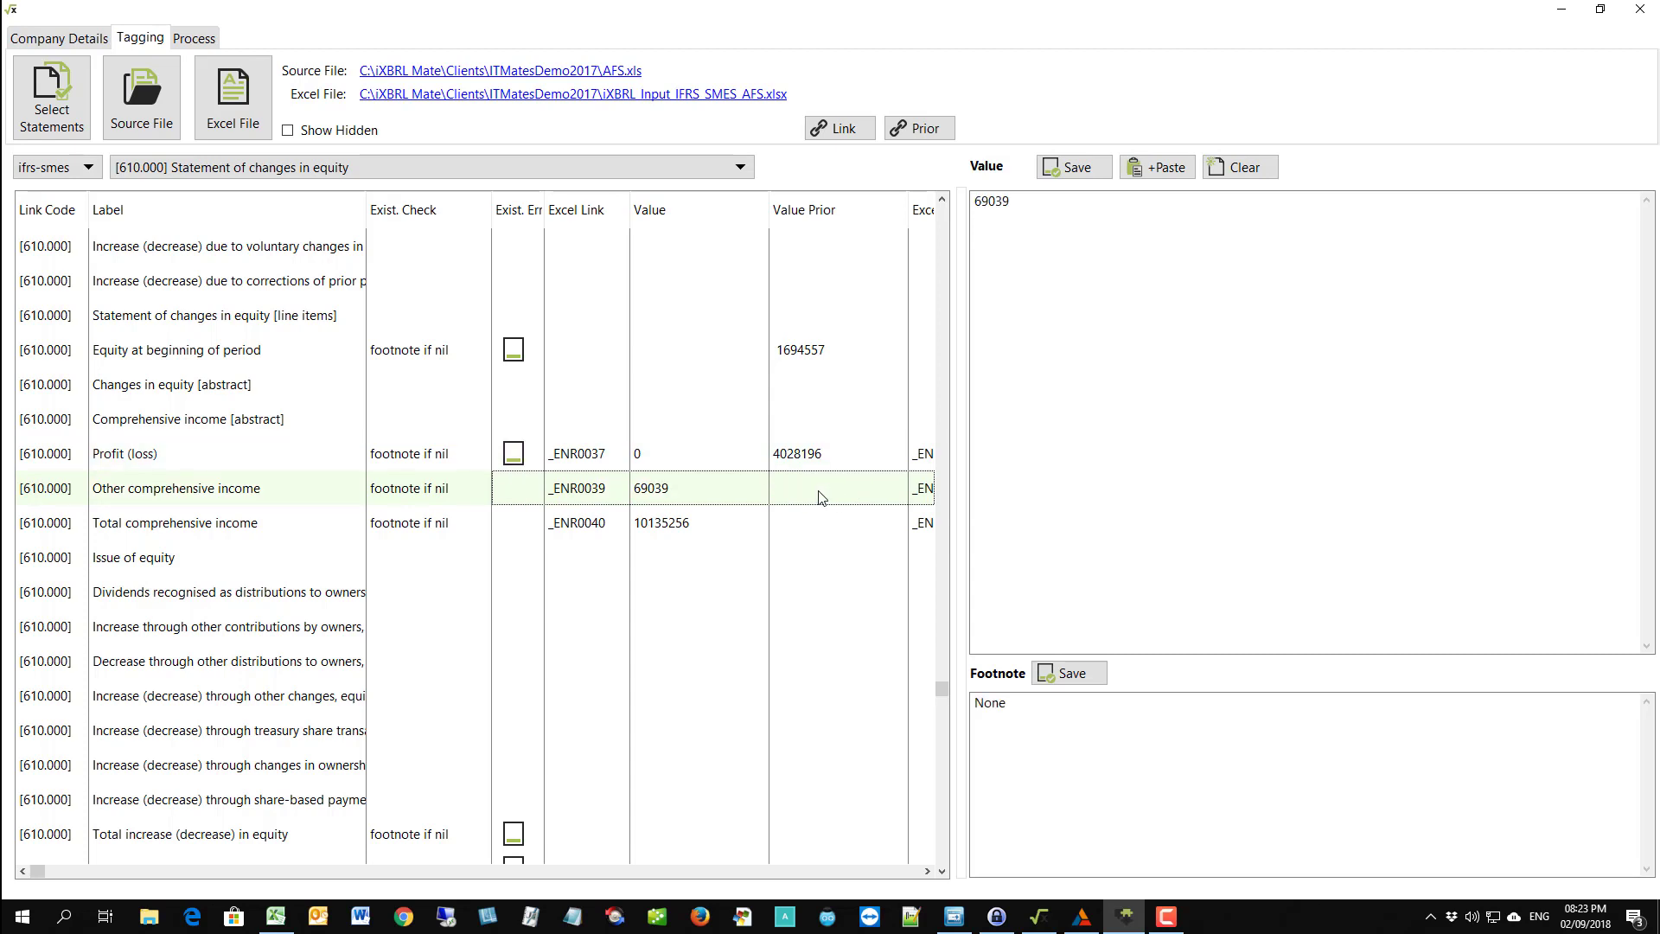
pyautogui.click(838, 487)
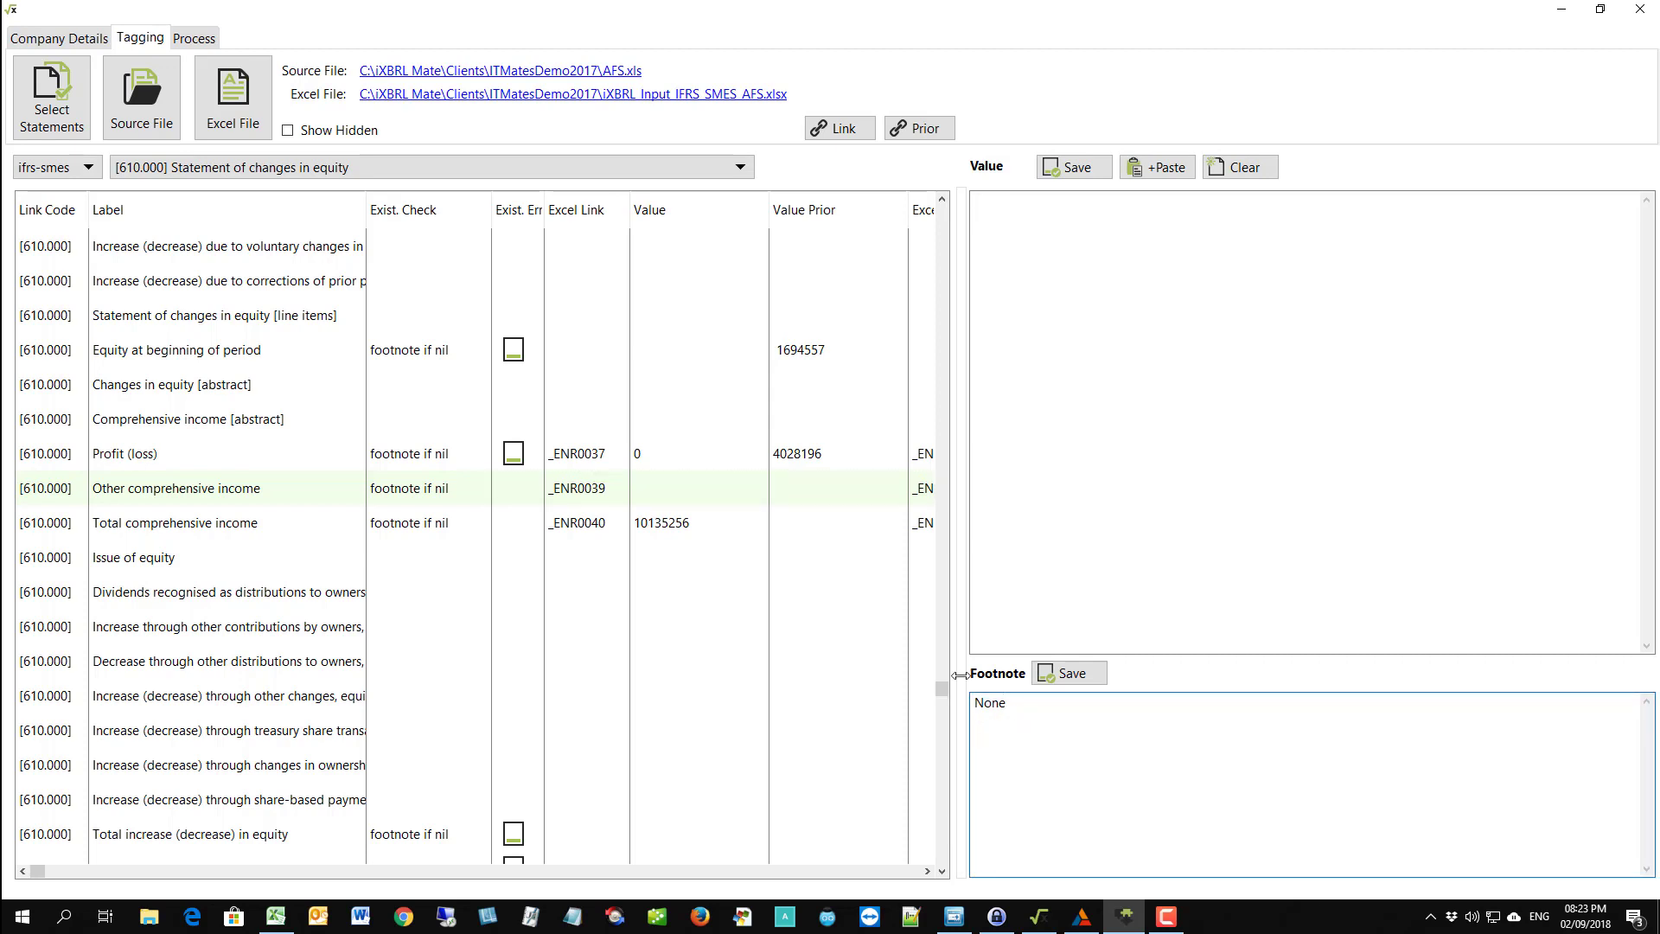
pyautogui.moveTo(676, 462)
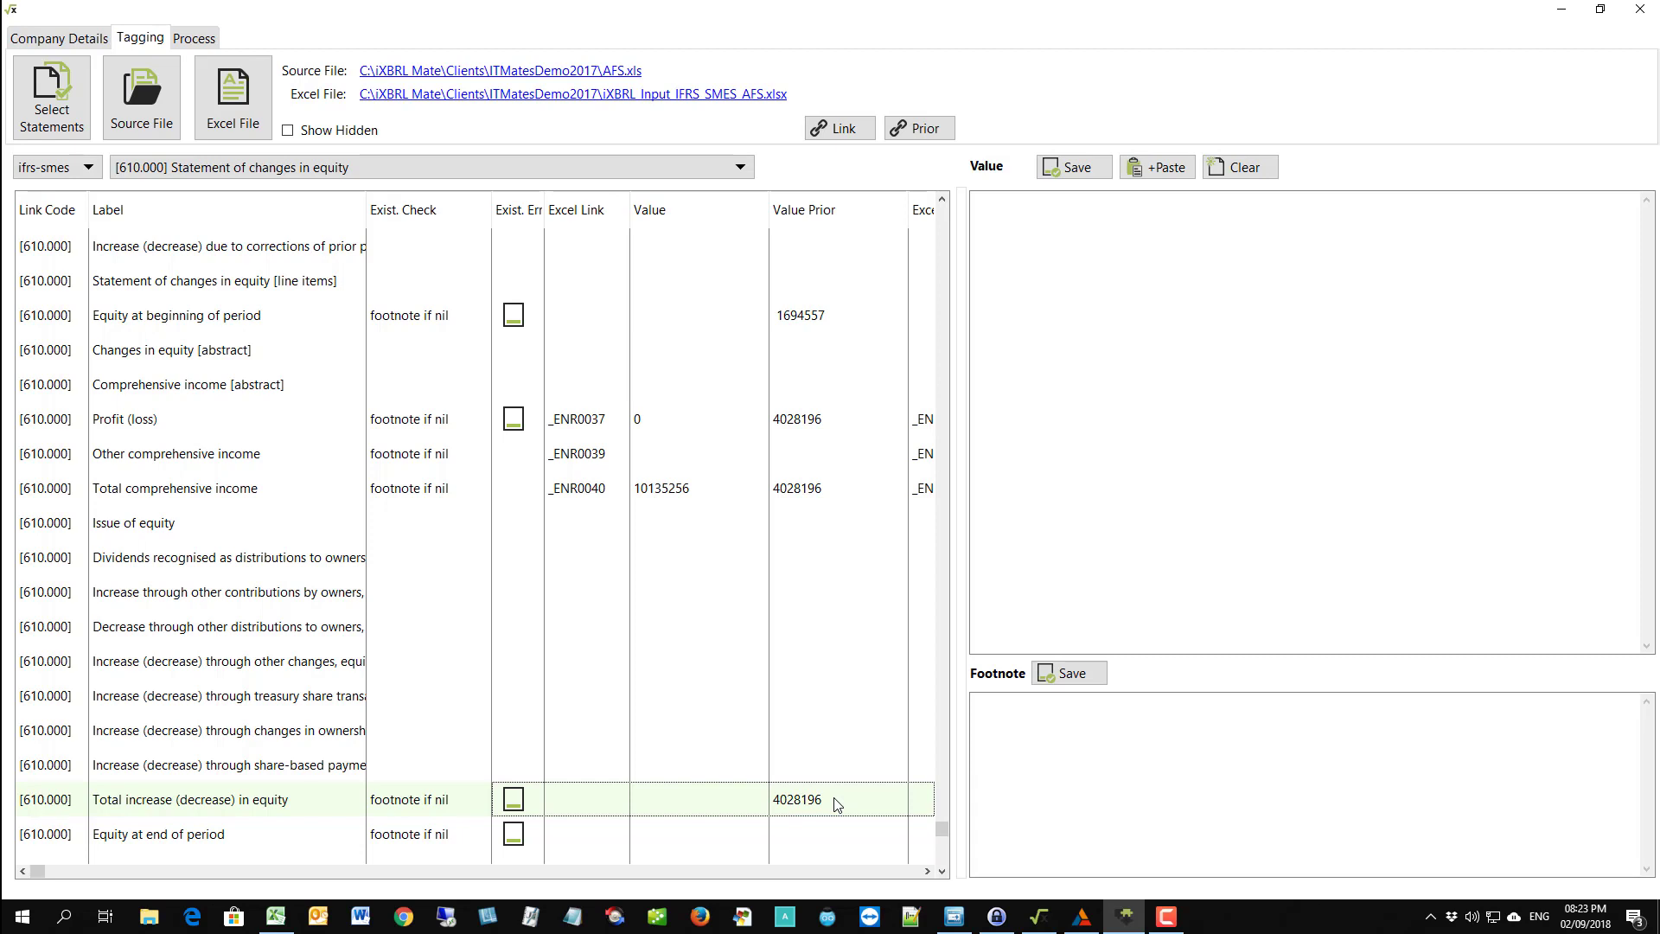
pyautogui.click(825, 834)
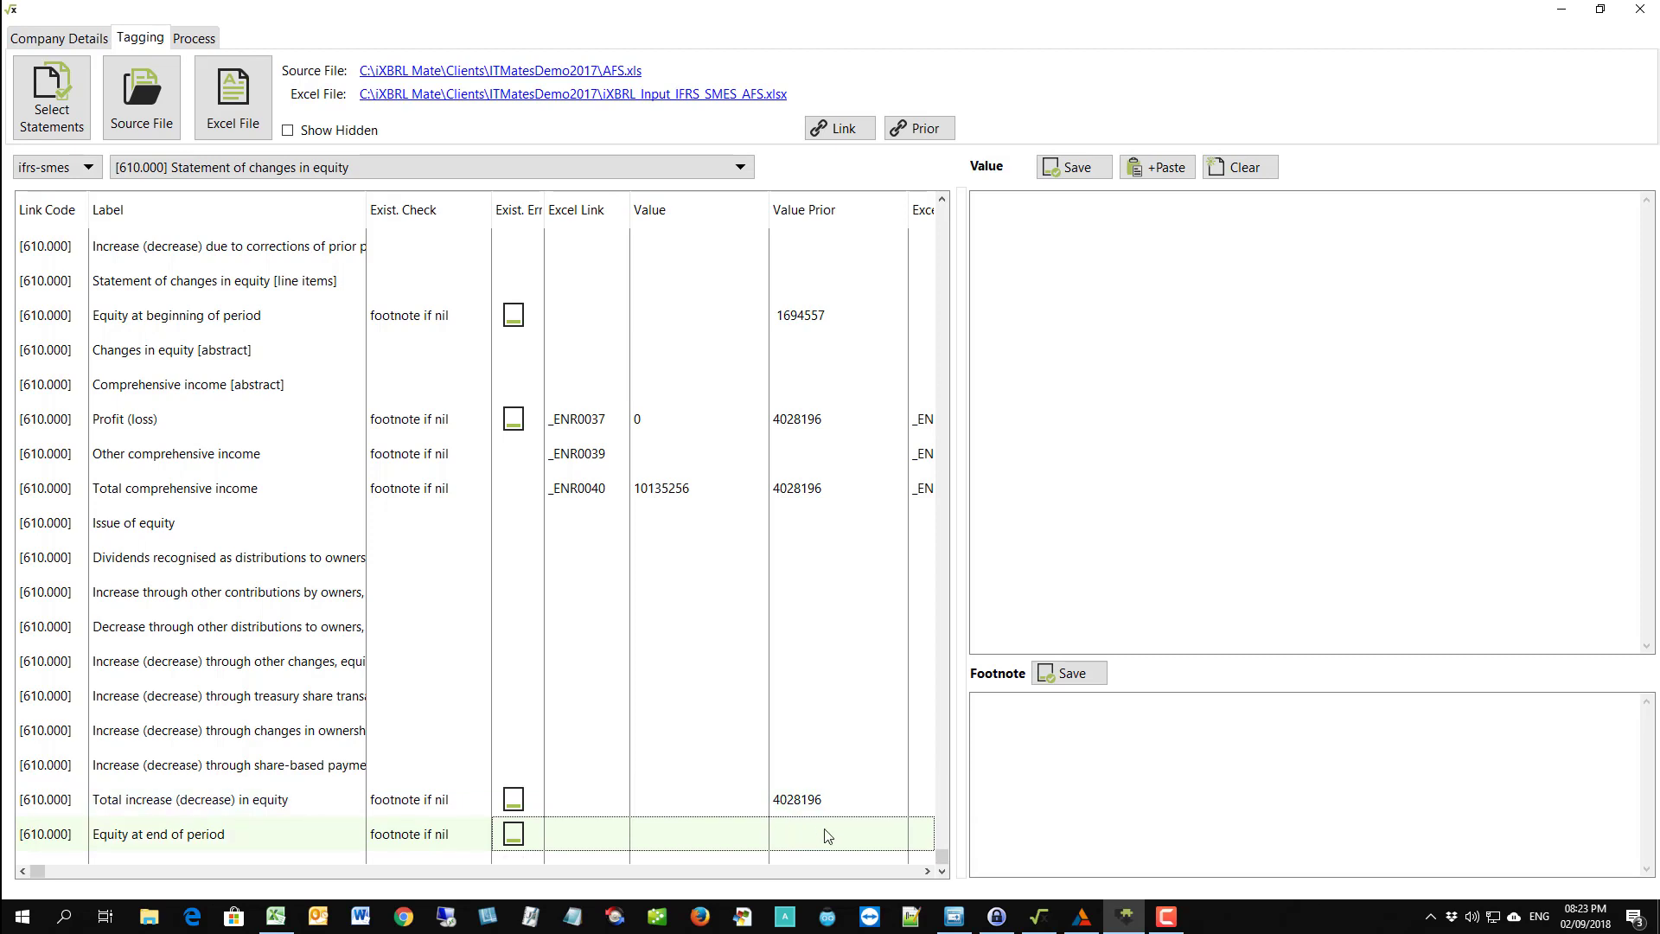
# Step: Enter prior dividends 3600000 and closing equity 2122753, copying 2122753 to current opening equity
pyautogui.click(836, 833)
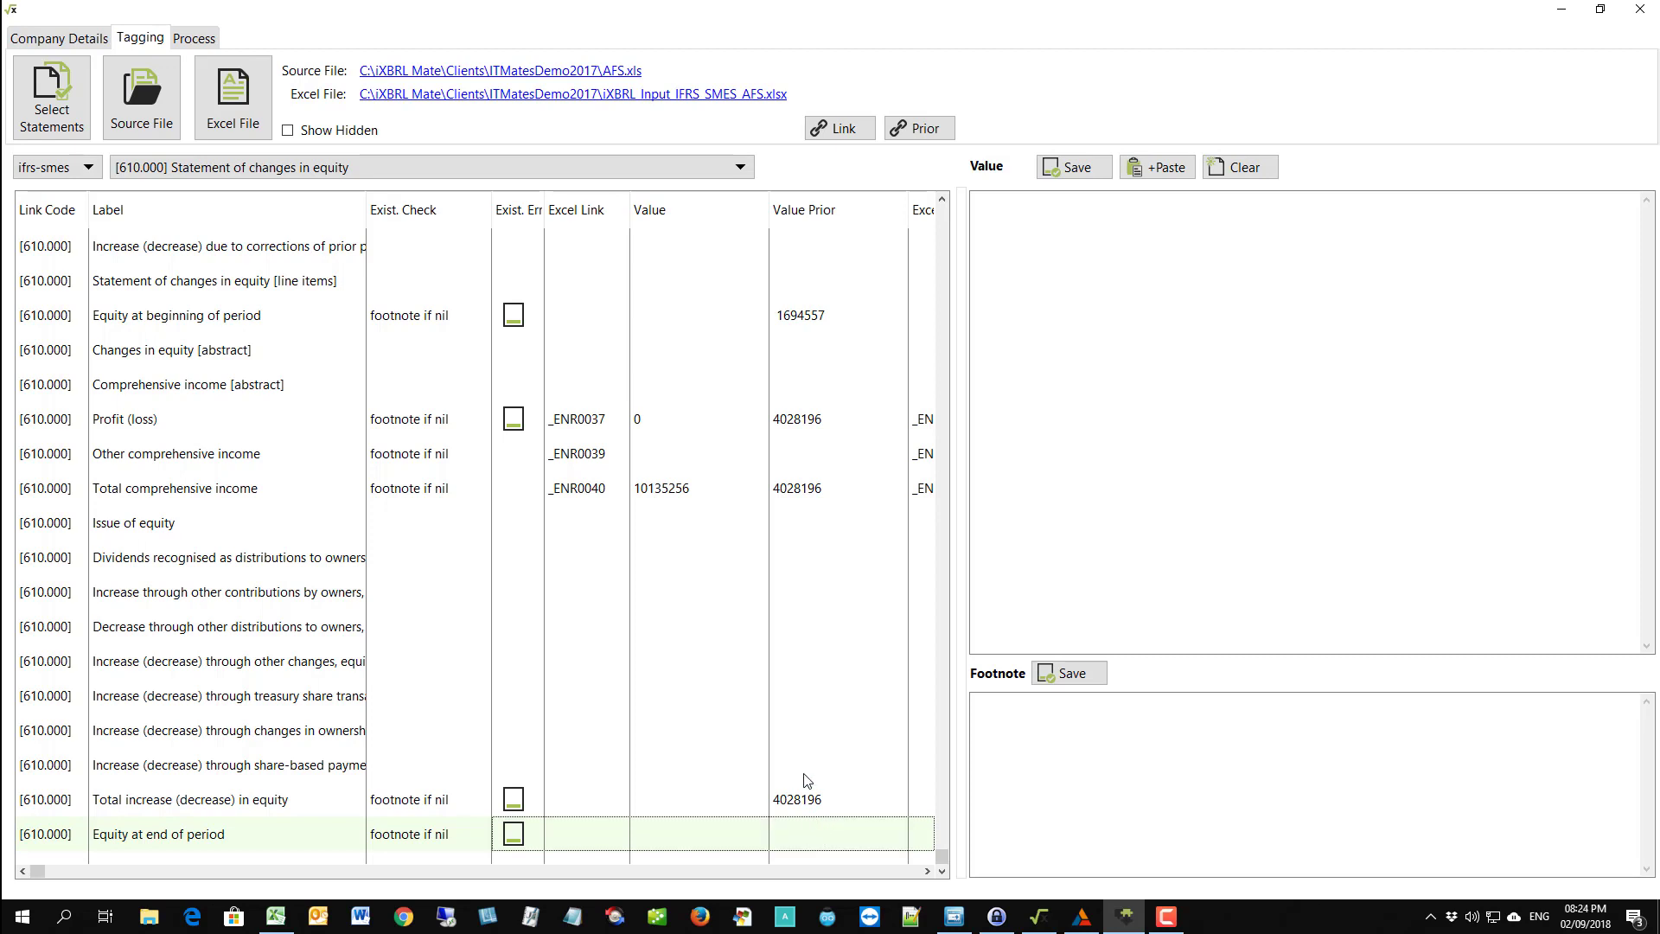
pyautogui.click(836, 556)
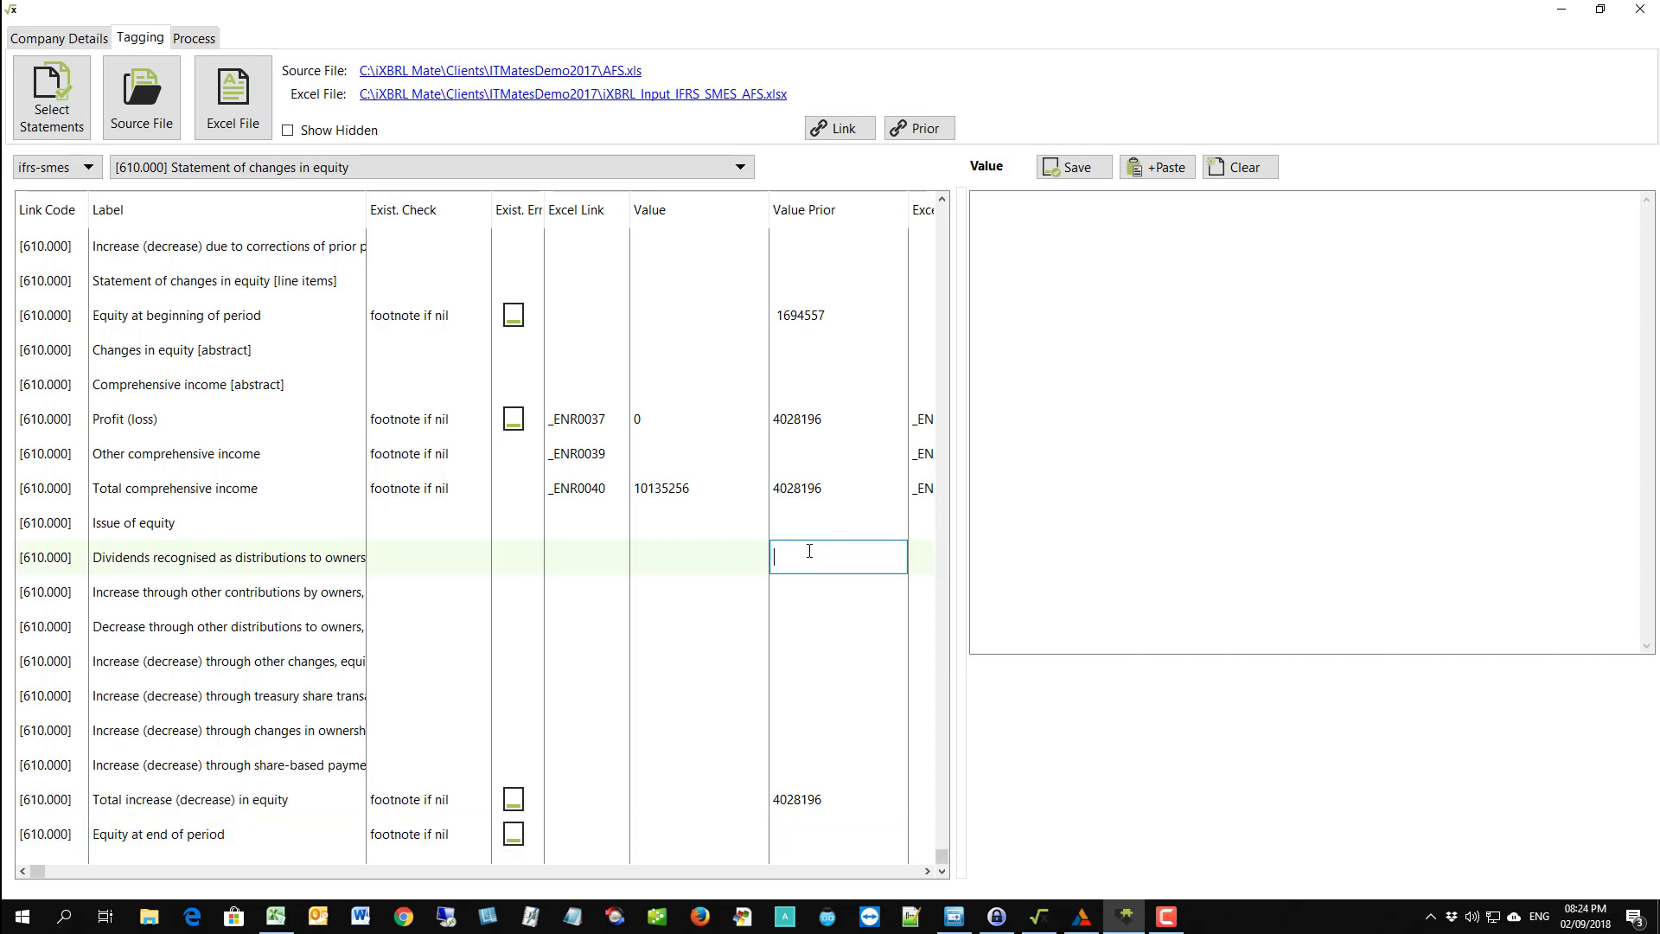
pyautogui.write('3600000')
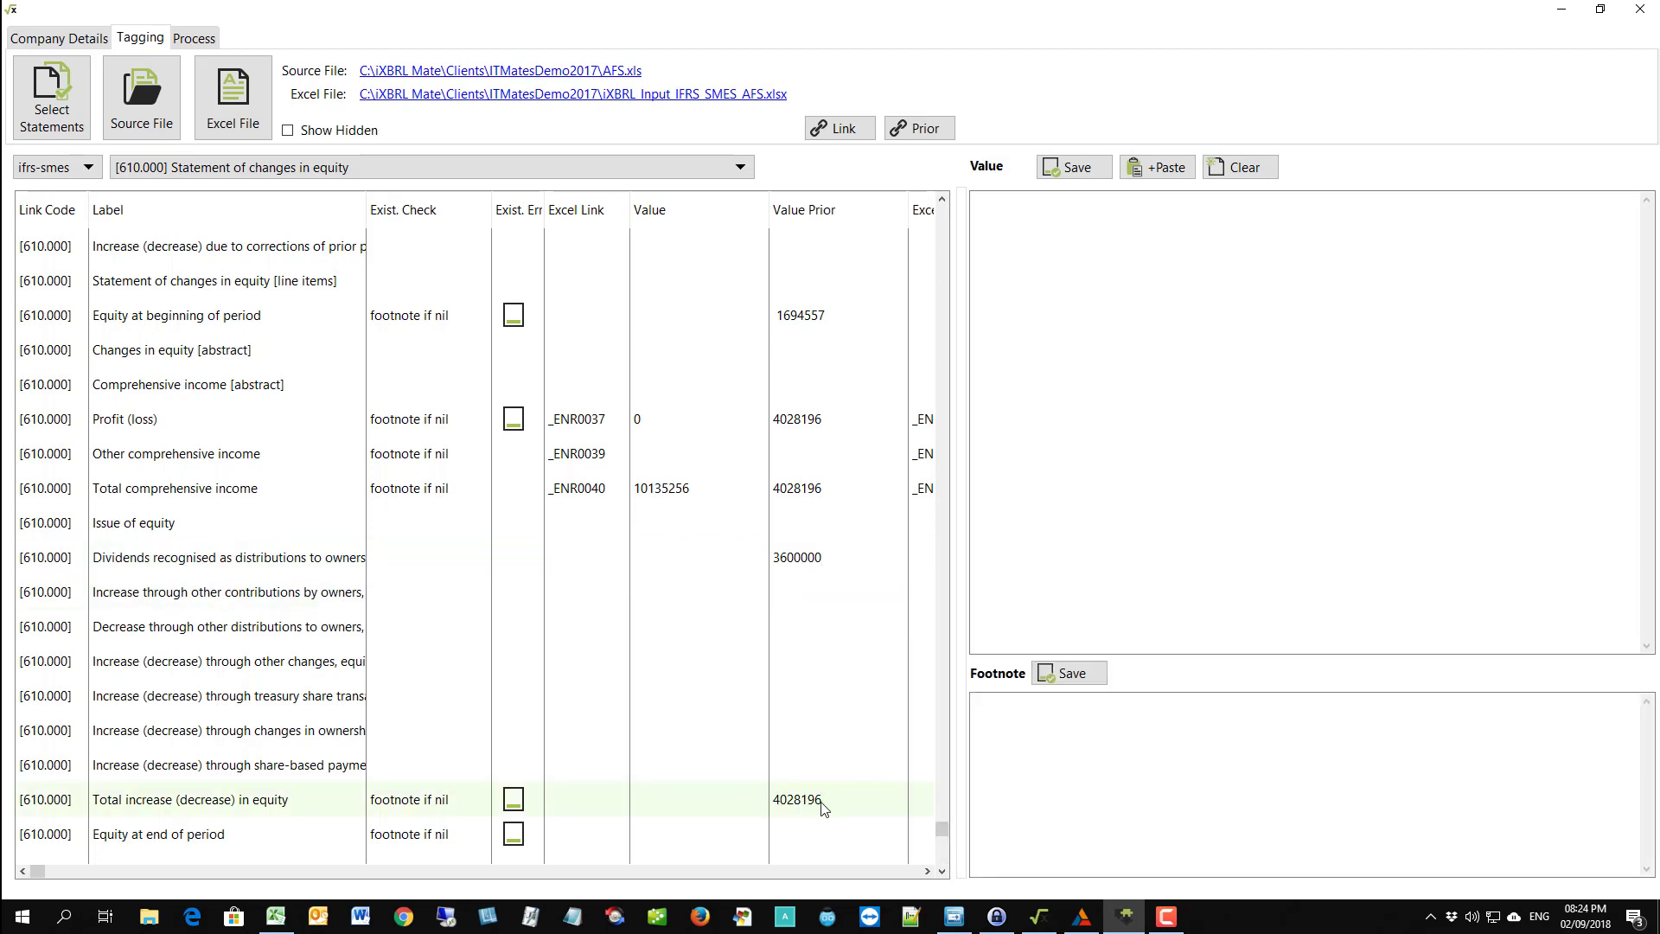
pyautogui.moveTo(824, 820)
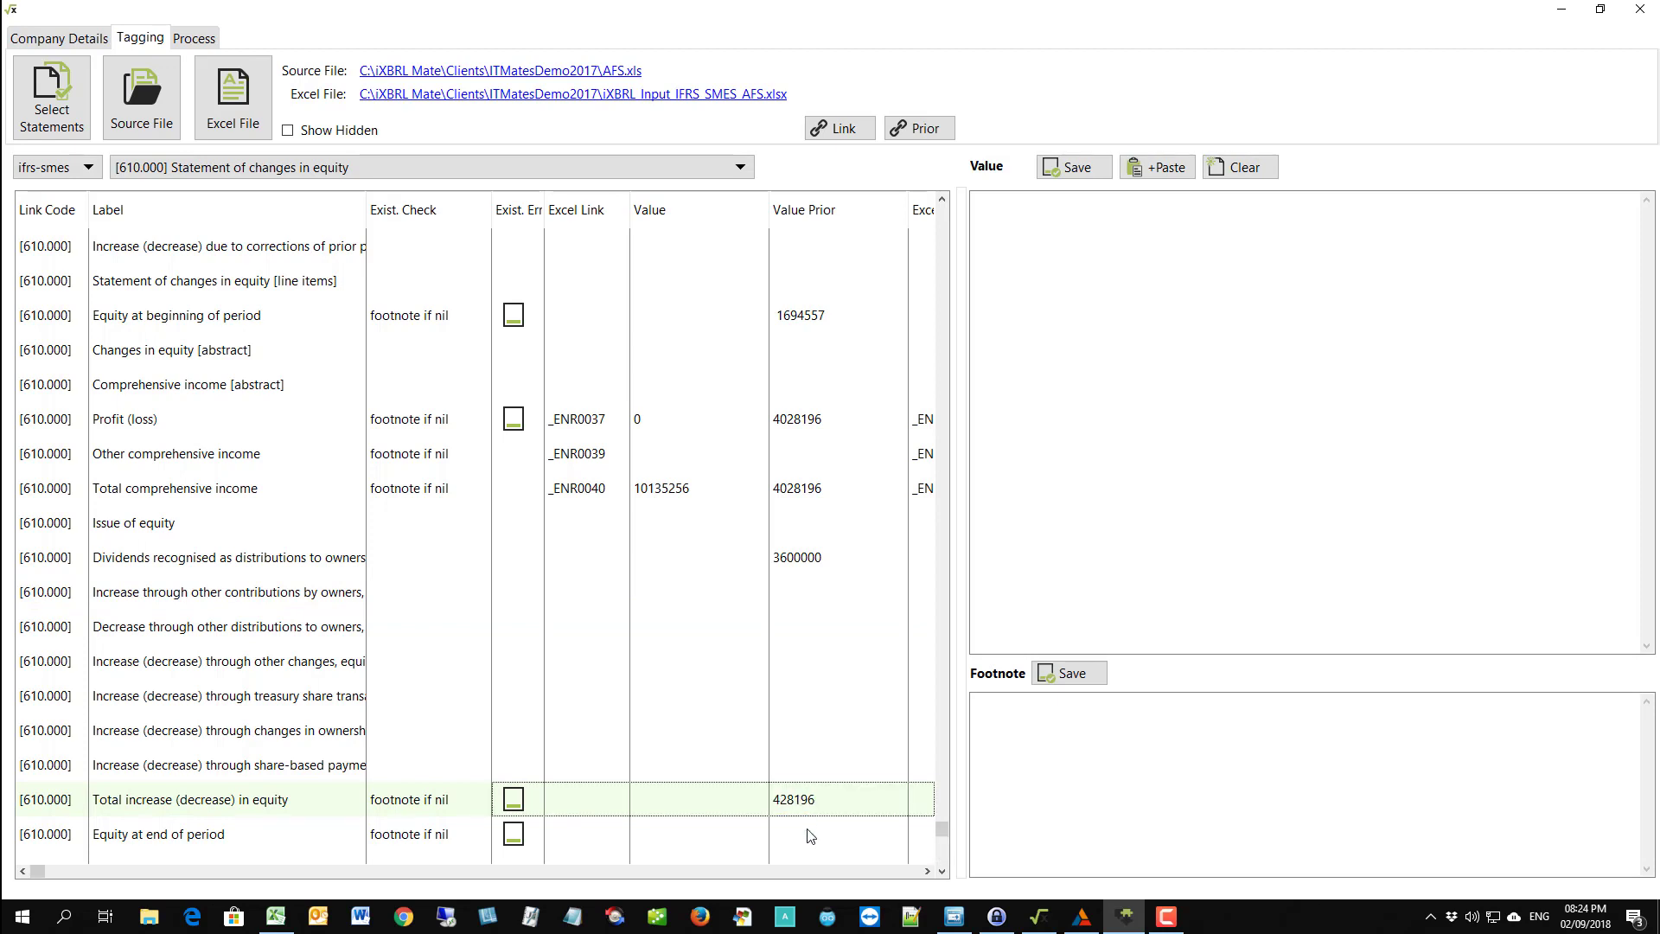
pyautogui.write('2122')
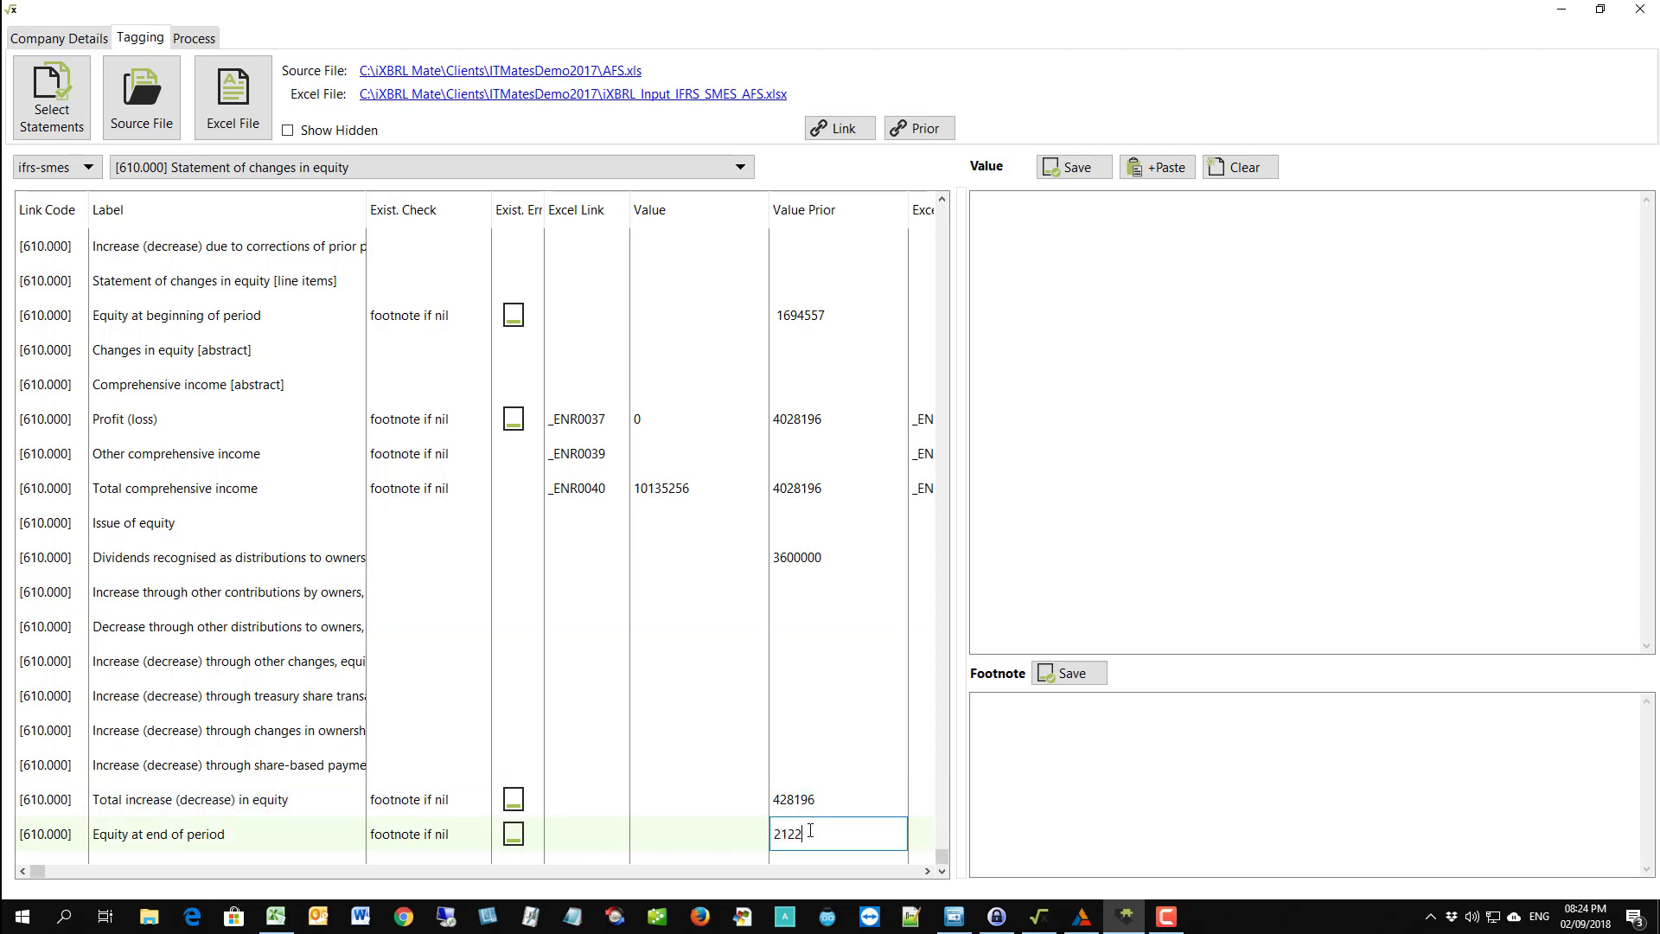
pyautogui.write('753')
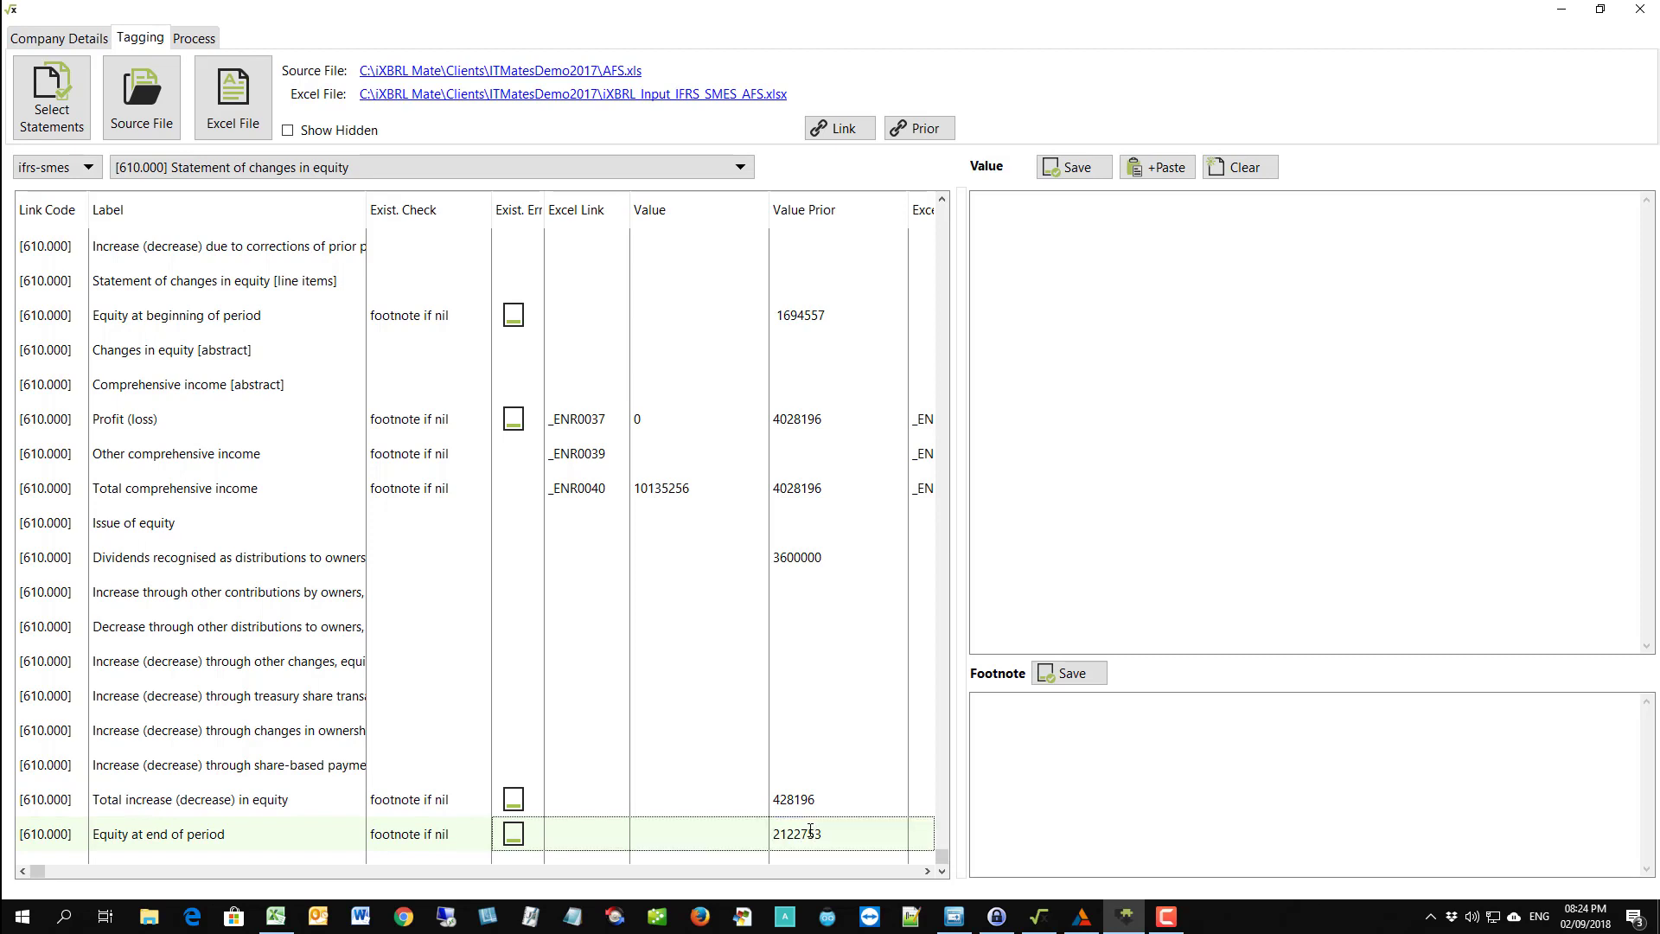
pyautogui.doubleClick(797, 834)
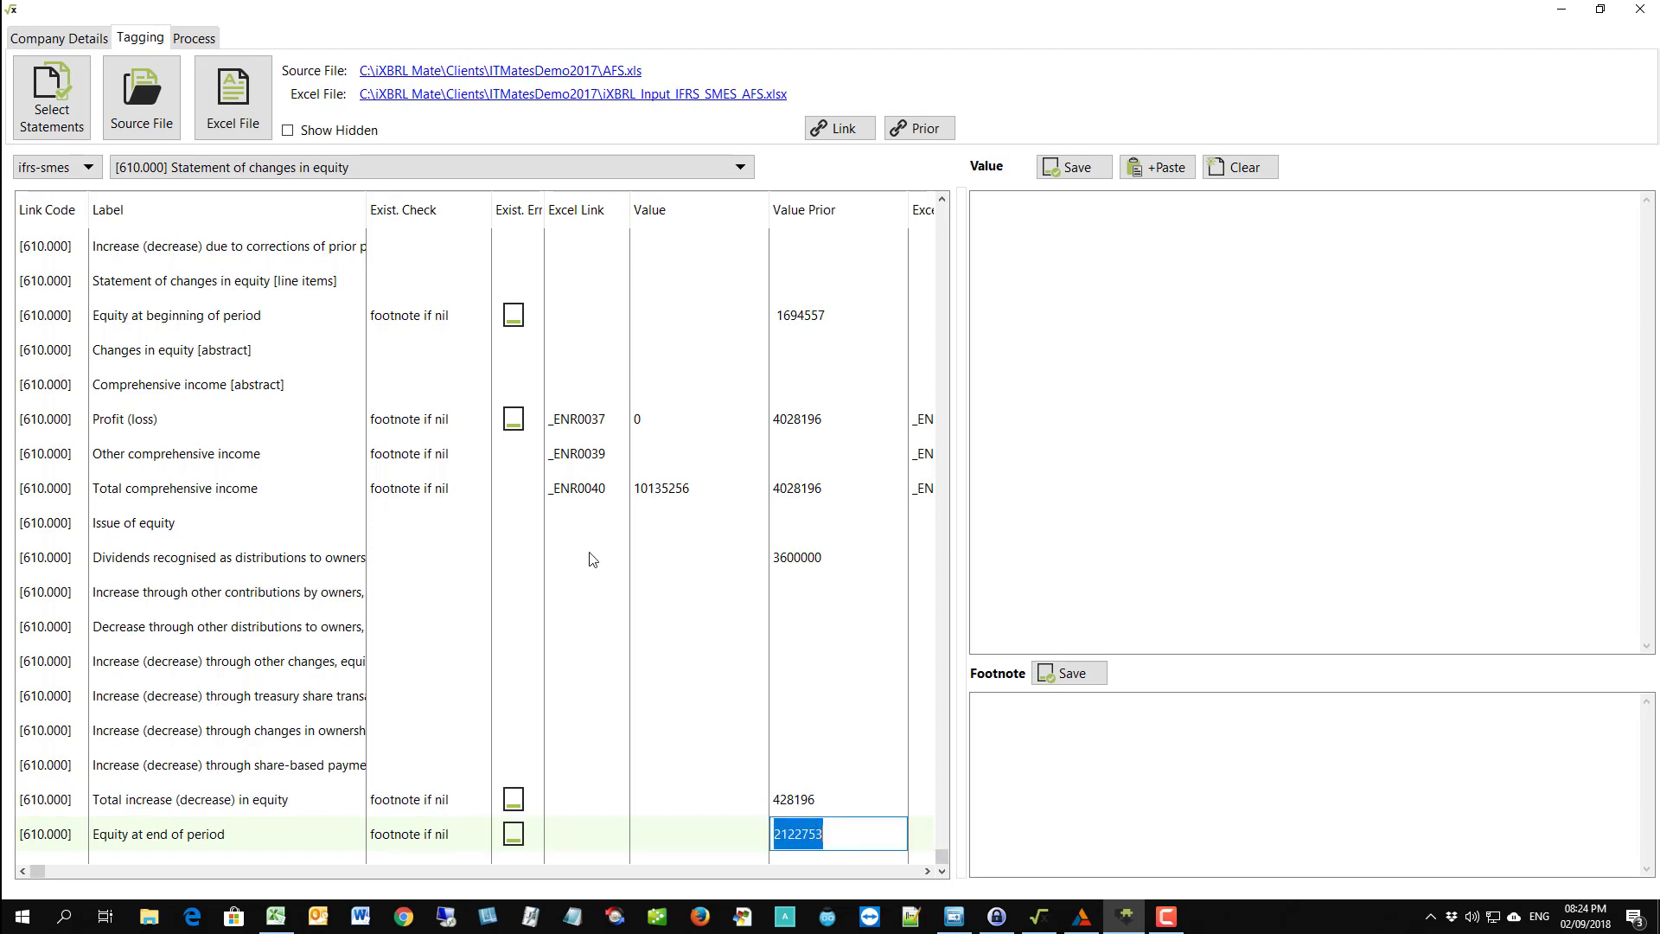
pyautogui.click(699, 315)
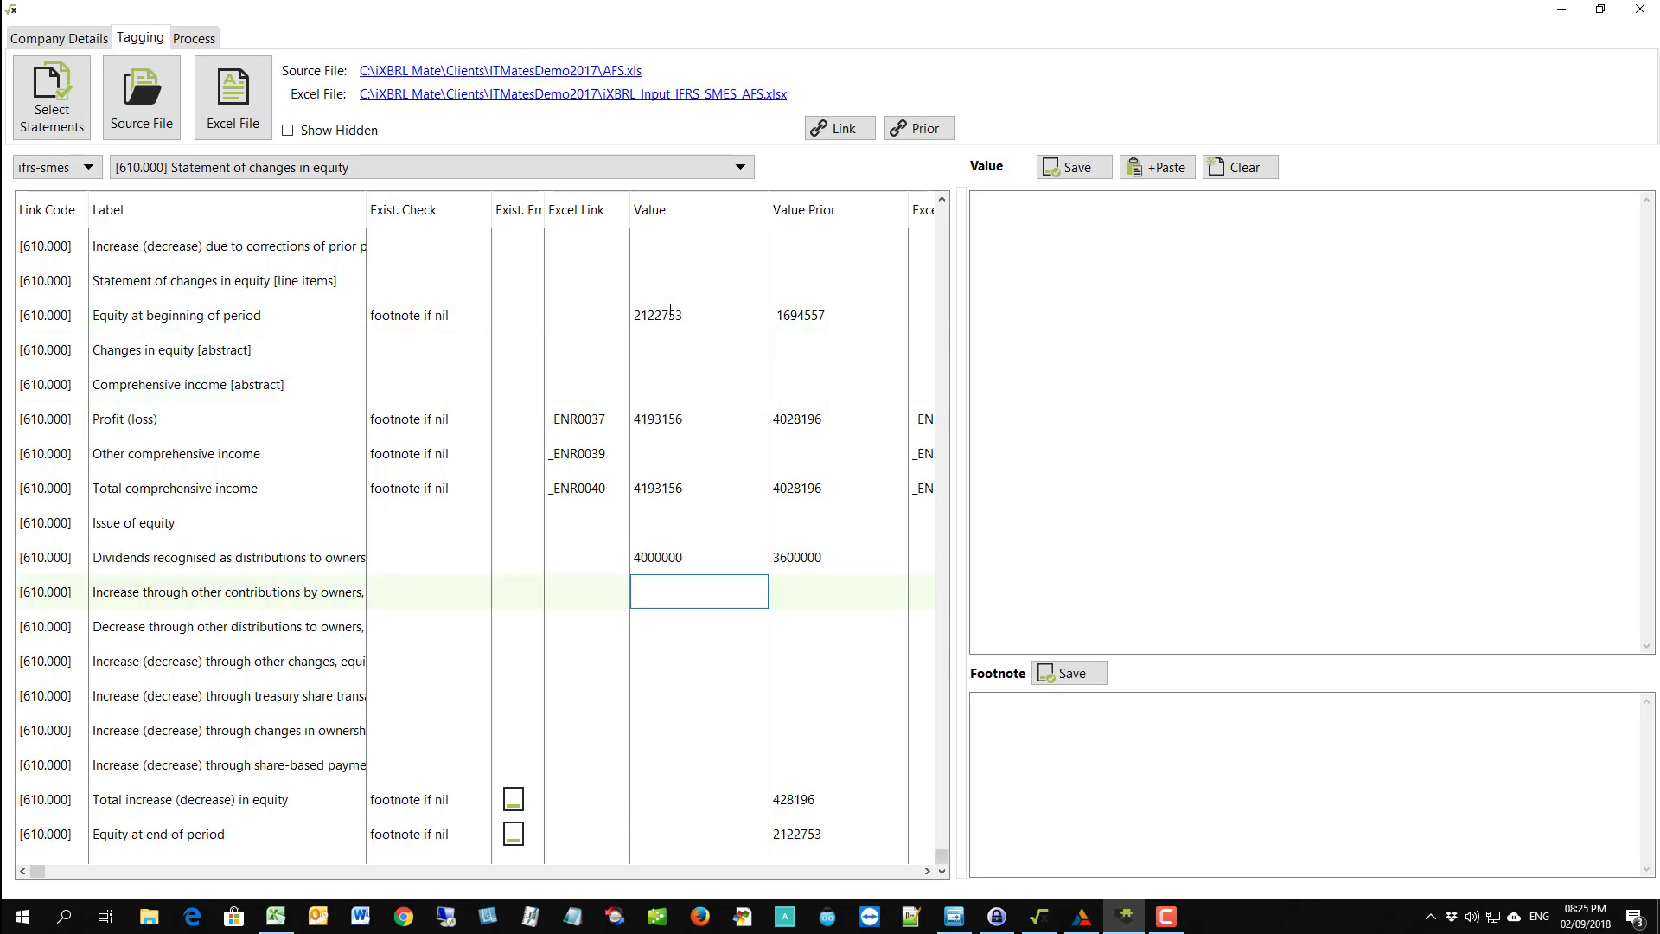
# Step: Enter current issue of equity 1000, total increase 194156 and closing equity 2316909
pyautogui.click(697, 626)
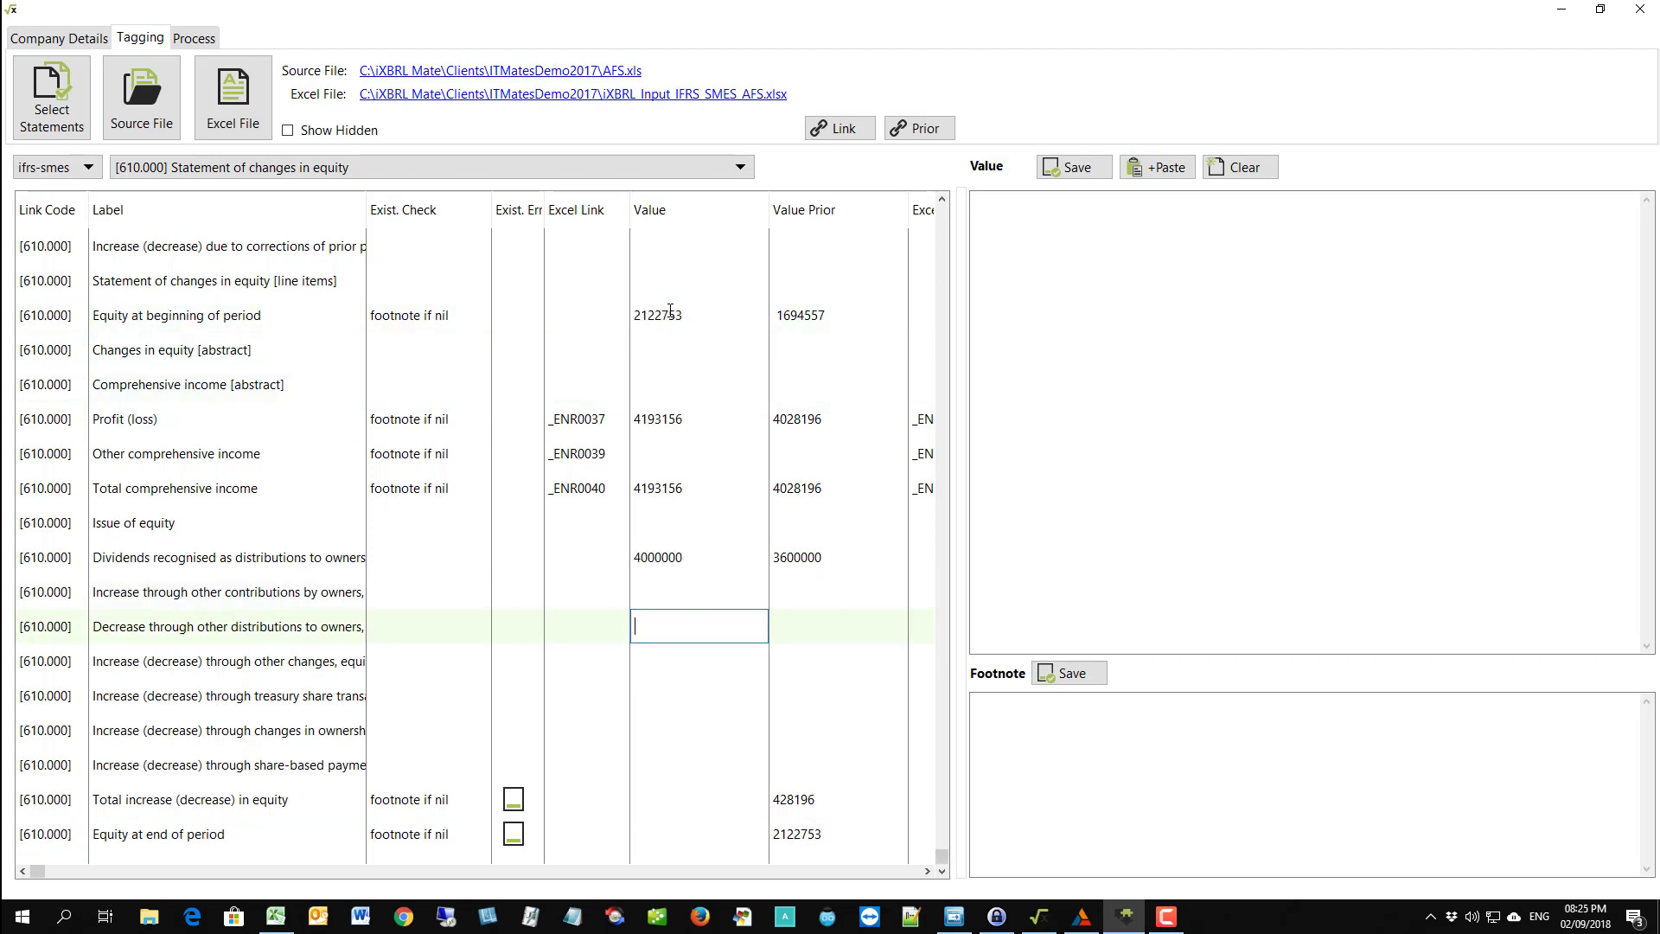
pyautogui.click(698, 660)
pyautogui.write('1')
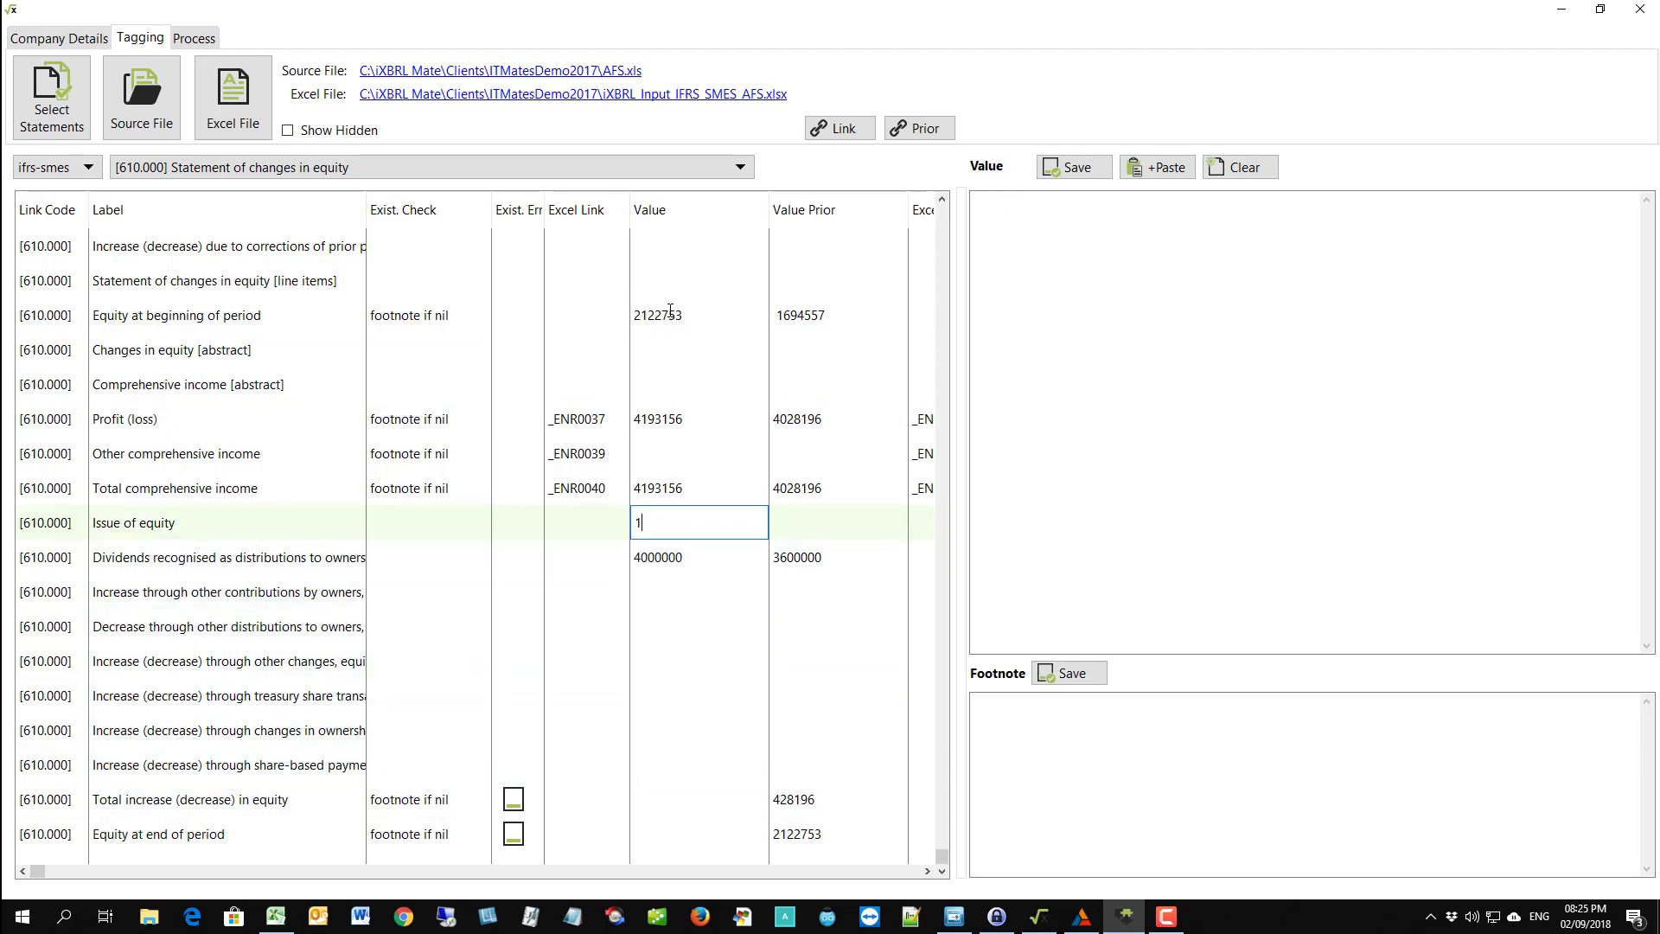
pyautogui.click(697, 557)
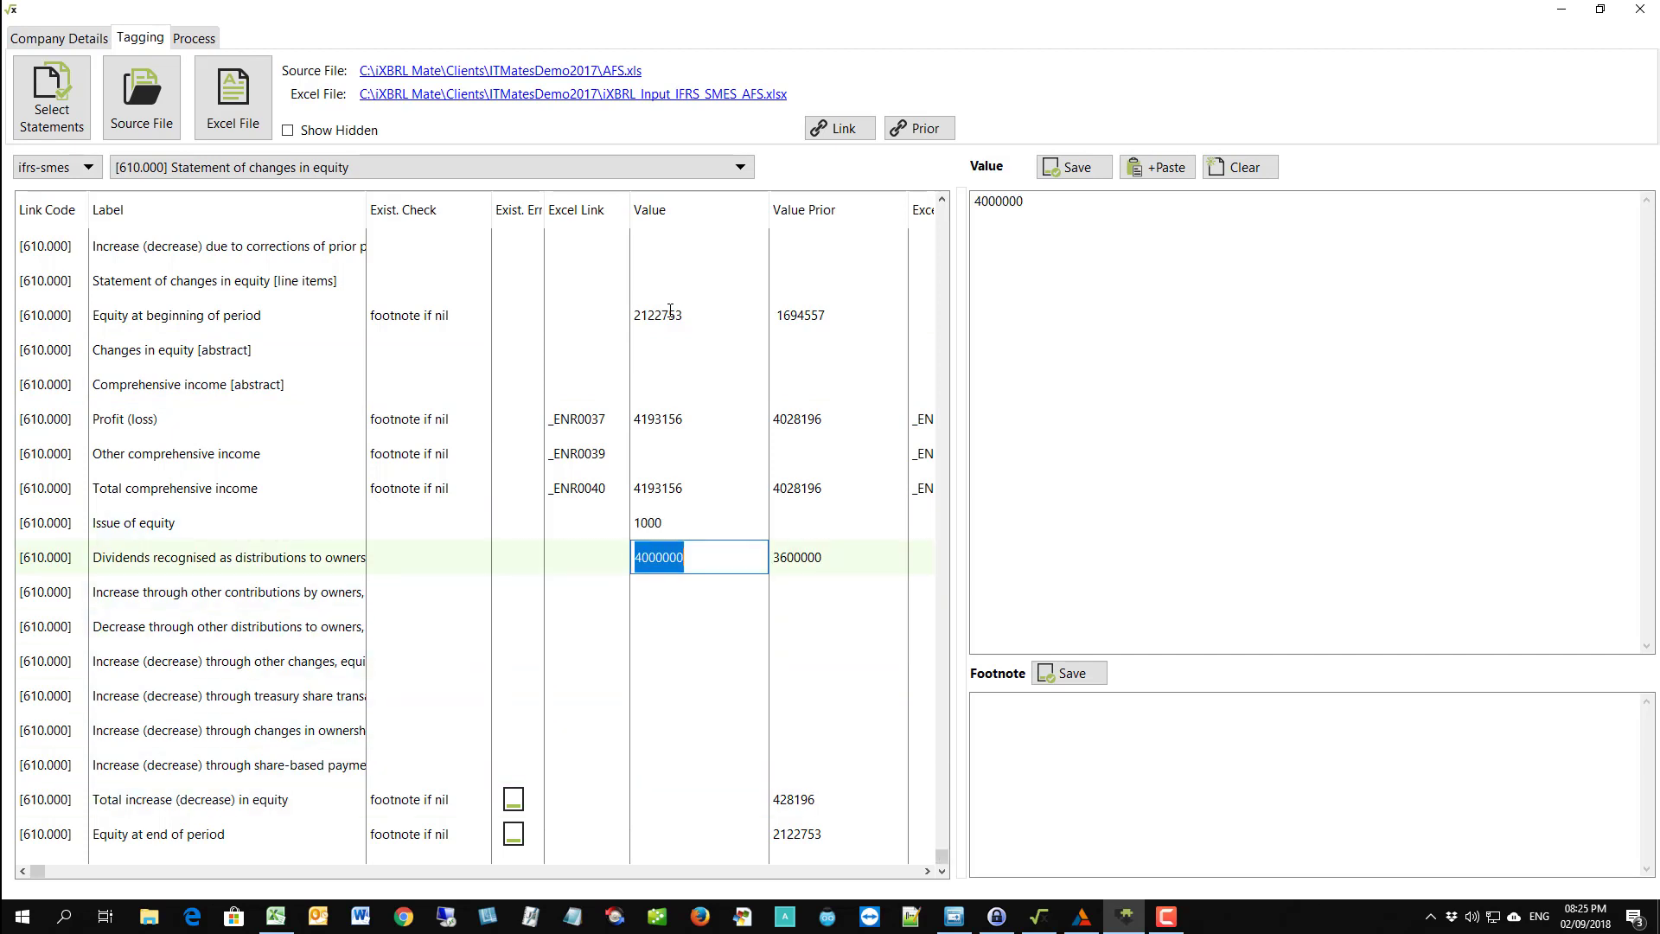
pyautogui.click(699, 799)
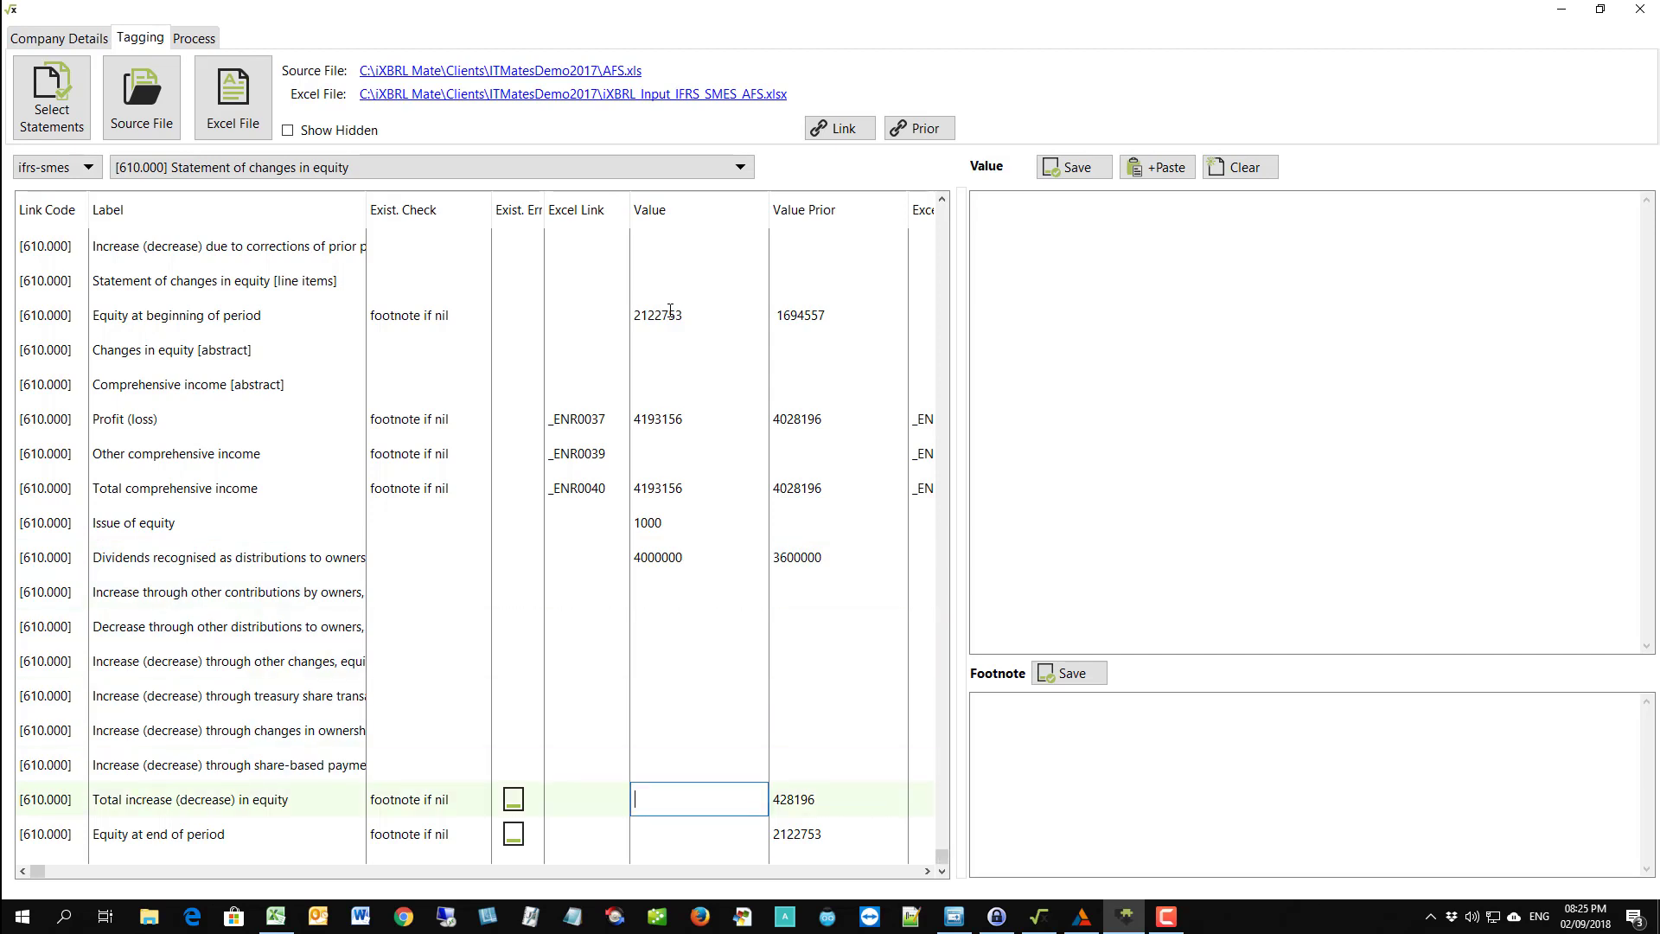
pyautogui.write('19')
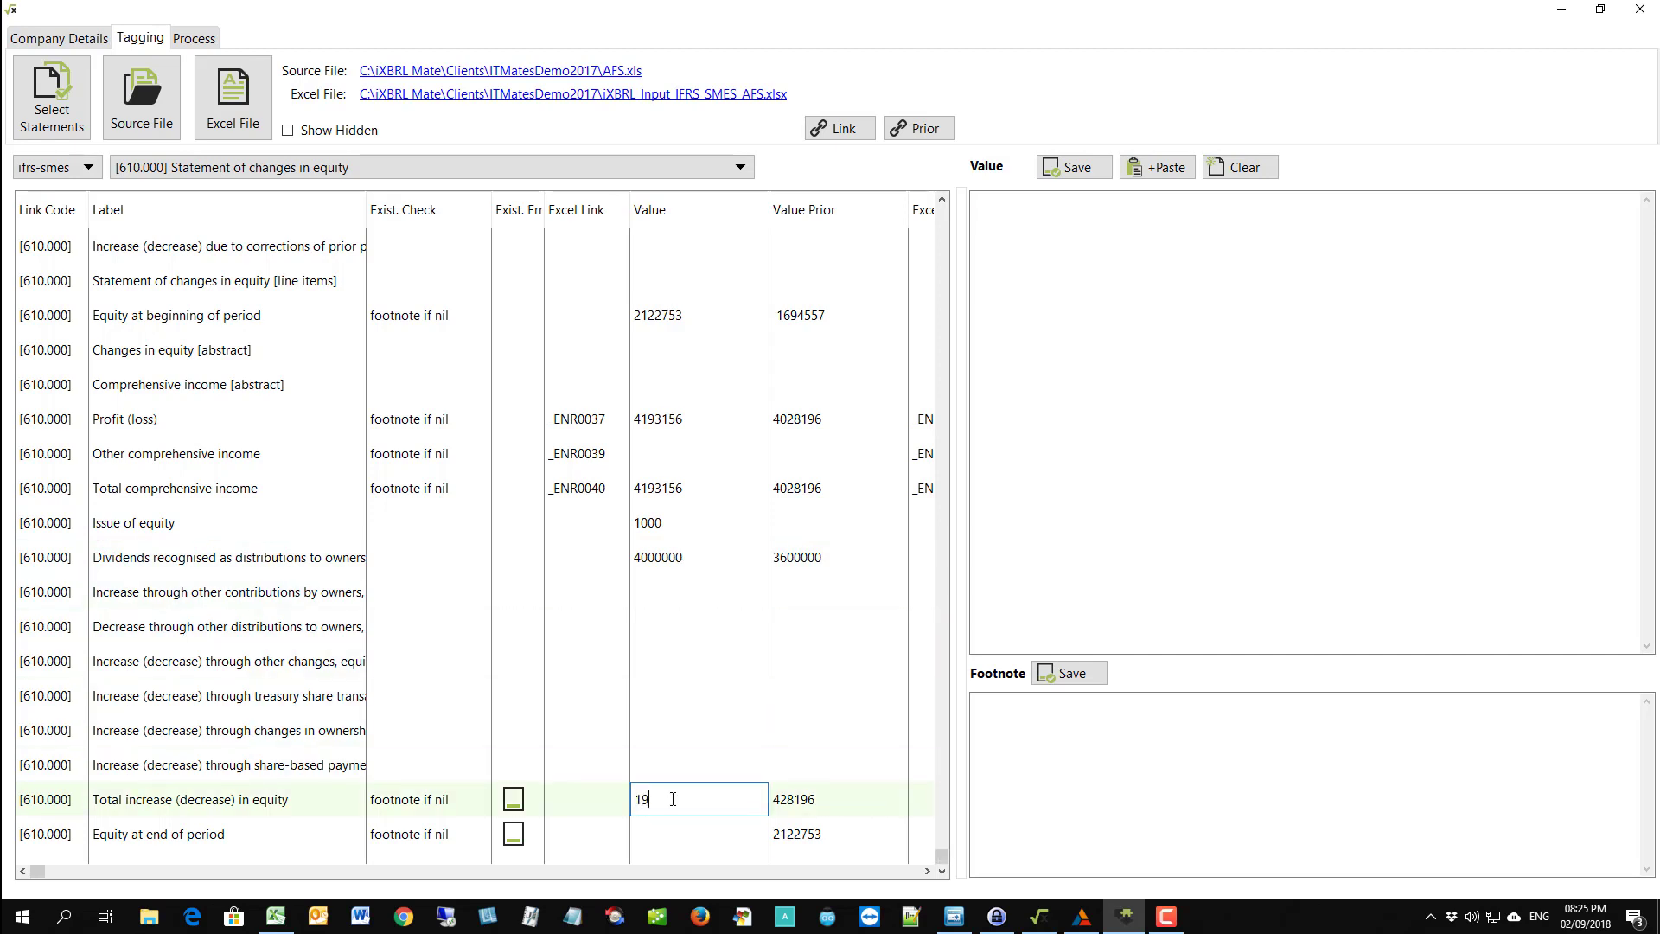
pyautogui.write('4156')
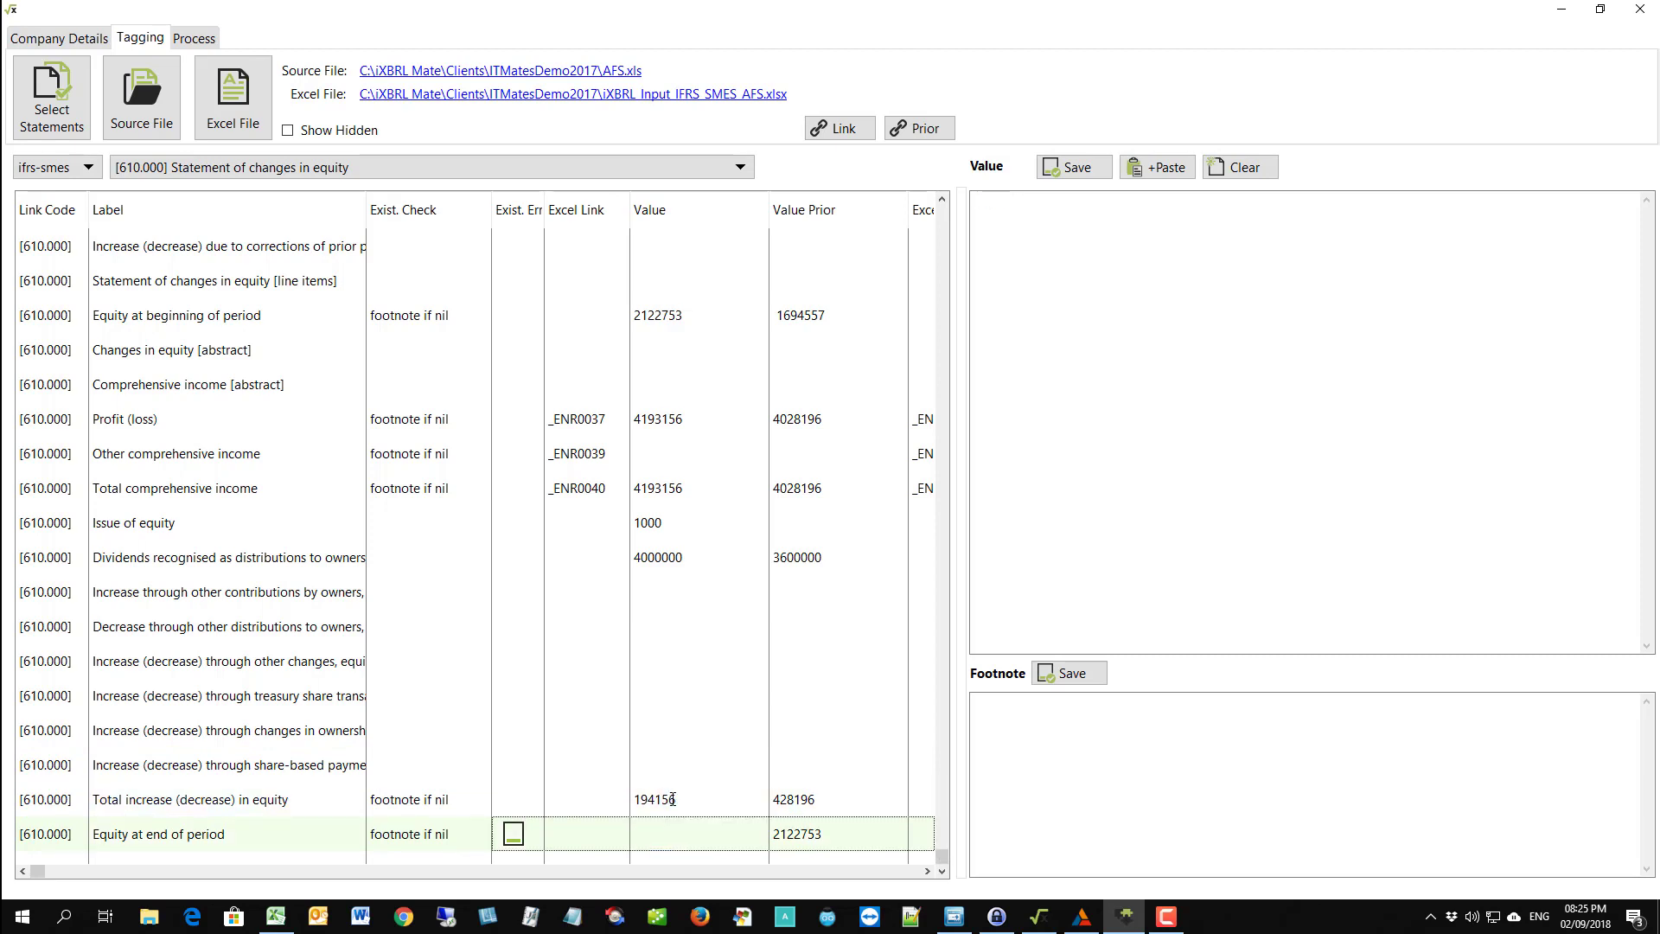
pyautogui.click(698, 834)
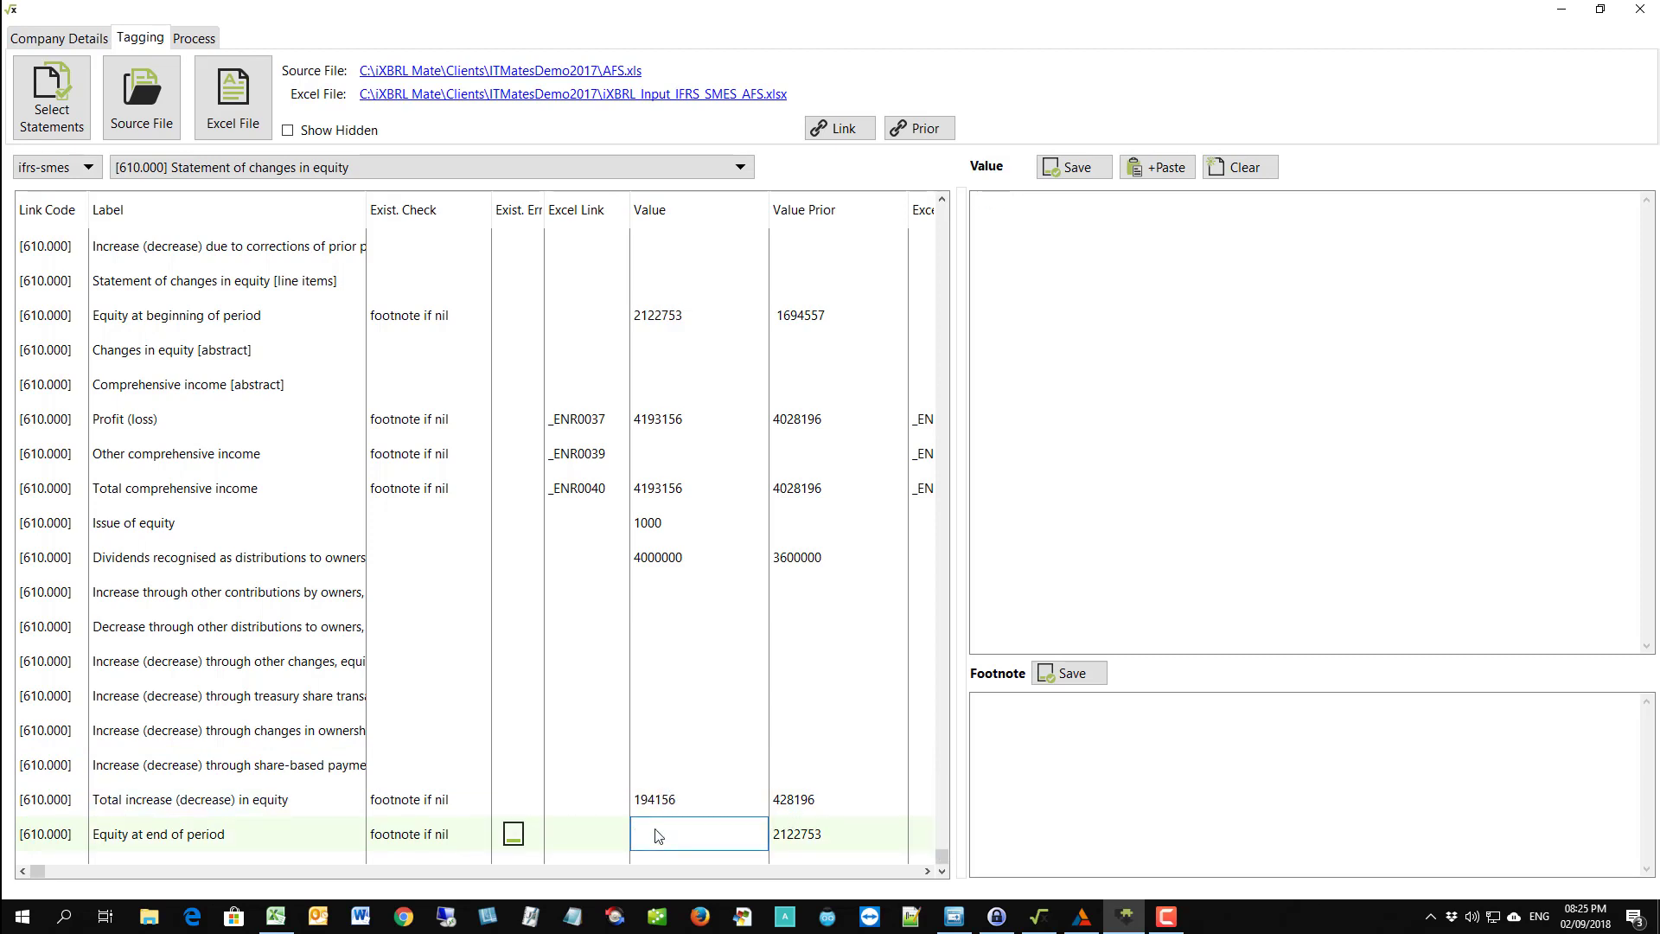
pyautogui.write('231')
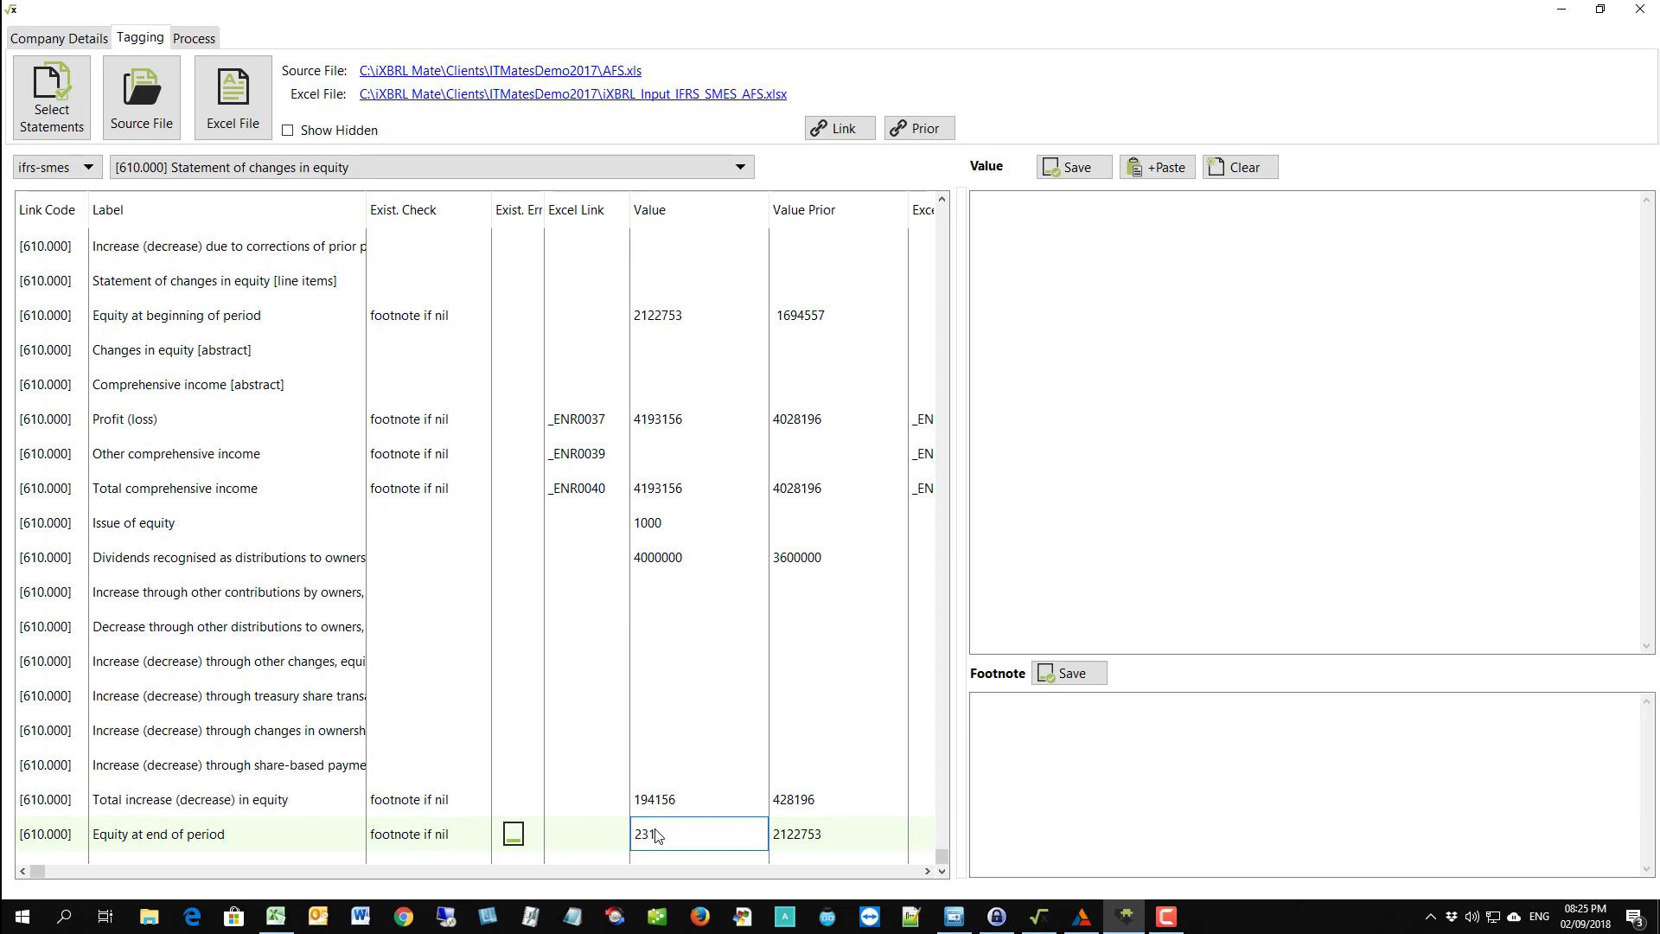
pyautogui.write('590')
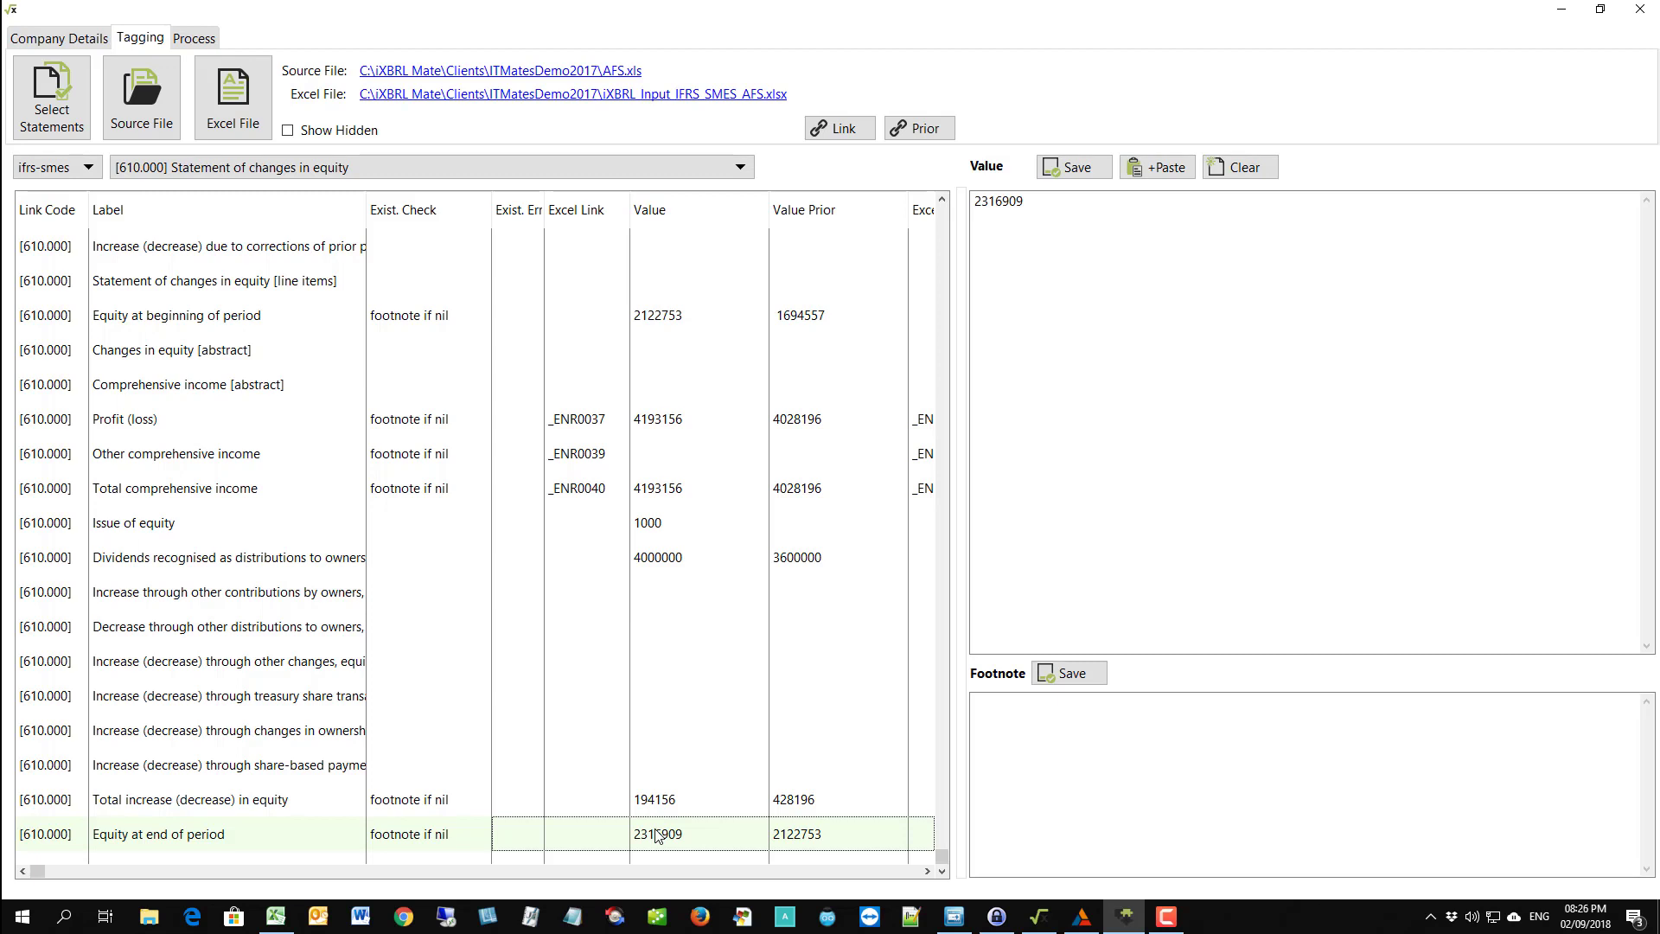
pyautogui.click(737, 166)
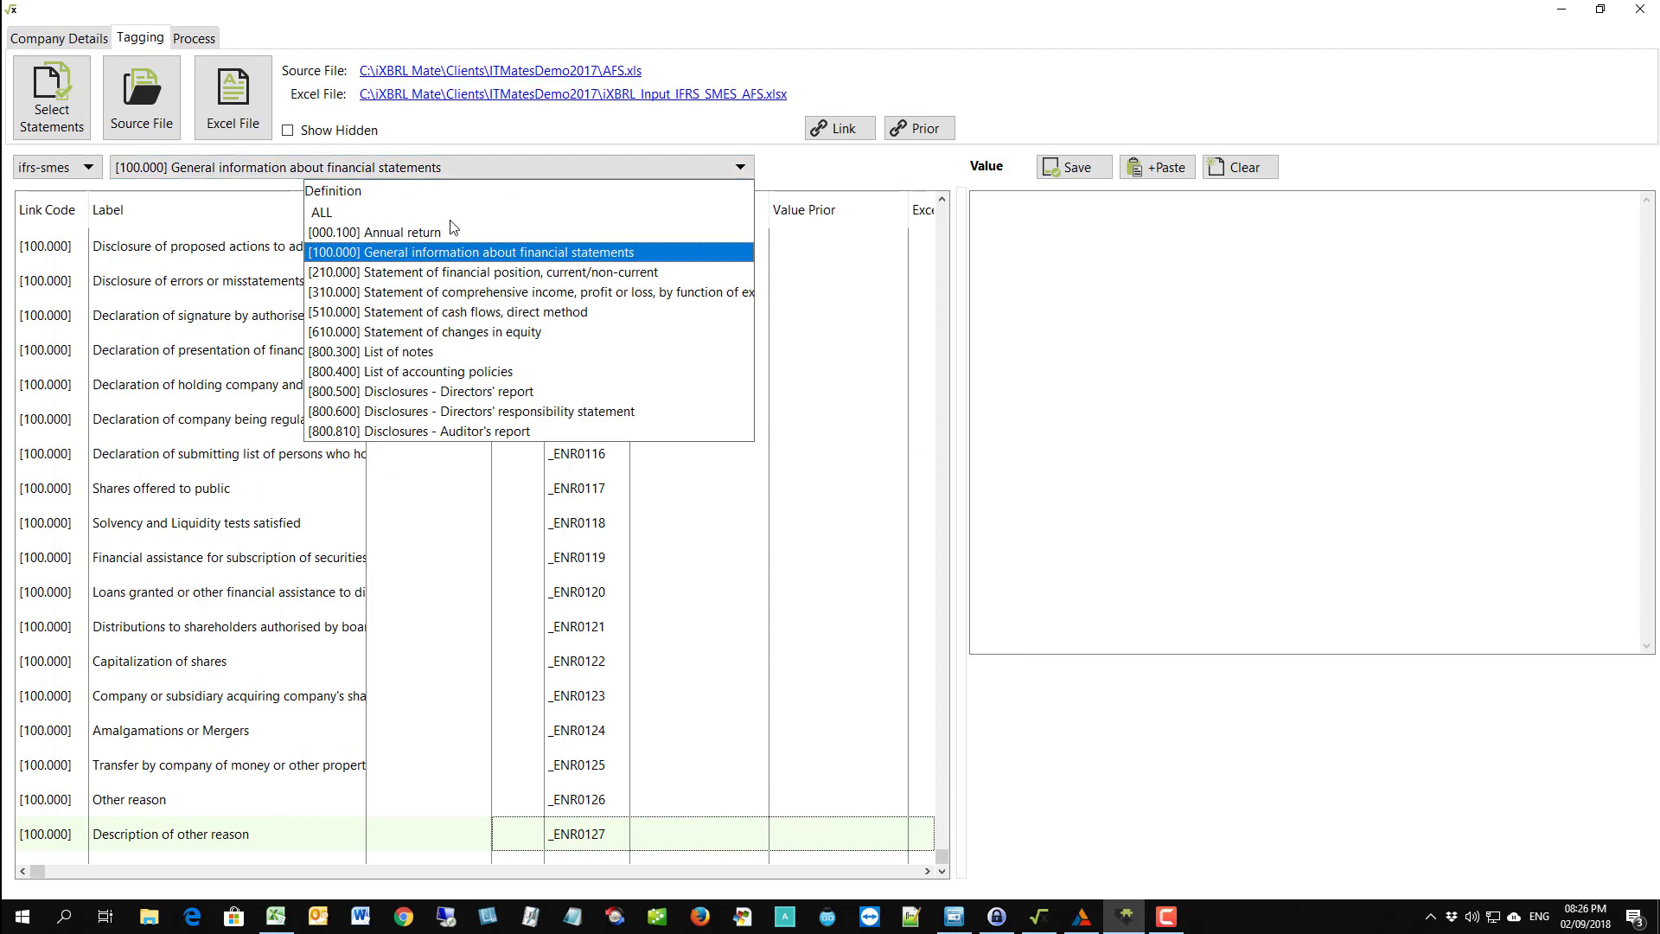
pyautogui.moveTo(459, 409)
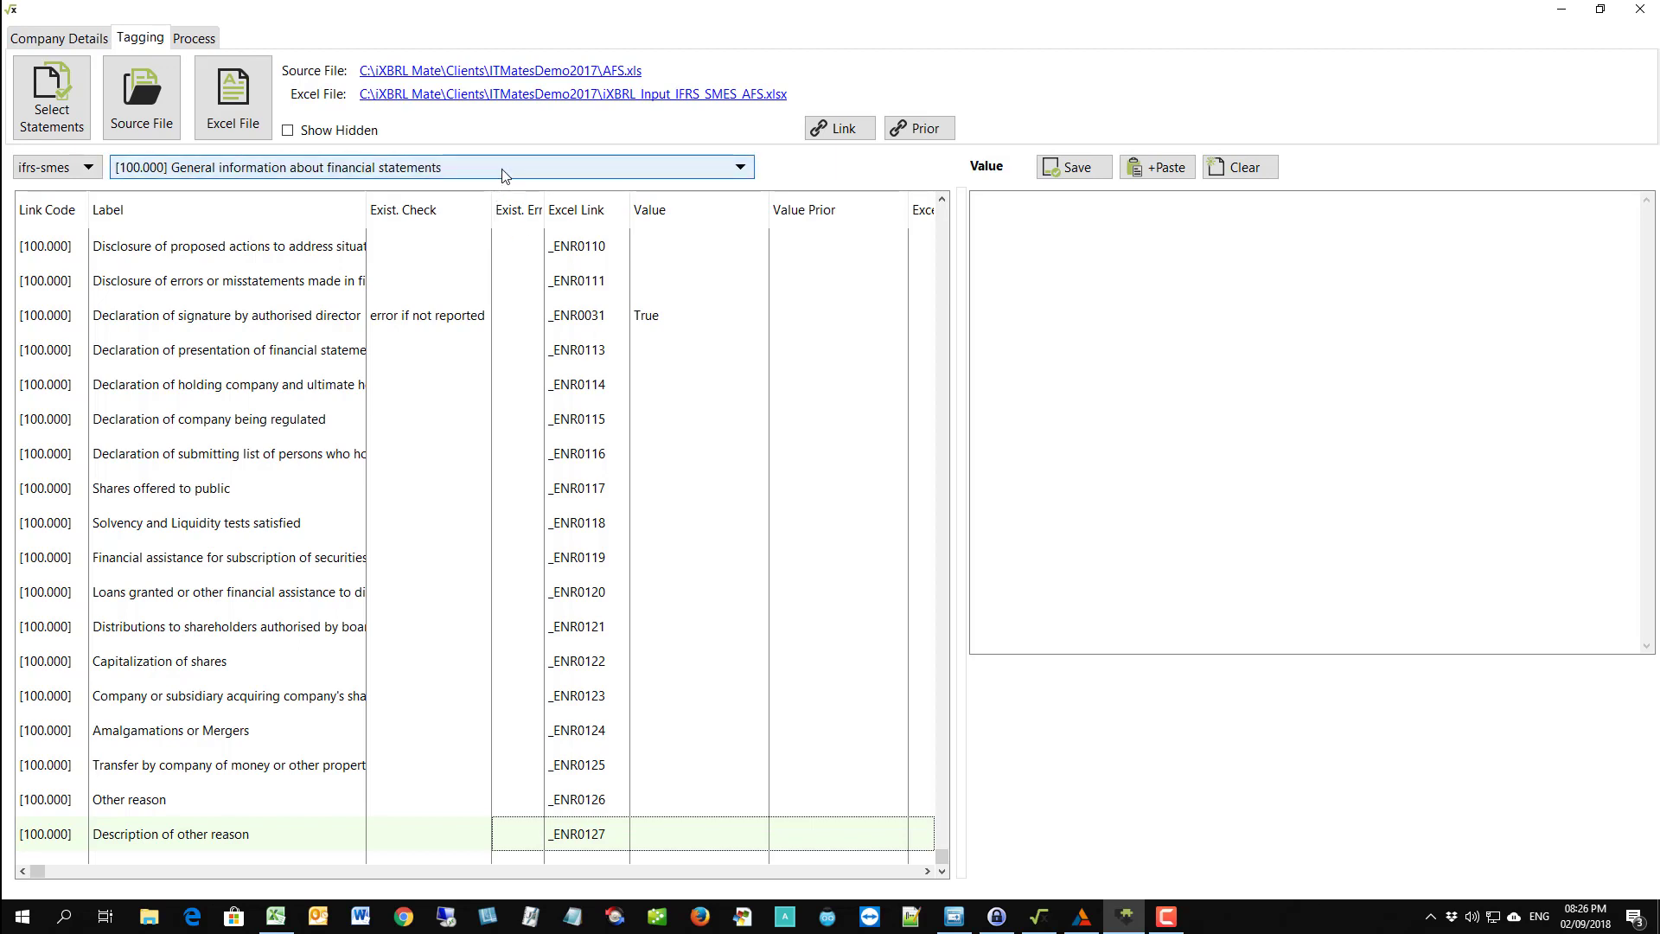
# Step: Set the statement dropdown to ALL and scroll the combined fact list
pyautogui.click(735, 166)
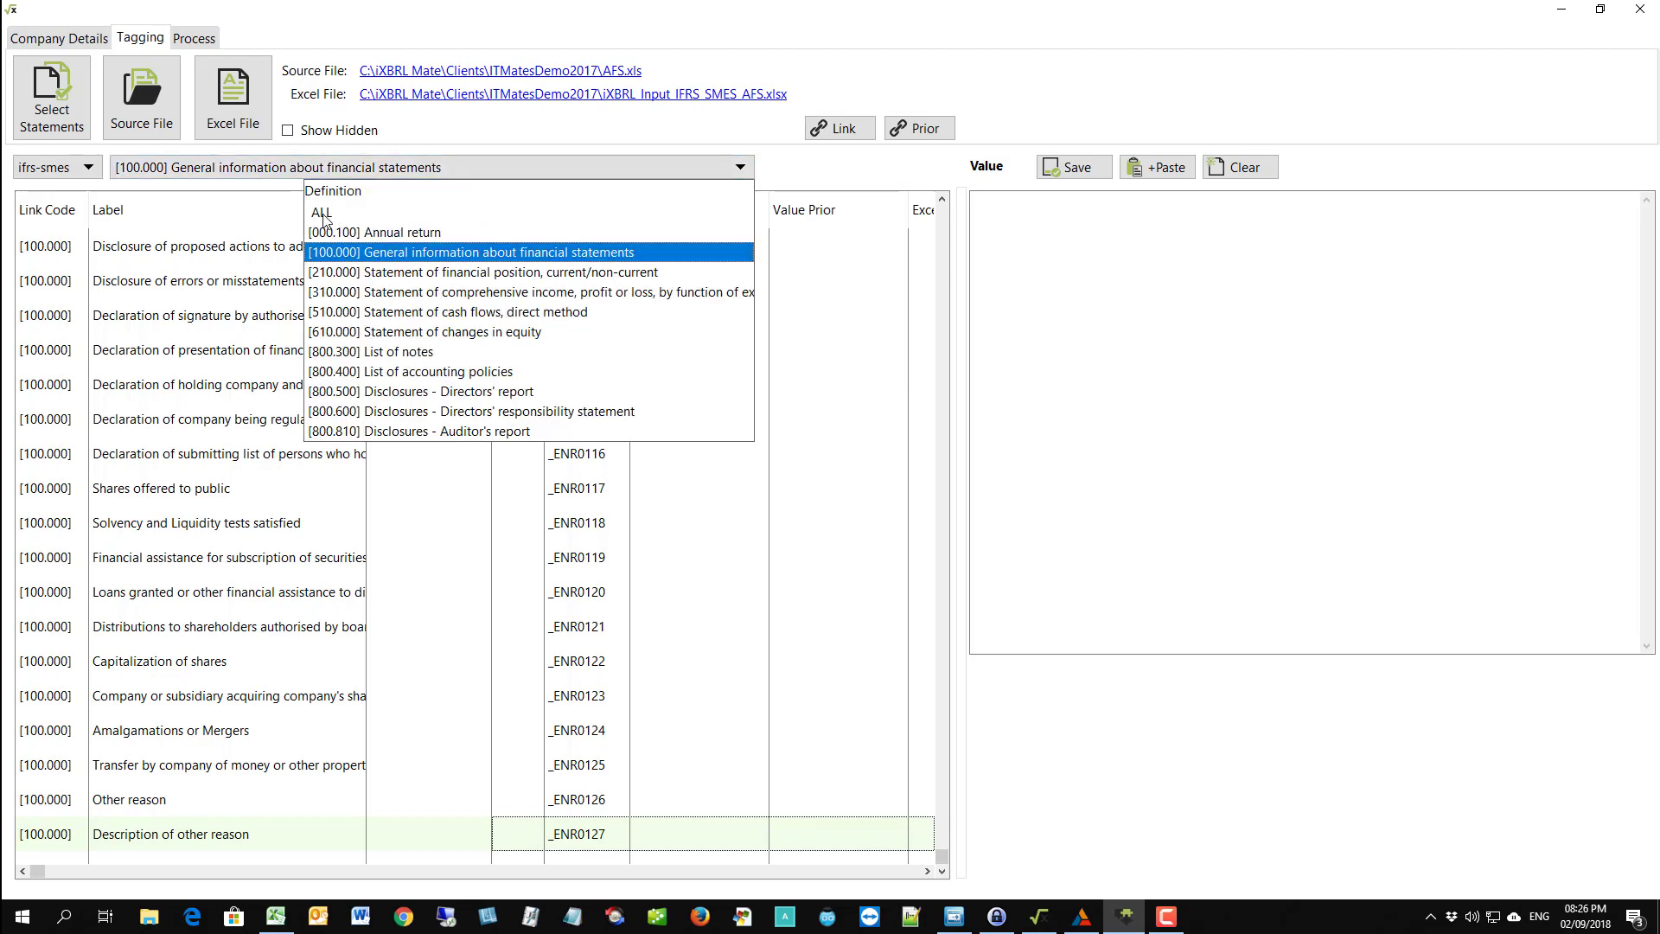
pyautogui.click(320, 212)
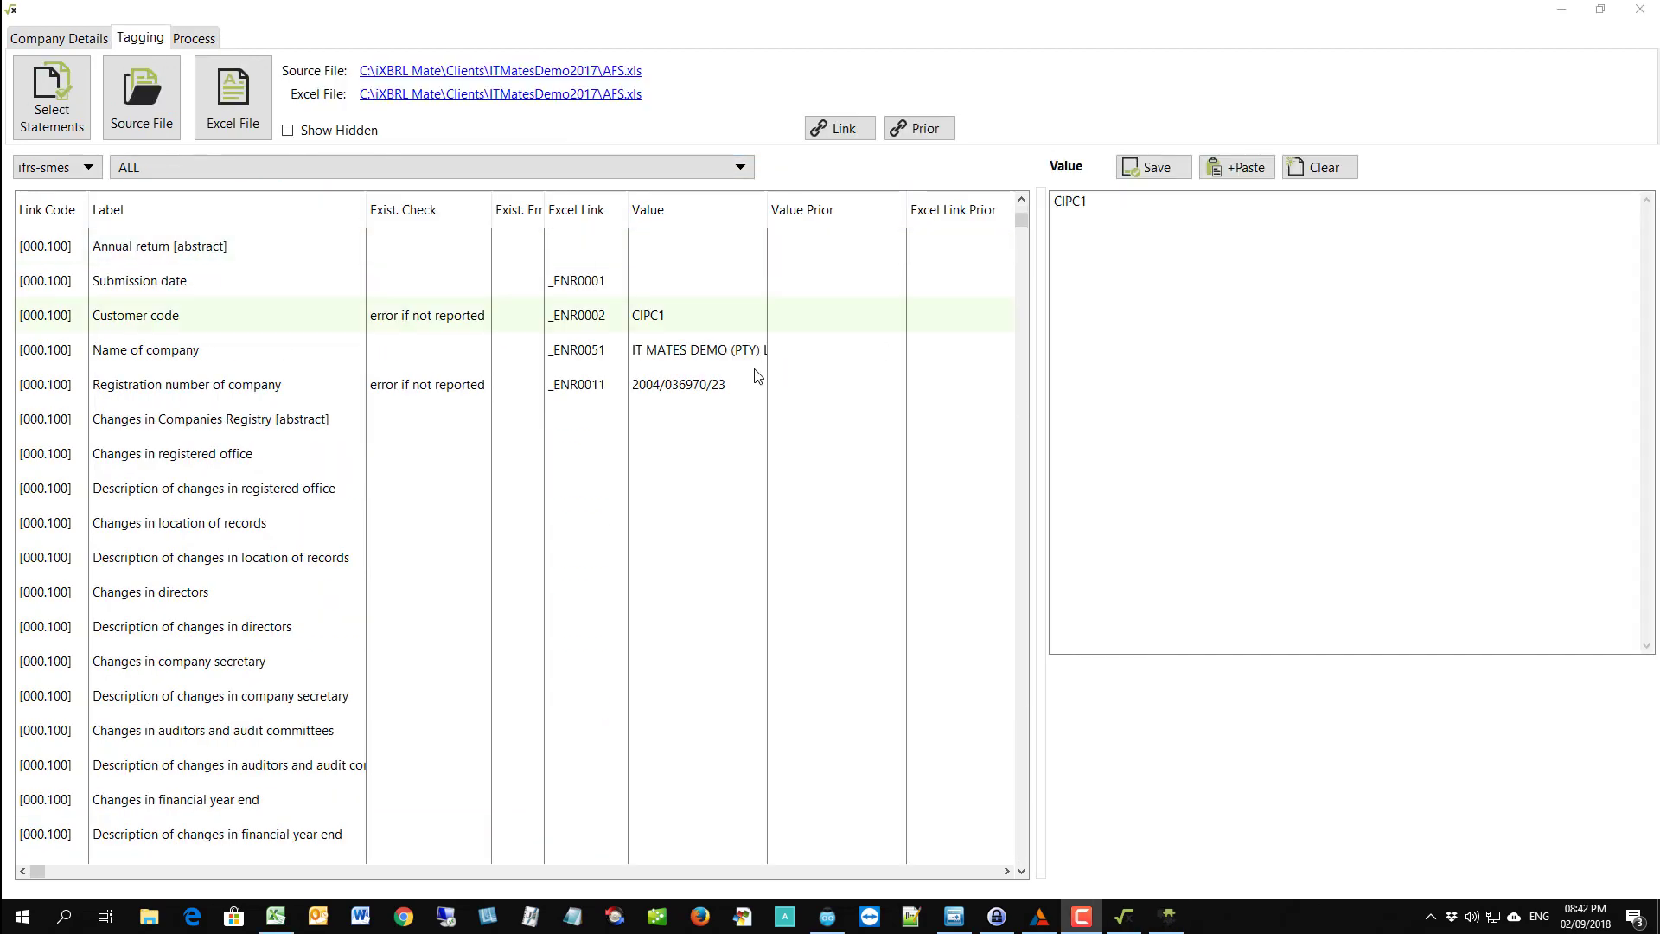
pyautogui.scroll(-3)
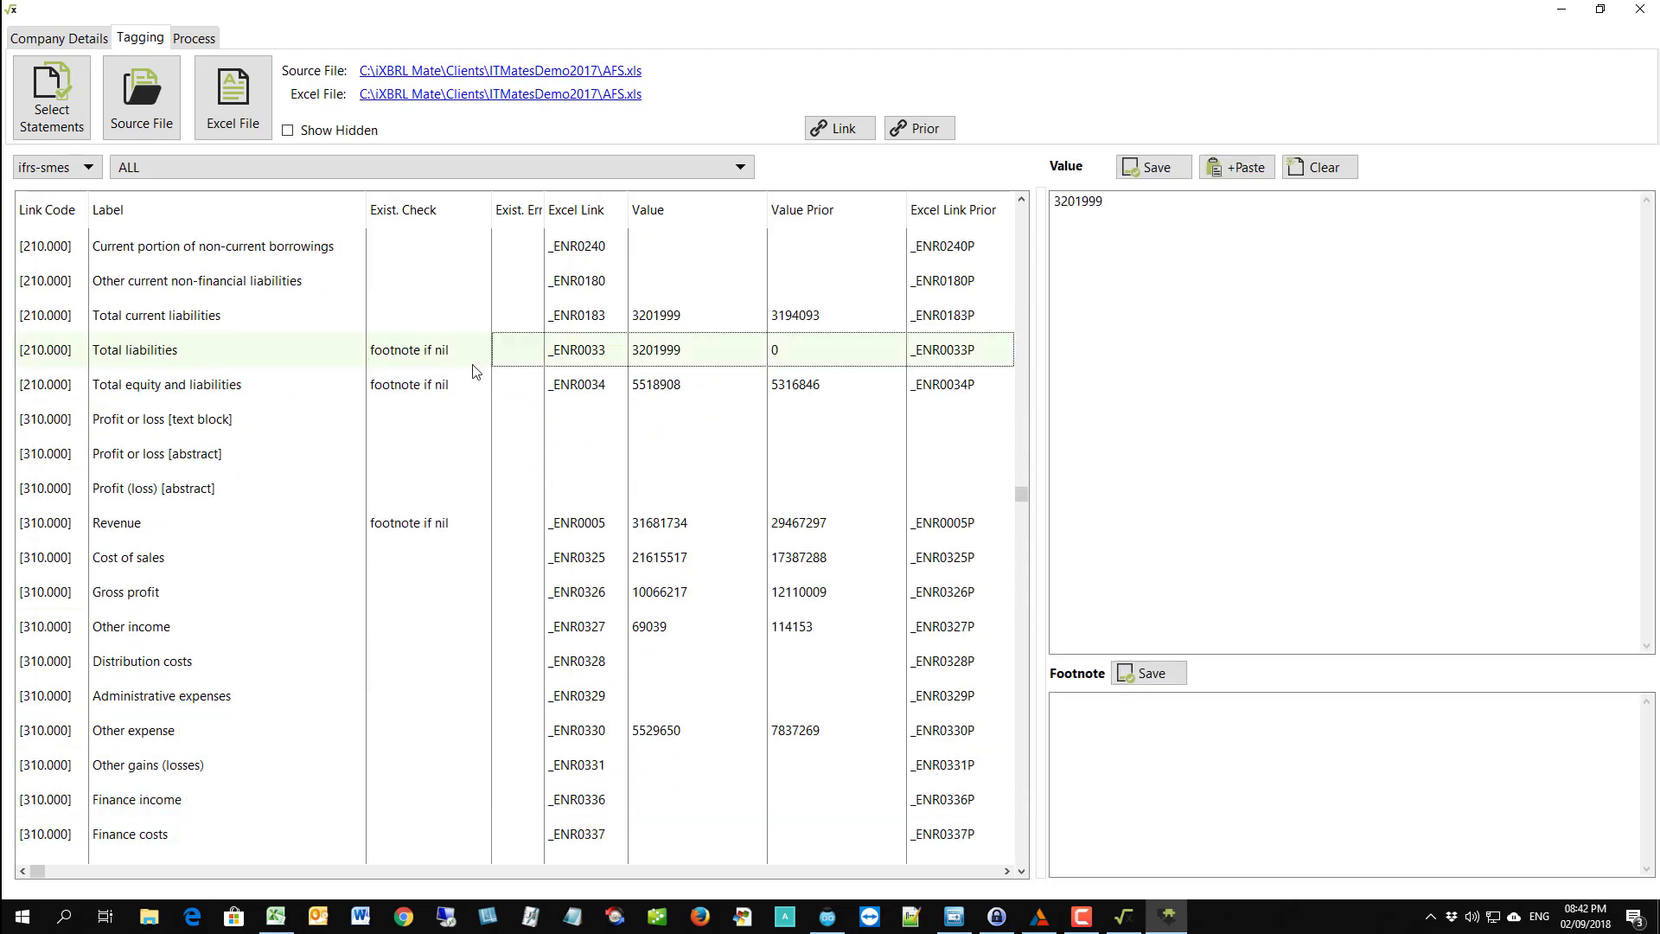
pyautogui.moveTo(651, 358)
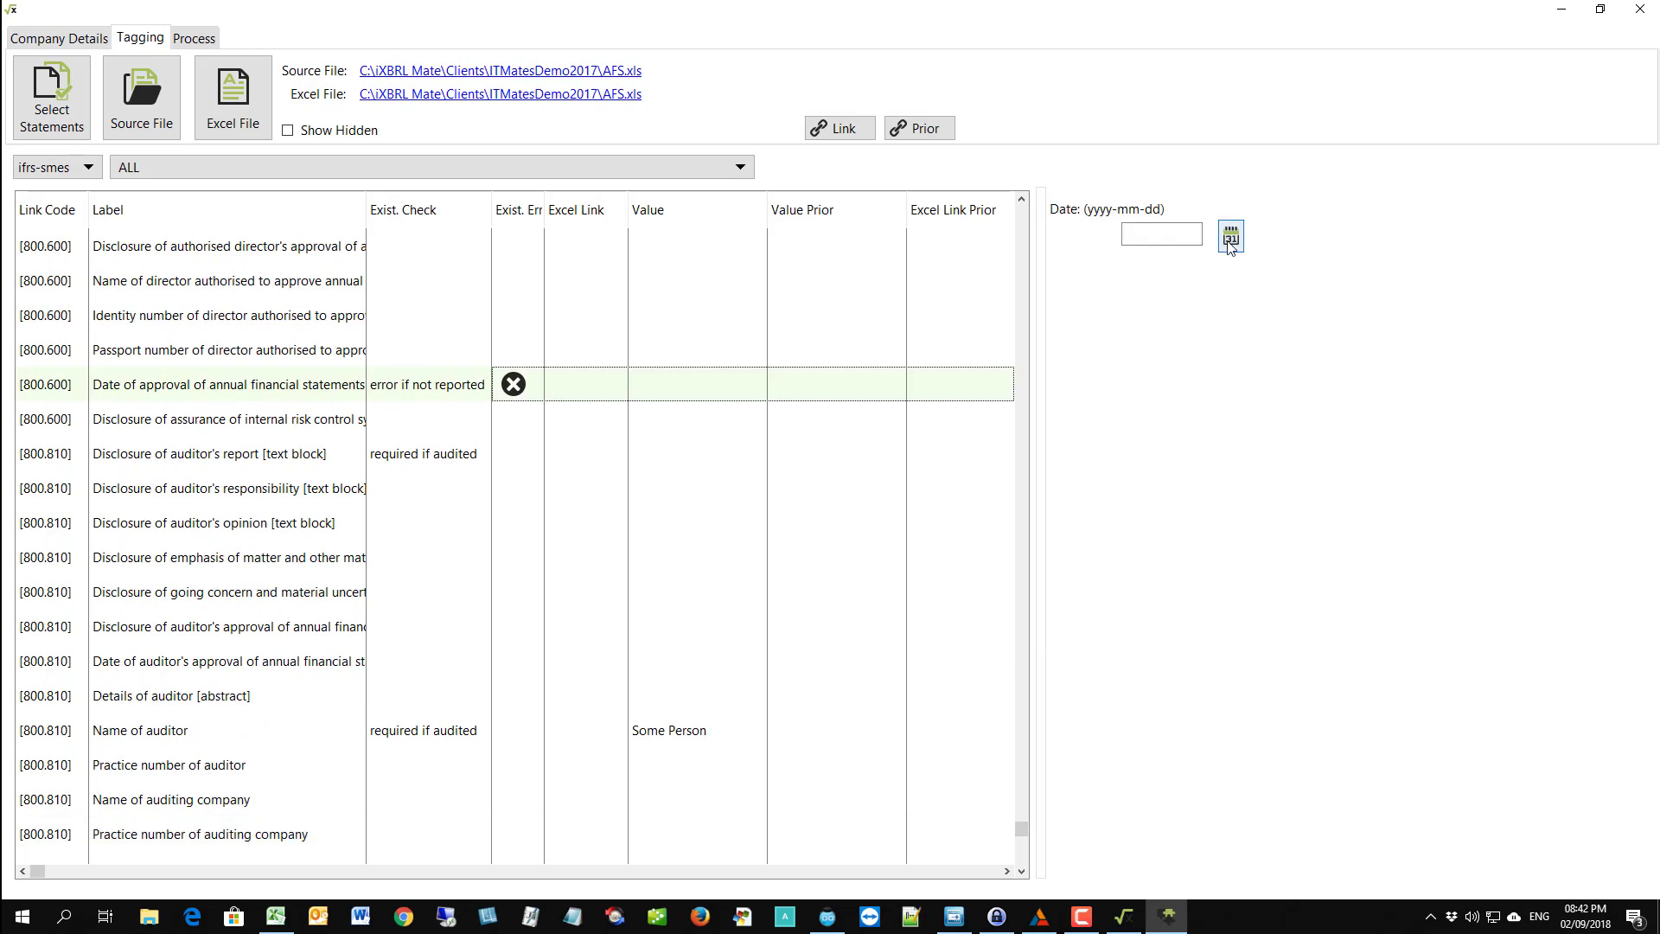
pyautogui.click(1229, 235)
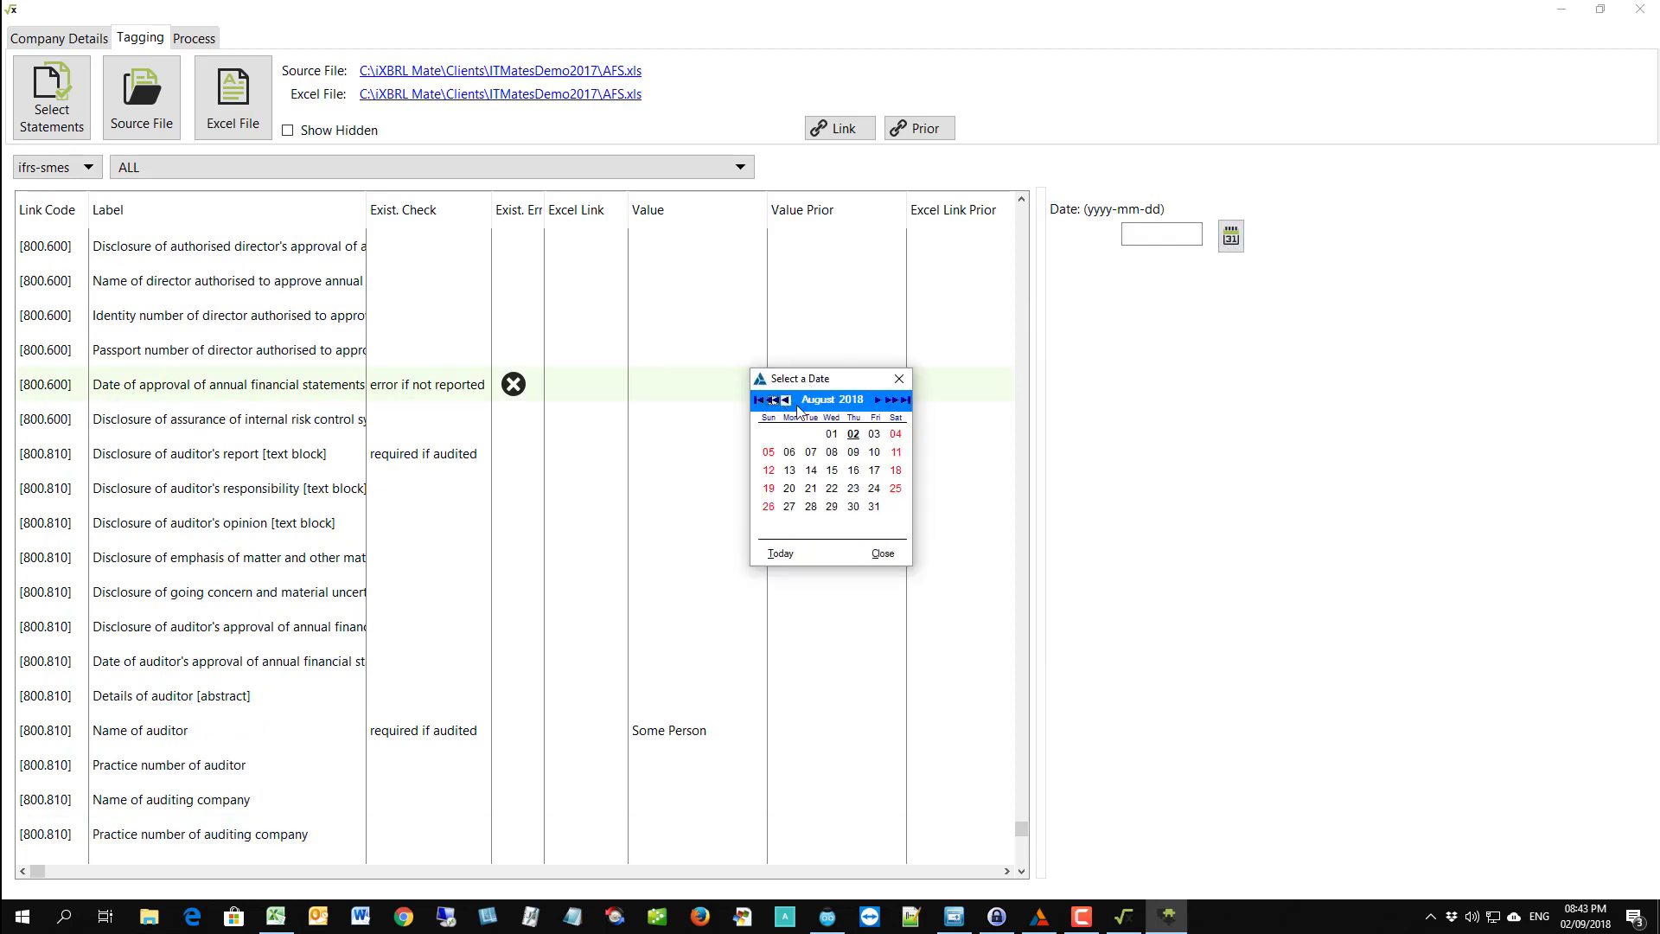
pyautogui.click(894, 468)
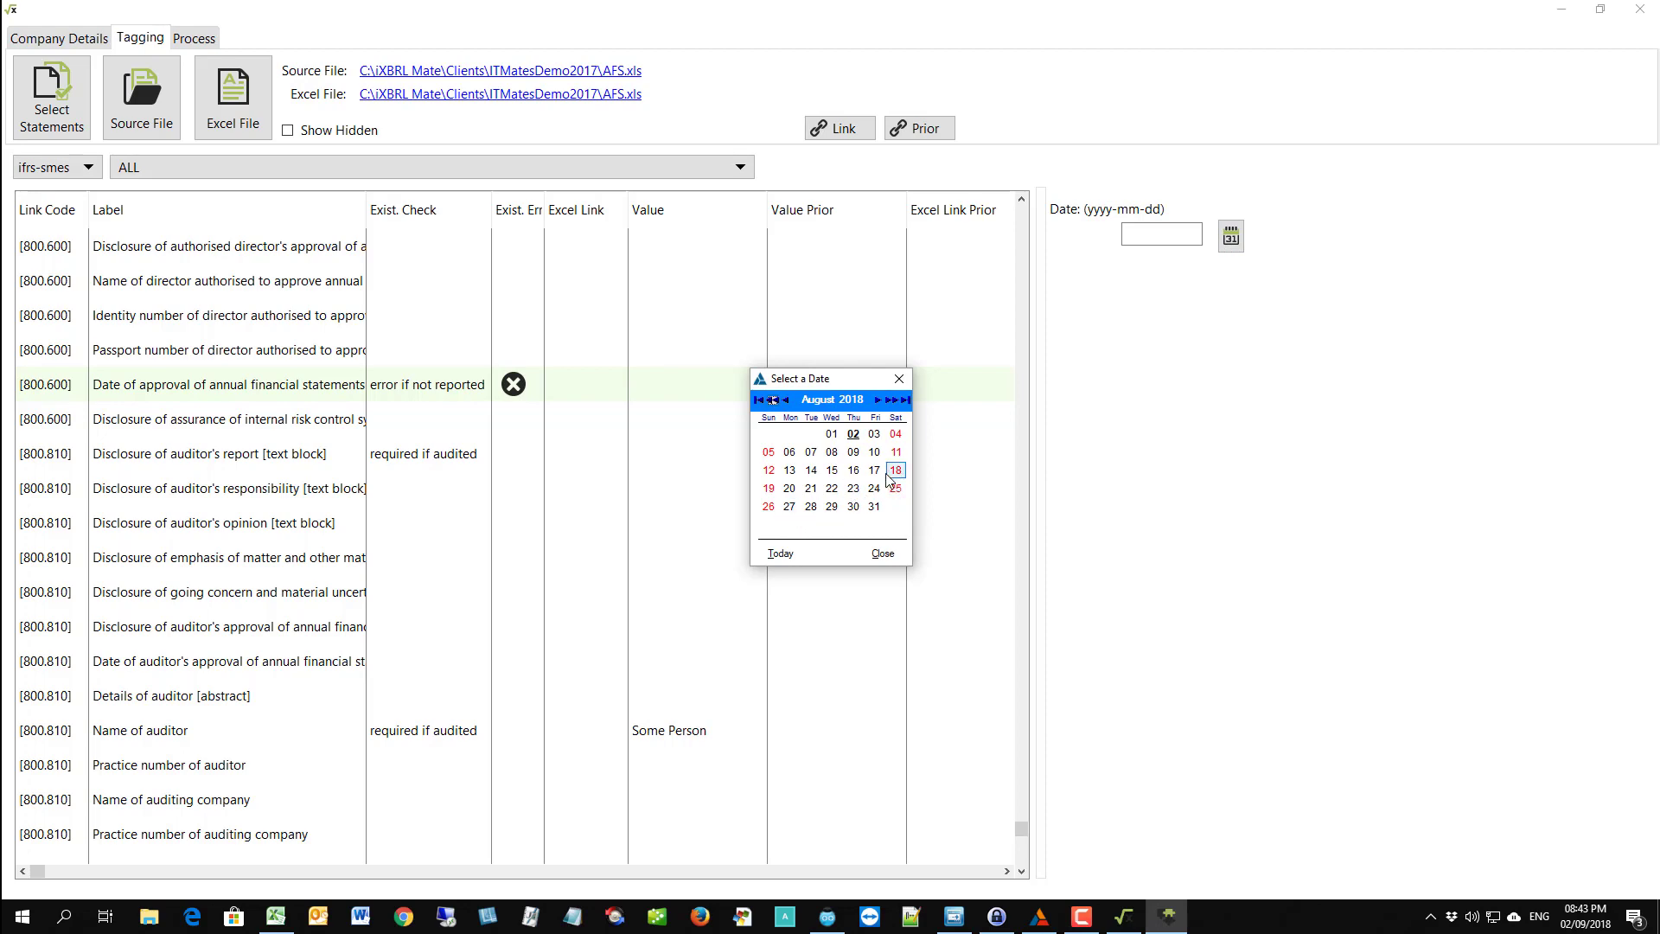
pyautogui.click(874, 471)
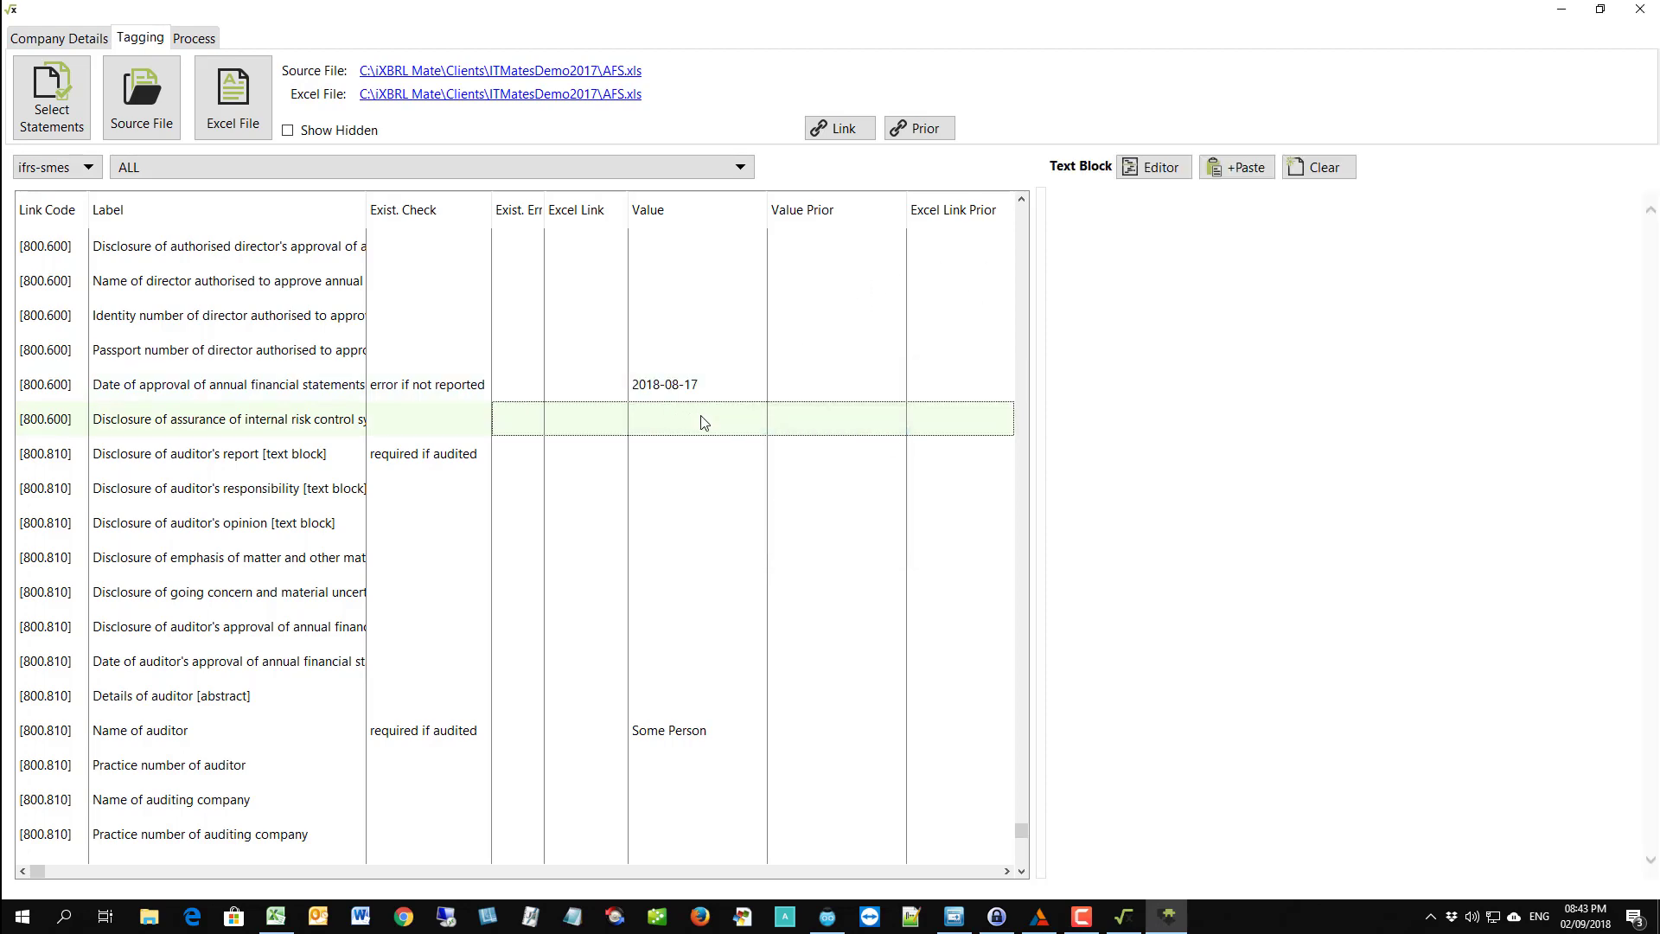
pyautogui.click(208, 453)
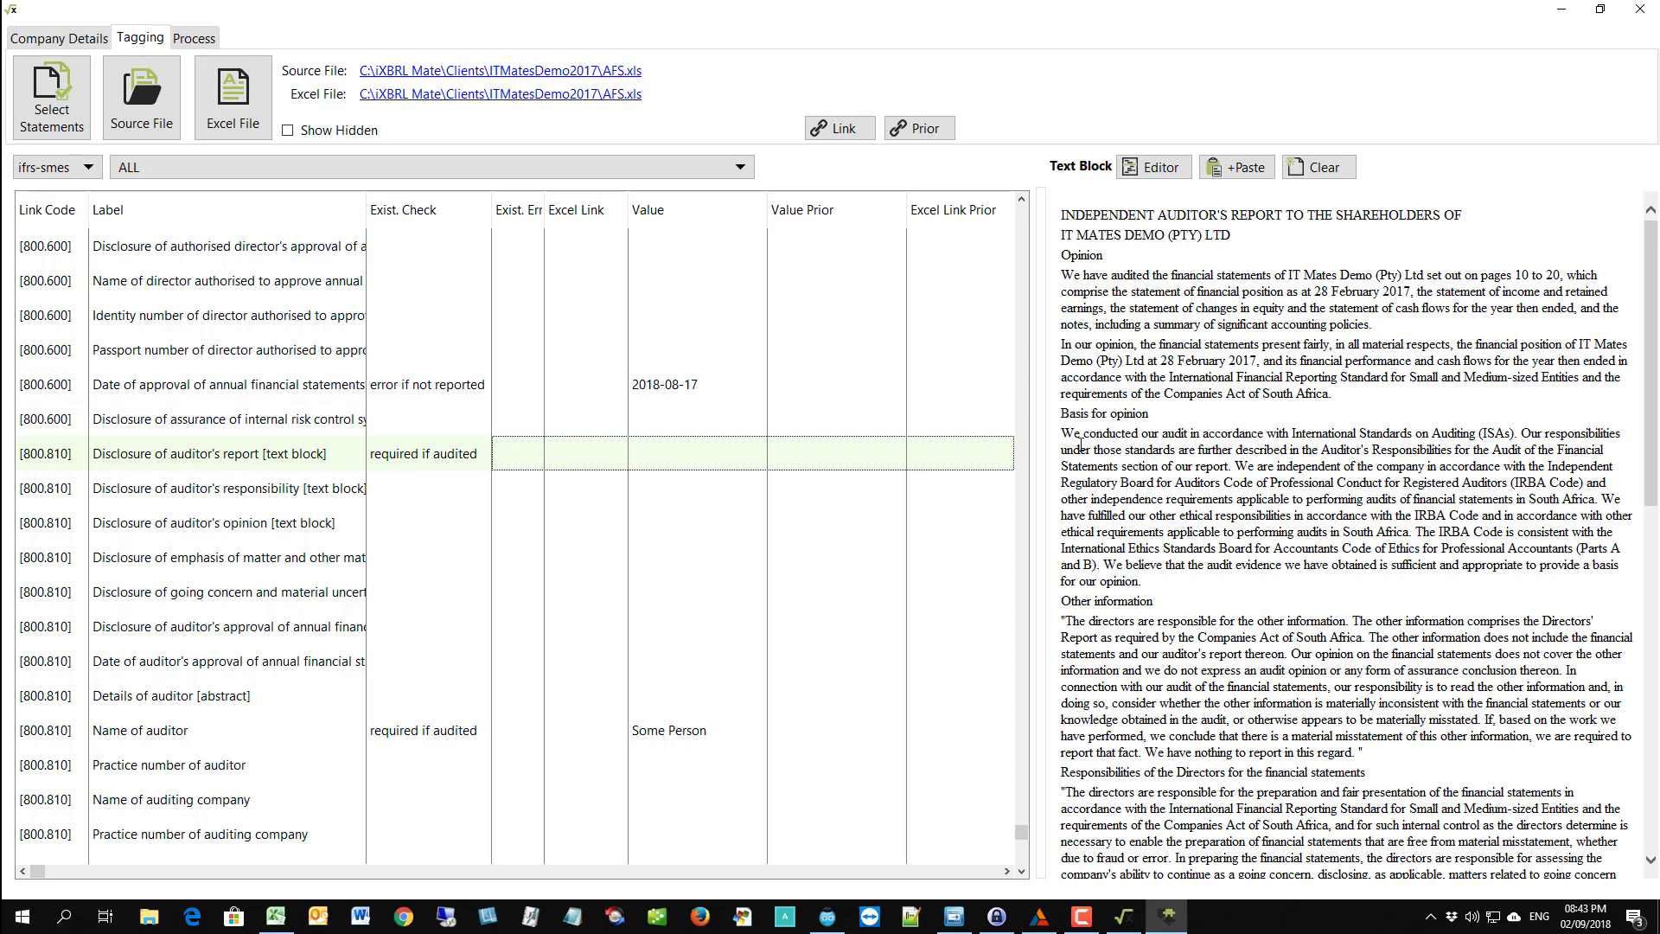
pyautogui.click(169, 799)
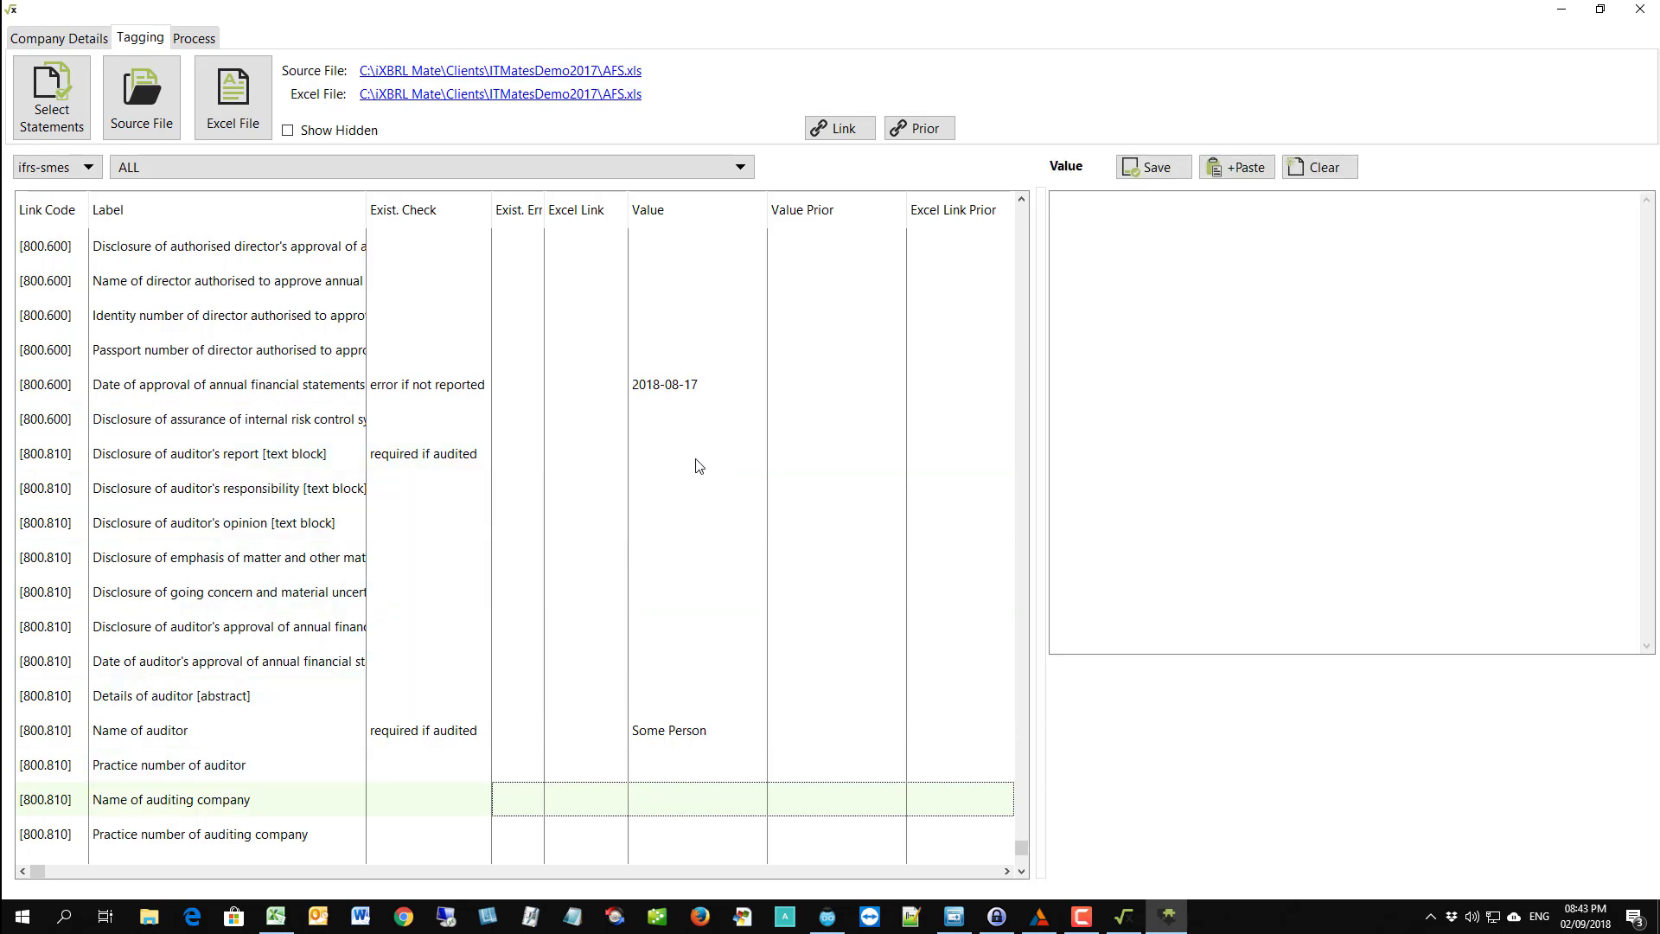
pyautogui.scroll(-3)
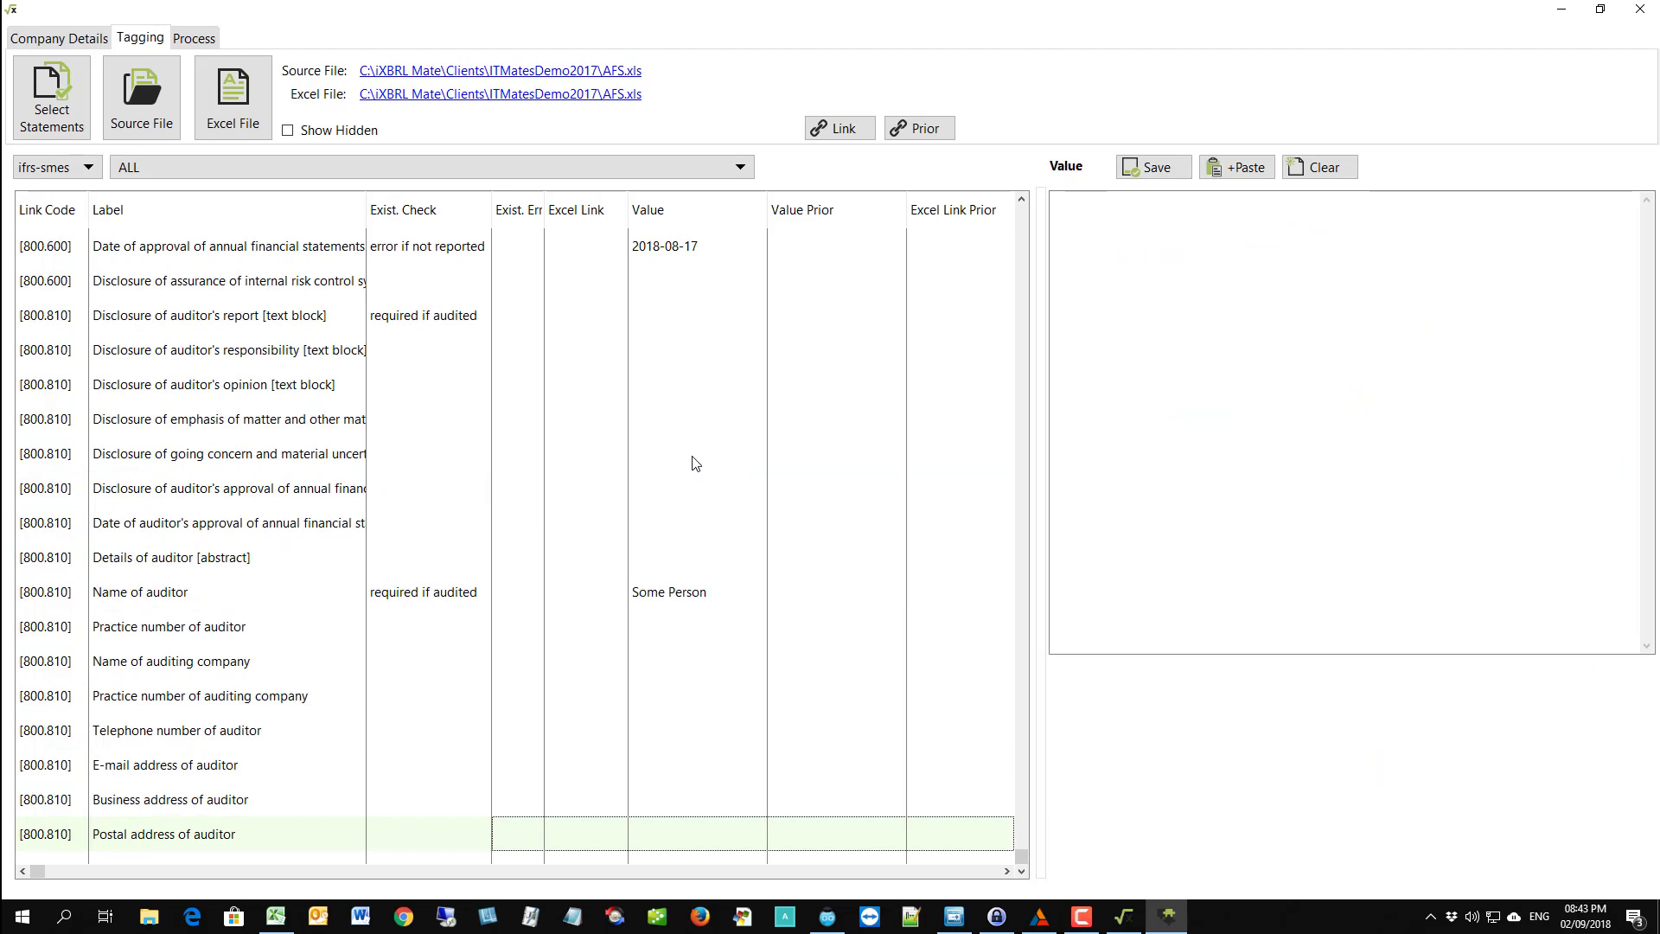
pyautogui.moveTo(372, 104)
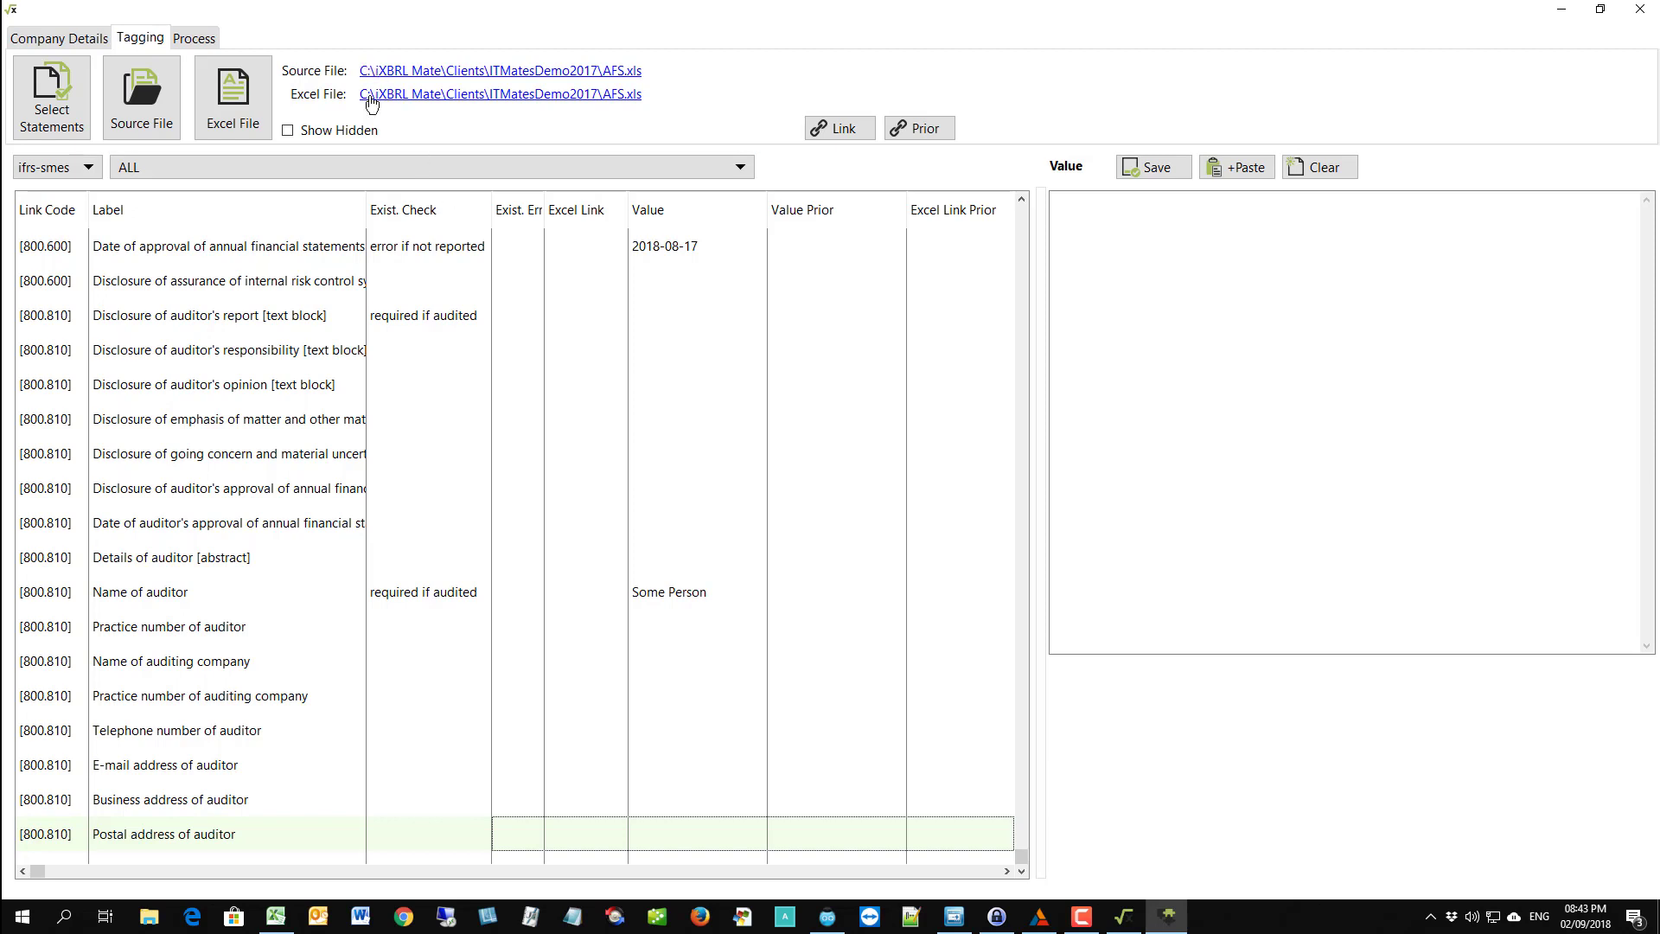
pyautogui.click(194, 37)
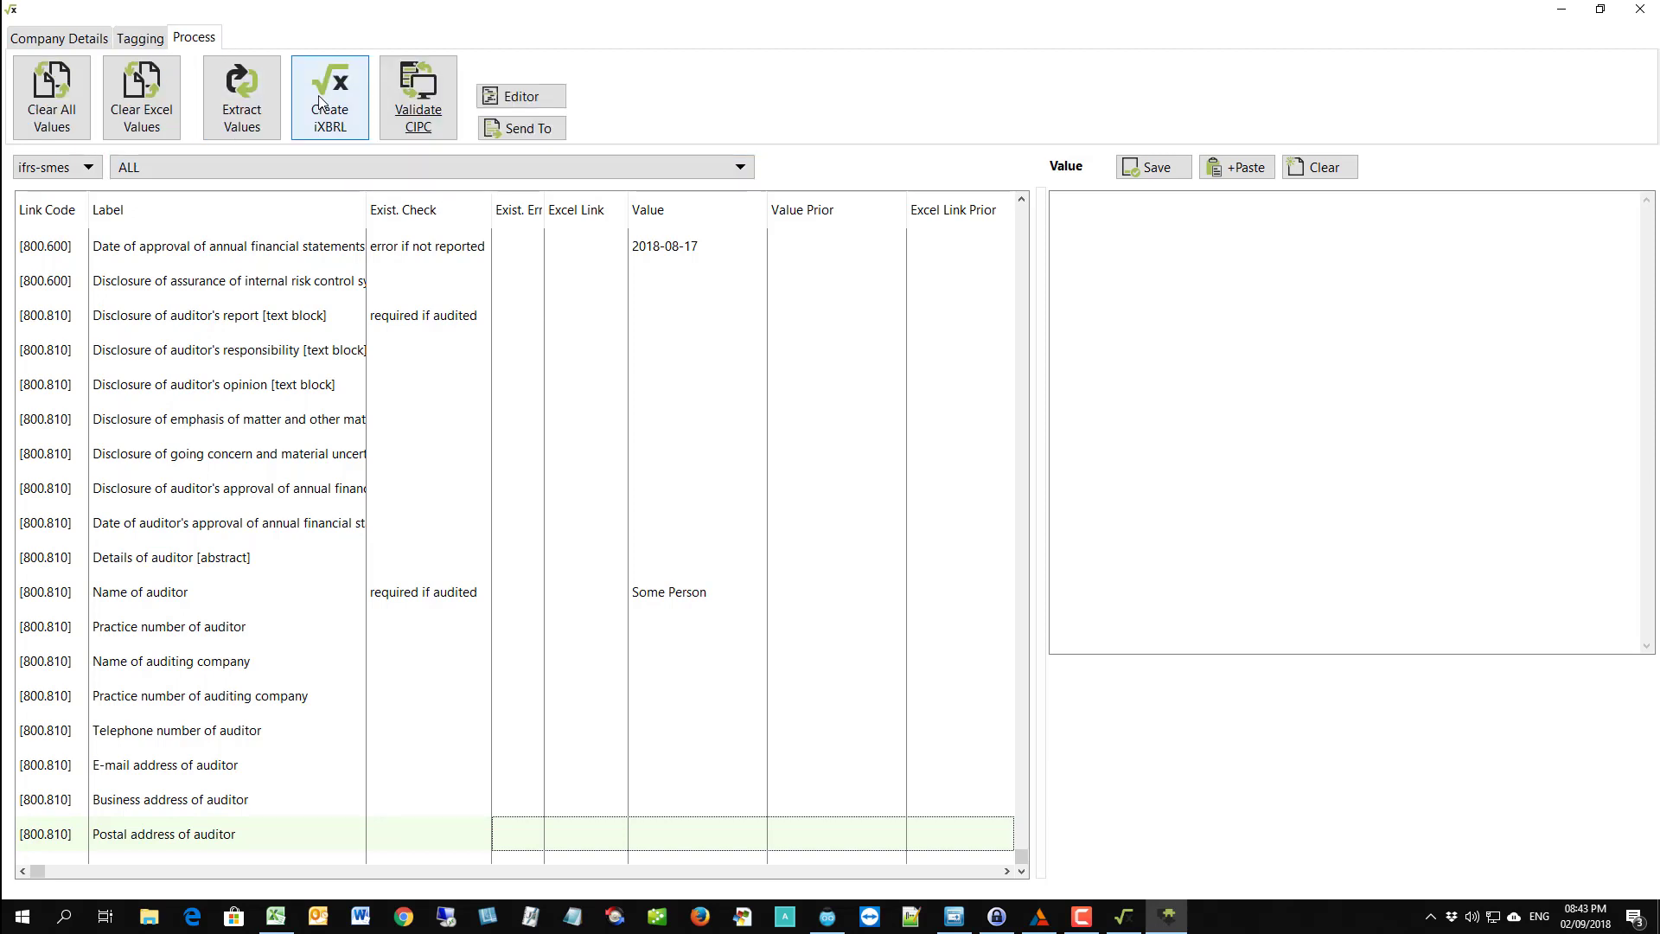
pyautogui.click(329, 95)
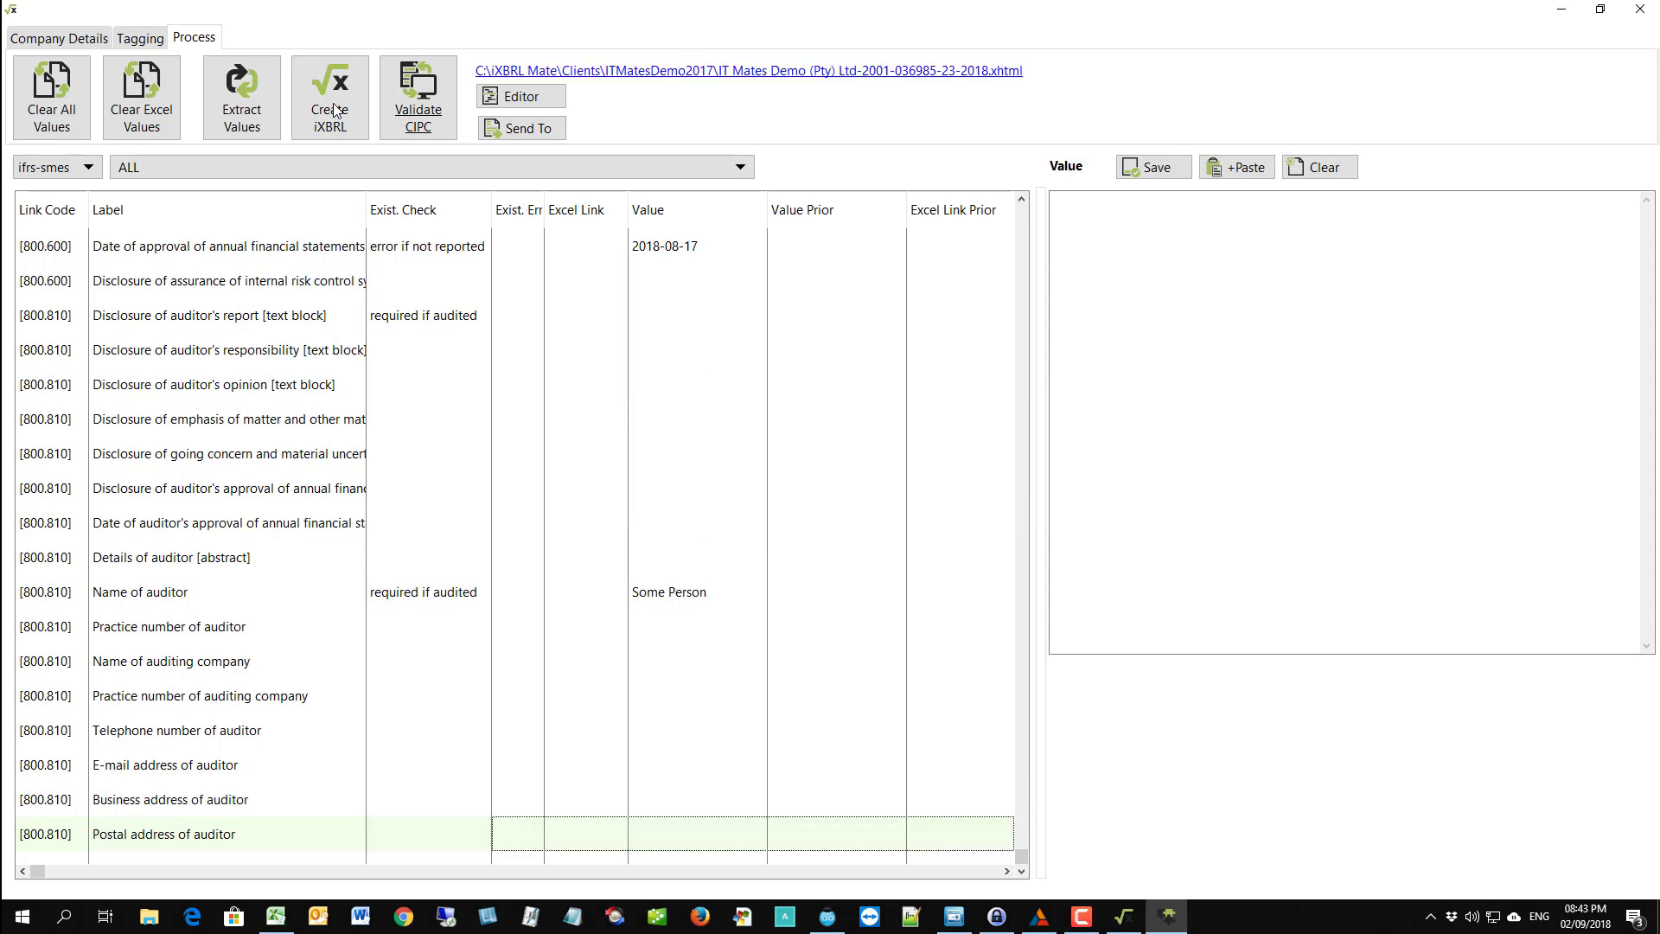
pyautogui.moveTo(820, 71)
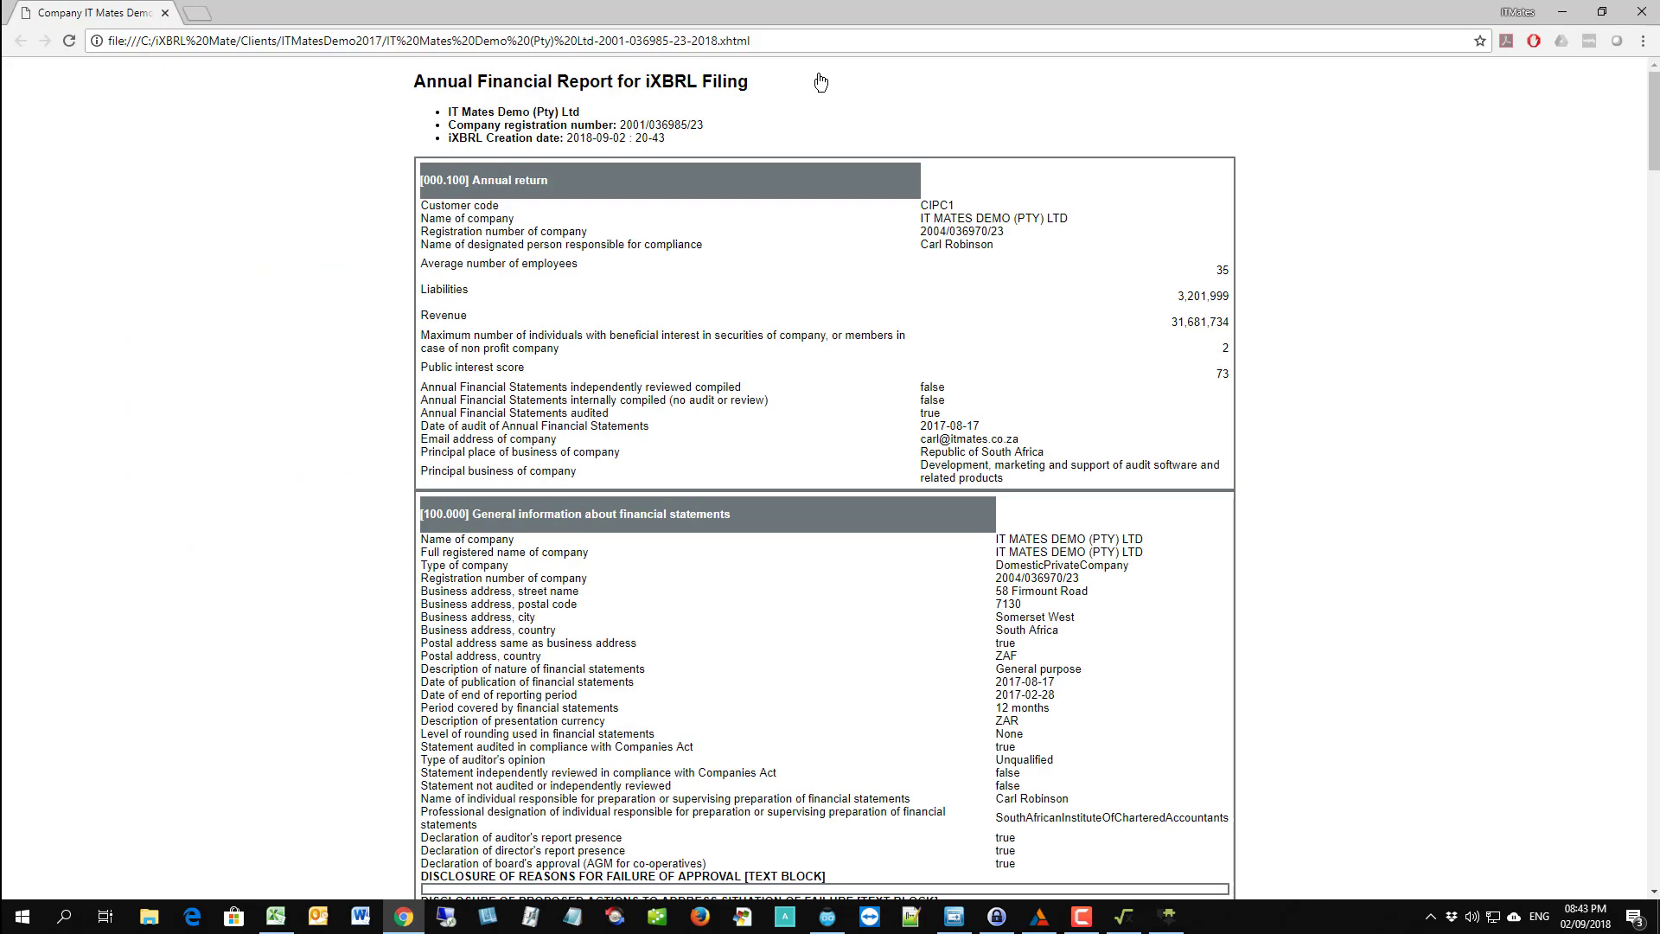
pyautogui.moveTo(498, 190)
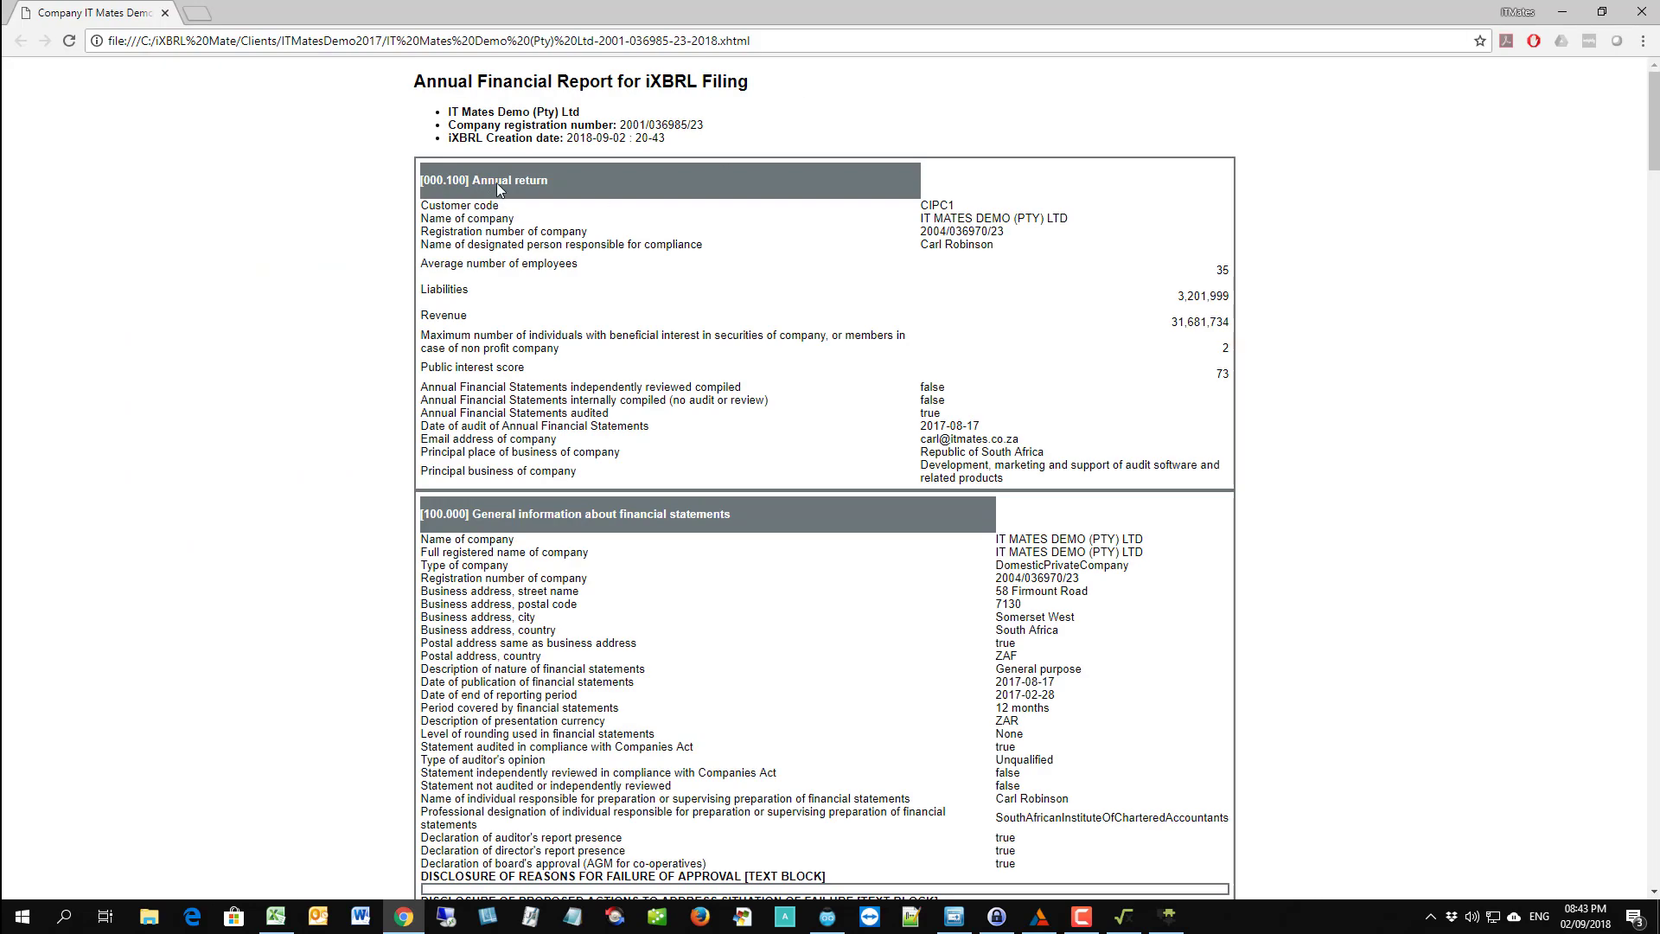
pyautogui.moveTo(422, 312)
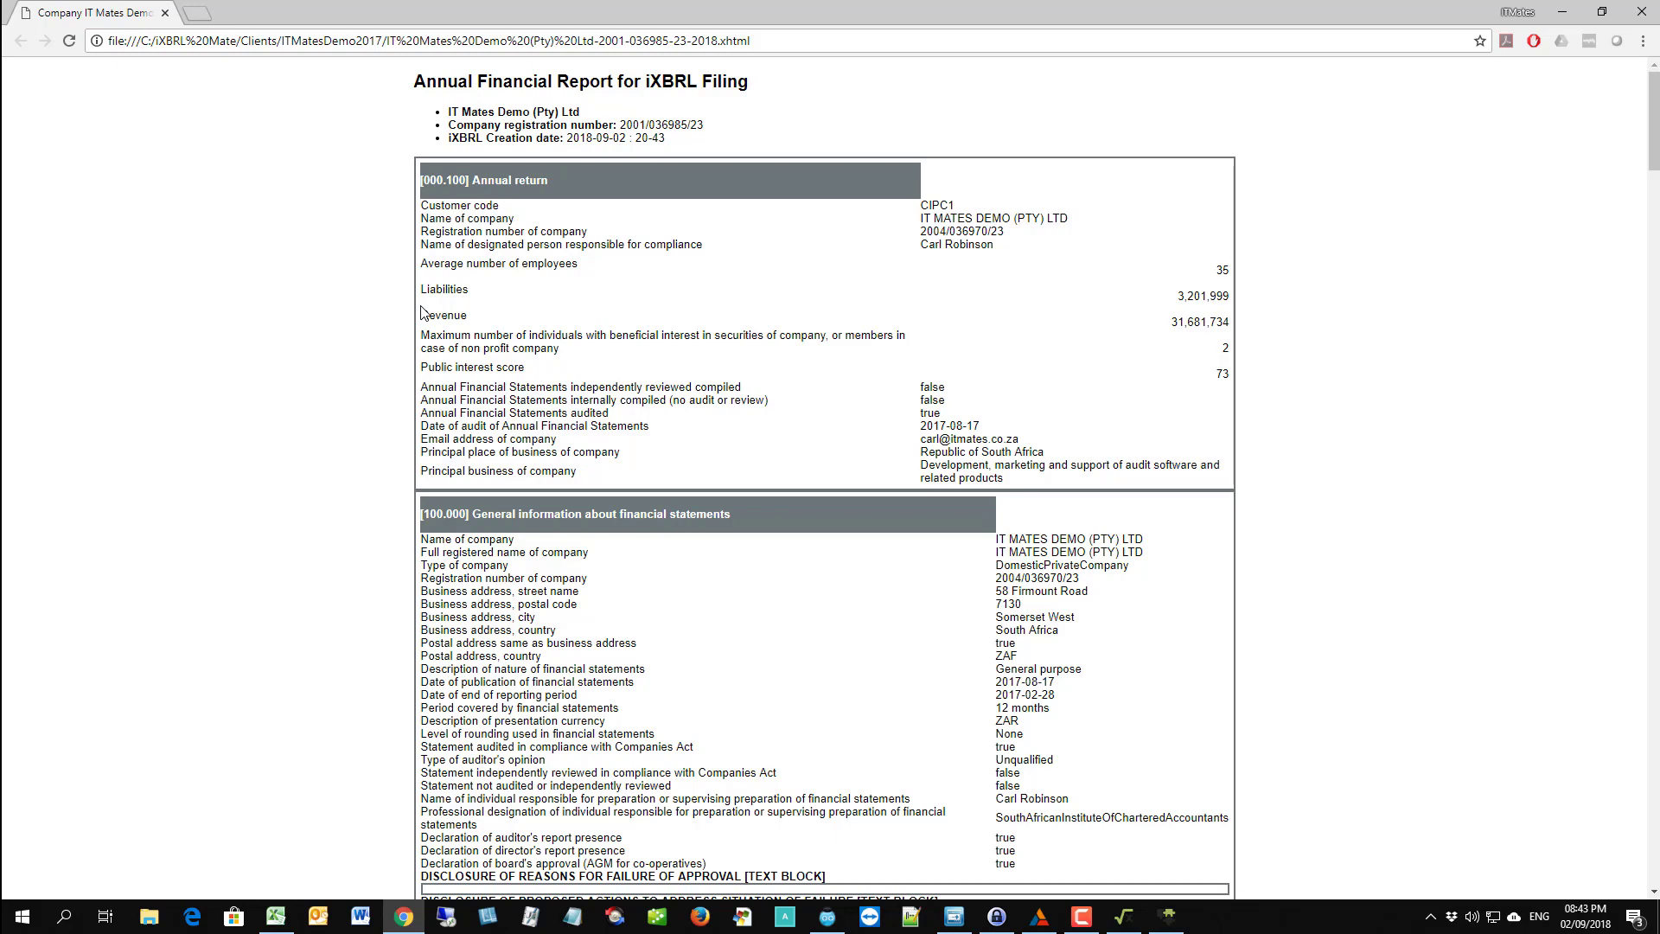
# Step: Scroll through the generated report in Chrome and select the current-year Revenue figure
pyautogui.scroll(-3)
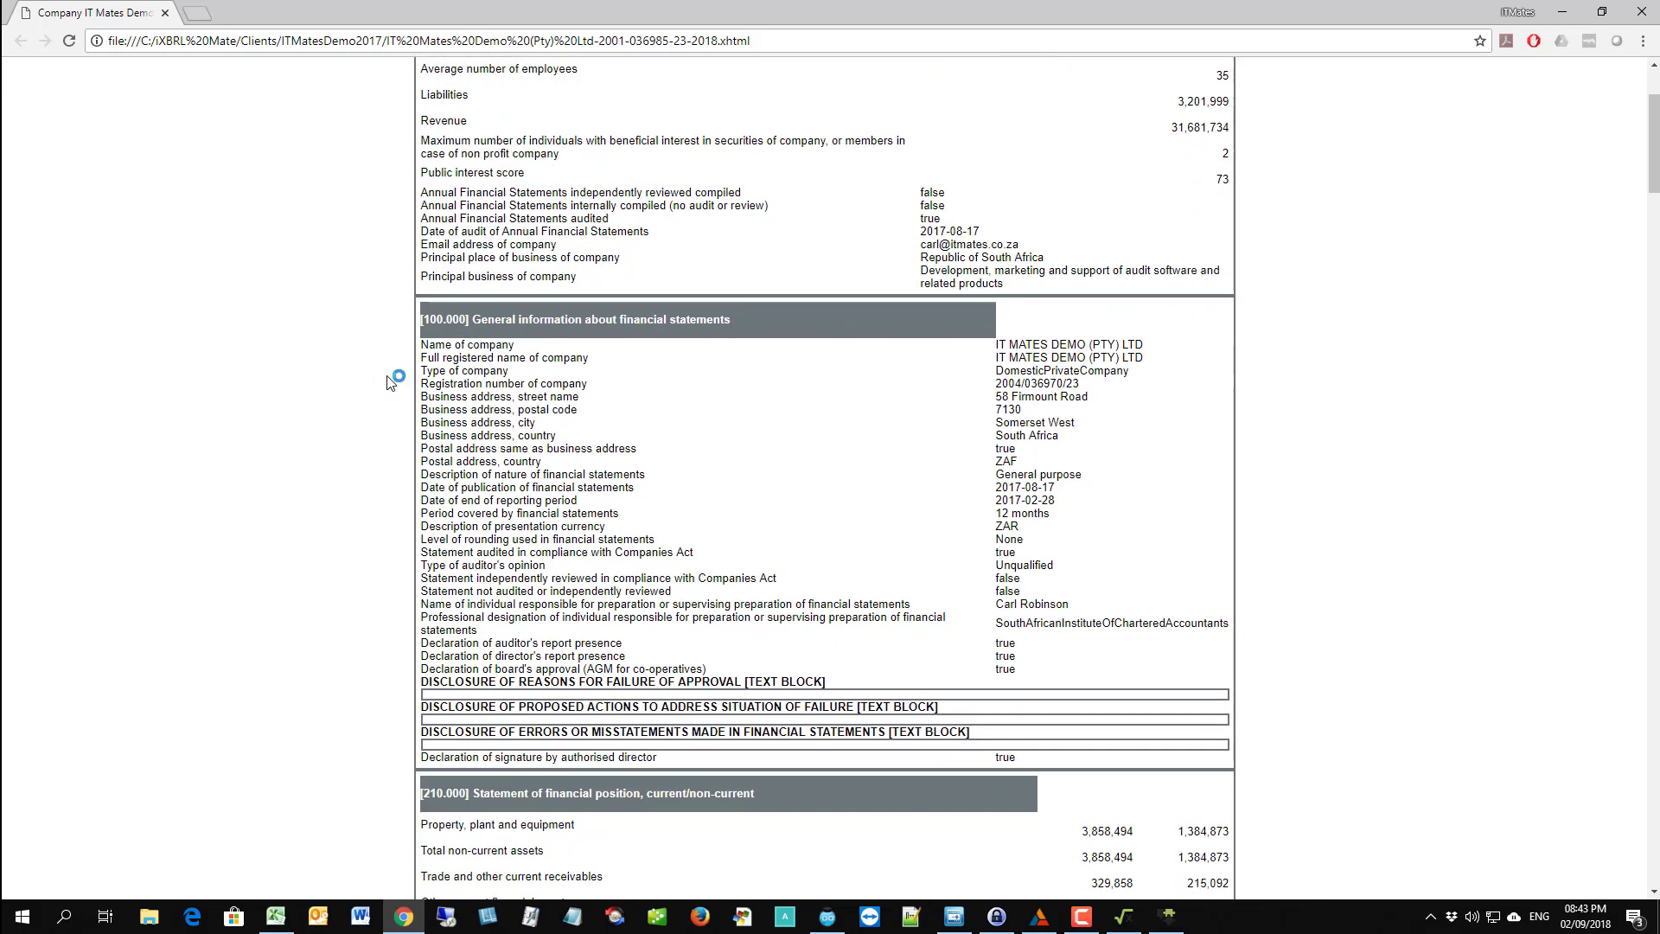
pyautogui.scroll(-3)
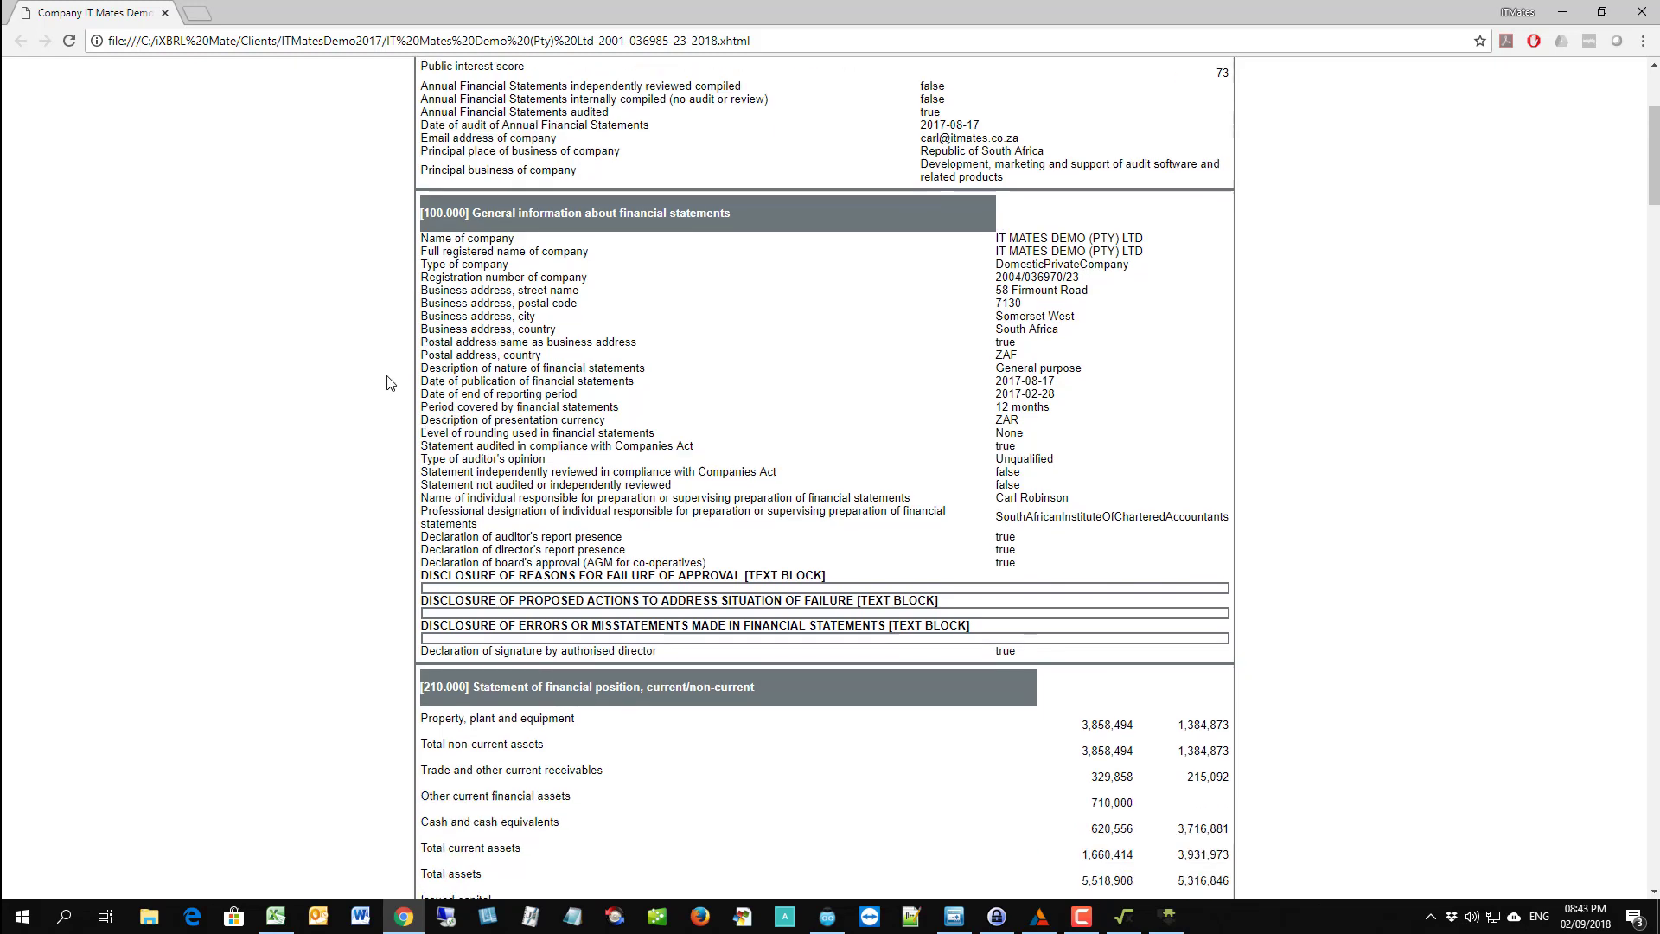
pyautogui.scroll(-3)
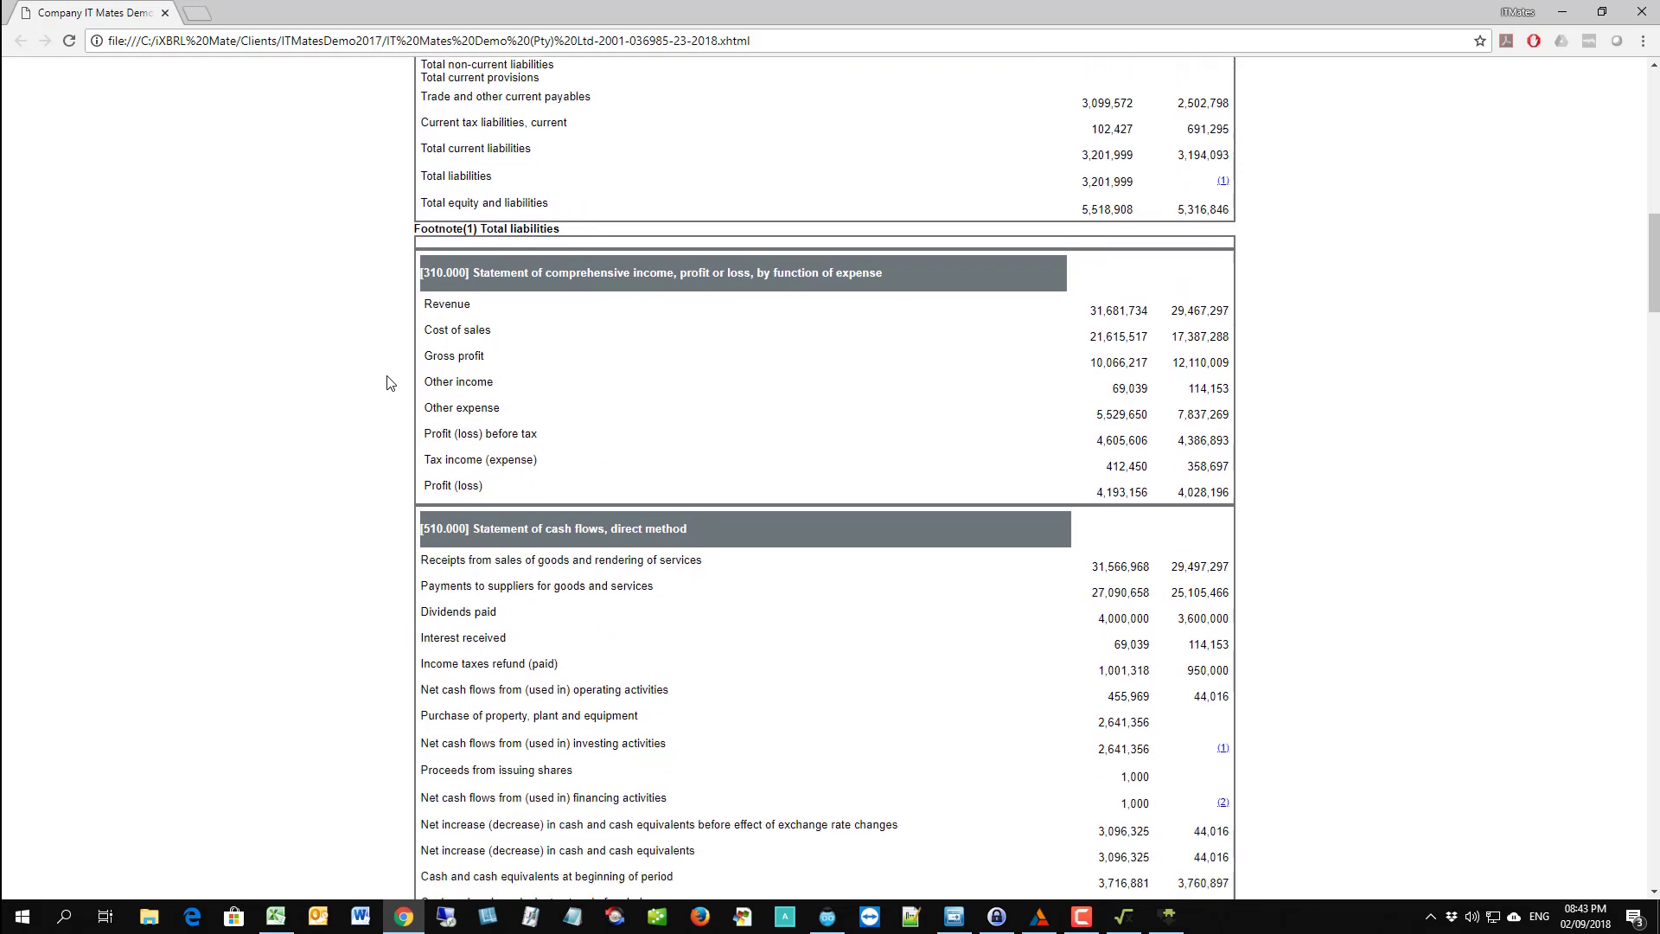
pyautogui.scroll(-3)
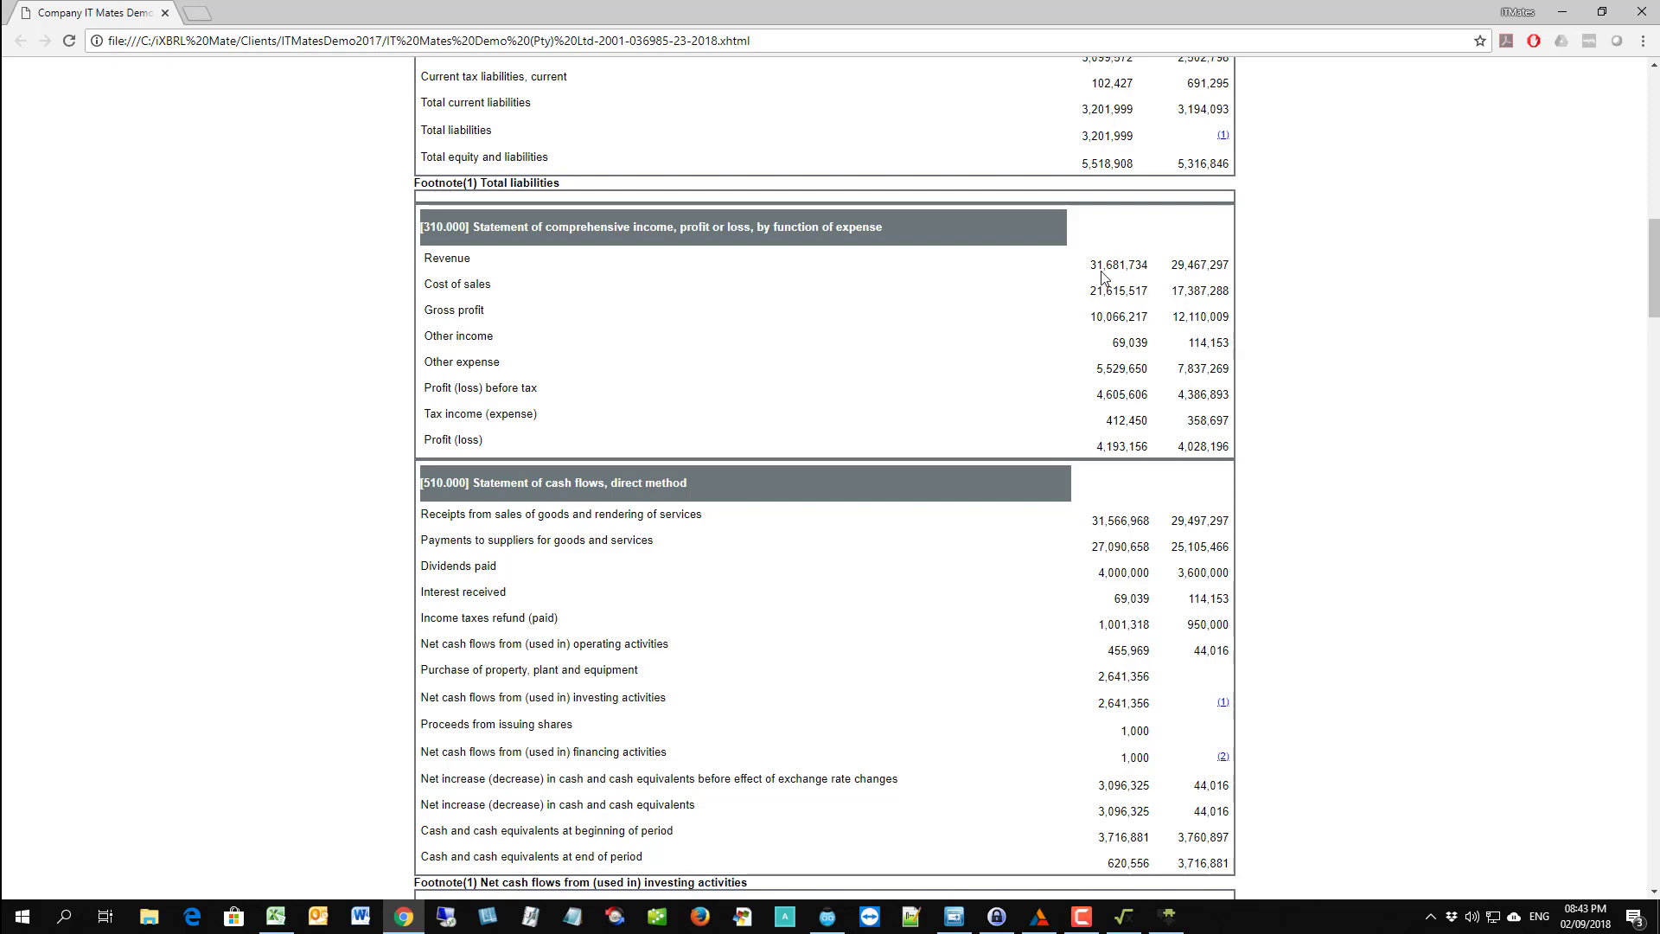
pyautogui.doubleClick(1101, 263)
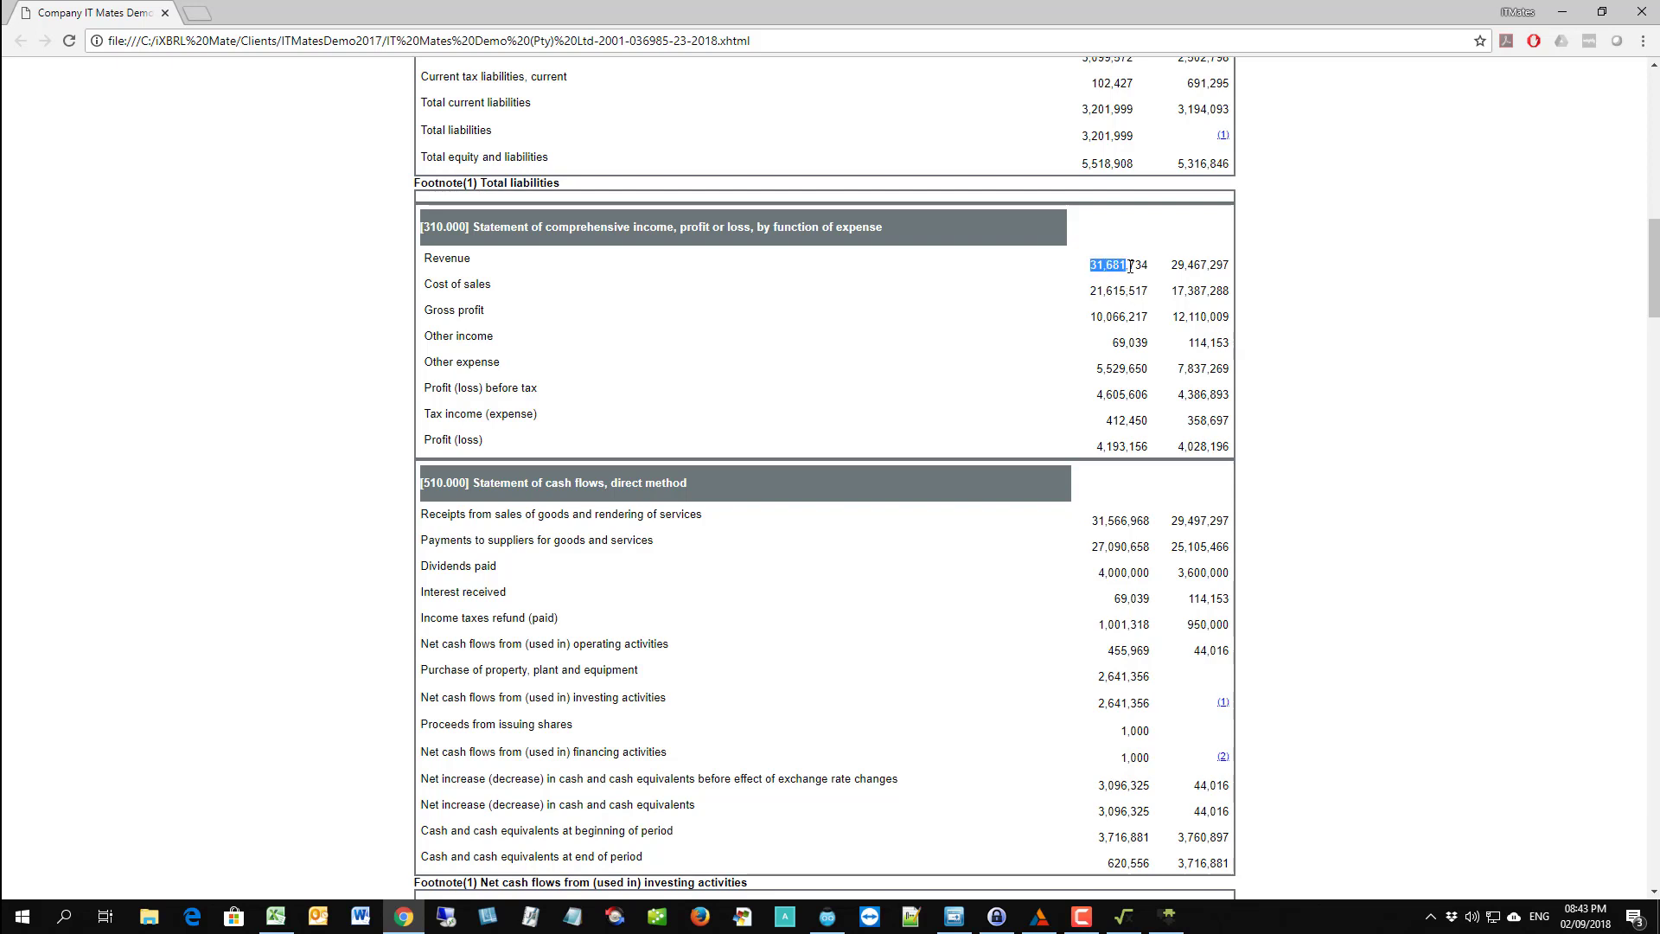
pyautogui.rightClick(1108, 264)
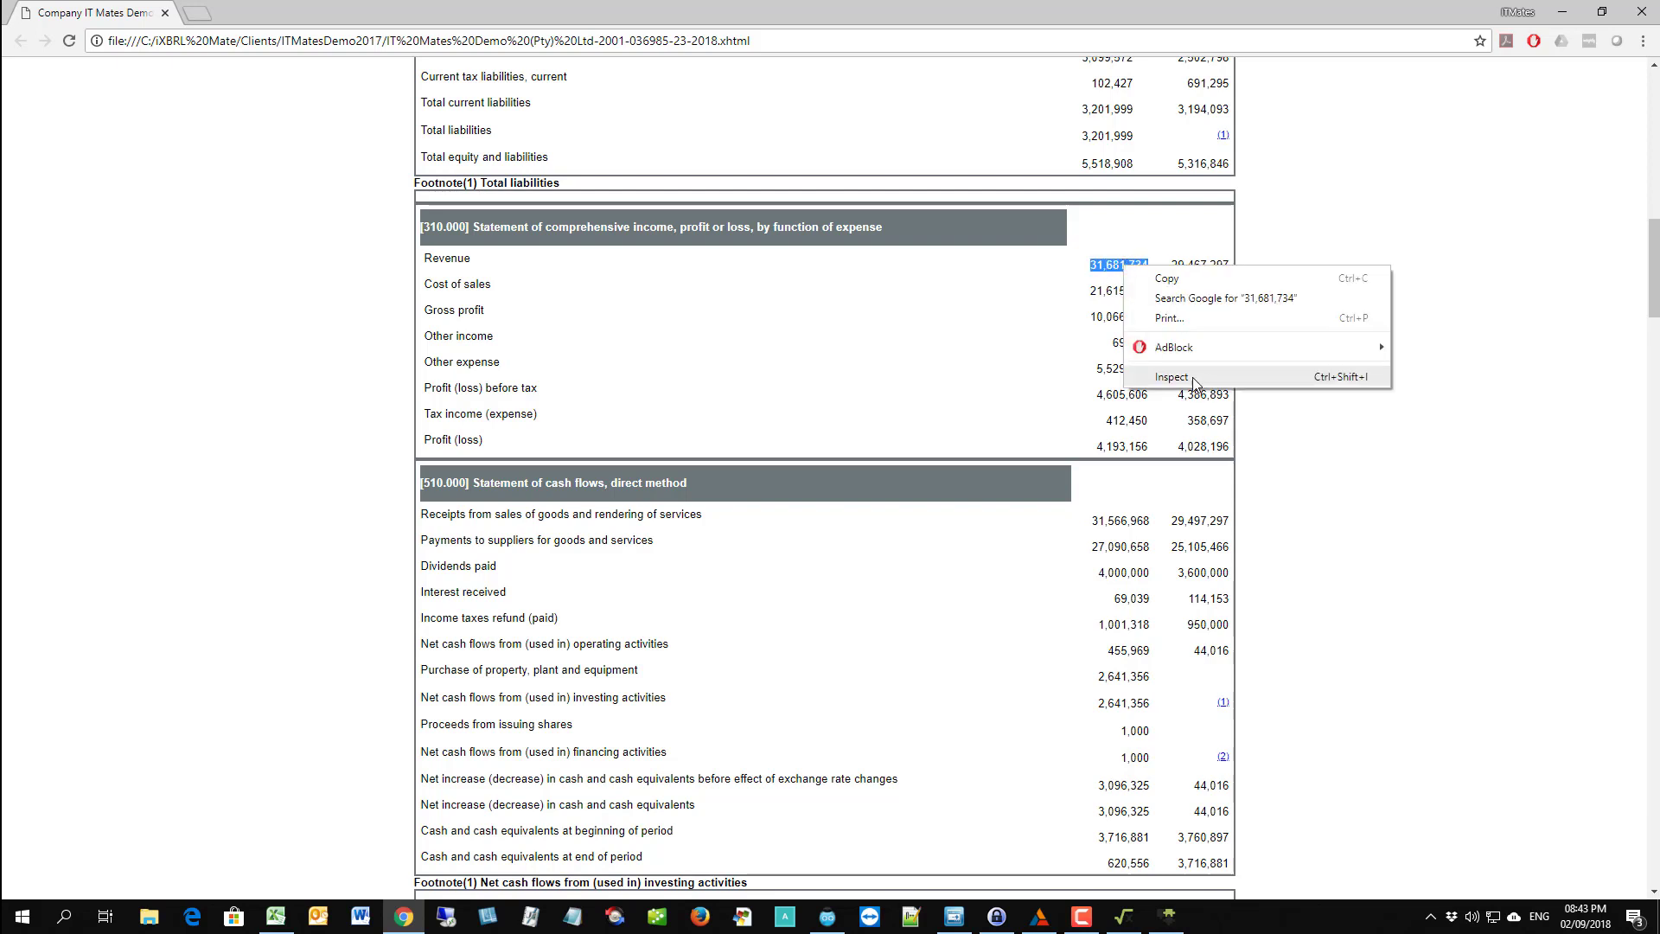
pyautogui.click(1170, 376)
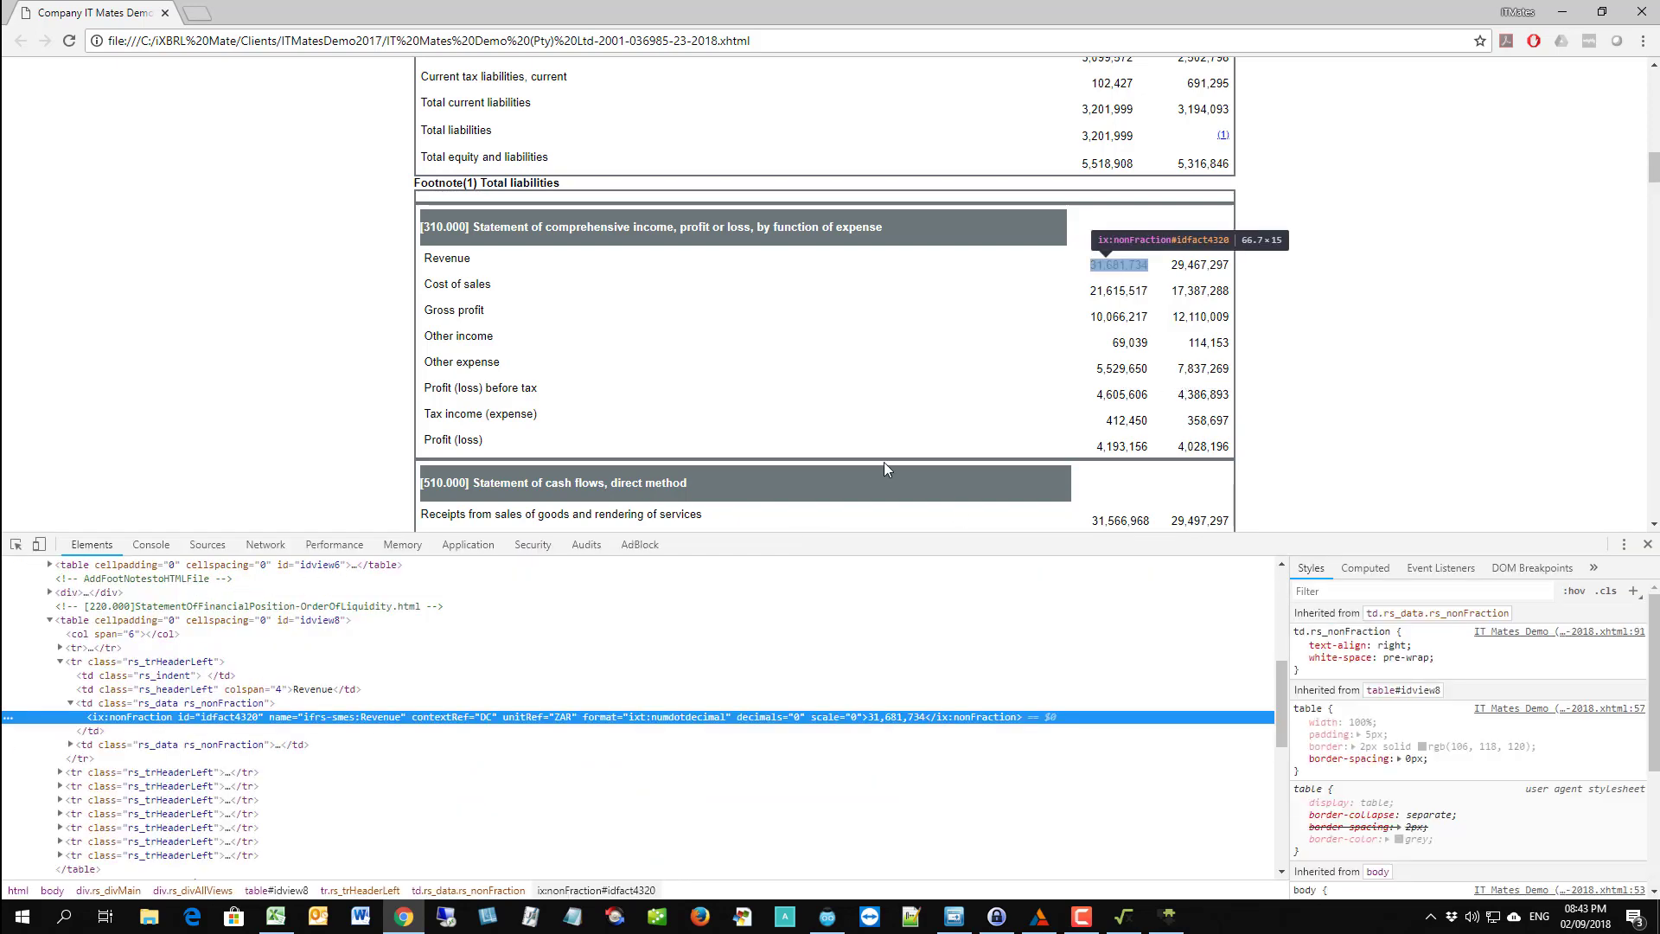
pyautogui.moveTo(490, 727)
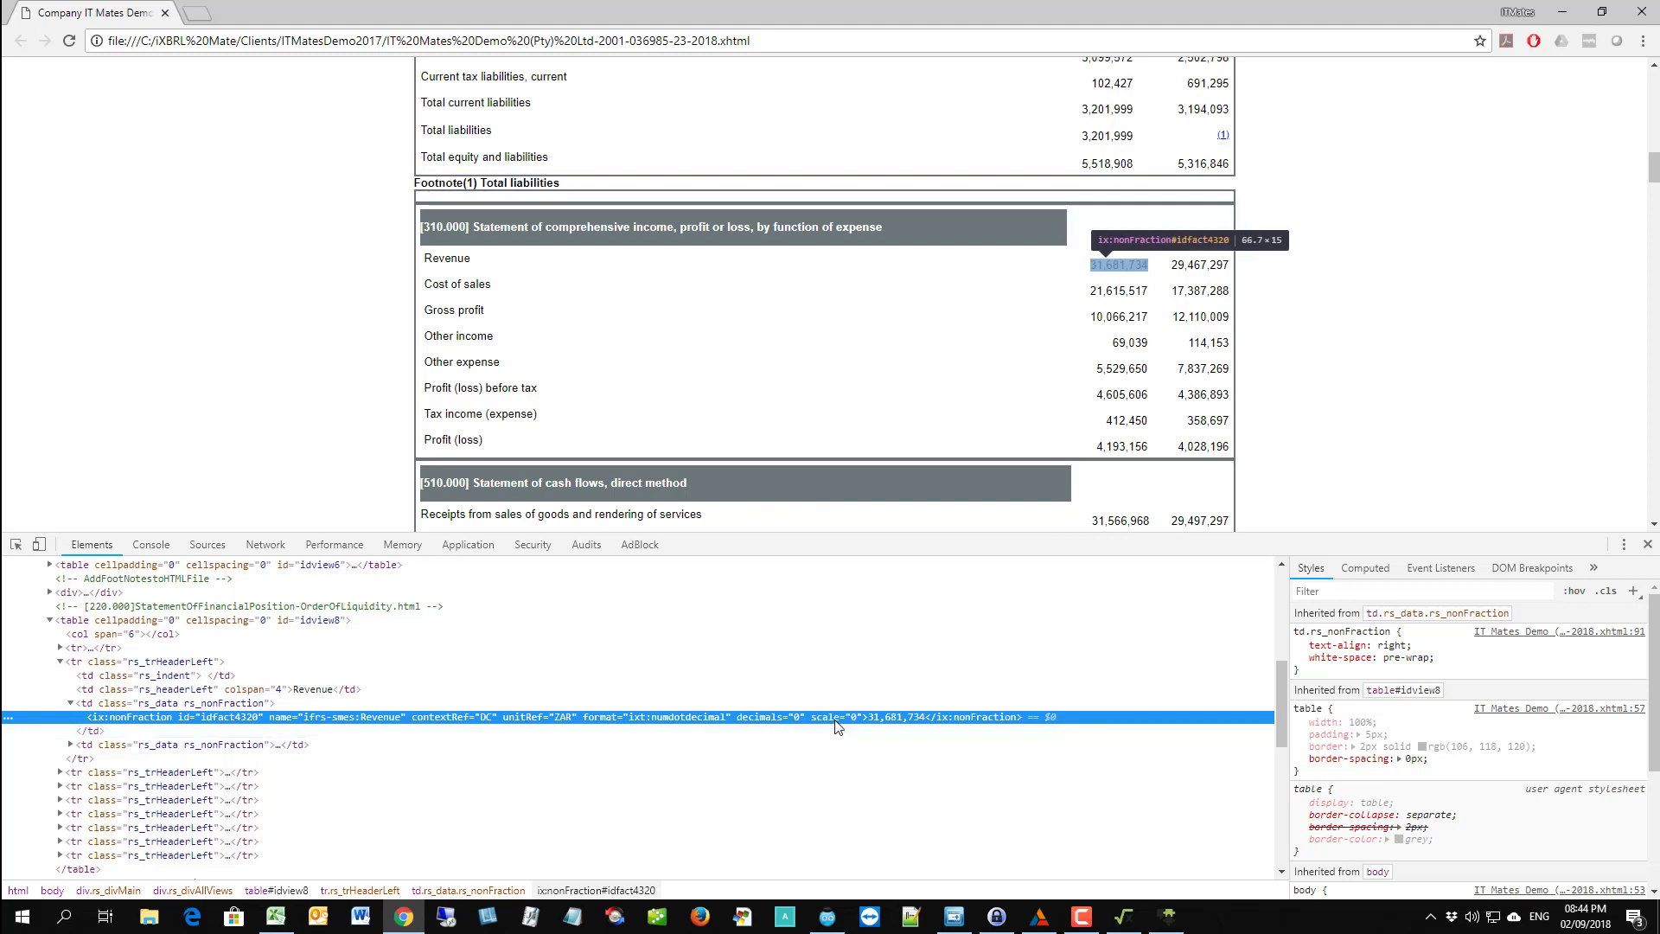
pyautogui.moveTo(332, 730)
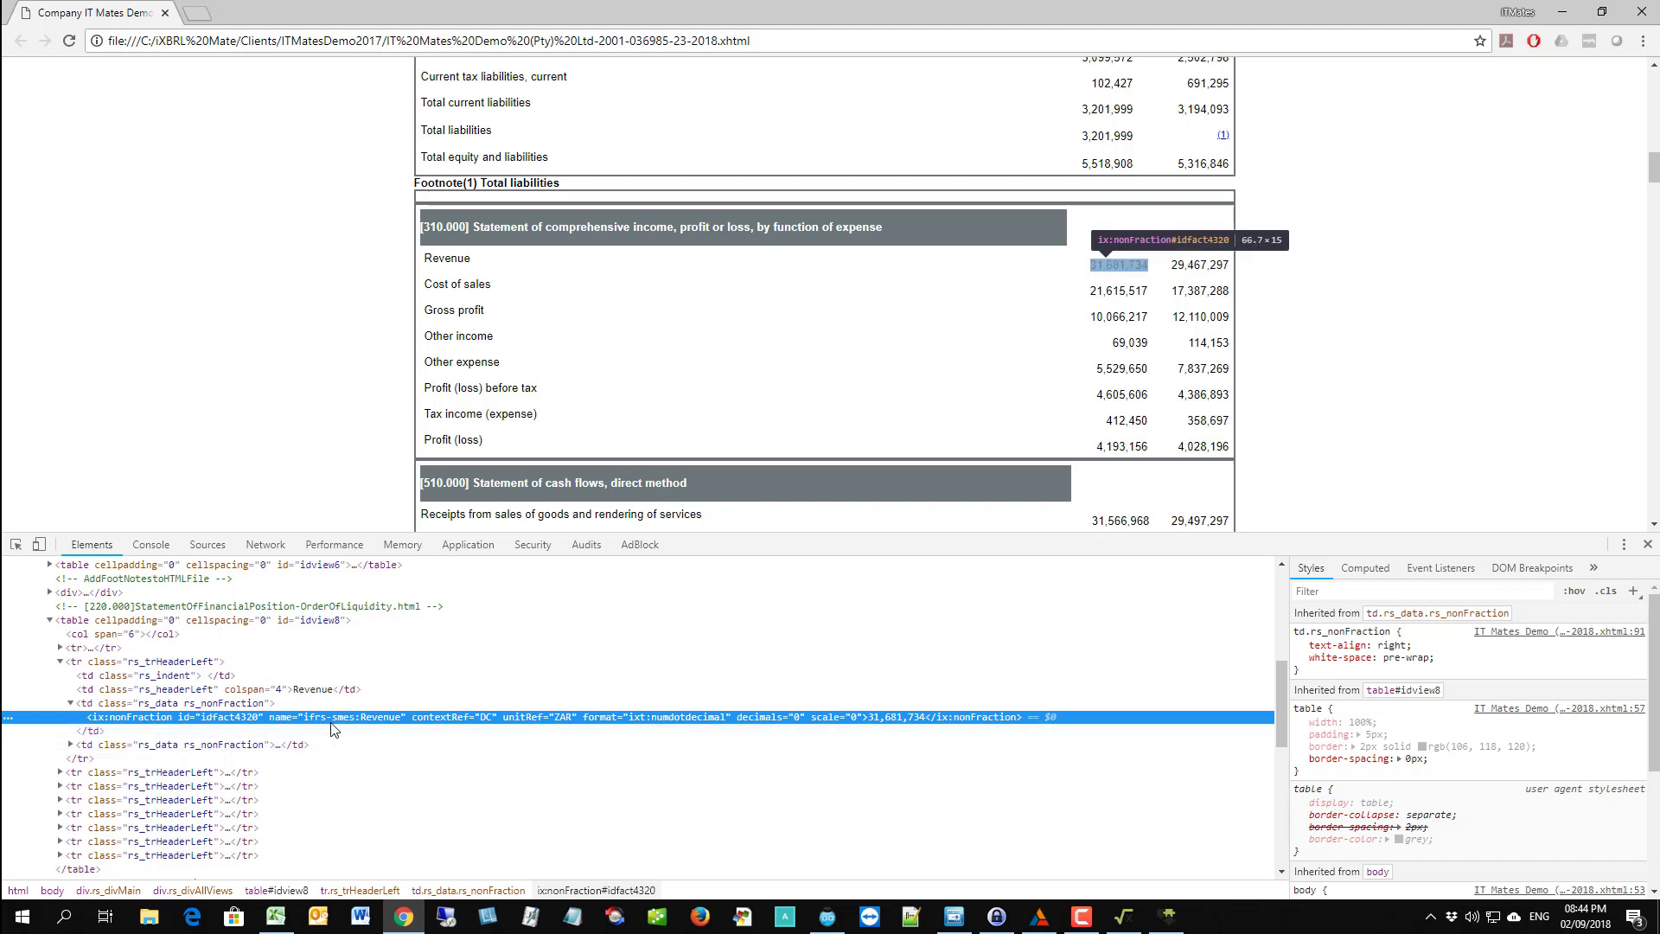
pyautogui.moveTo(907, 731)
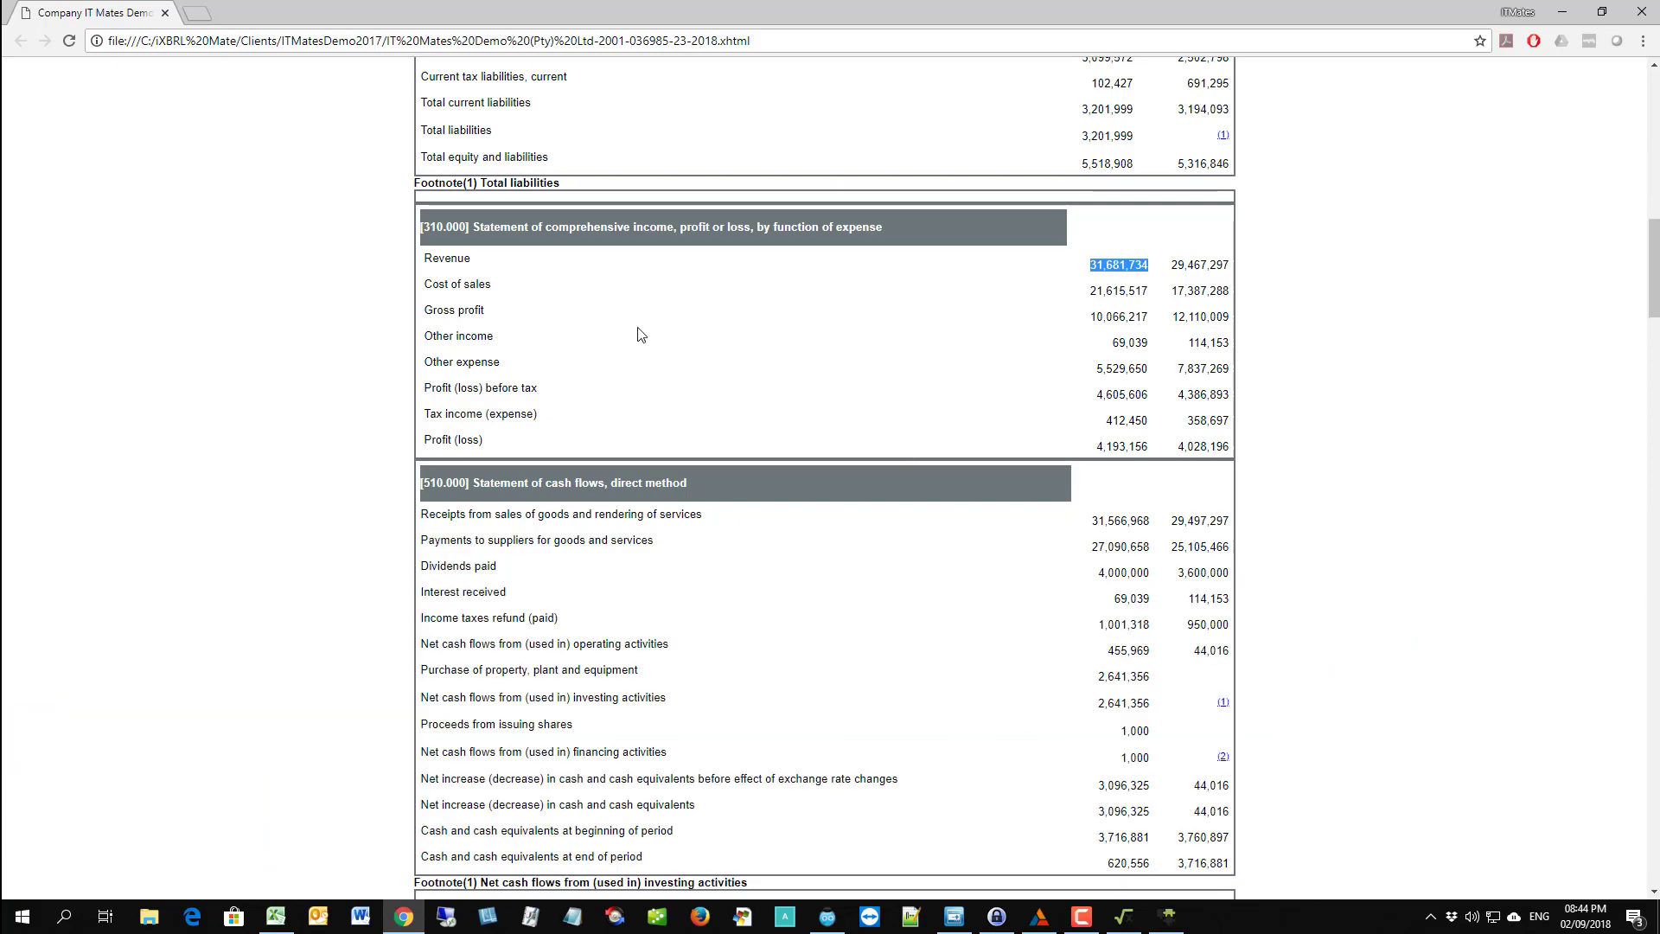
# Step: Scroll through the report's equity statement, notes and directors' report in Chrome
pyautogui.scroll(-3)
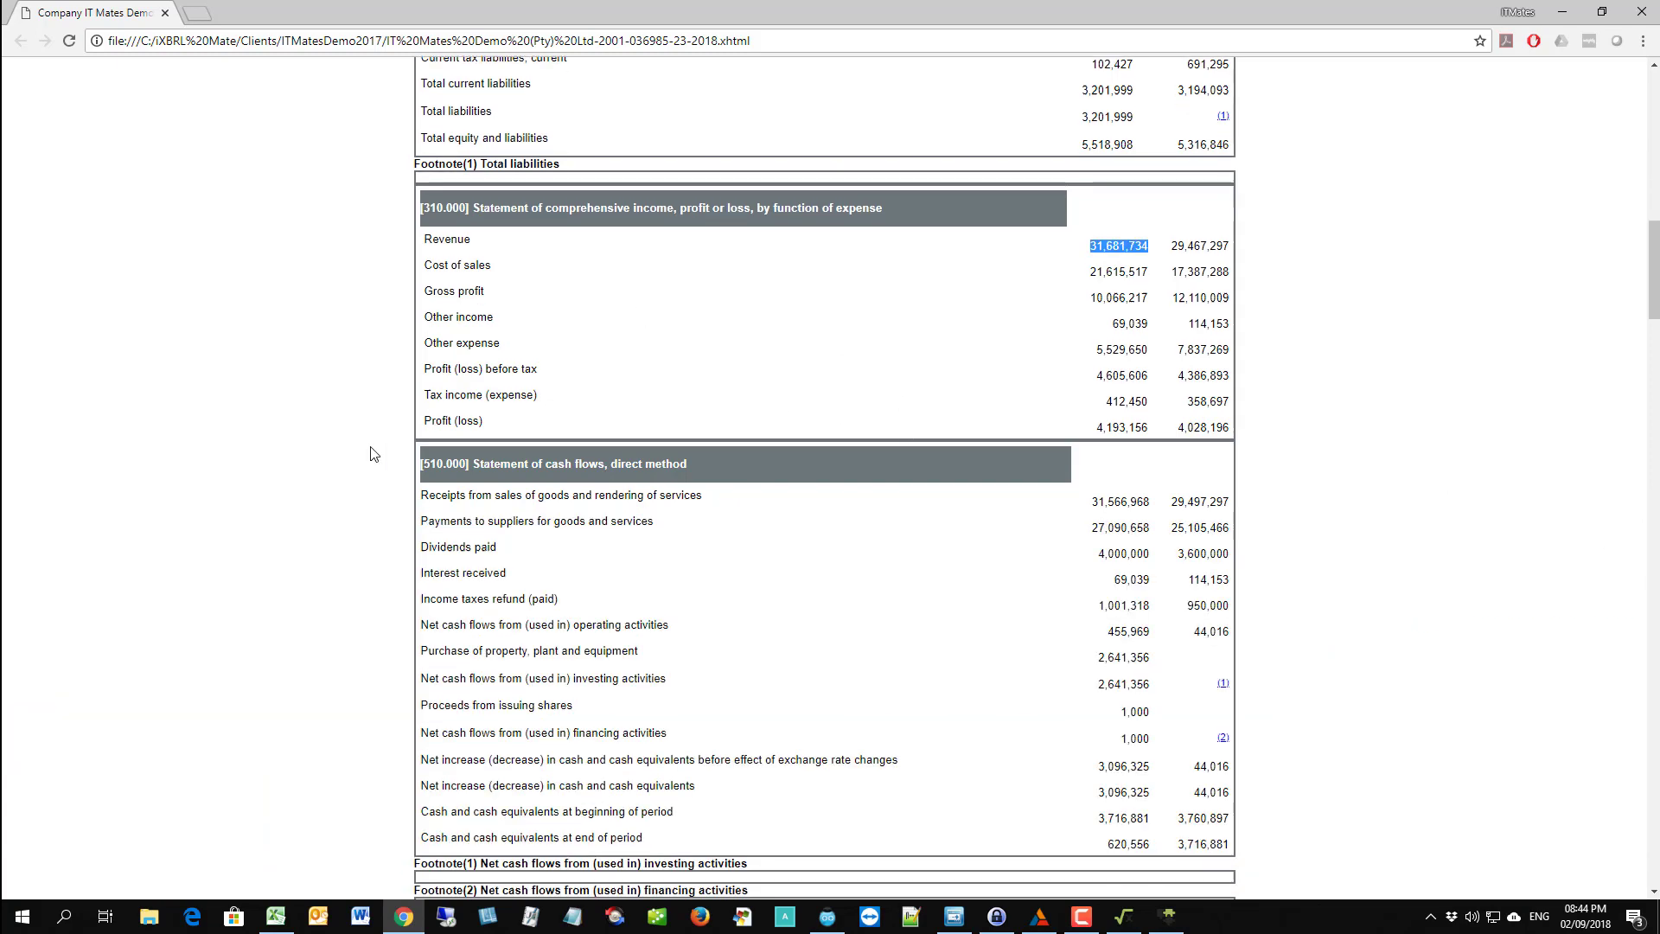
pyautogui.scroll(-3)
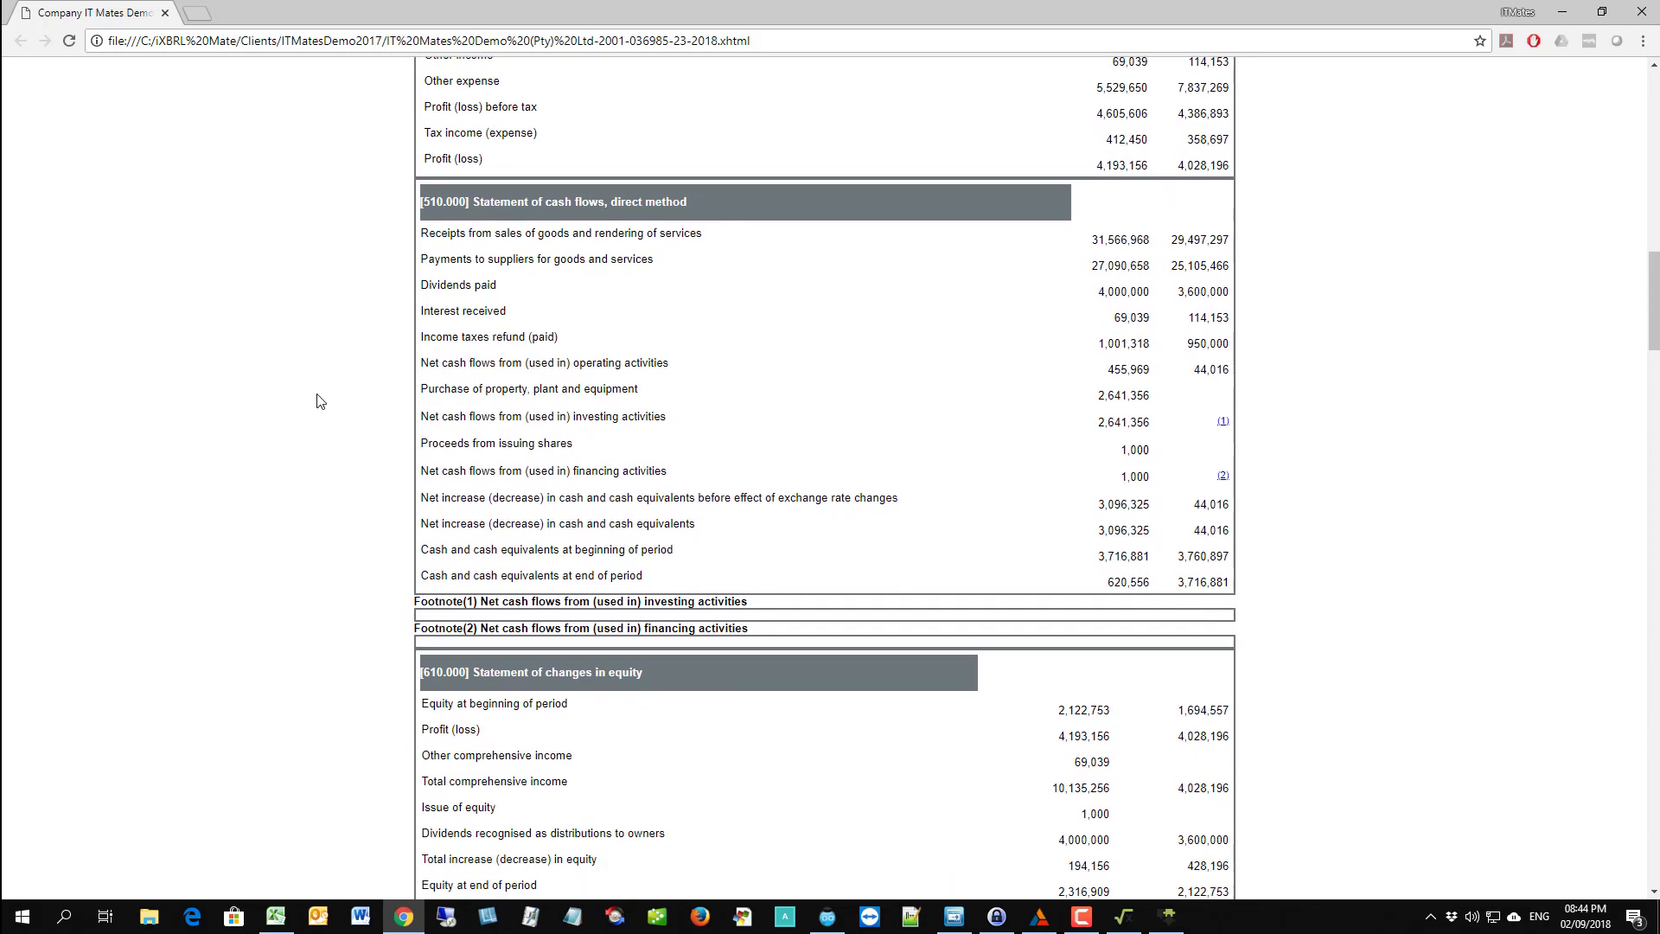
pyautogui.scroll(-3)
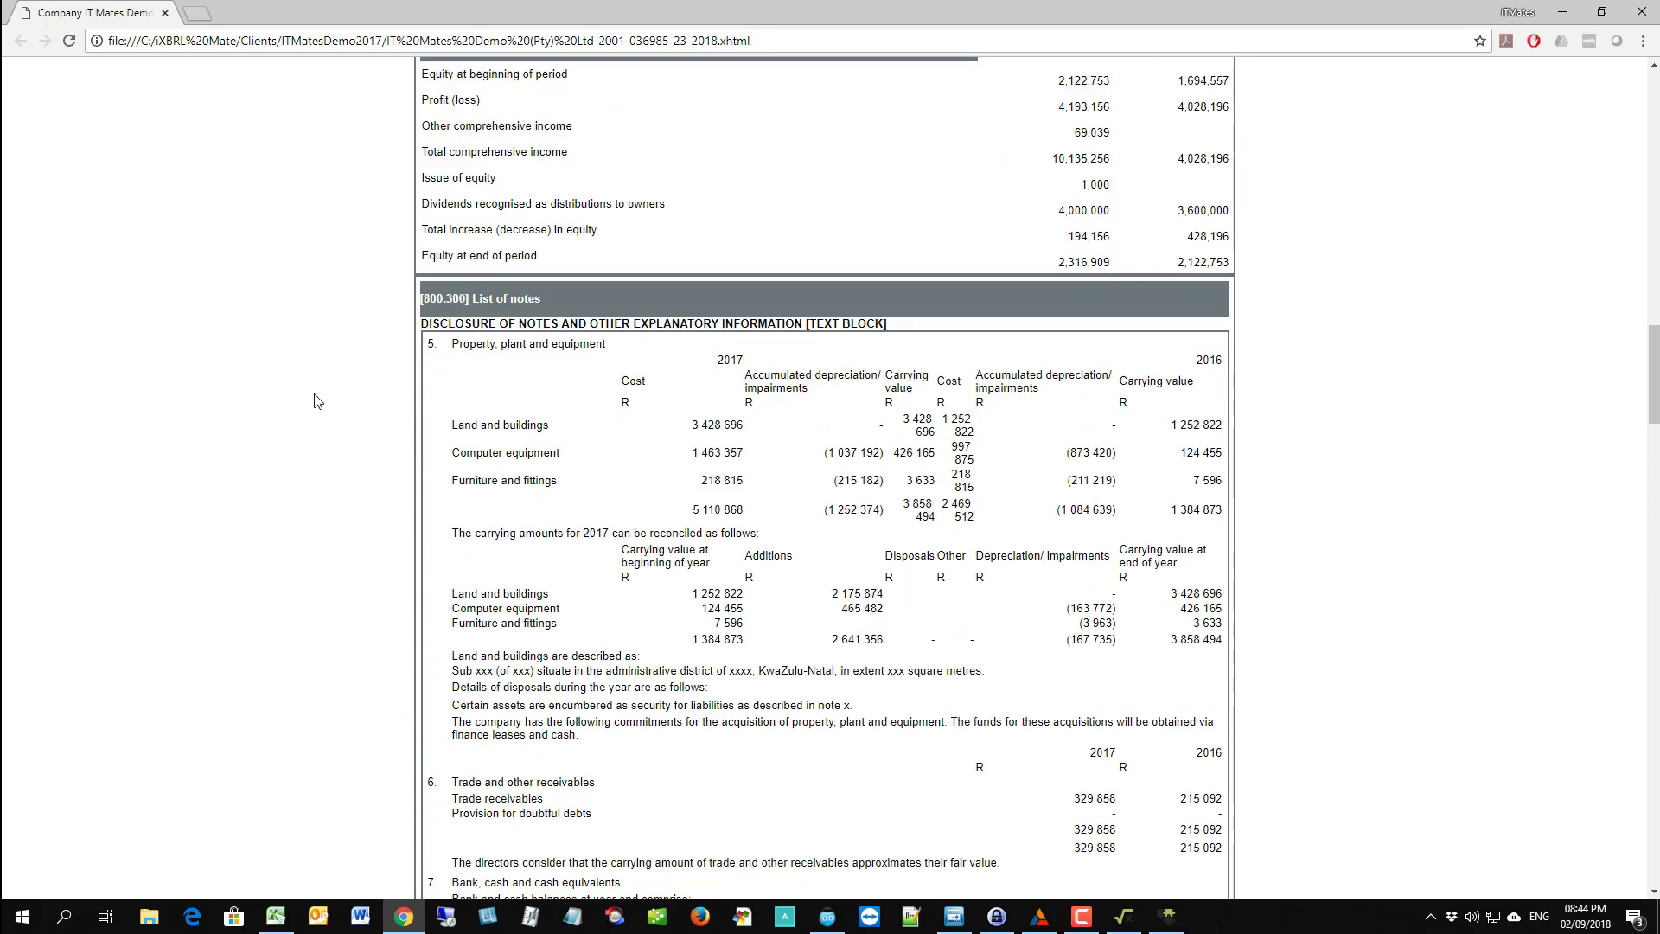
pyautogui.scroll(-3)
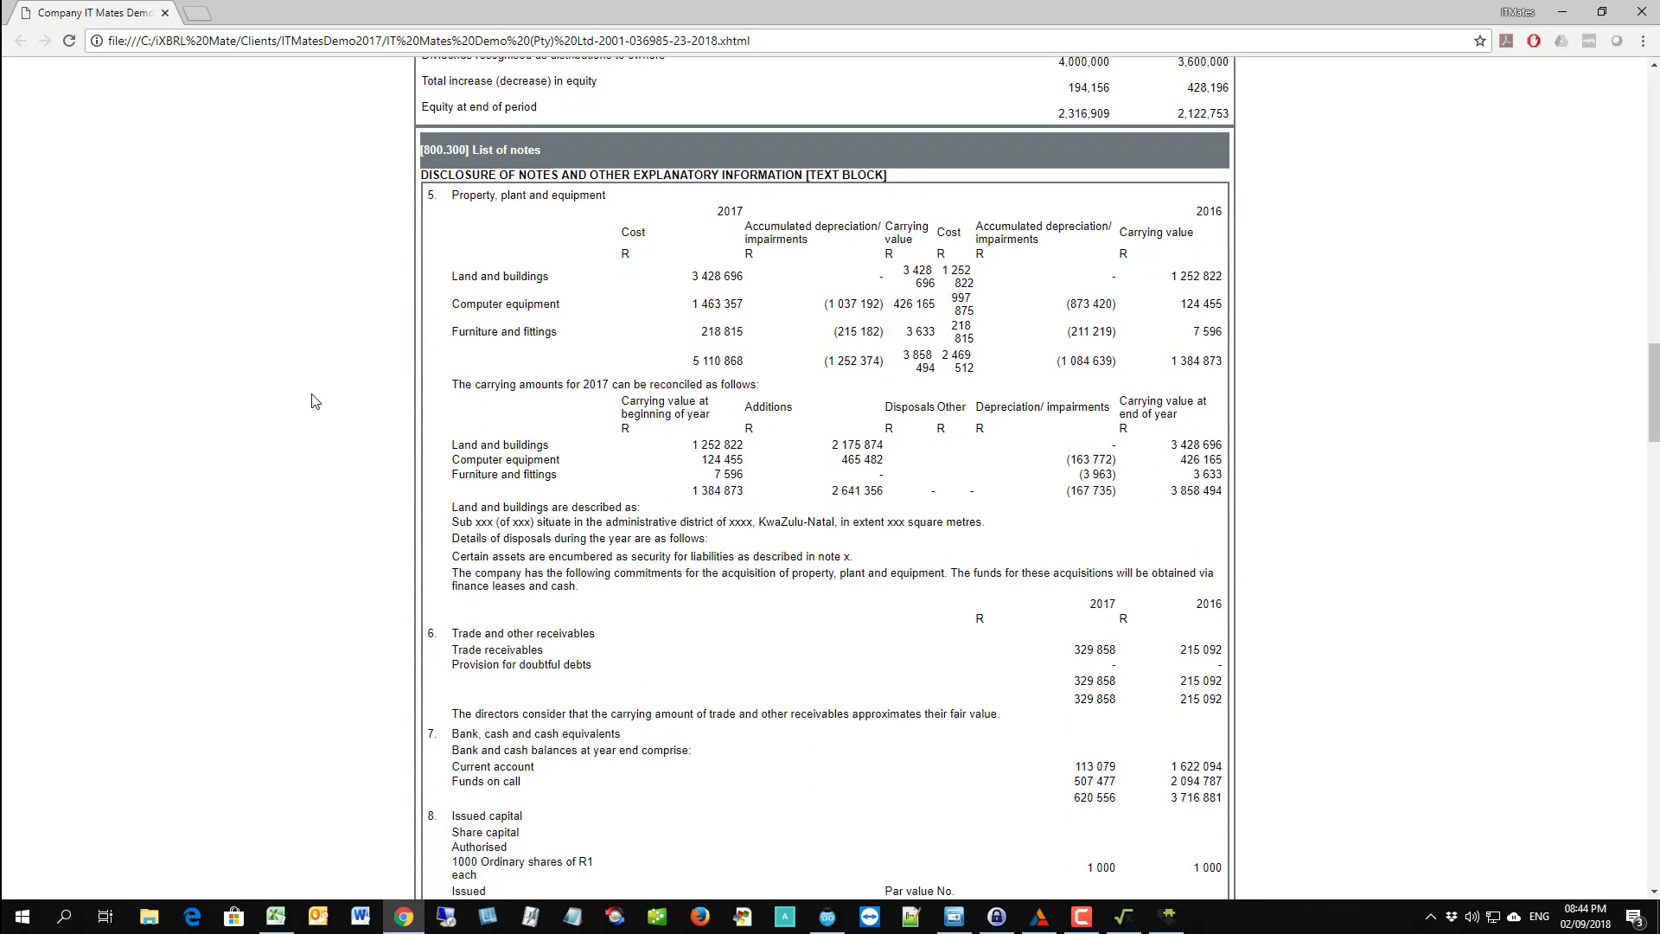
pyautogui.moveTo(758, 265)
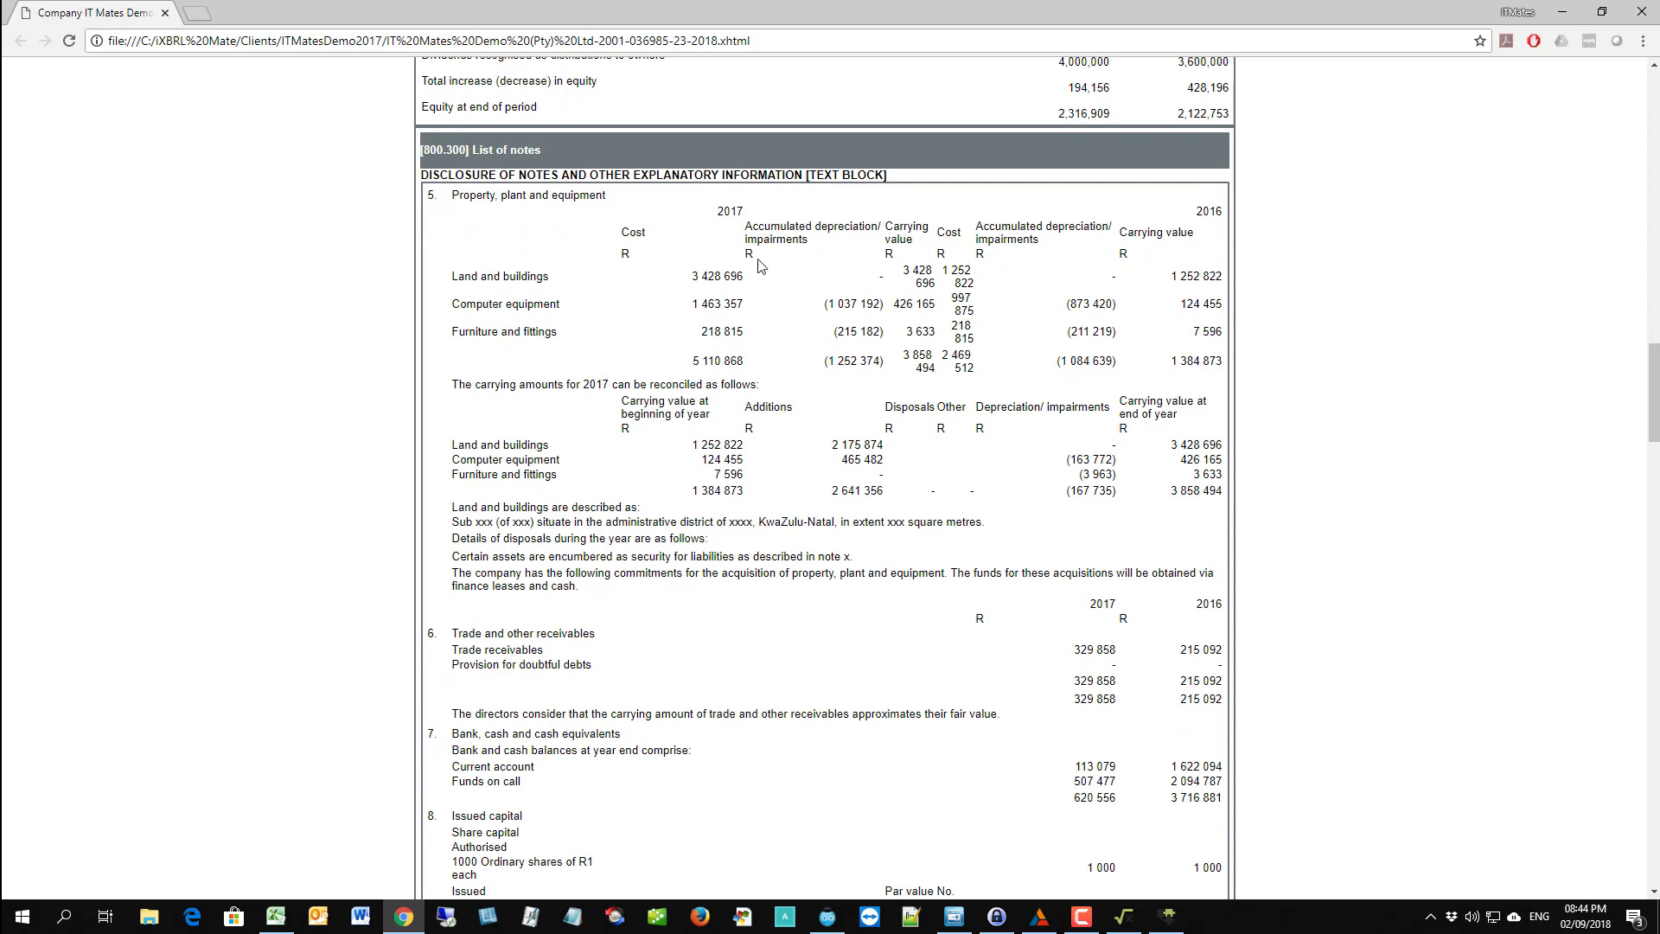
pyautogui.moveTo(987, 467)
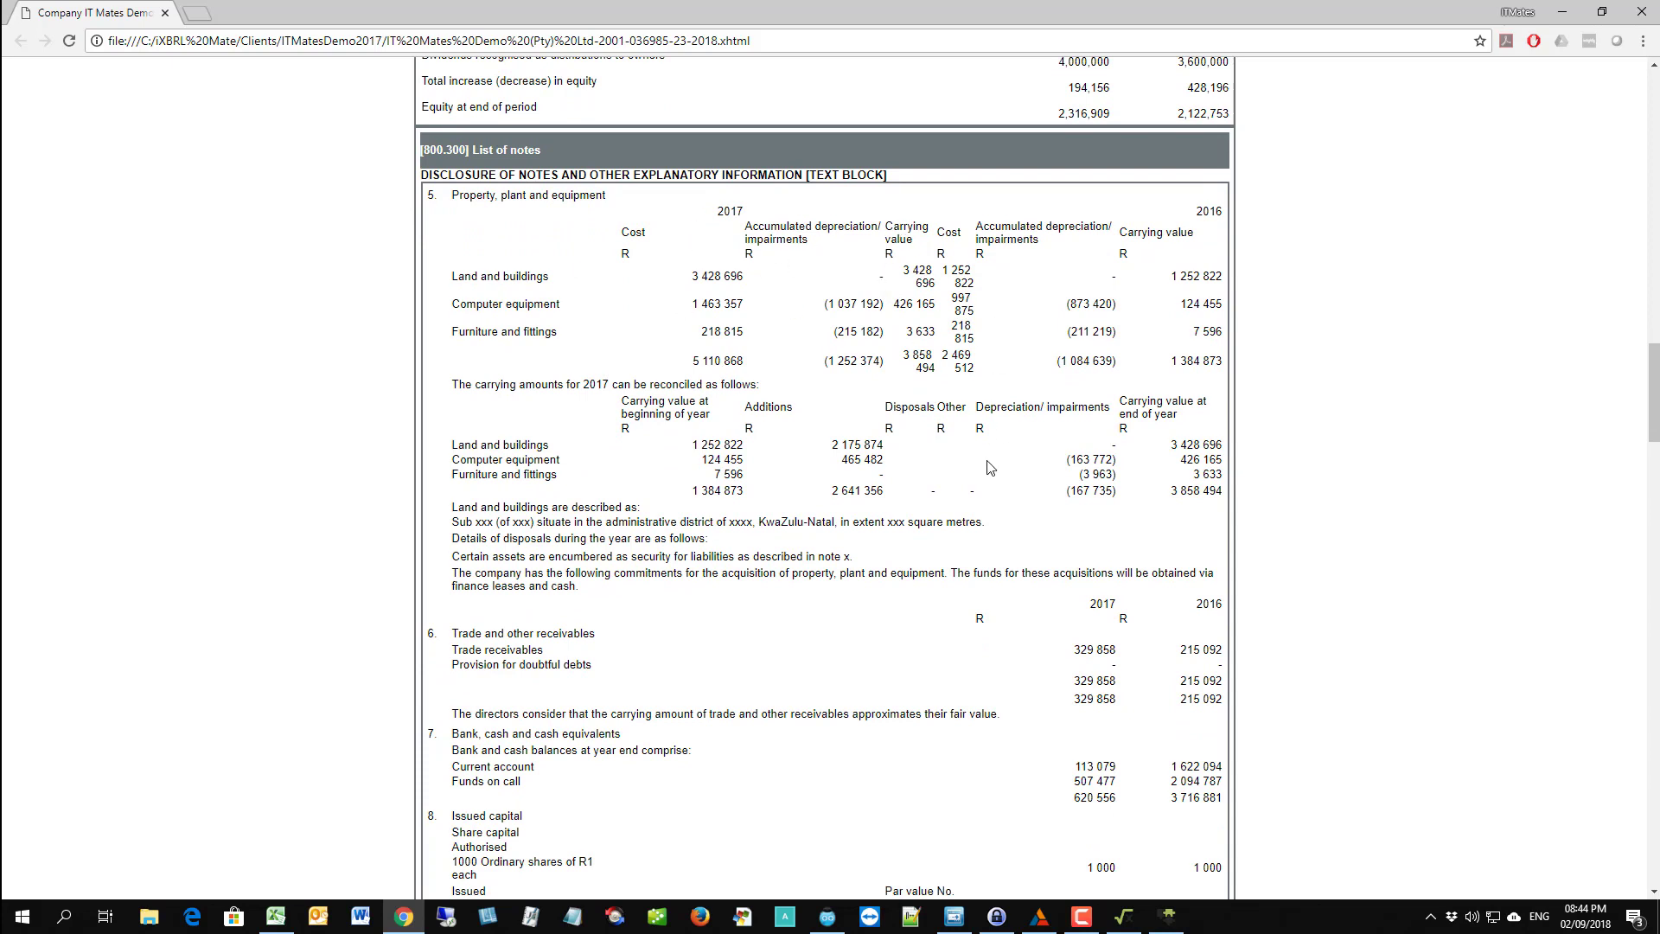
pyautogui.moveTo(840, 378)
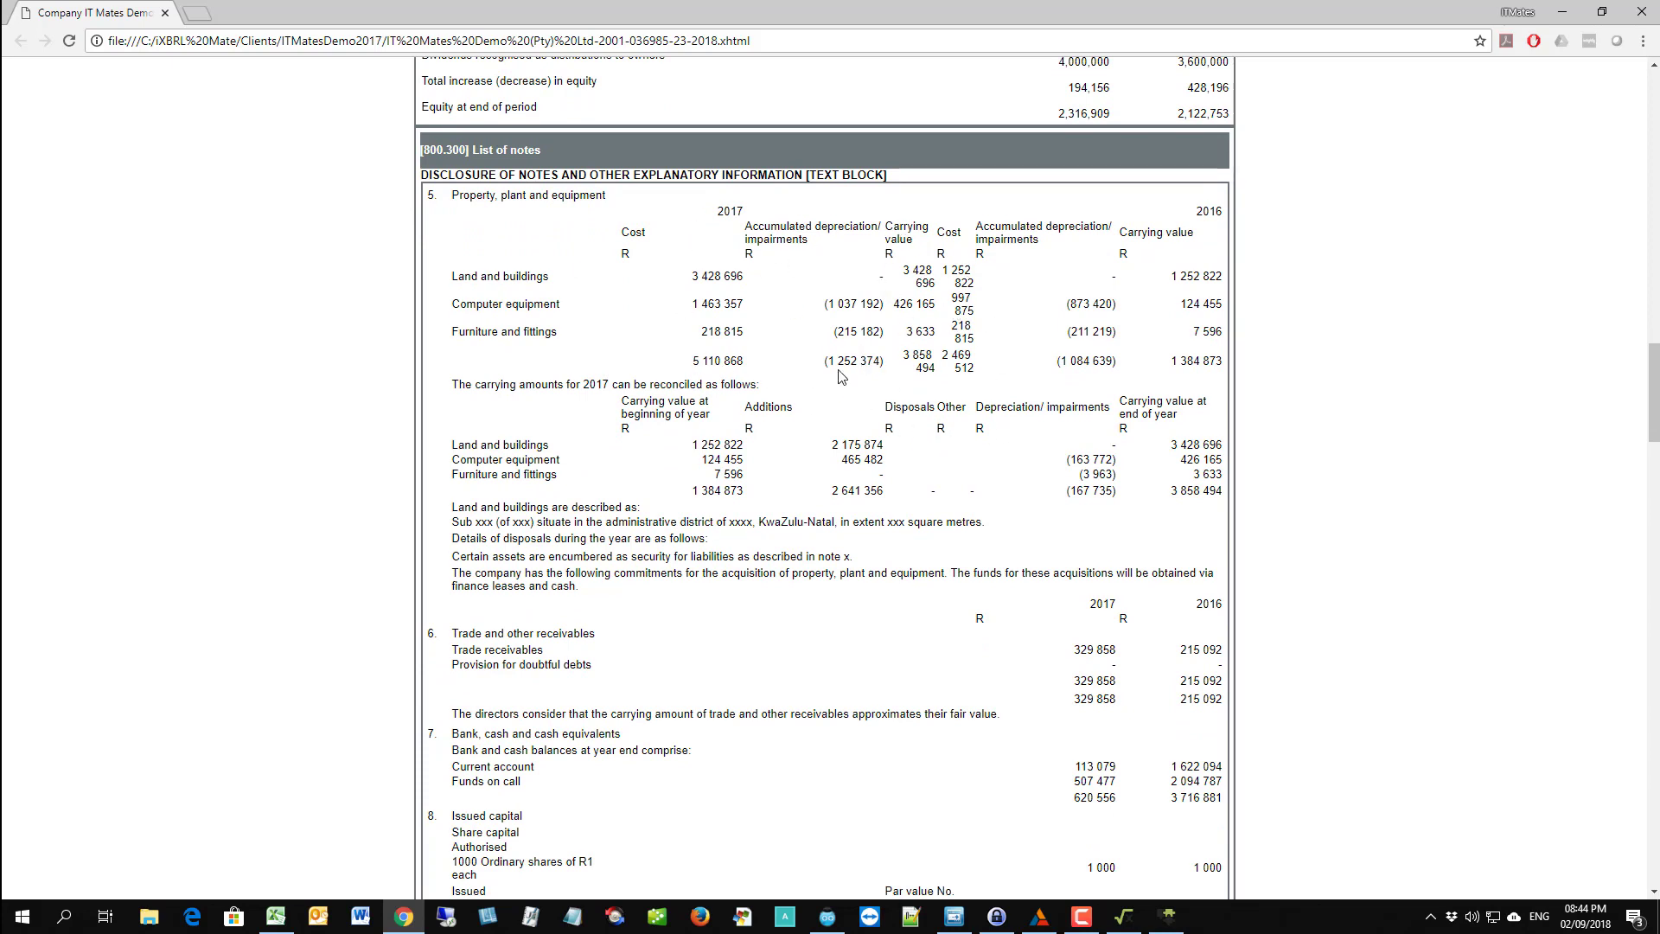
pyautogui.scroll(3)
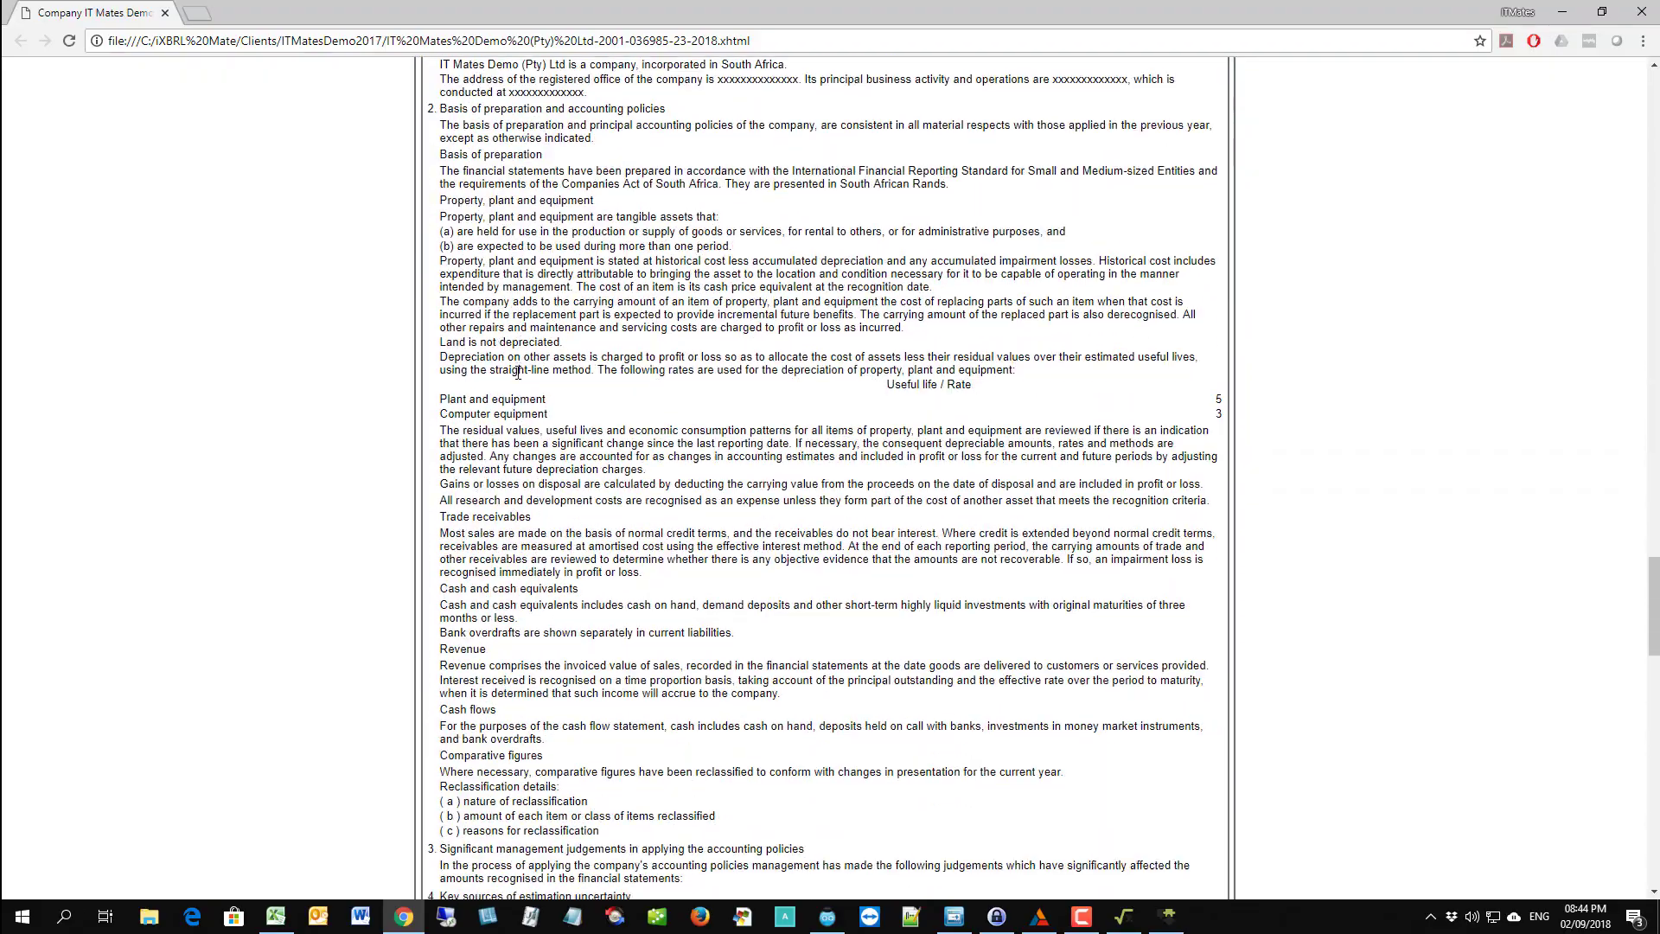
pyautogui.scroll(3)
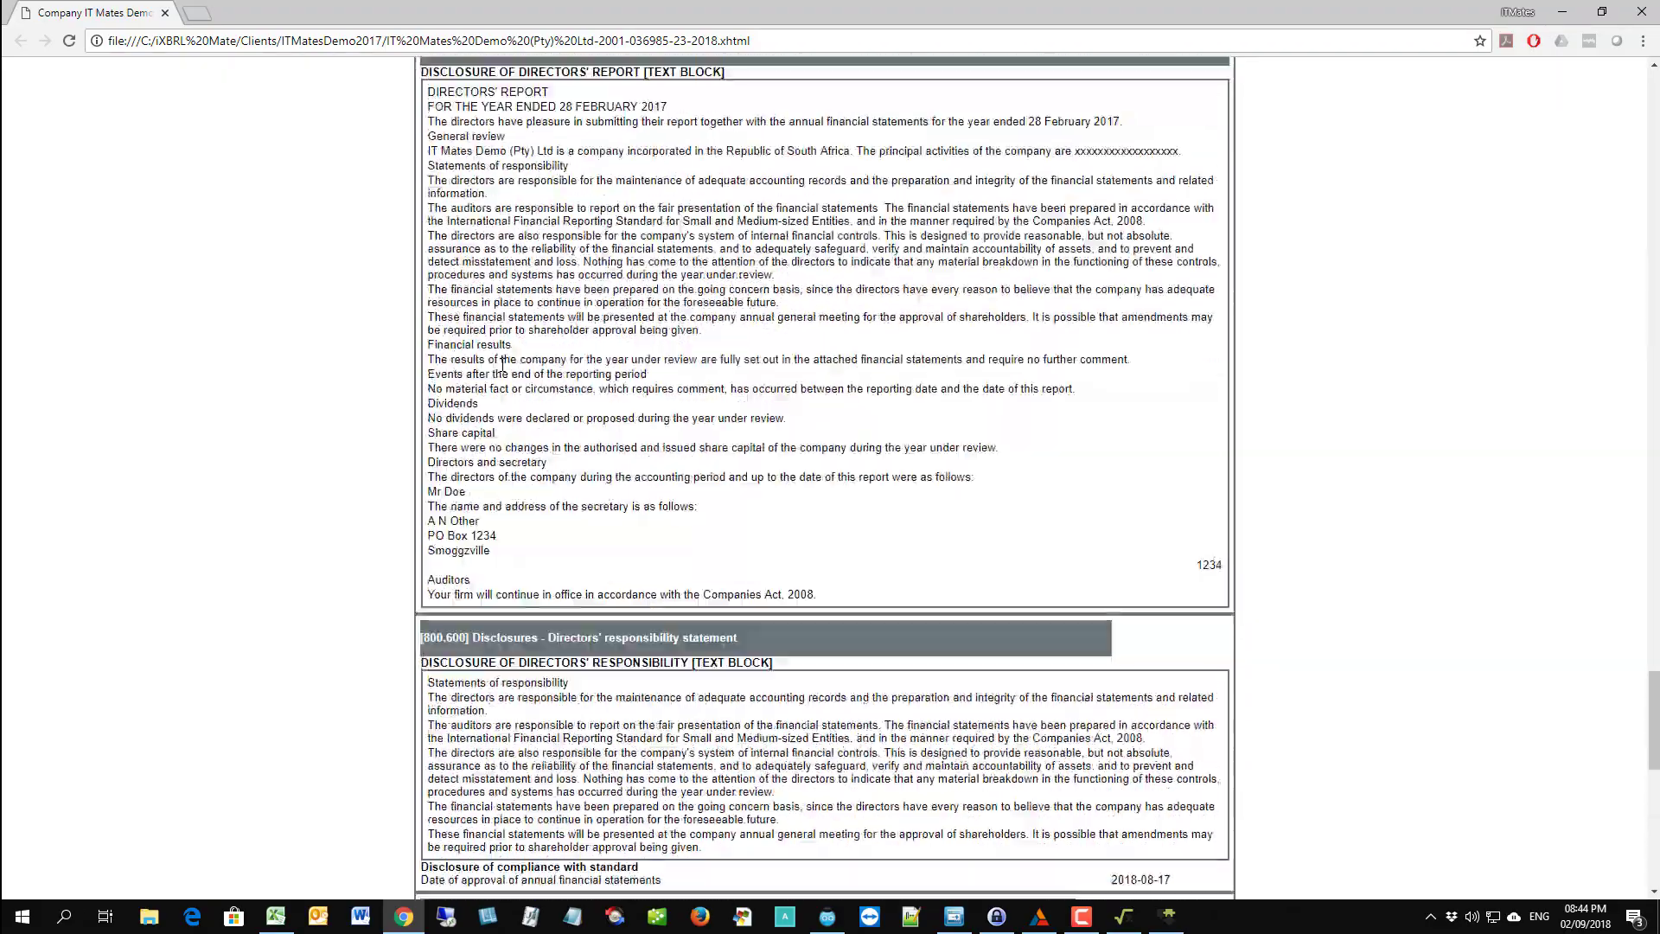
pyautogui.scroll(-3)
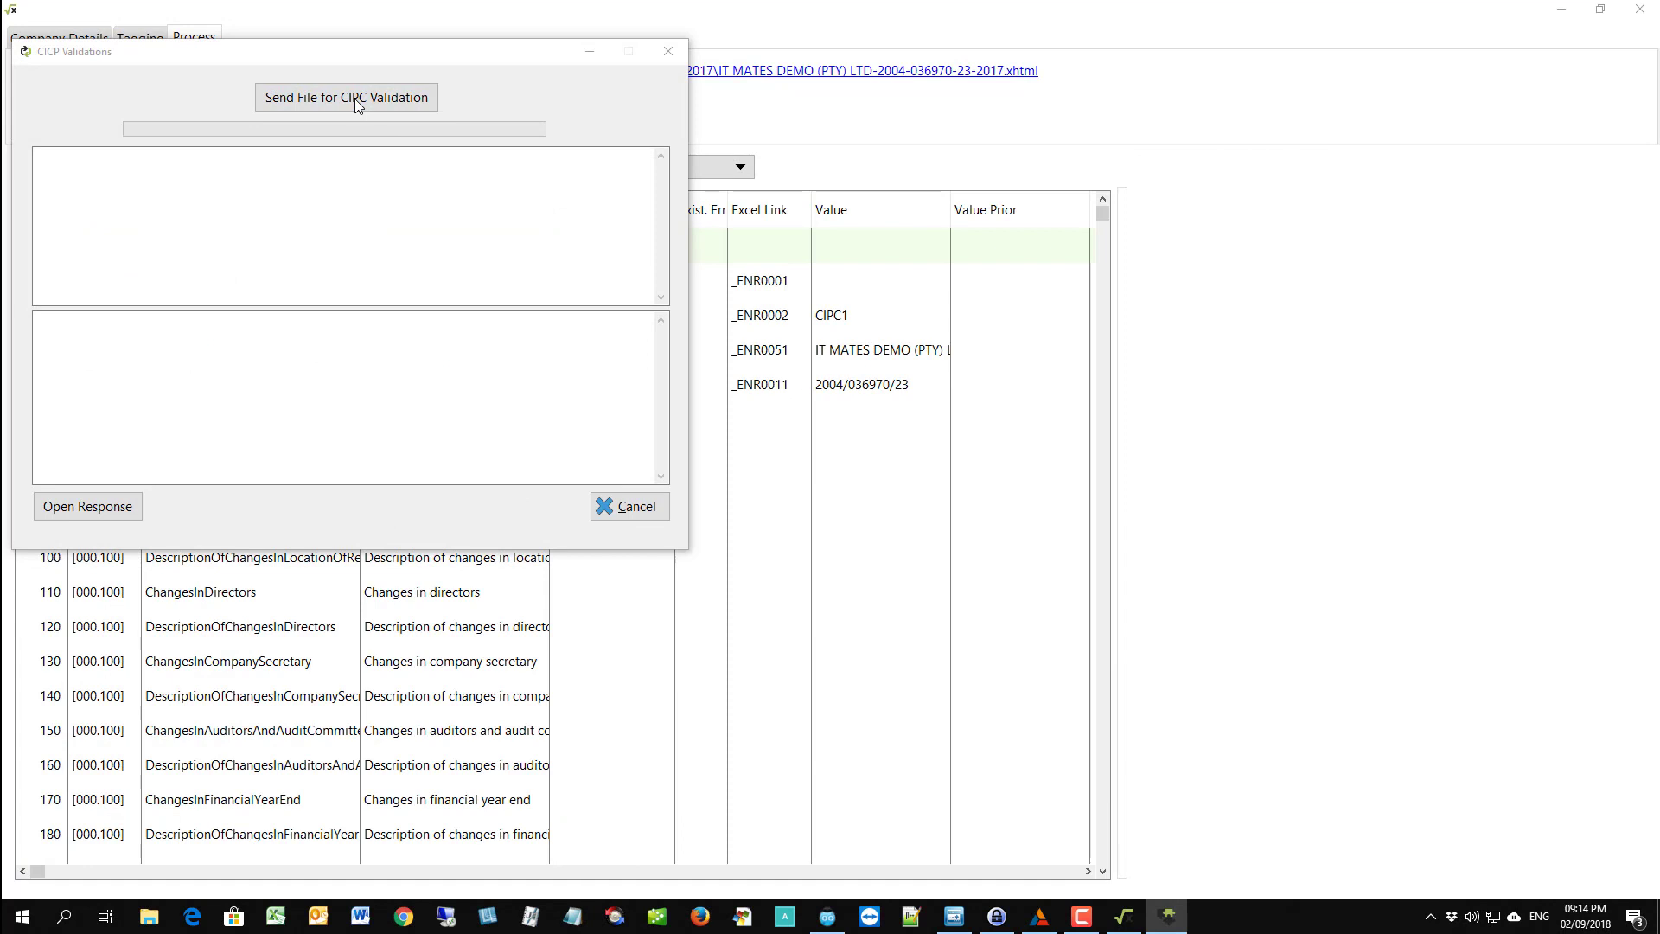
# Step: Send the iXBRL file to the CIPC engine and open the returned validation warning
pyautogui.click(344, 98)
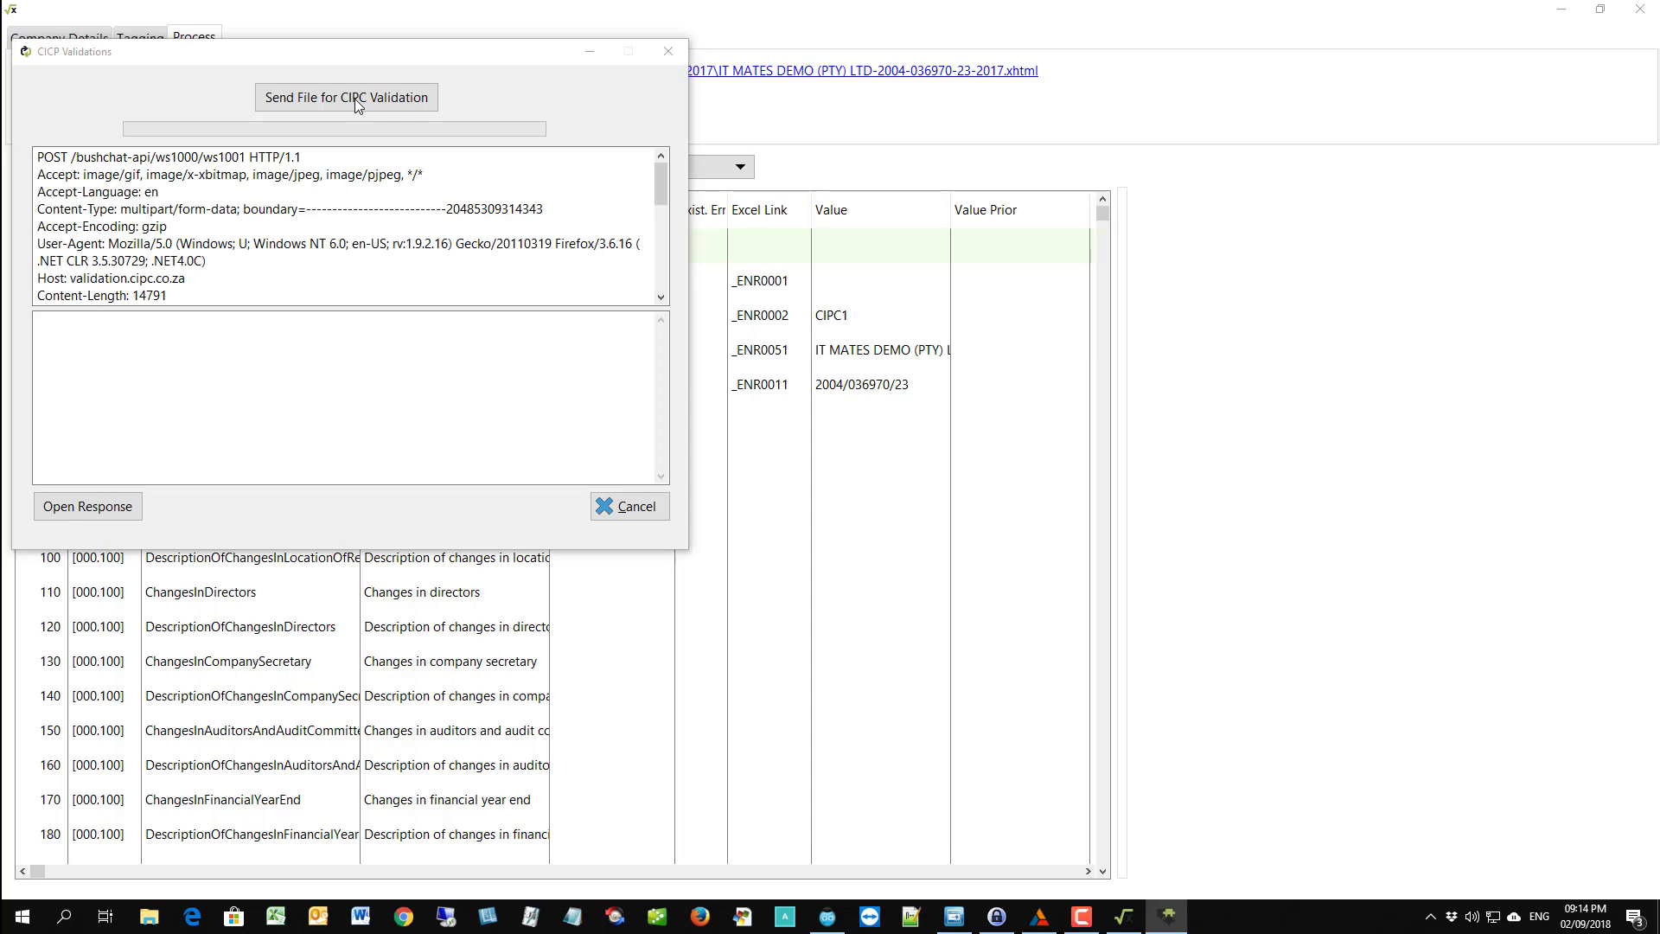
pyautogui.click(626, 506)
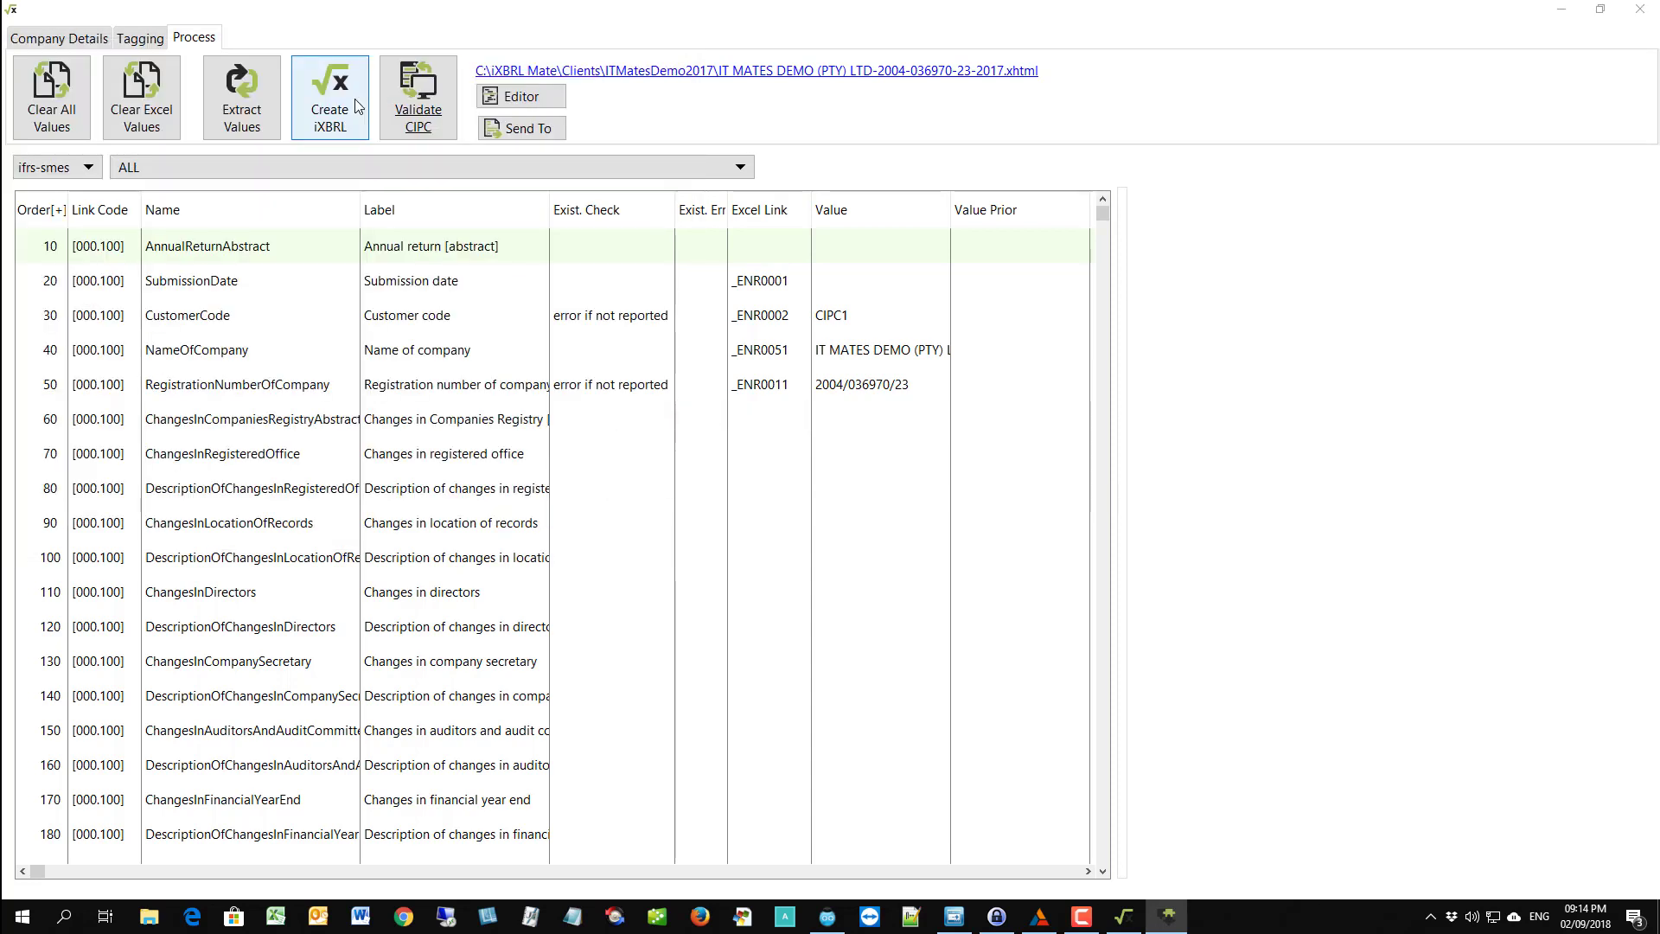
pyautogui.click(417, 98)
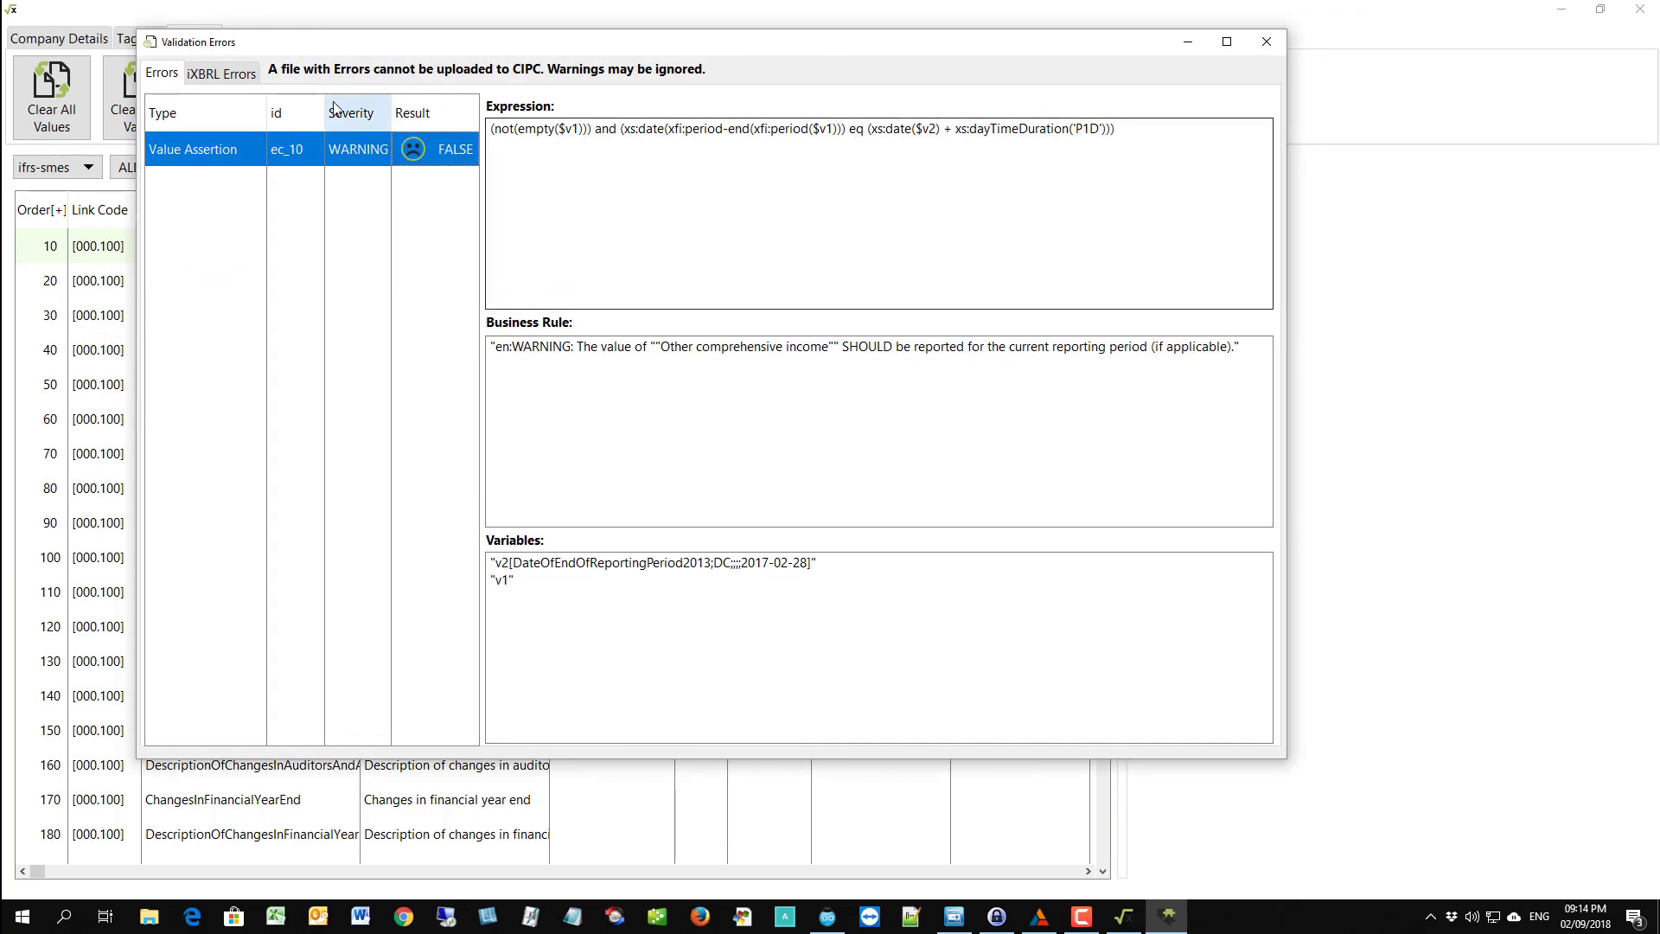
pyautogui.moveTo(183, 161)
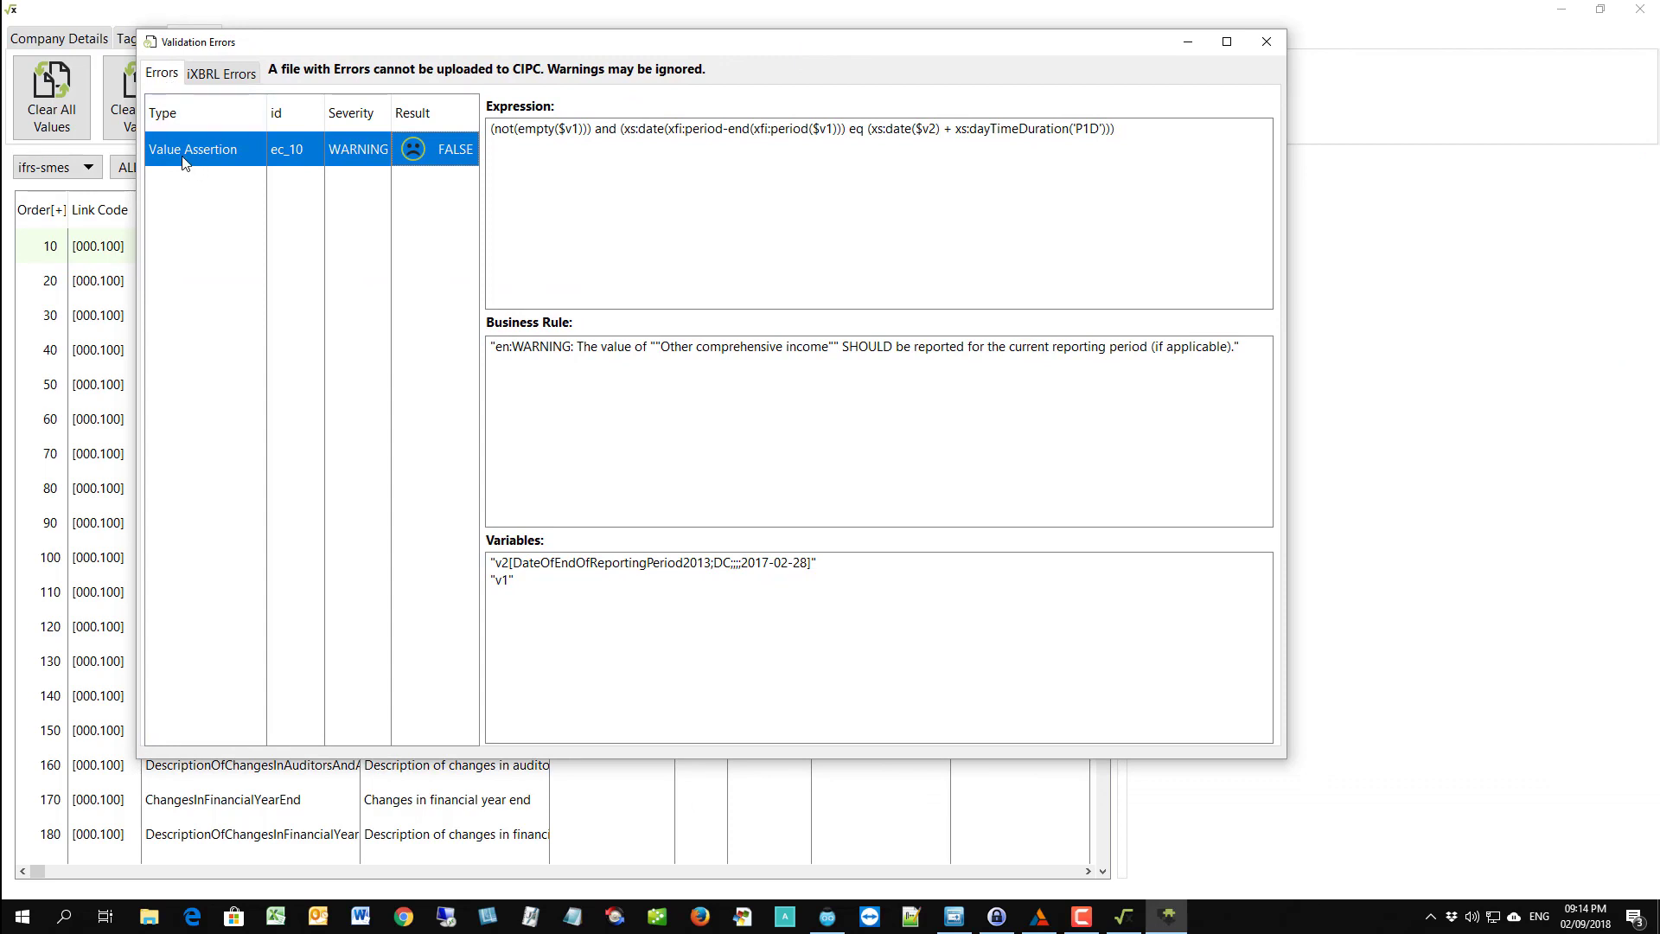
pyautogui.moveTo(470, 167)
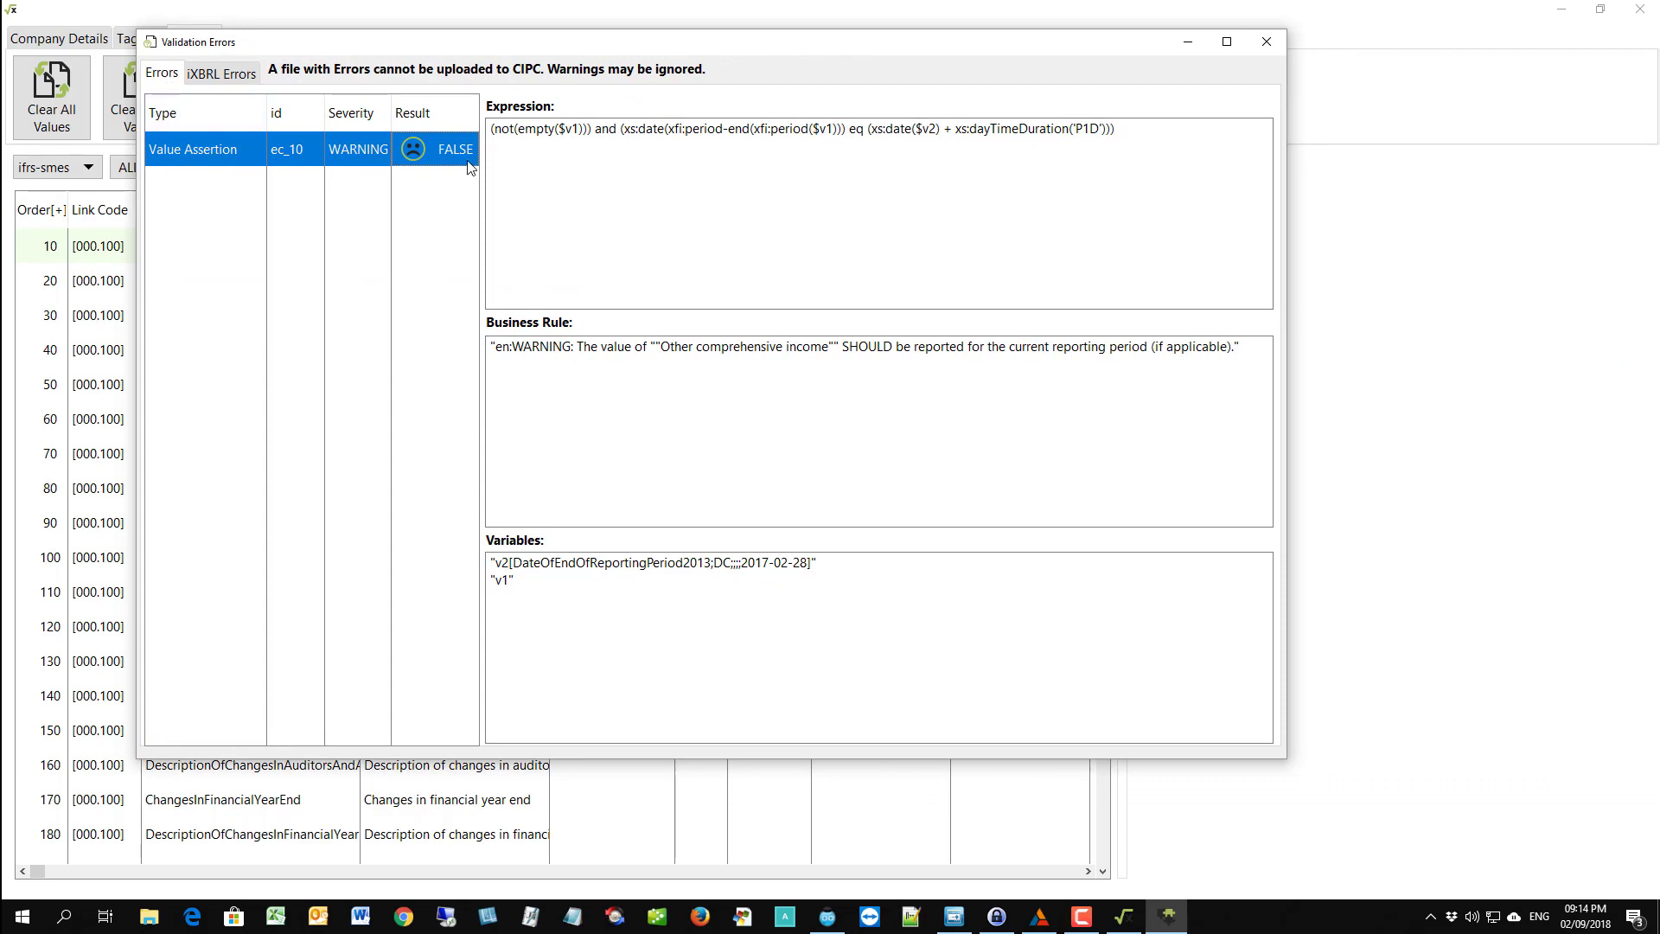
pyautogui.moveTo(890, 400)
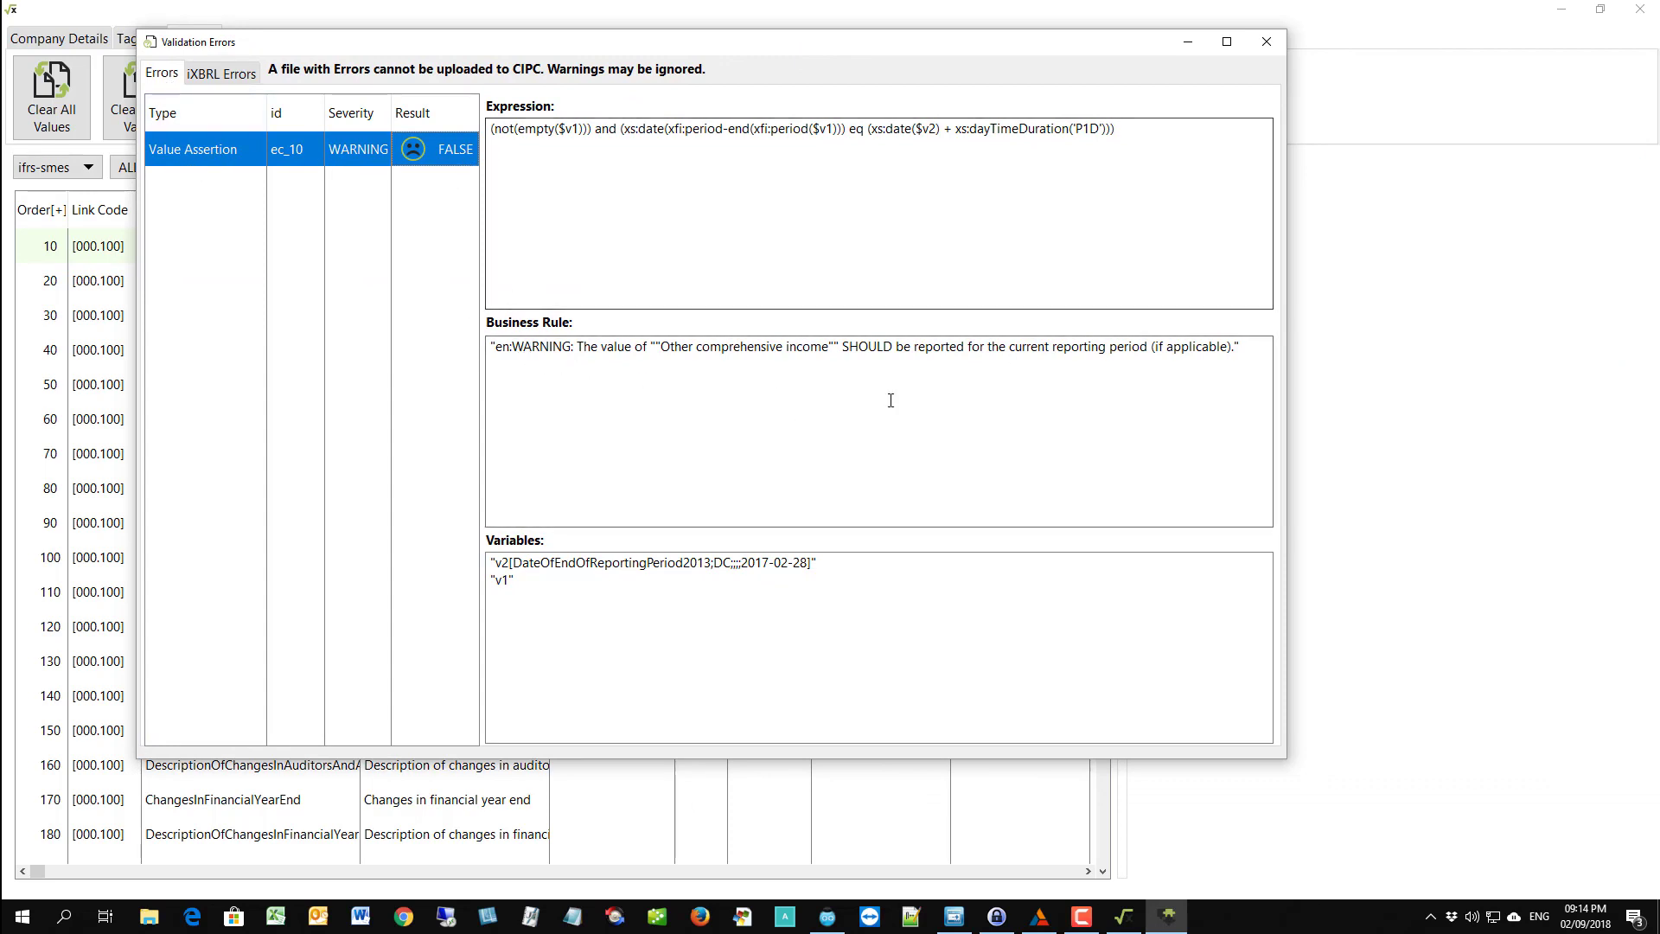
pyautogui.moveTo(802, 370)
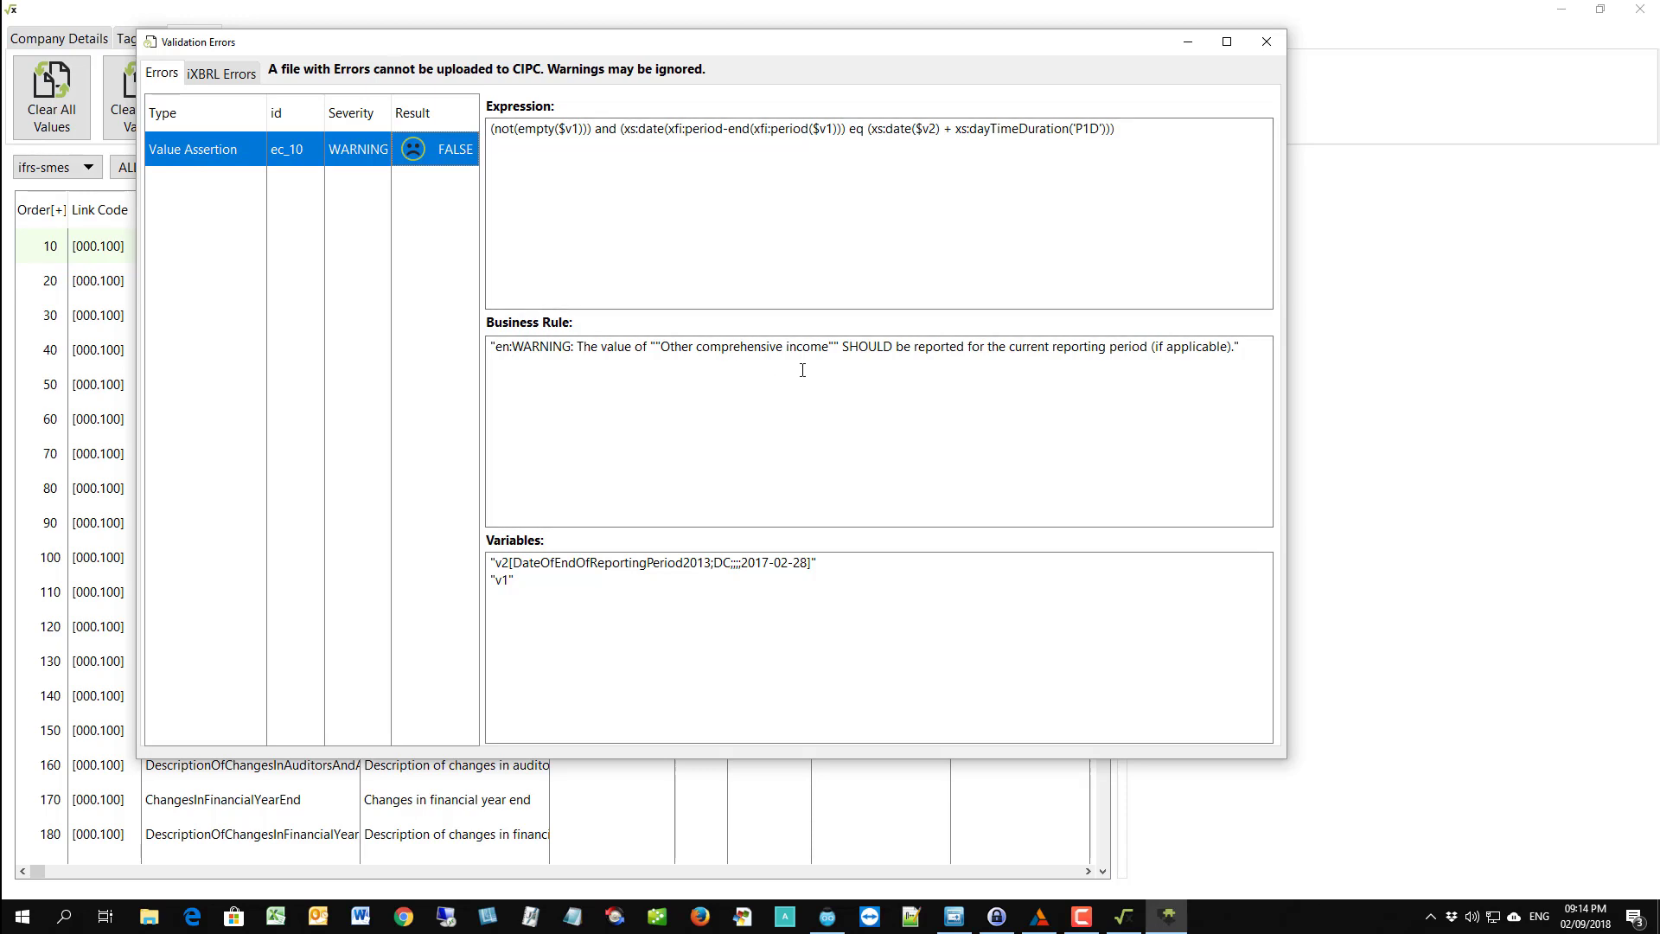
pyautogui.moveTo(1007, 367)
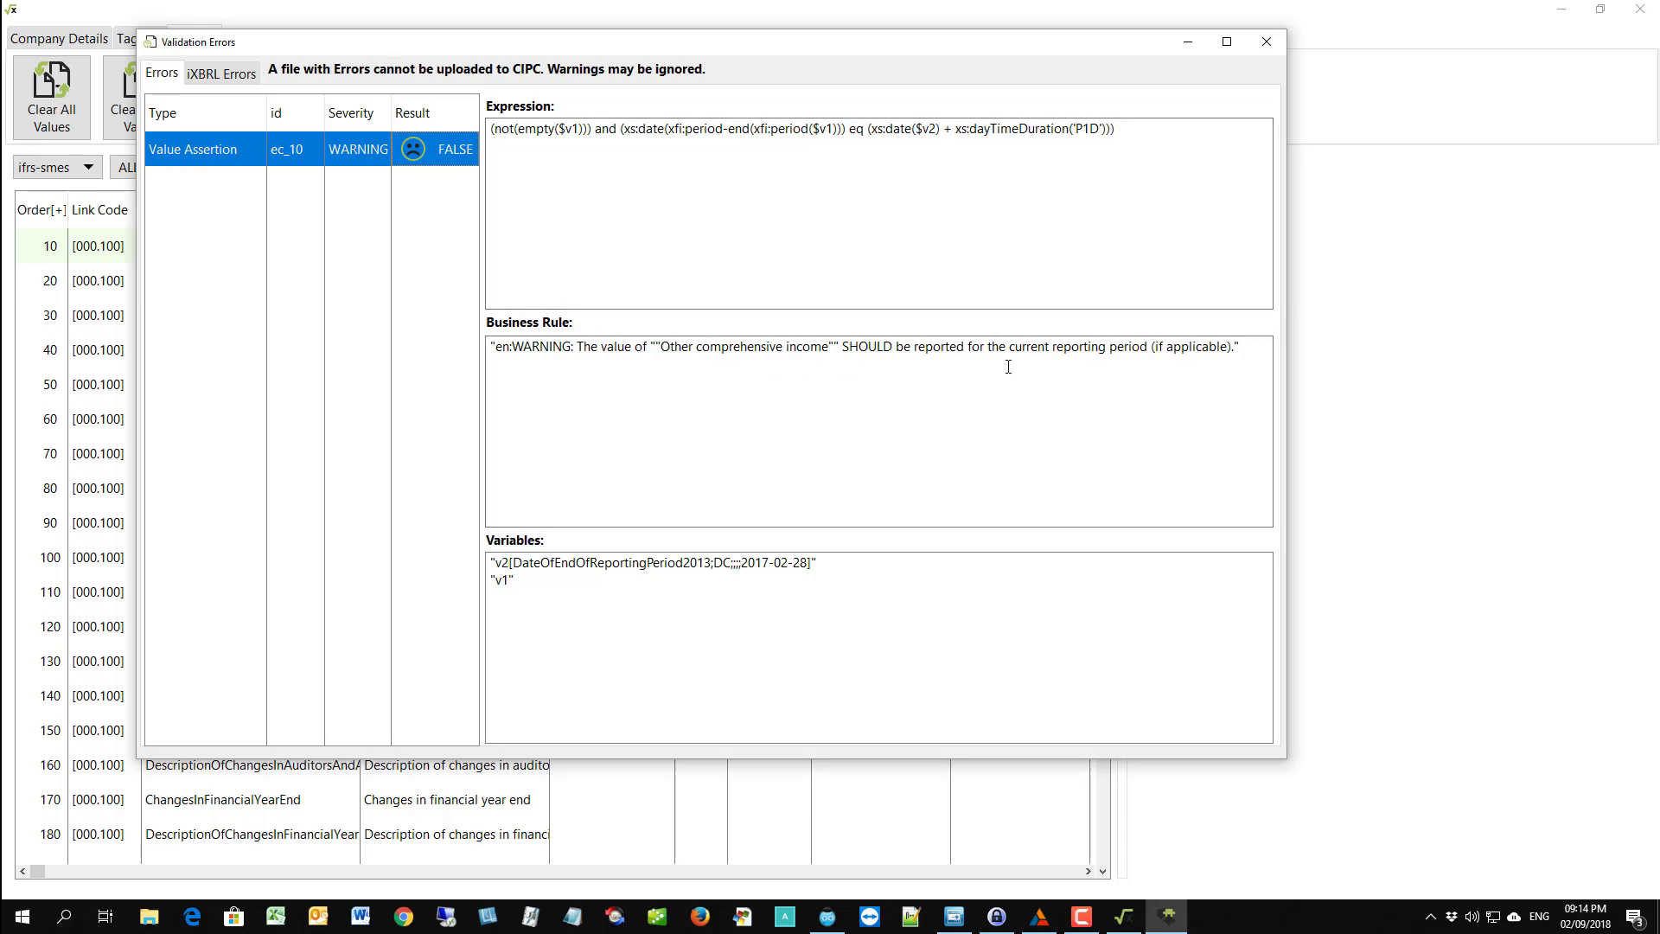
pyautogui.moveTo(674, 352)
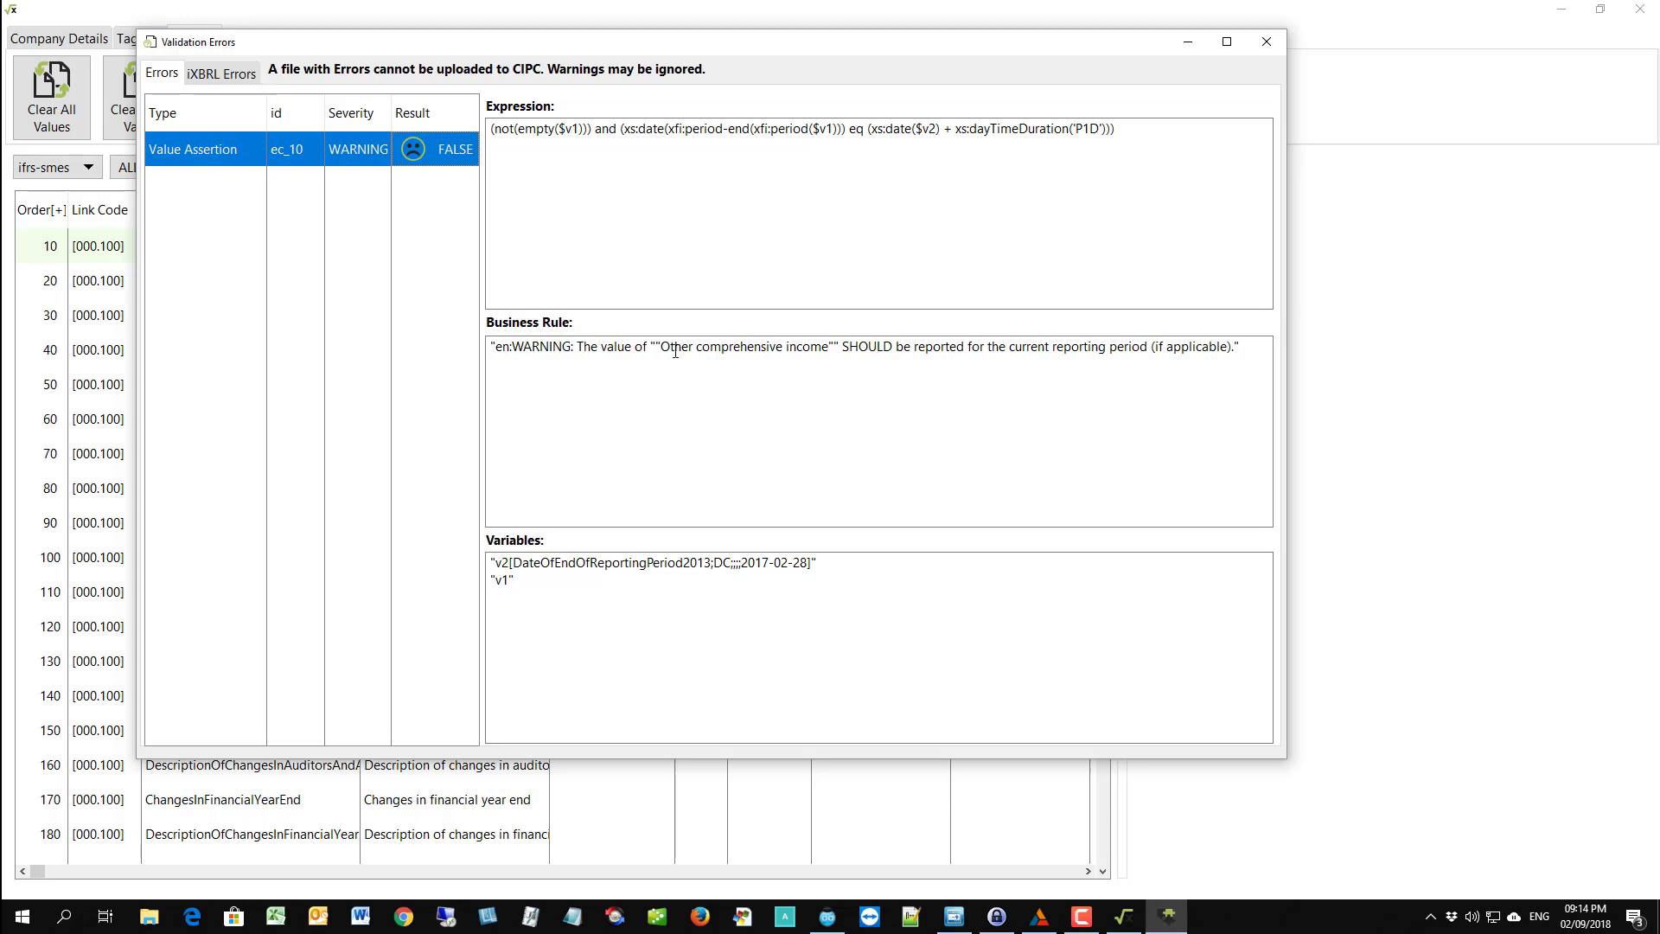
pyautogui.moveTo(853, 357)
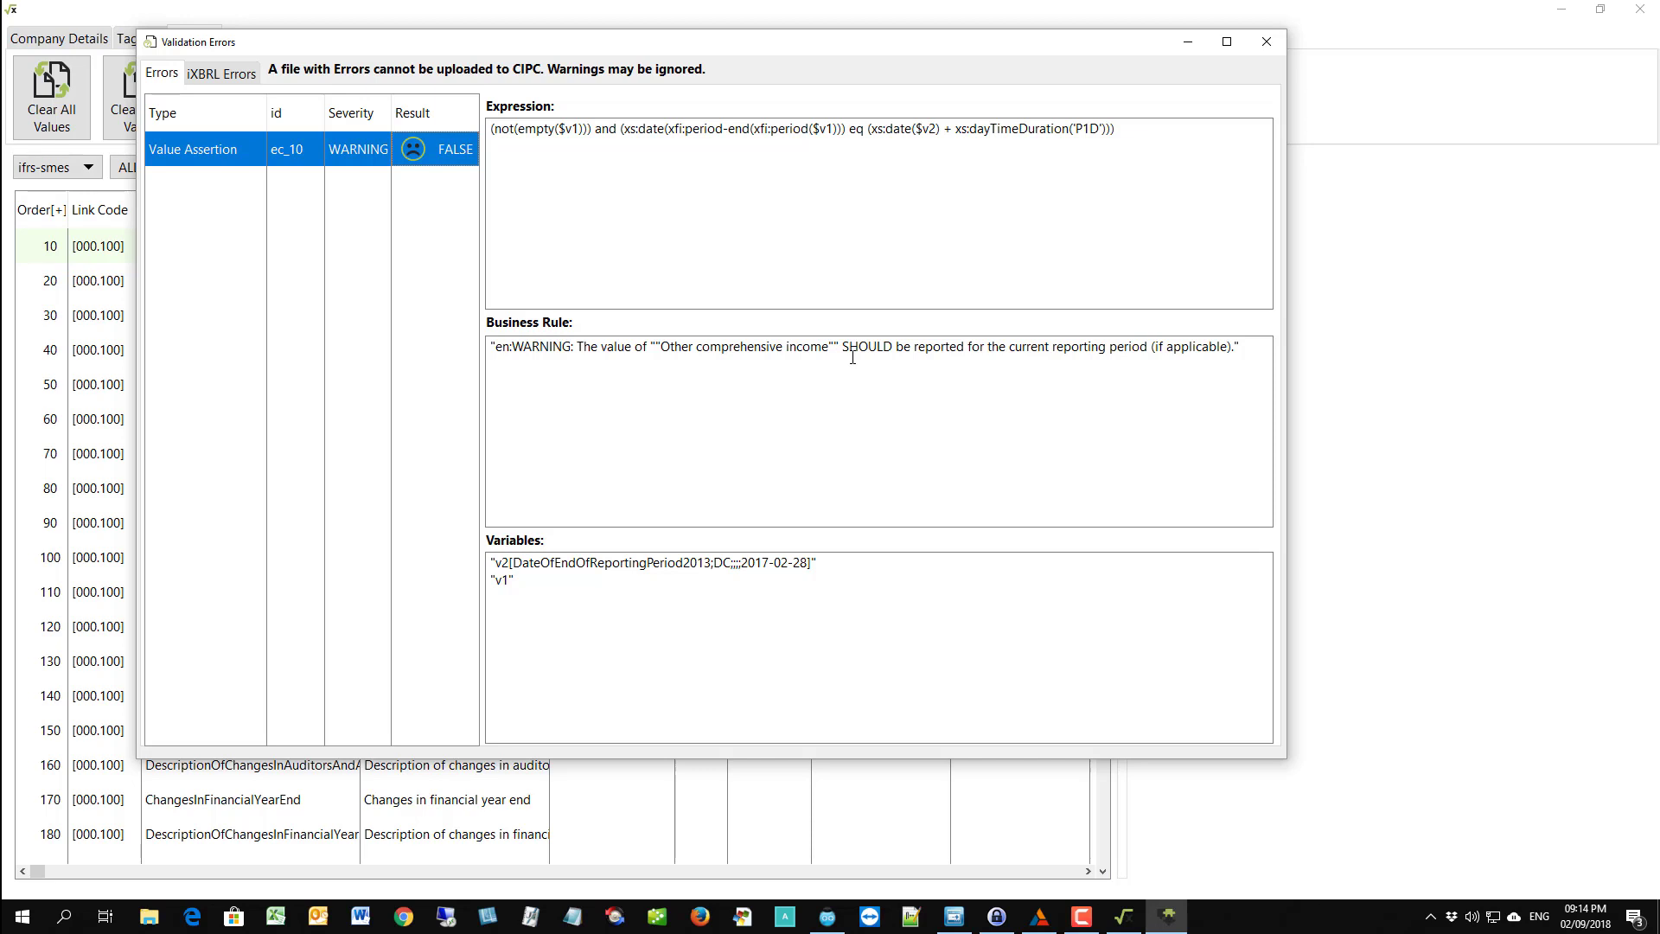
pyautogui.moveTo(340, 161)
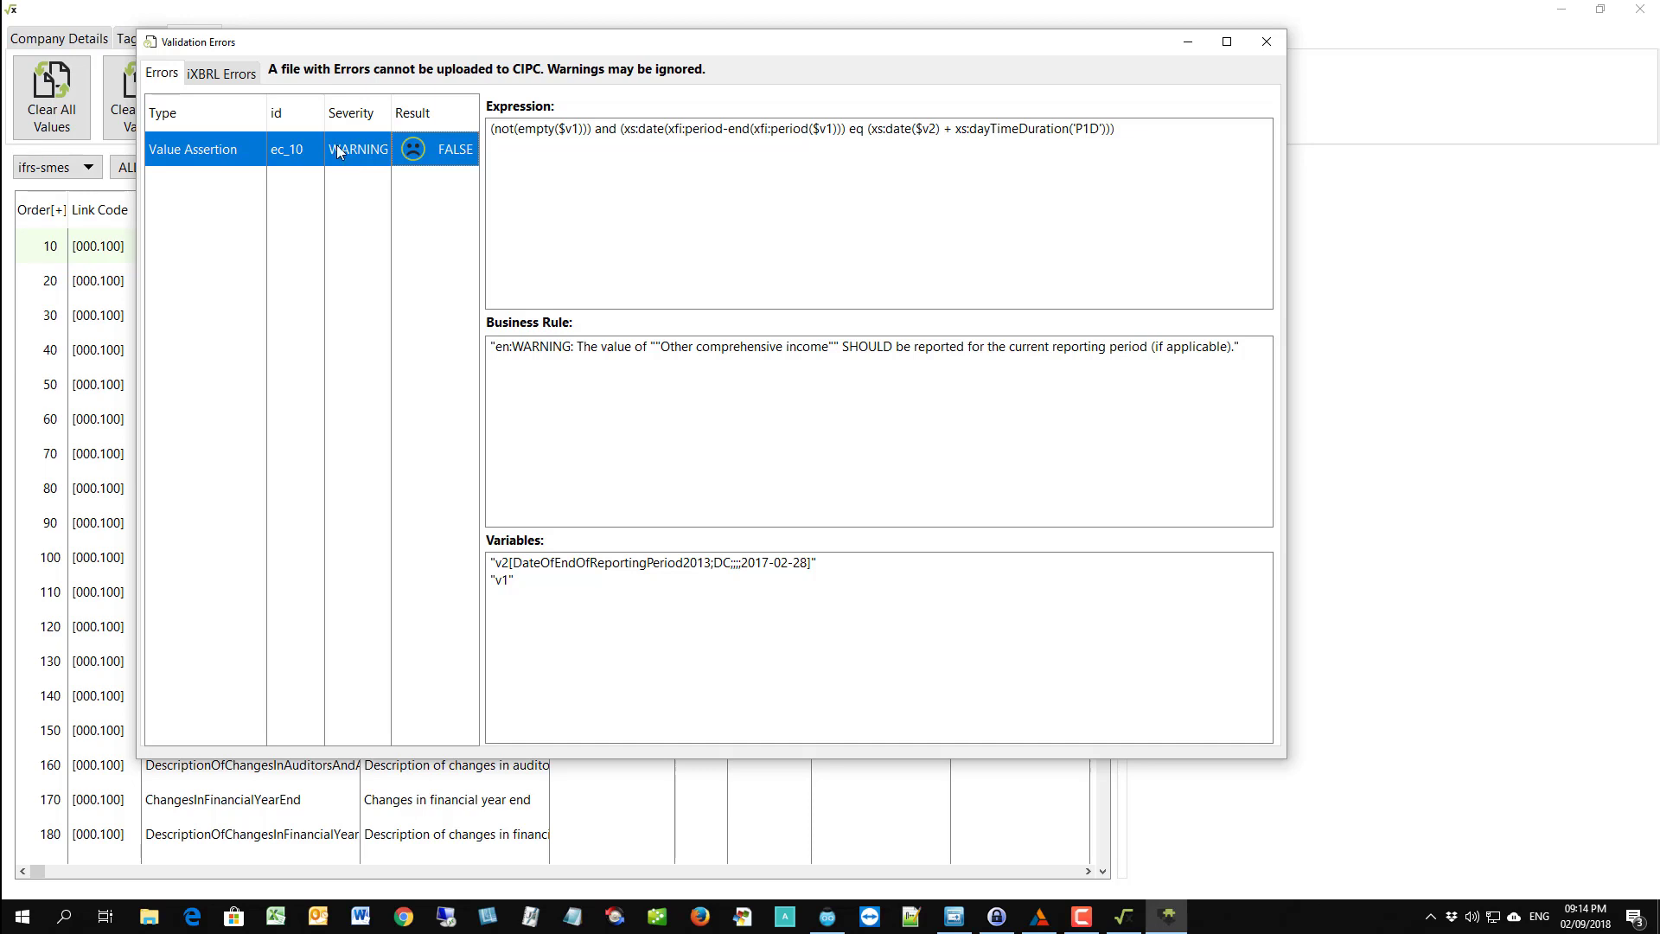
pyautogui.moveTo(519, 241)
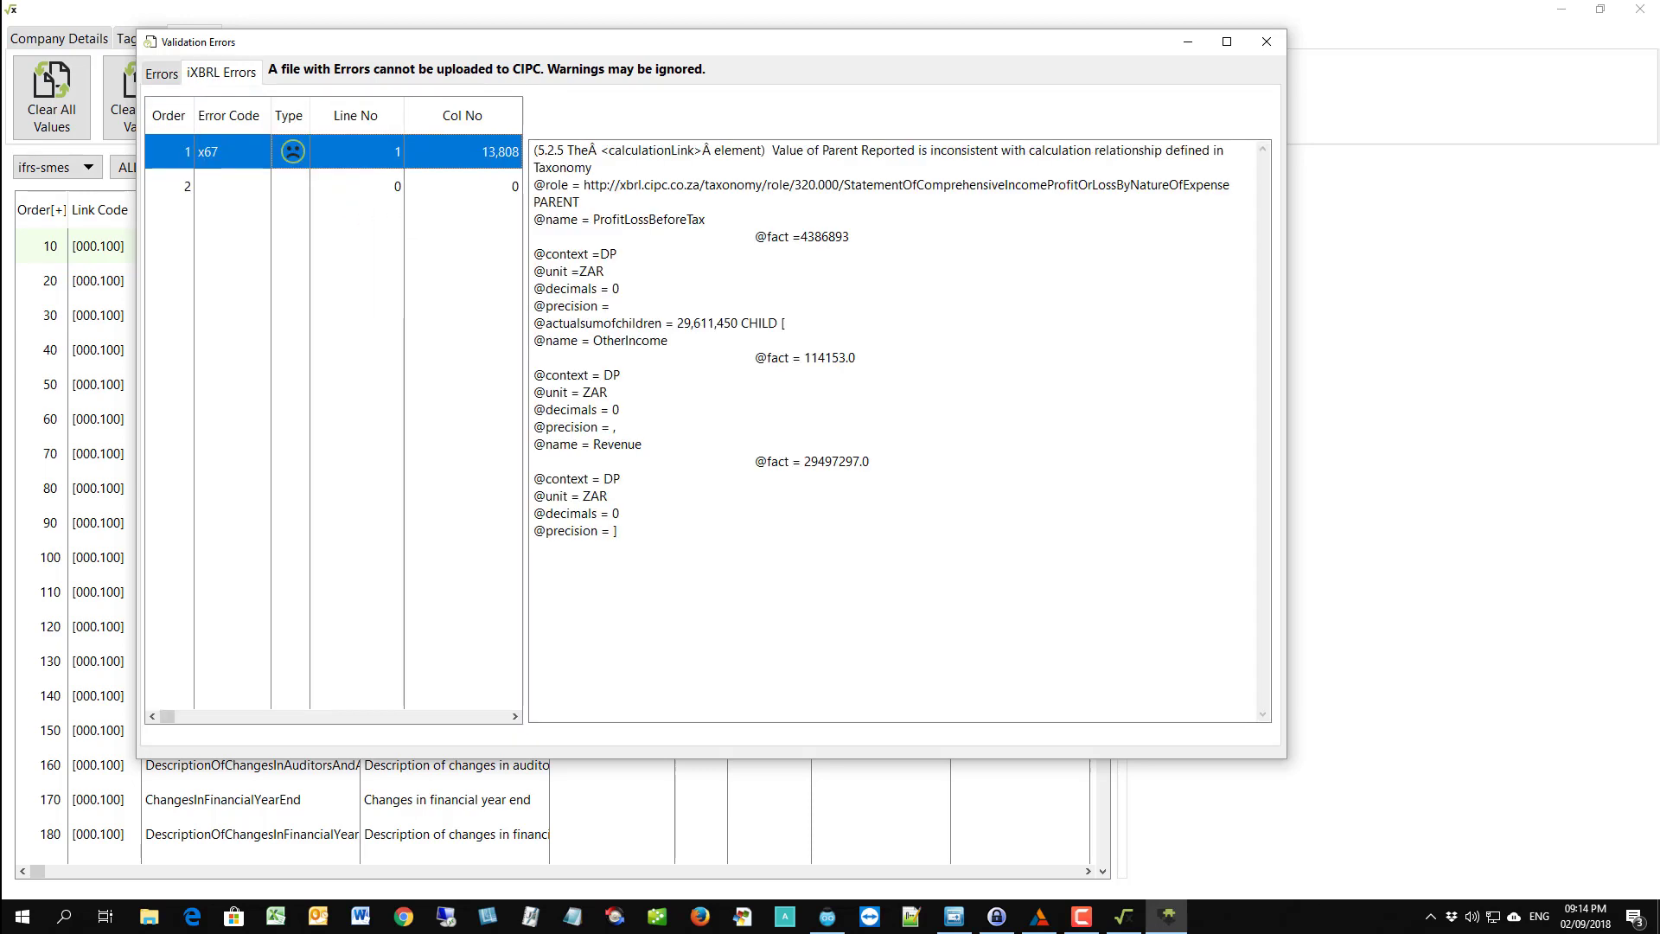
pyautogui.moveTo(369, 232)
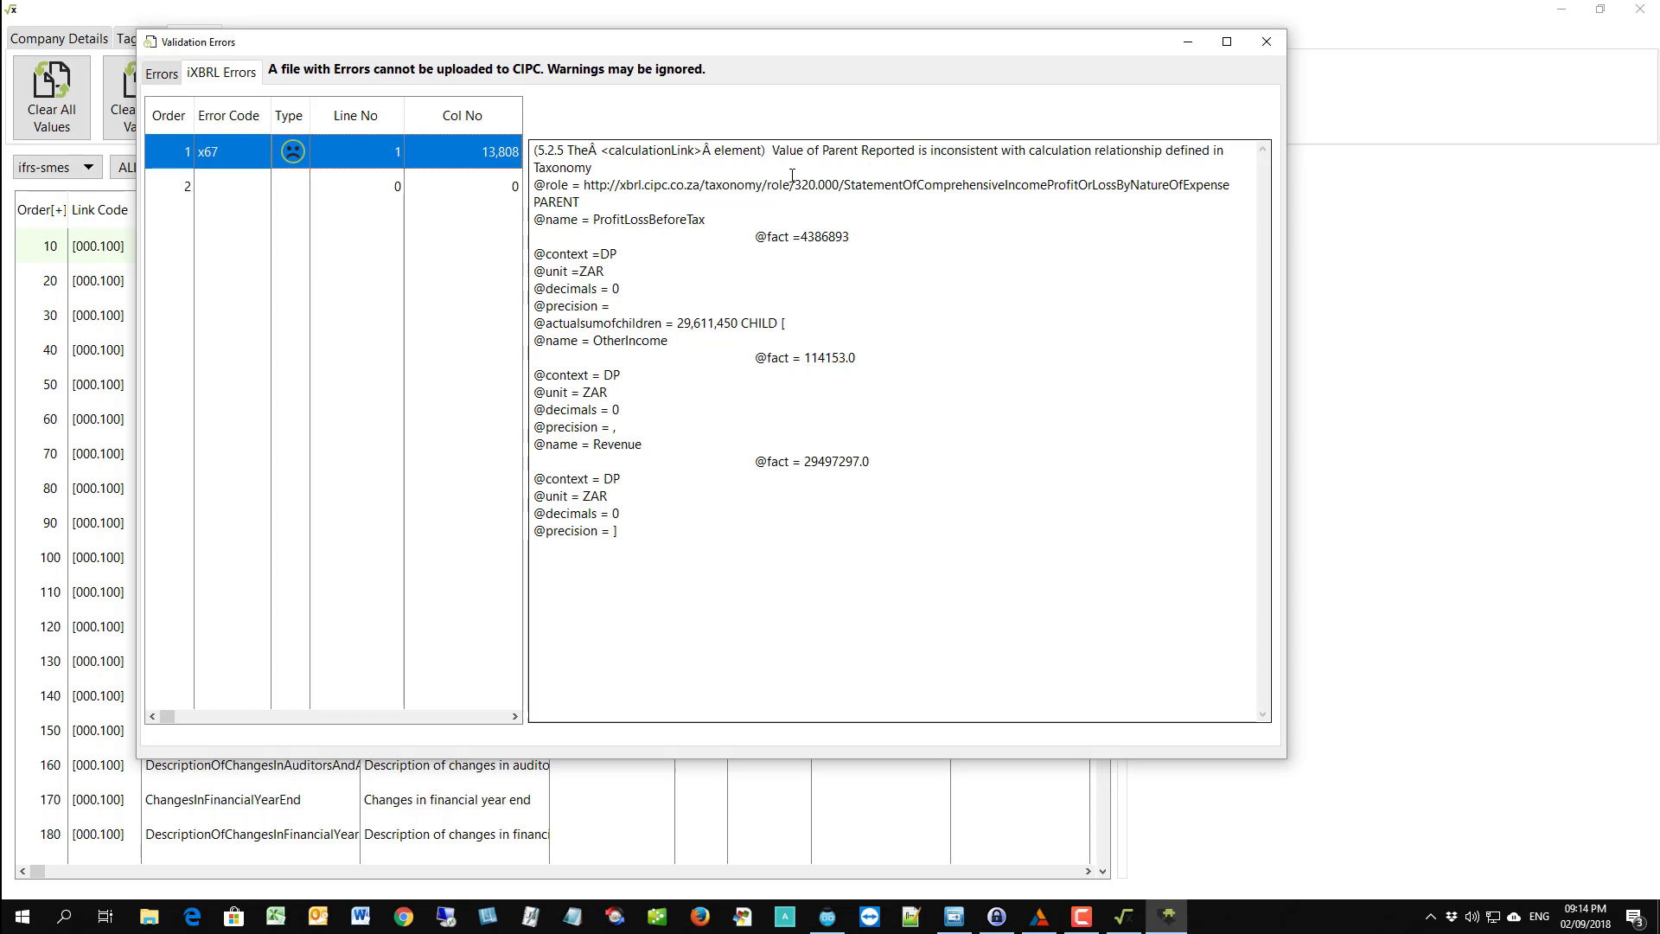
pyautogui.moveTo(878, 201)
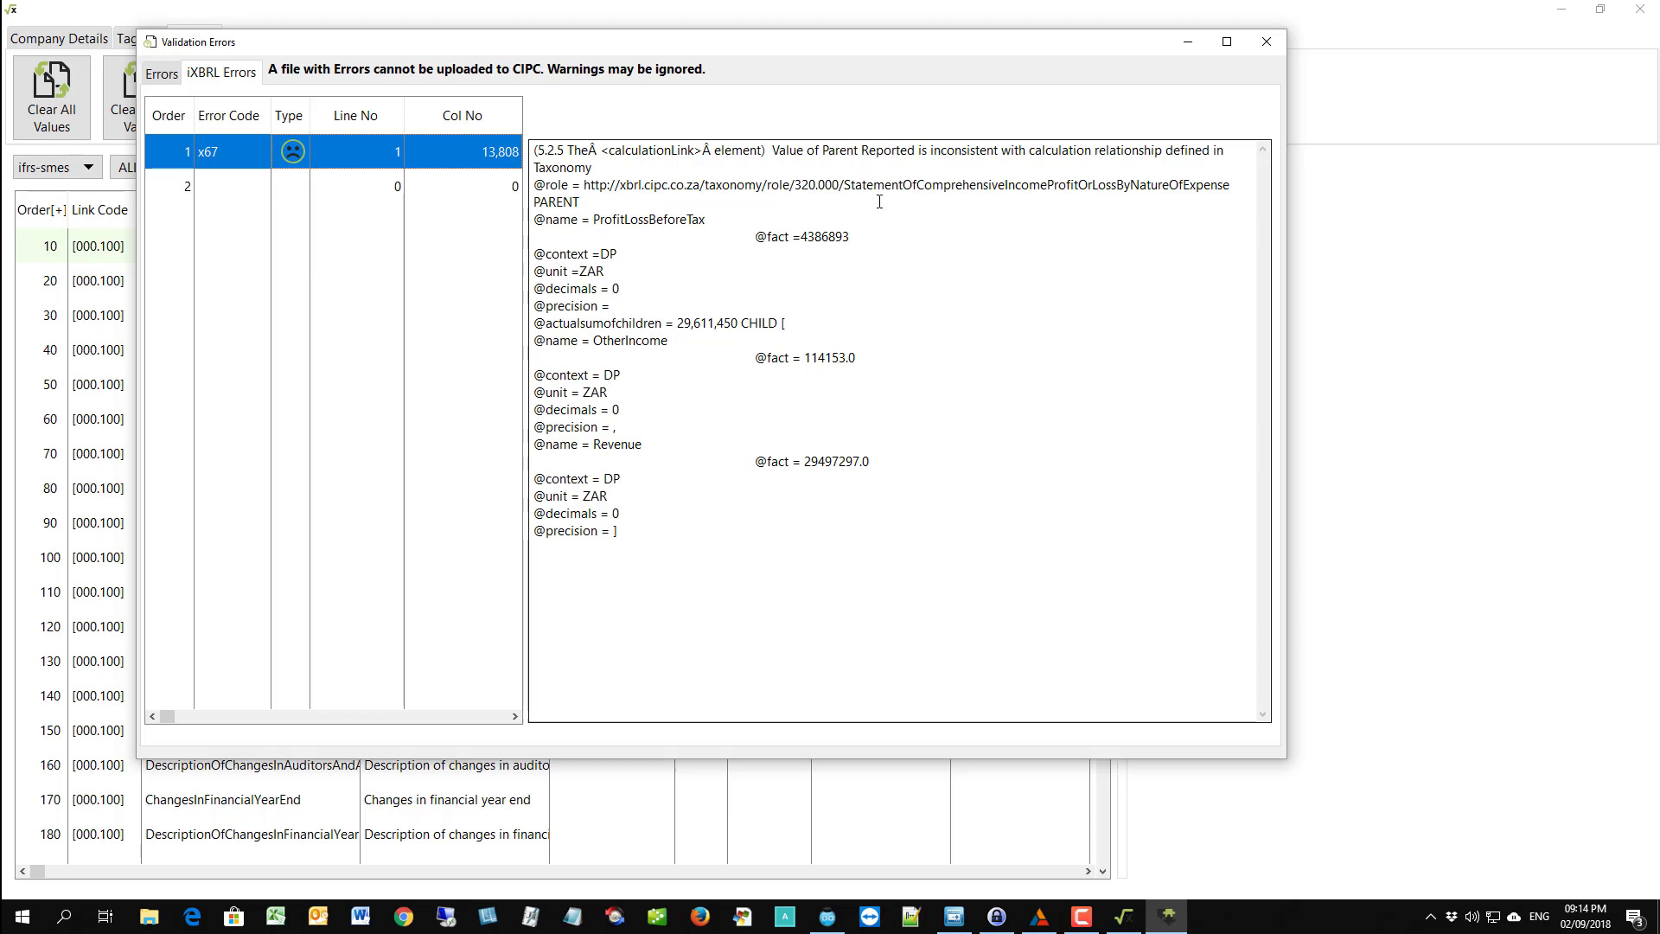
pyautogui.moveTo(839, 202)
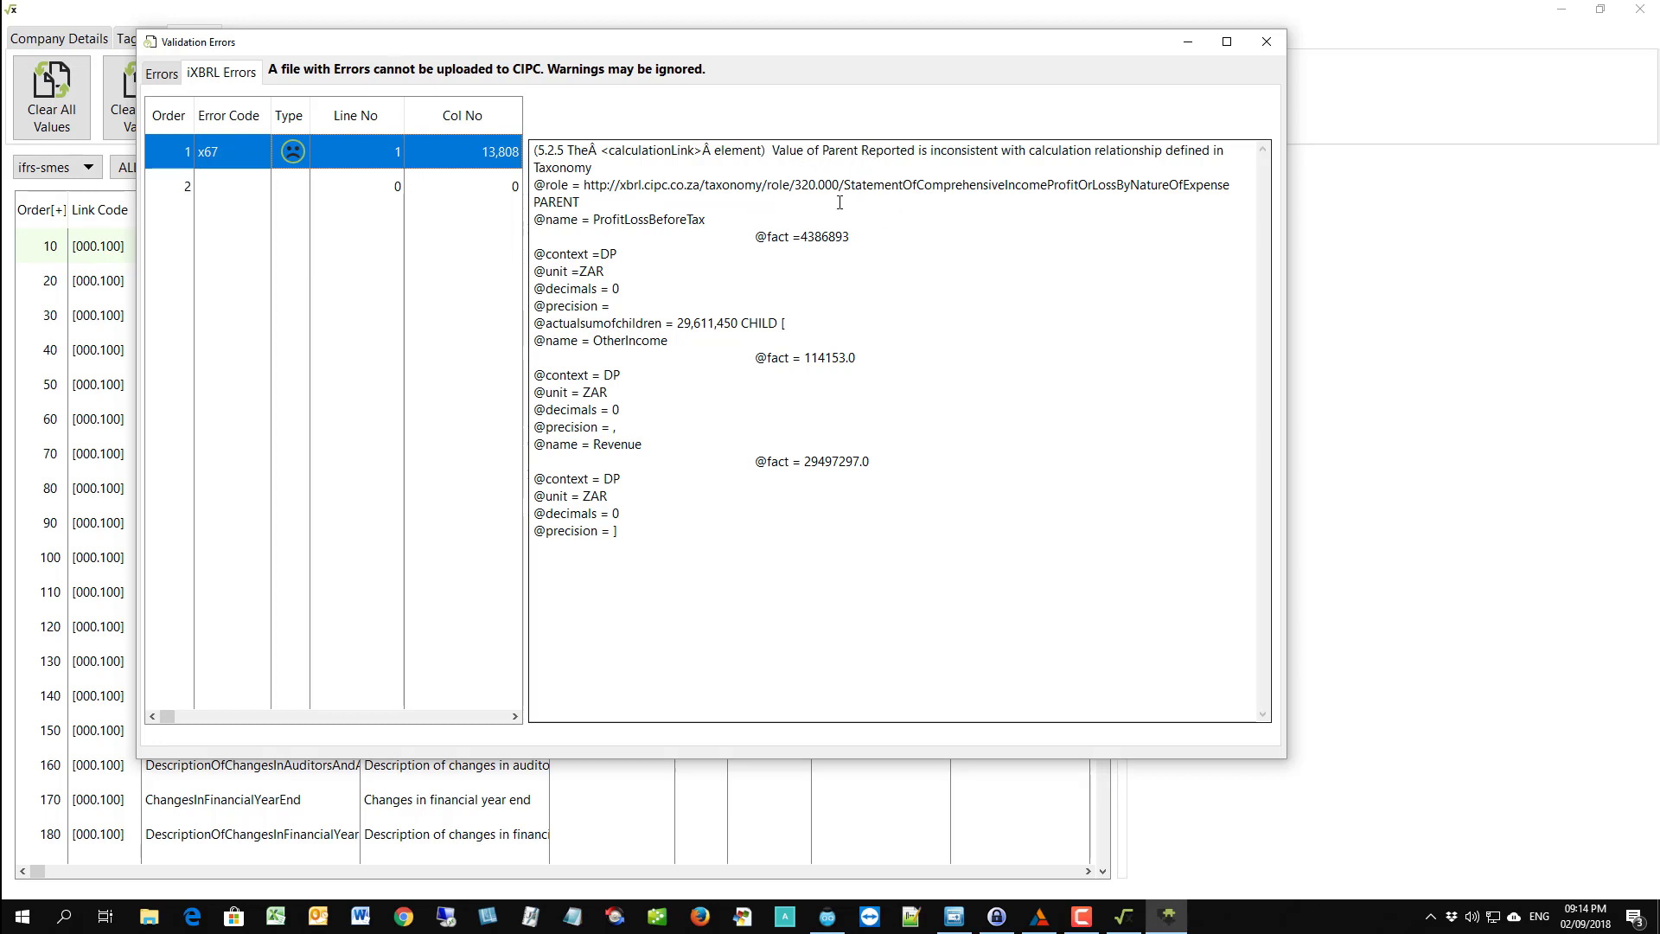
pyautogui.moveTo(799, 197)
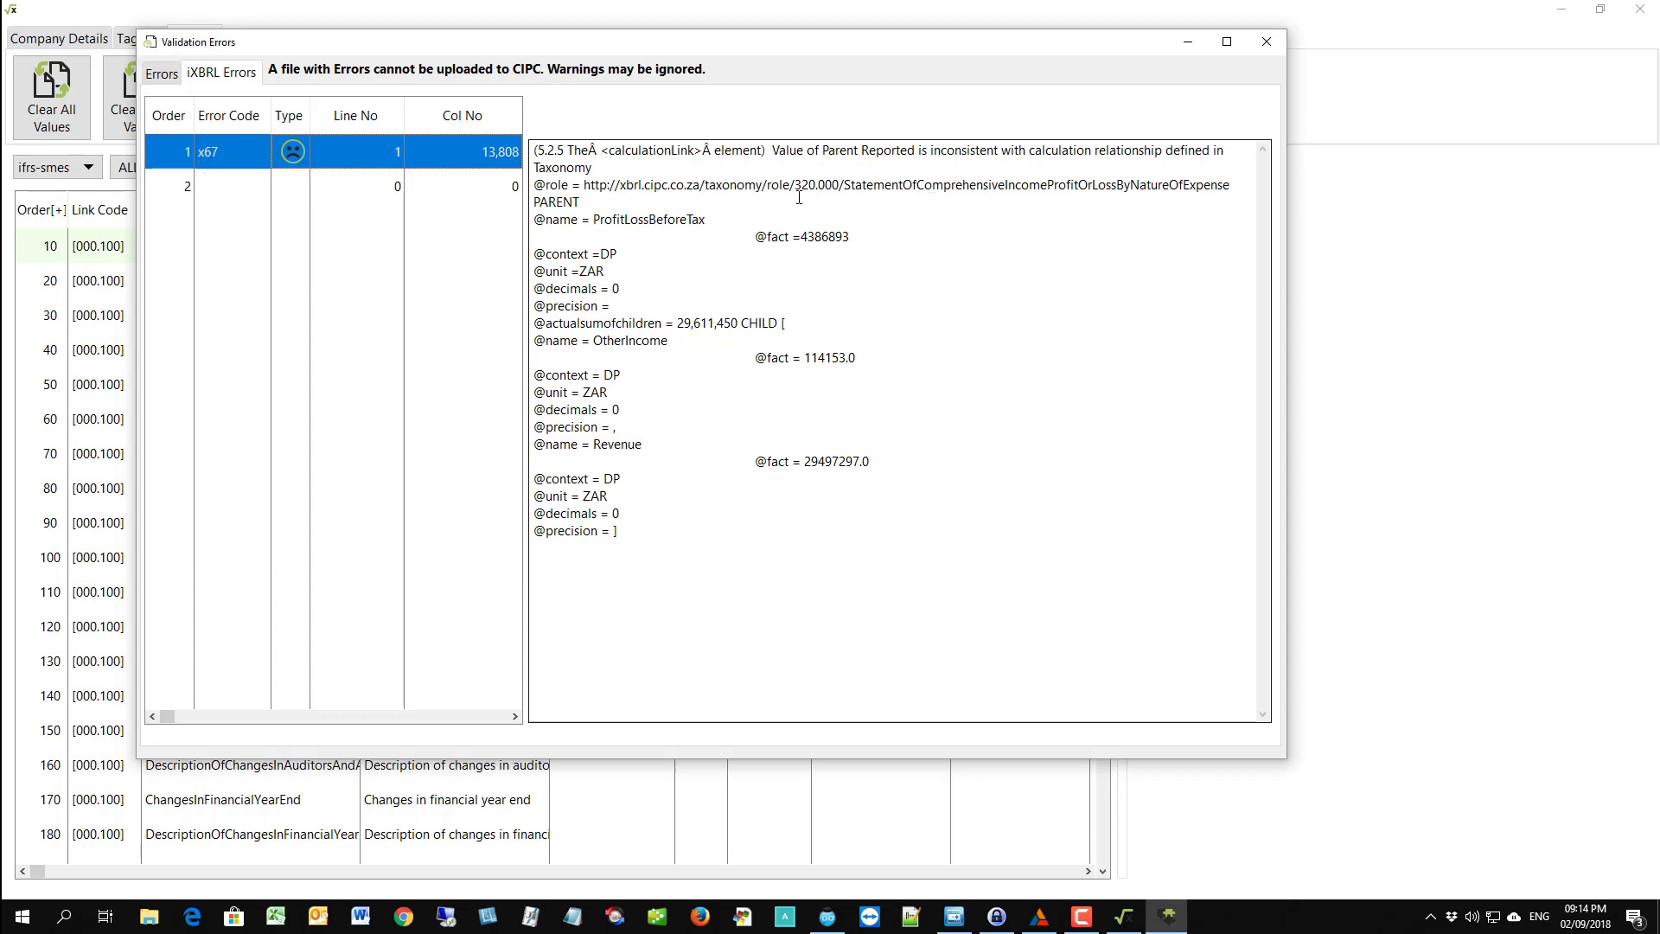
pyautogui.moveTo(734, 80)
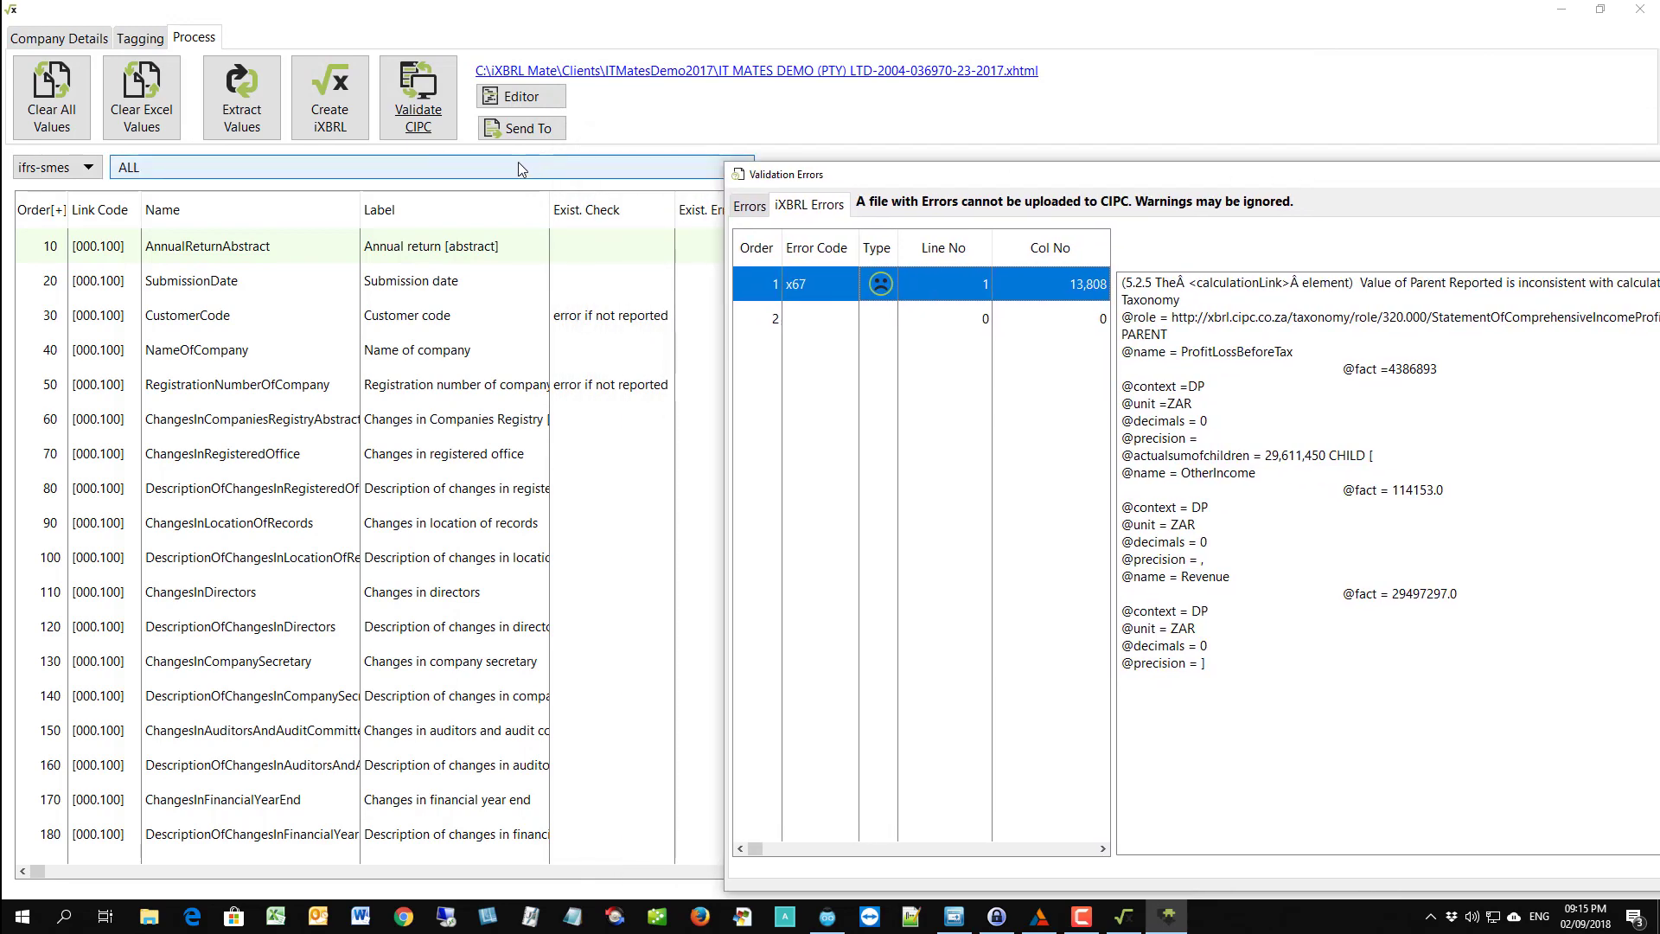
# Step: Check the report definitions dropdown, then dismiss it with ALL still selected
pyautogui.click(739, 166)
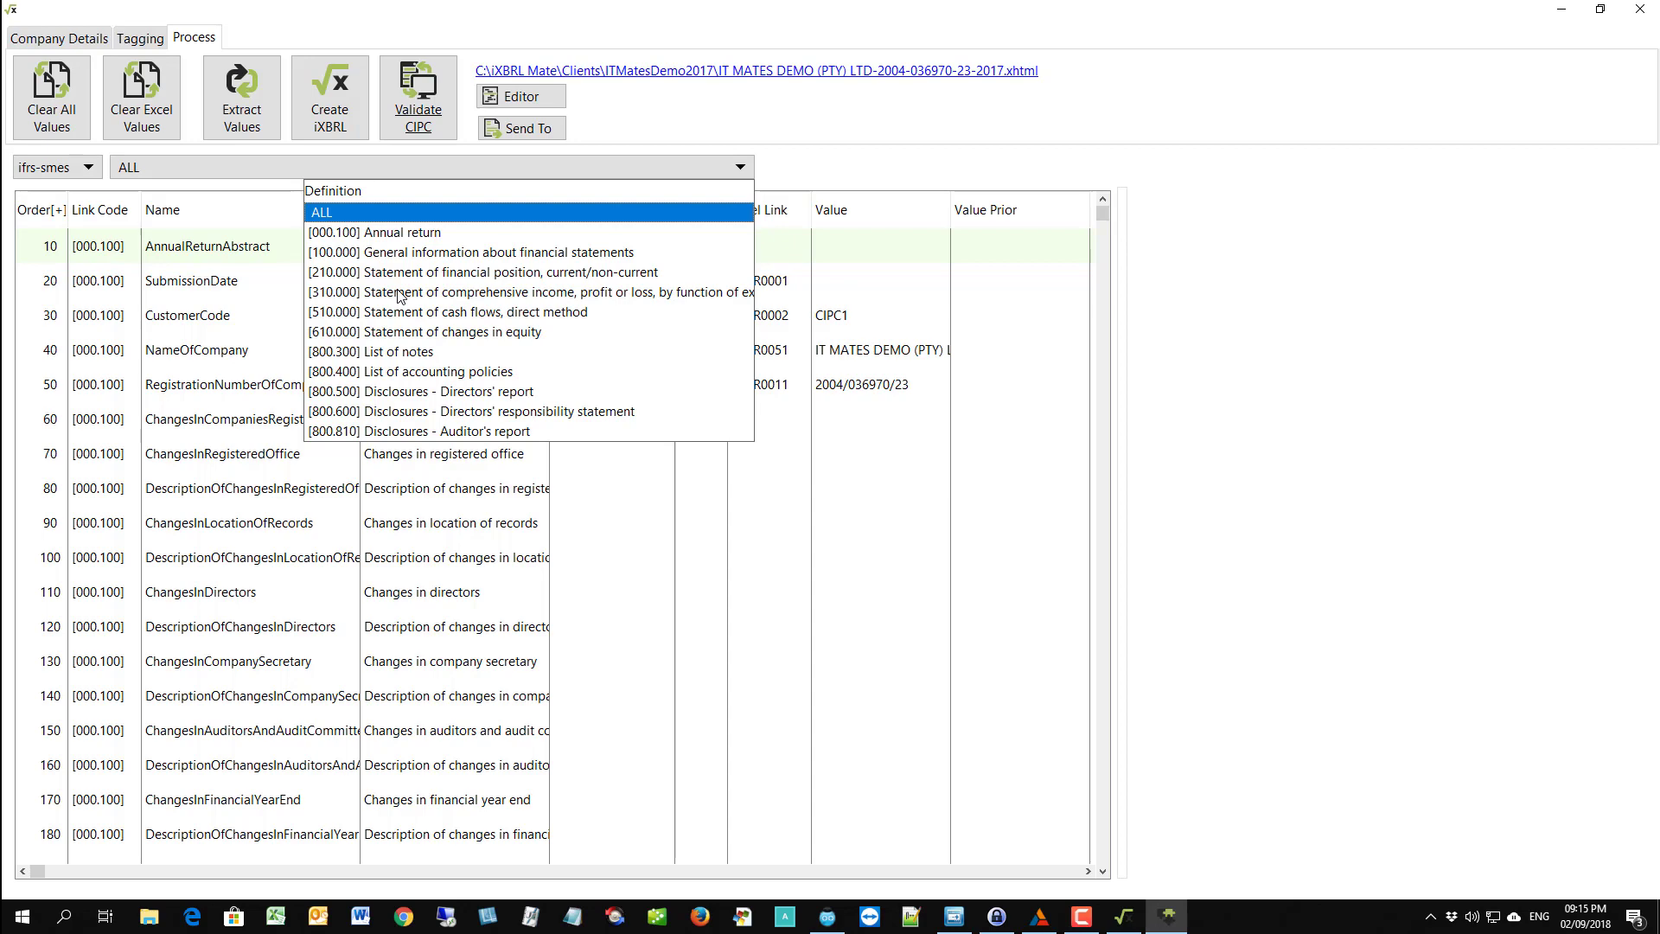
pyautogui.click(417, 96)
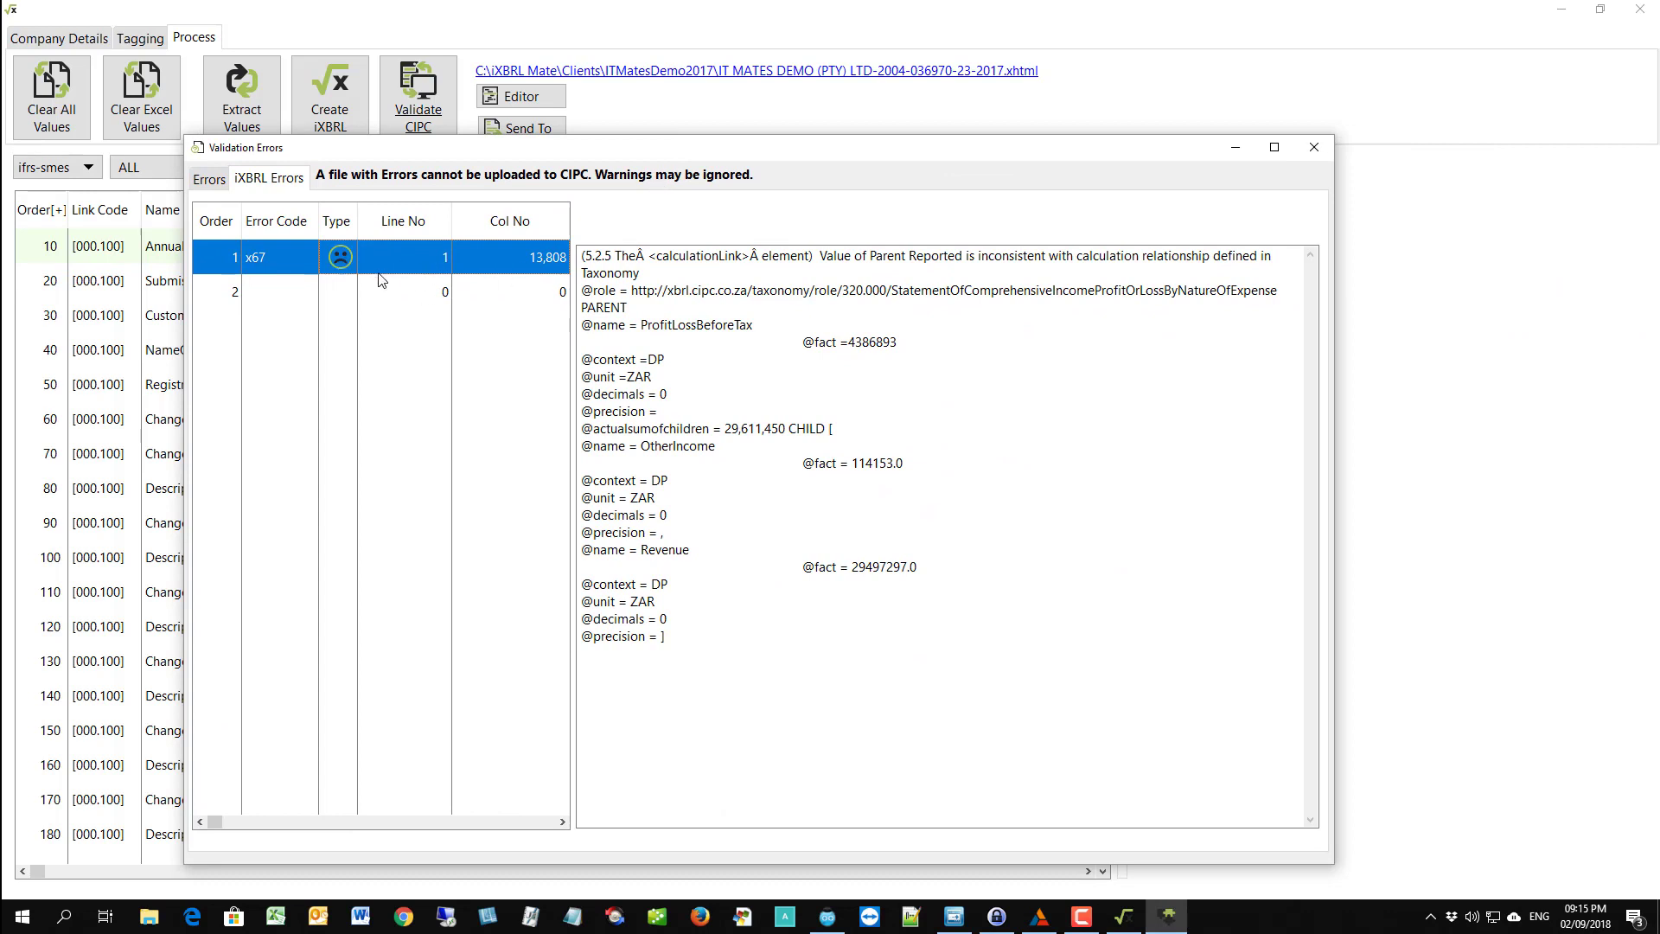
pyautogui.moveTo(347, 268)
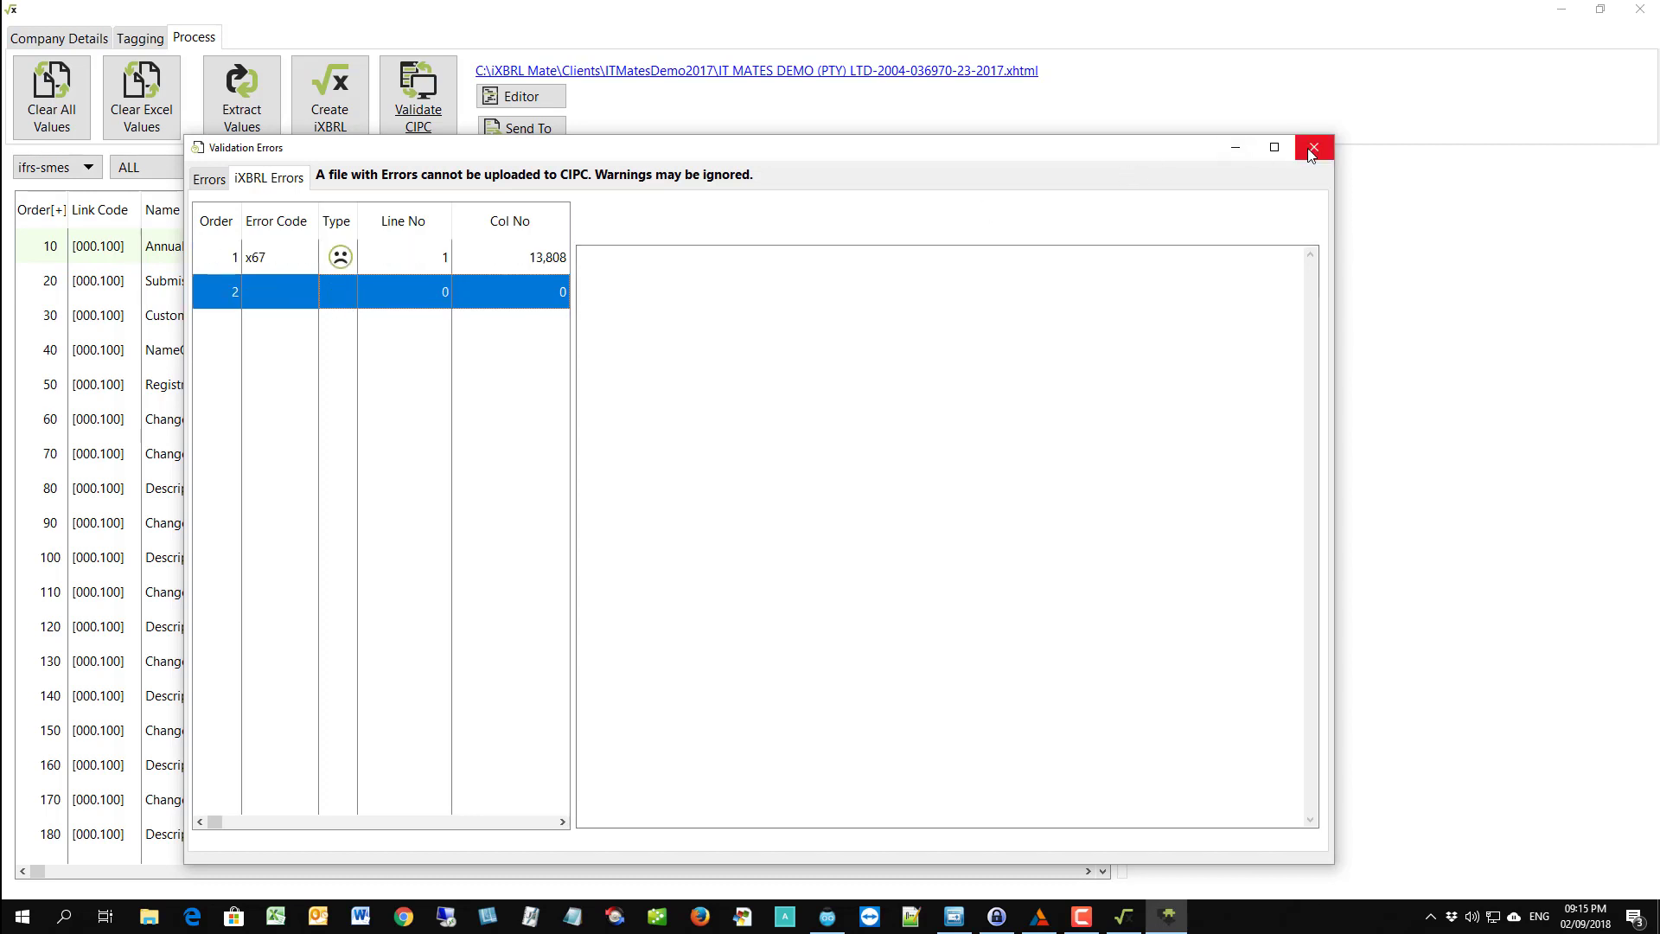
# Step: Close the Validation Errors window to return to the full tagging grid
pyautogui.click(1314, 147)
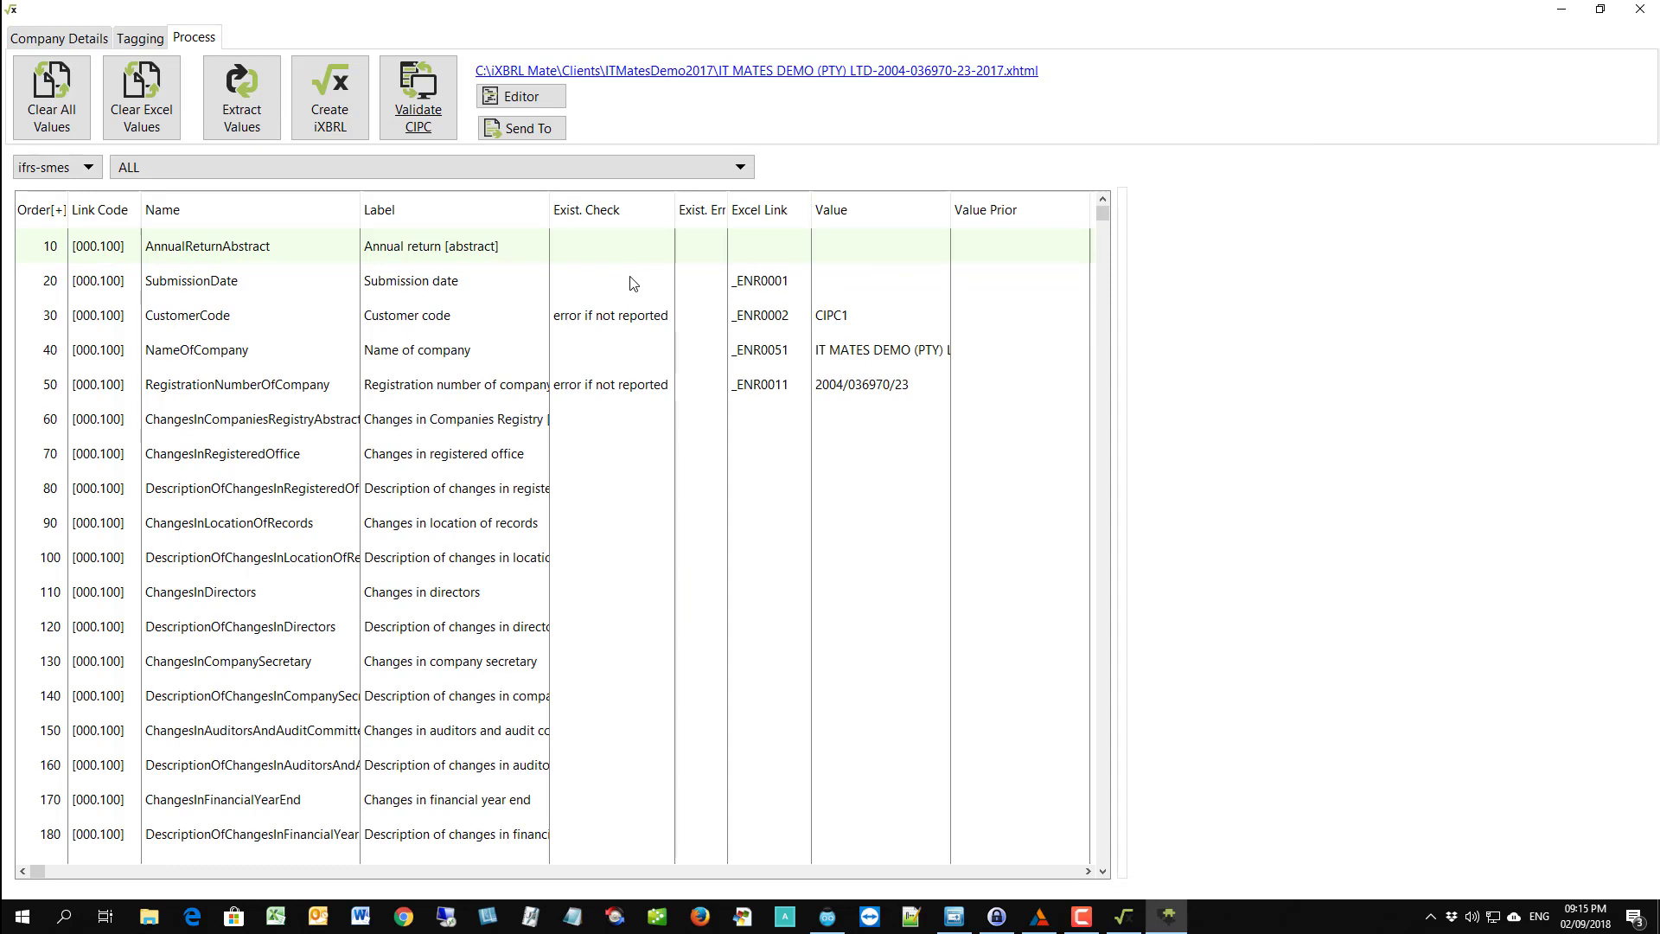
pyautogui.moveTo(608, 280)
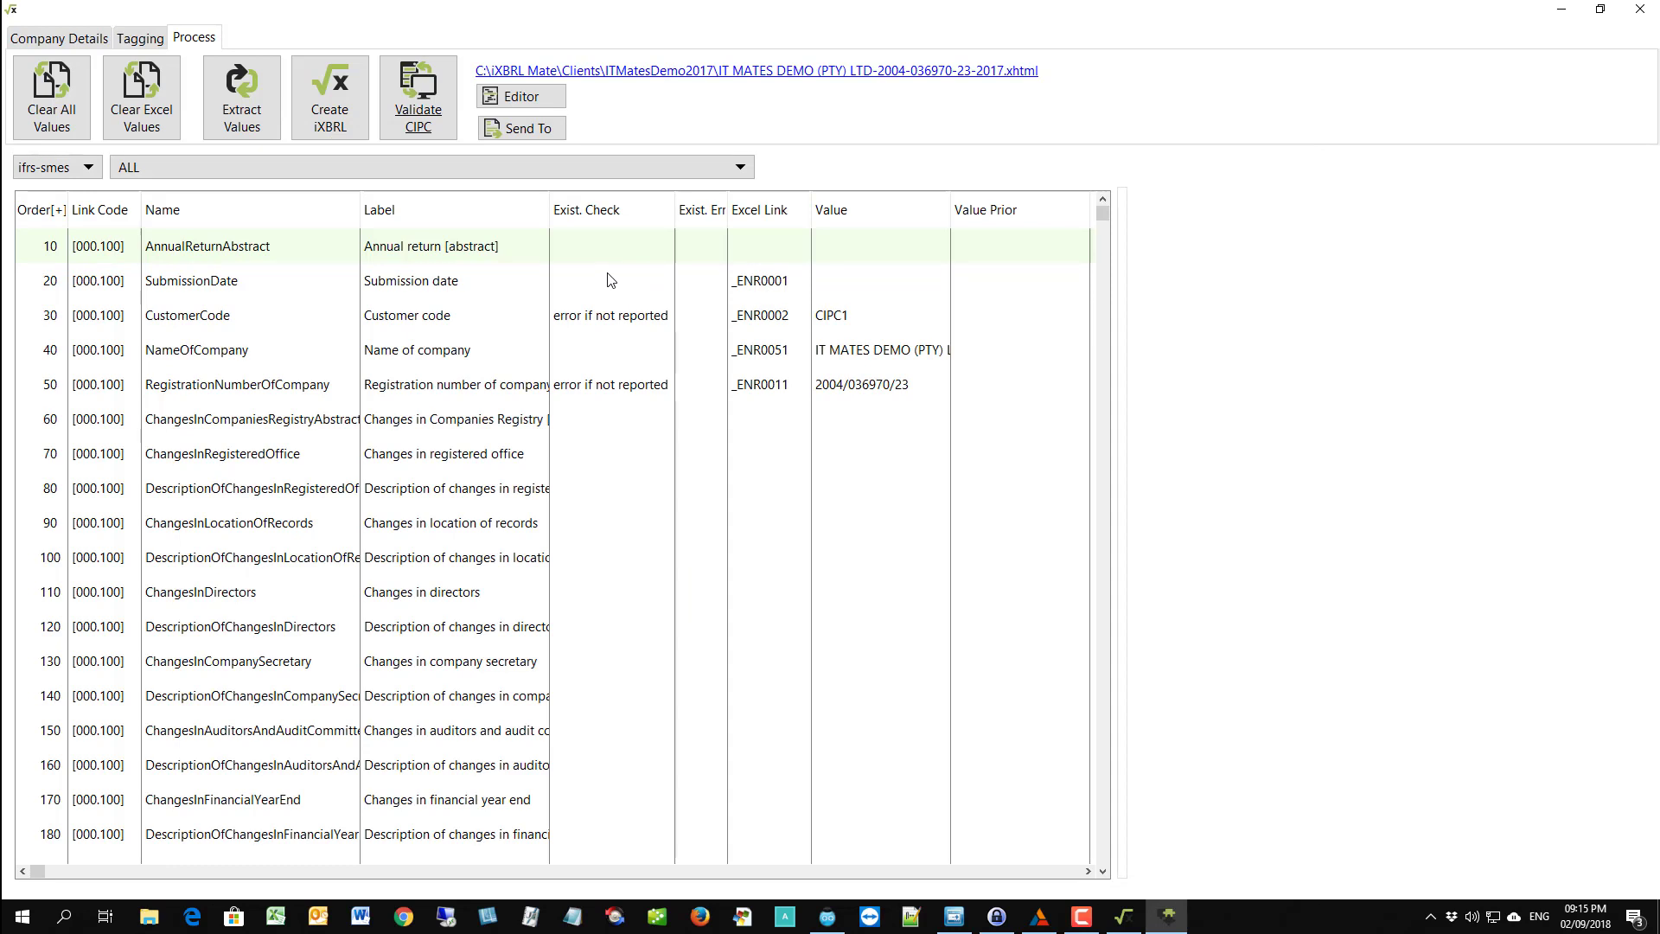
pyautogui.moveTo(1531, 416)
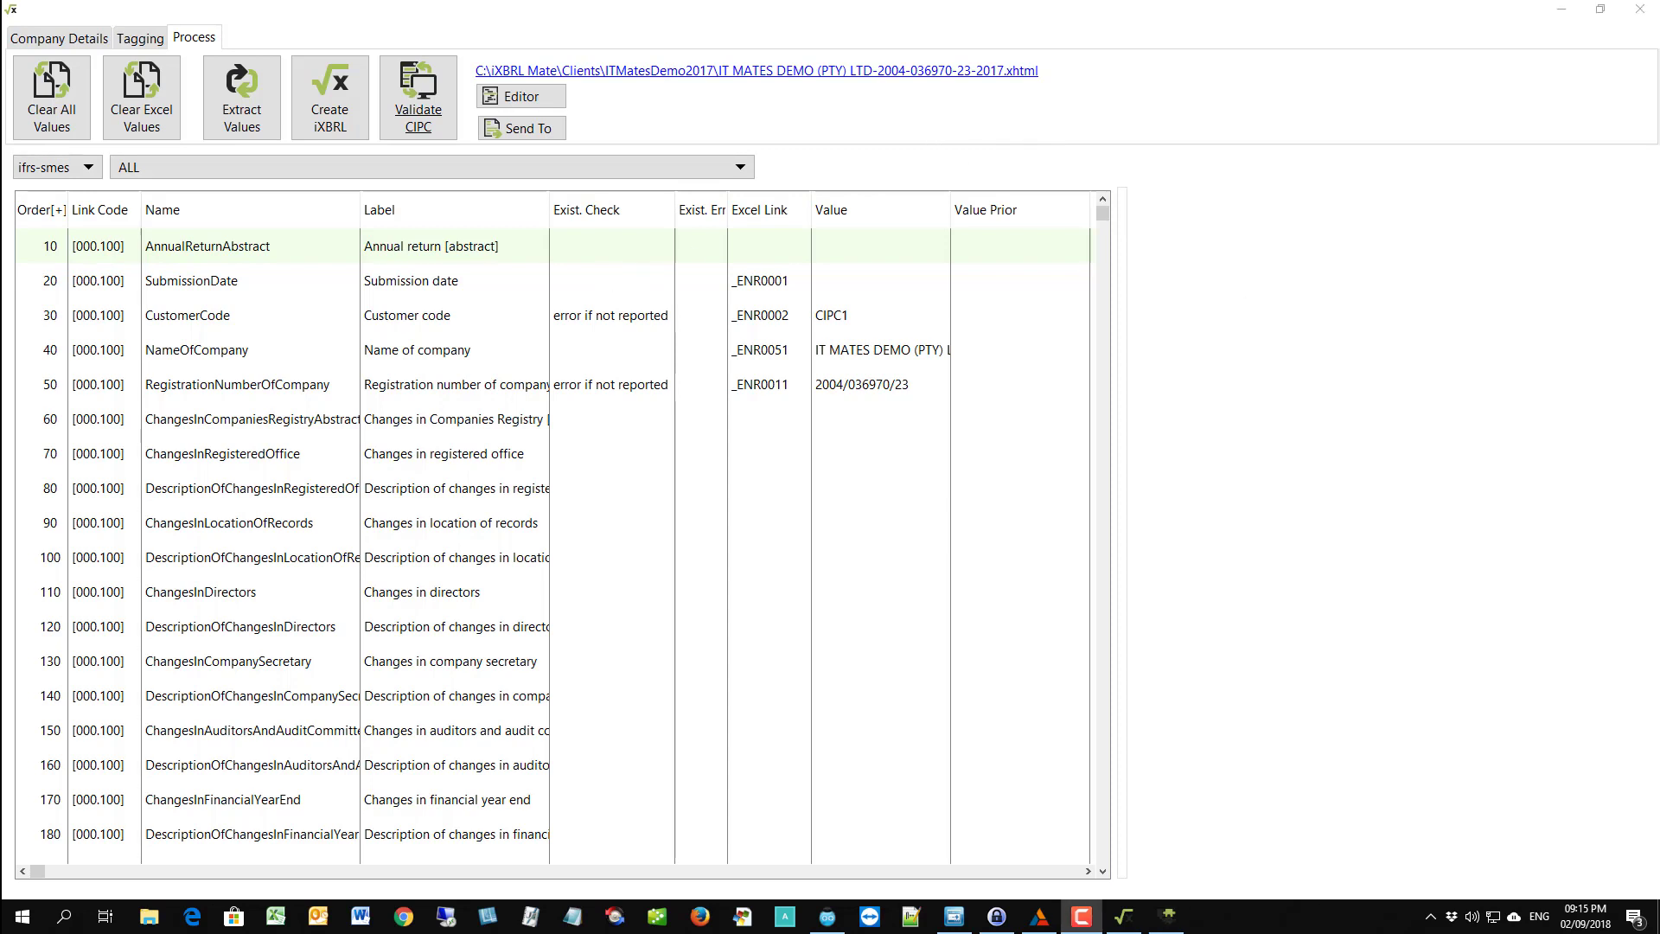
pyautogui.moveTo(1135, 560)
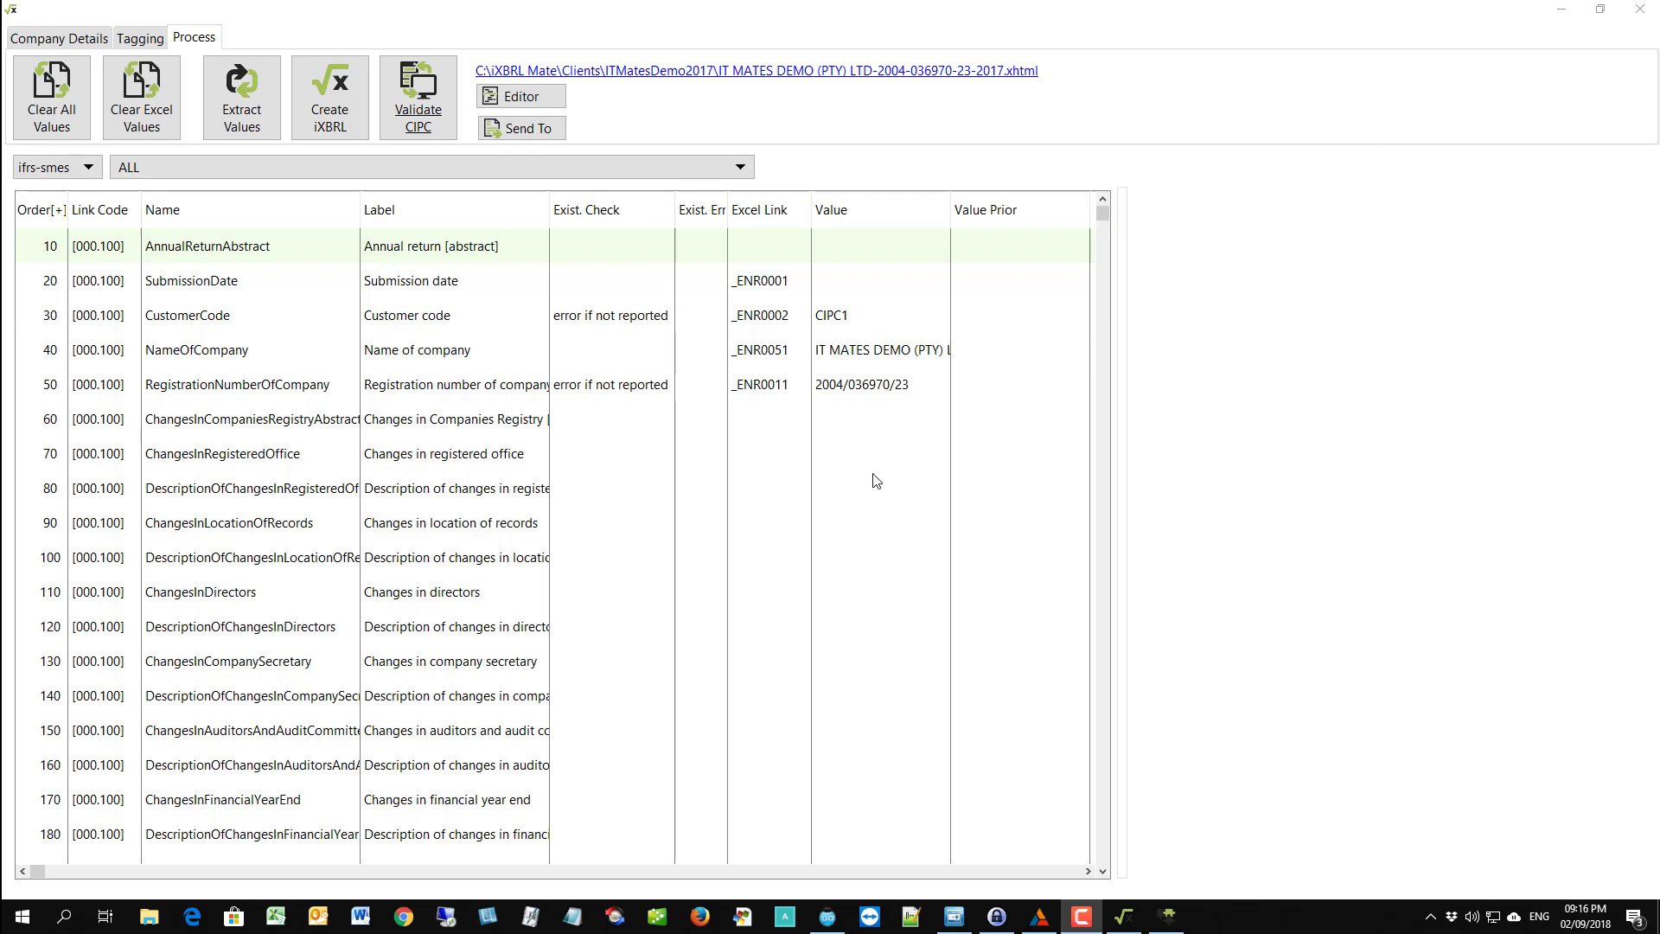
pyautogui.moveTo(831, 85)
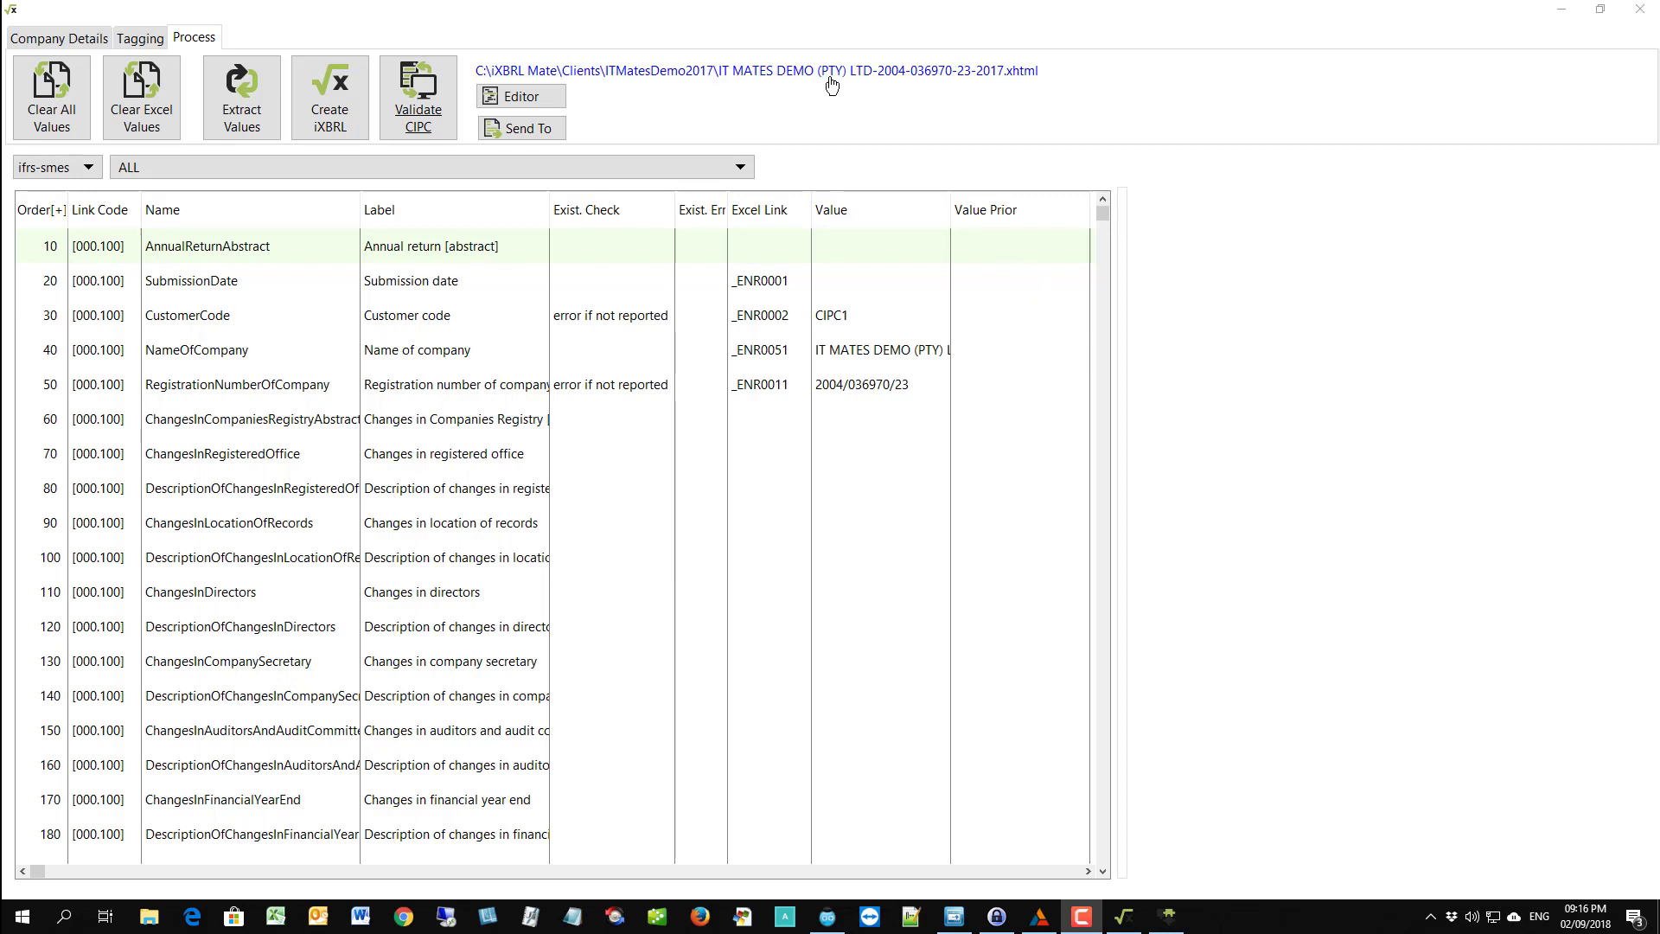
pyautogui.moveTo(1013, 85)
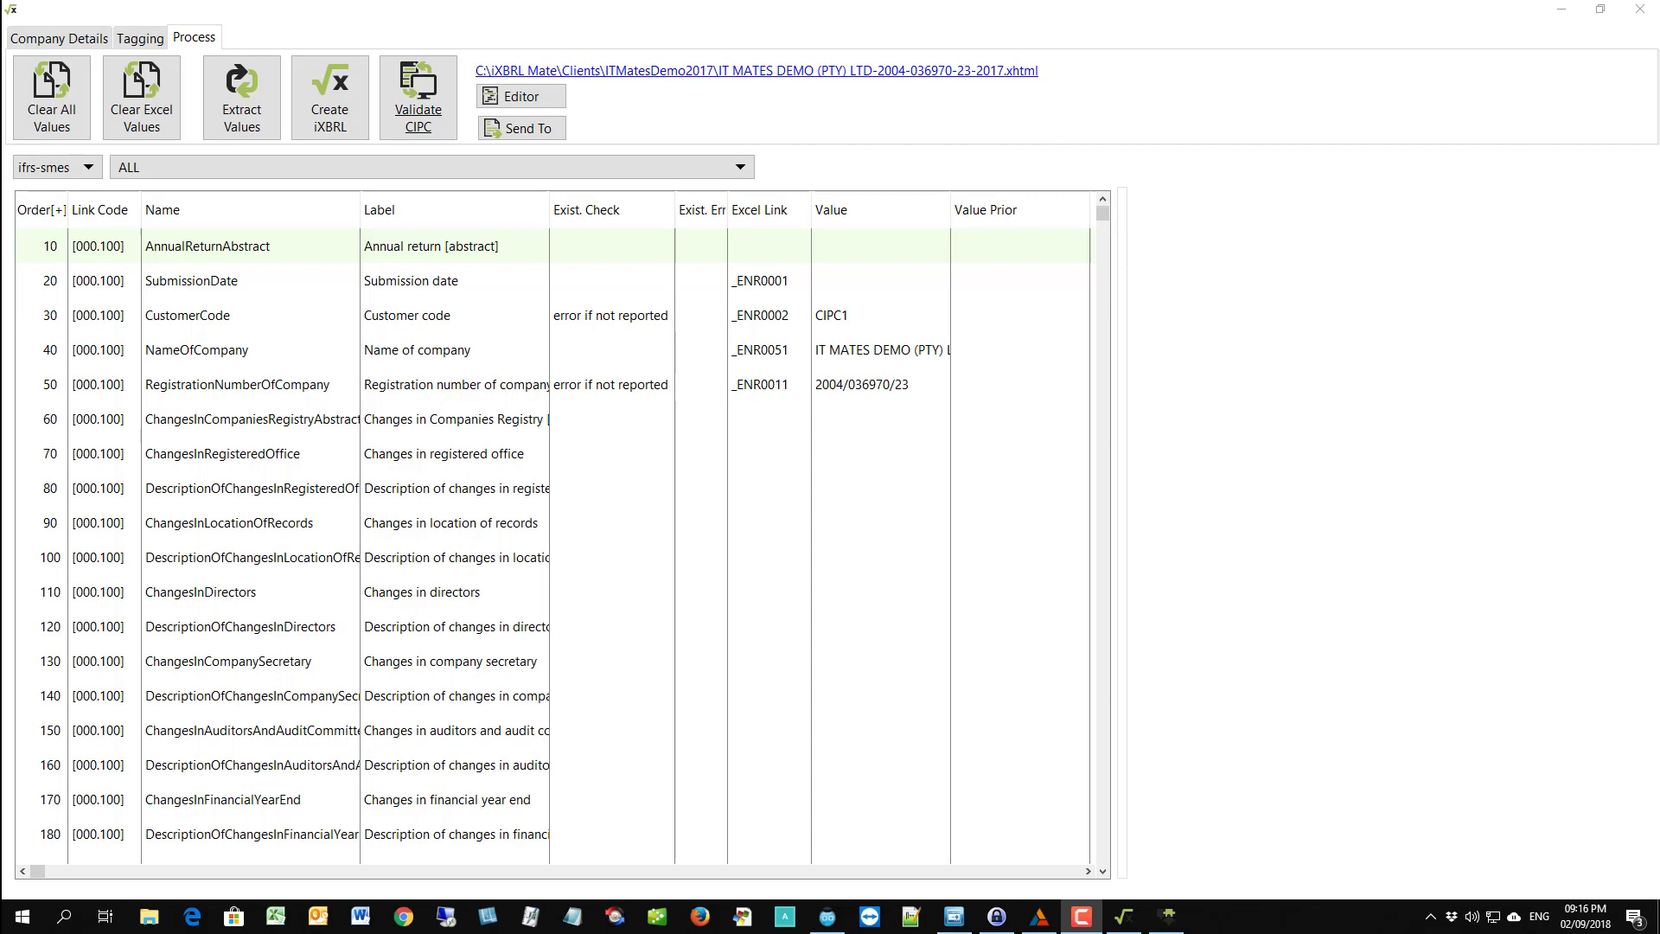
pyautogui.moveTo(889, 581)
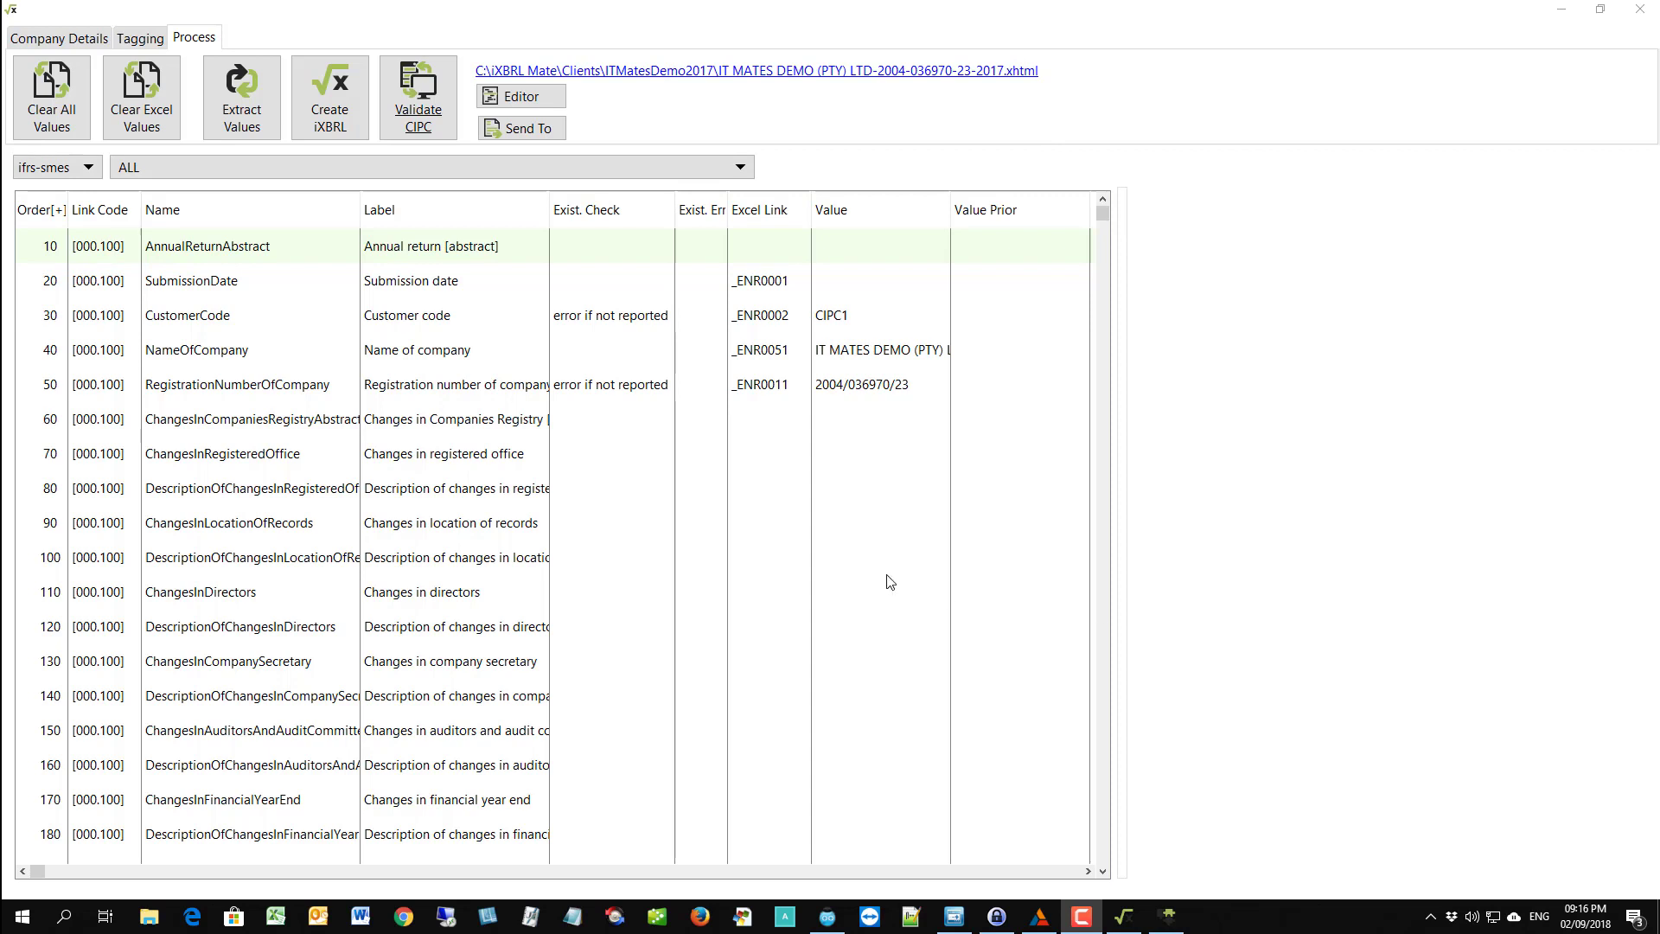